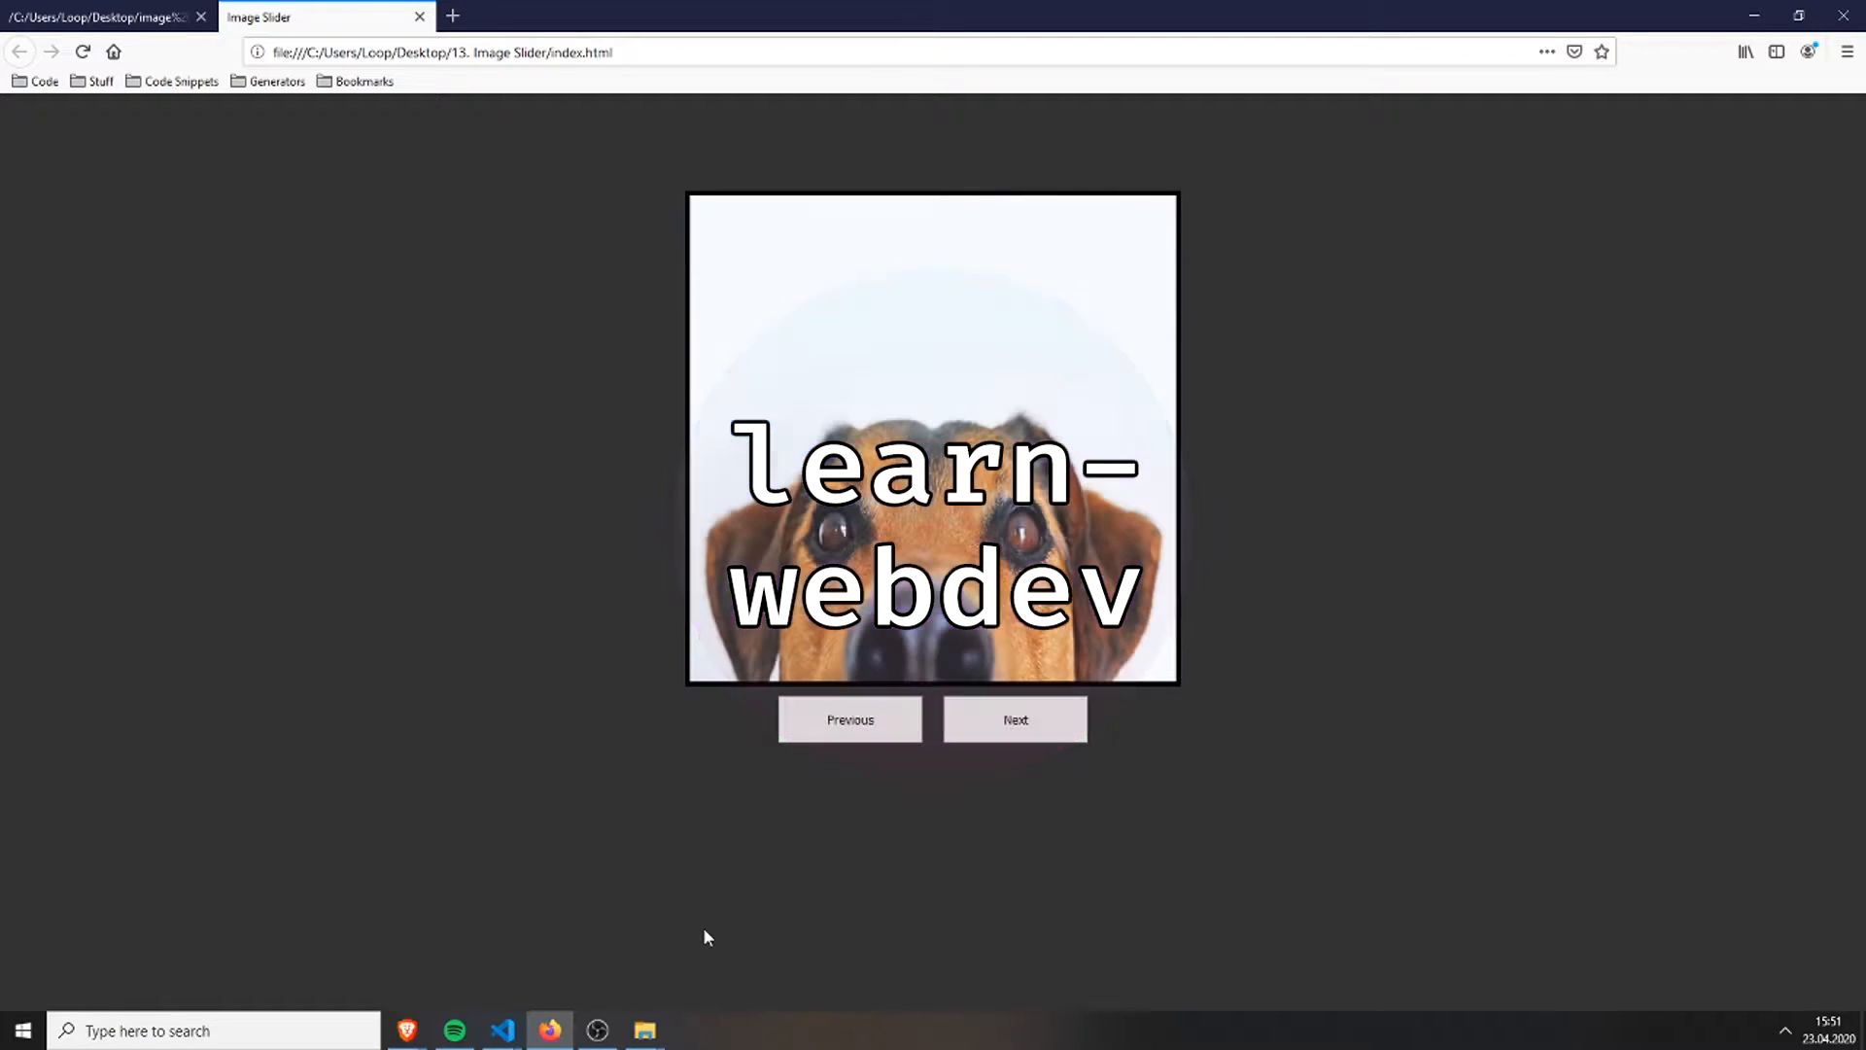
- Step the dog slider forward three photos, then back three with Previous
left_click(1014, 720)
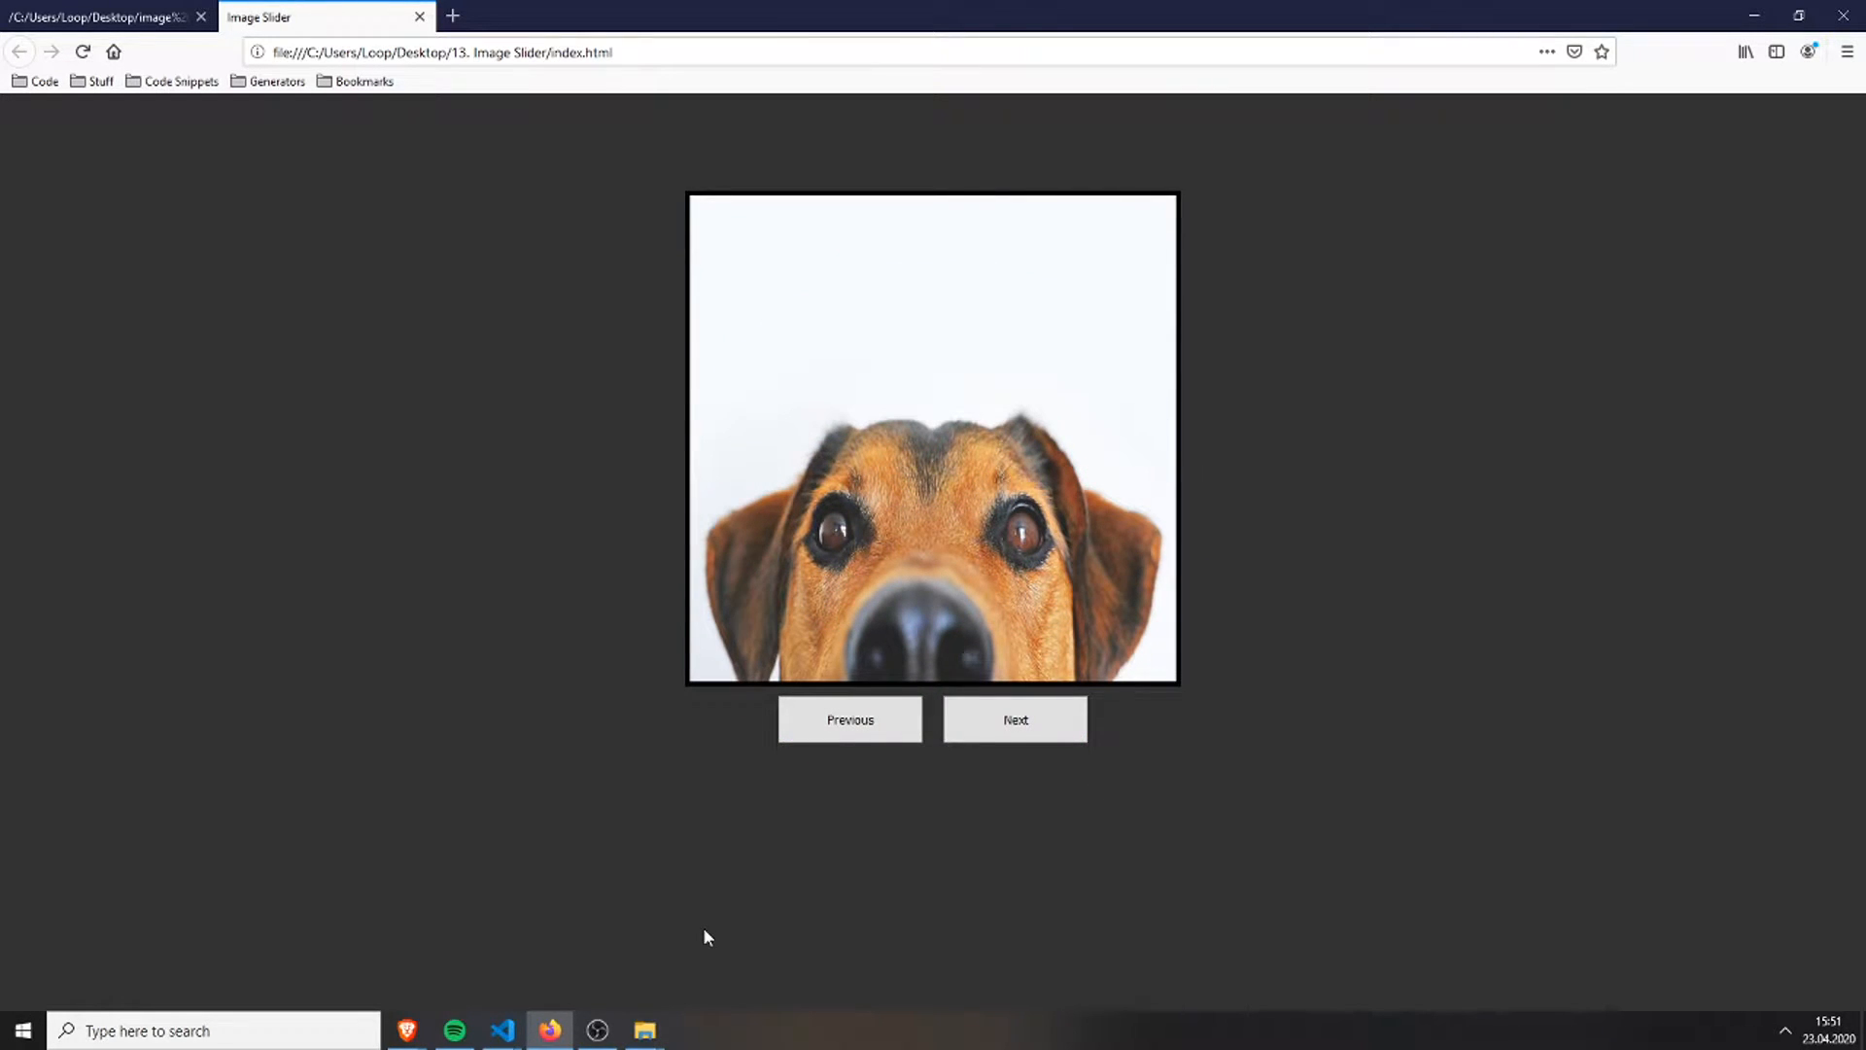
mouse_move(916, 646)
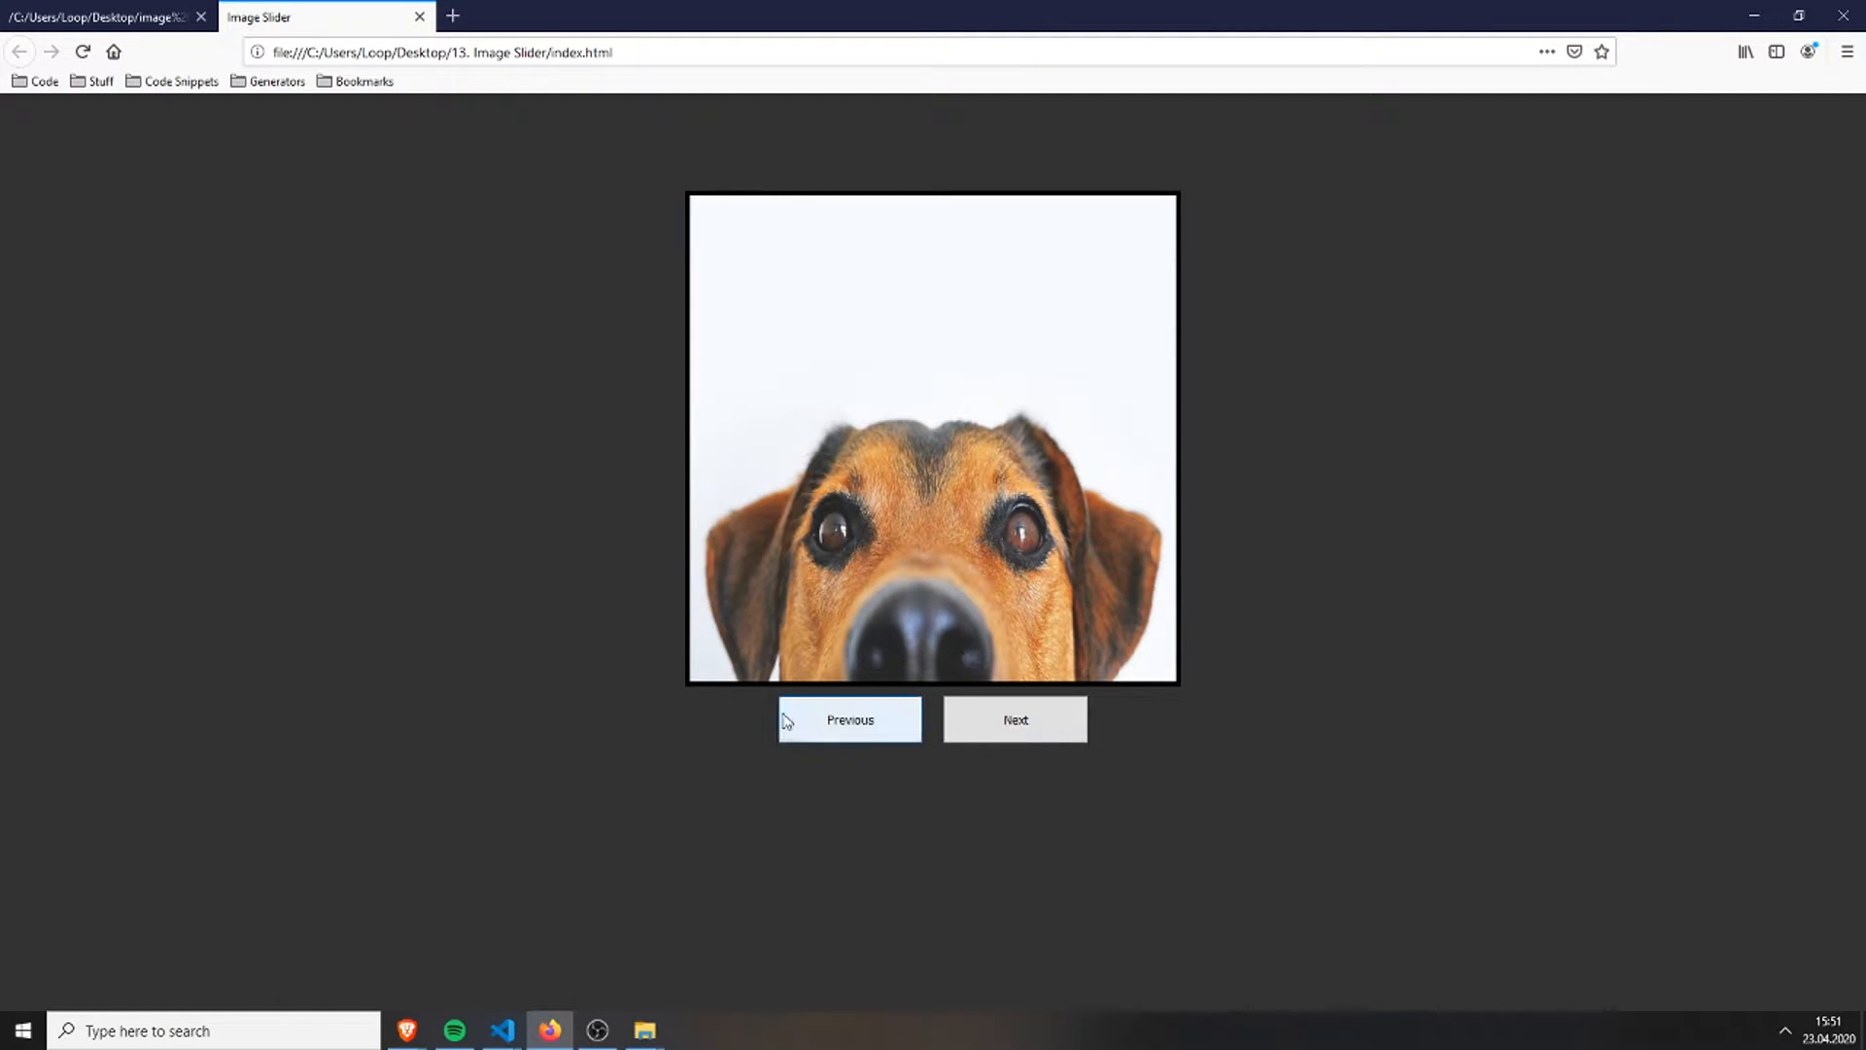
mouse_move(836, 269)
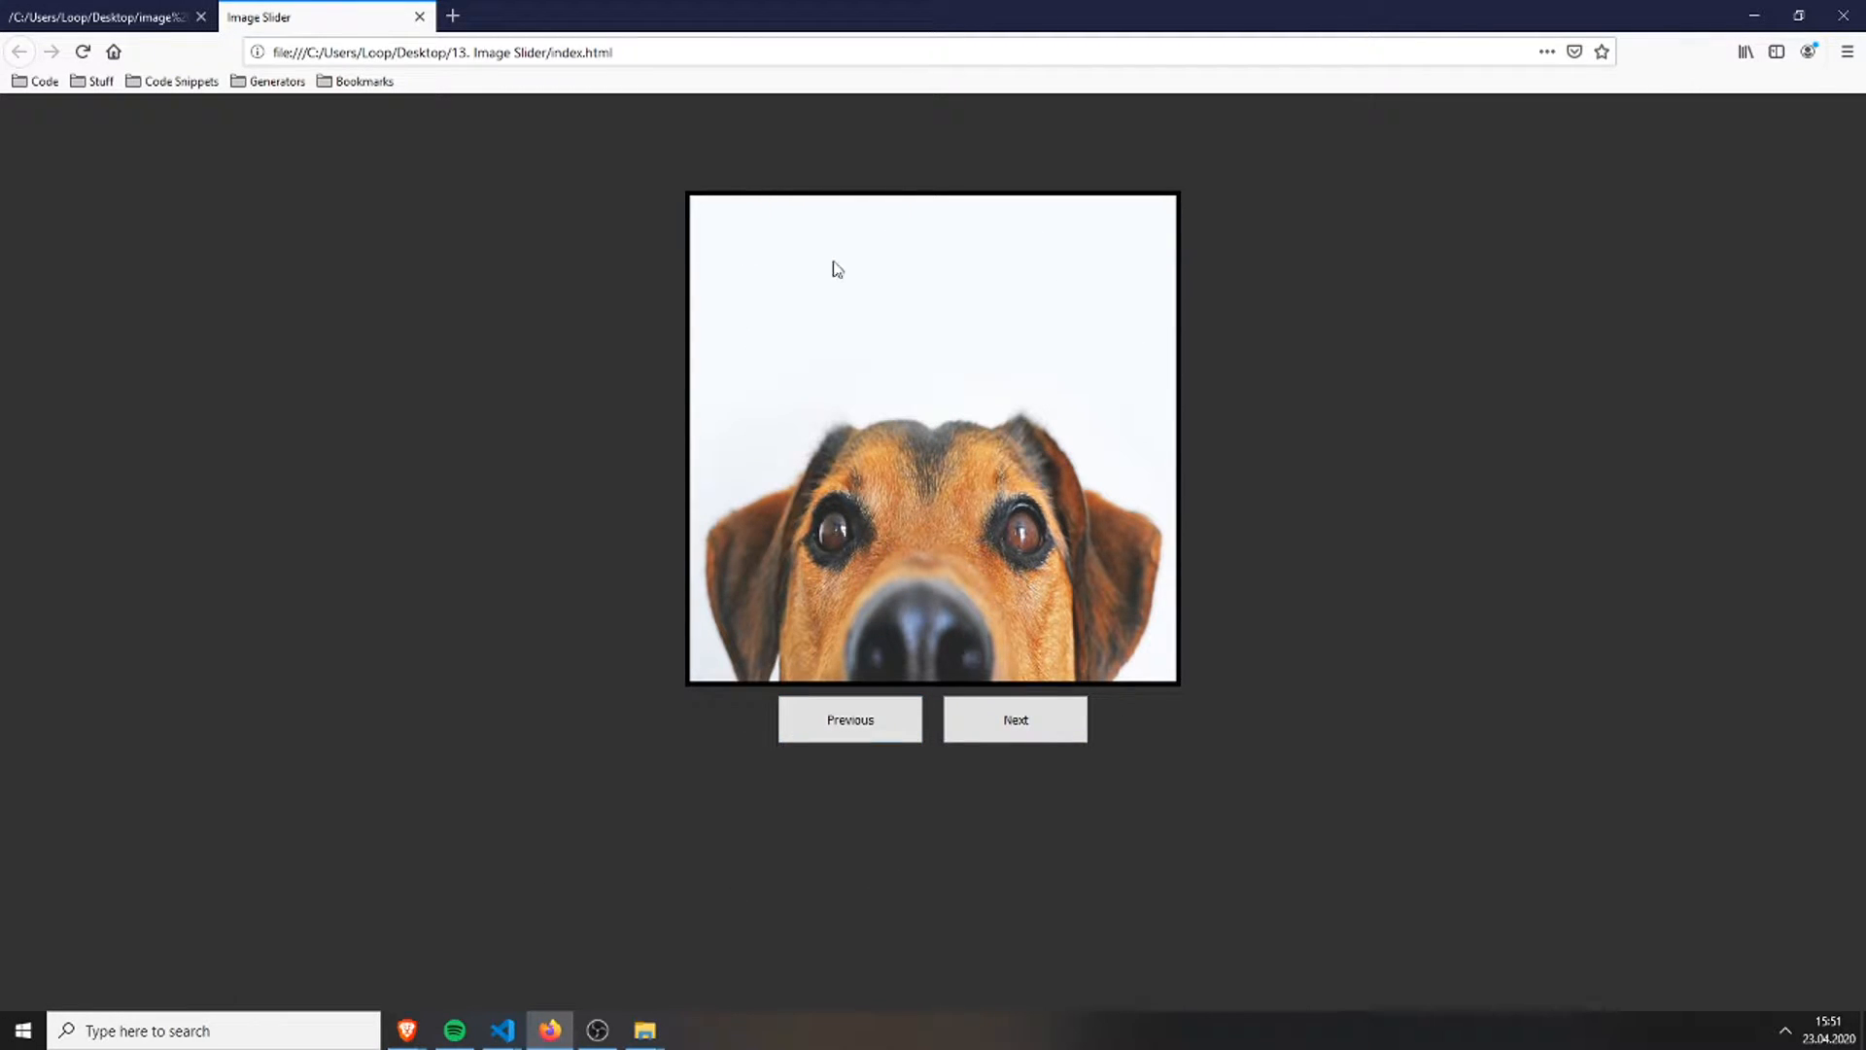
mouse_move(849, 719)
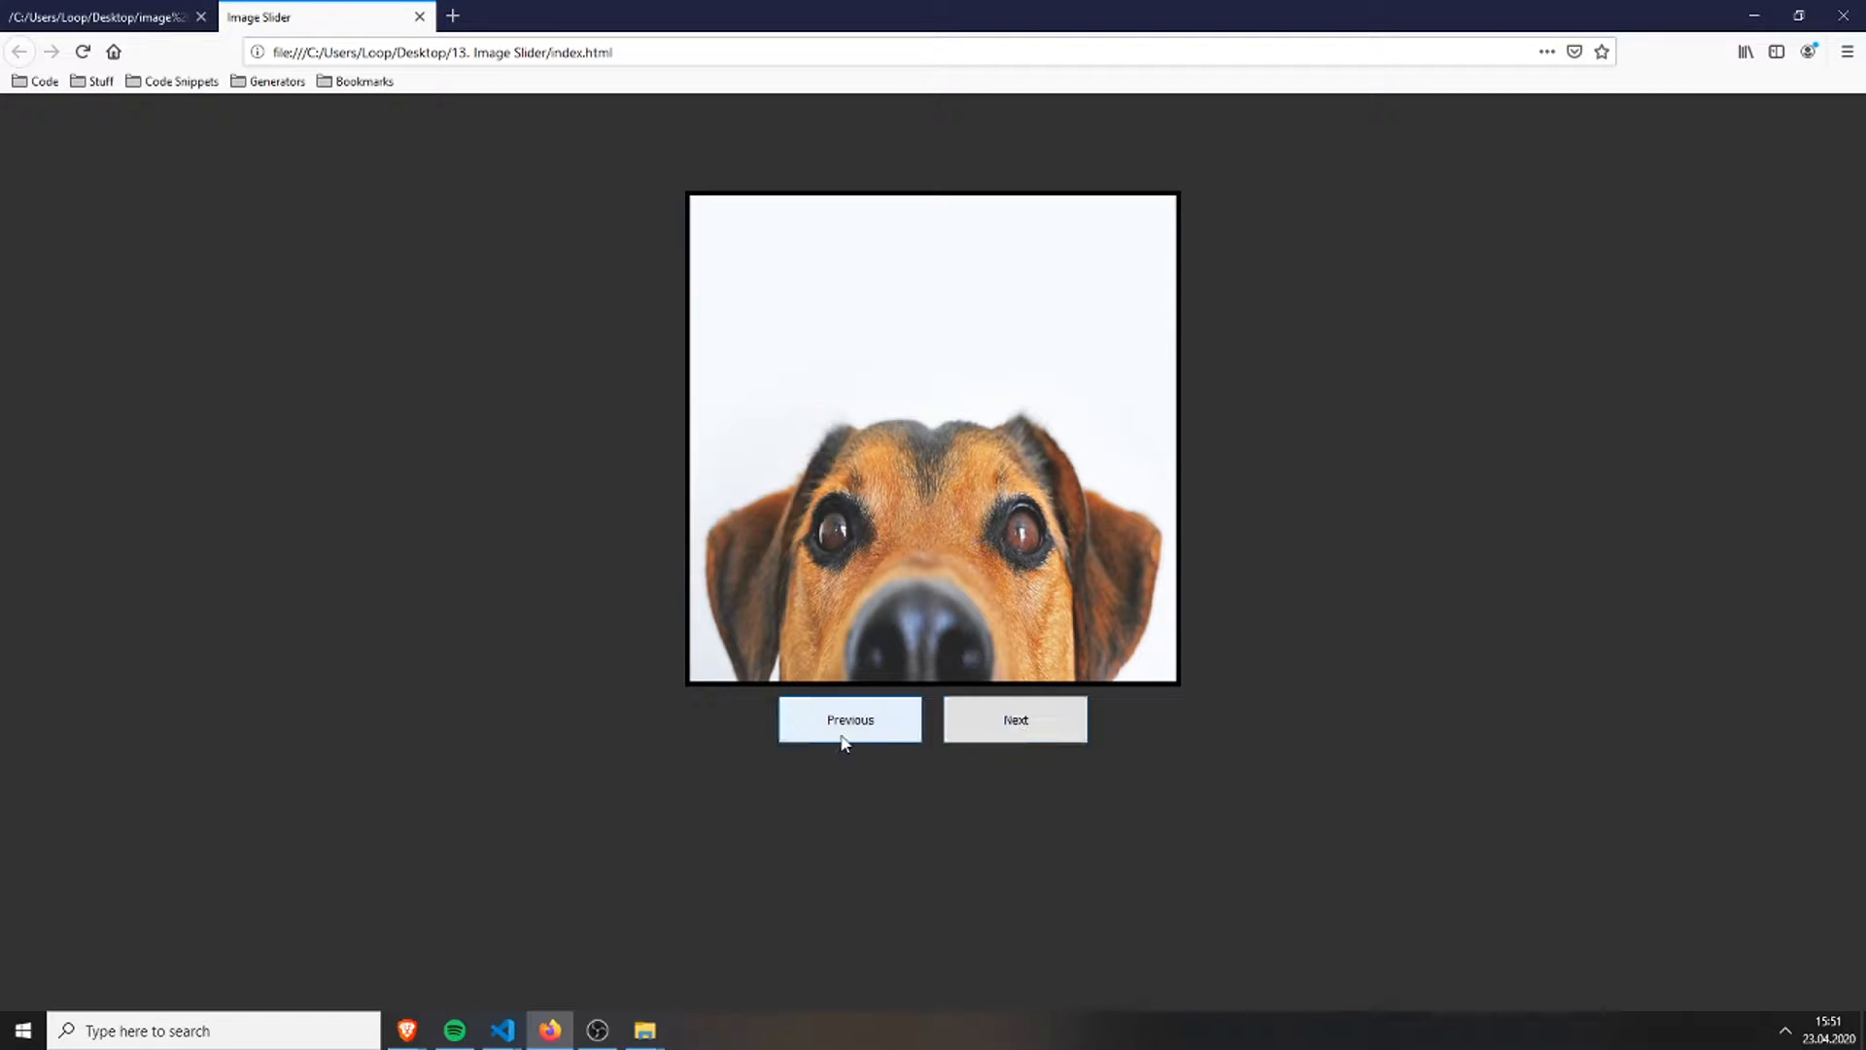
left_click(1014, 719)
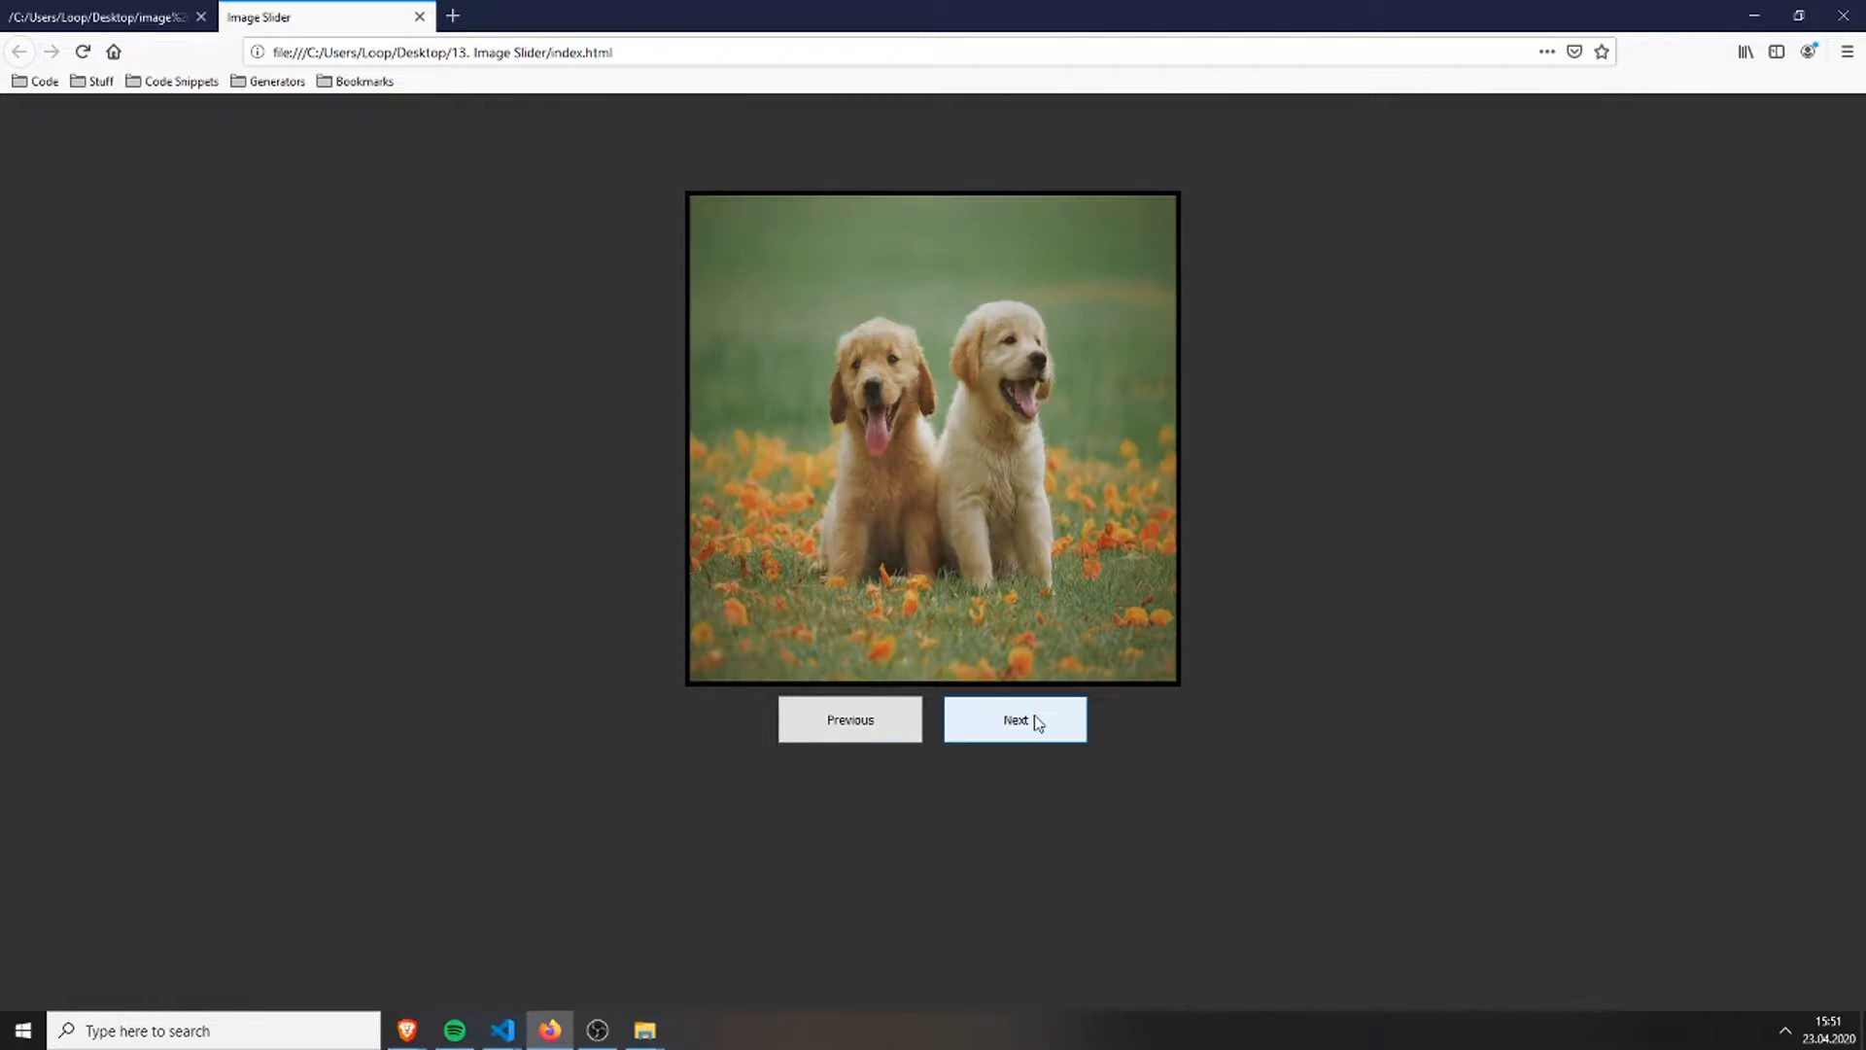
left_click(1014, 720)
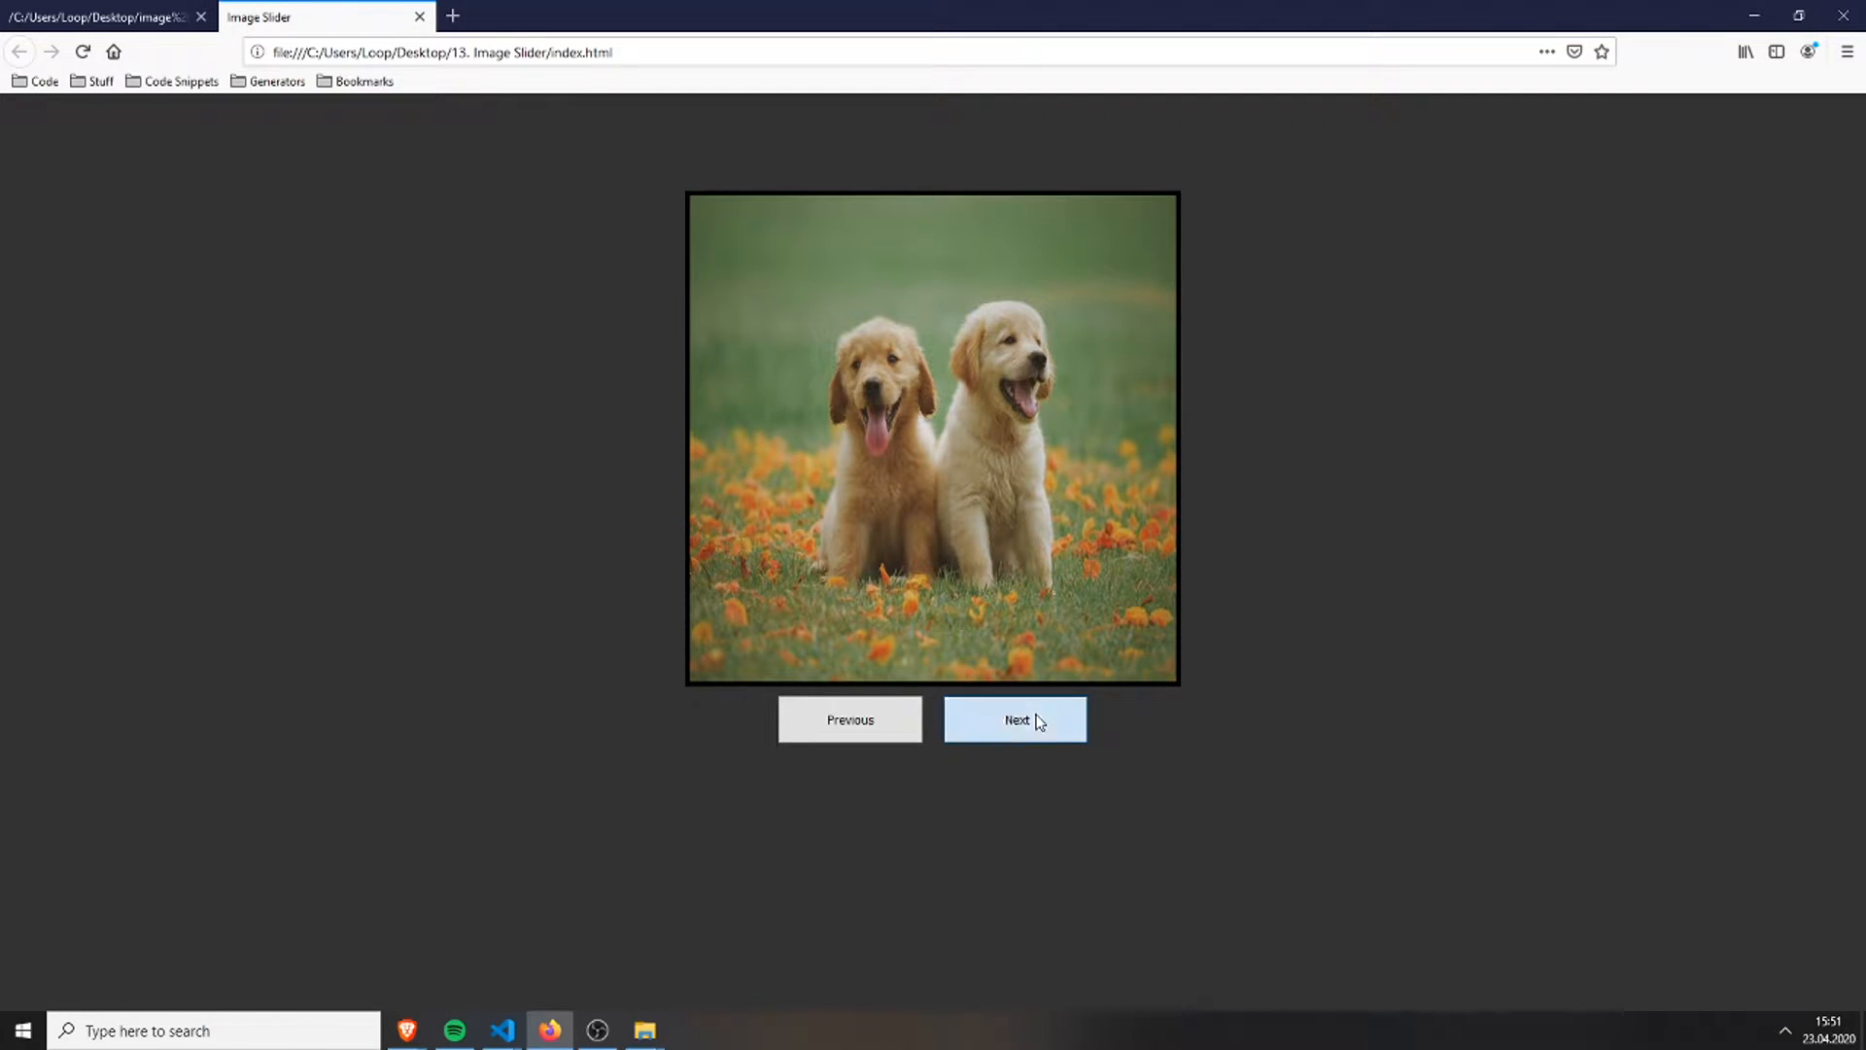
left_click(1014, 719)
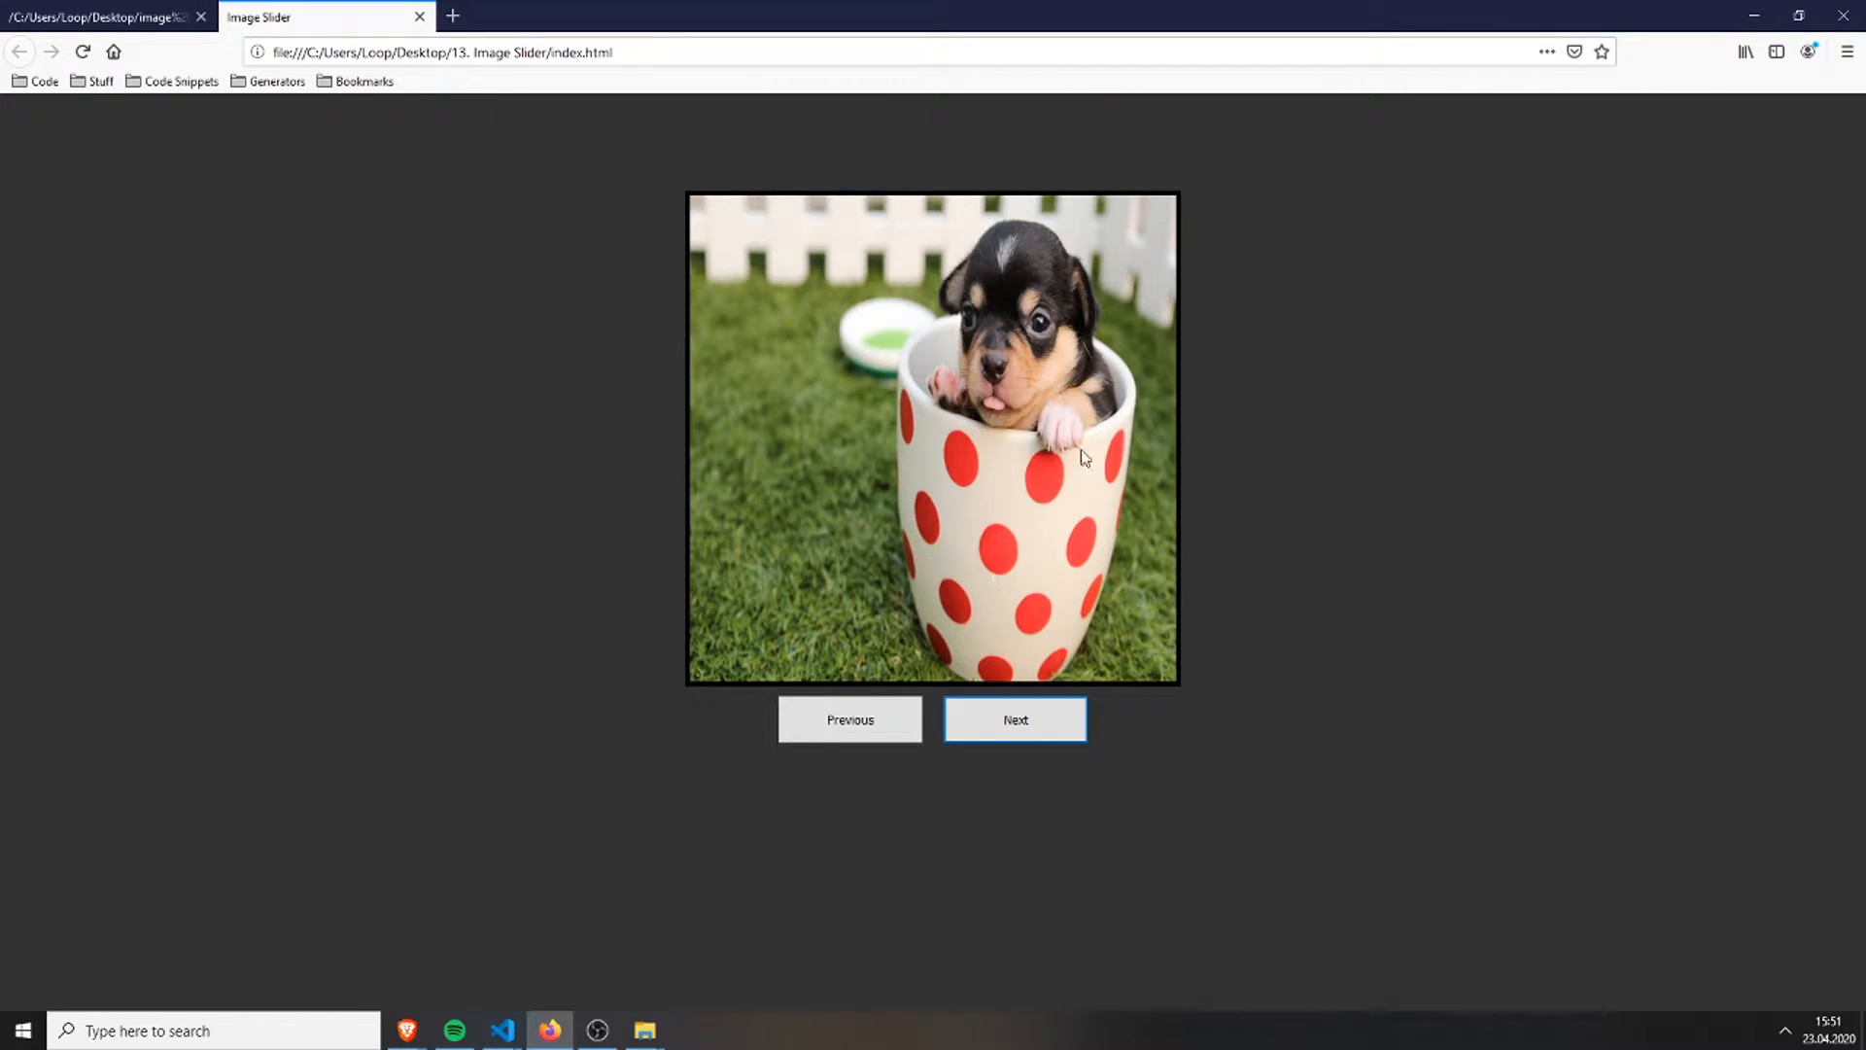
mouse_move(952, 601)
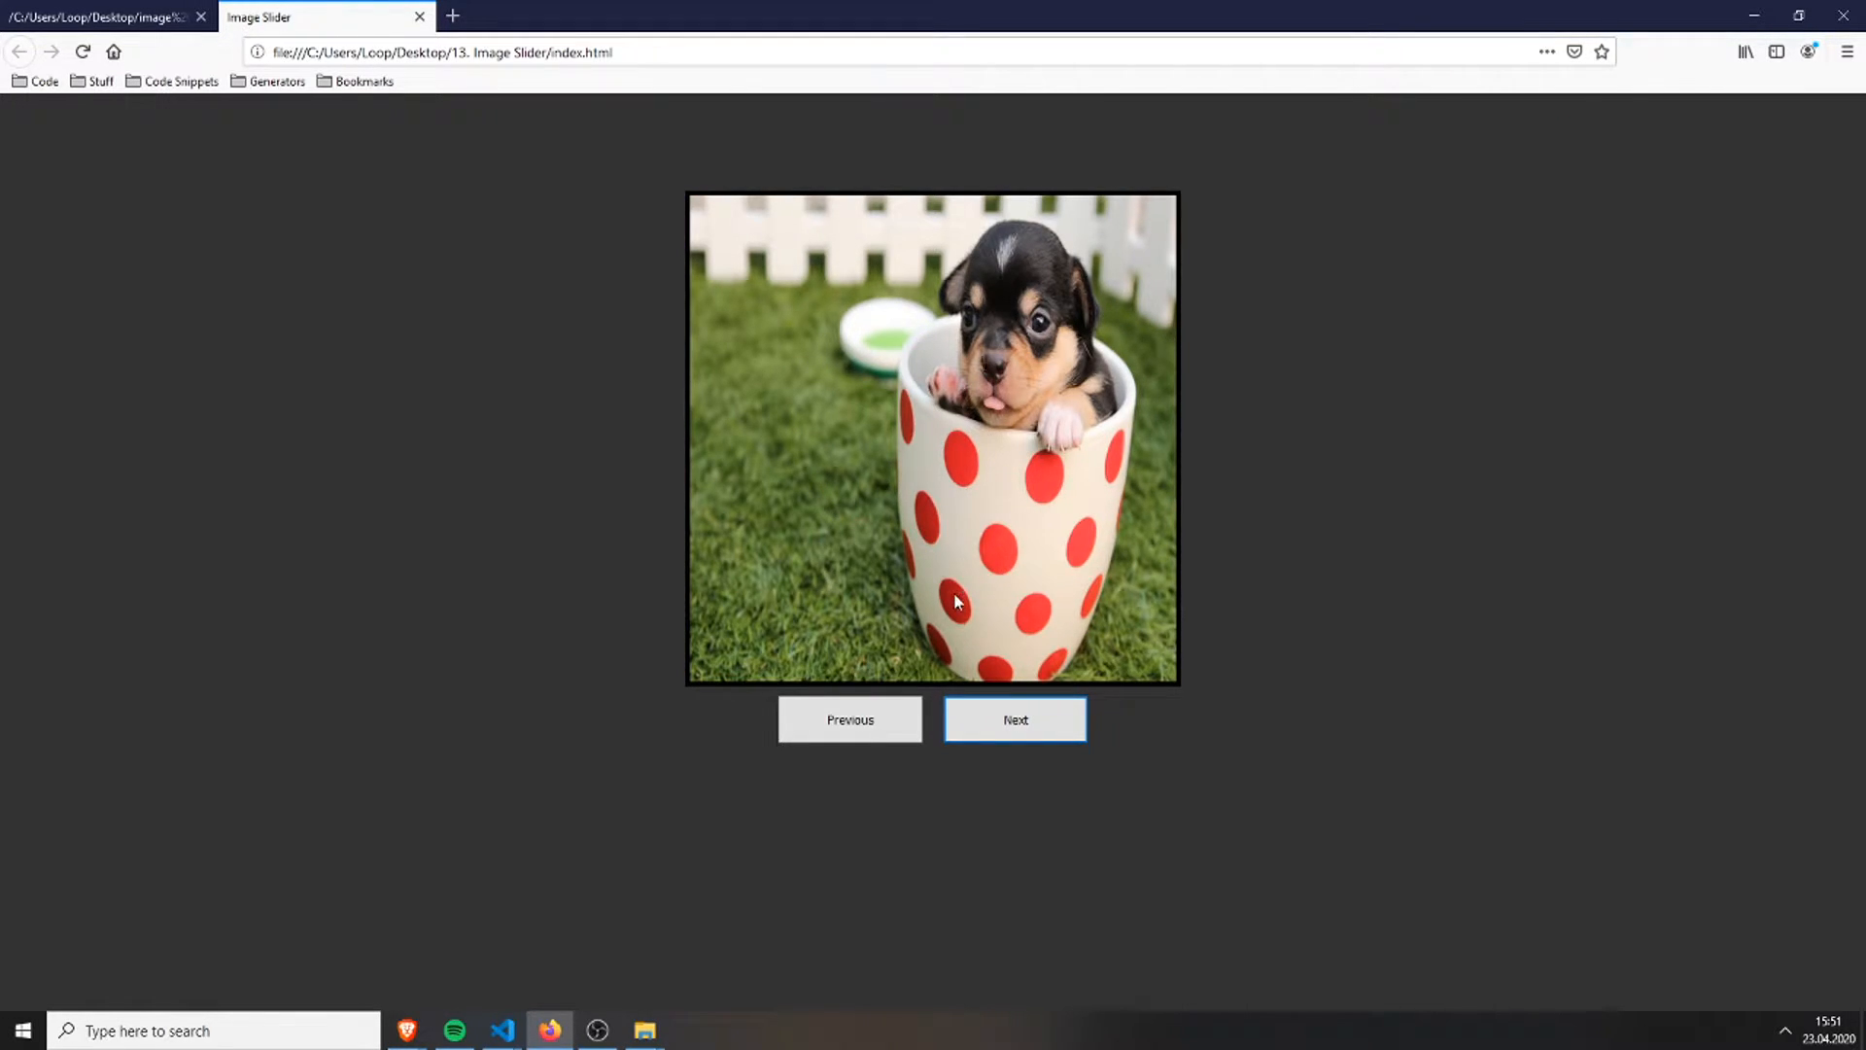
left_click(849, 719)
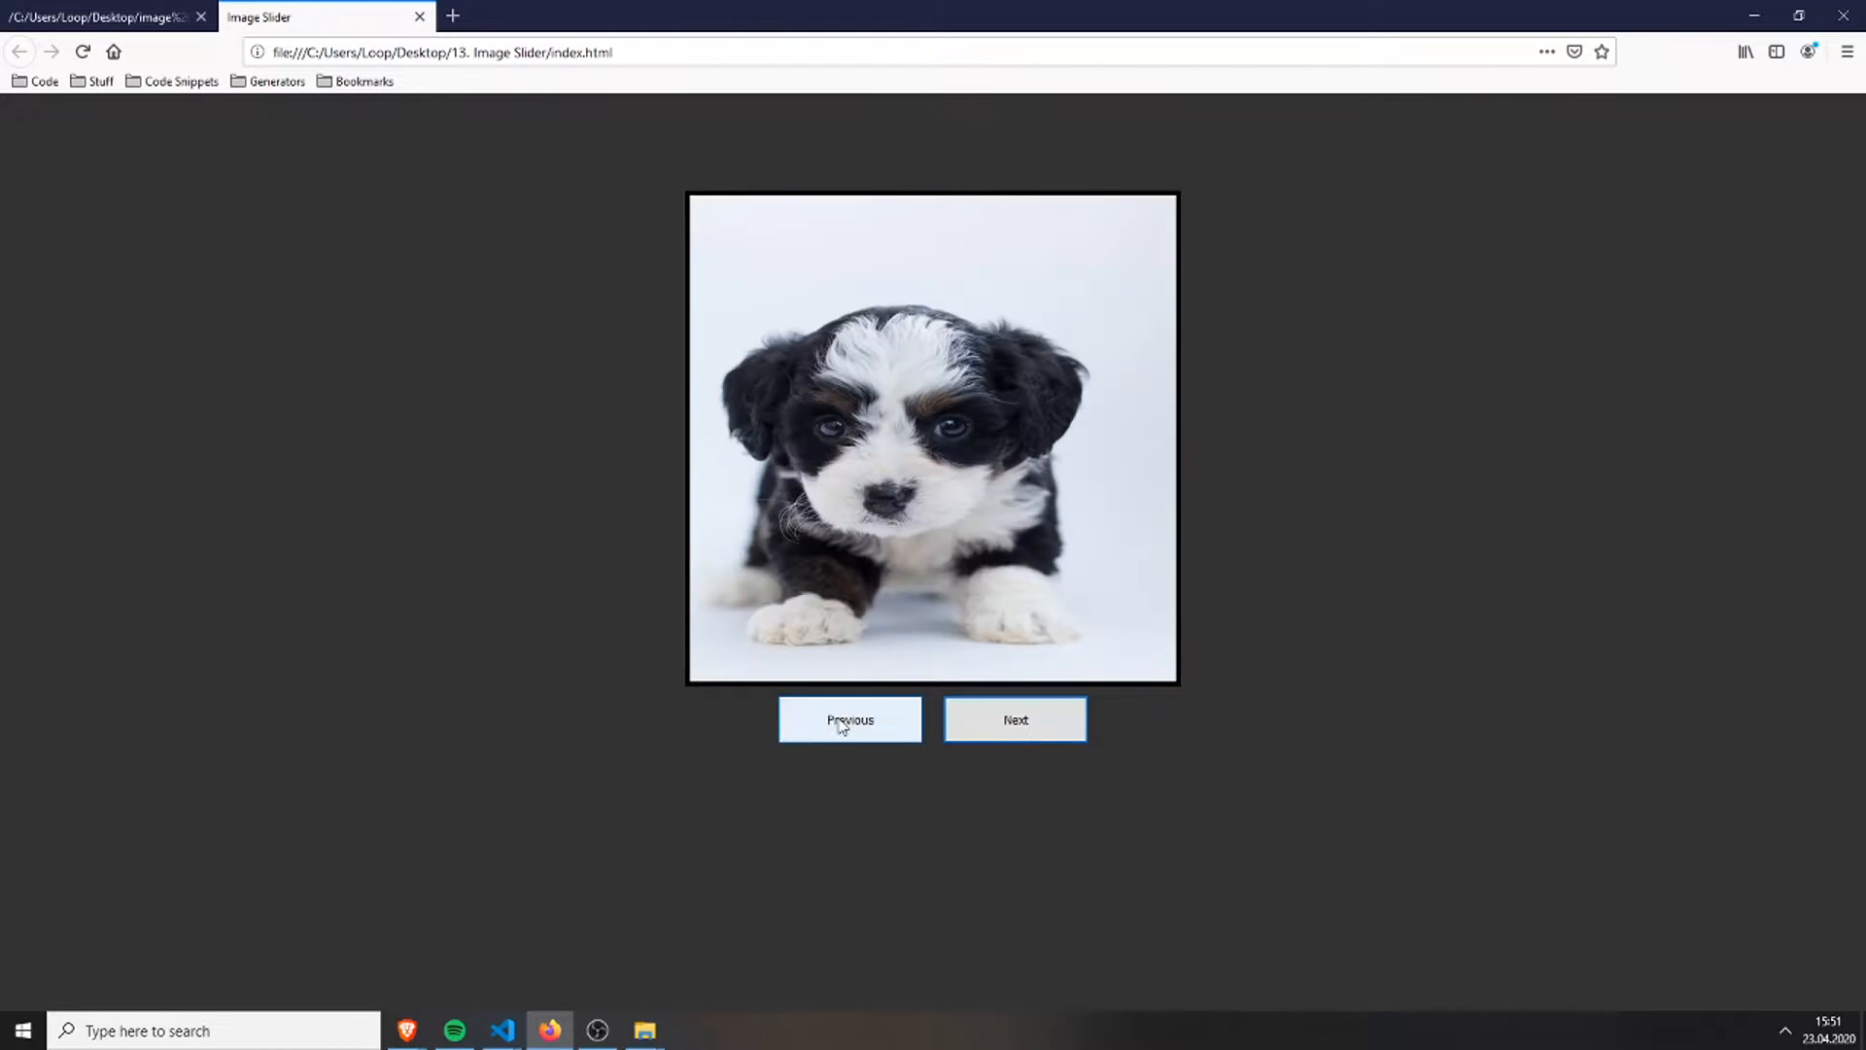
left_click(849, 719)
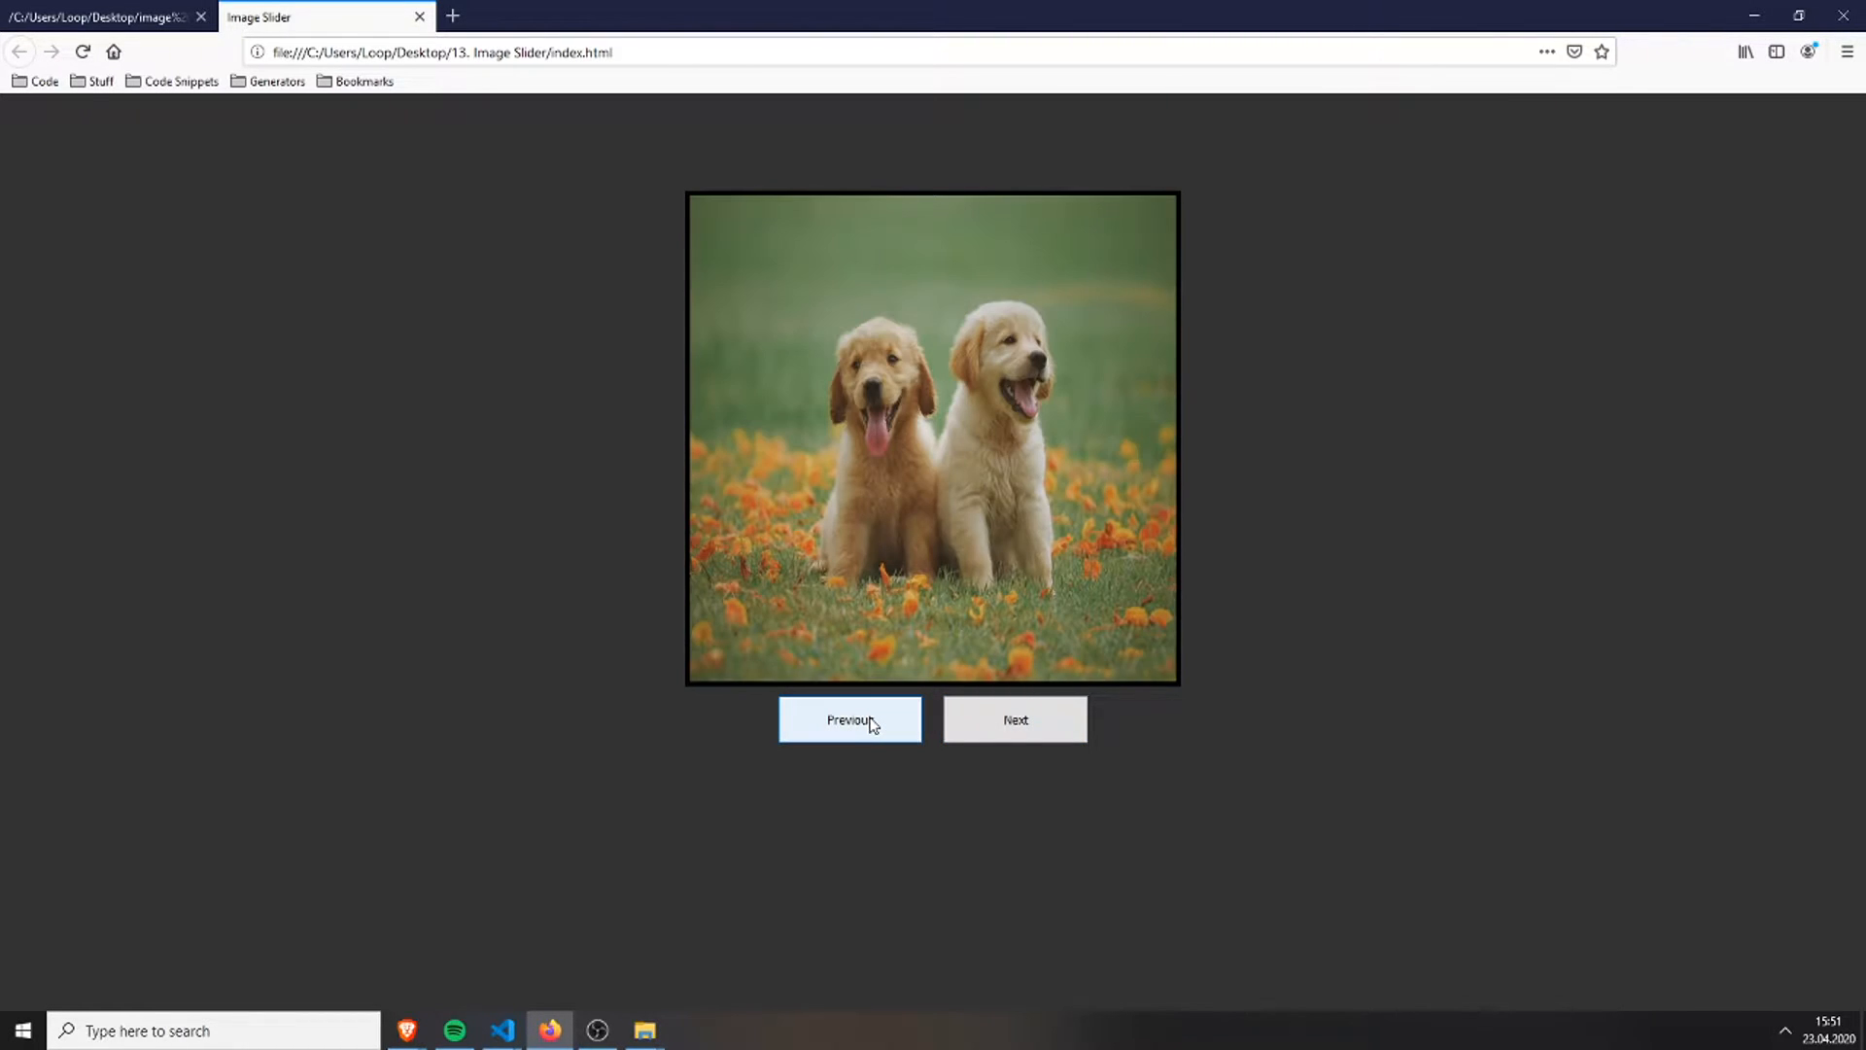
left_click(848, 719)
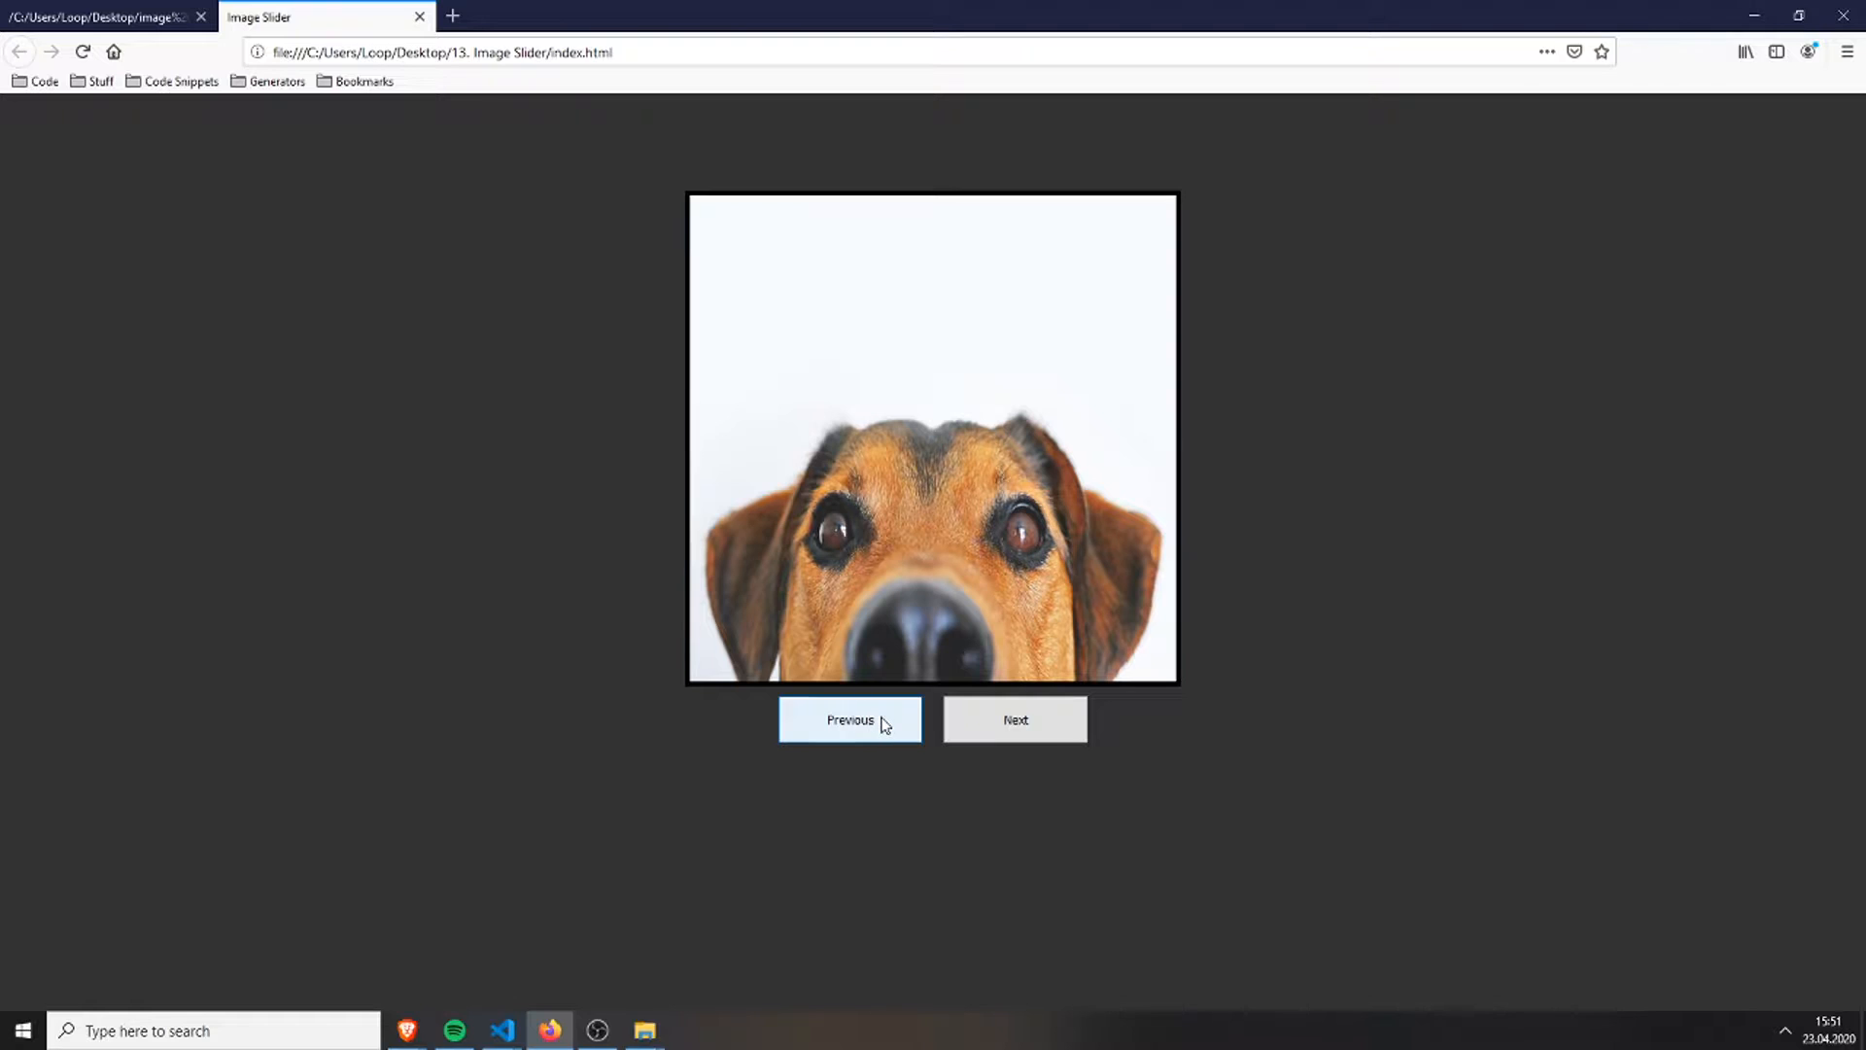
- Advance seven photos past the last image to confirm wraparound, then go back three
left_click(1013, 719)
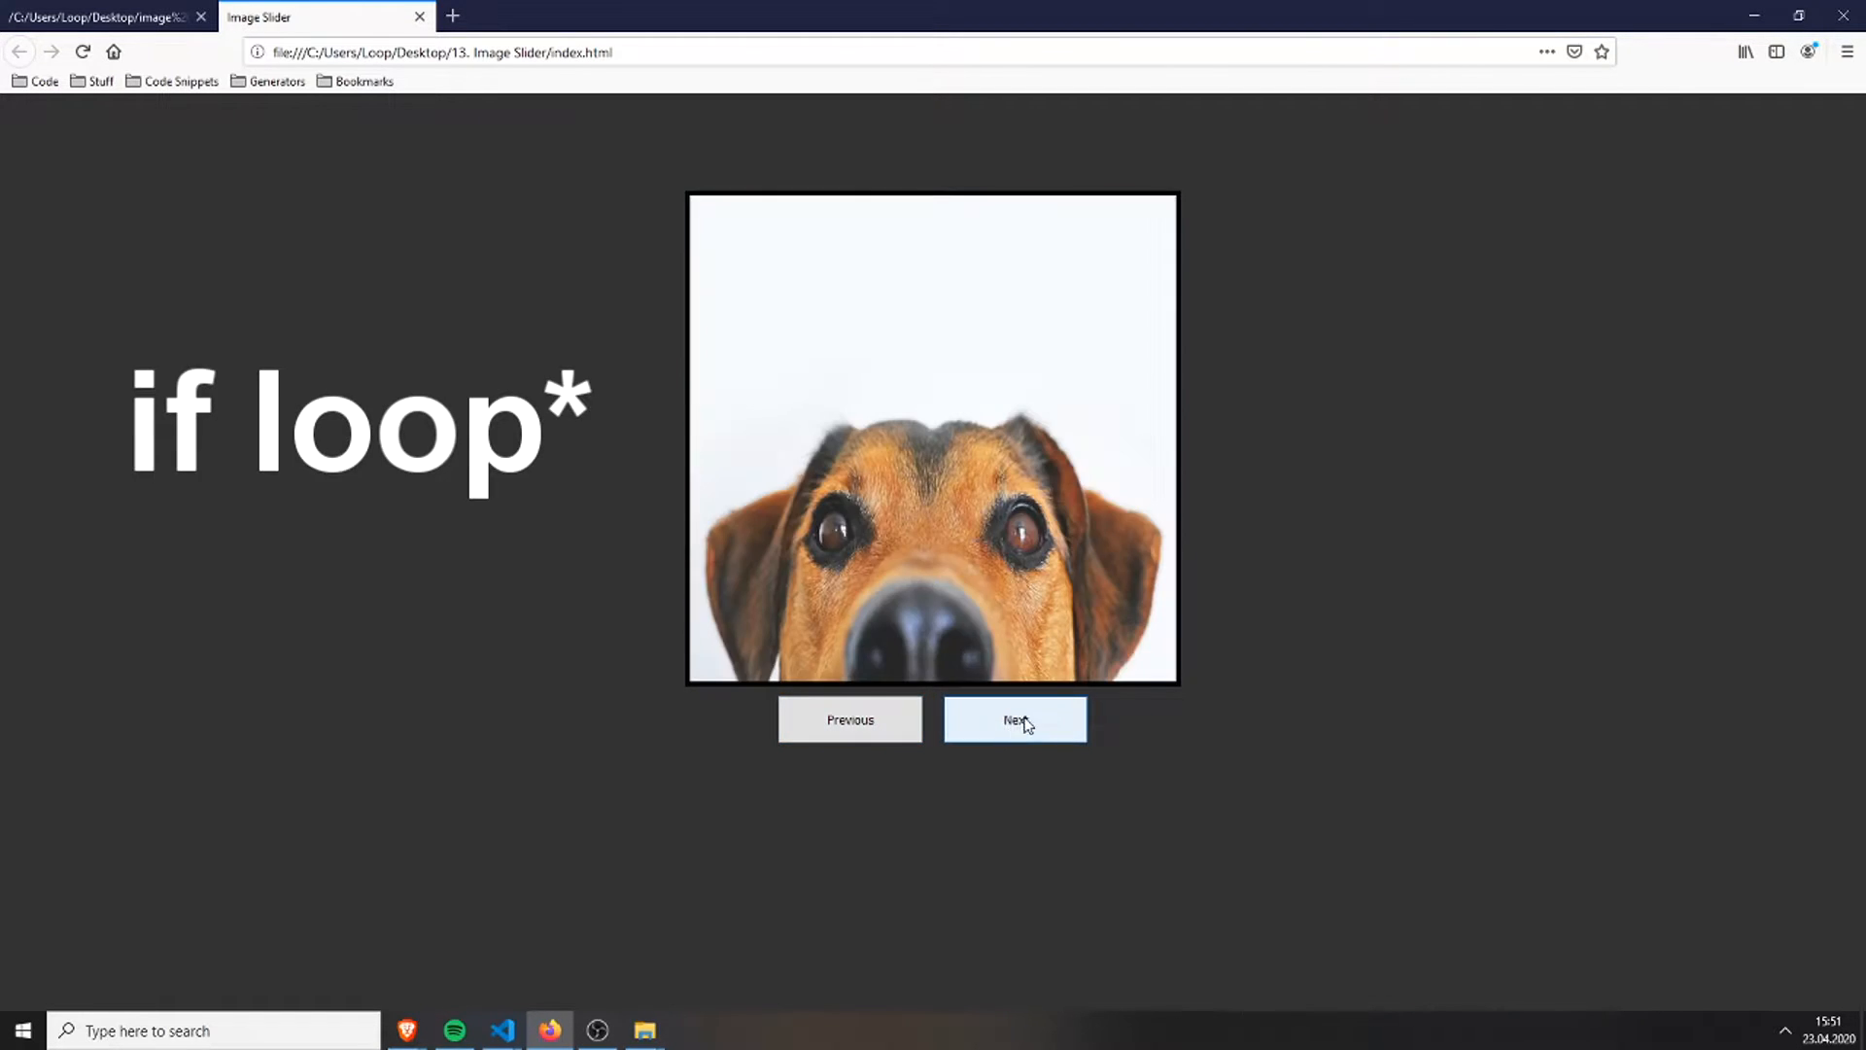
left_click(1013, 719)
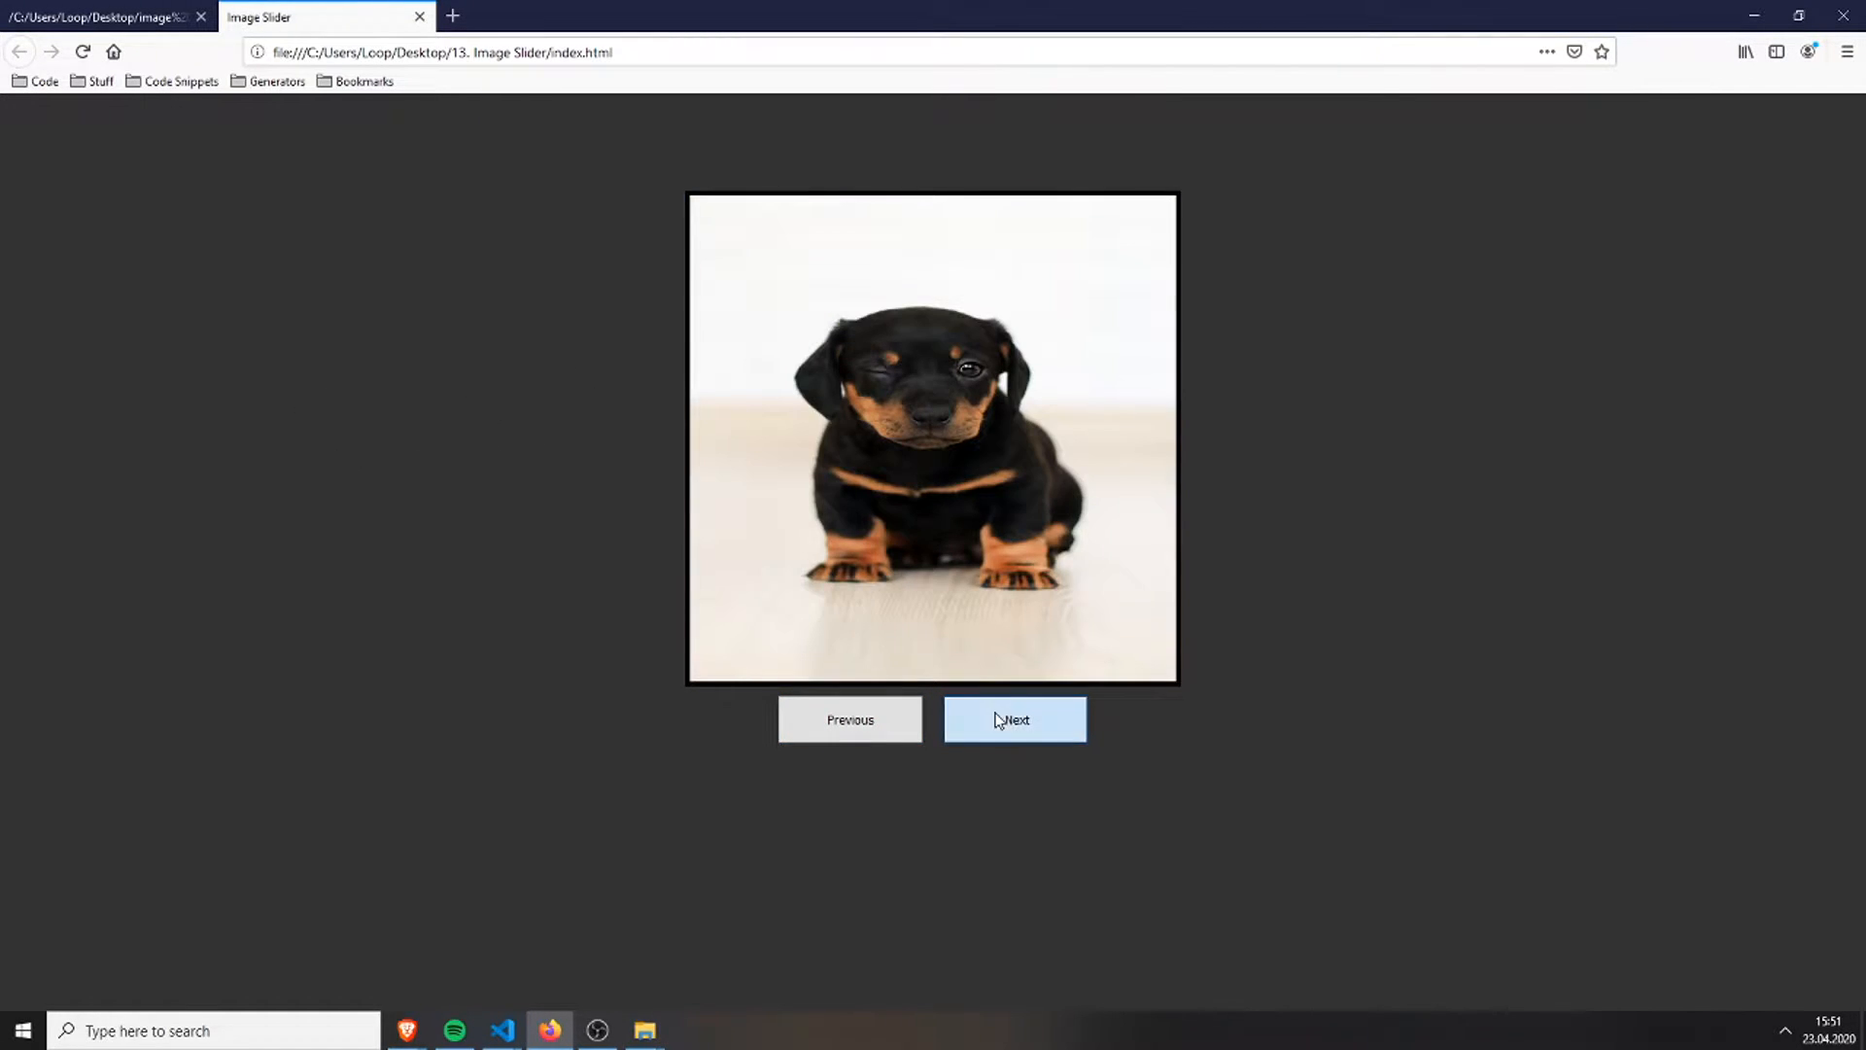
left_click(1014, 719)
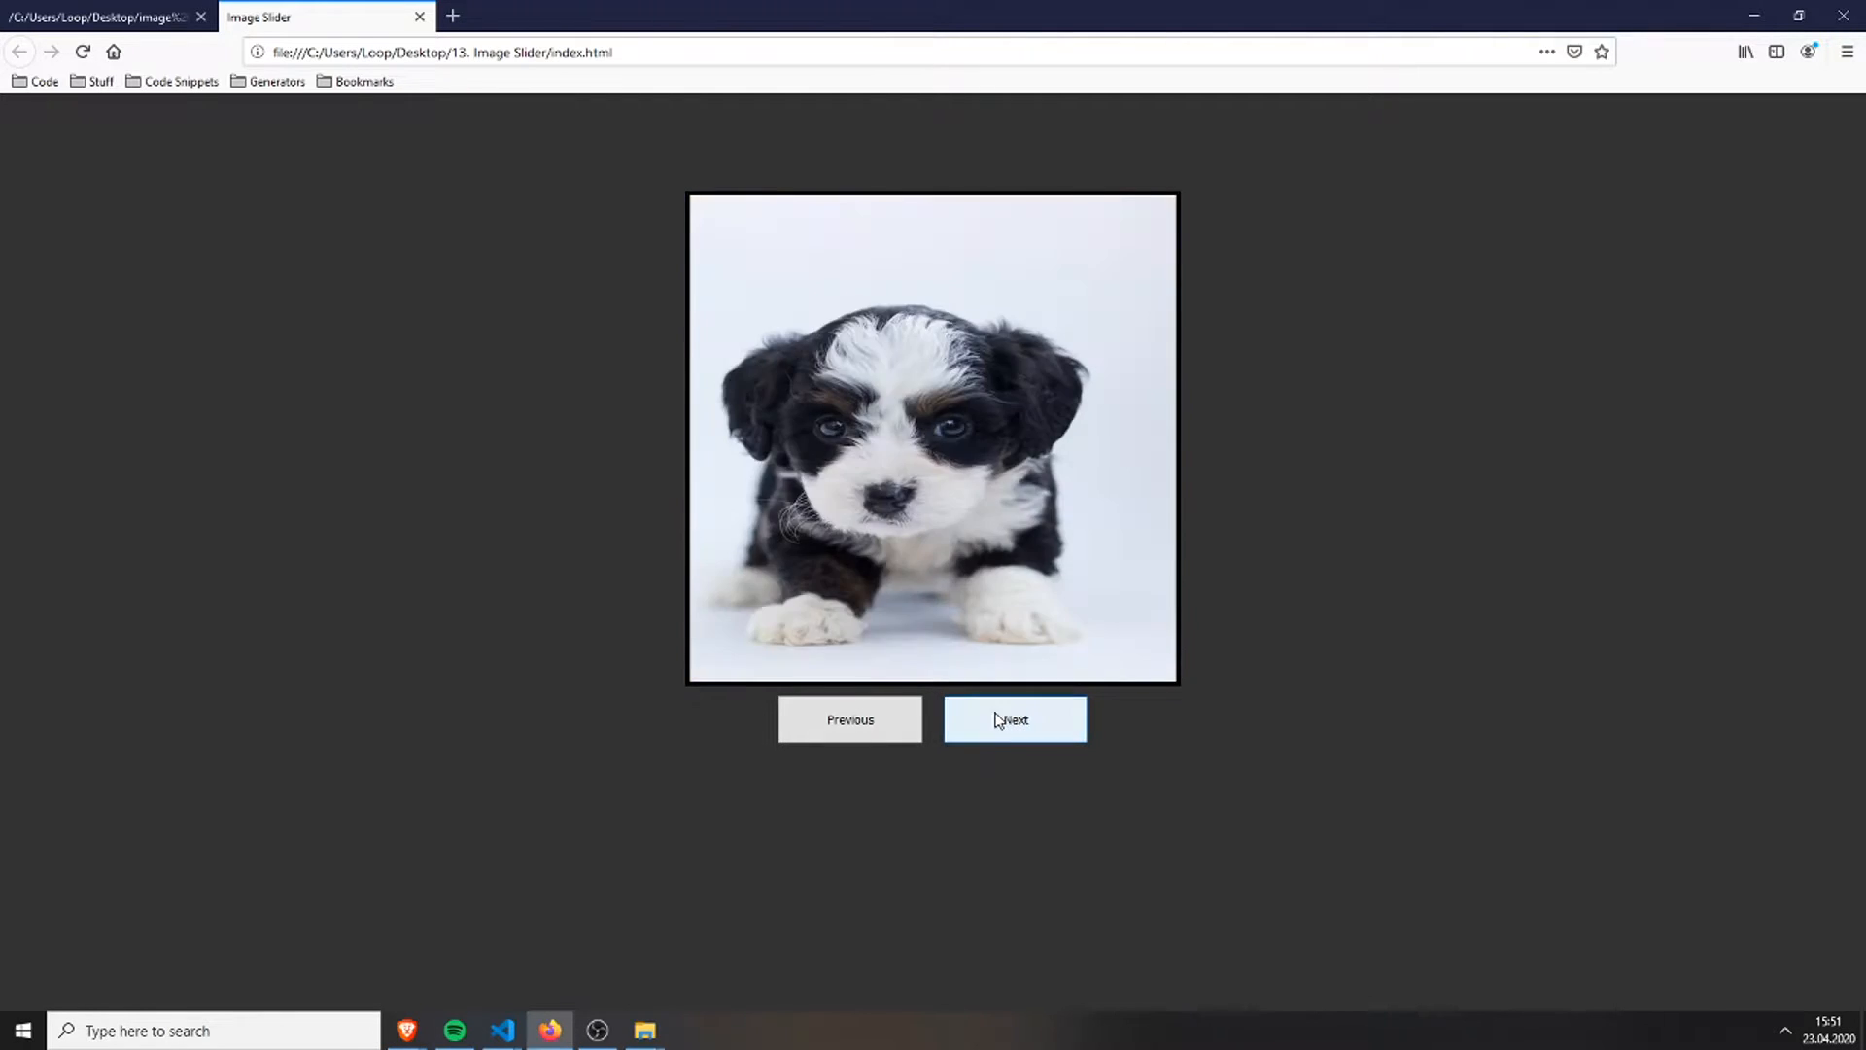
left_click(1014, 719)
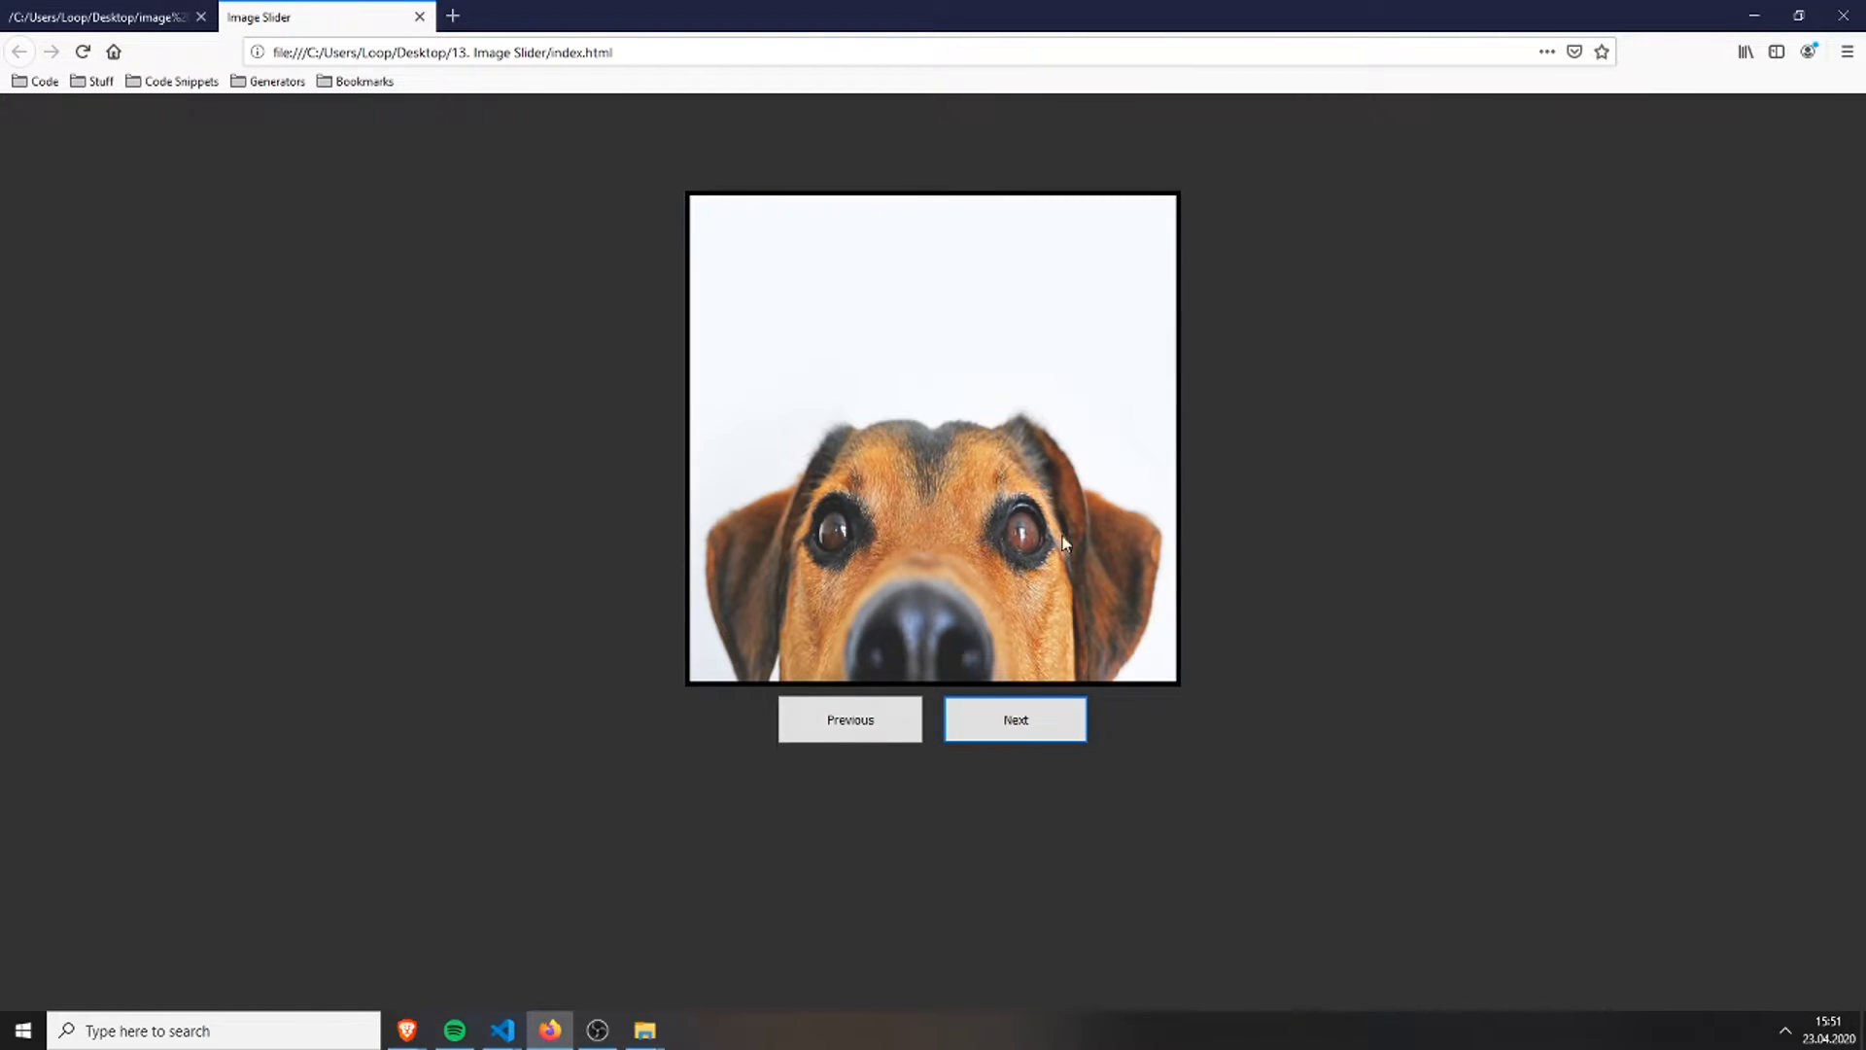
left_click(1014, 719)
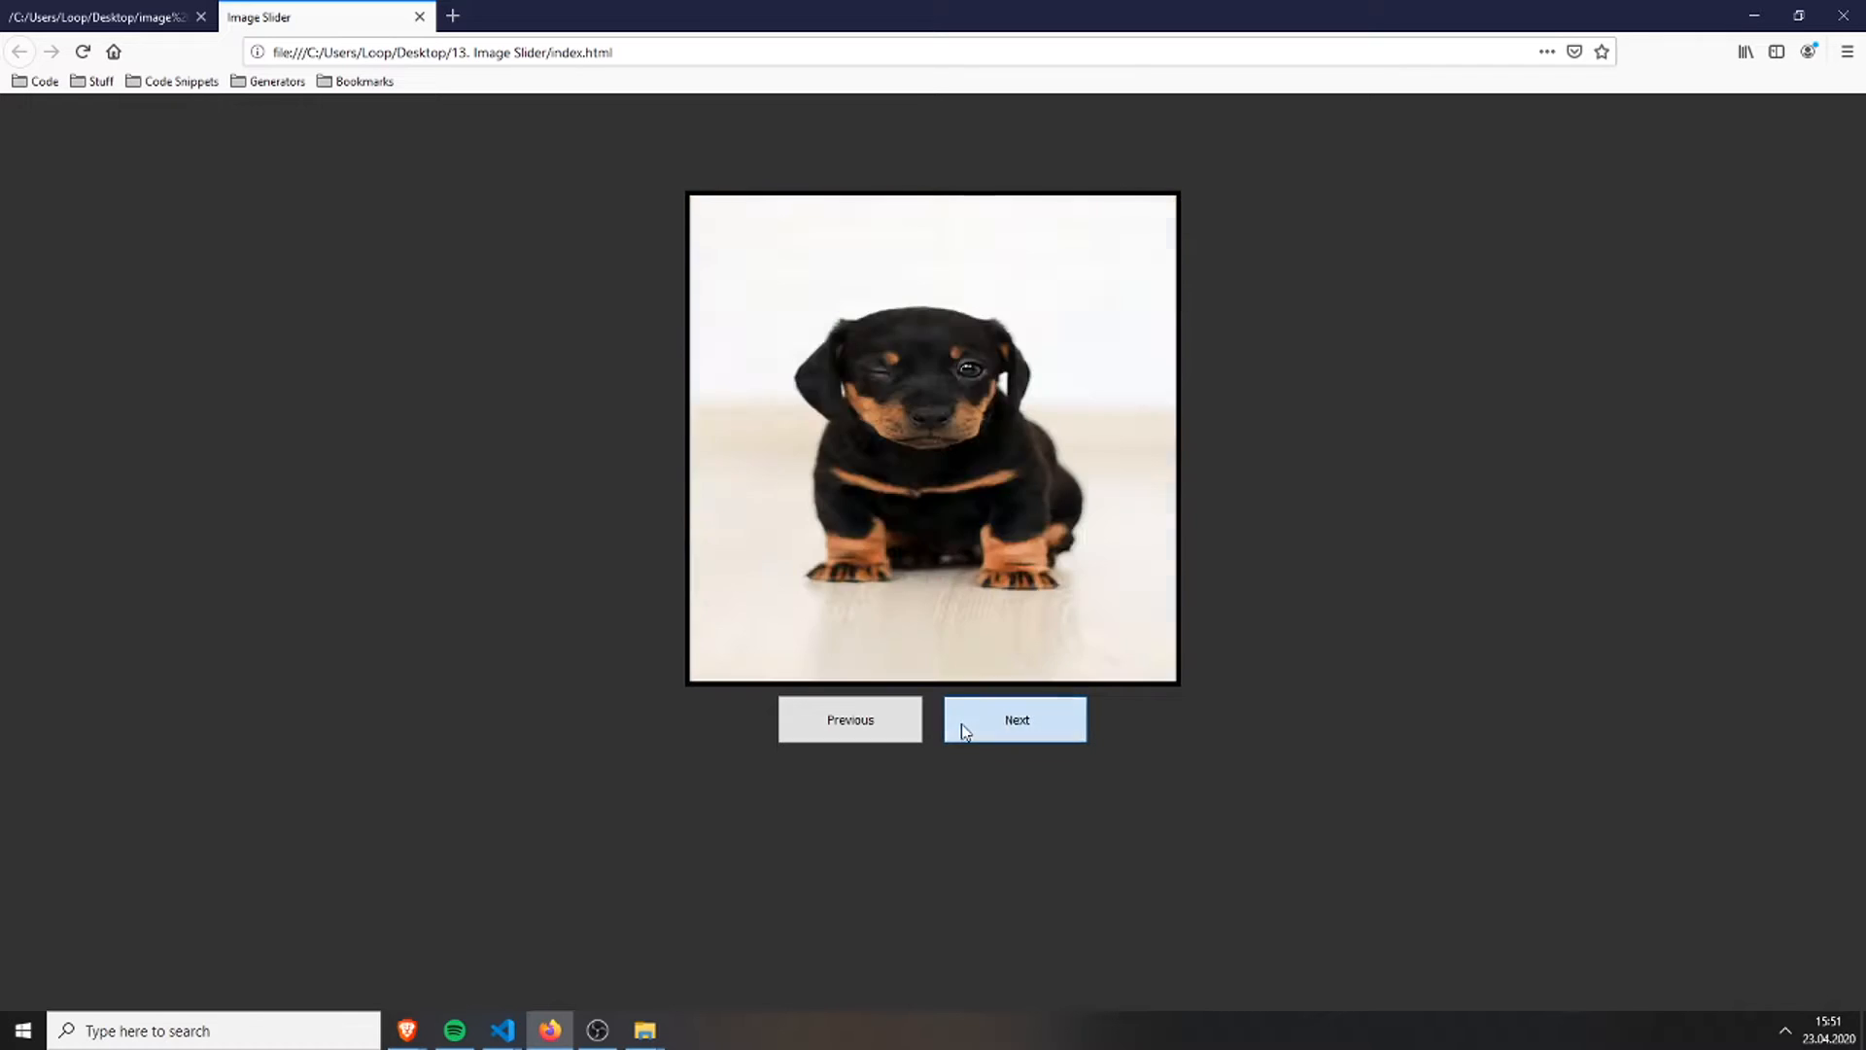
left_click(1013, 720)
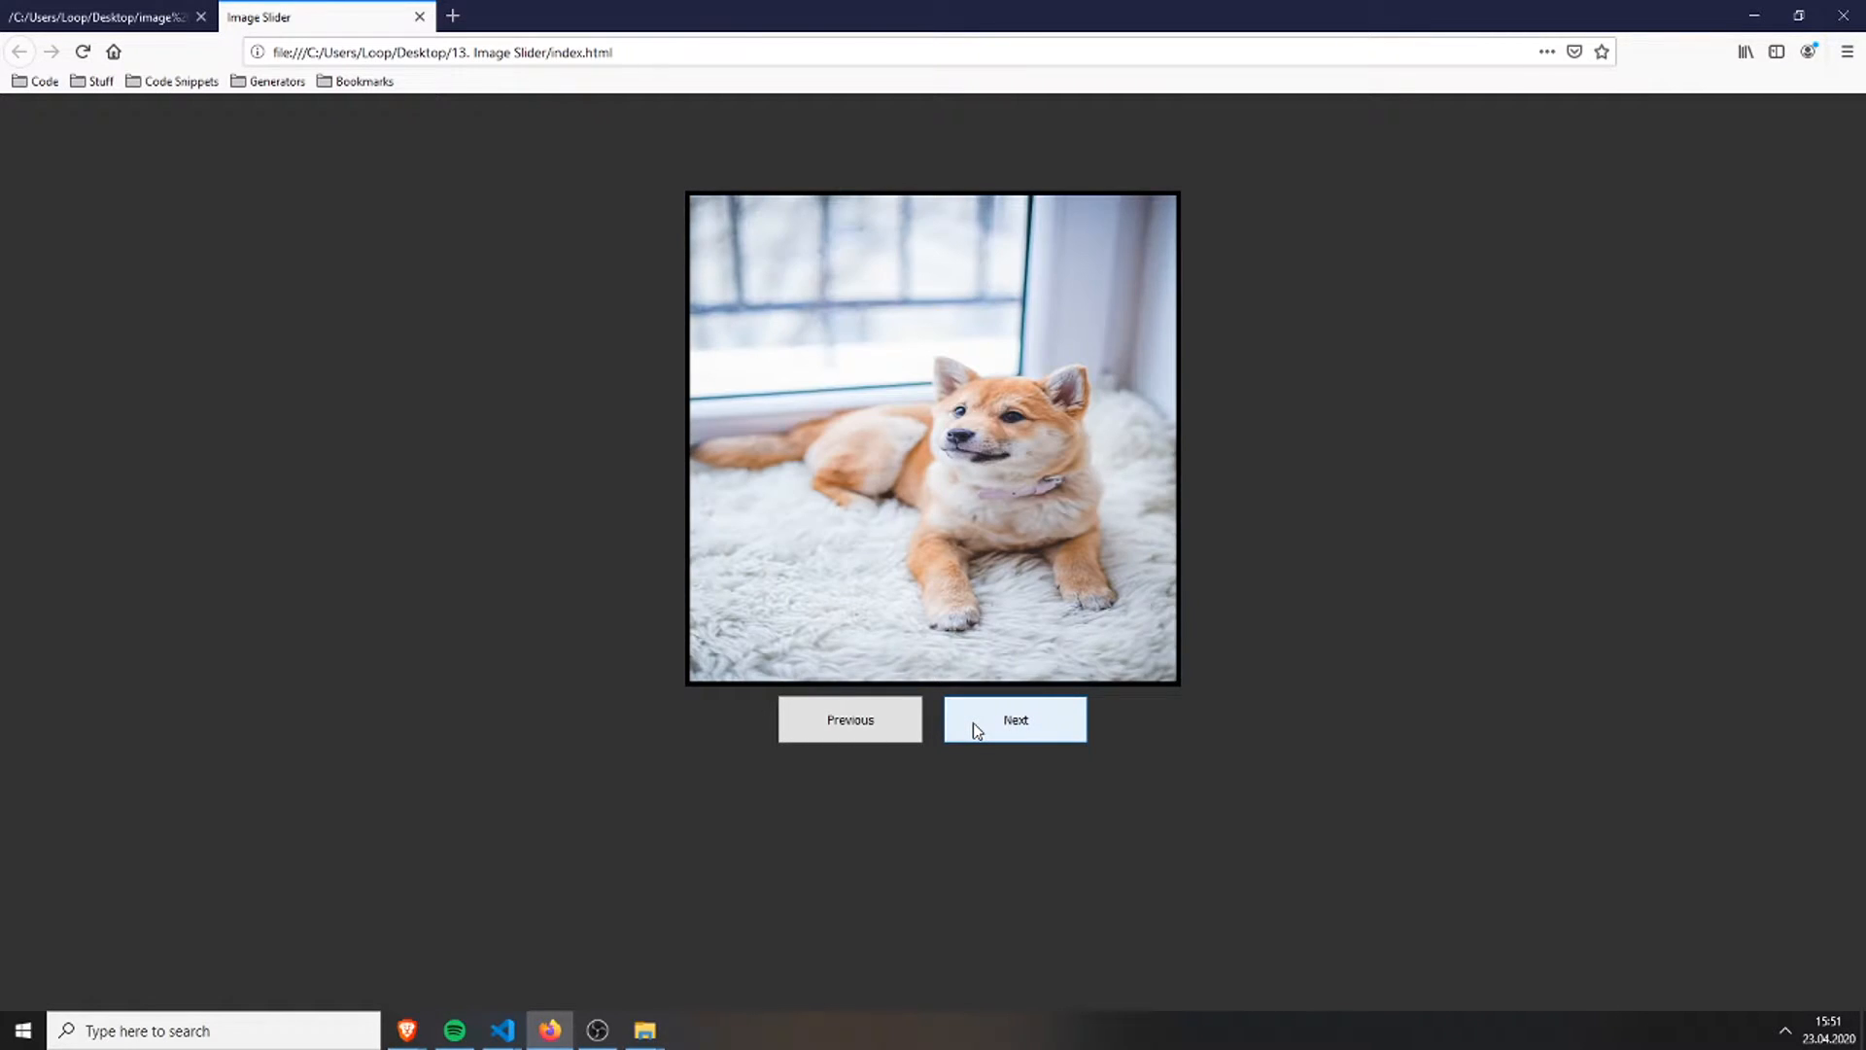
left_click(1014, 719)
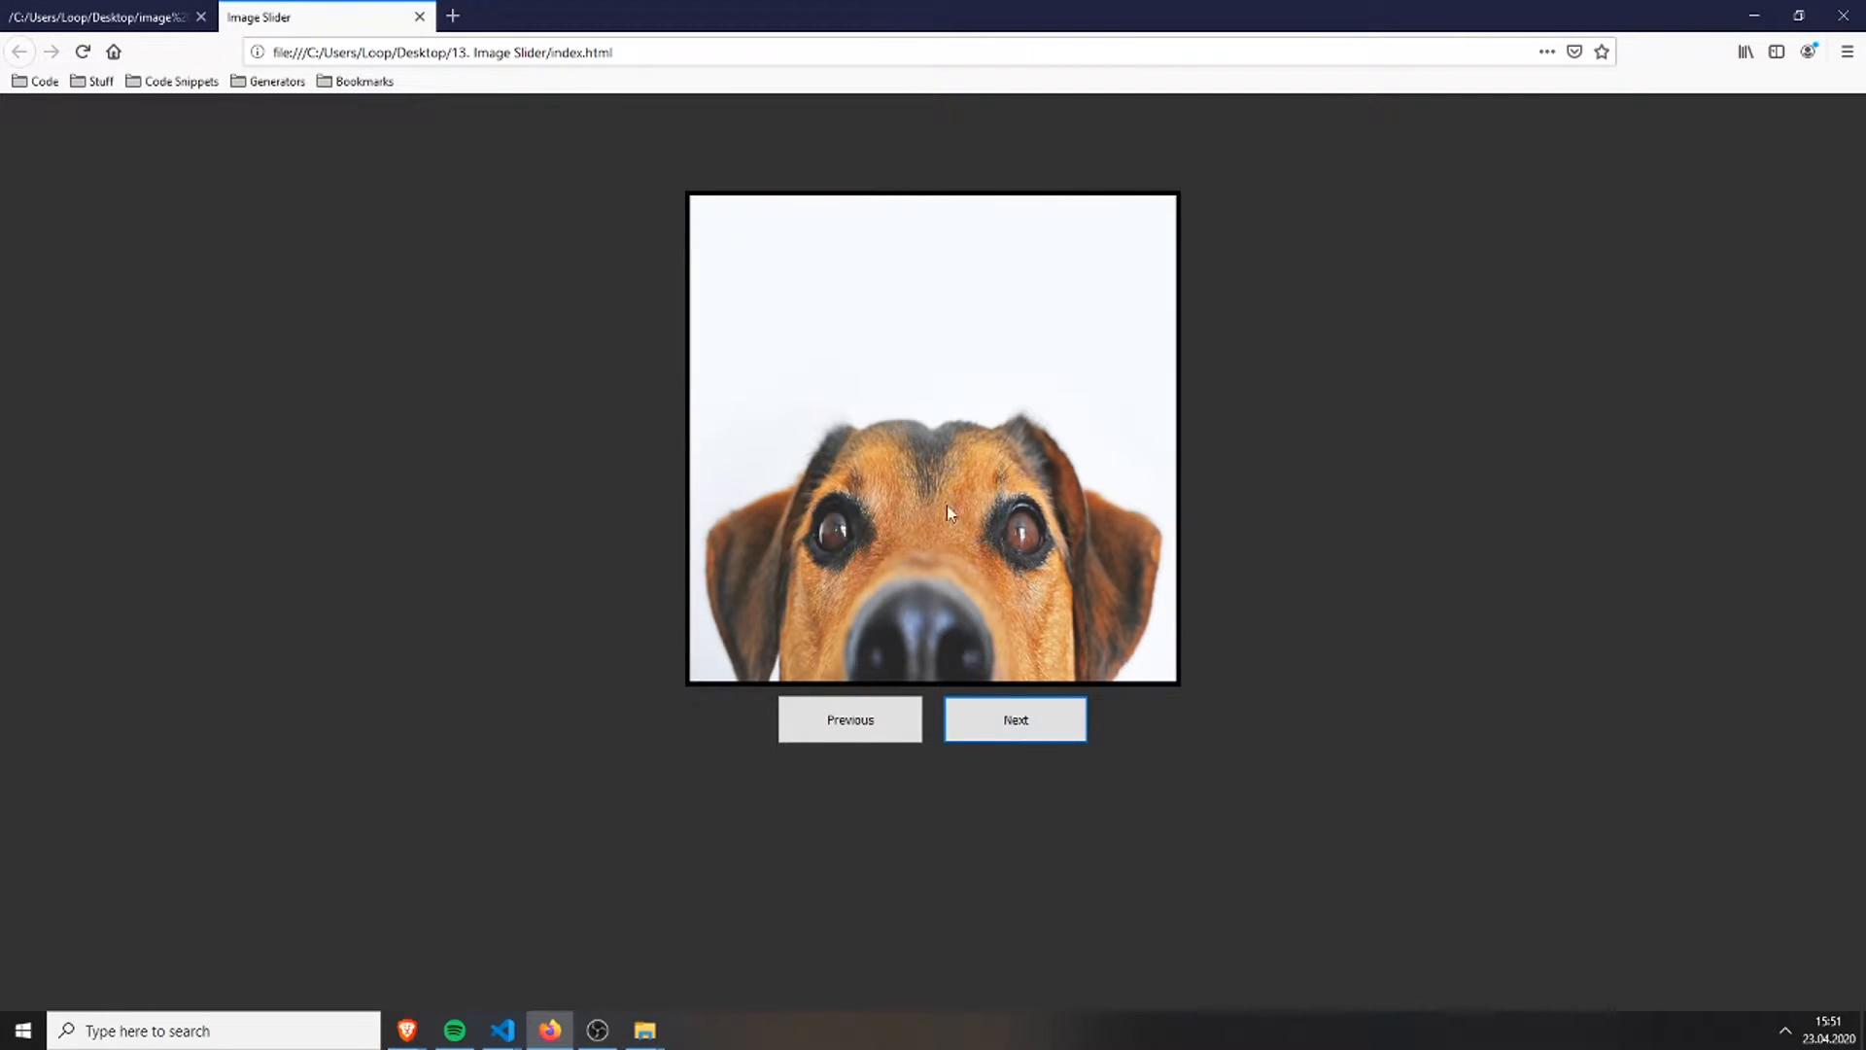
left_click(849, 719)
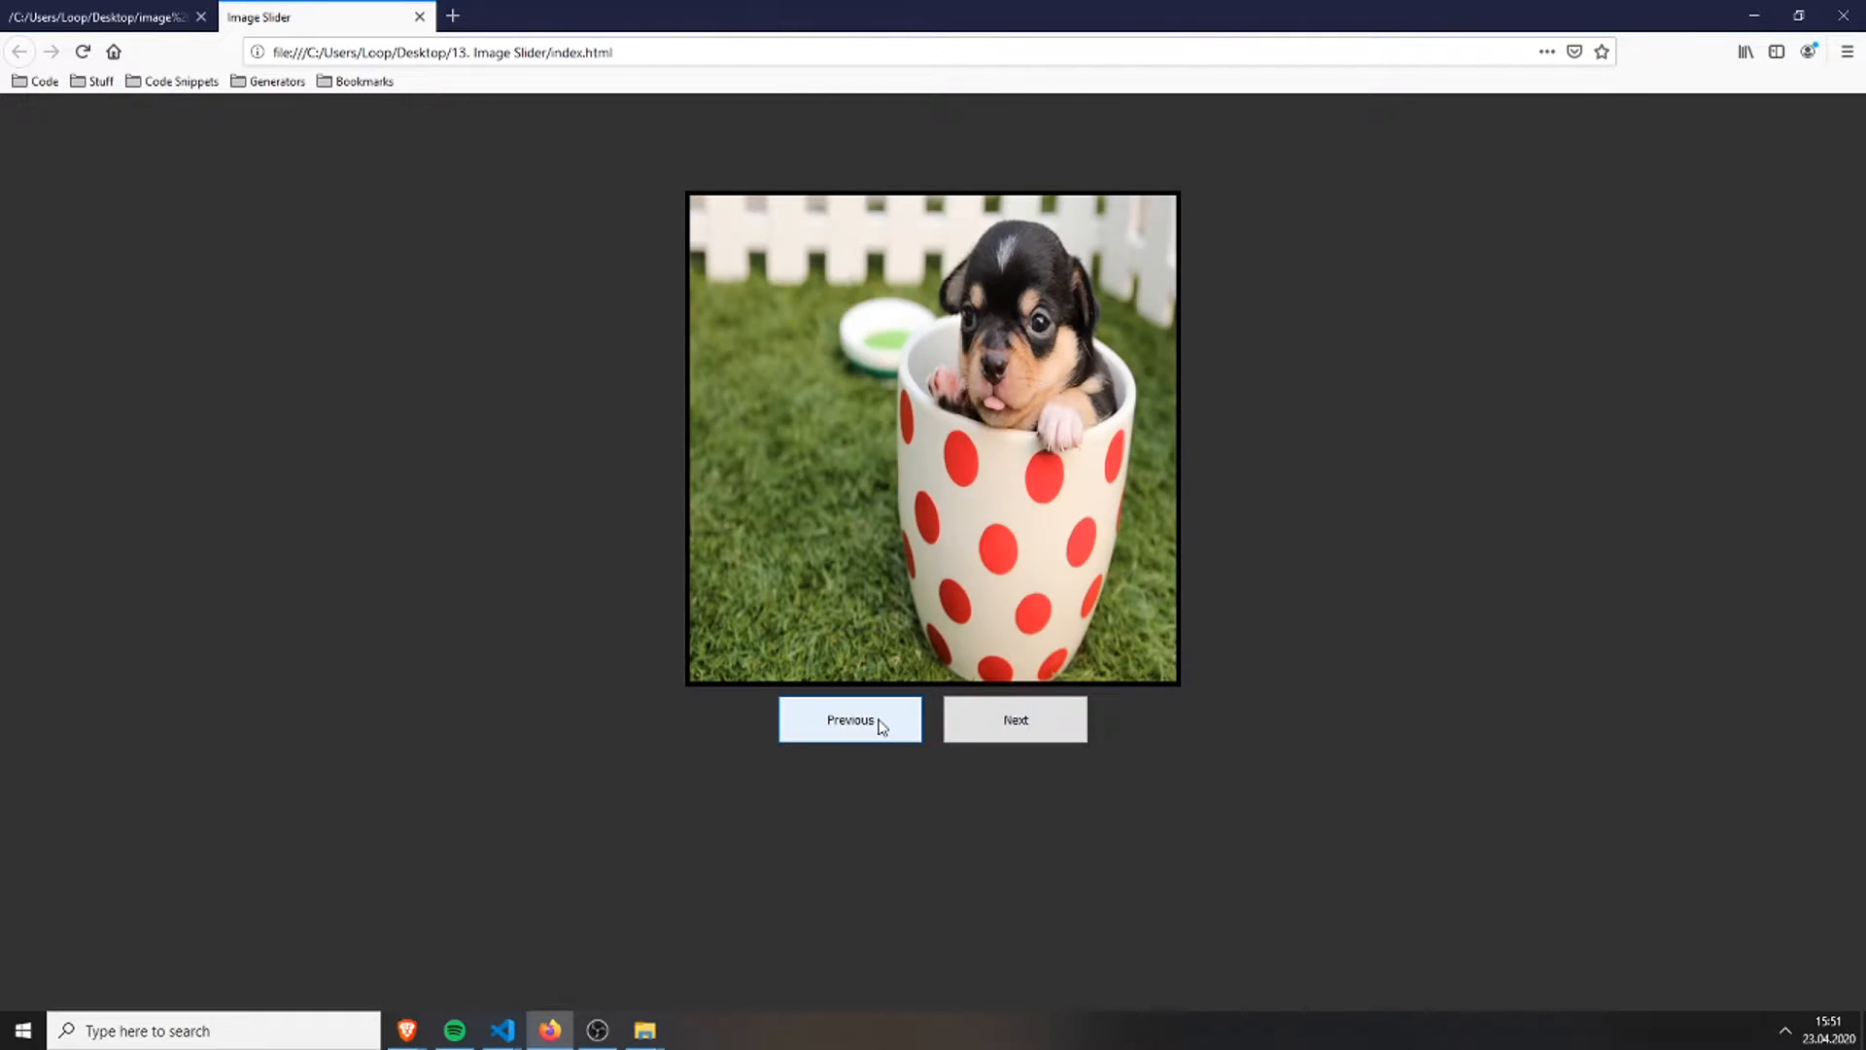
left_click(850, 719)
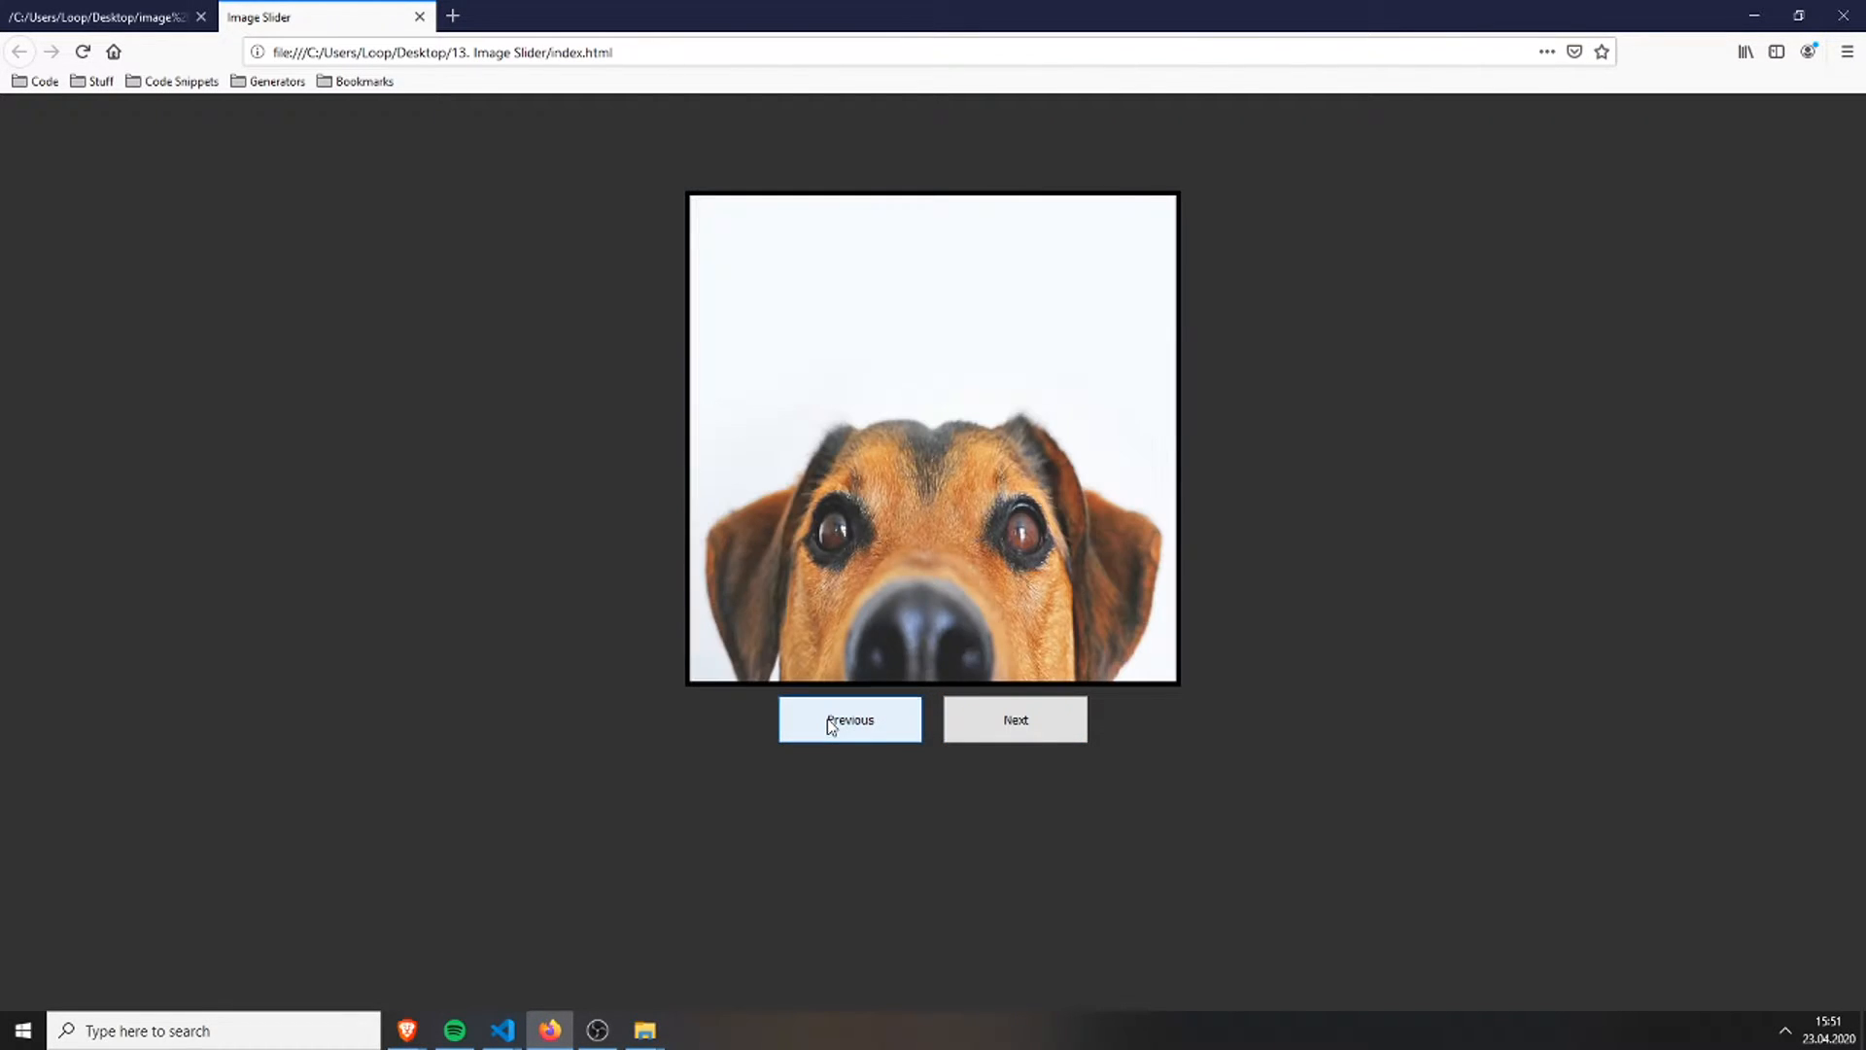
left_click(849, 720)
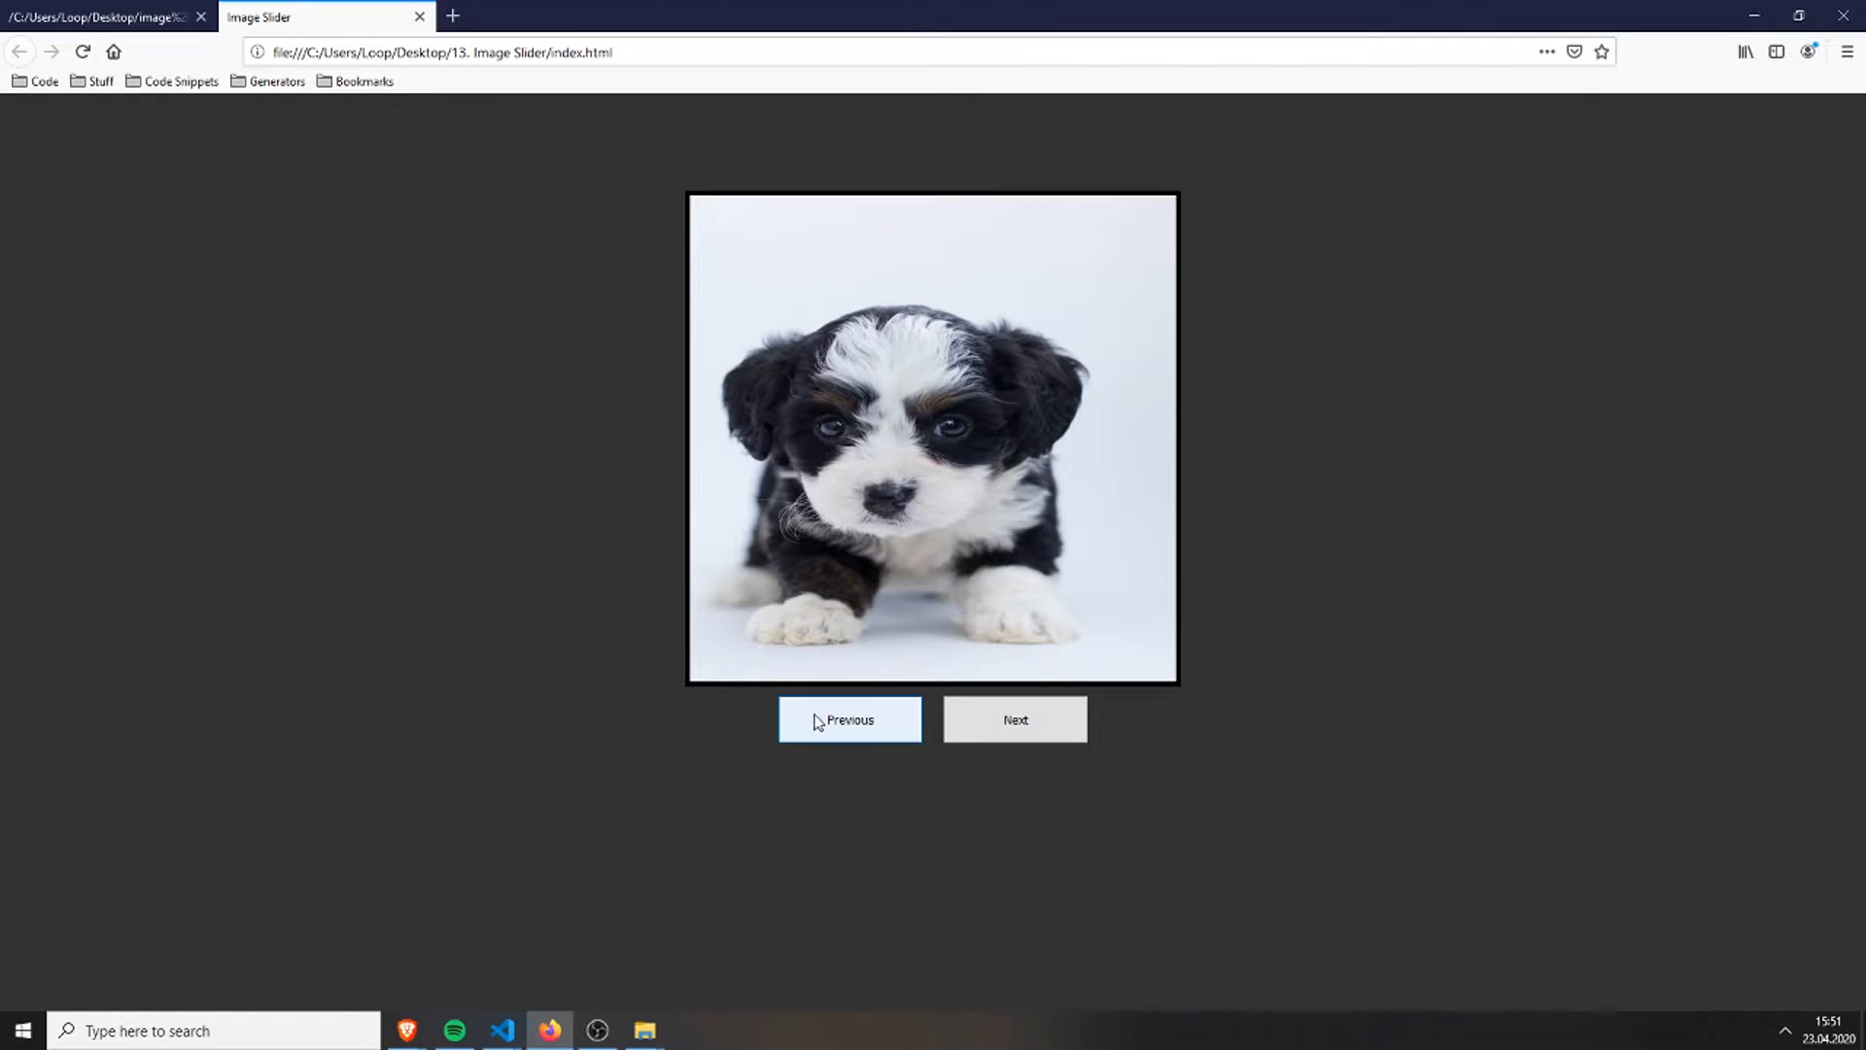
mouse_move(542, 954)
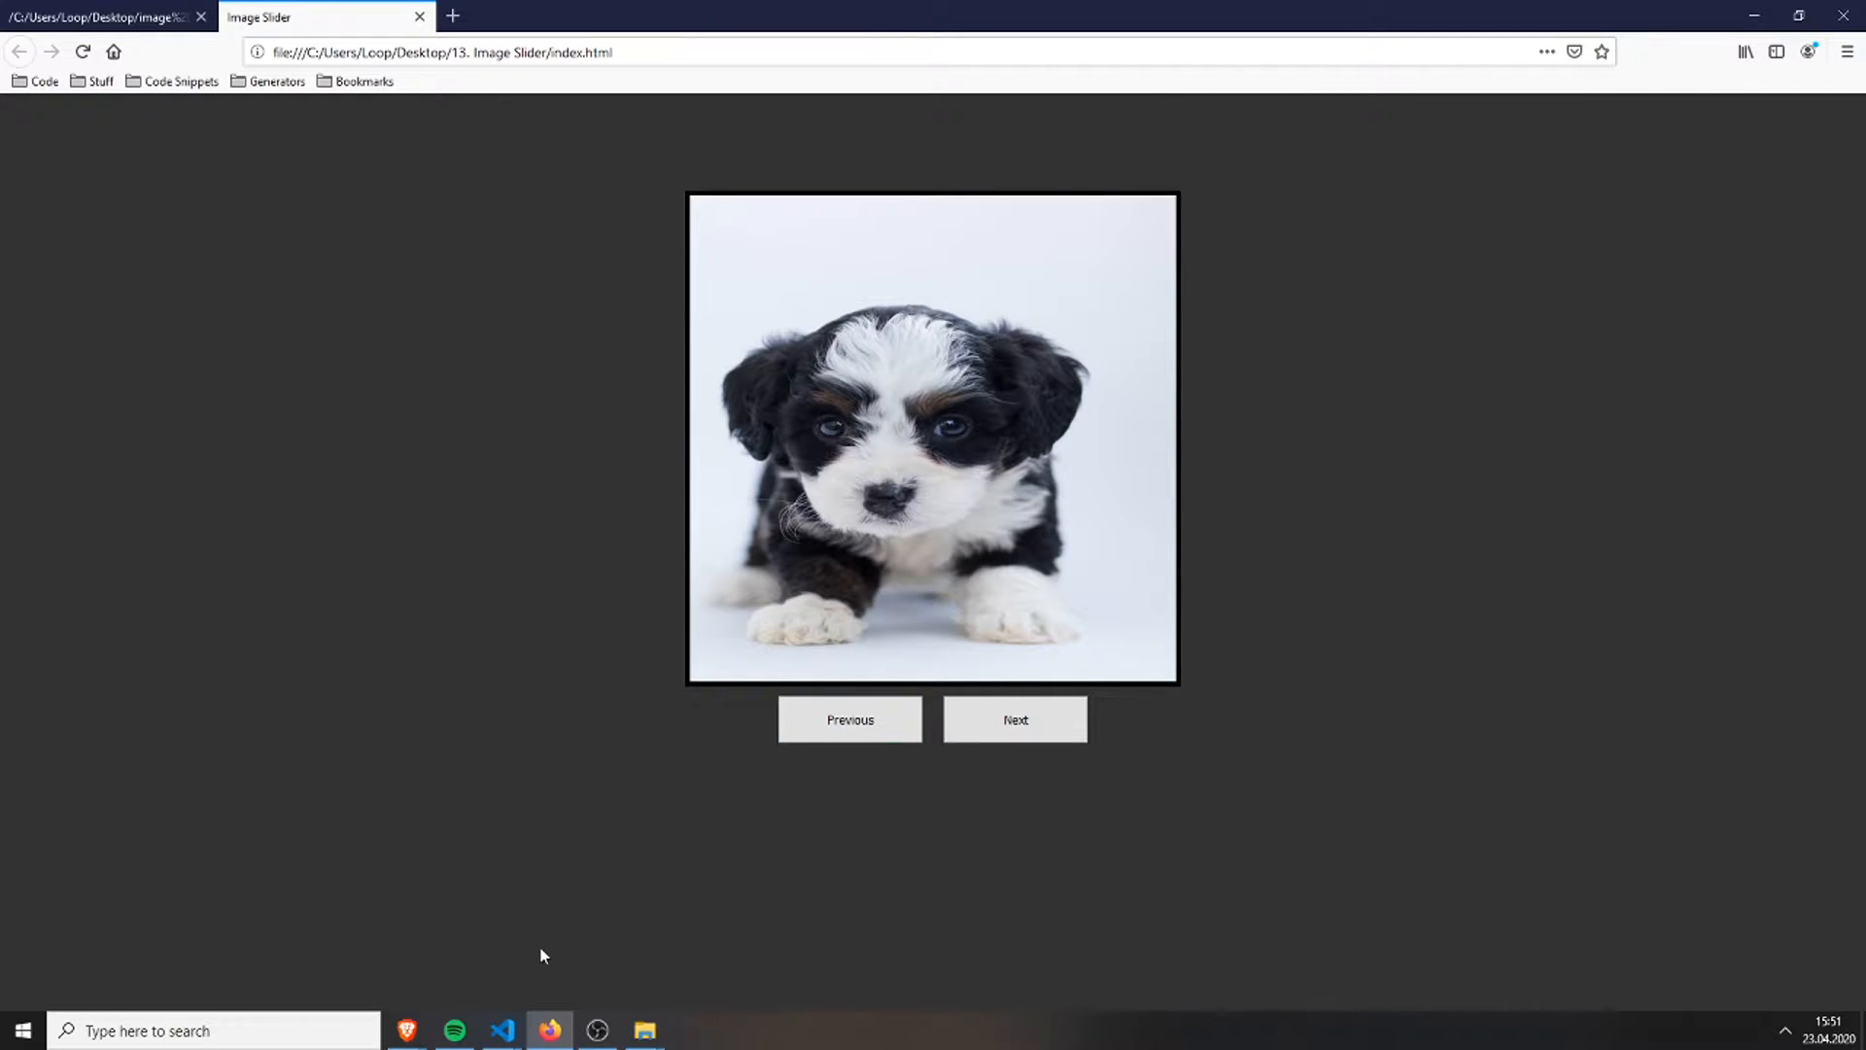
mouse_move(579, 851)
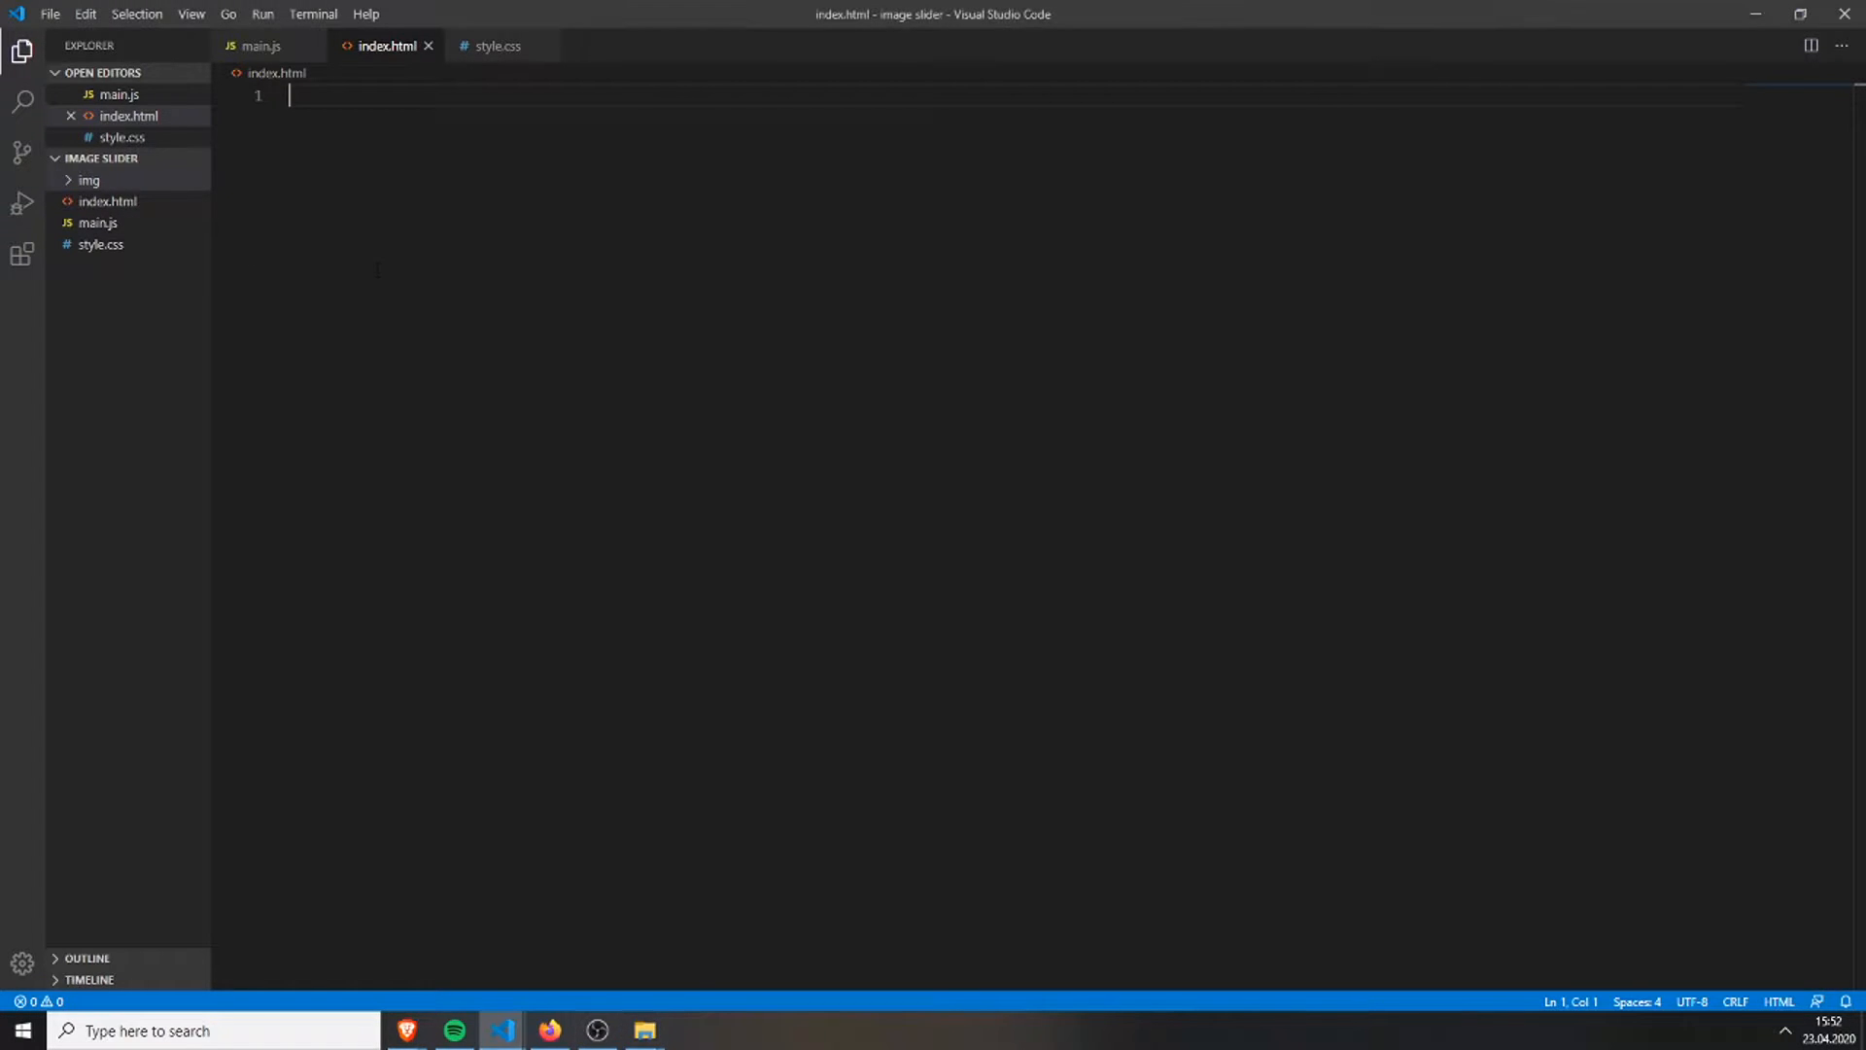
- Expand the ! Emmet boilerplate in index.html and retitle the page 'Image Slider'
type("!DOCTYPE html>")
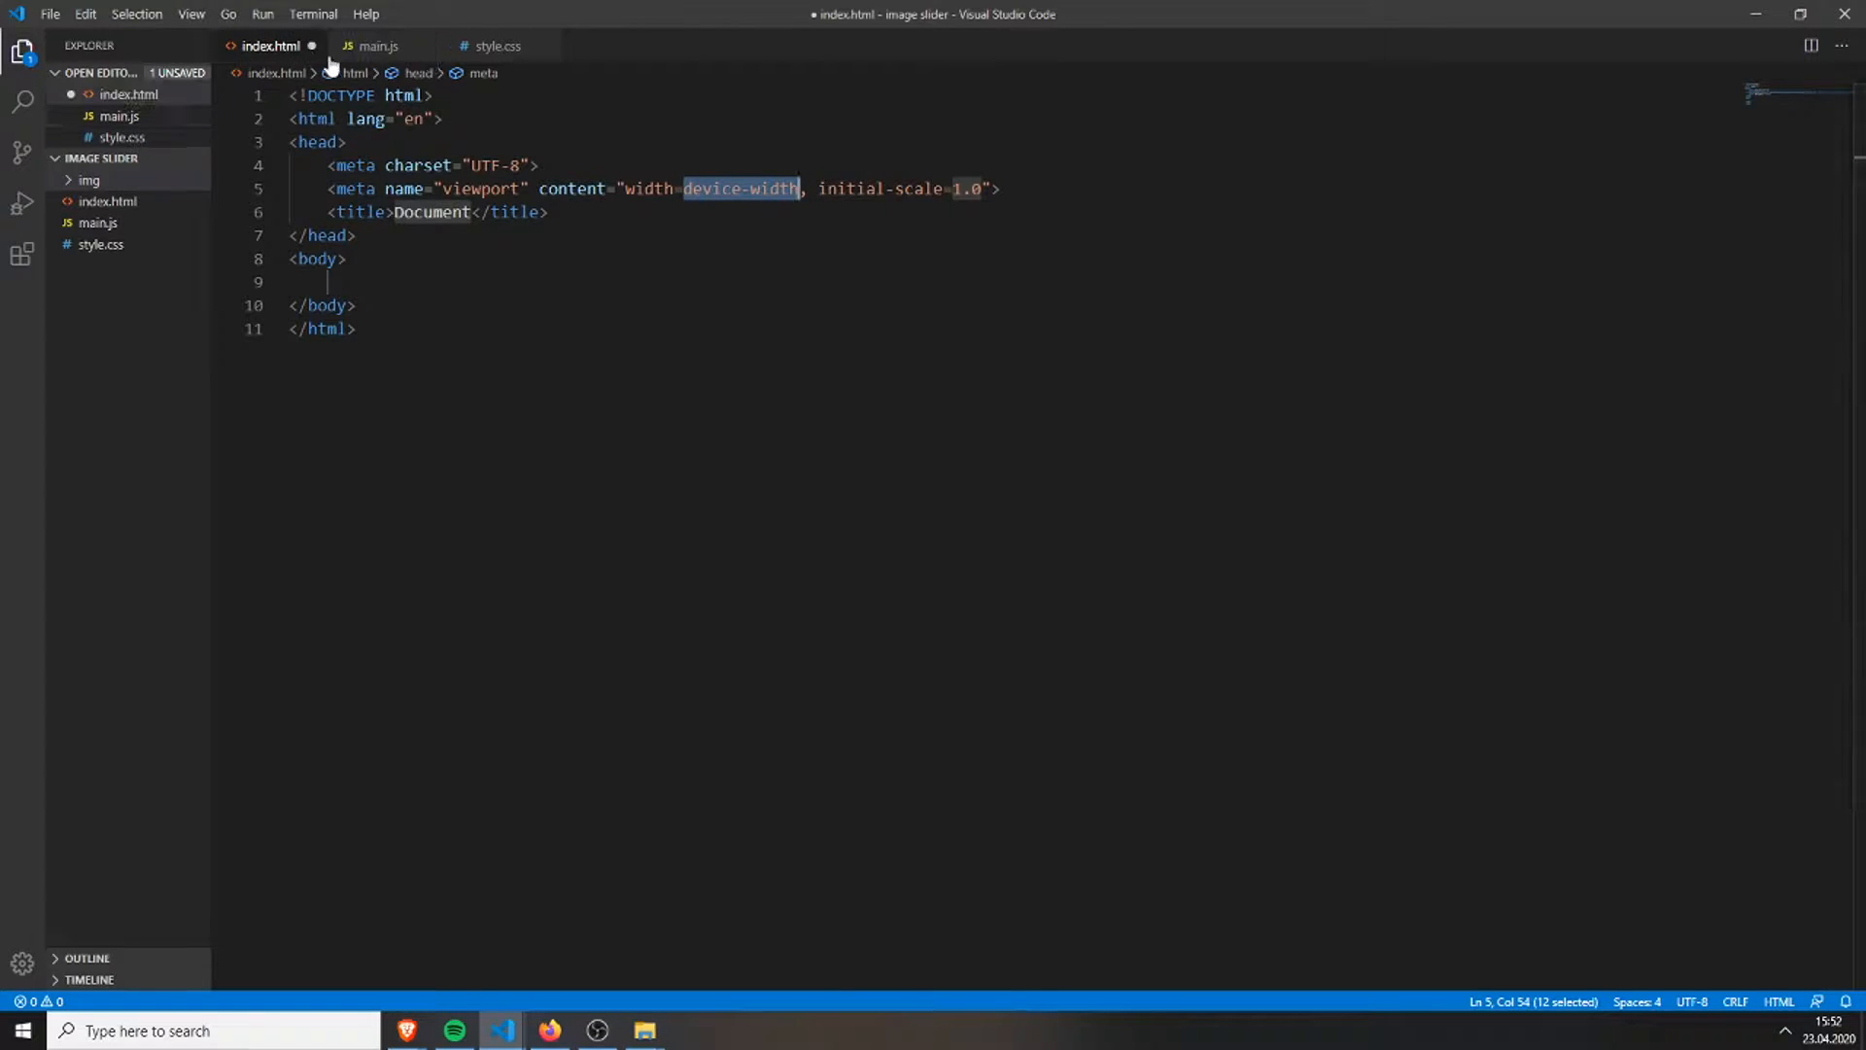
mouse_move(1018, 28)
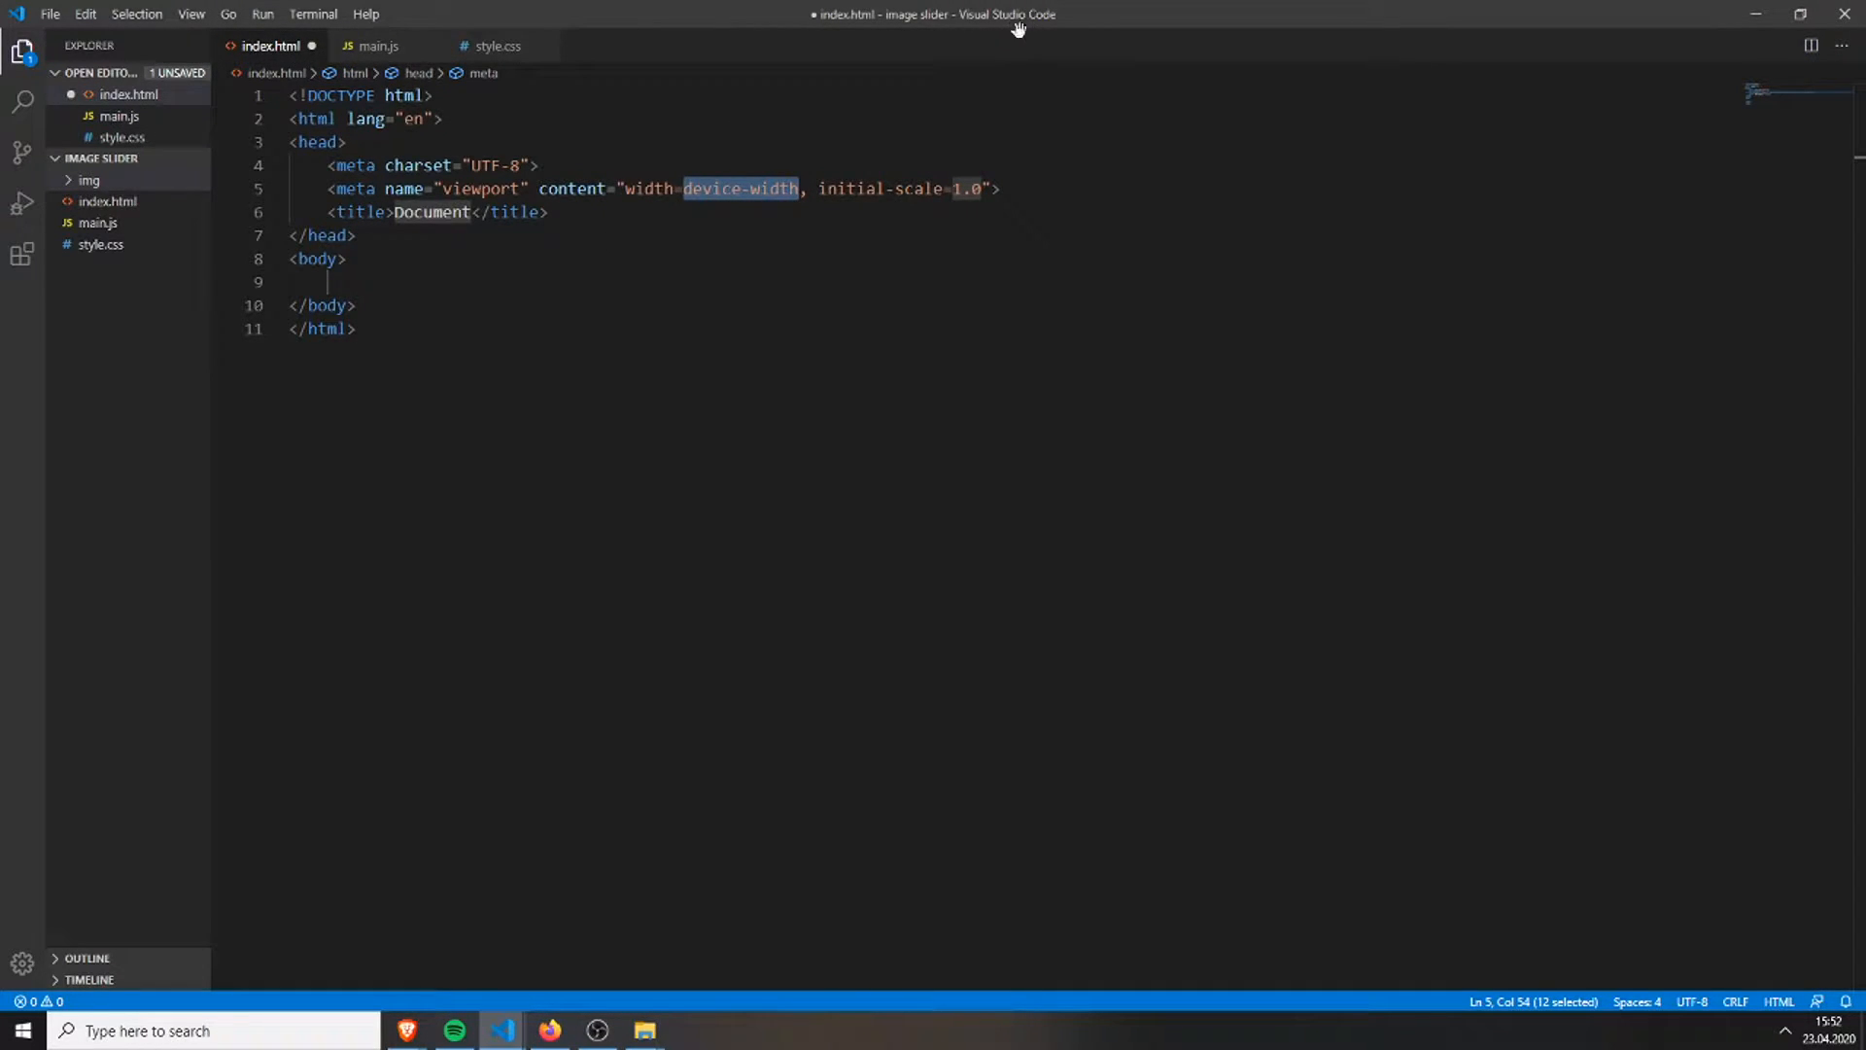
left_click(354, 234)
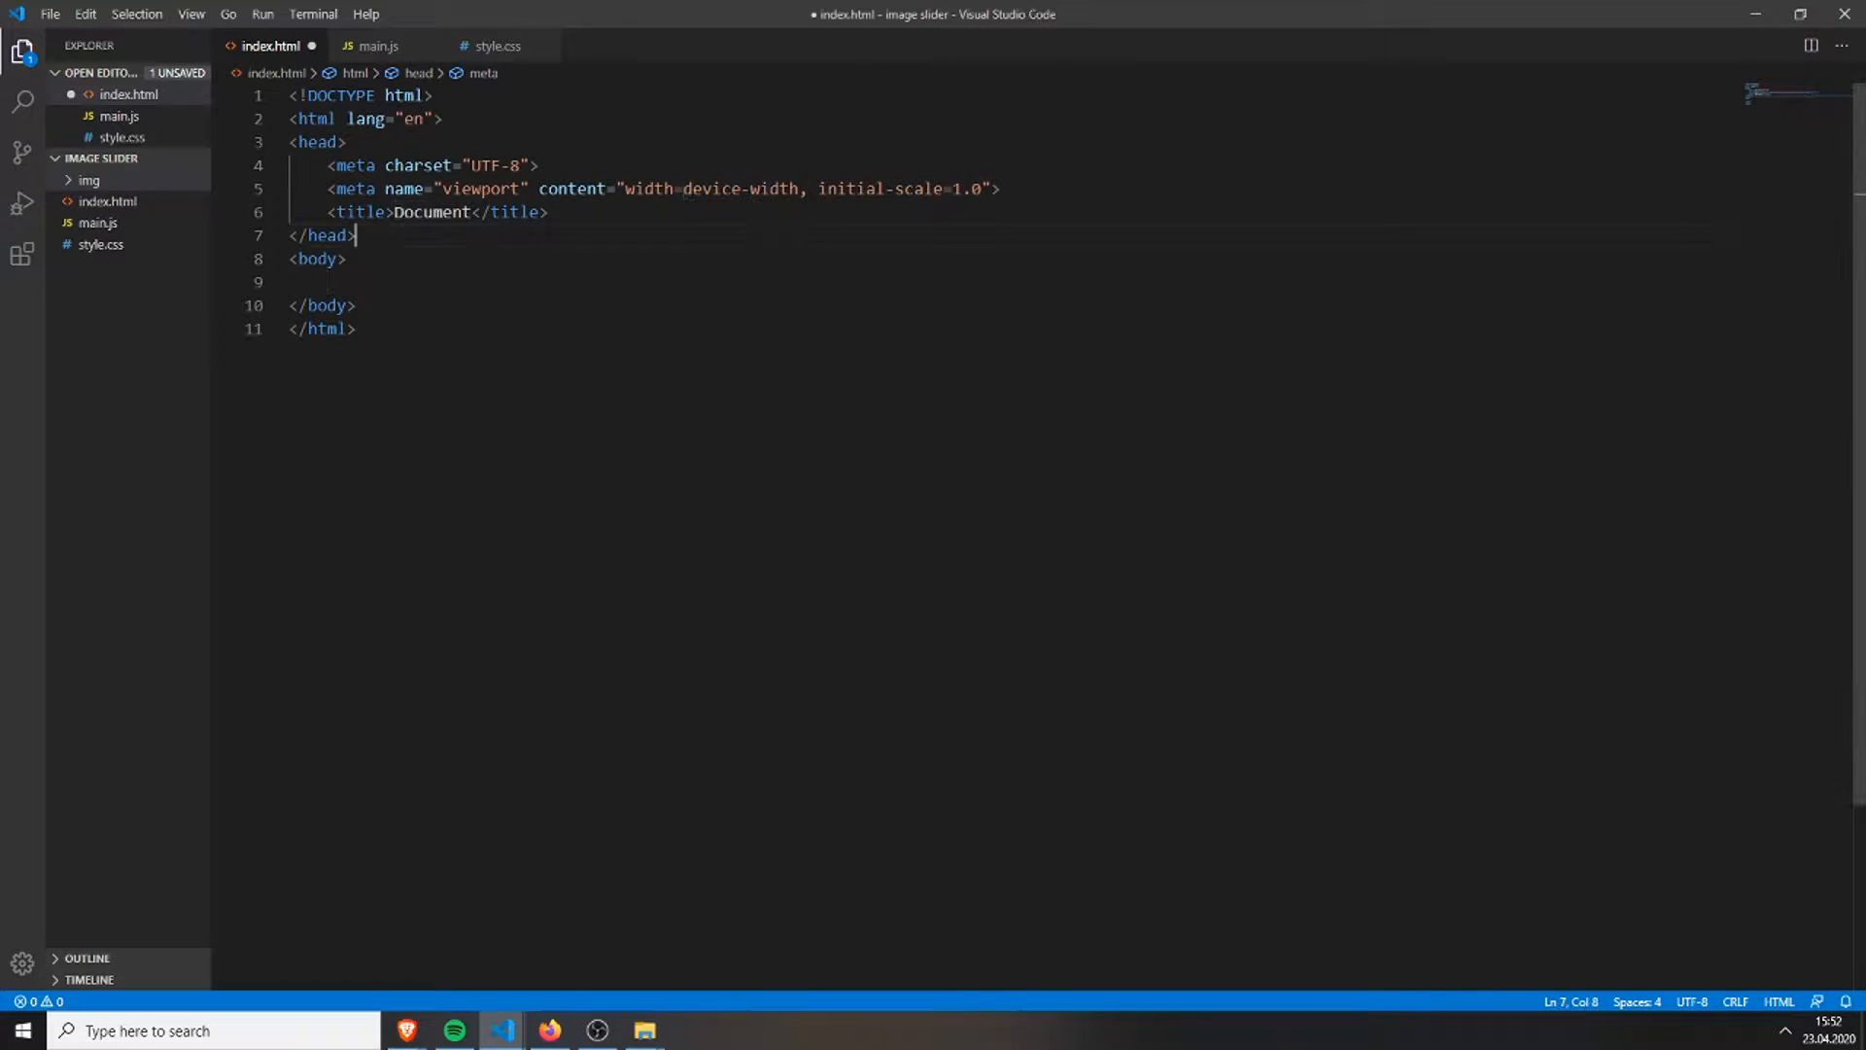
key("ctrl+a")
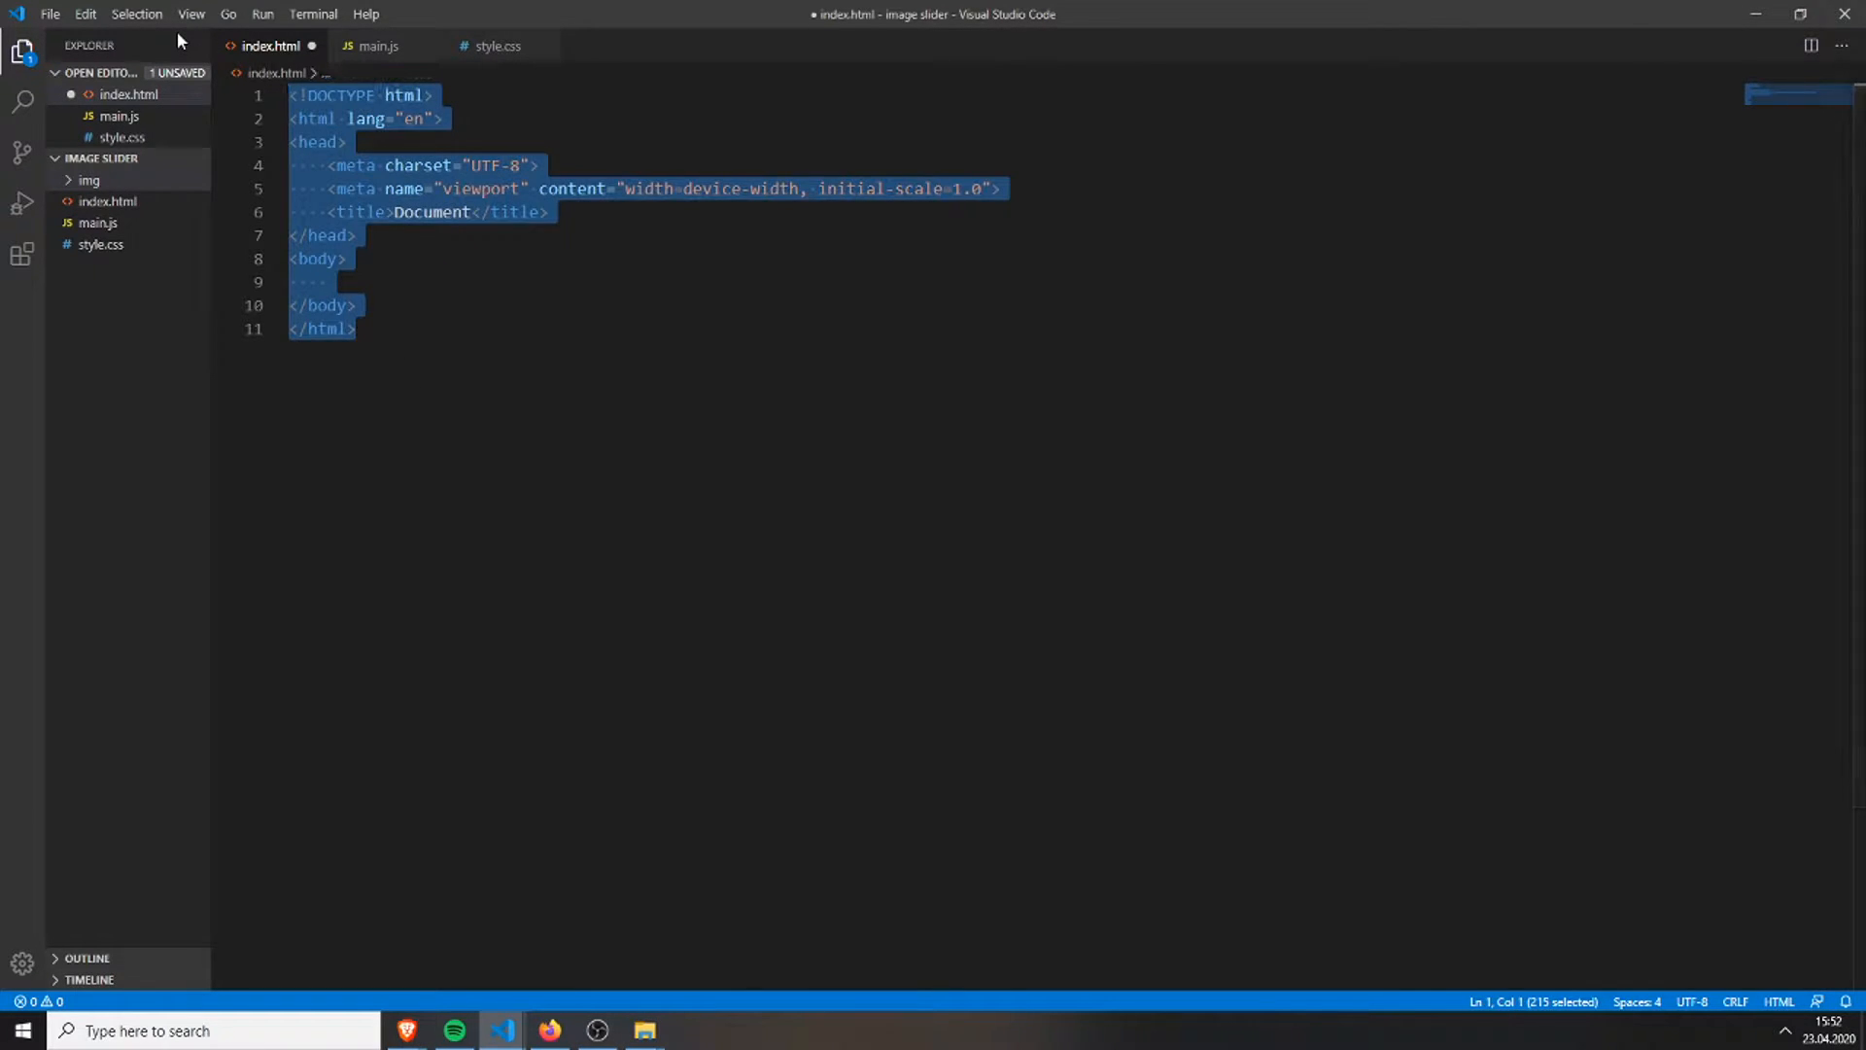
double_click(738, 188)
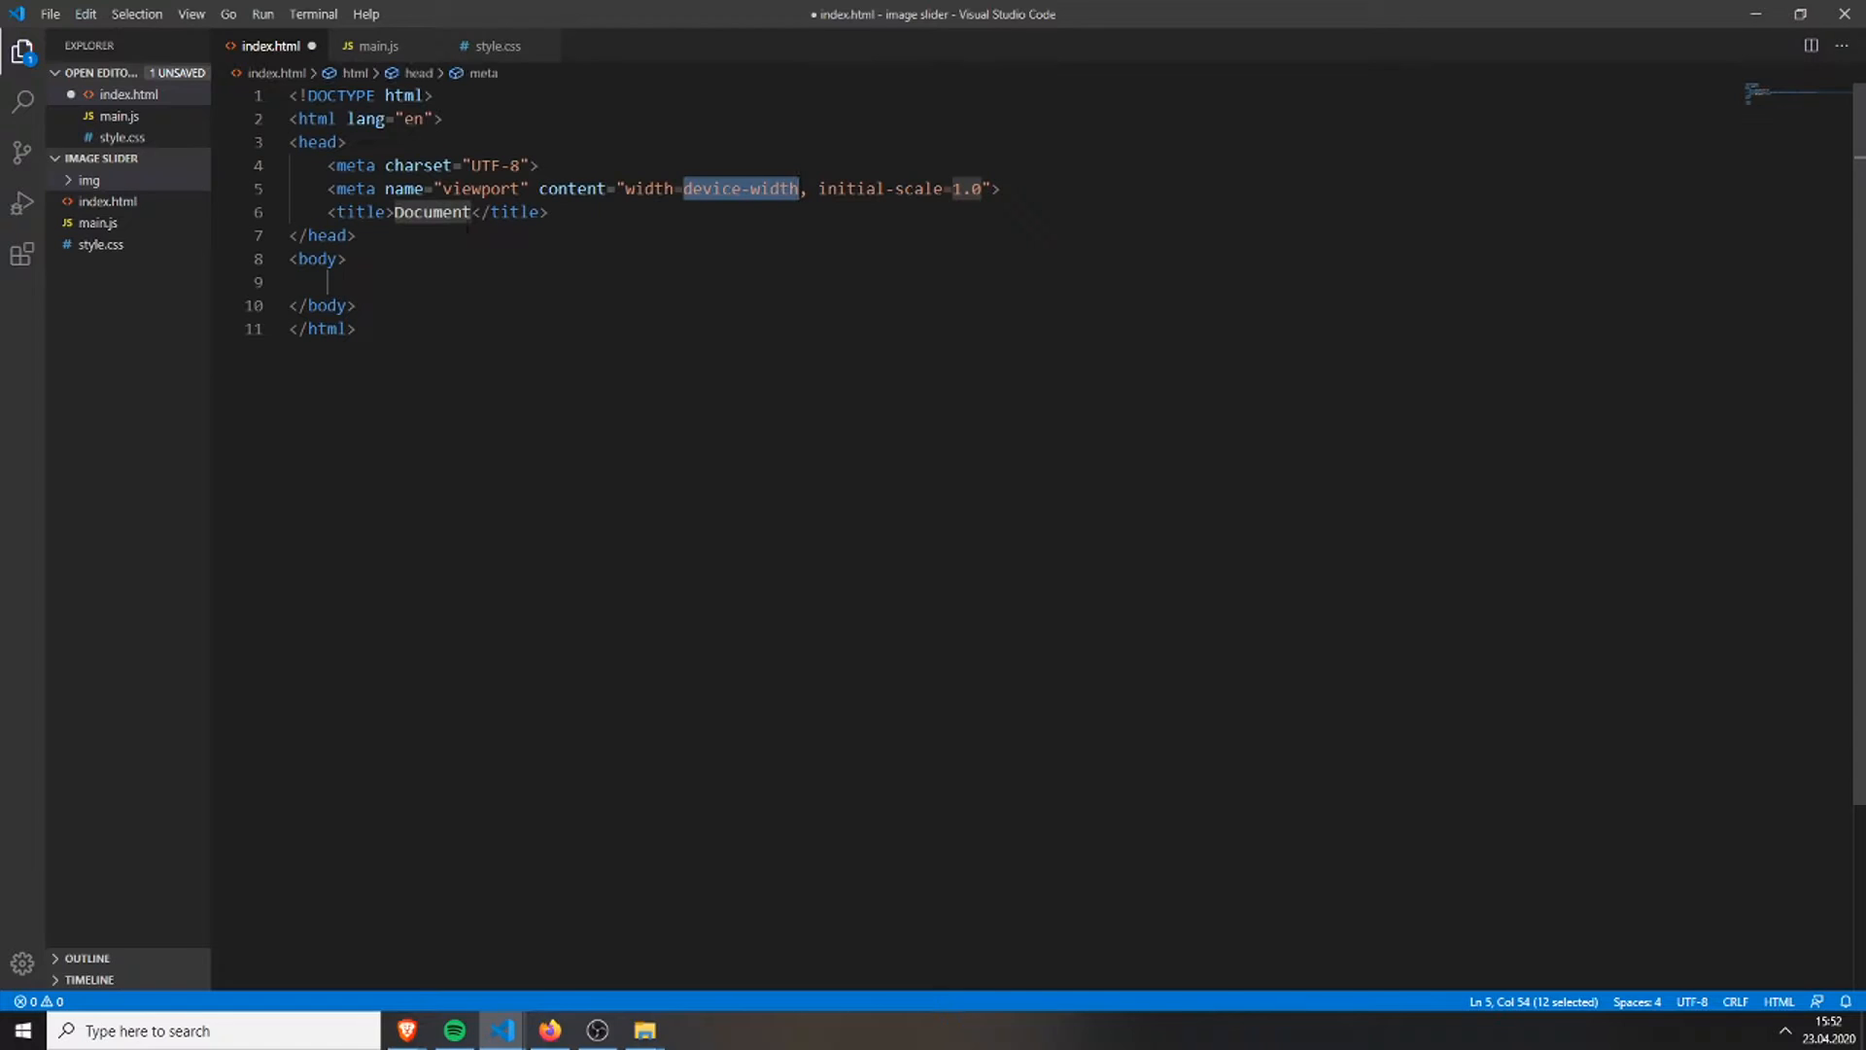
double_click(432, 212)
type("Image ")
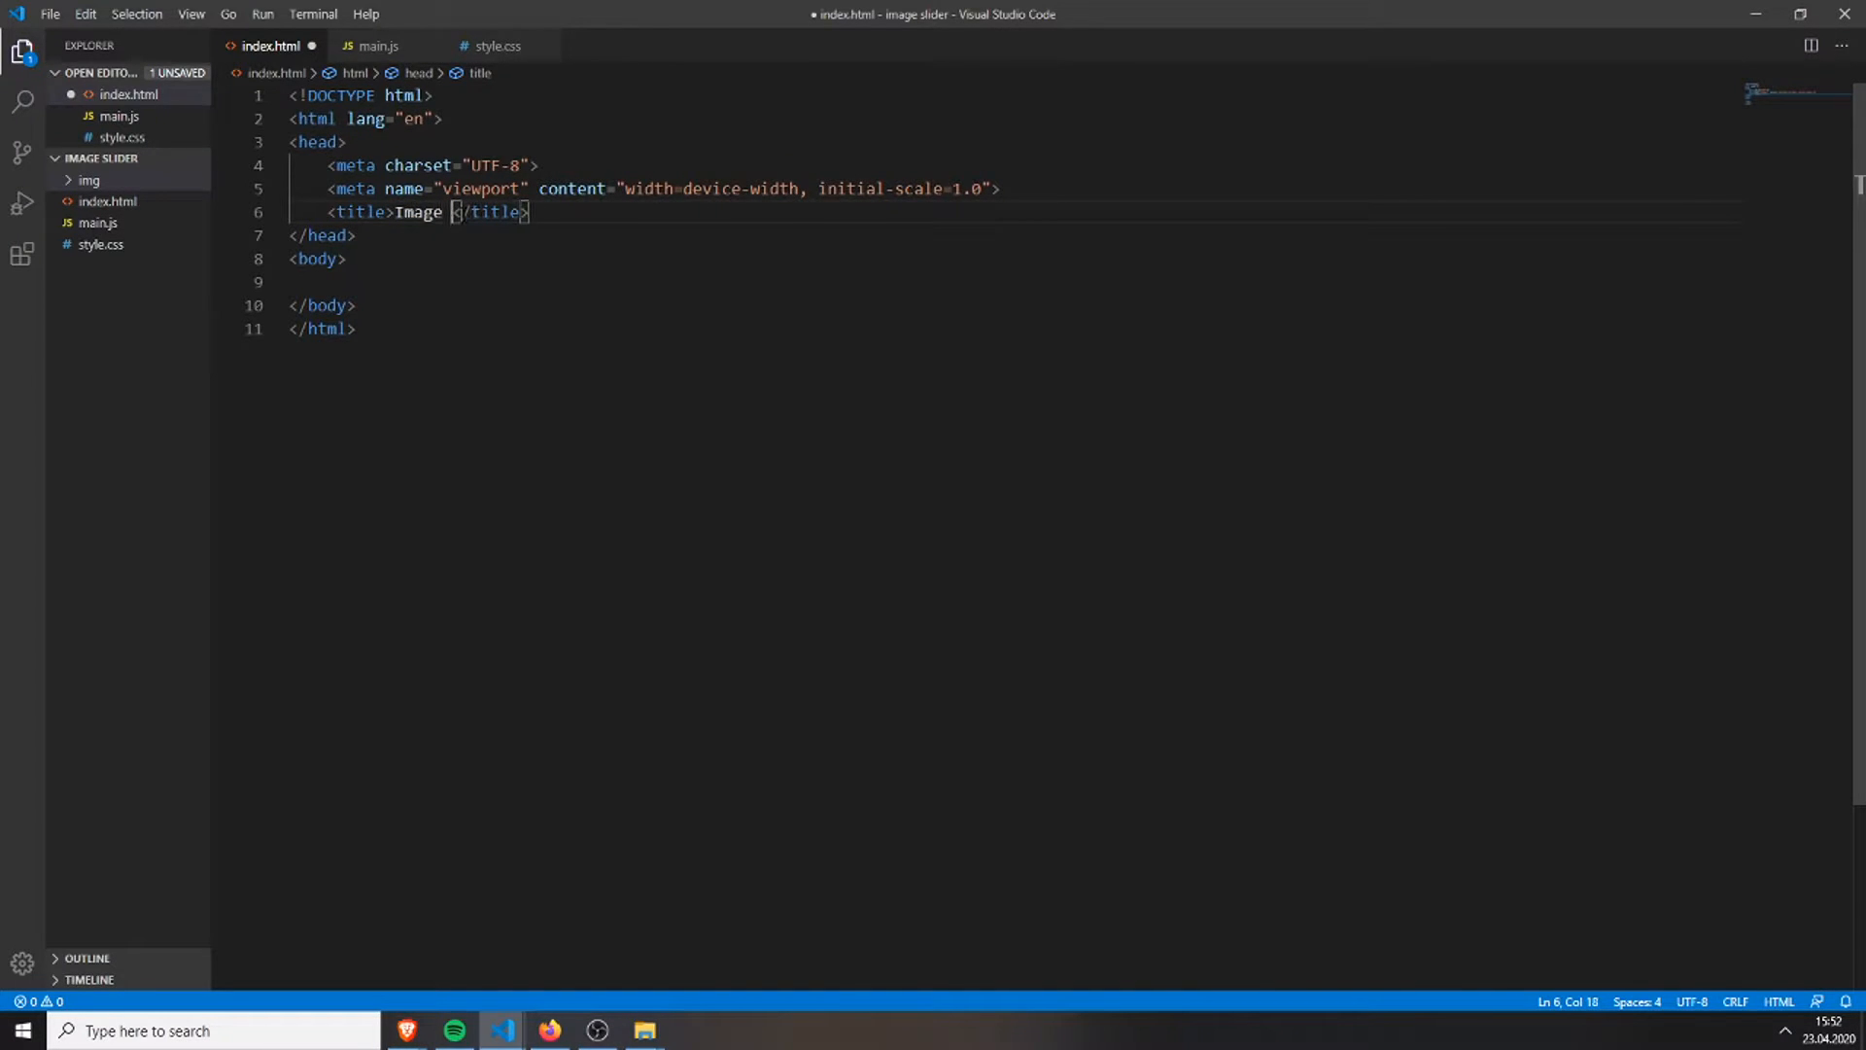
type("Slider")
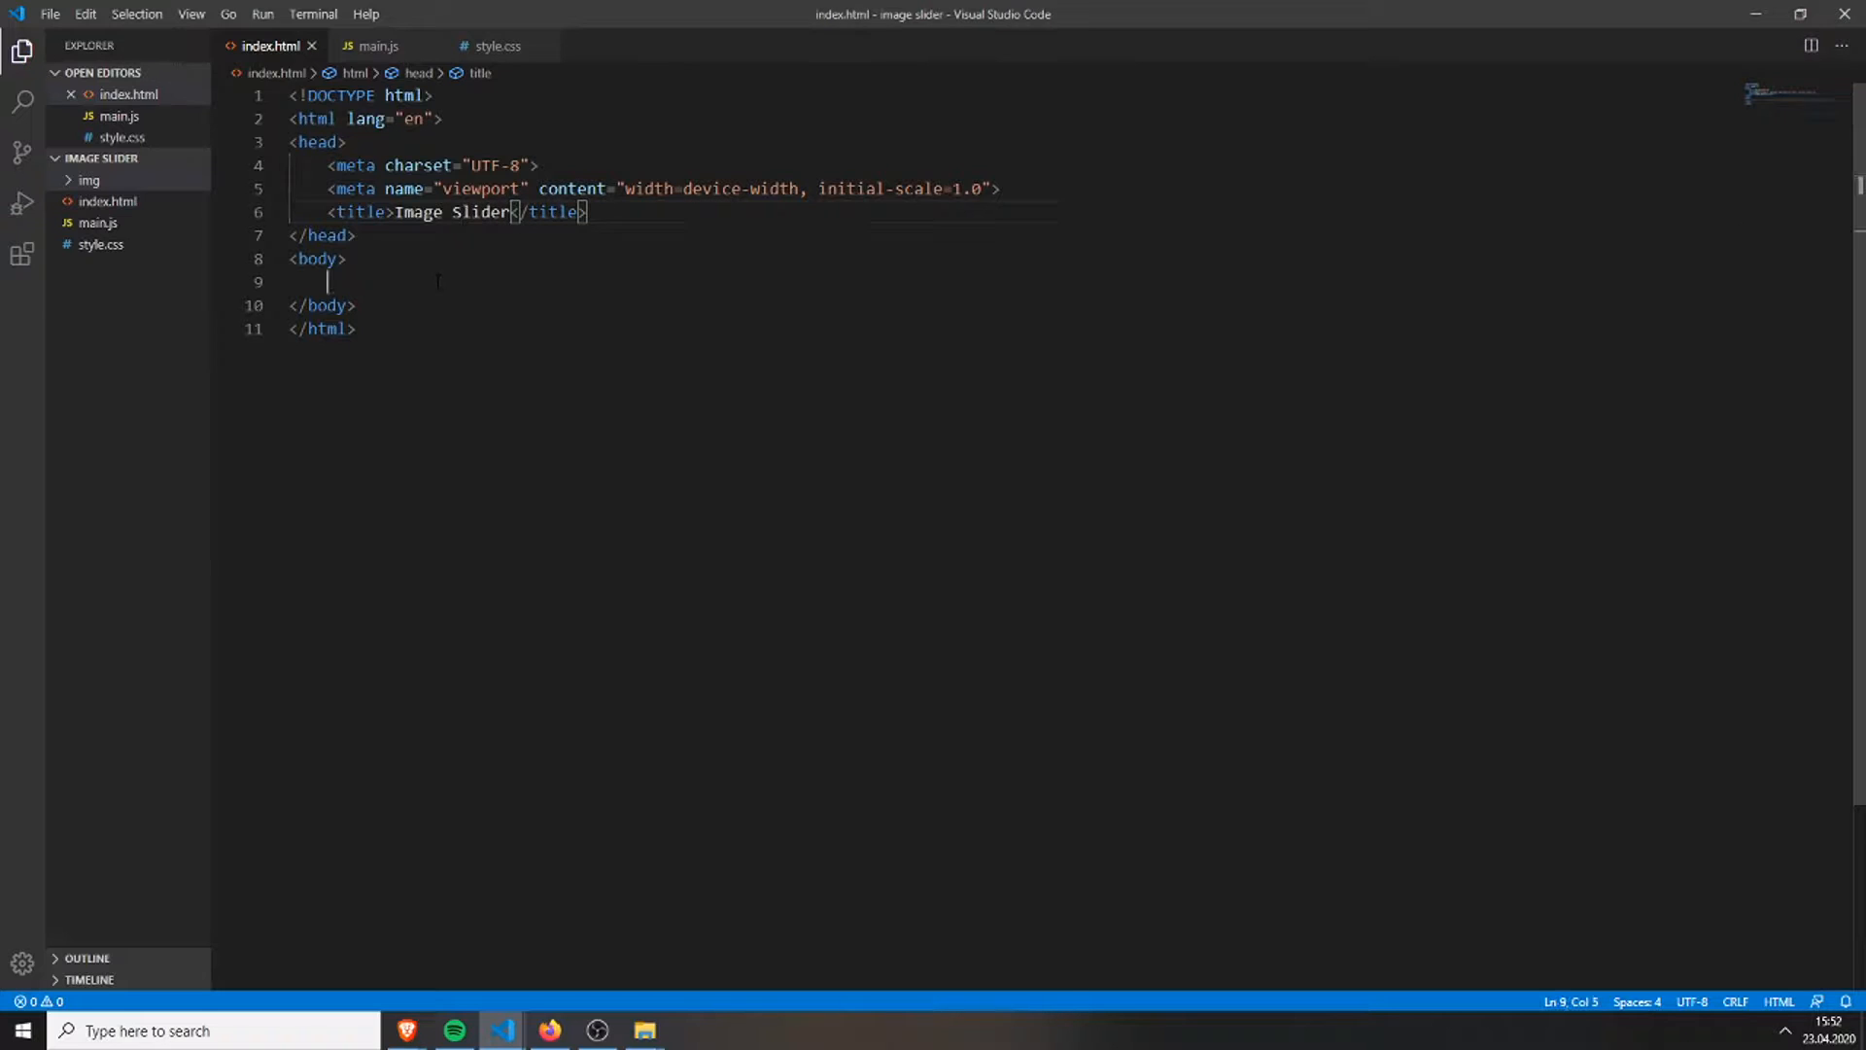
left_click(327, 281)
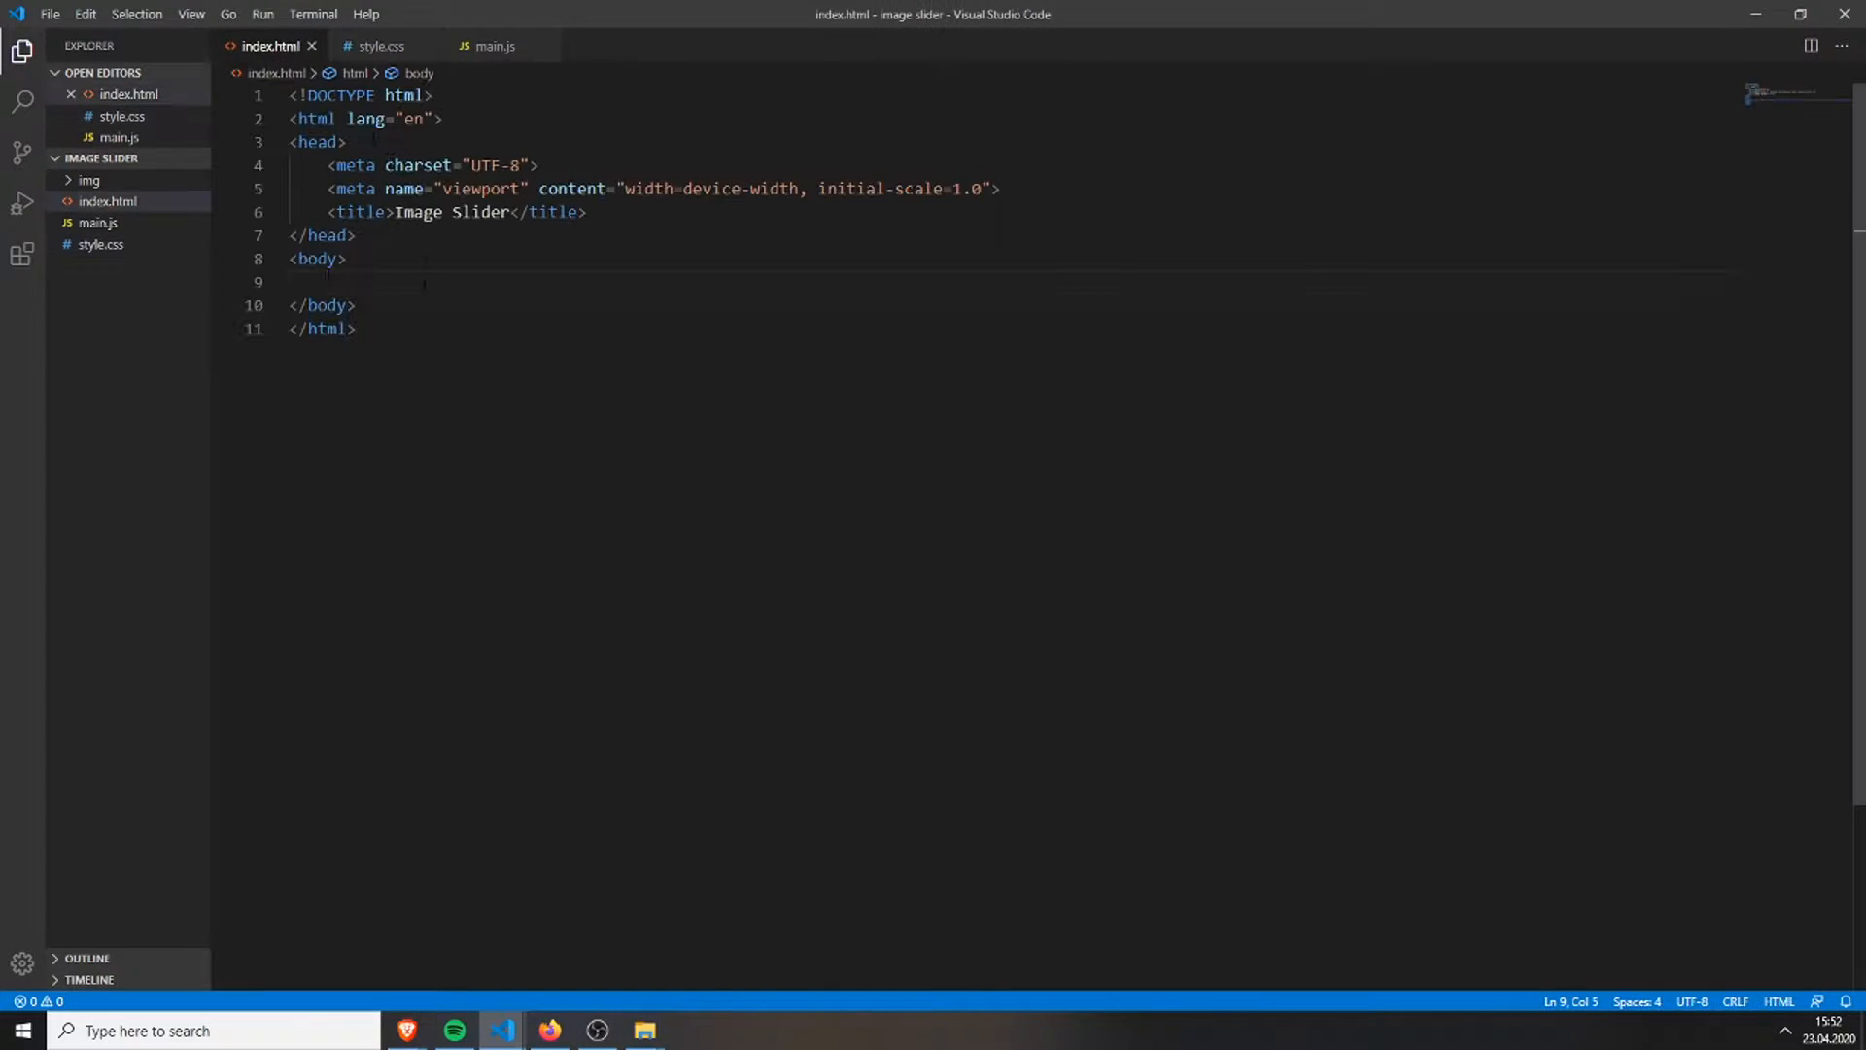
mouse_move(423, 46)
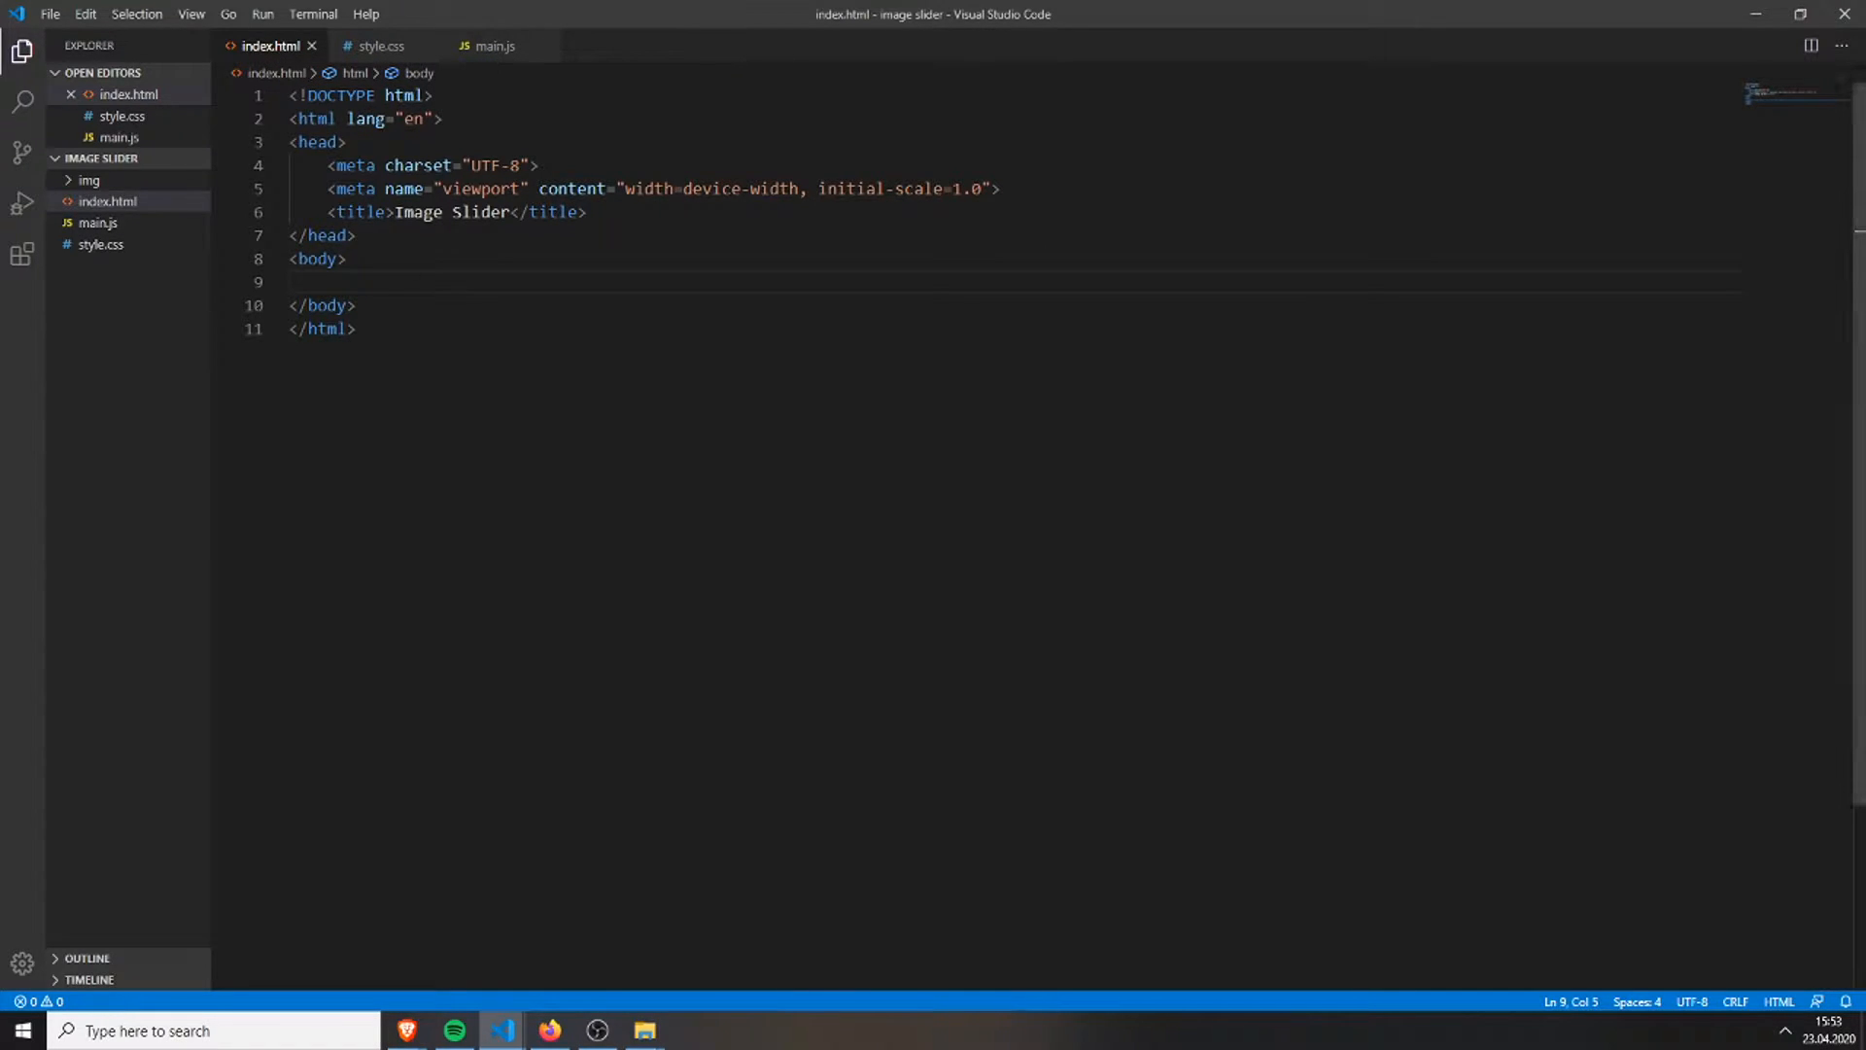
- Type a div with id 'container' holding an img with id 'image' and src attribute
type("<div i")
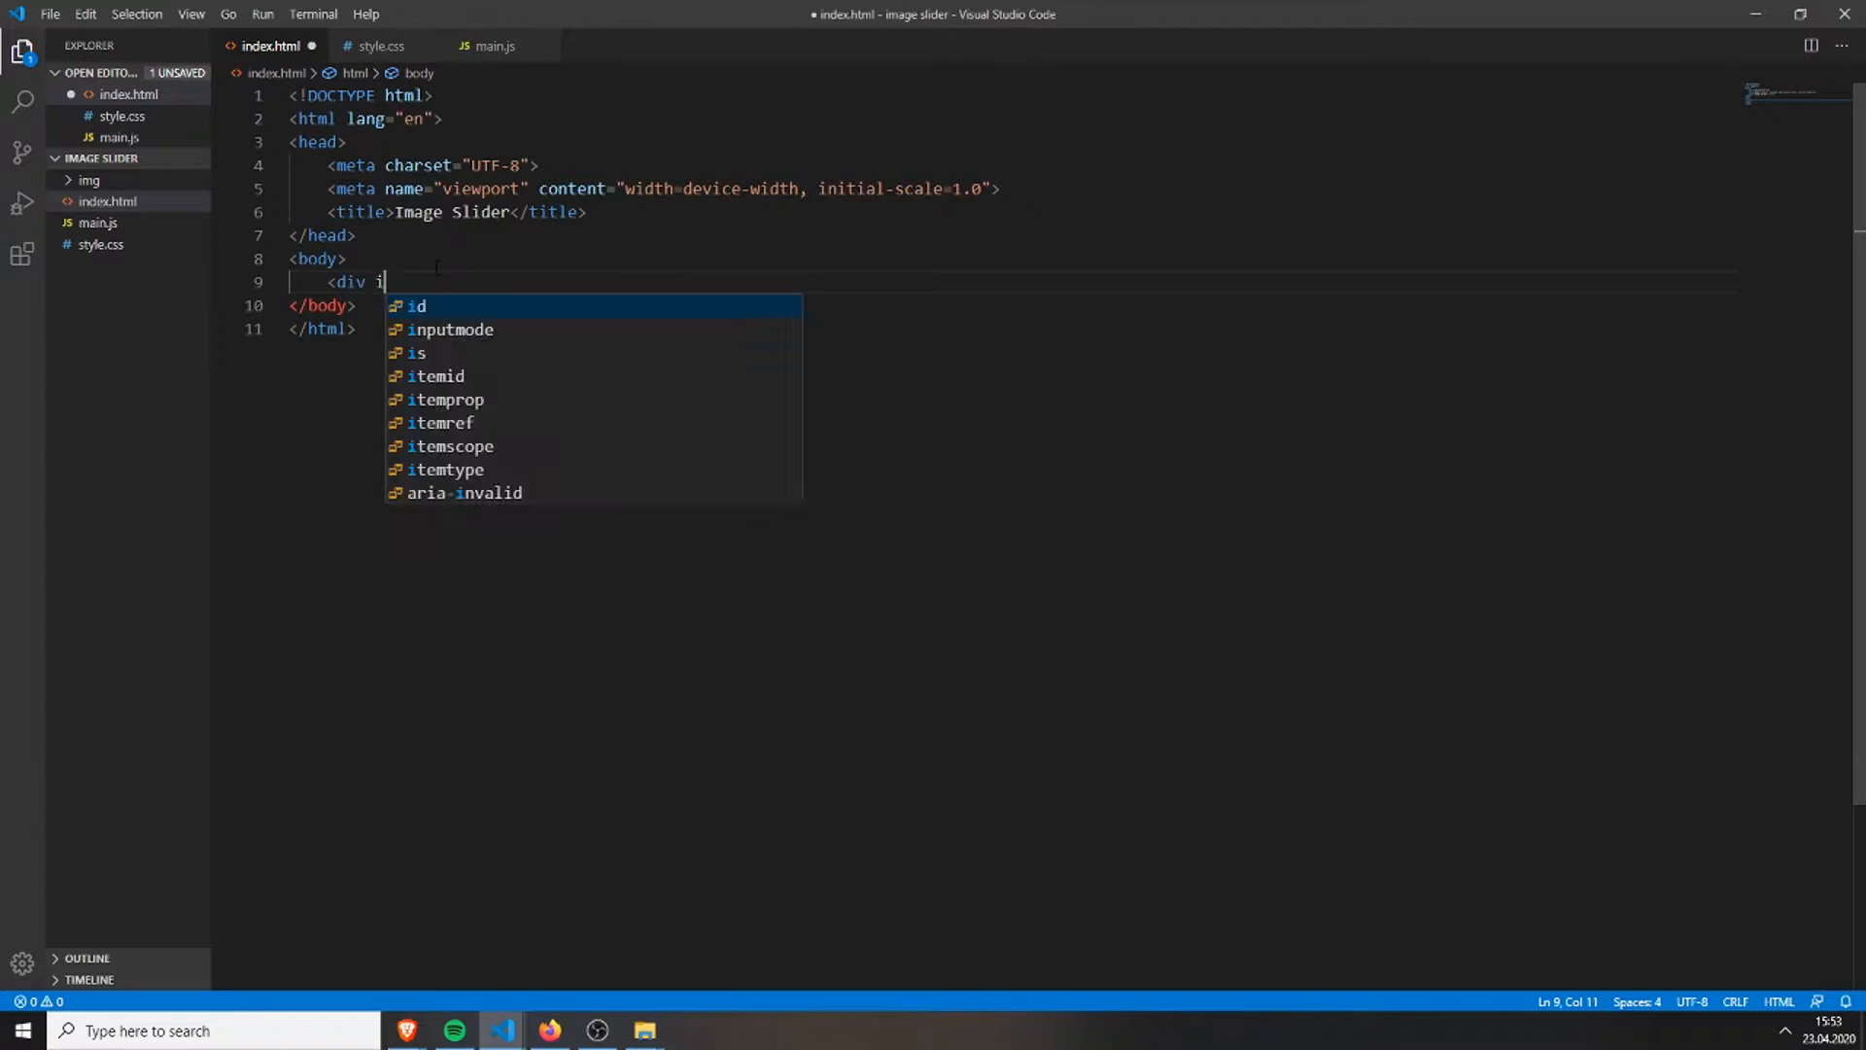
type("d")
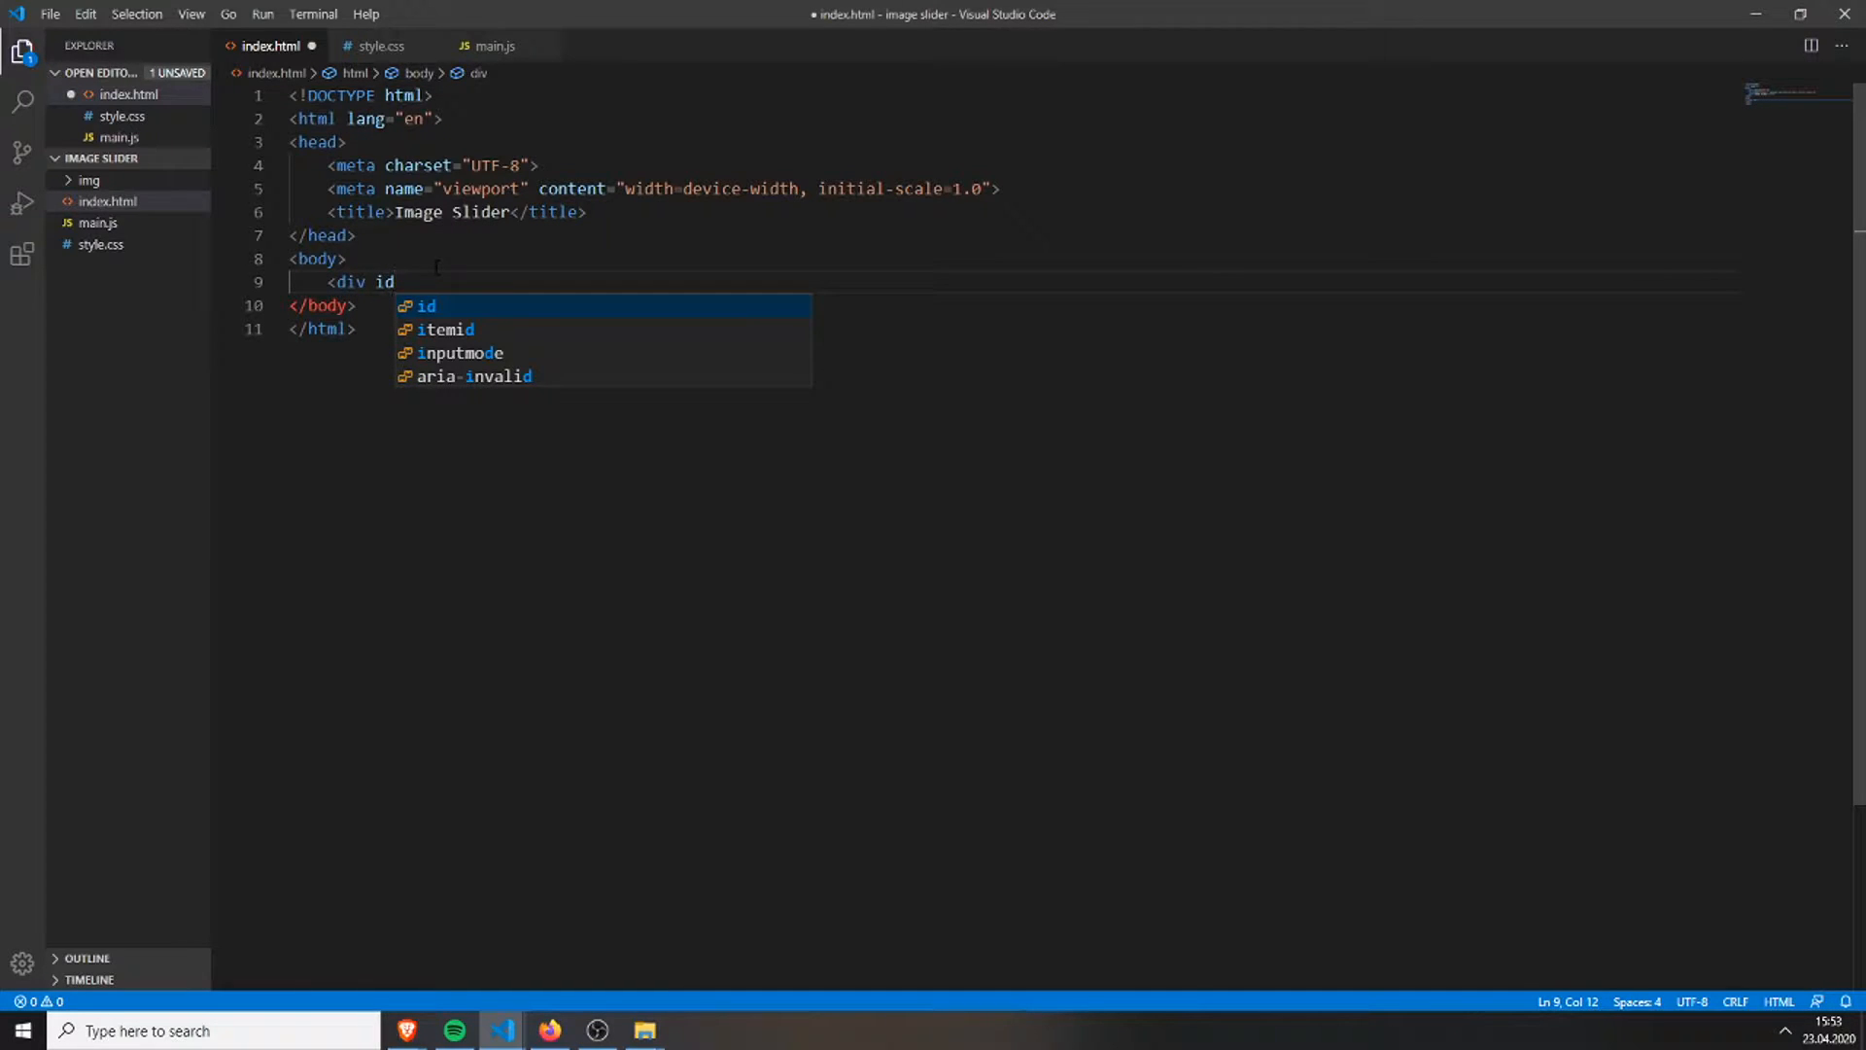
type("=")
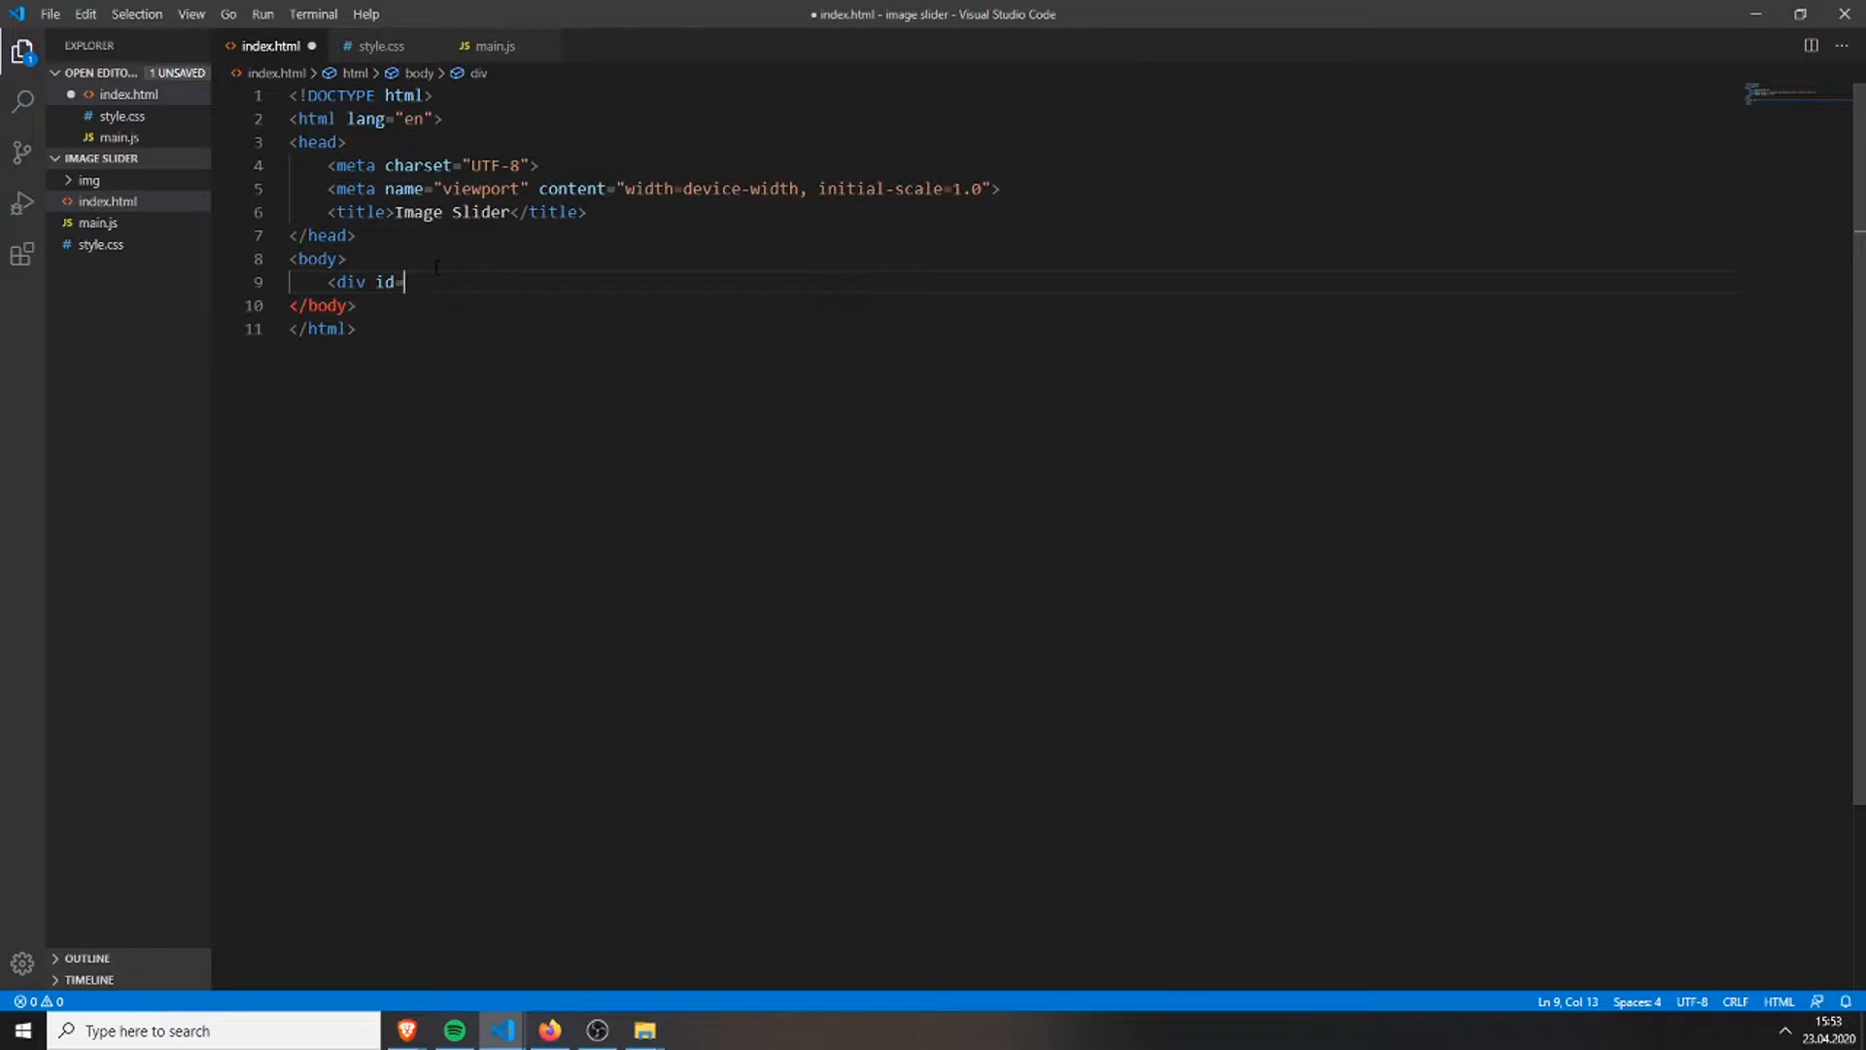
type("\"container\"")
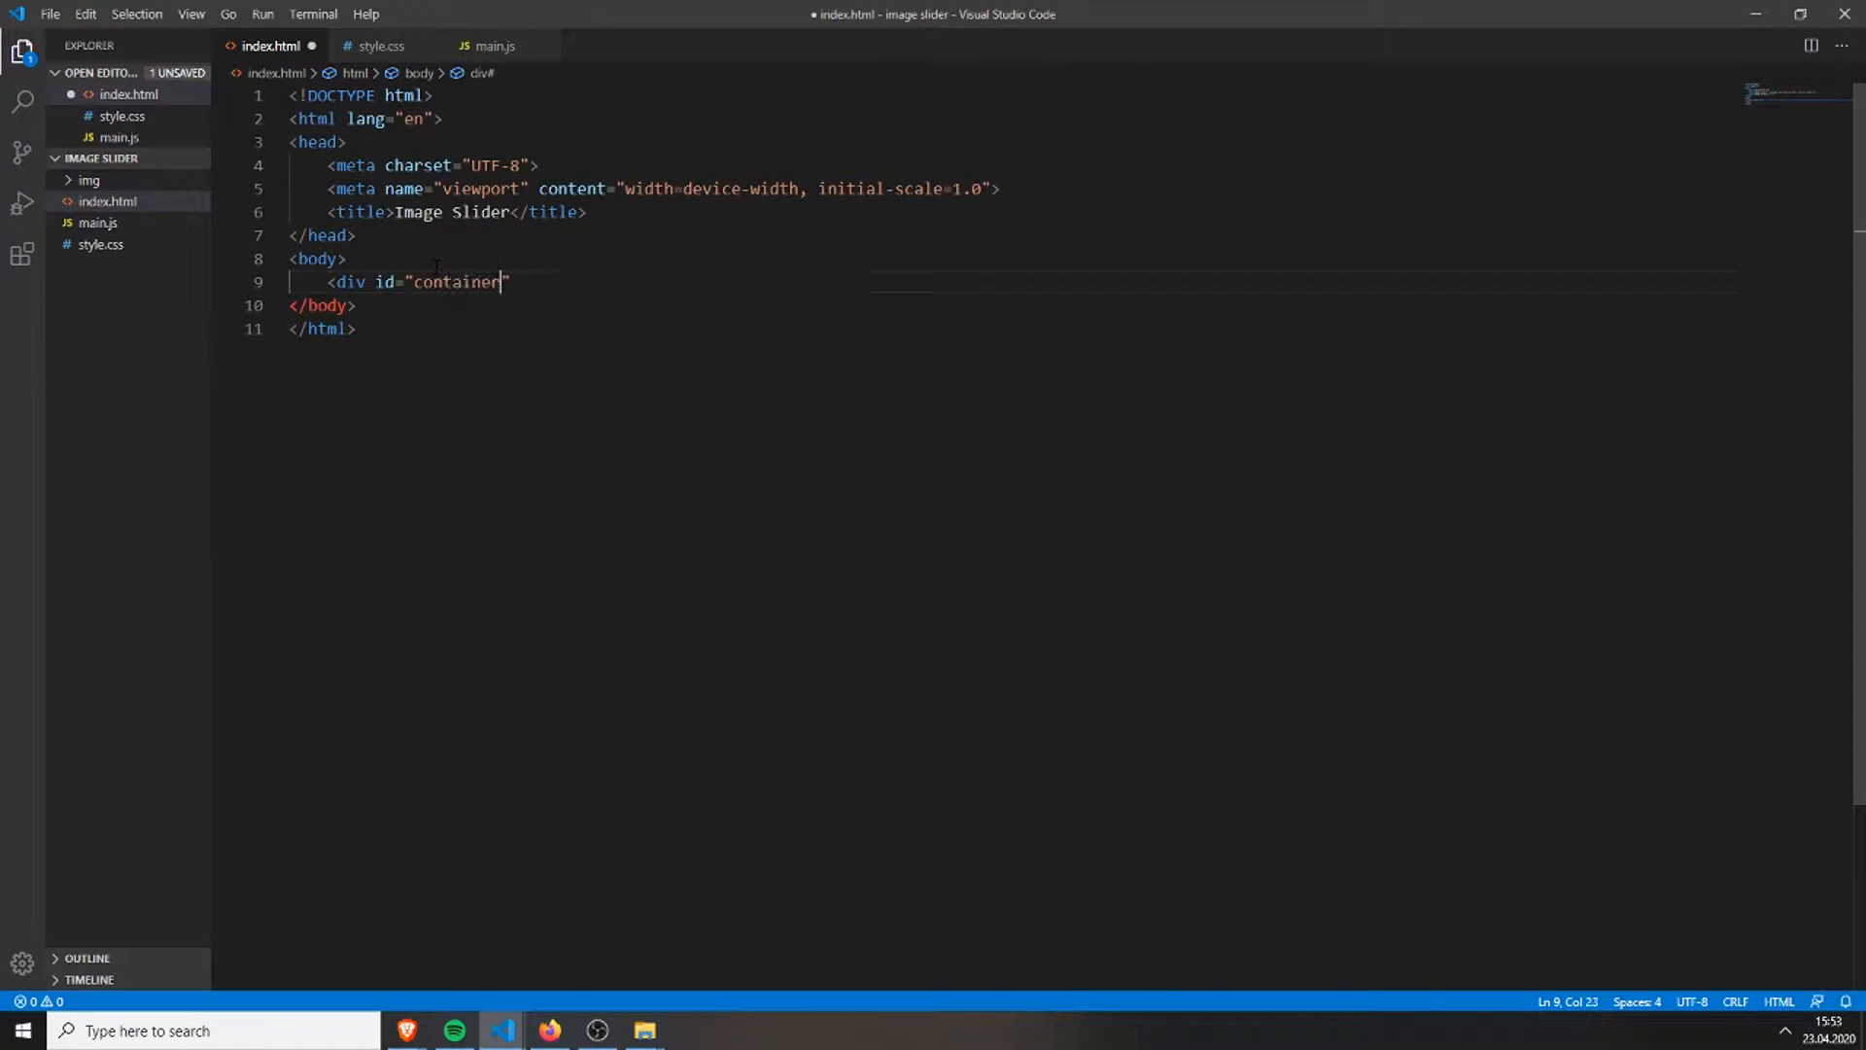
type(">")
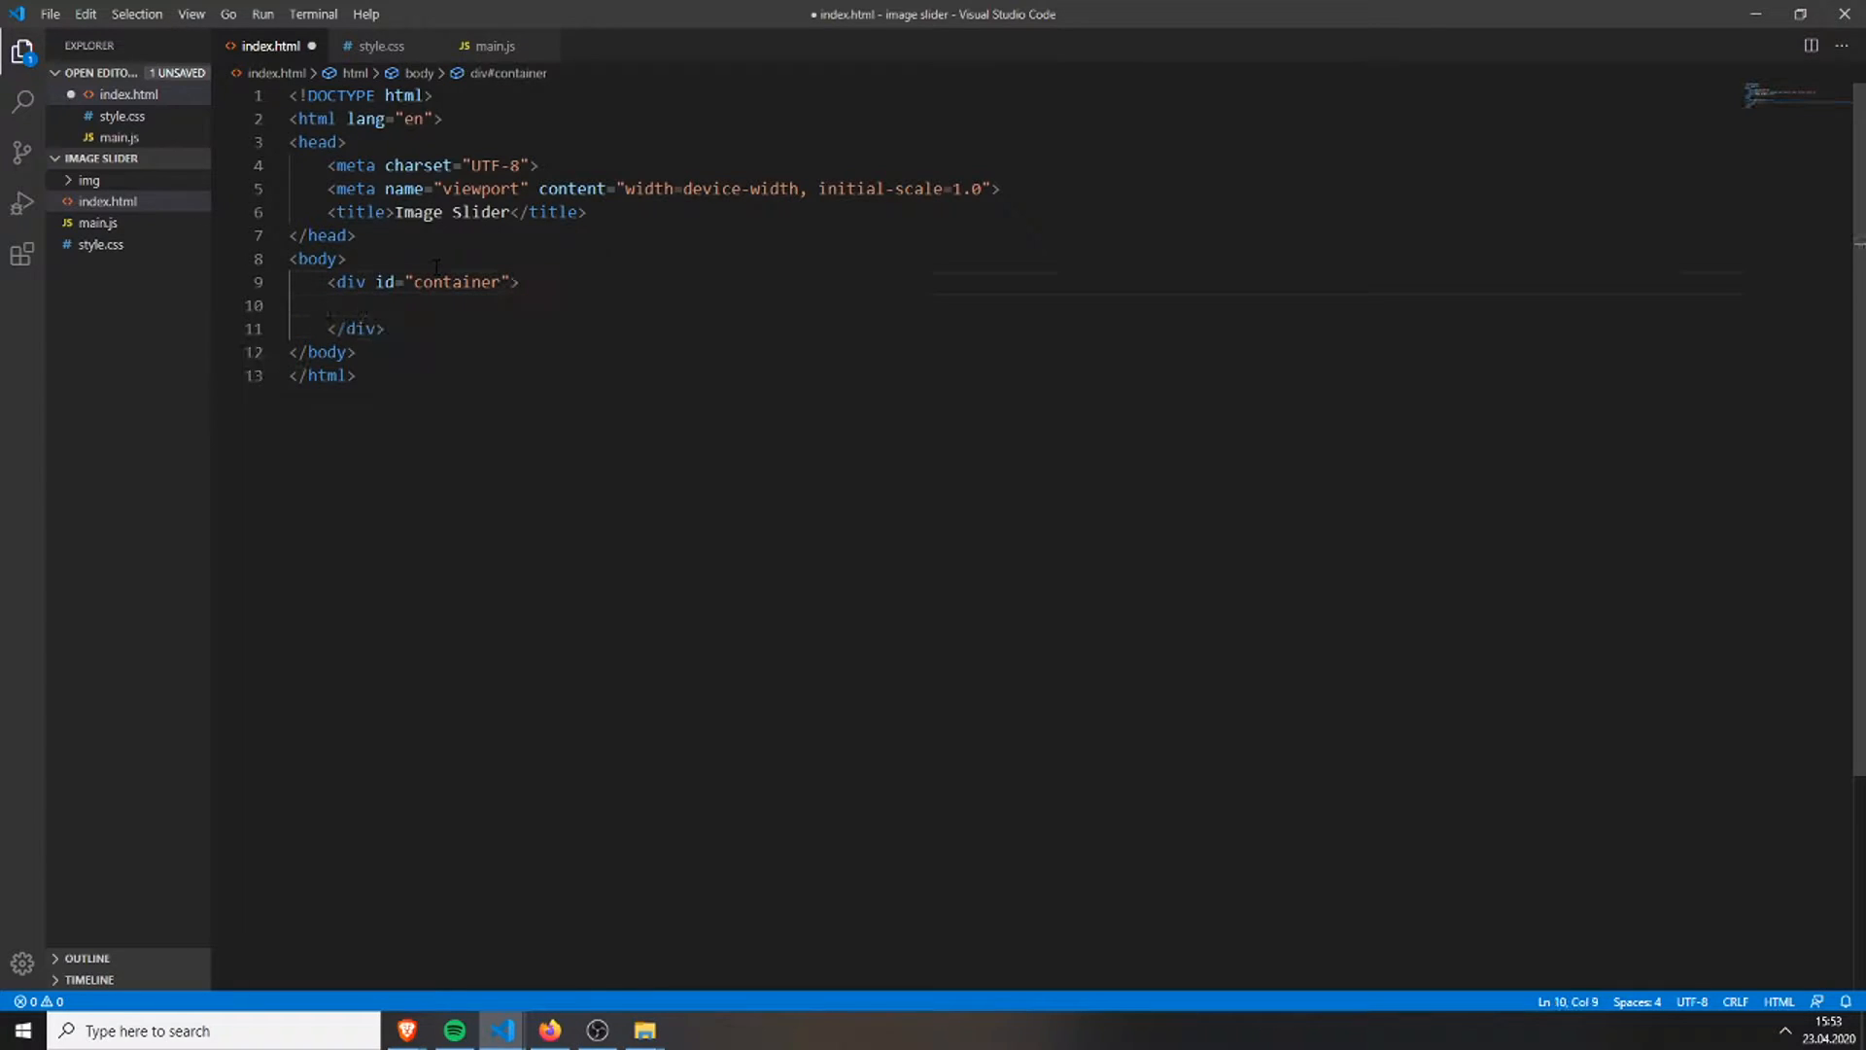
type("img")
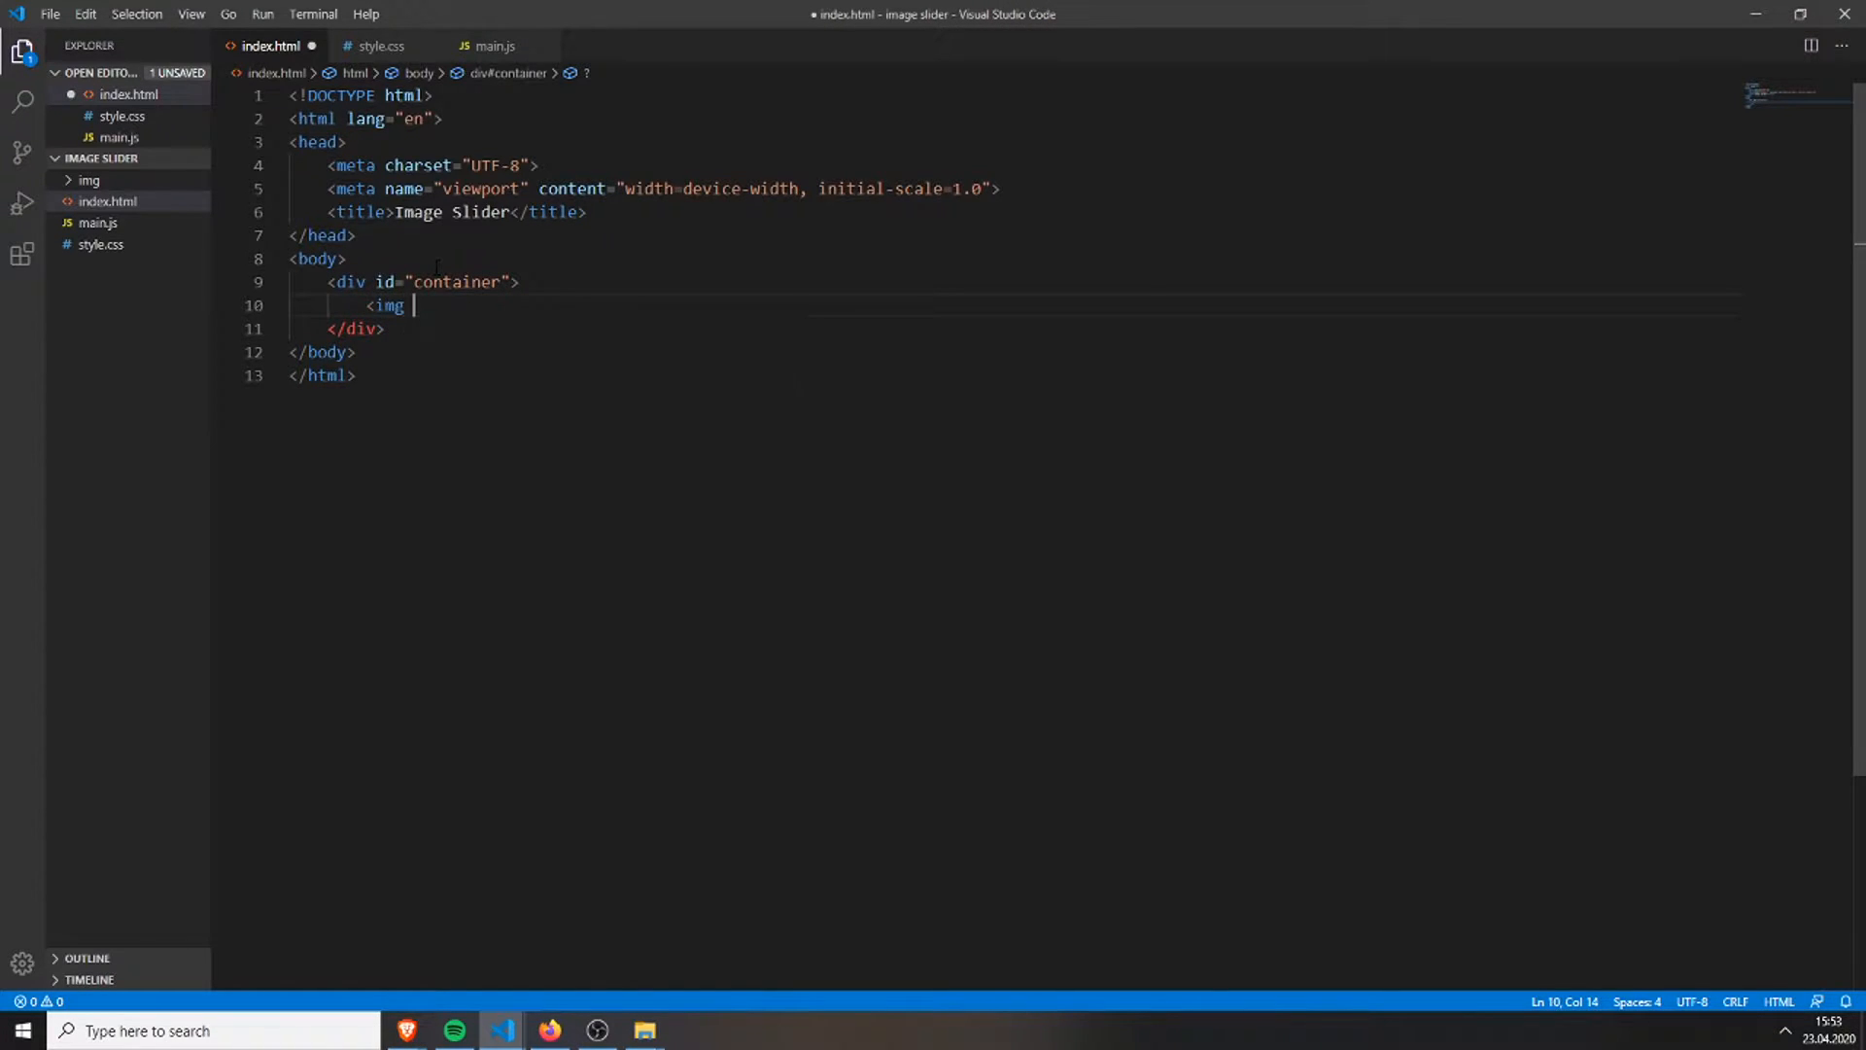
type("class")
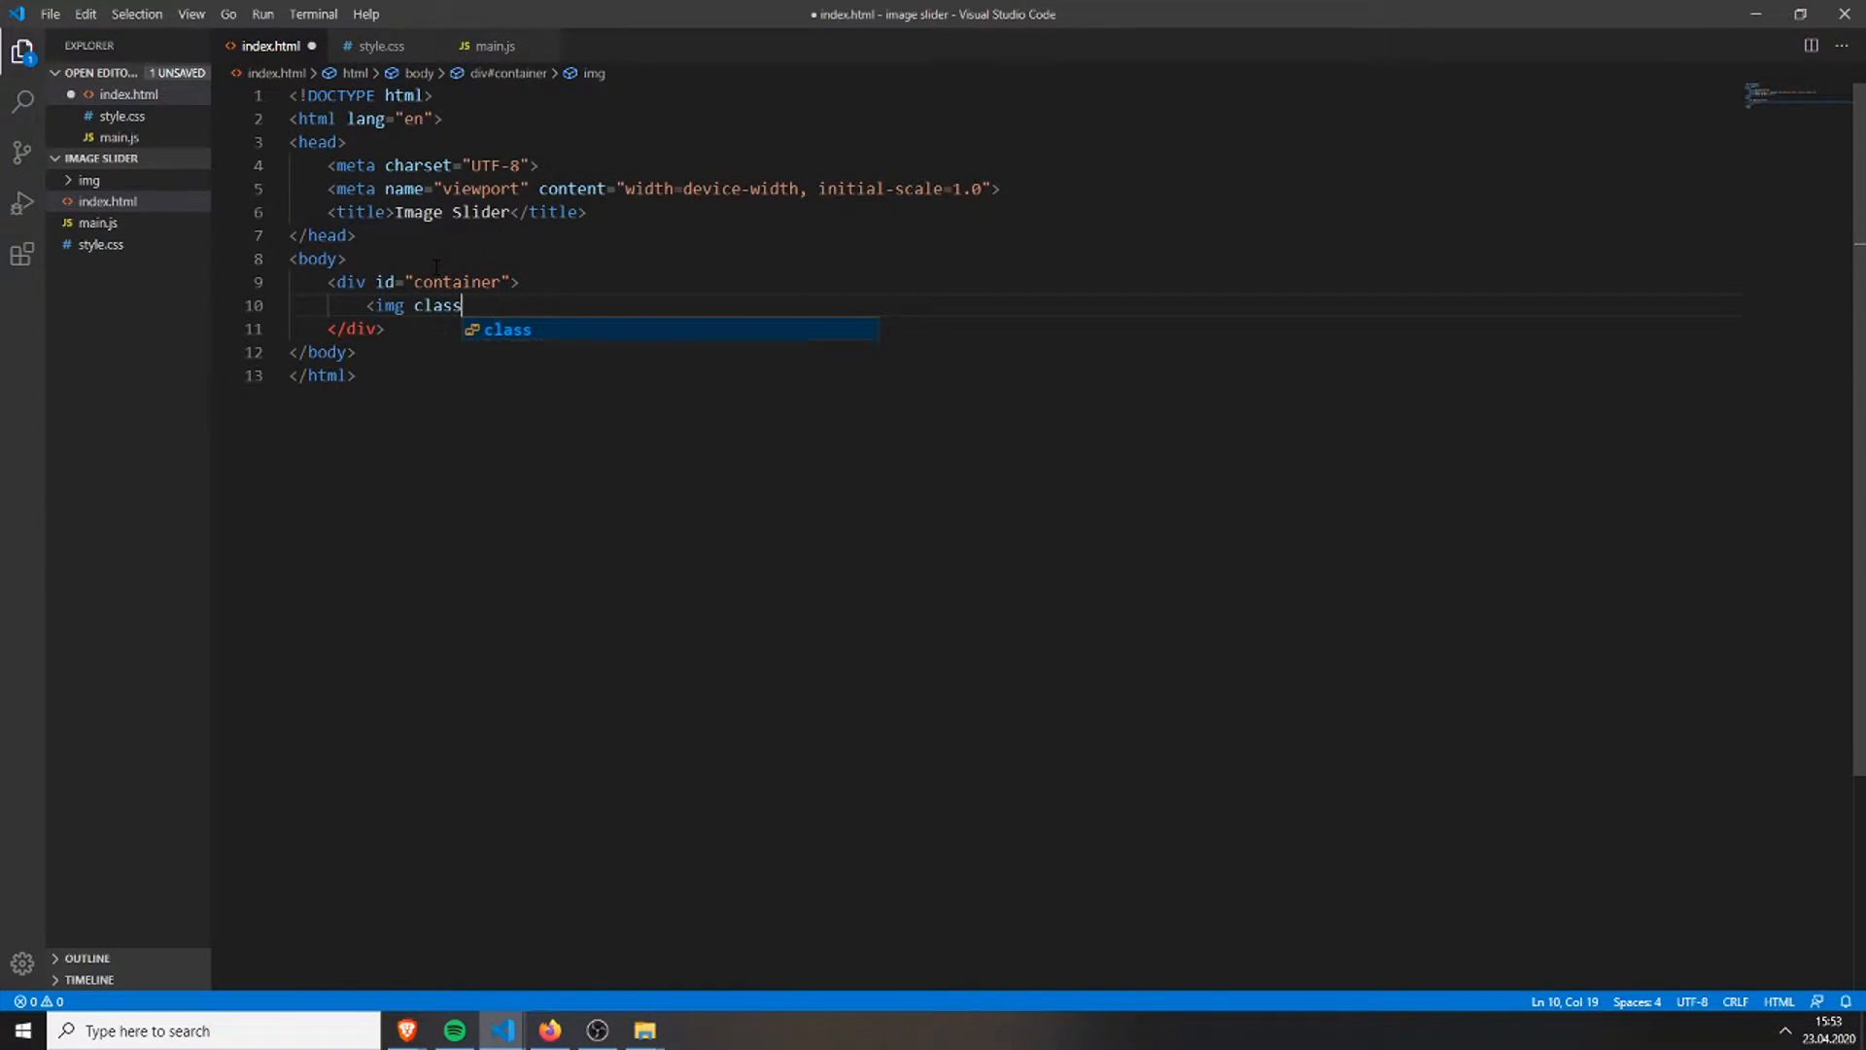
key("Backspace")
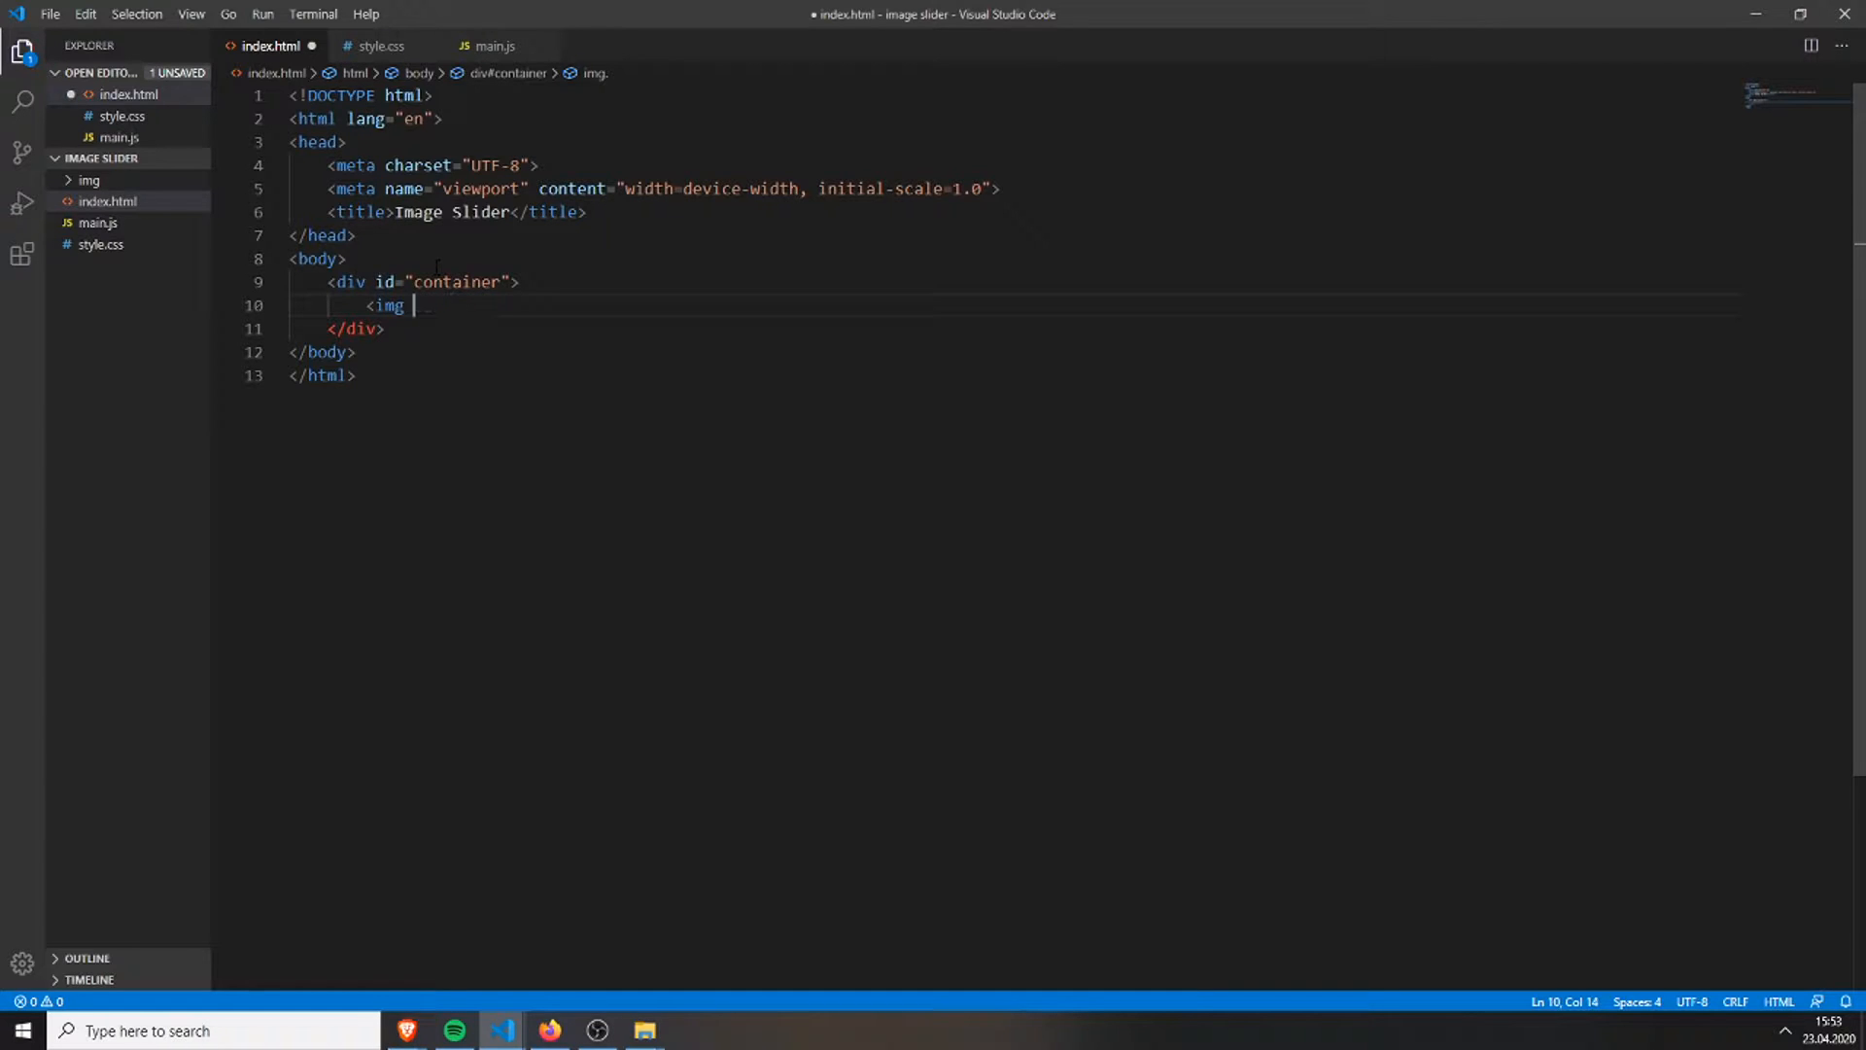
type("id=\"image\"")
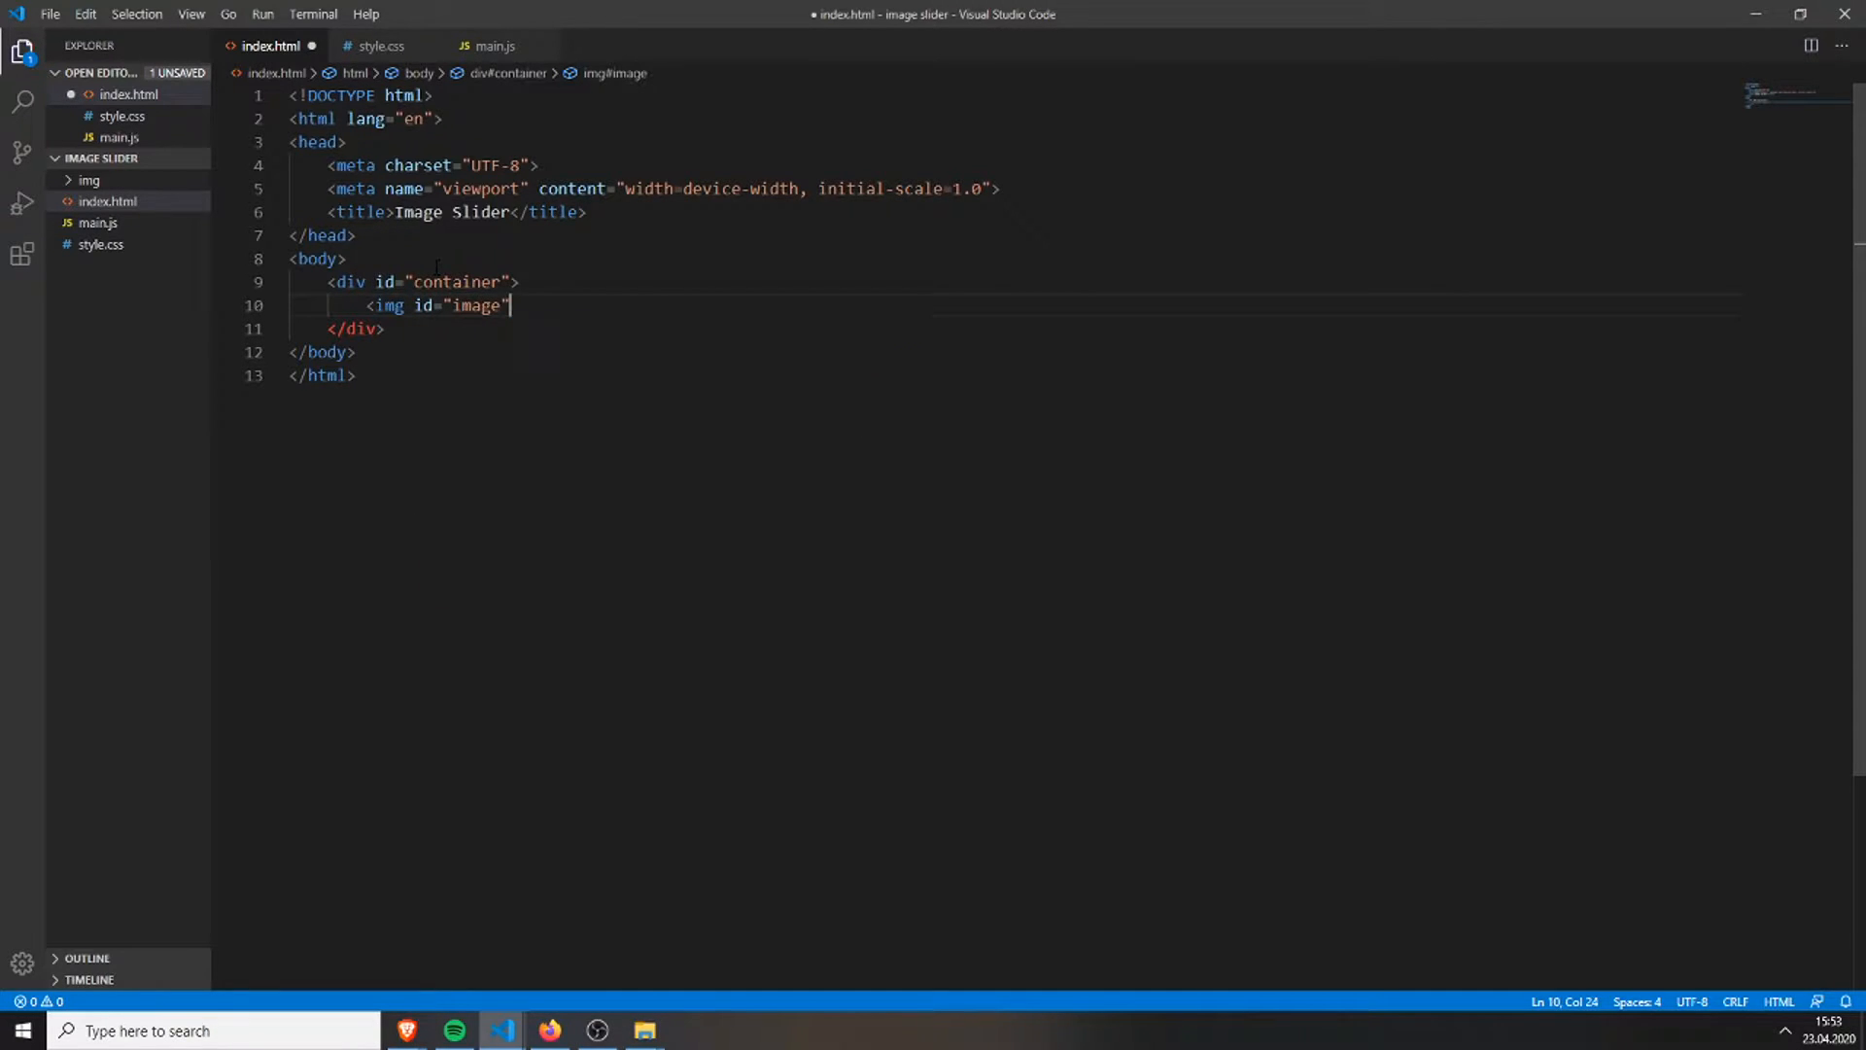
type("src=\"\"")
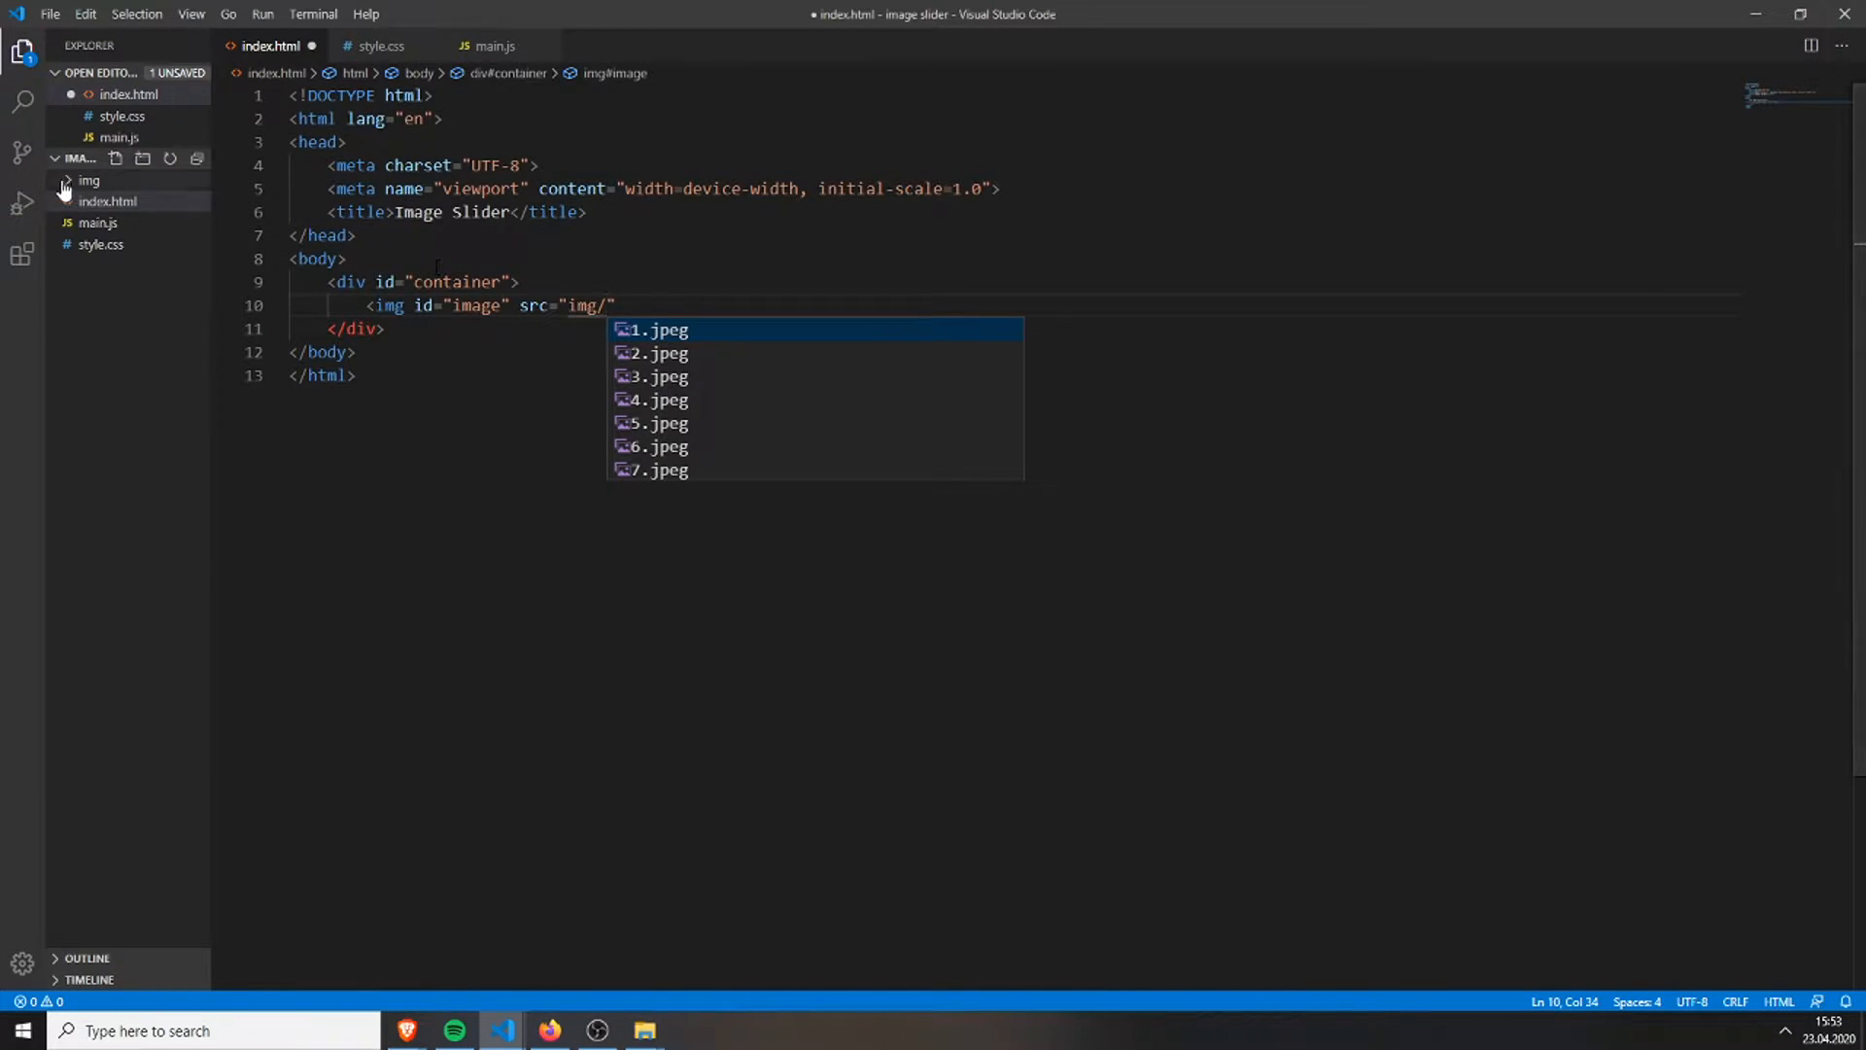
- Check the dog photo file names in the img folder via File Explorer
left_click(644, 1030)
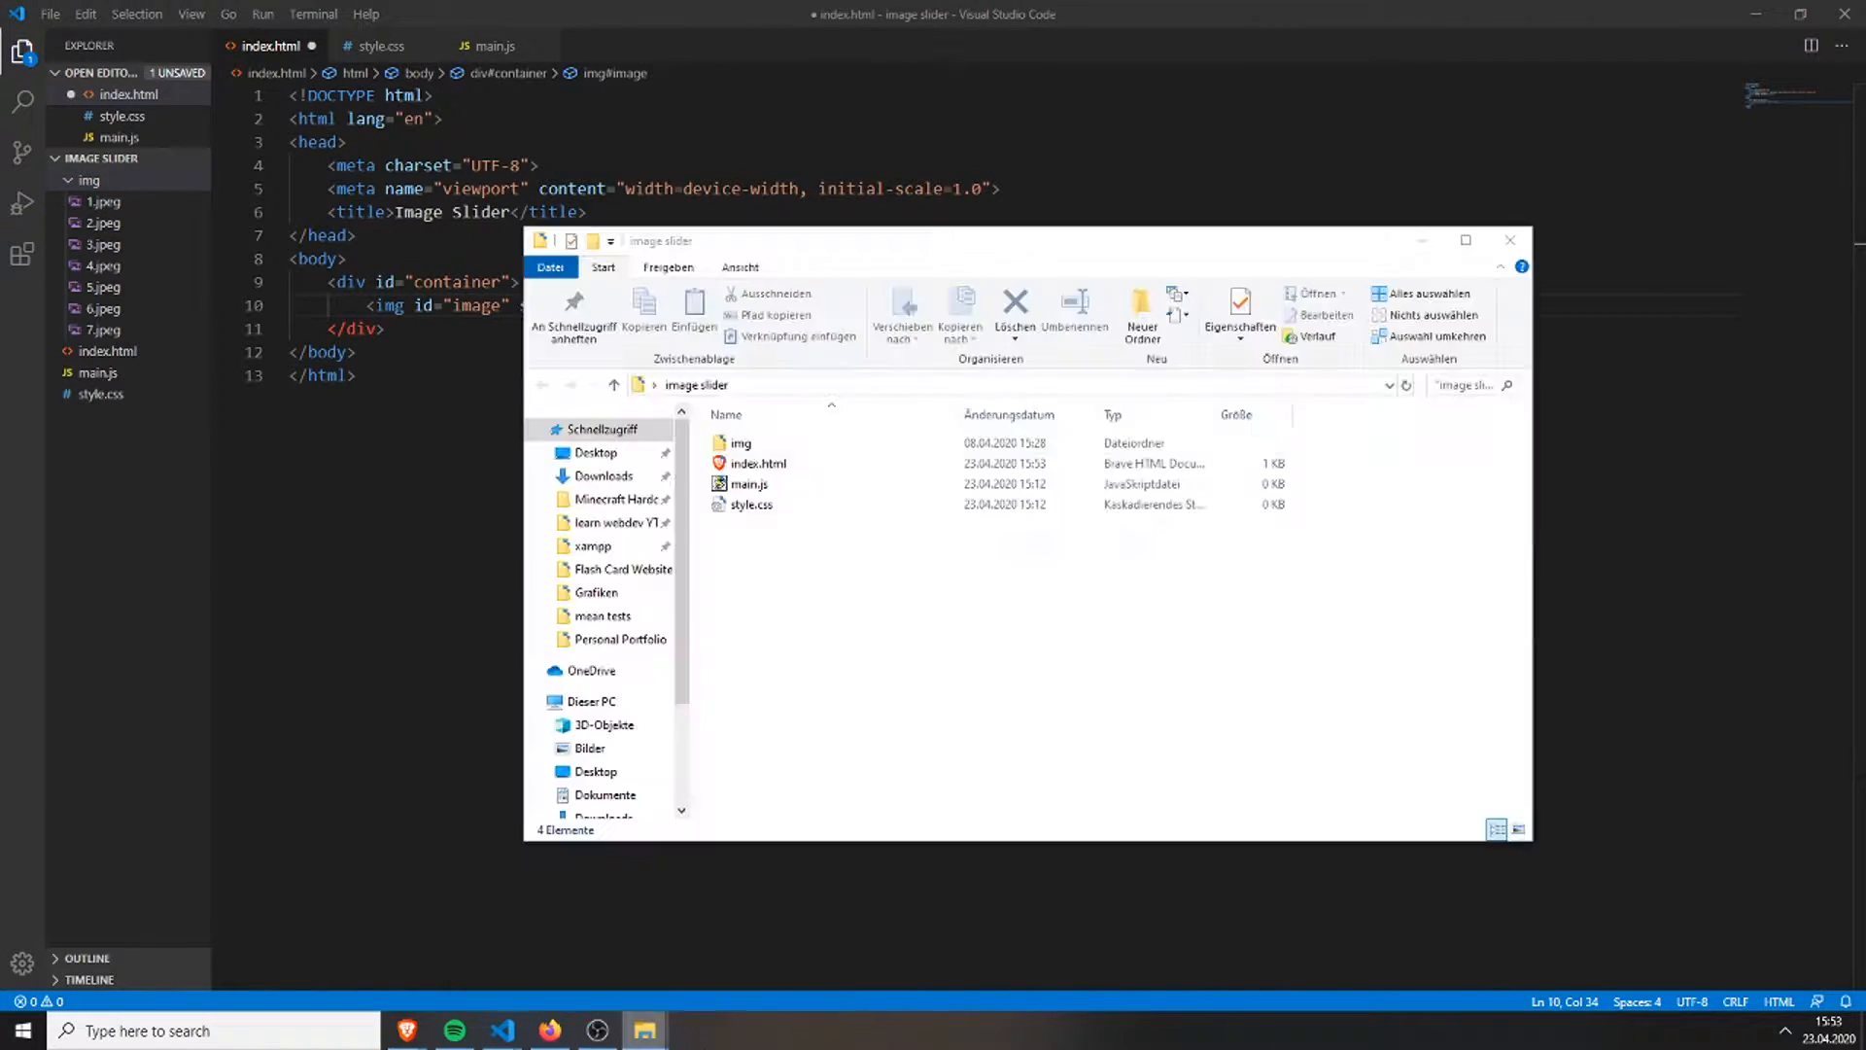
double_click(737, 443)
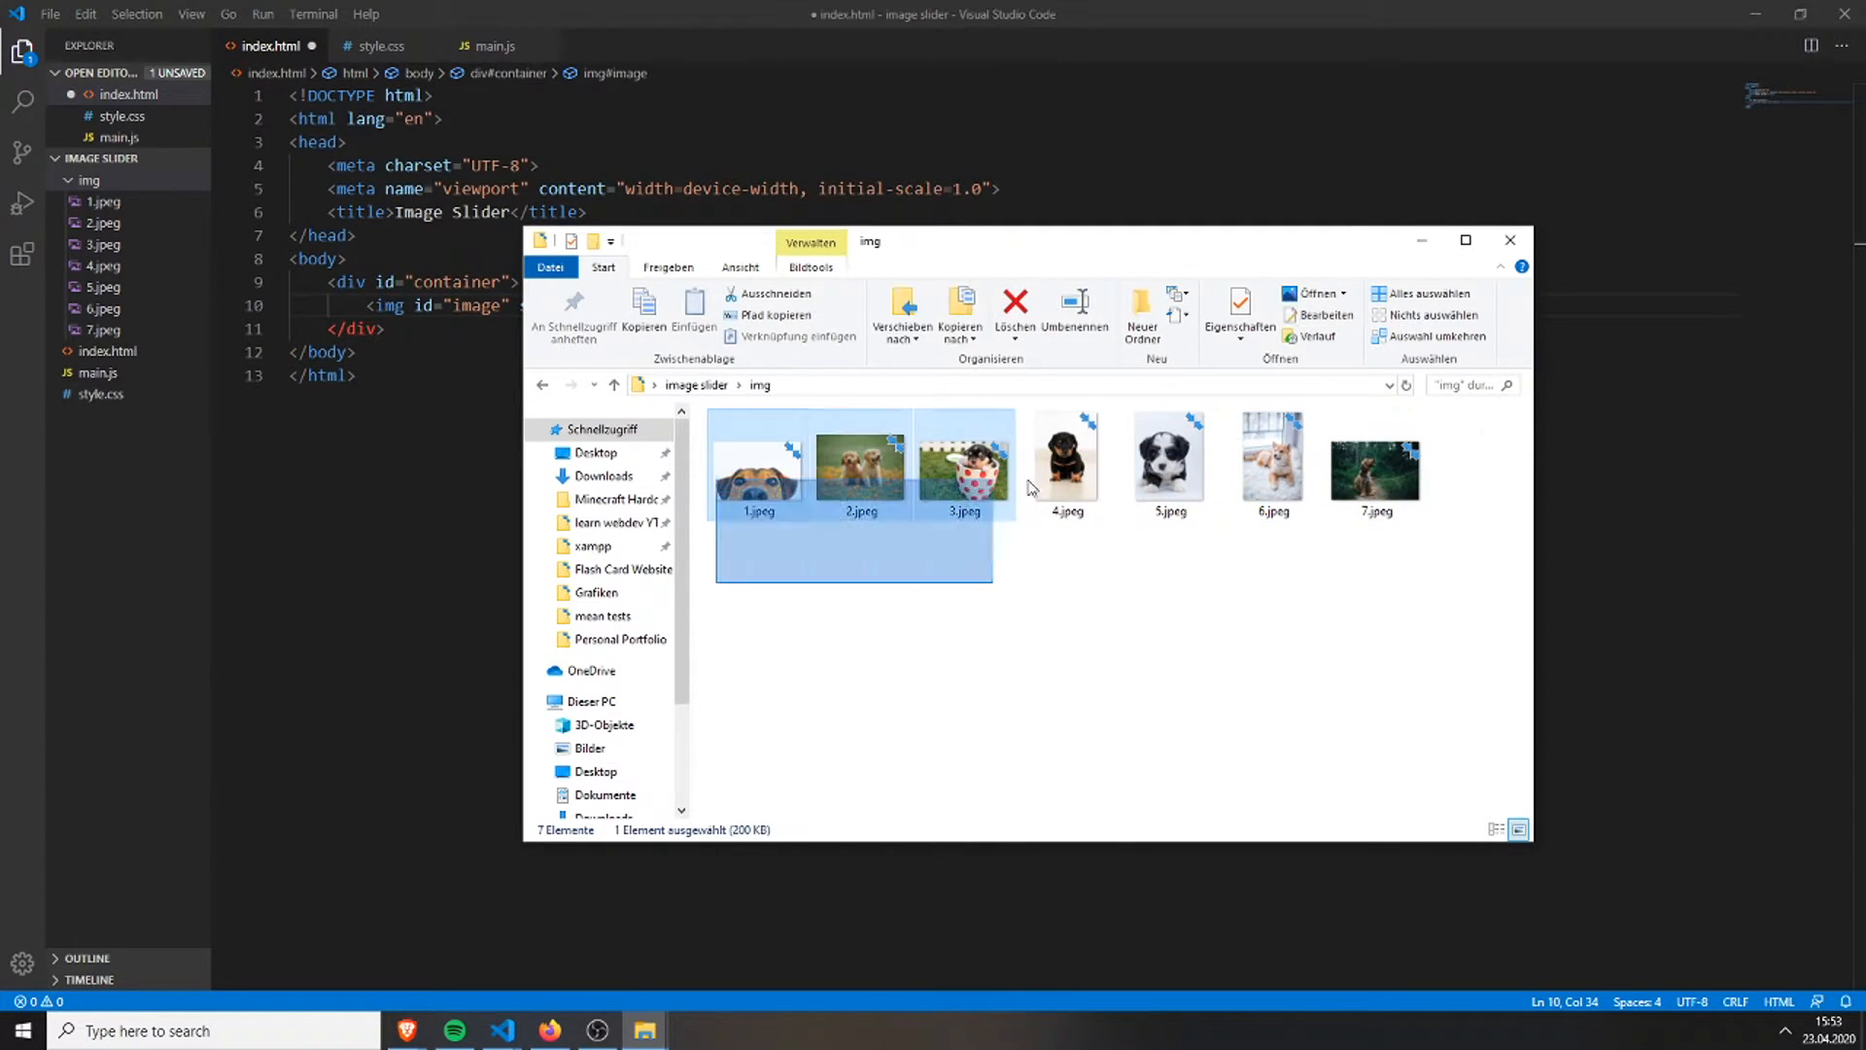
left_click(1065, 458)
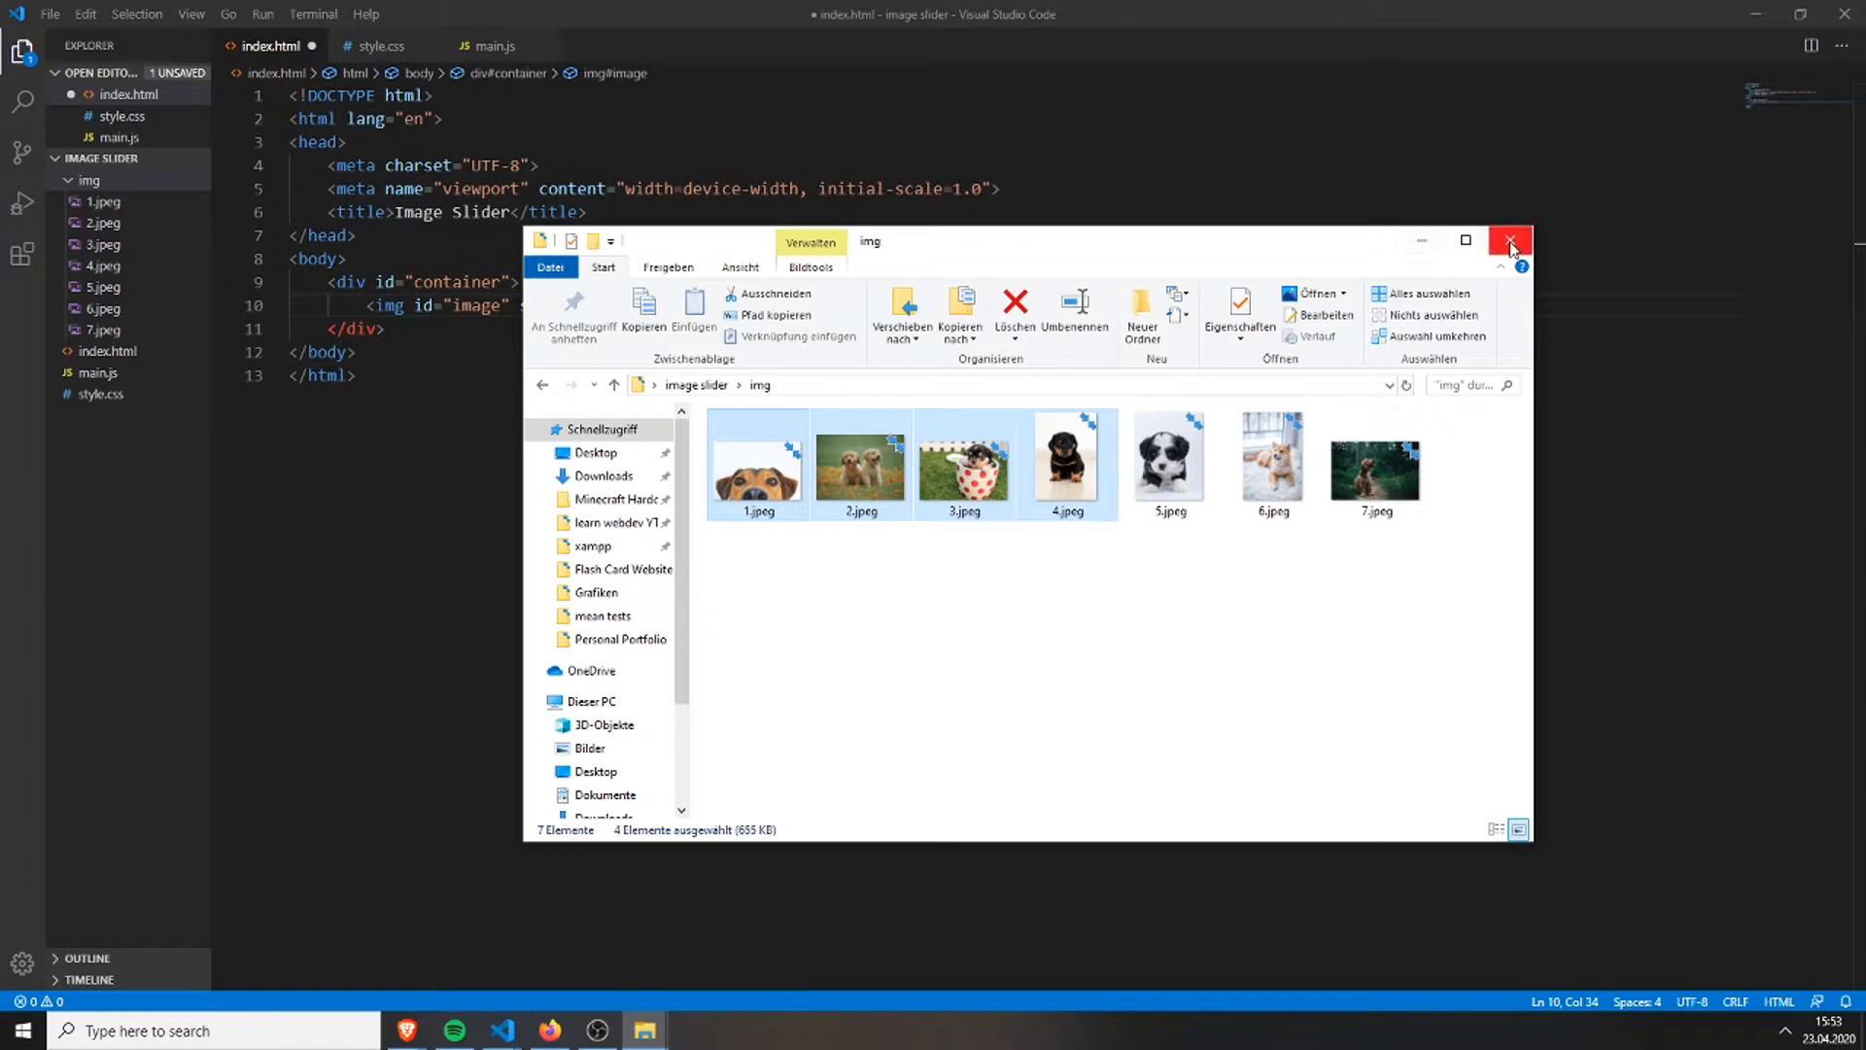
left_click(1510, 240)
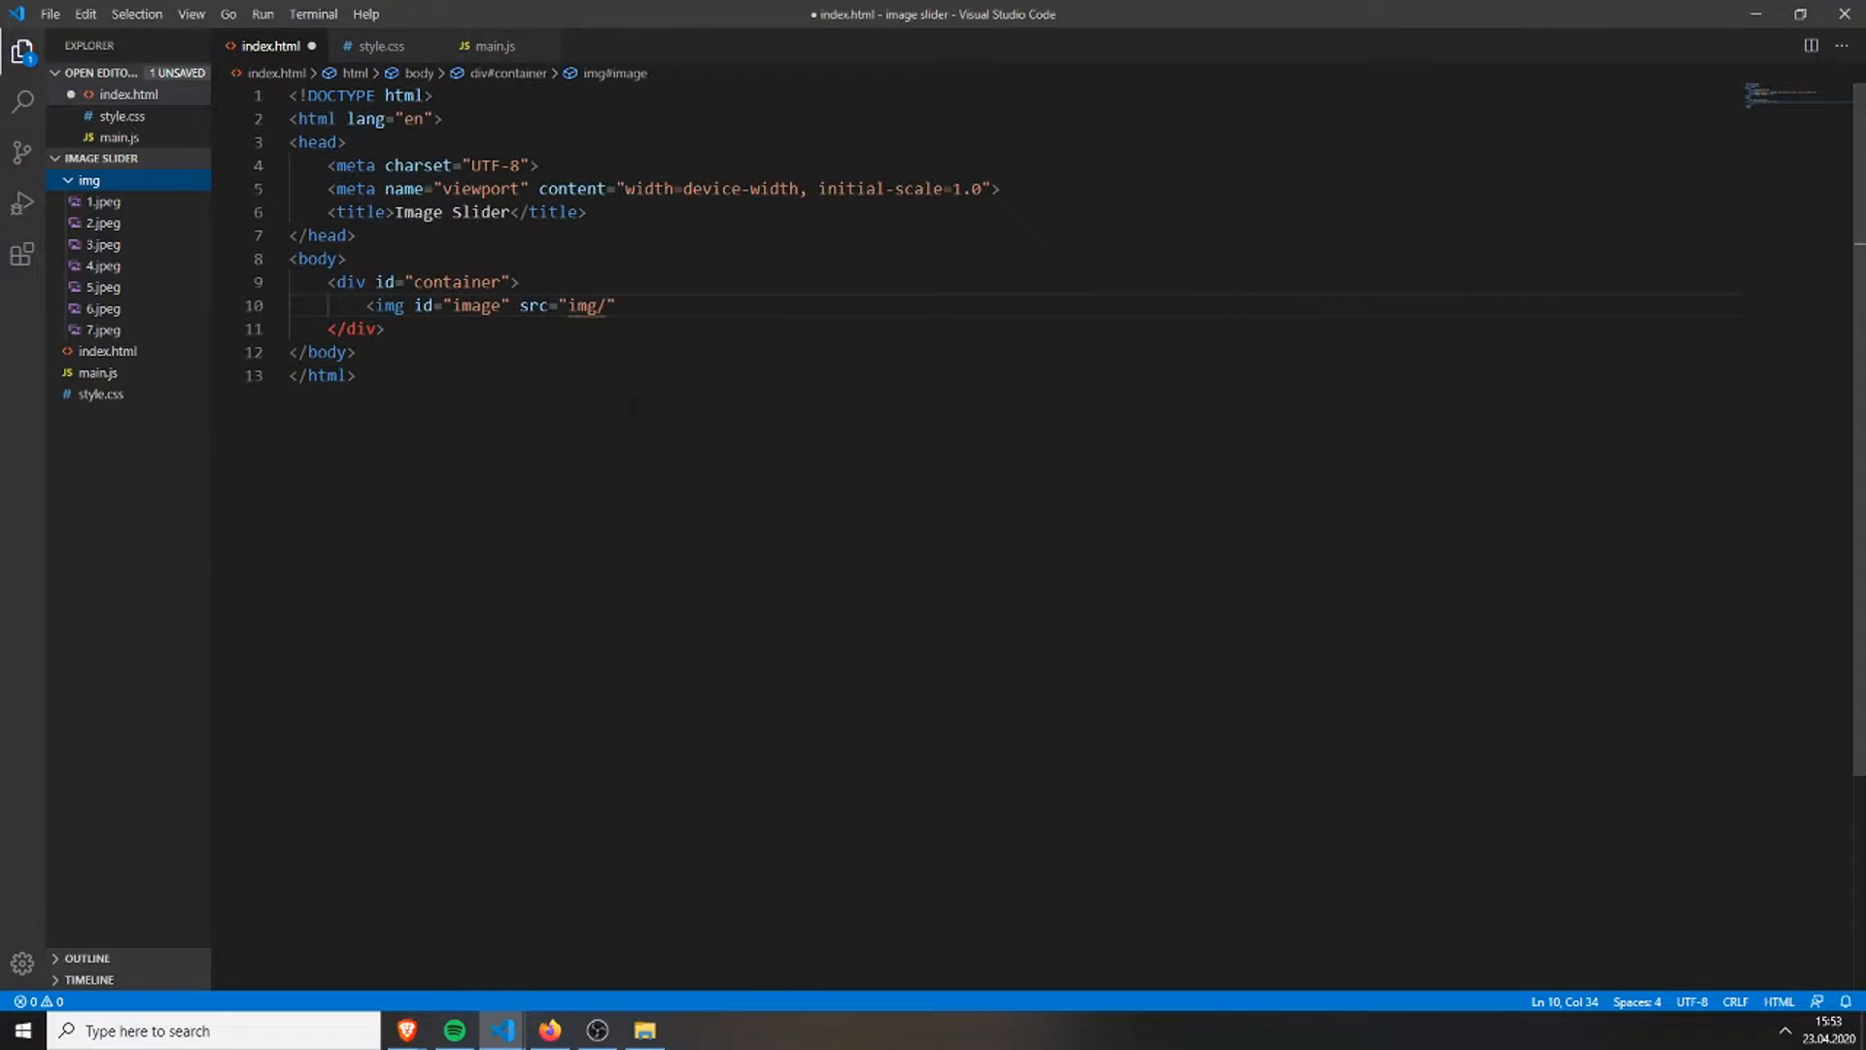
- Point the image src to img/1.jpeg
type("1")
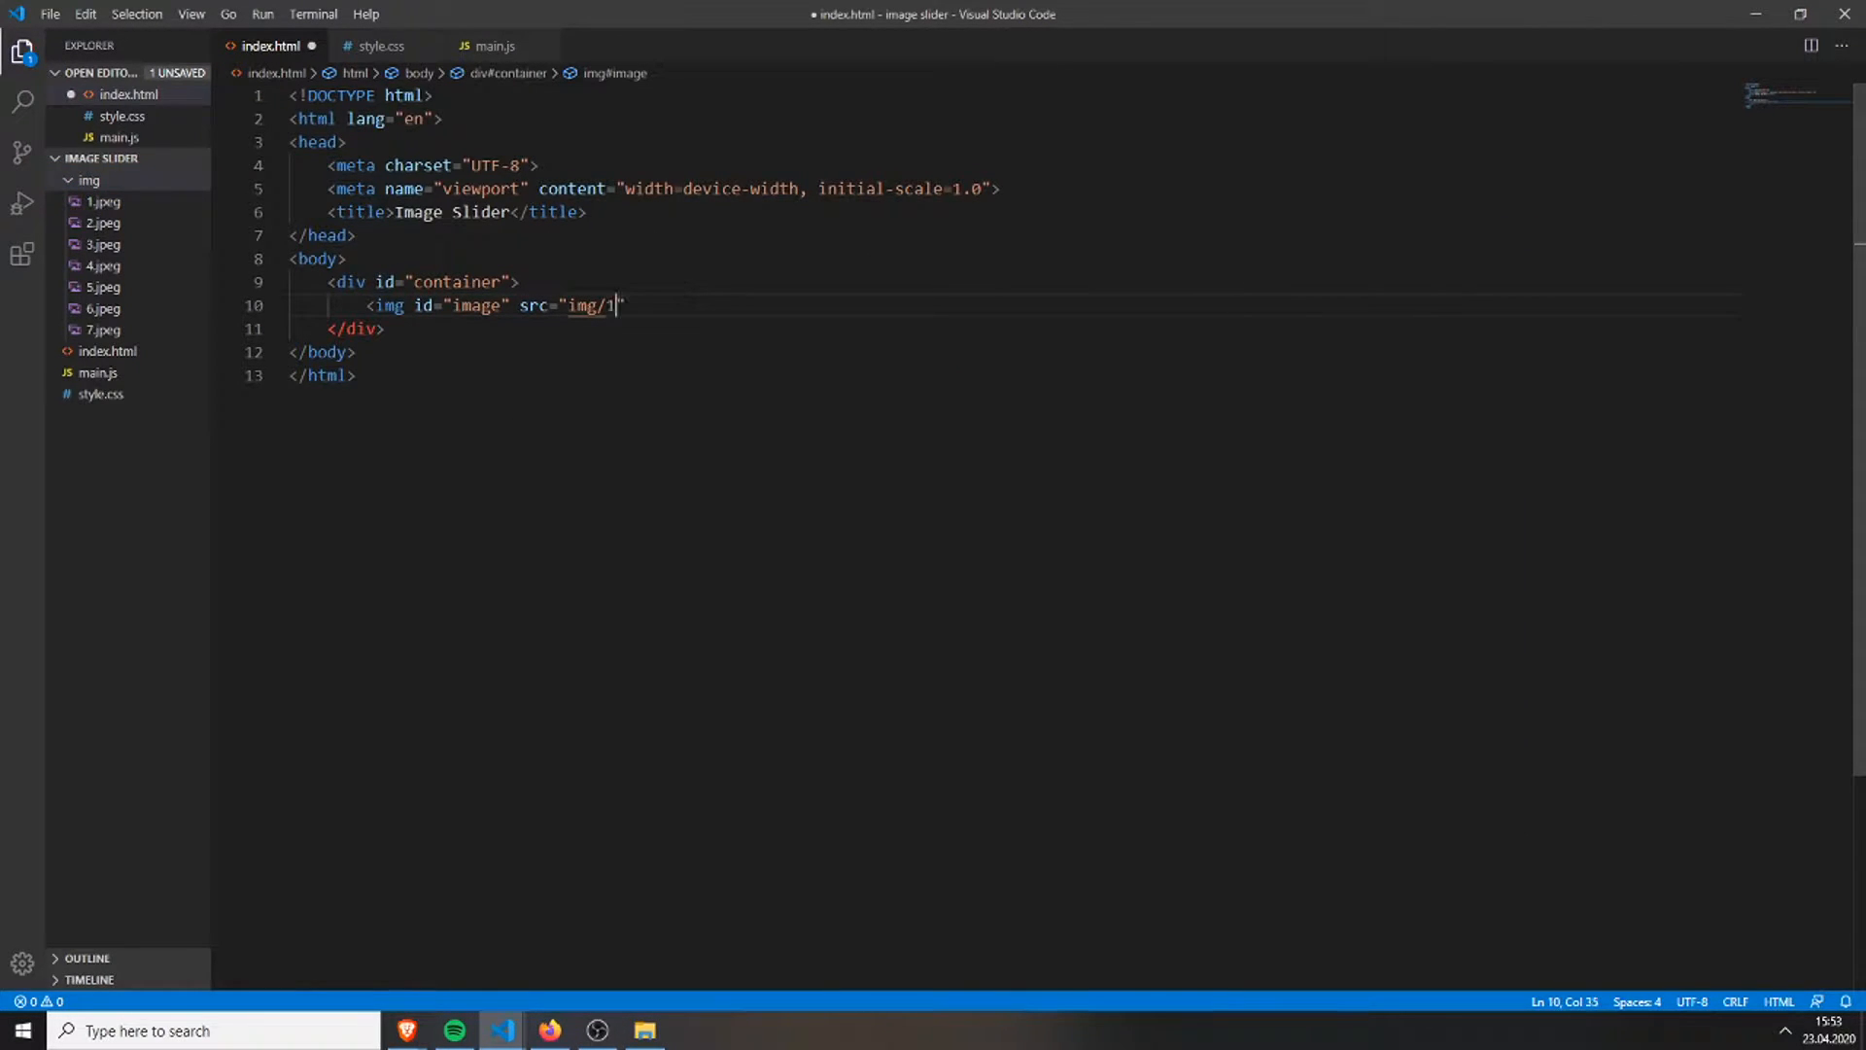
key("Backspace")
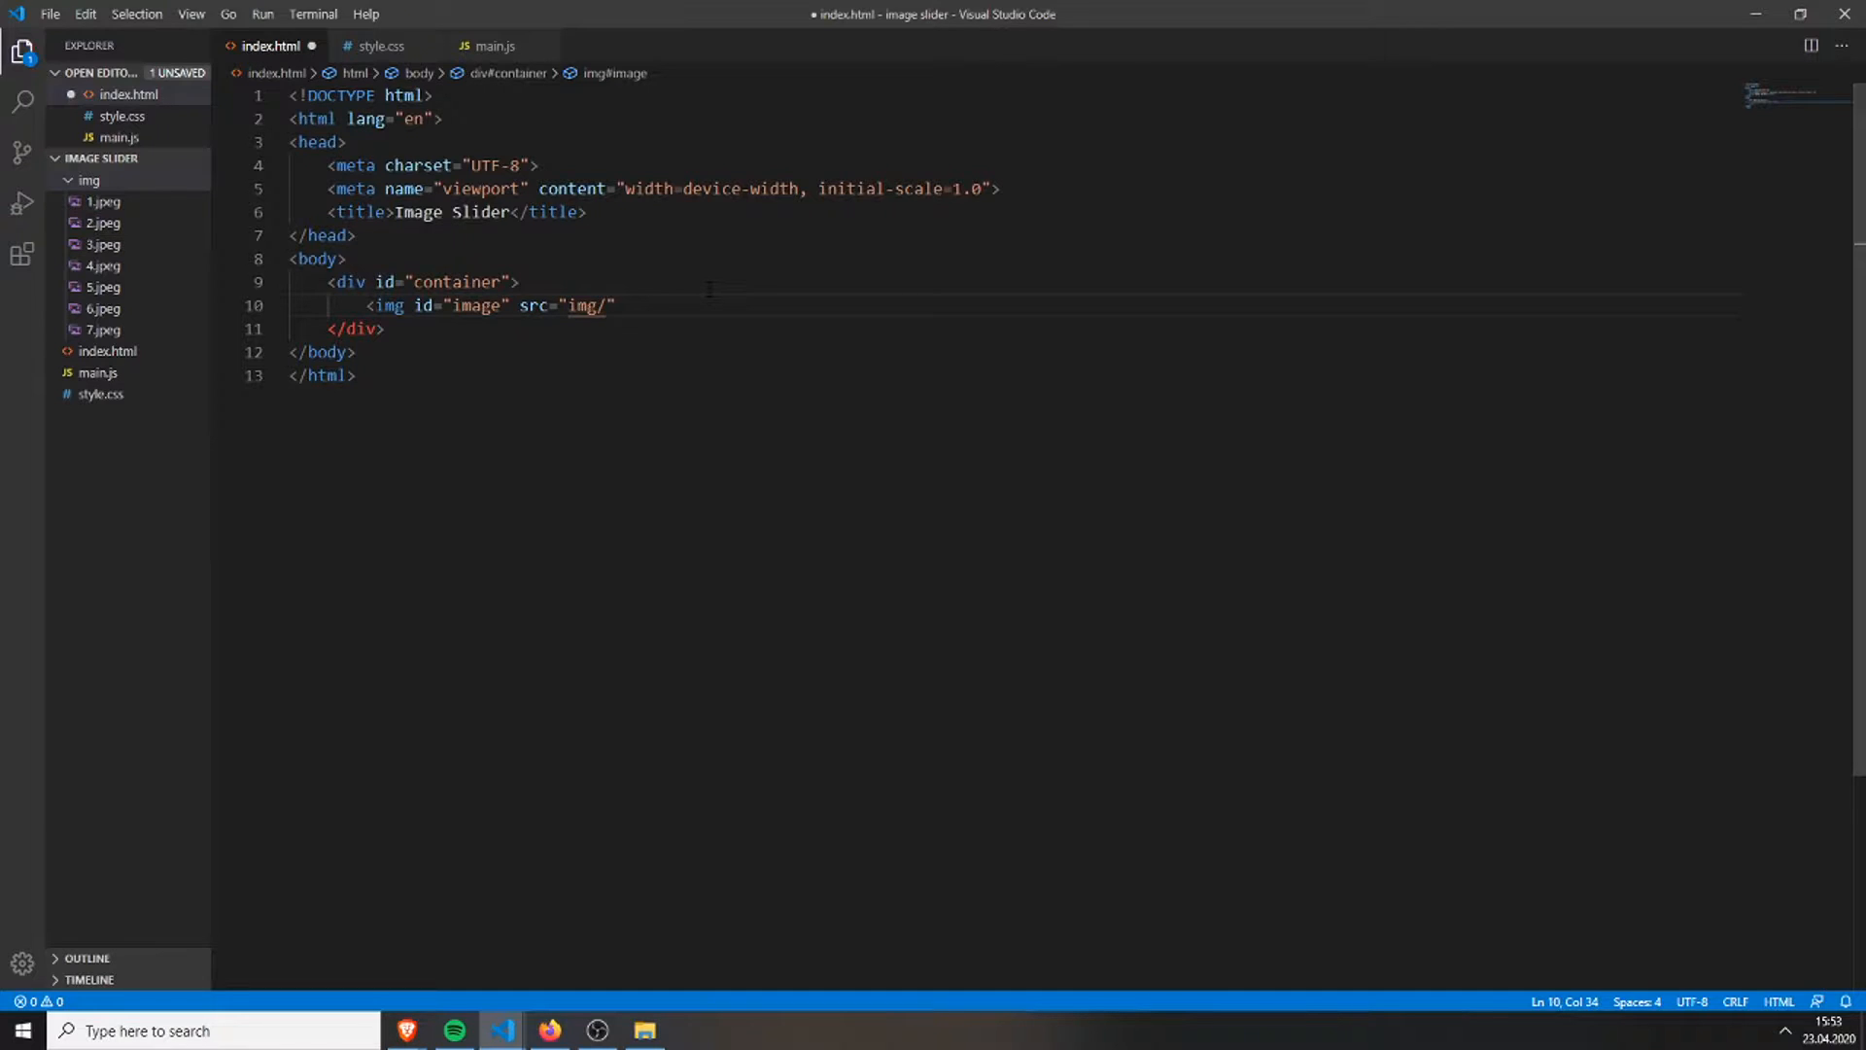
type("1.jpeg")
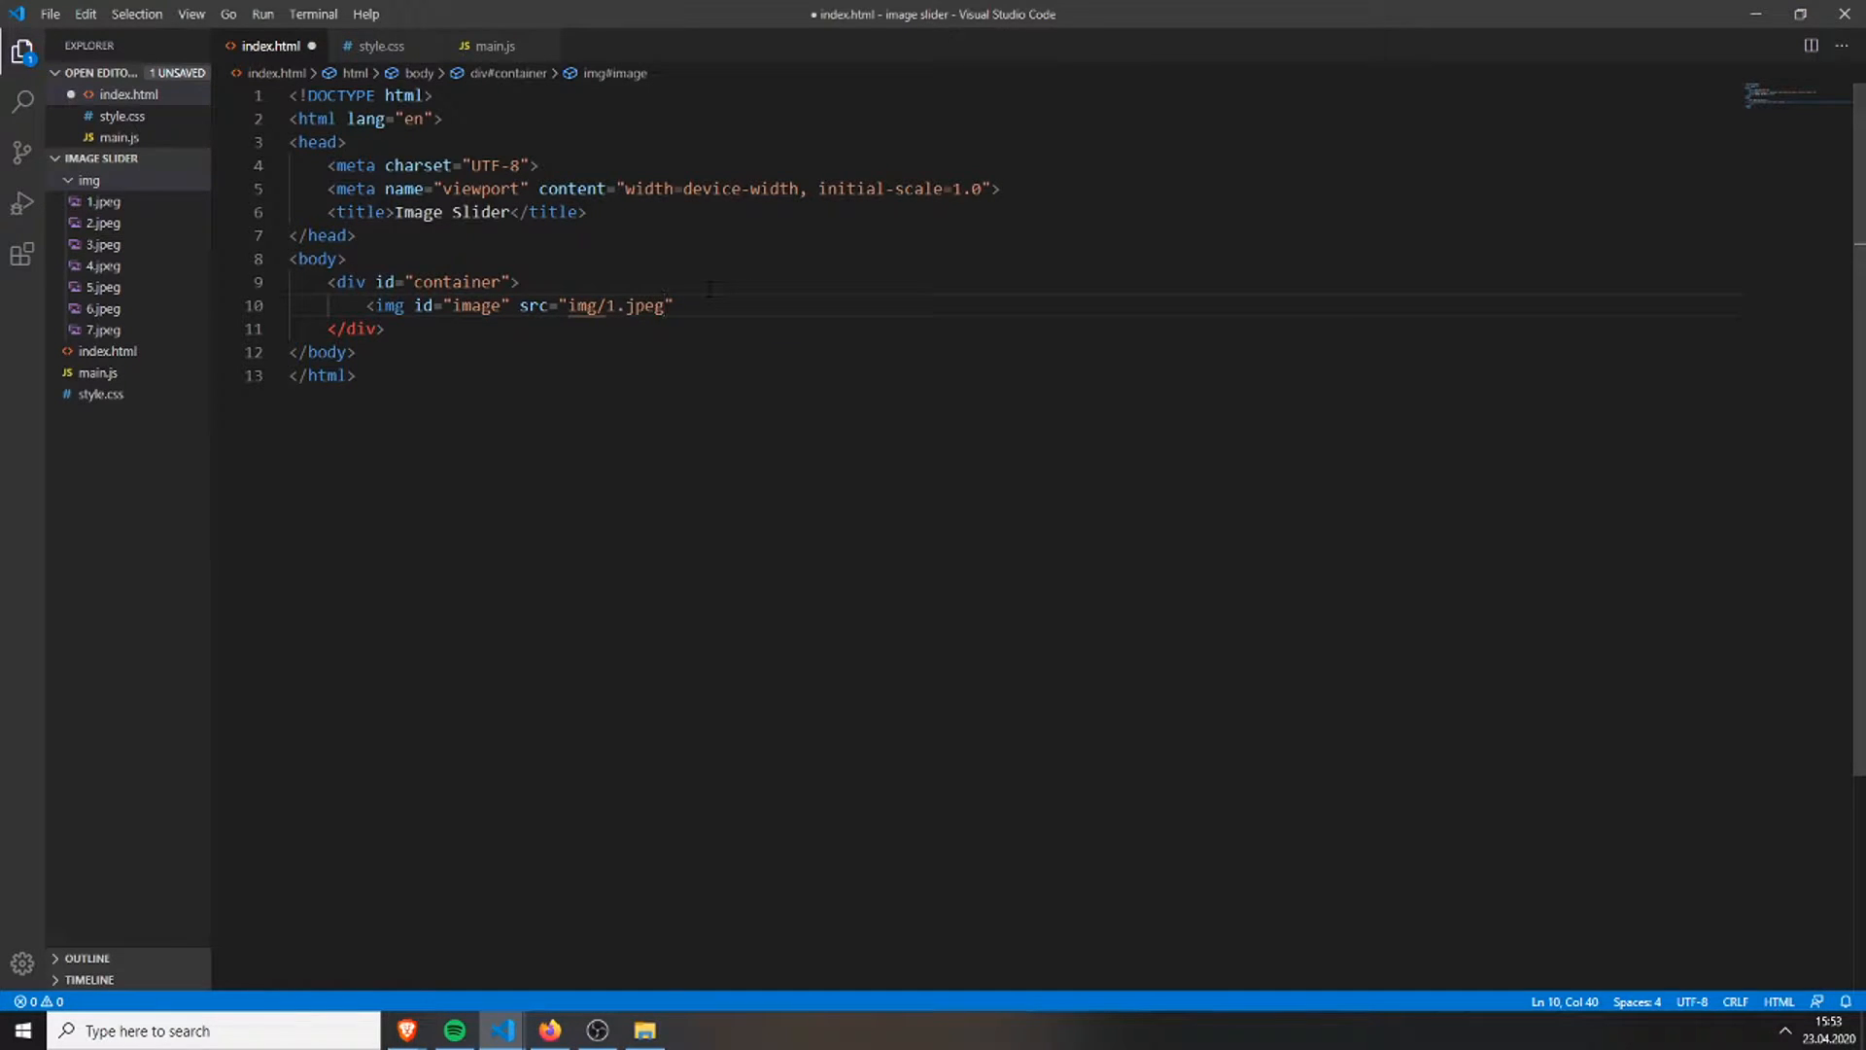
type(">")
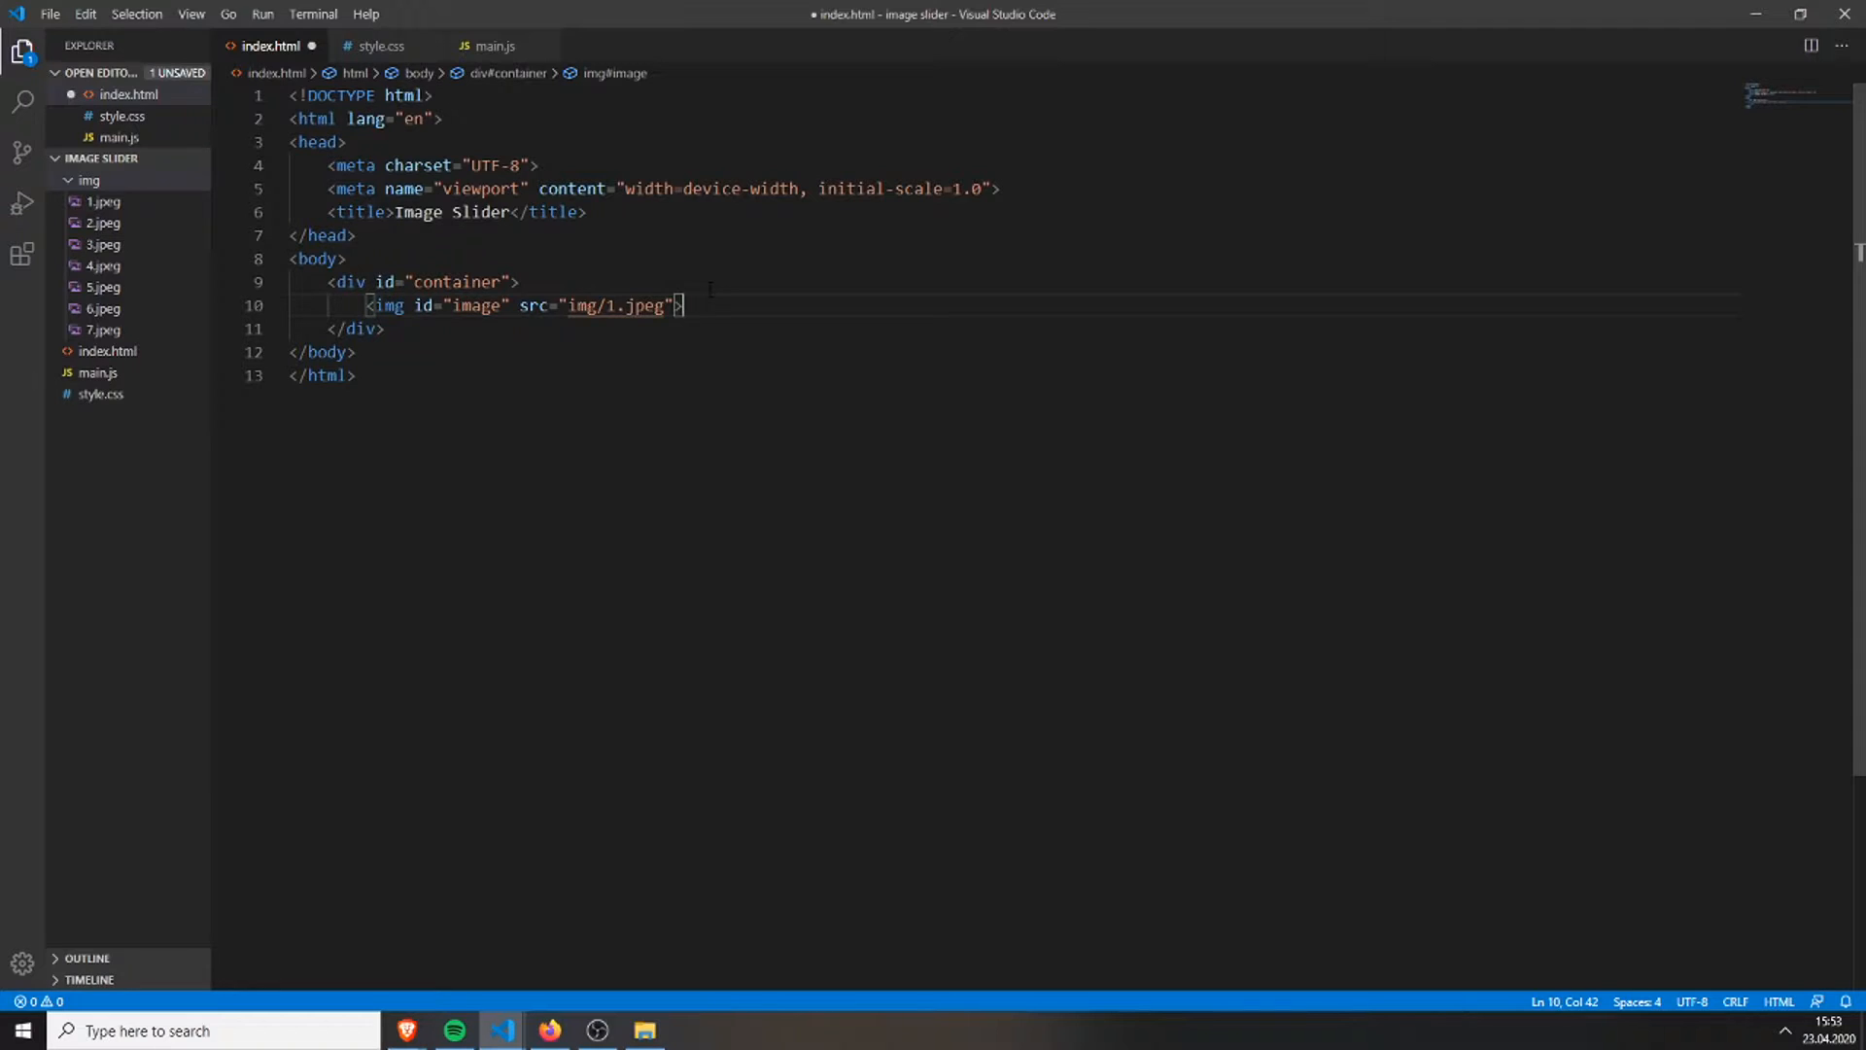
- Add Previous and Next buttons after the image and save index.html
type("<button id=\"previous\"></button>")
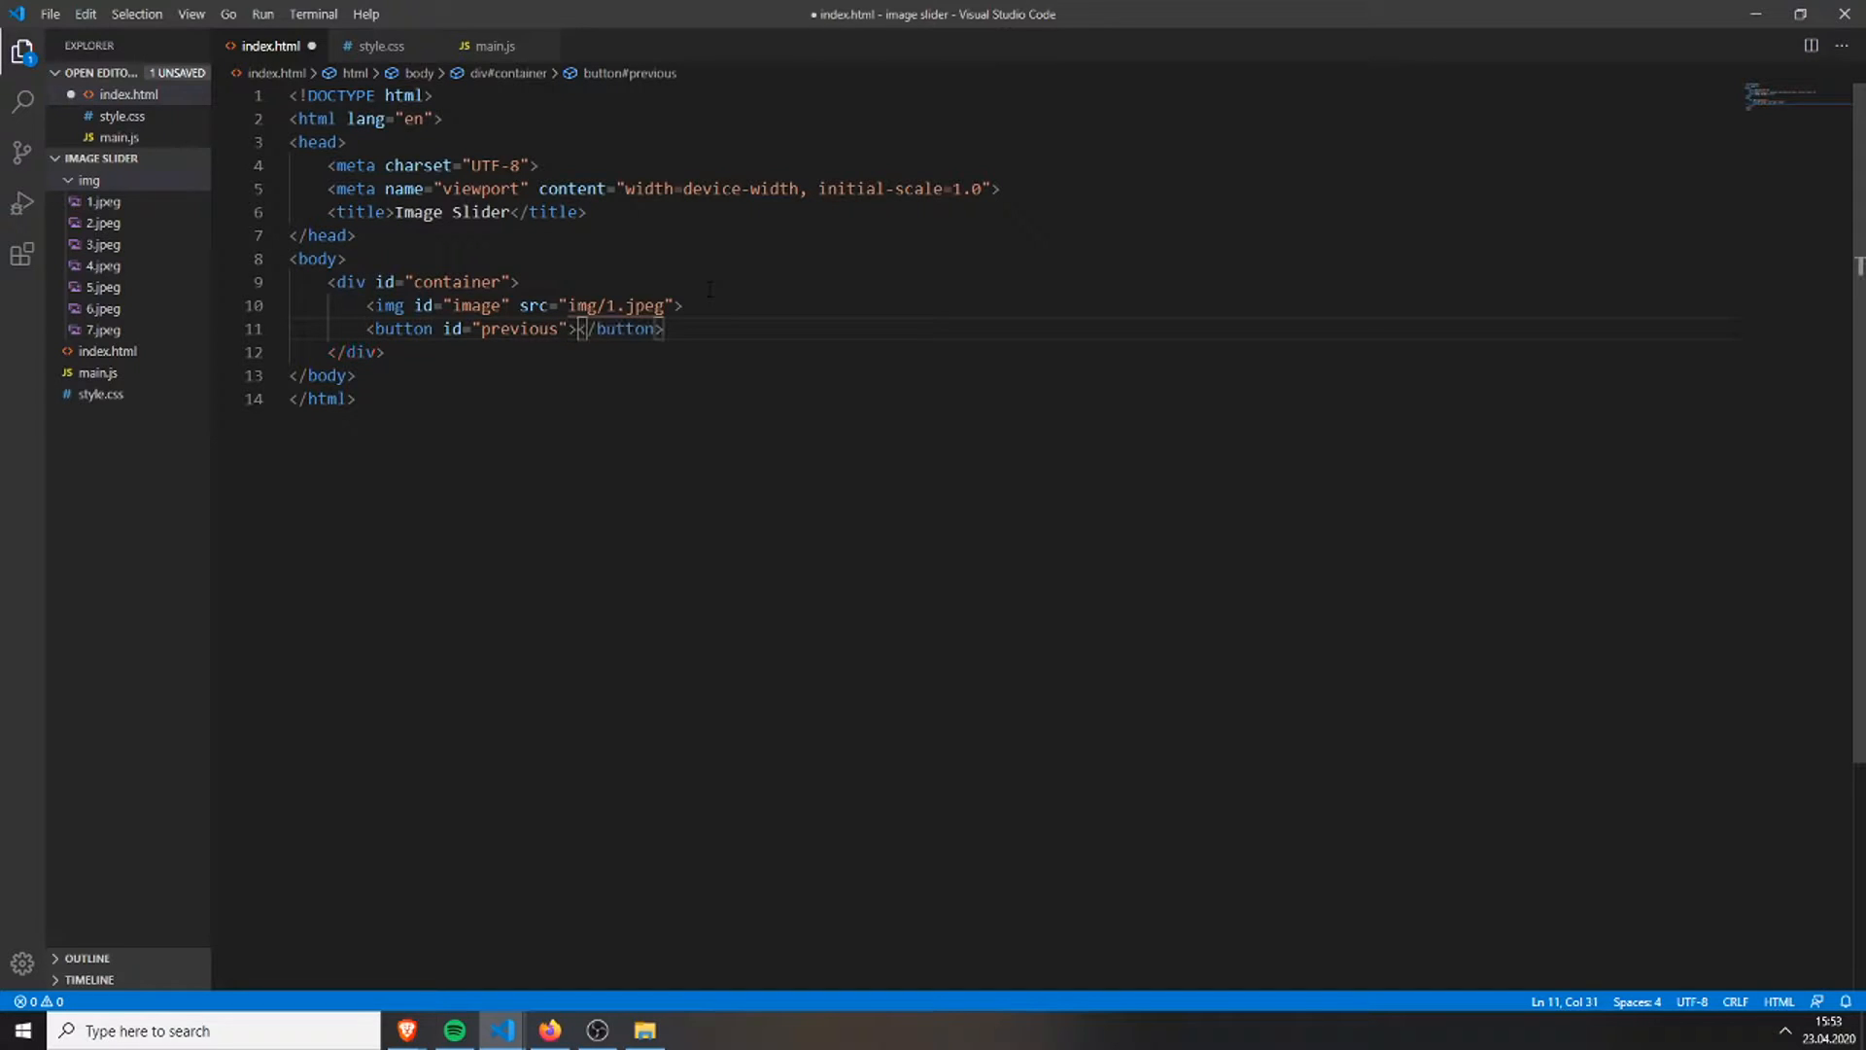
type("Previous")
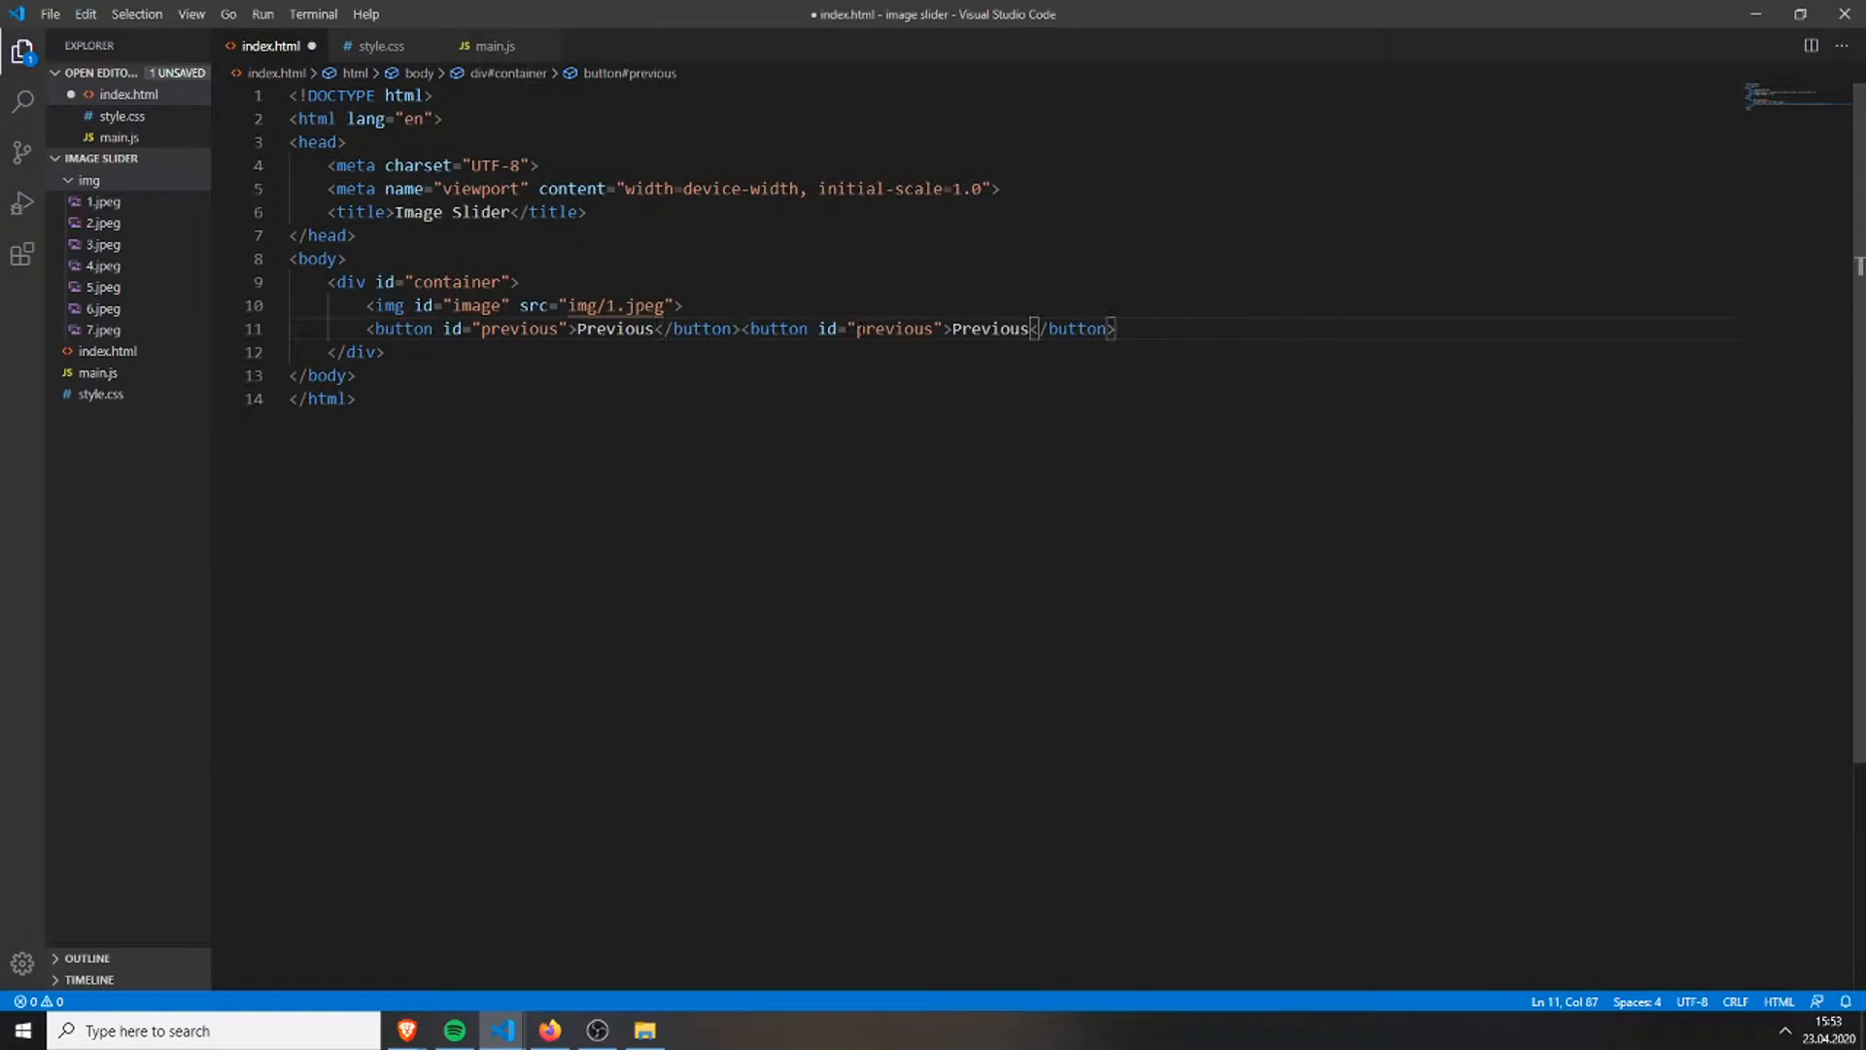
type("next")
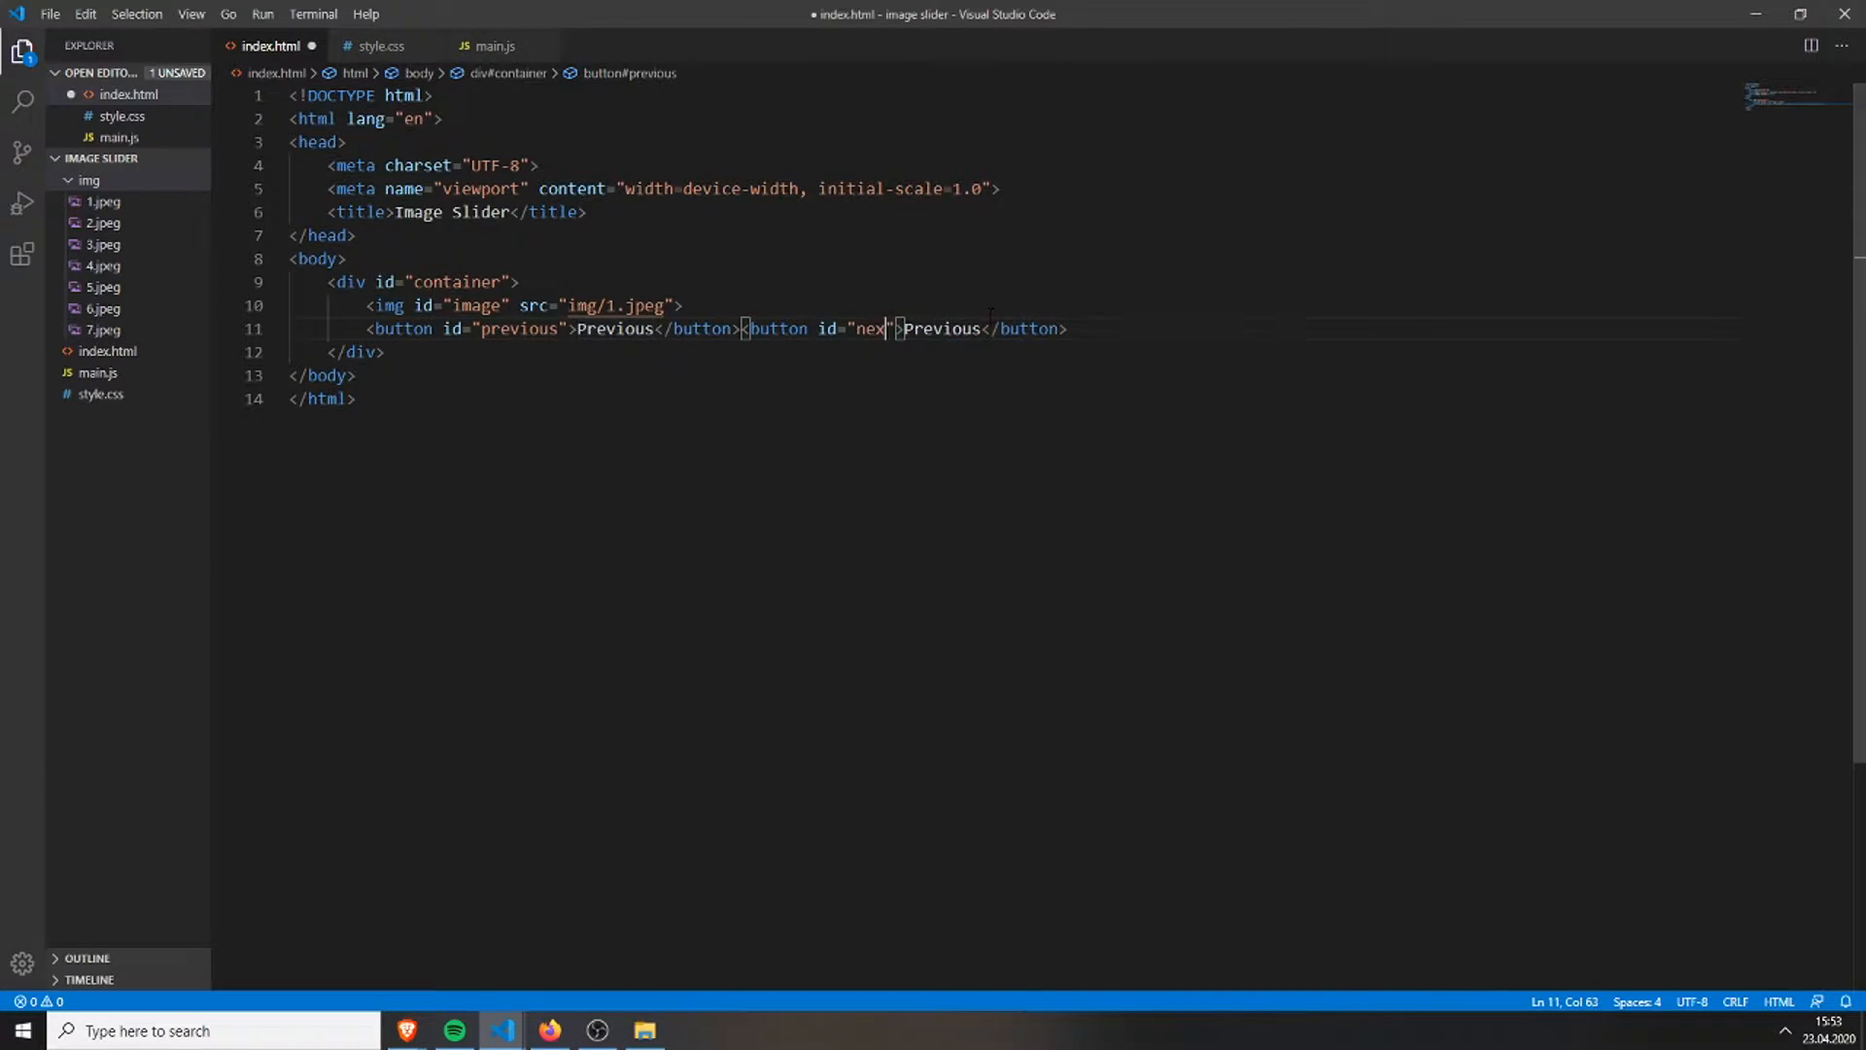
double_click(949, 328)
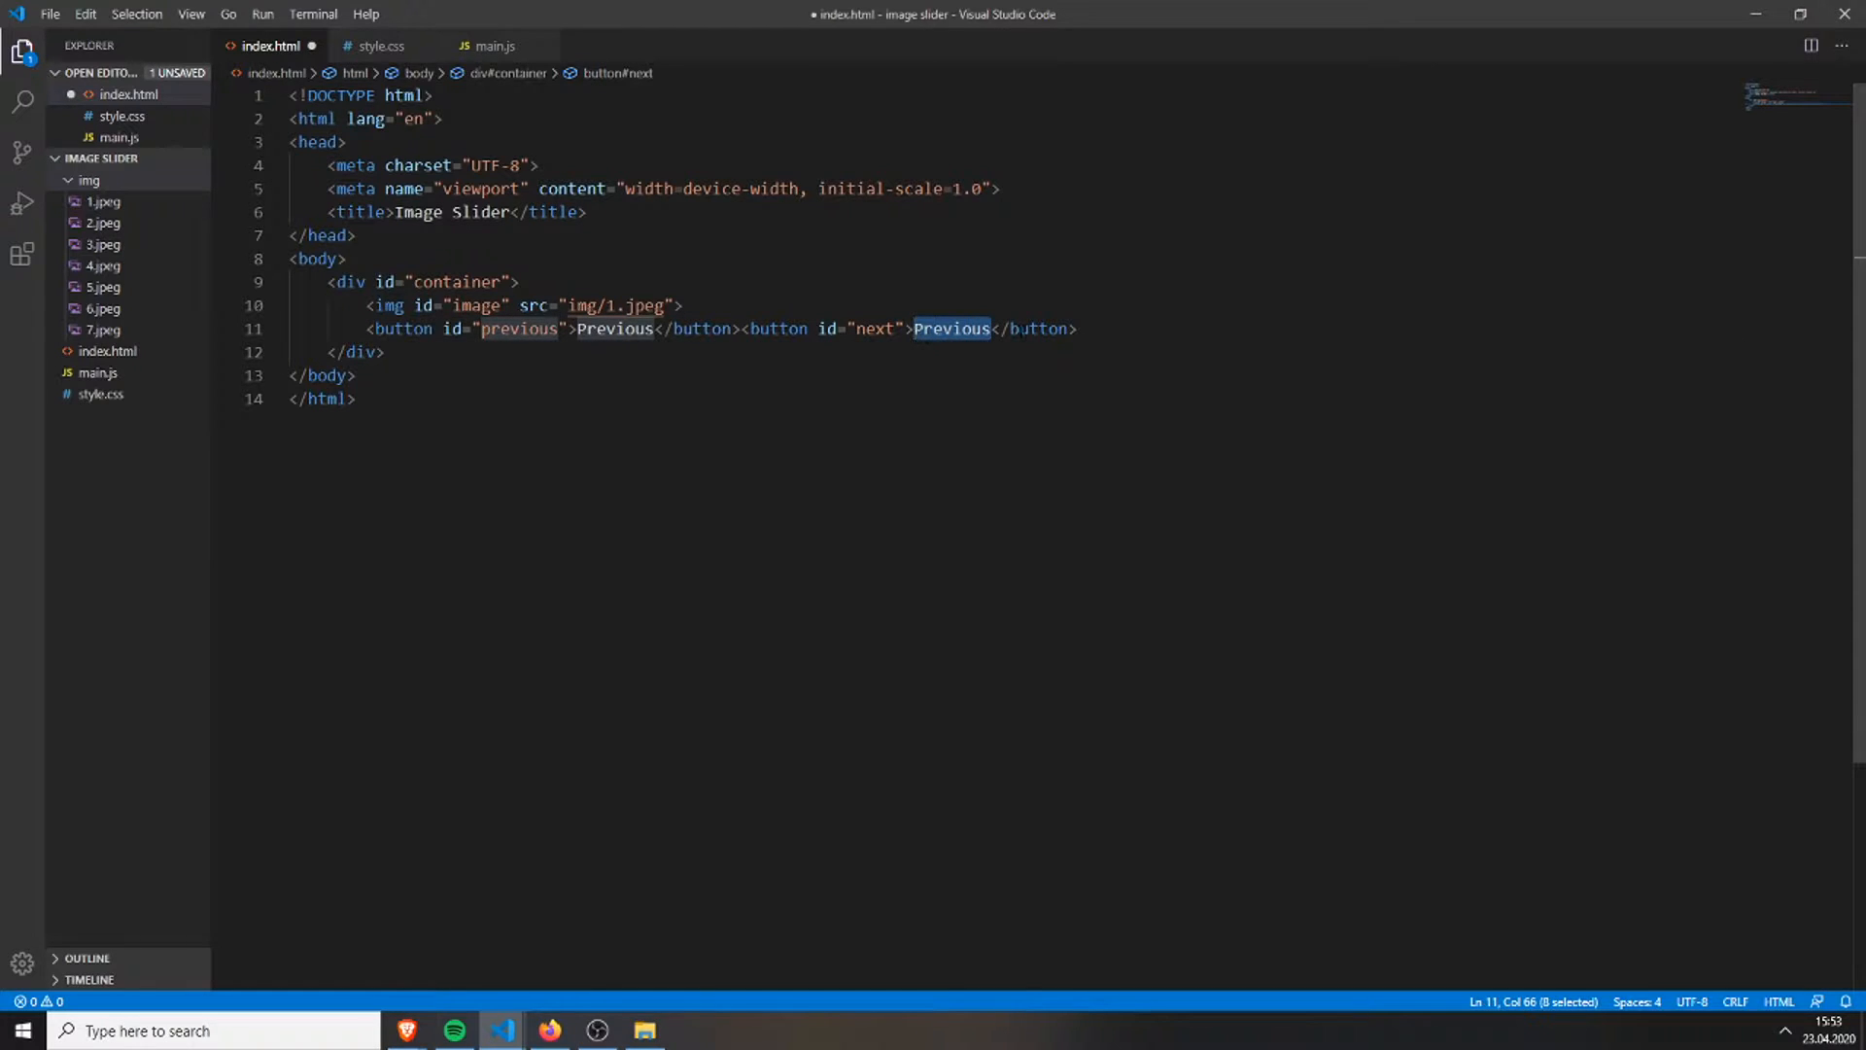
type("Next")
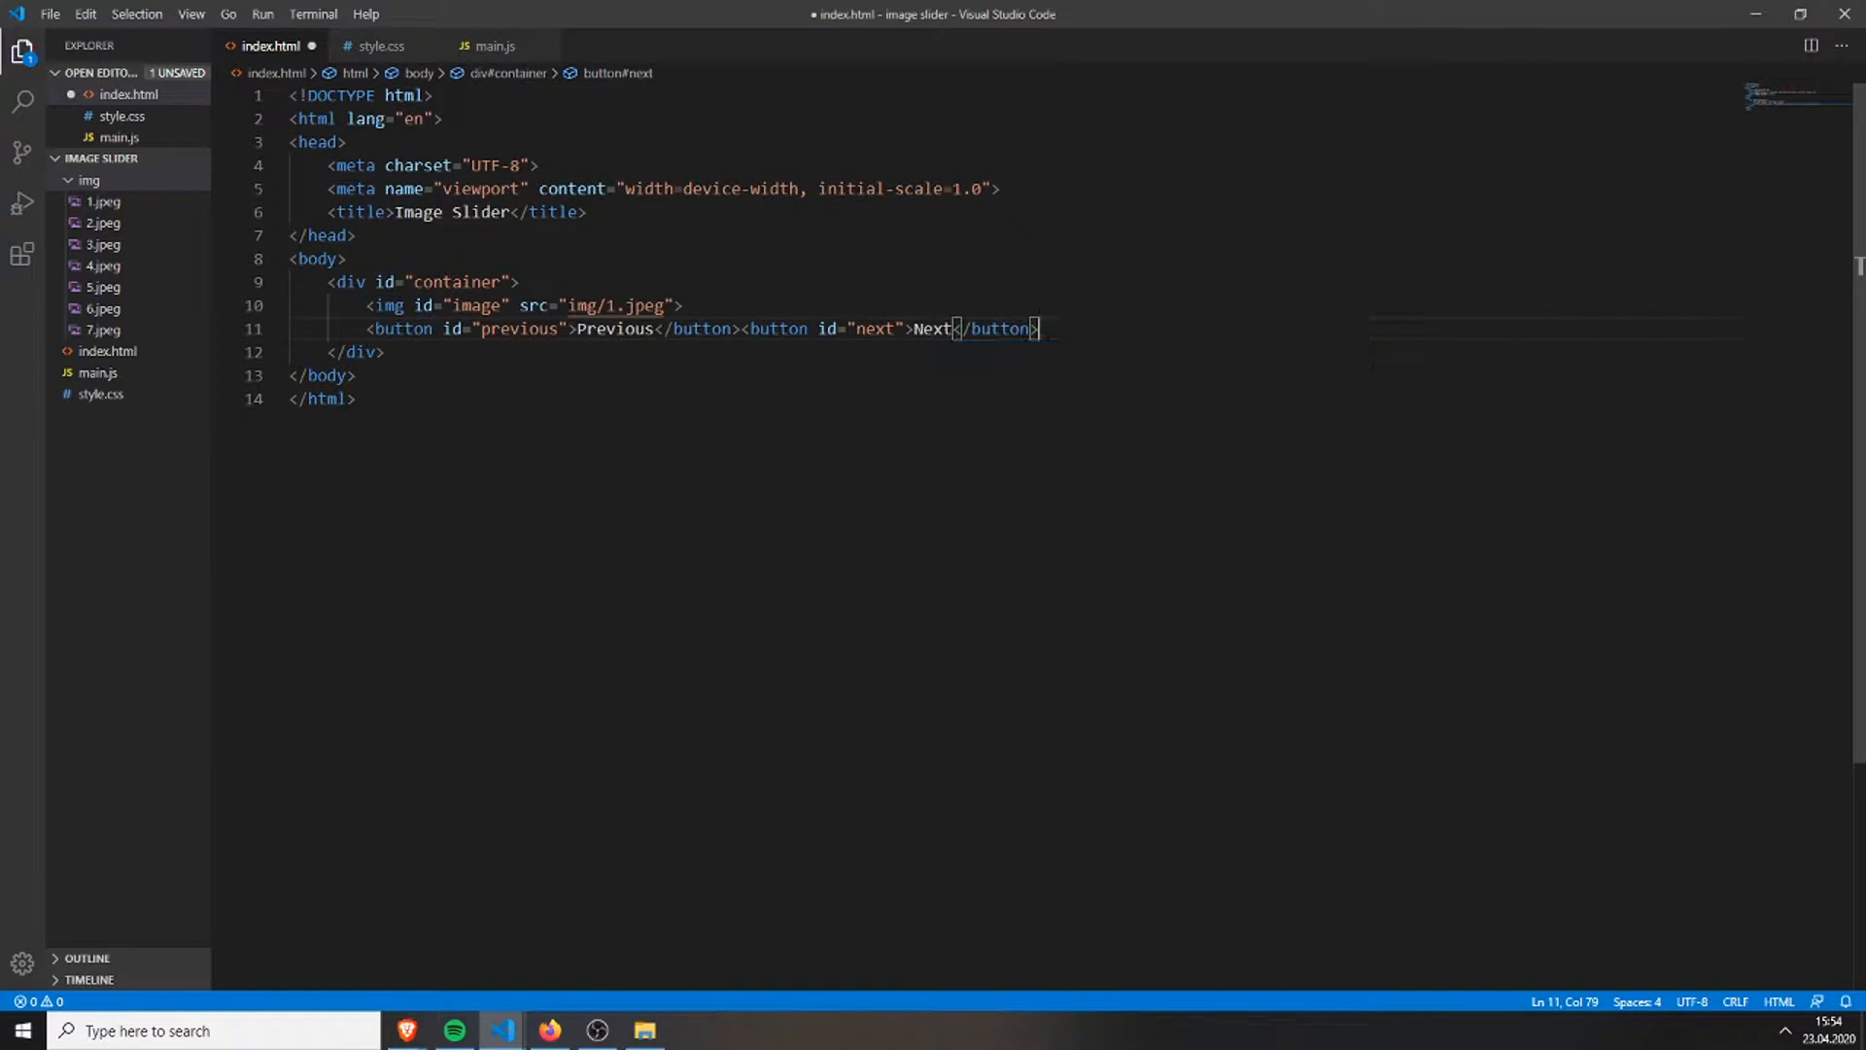
key("ctrl+s")
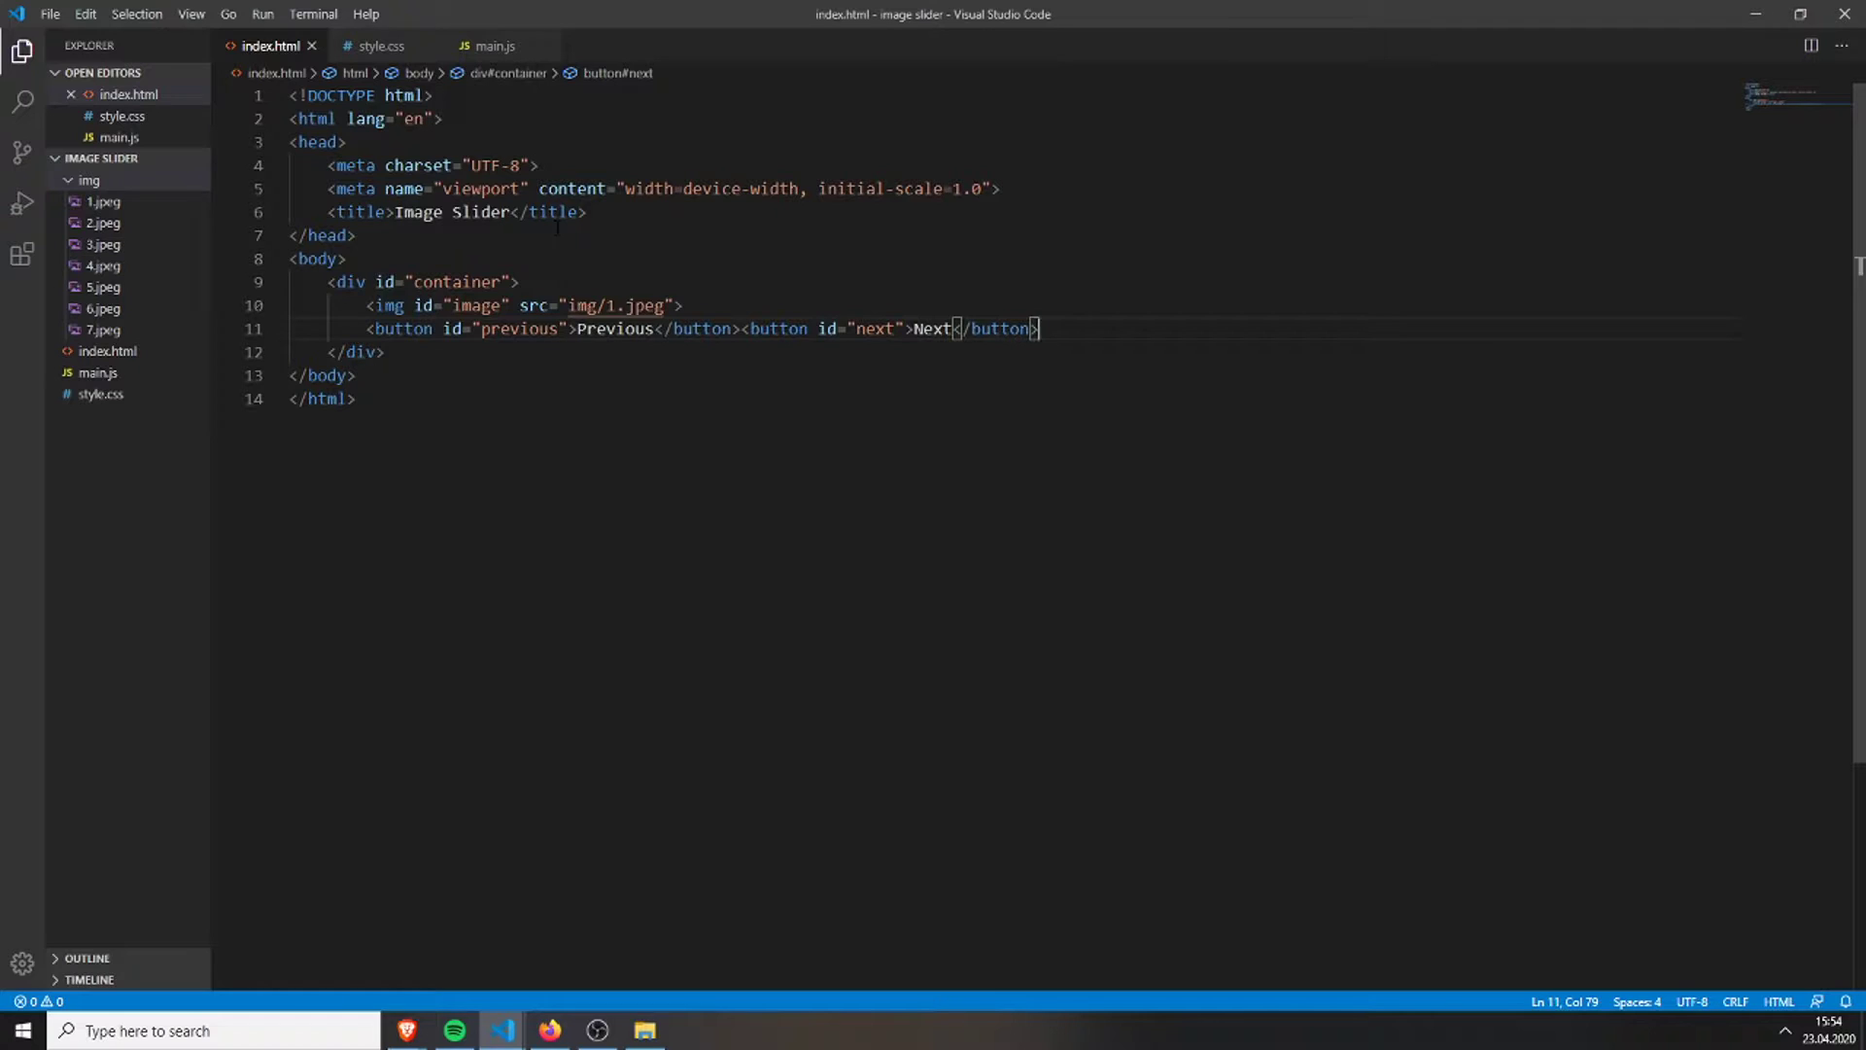
- Link style.css in the head with a stylesheet link tag
key("enter")
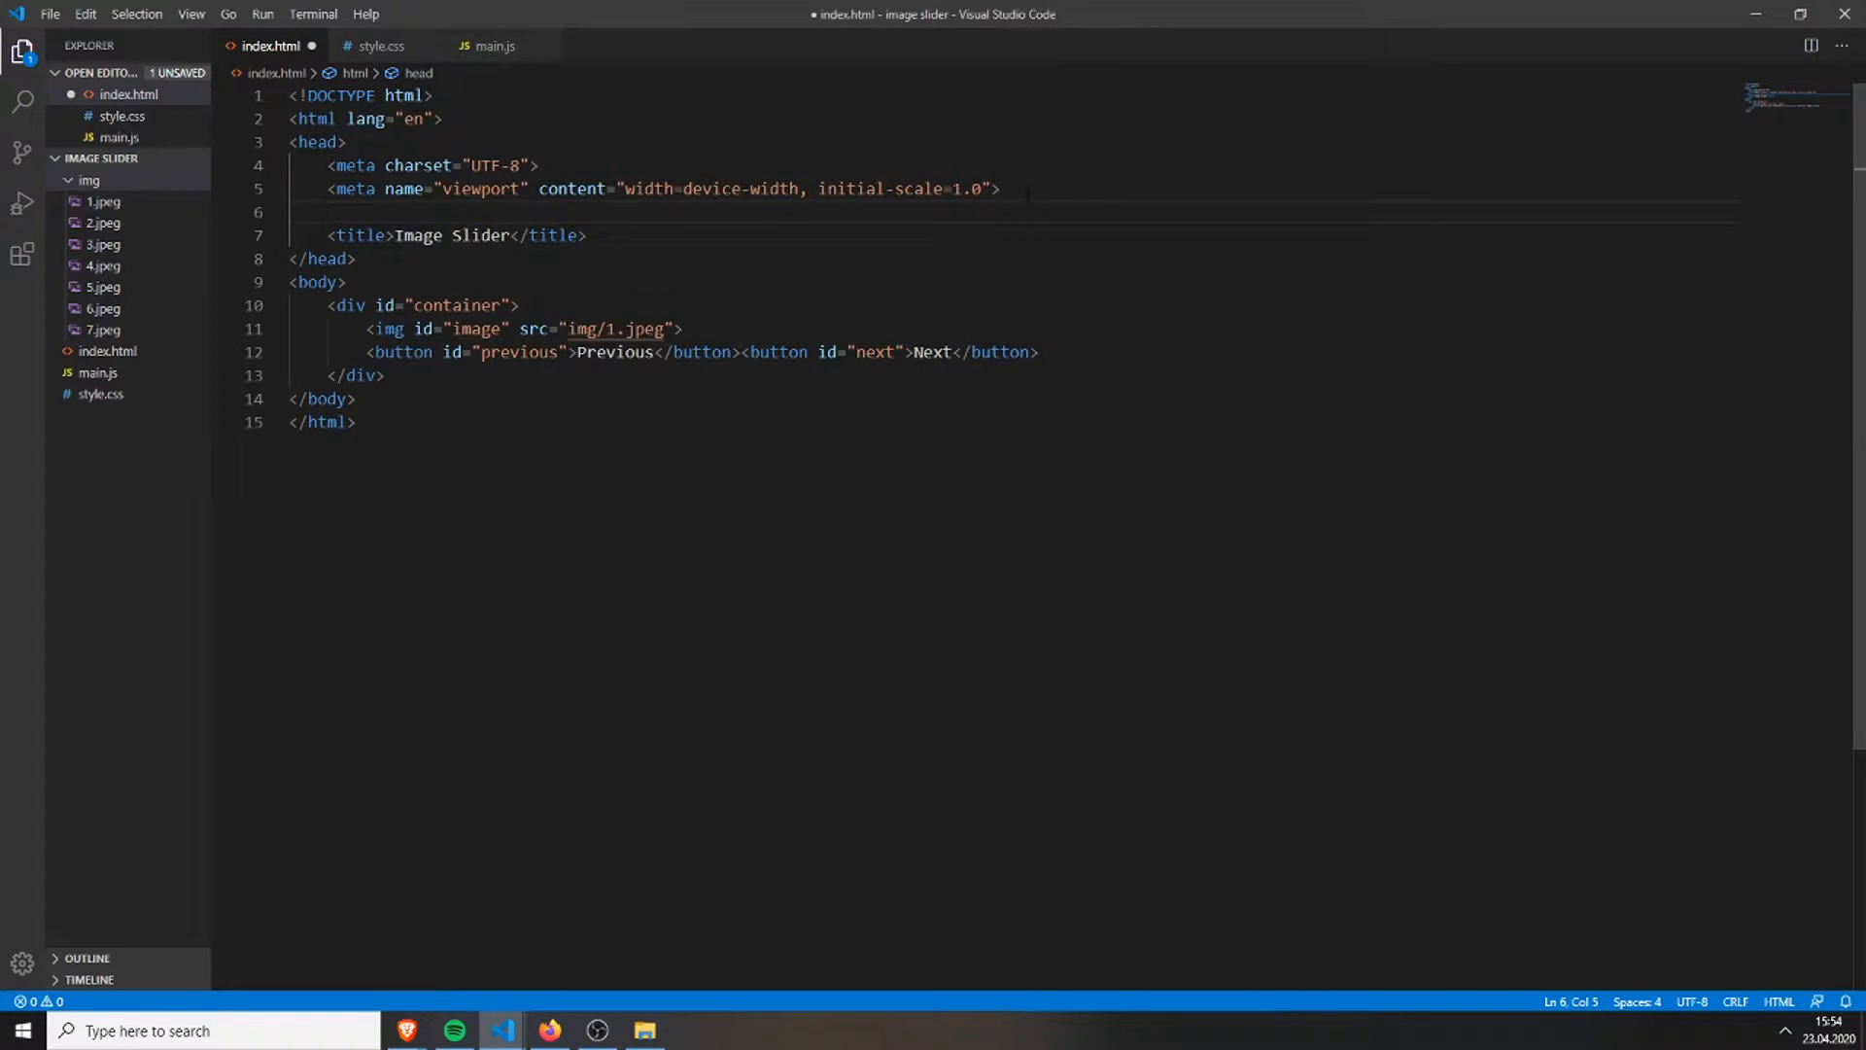
type("<")
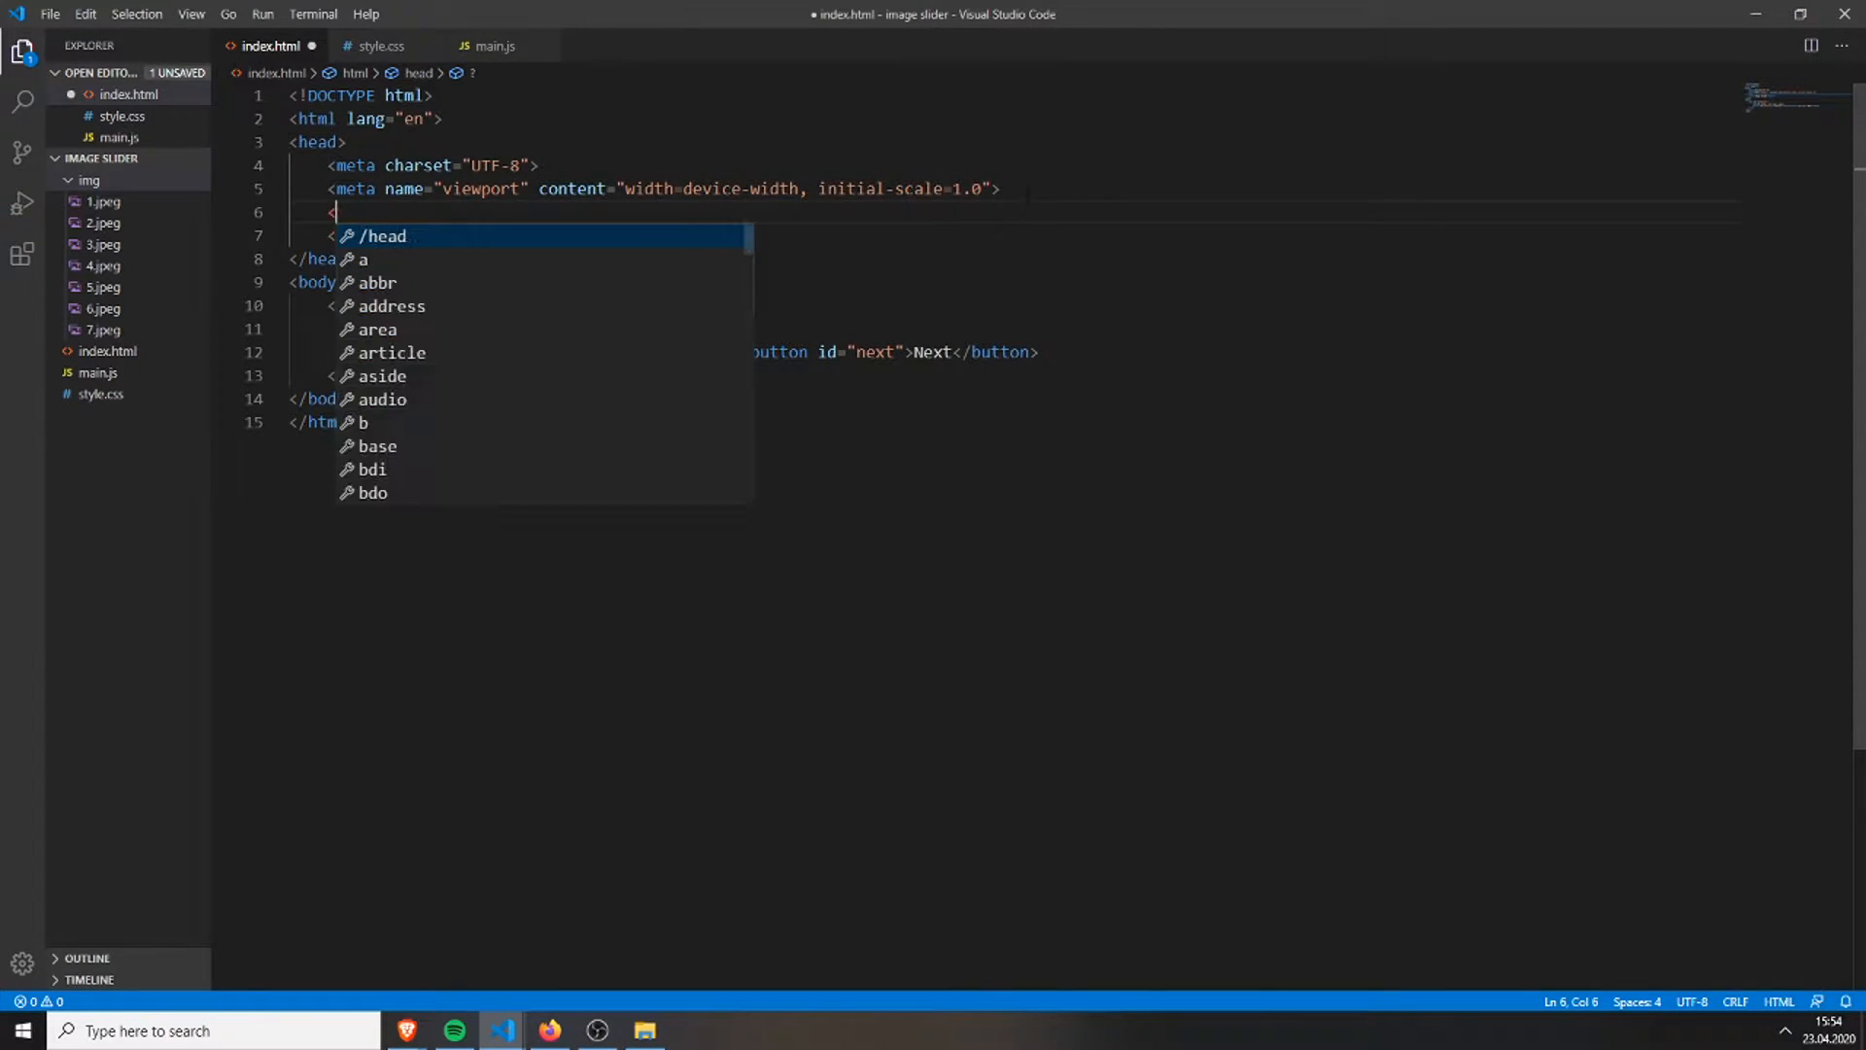
type("link rel=\"stylesheet\" href=\"style.css\">")
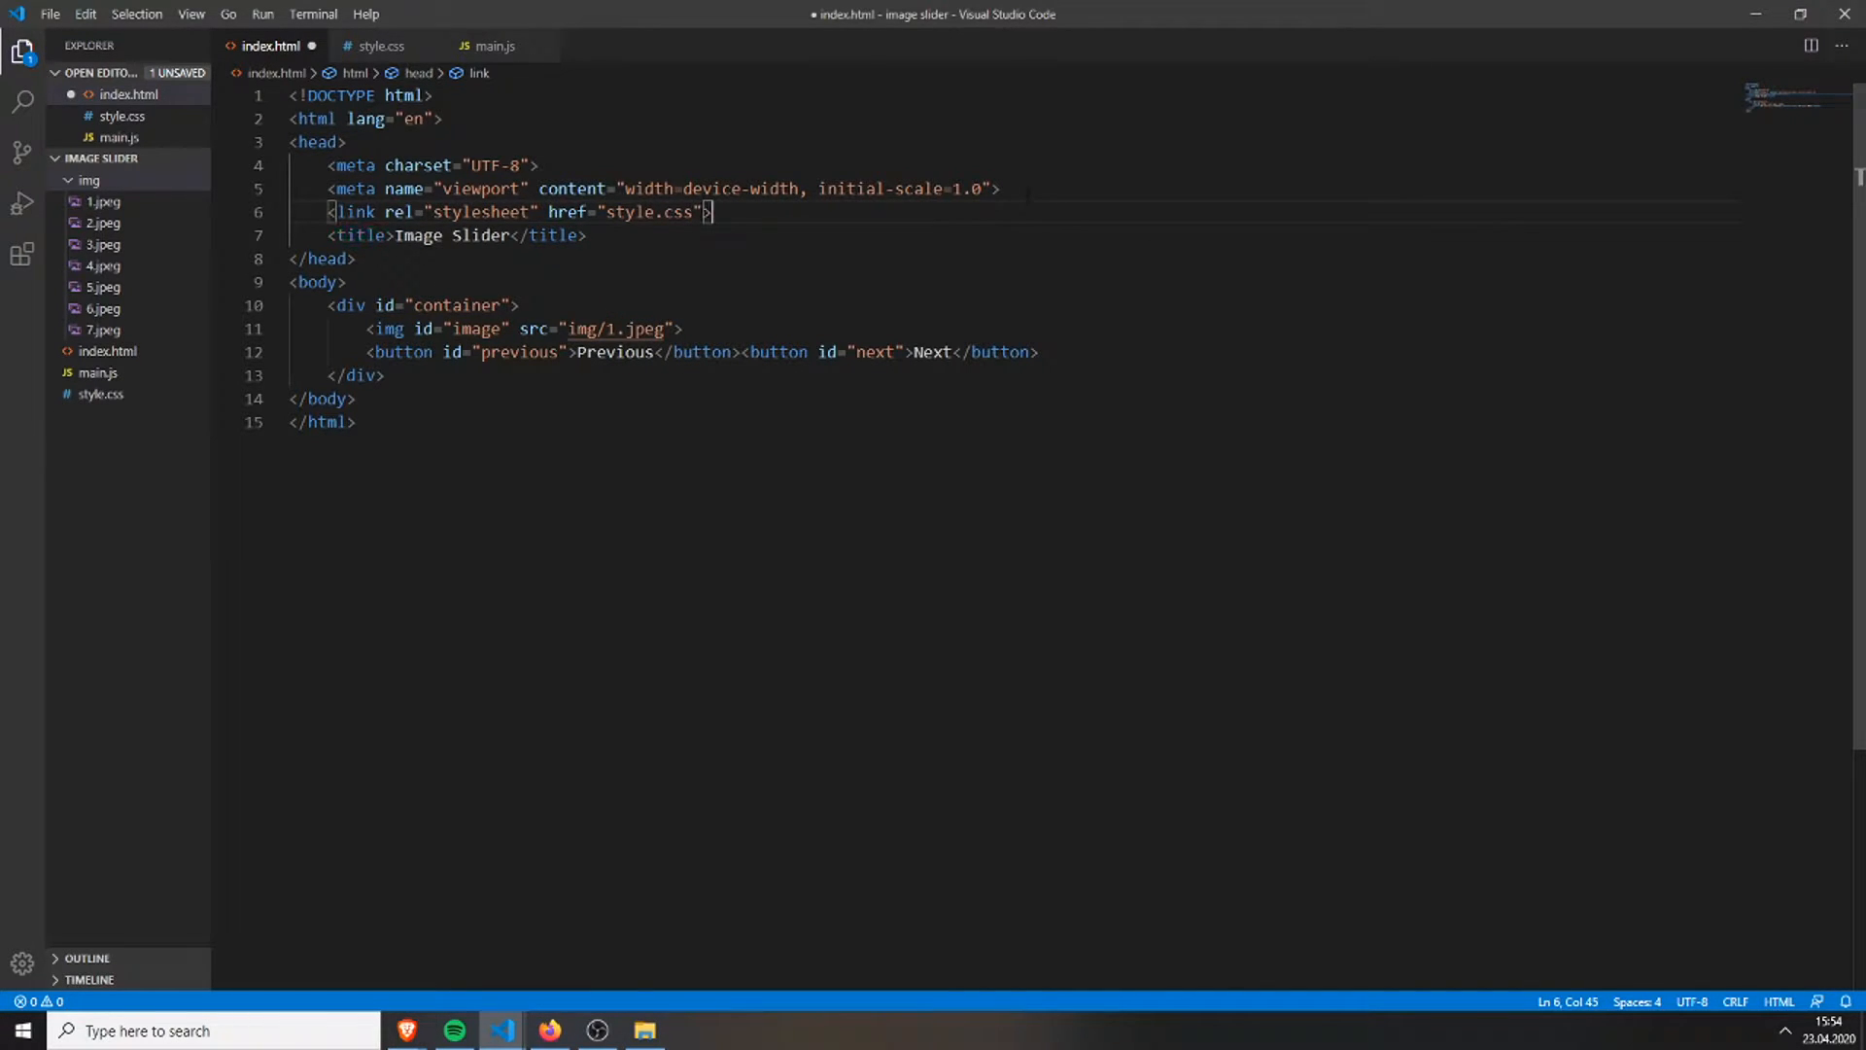
- Load main.js with a script tag before the body closes
key("enter")
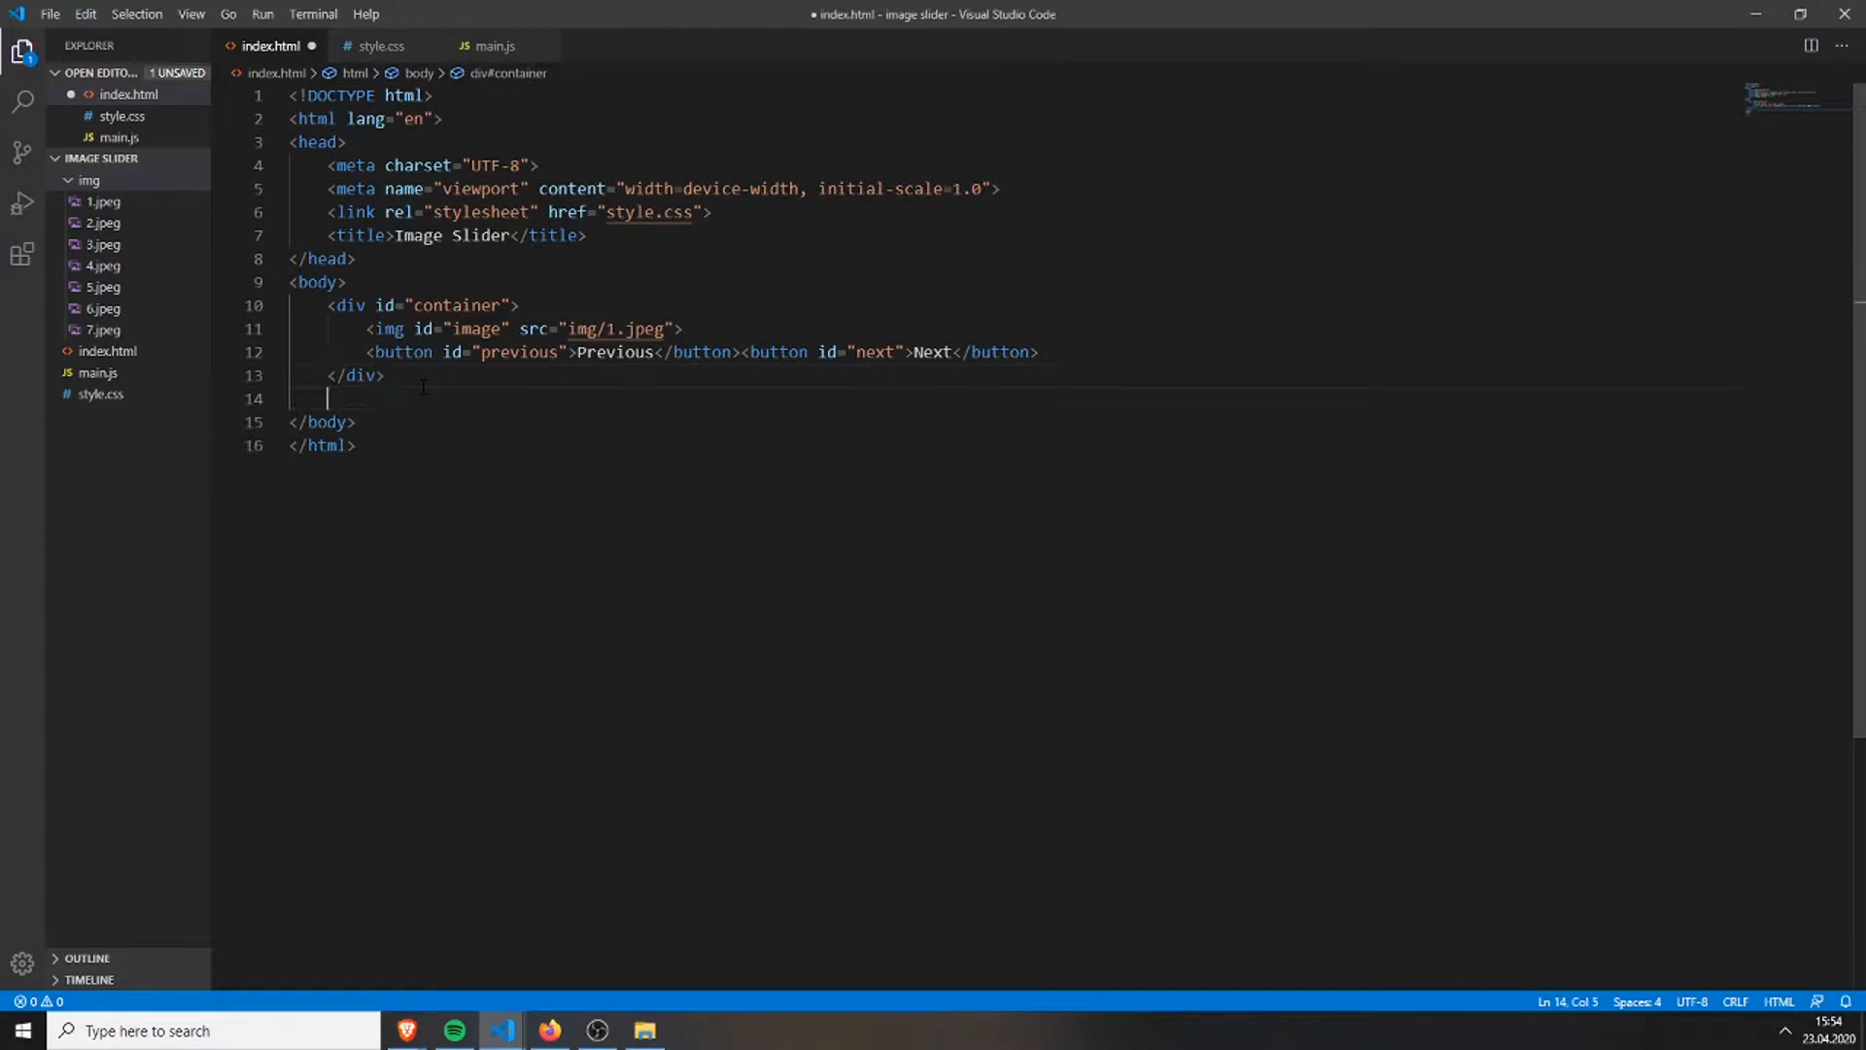
type("<script s")
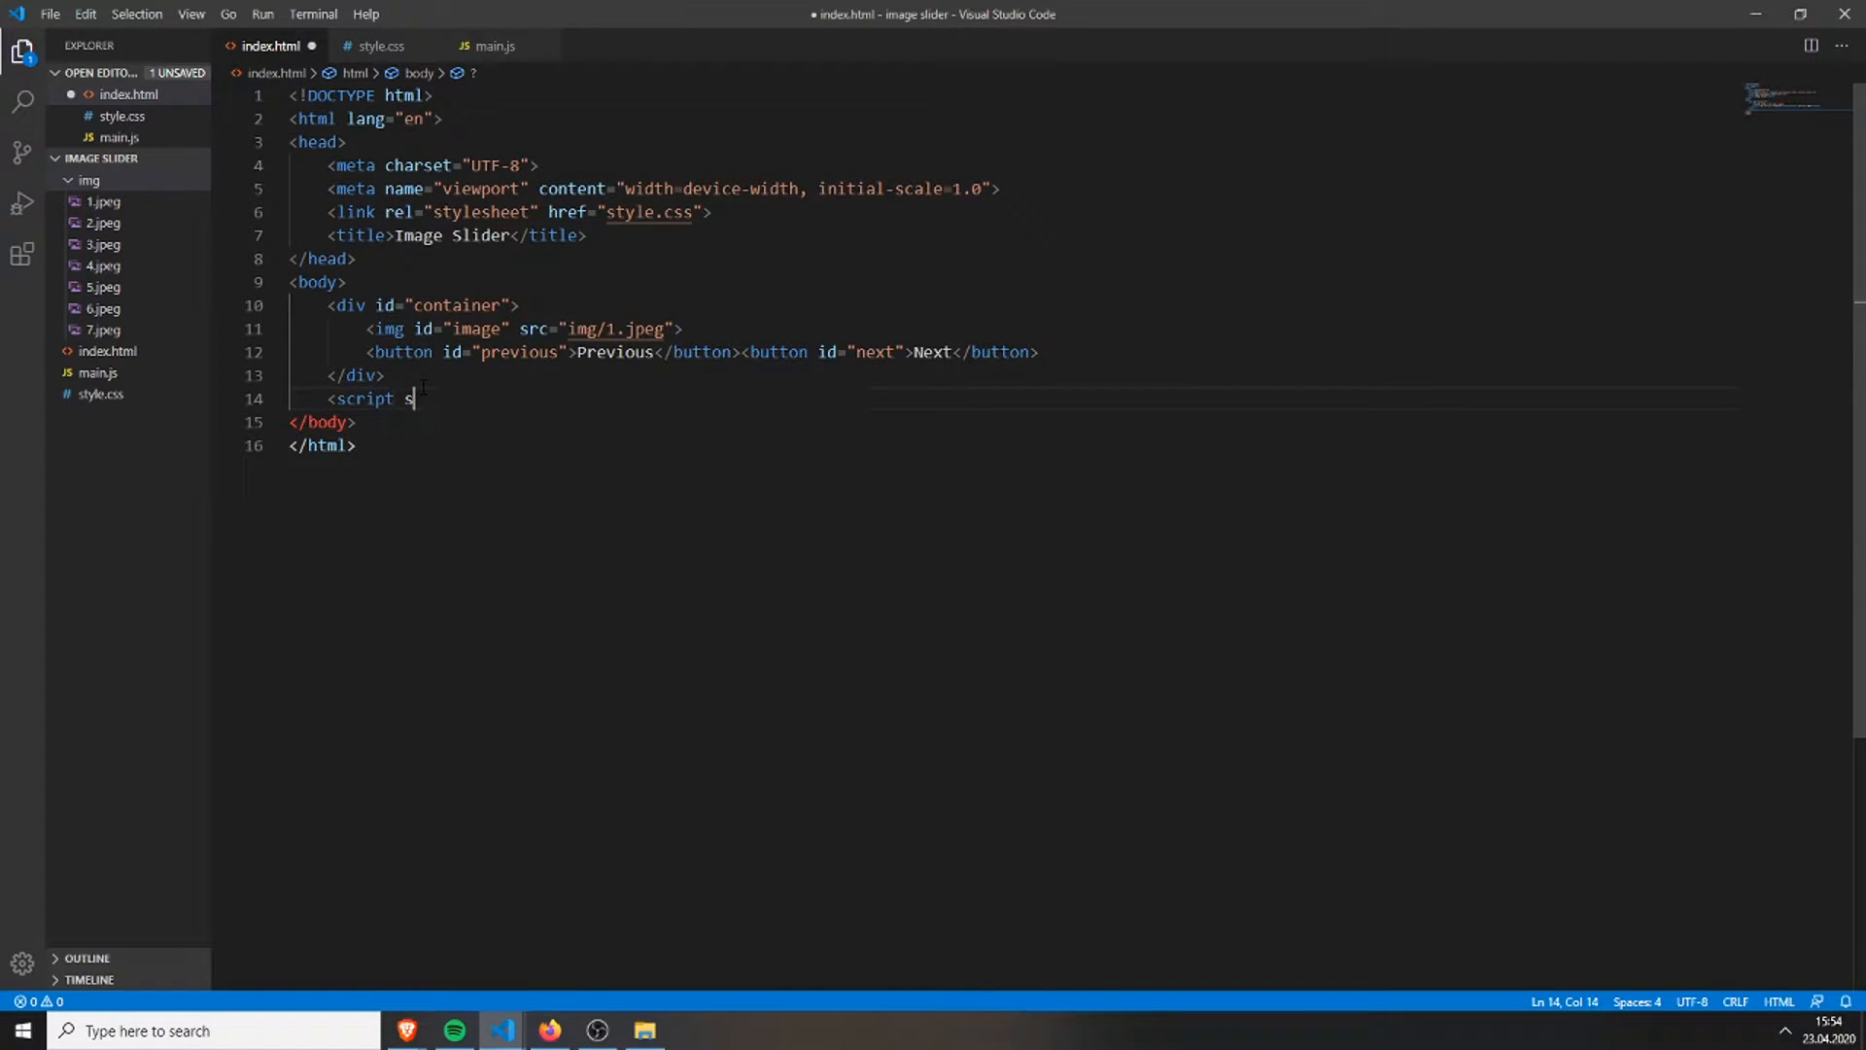
type("src=\"main.js\"></script>")
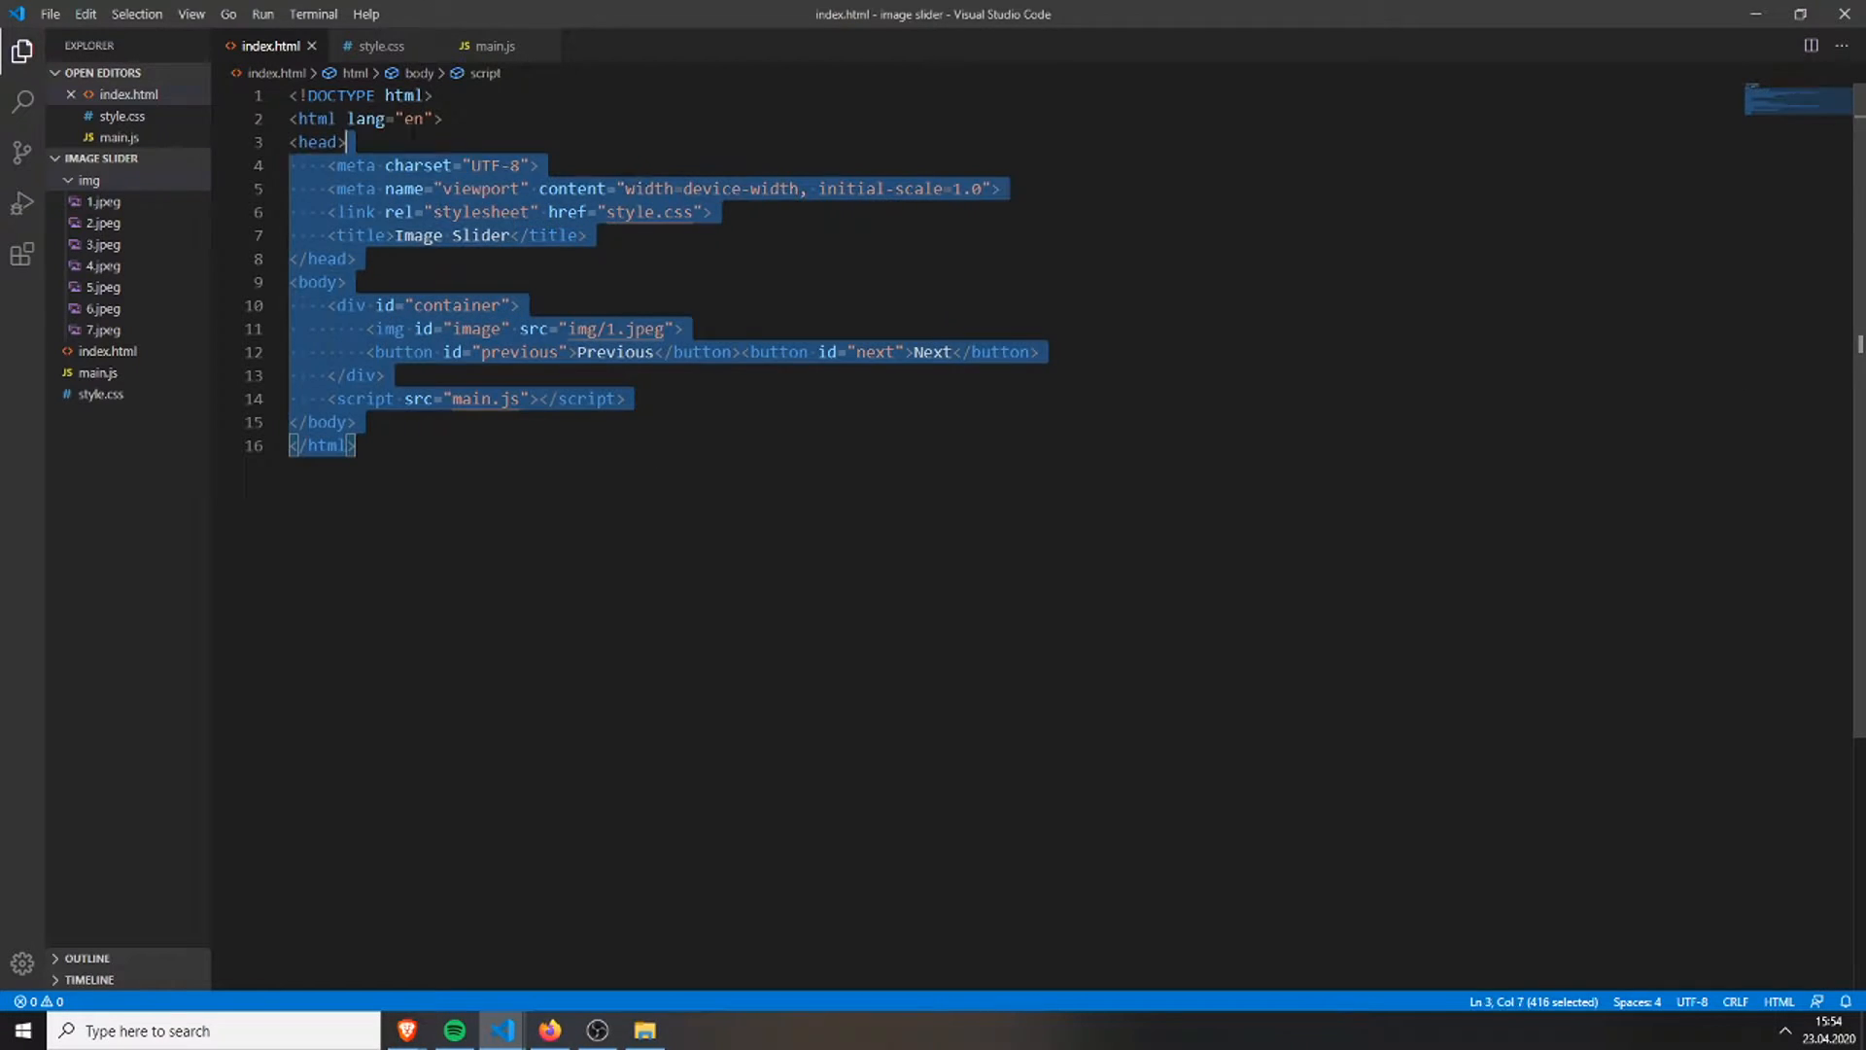
- Preview the unstyled page in Firefox, scrolling down past the large dog photo
left_click(548, 1030)
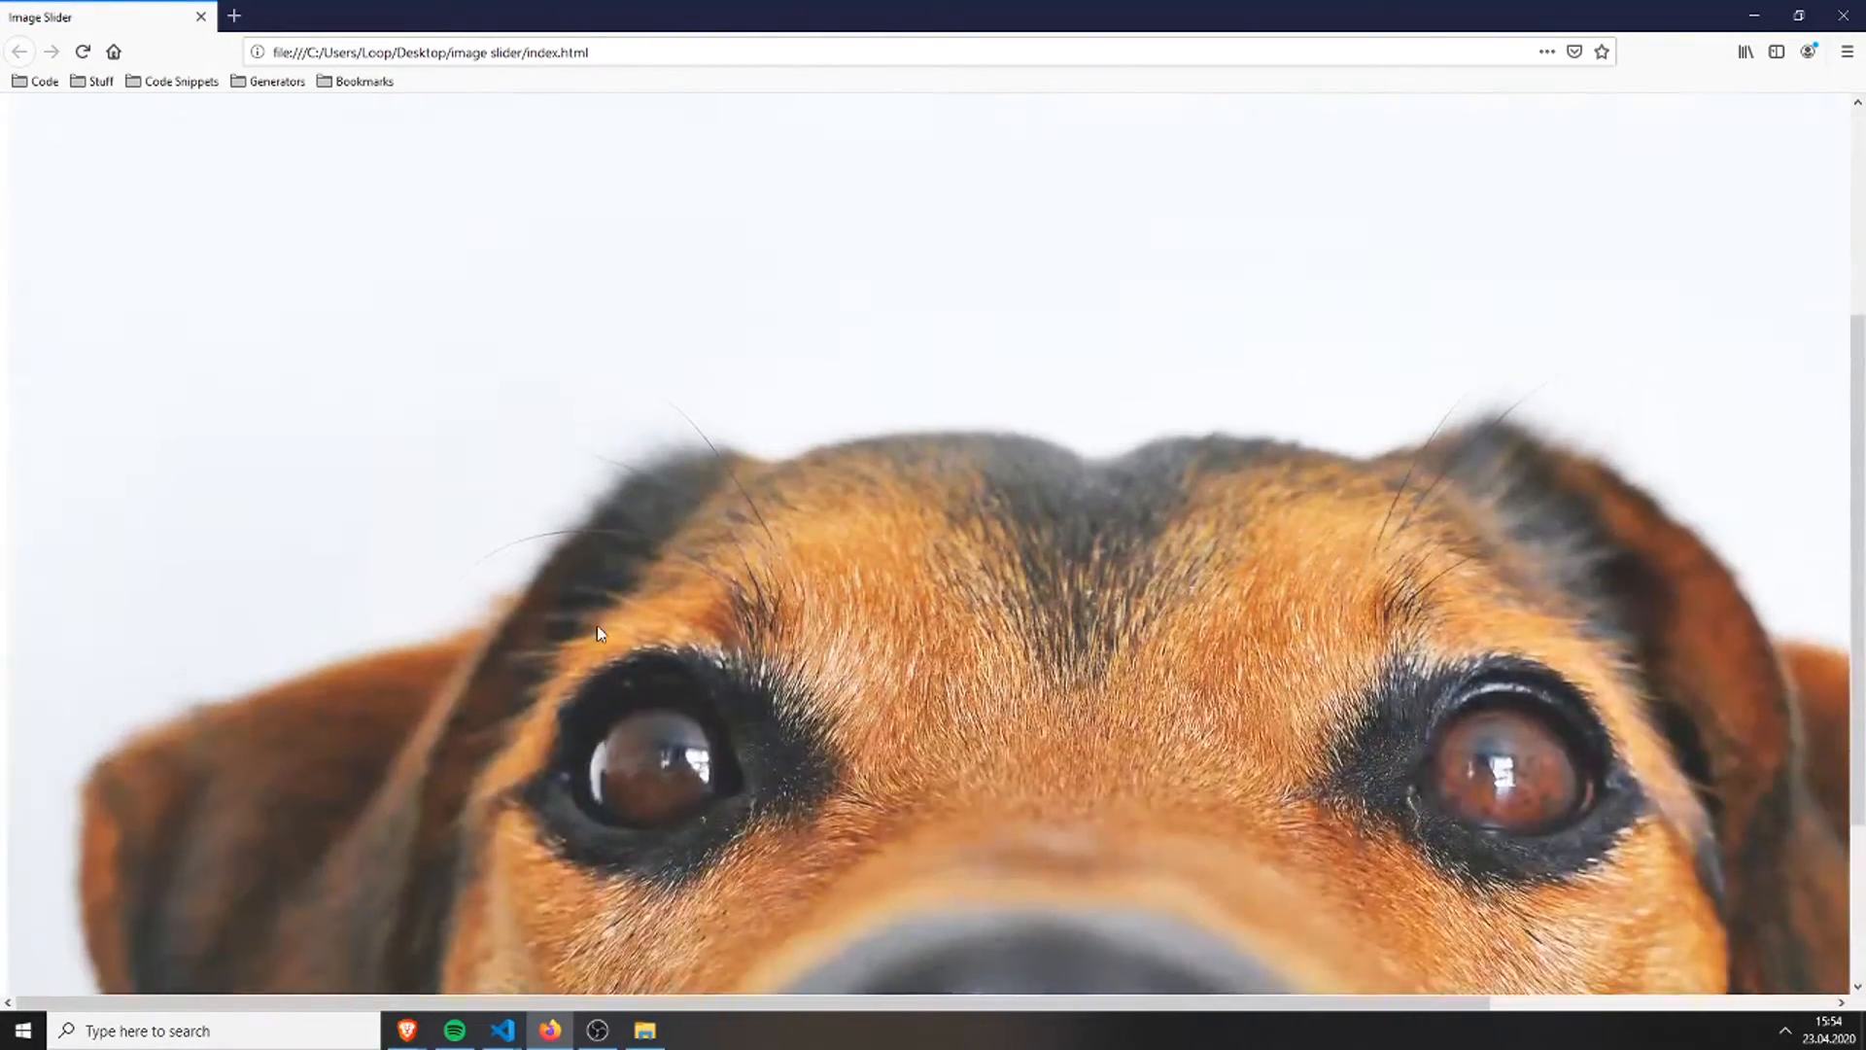
scroll("down", 3)
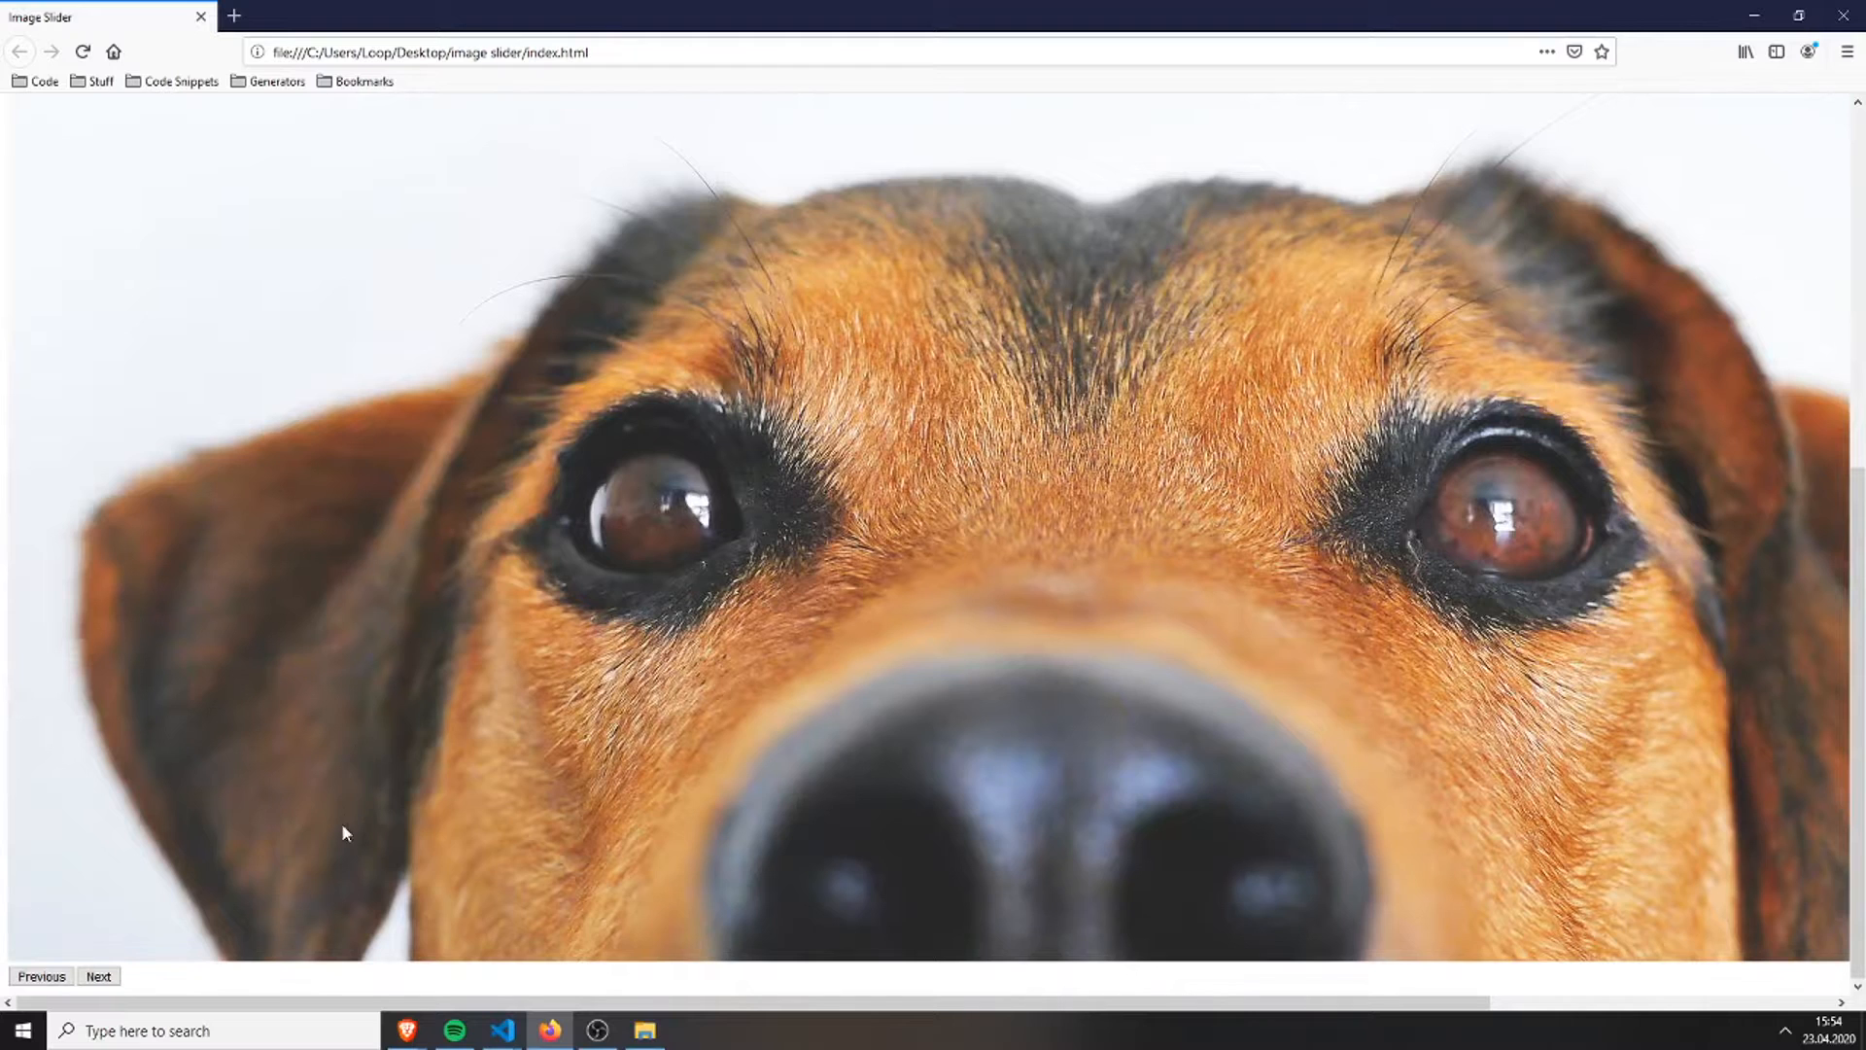
mouse_move(303, 884)
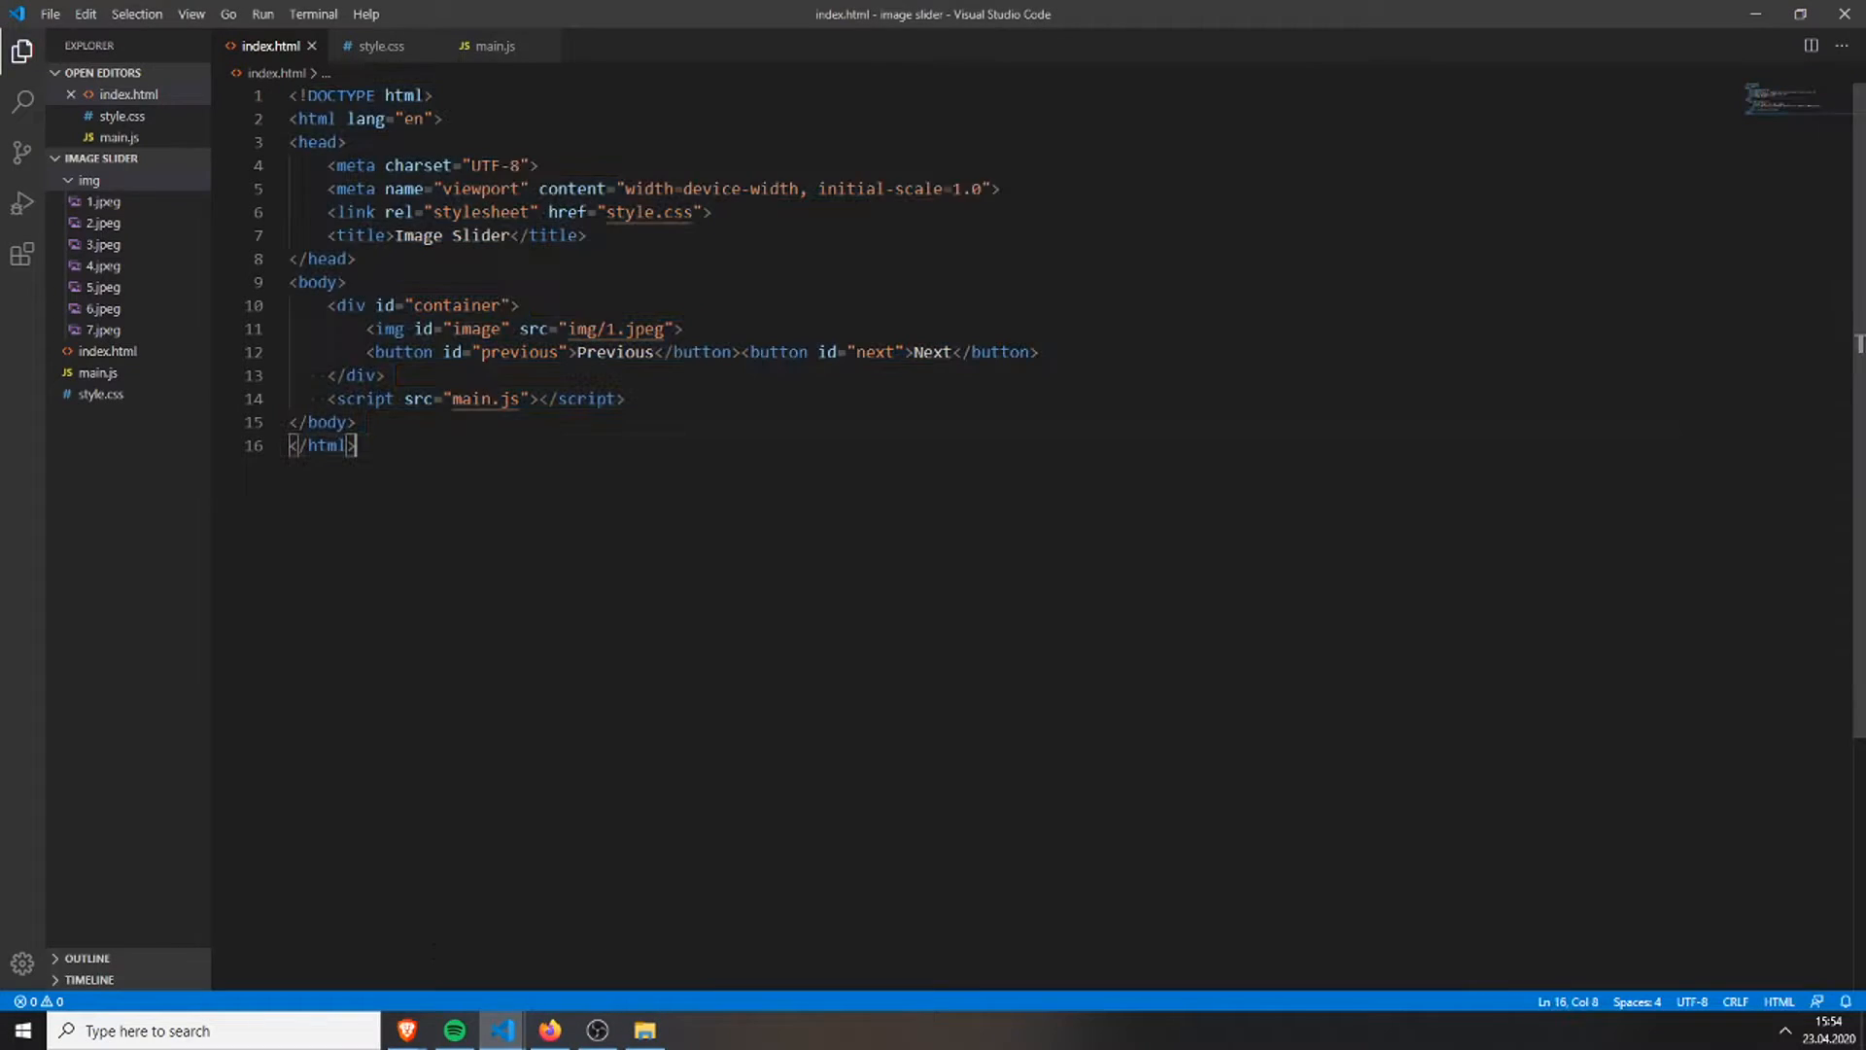
- Add an html rule to style.css with background-color #333232
left_click(381, 45)
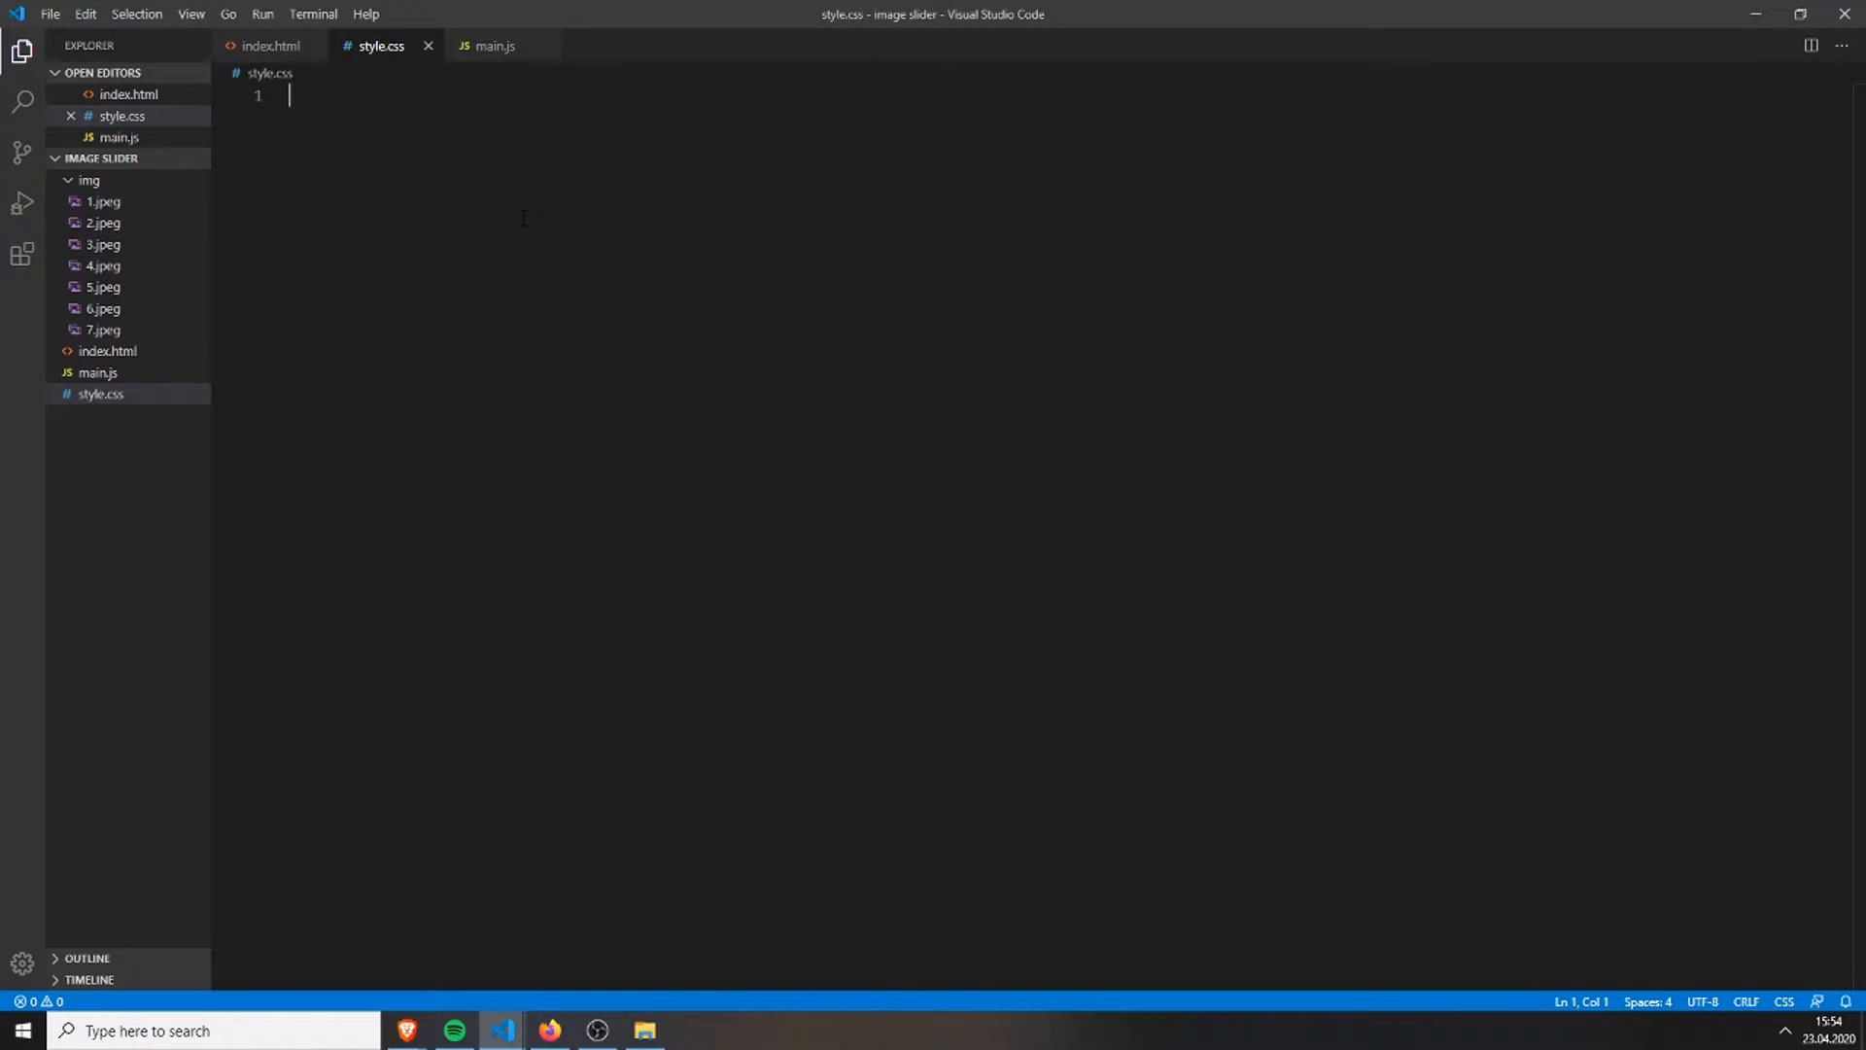
type("html {}")
type("background-color: ;")
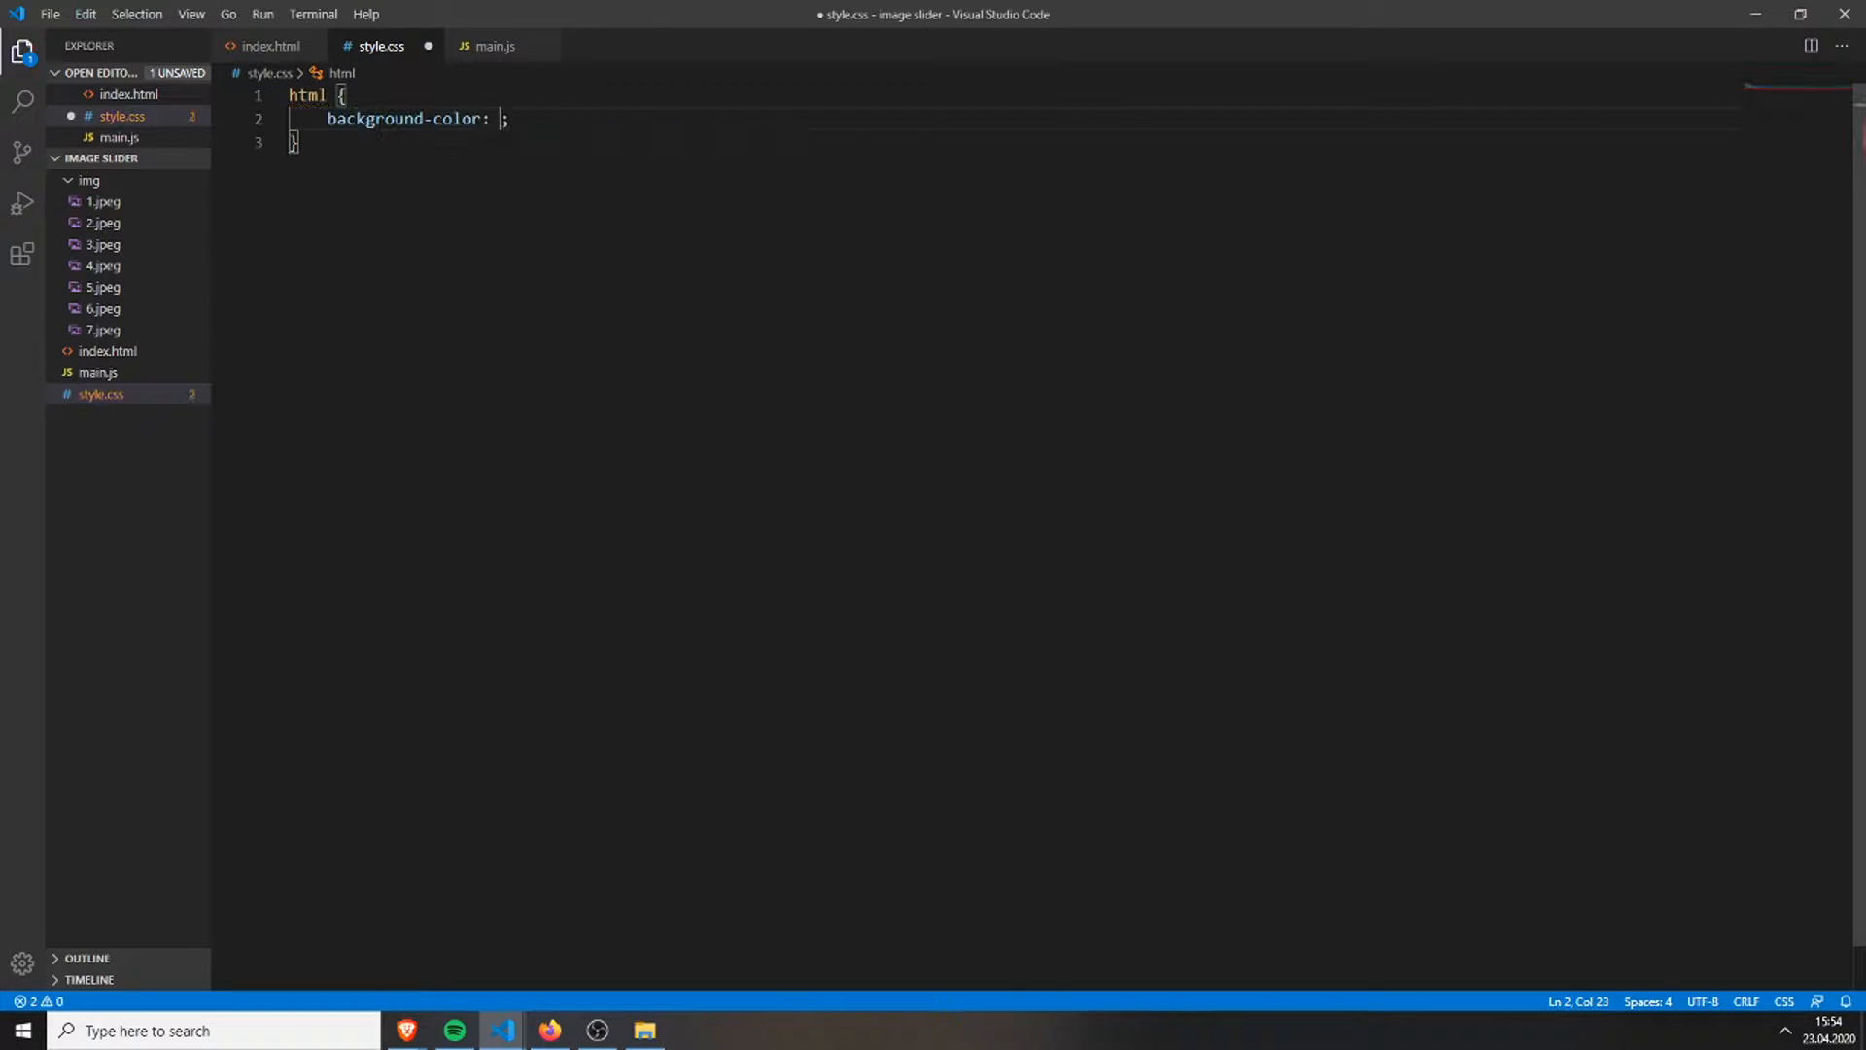
type("#3")
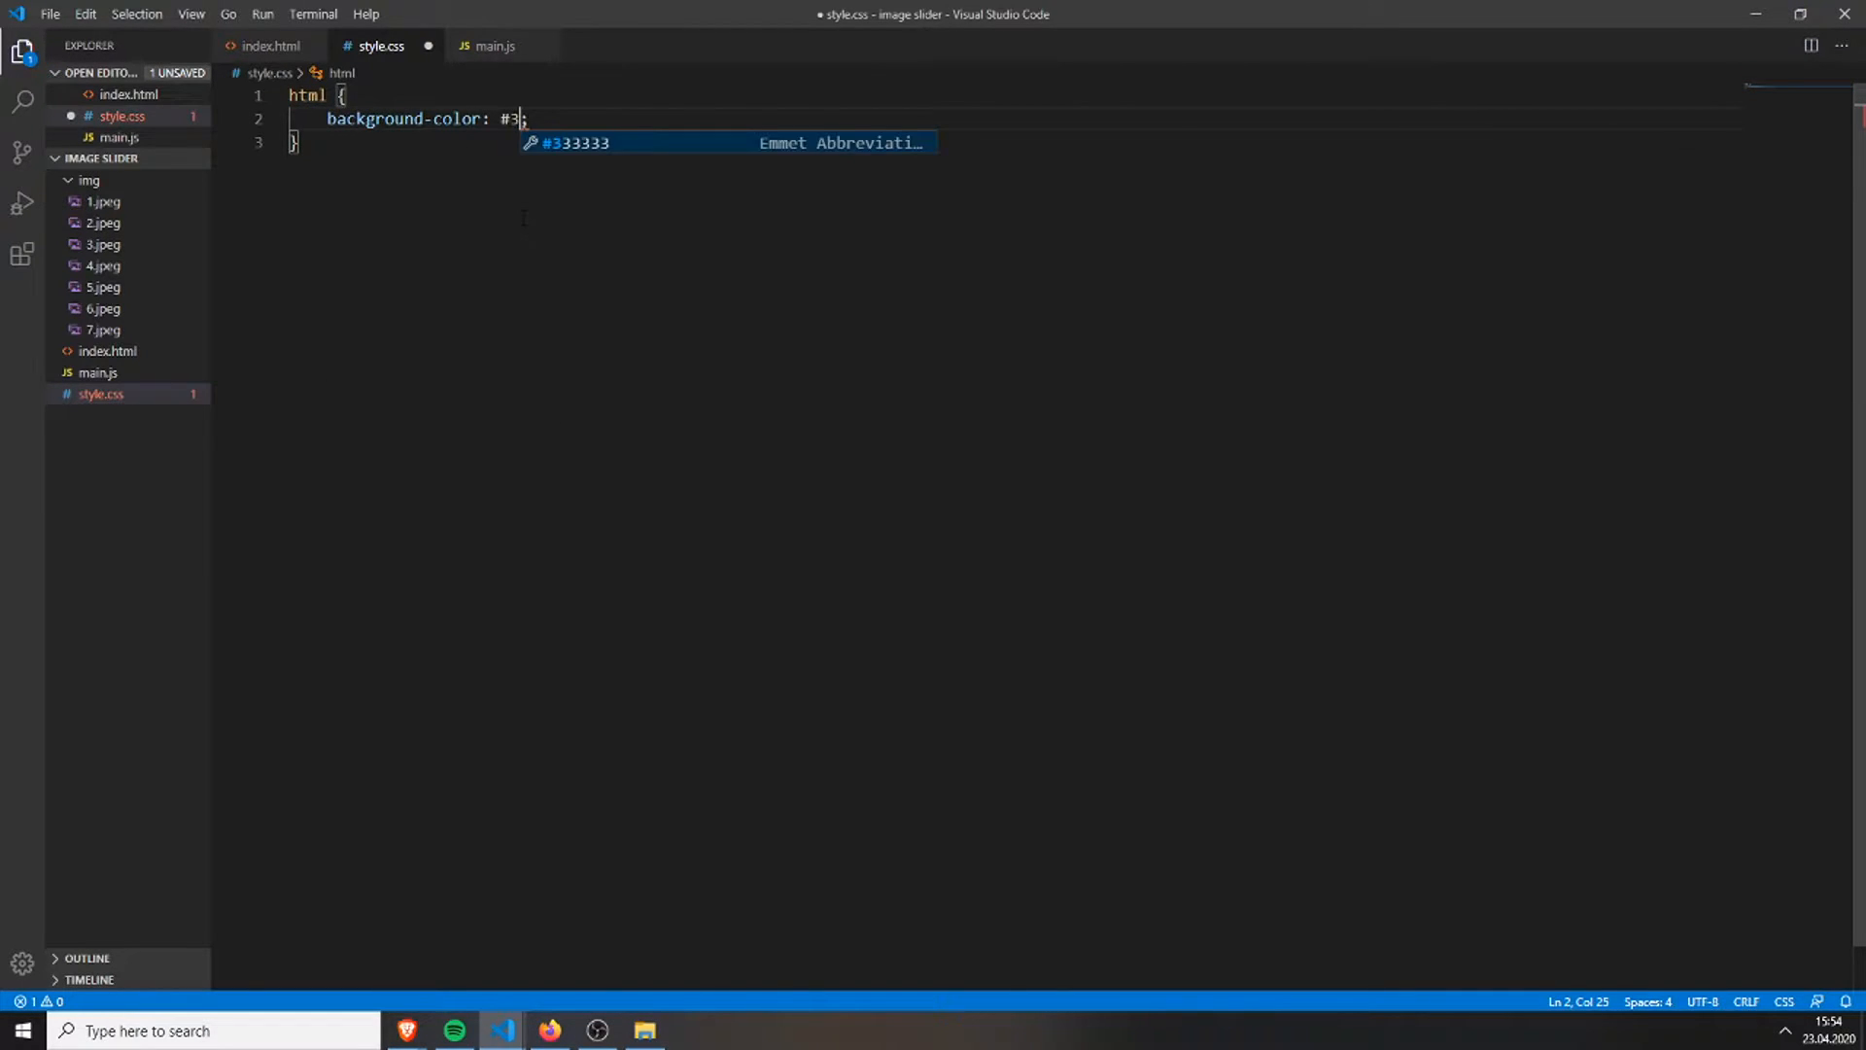
type("33232")
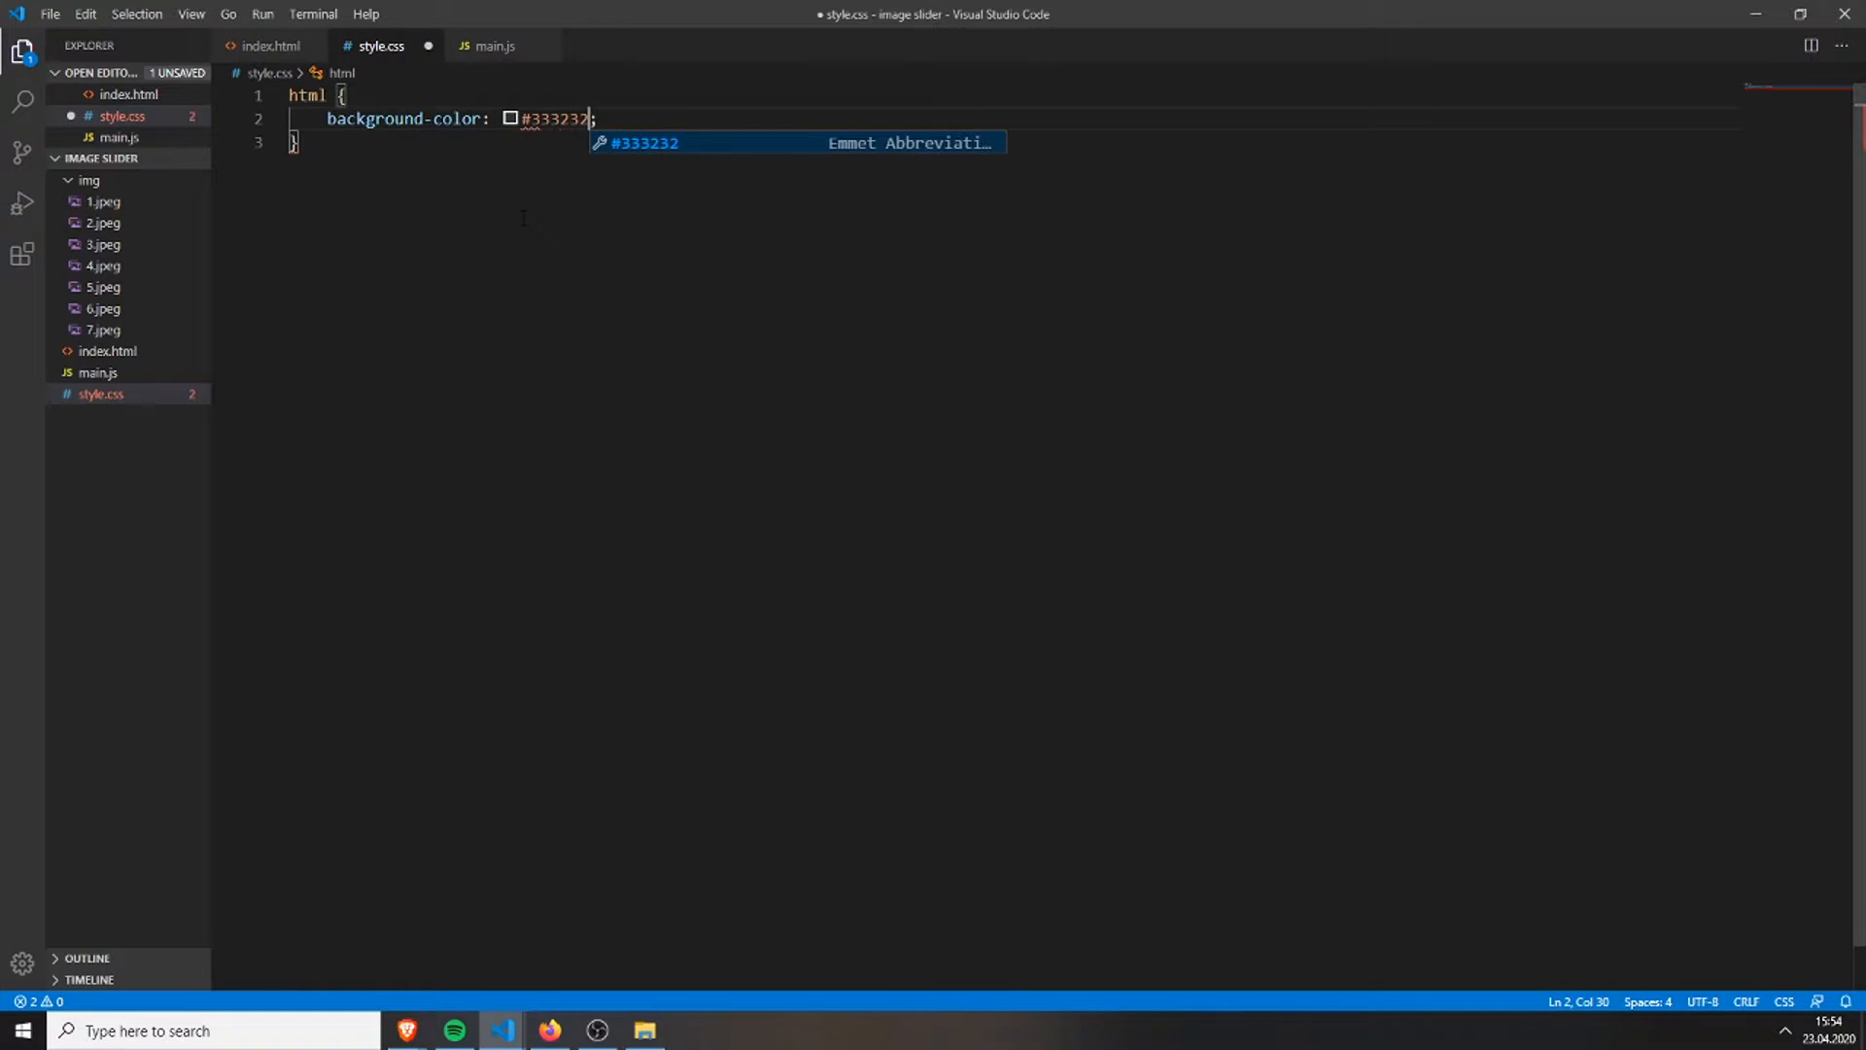
- Finish the html rule with height 100% and switch to Firefox to preview
type("height:")
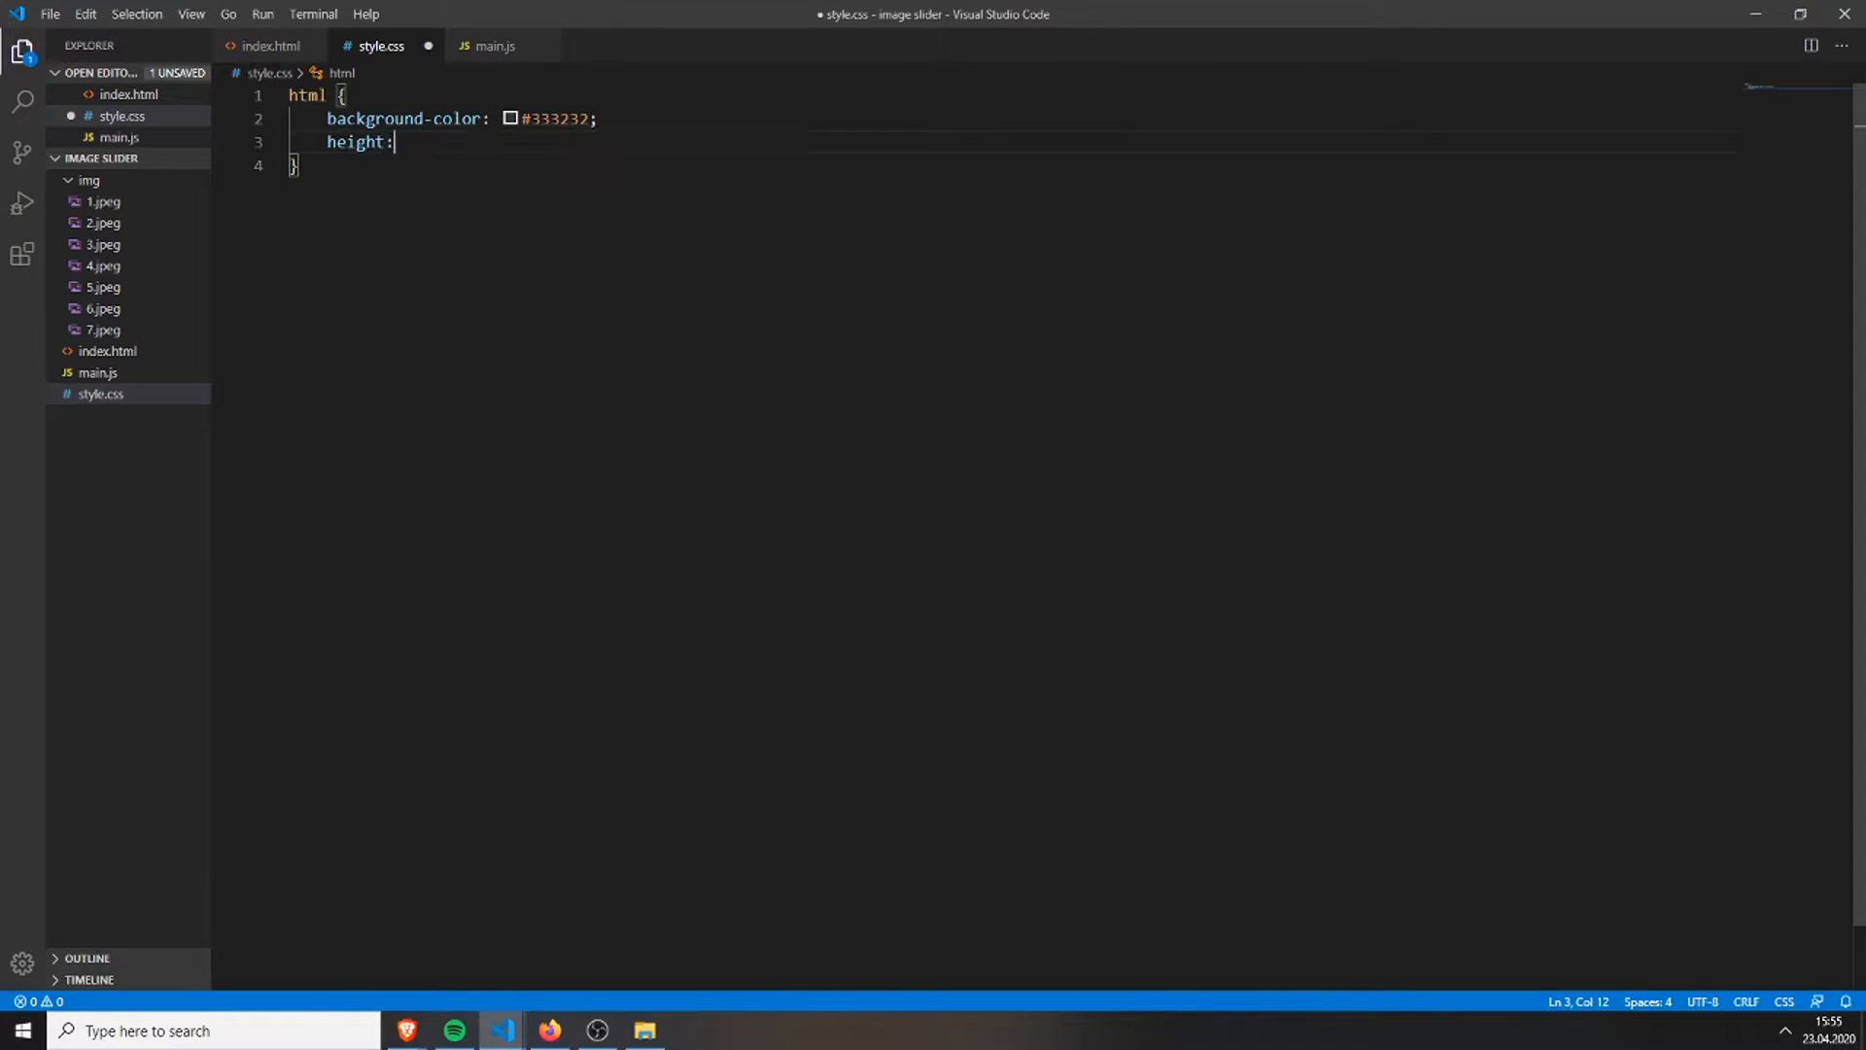
type("100%;")
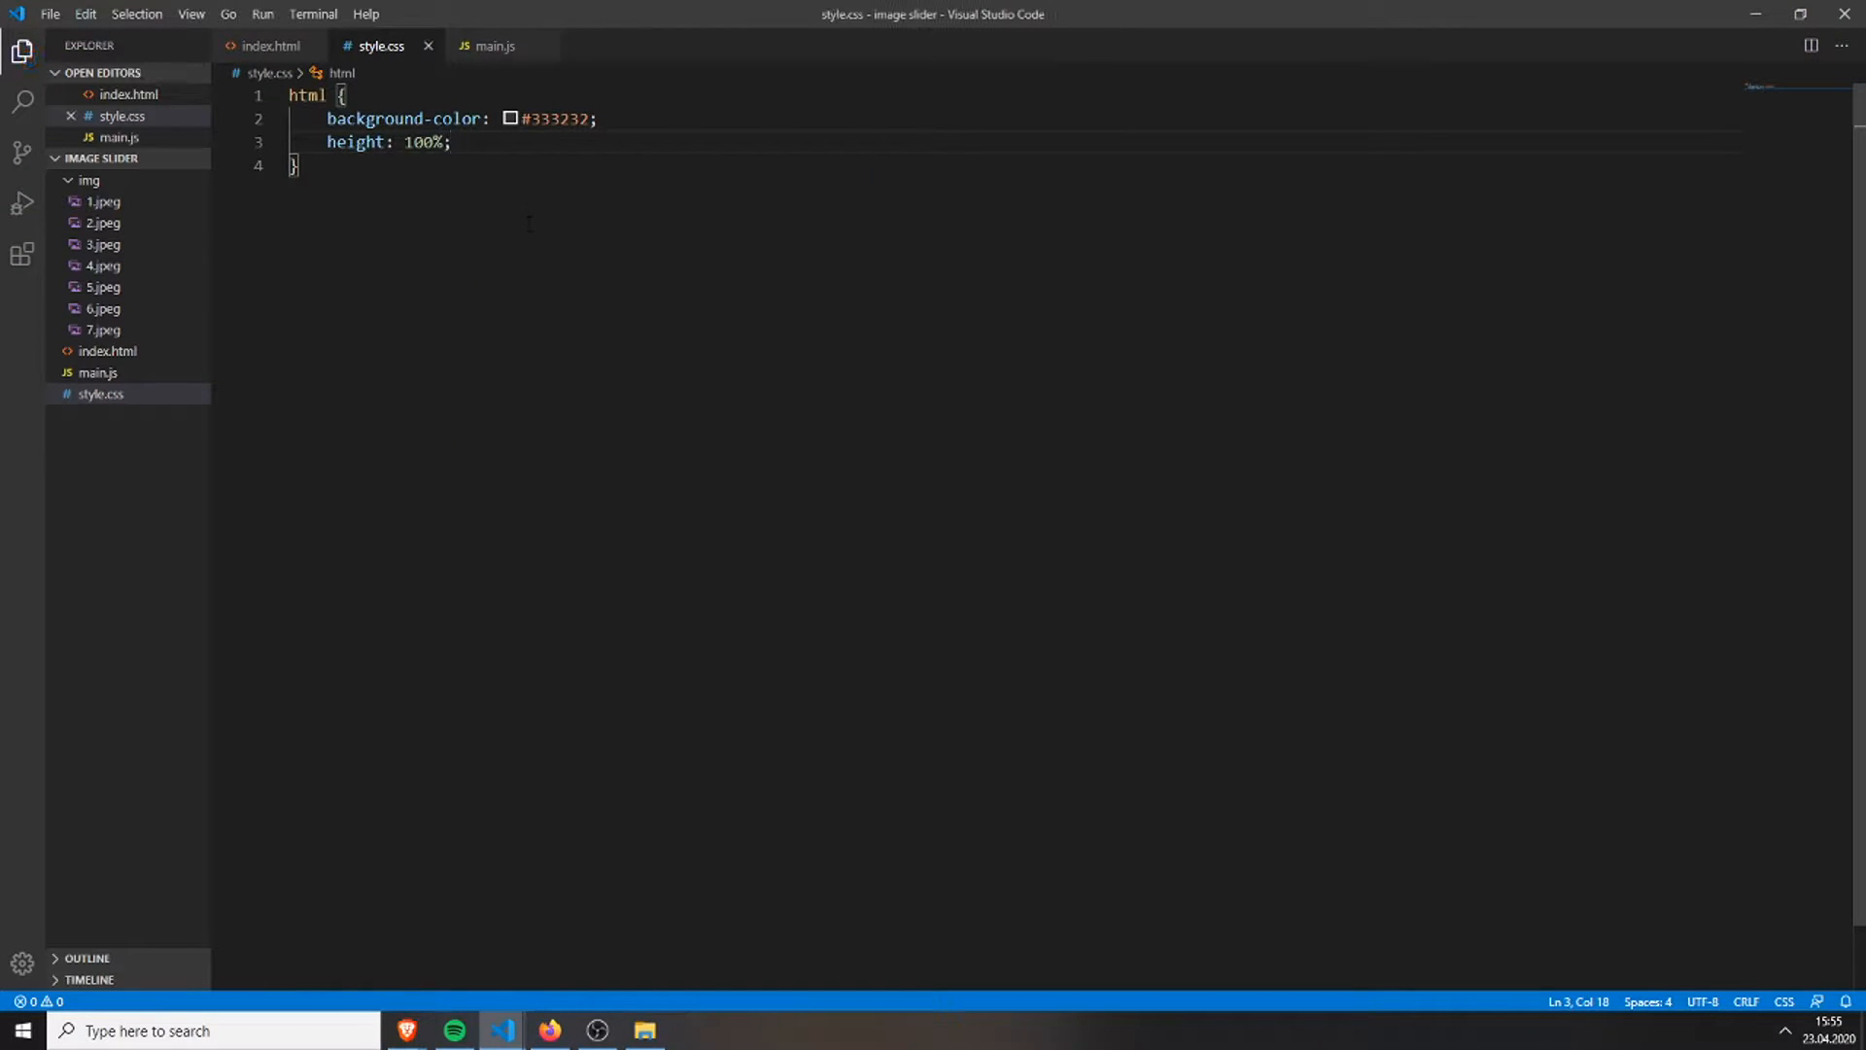
left_click(548, 1030)
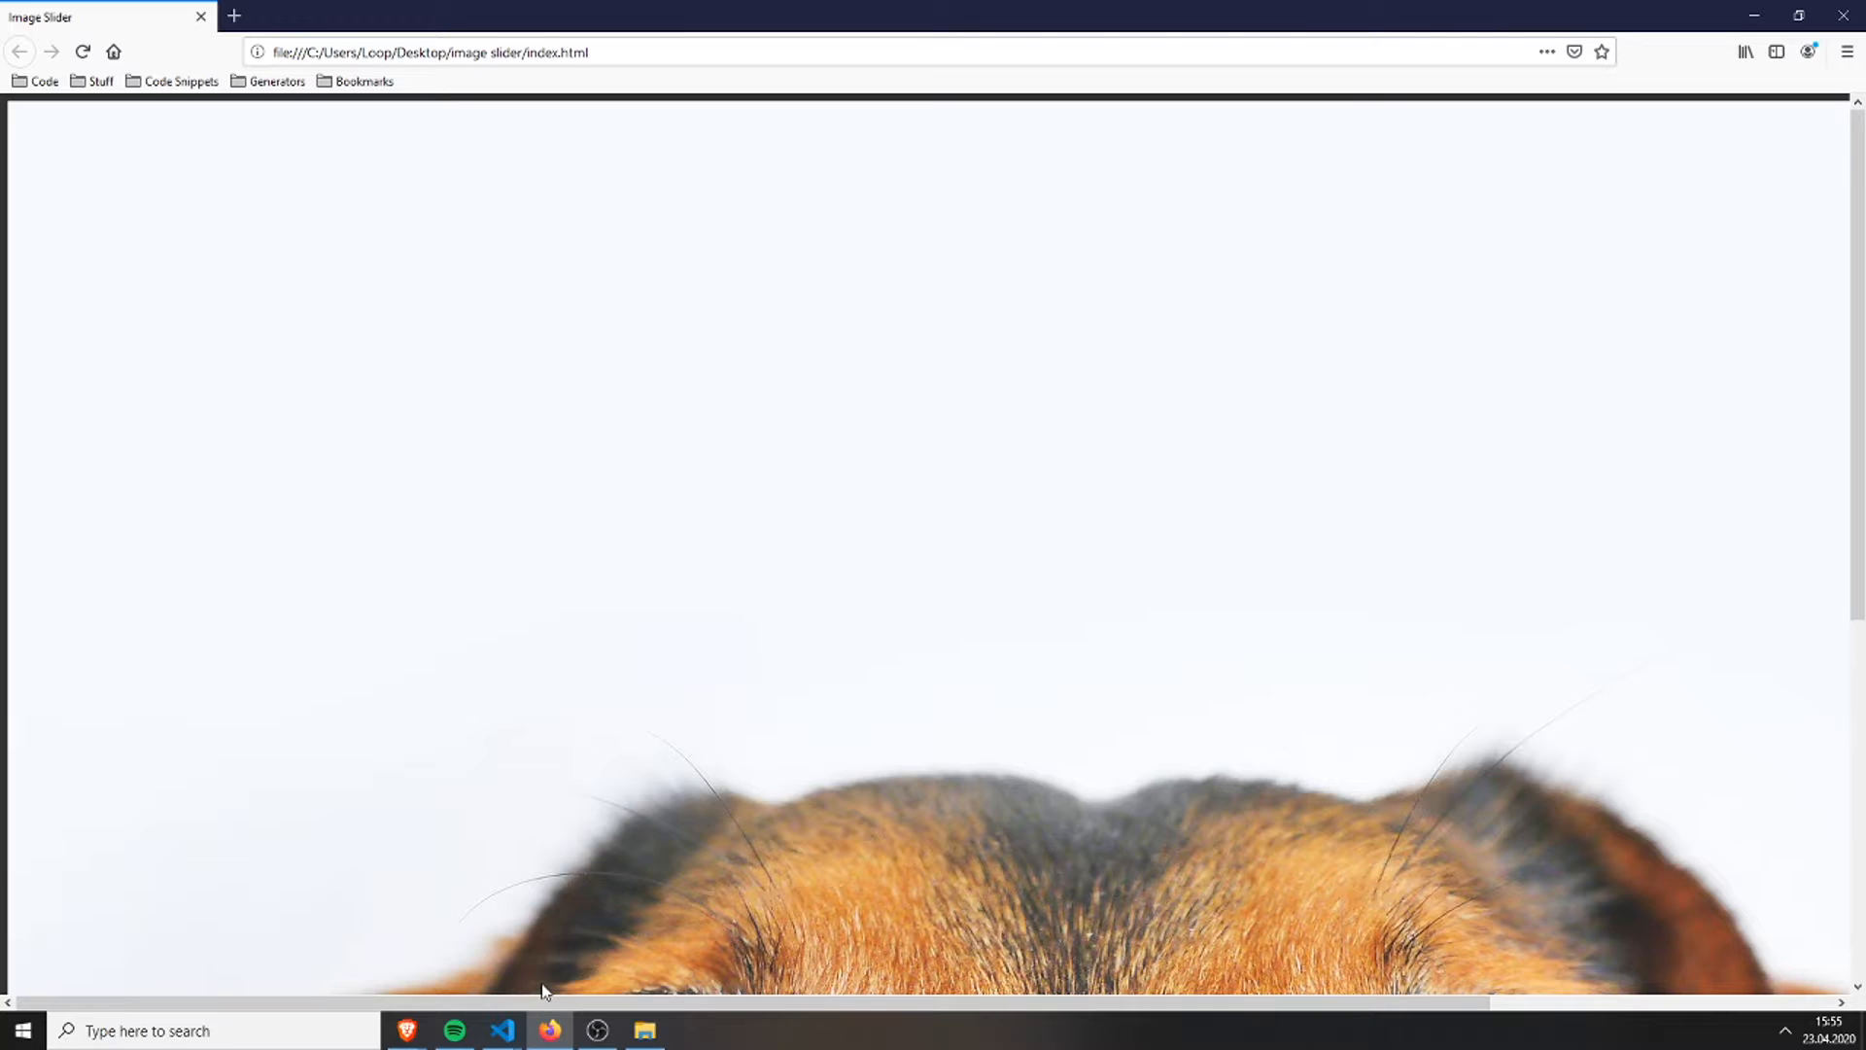
mouse_move(499, 1030)
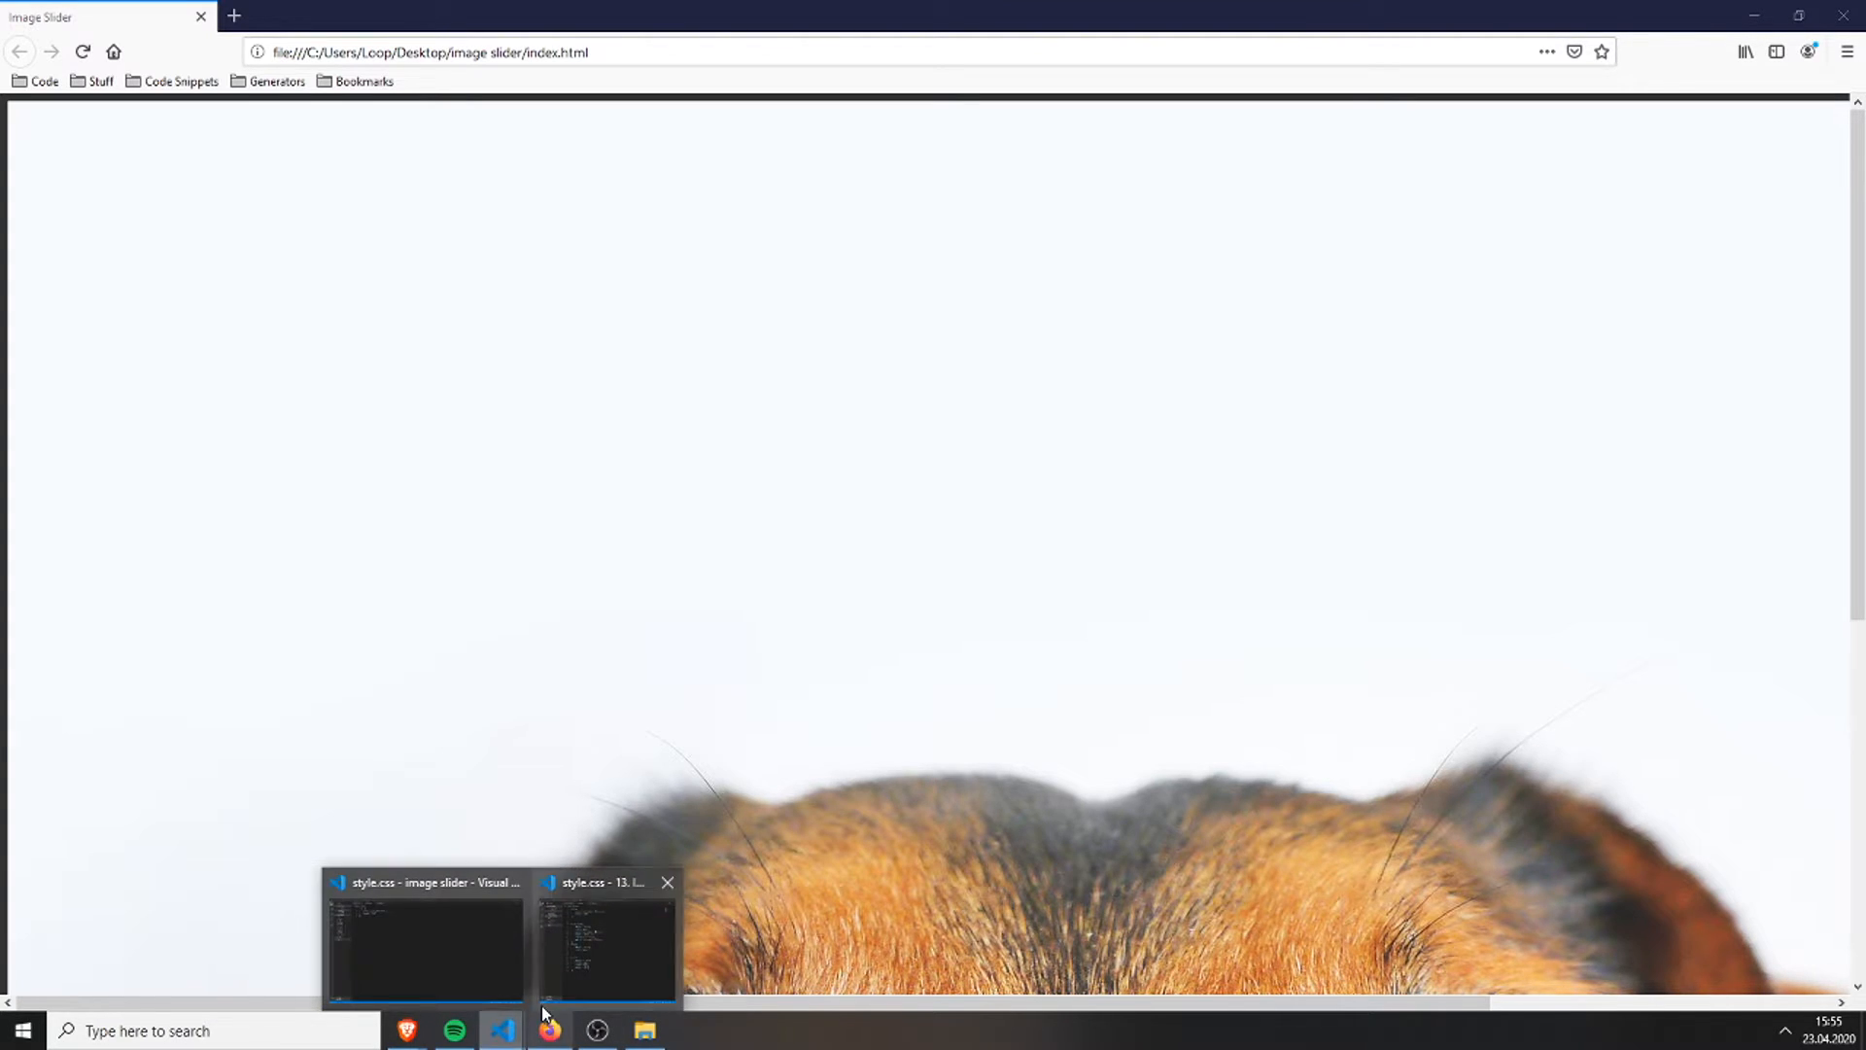
- Add a #container rule: 500px size, background, 100px auto margin, 5px solid black border
left_click(424, 940)
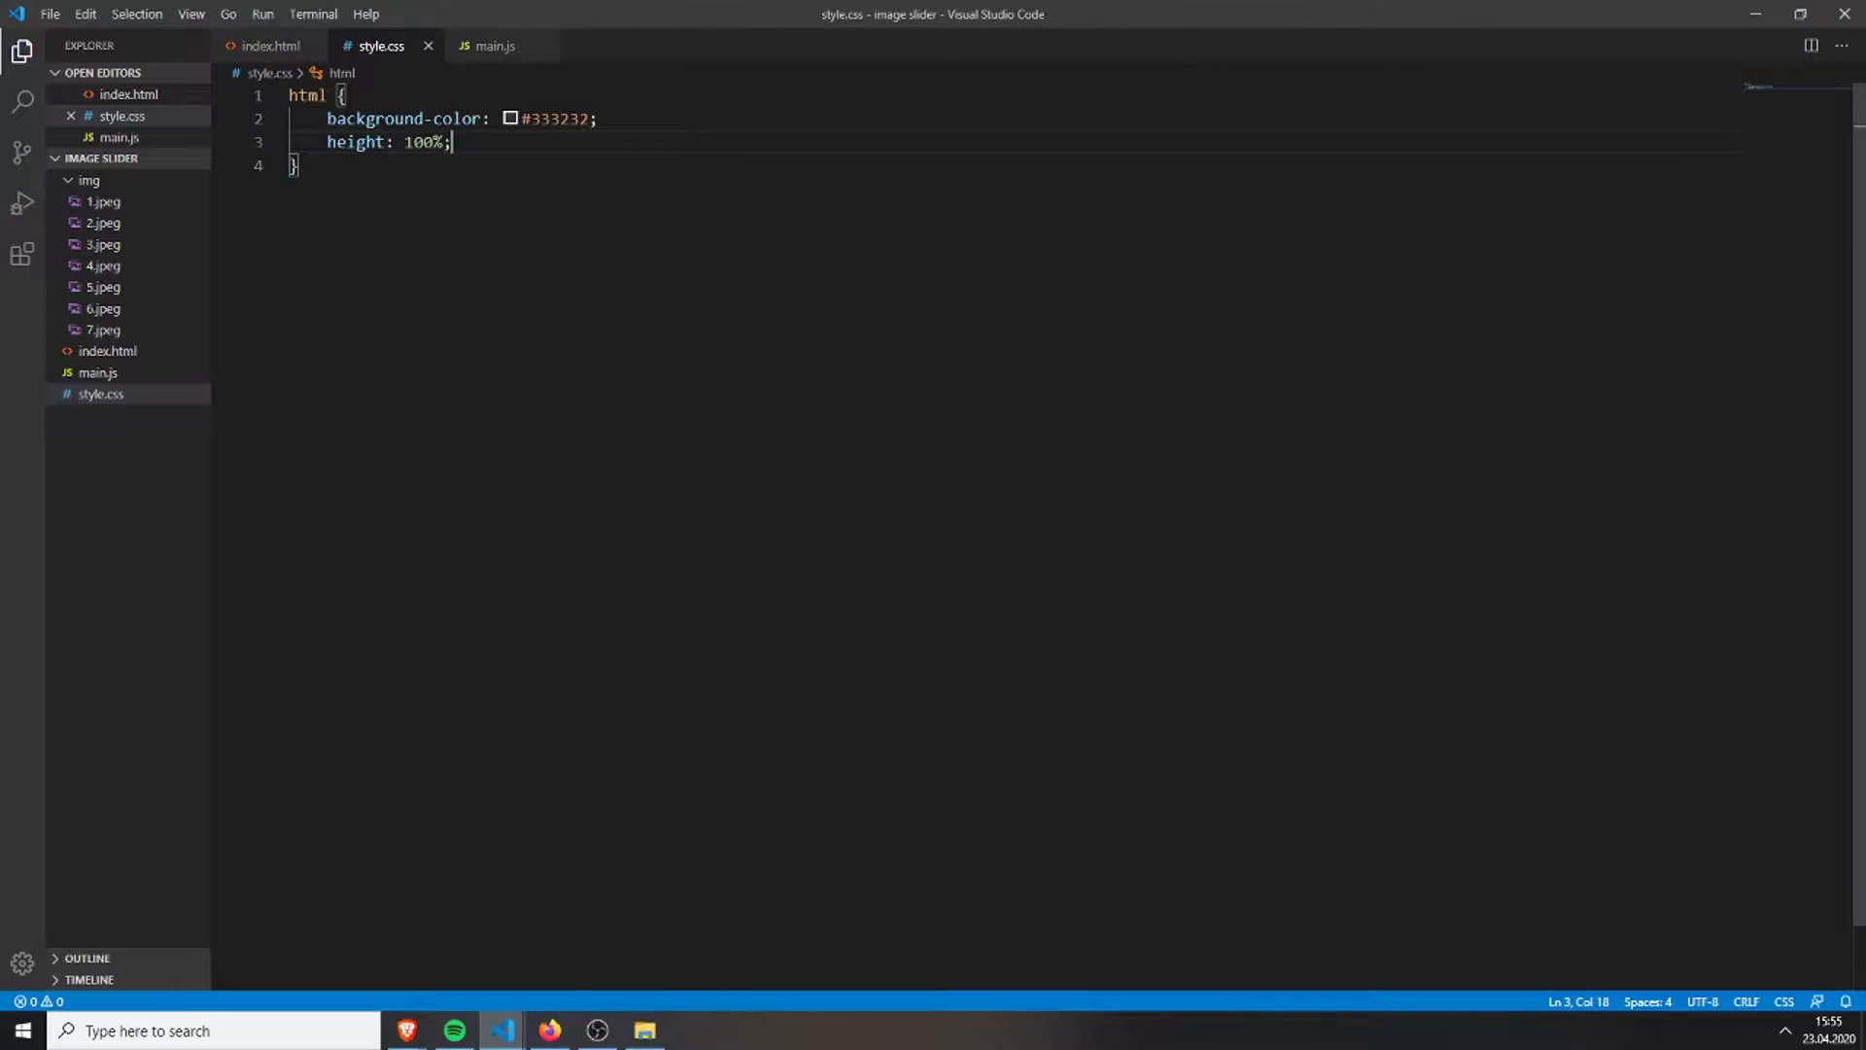
key("enter")
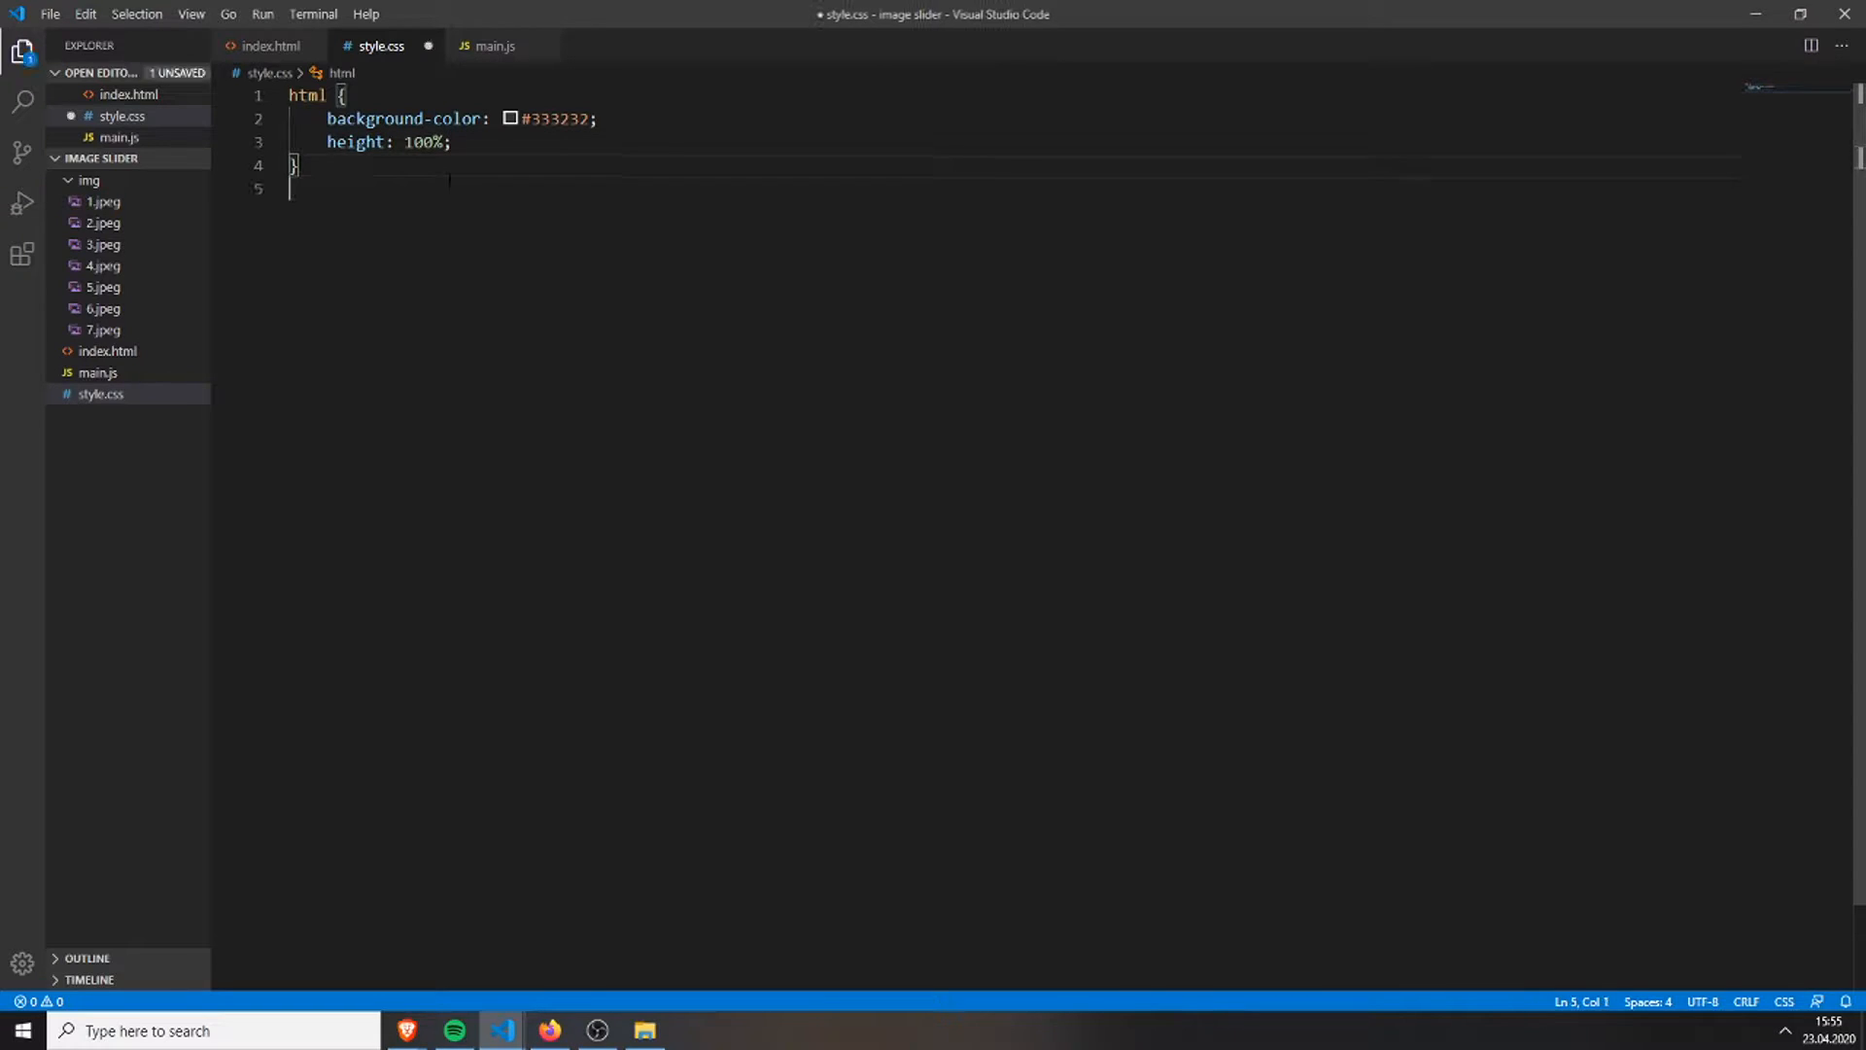
type("#container {")
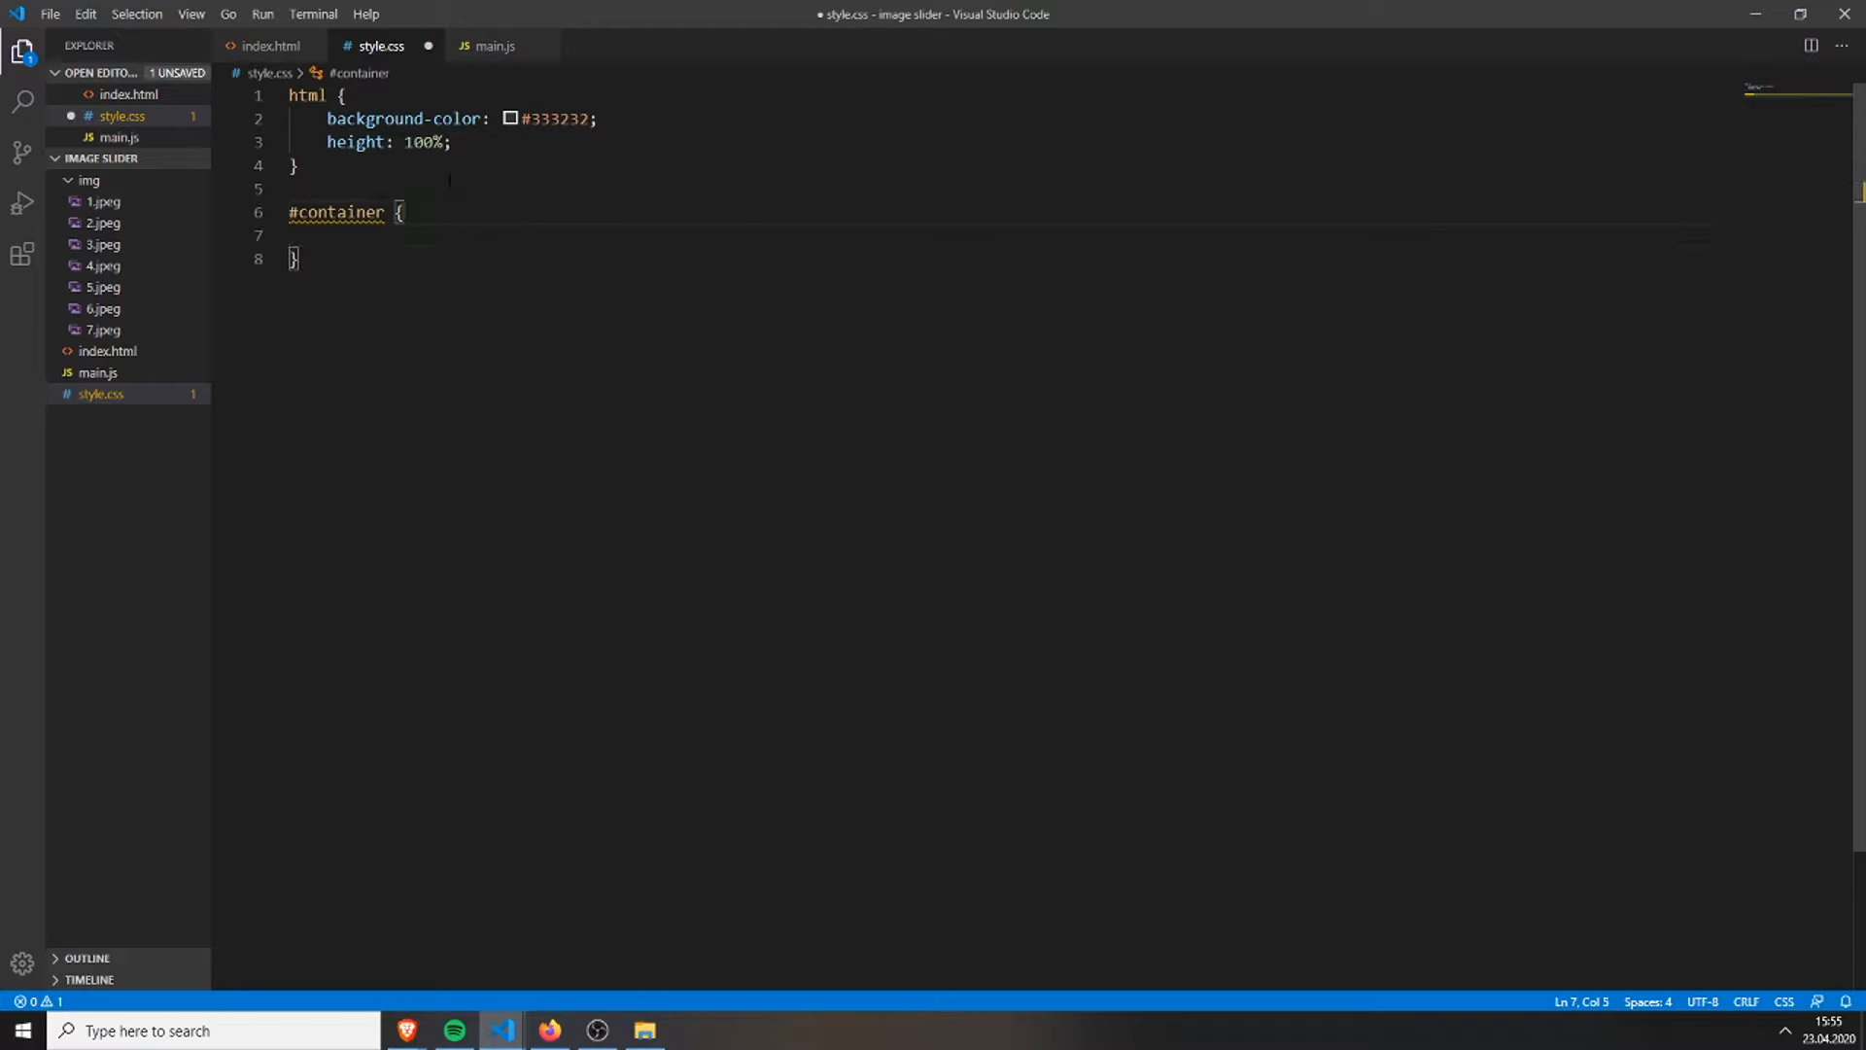
type("height: 5")
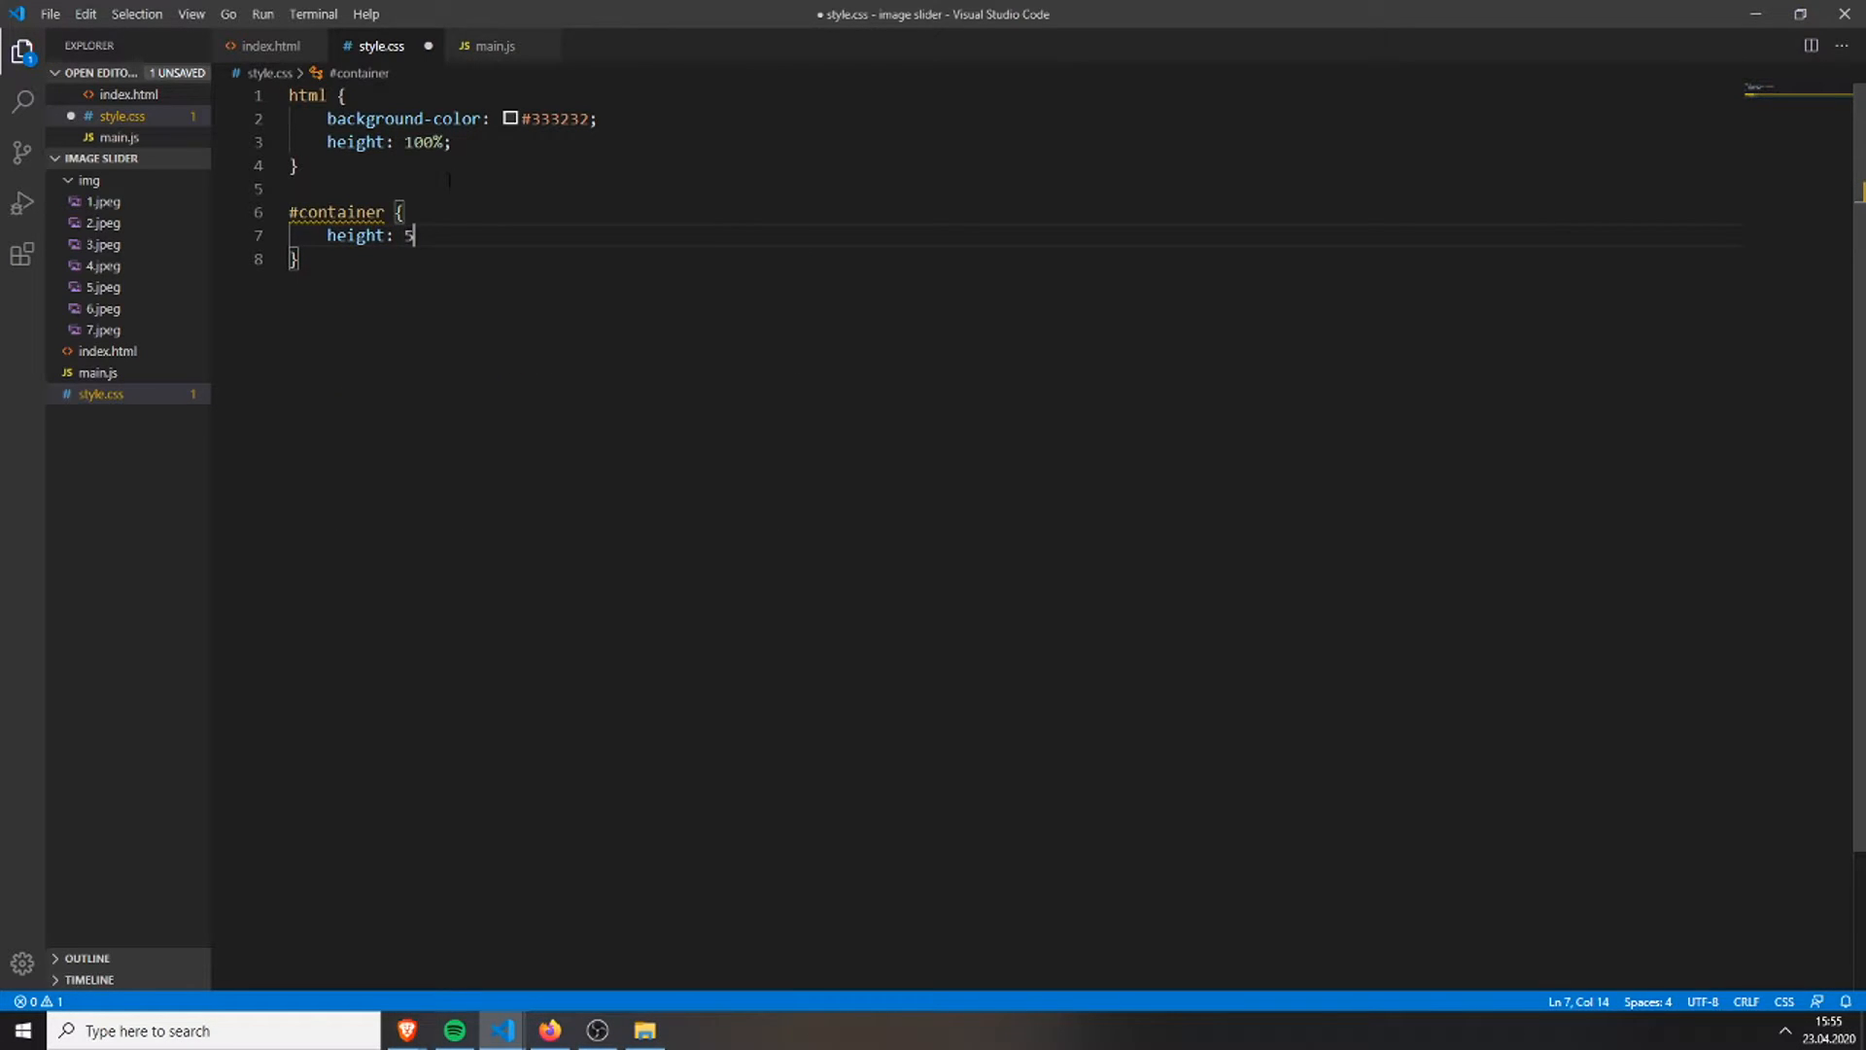
type("00px;")
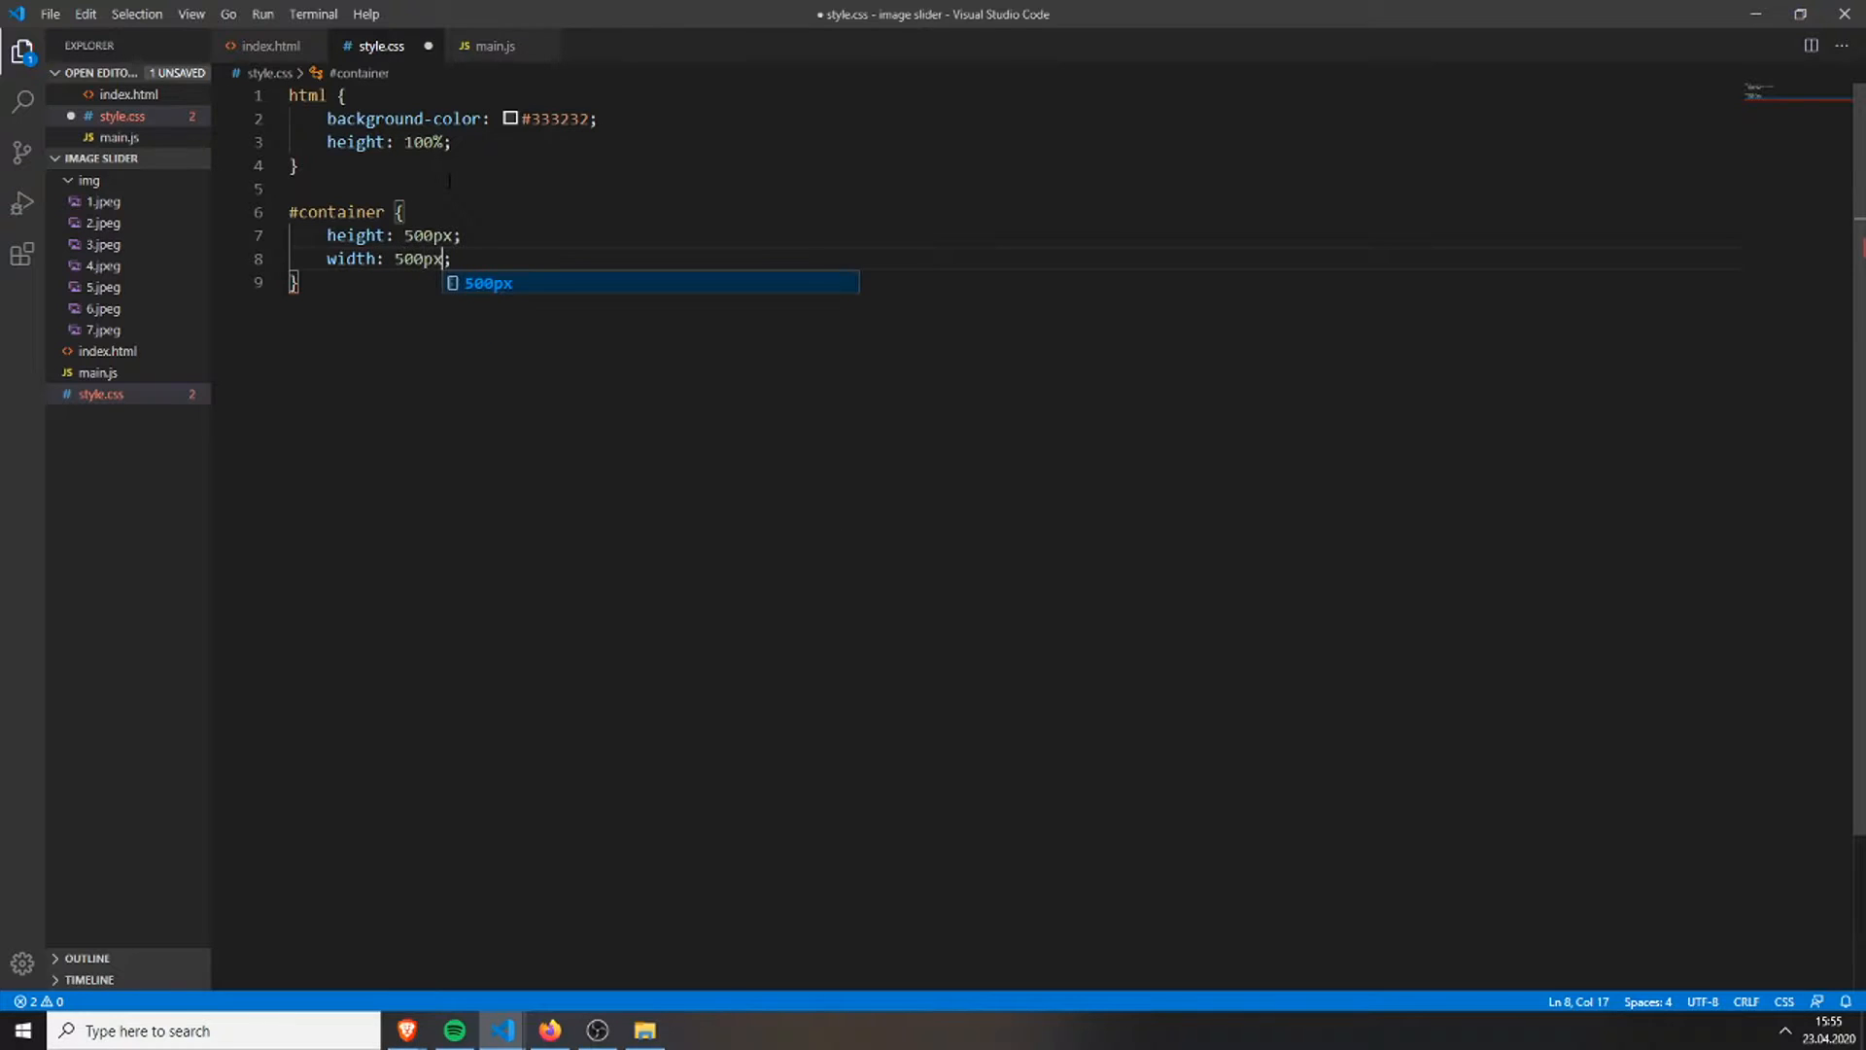
type("background-color: white;")
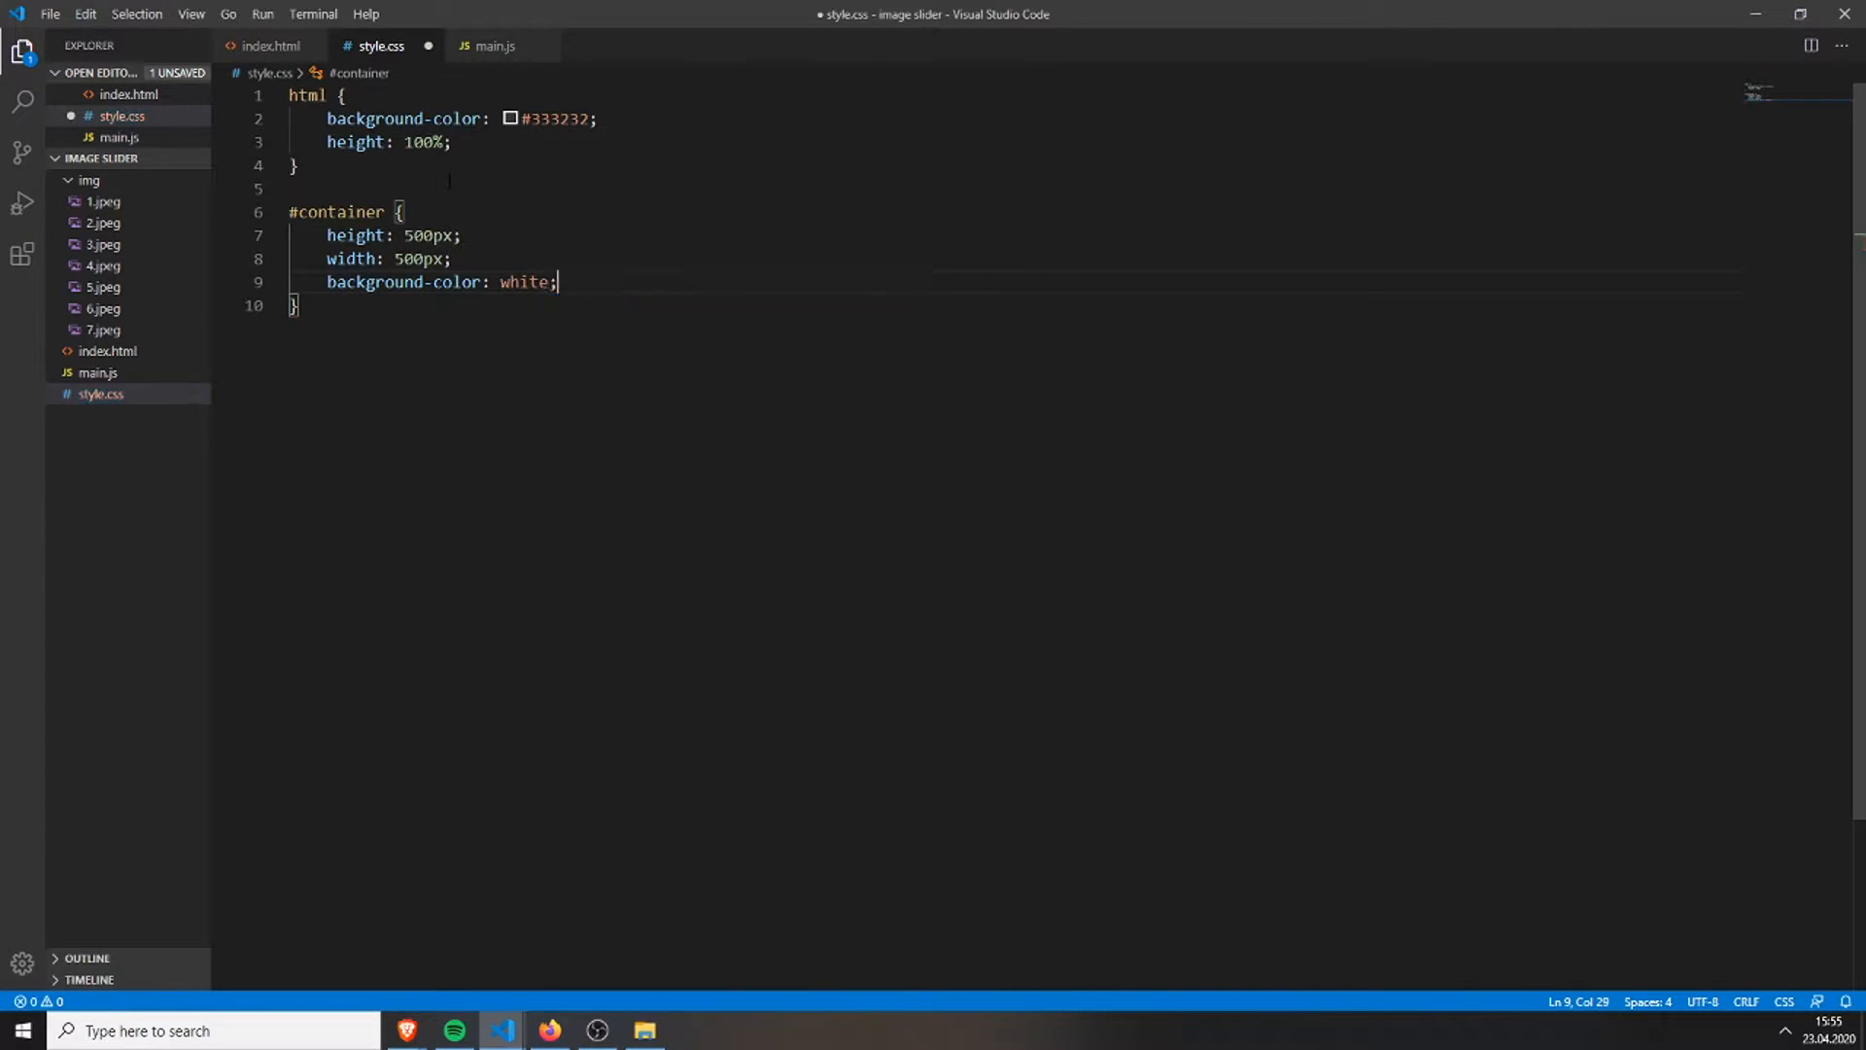
type("margin:")
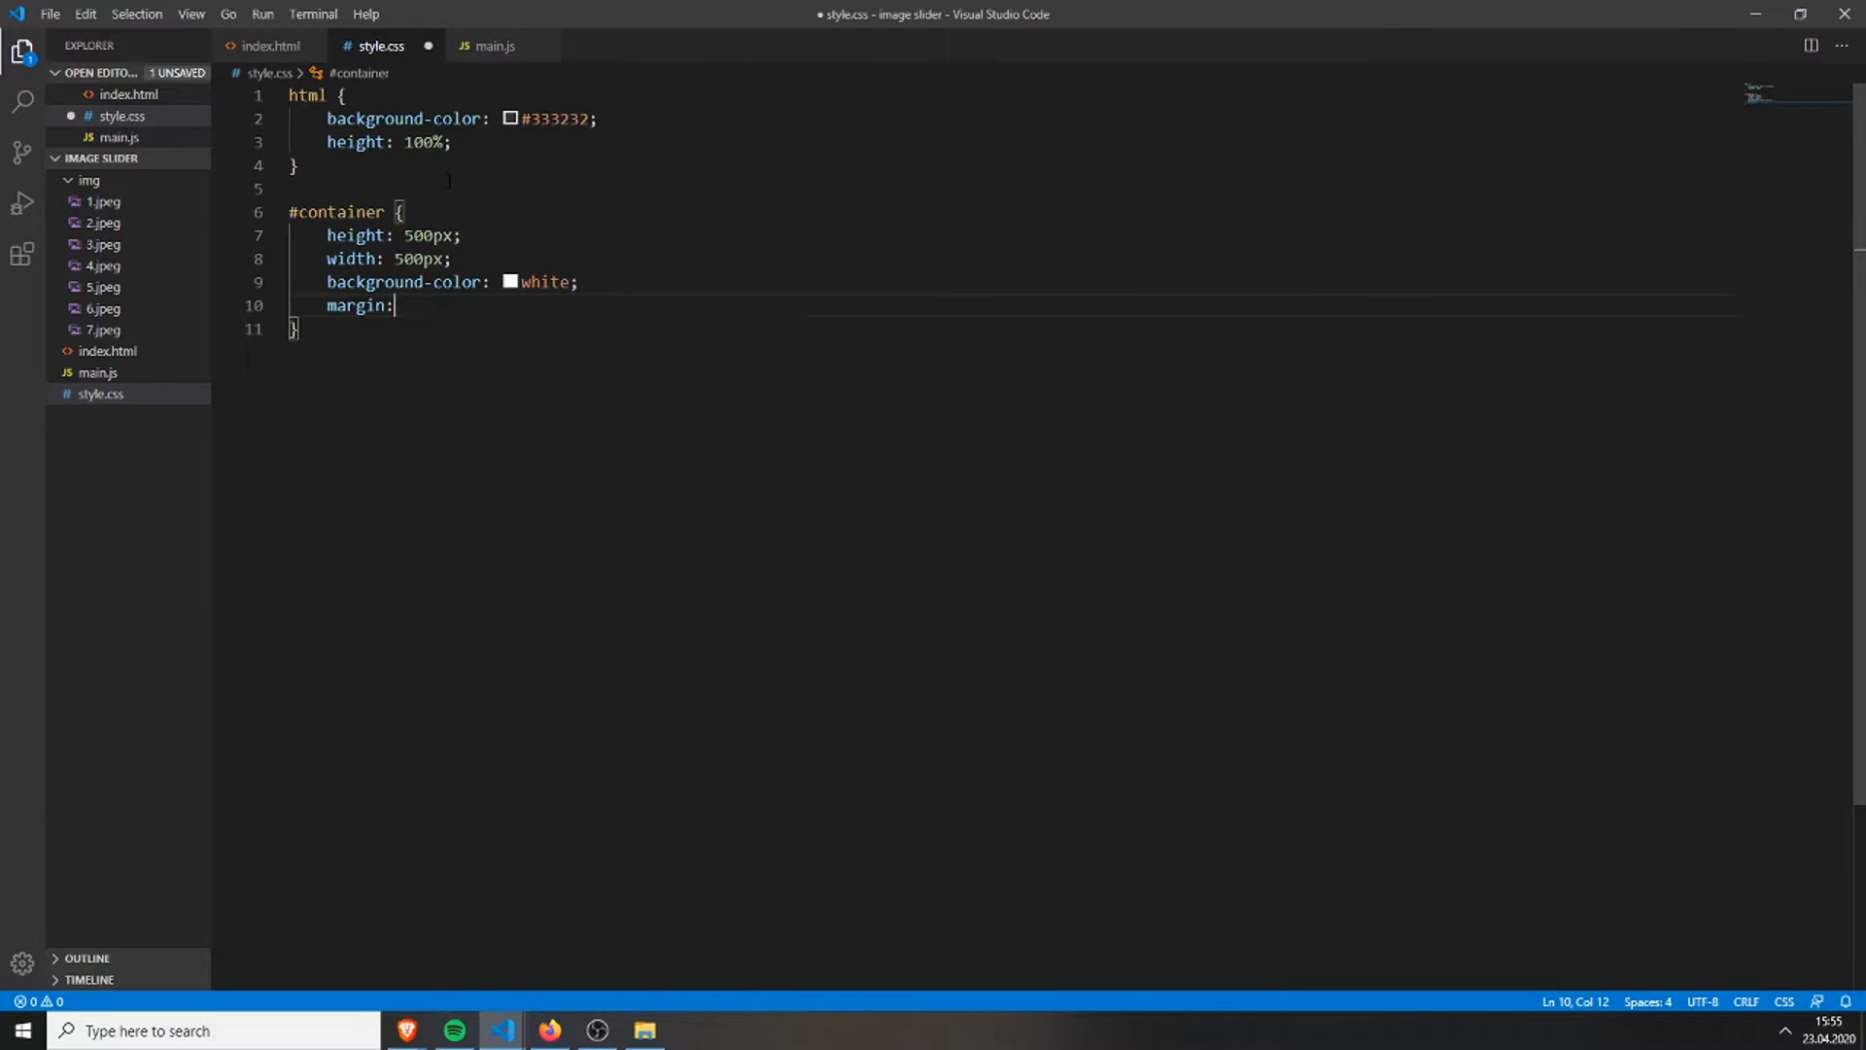
type("100px")
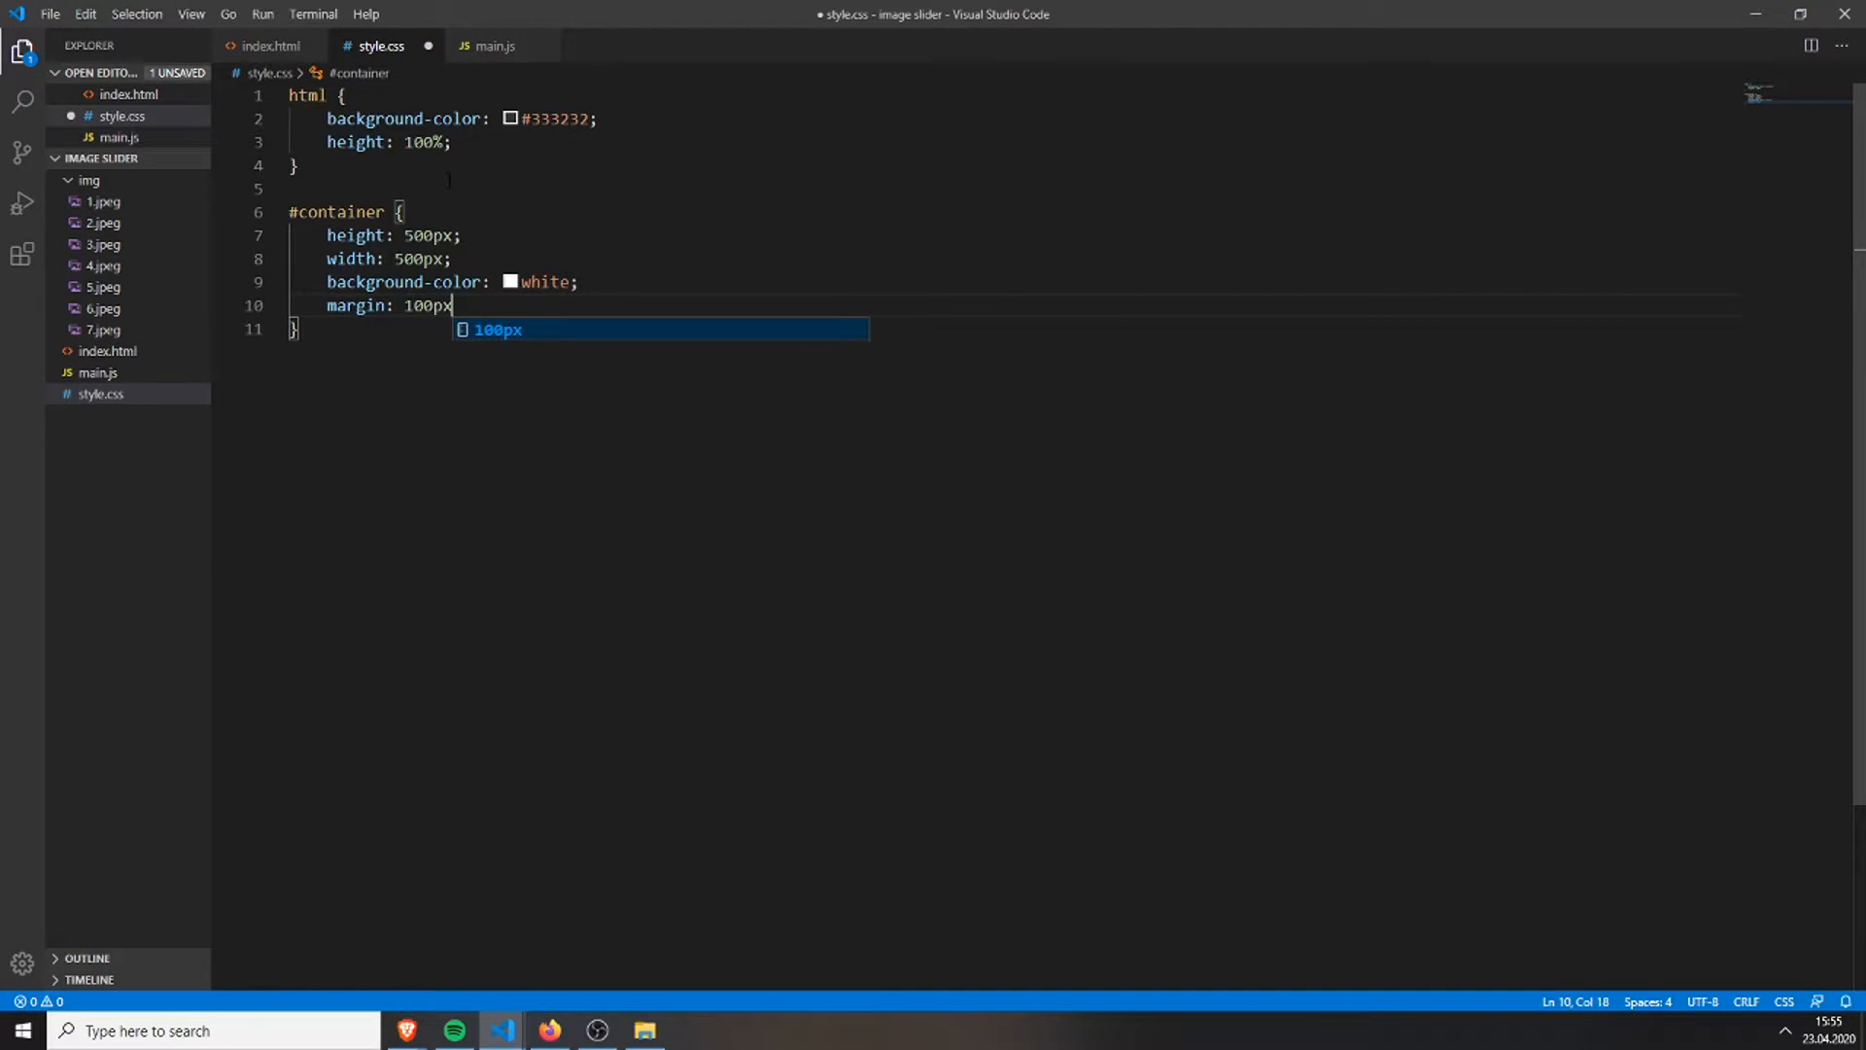
type("auto;")
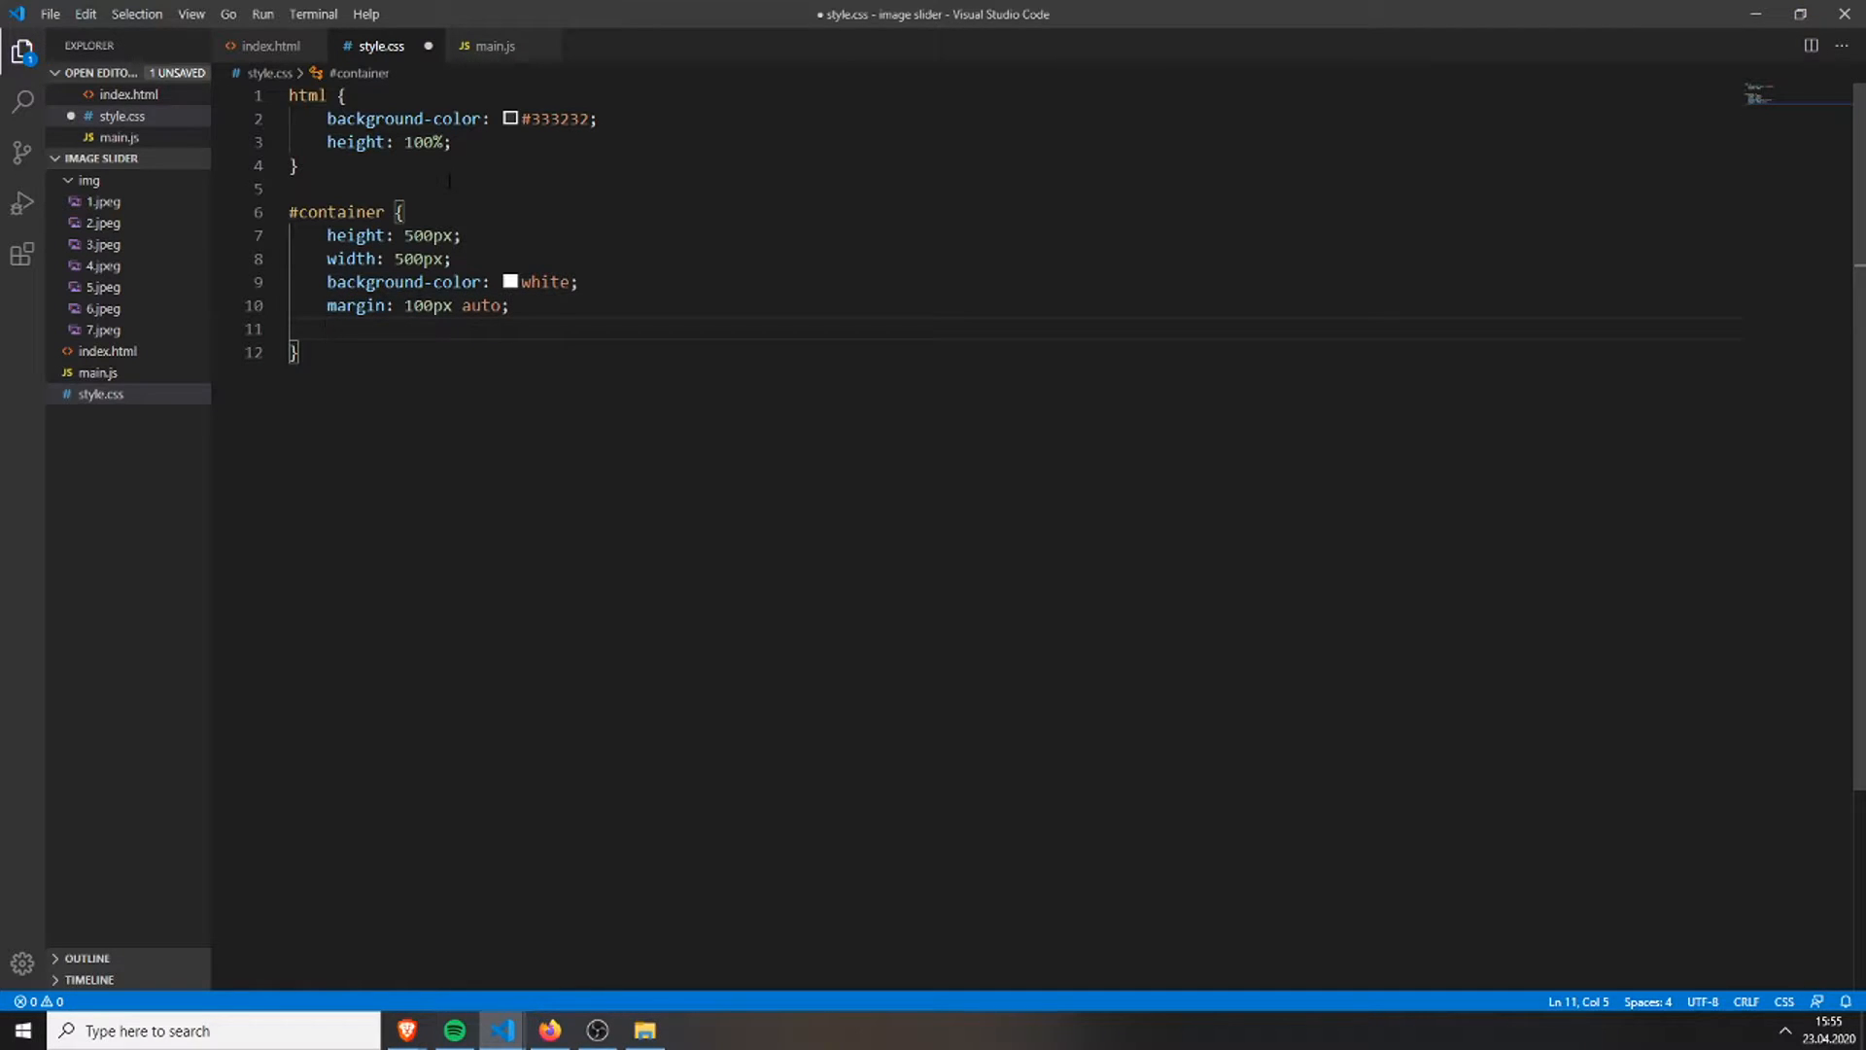
type("text-align: center;")
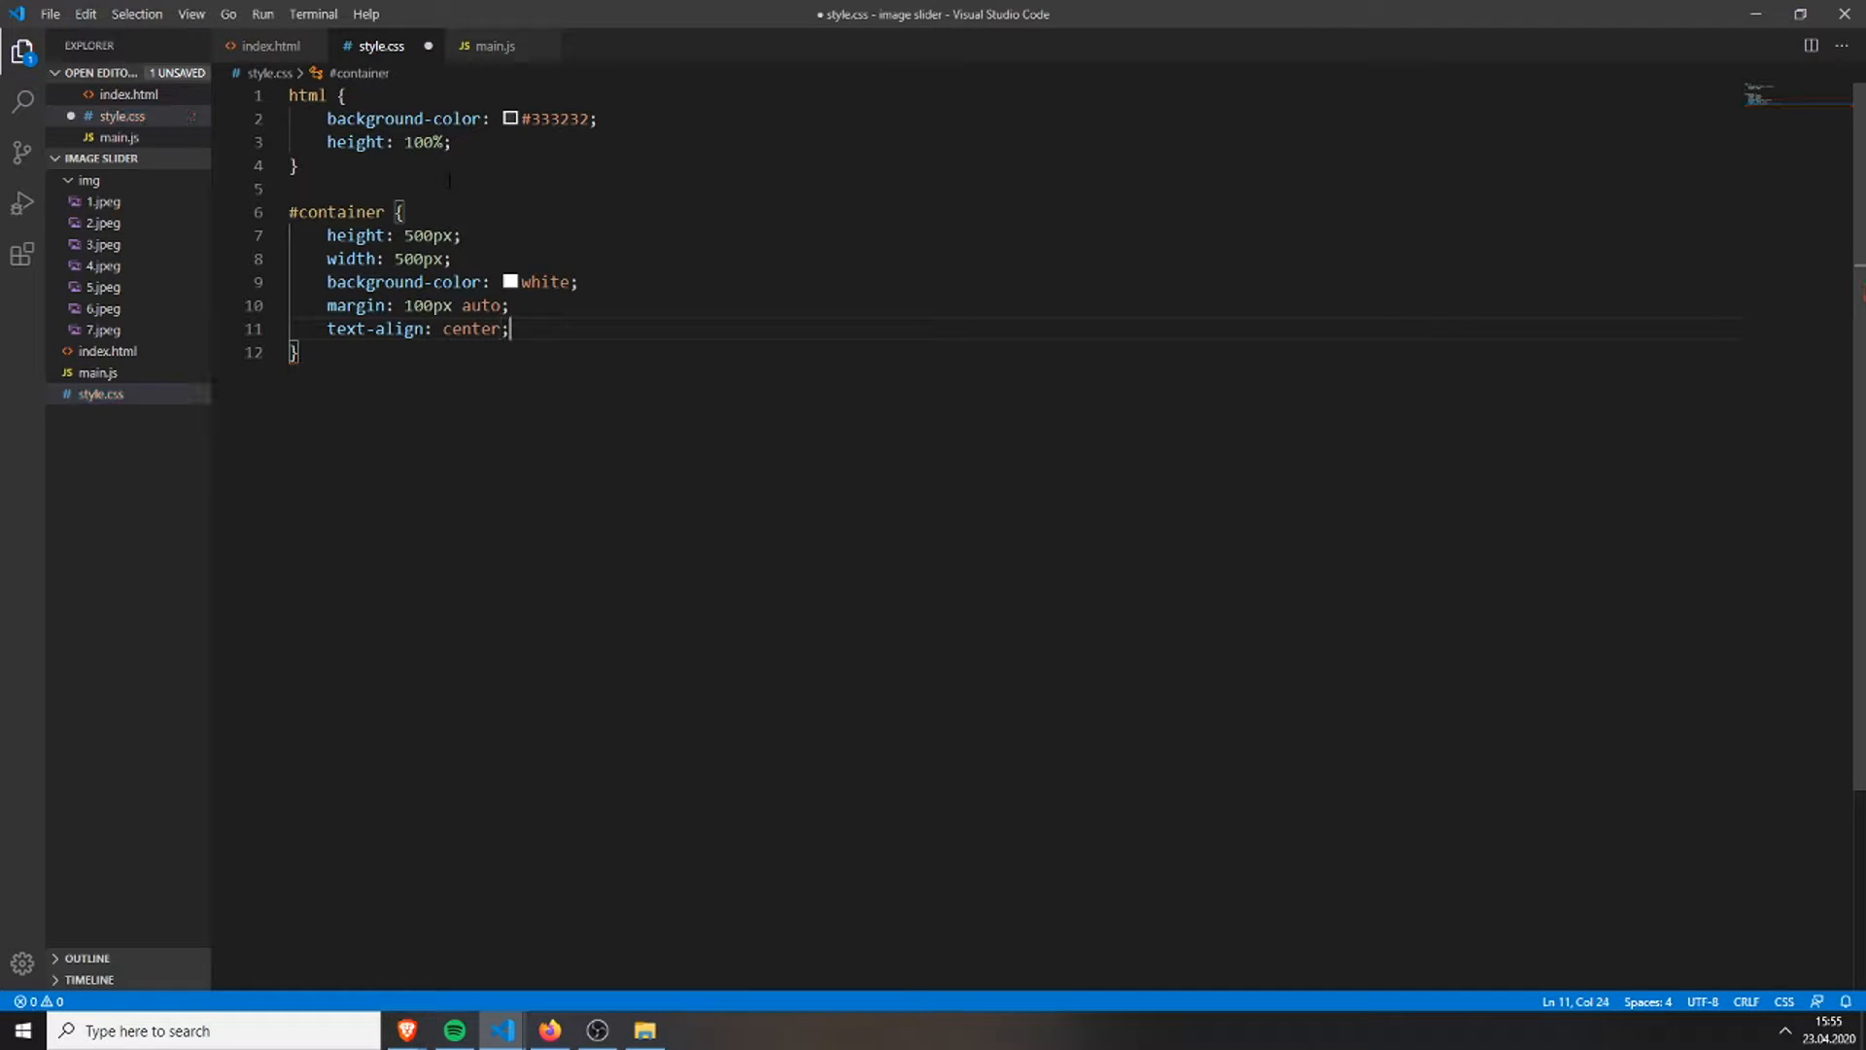
type("border:")
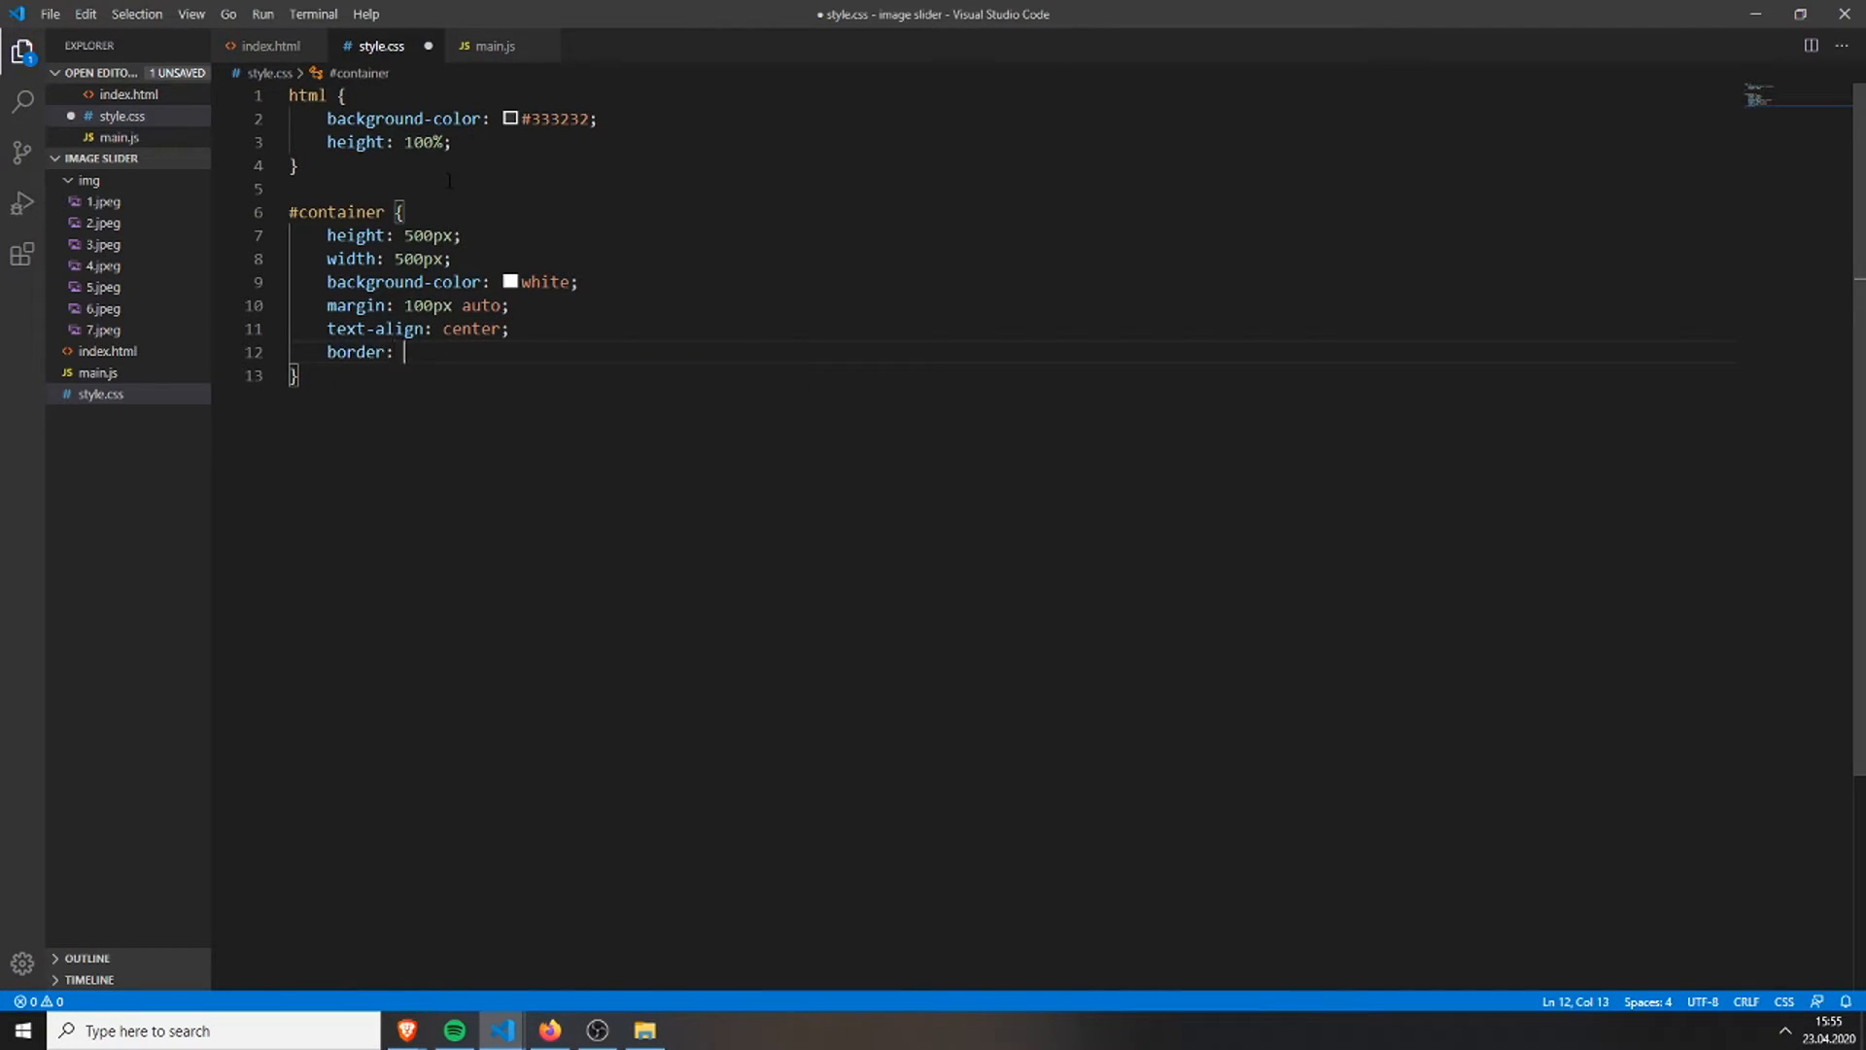
type("5px solid black;")
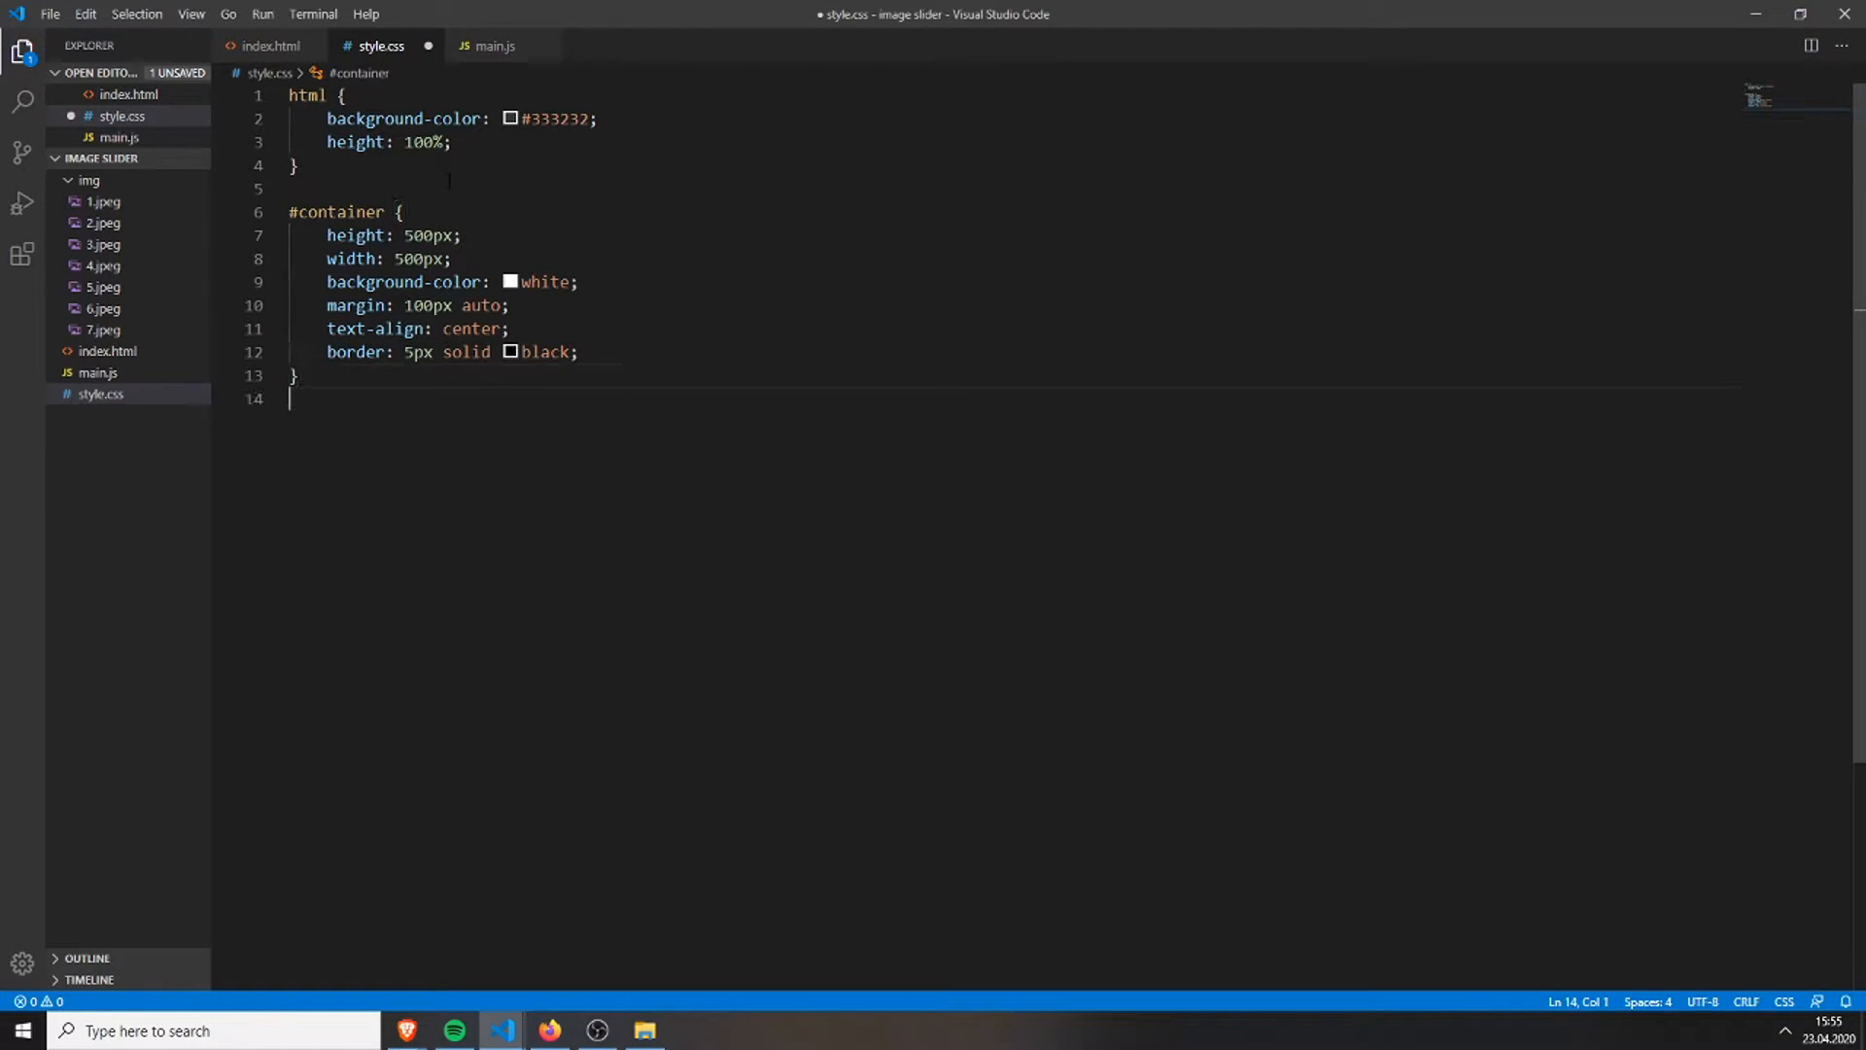
- Add an #image rule with 500px height and width
type("#image {")
type("height")
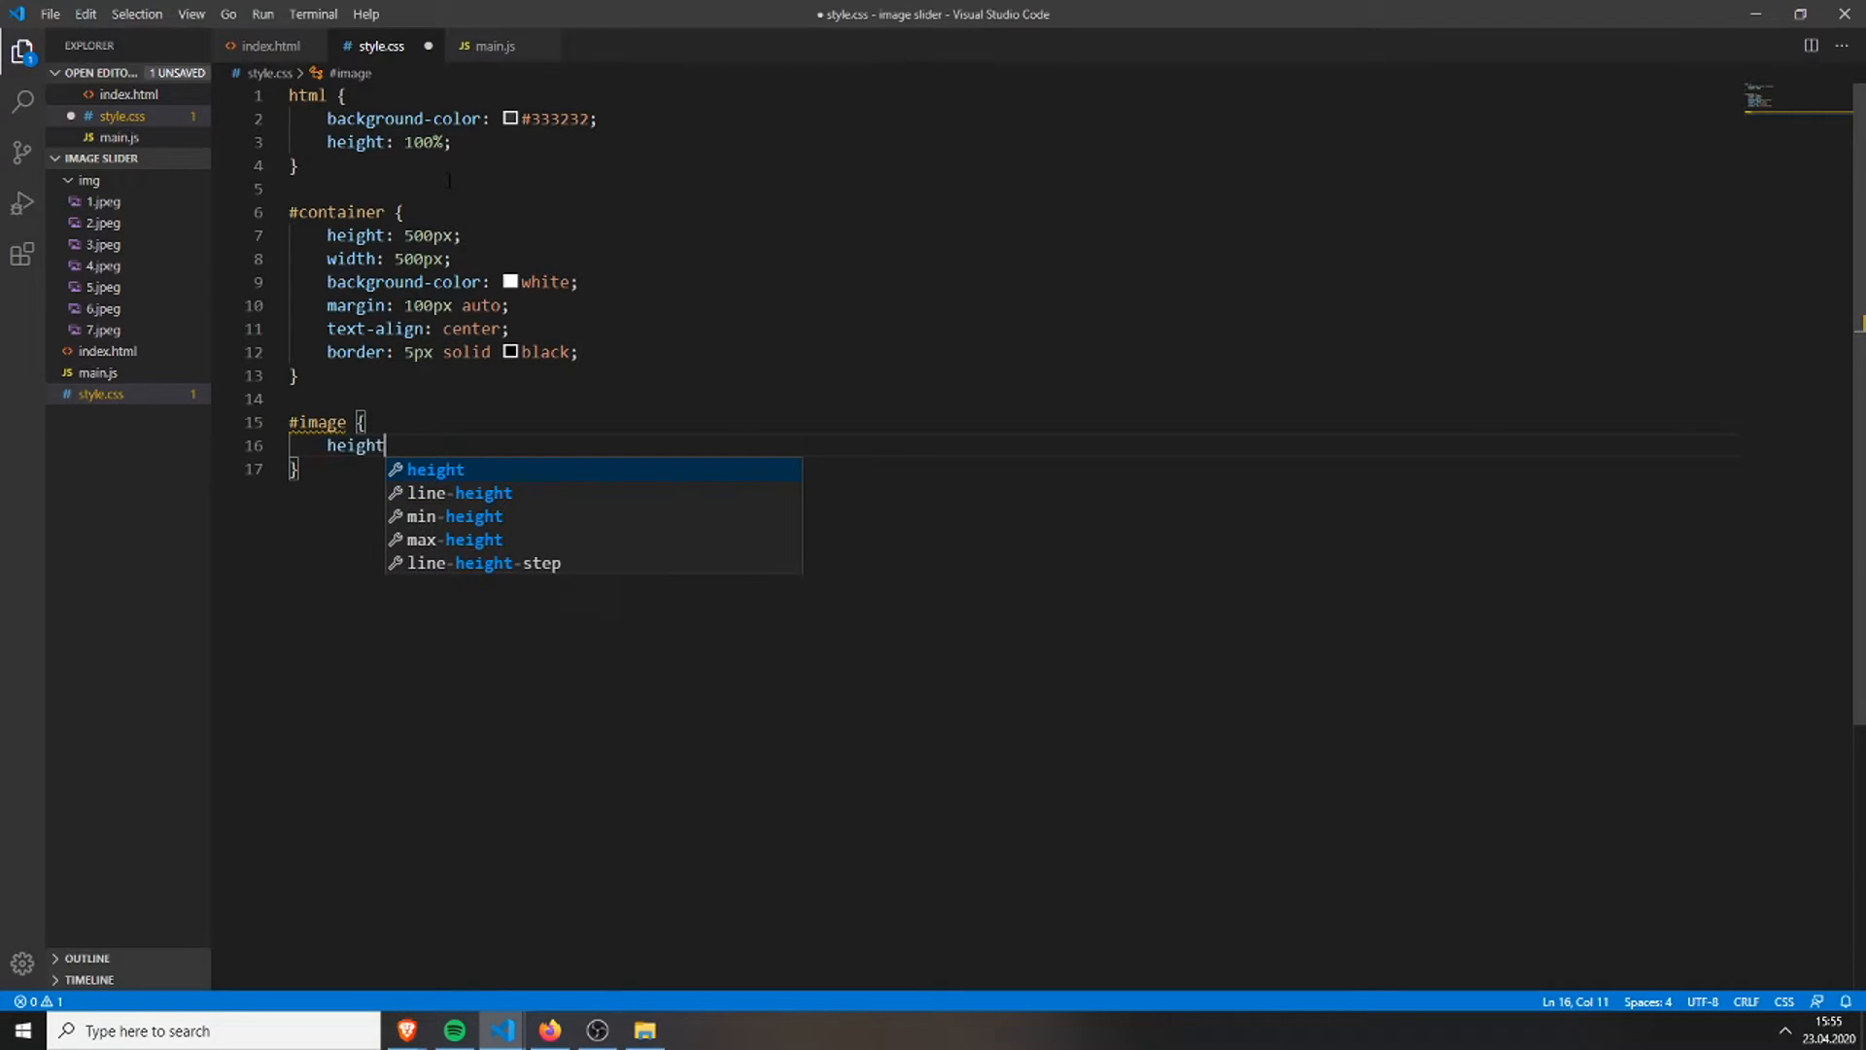
type(": 500px;")
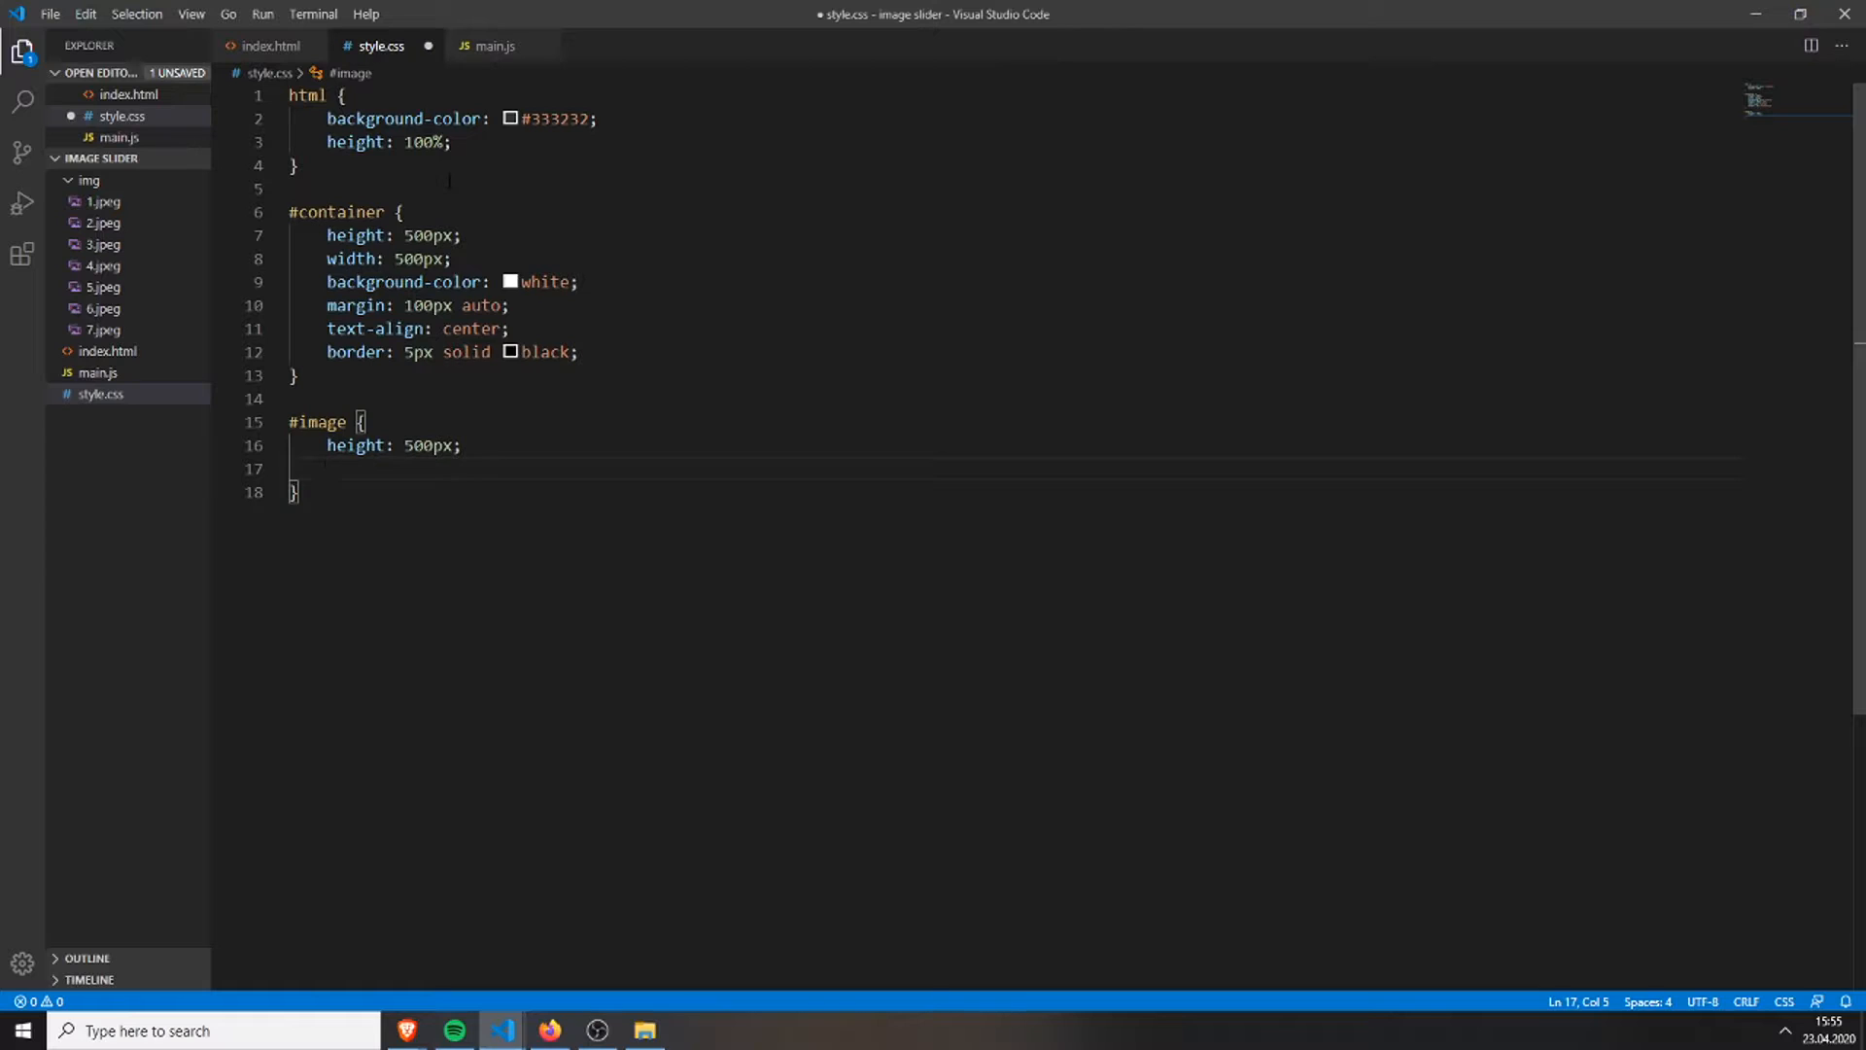
type("width: 500px;")
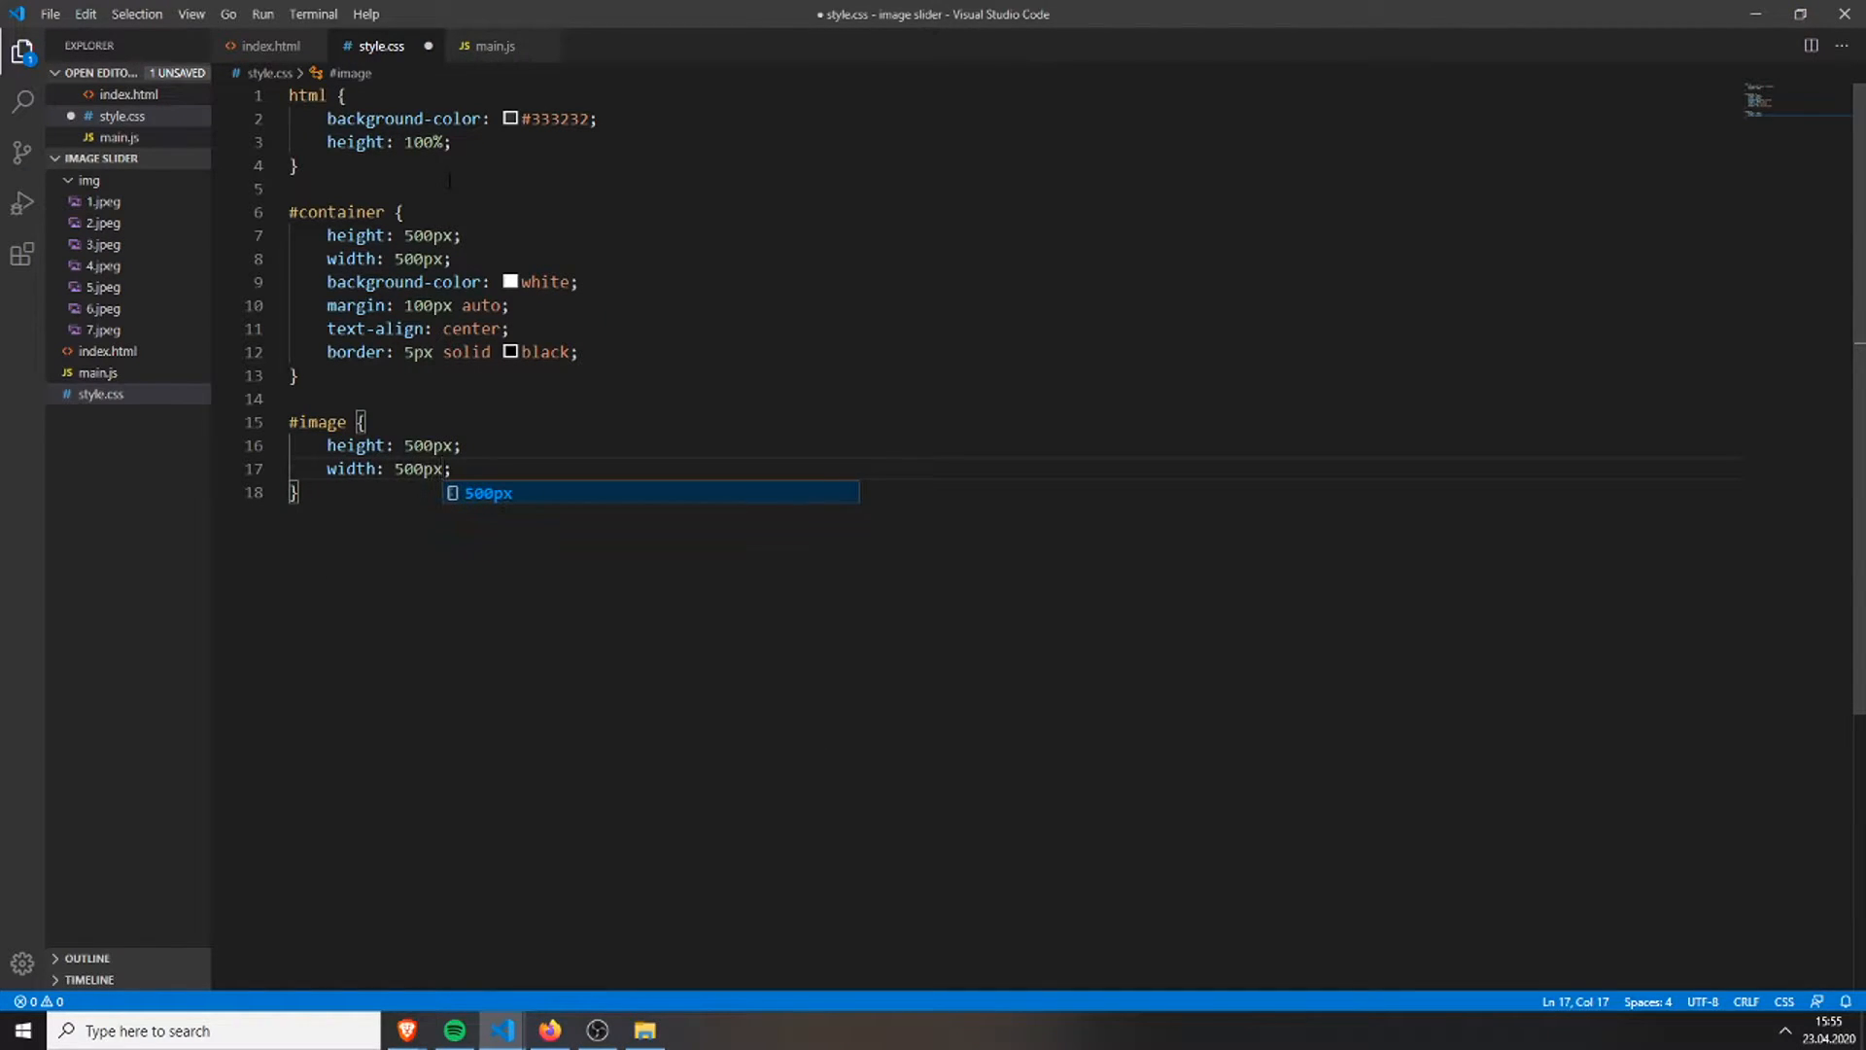
key("enter")
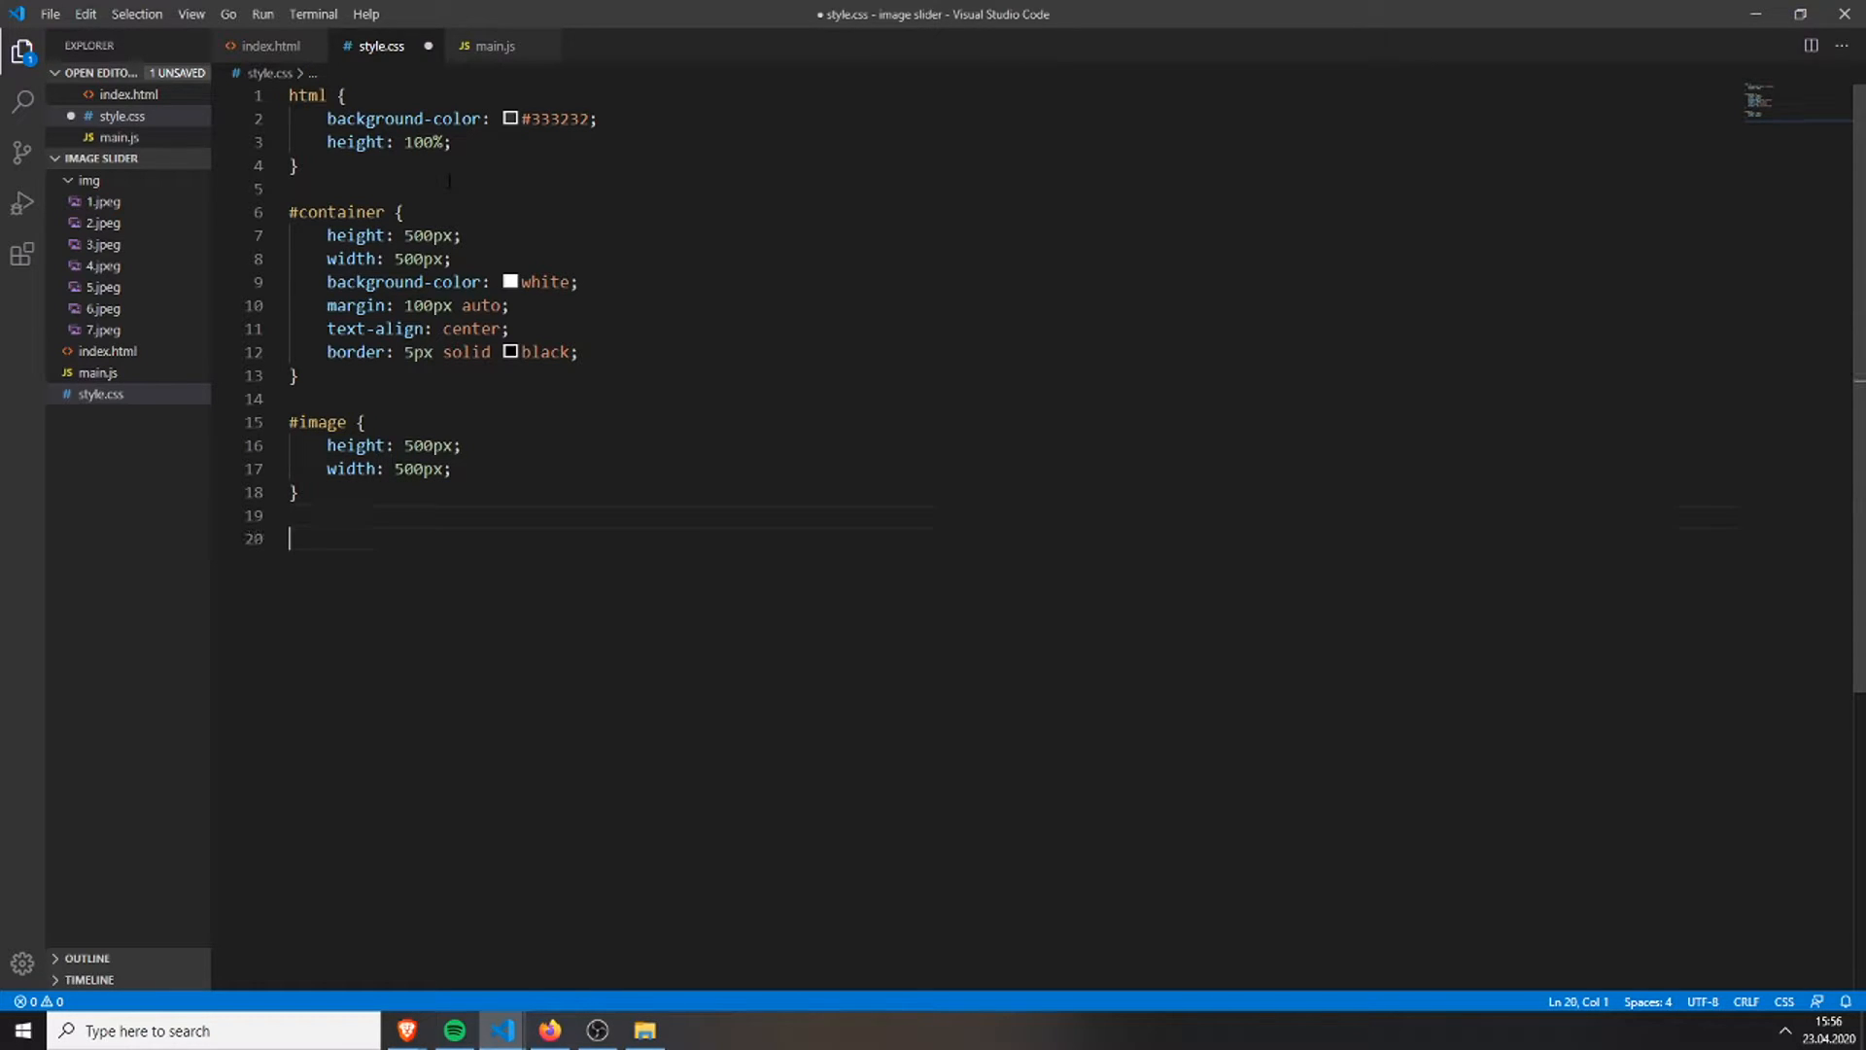
- Start a button rule in style.css, then switch tabs back to index.html
type("button {")
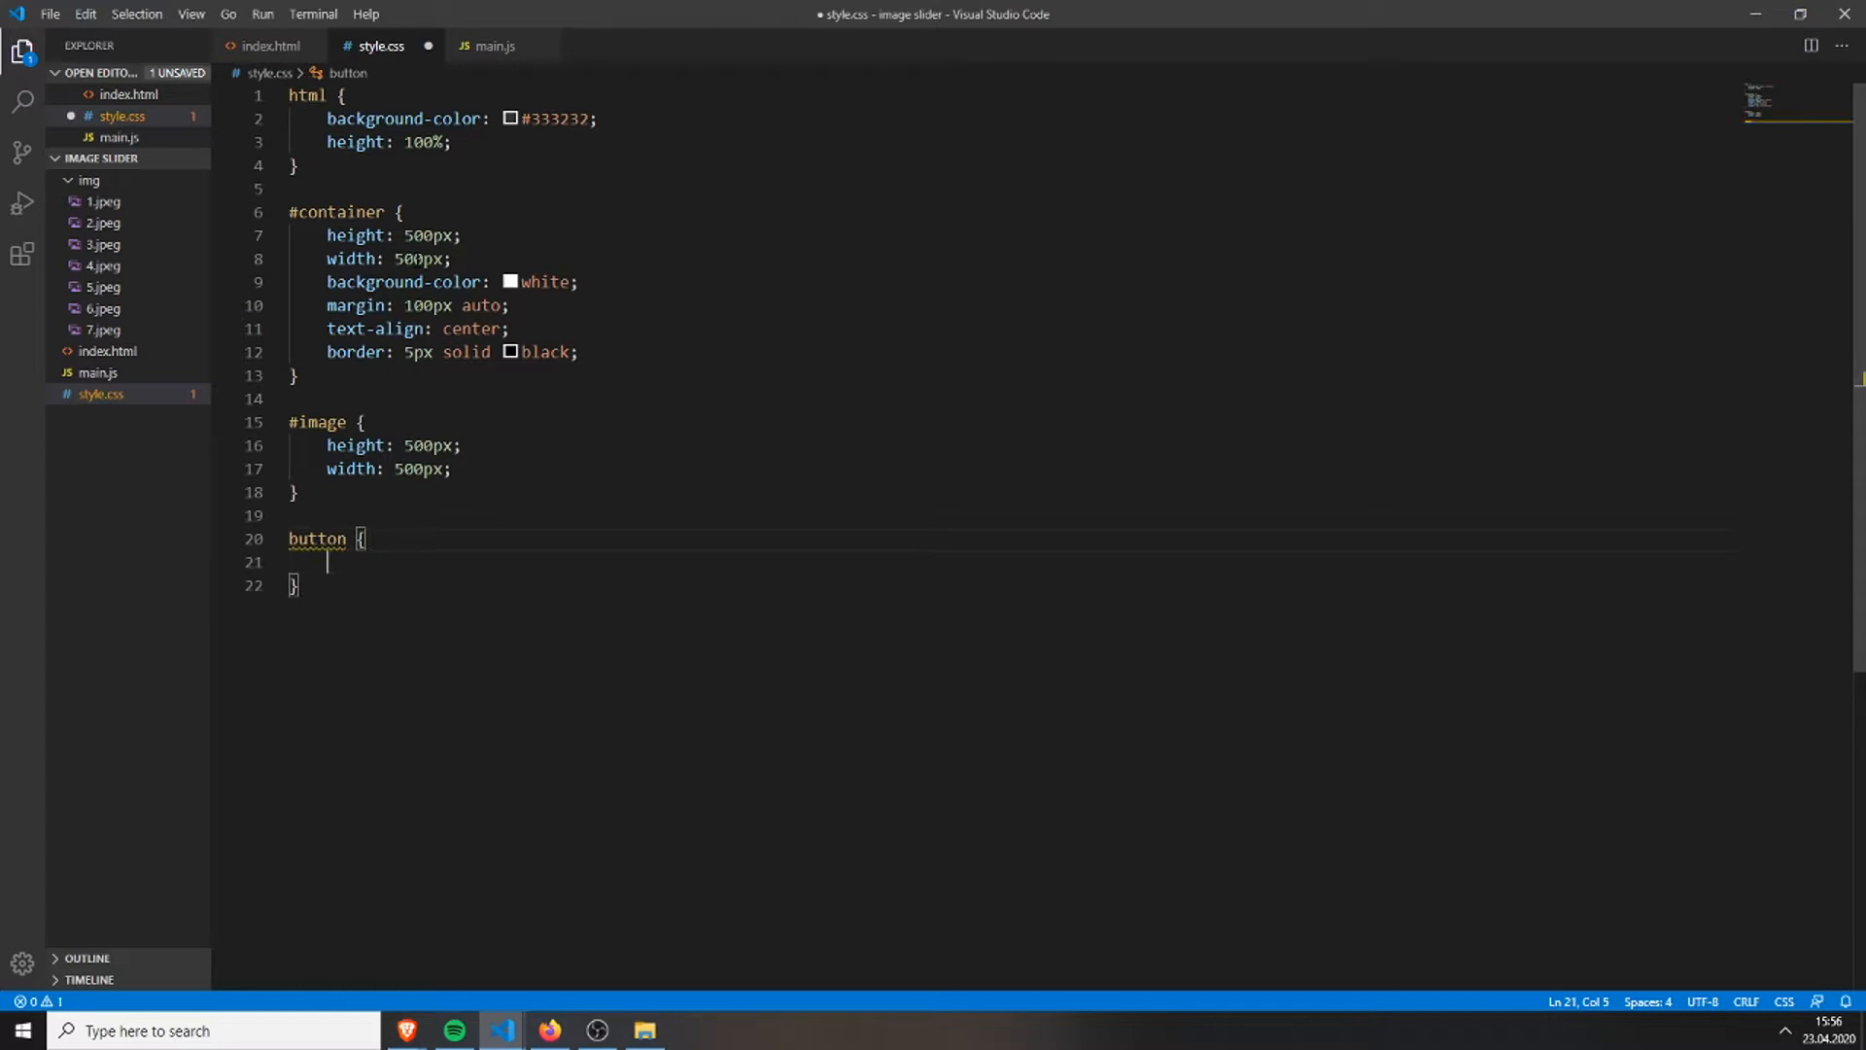
mouse_move(269, 46)
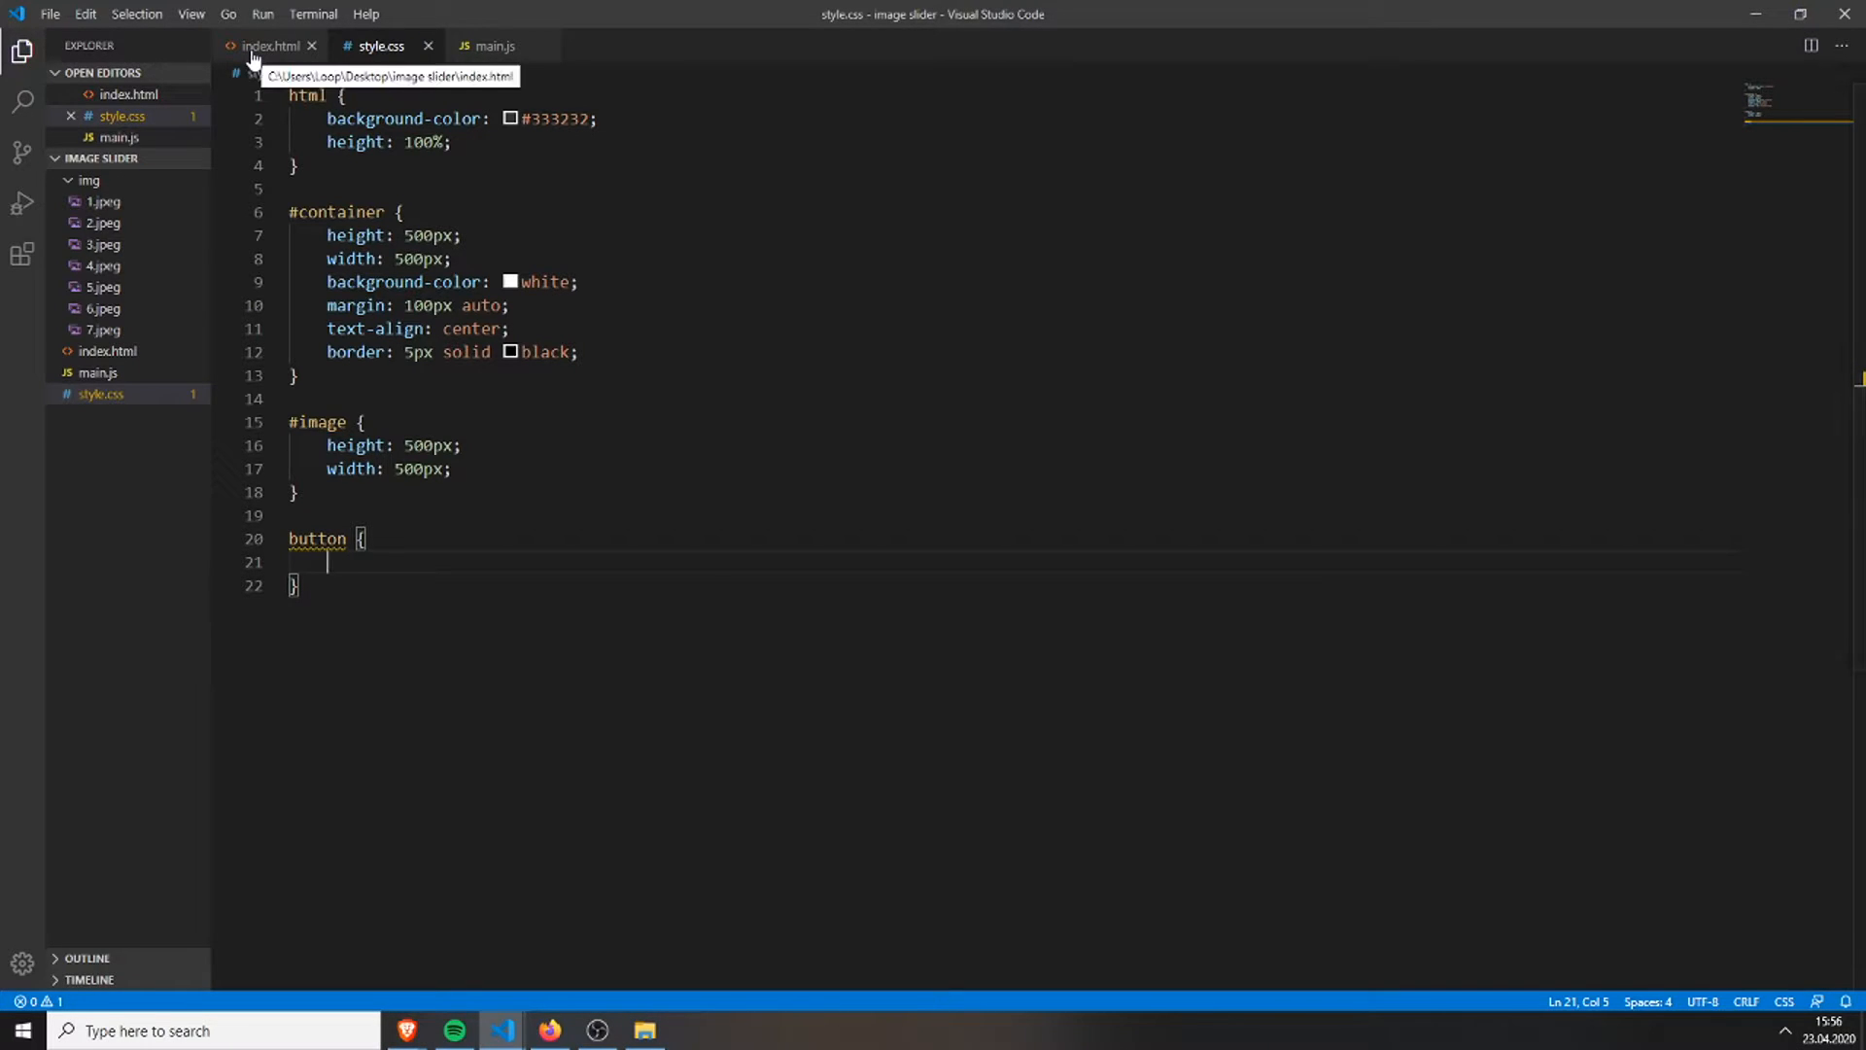
left_click(265, 46)
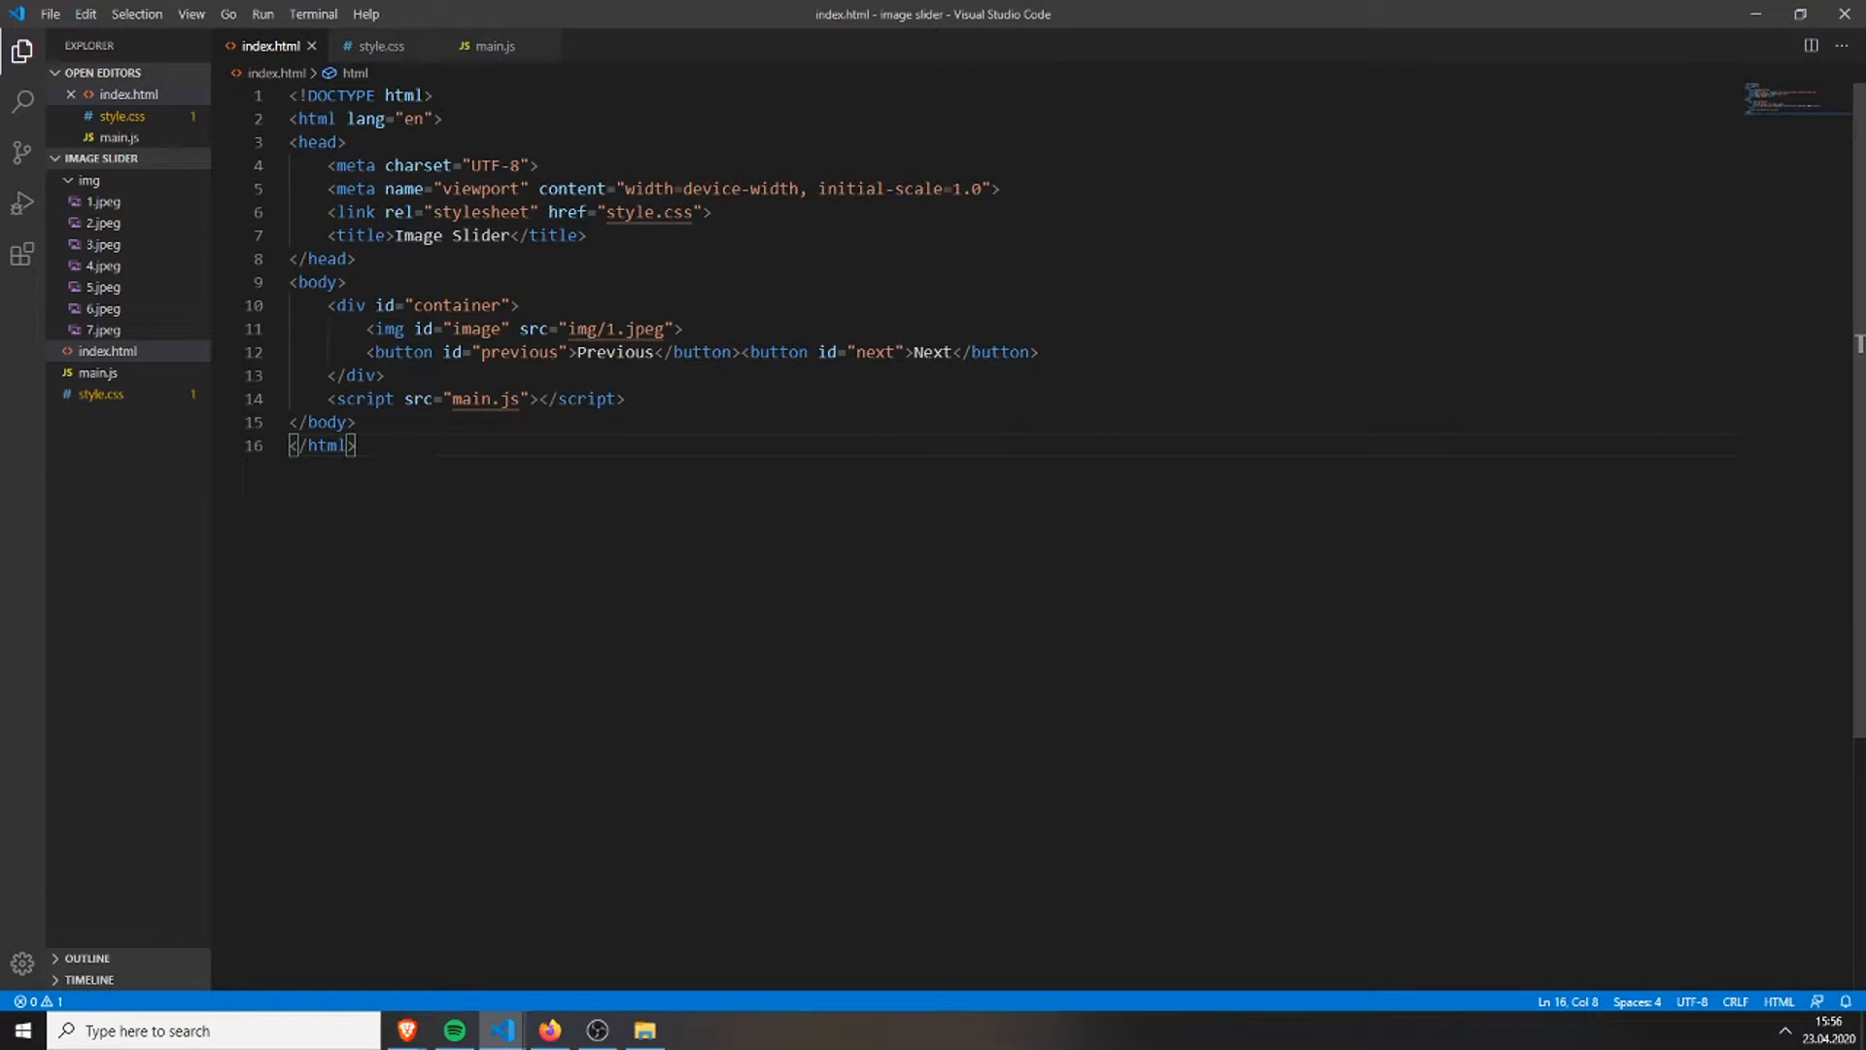
left_click(476, 399)
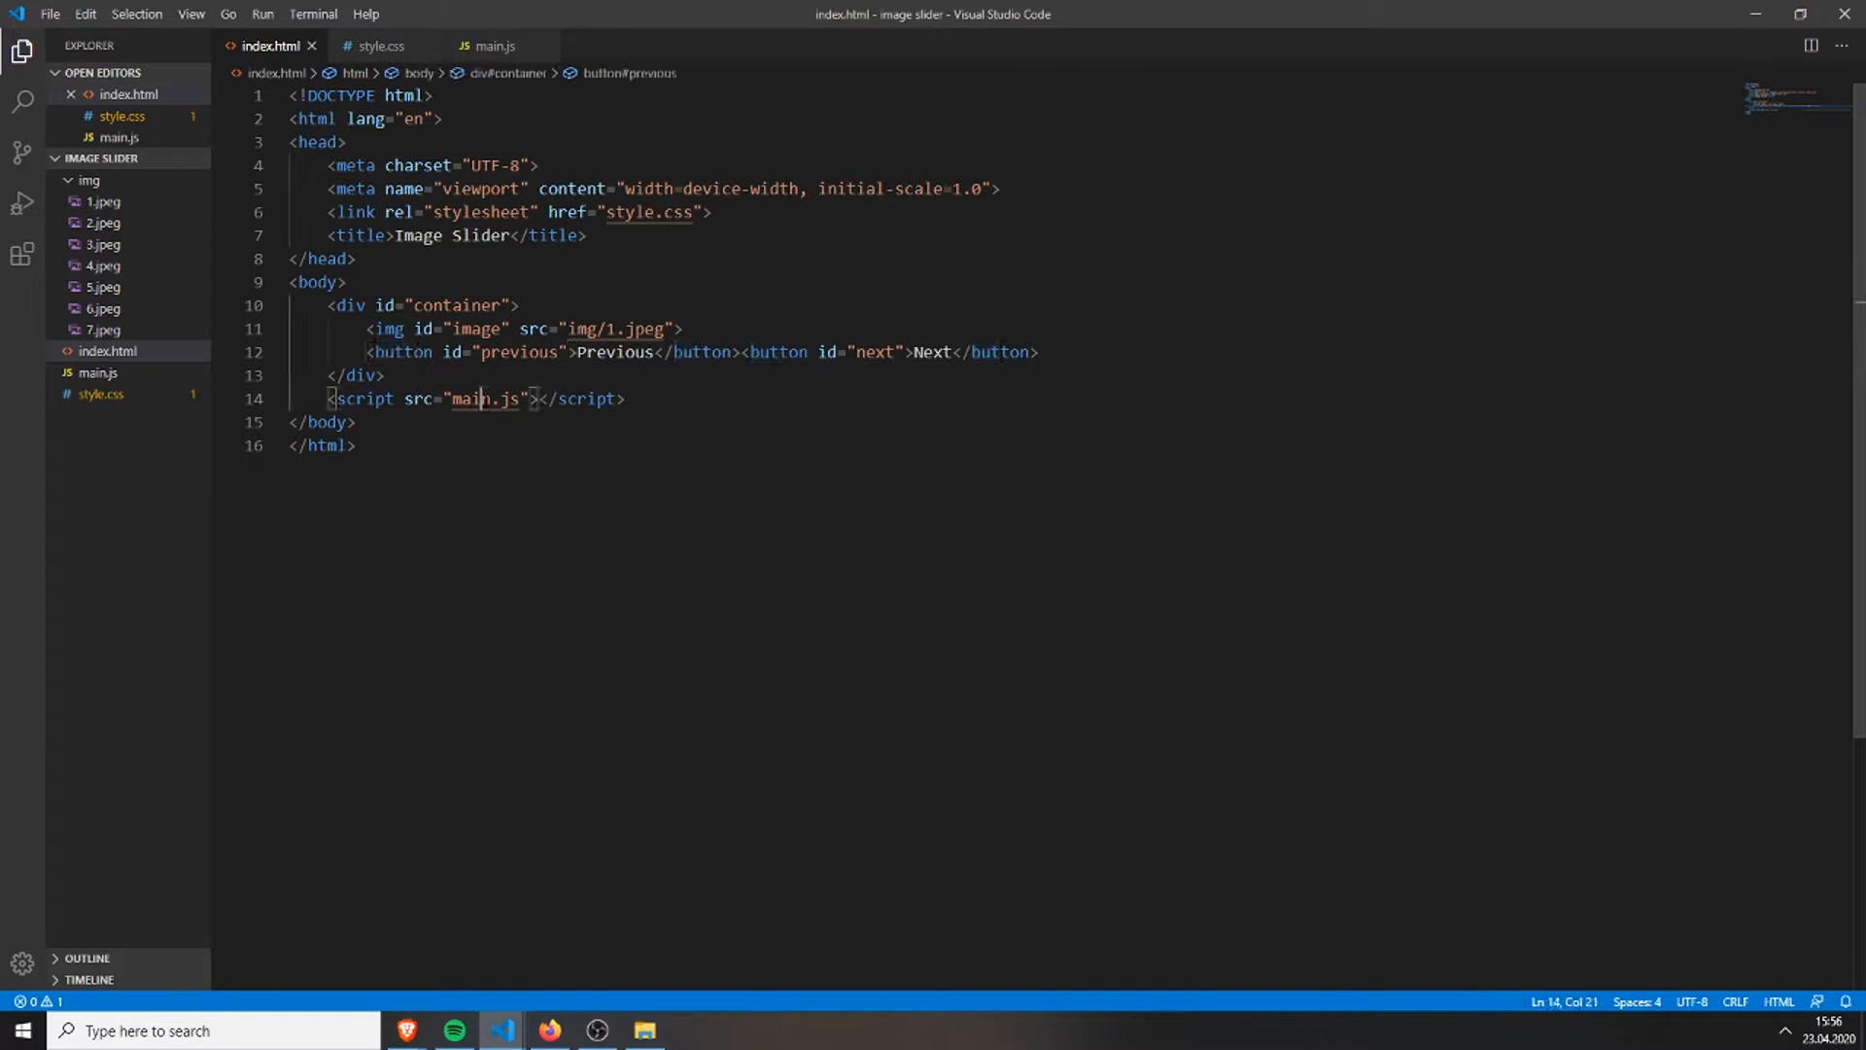
left_click(380, 45)
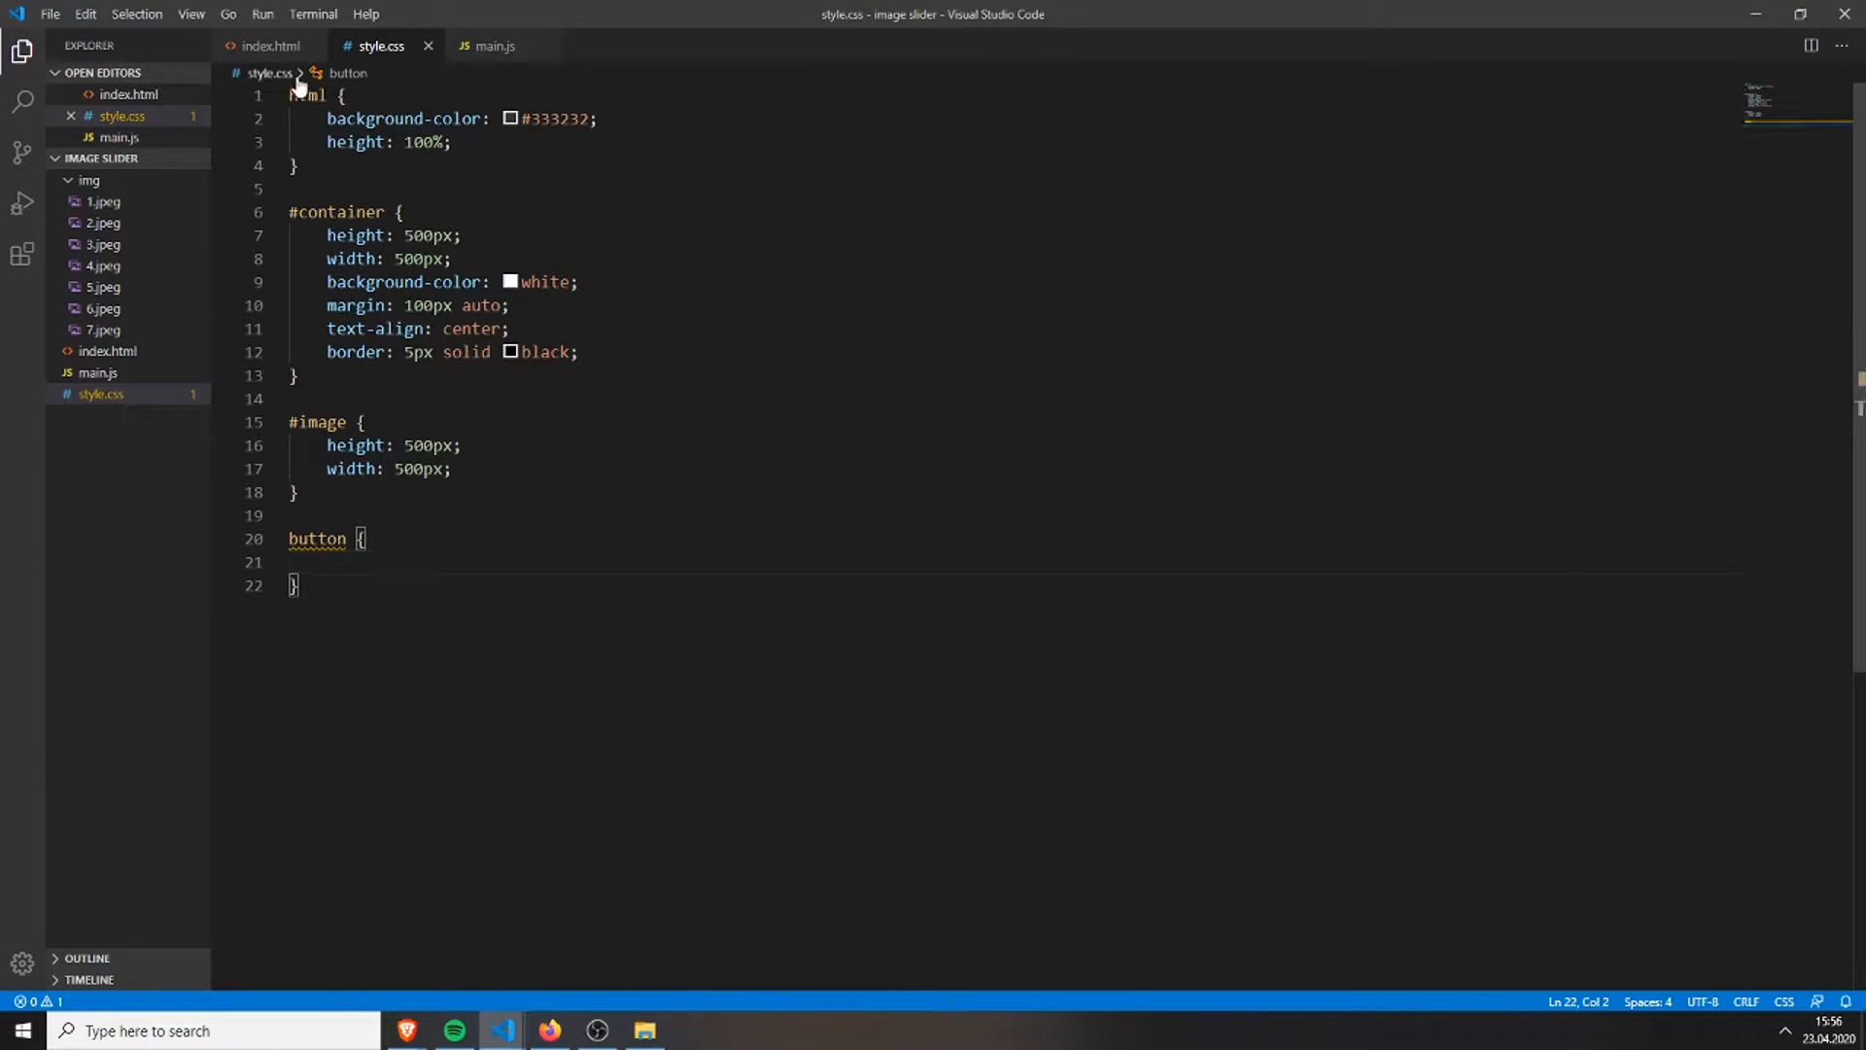
left_click(270, 46)
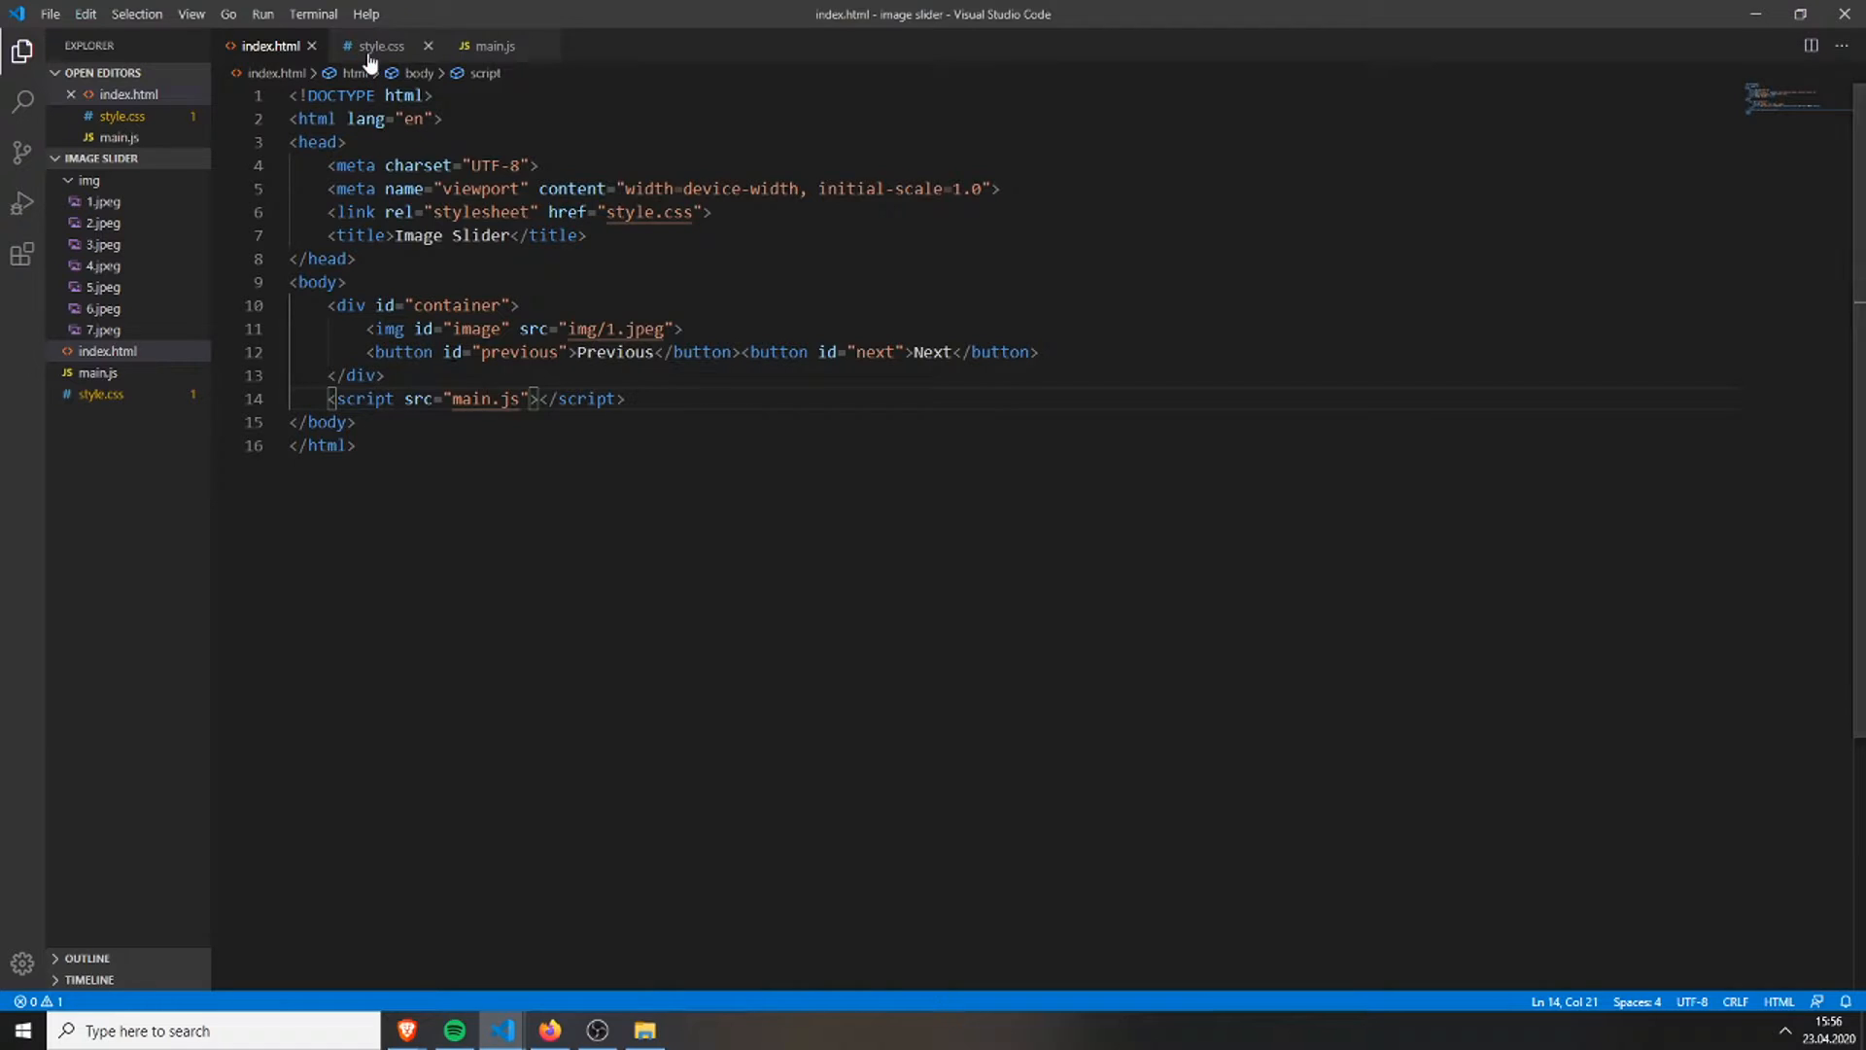
left_click(378, 46)
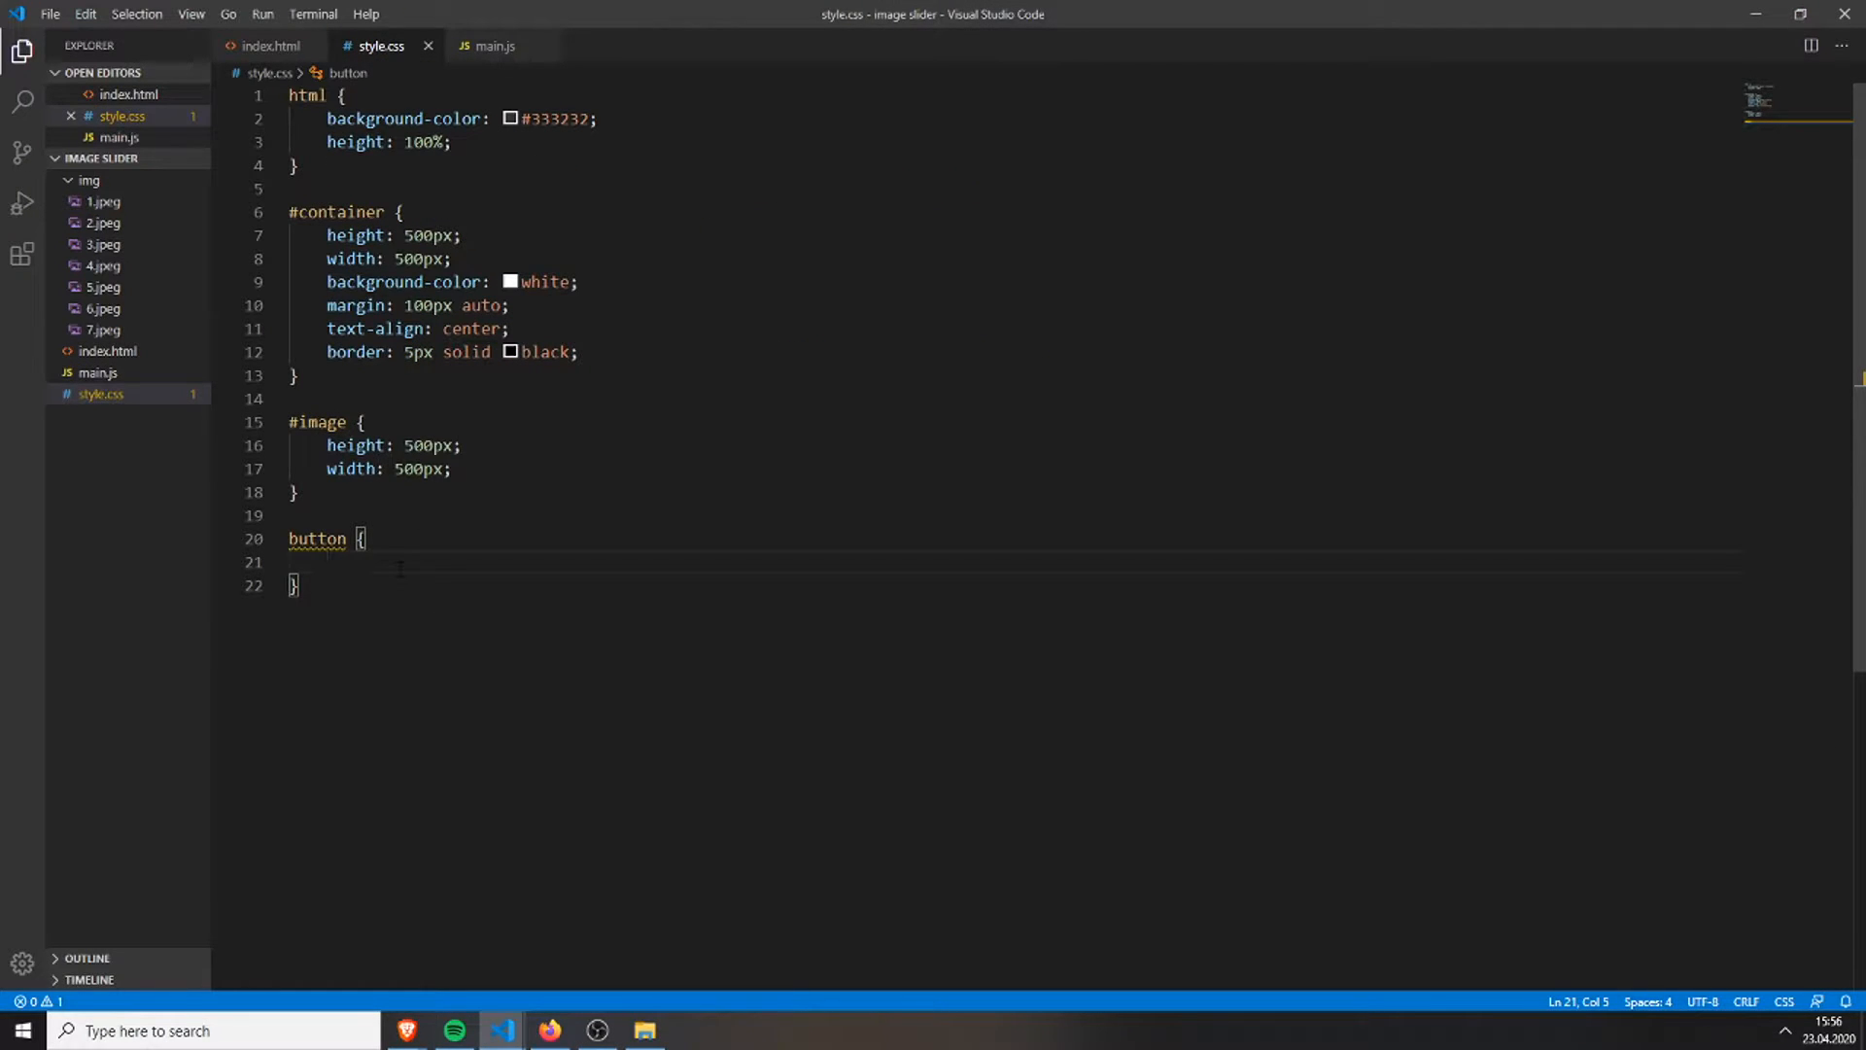
left_click(272, 45)
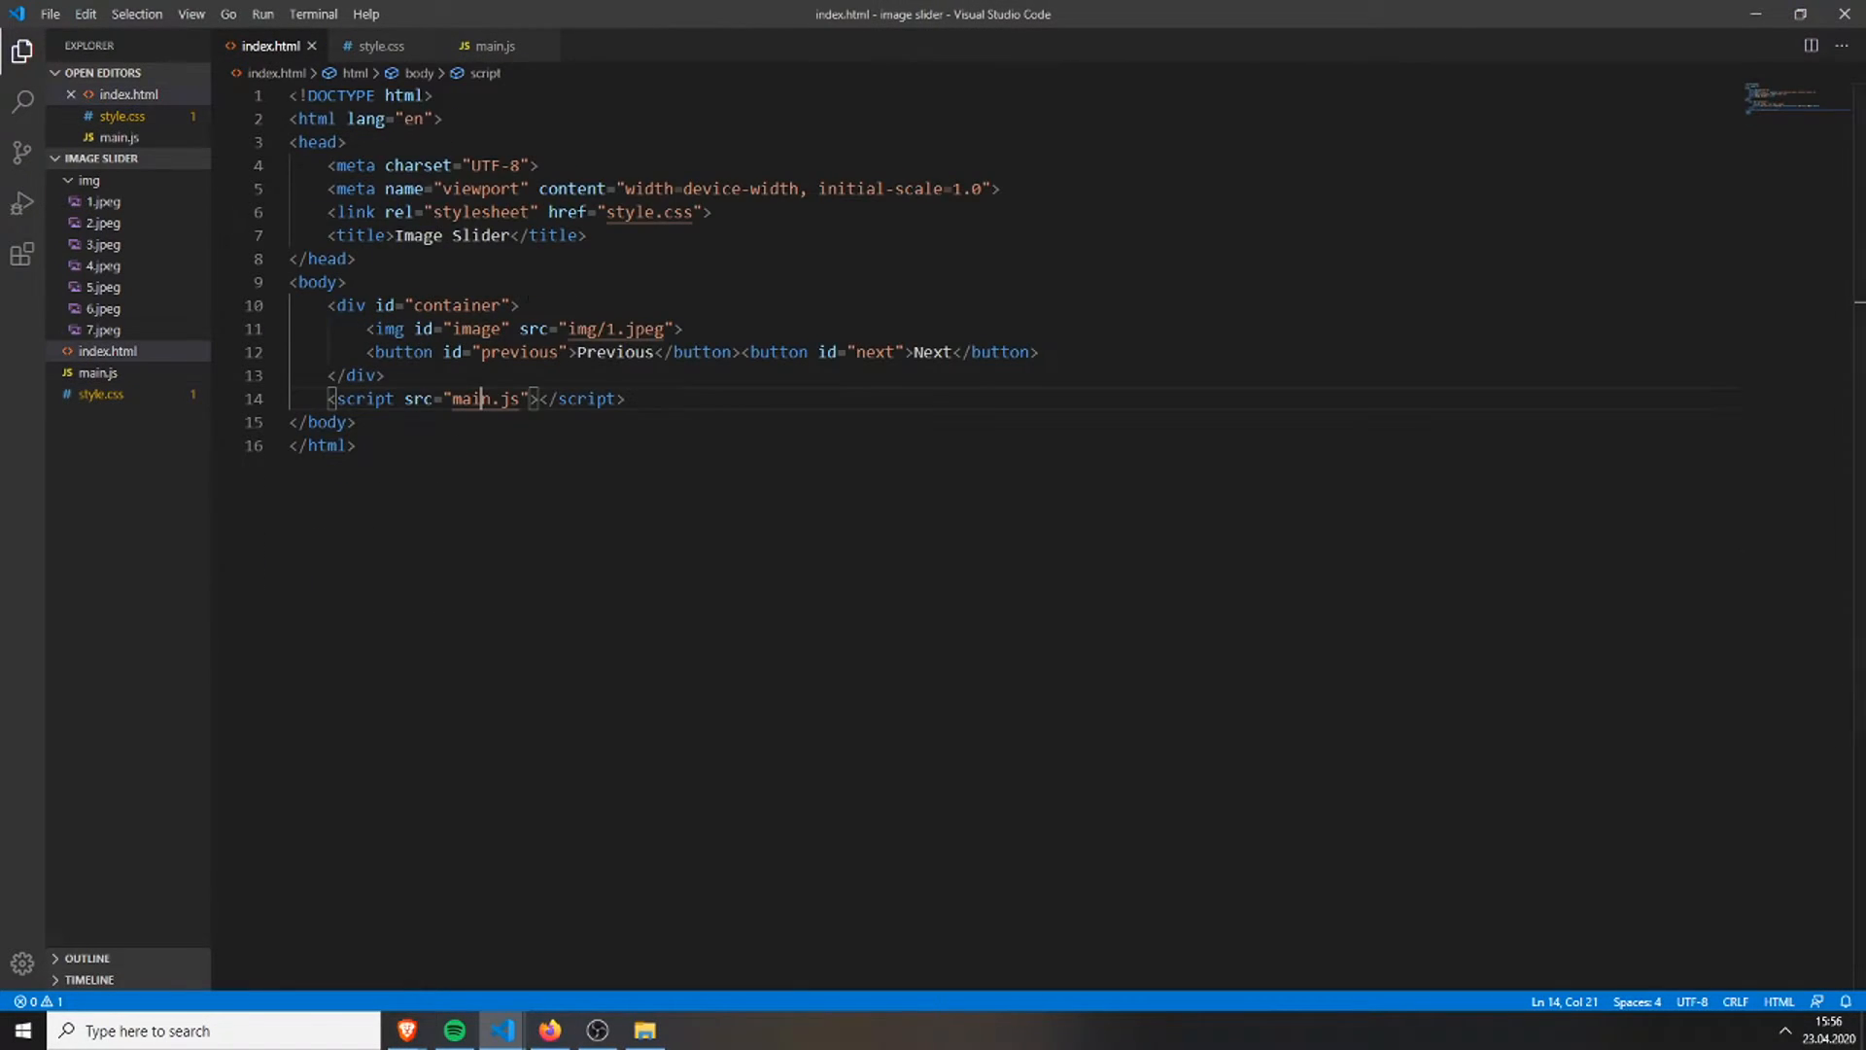
- Add class btn to Previous and style .btn: margin 0 auto, height 50px, width 150px, margin 10px
type("class=\"btn")
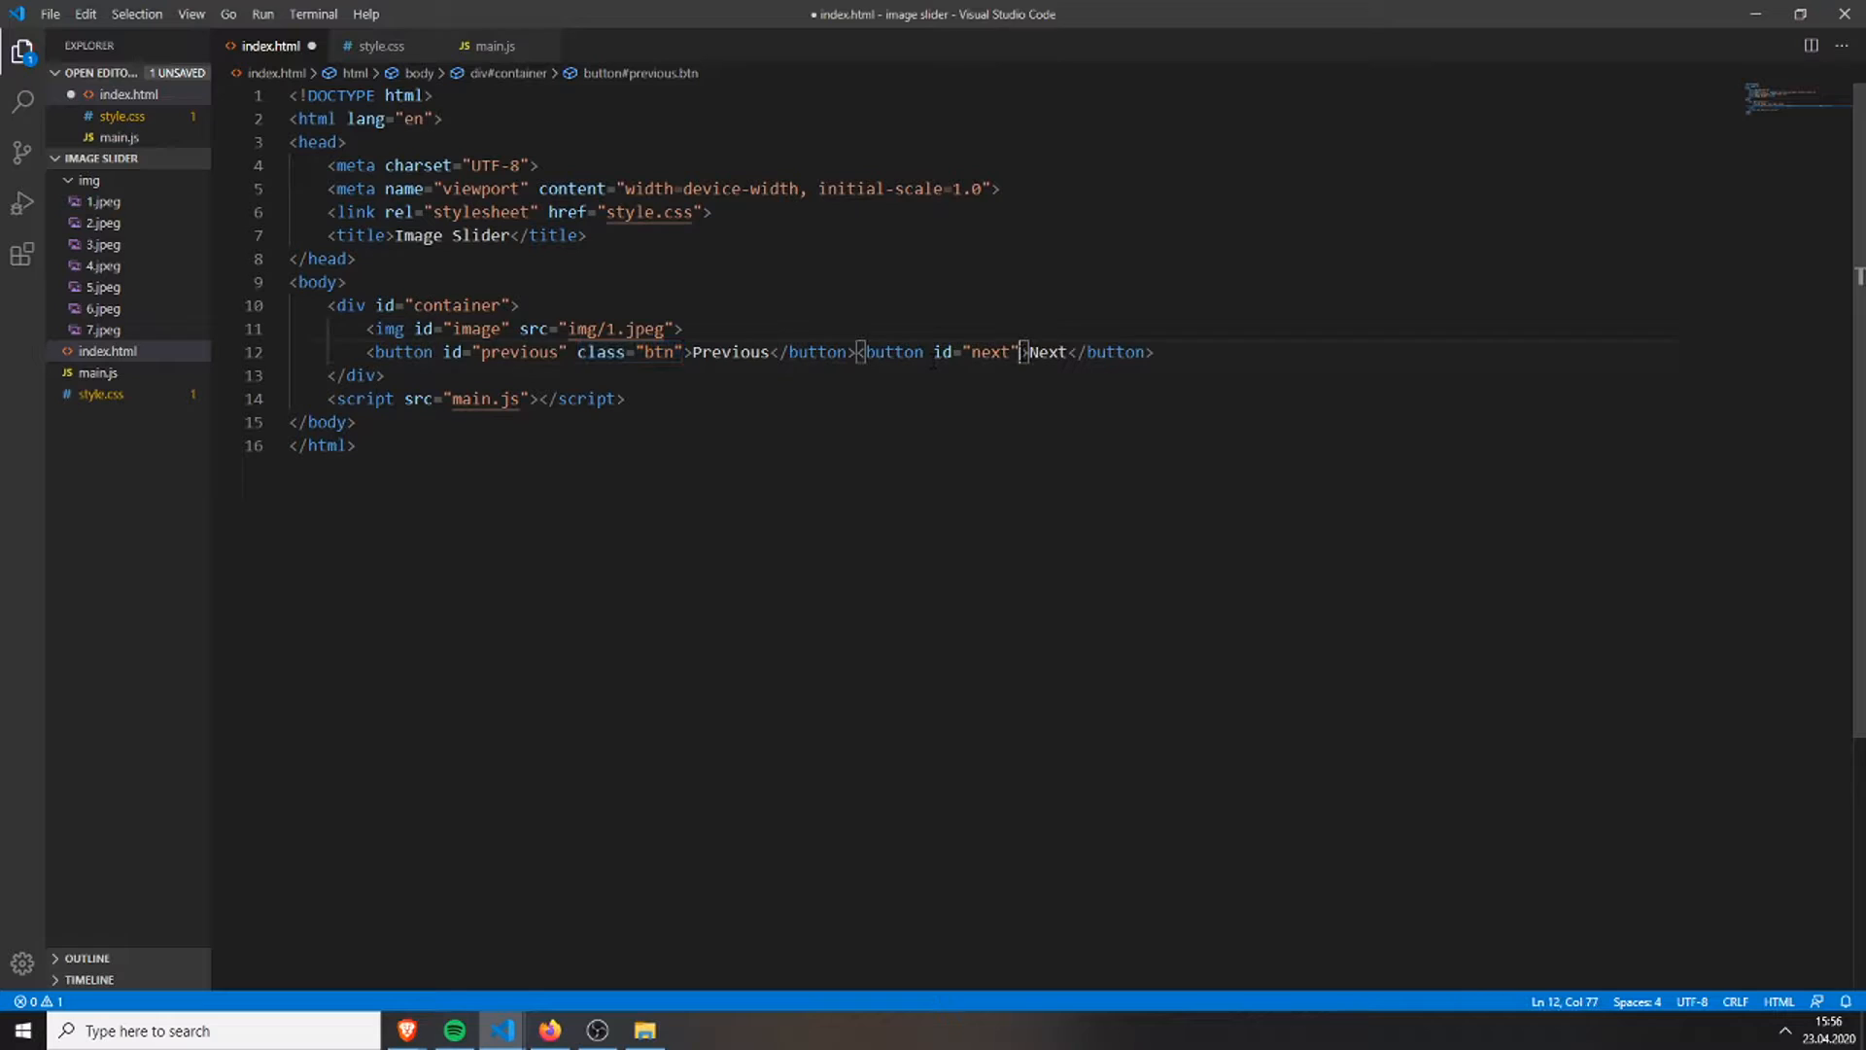
left_click(381, 46)
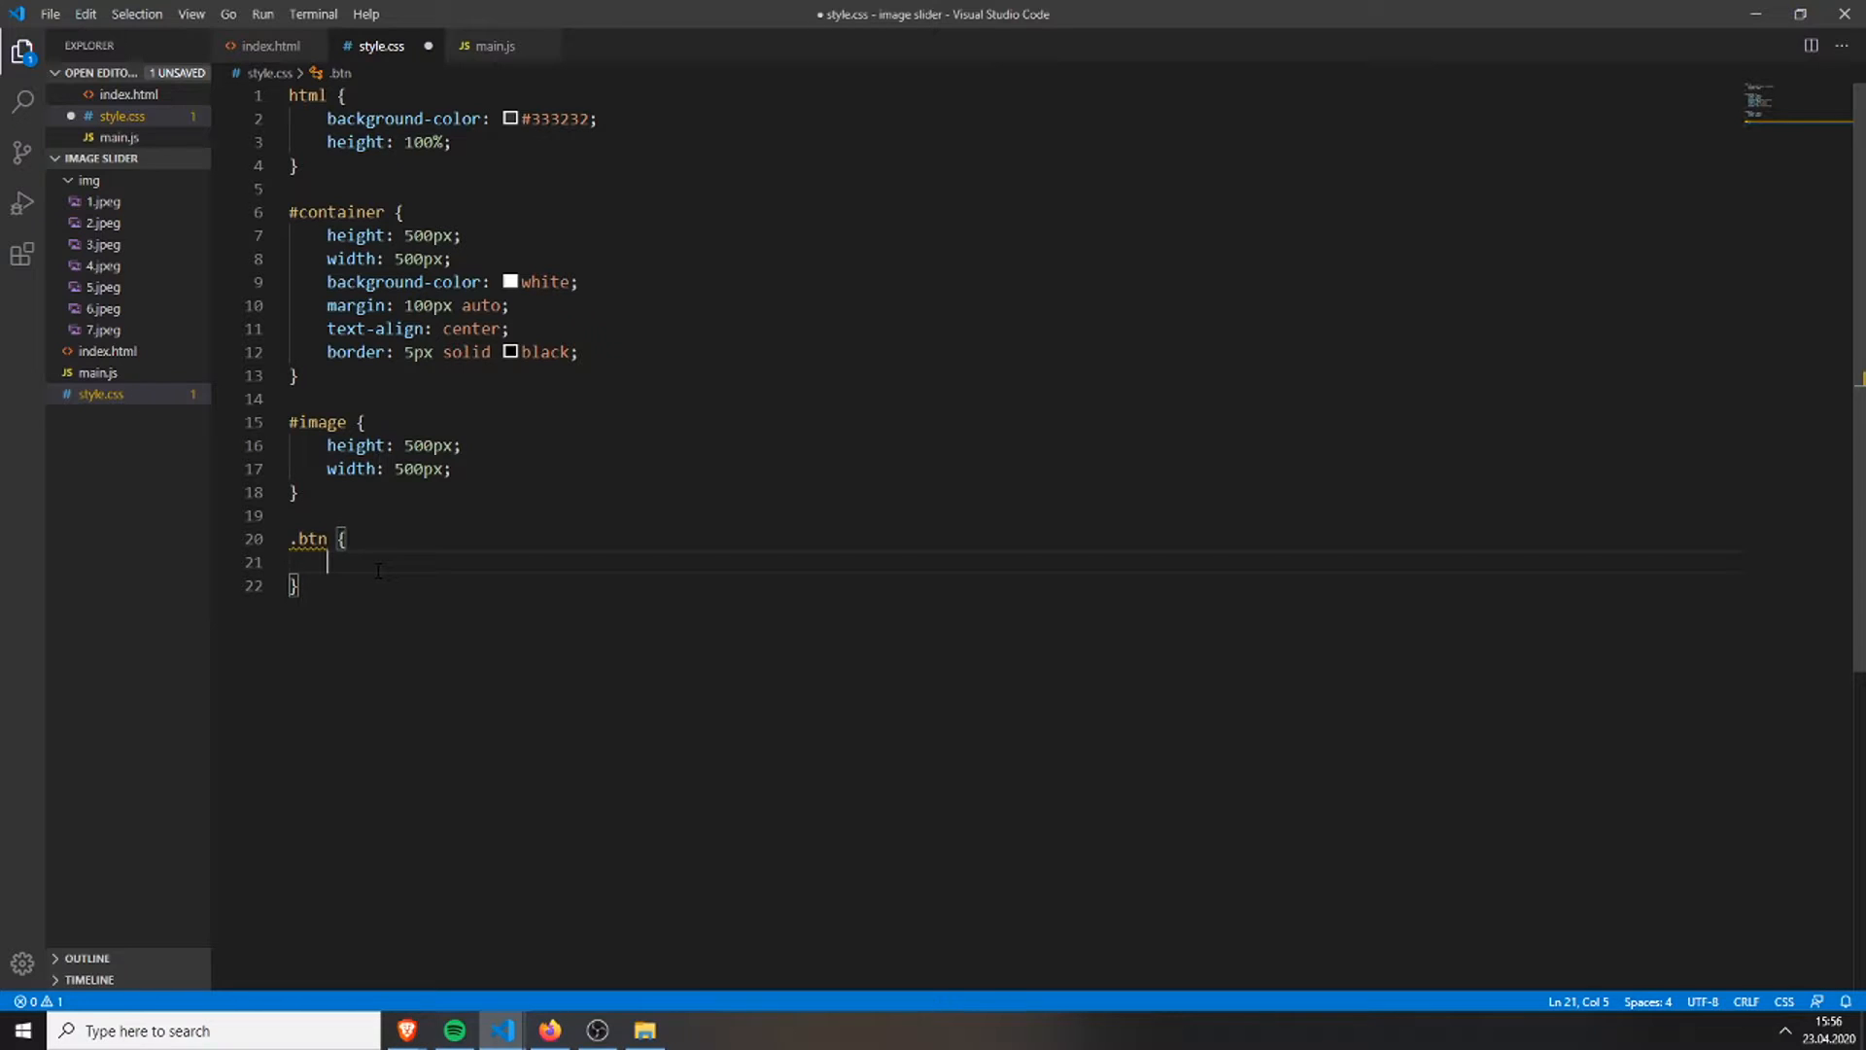
type("margin:")
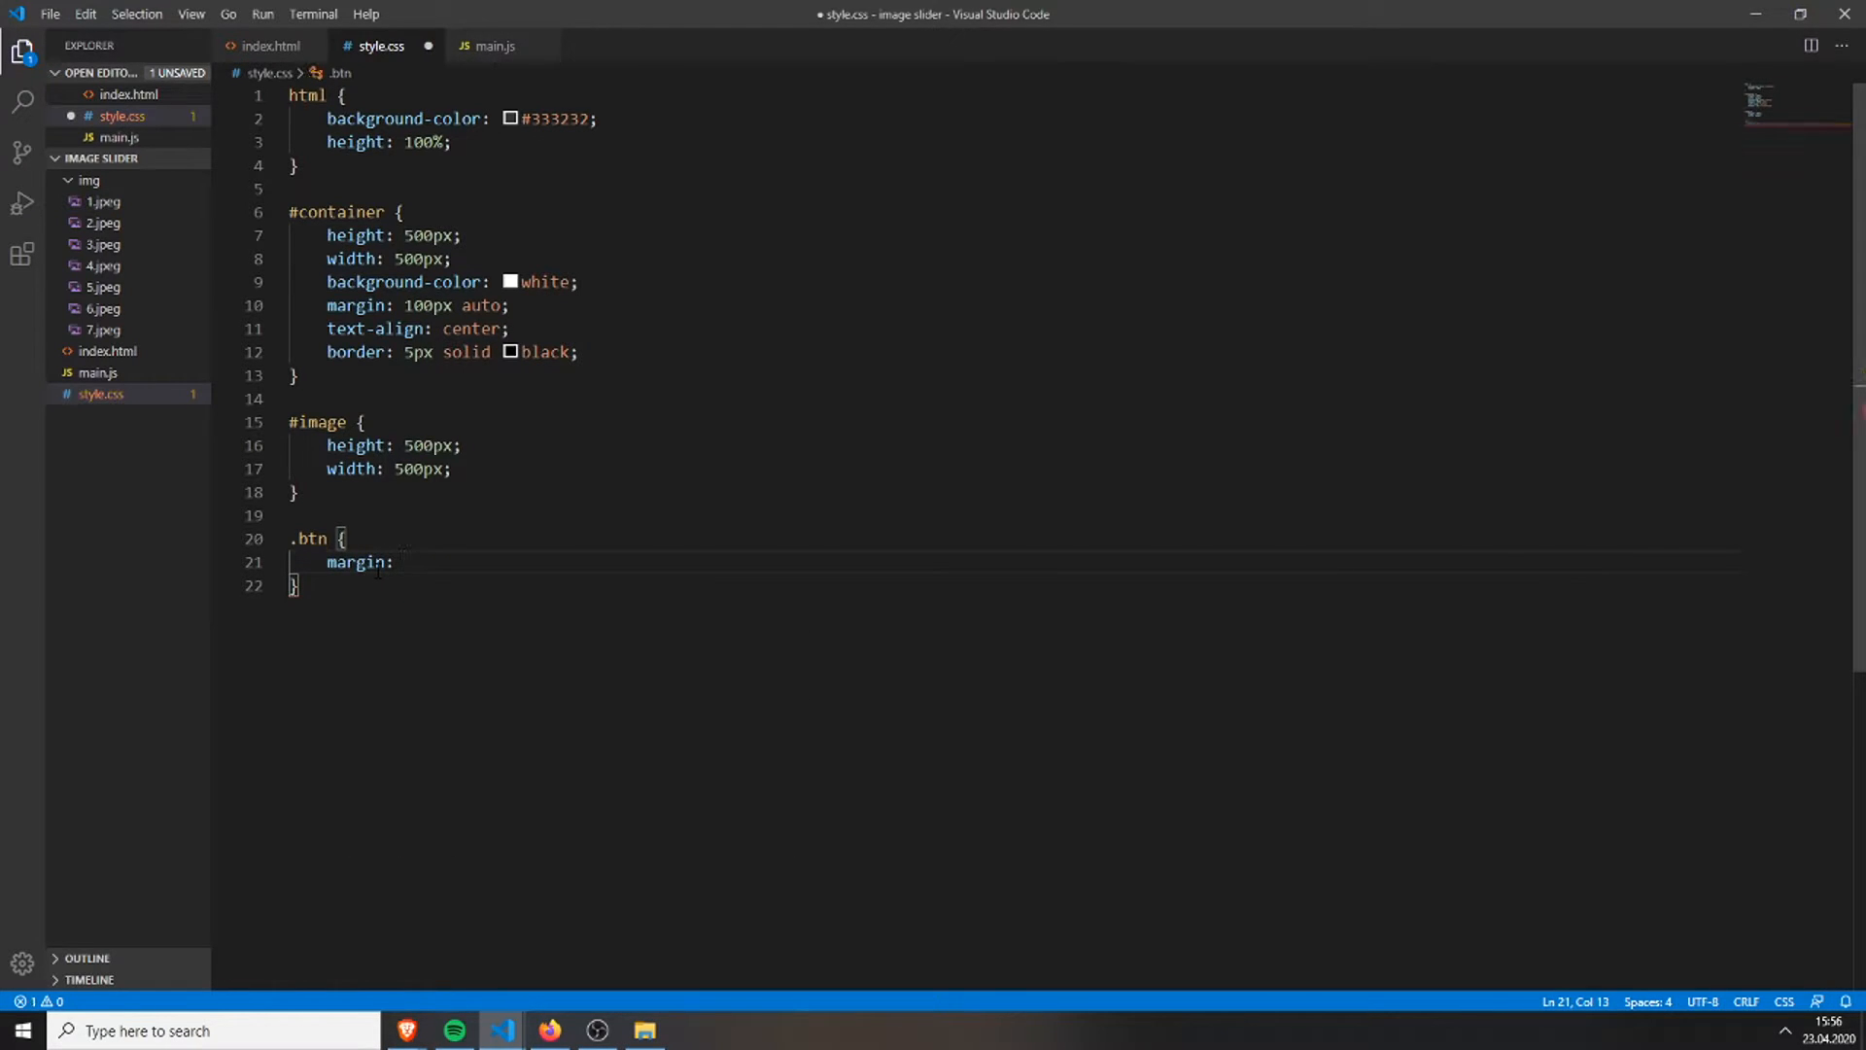
type("0 auto;")
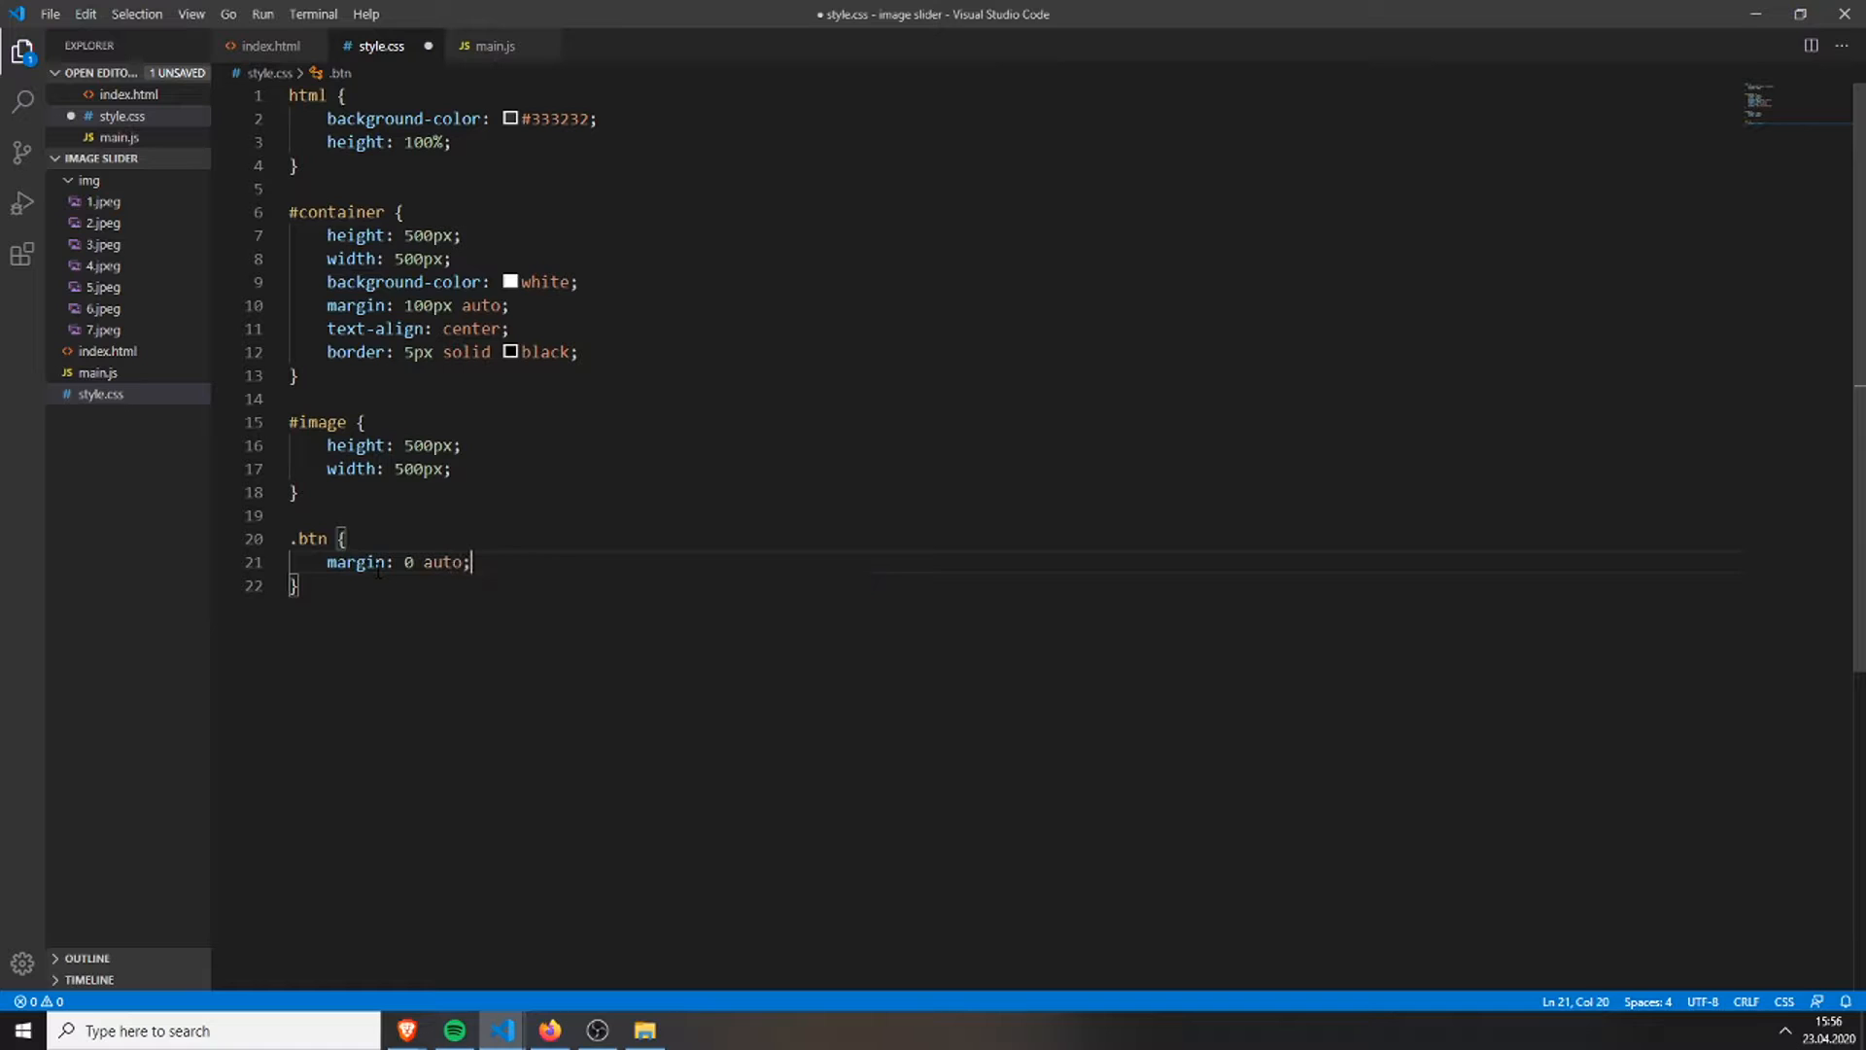
type("height:")
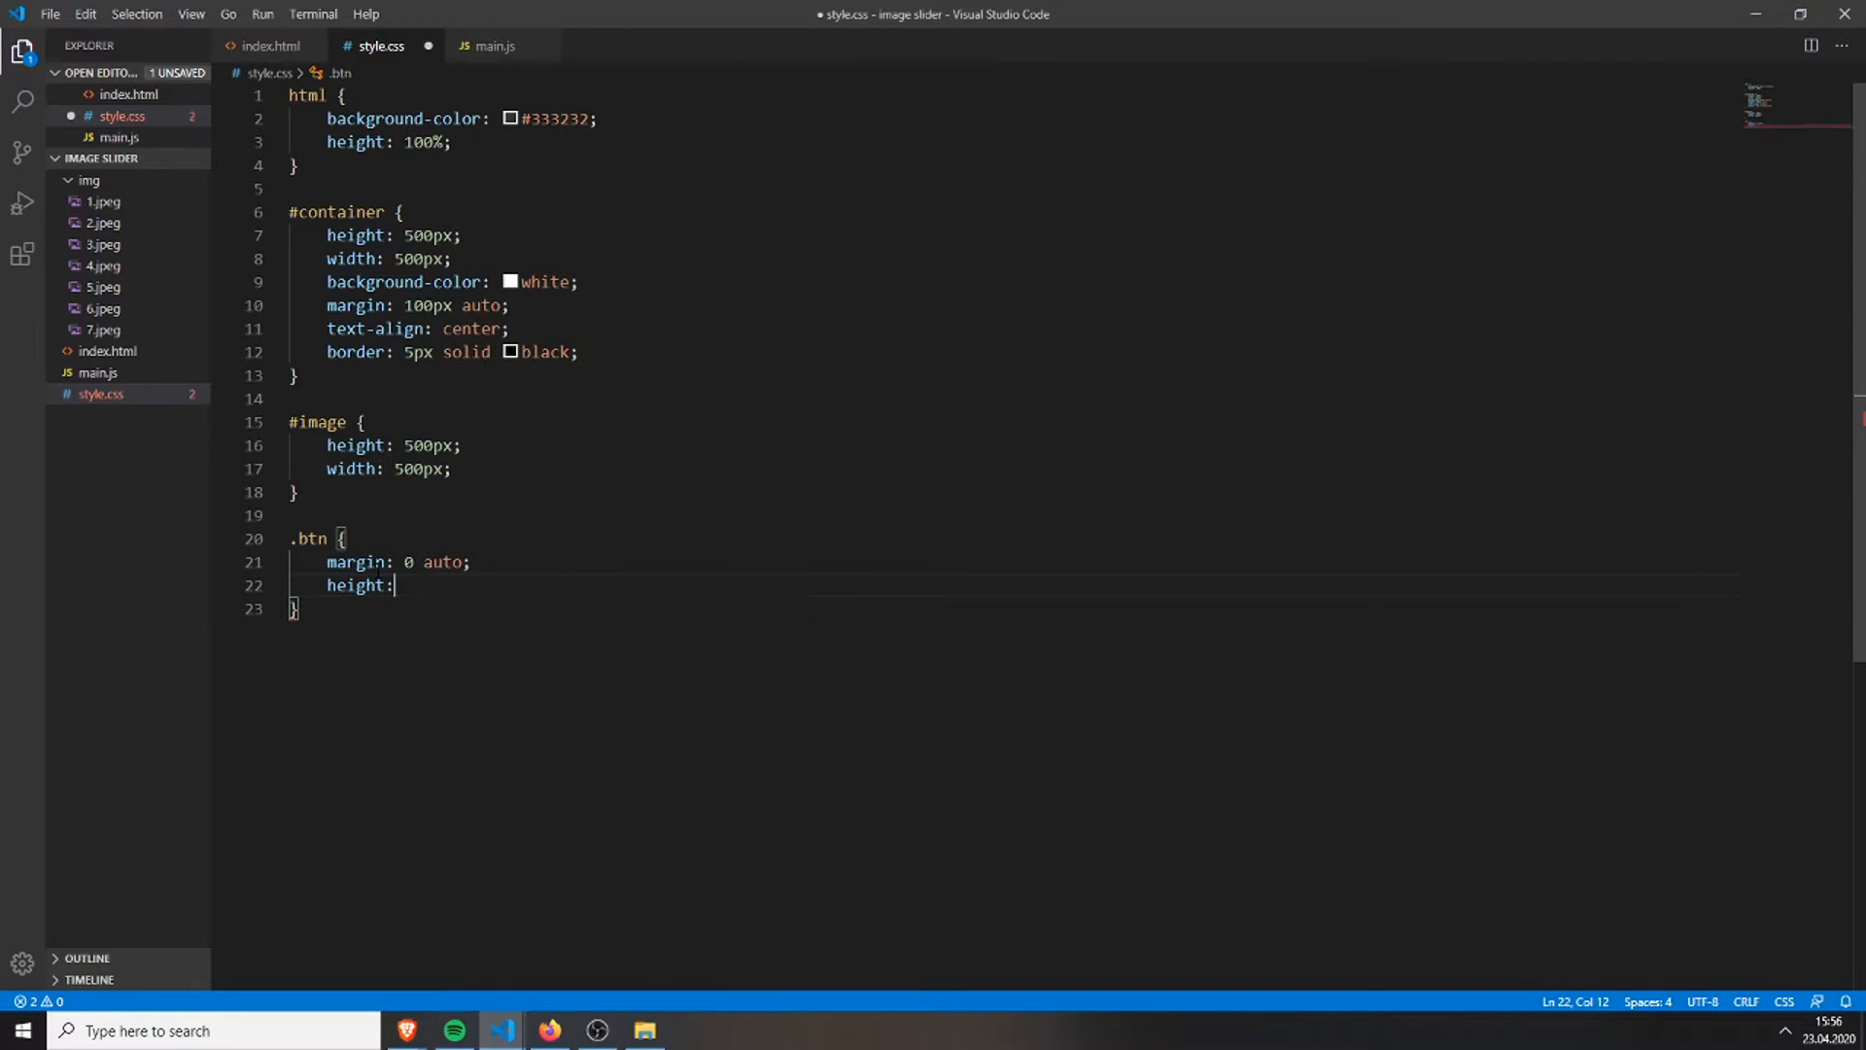
type("50px;")
type("margin:")
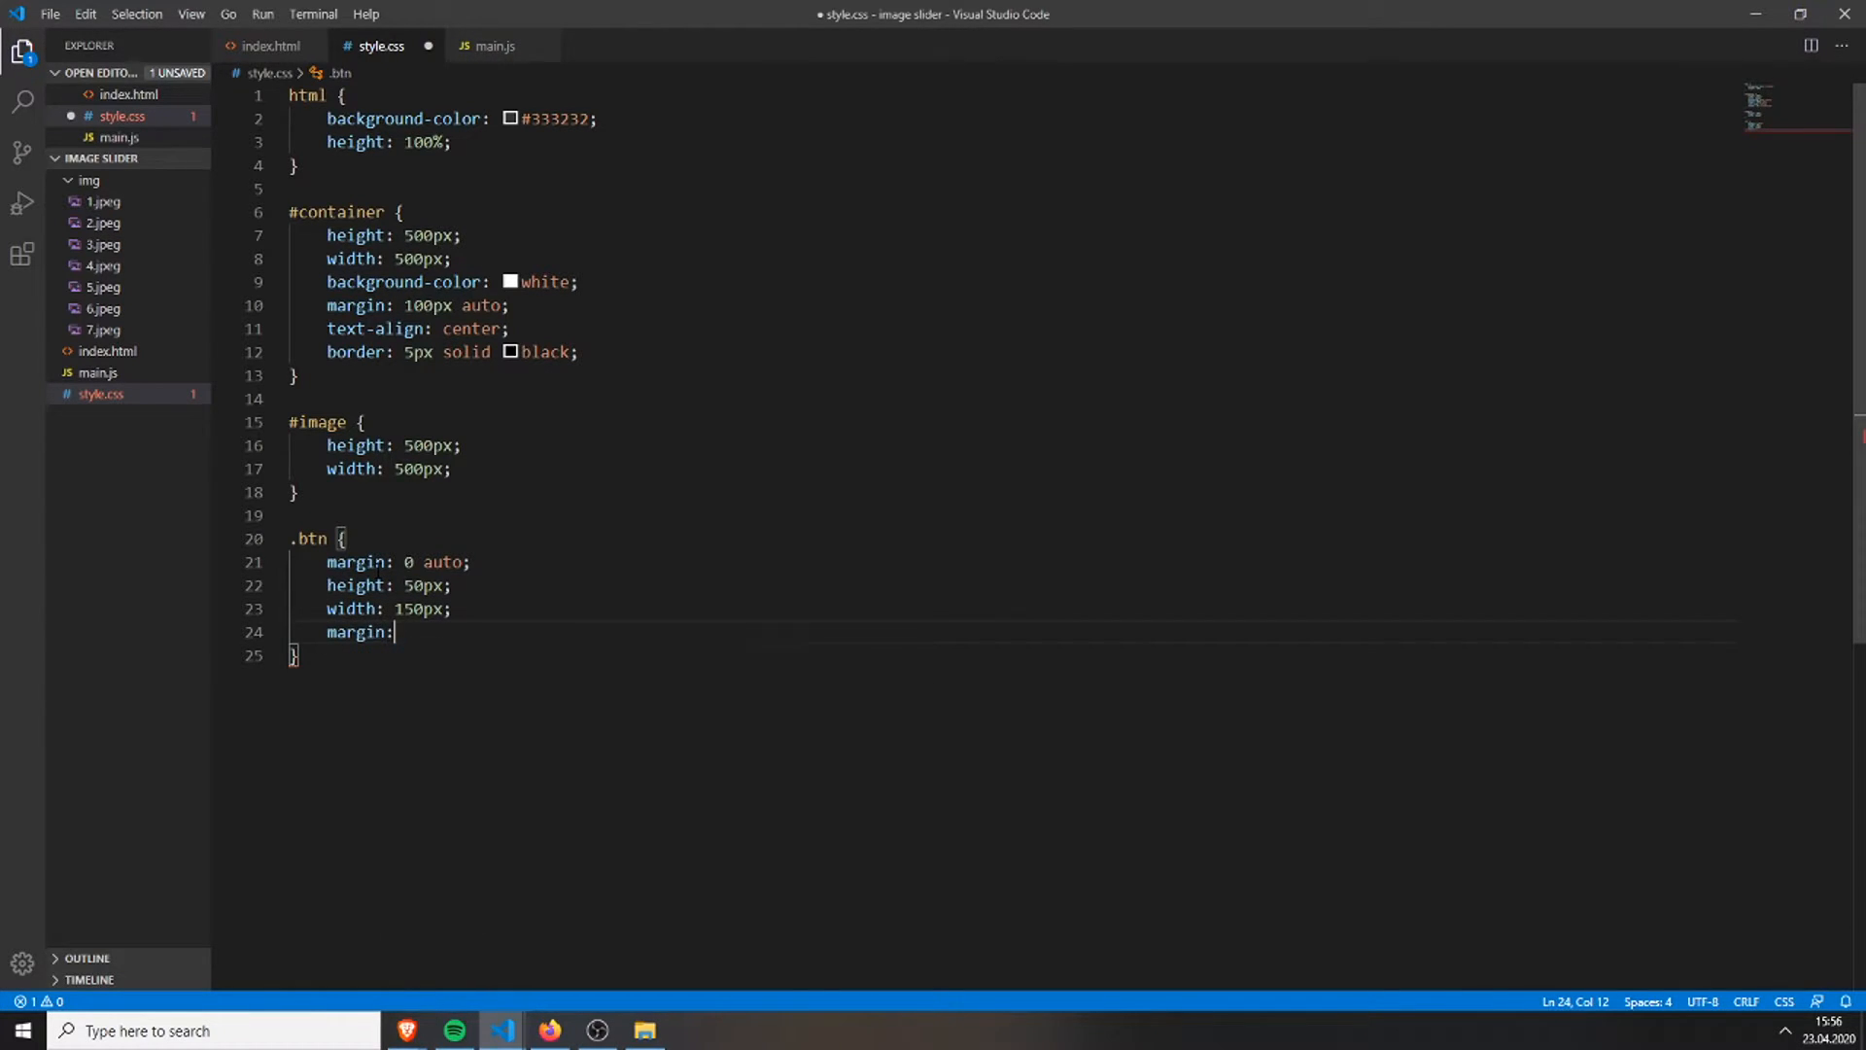
type("10px;")
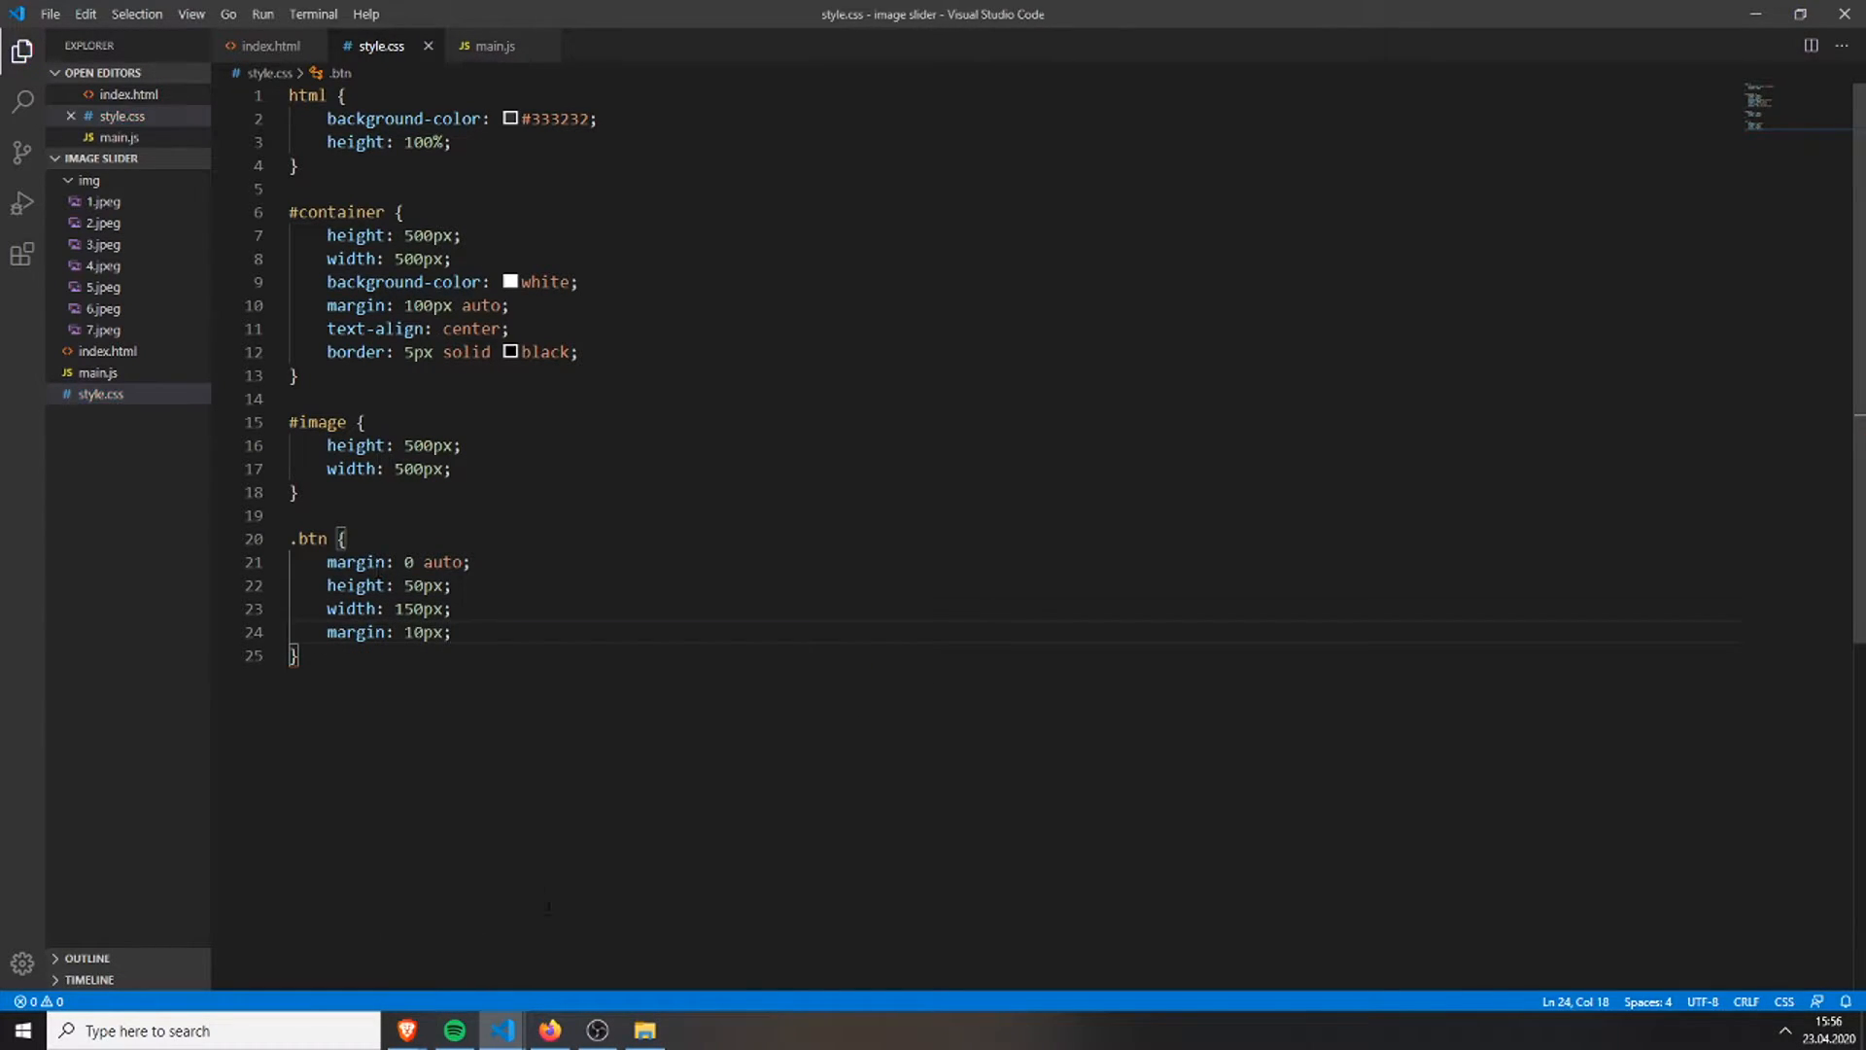
left_click(549, 1030)
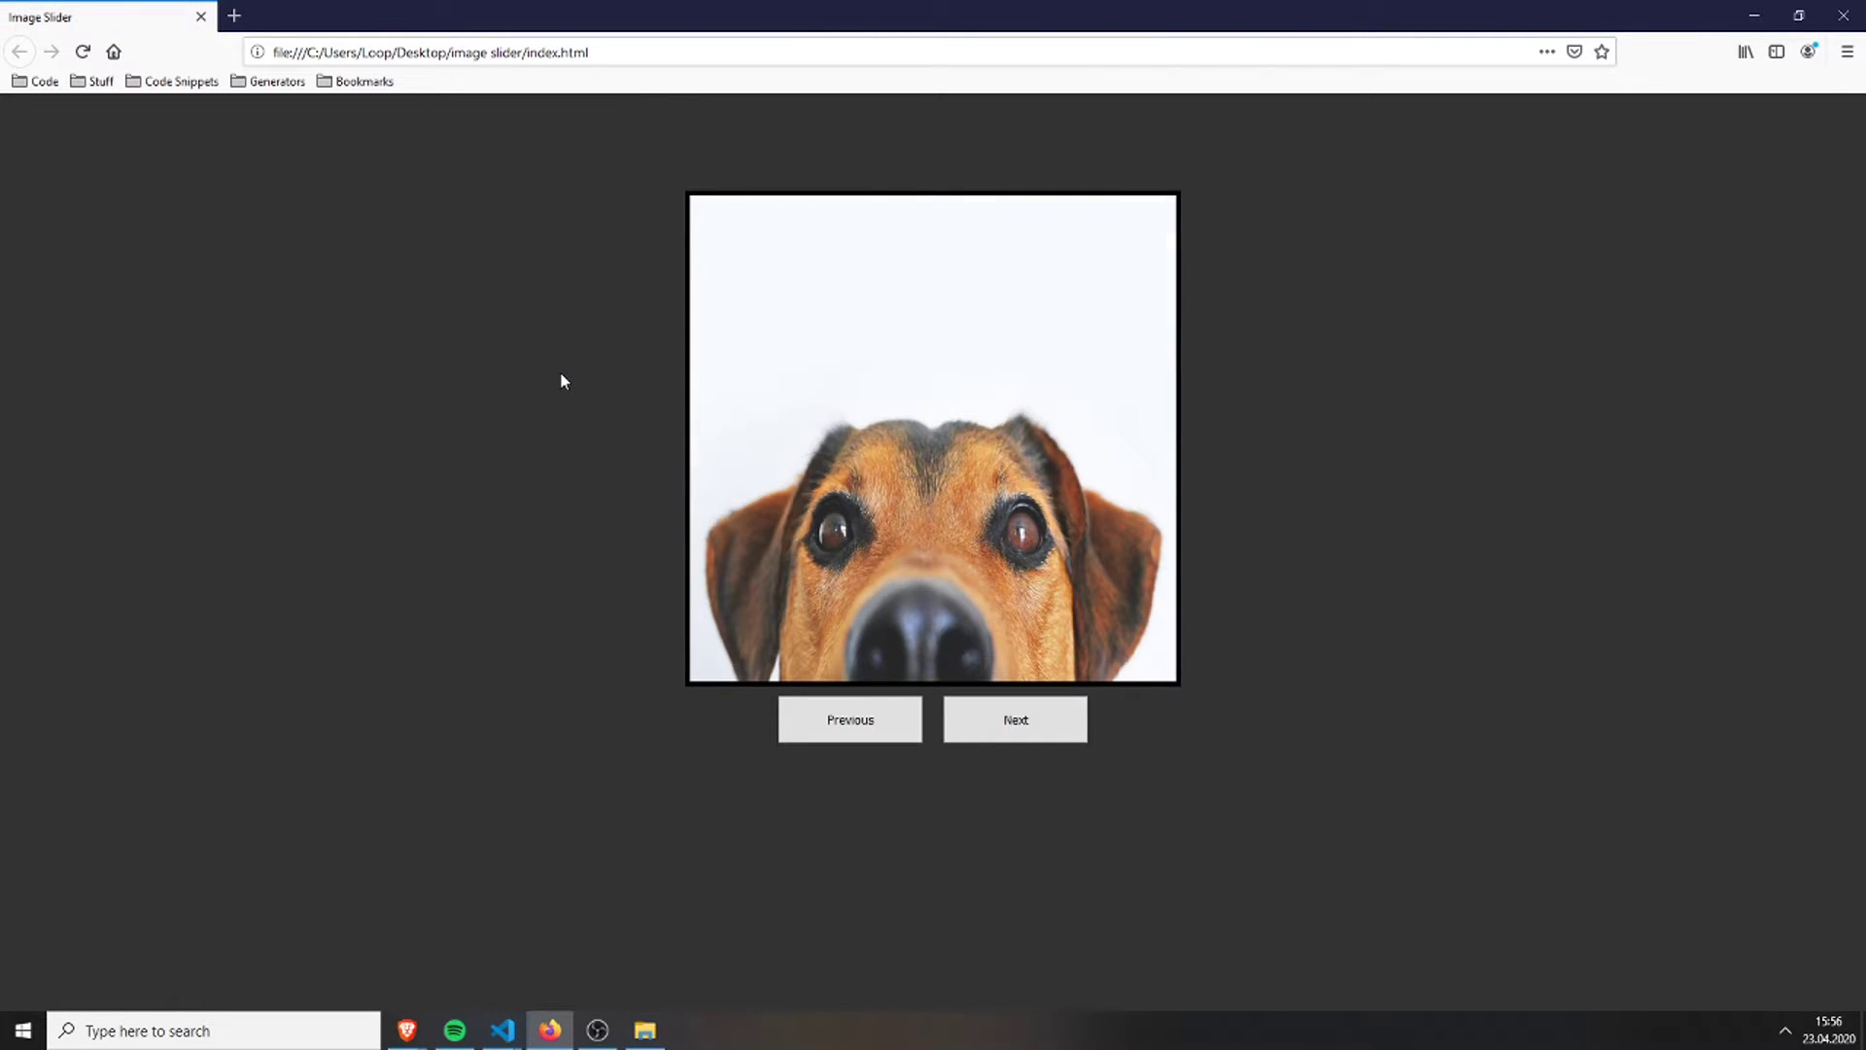
mouse_move(916, 672)
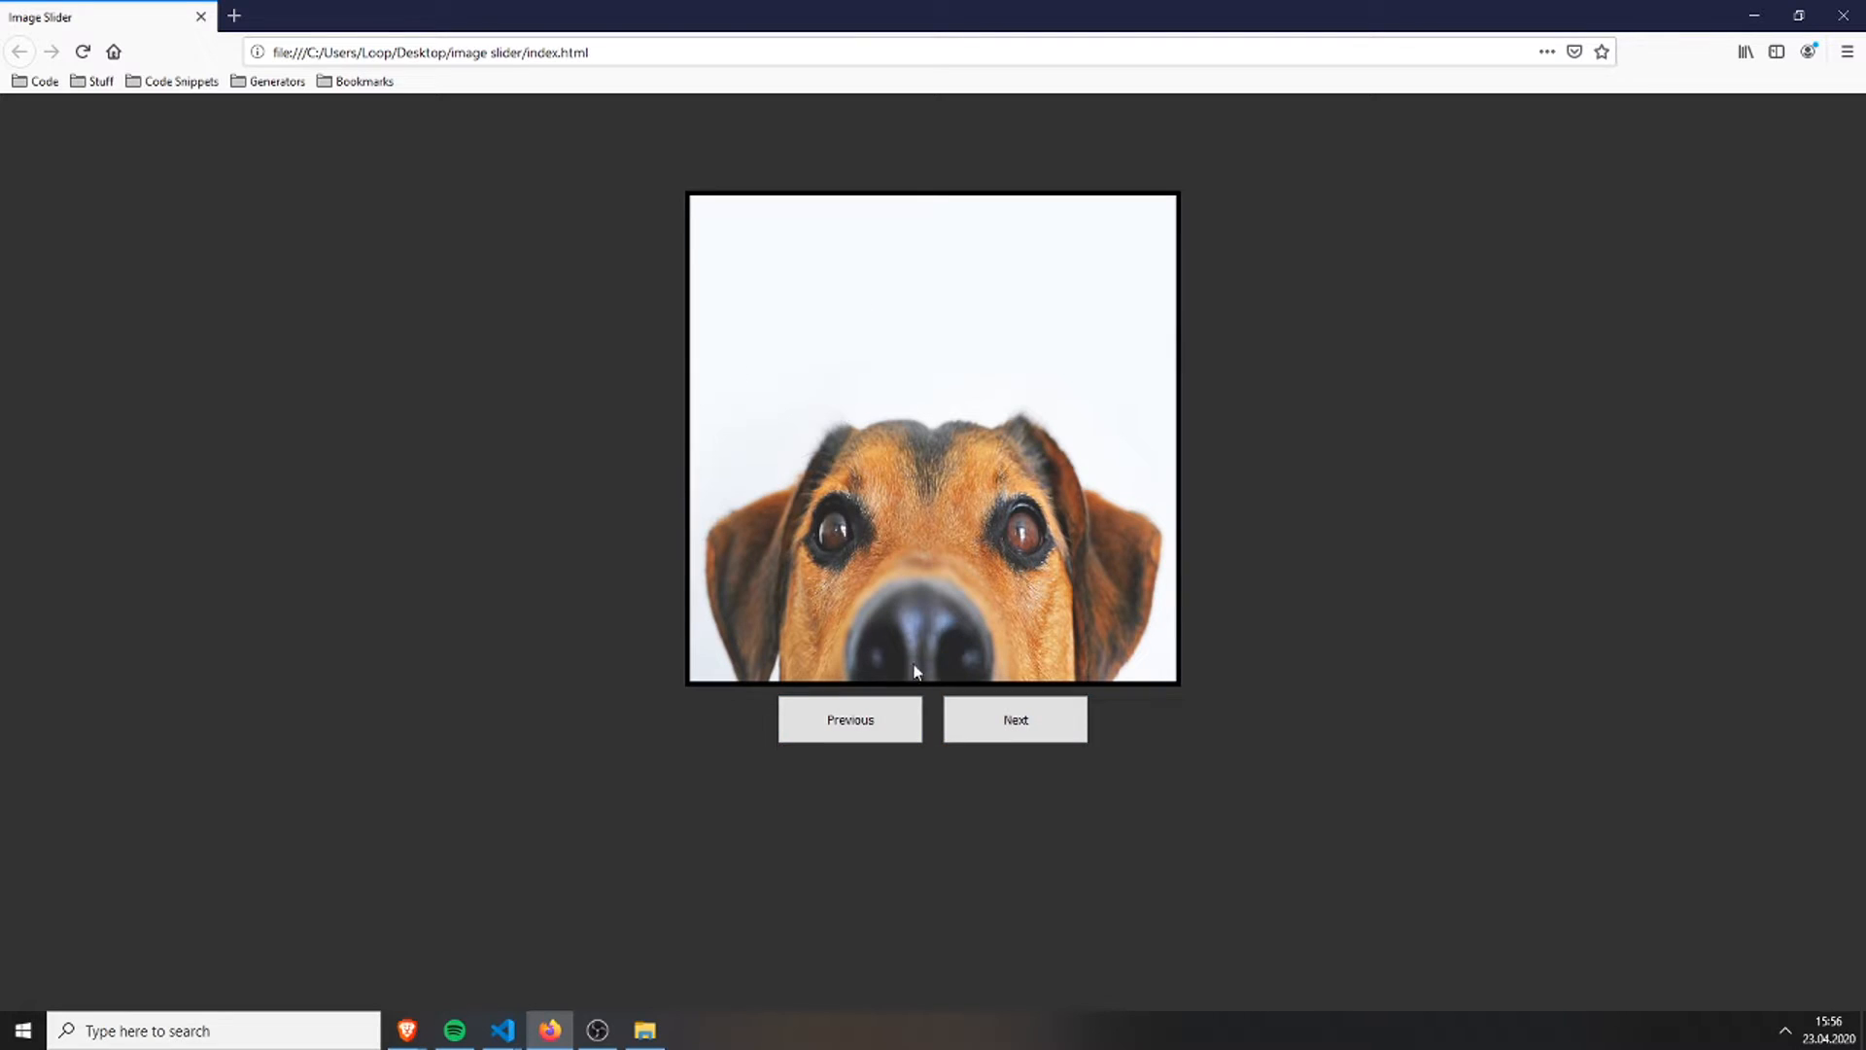
mouse_move(1104, 334)
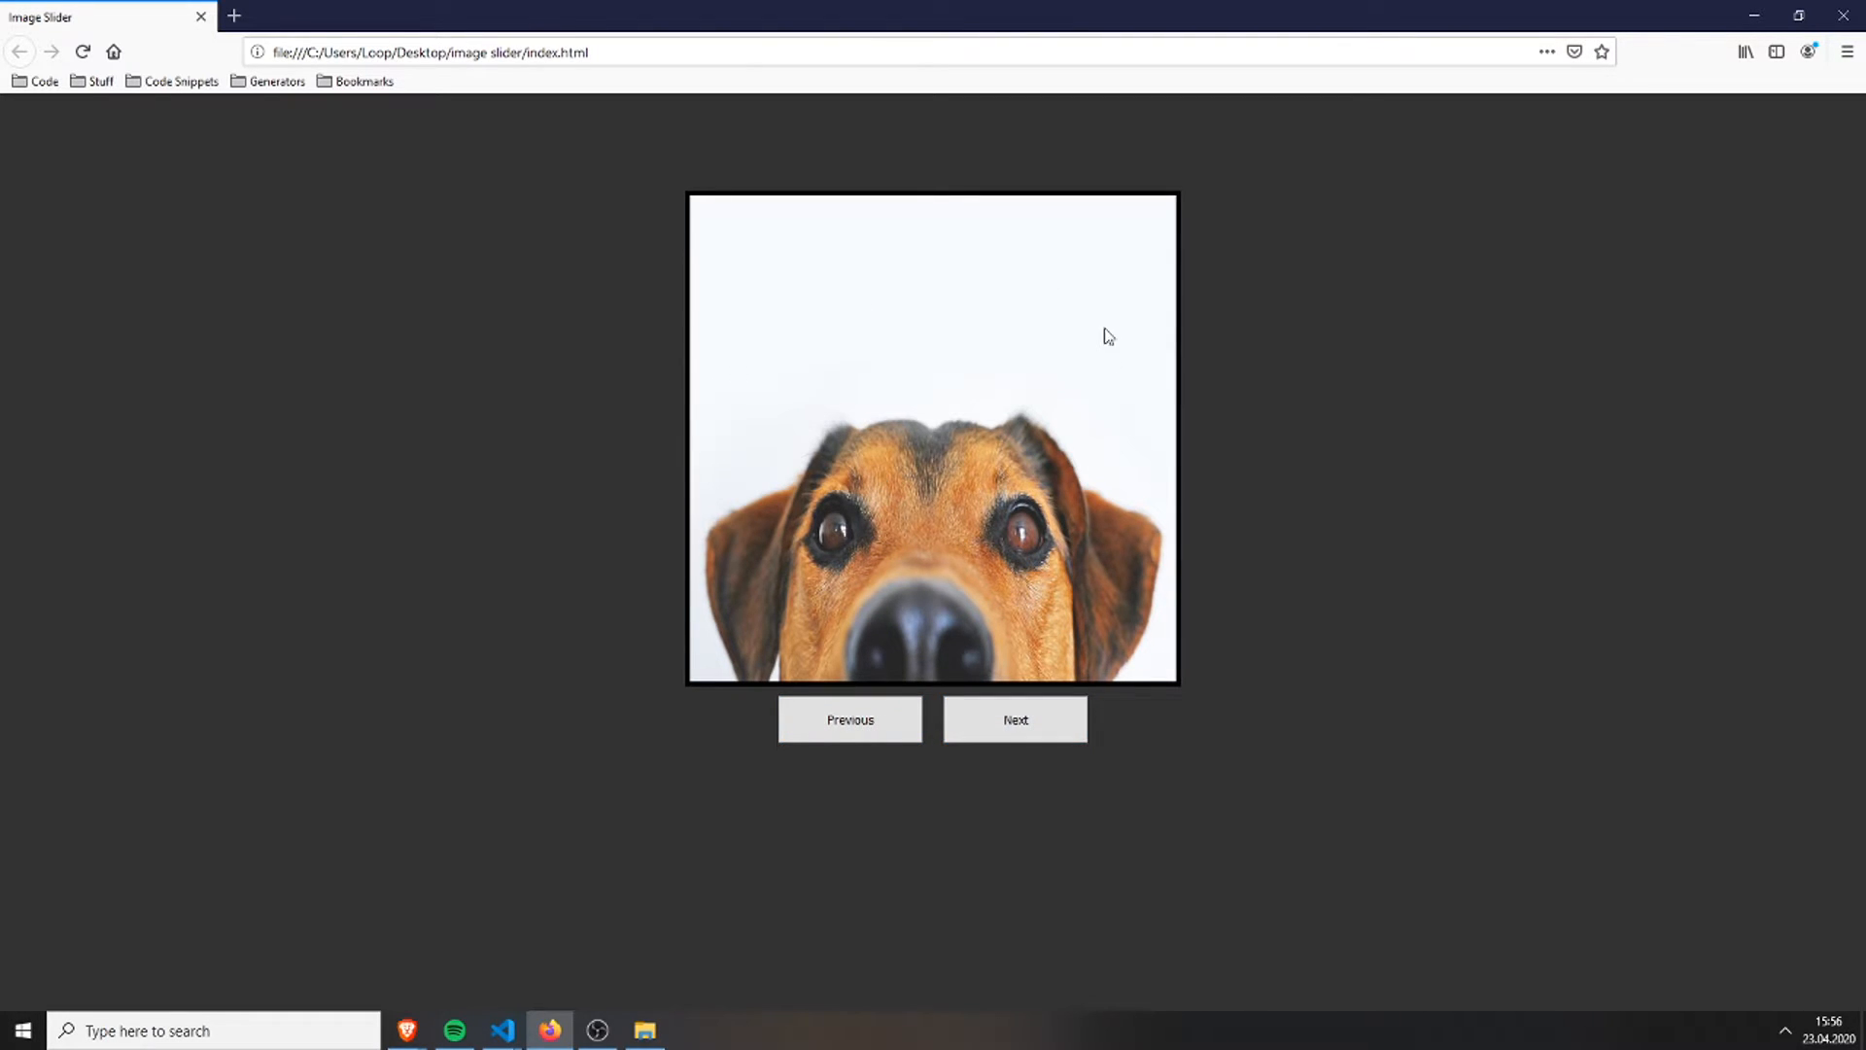
mouse_move(355, 881)
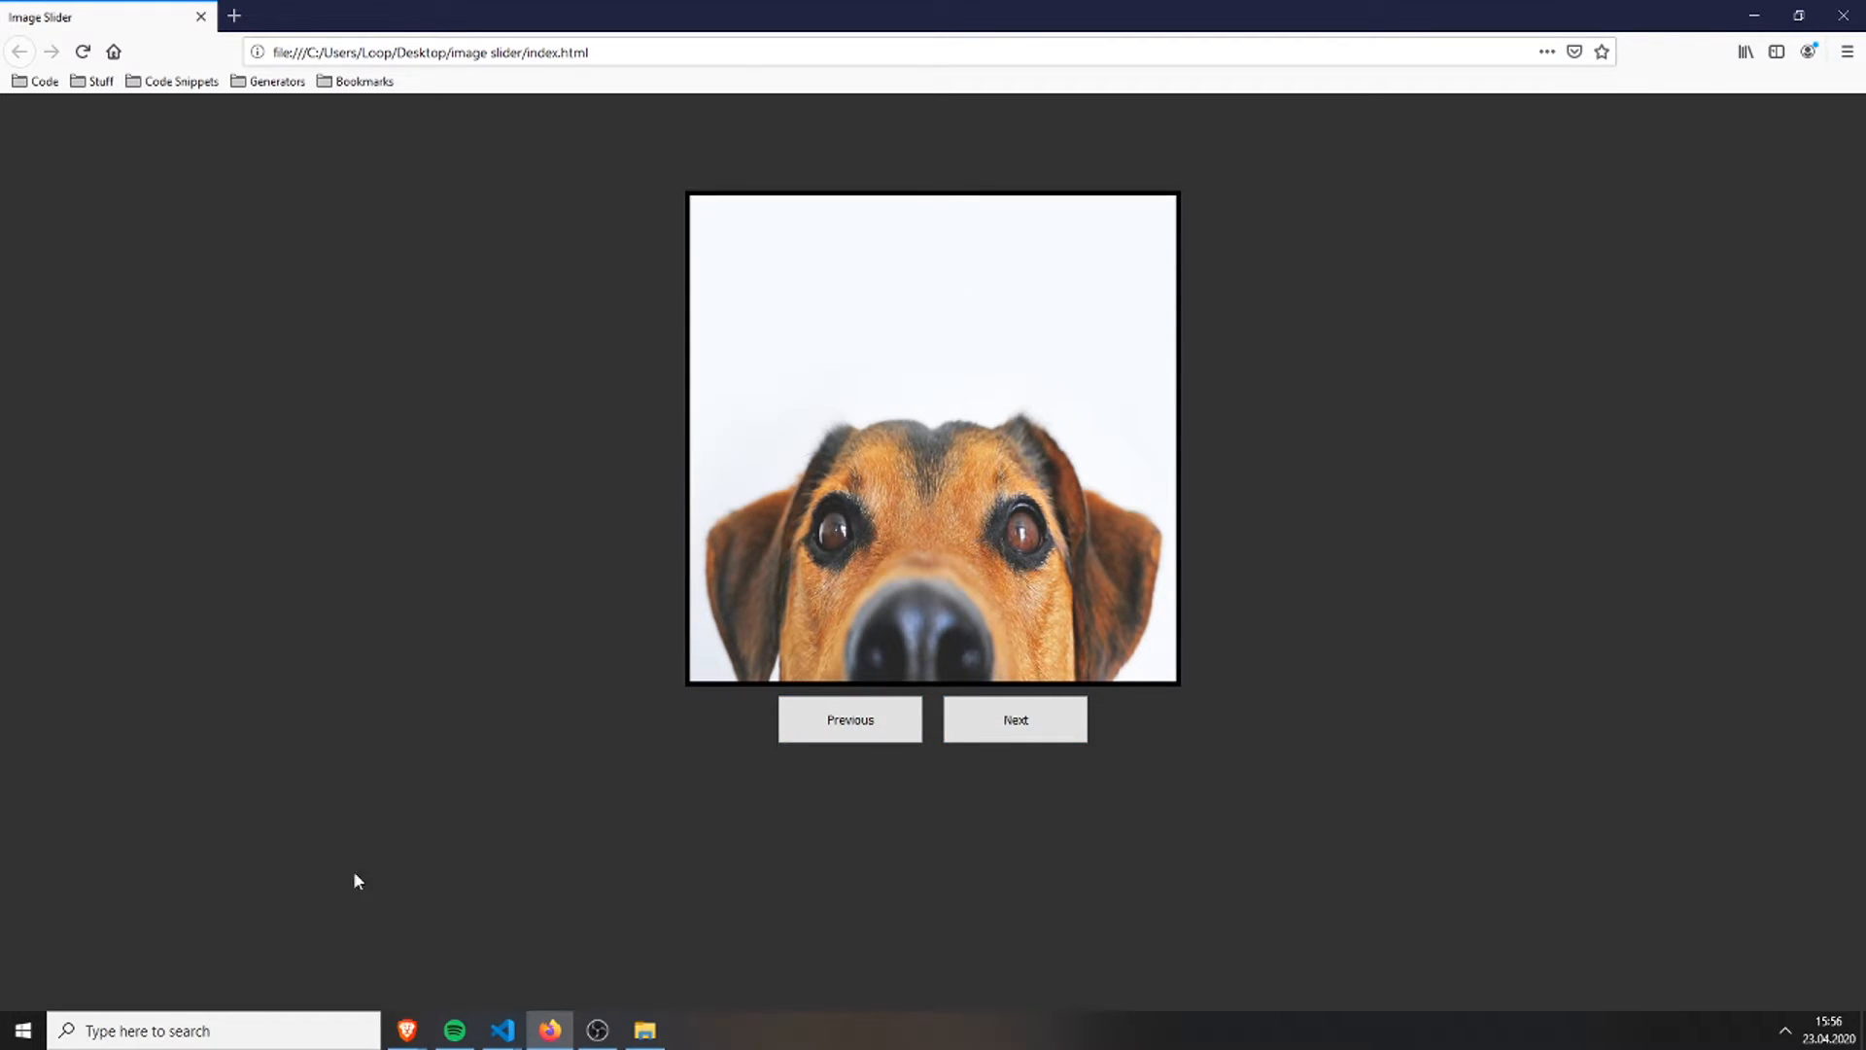
- Review the dog photo and sized buttons in Firefox, then return to VS Code
left_click(500, 1030)
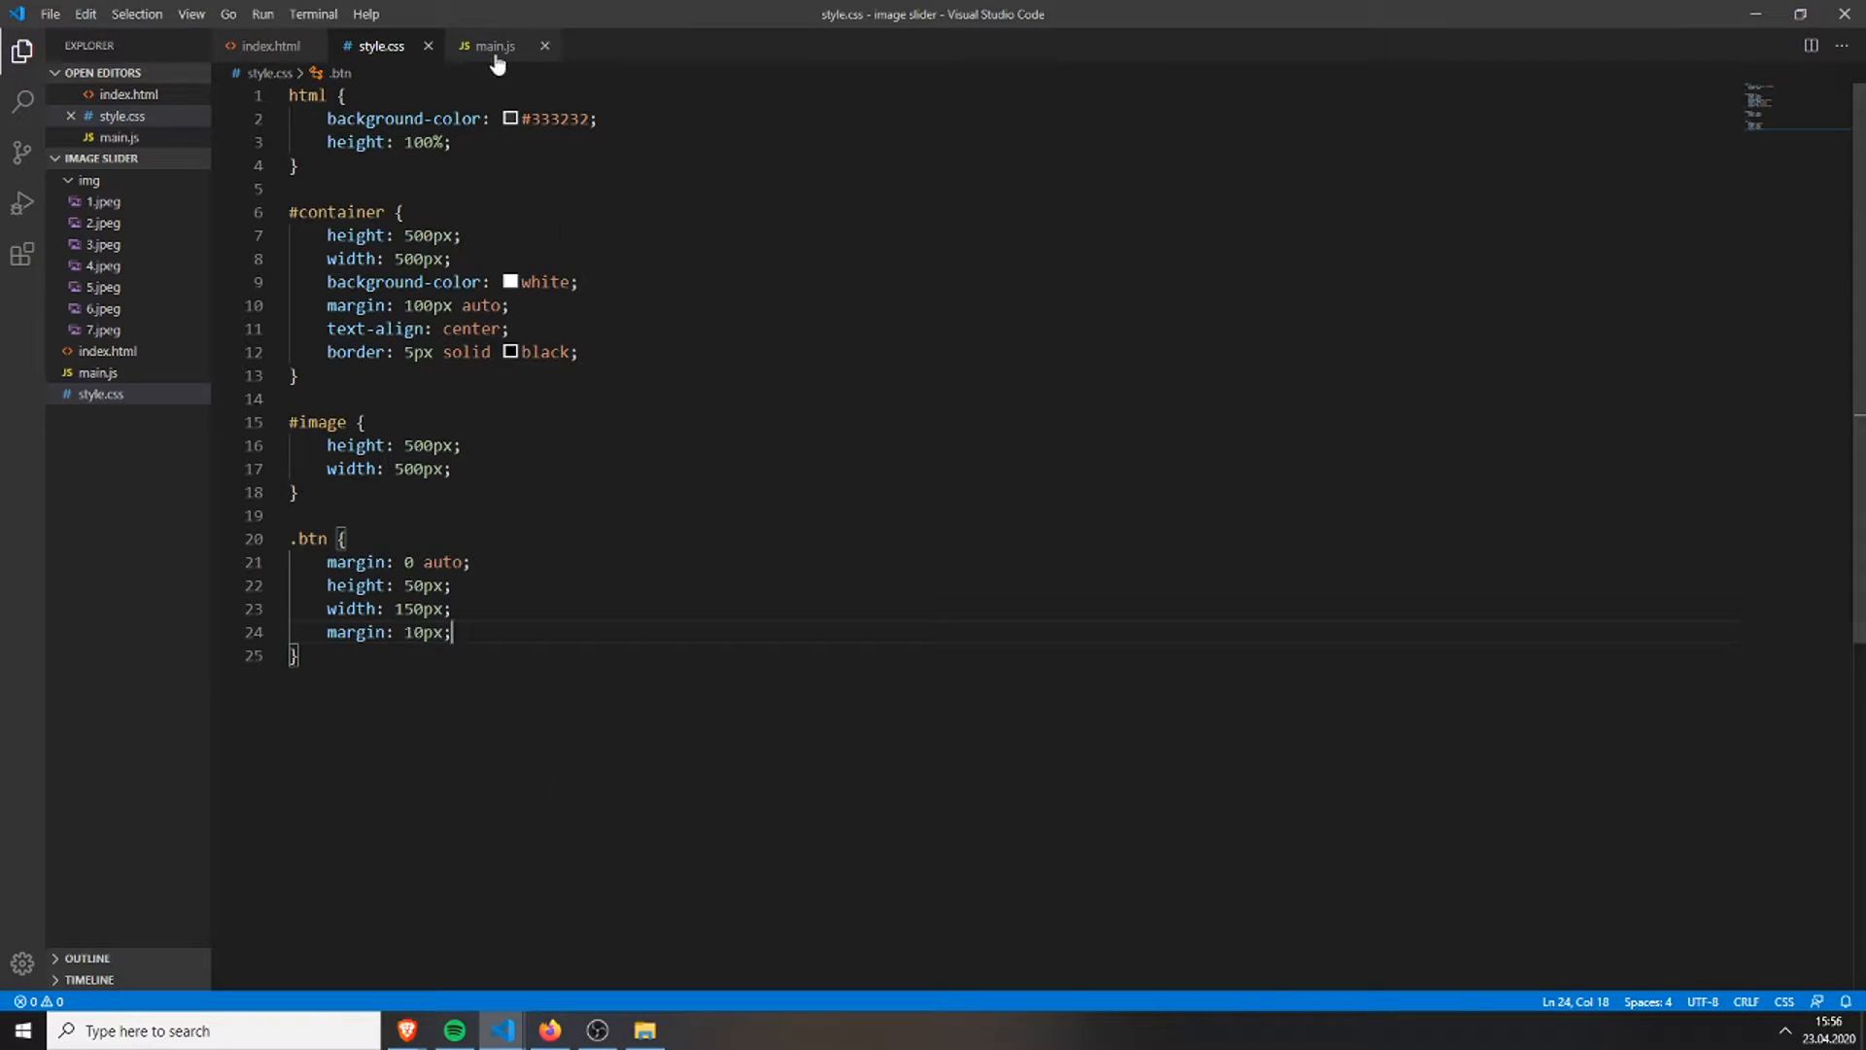
- In main.js, declare prev and next using document.getElementById('previous') and getElementById('next')
left_click(493, 46)
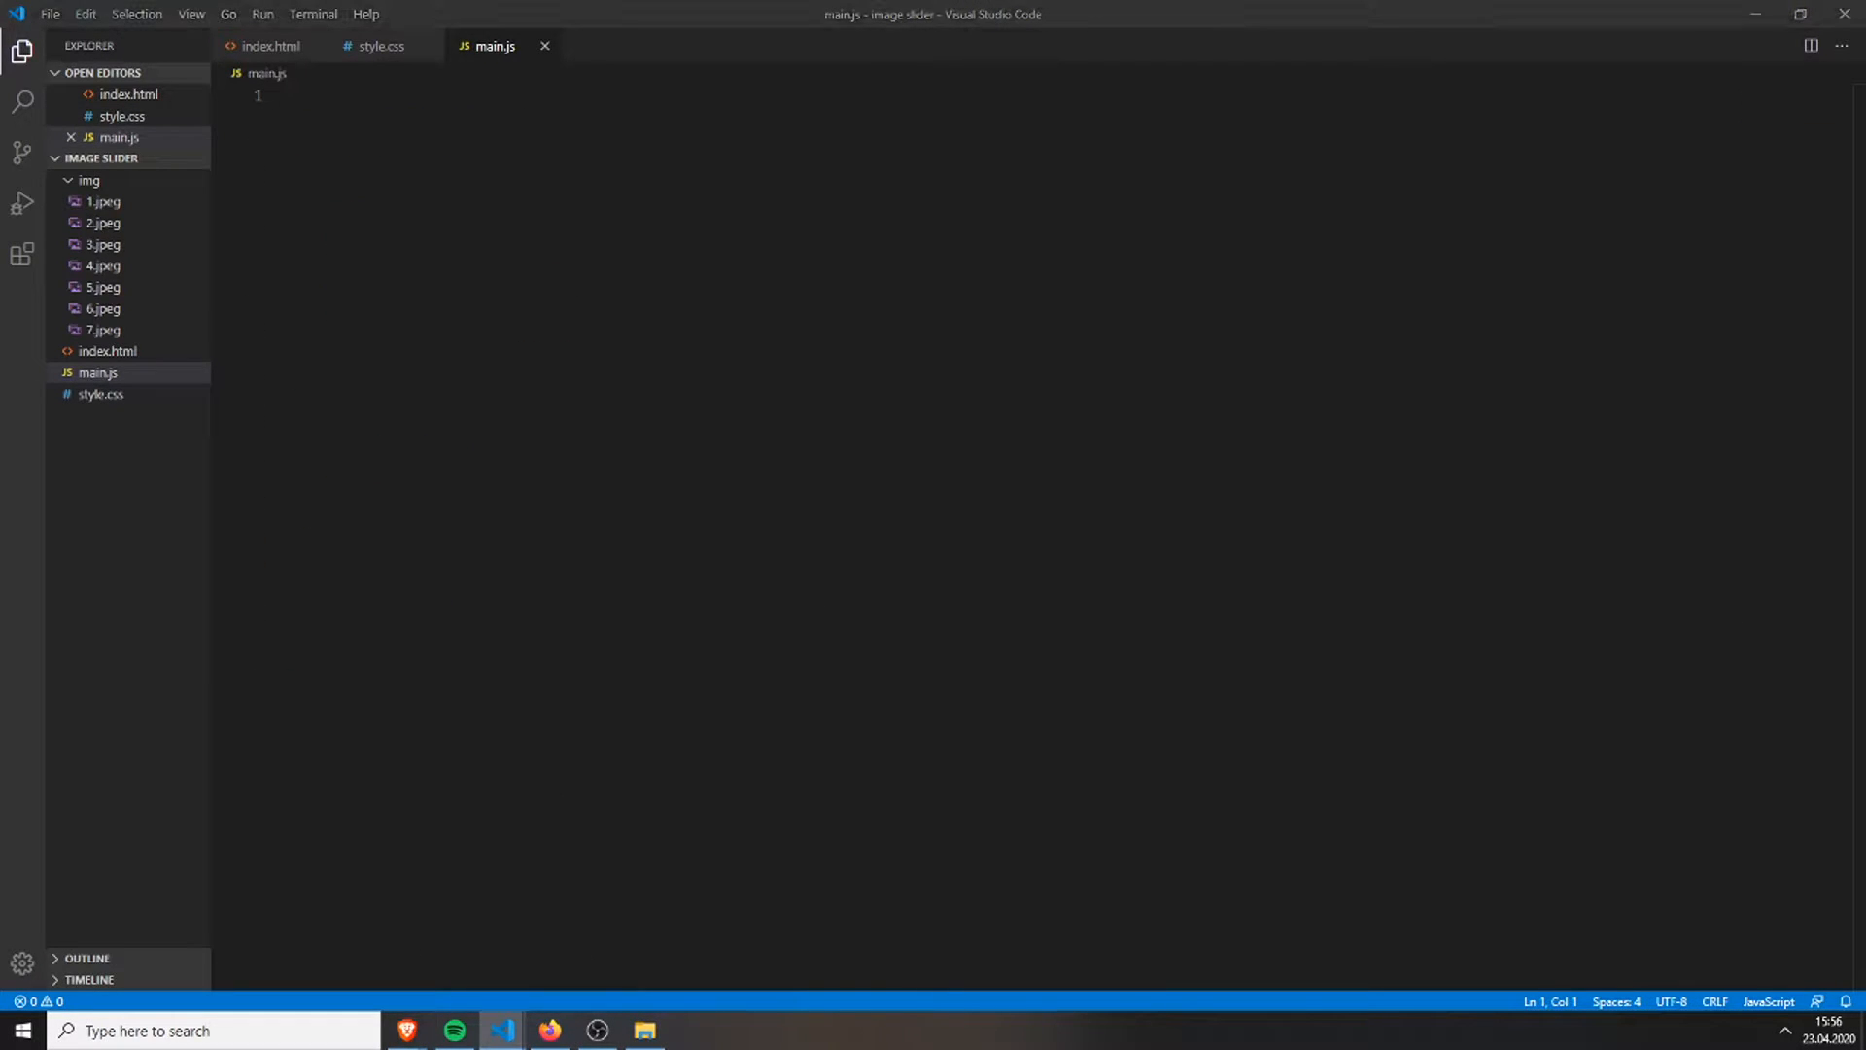
type("var")
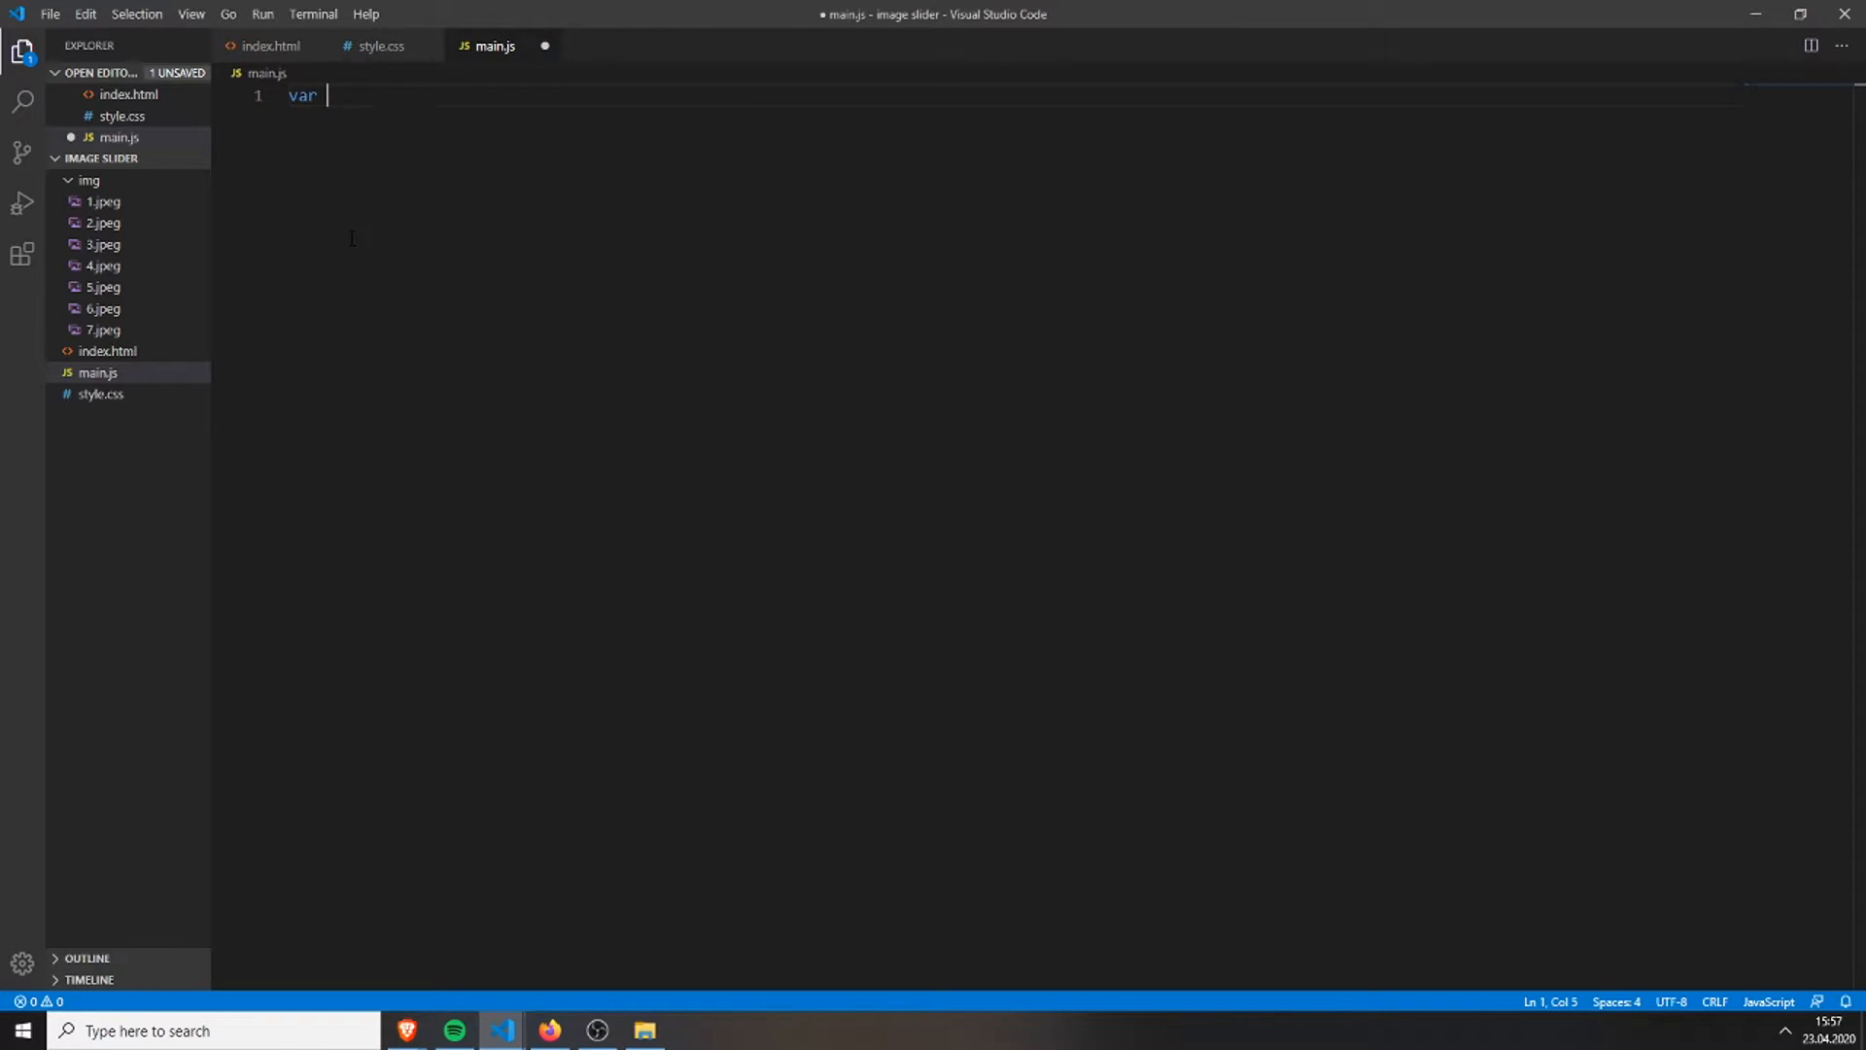
type("prev =")
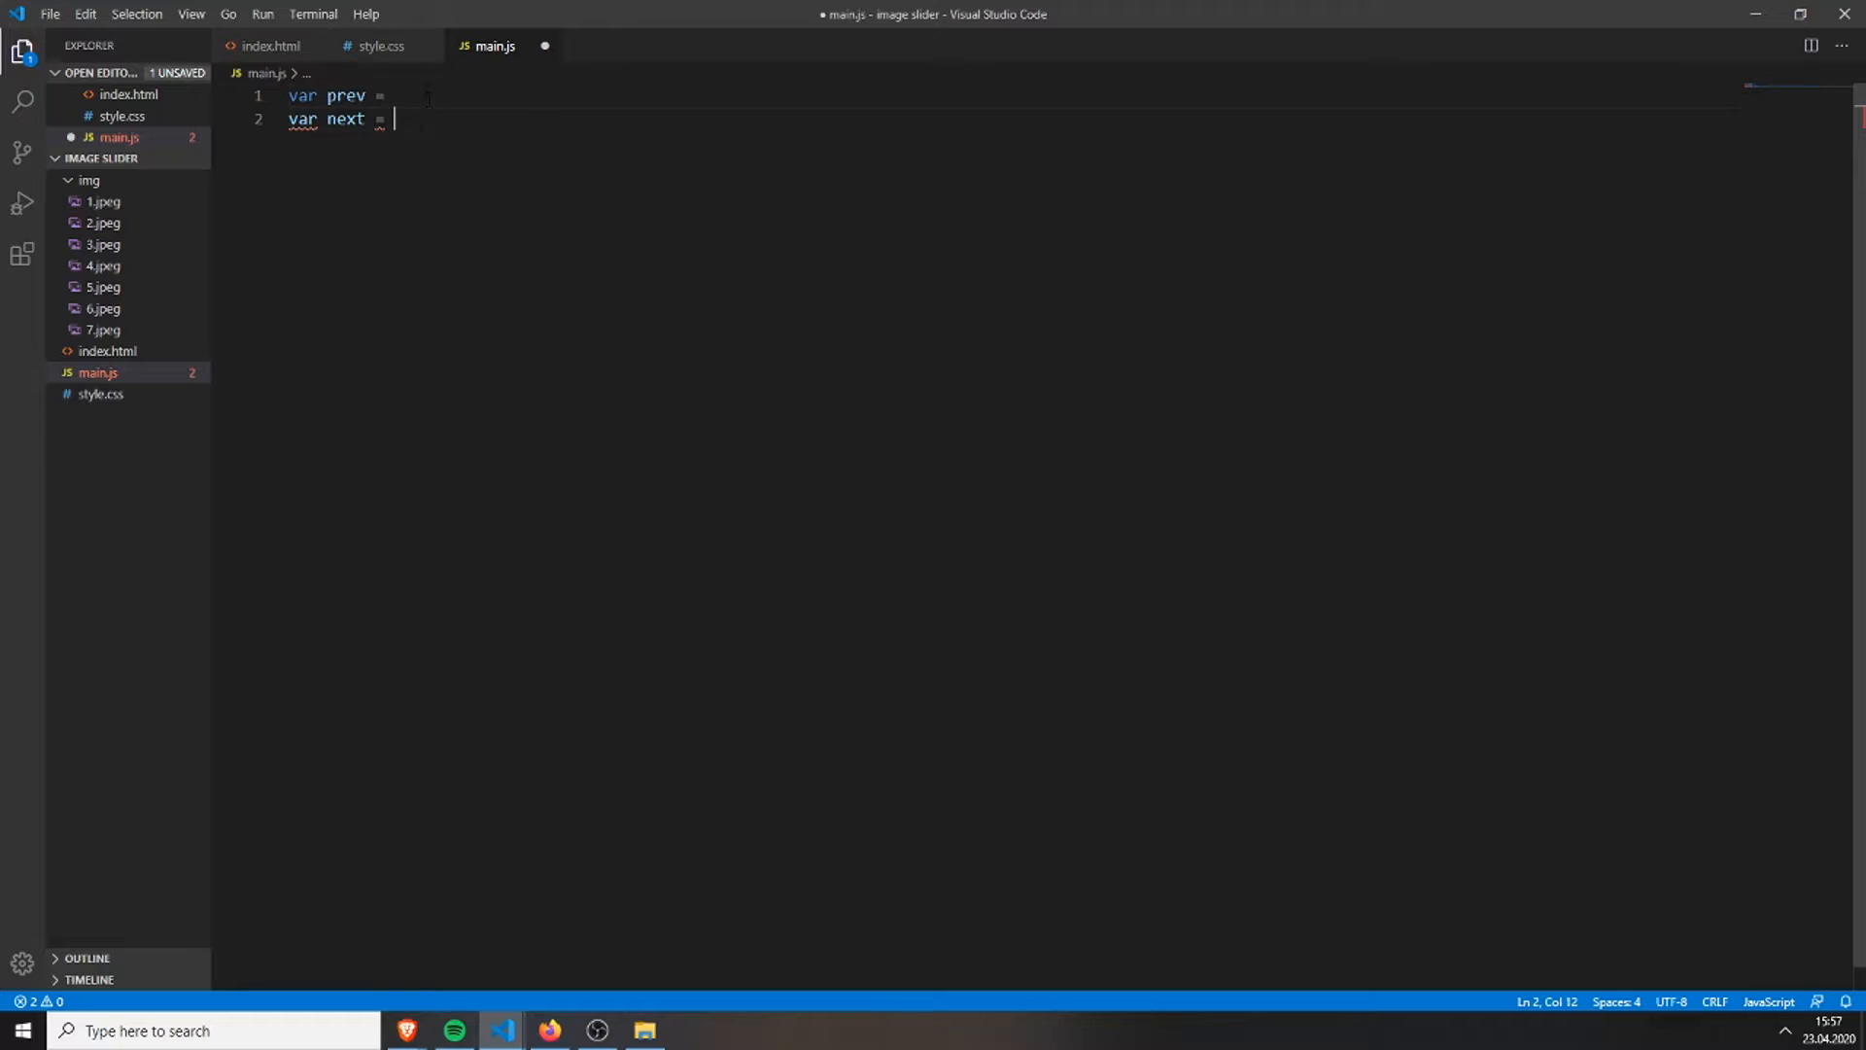
type("d")
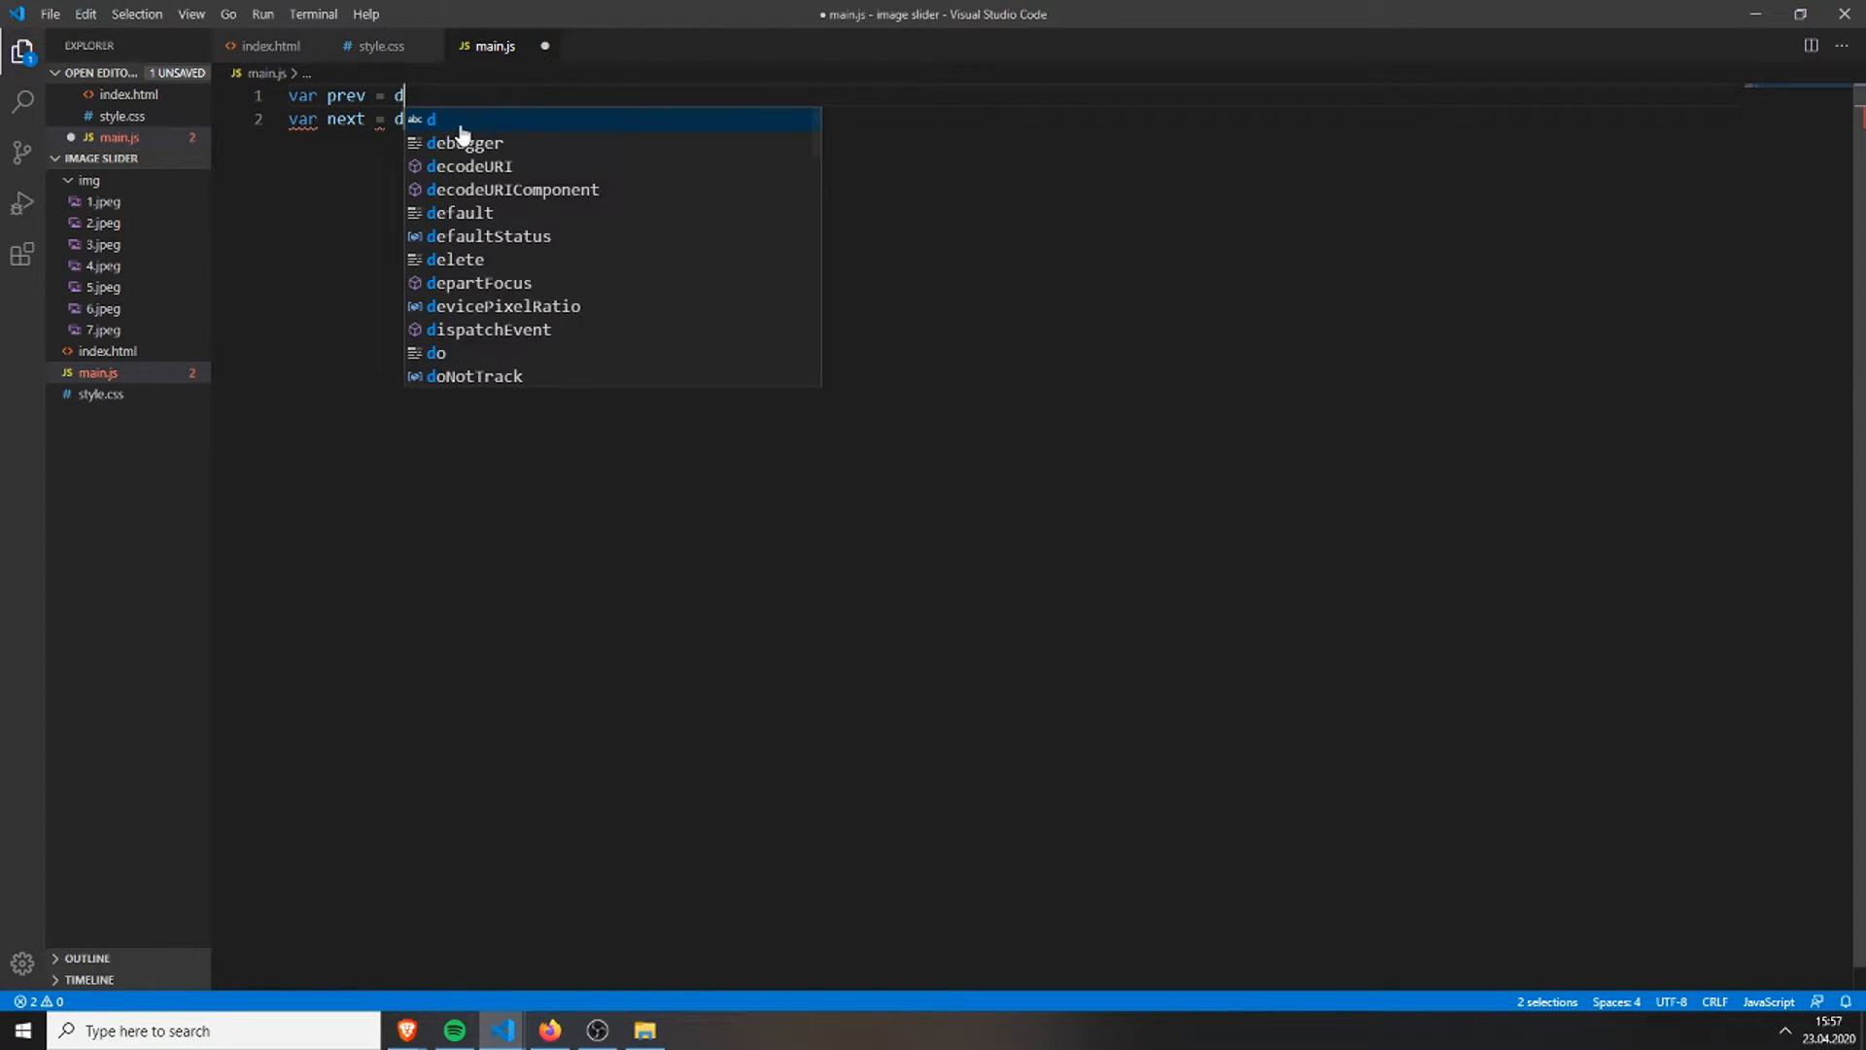
type("ocument.getElementById(")
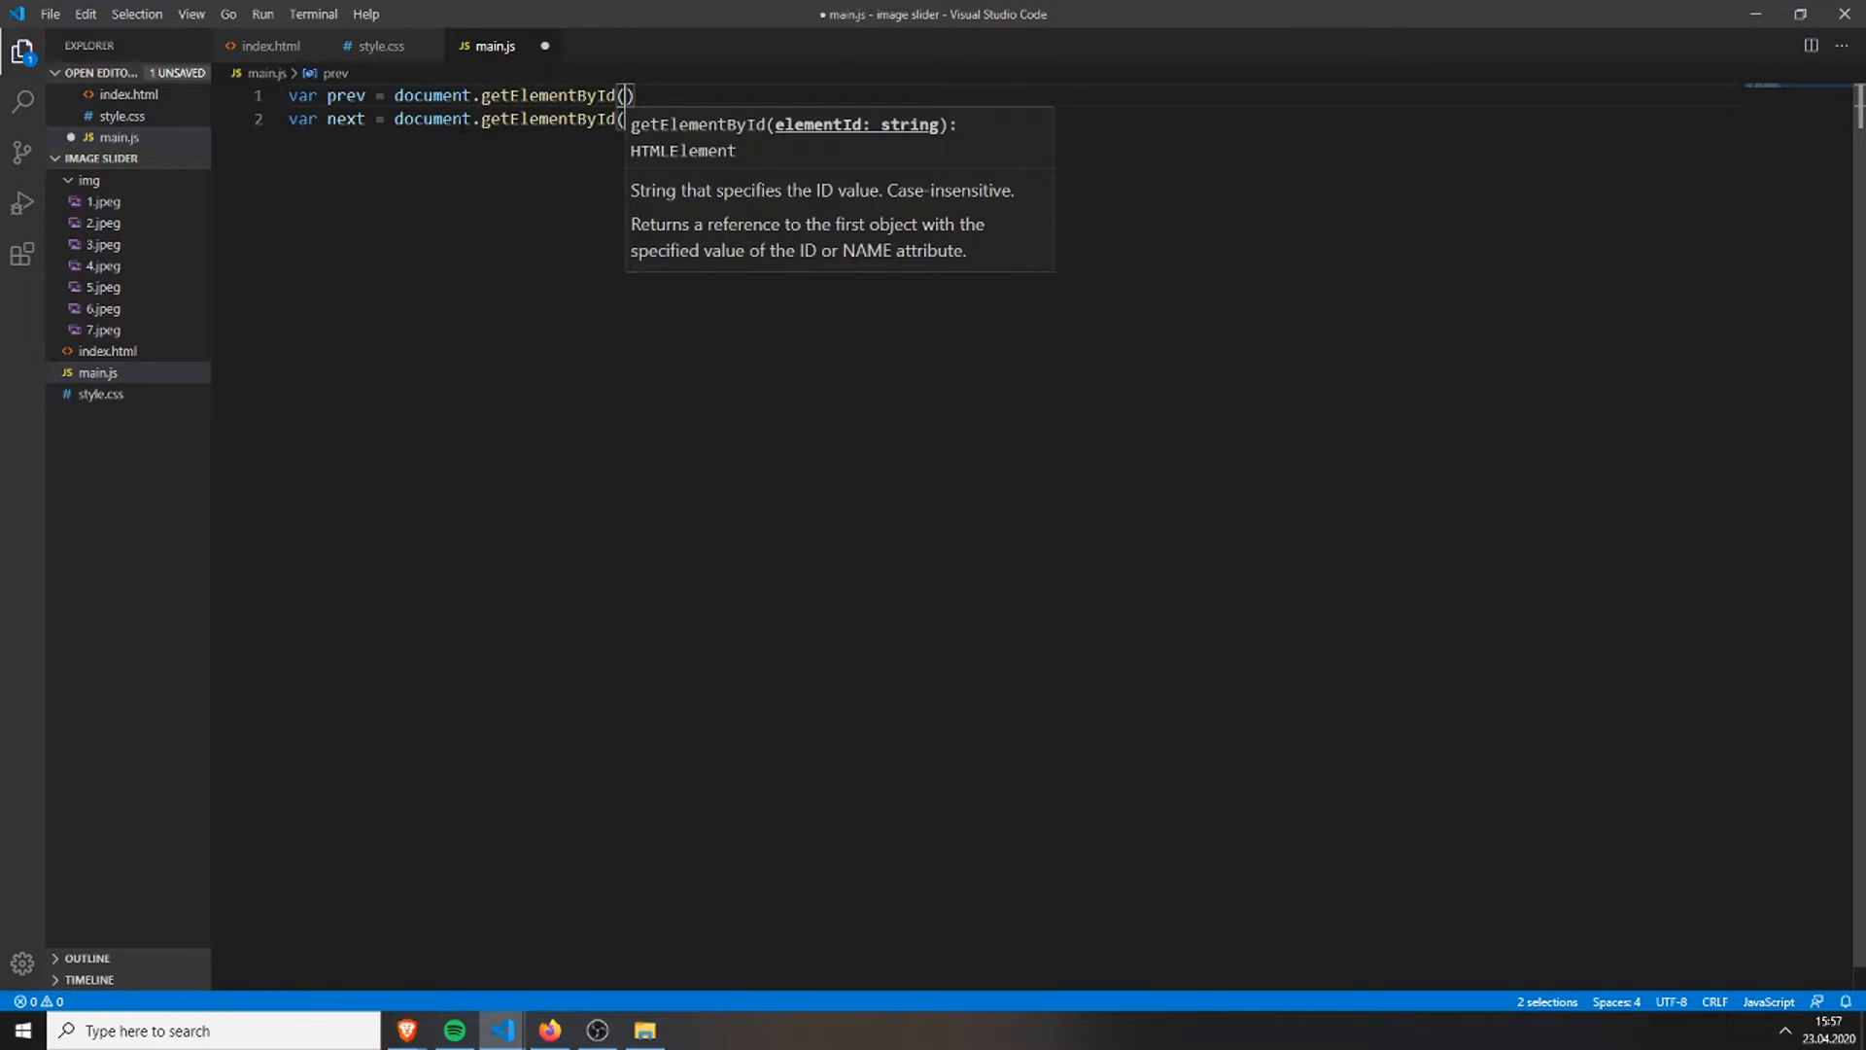
type("'")
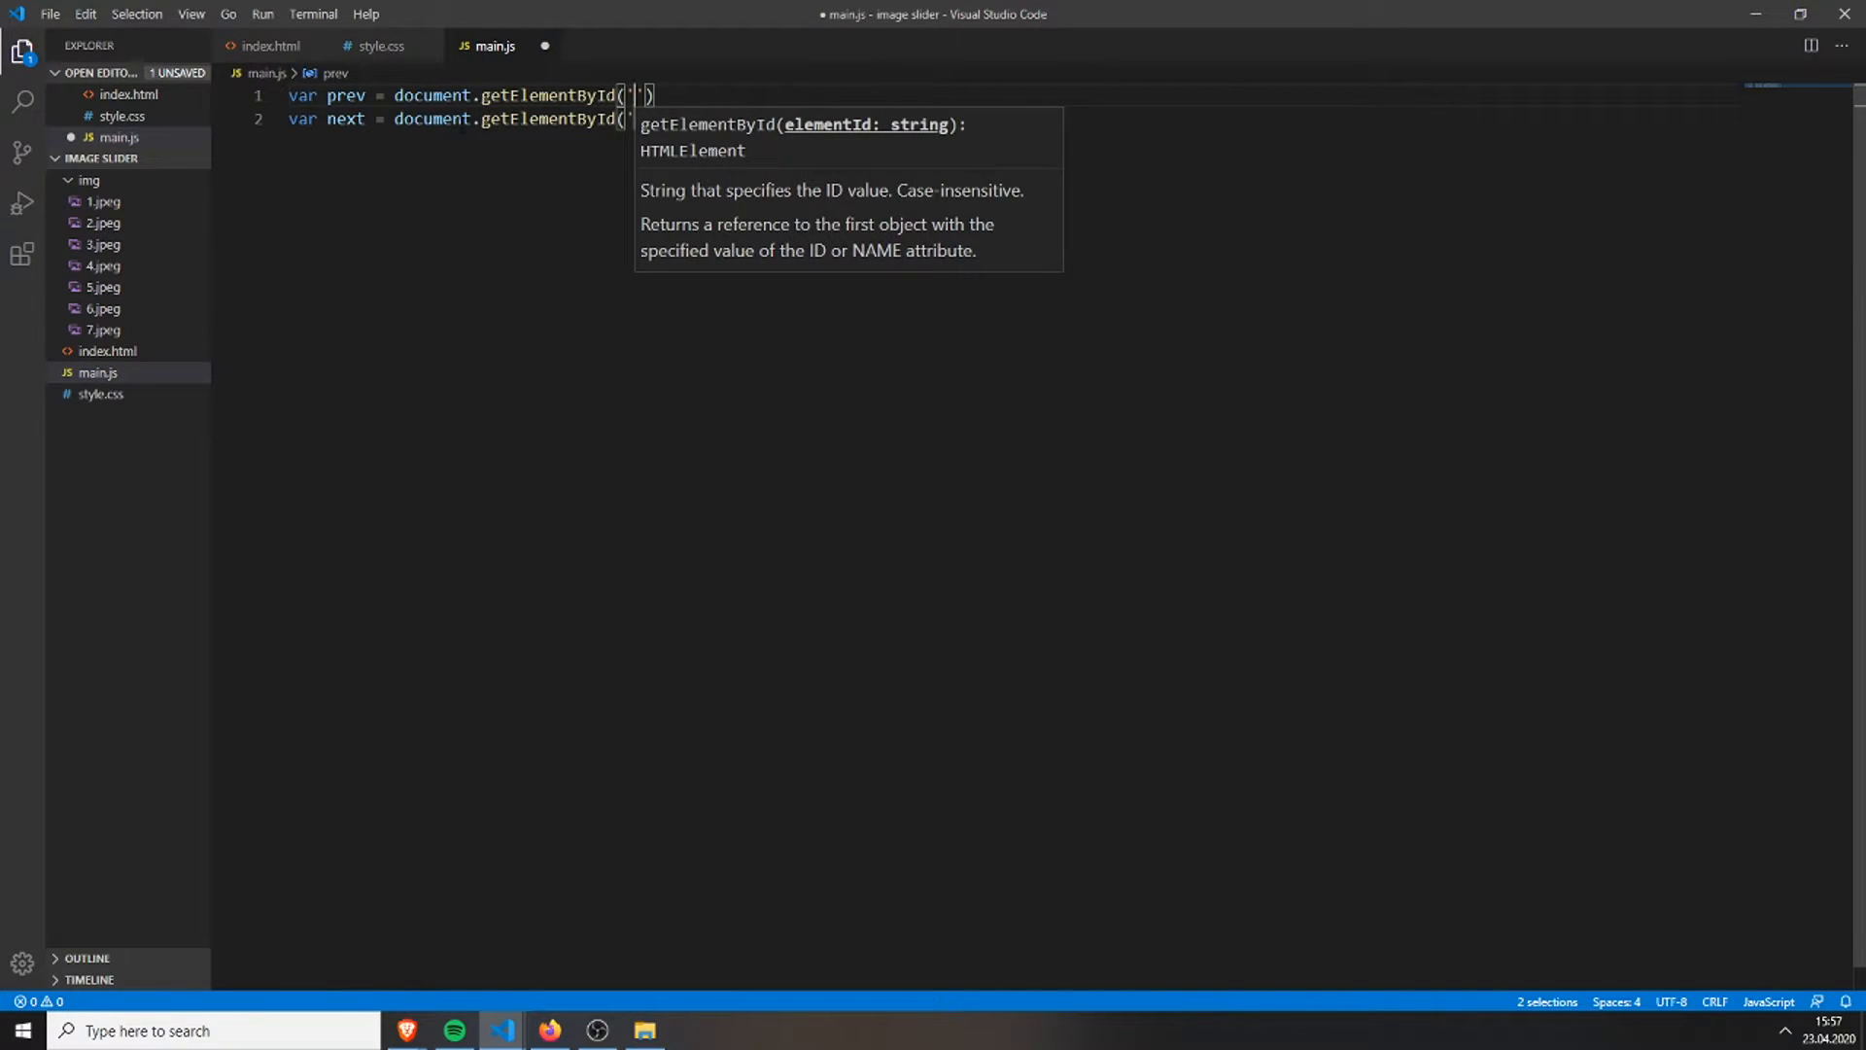
type("previous")
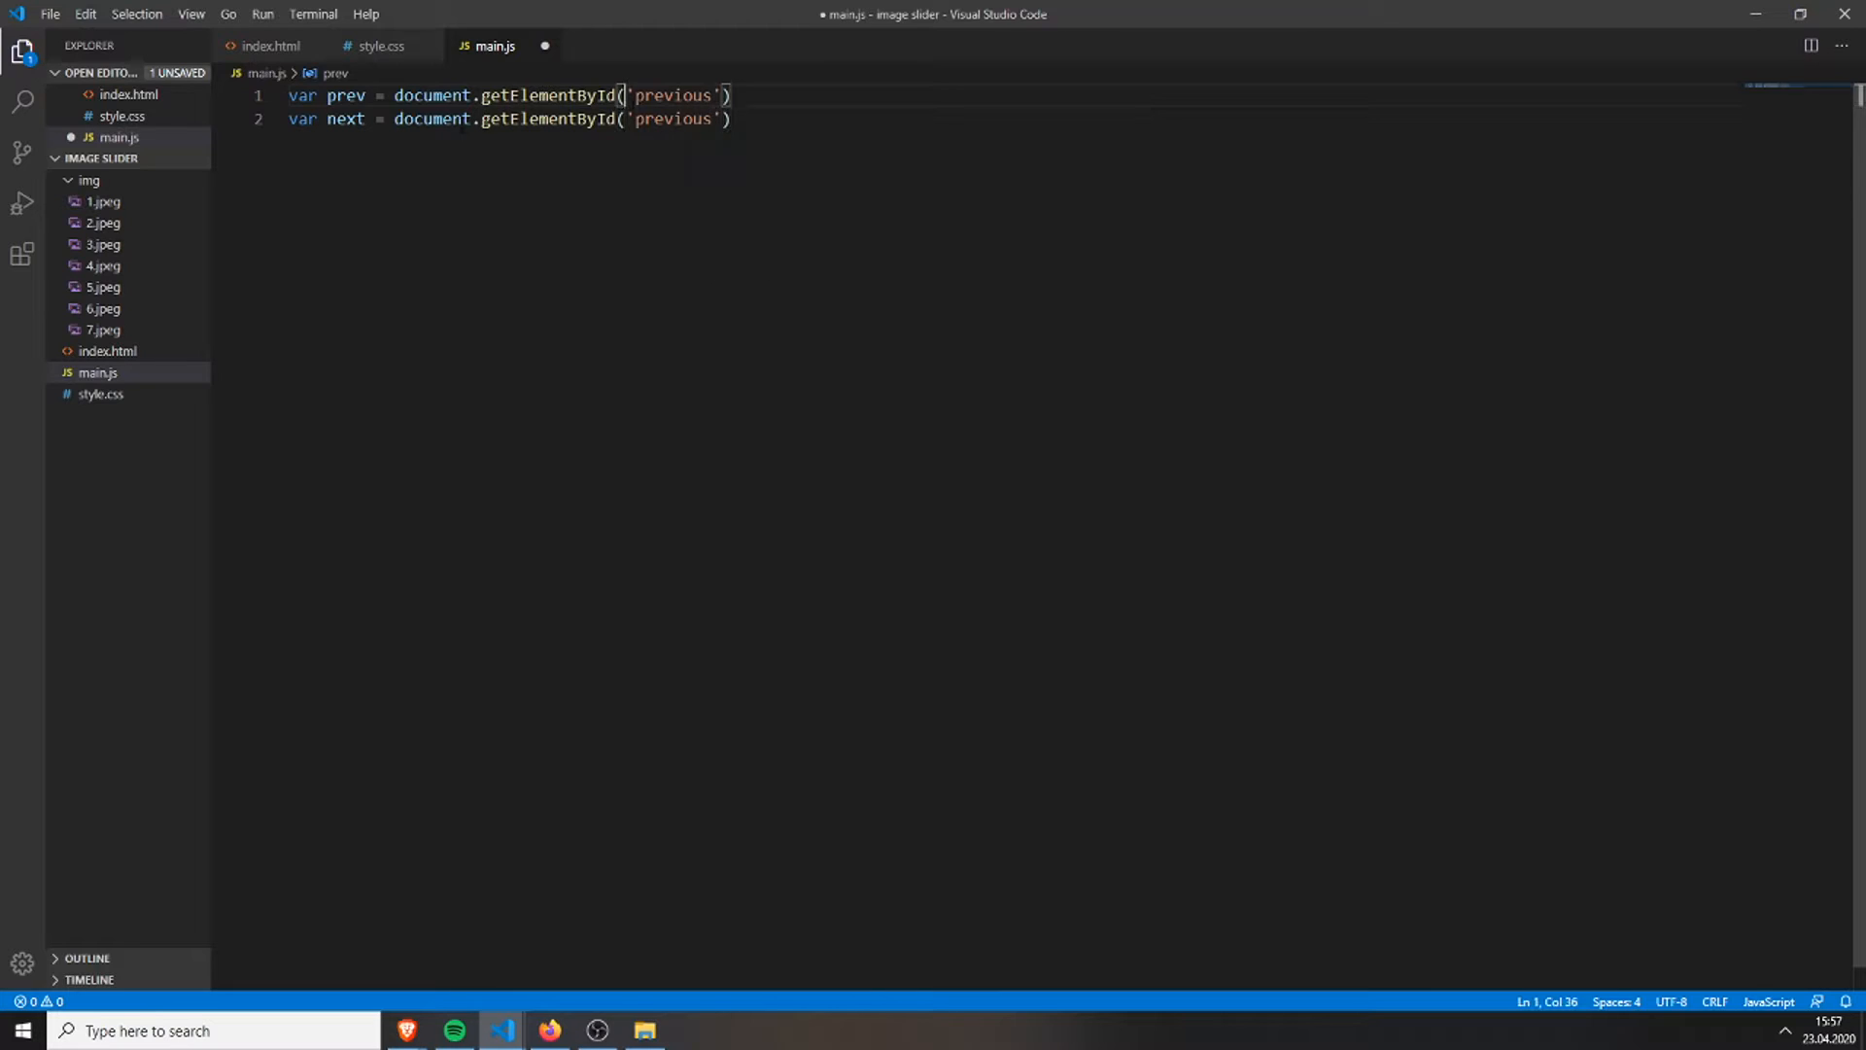
type("next")
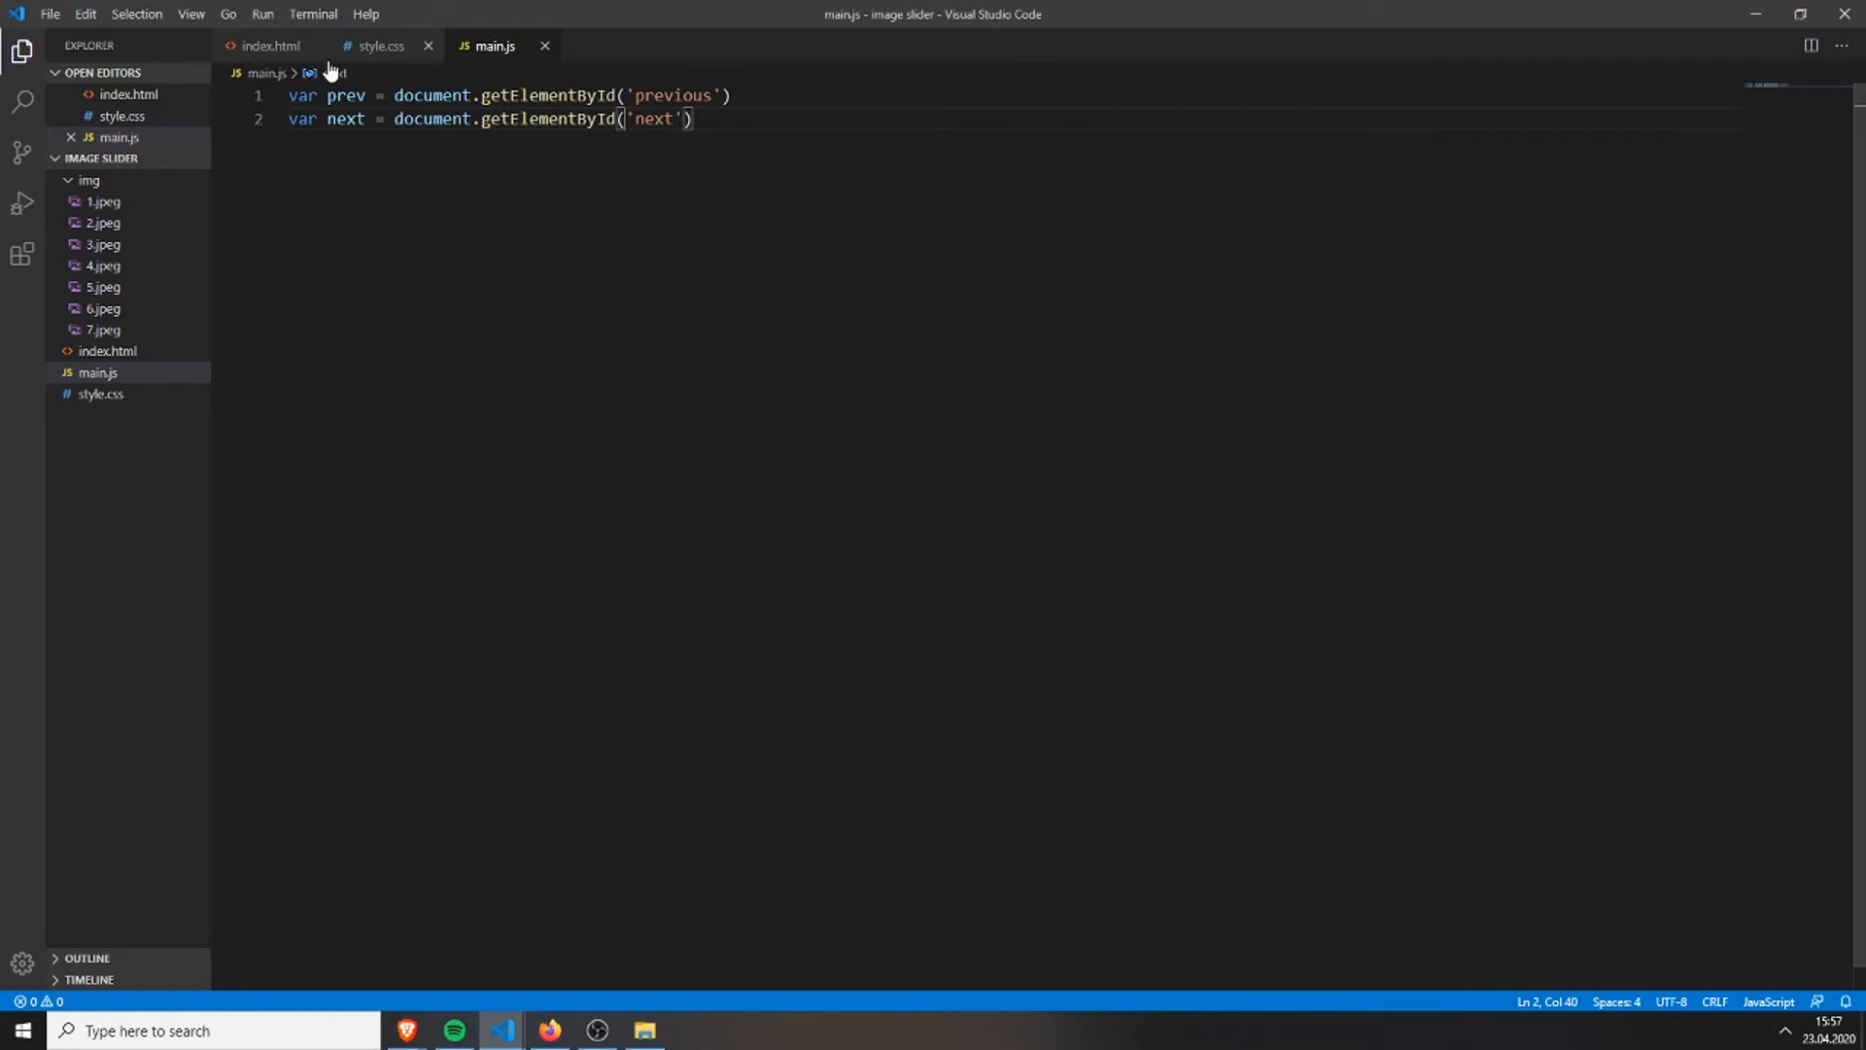
left_click(266, 45)
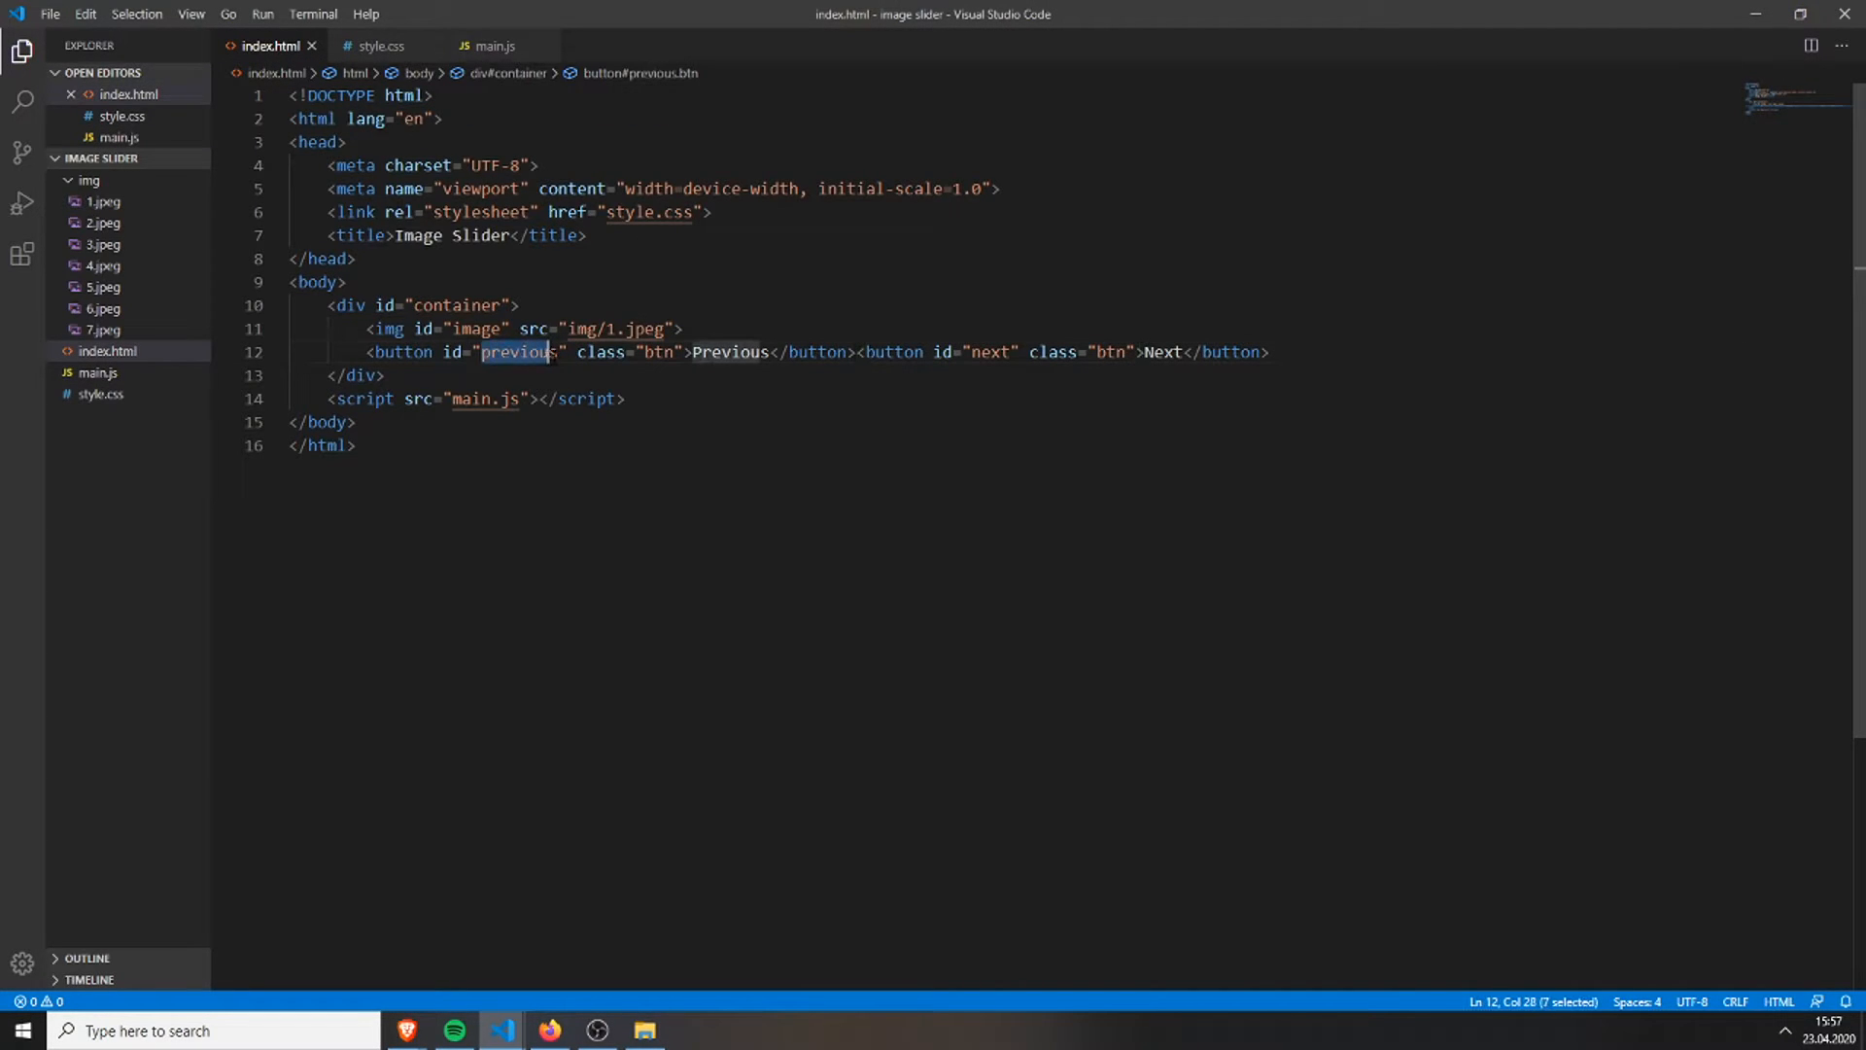
left_click(494, 46)
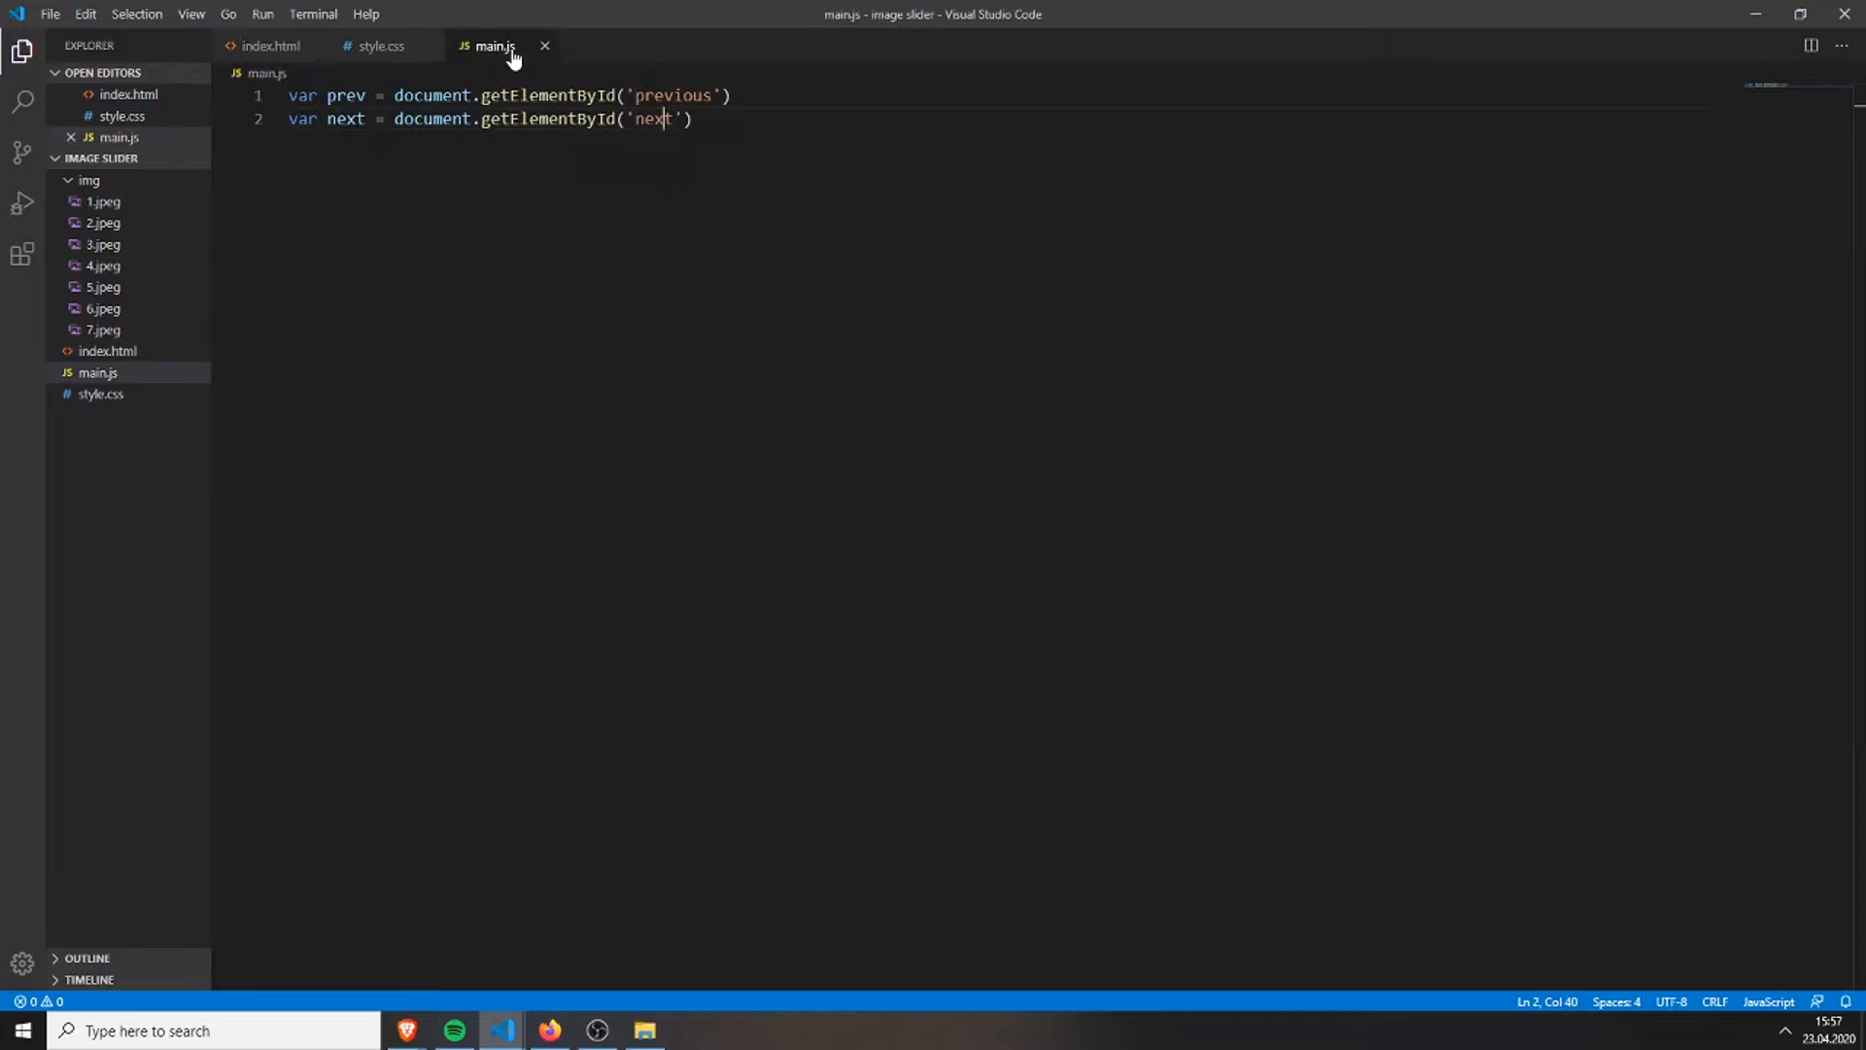
type(";")
left_click(510, 94)
type(";")
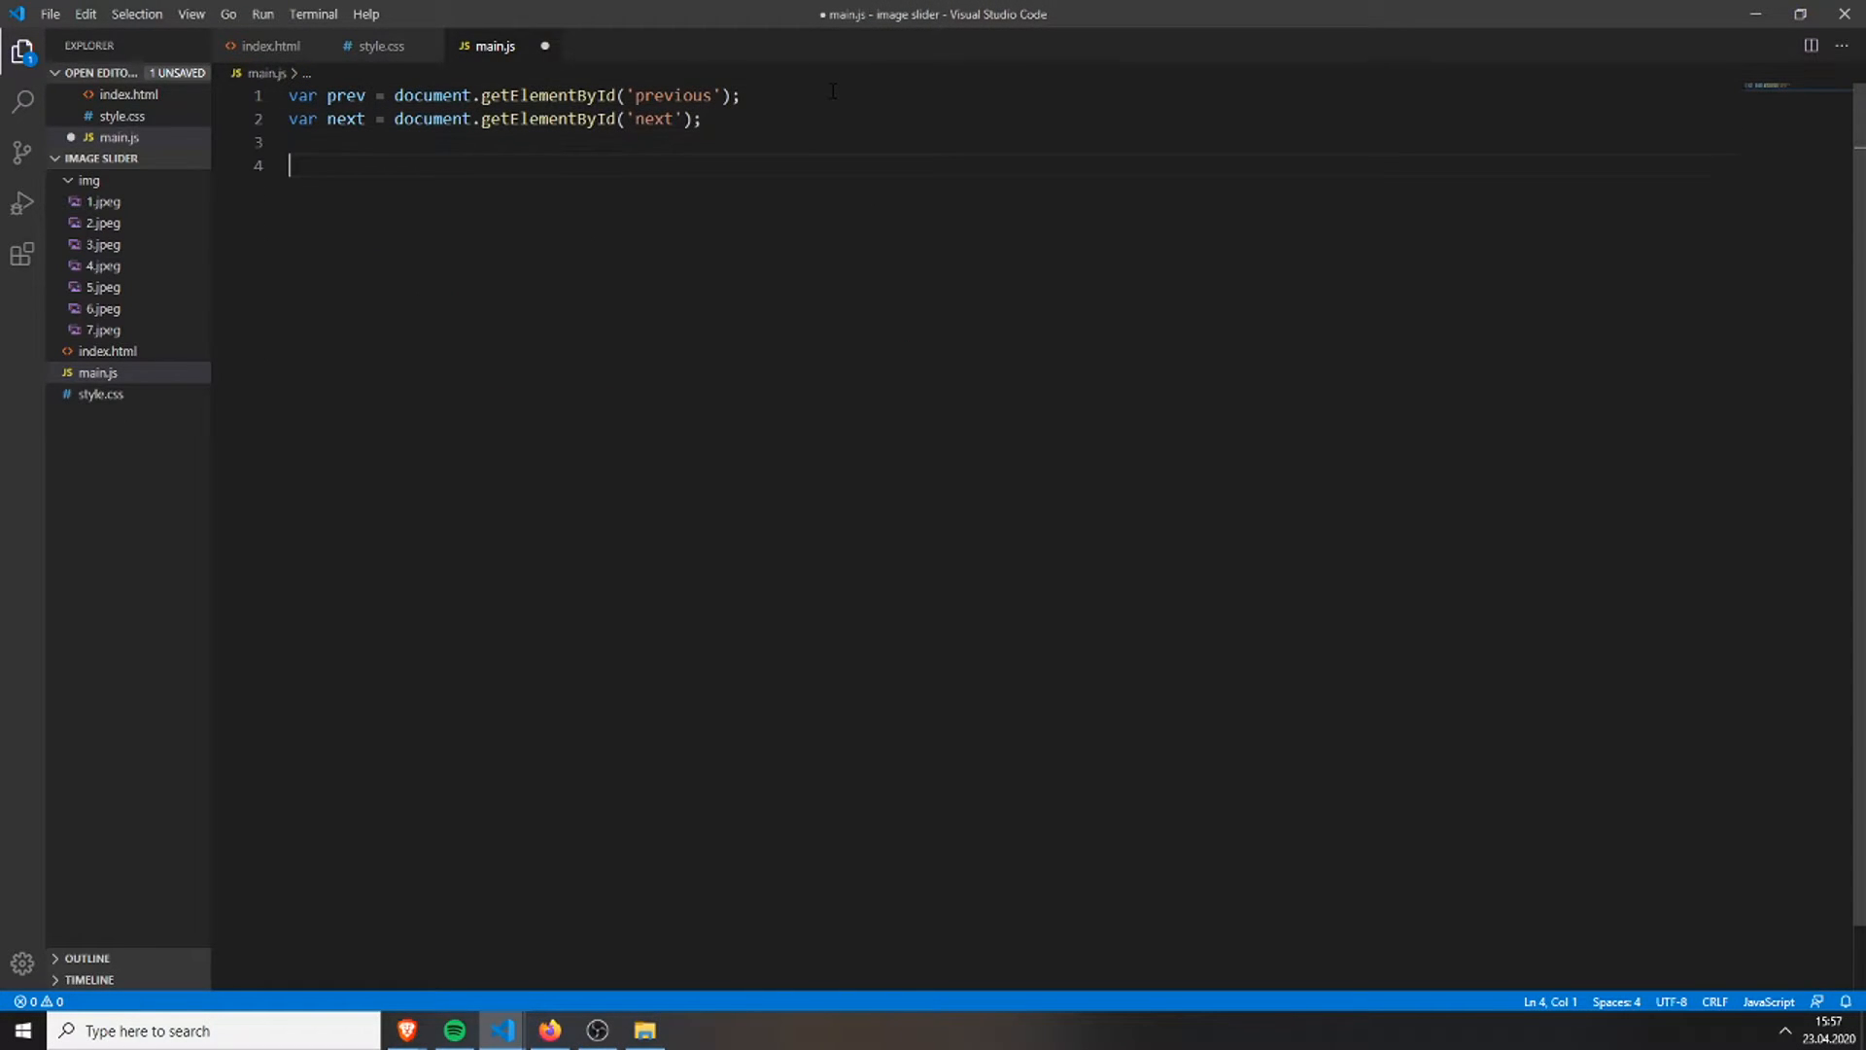
- Declare var arr with the paths img/1.jpeg through img/7.jpeg, fixing the bracket
type("var arr = [")
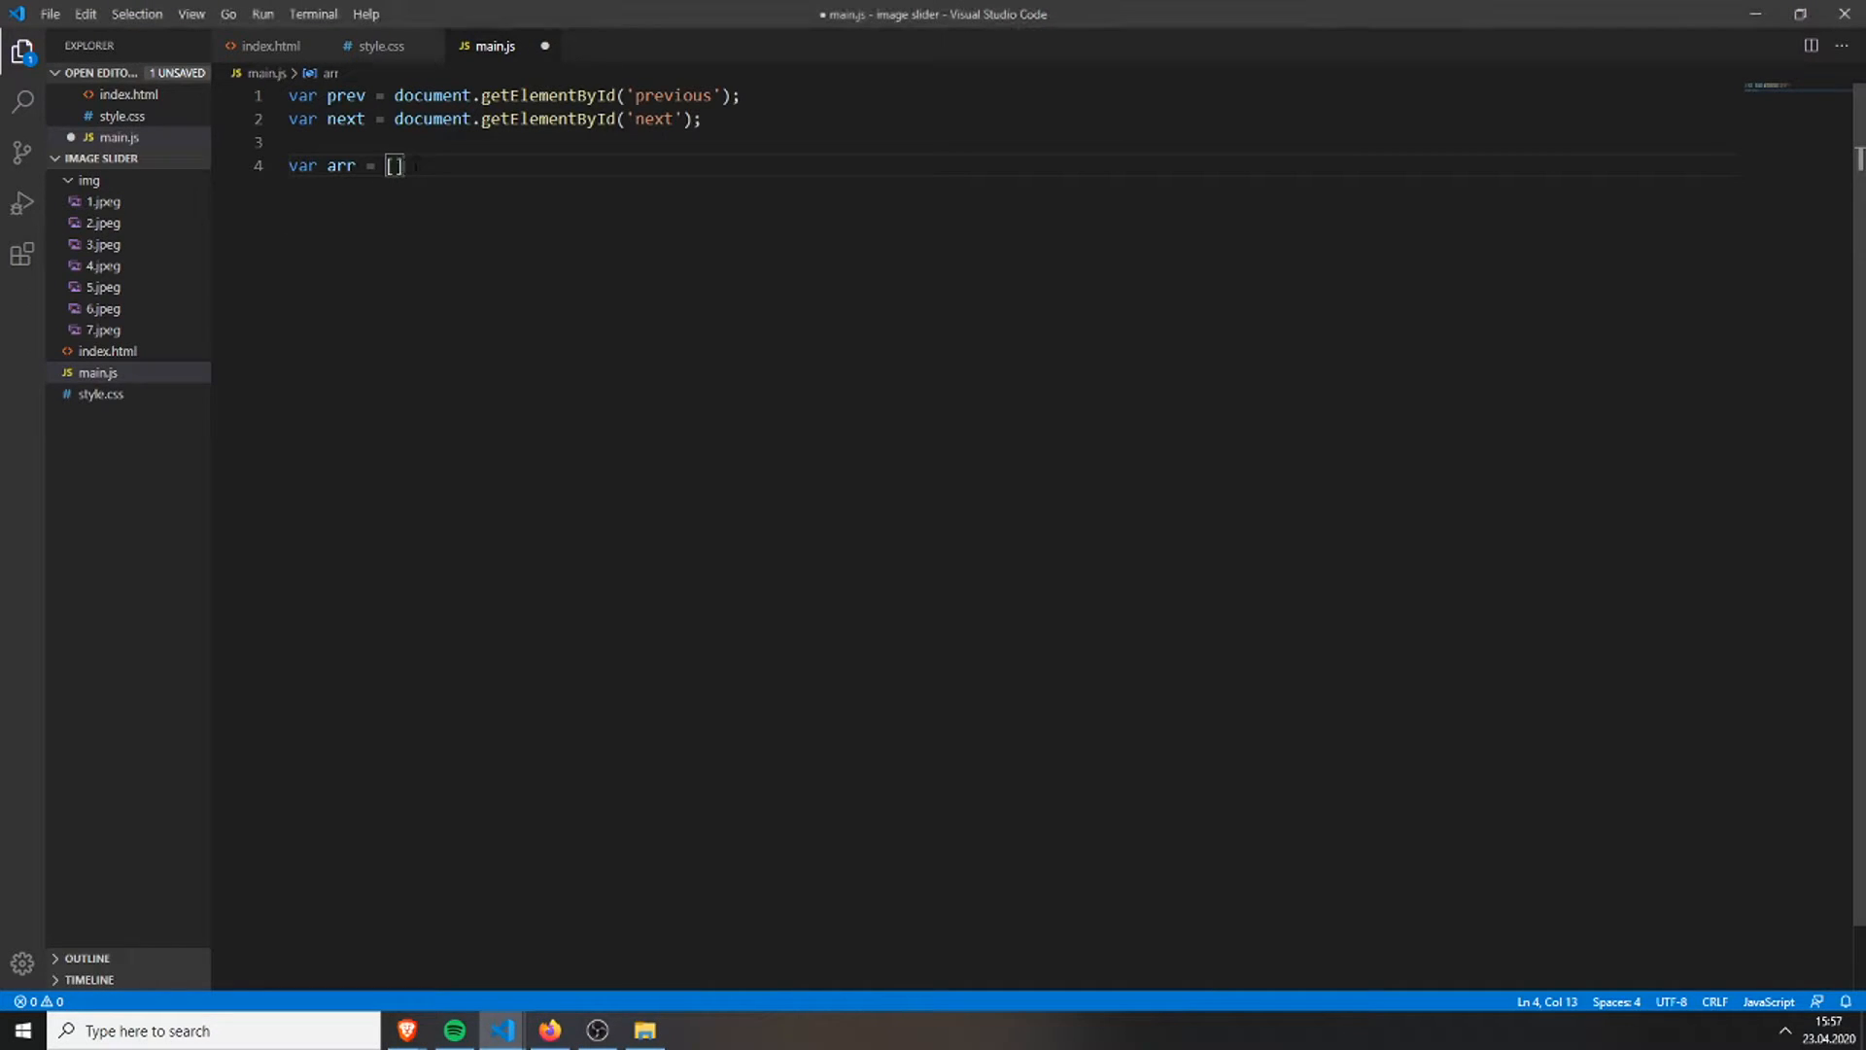
type("\"img/1.jpeg\", \"img/2.jpeg\", \"img/3.jpeg\", \"img/4.jpeg\", \"img/5.jpeg\", \"img/6.jpeg\", \"img/7.jpeg\";")
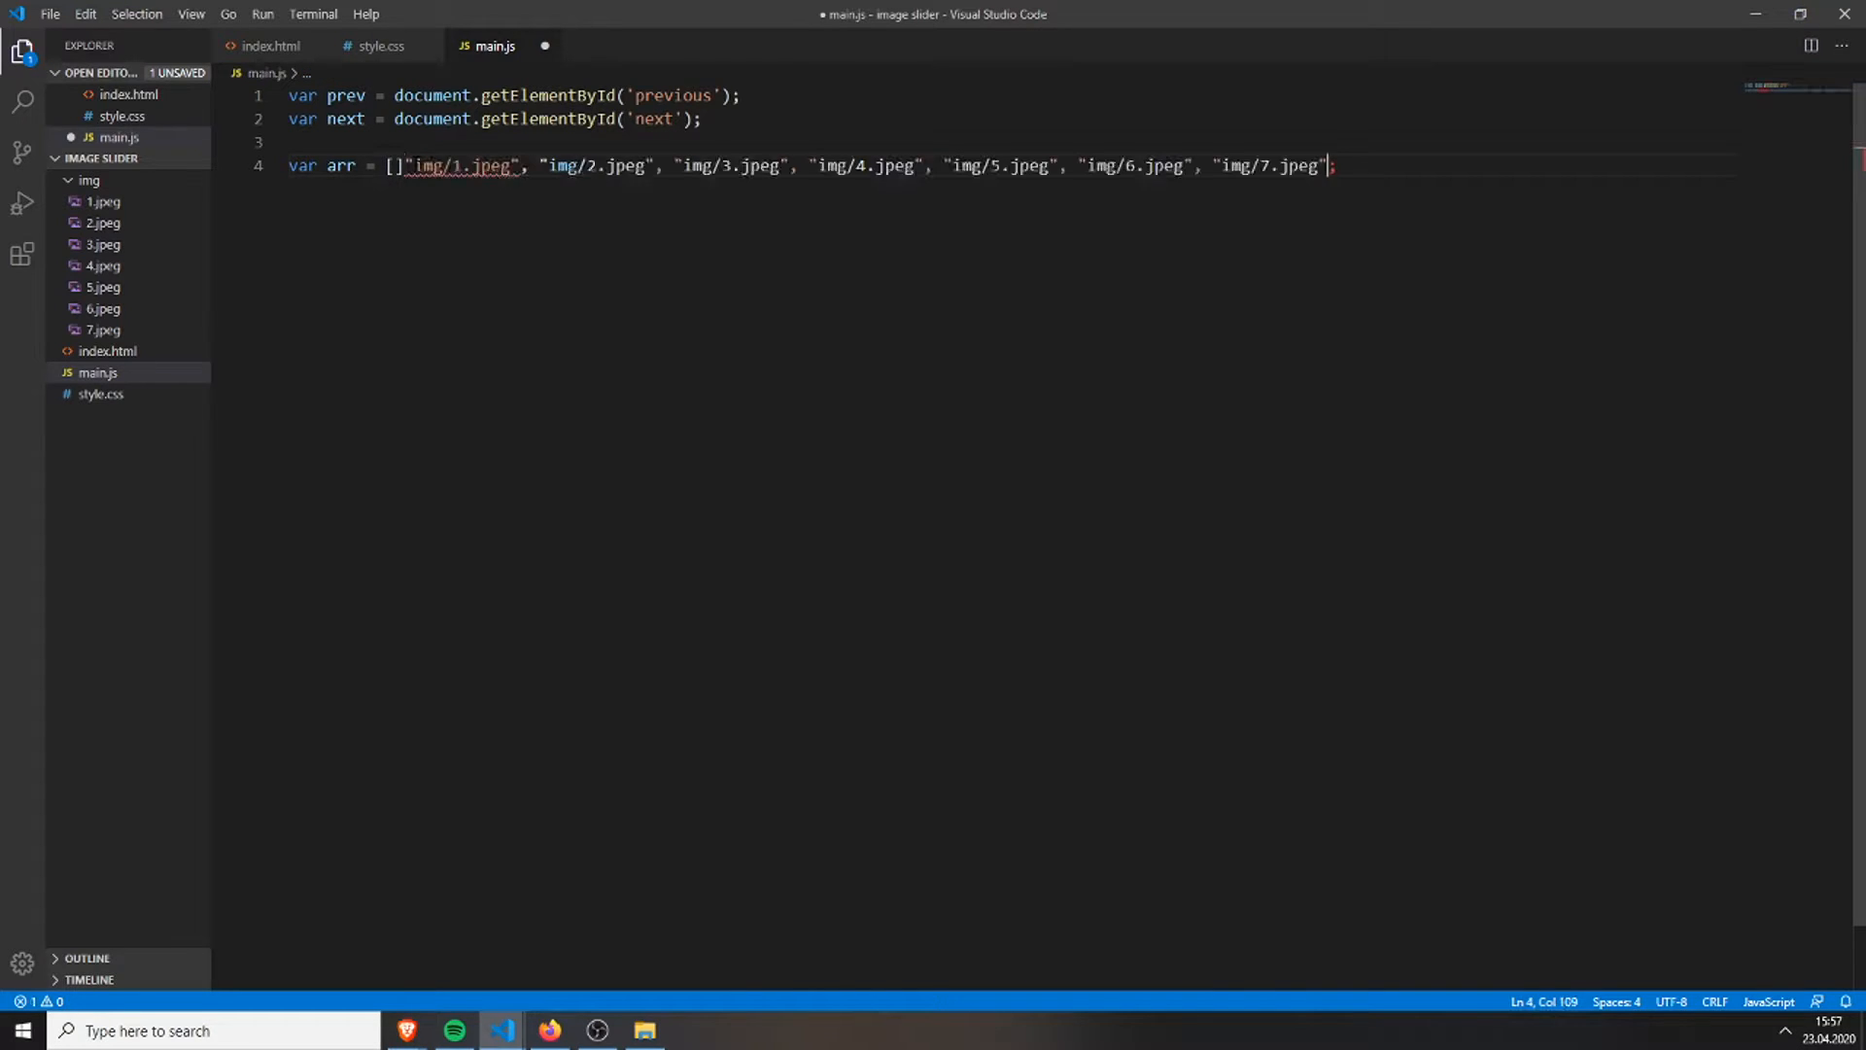
left_click(390, 165)
type("]")
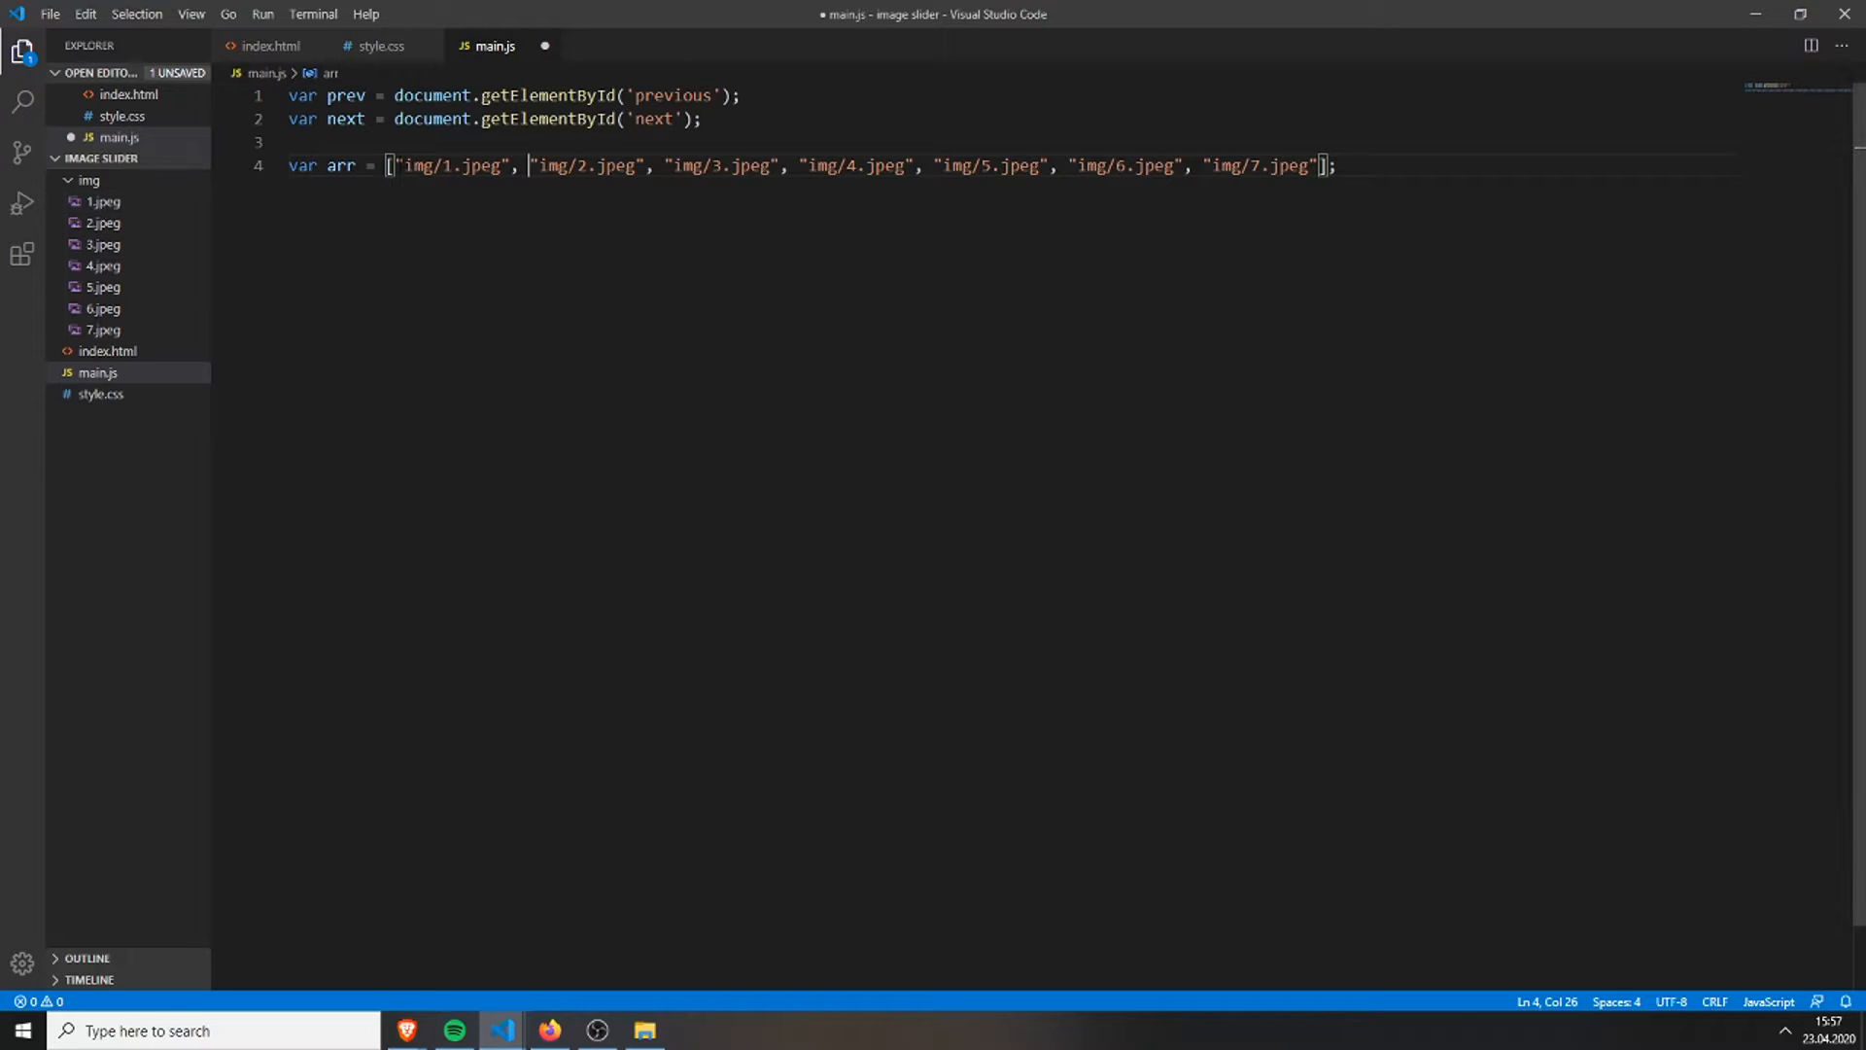
double_click(450, 166)
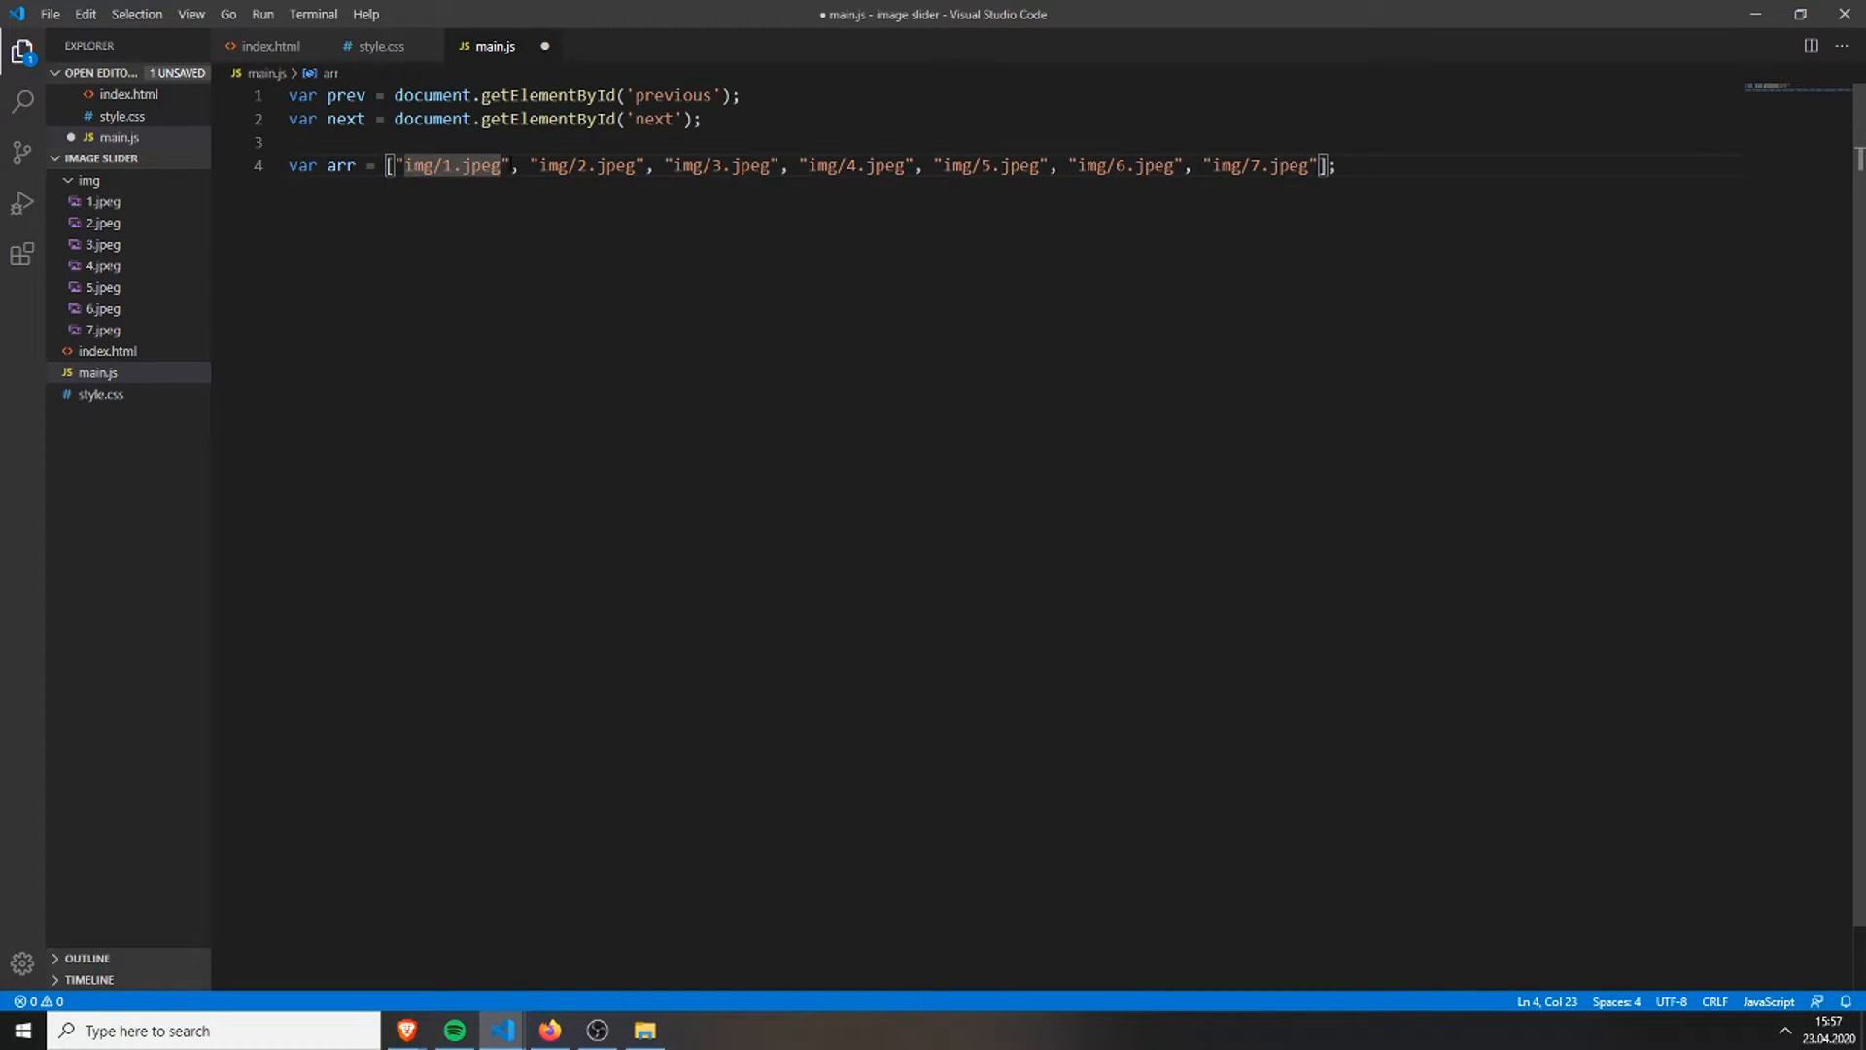
double_click(419, 165)
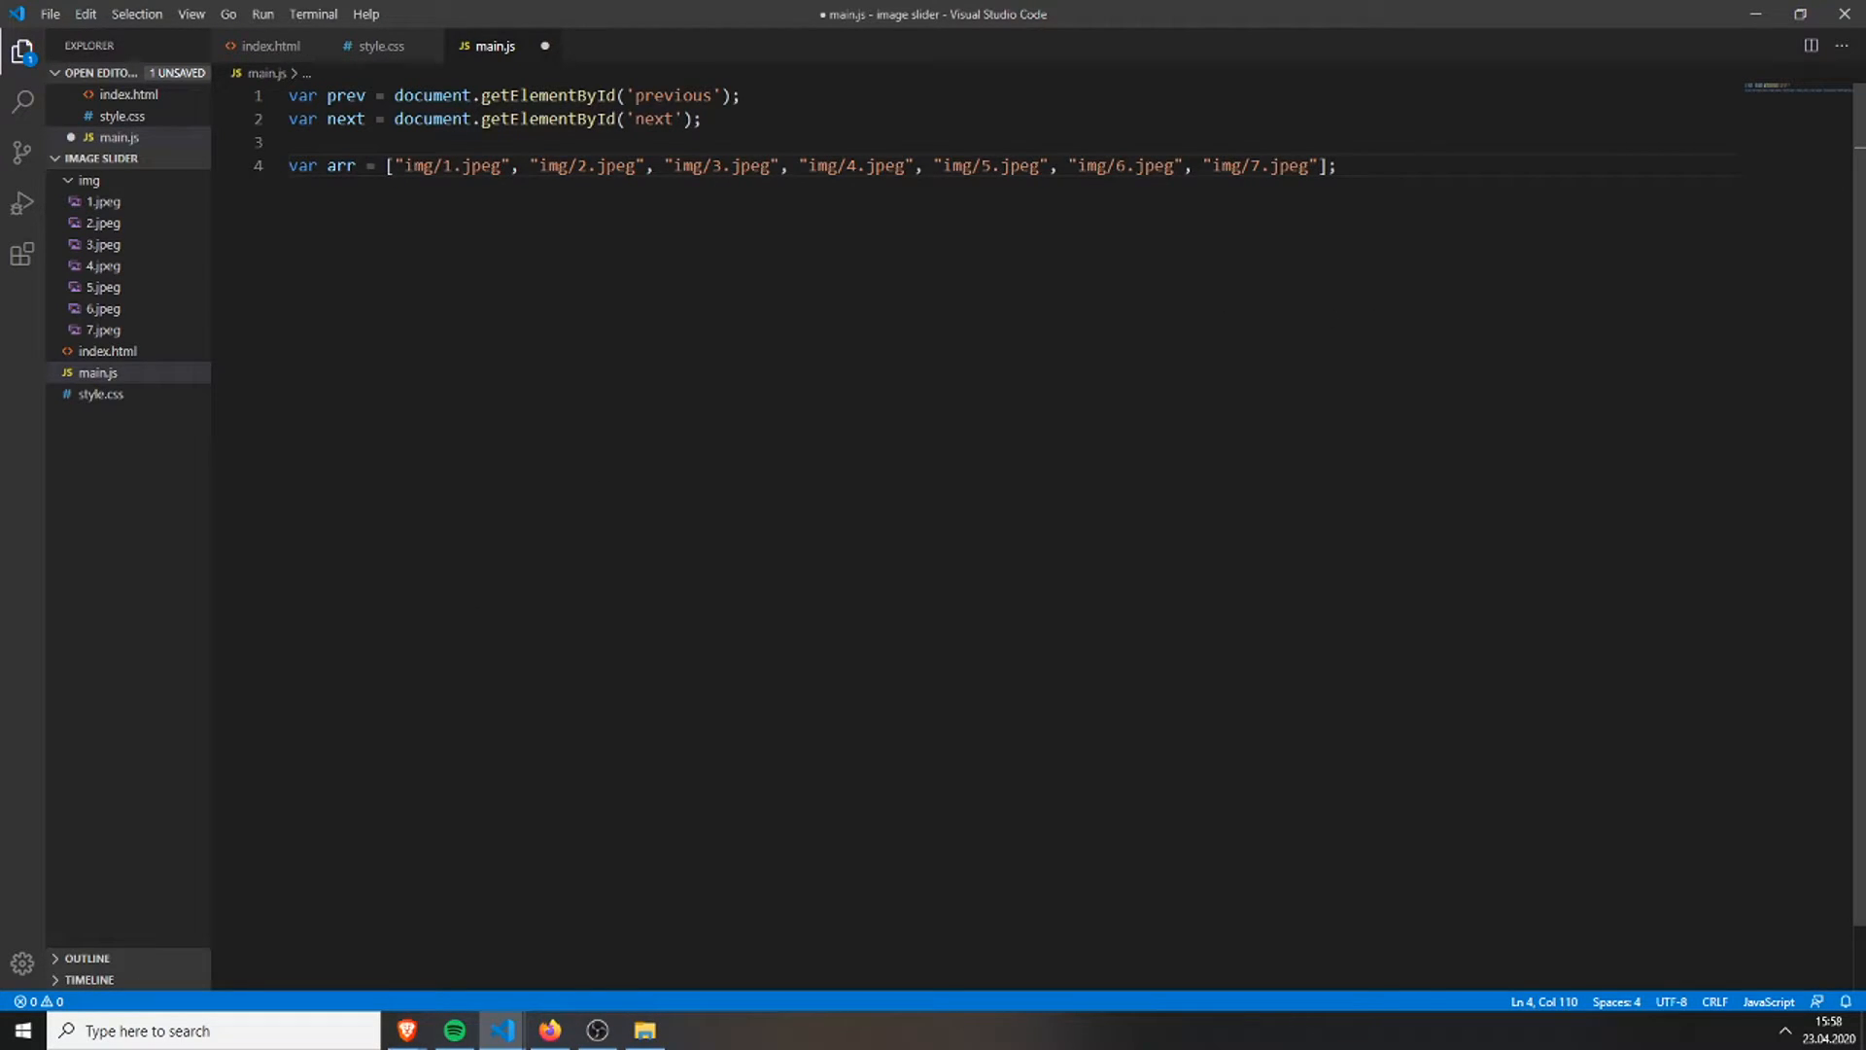
- Declare var i = 0; on a new line below the array
key("Enter")
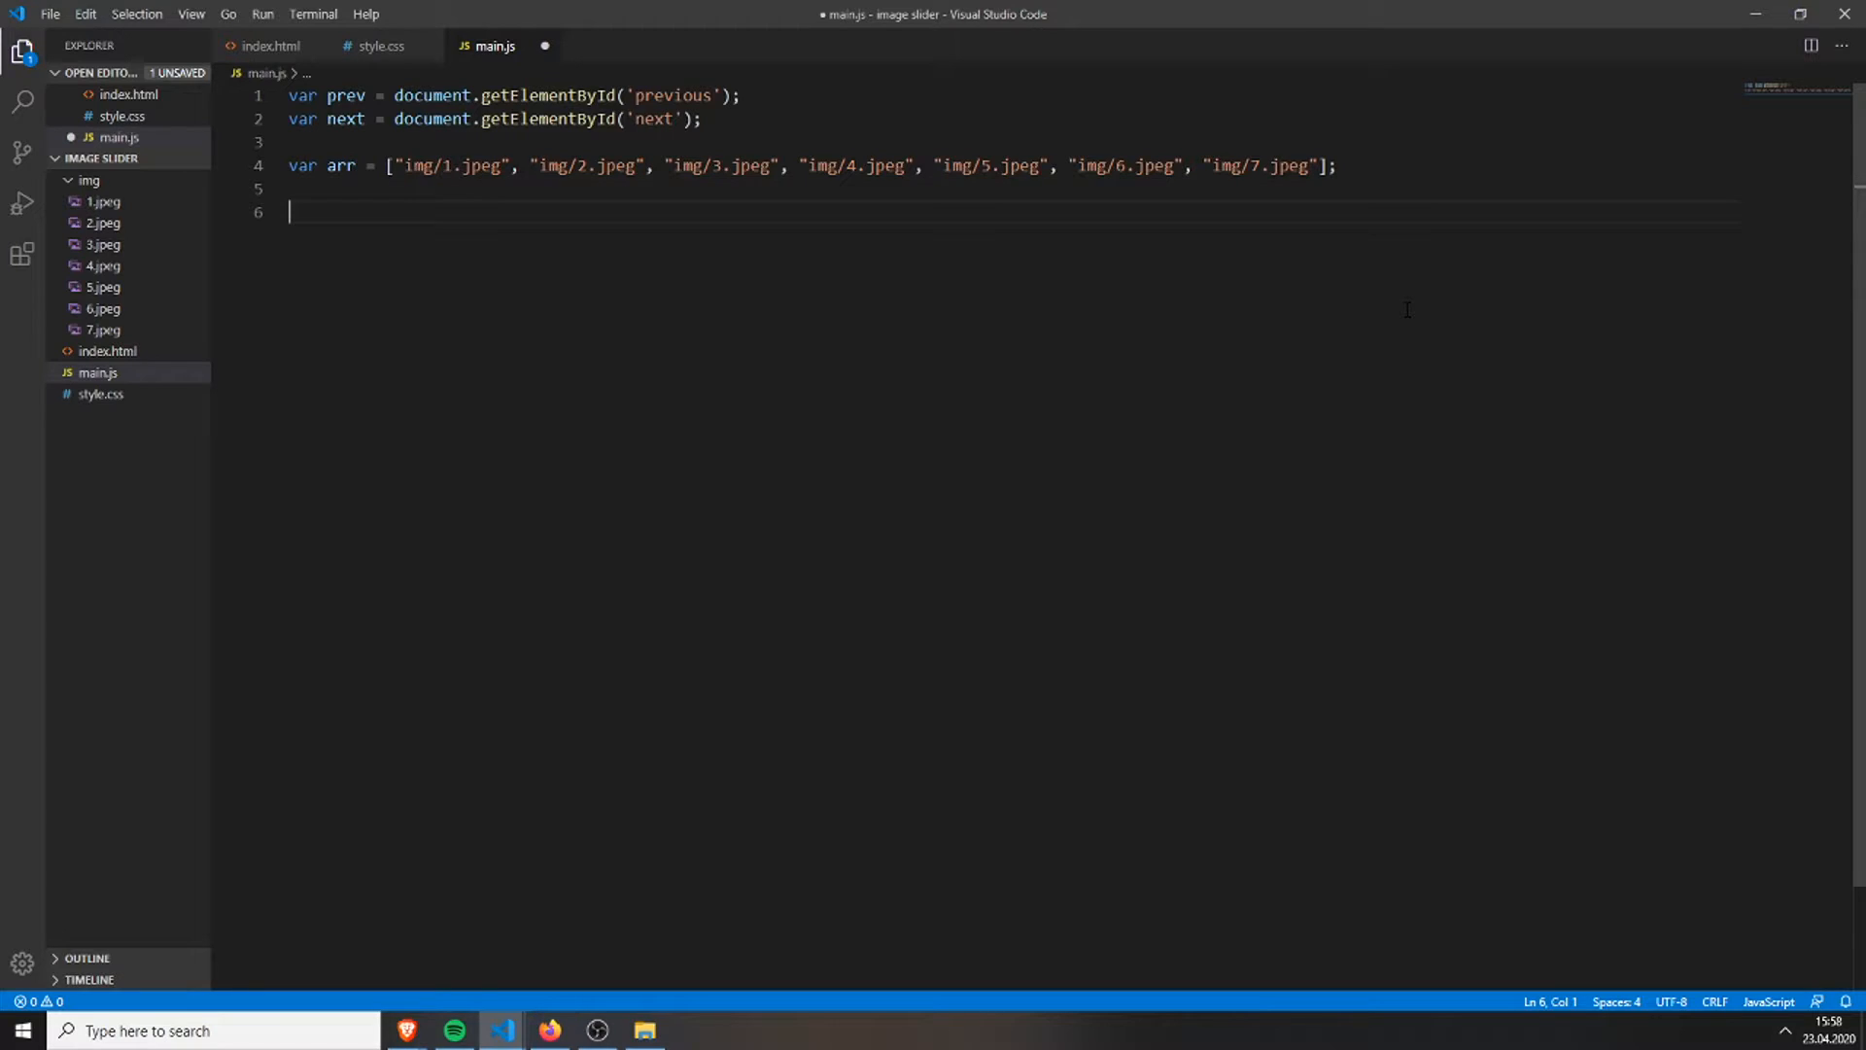
type("var")
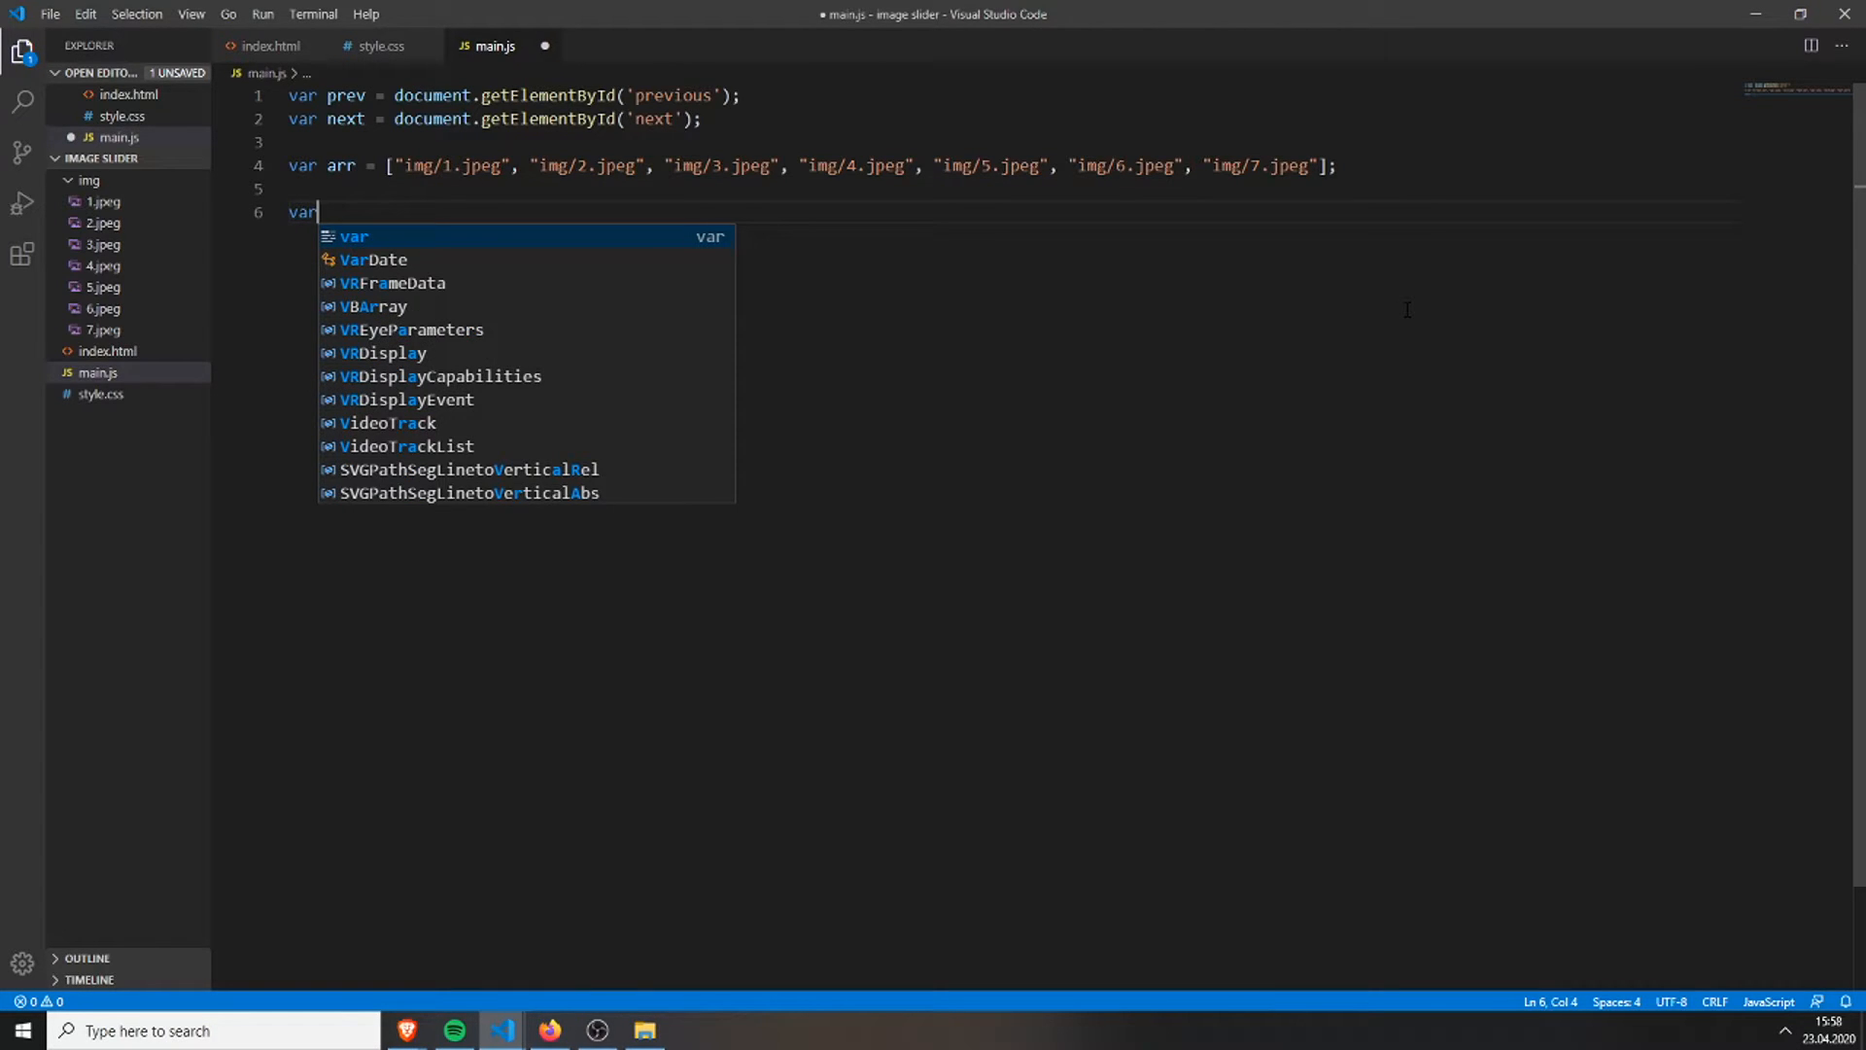
type("i")
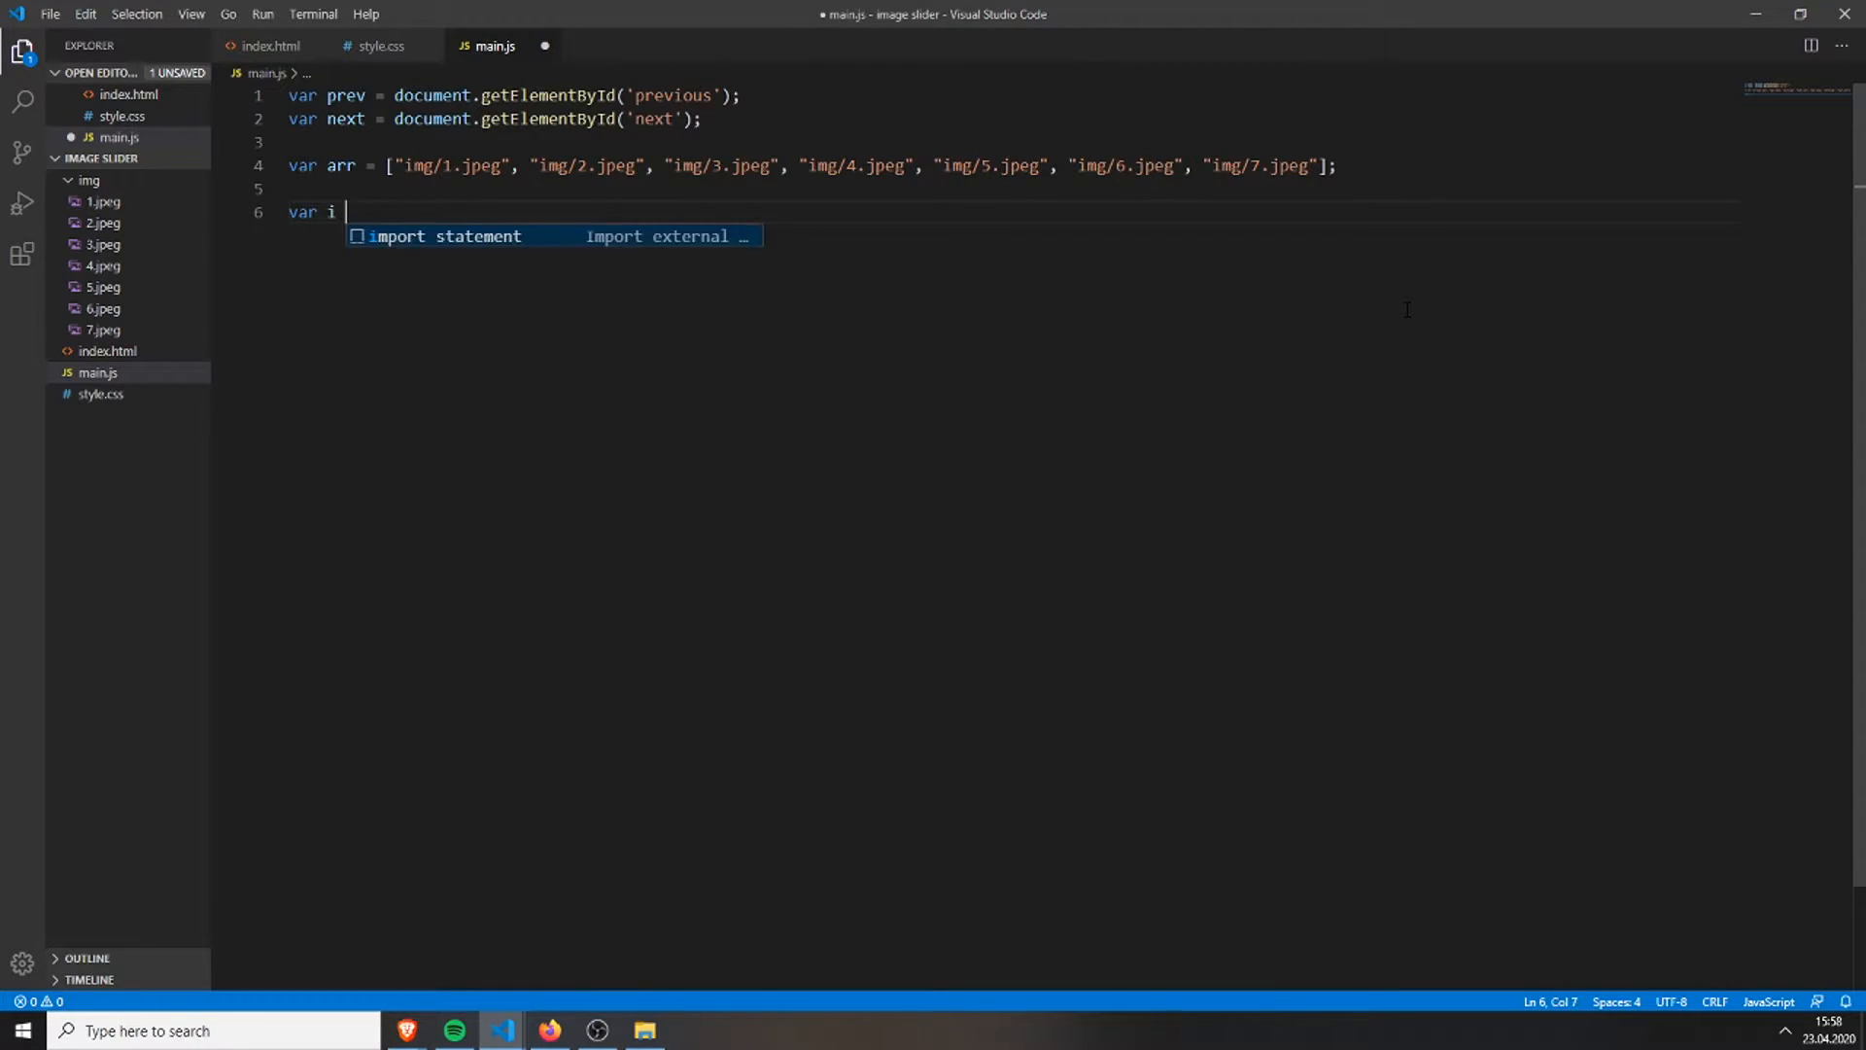
type("= 0;")
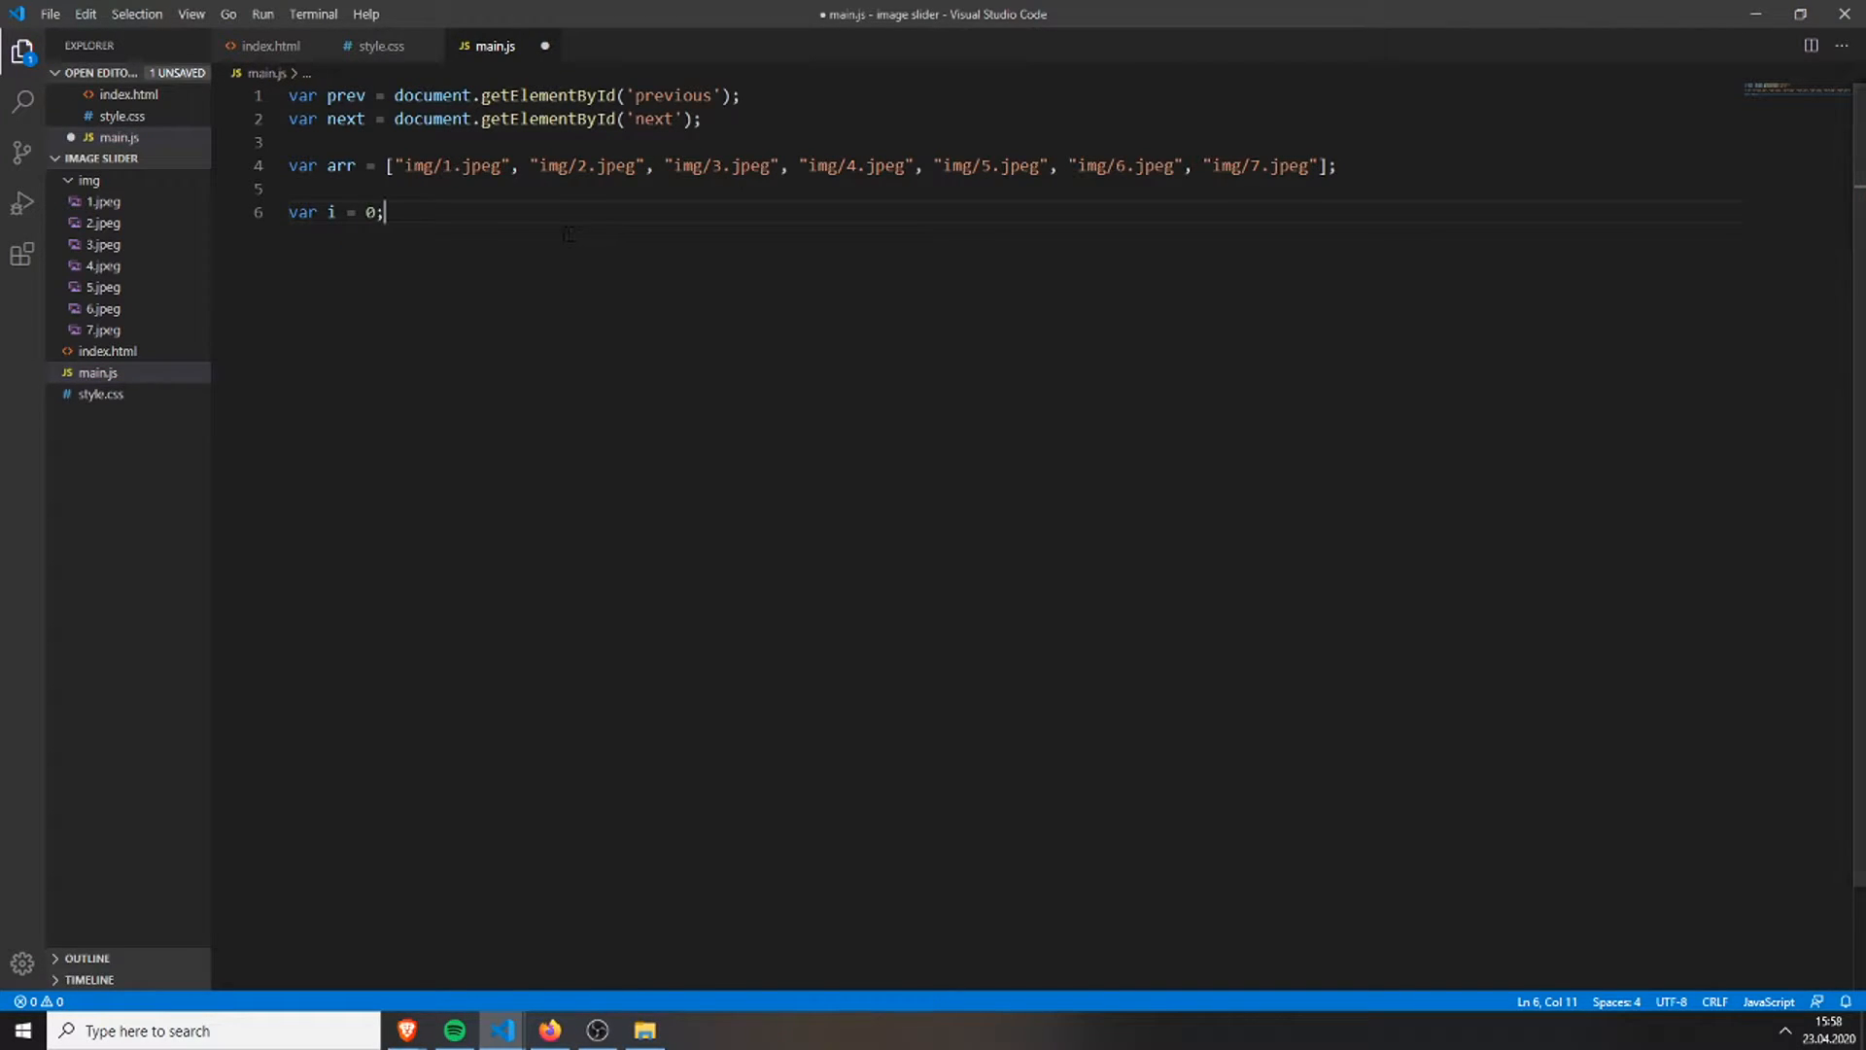
type("ne")
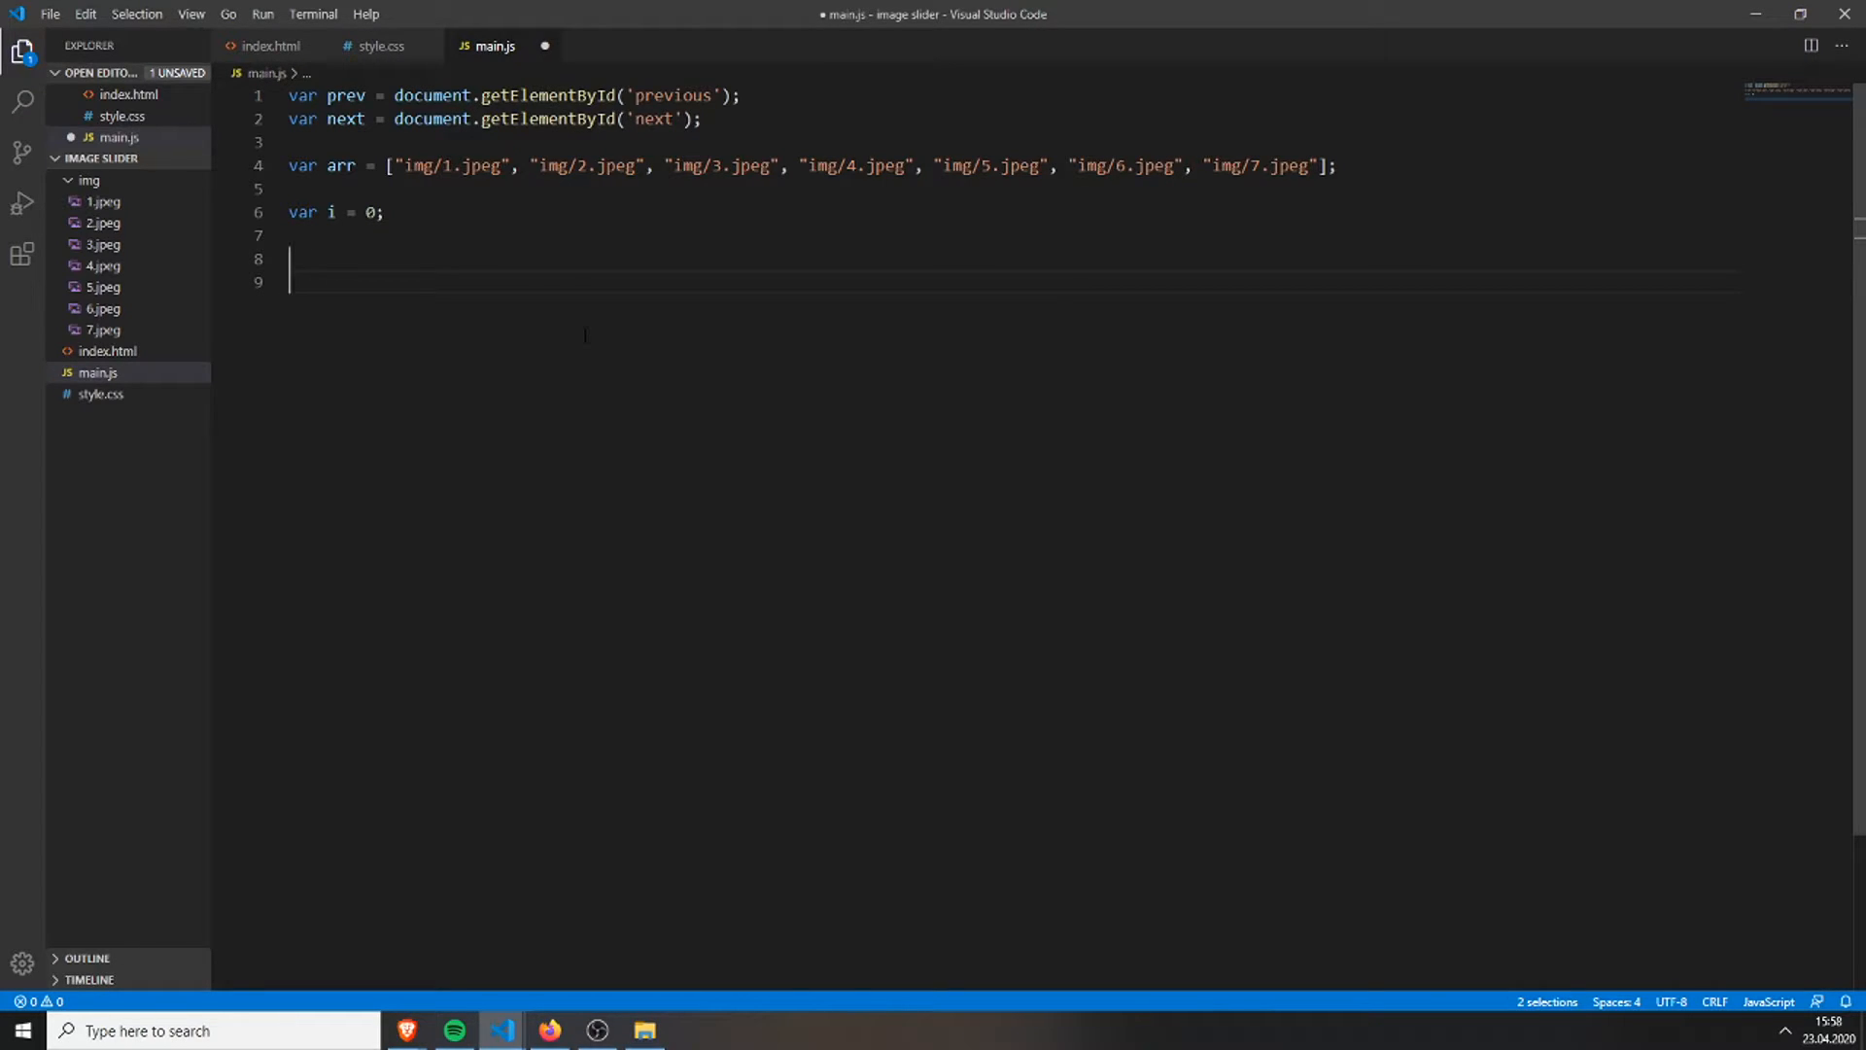
- Add next and prev addEventListener('click', function(){}) handlers with empty bodies
key("enter")
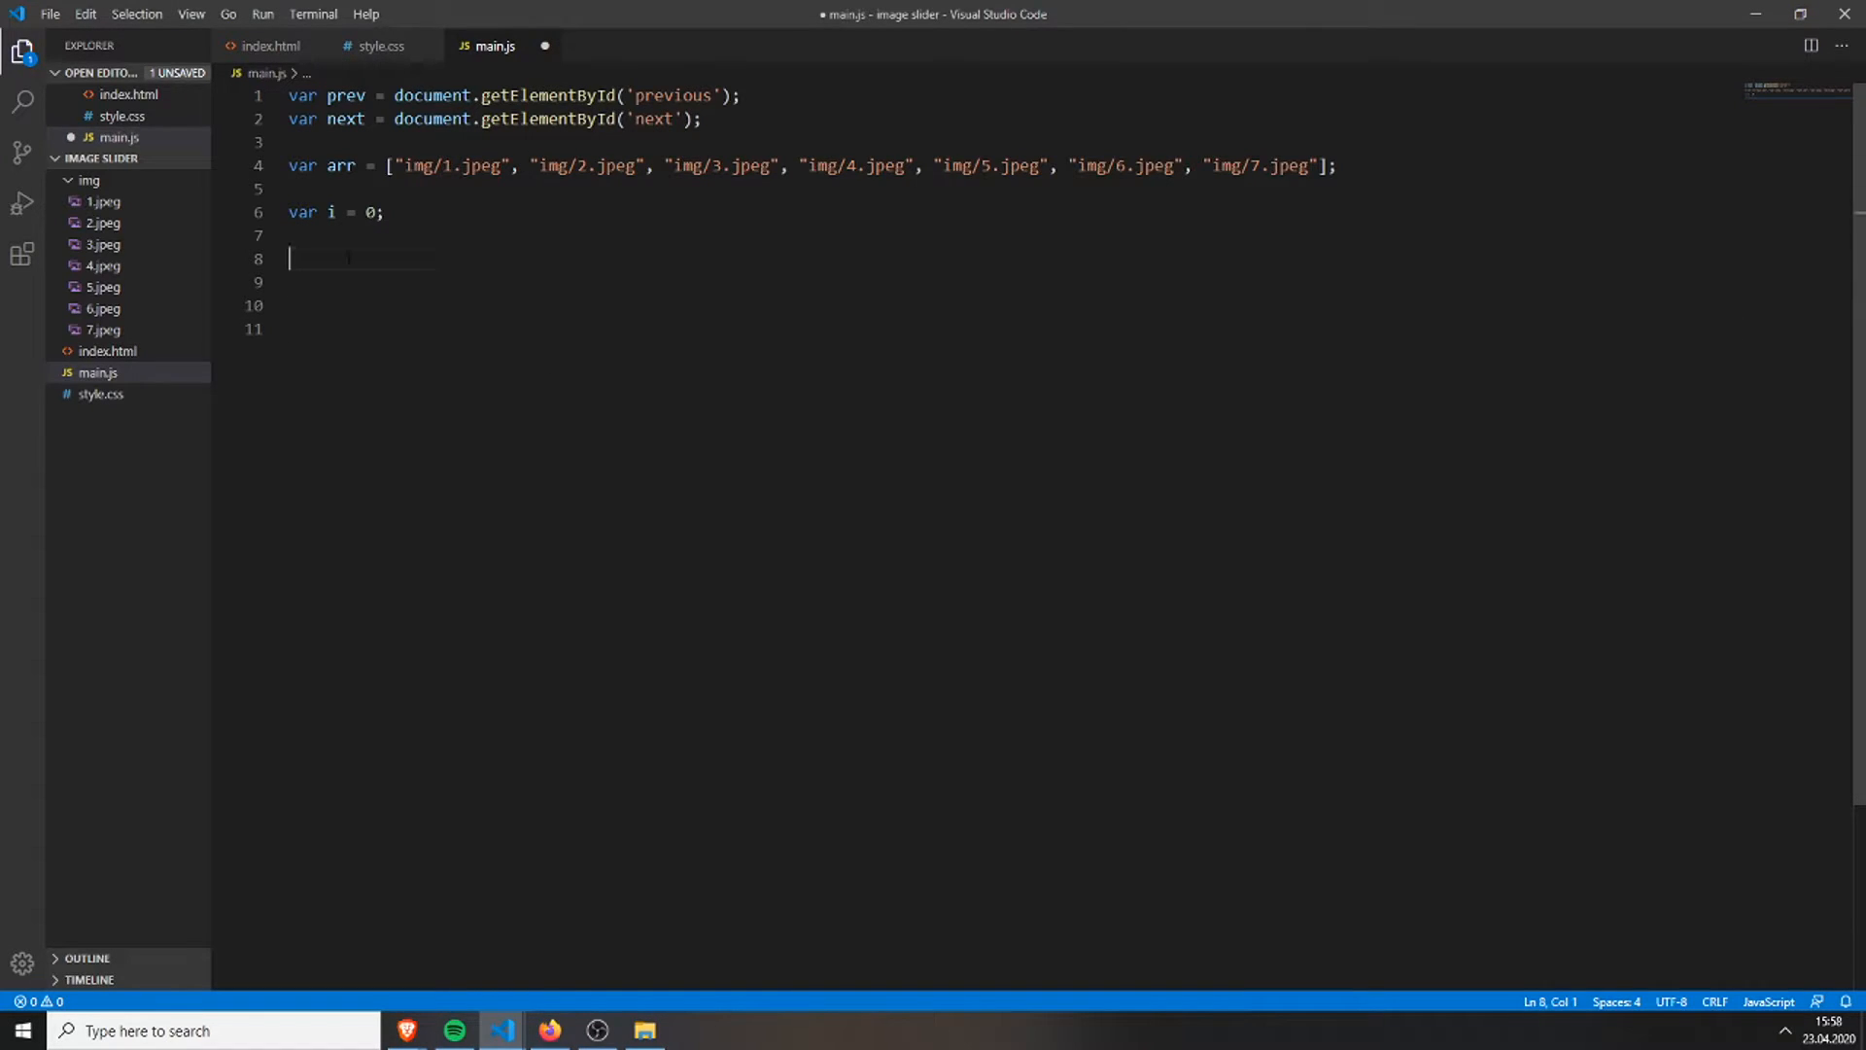
type("next")
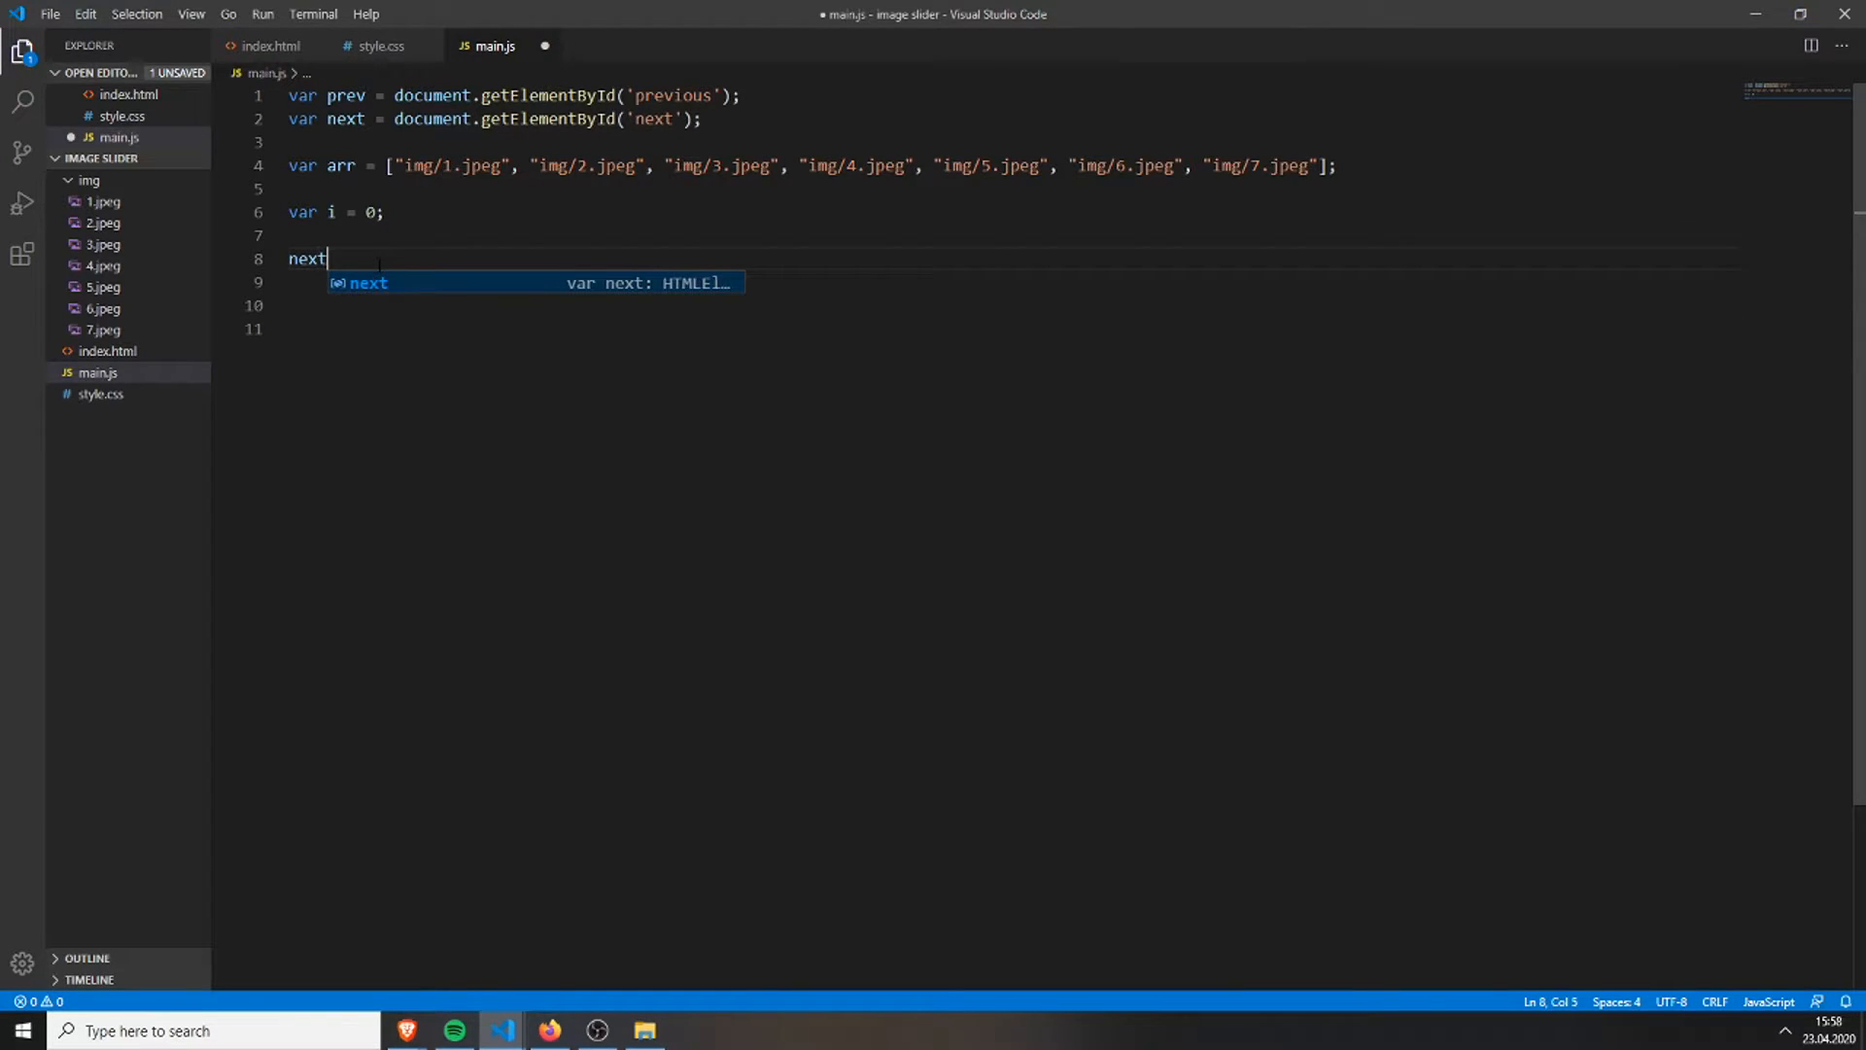
type(".ATTRIBUTE_NODE")
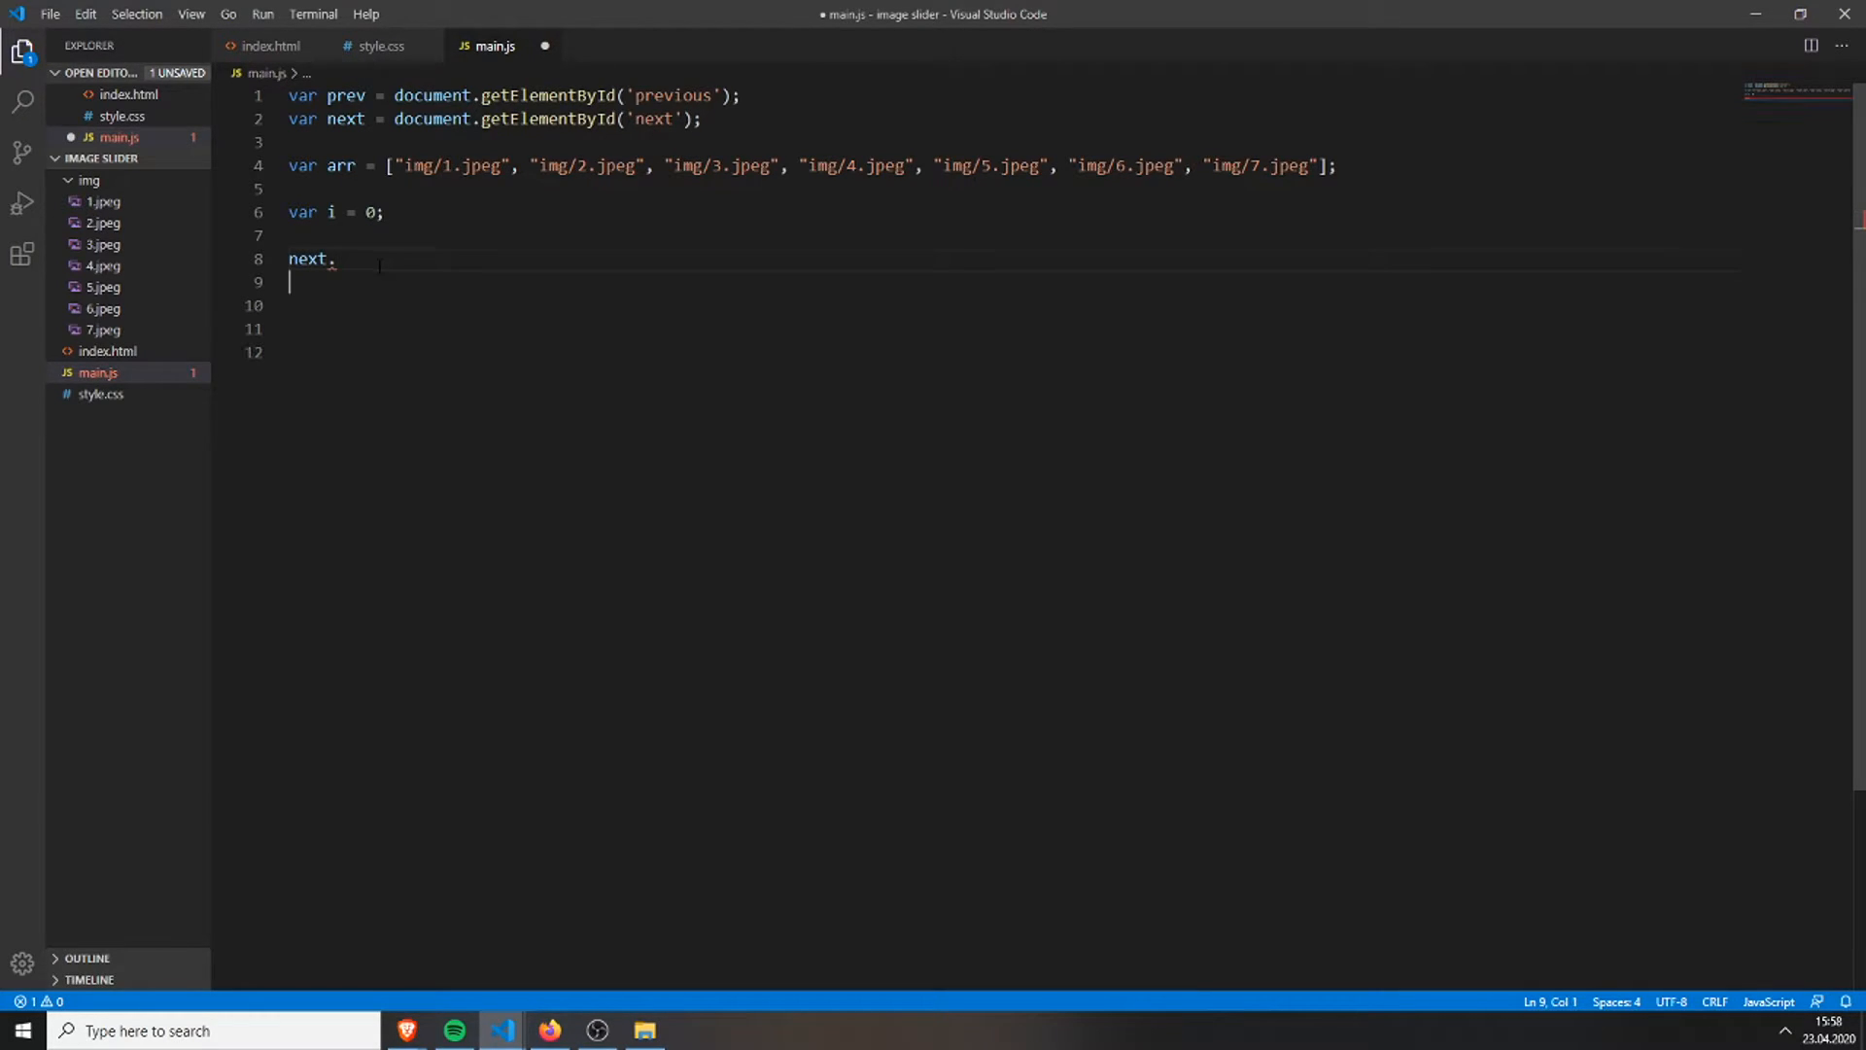
type("prev.")
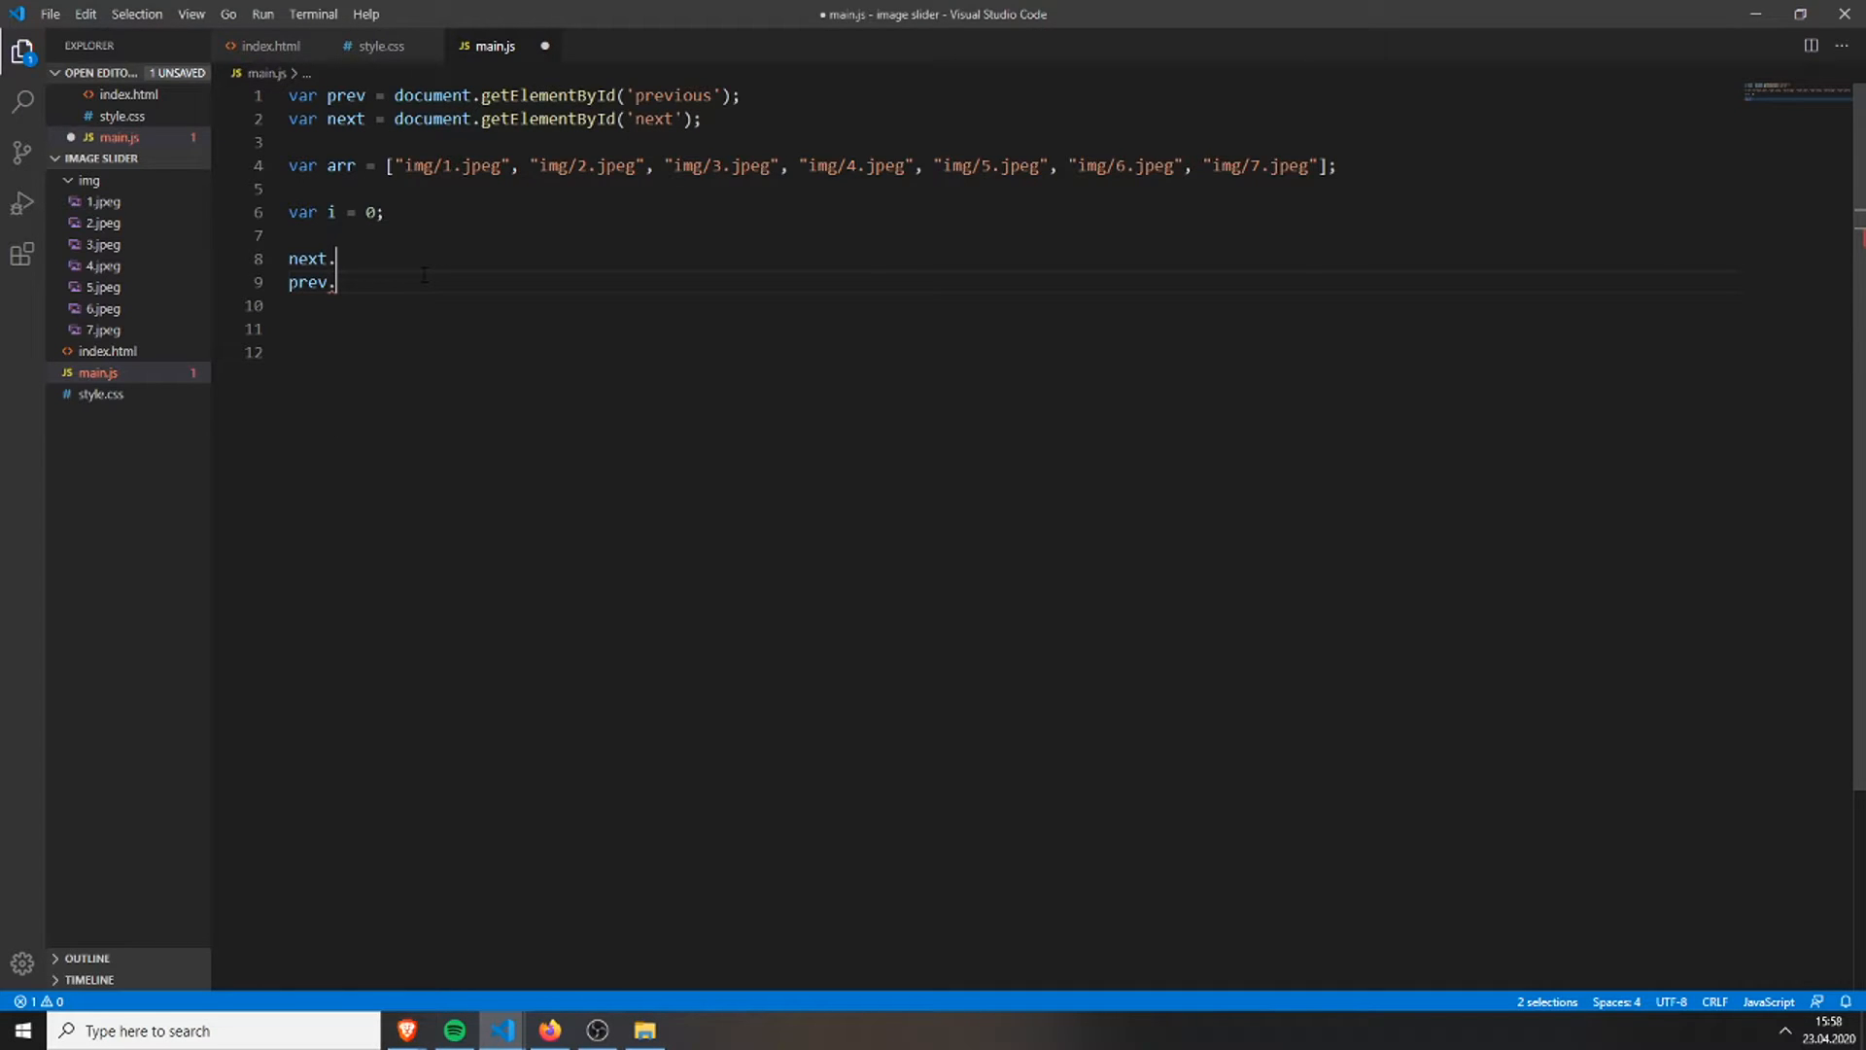
left_click(340, 282)
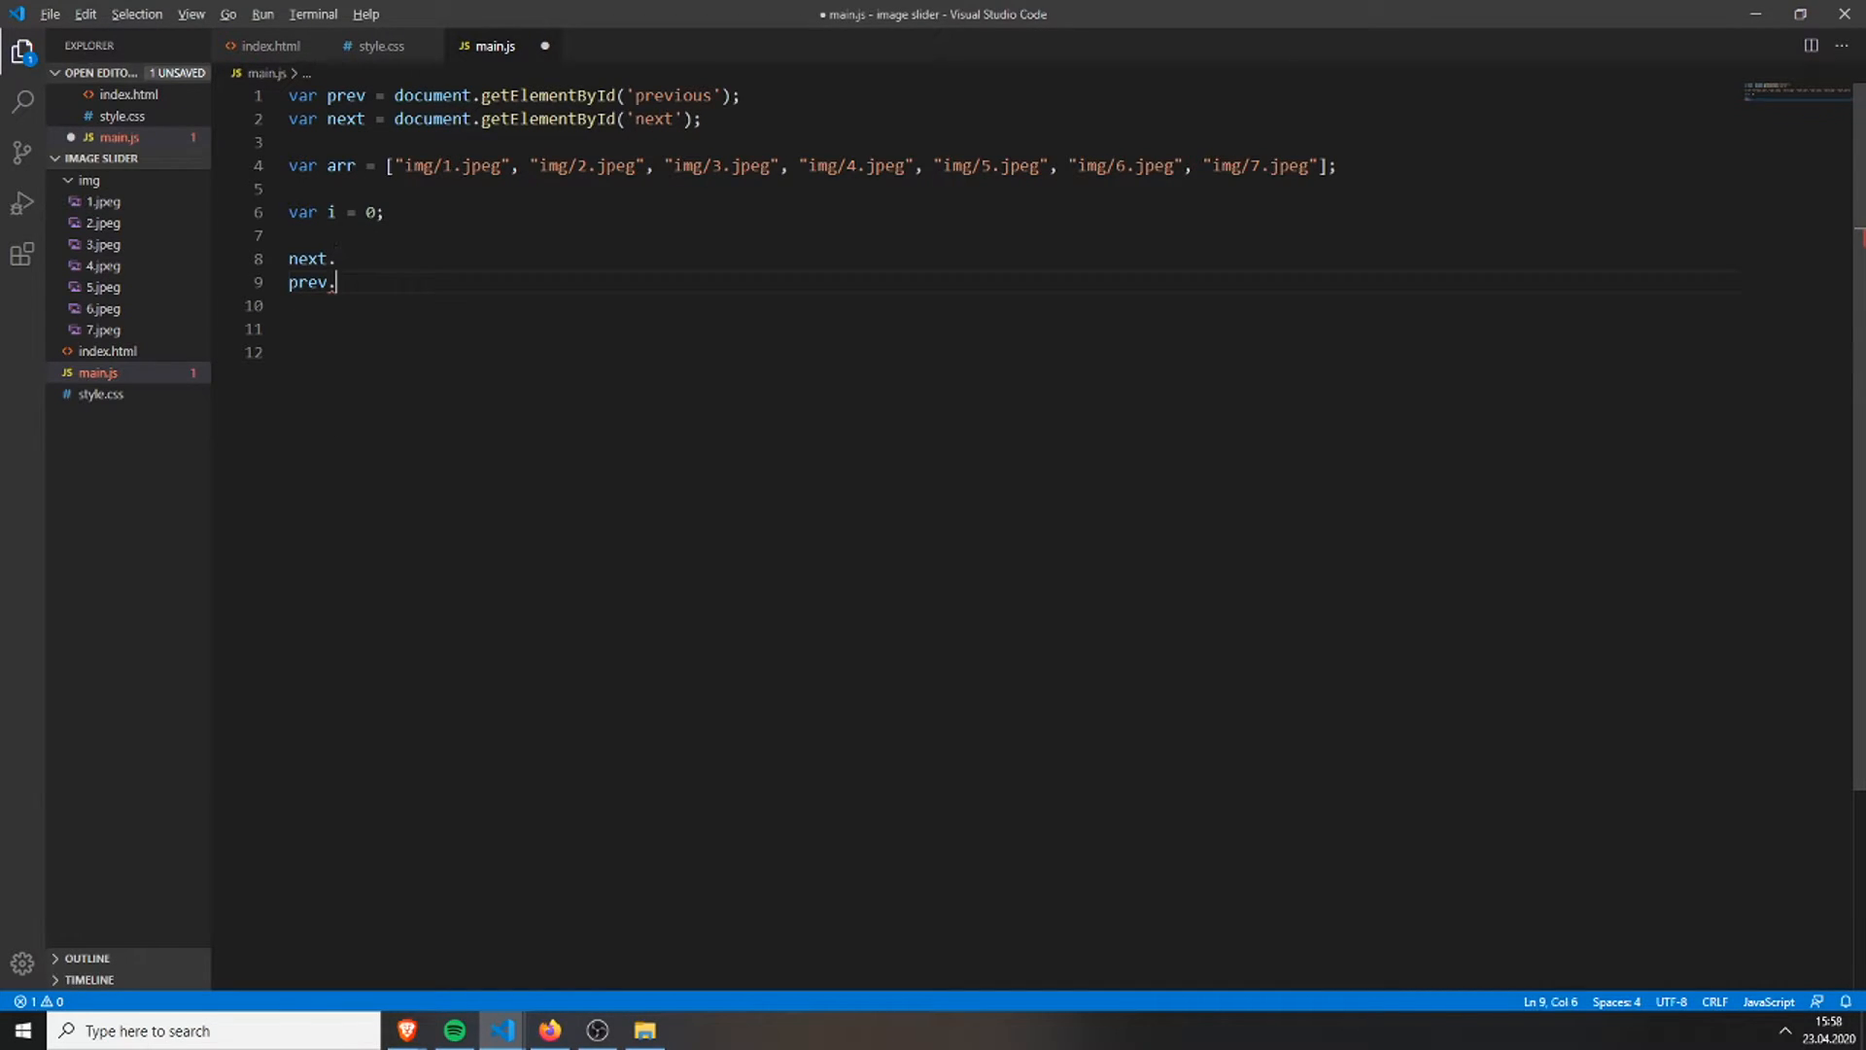
type("addEventListener(")
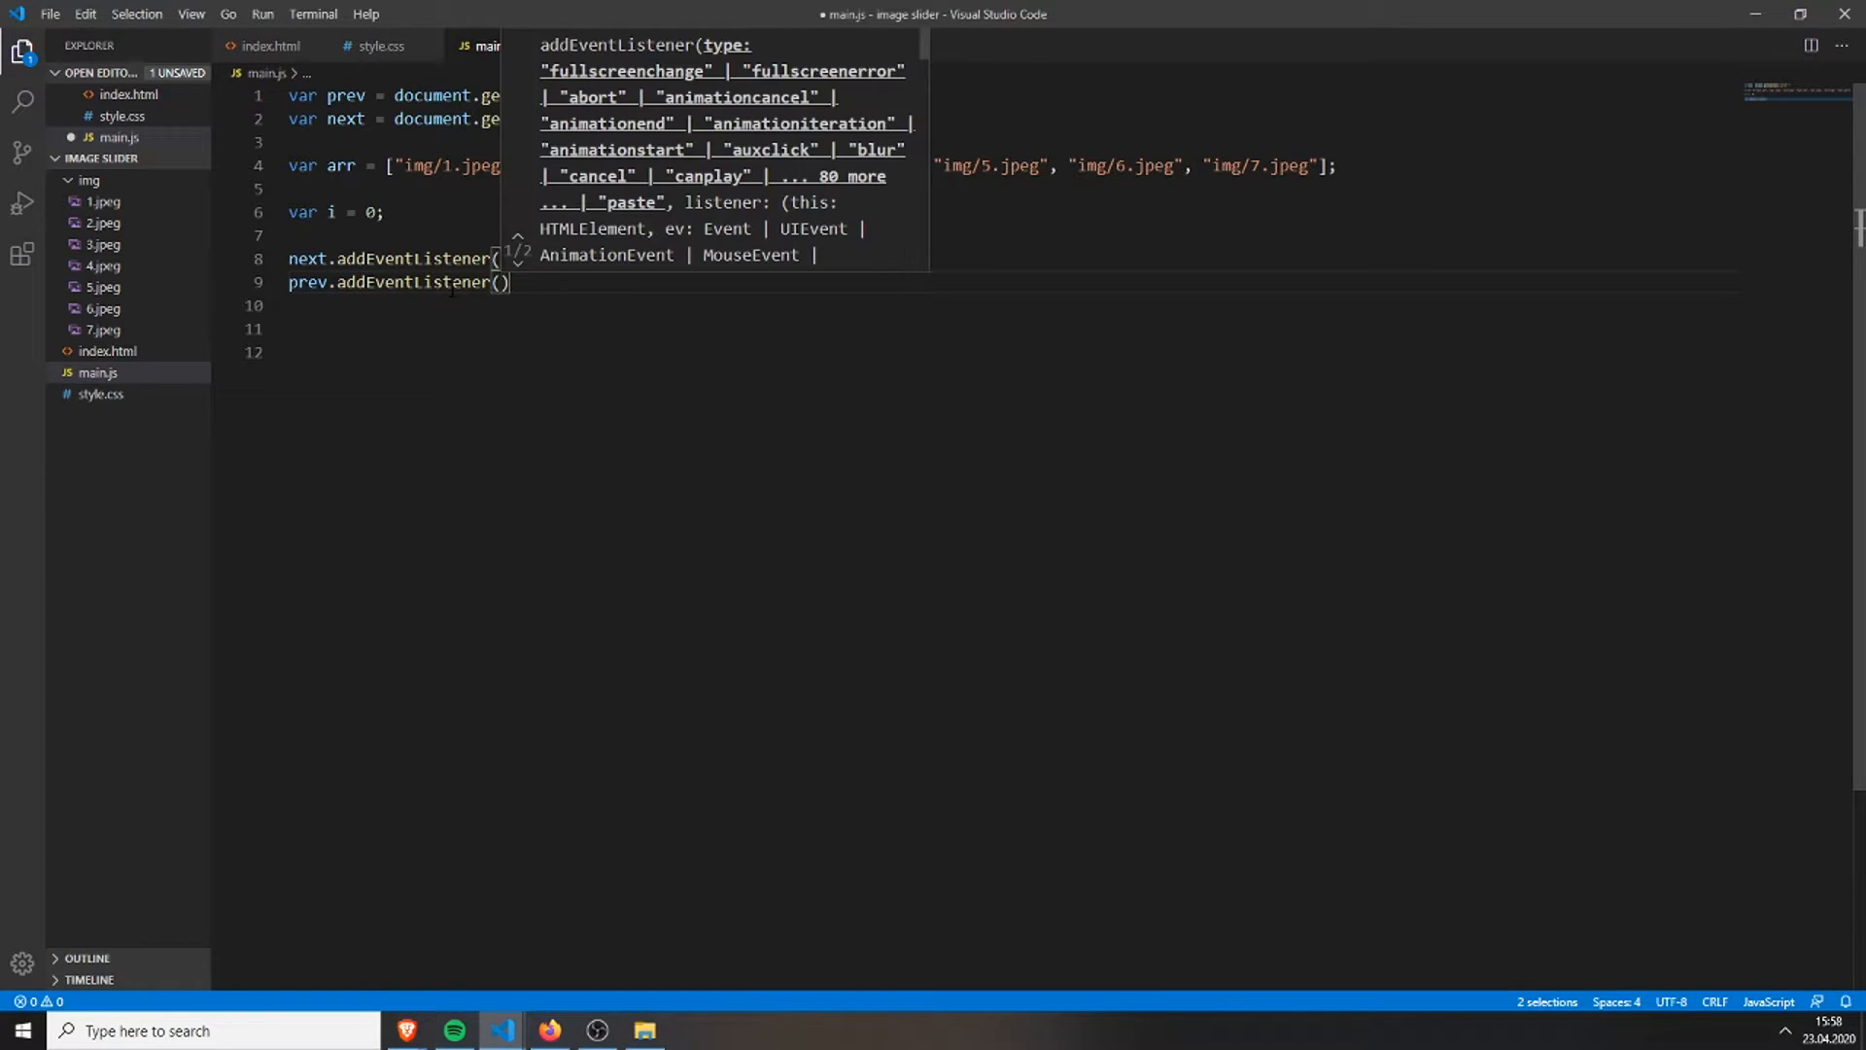
type("'click',")
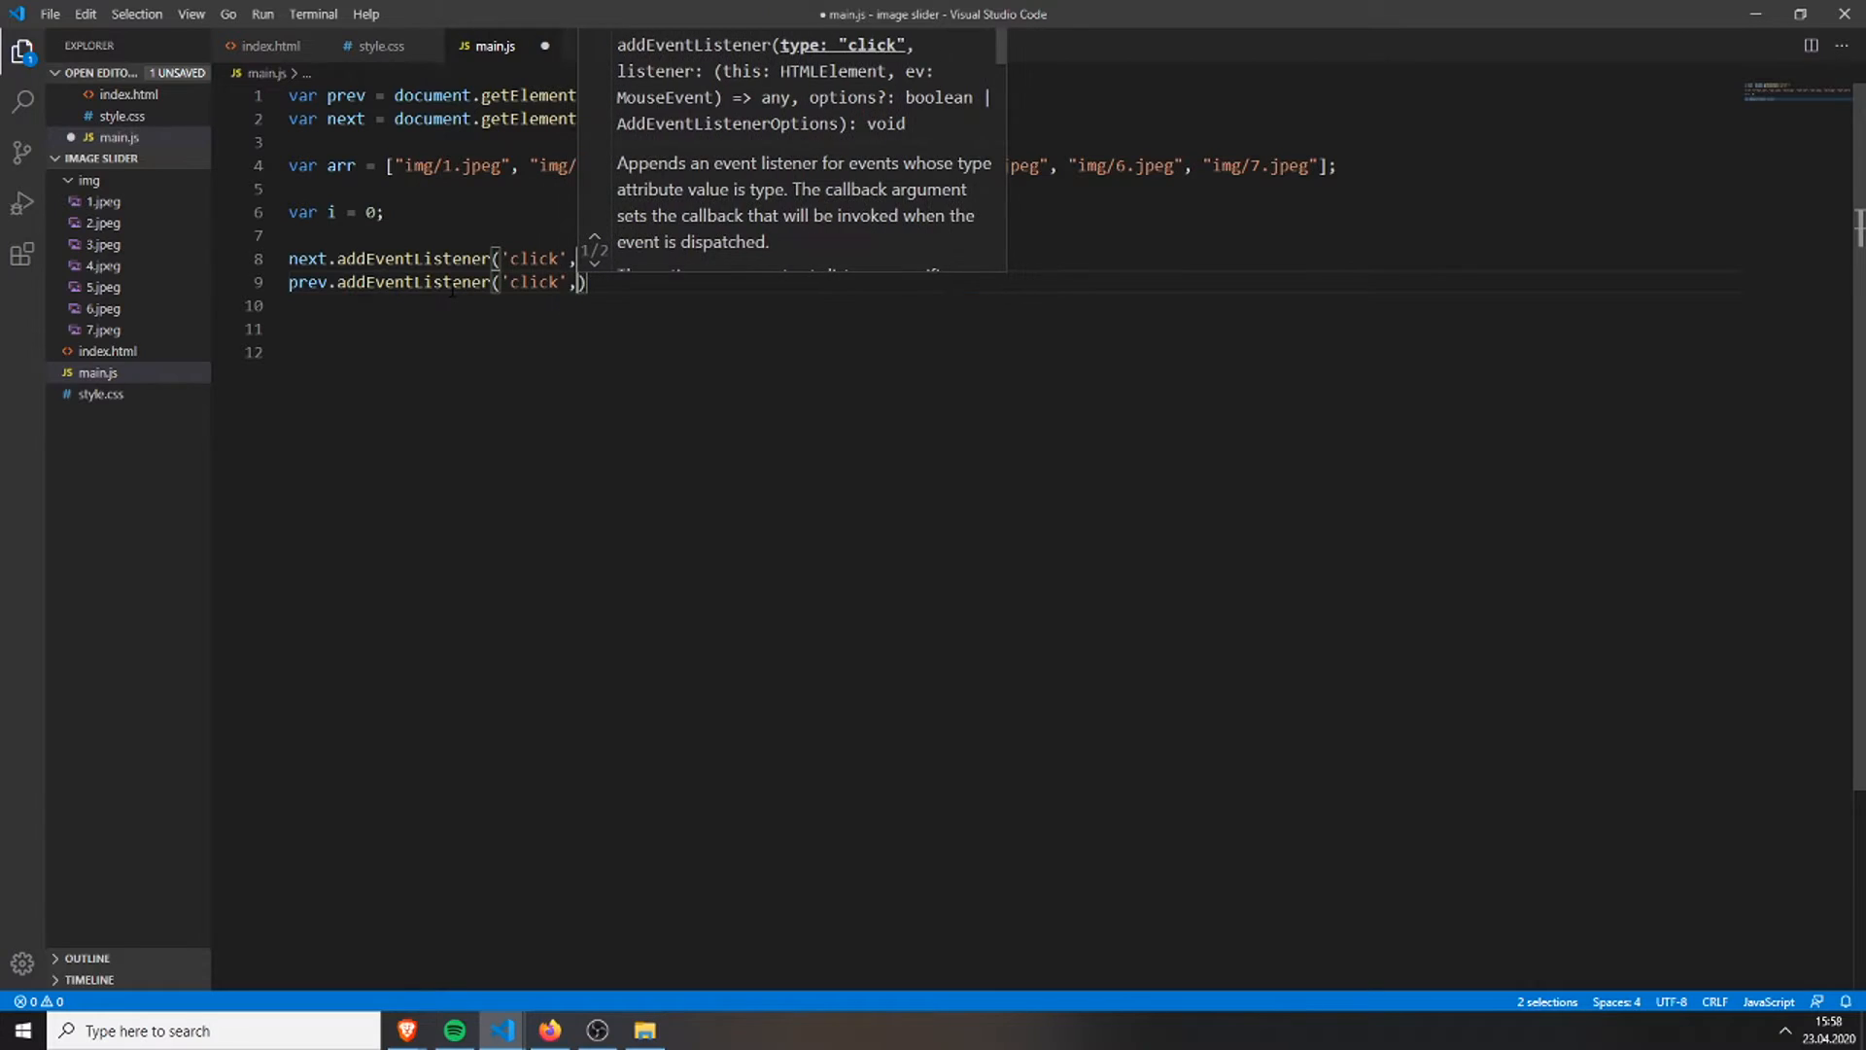
type("function(")
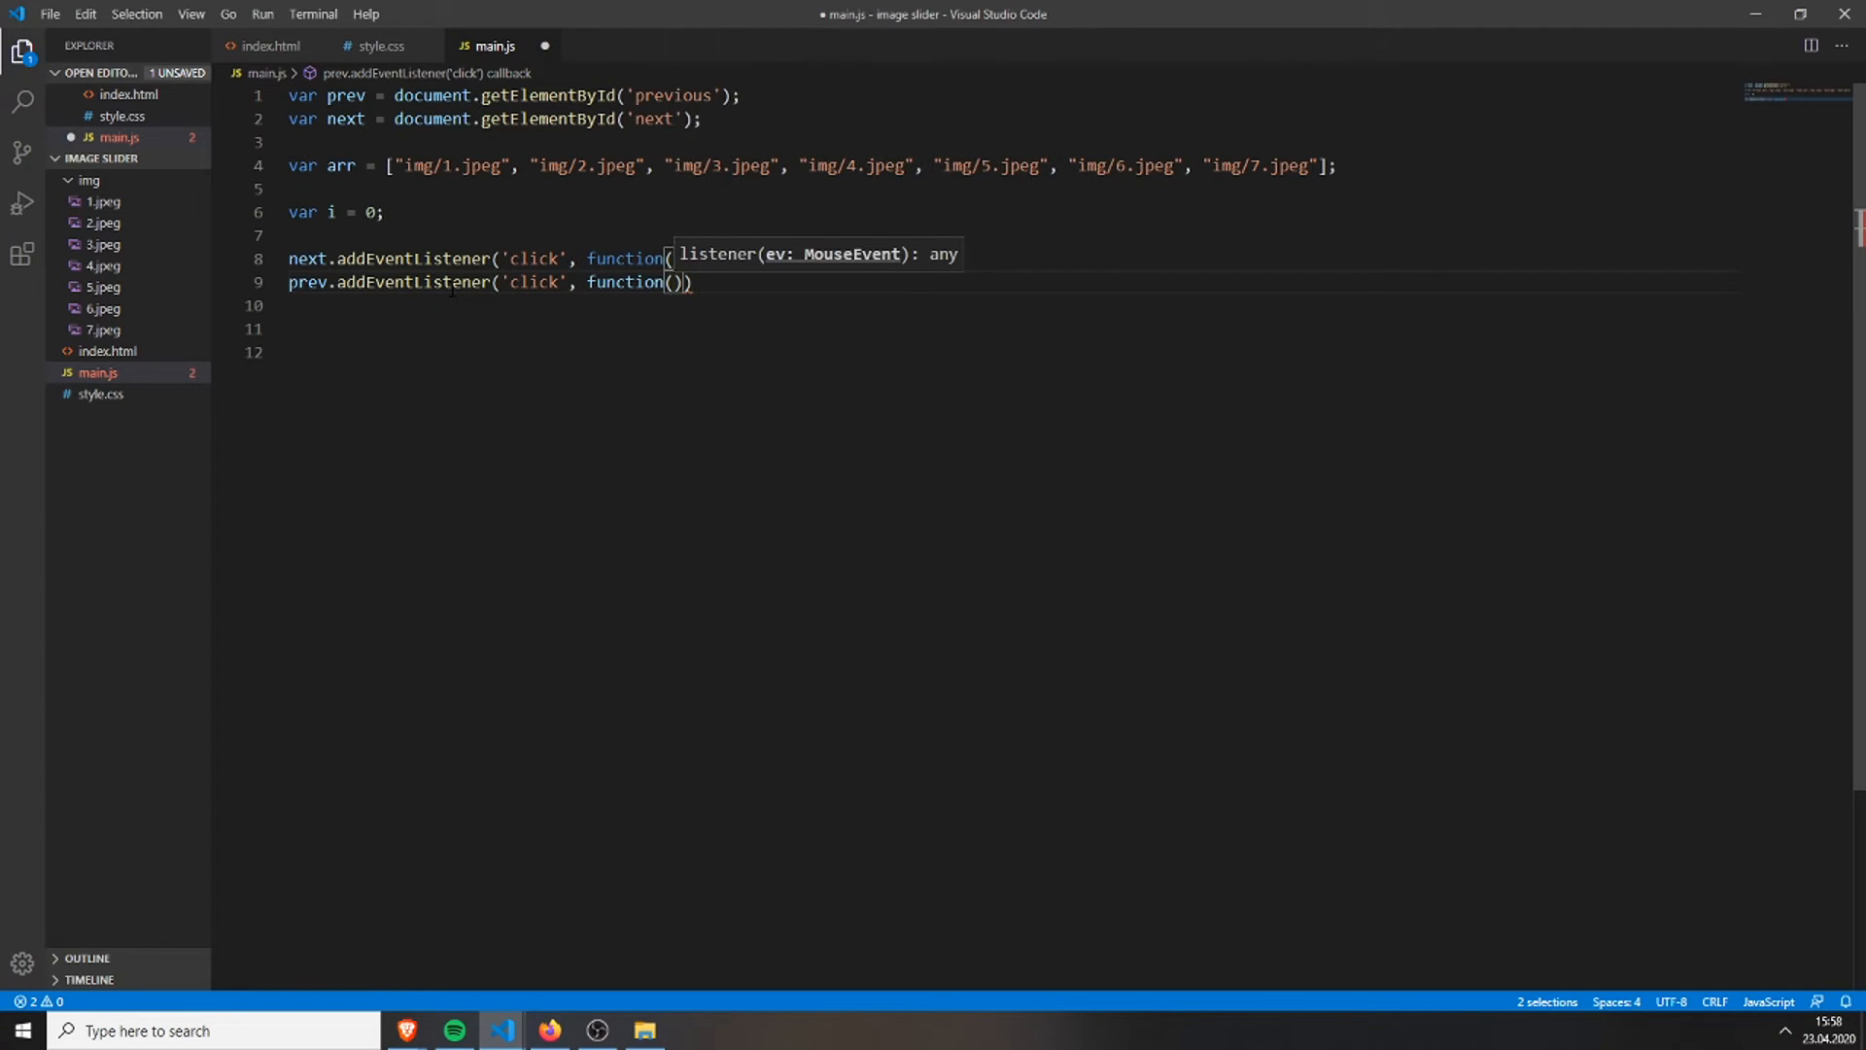
type("{")
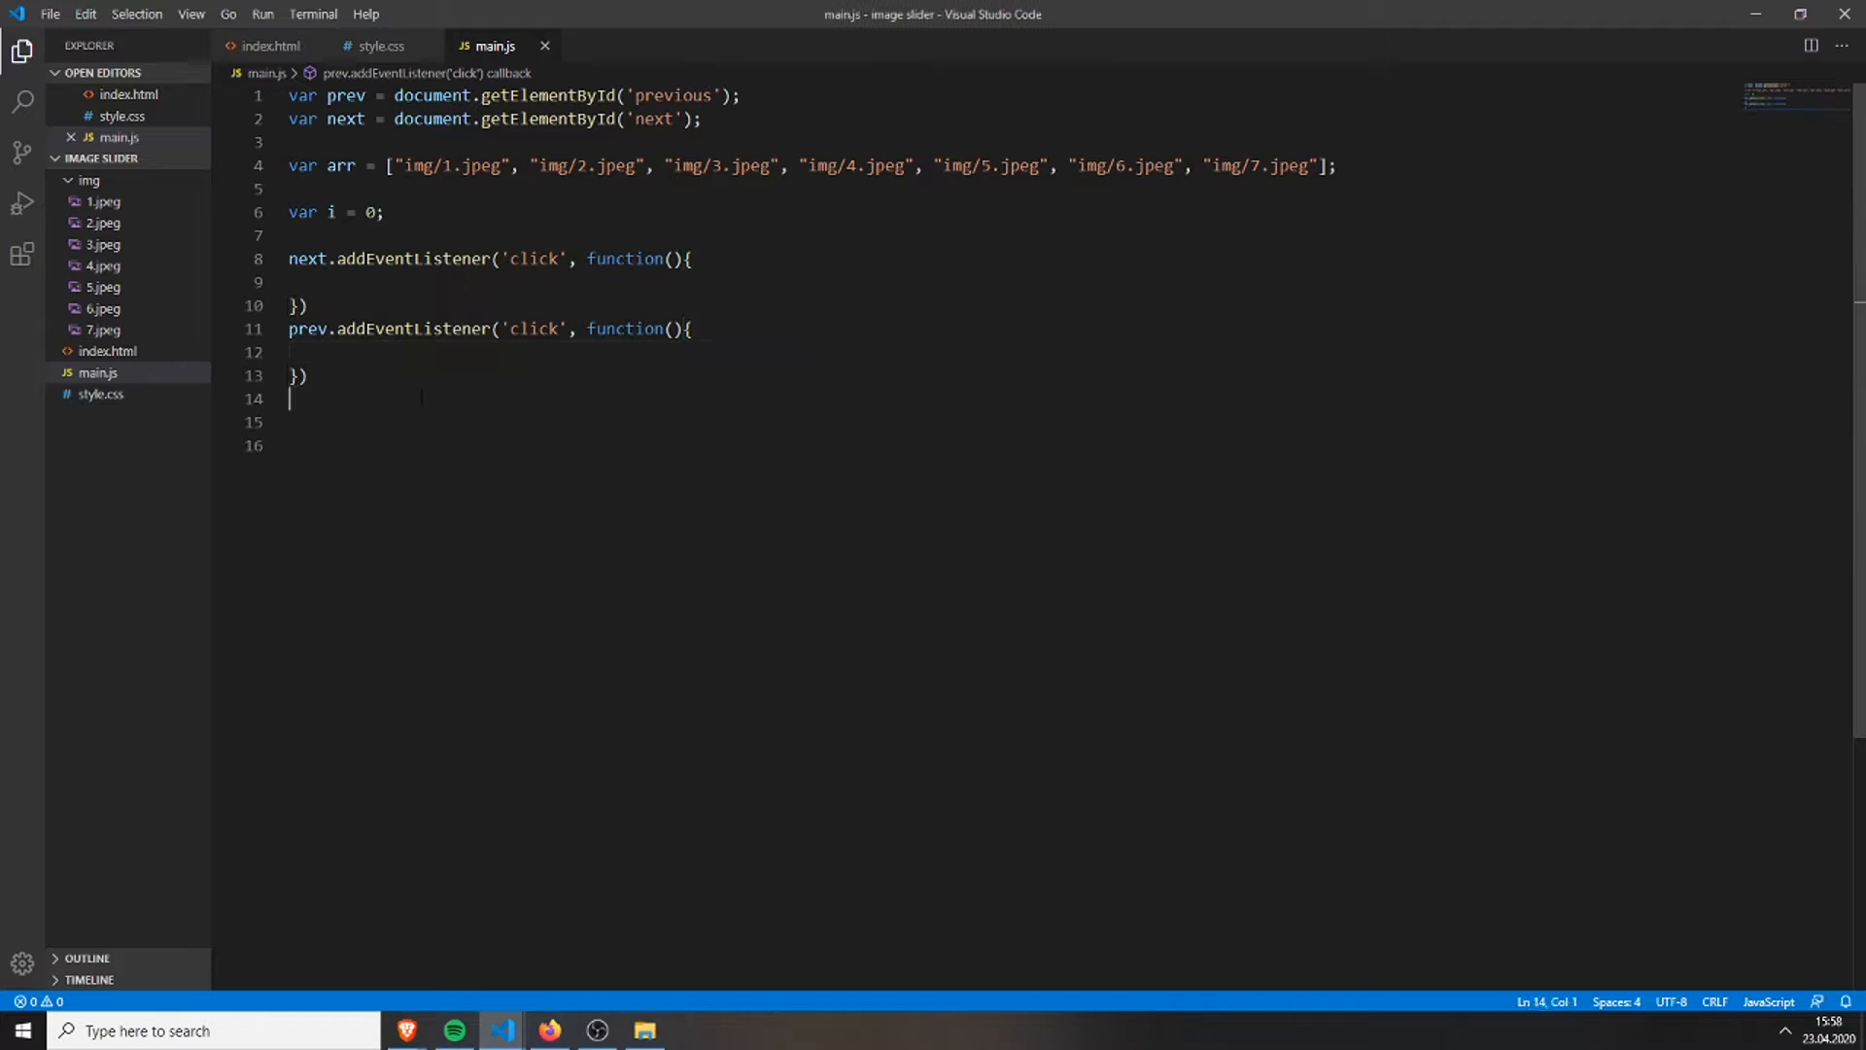
- Label the handlers with //next btn and //prev btn comments
key("Enter")
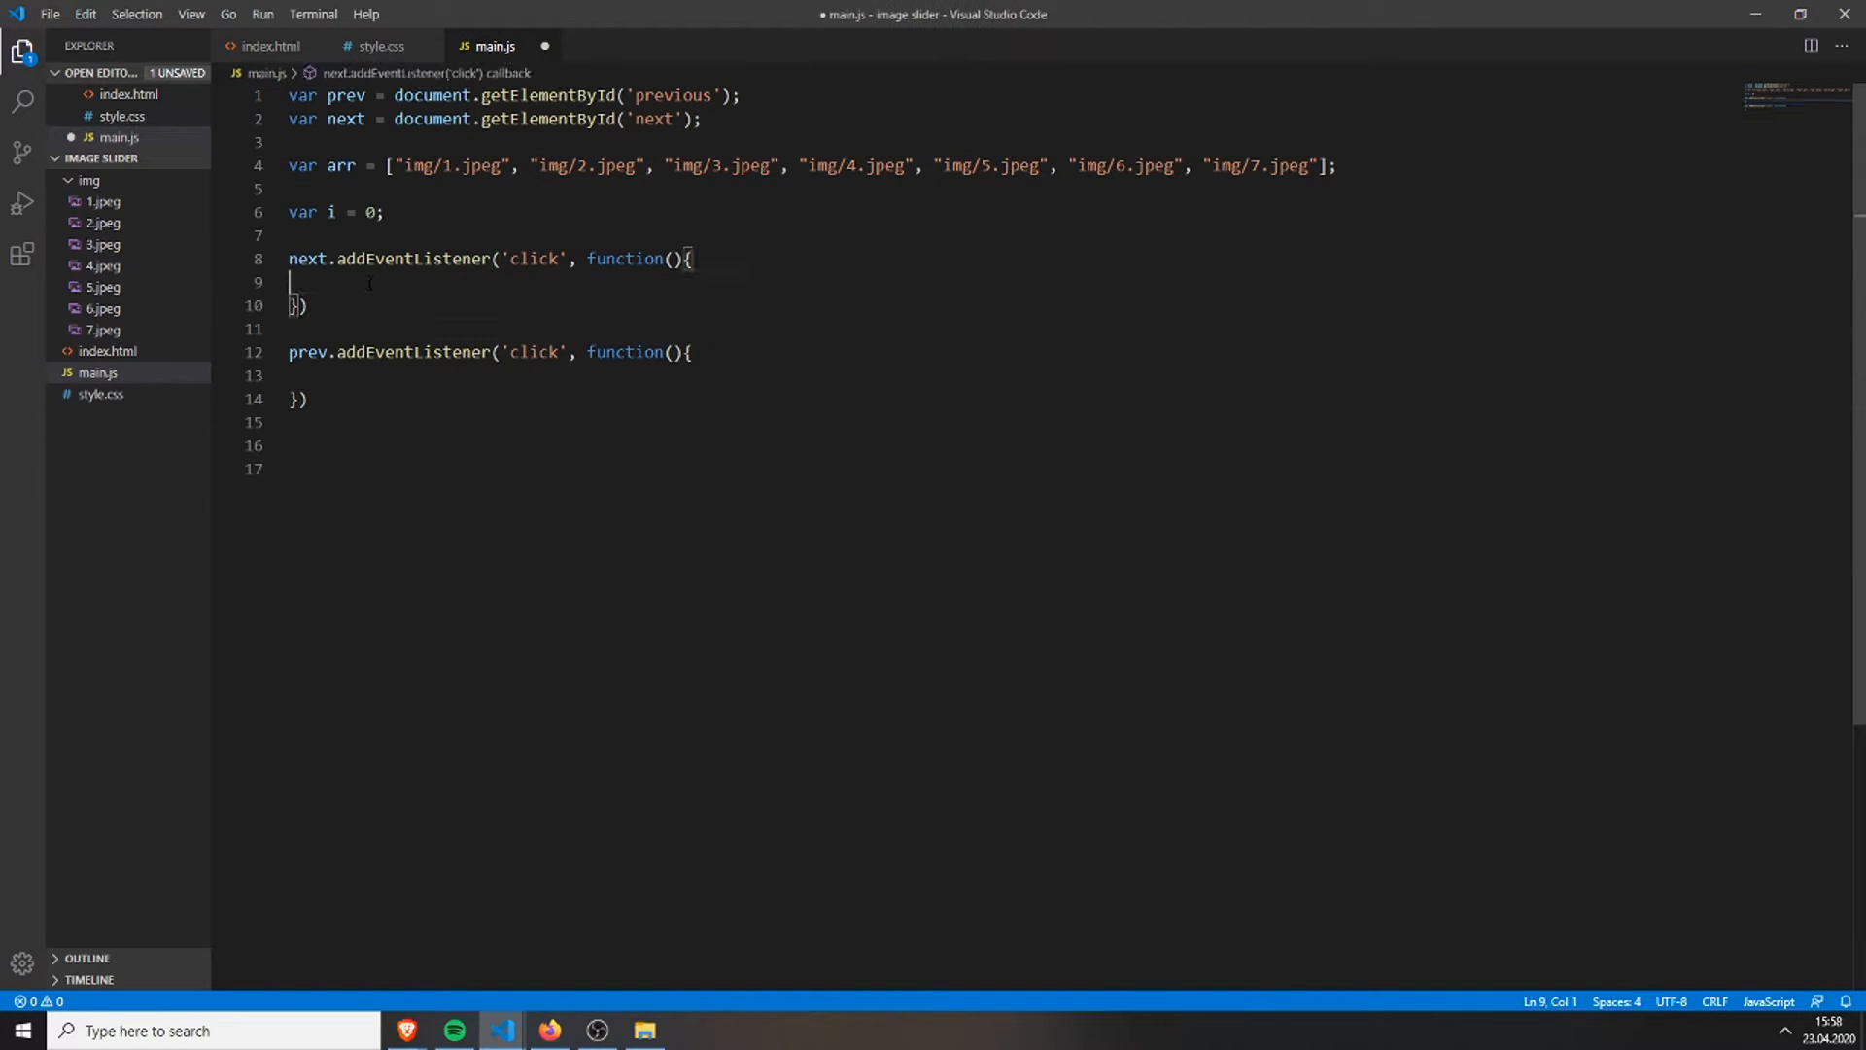
type("//")
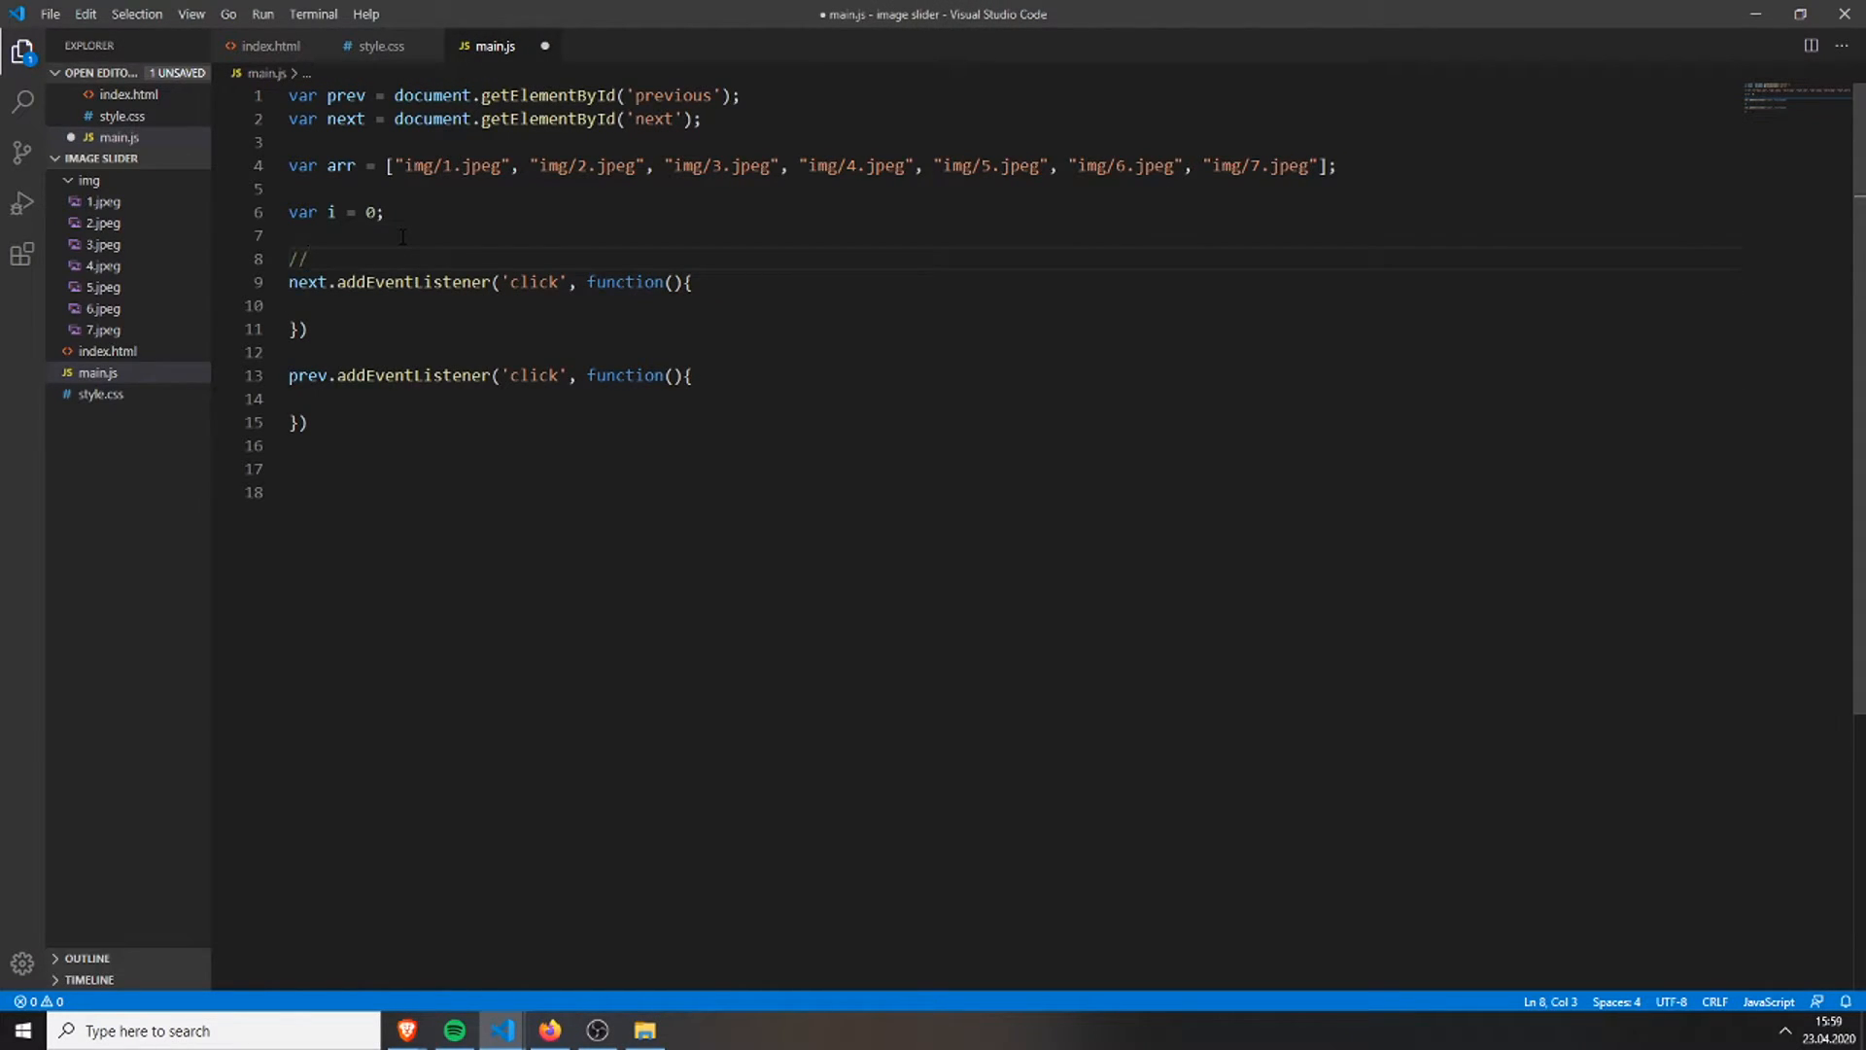
type("next btn")
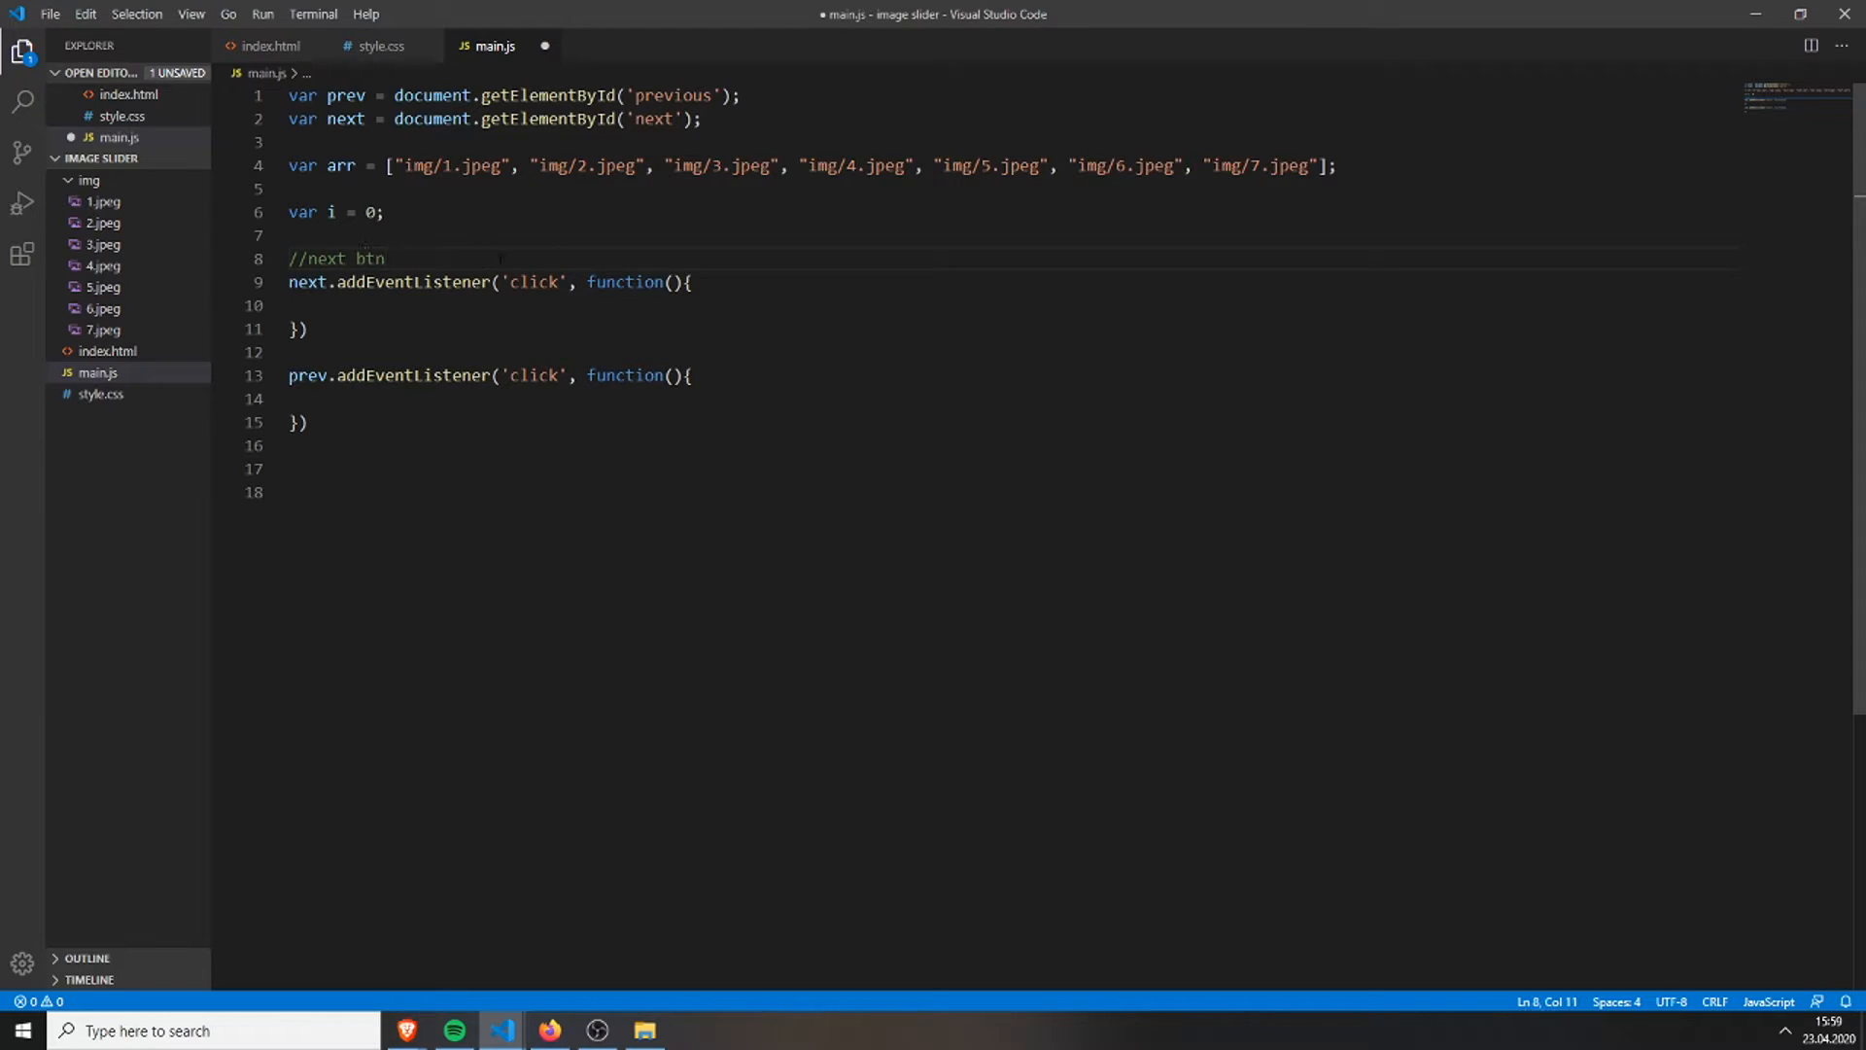
type("//b")
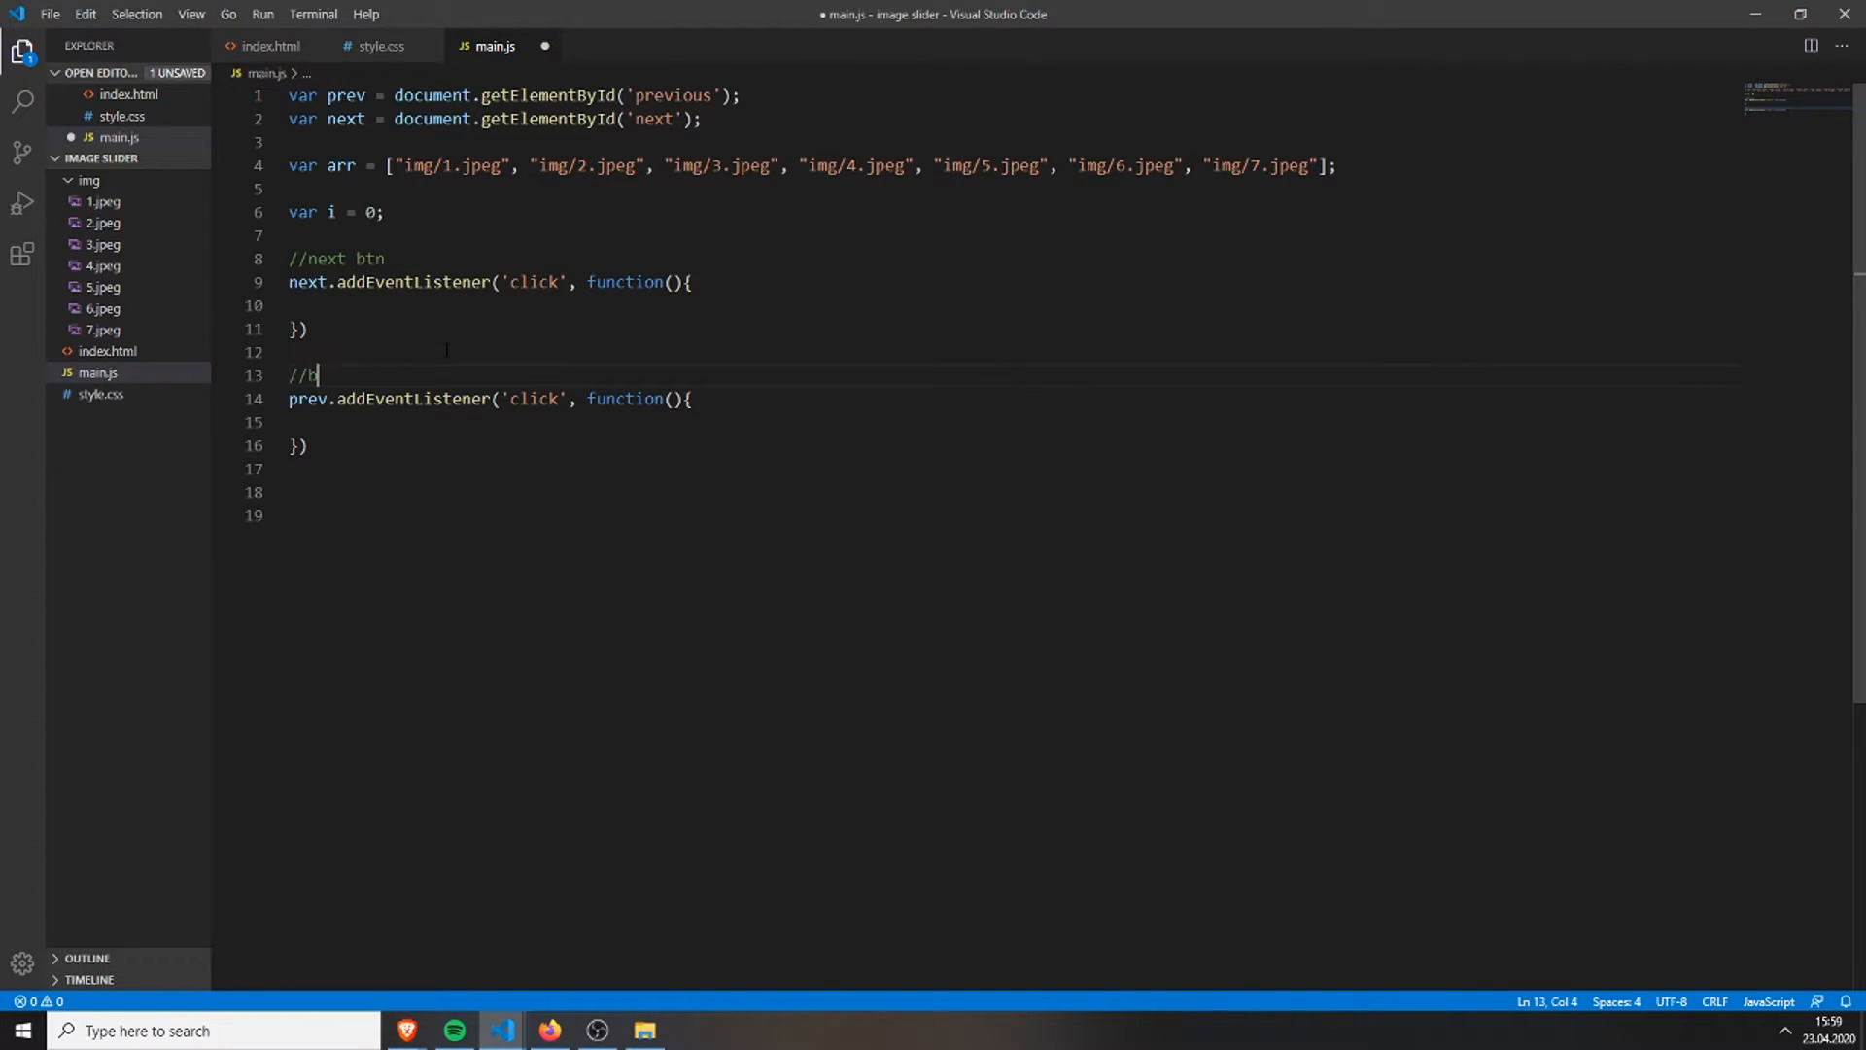
type("rev btn")
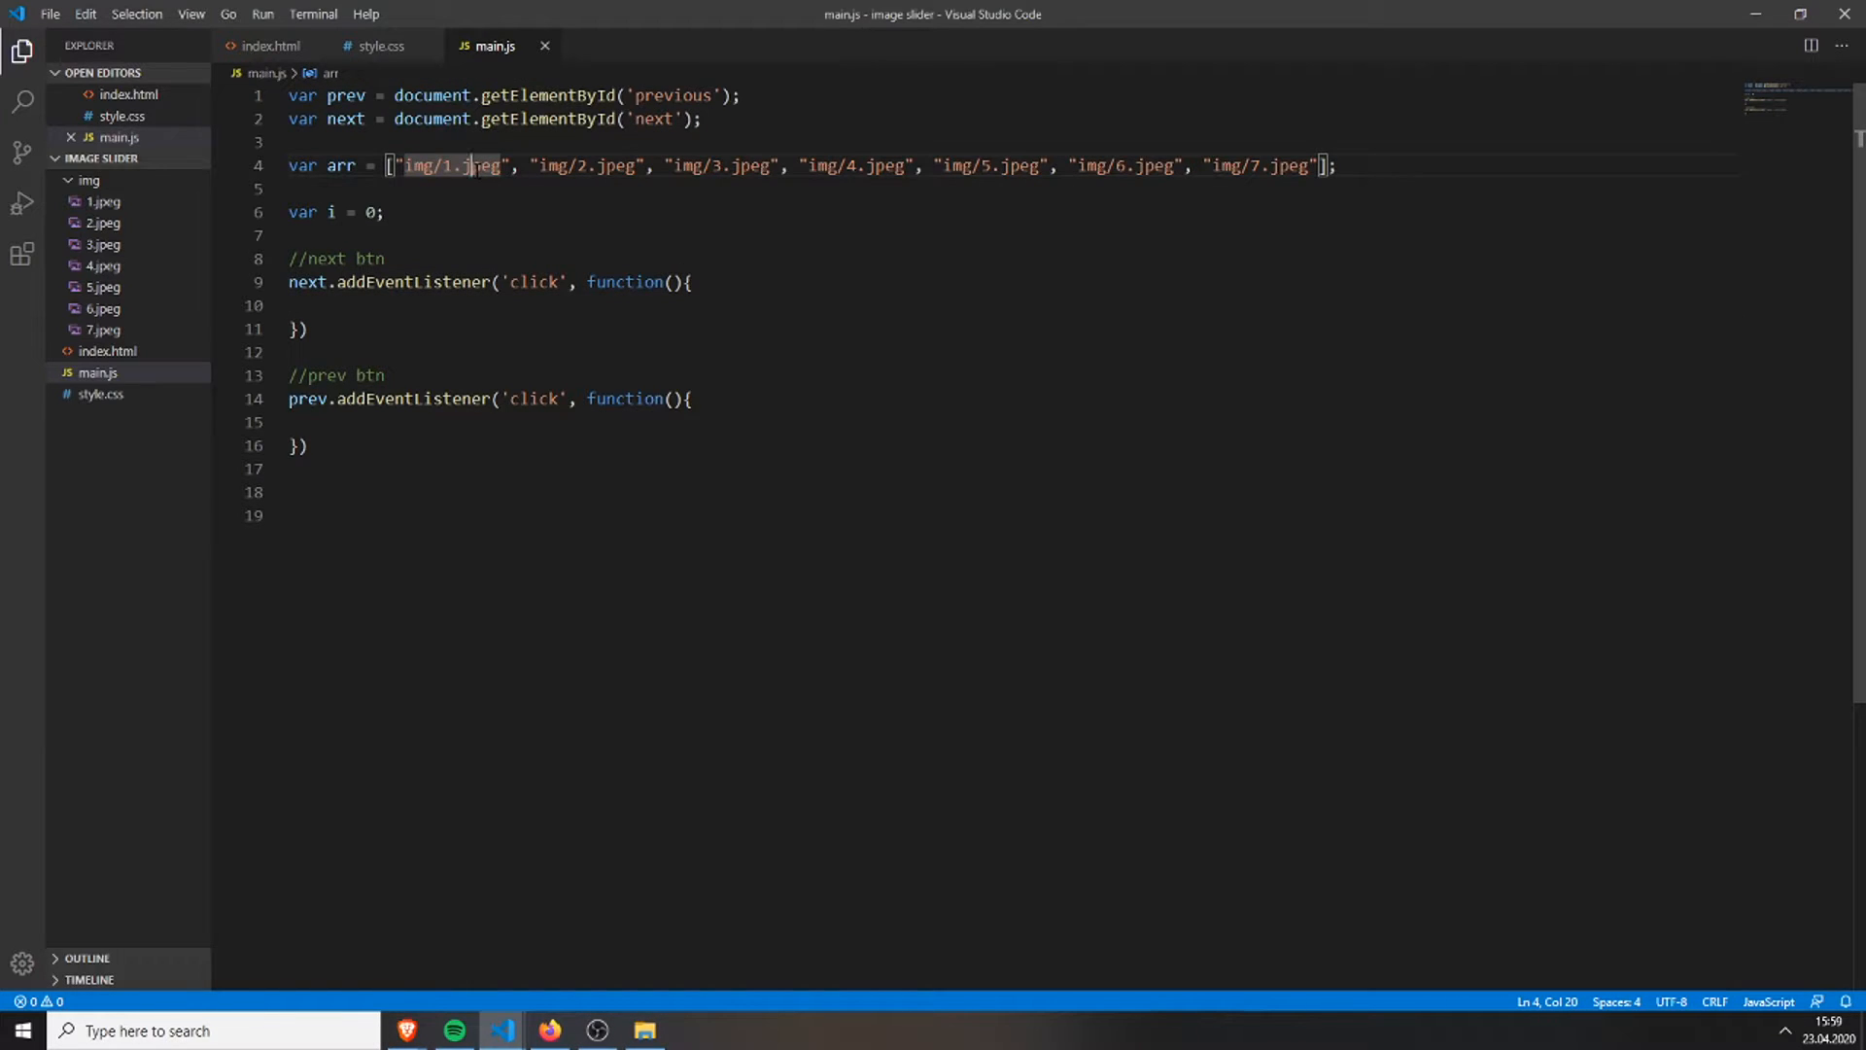
left_click(327, 304)
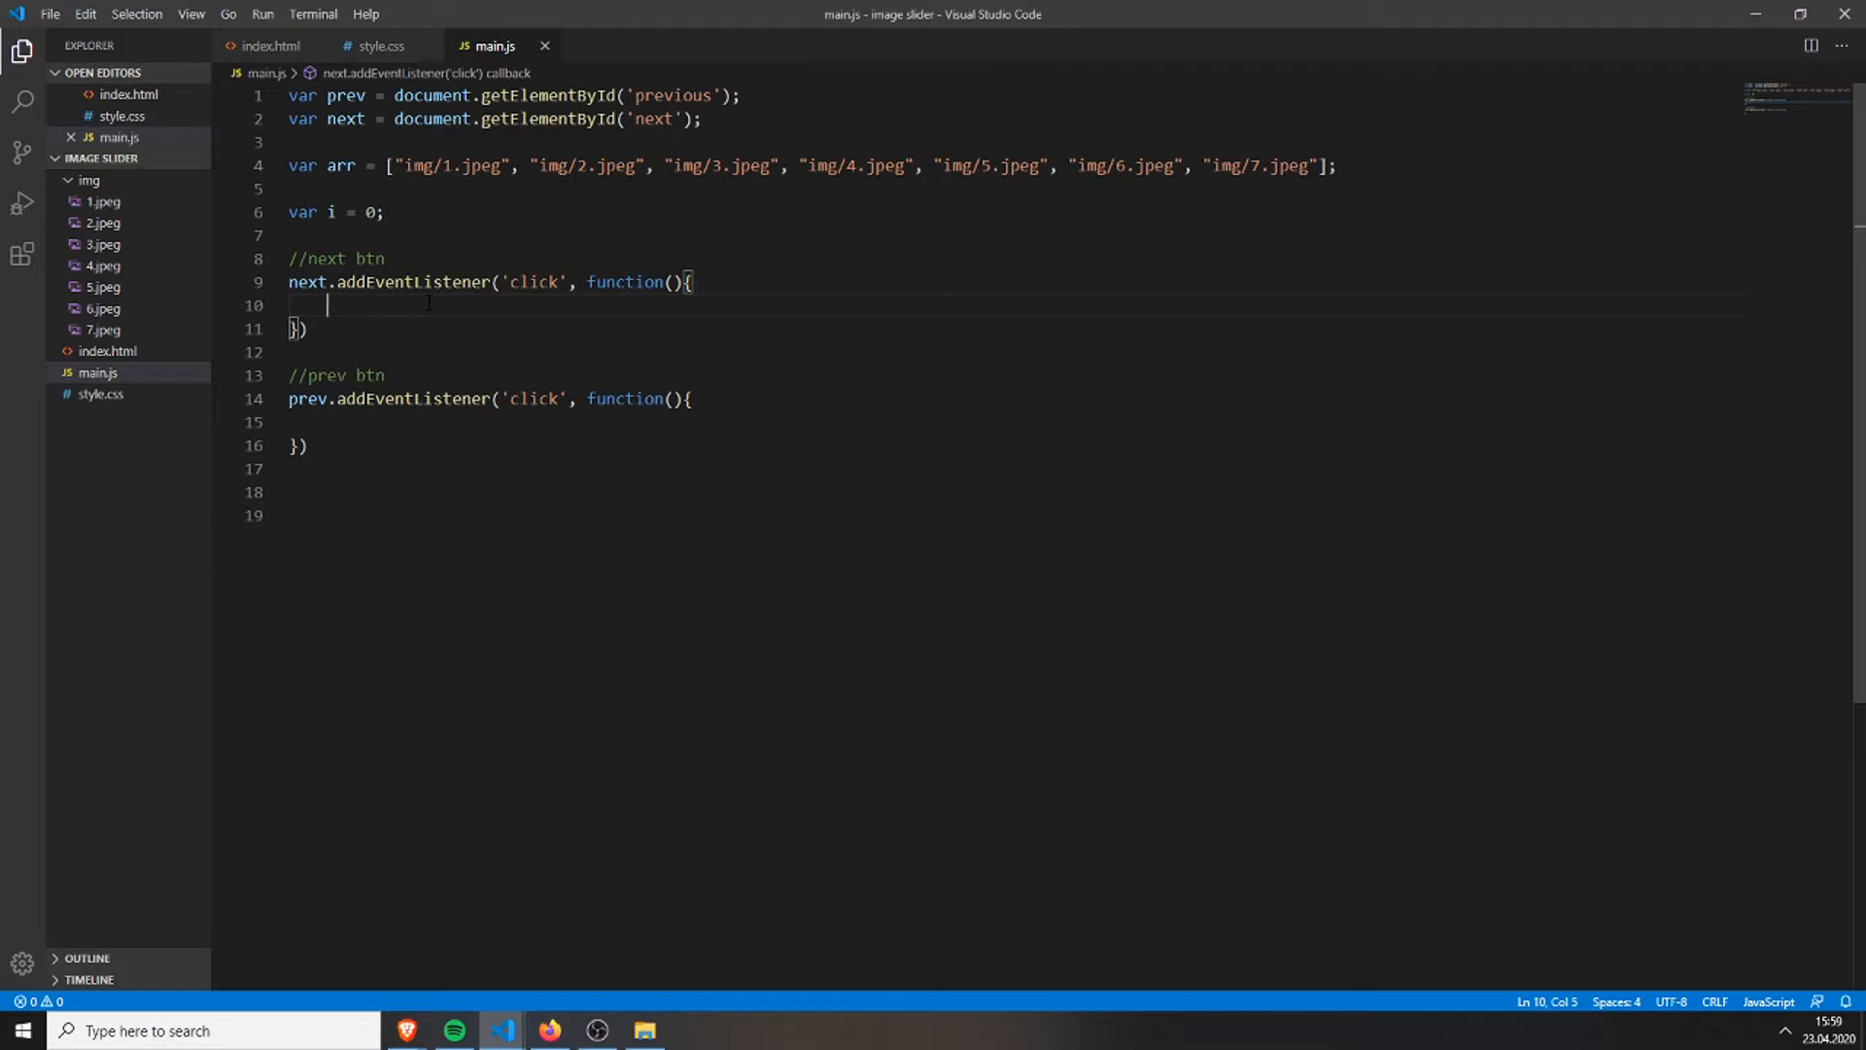
left_click(401, 165)
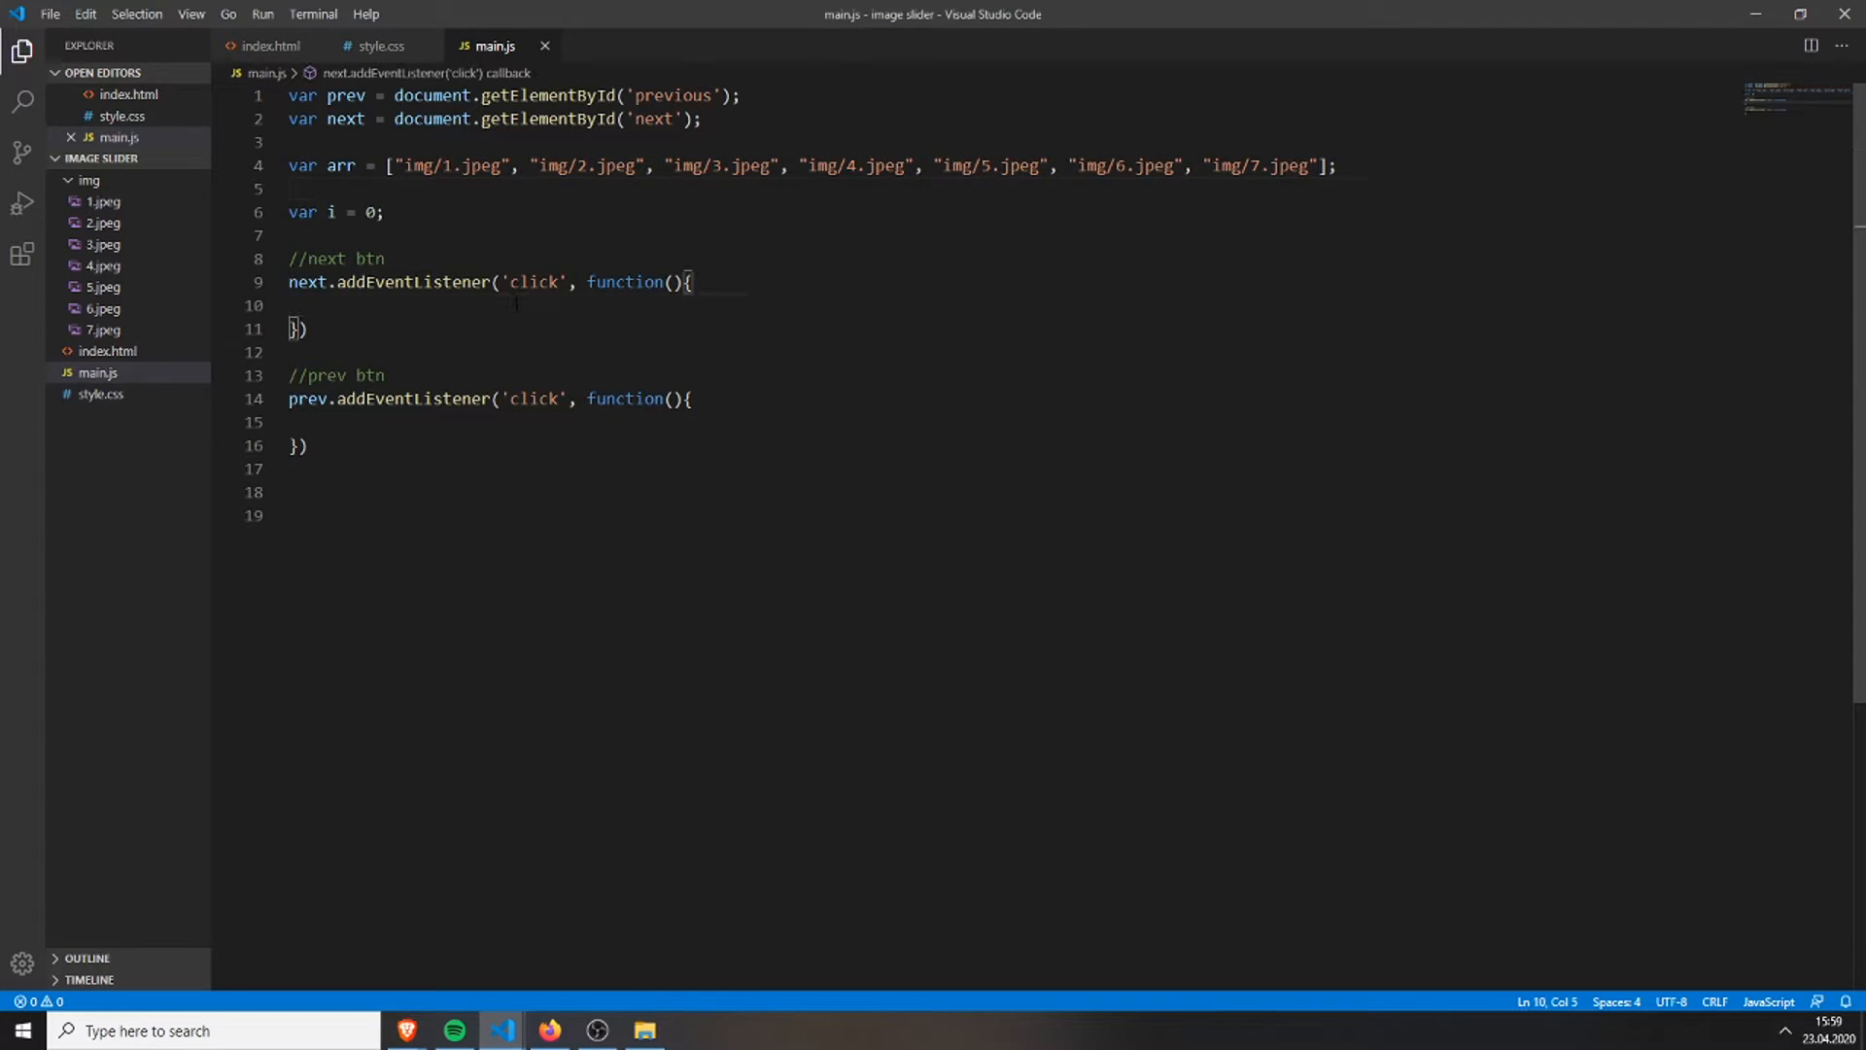
- Type the condition if(i > arr.length) inside the next click handler
type("if(")
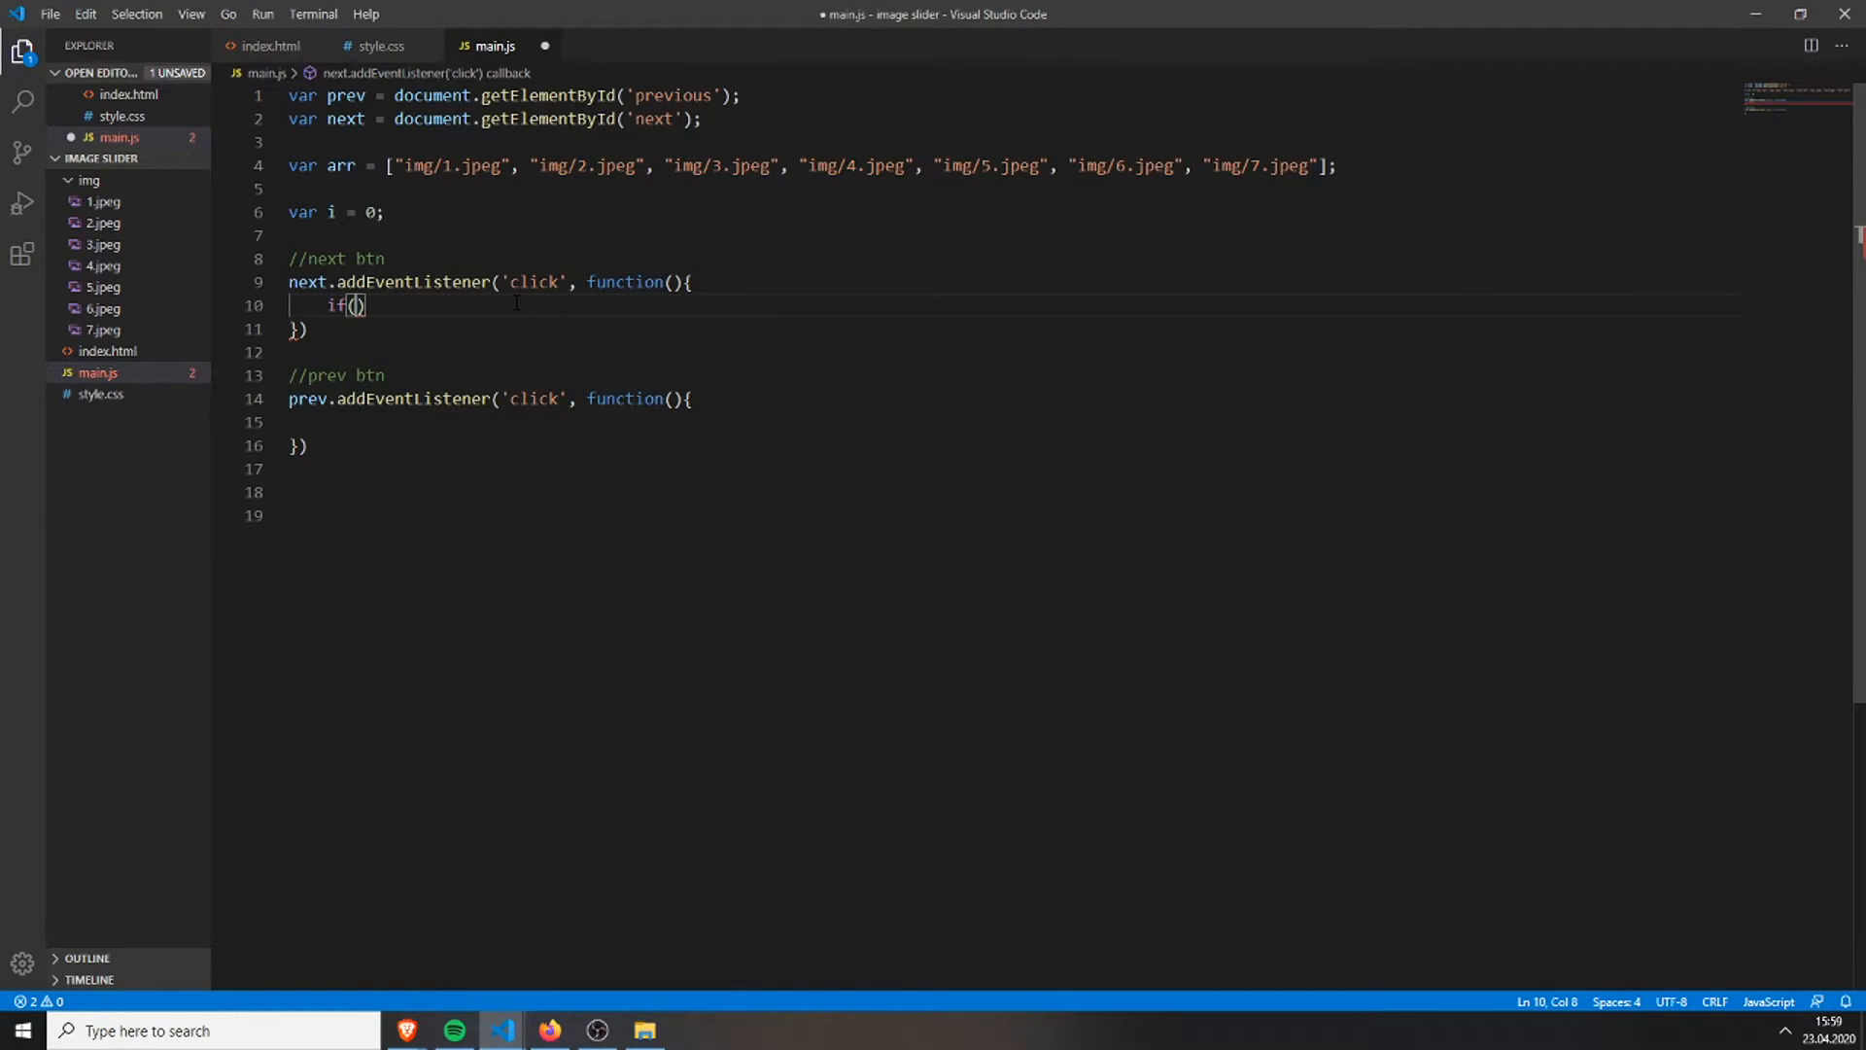
type("i")
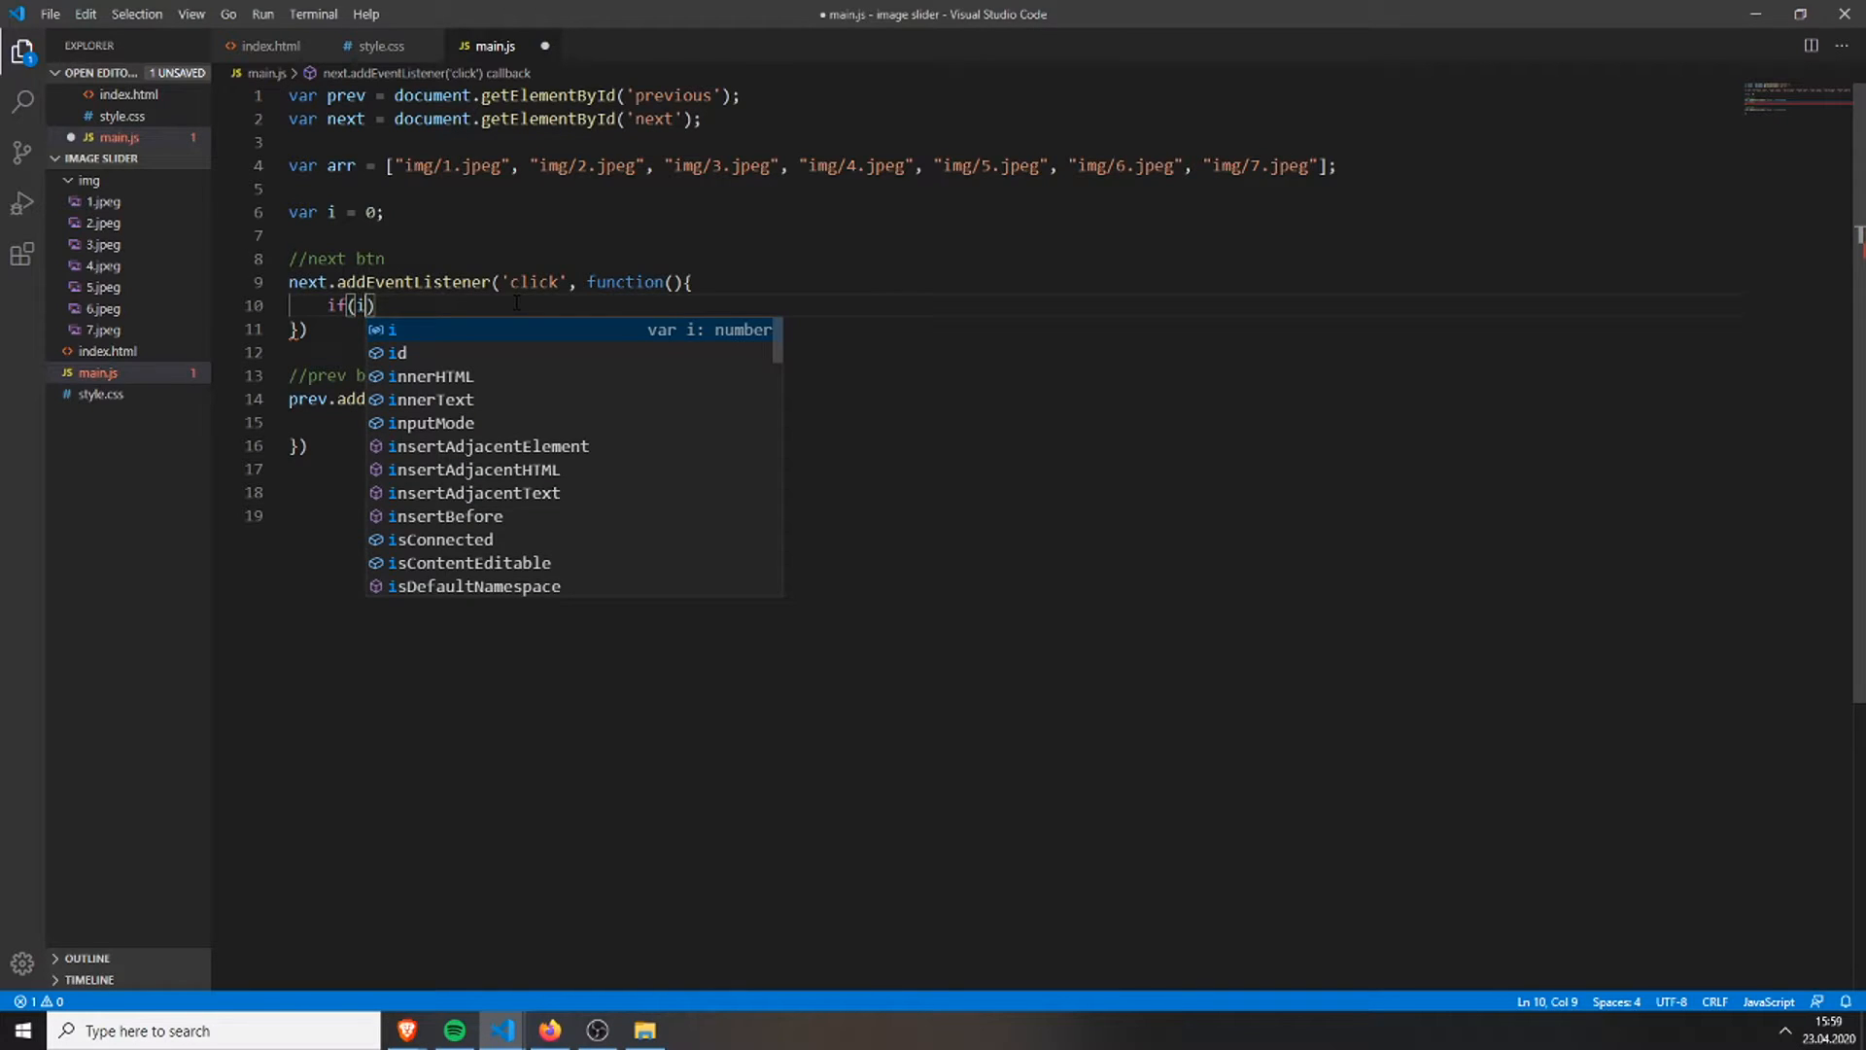
type("<")
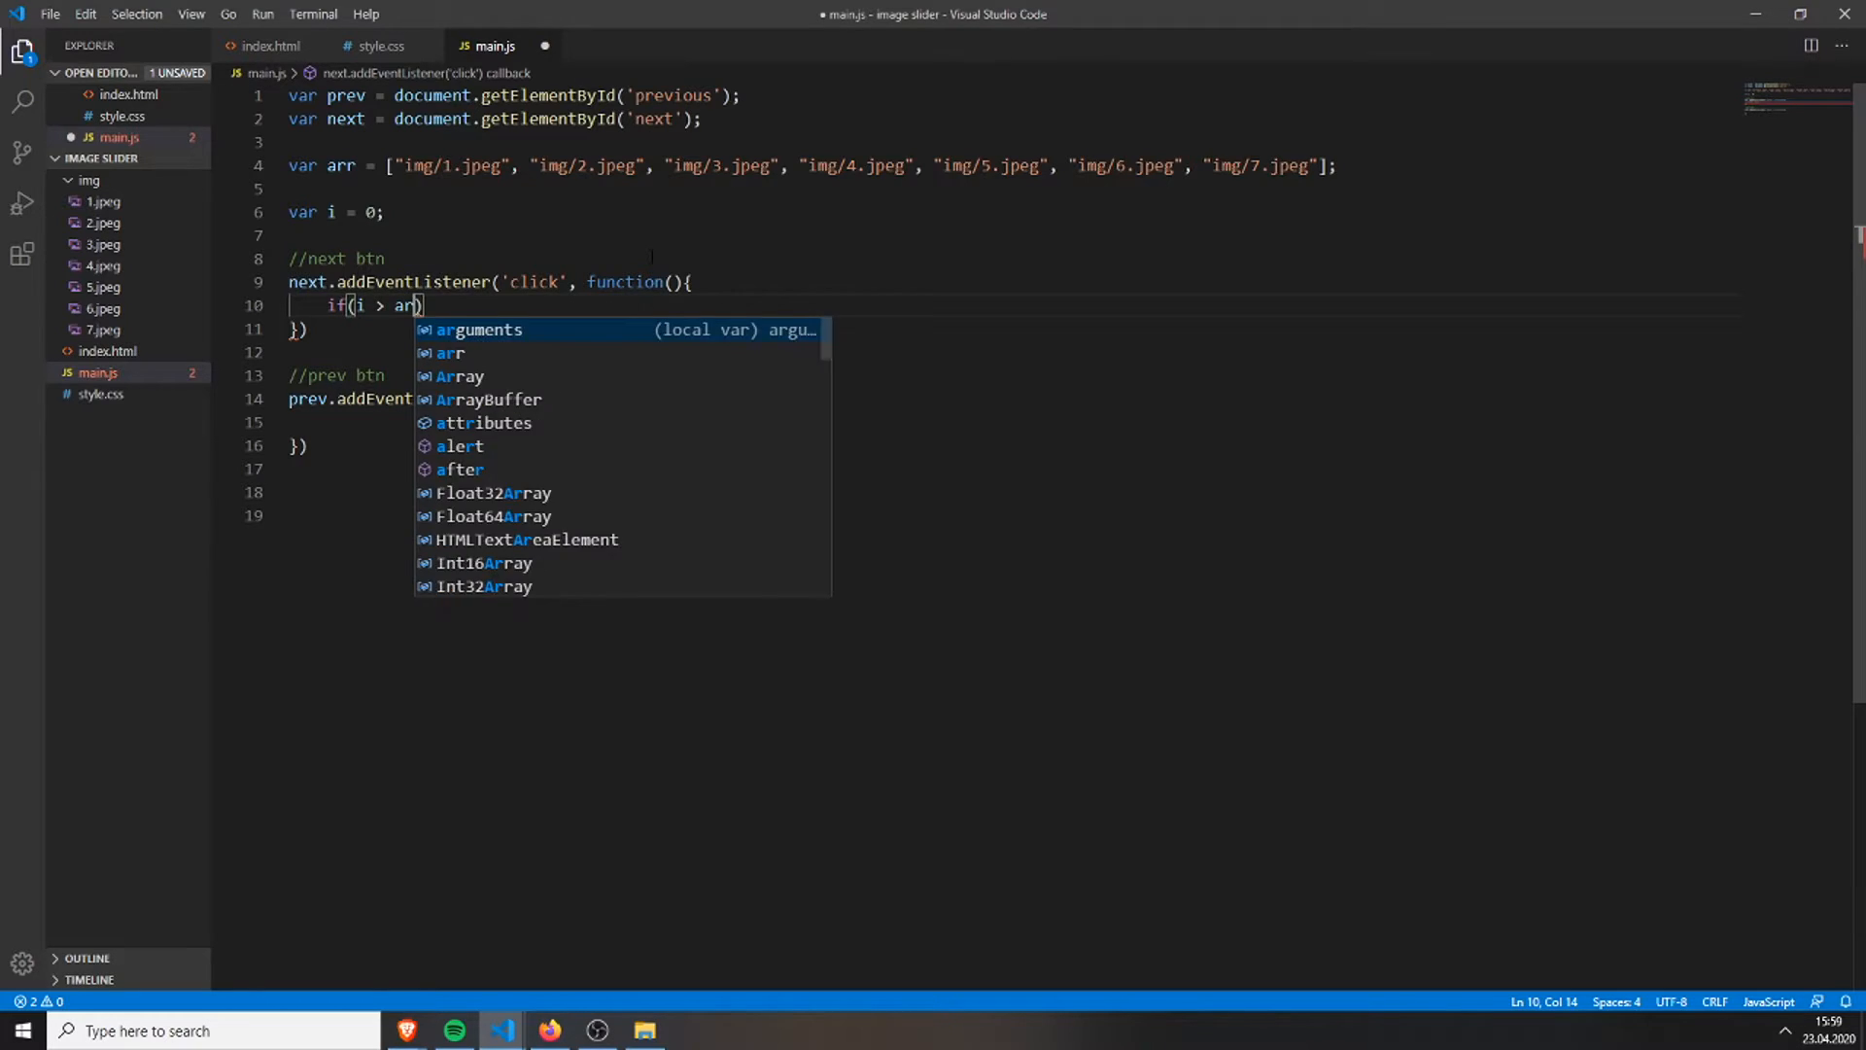
type("r.length")
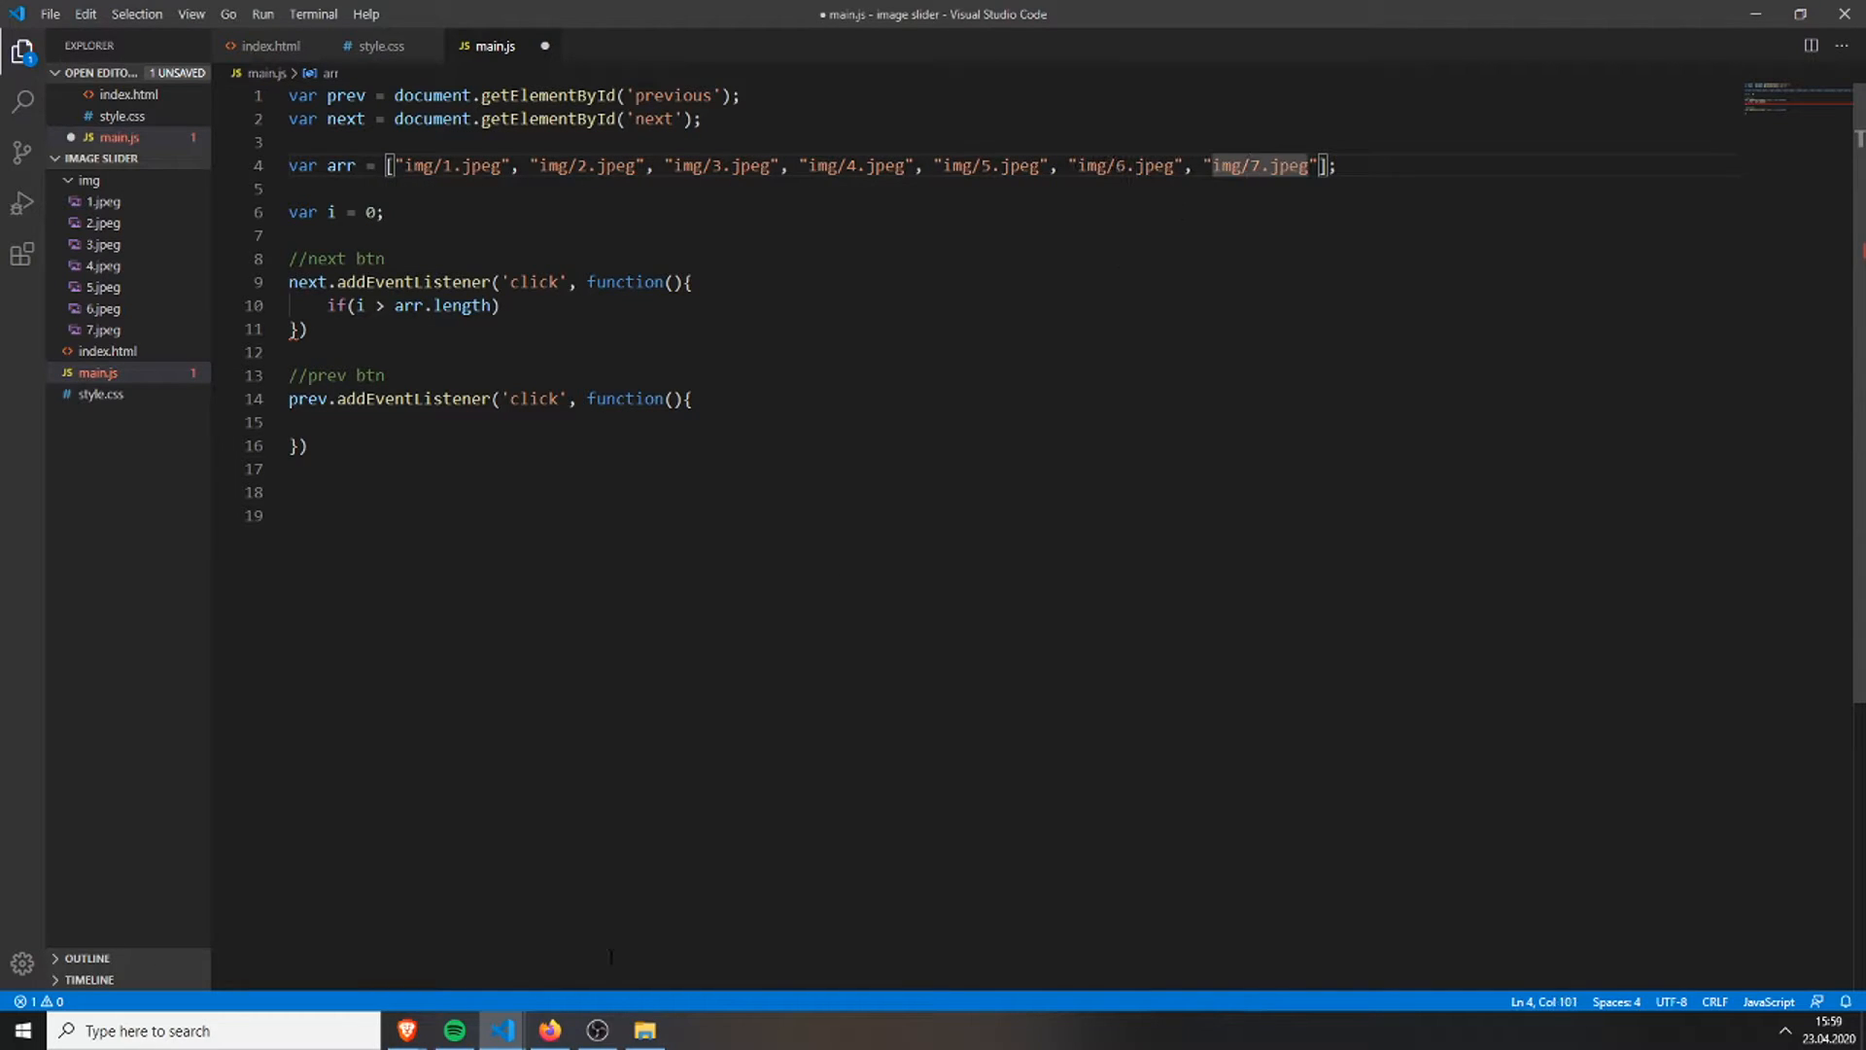
- Log arr and arr.length in Firefox's console, which reports 'arr is not defined'
left_click(548, 1030)
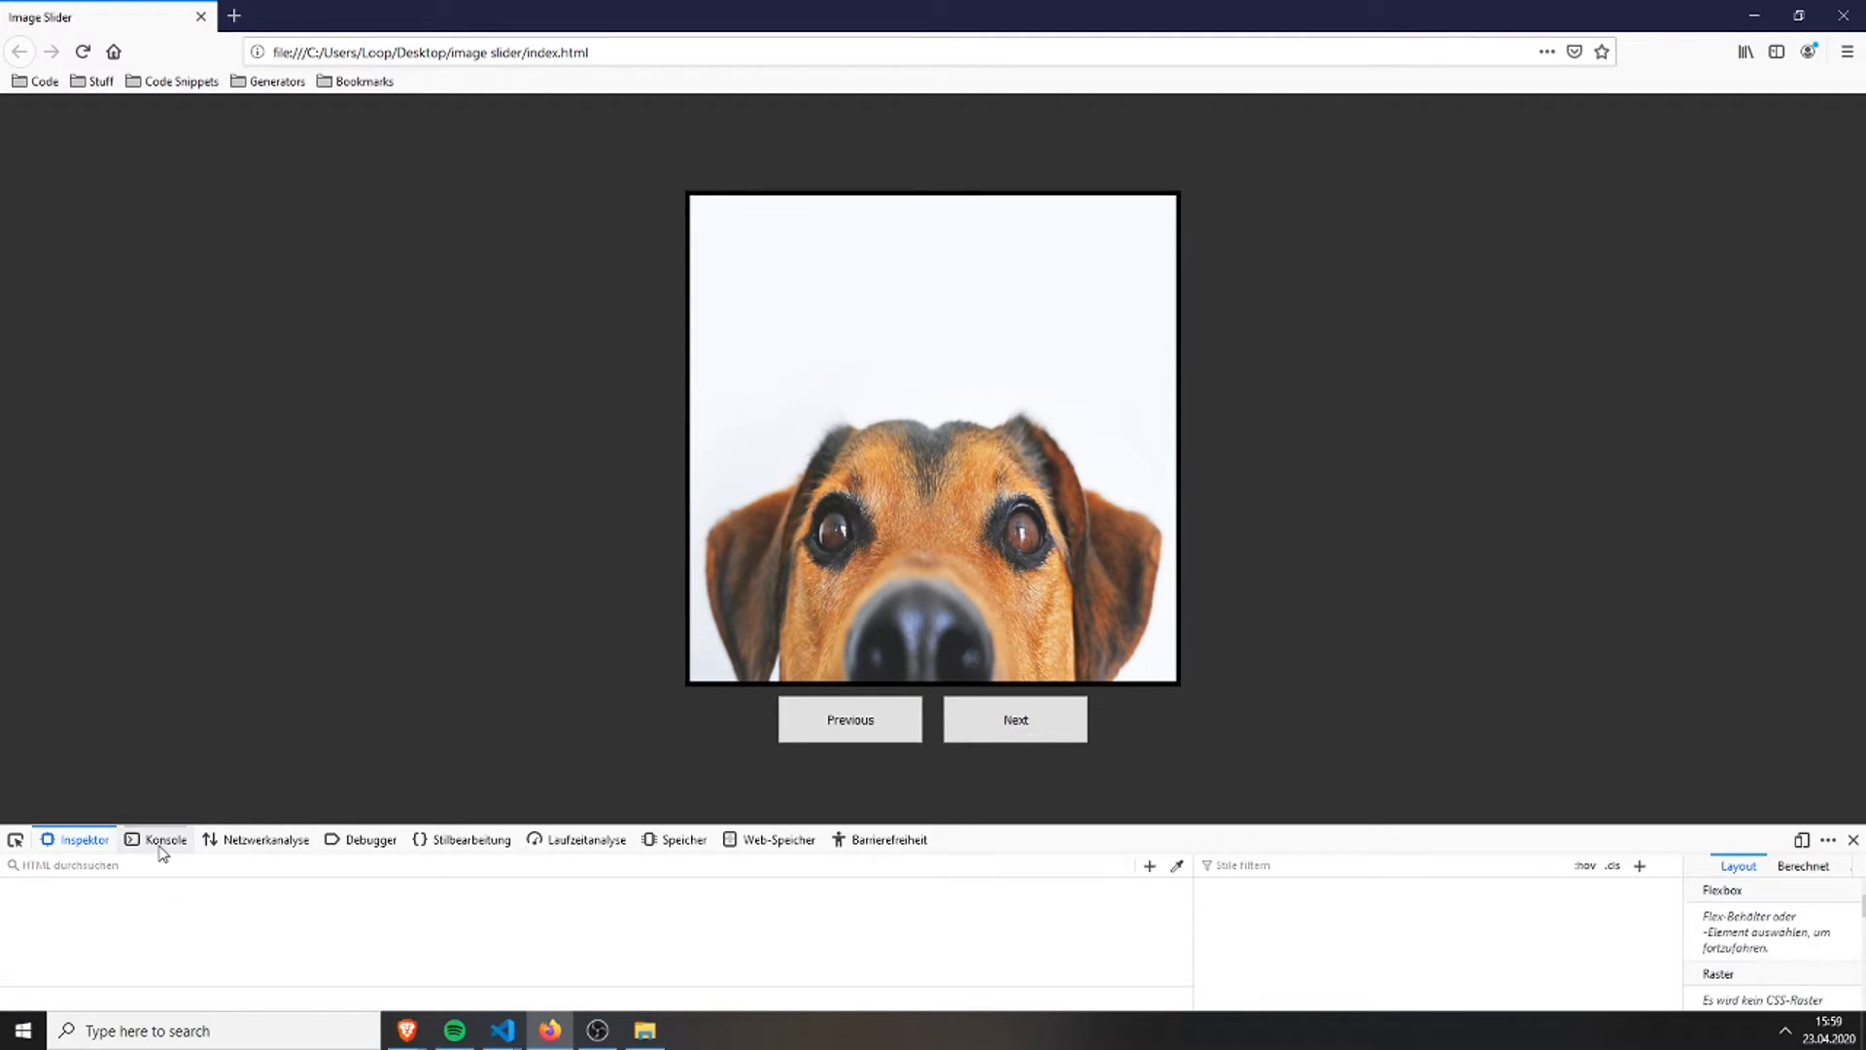
left_click(165, 839)
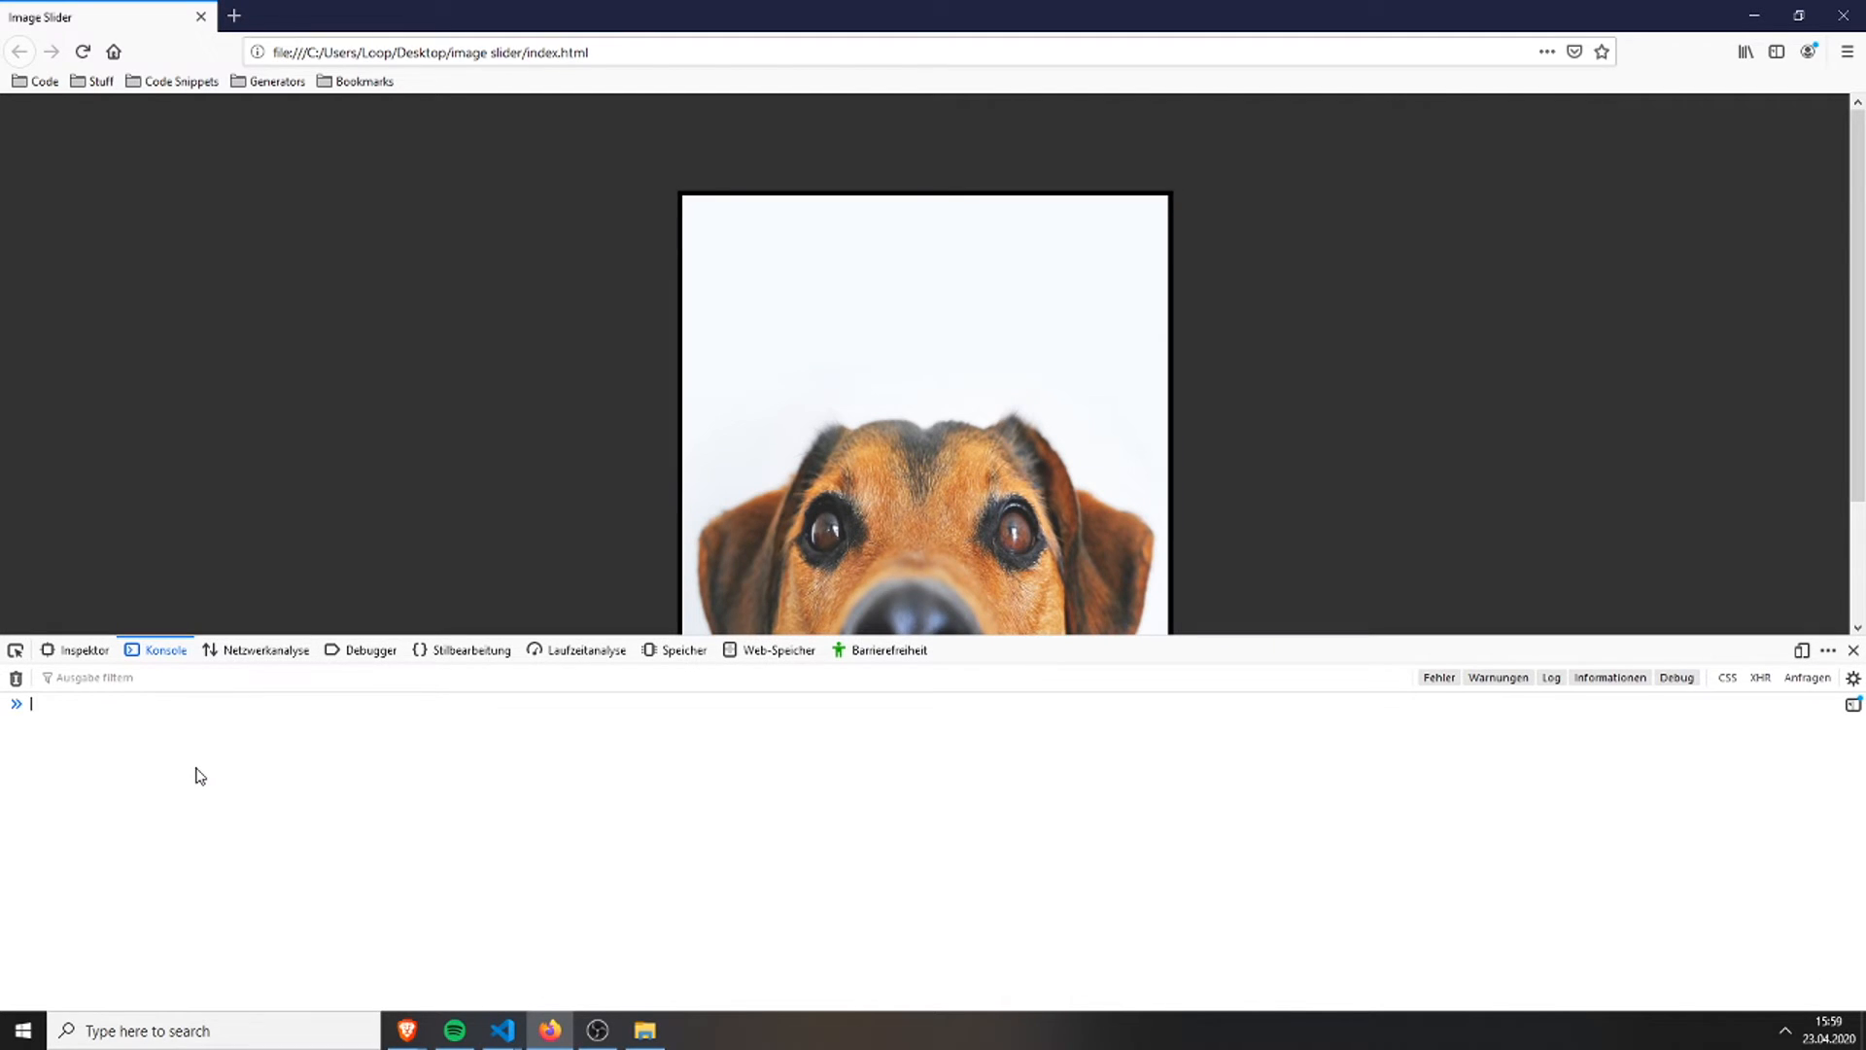
type("console.log(/)")
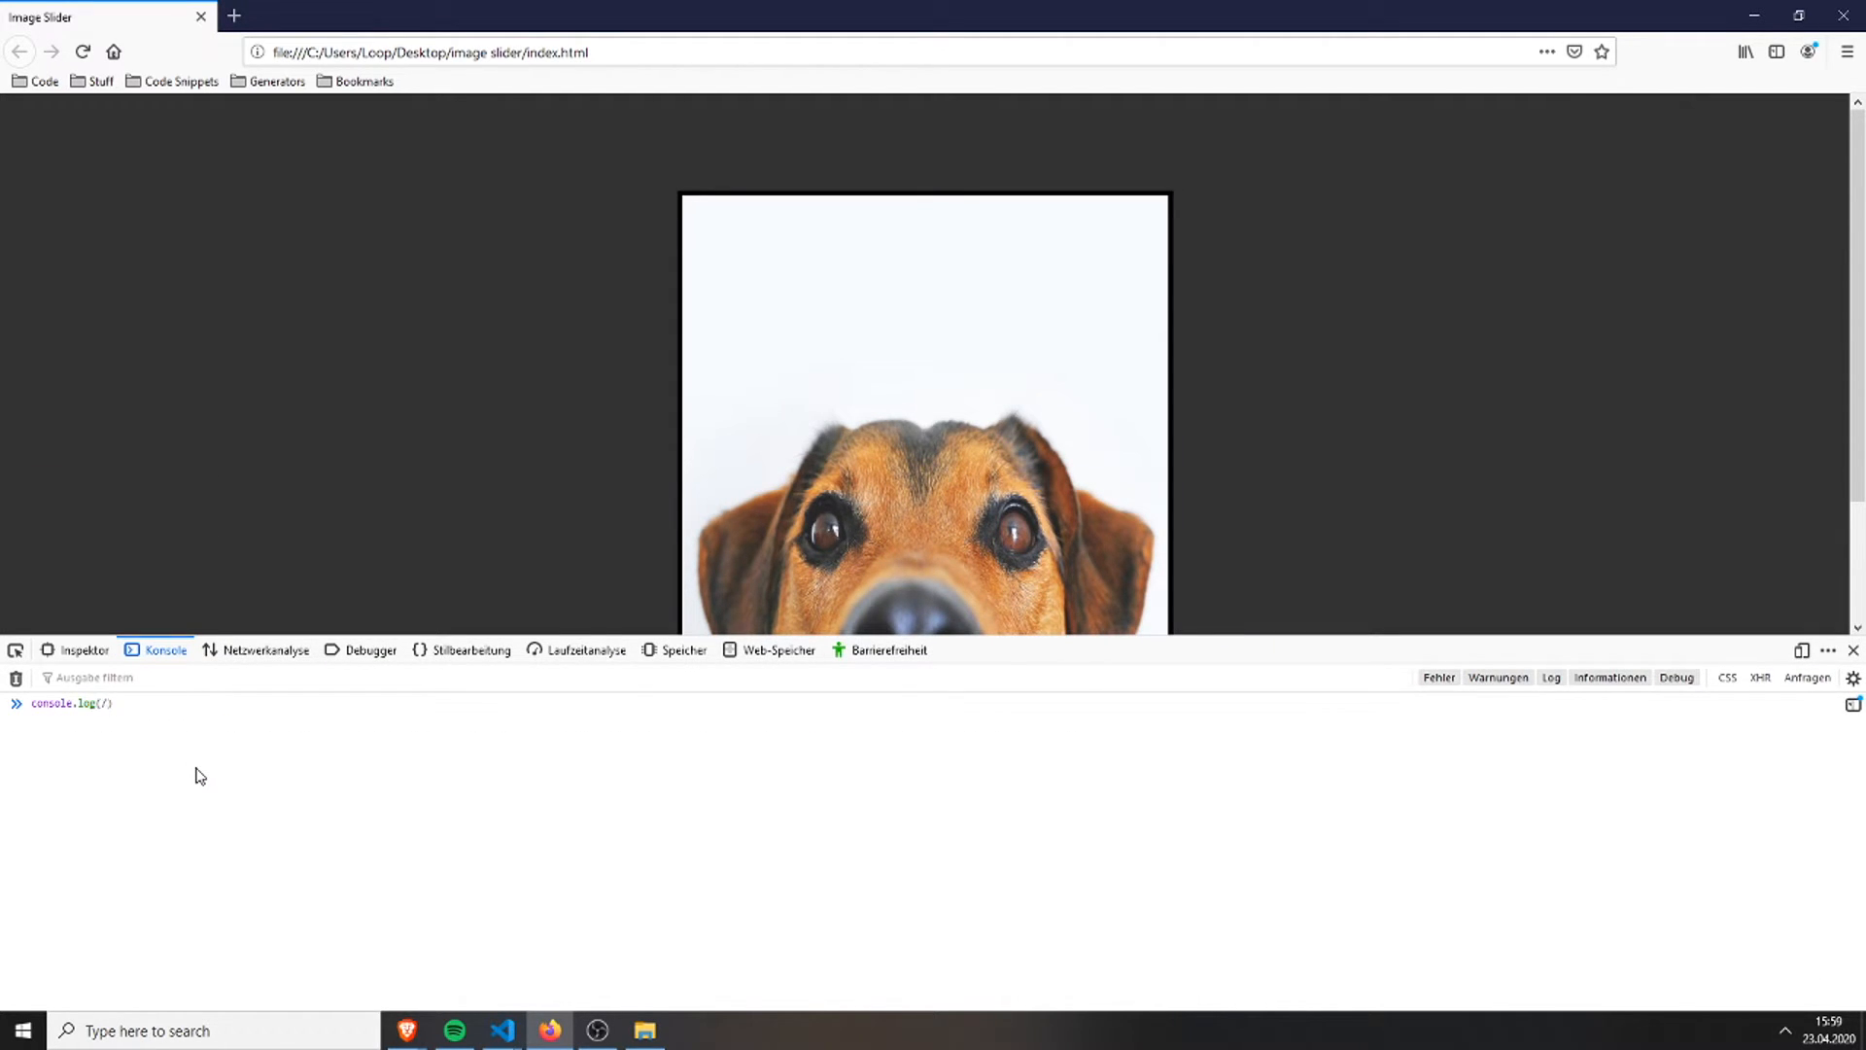
type("arr")
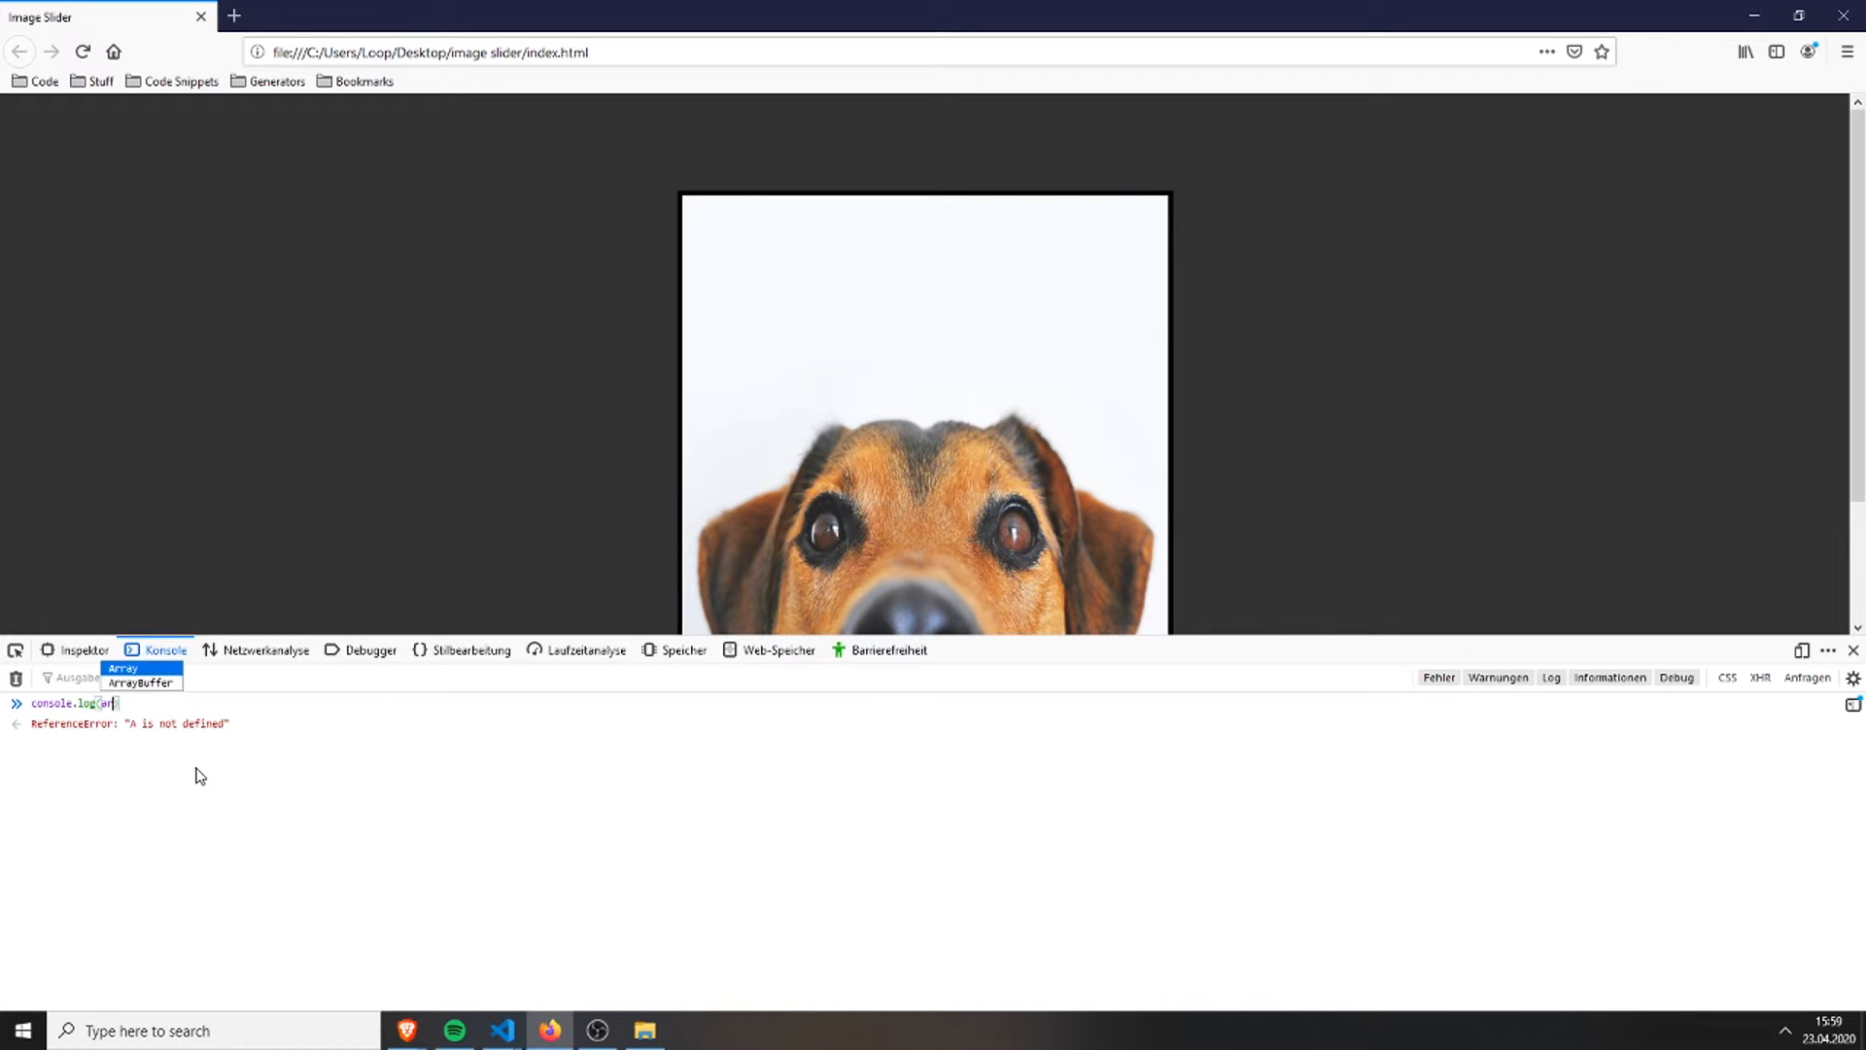
key("Return")
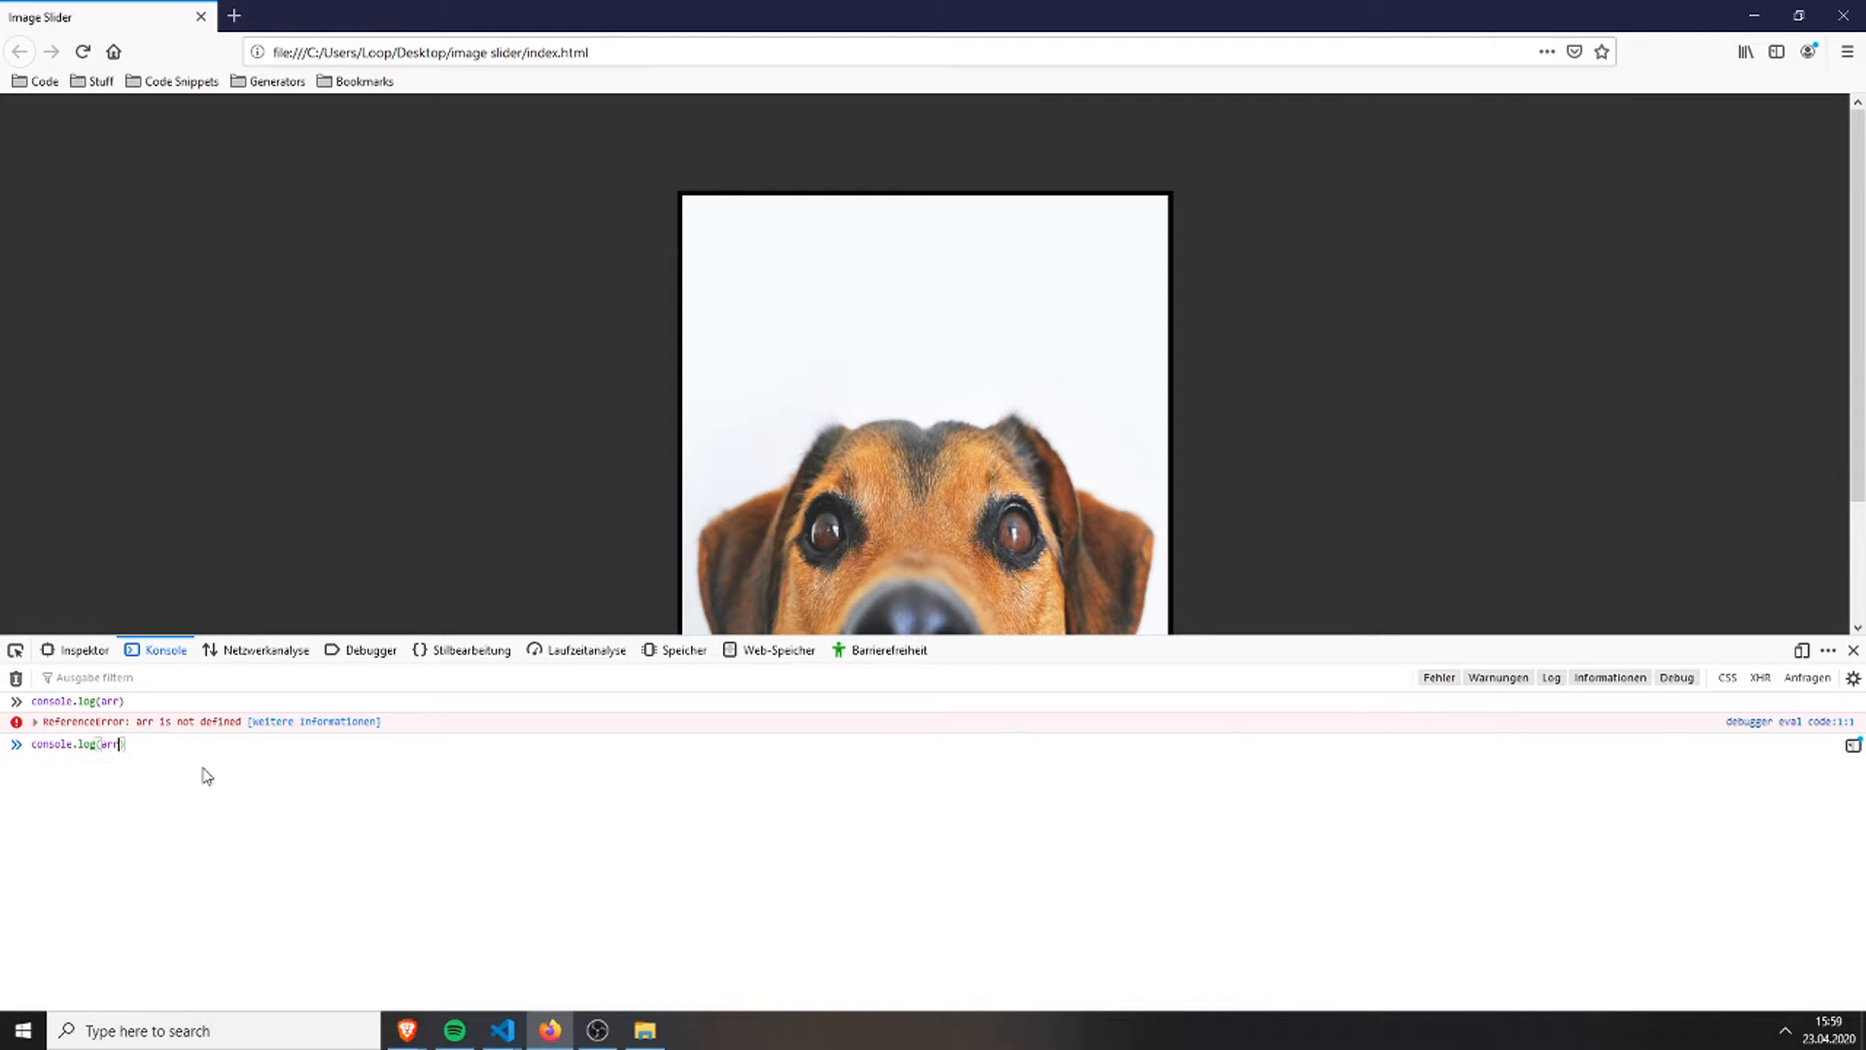
type(".length")
key("Return")
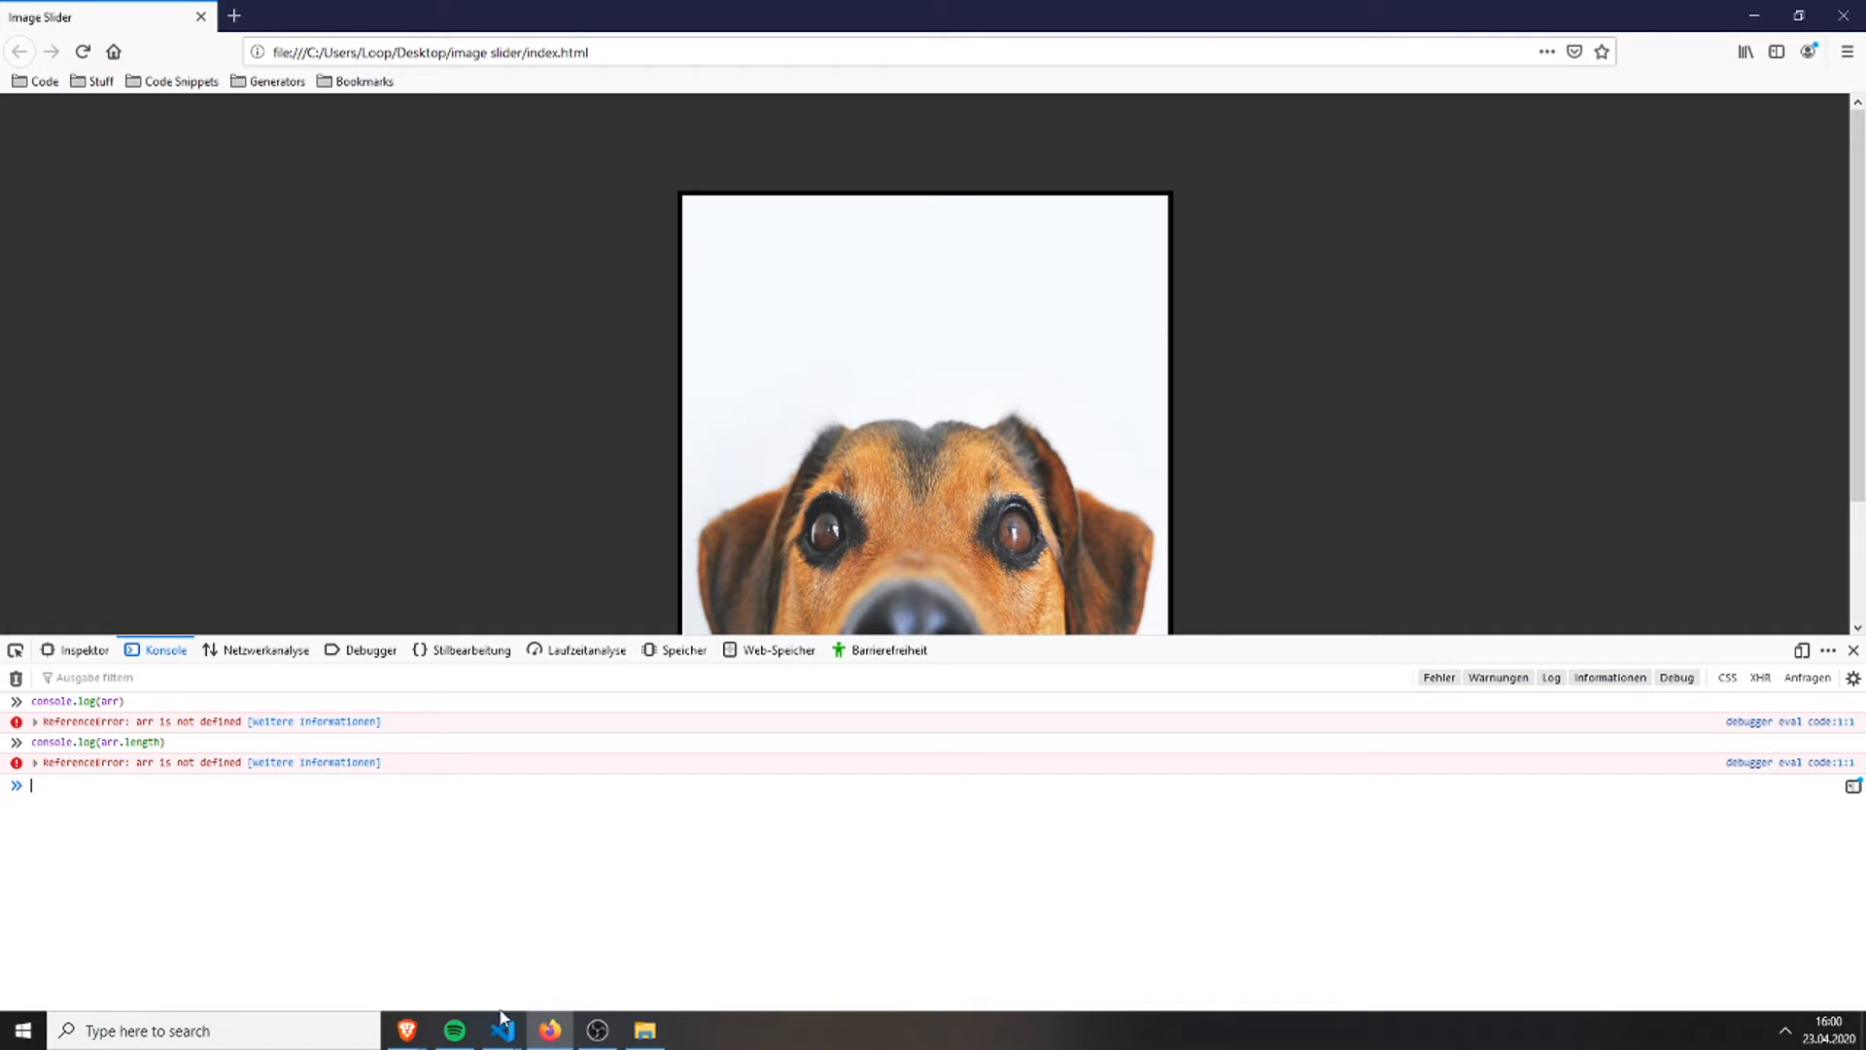
left_click(500, 1030)
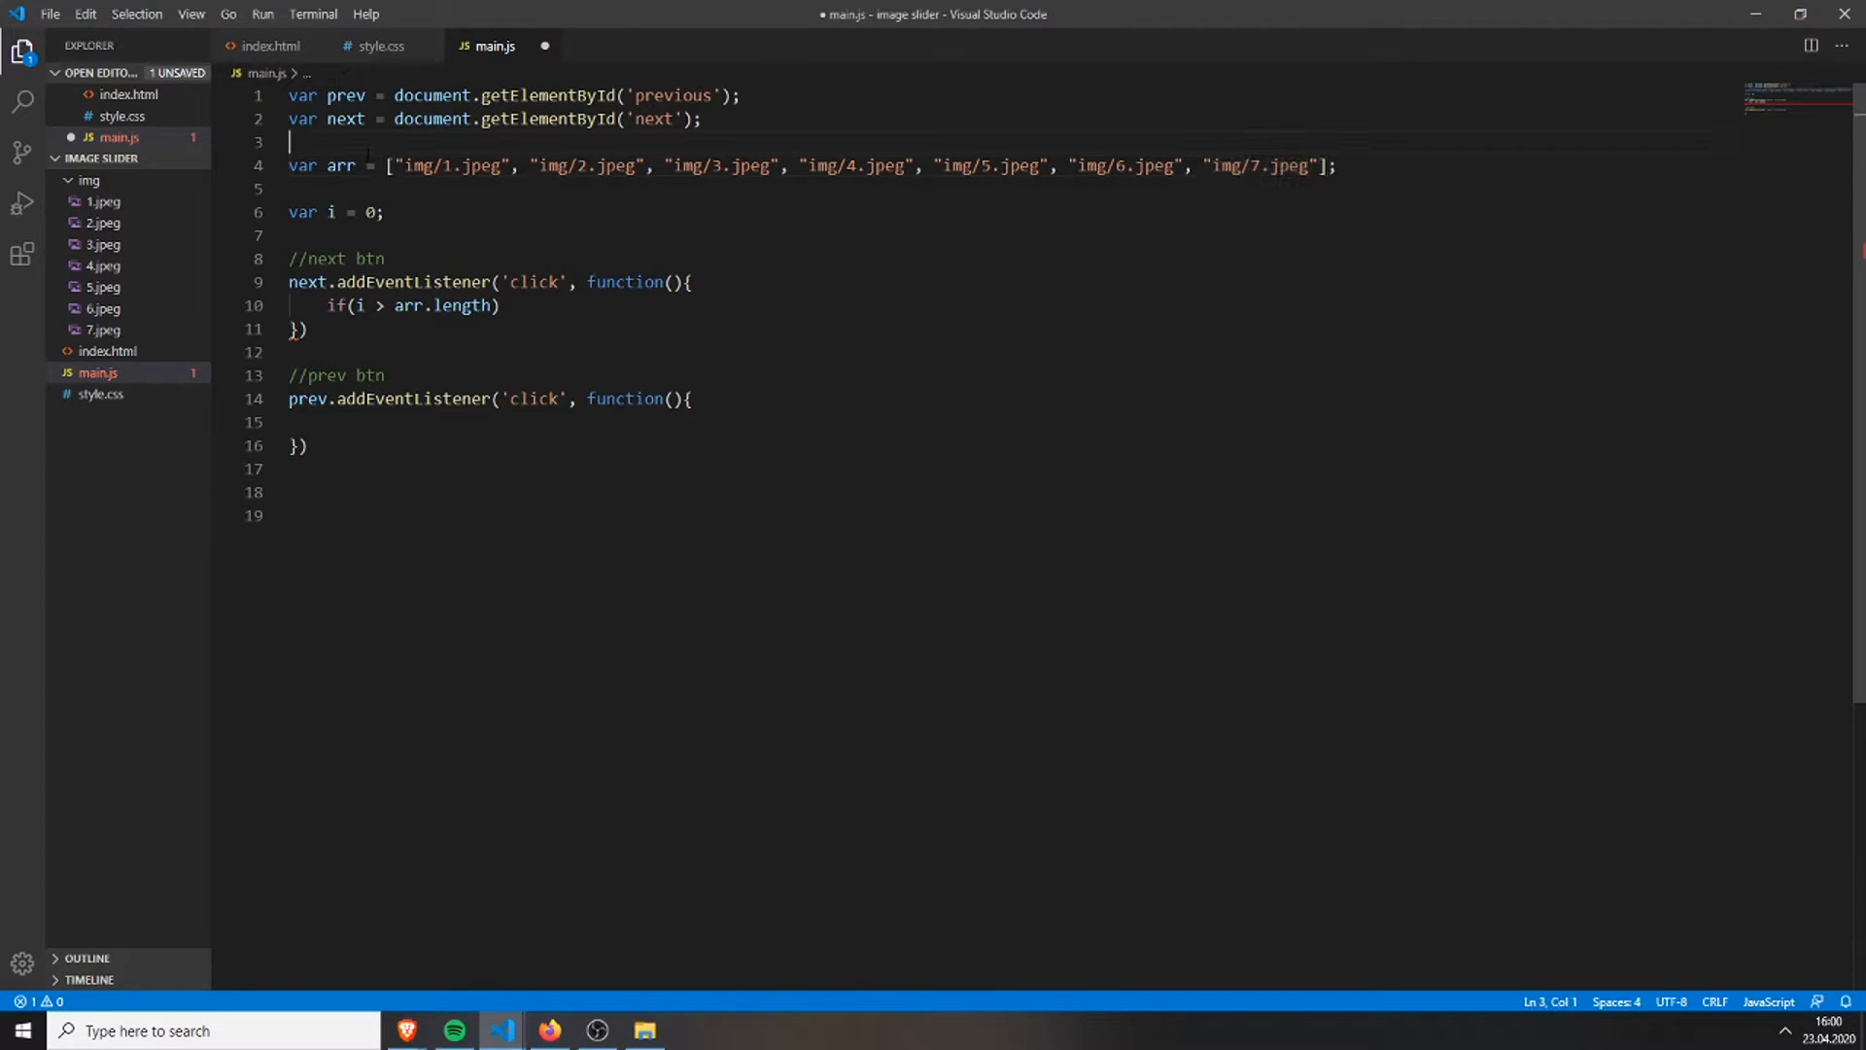
left_click(548, 1030)
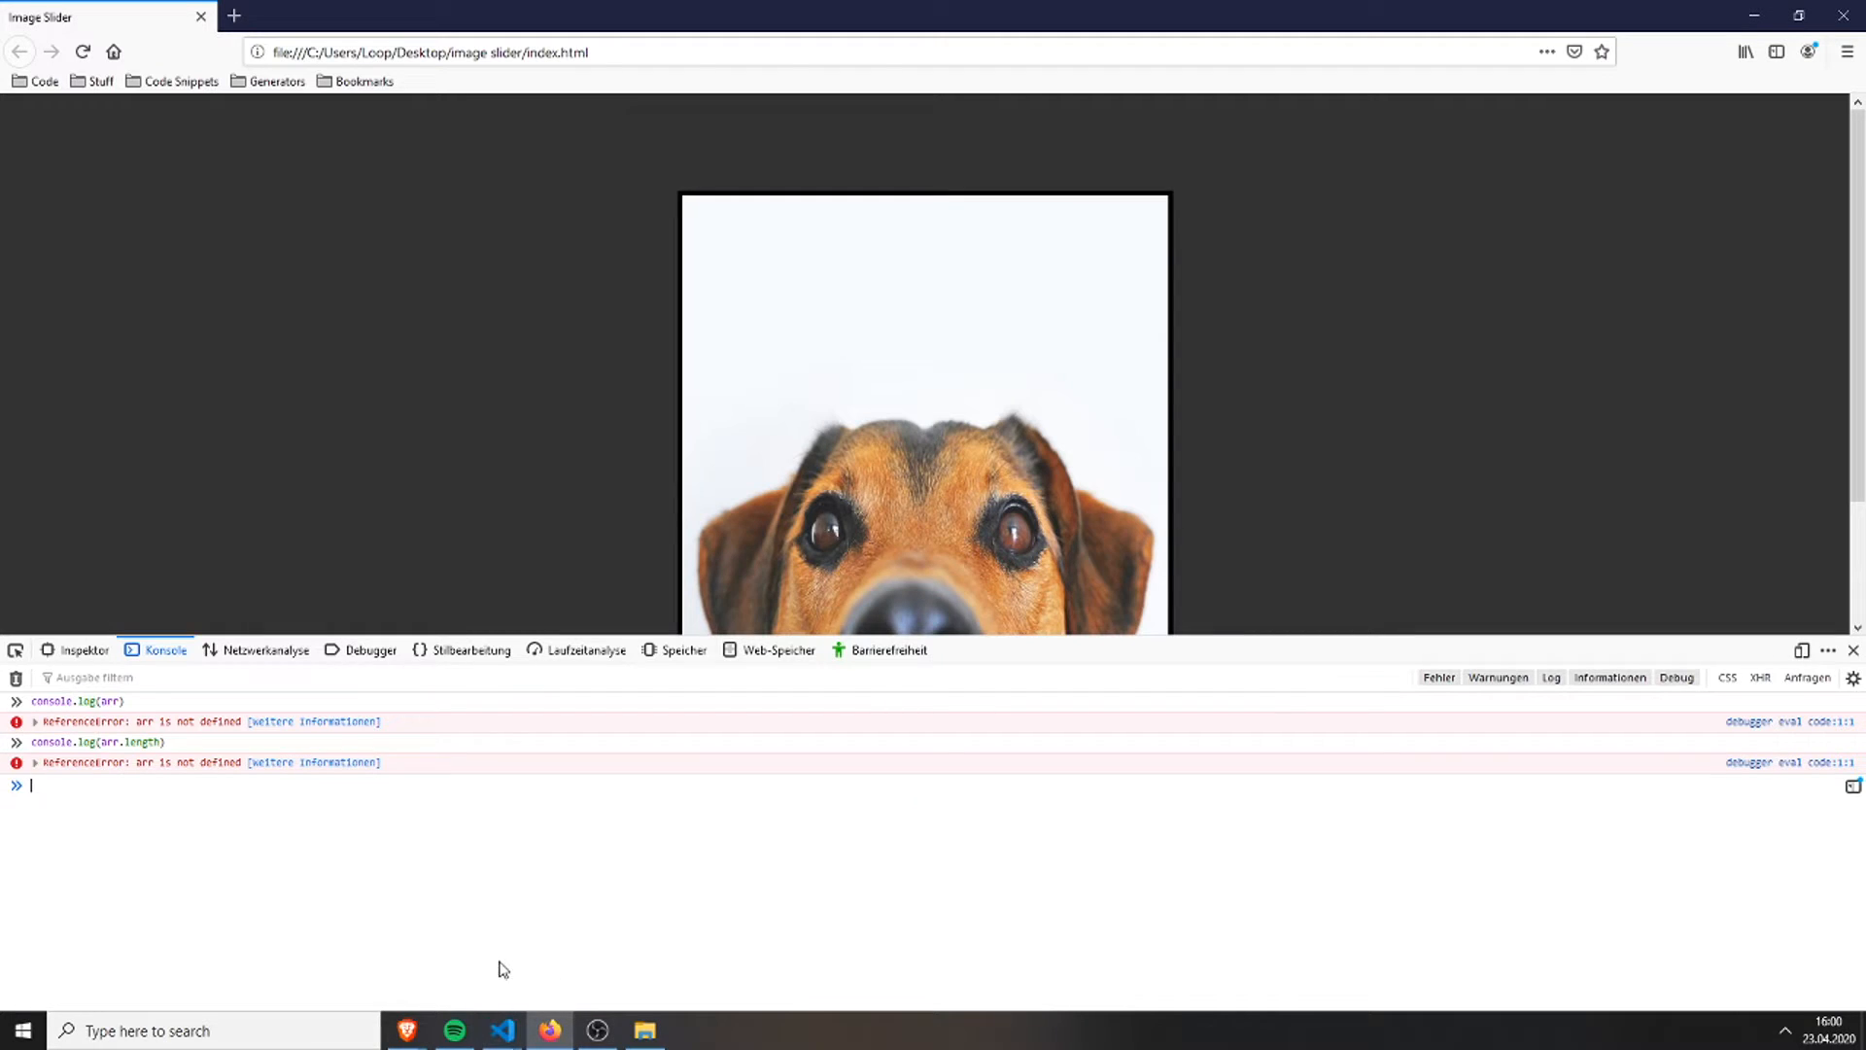
key("Return")
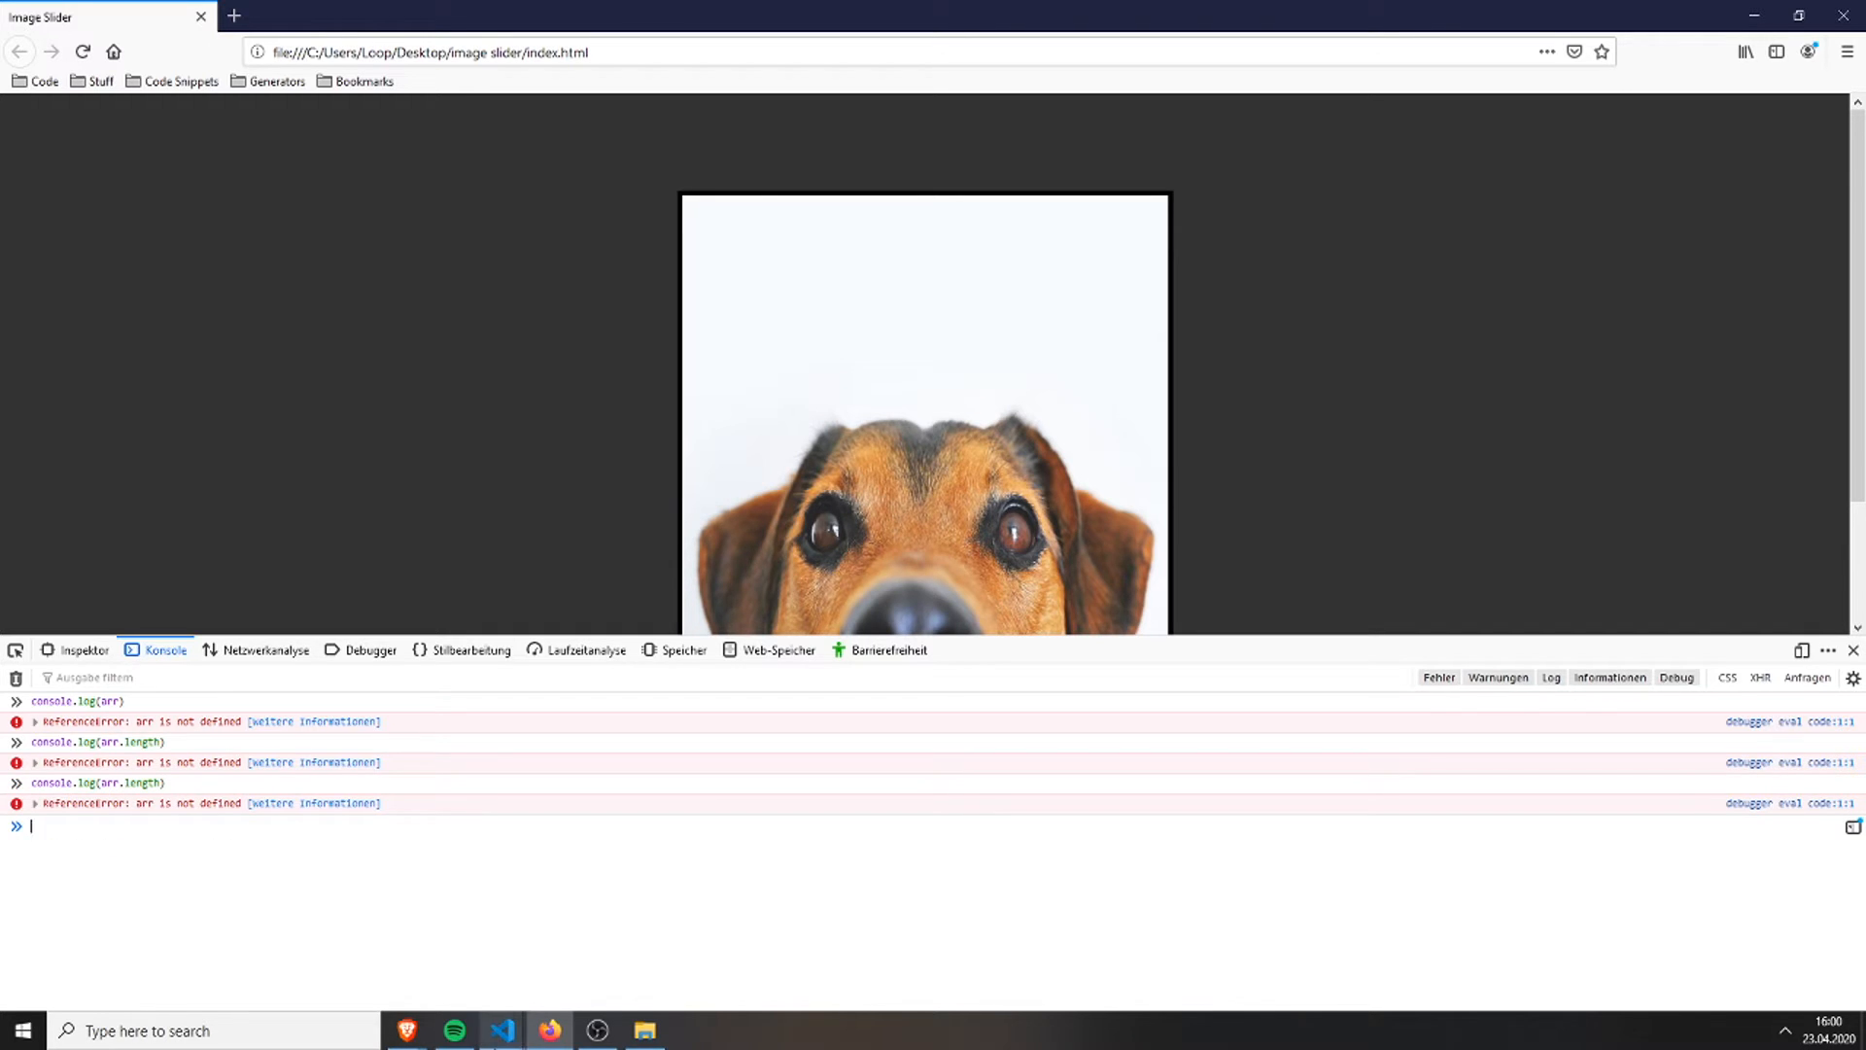
left_click(501, 1029)
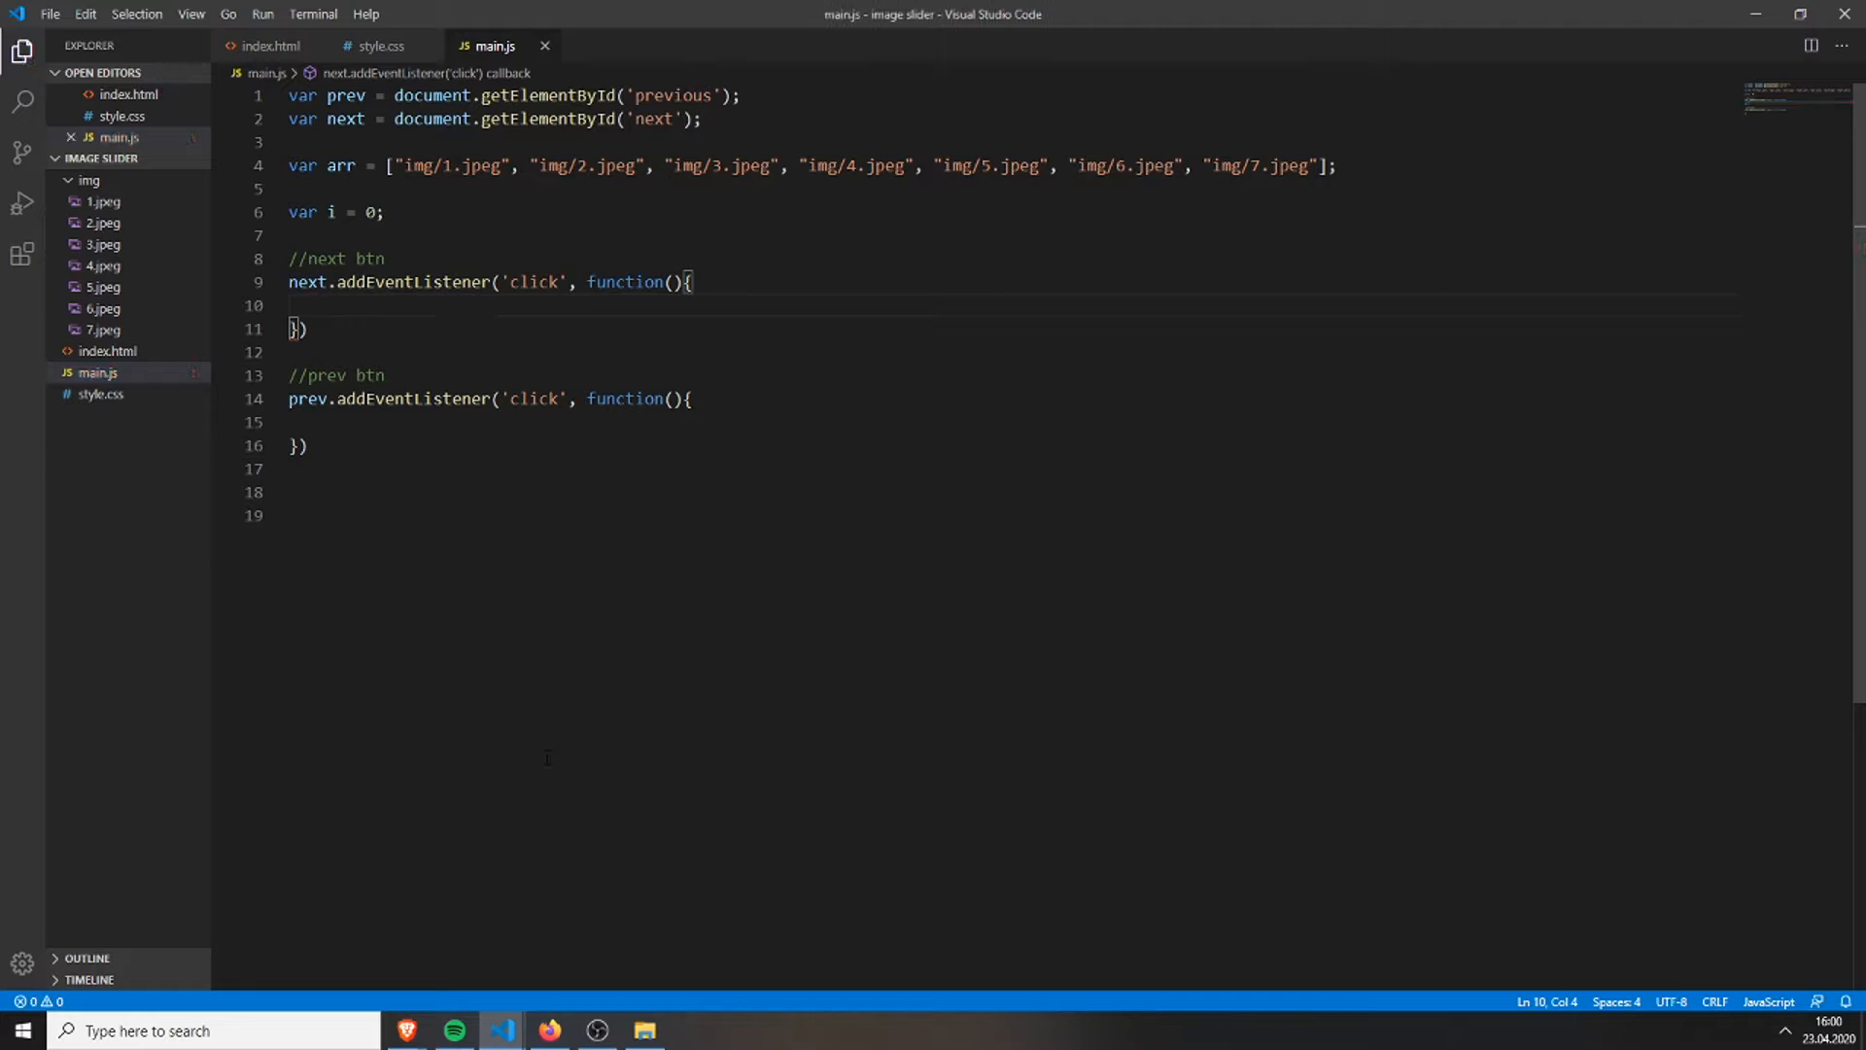
- Log arr.length (7), arr[0] (img/1.jpeg) and arr[6] (img/7.jpeg), comparing with main.js
left_click(548, 1030)
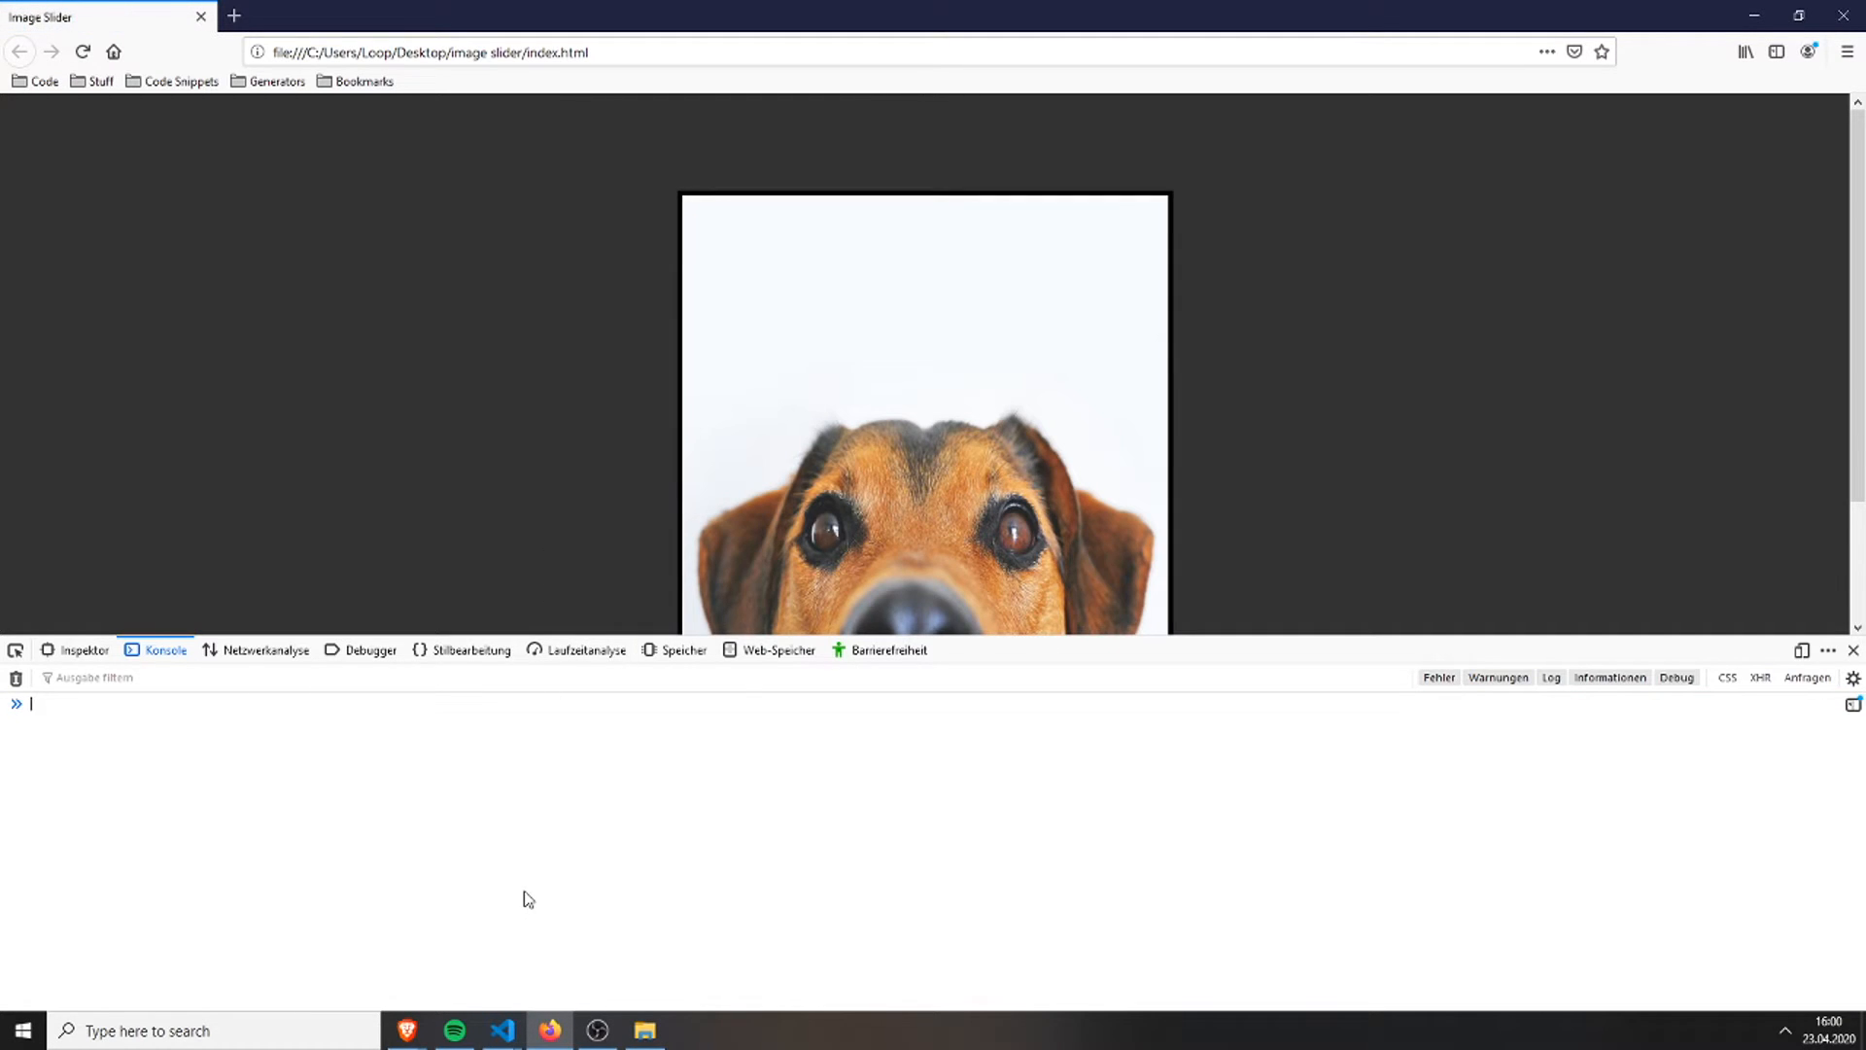
key("Return")
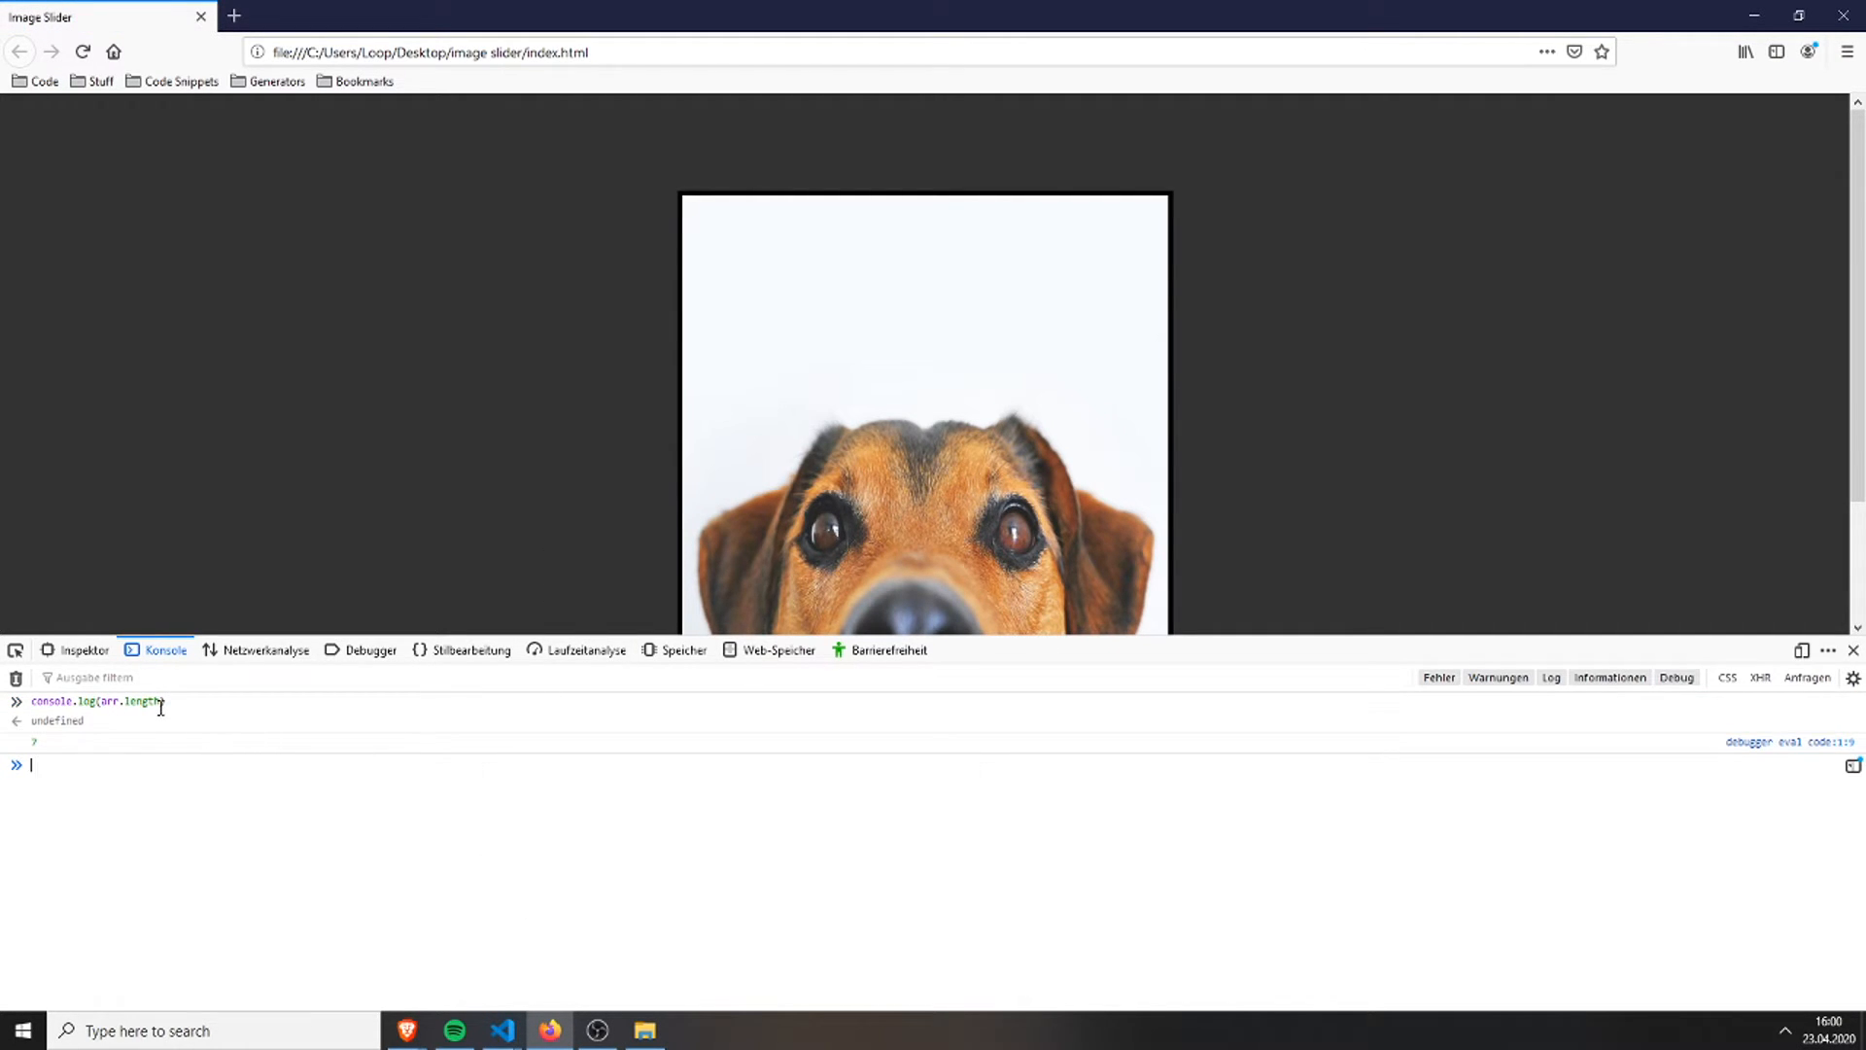
mouse_move(135, 702)
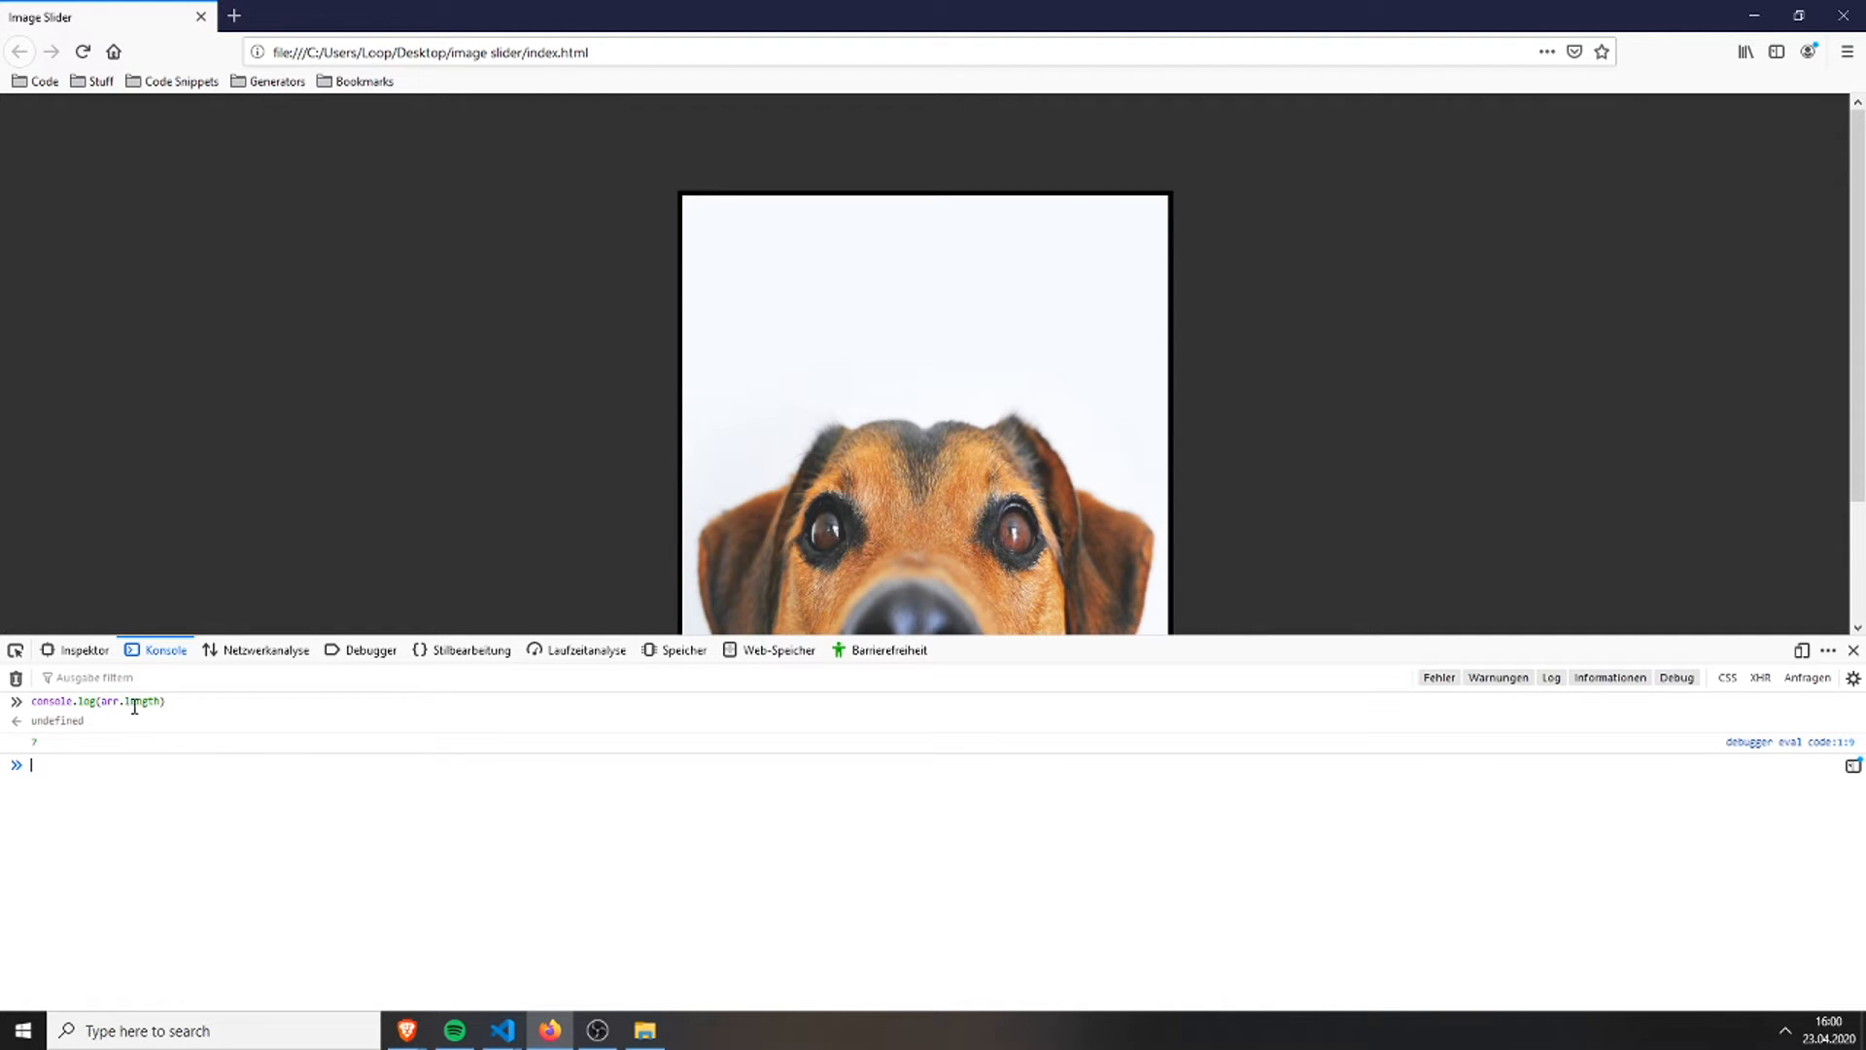
left_click(502, 1030)
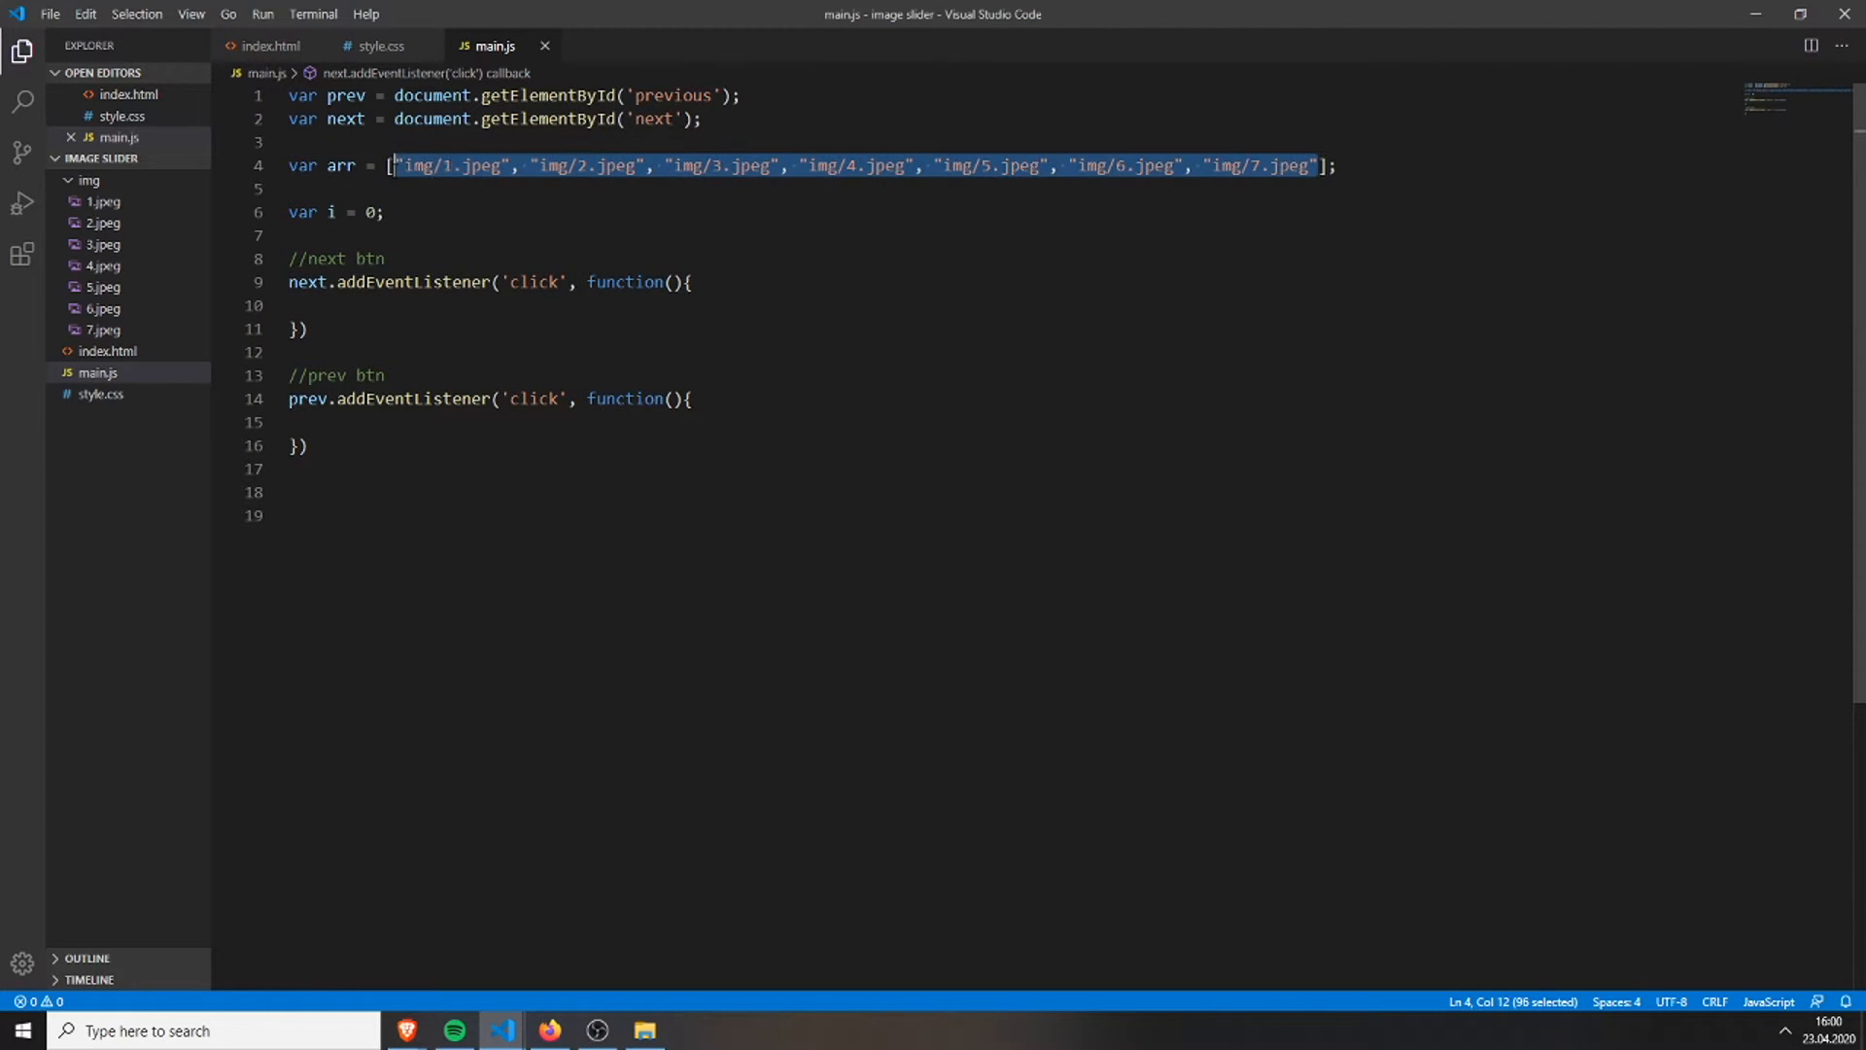
left_click(549, 1031)
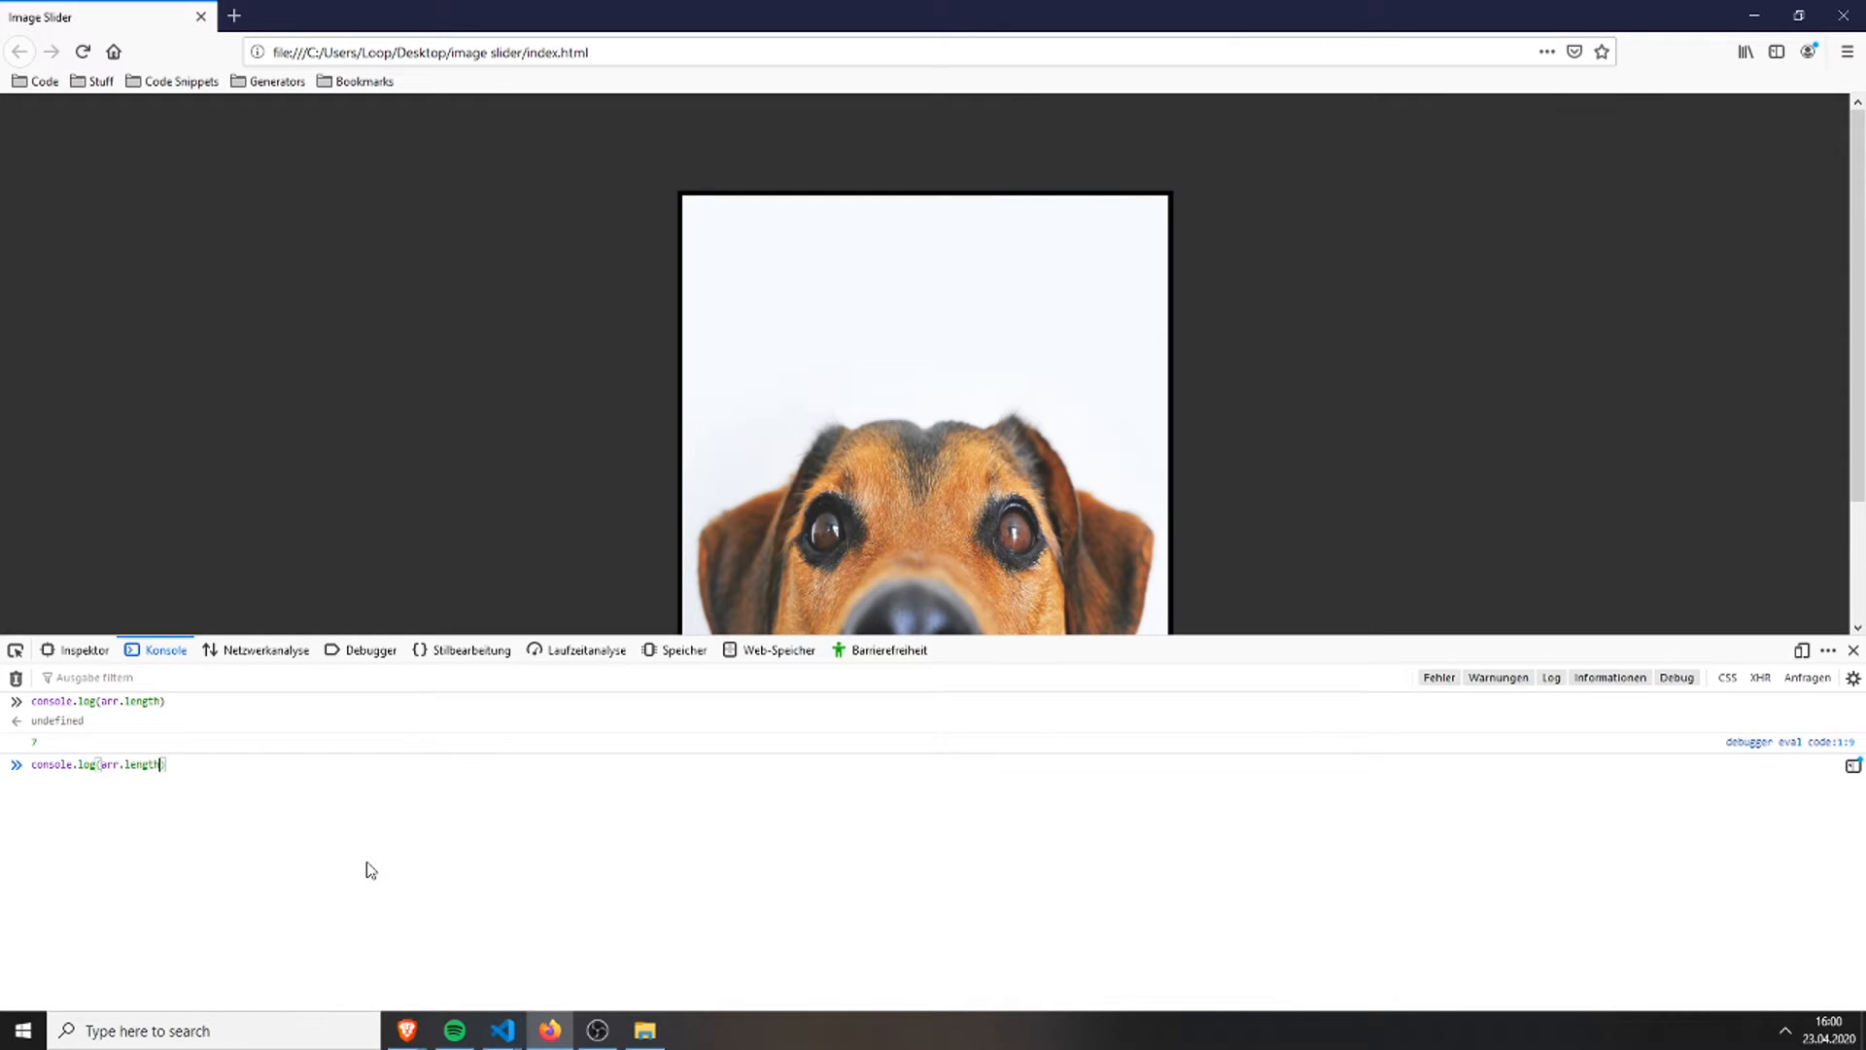
key("Backspace")
type("[3]")
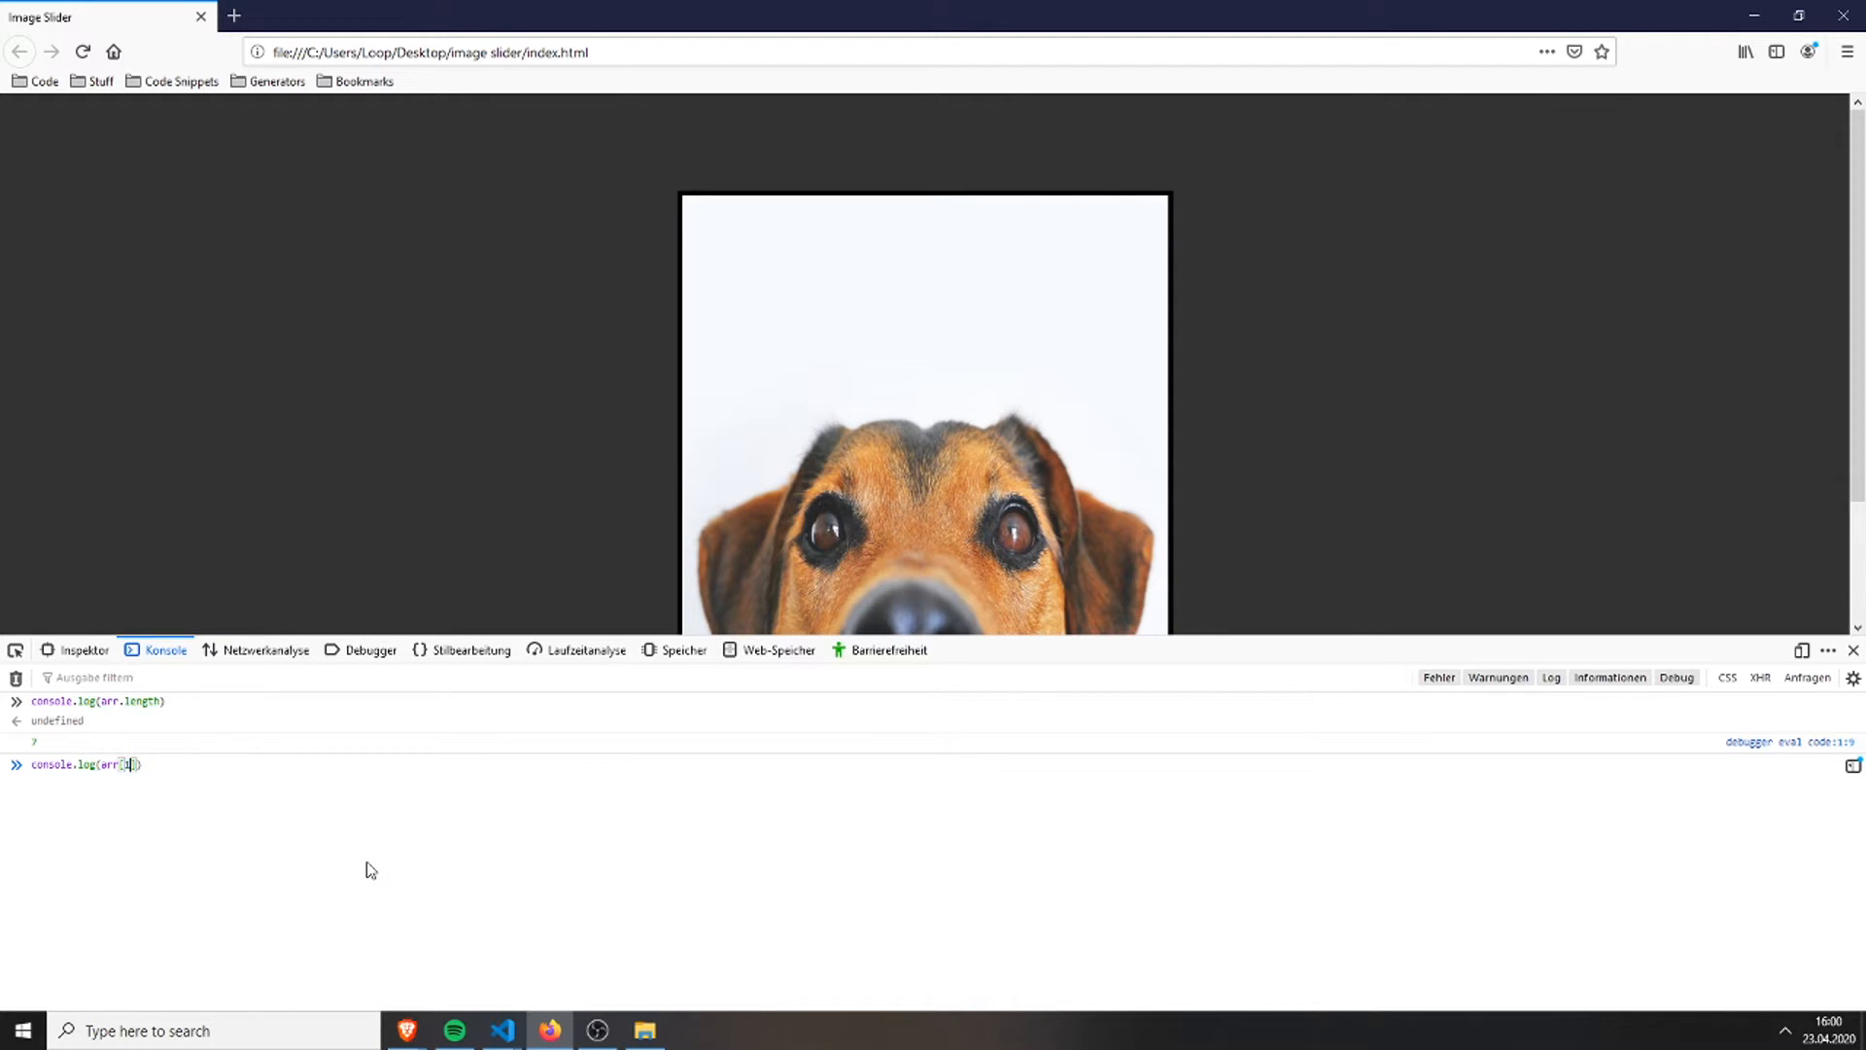
key("Return")
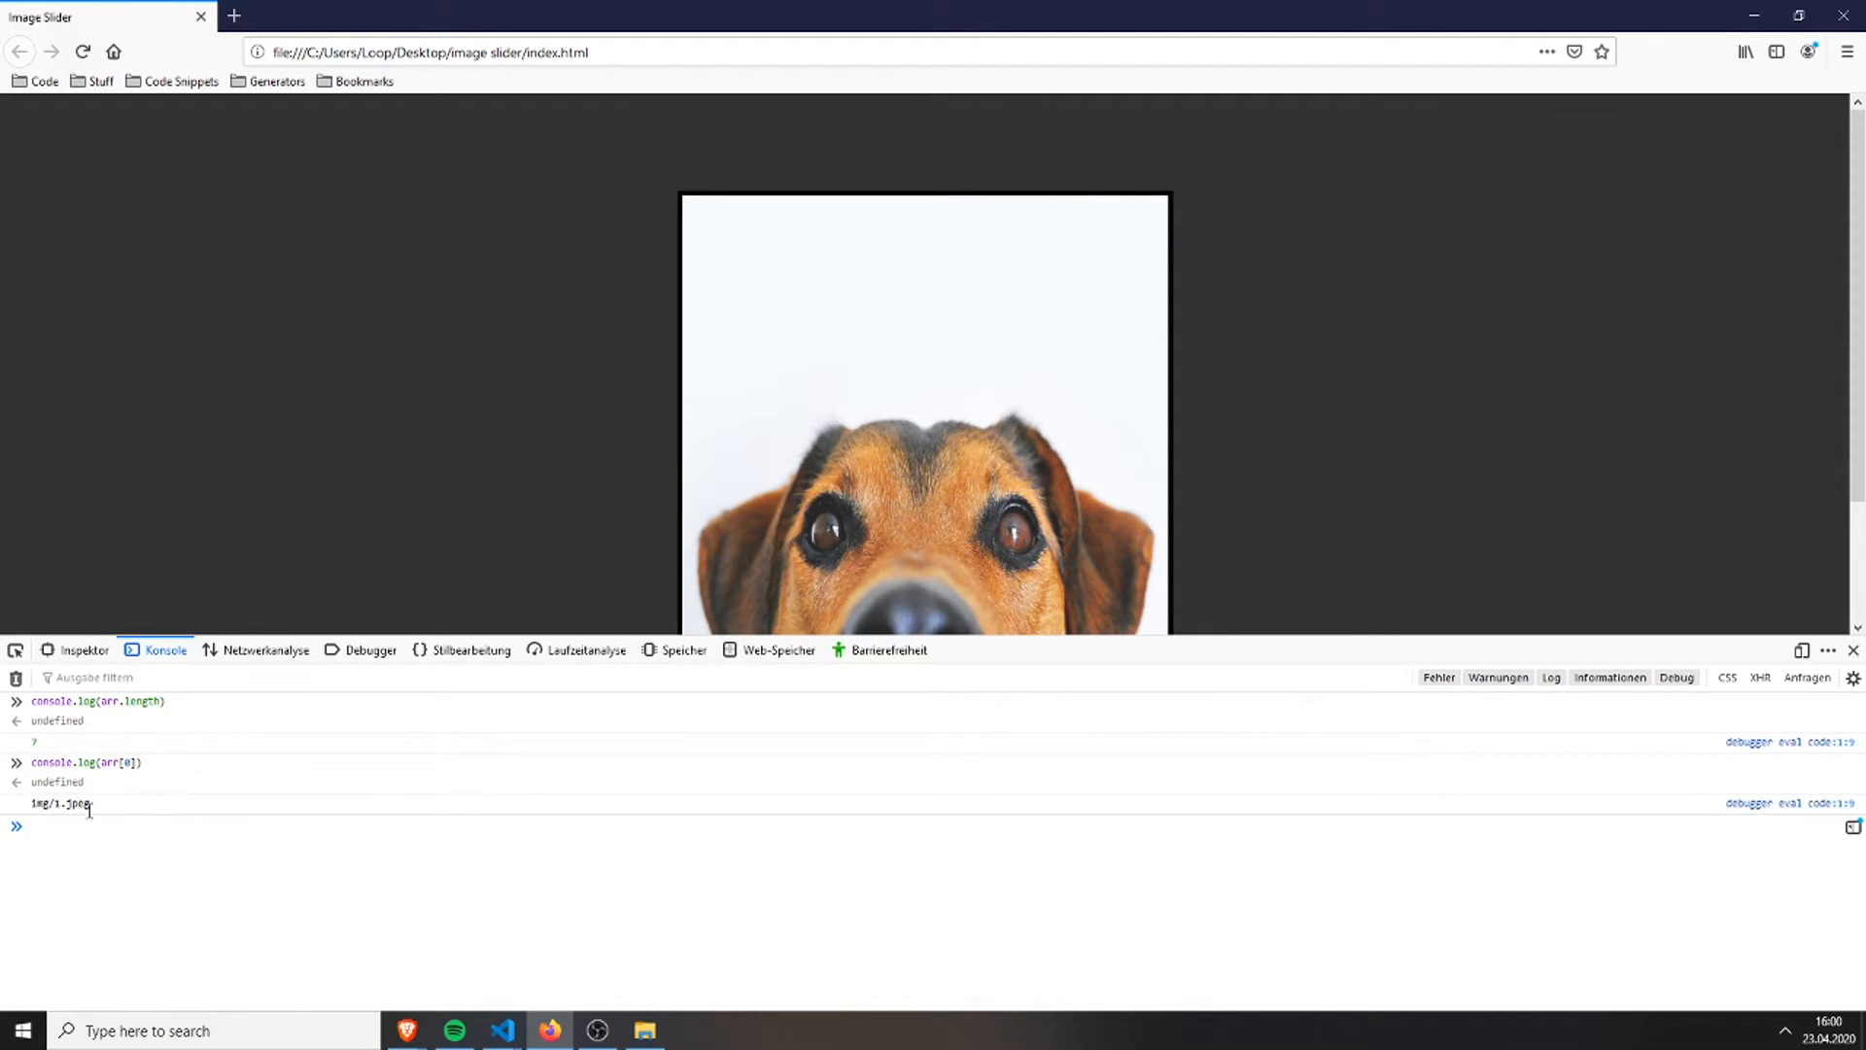
type("console.log(arr[1])")
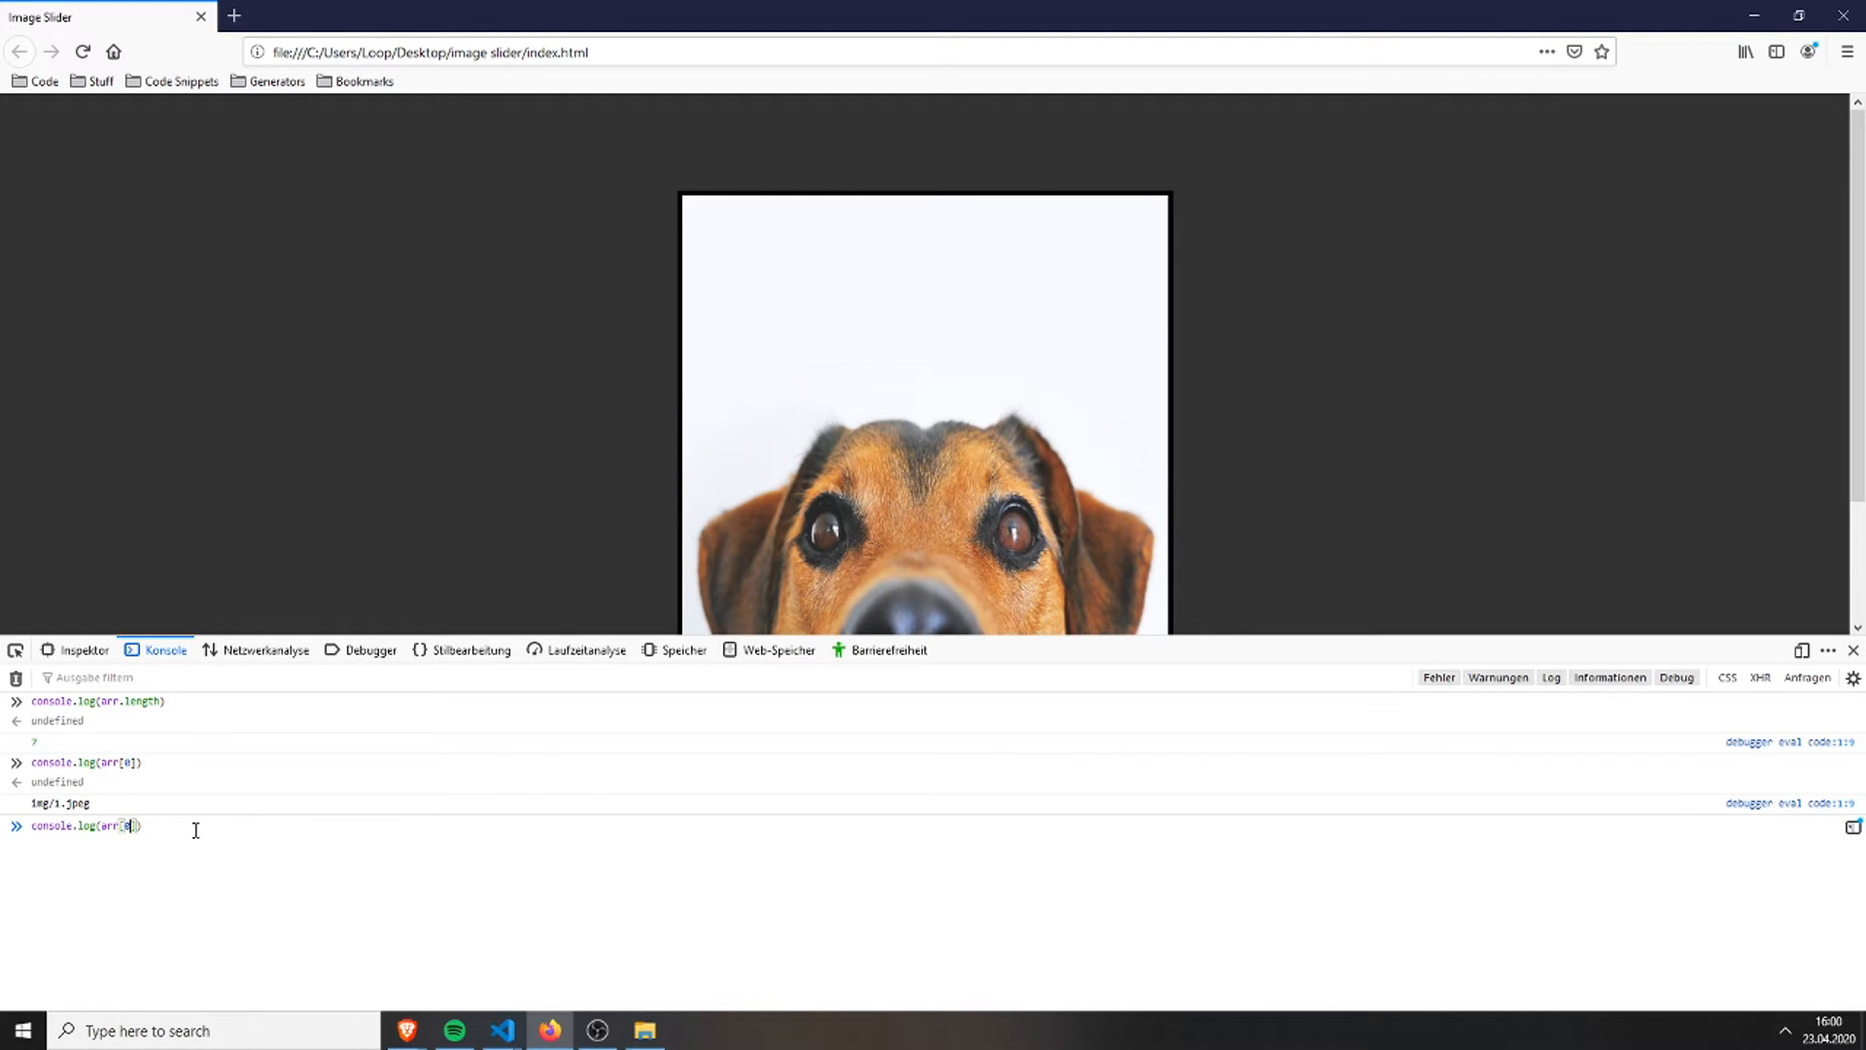
key("Return")
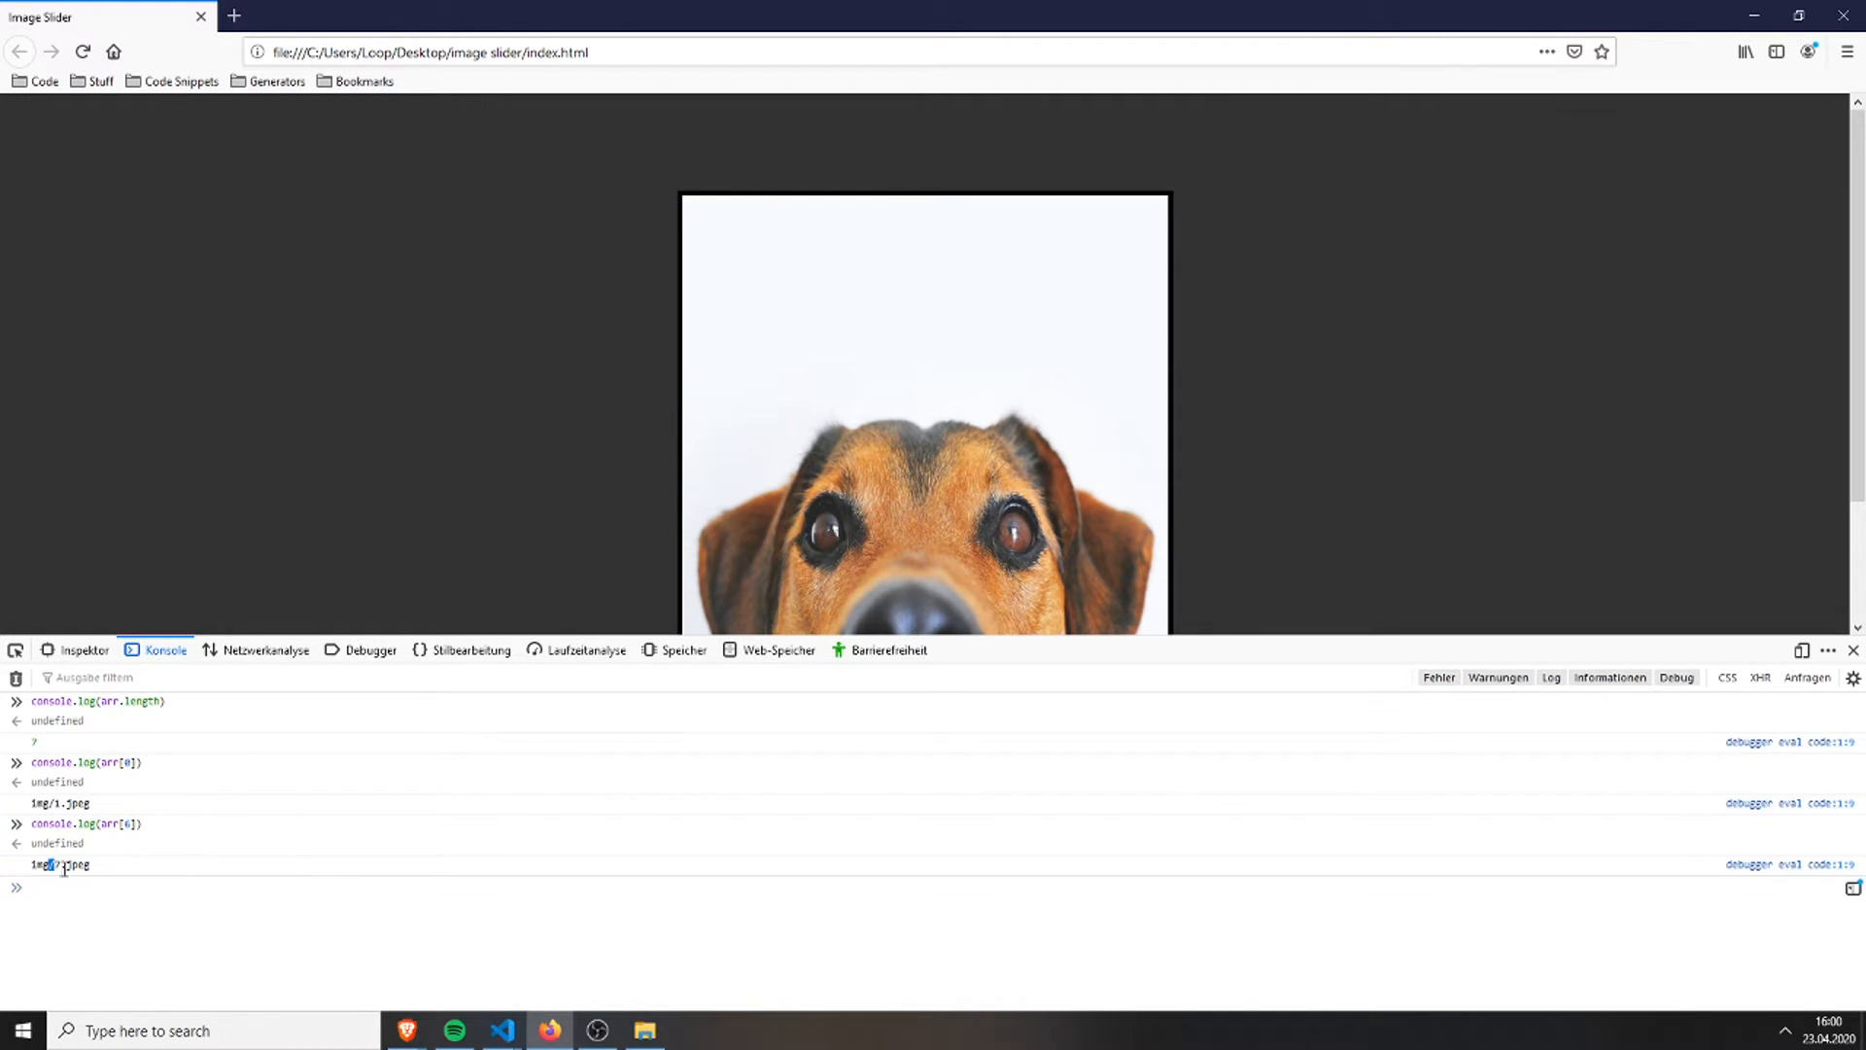
left_click(502, 1030)
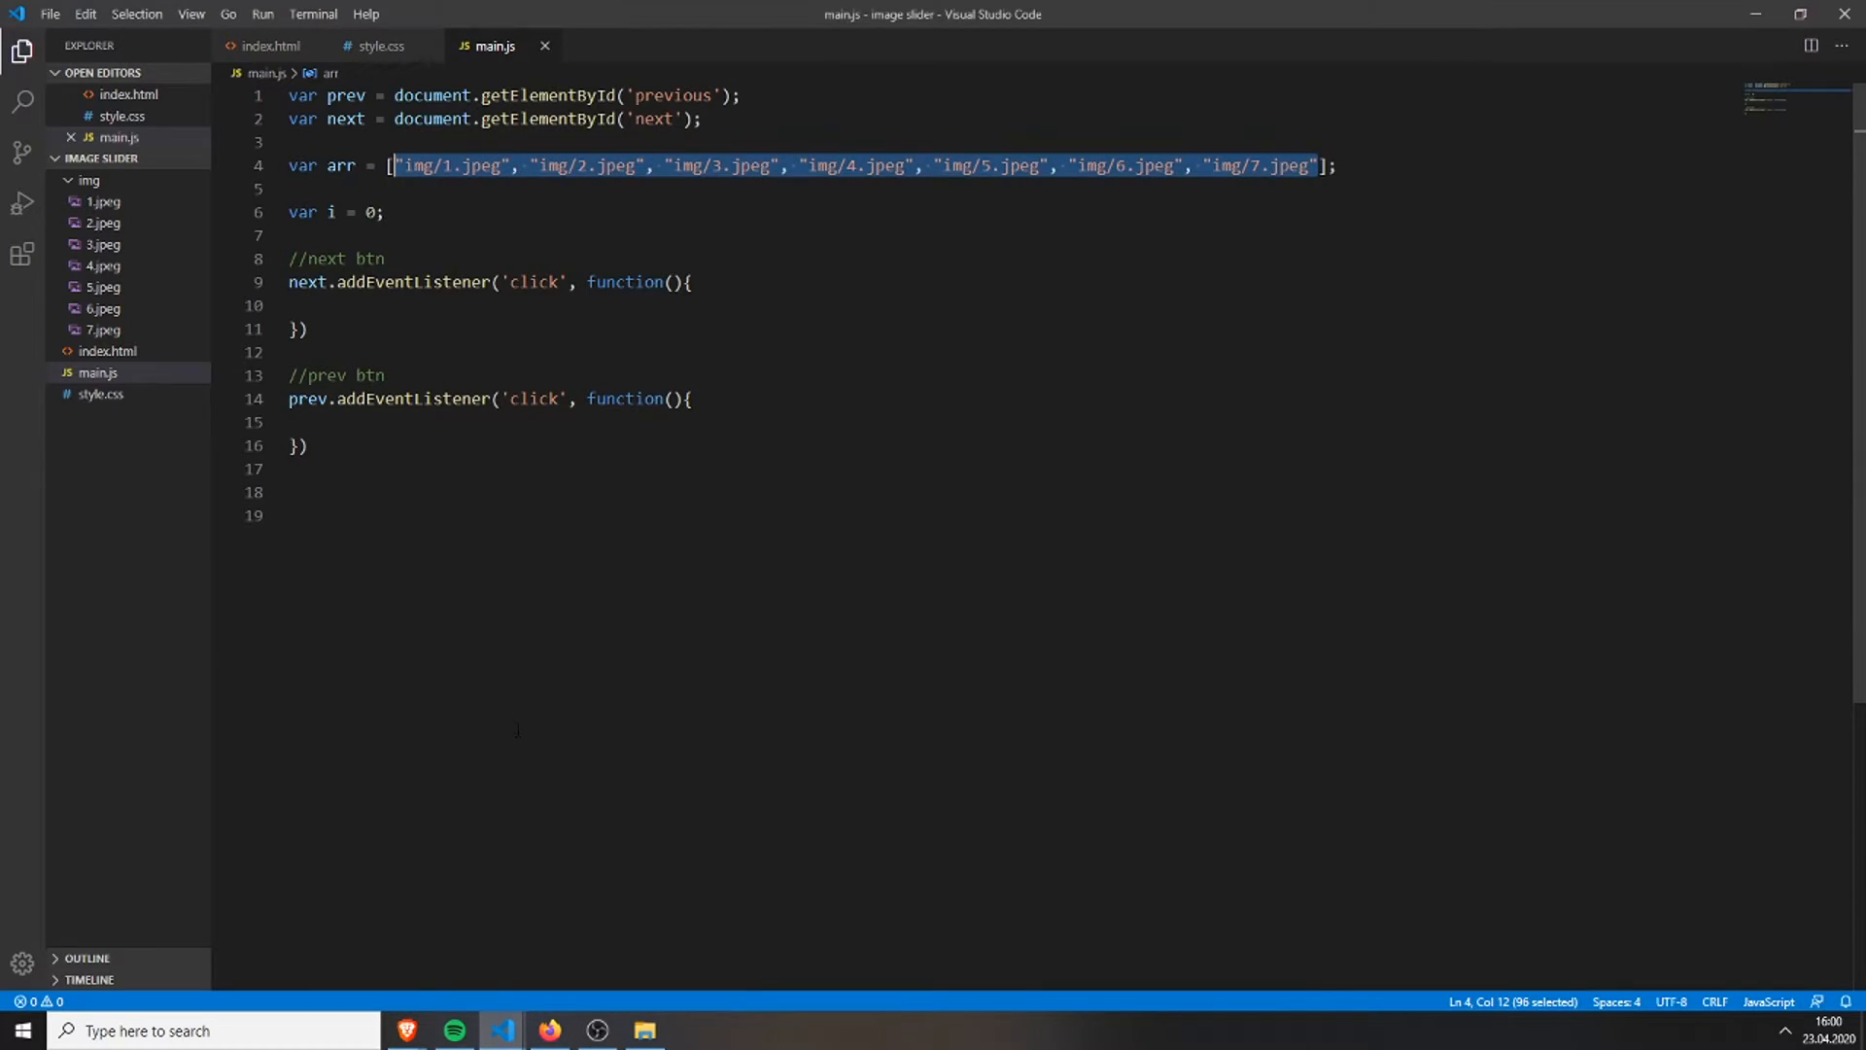
left_click(548, 1030)
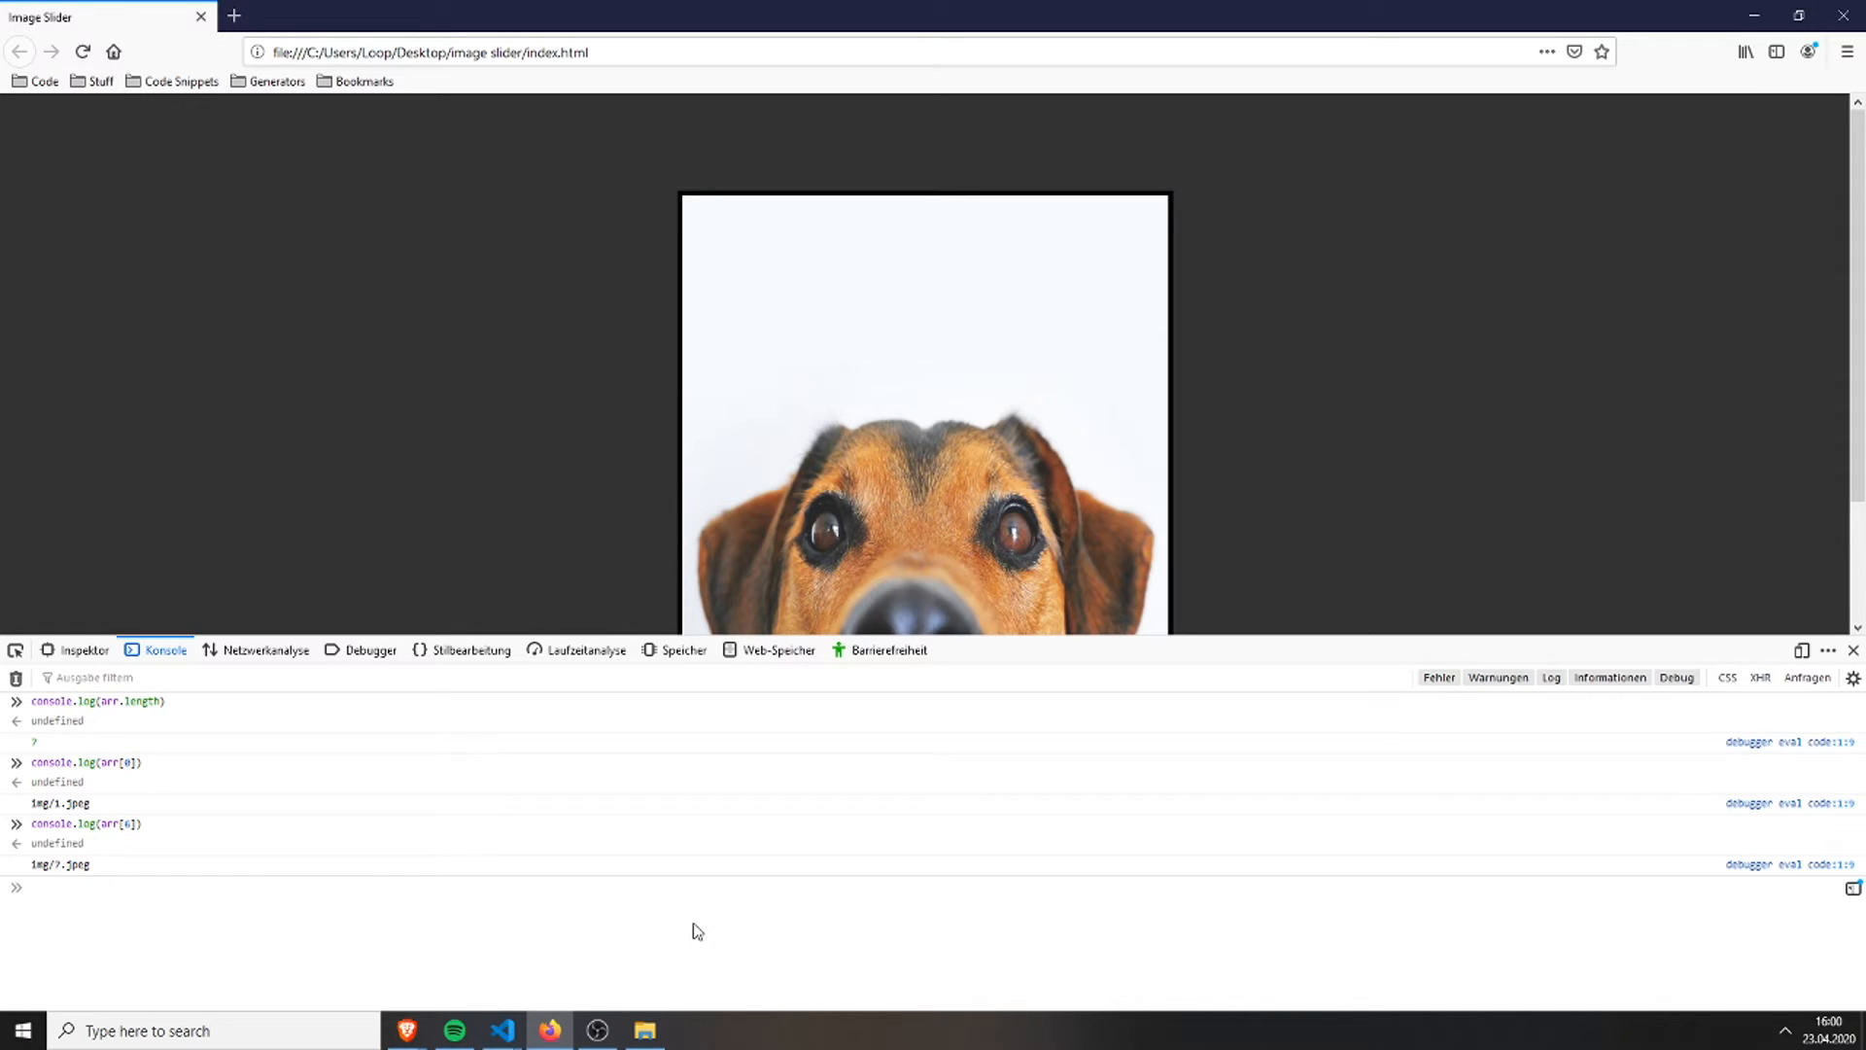
mouse_move(202, 833)
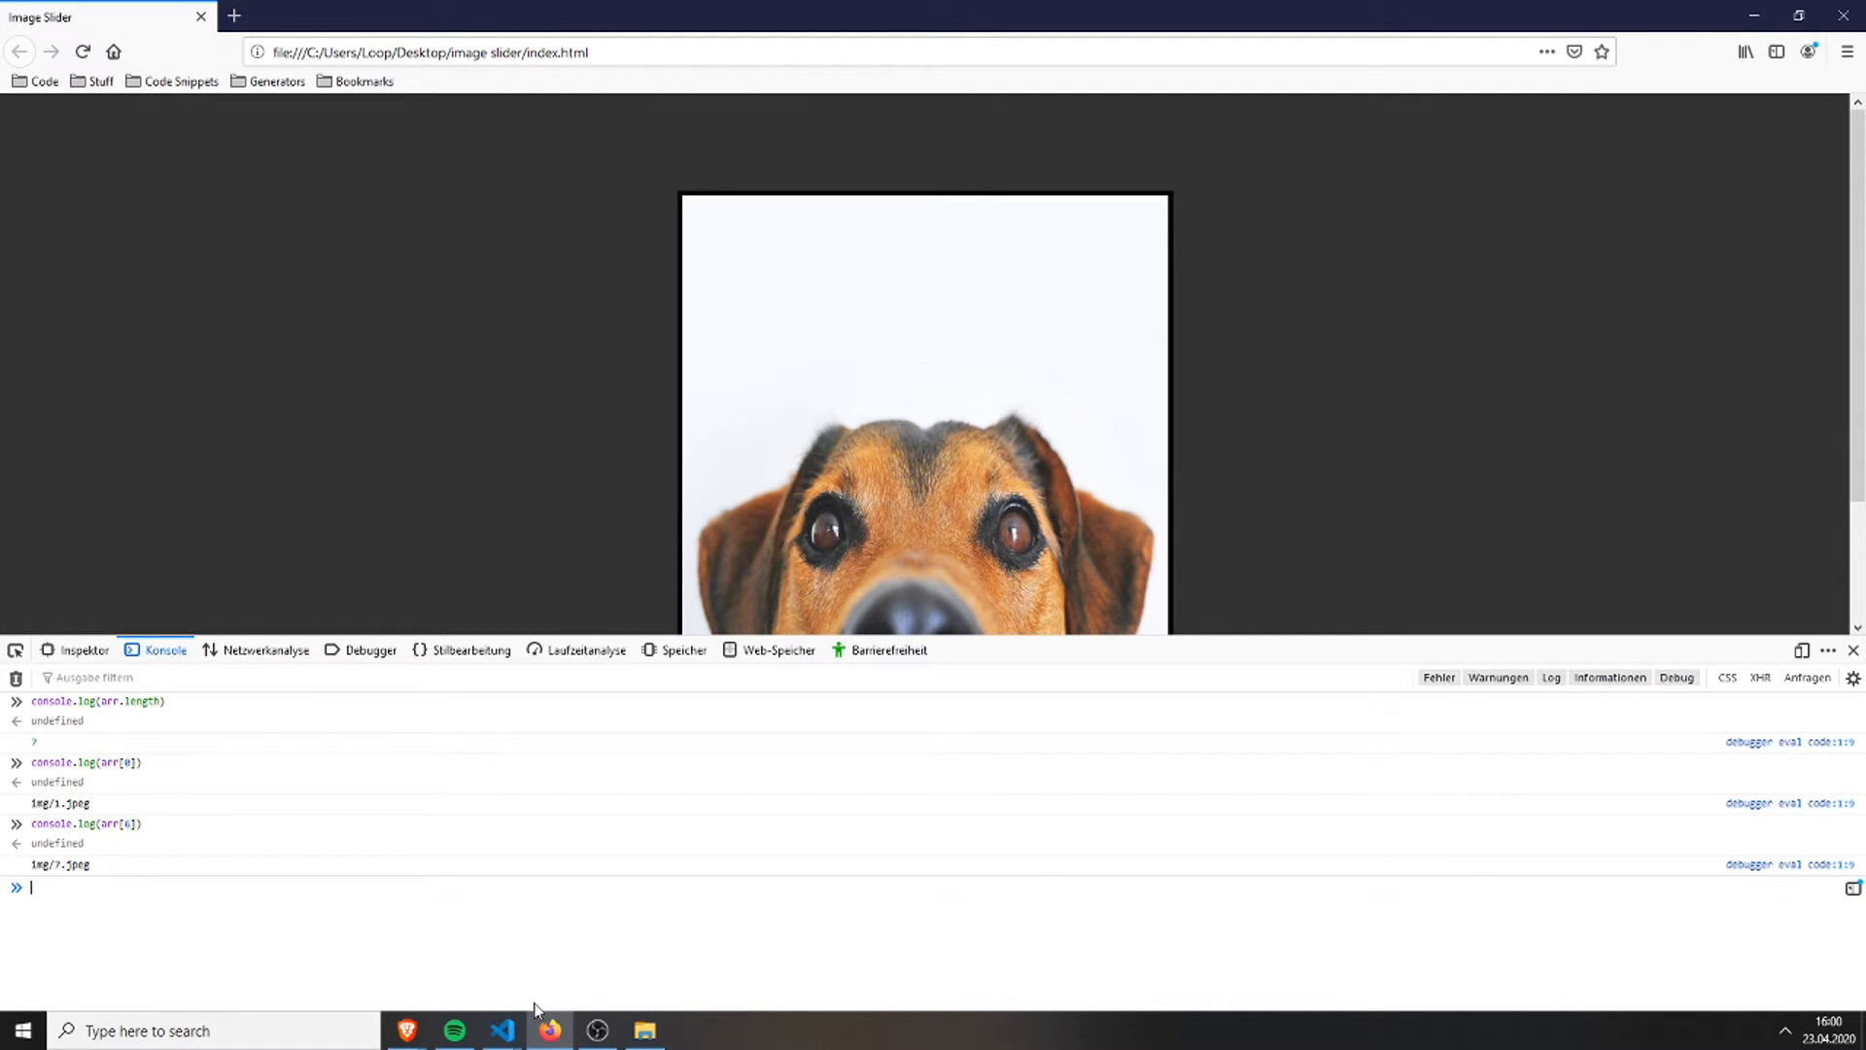
left_click(499, 1030)
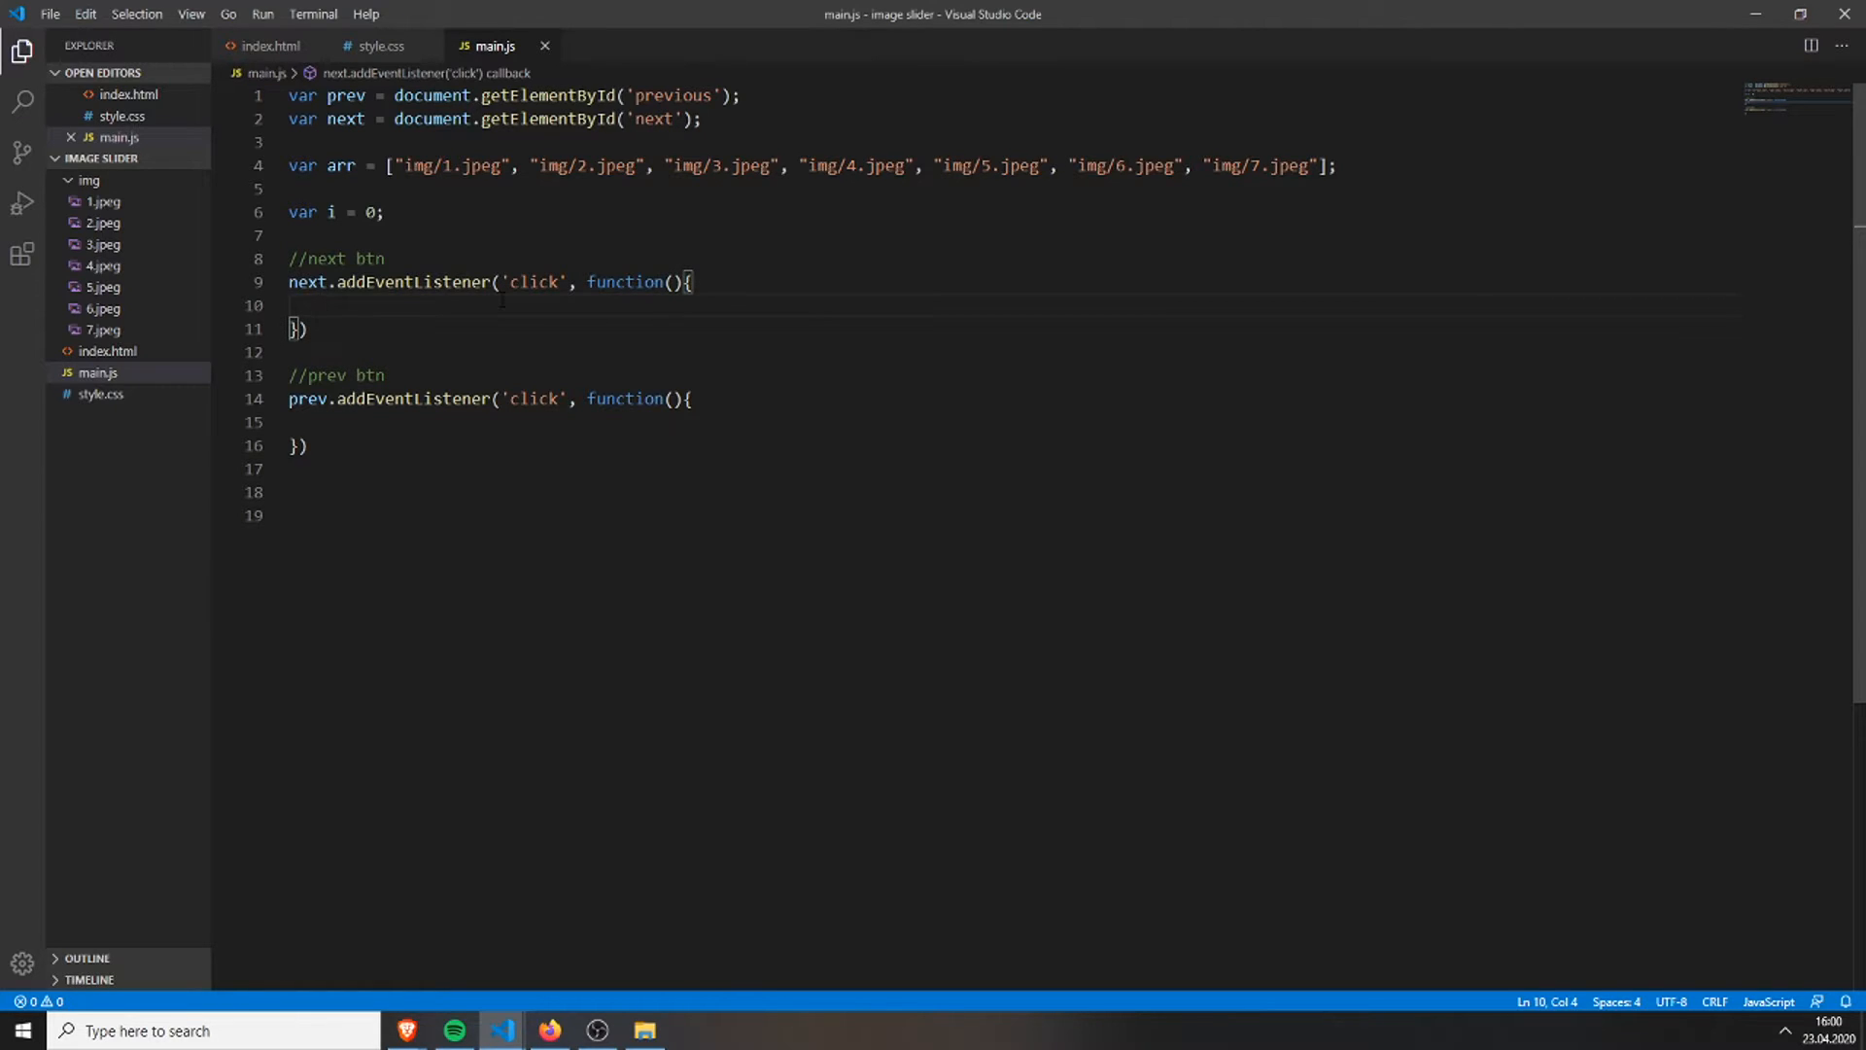
- Put i++; in the next handler and i--; in the prev handler
type("i")
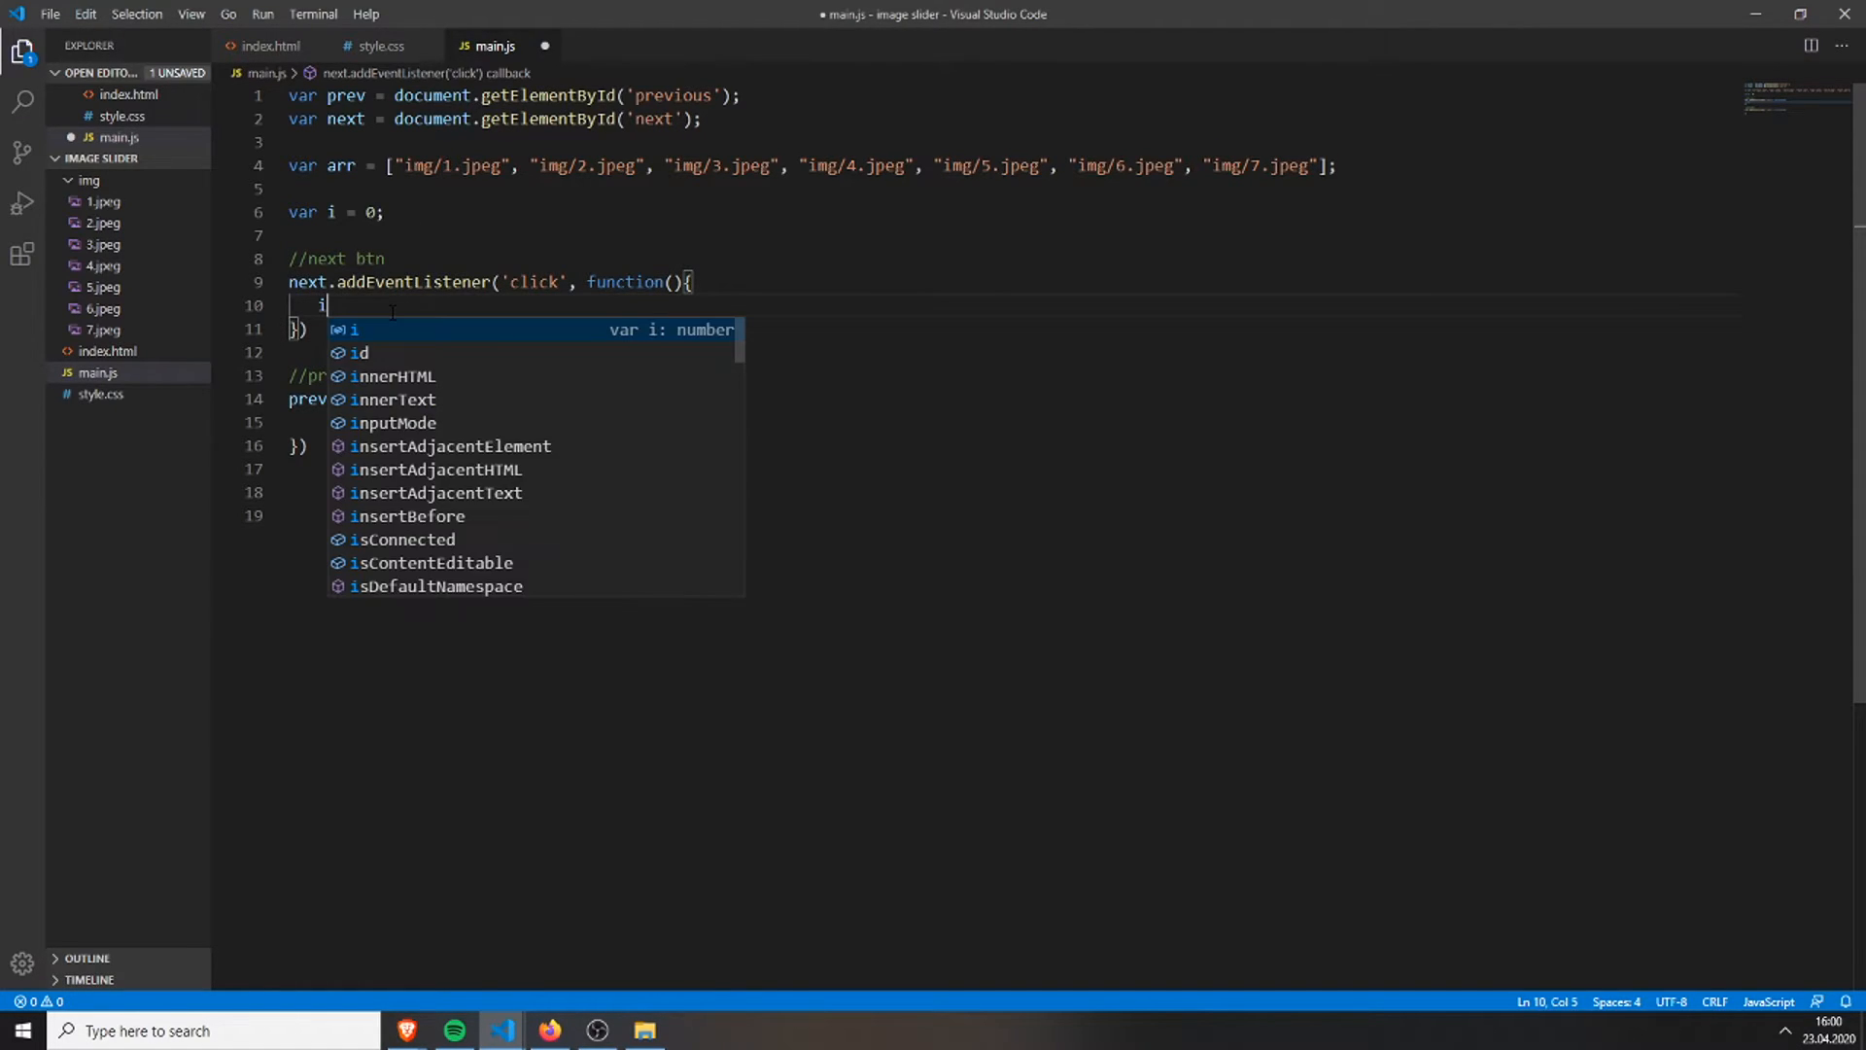
type("++;")
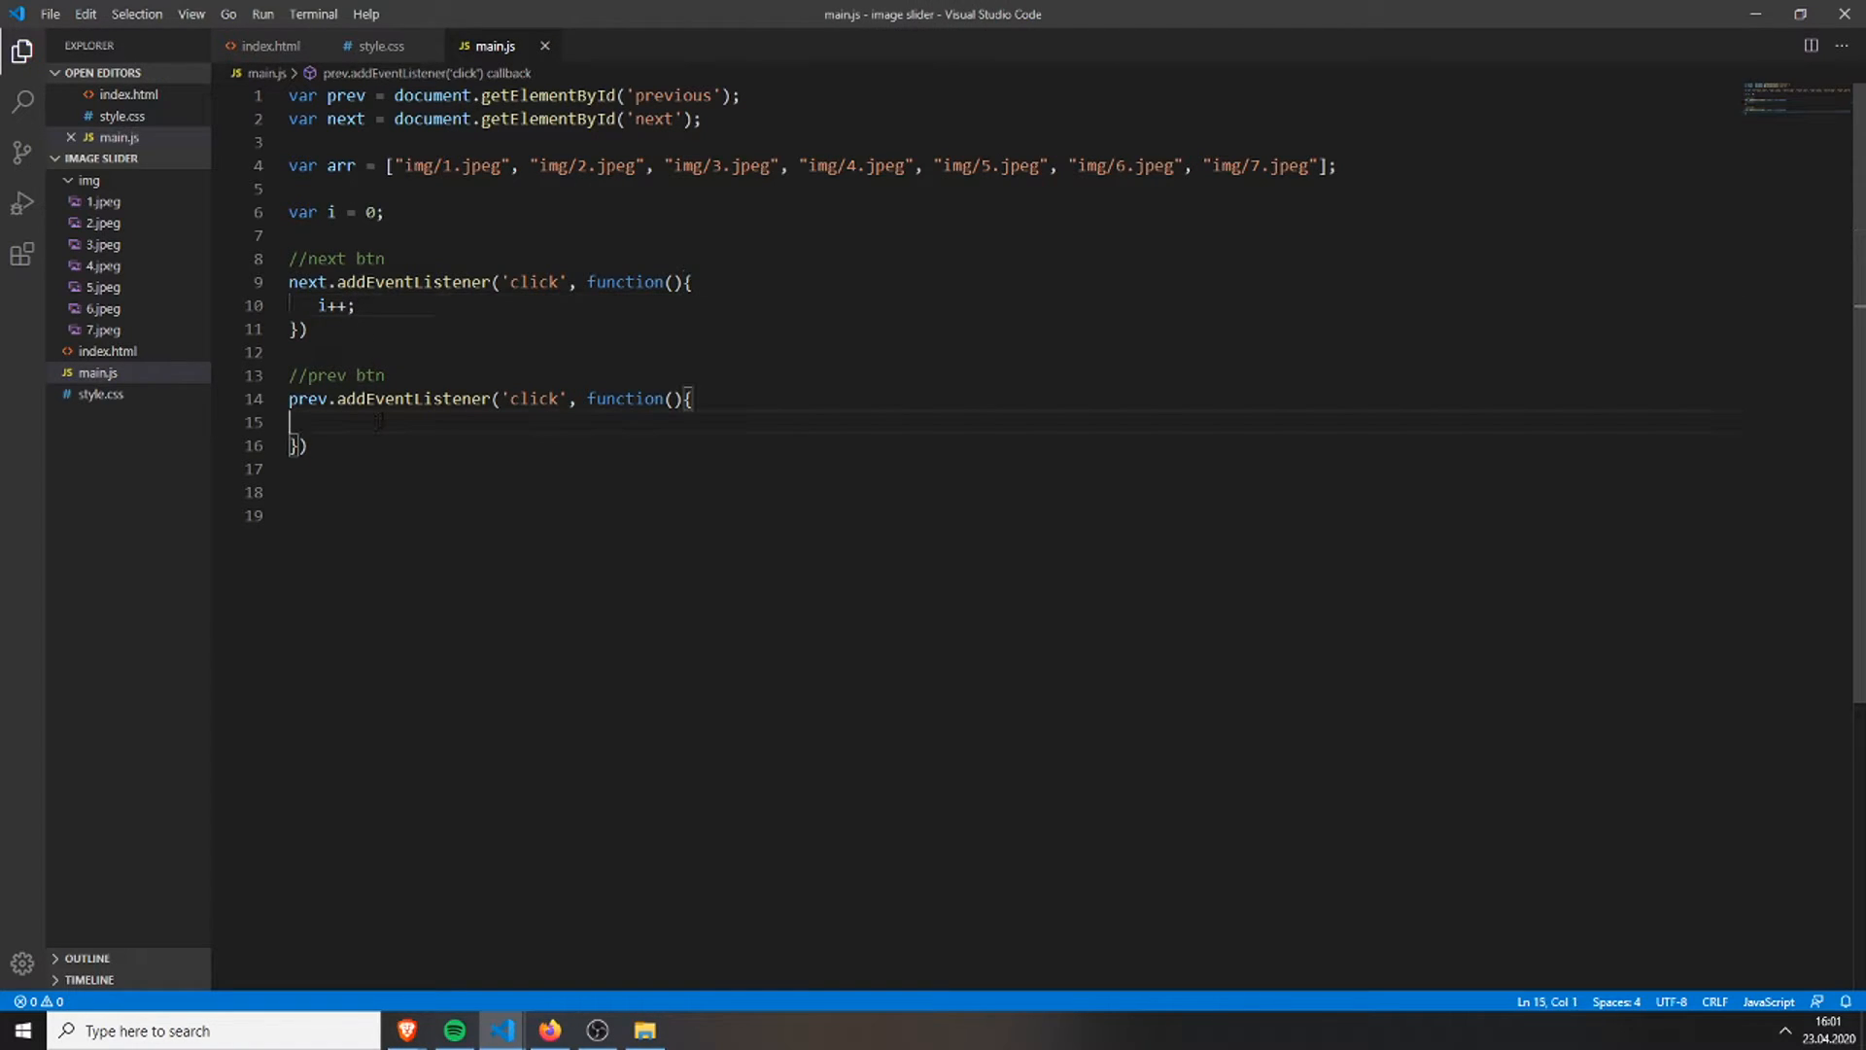
type("i--;")
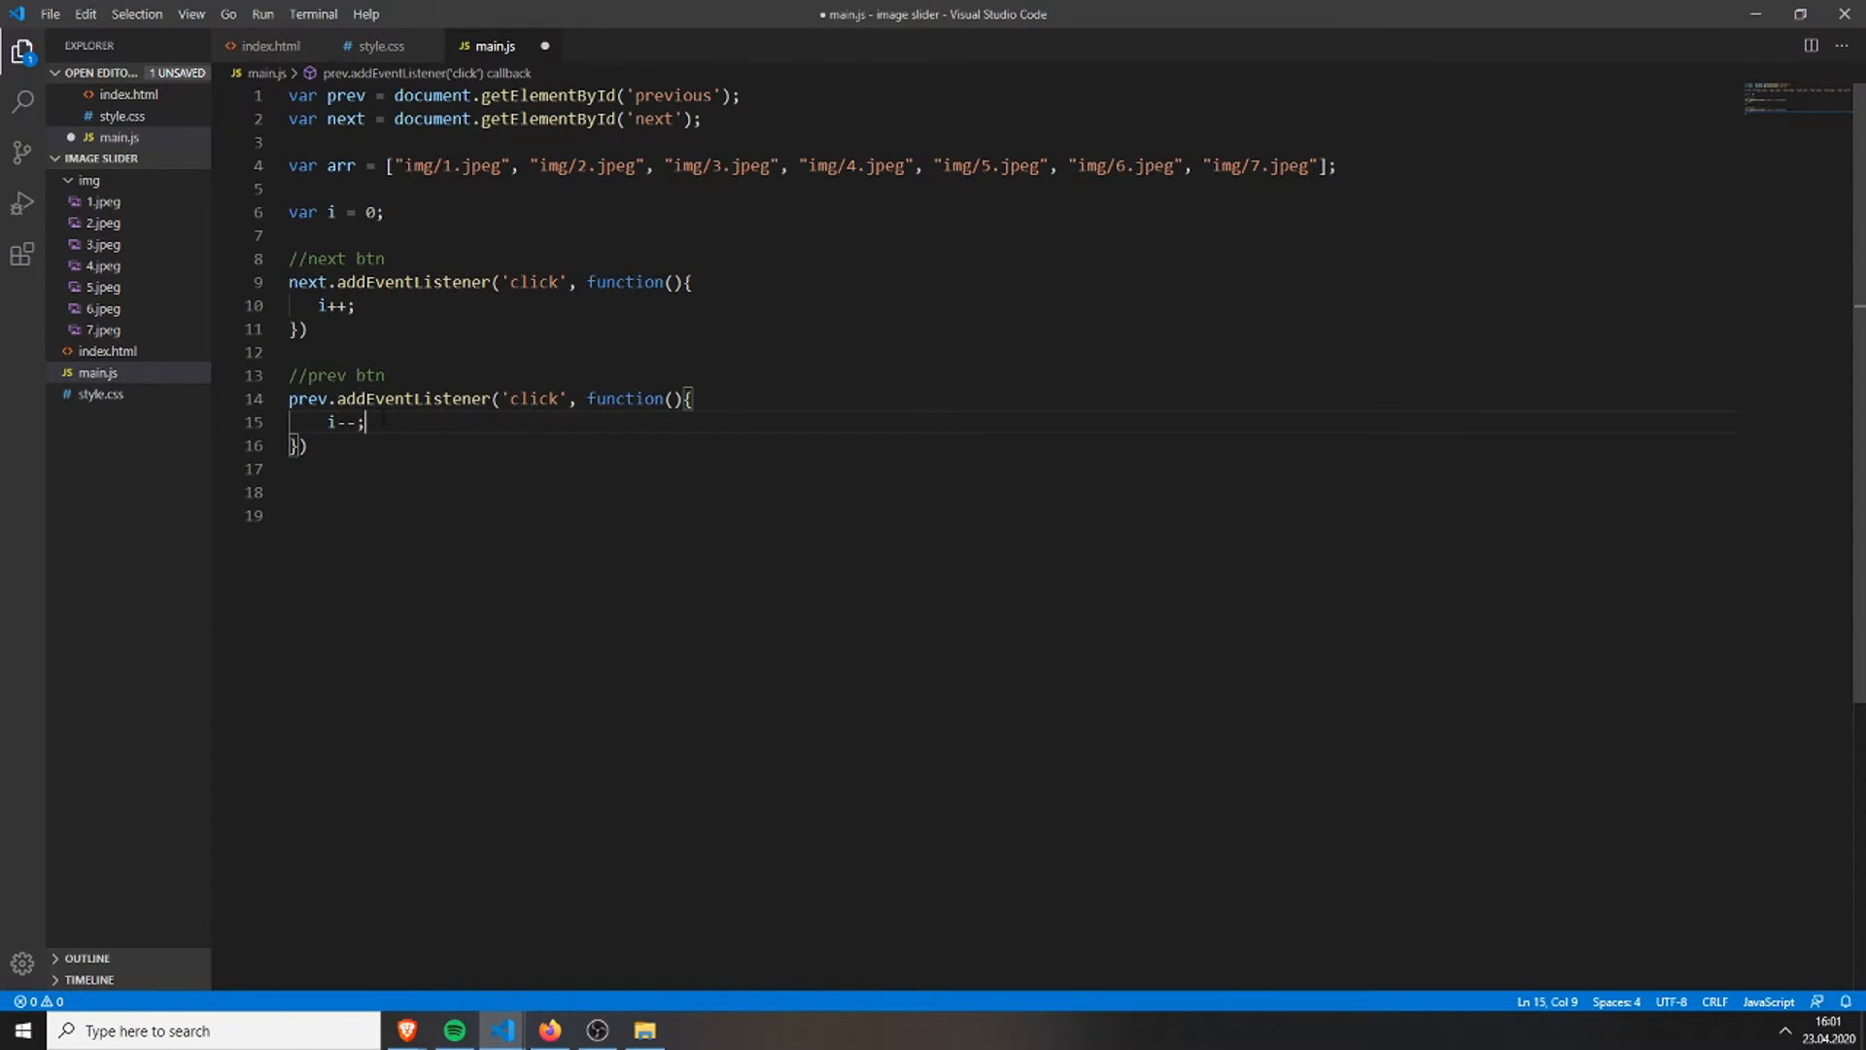
left_click(547, 1030)
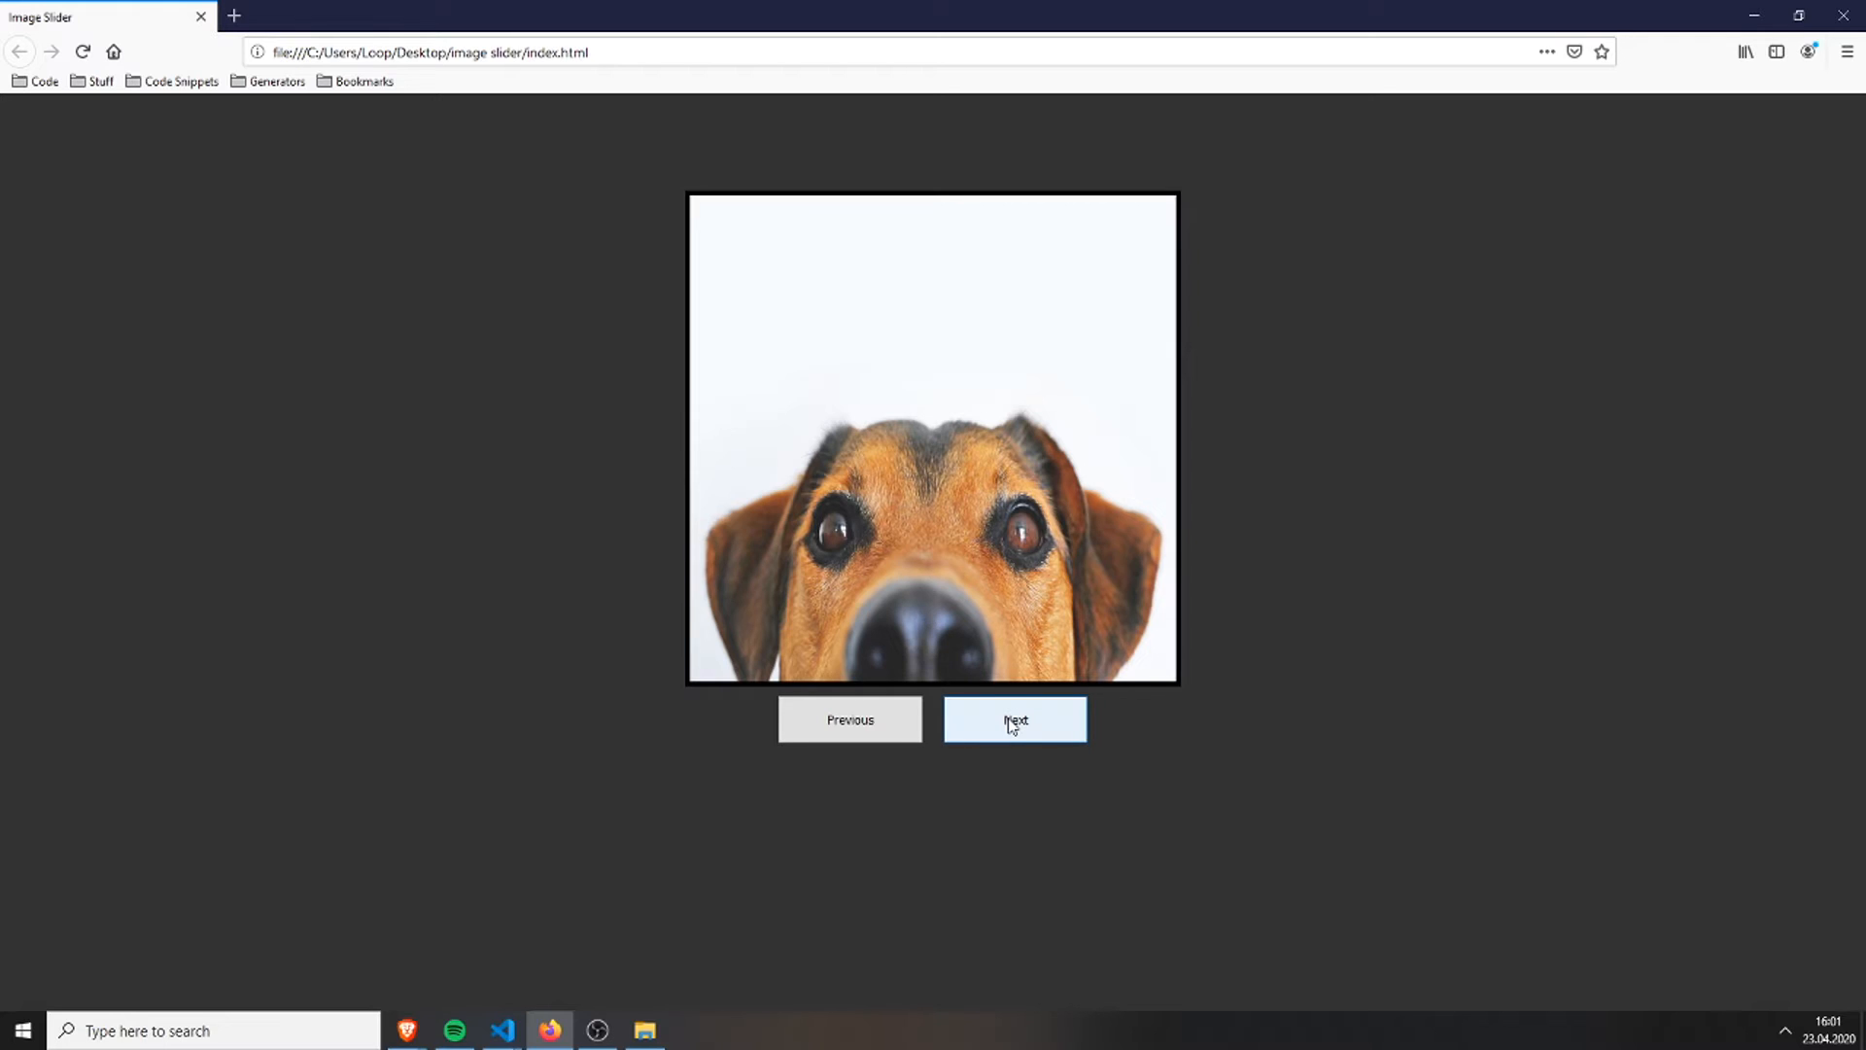
mouse_move(630, 895)
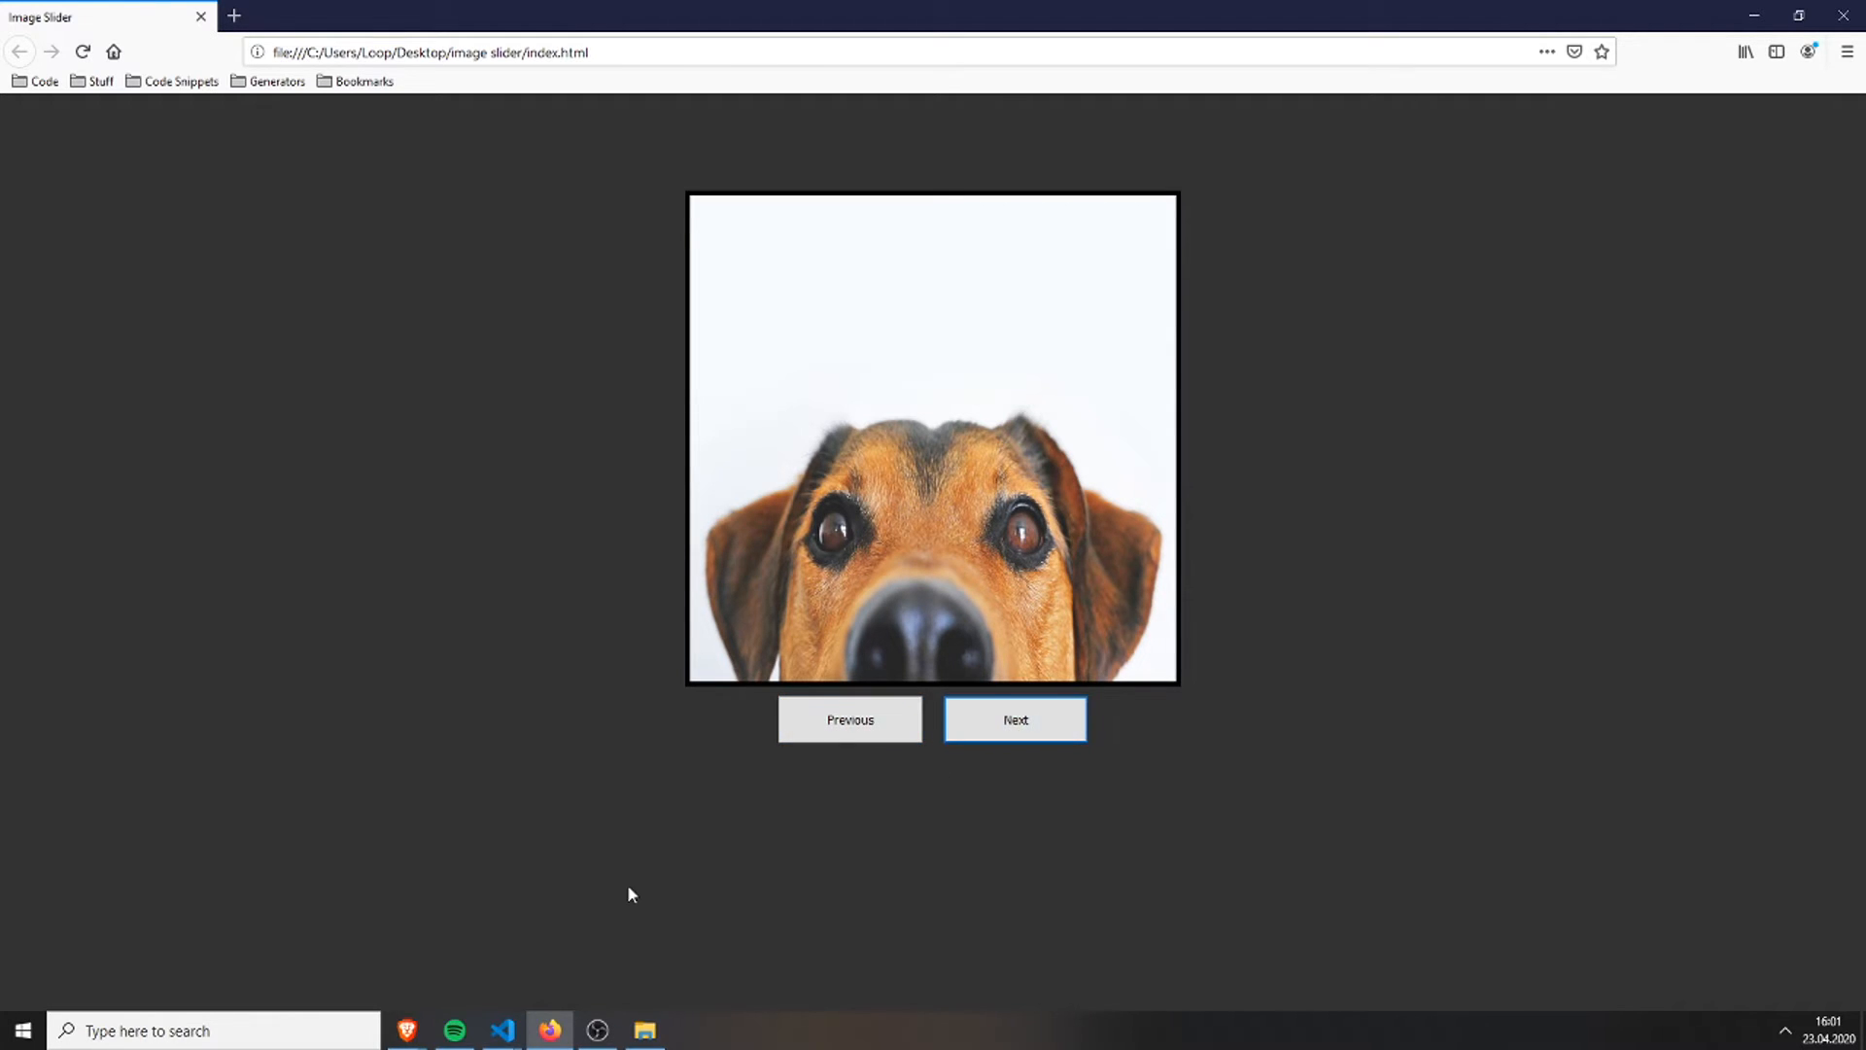
mouse_move(618, 895)
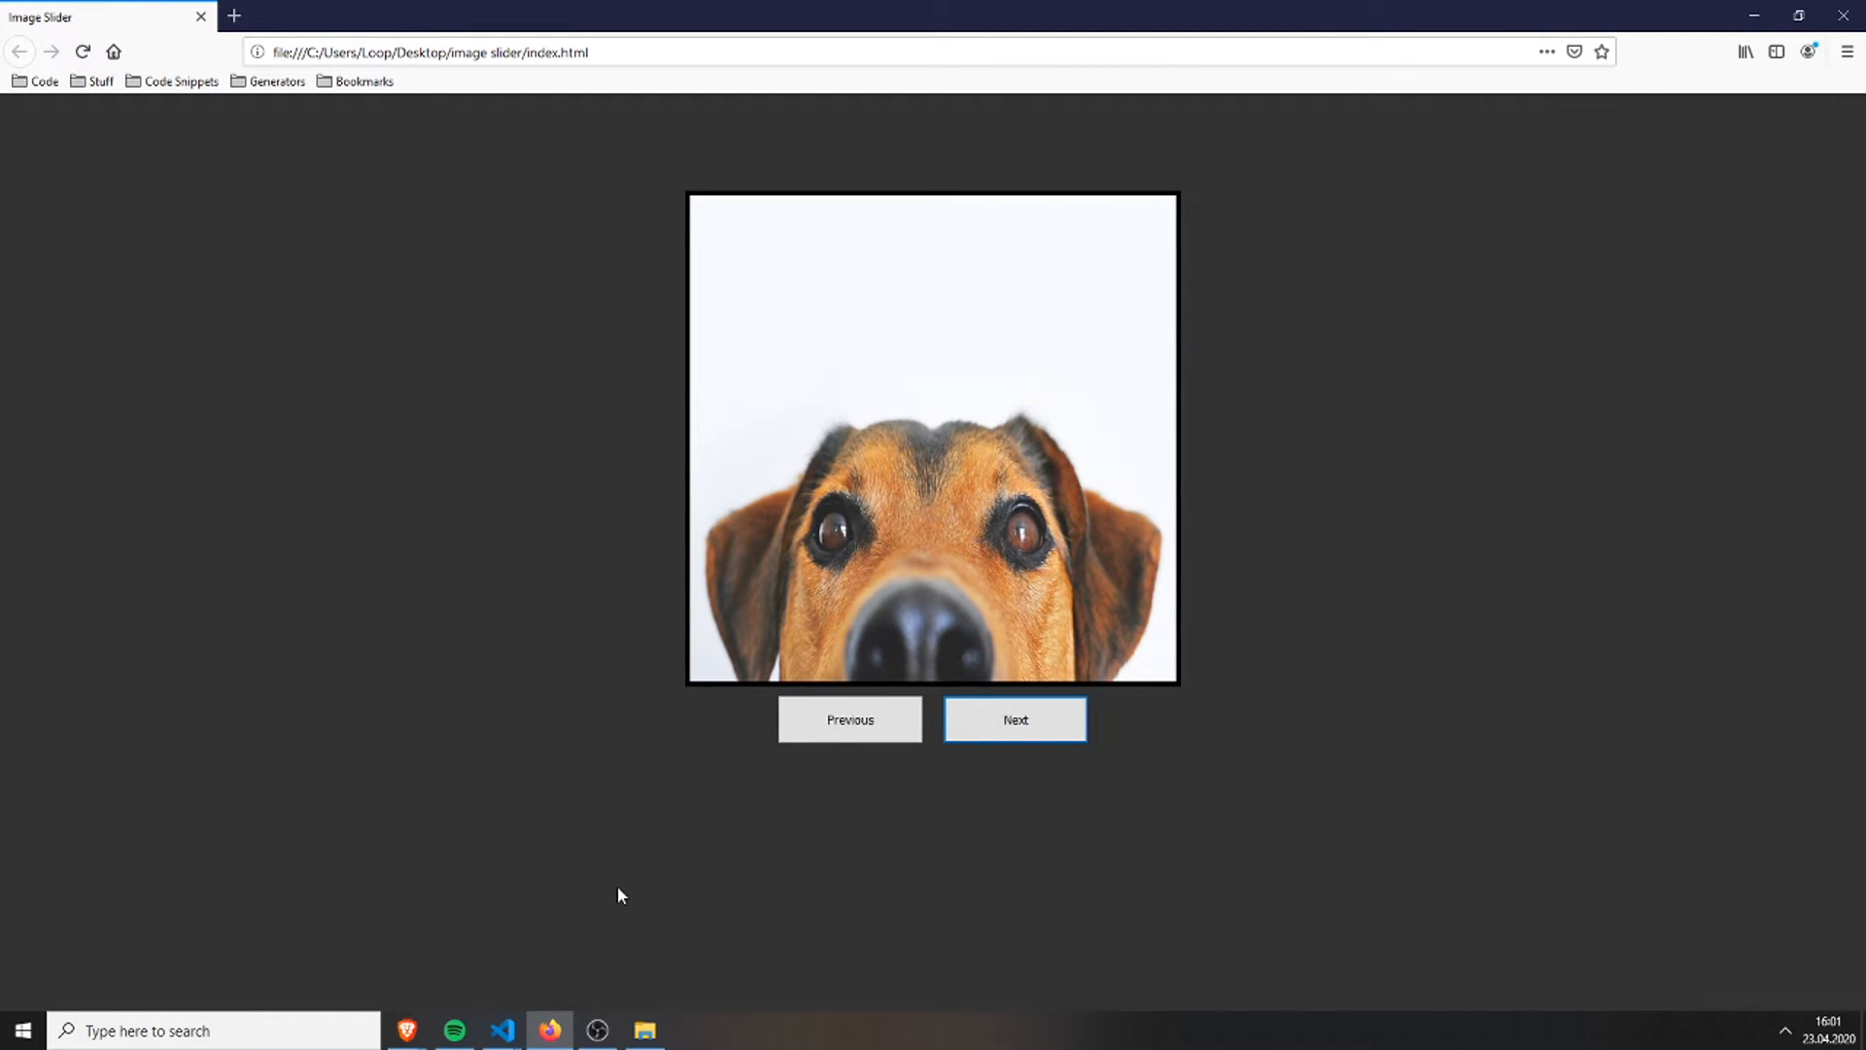
mouse_move(502, 1029)
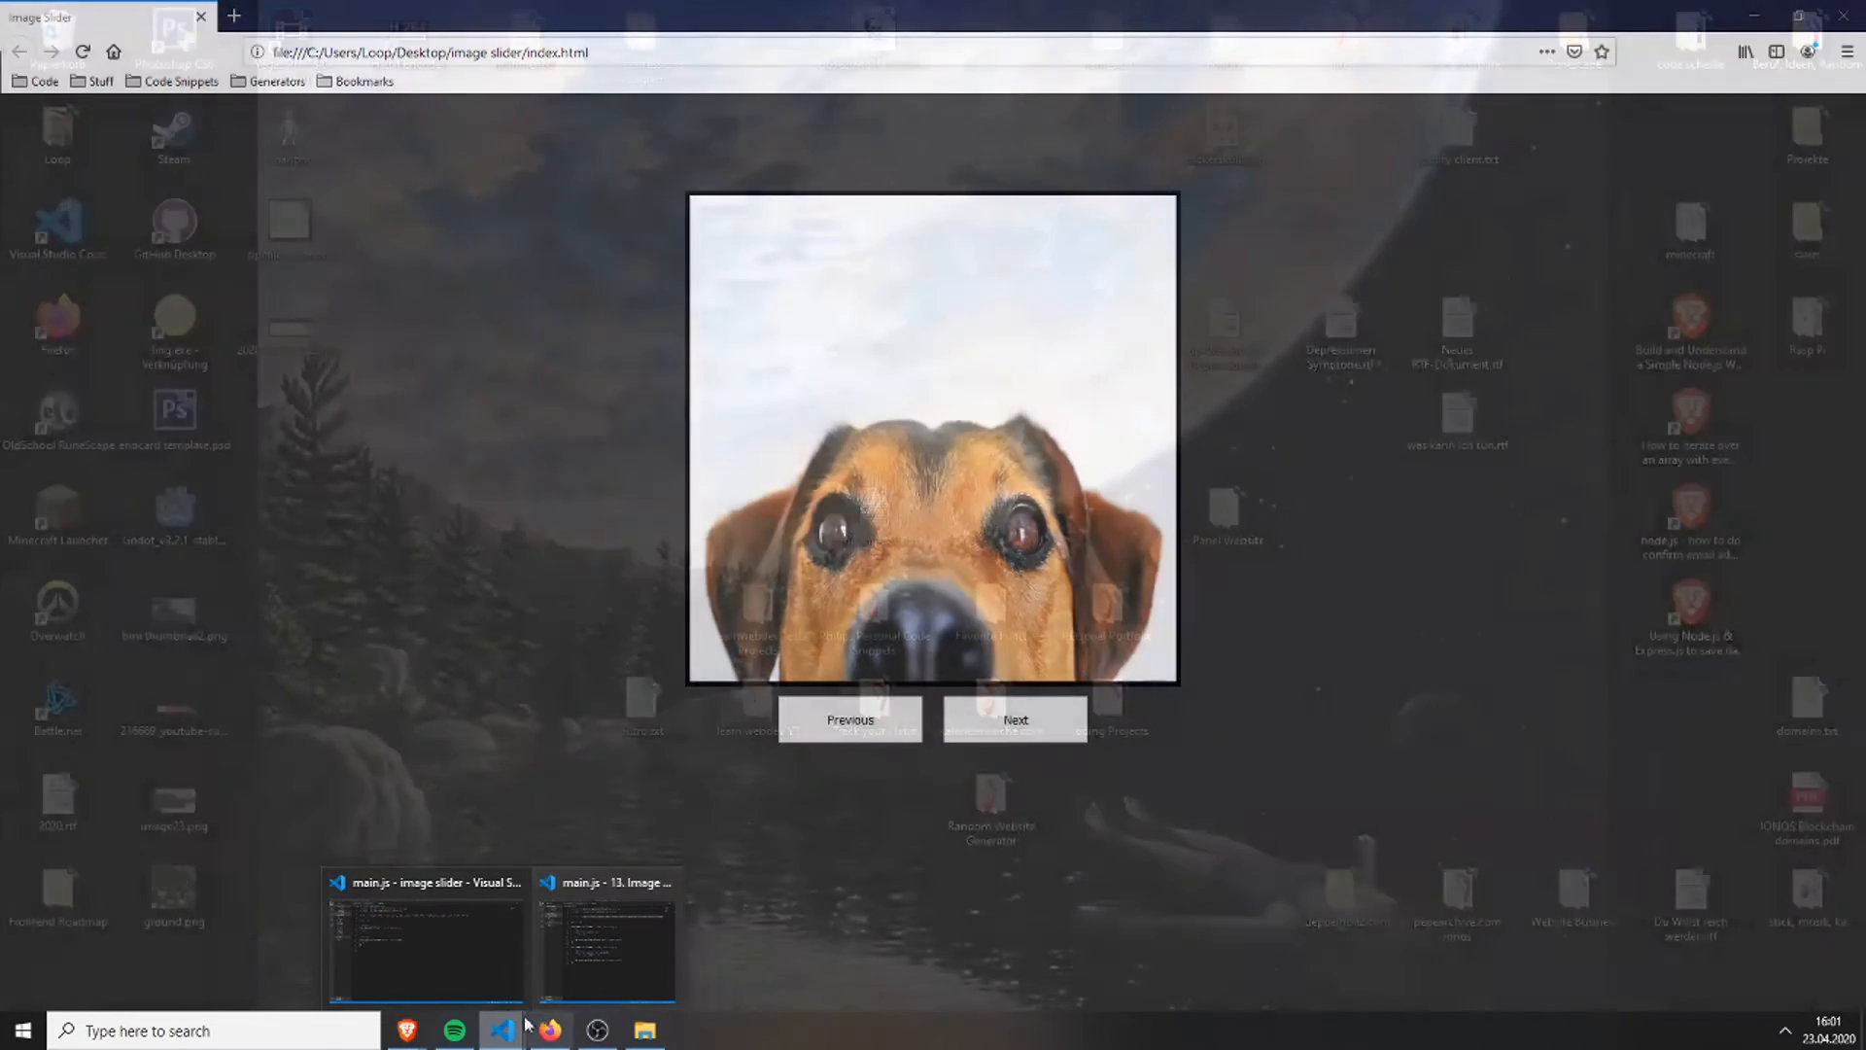
- Insert a blank line after i++; and view the img id in index.html
left_click(425, 939)
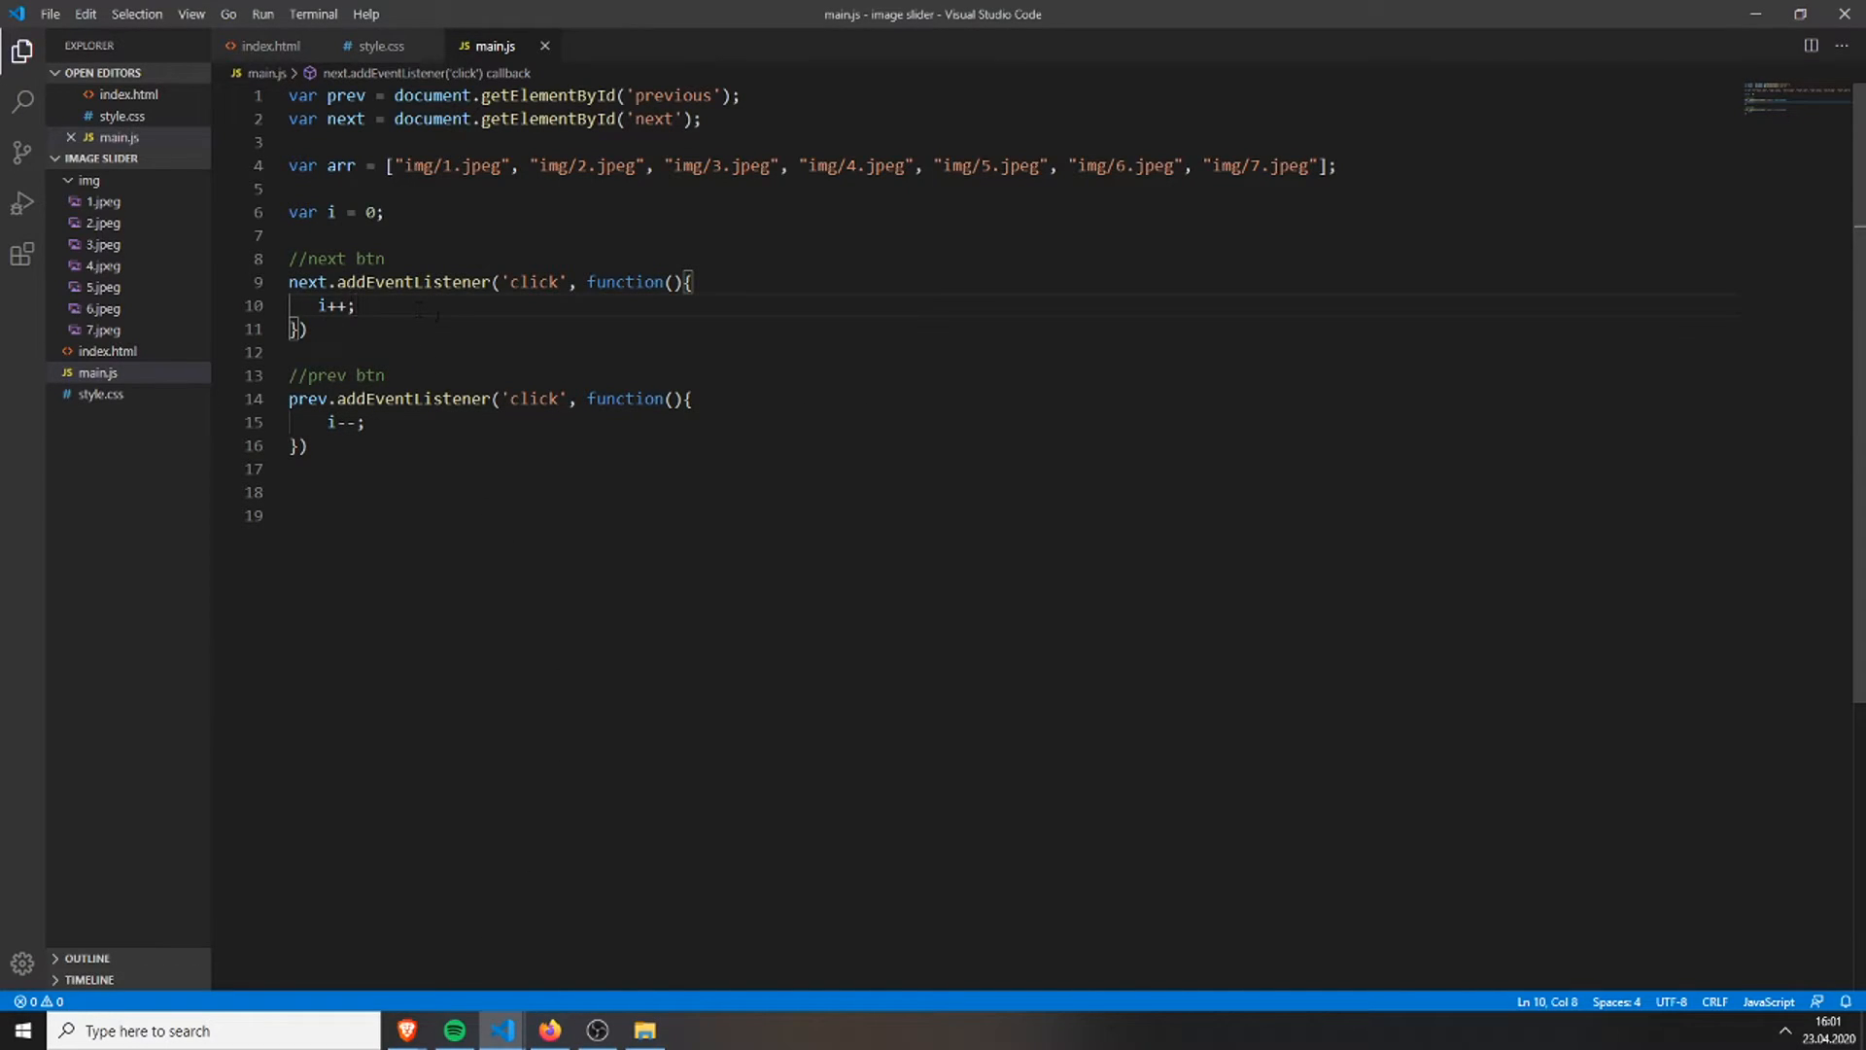
key("Enter")
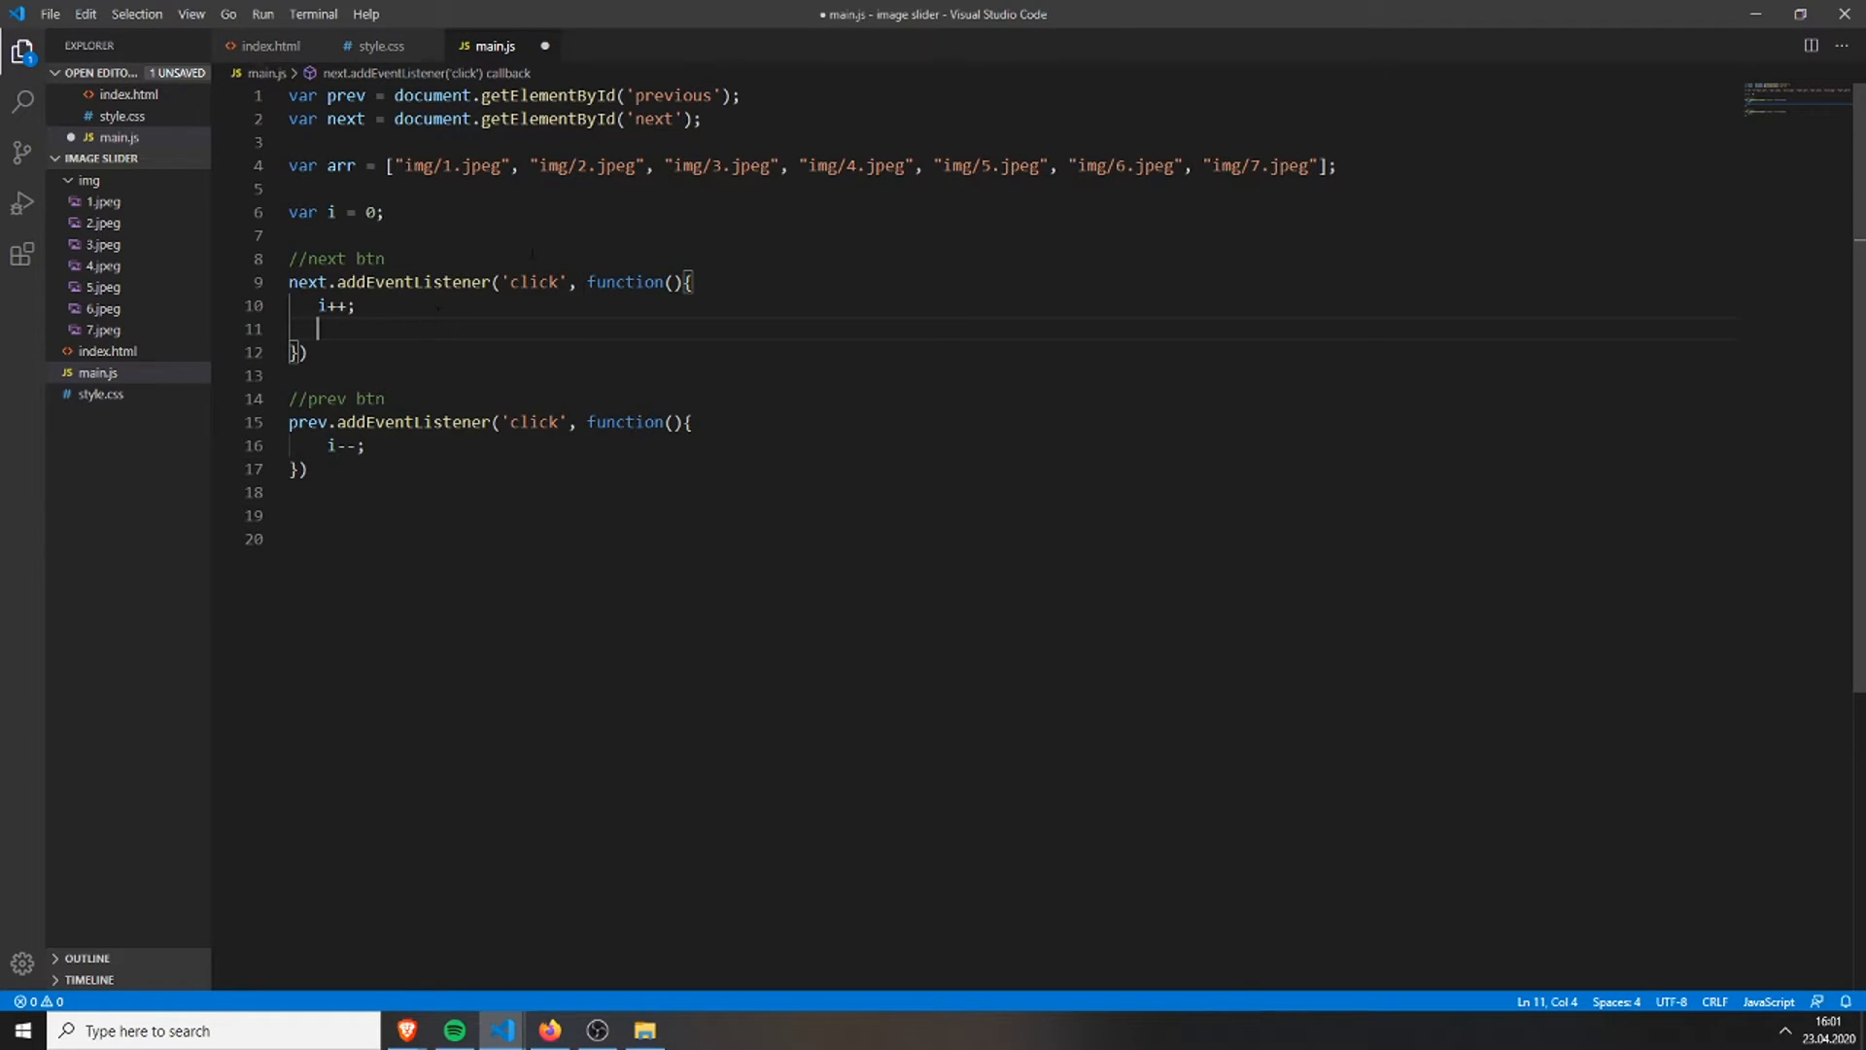
left_click(271, 45)
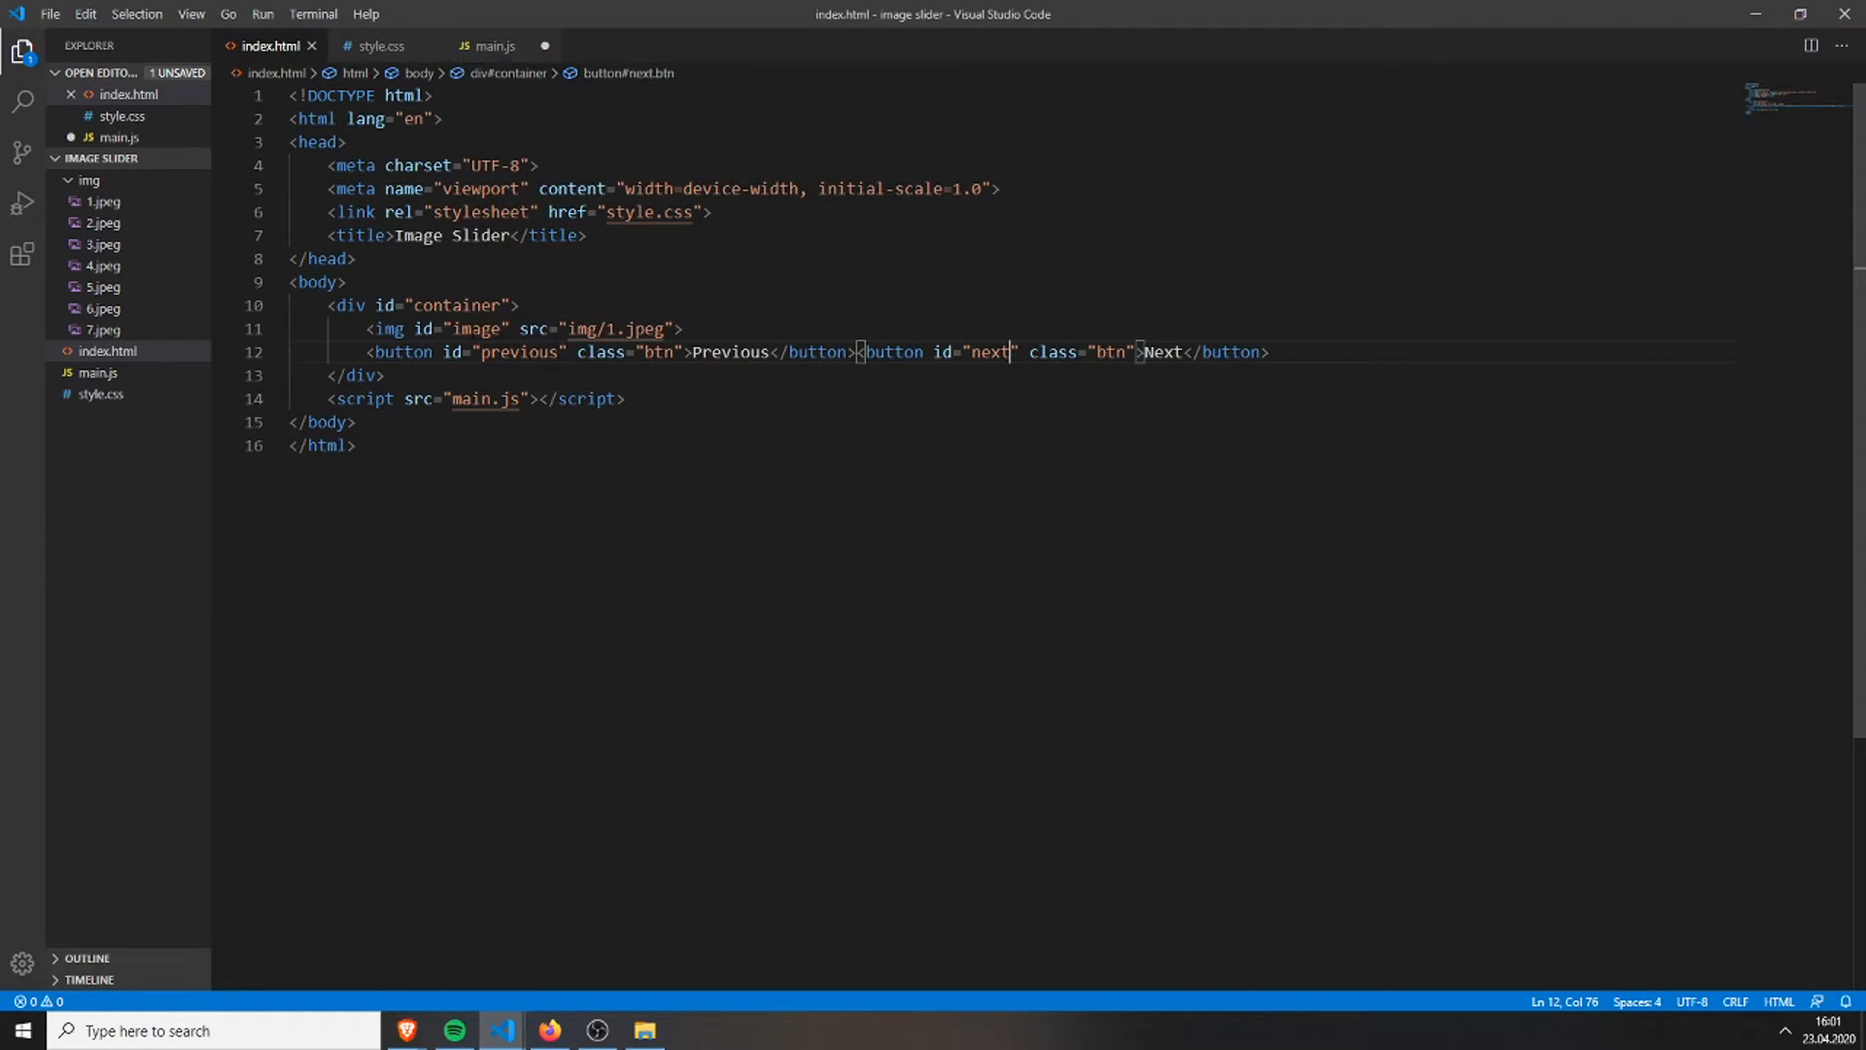
- In the previous handler, set document.getElementById('image').src to arr[i] after decrementing i
left_click(683, 329)
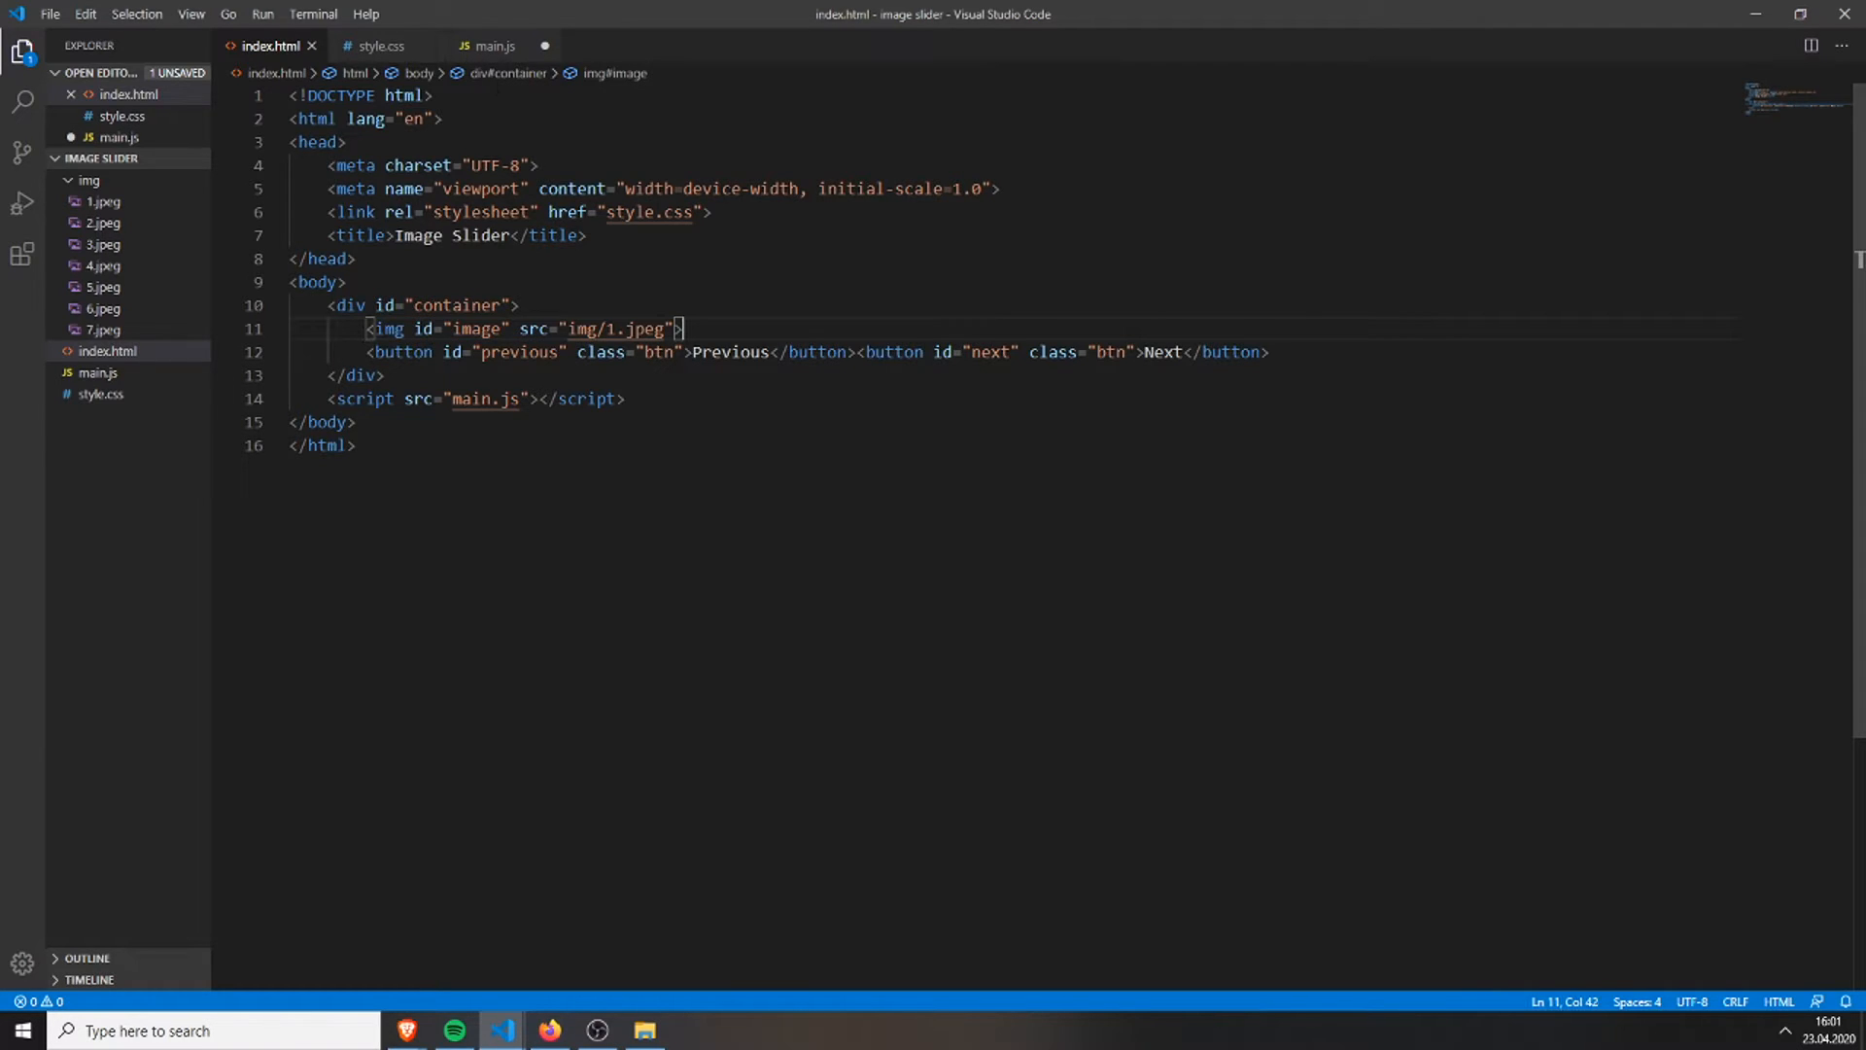
left_click(493, 45)
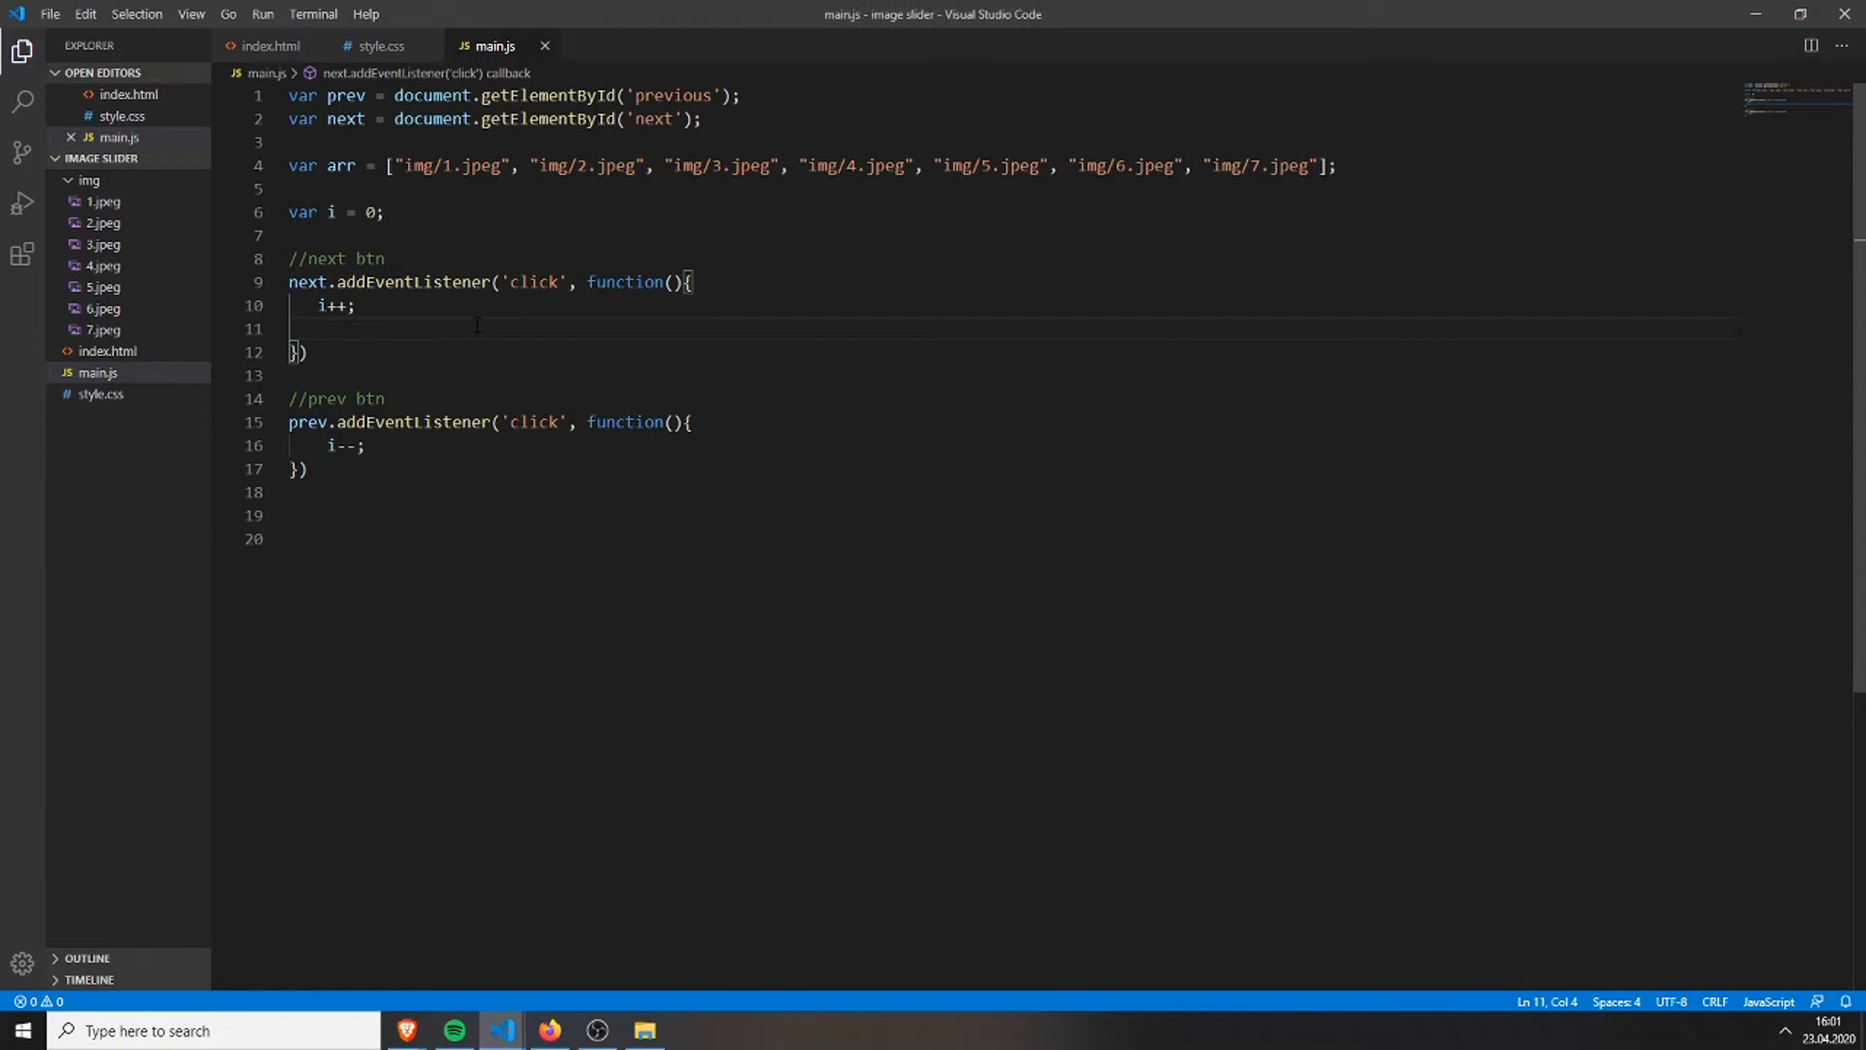
type("document.getElementById(")
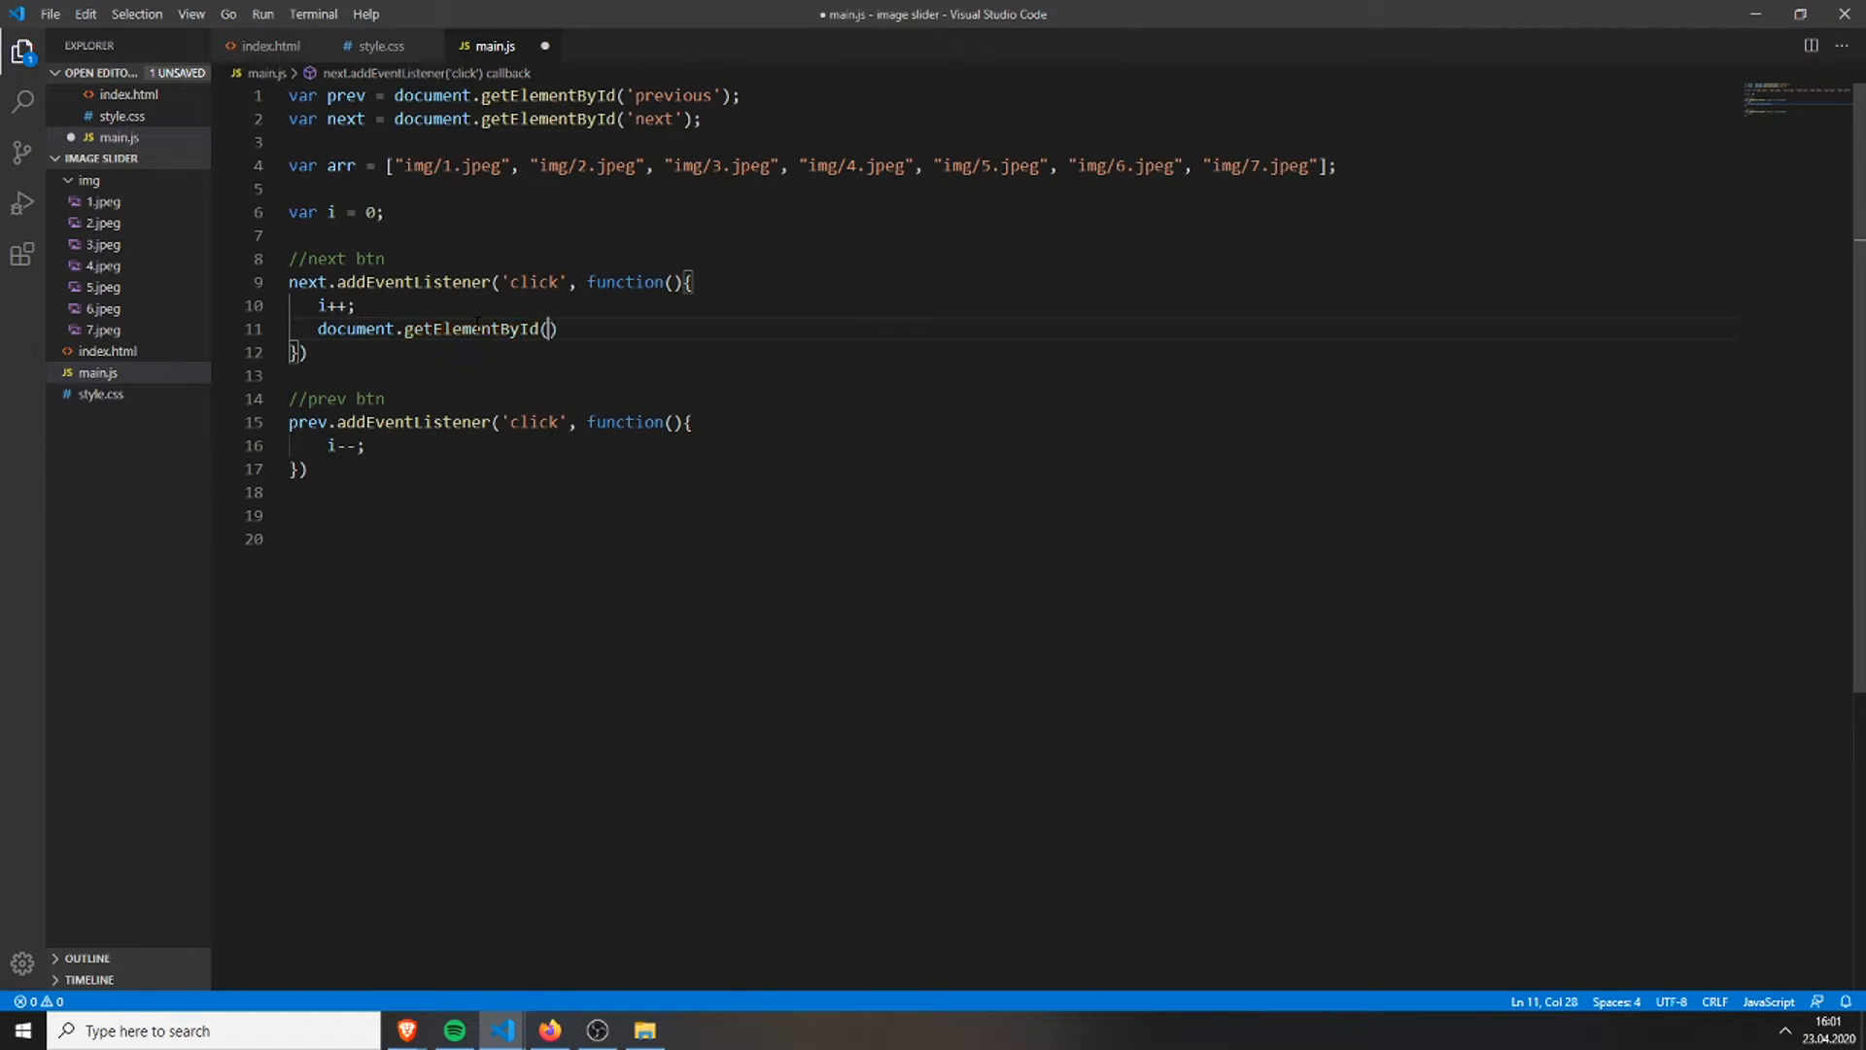
type("'img'")
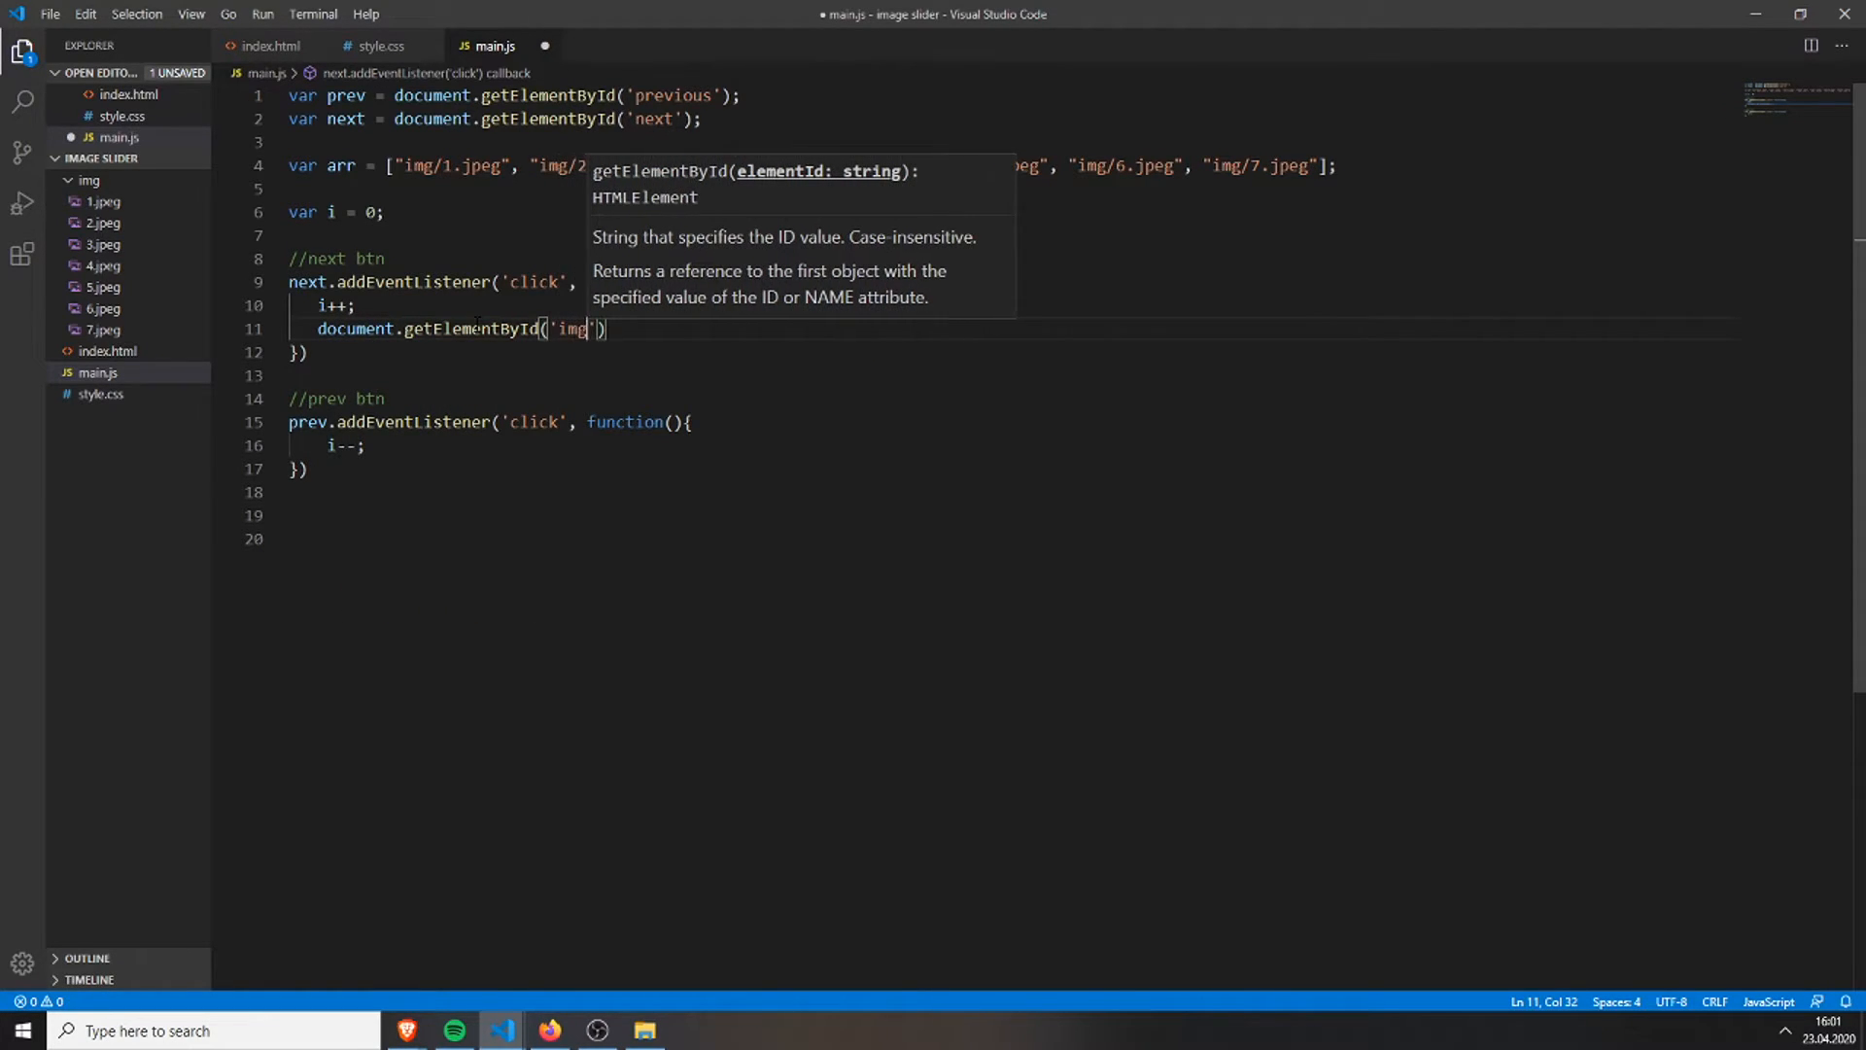
left_click(272, 46)
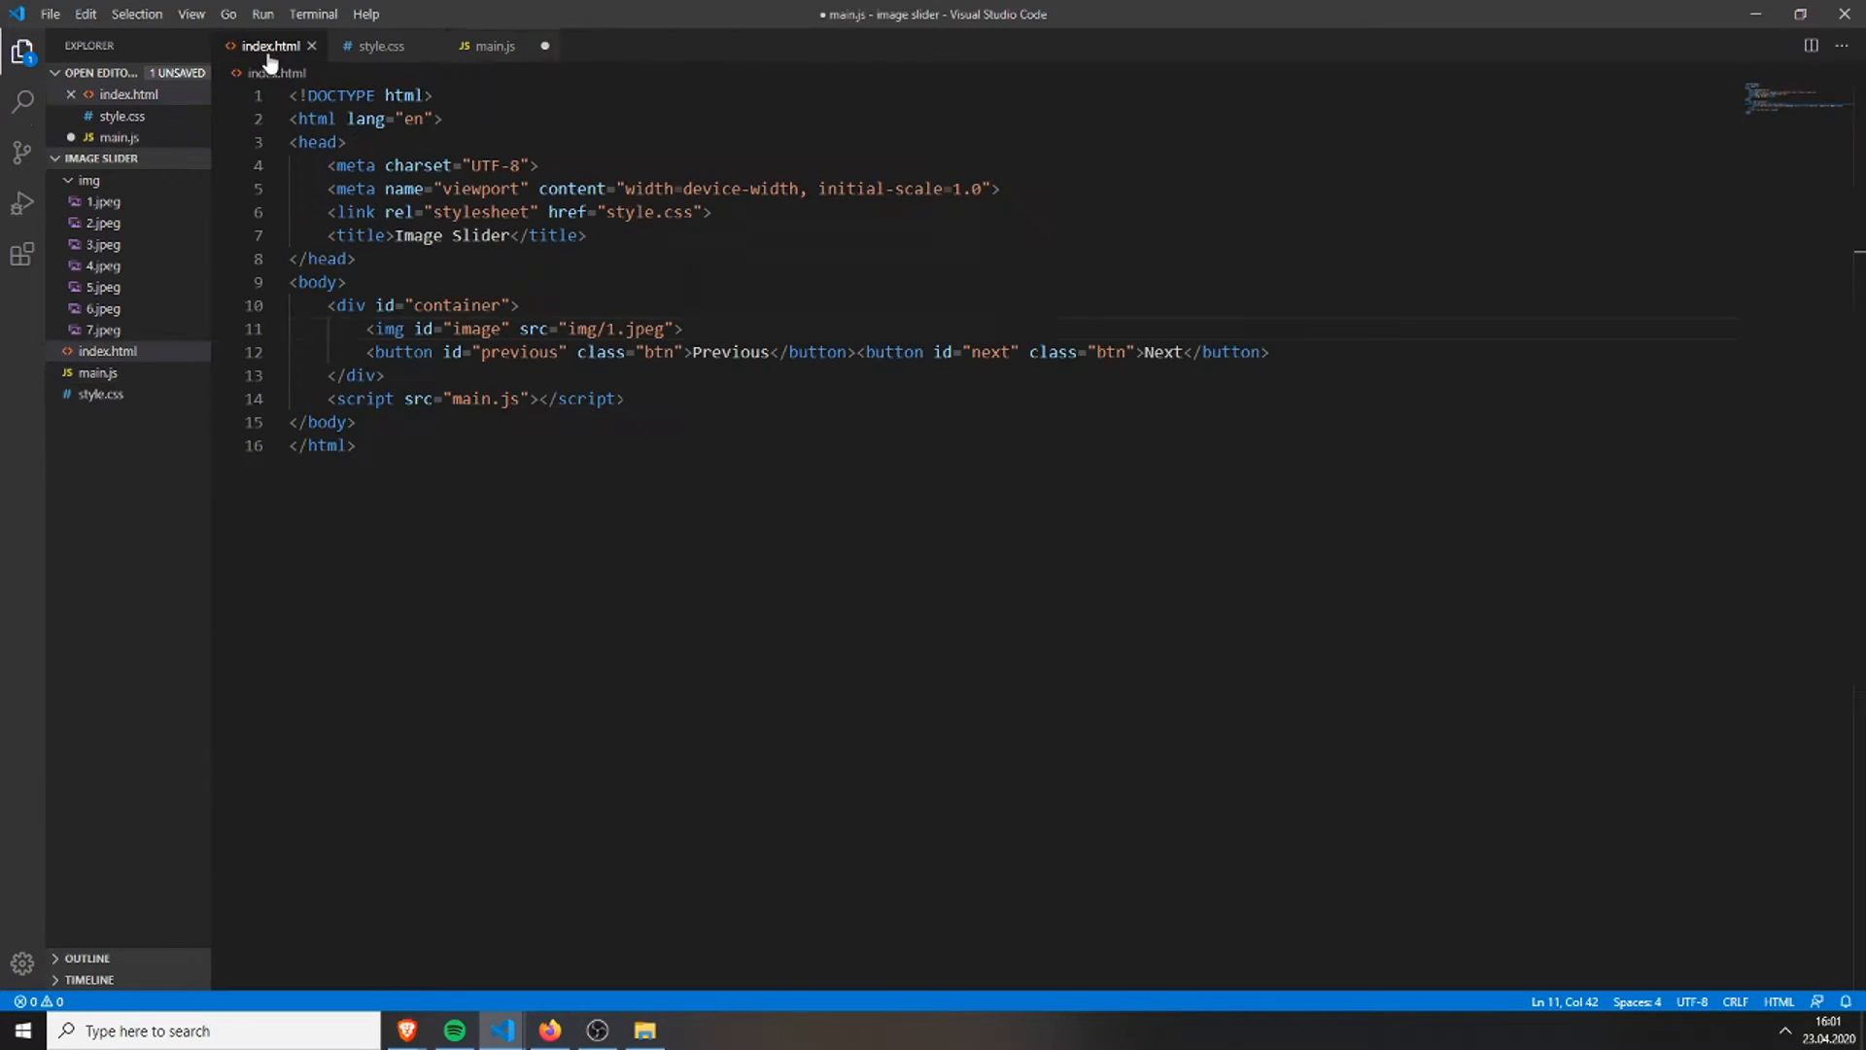
left_click(493, 46)
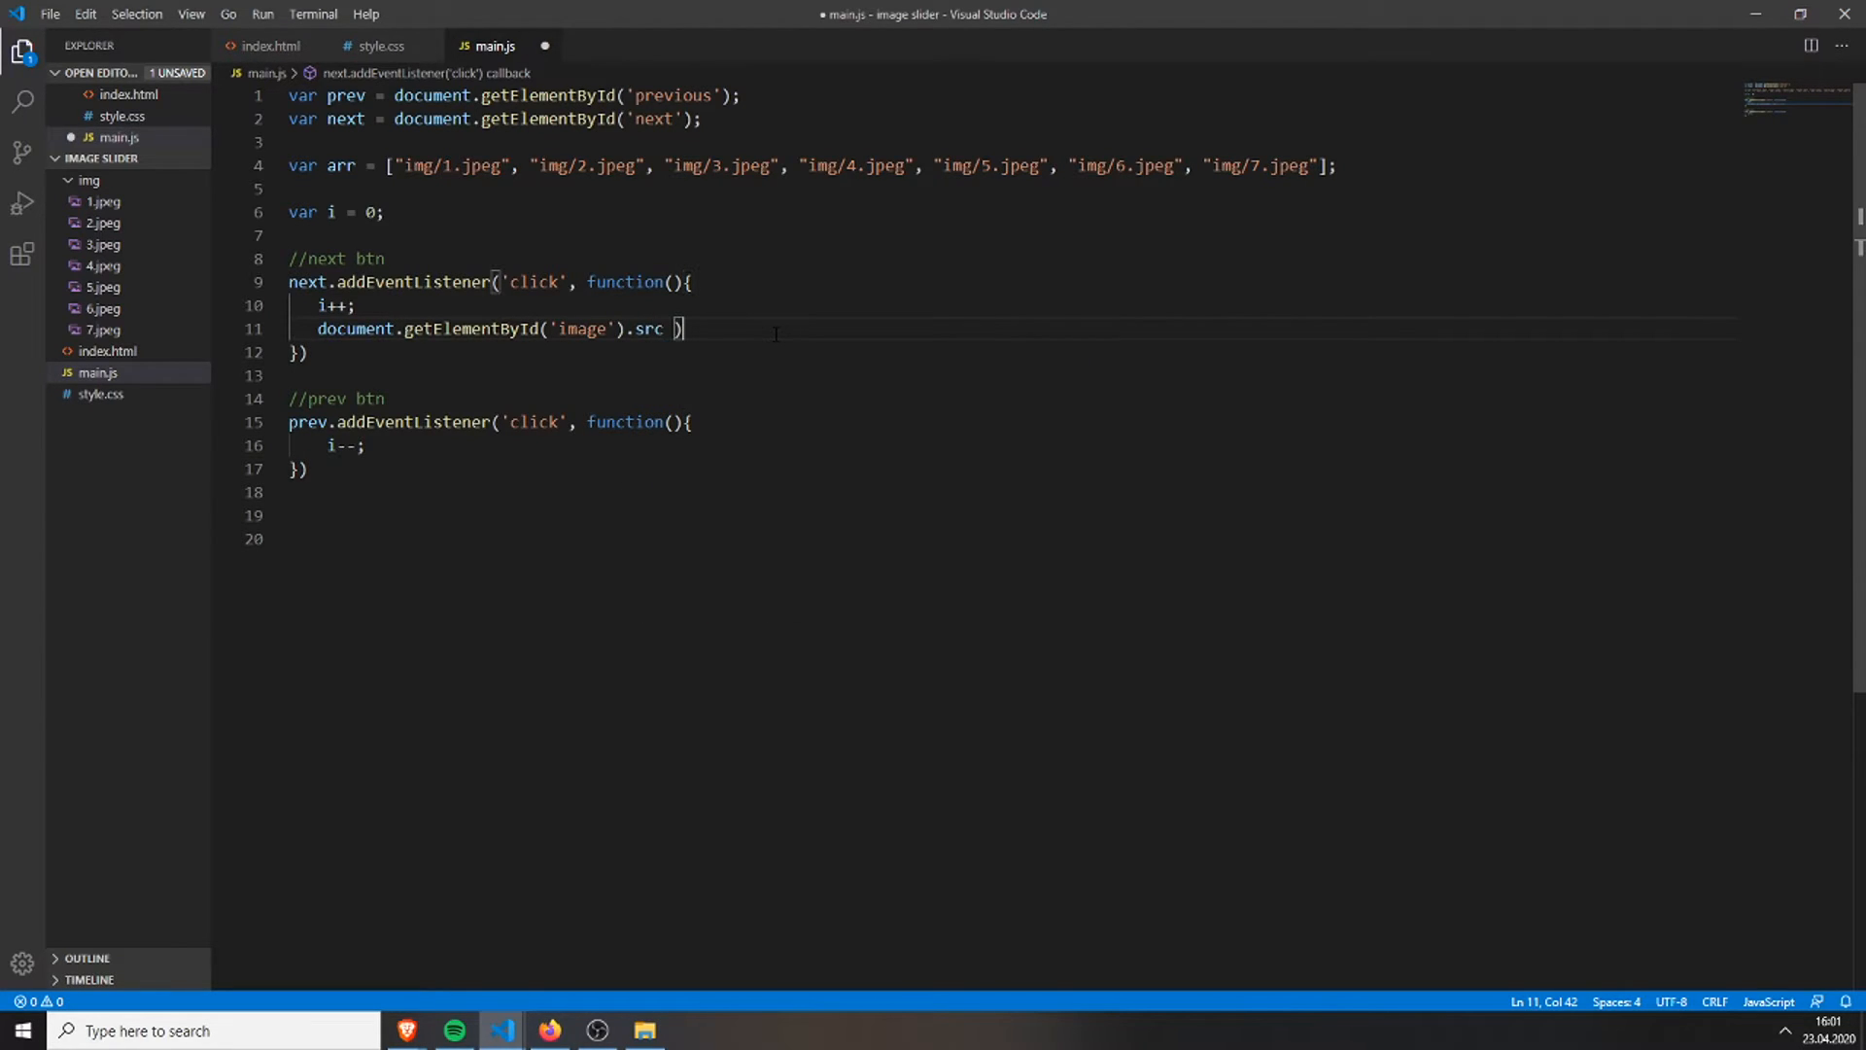
key("Backspace")
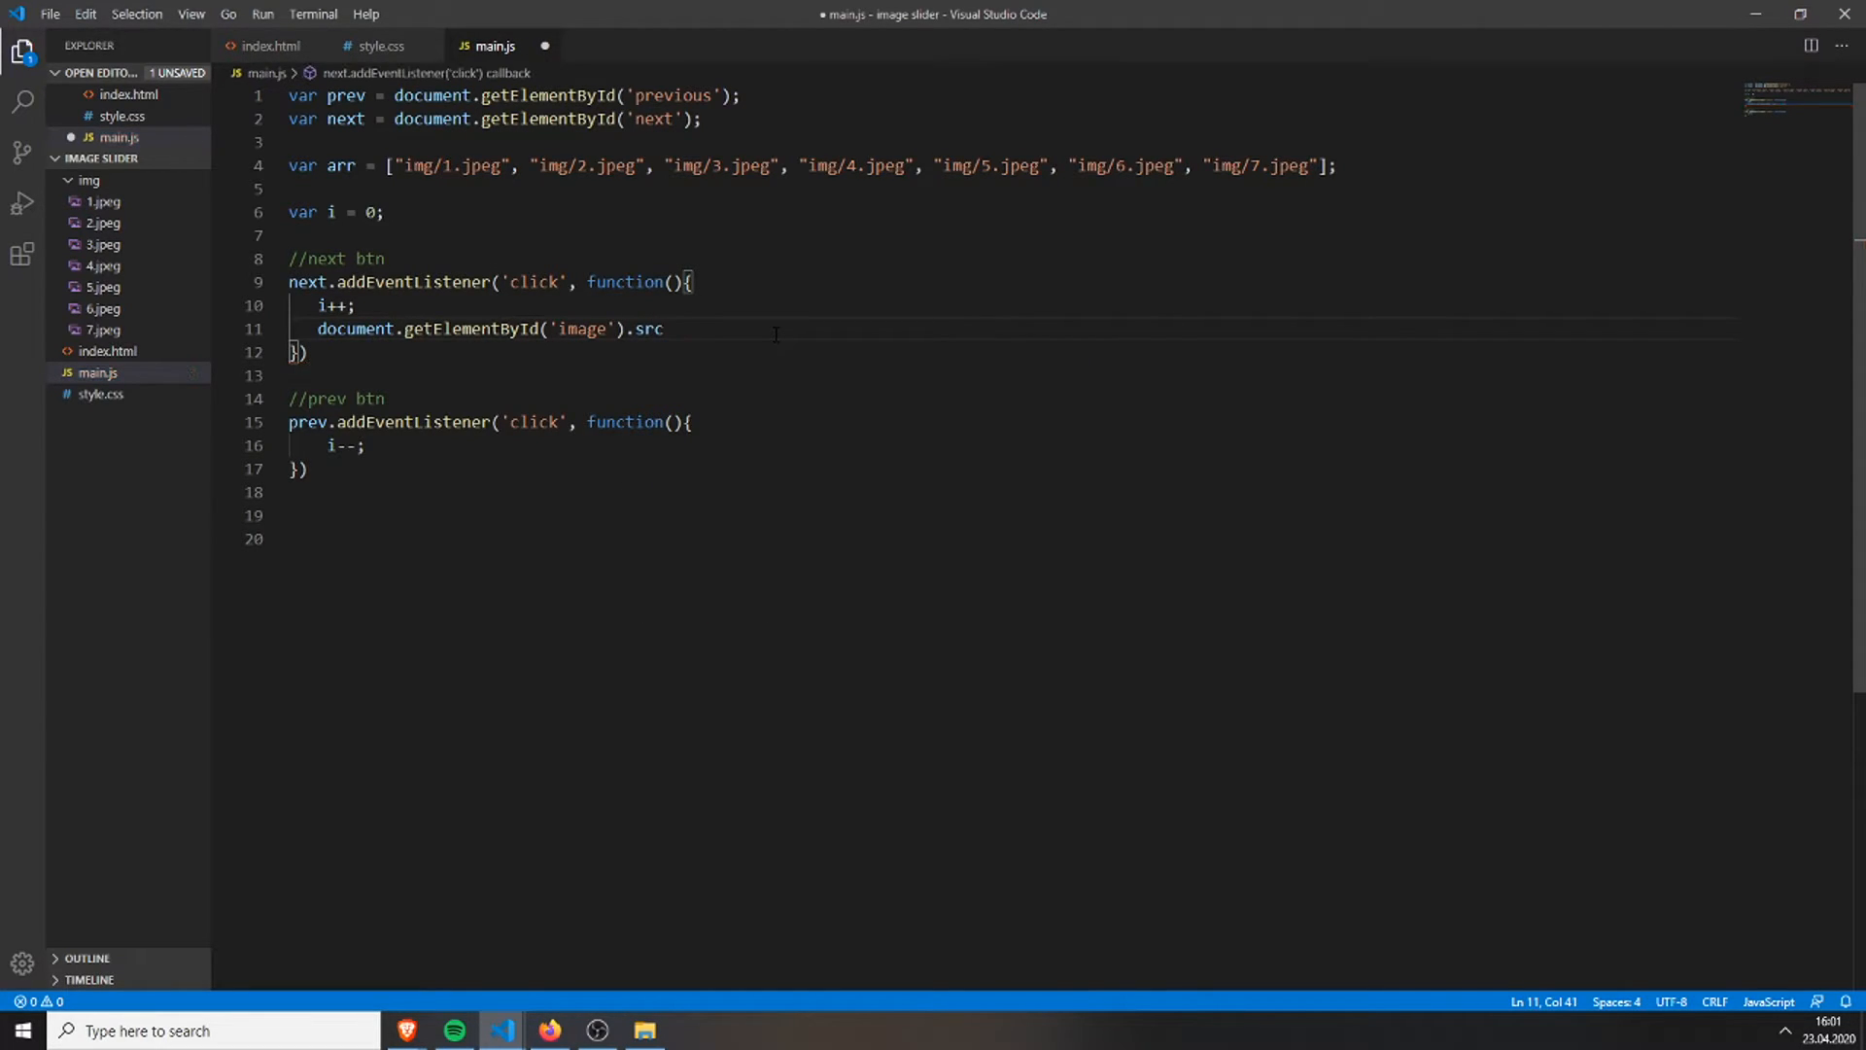
type("= arr()")
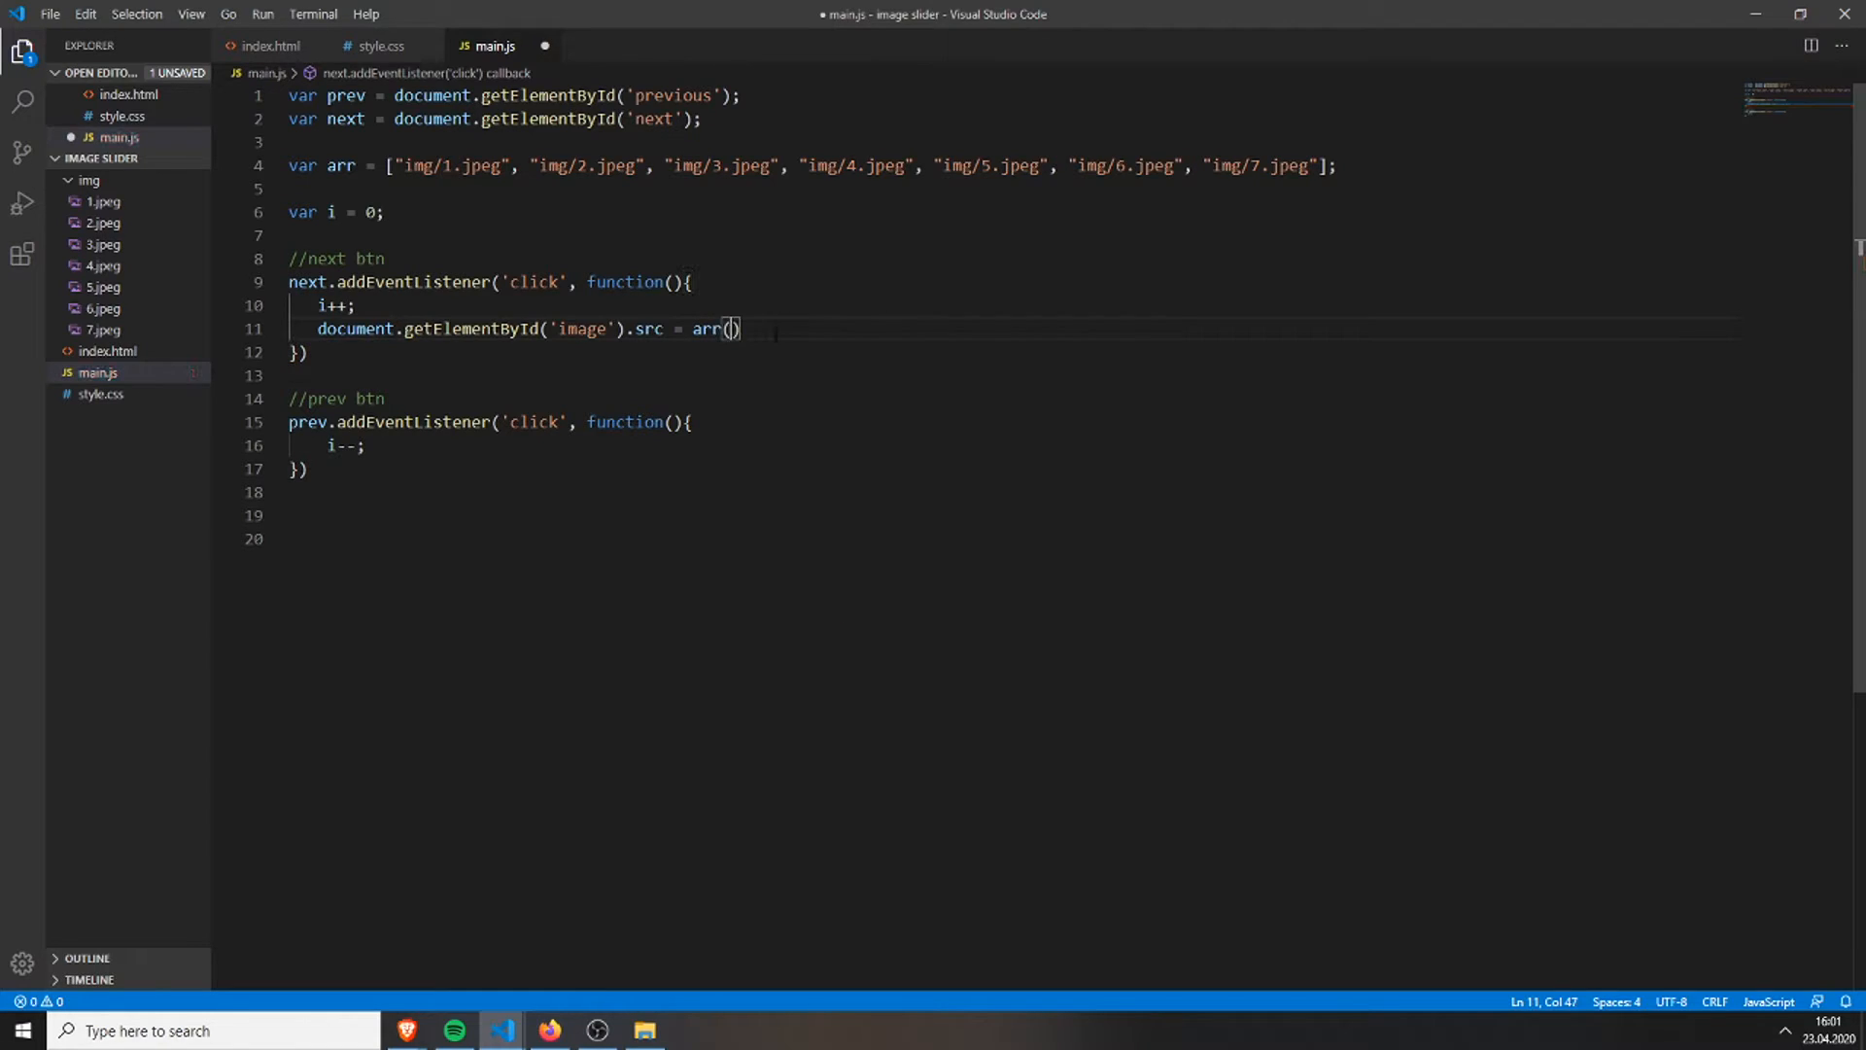
type("i];")
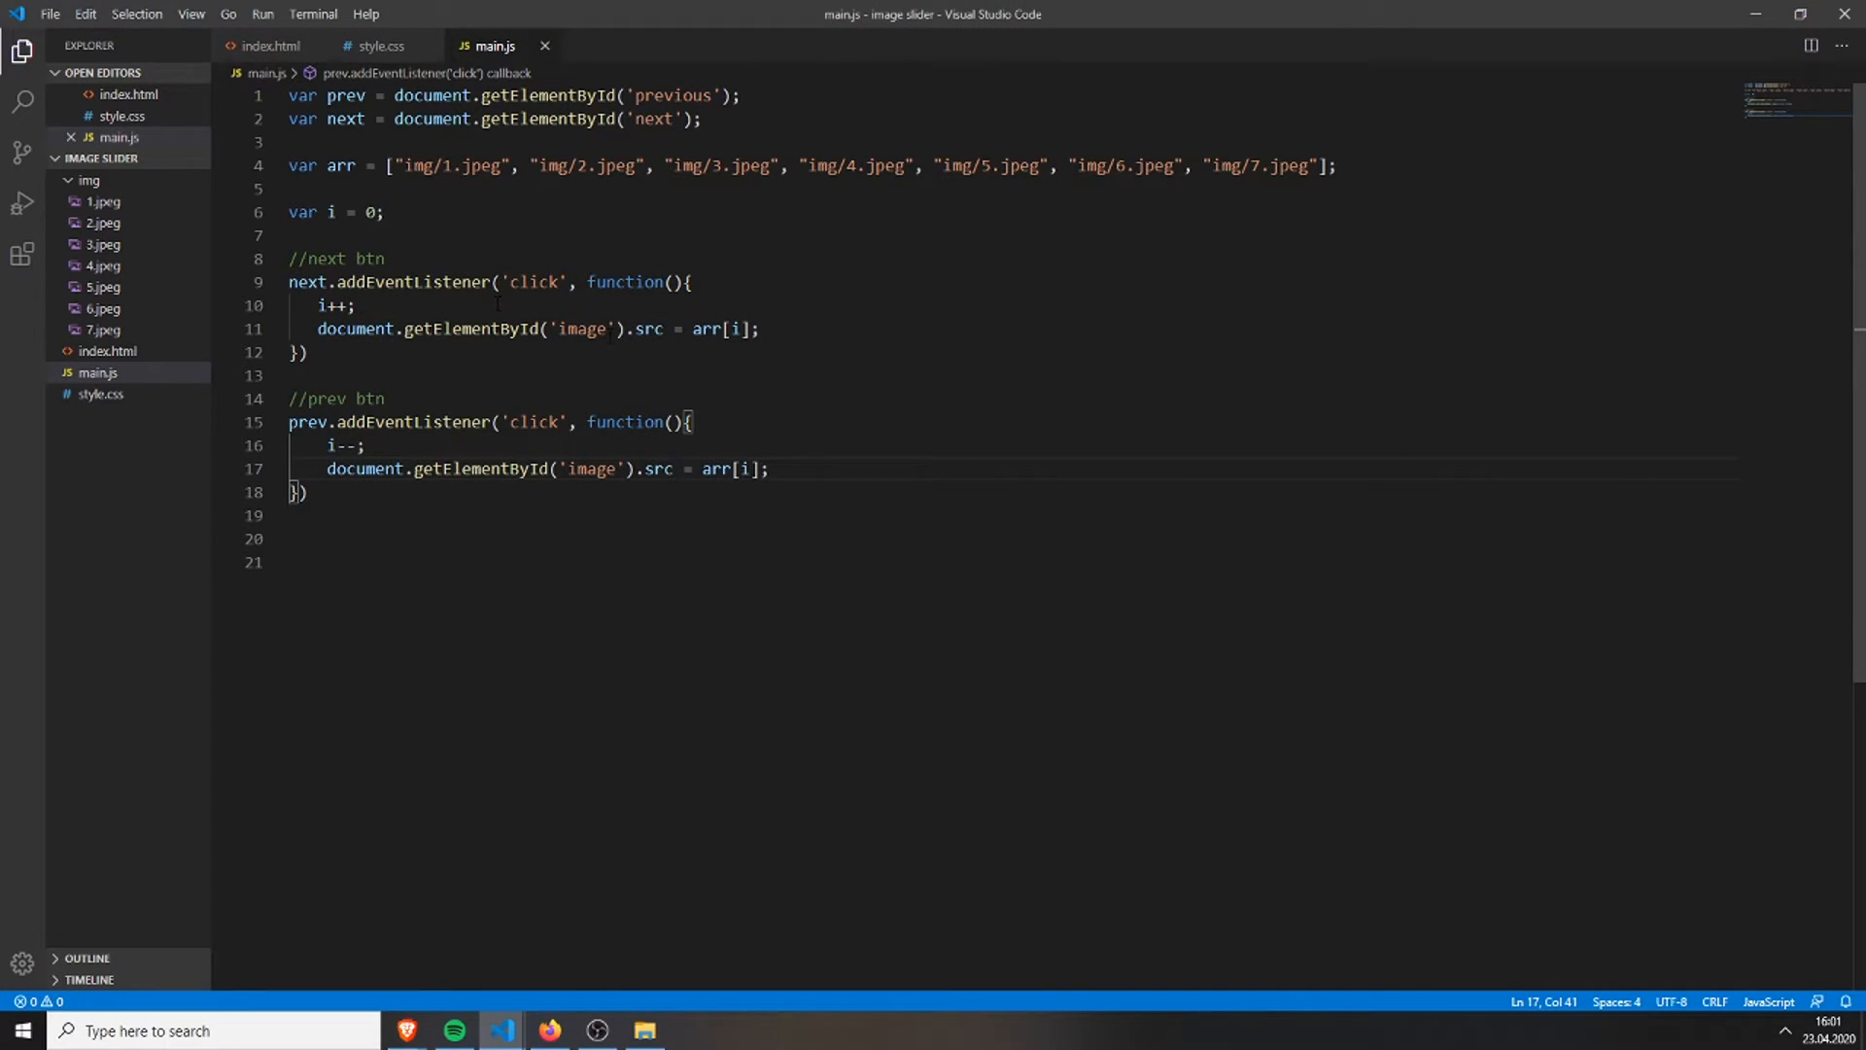
left_click(270, 46)
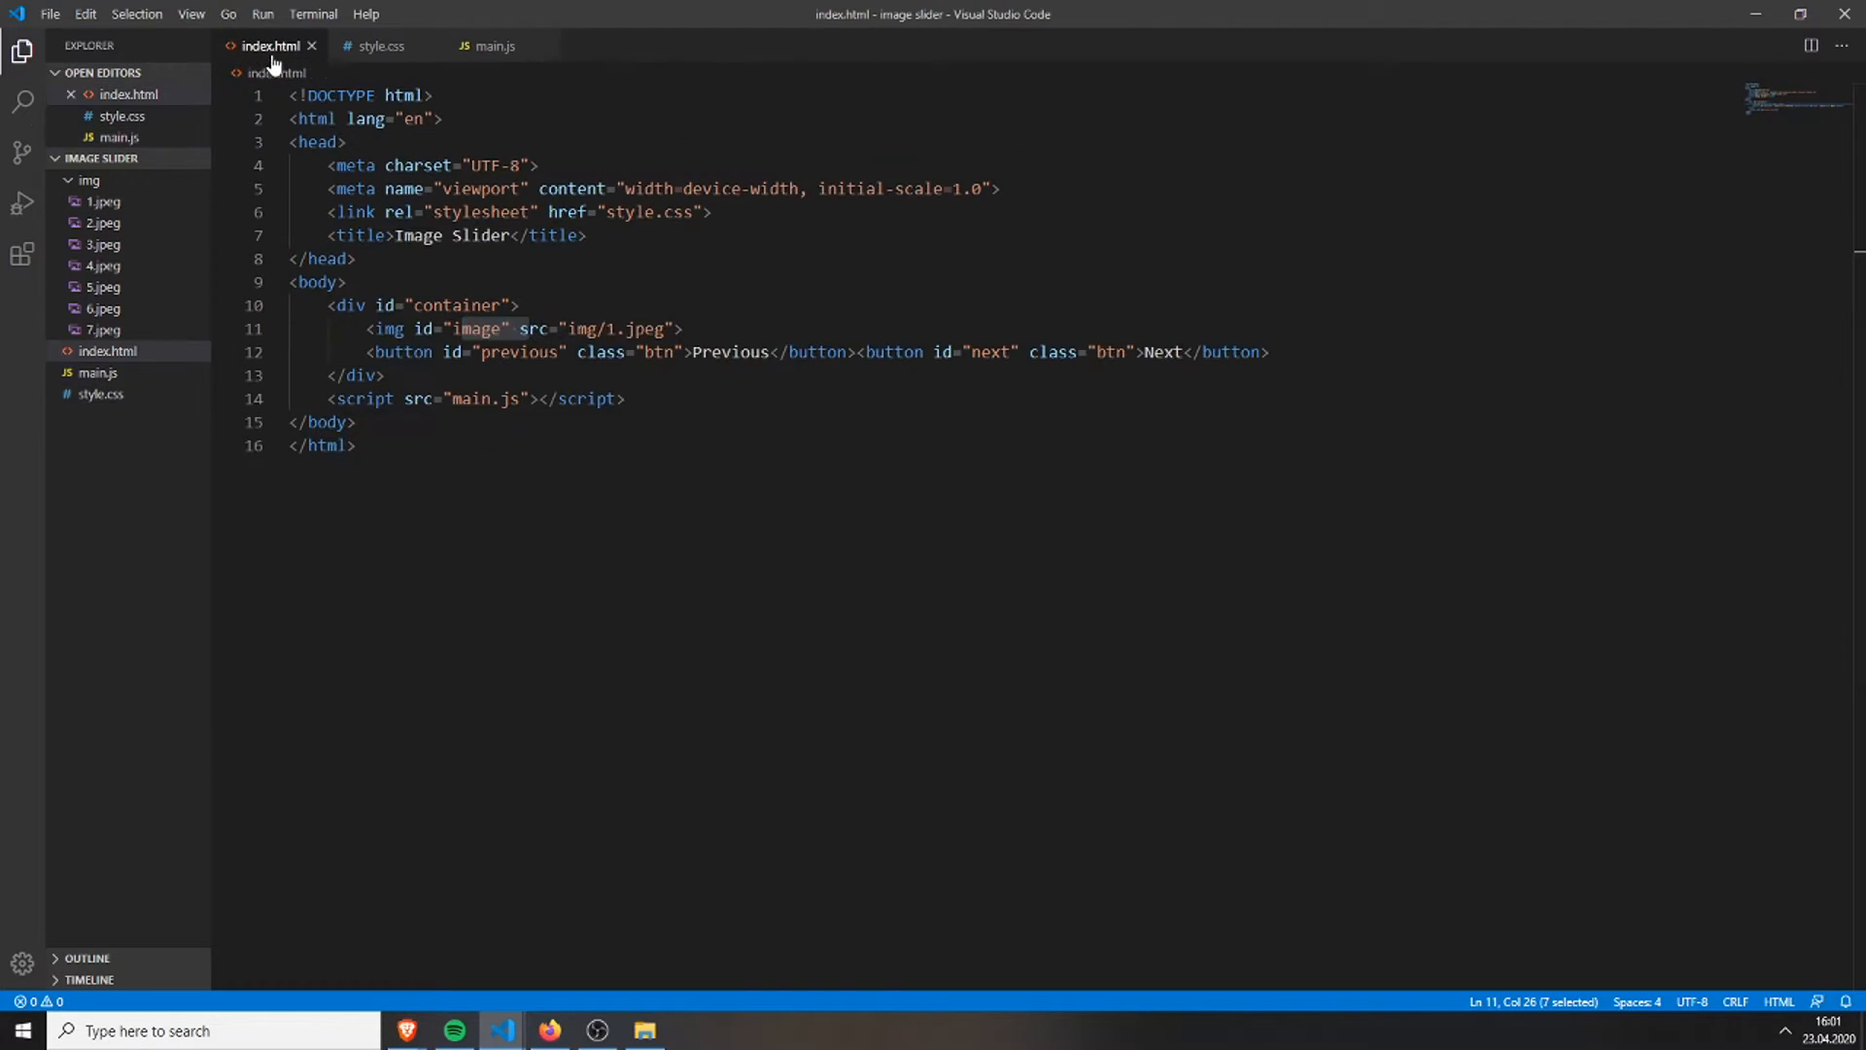
left_click(682, 328)
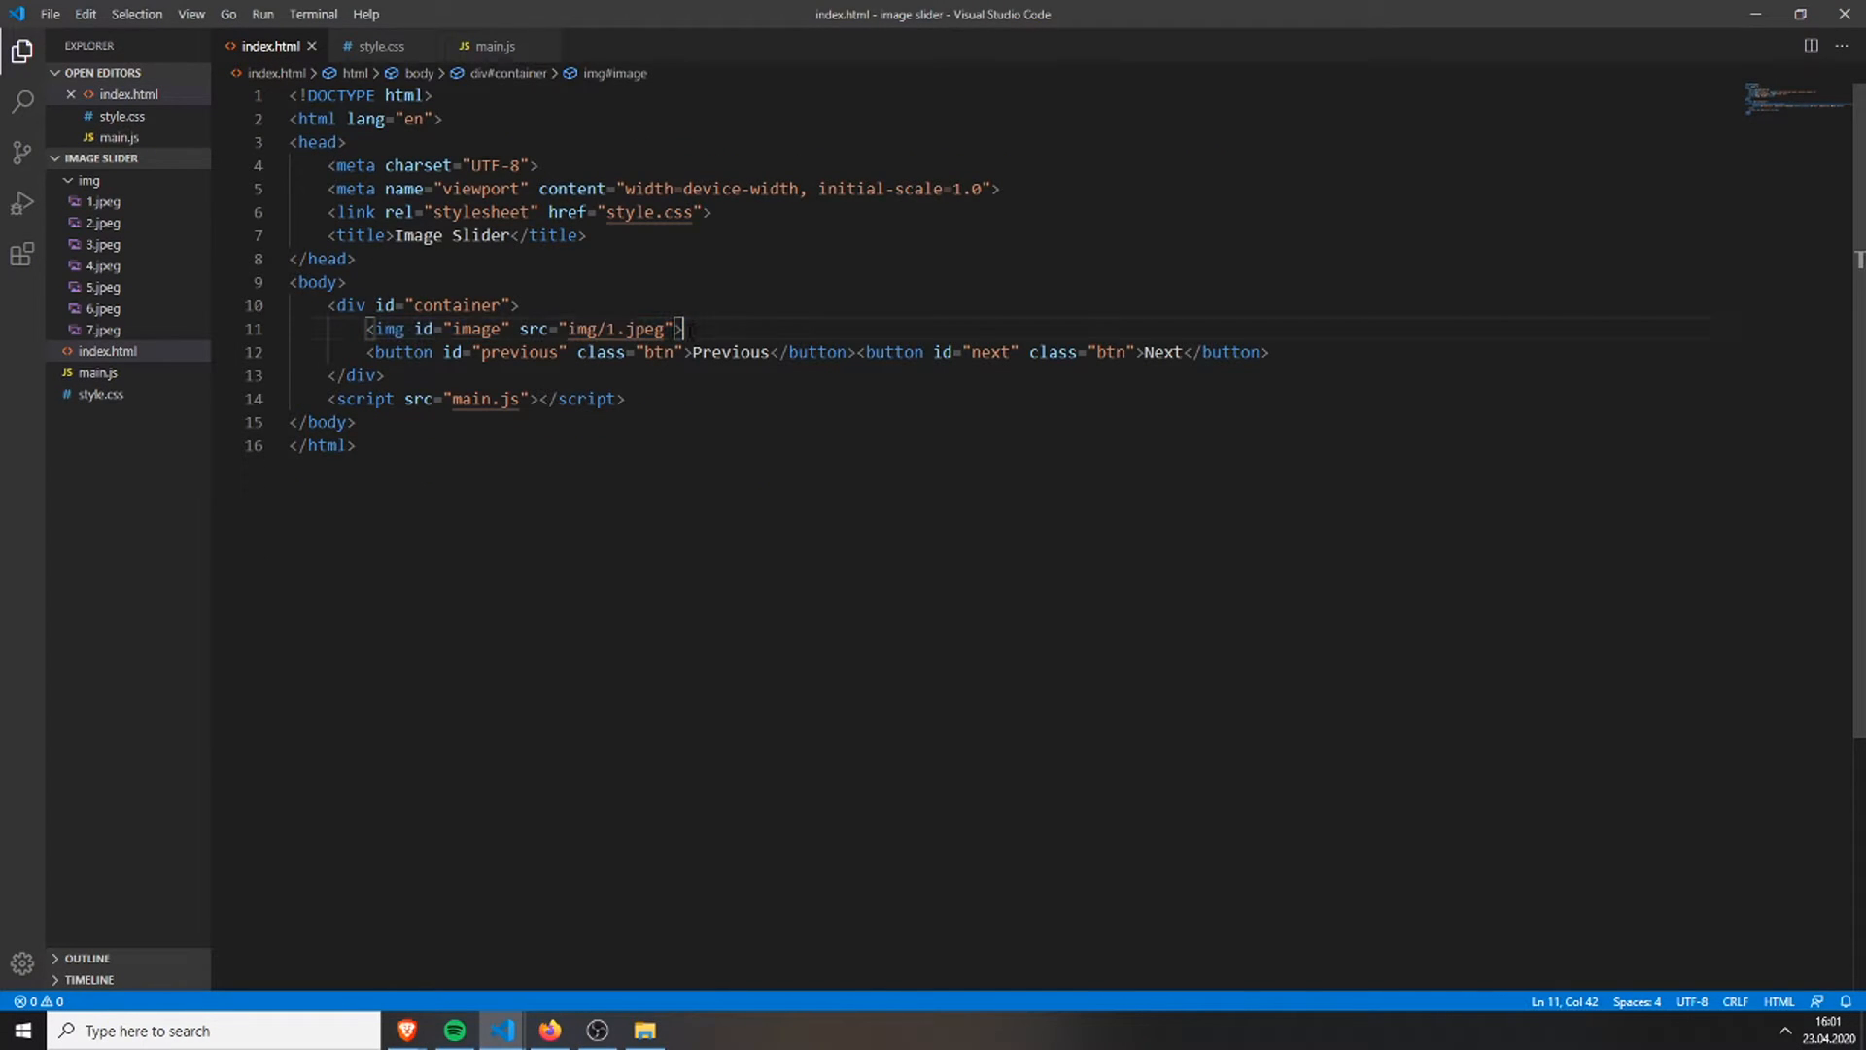
left_click(622, 328)
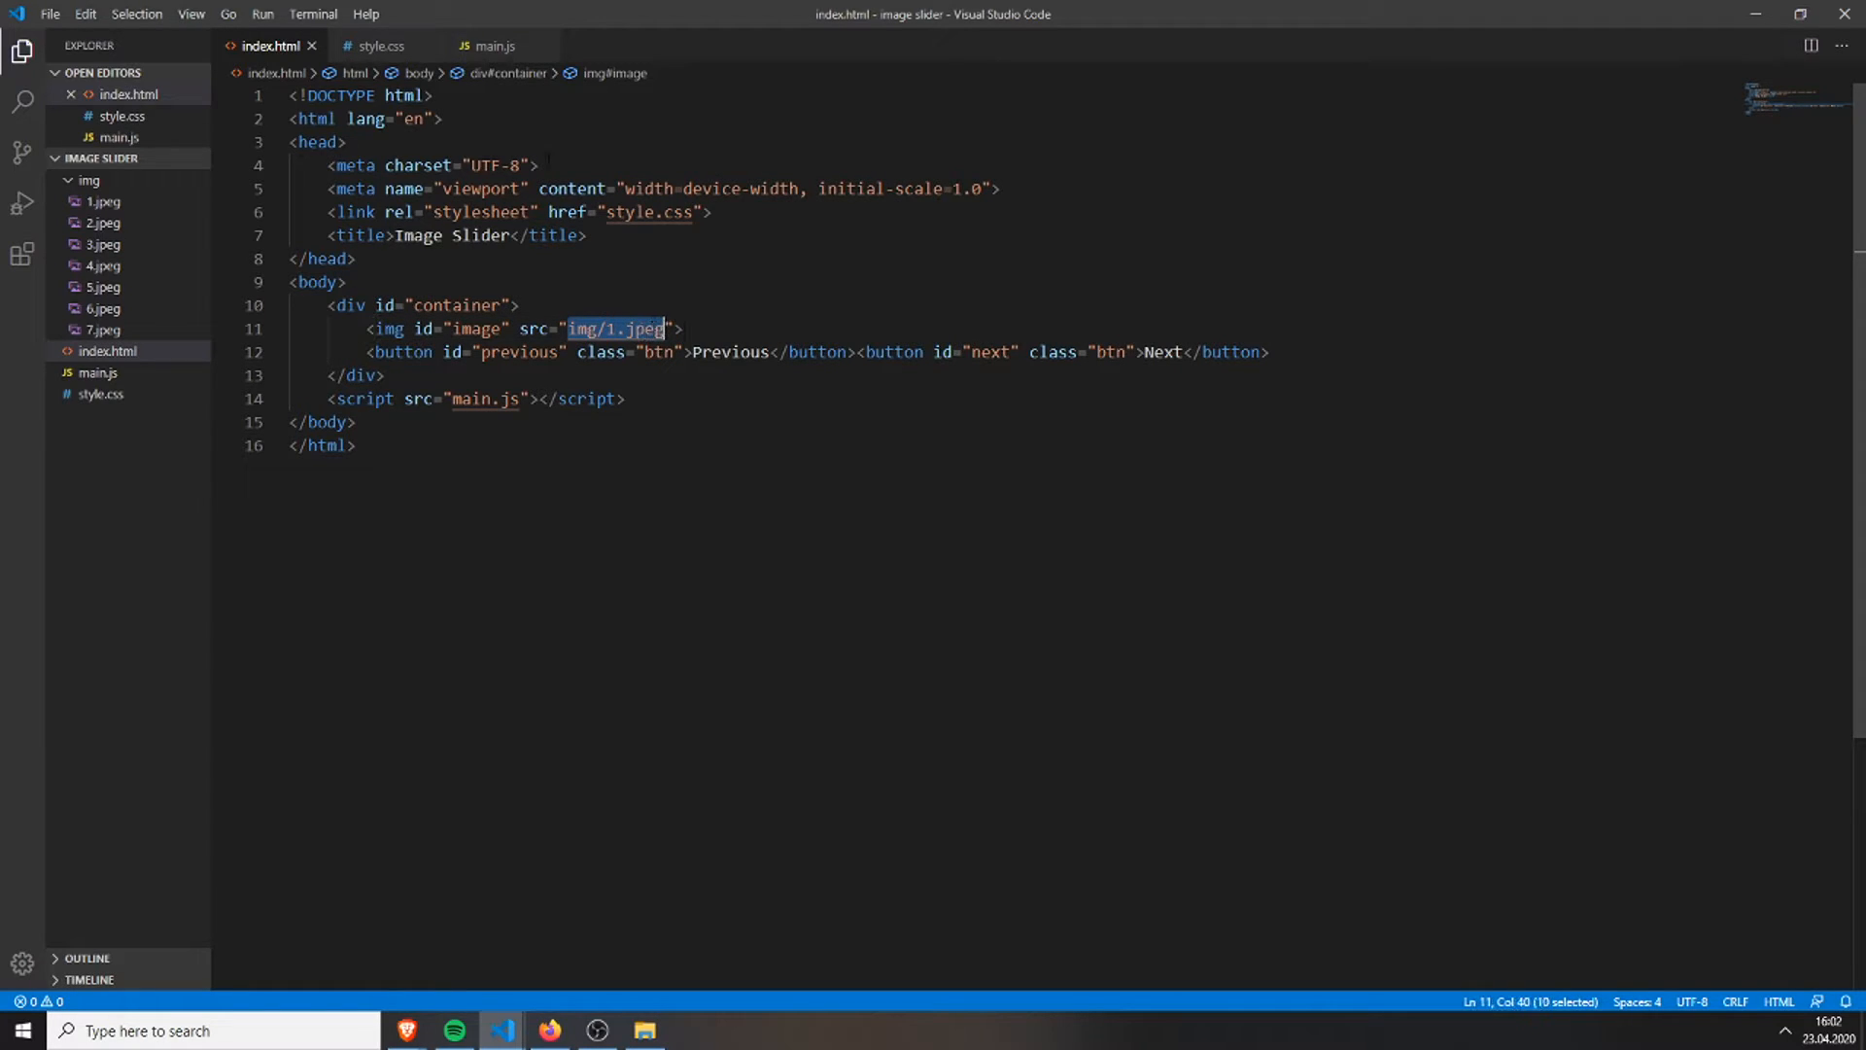
type("img/2.jpeg")
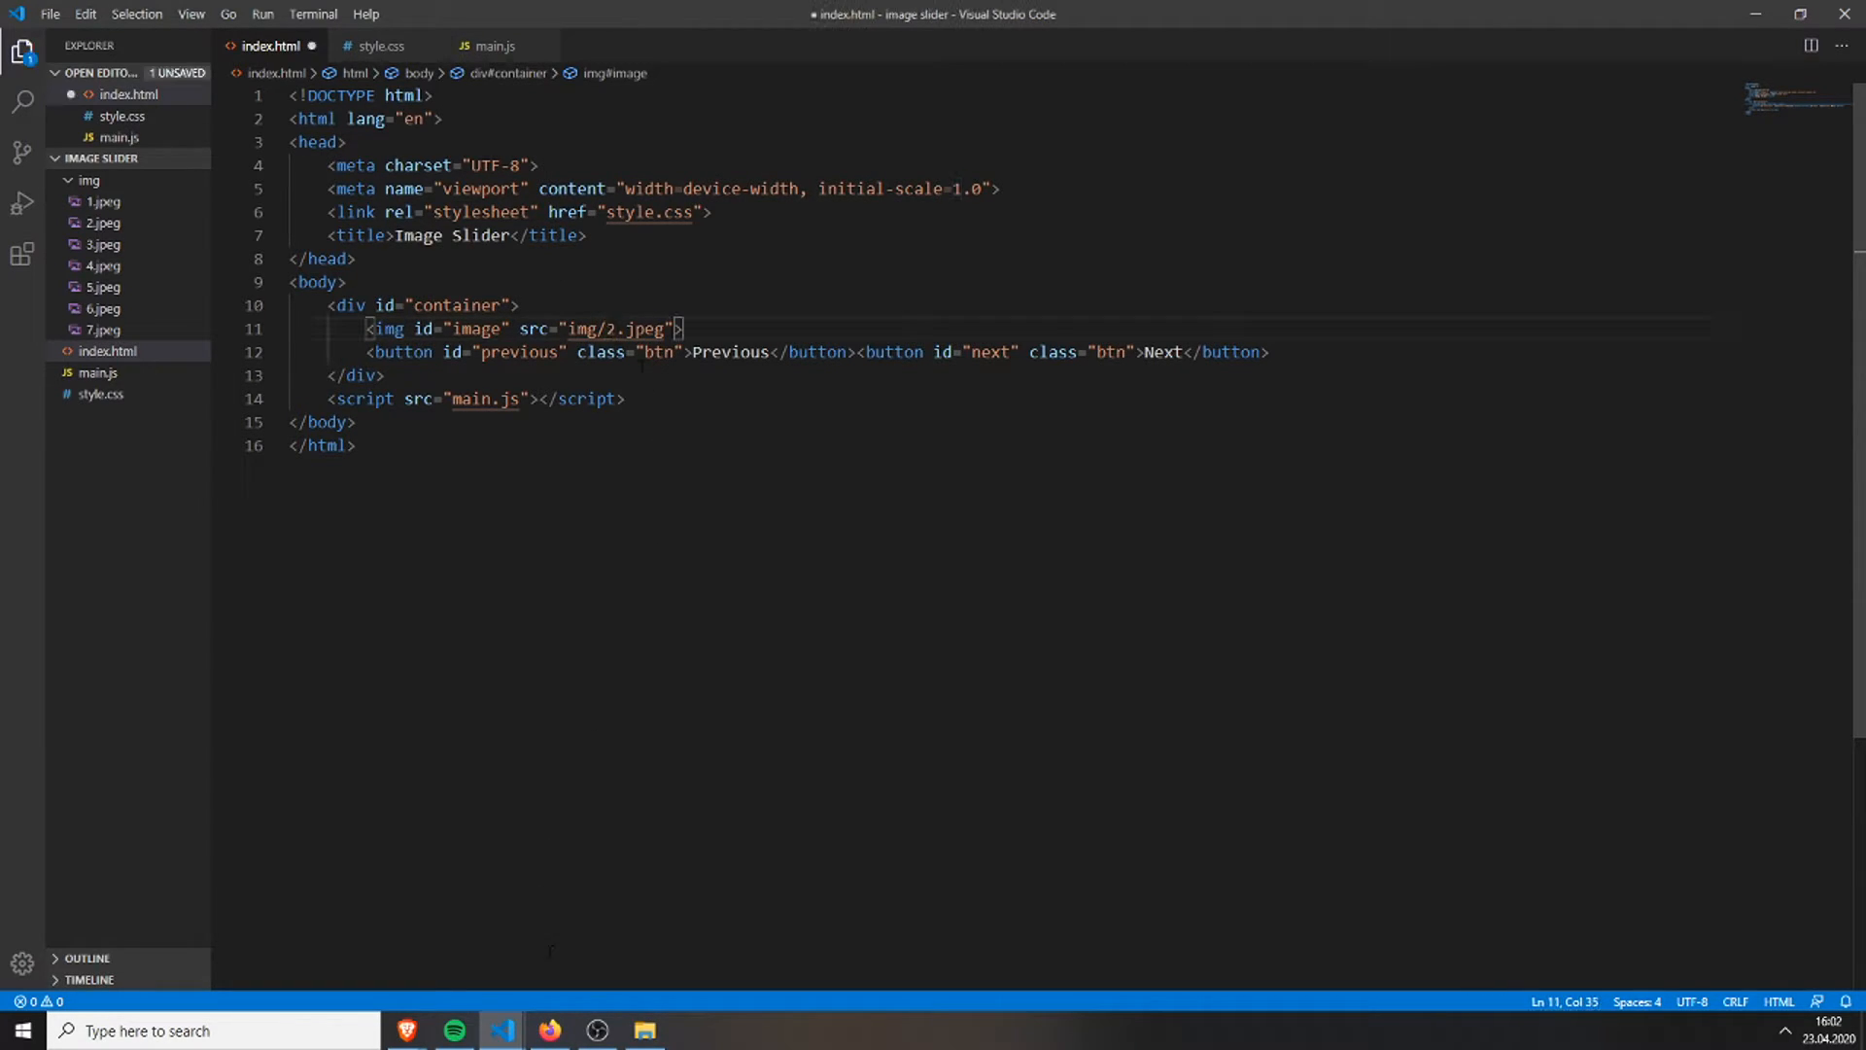
left_click(548, 1029)
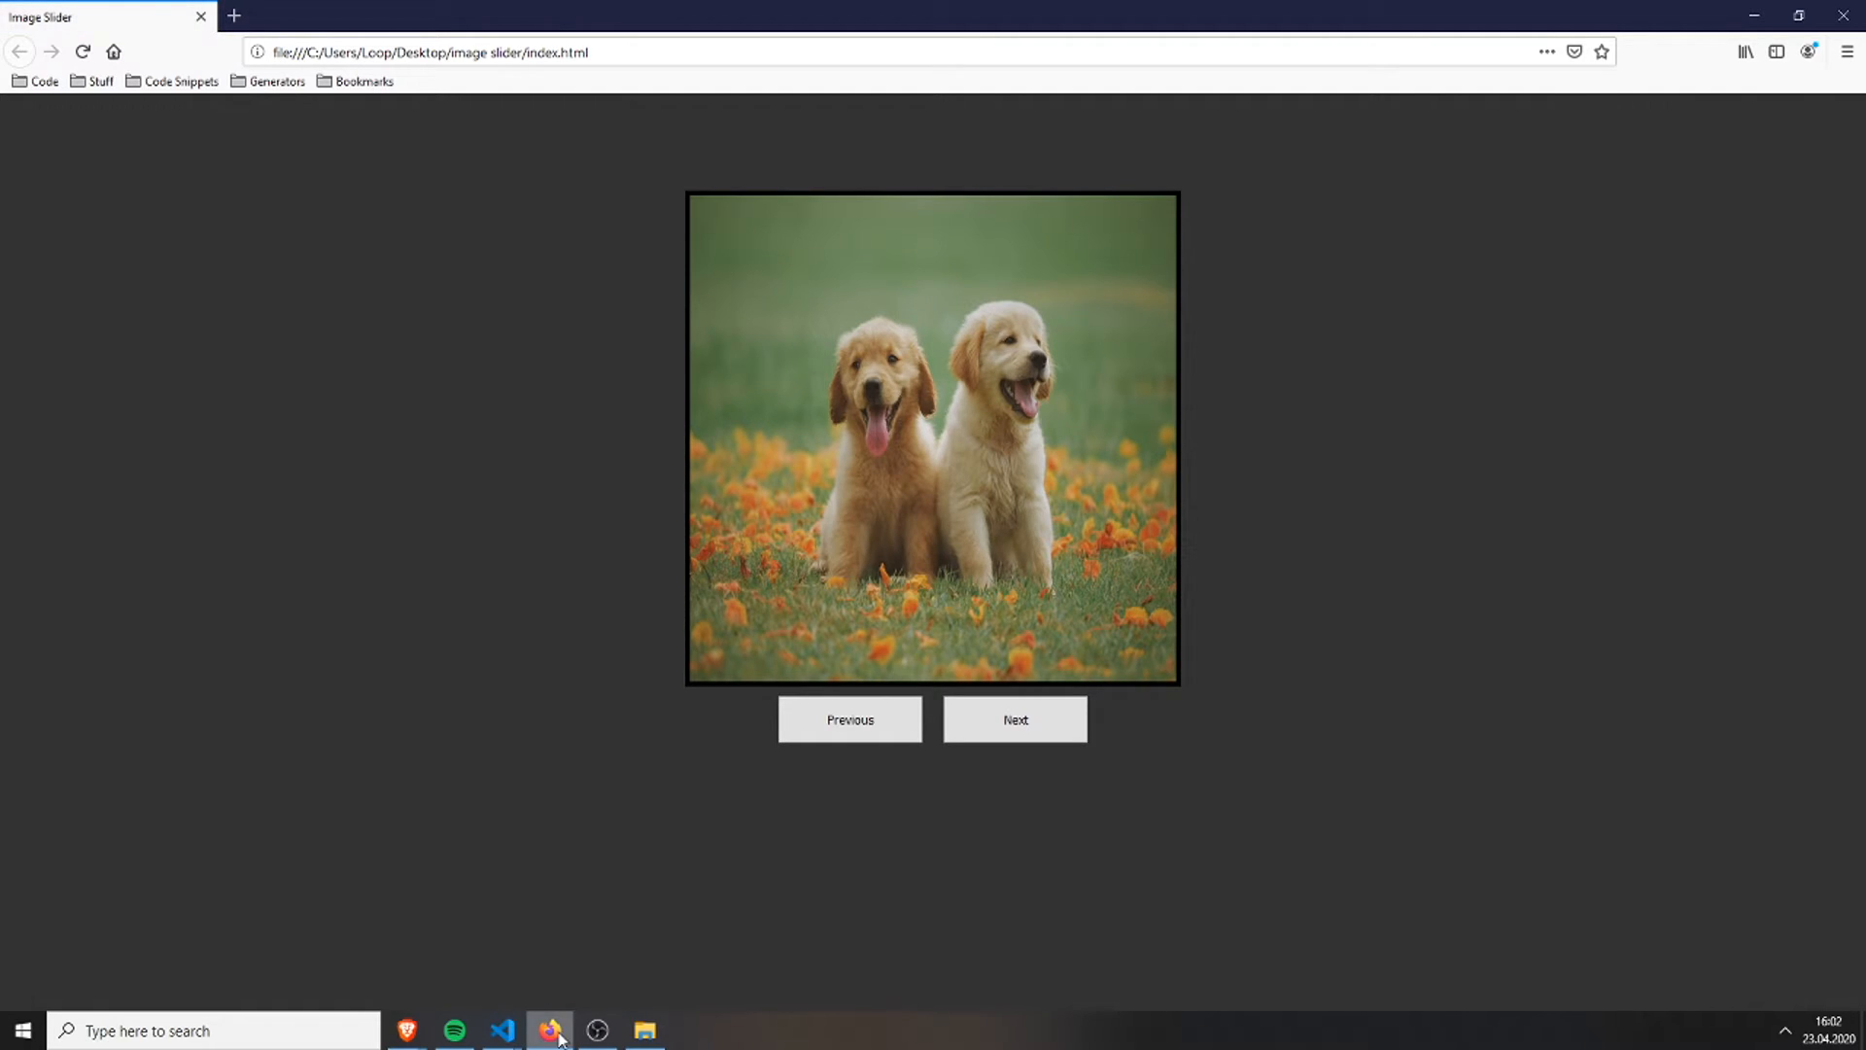
mouse_move(563, 975)
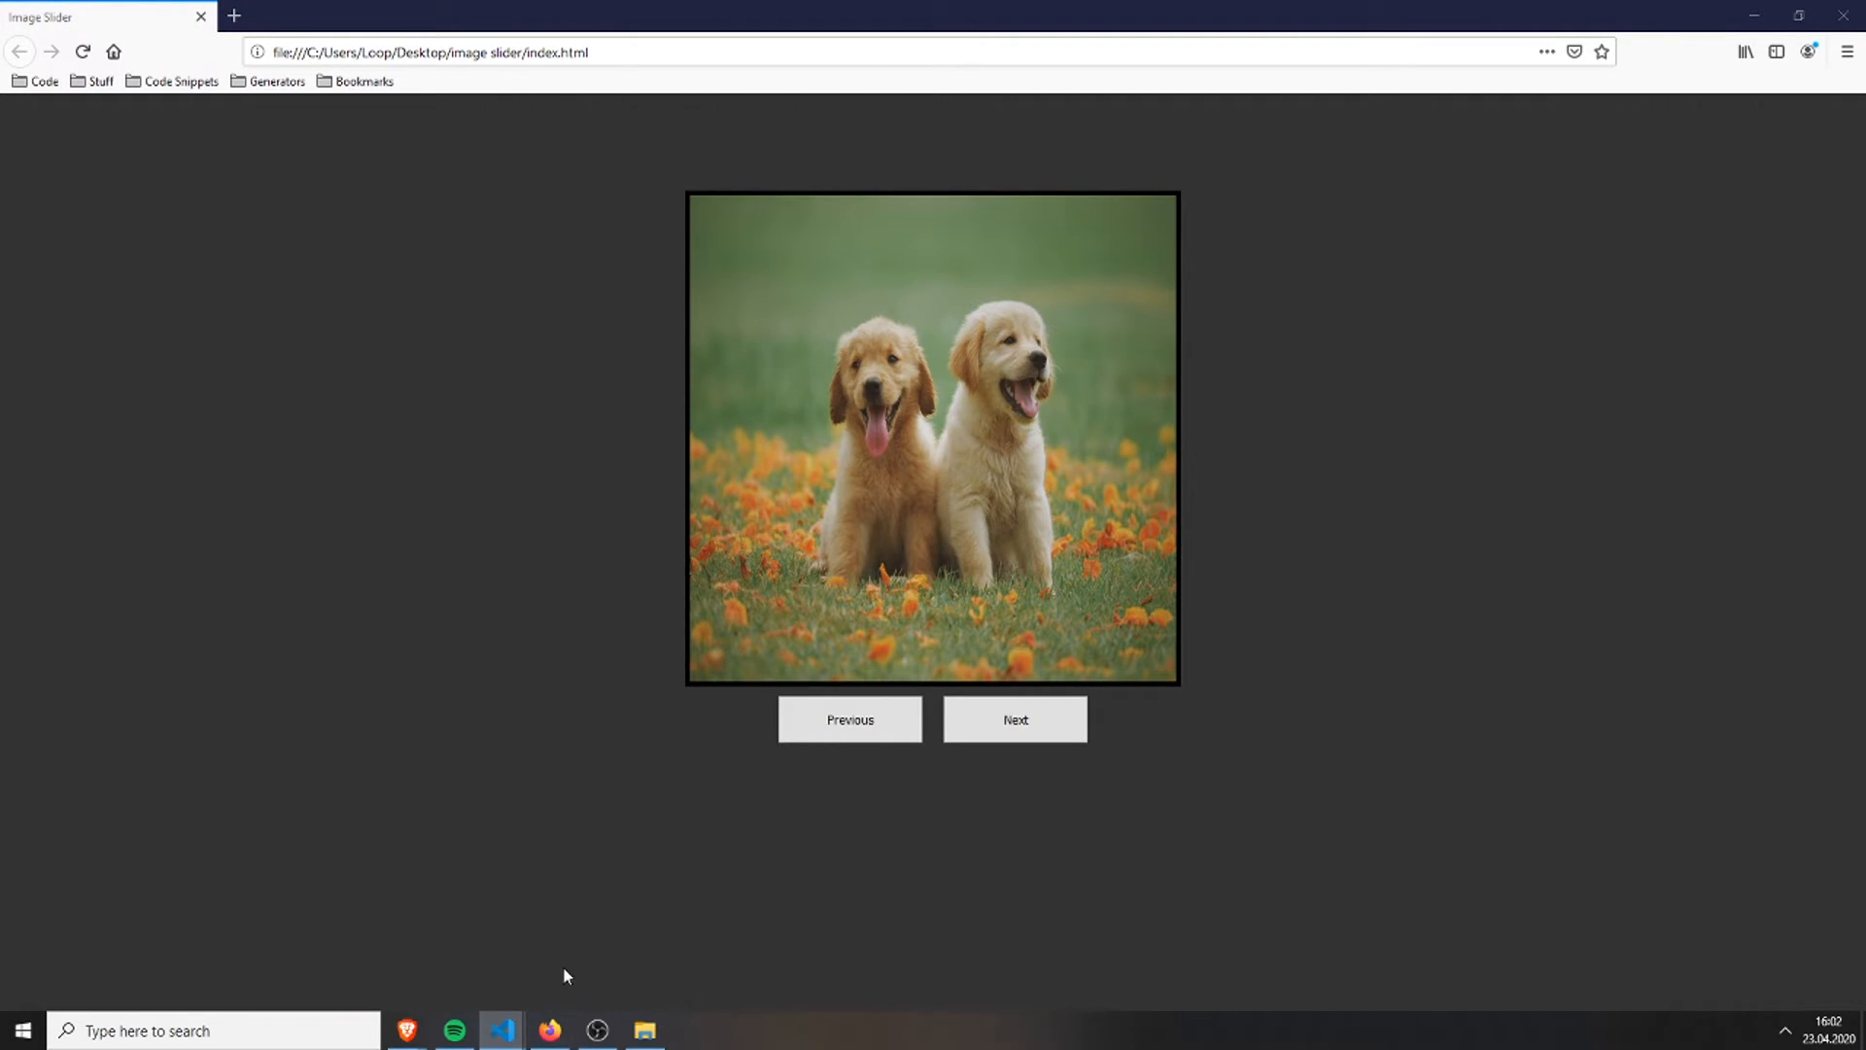
left_click(500, 1031)
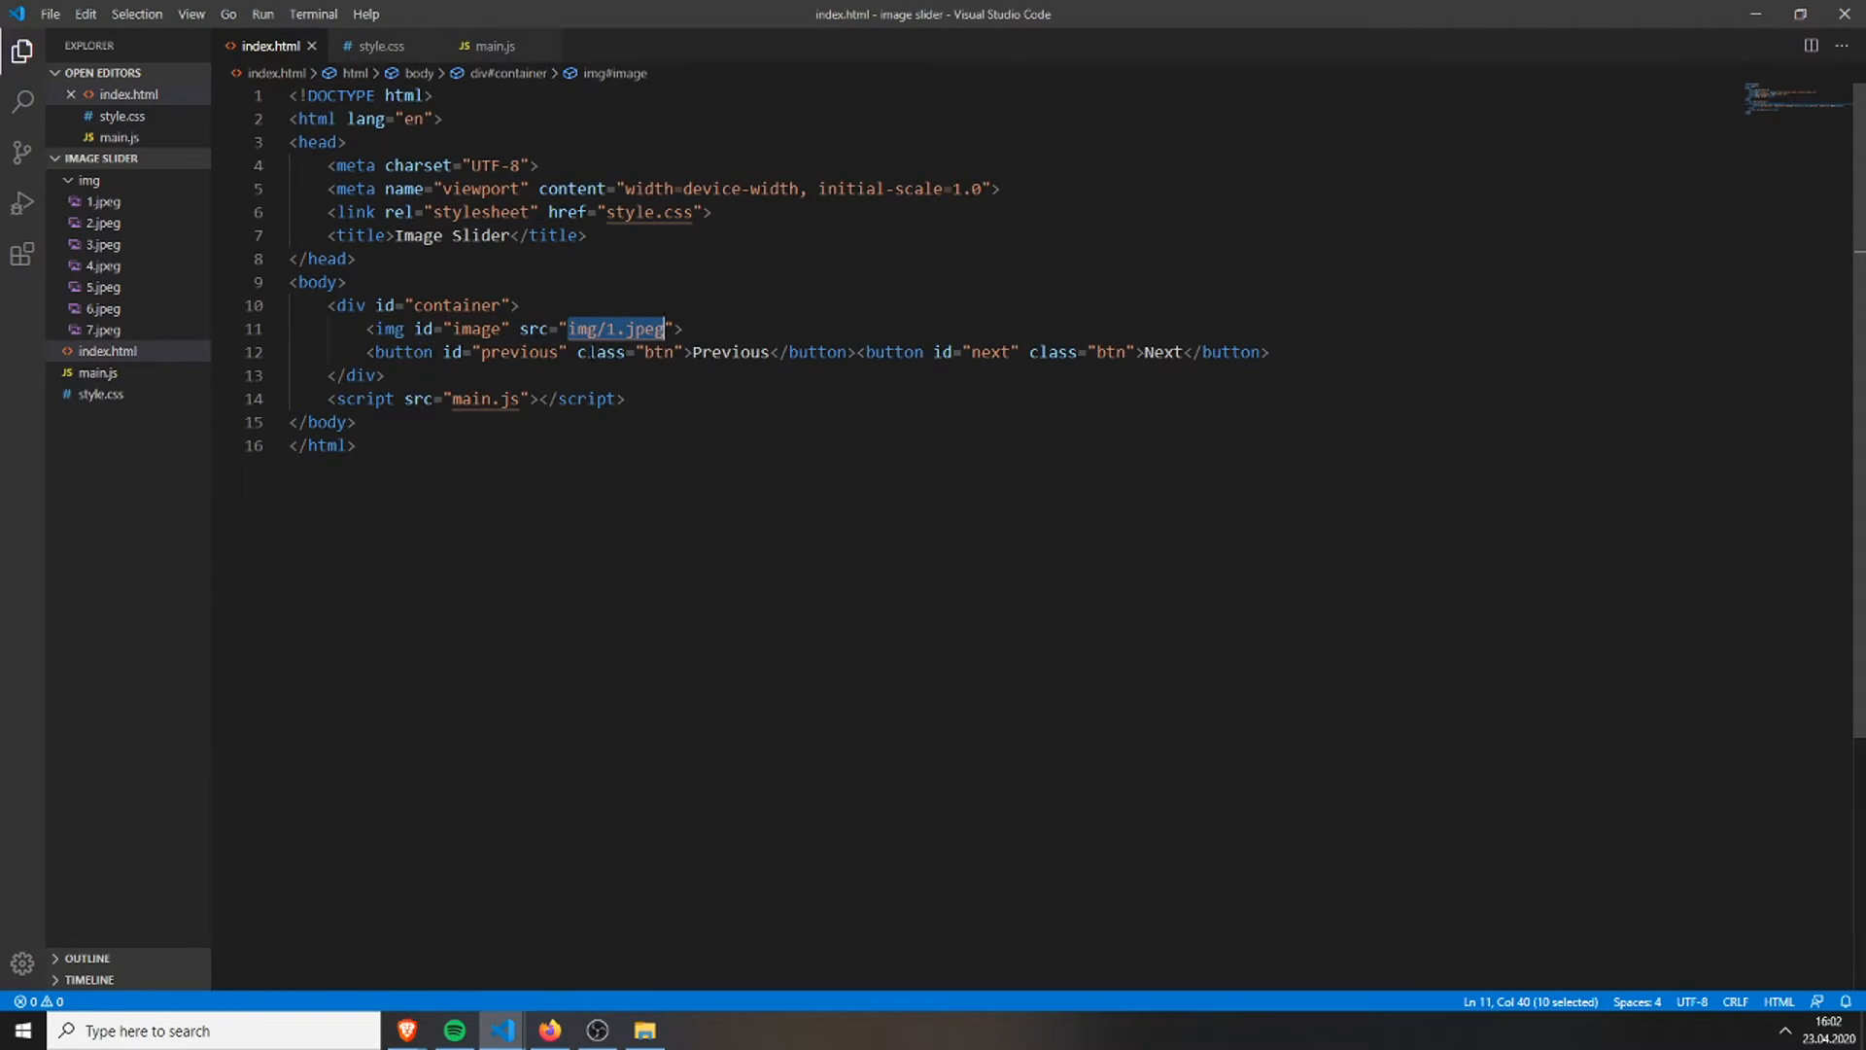
left_click(549, 1030)
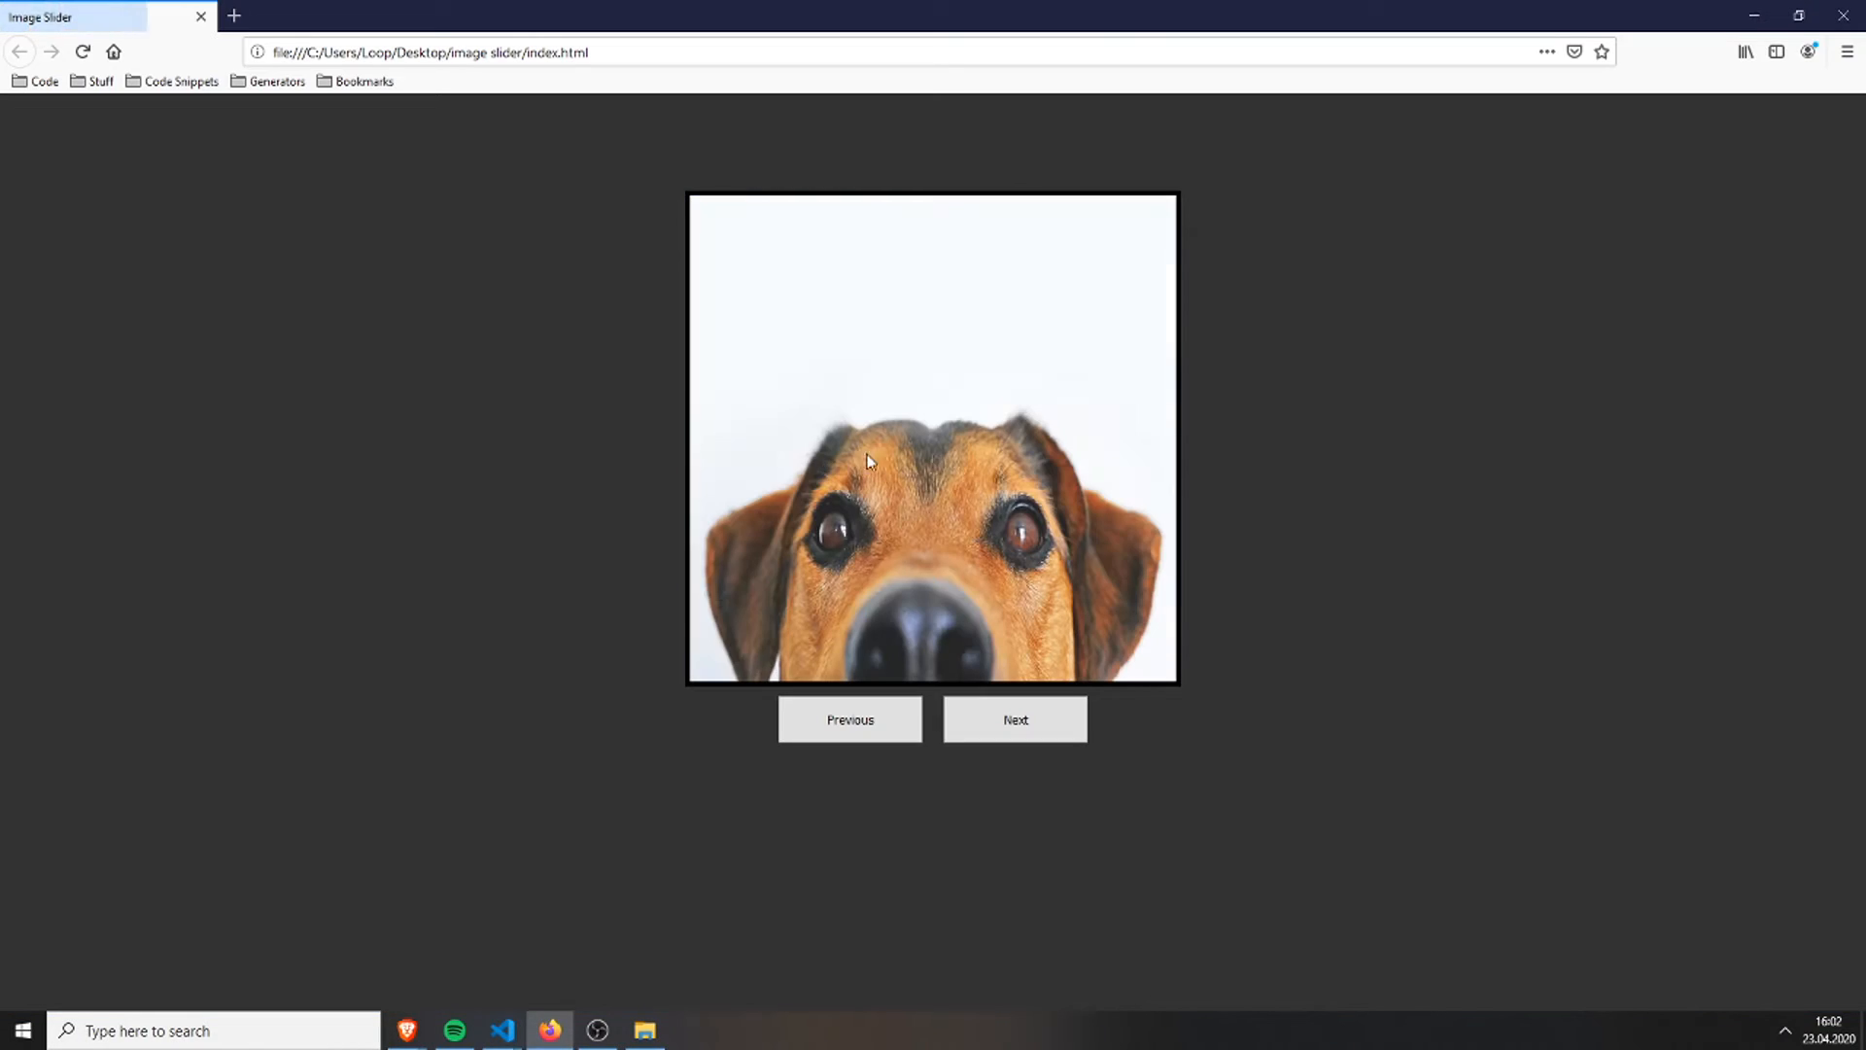
left_click(502, 1041)
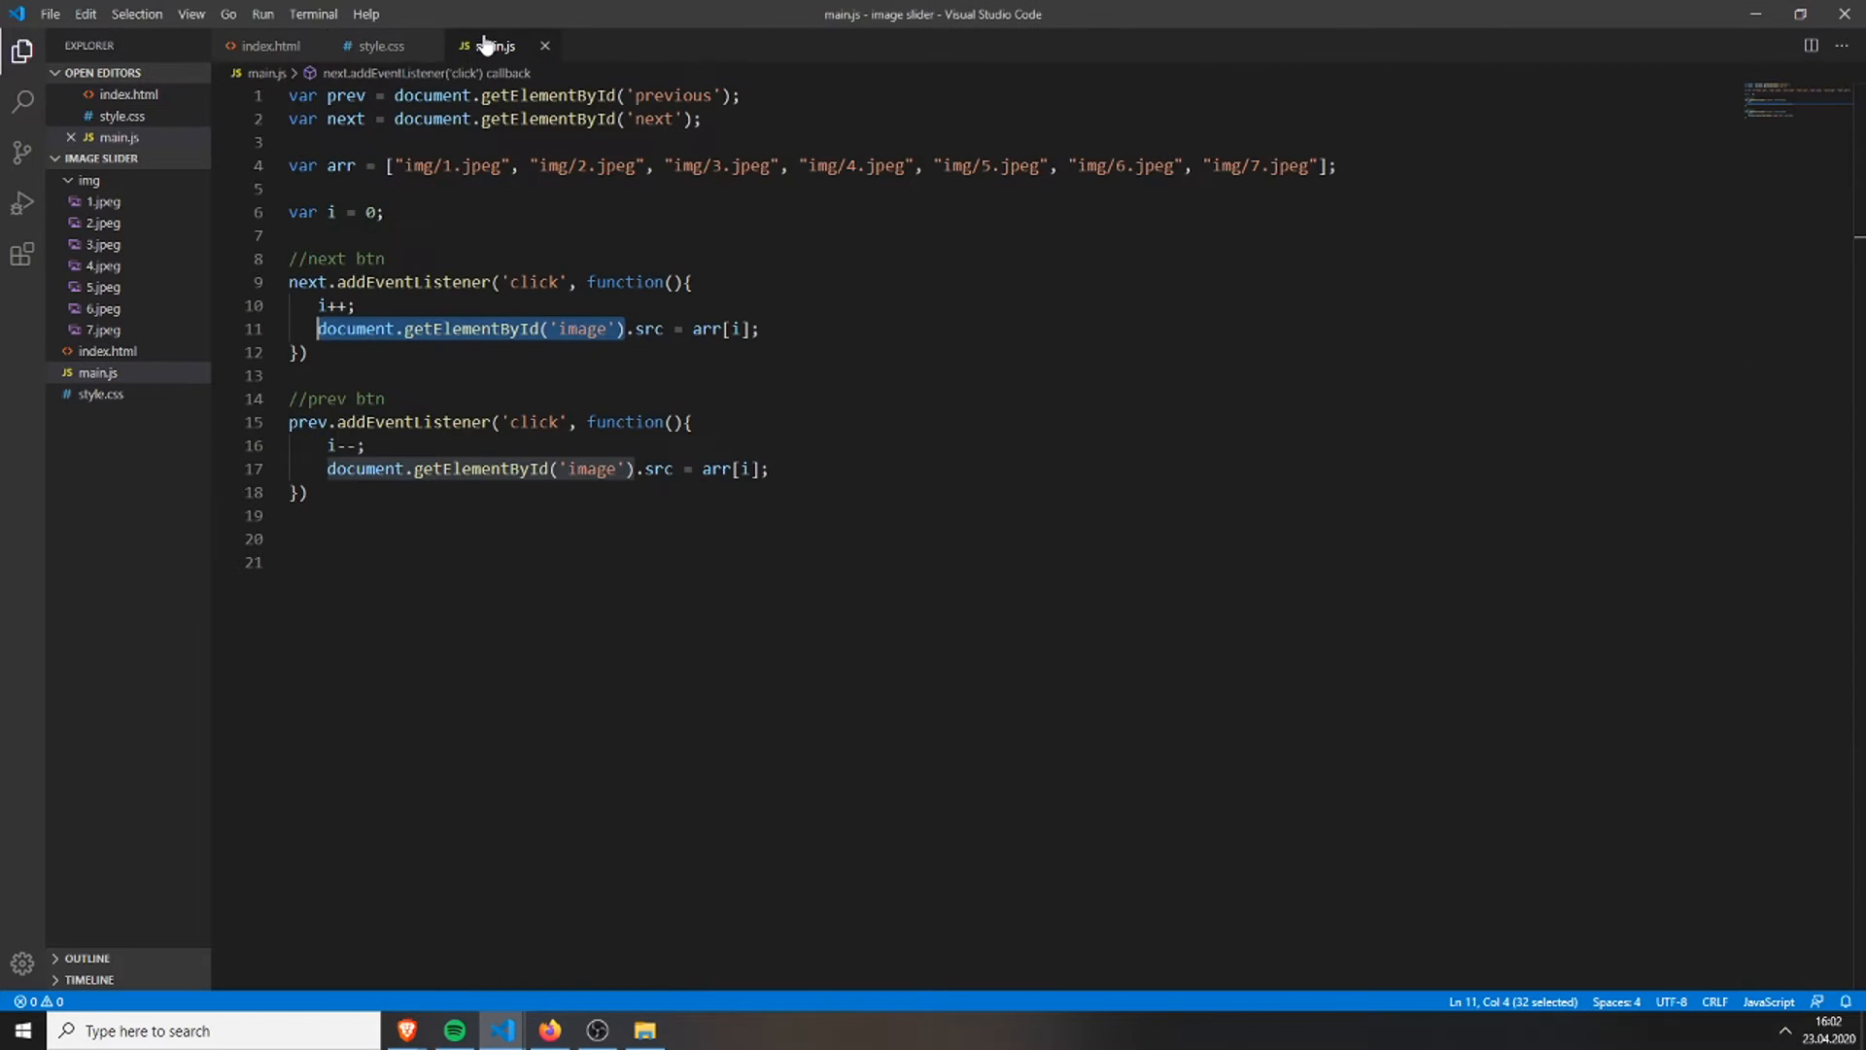
left_click(357, 304)
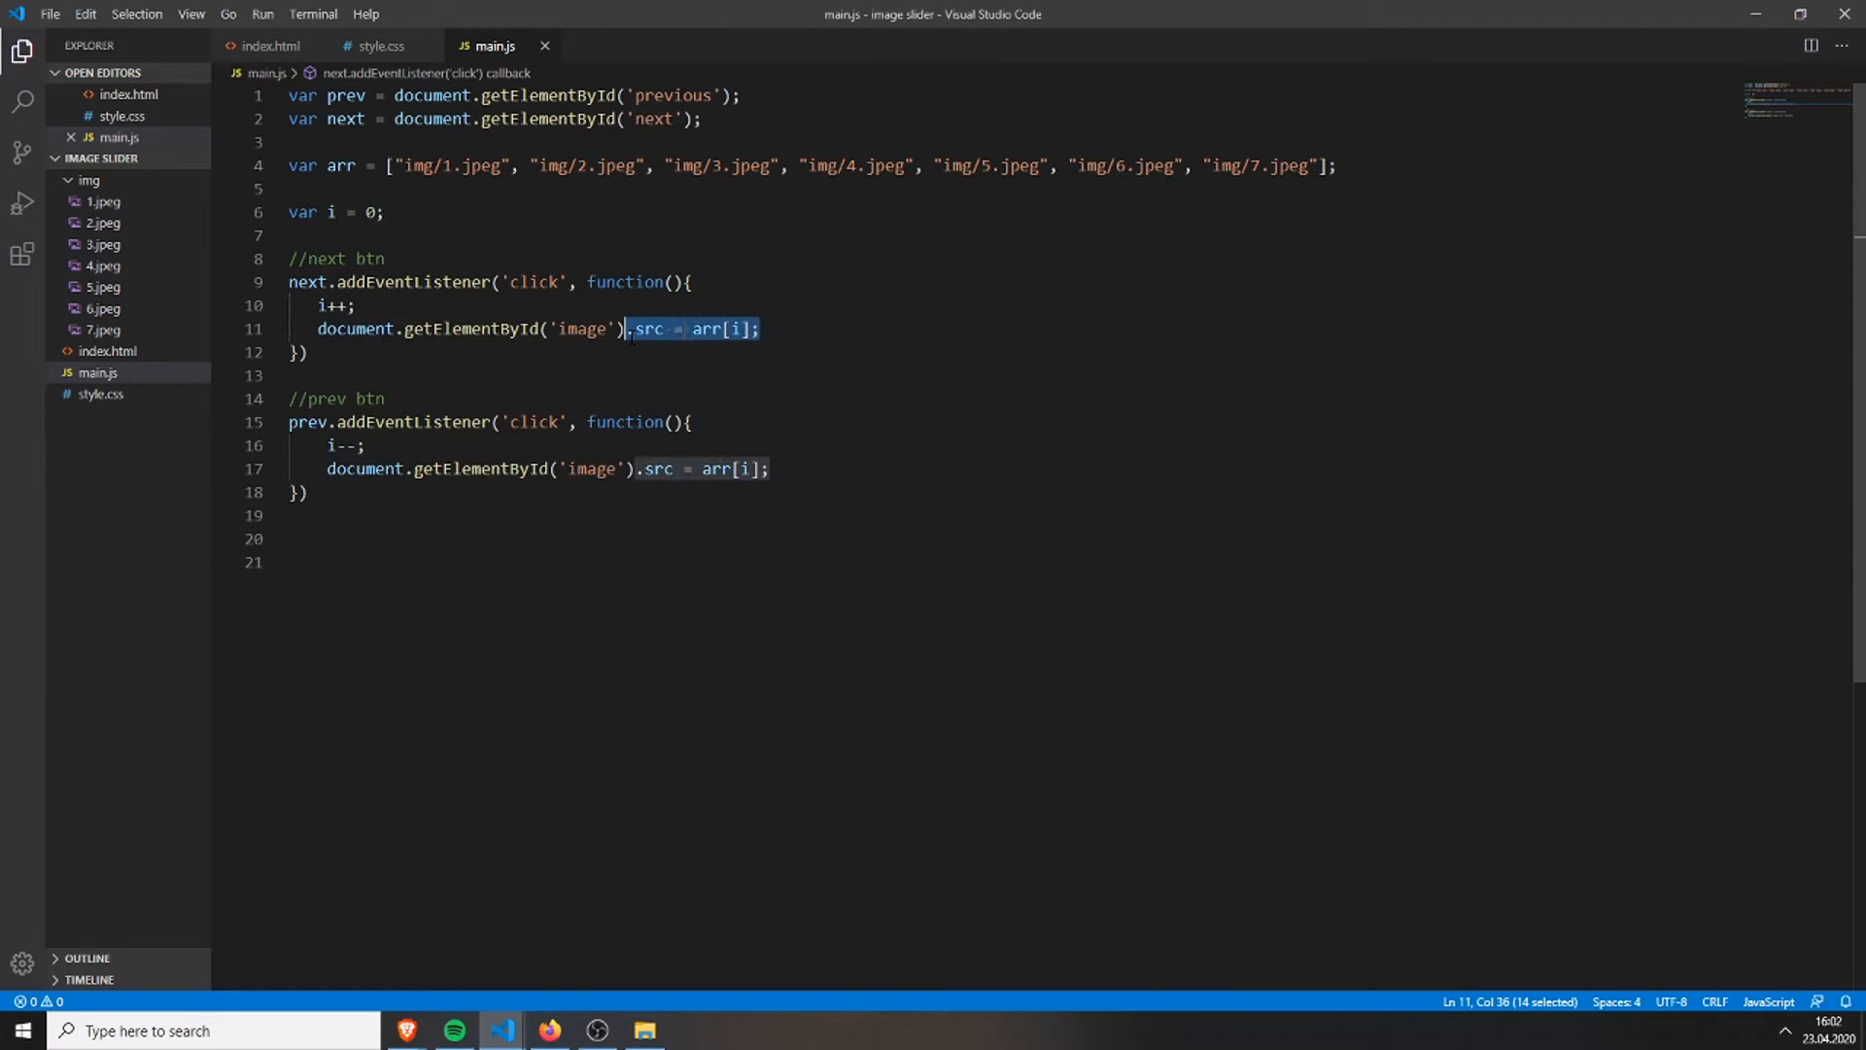
left_click(340, 282)
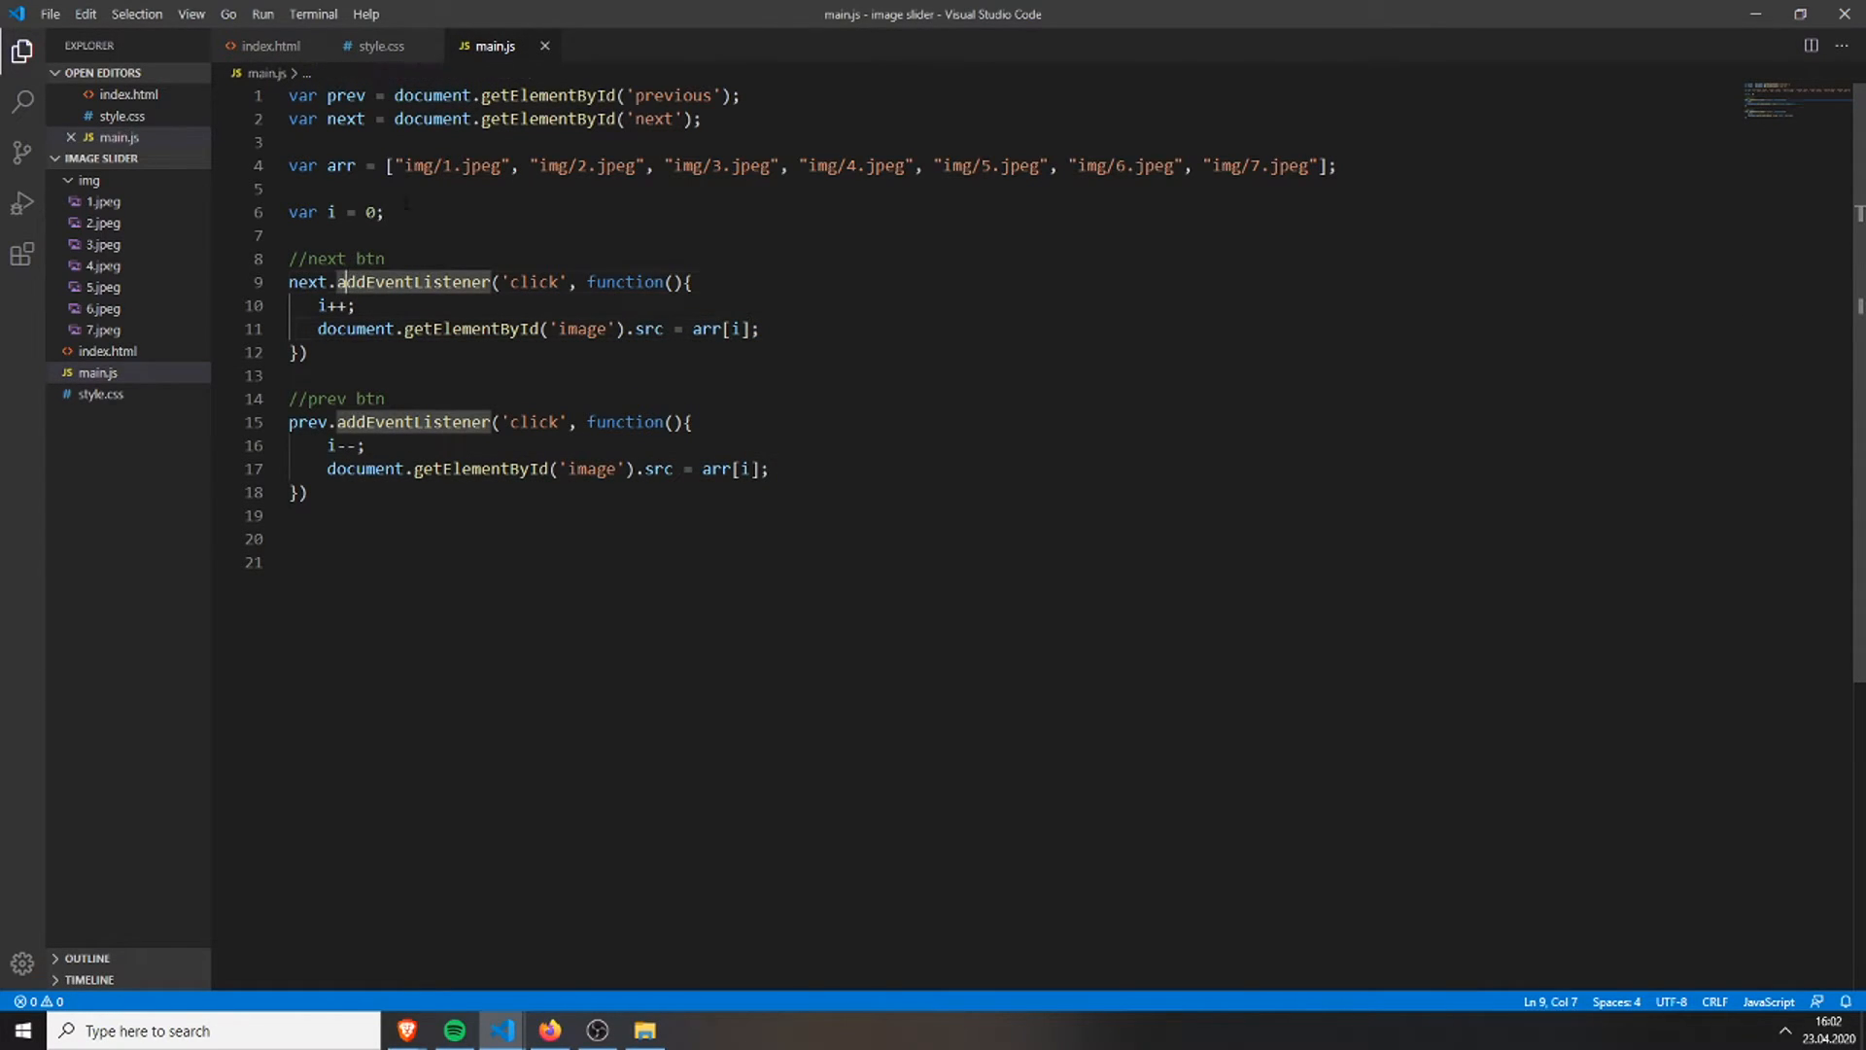
- Test Next in the Firefox slider, then check index.html and return to main.js
left_click(548, 1031)
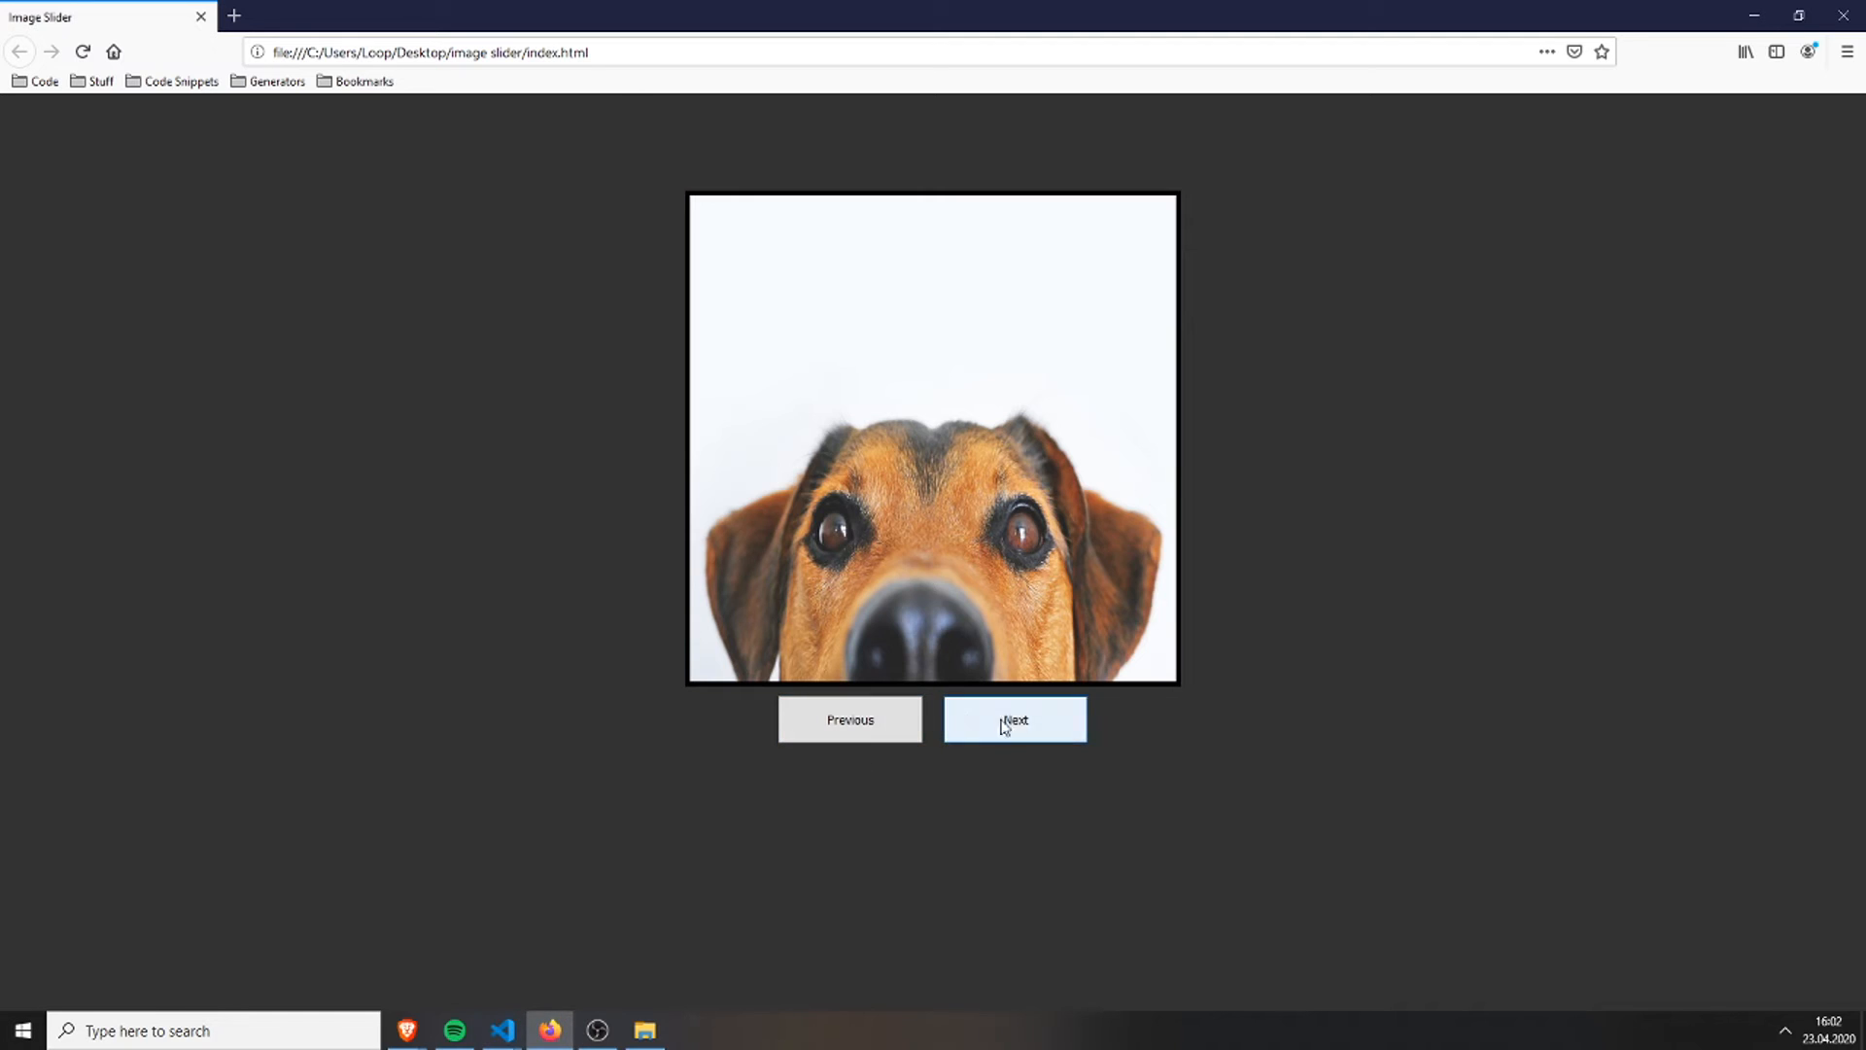
left_click(1014, 719)
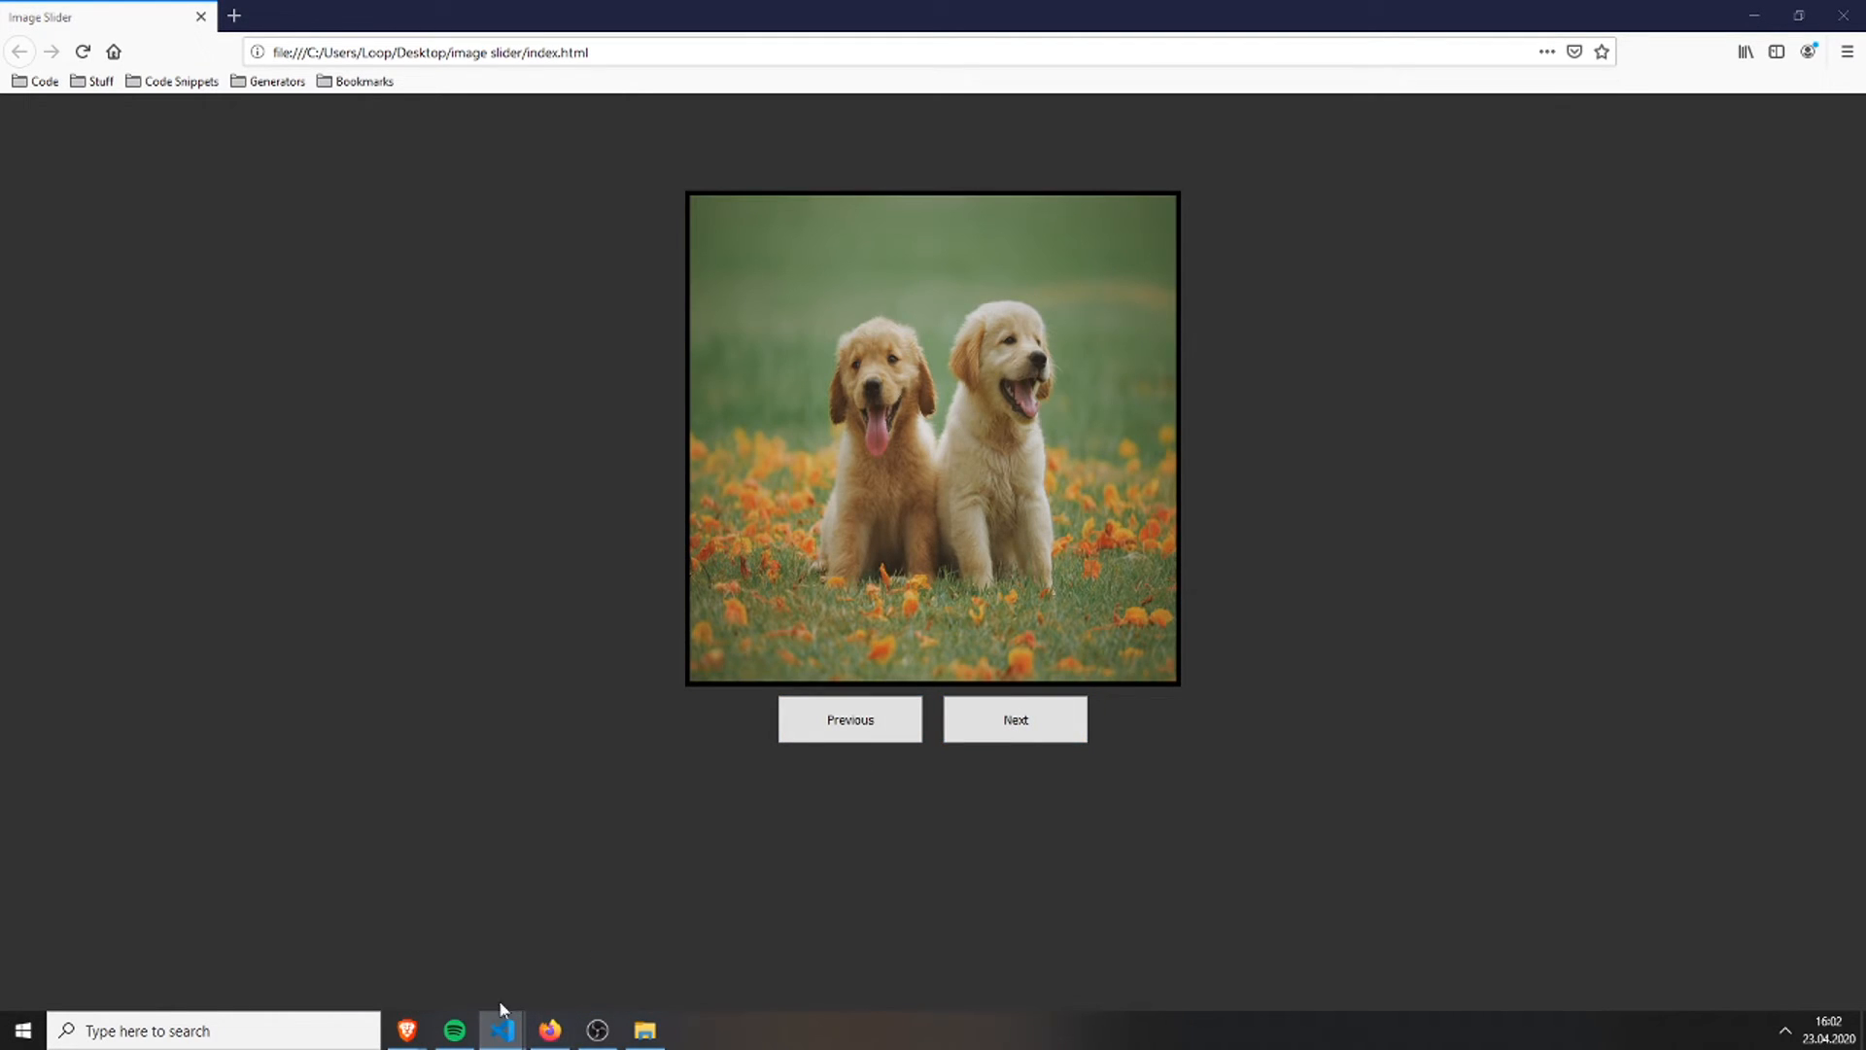
left_click(502, 1029)
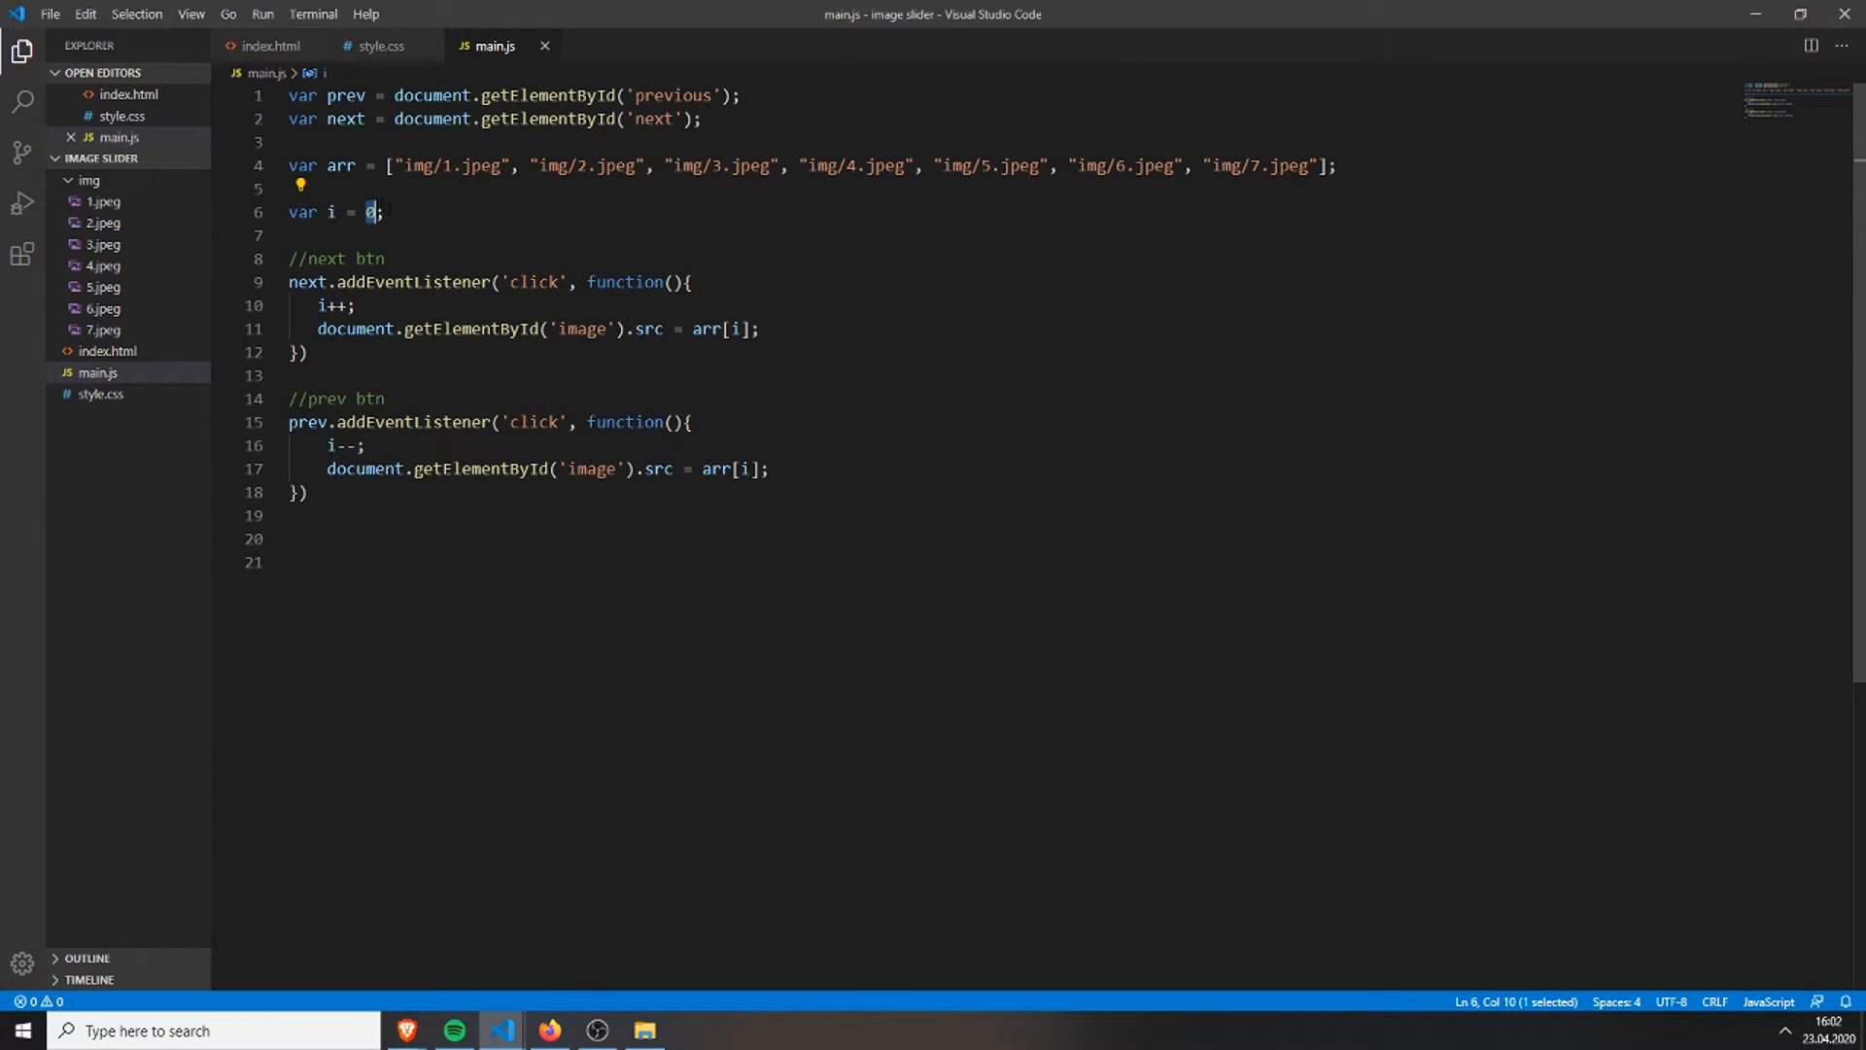
left_click(270, 45)
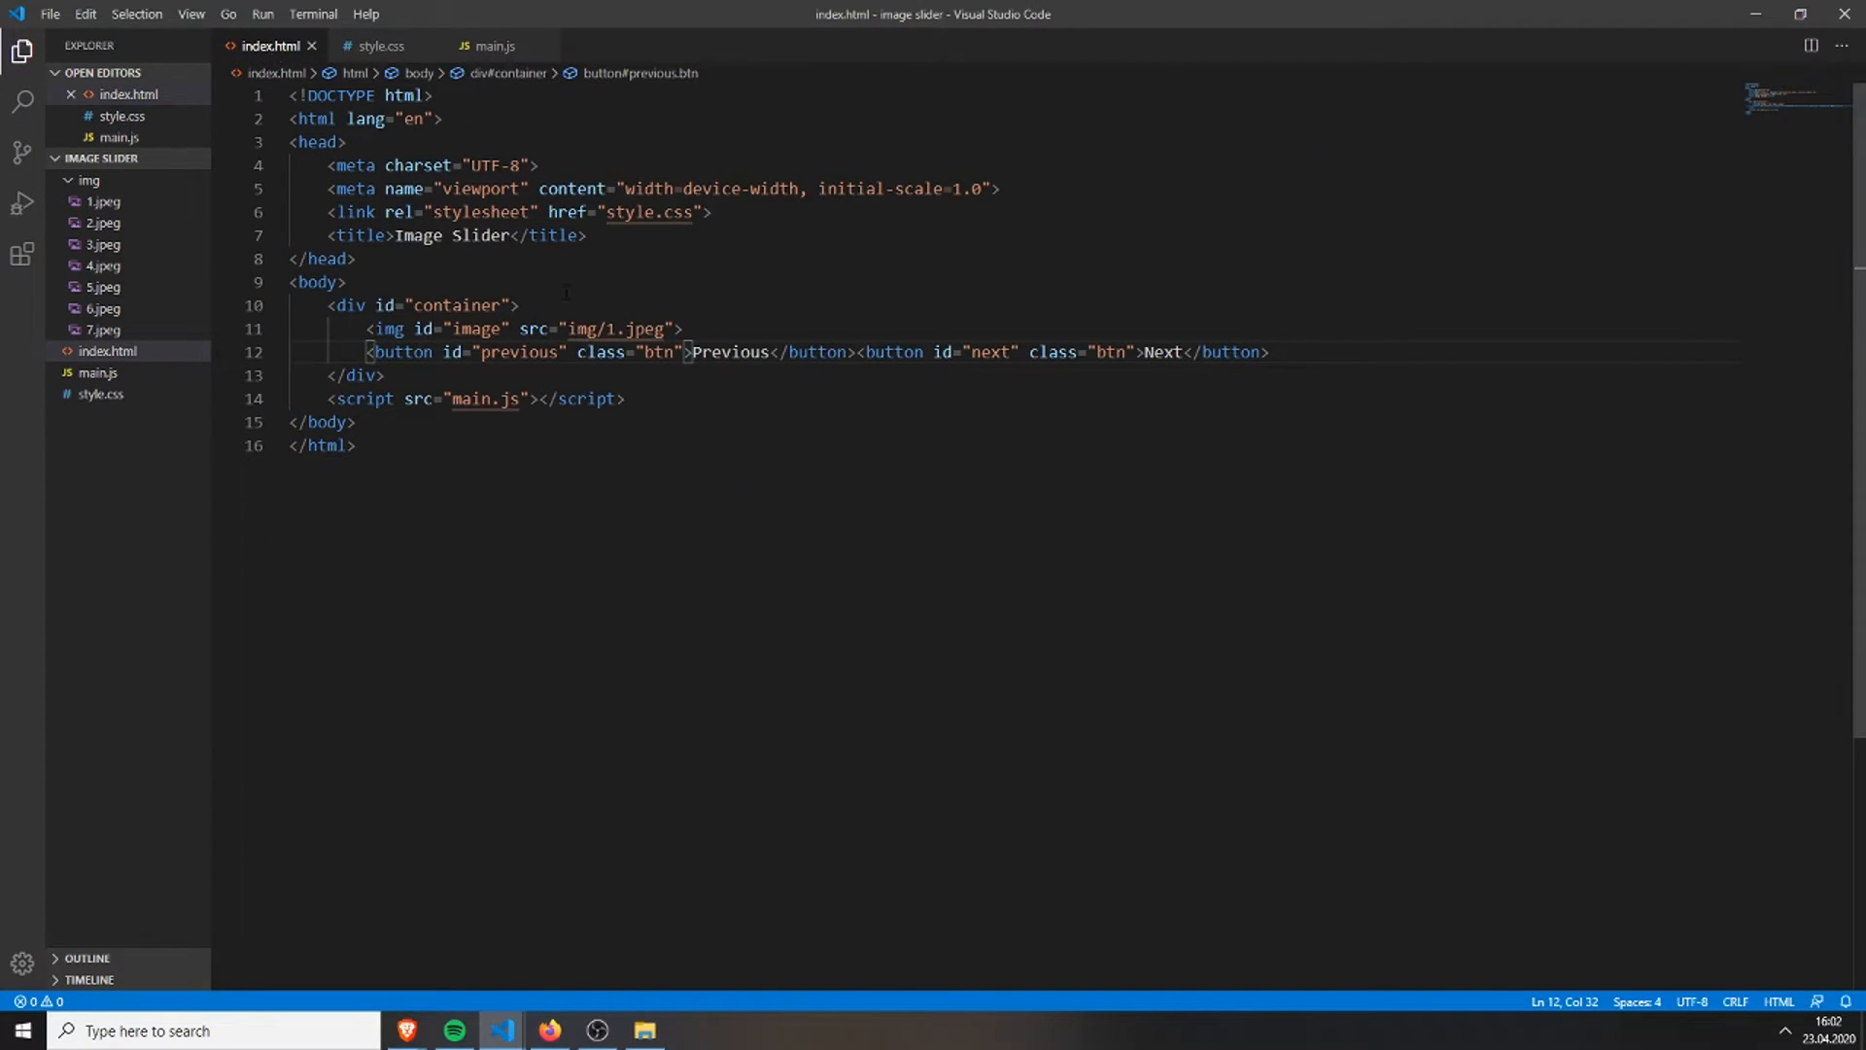
mouse_move(492, 46)
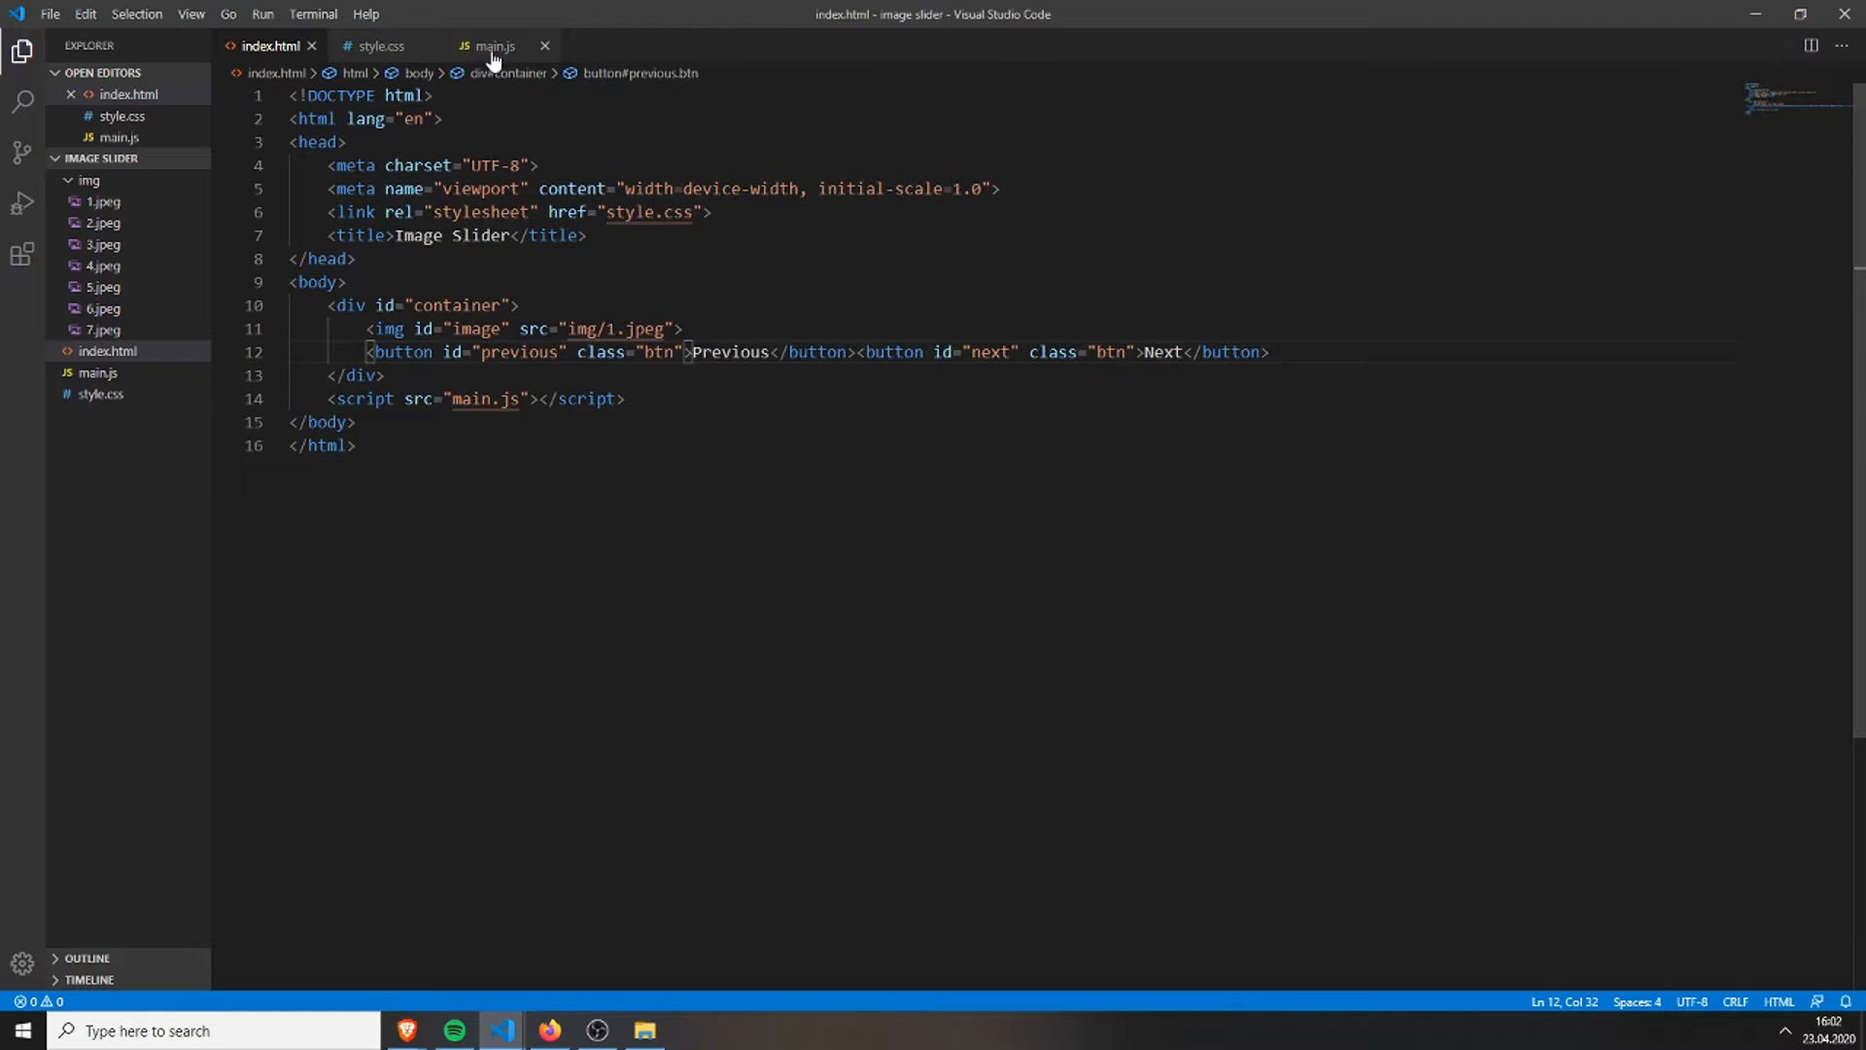
left_click(492, 46)
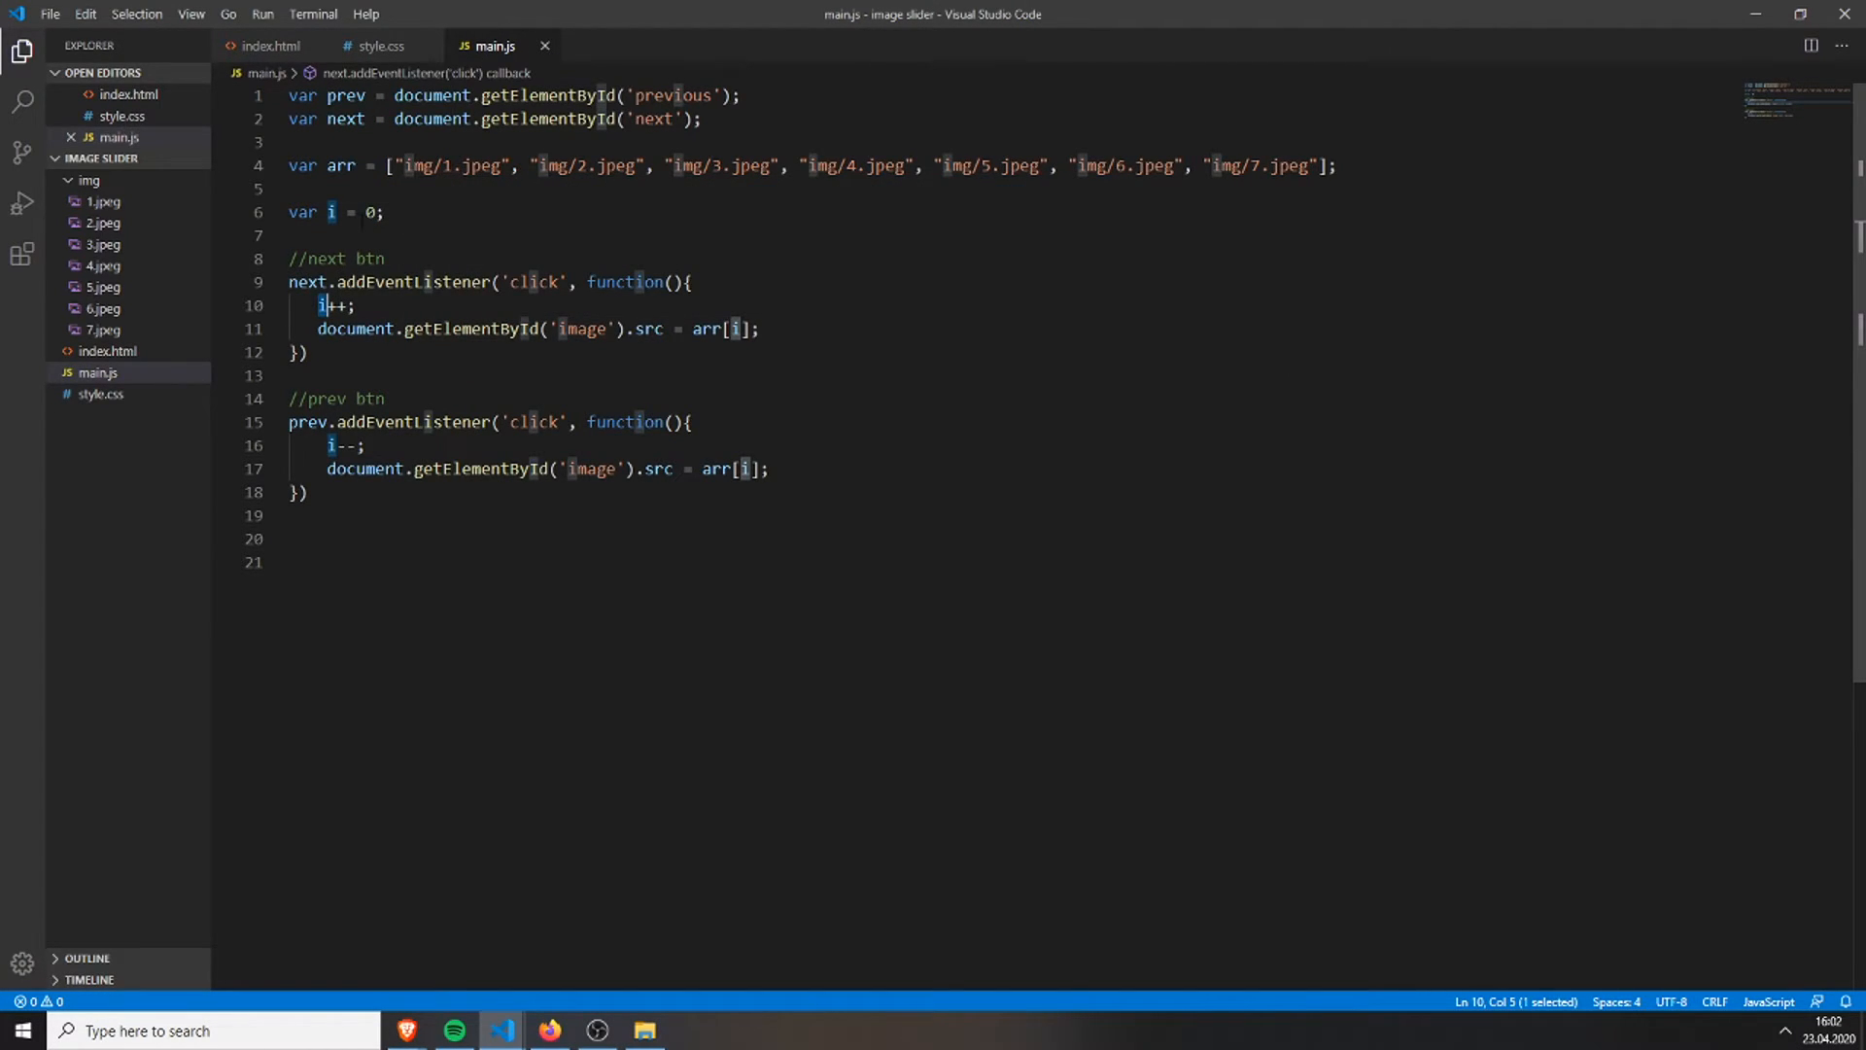
- Make the next handler use arr[1] and keep the counter starting at 0
left_click(366, 212)
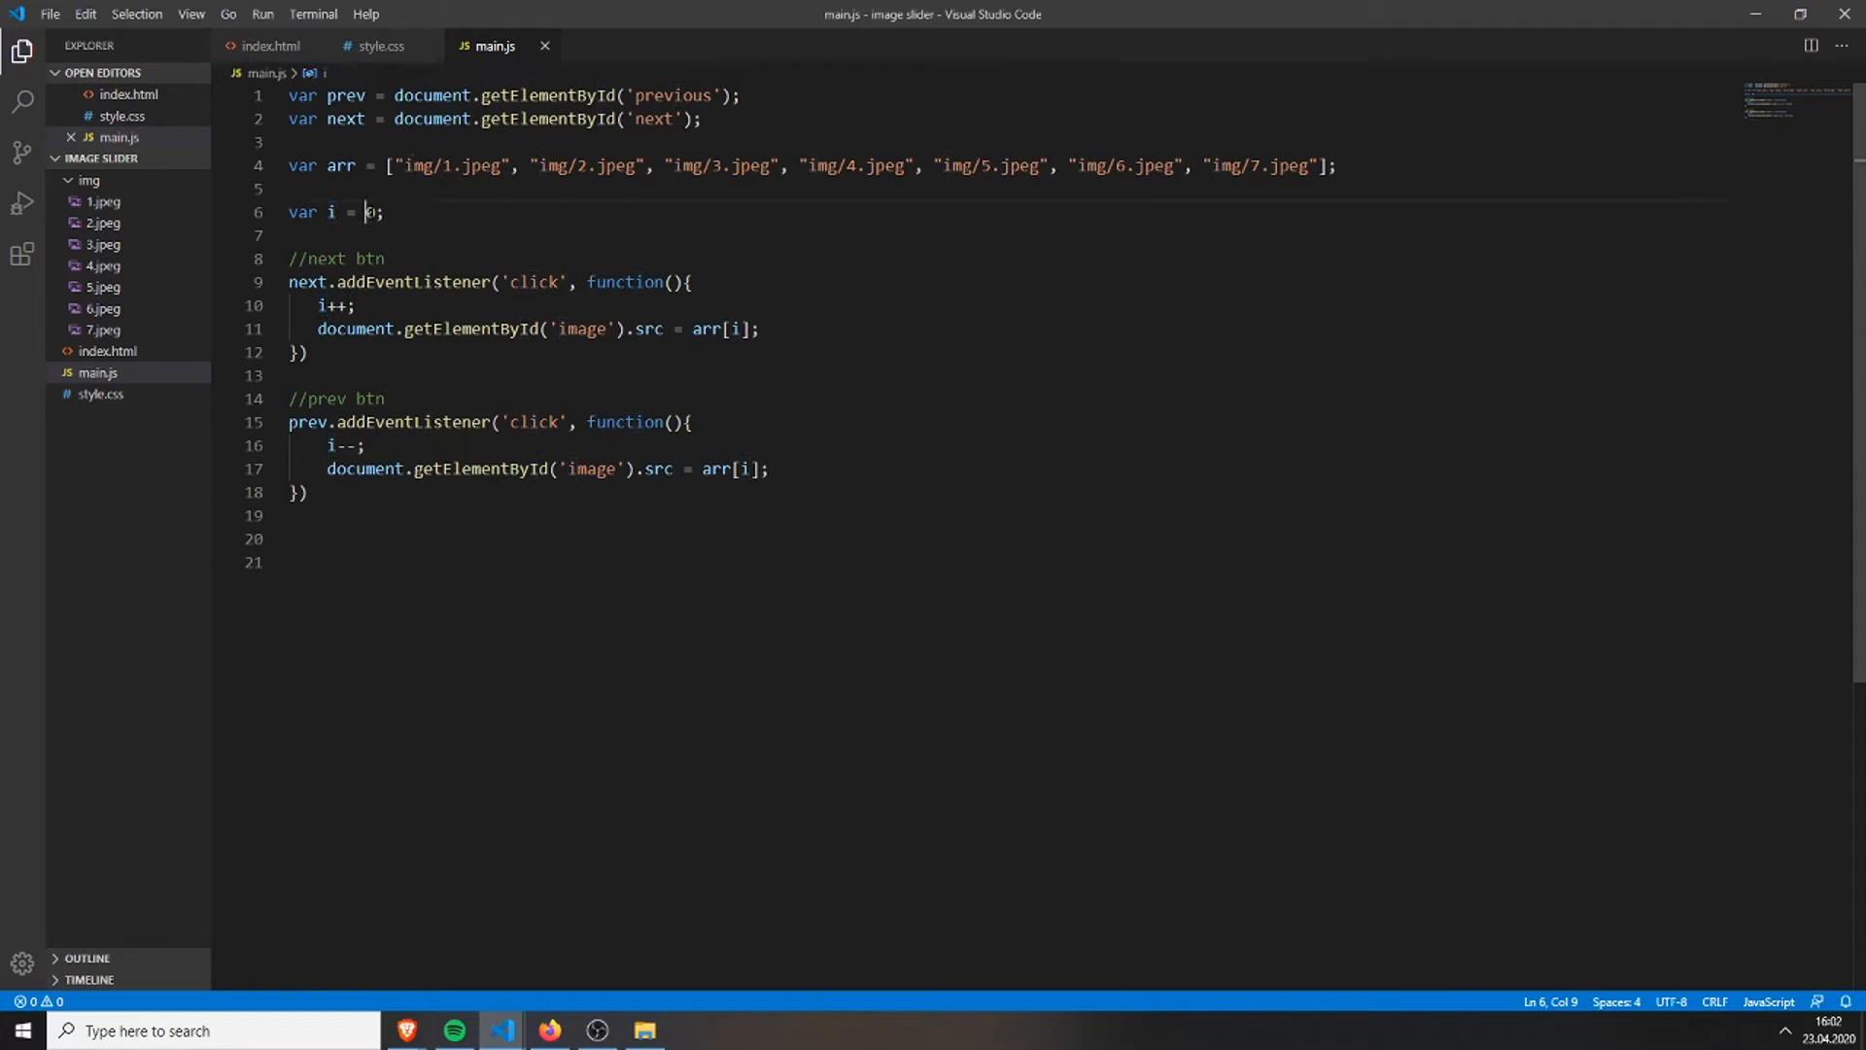
type("1")
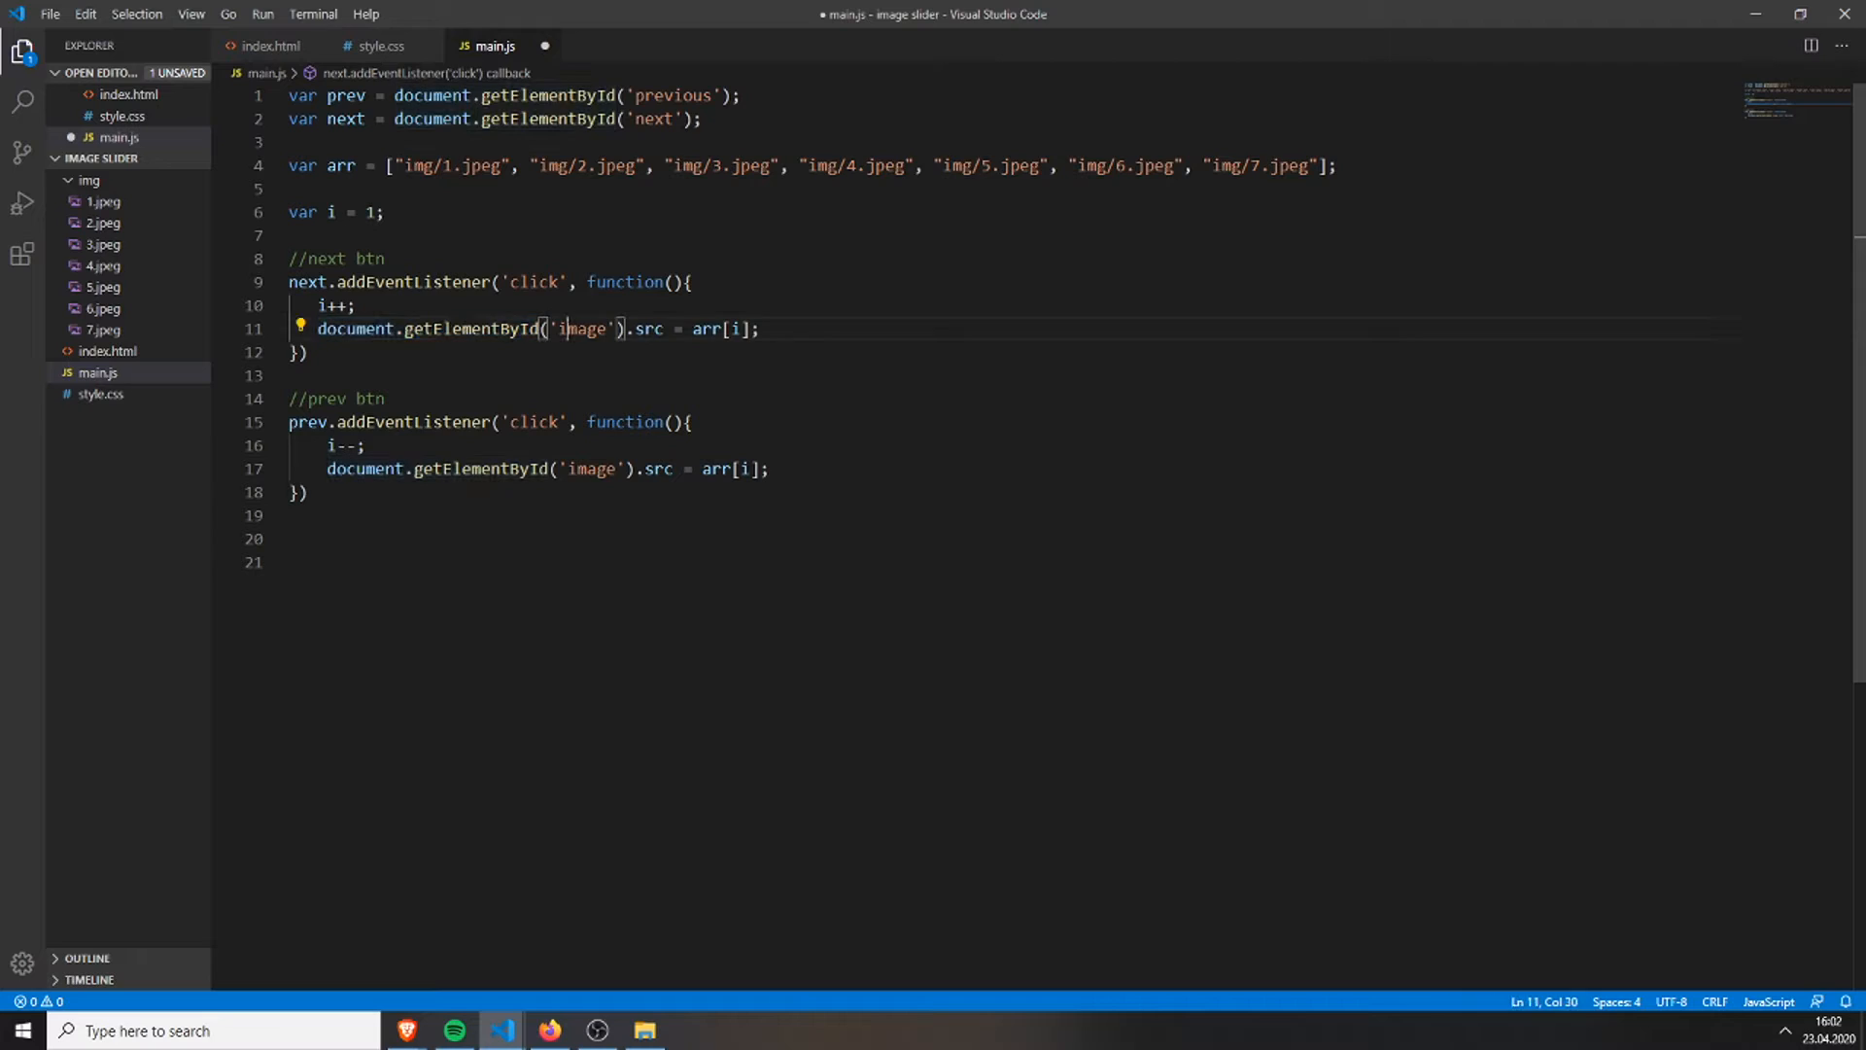
double_click(584, 329)
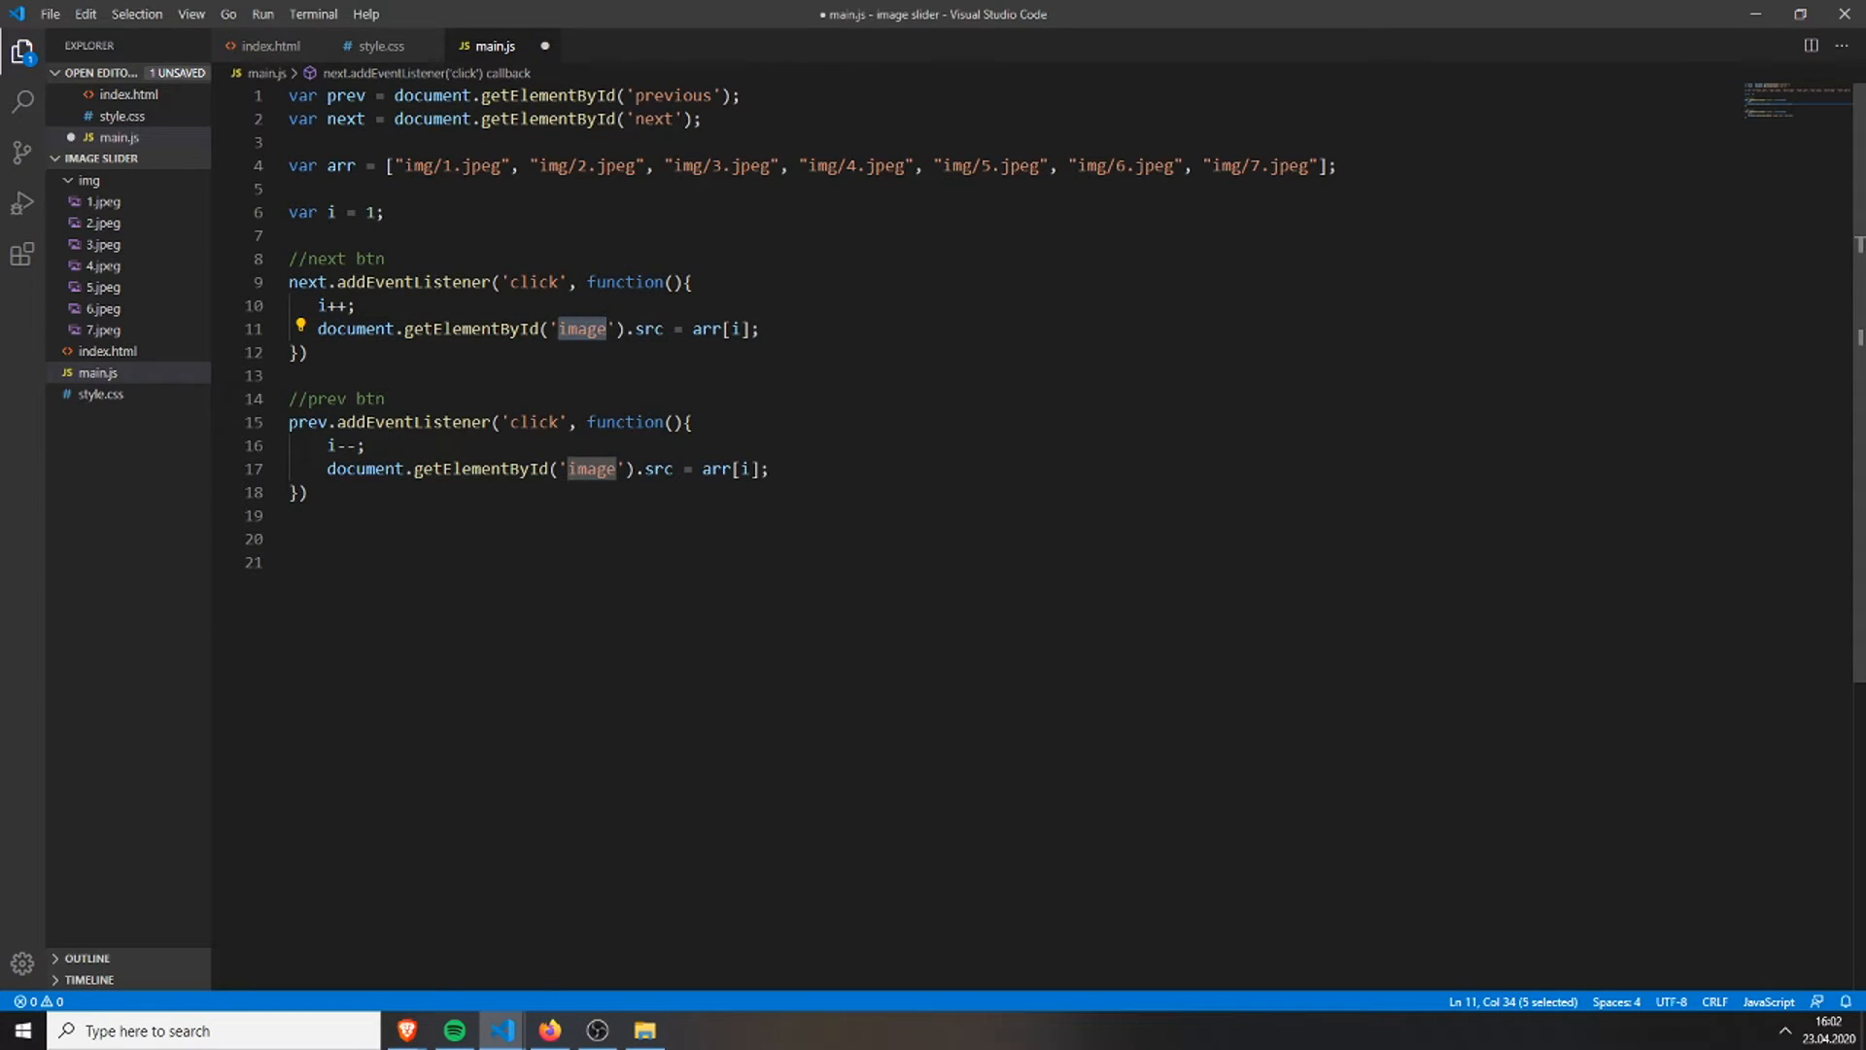
double_click(647, 329)
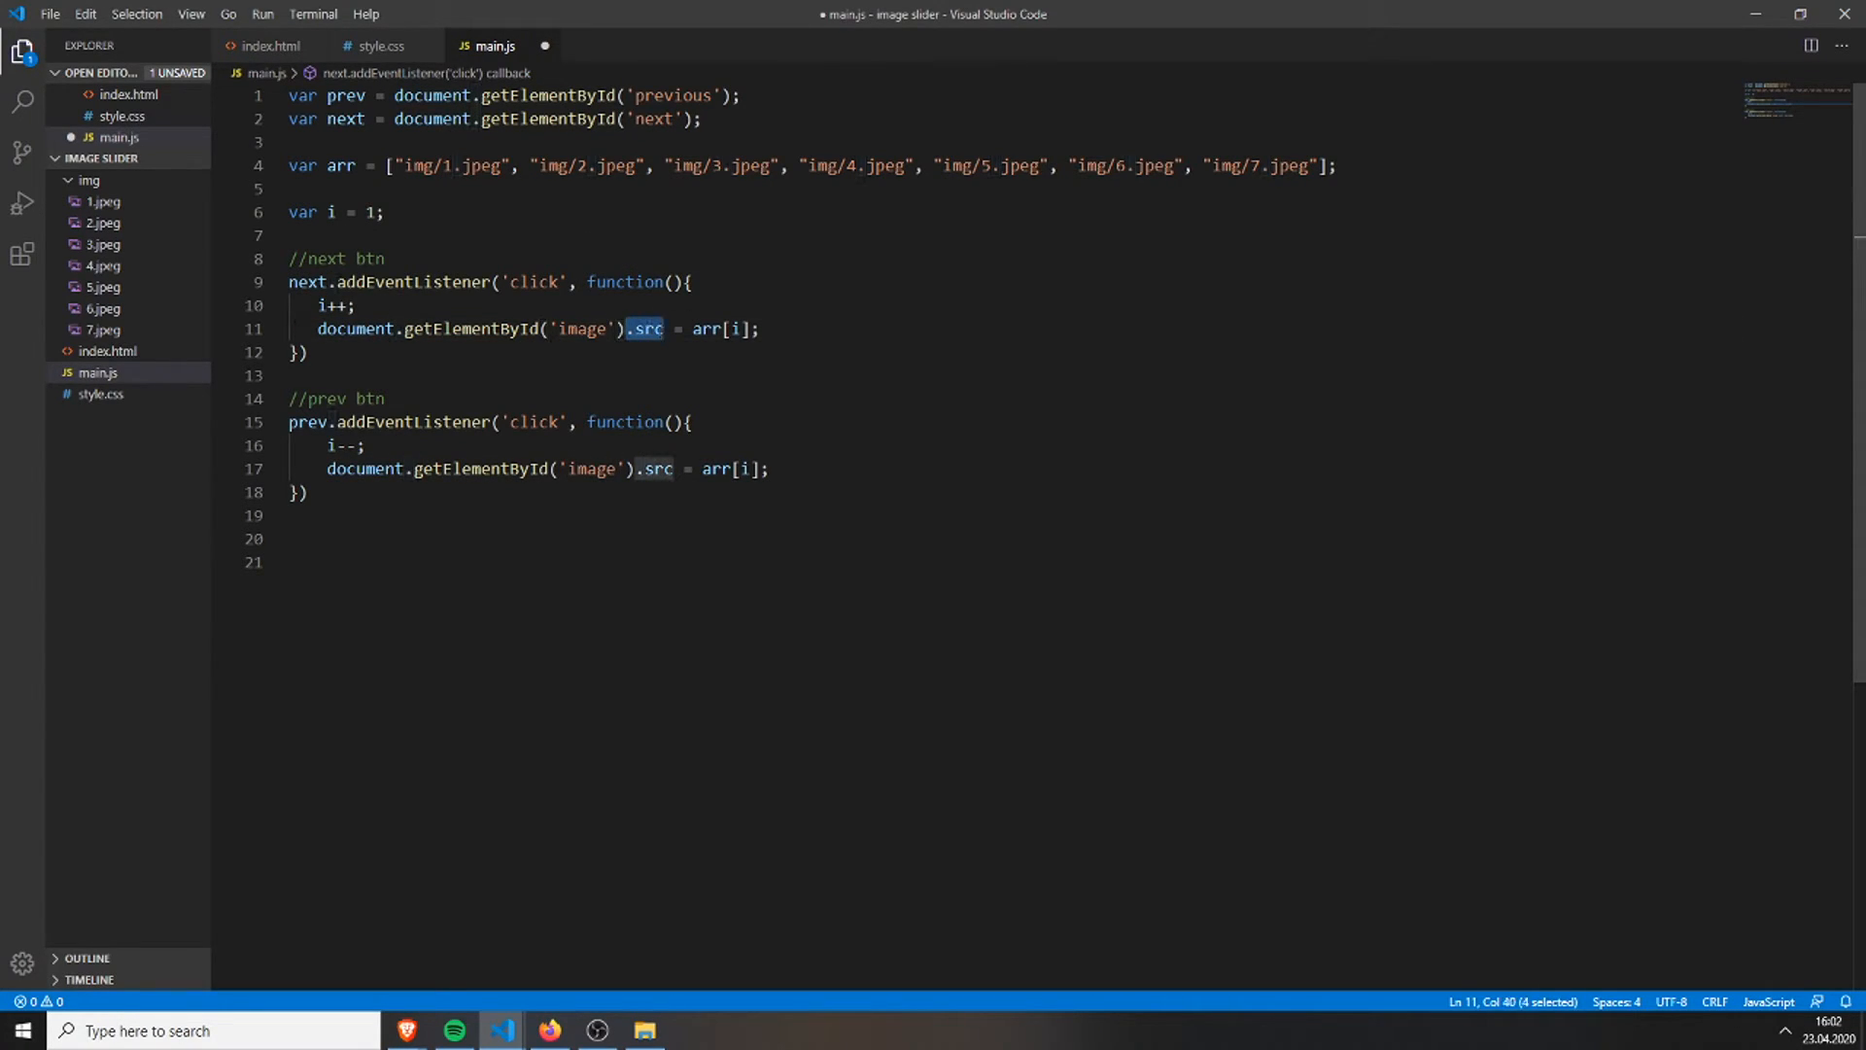
left_click(738, 328)
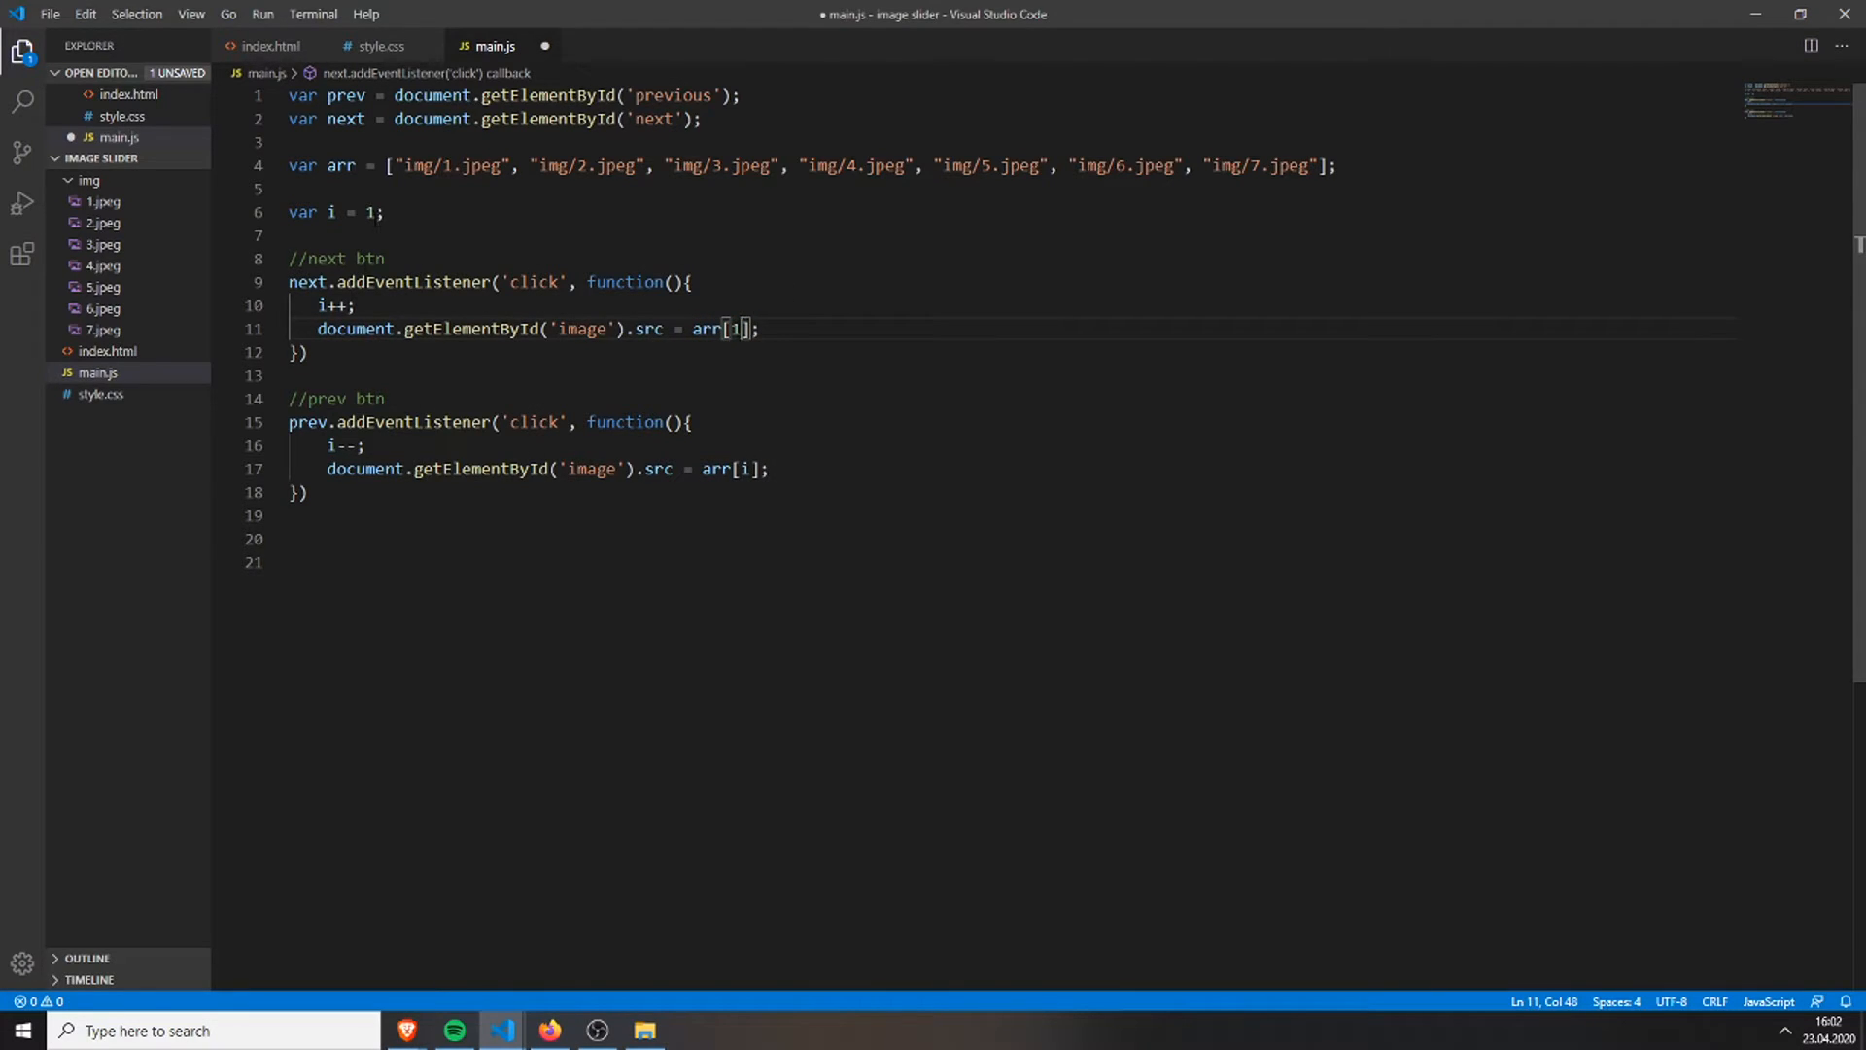
type("0")
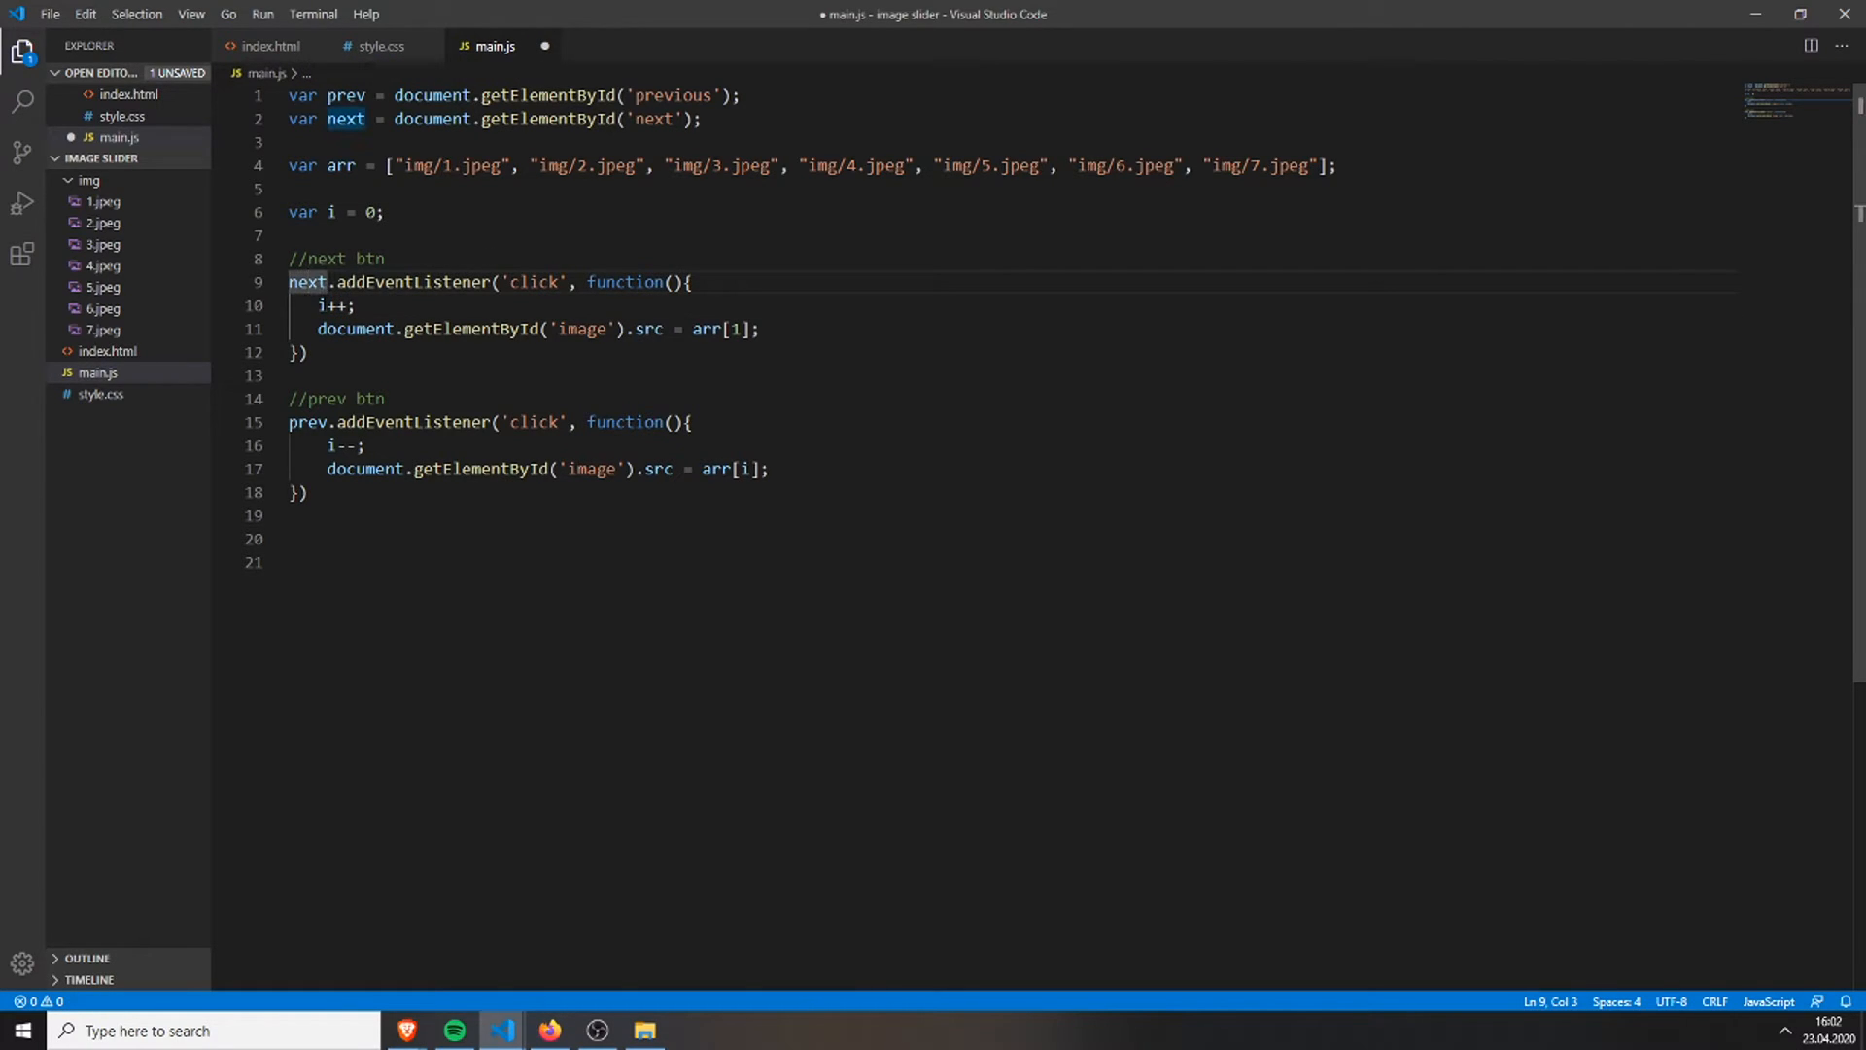
- Try arr[3] in the next handler, then restore arr[i] and save main.js
left_click(331, 212)
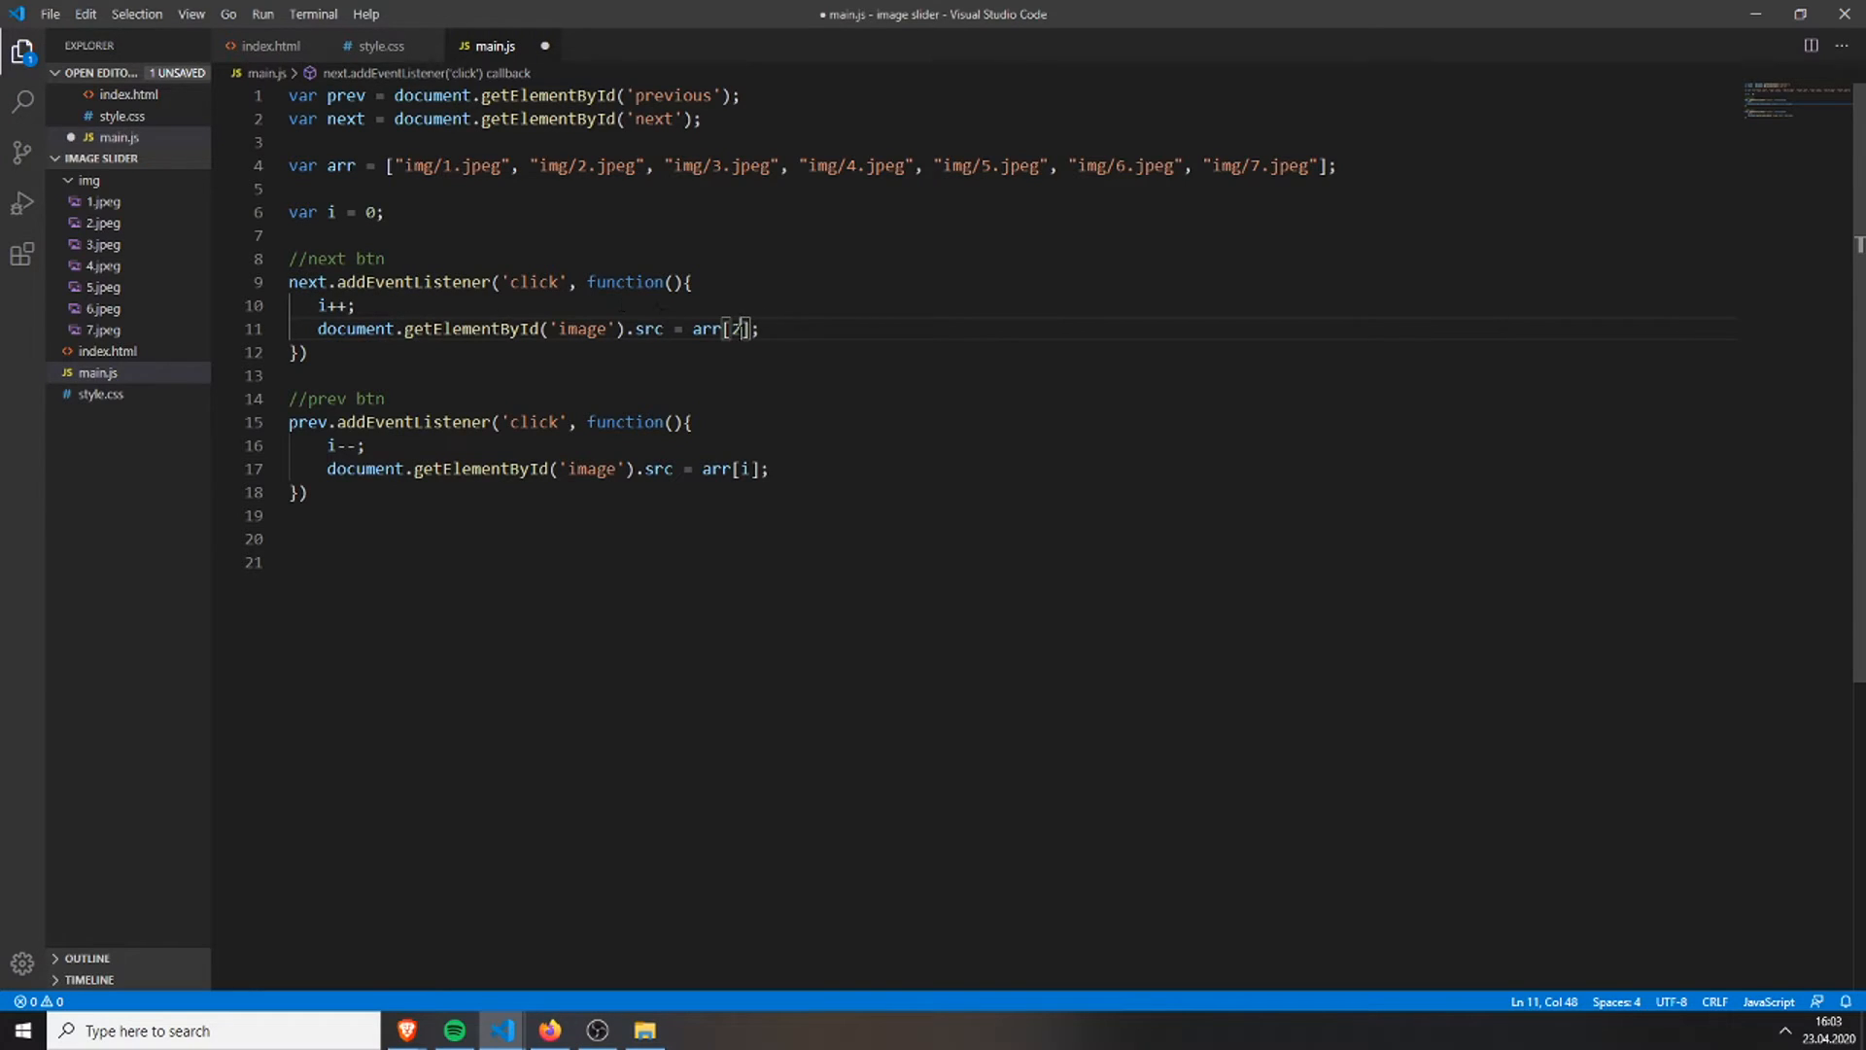
type("3")
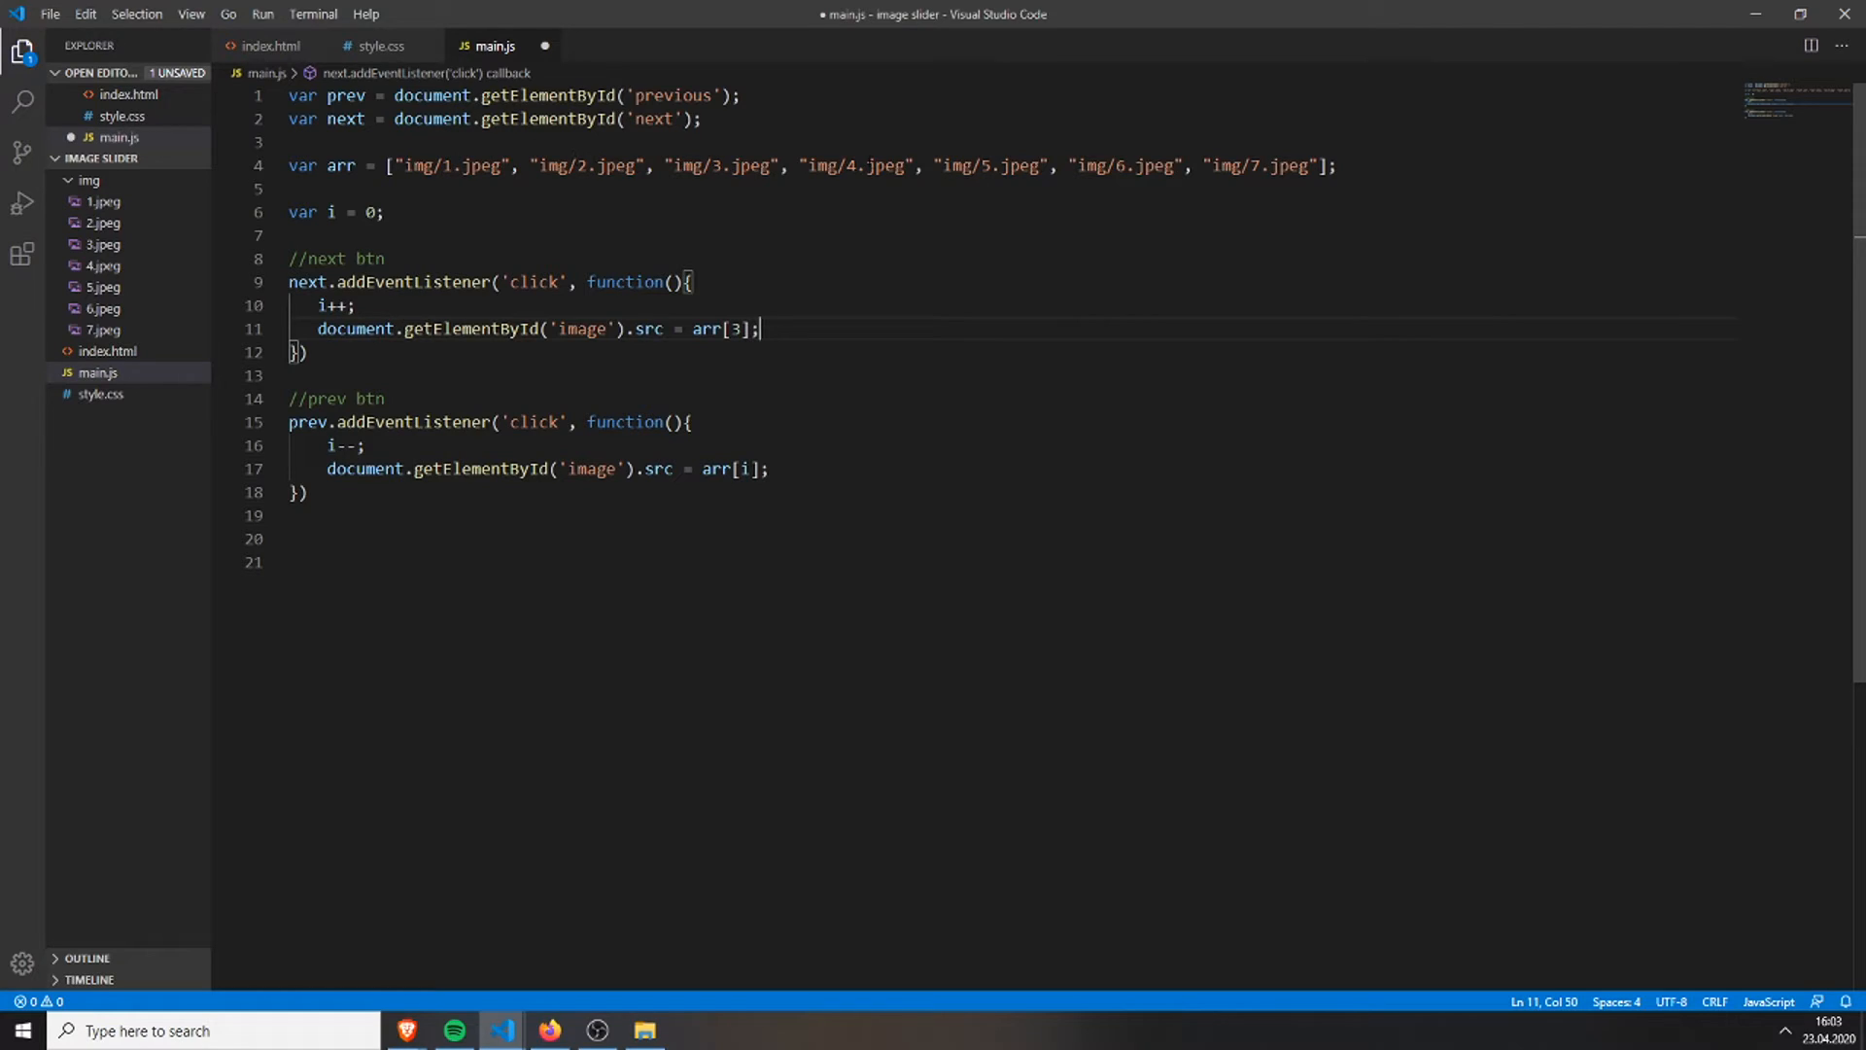
left_click(291, 188)
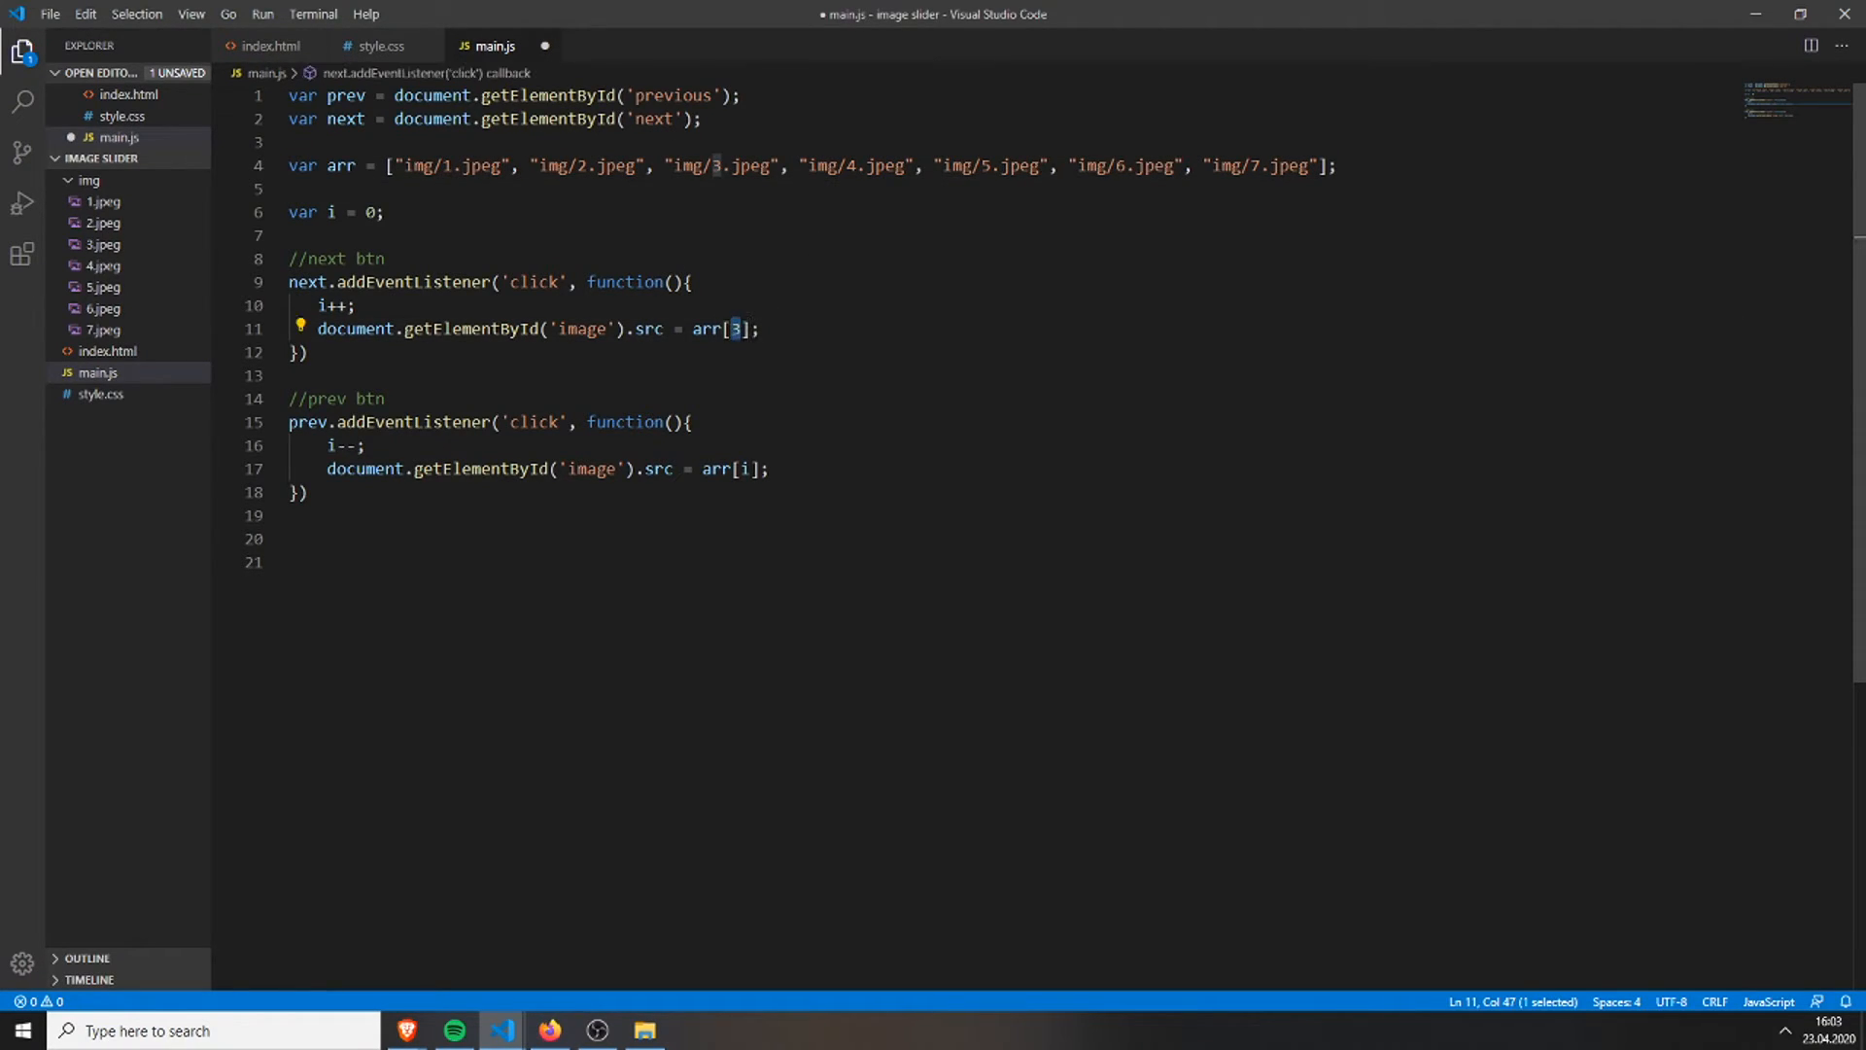
key("ctrl+s")
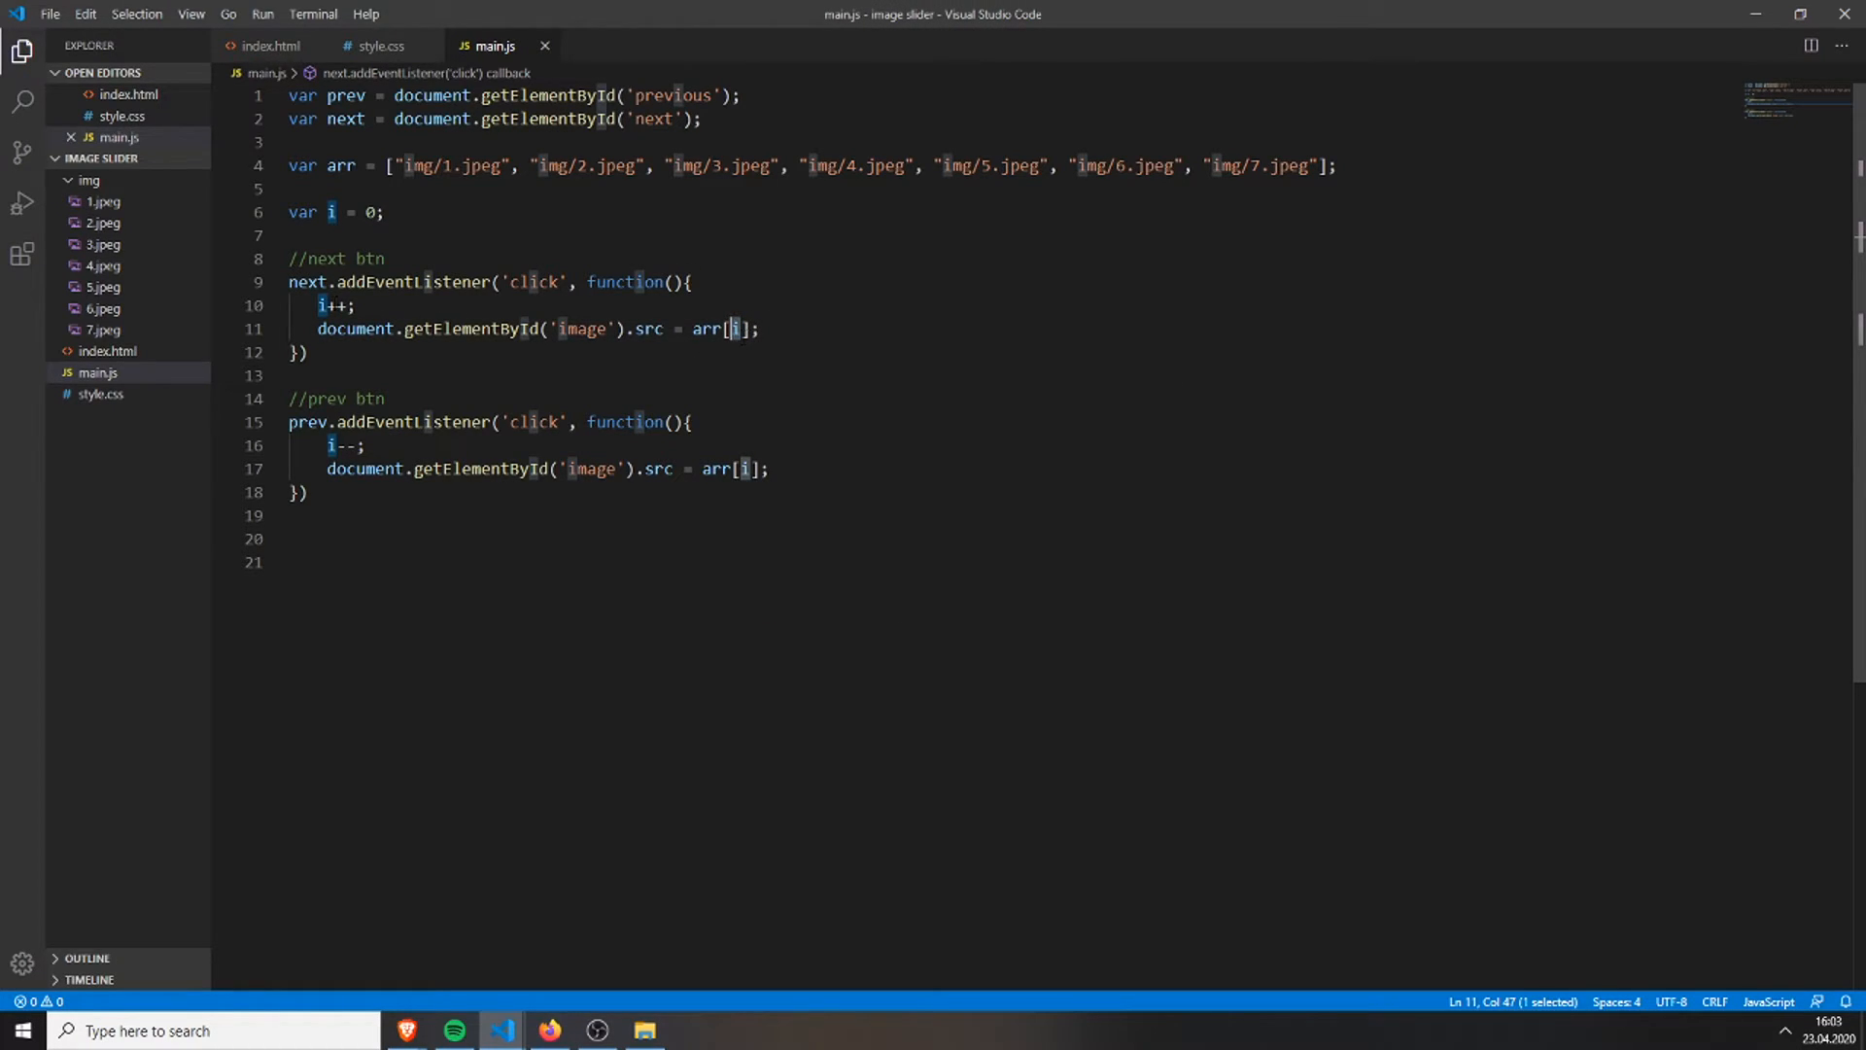
left_click(383, 212)
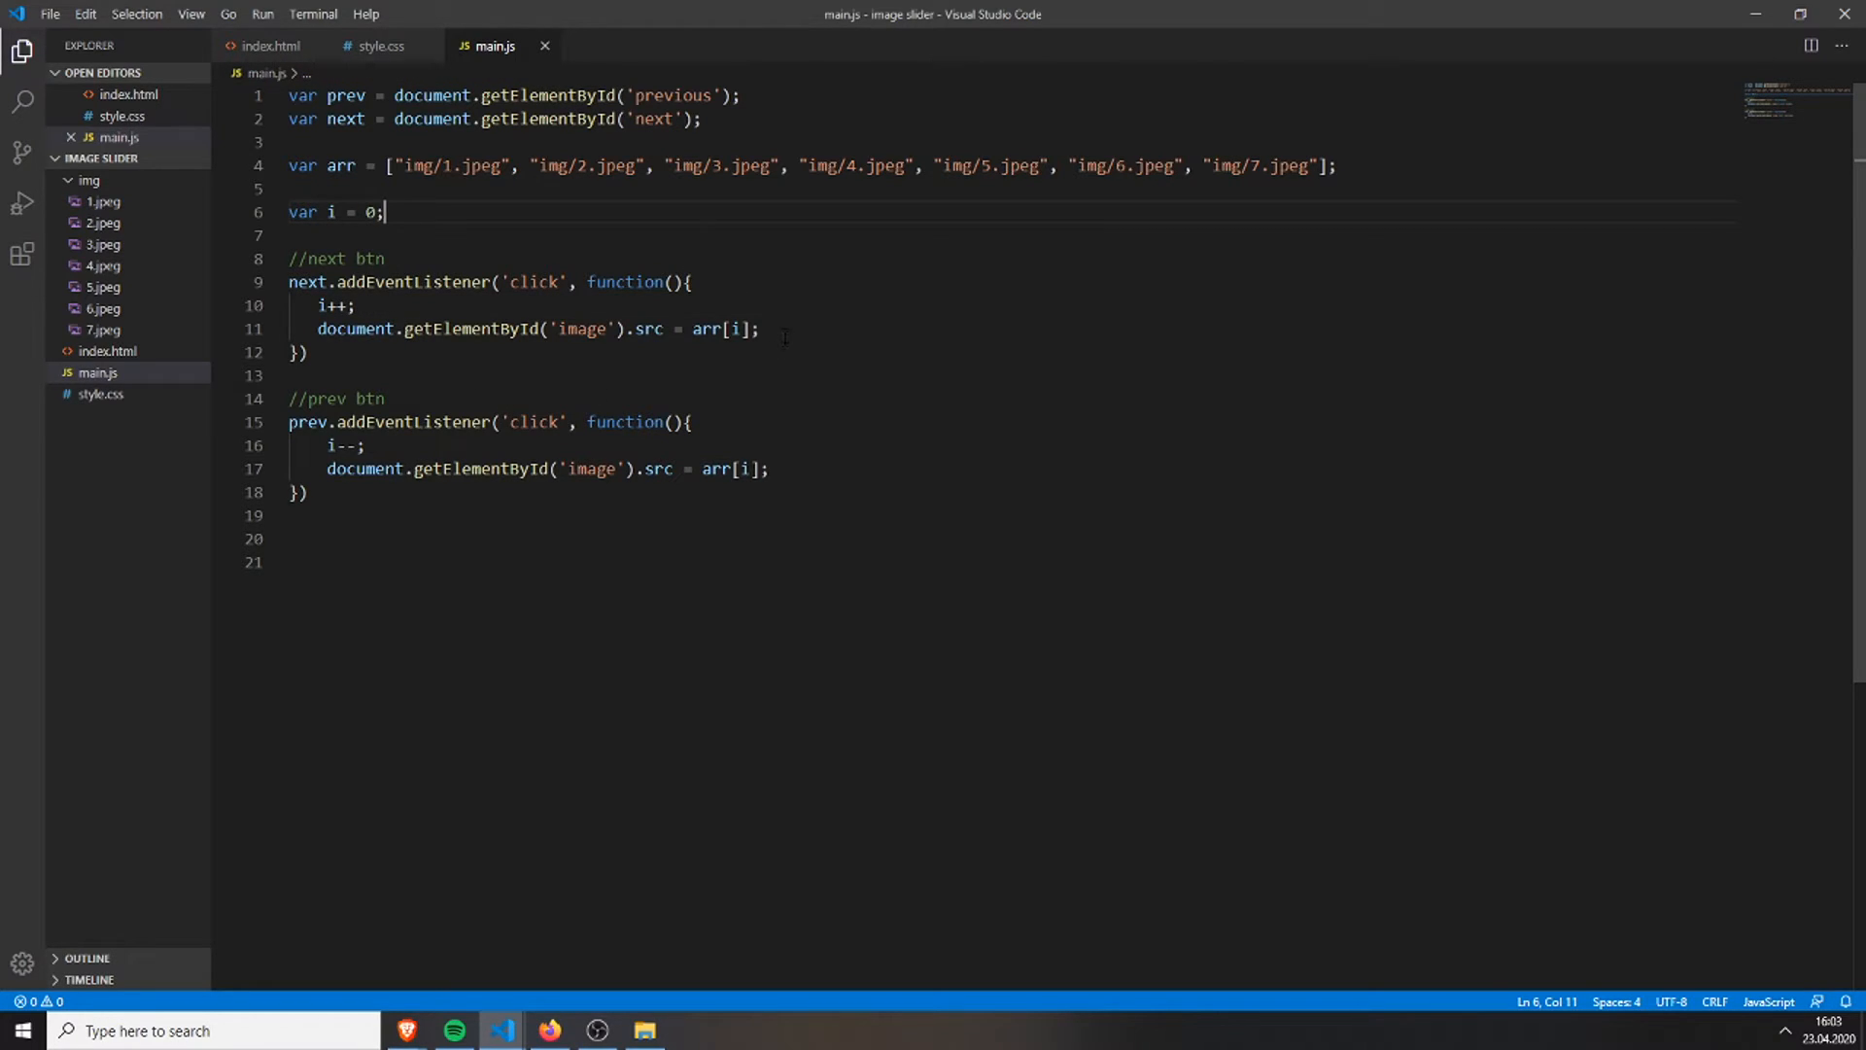
left_click(548, 1030)
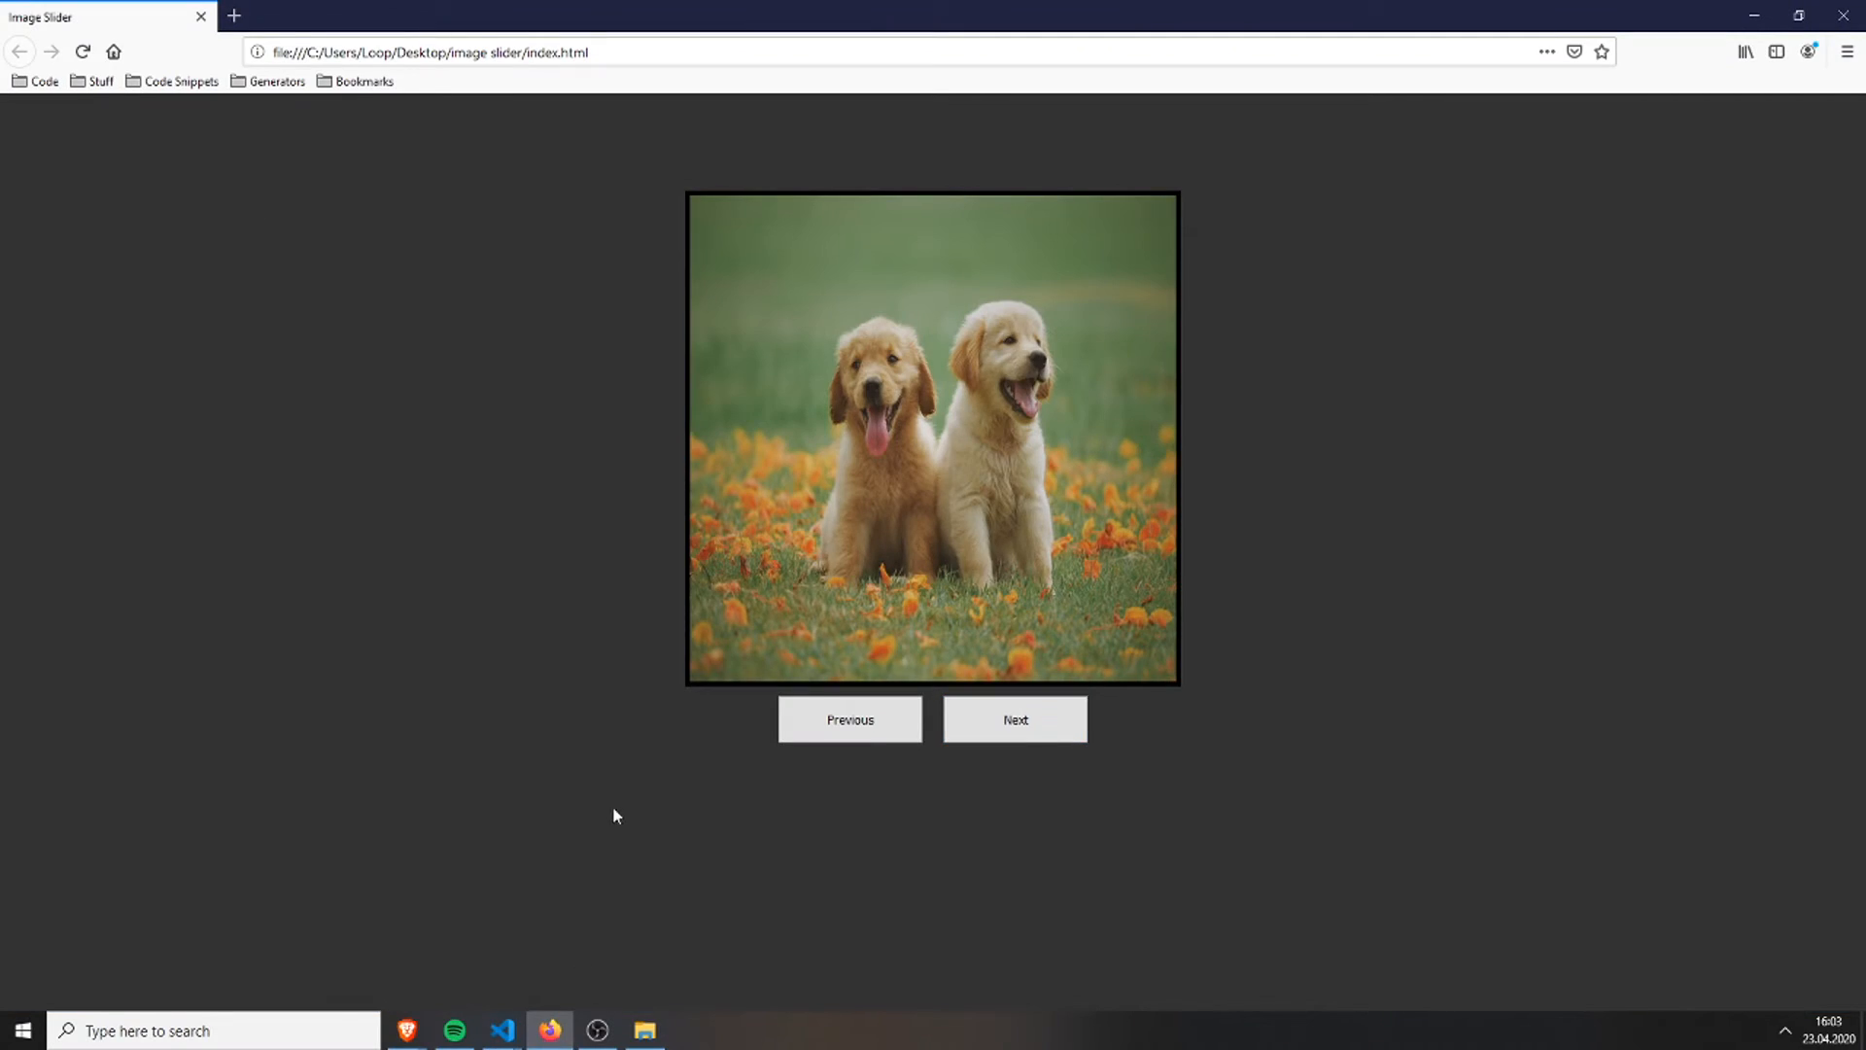
left_click(1014, 719)
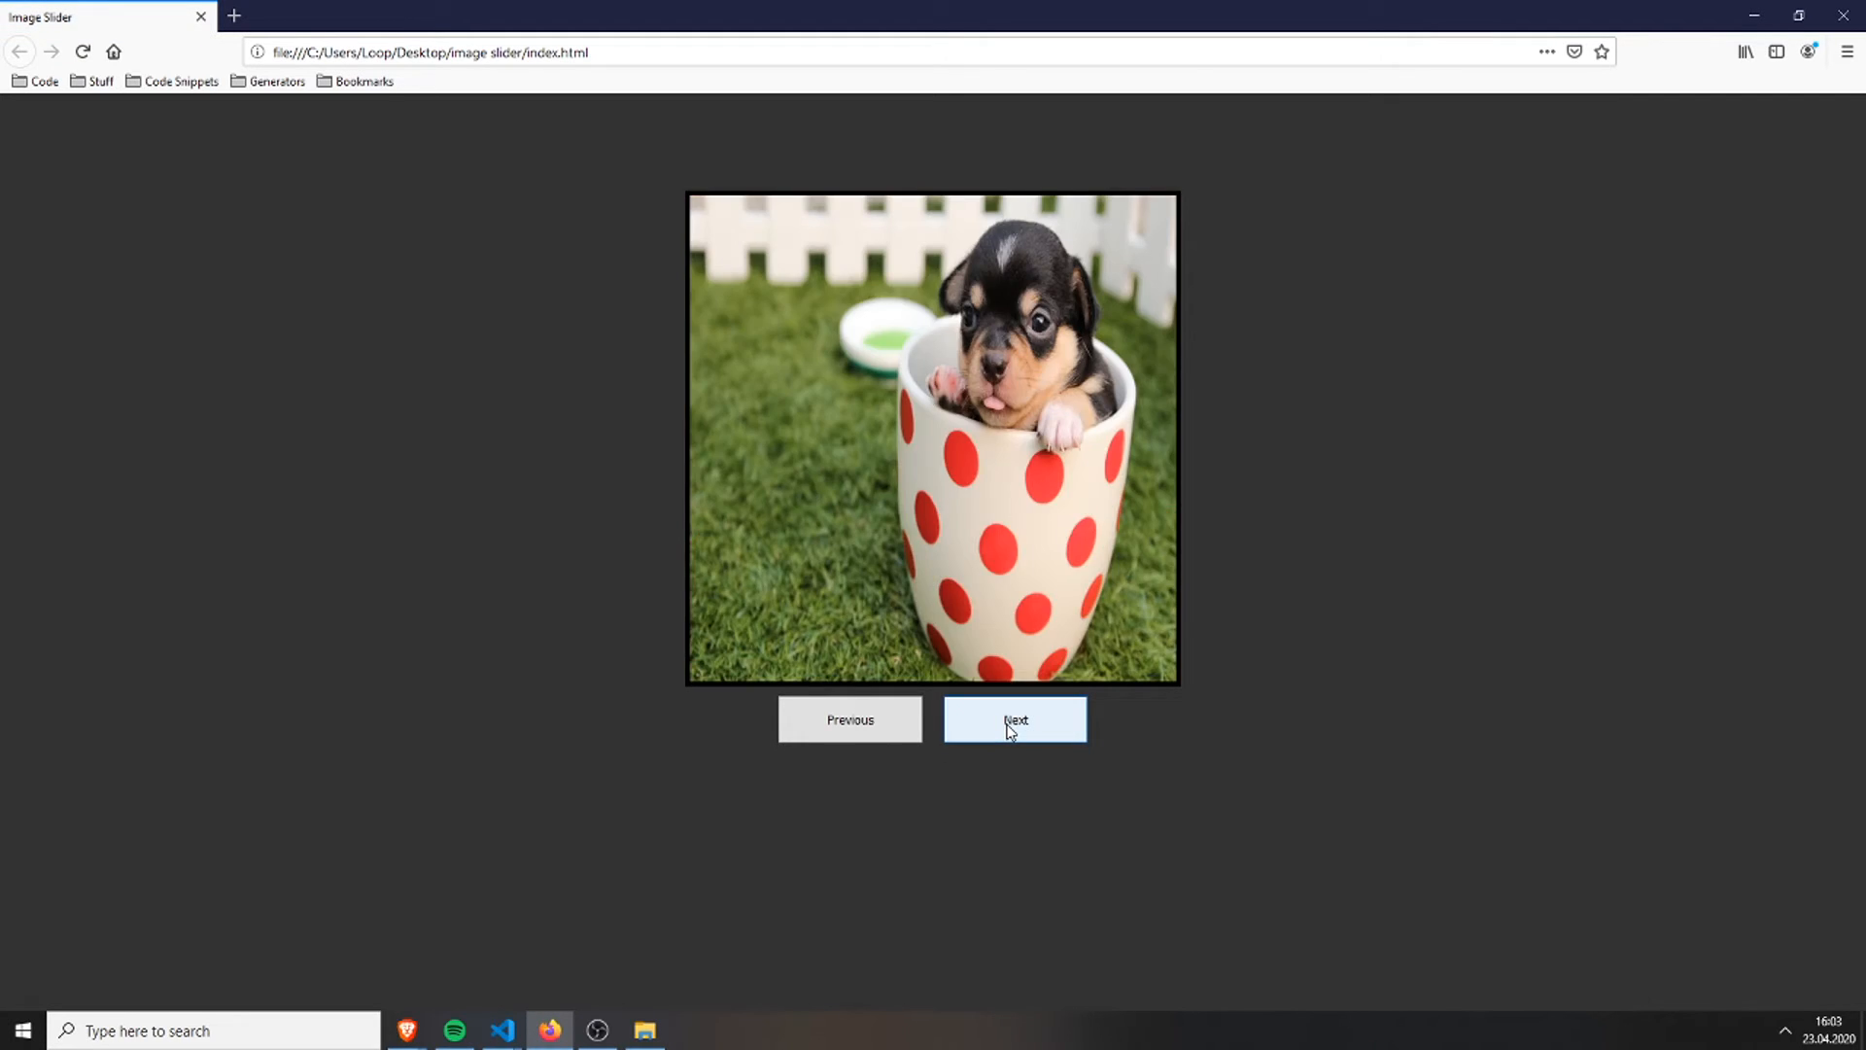
left_click(1014, 719)
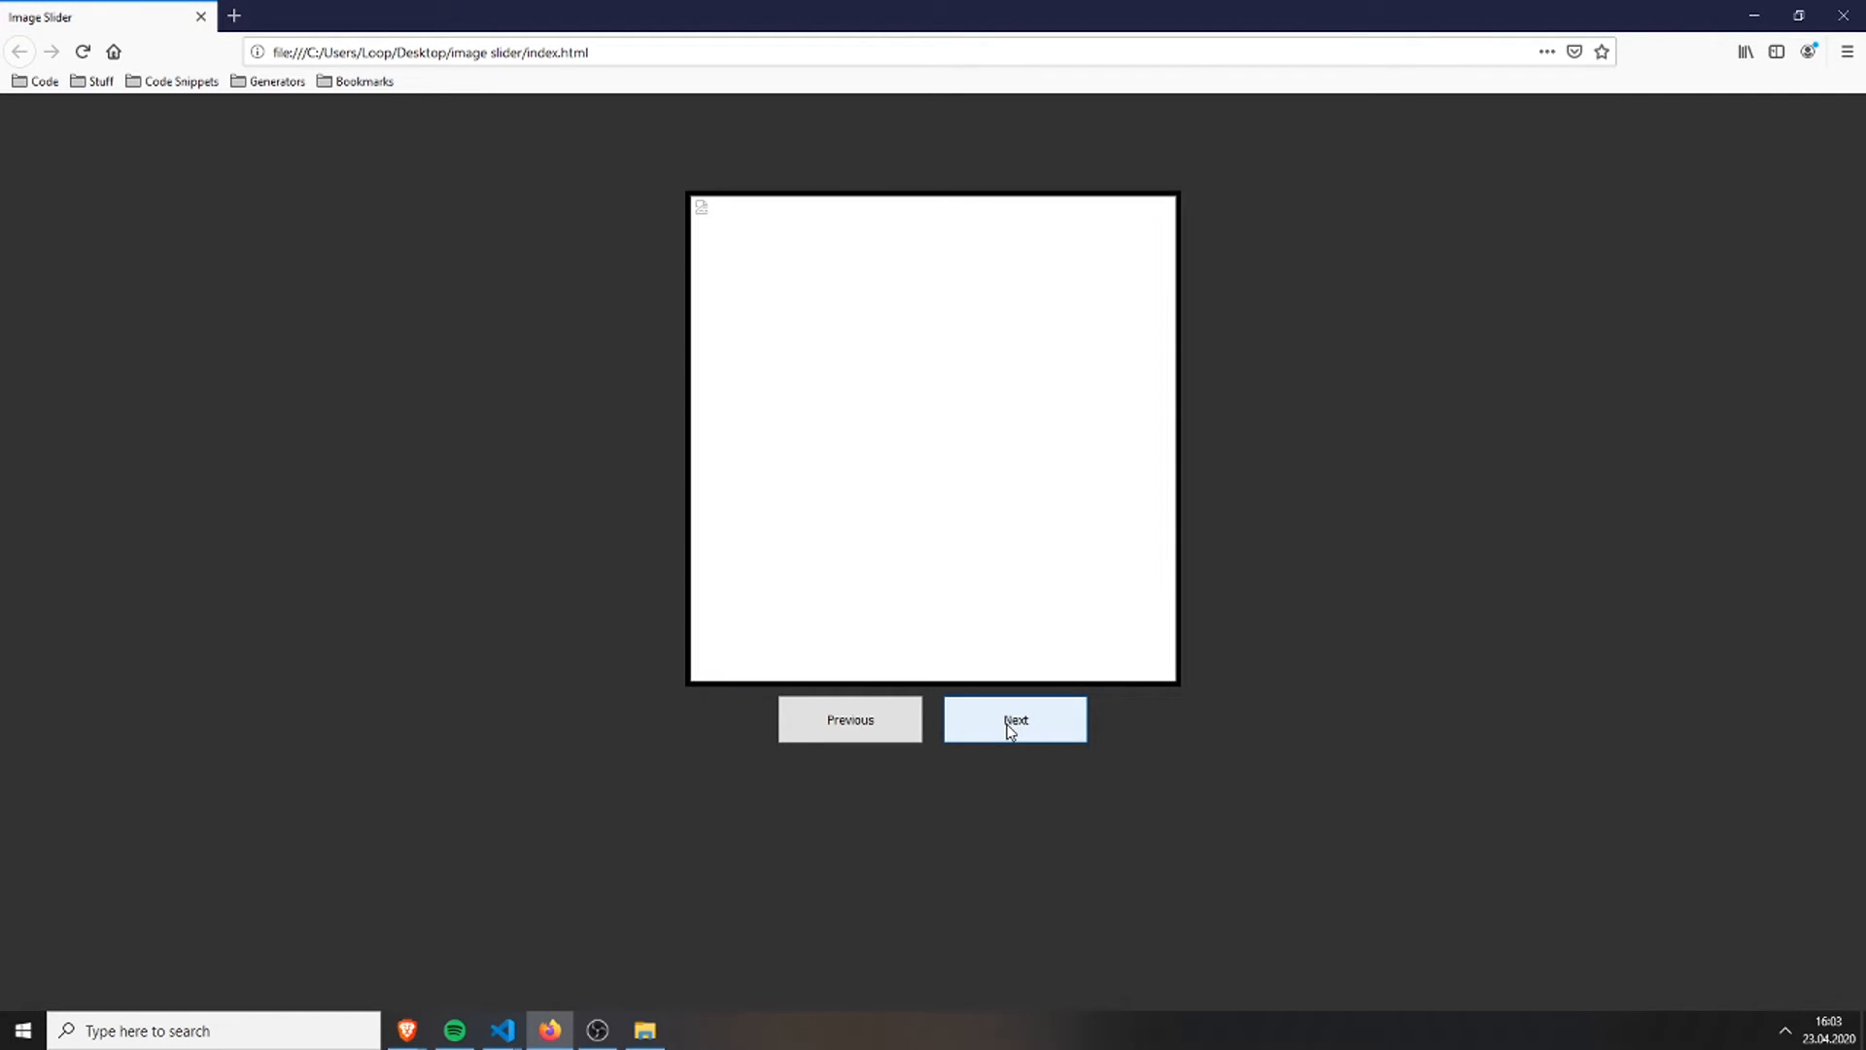
mouse_move(797, 732)
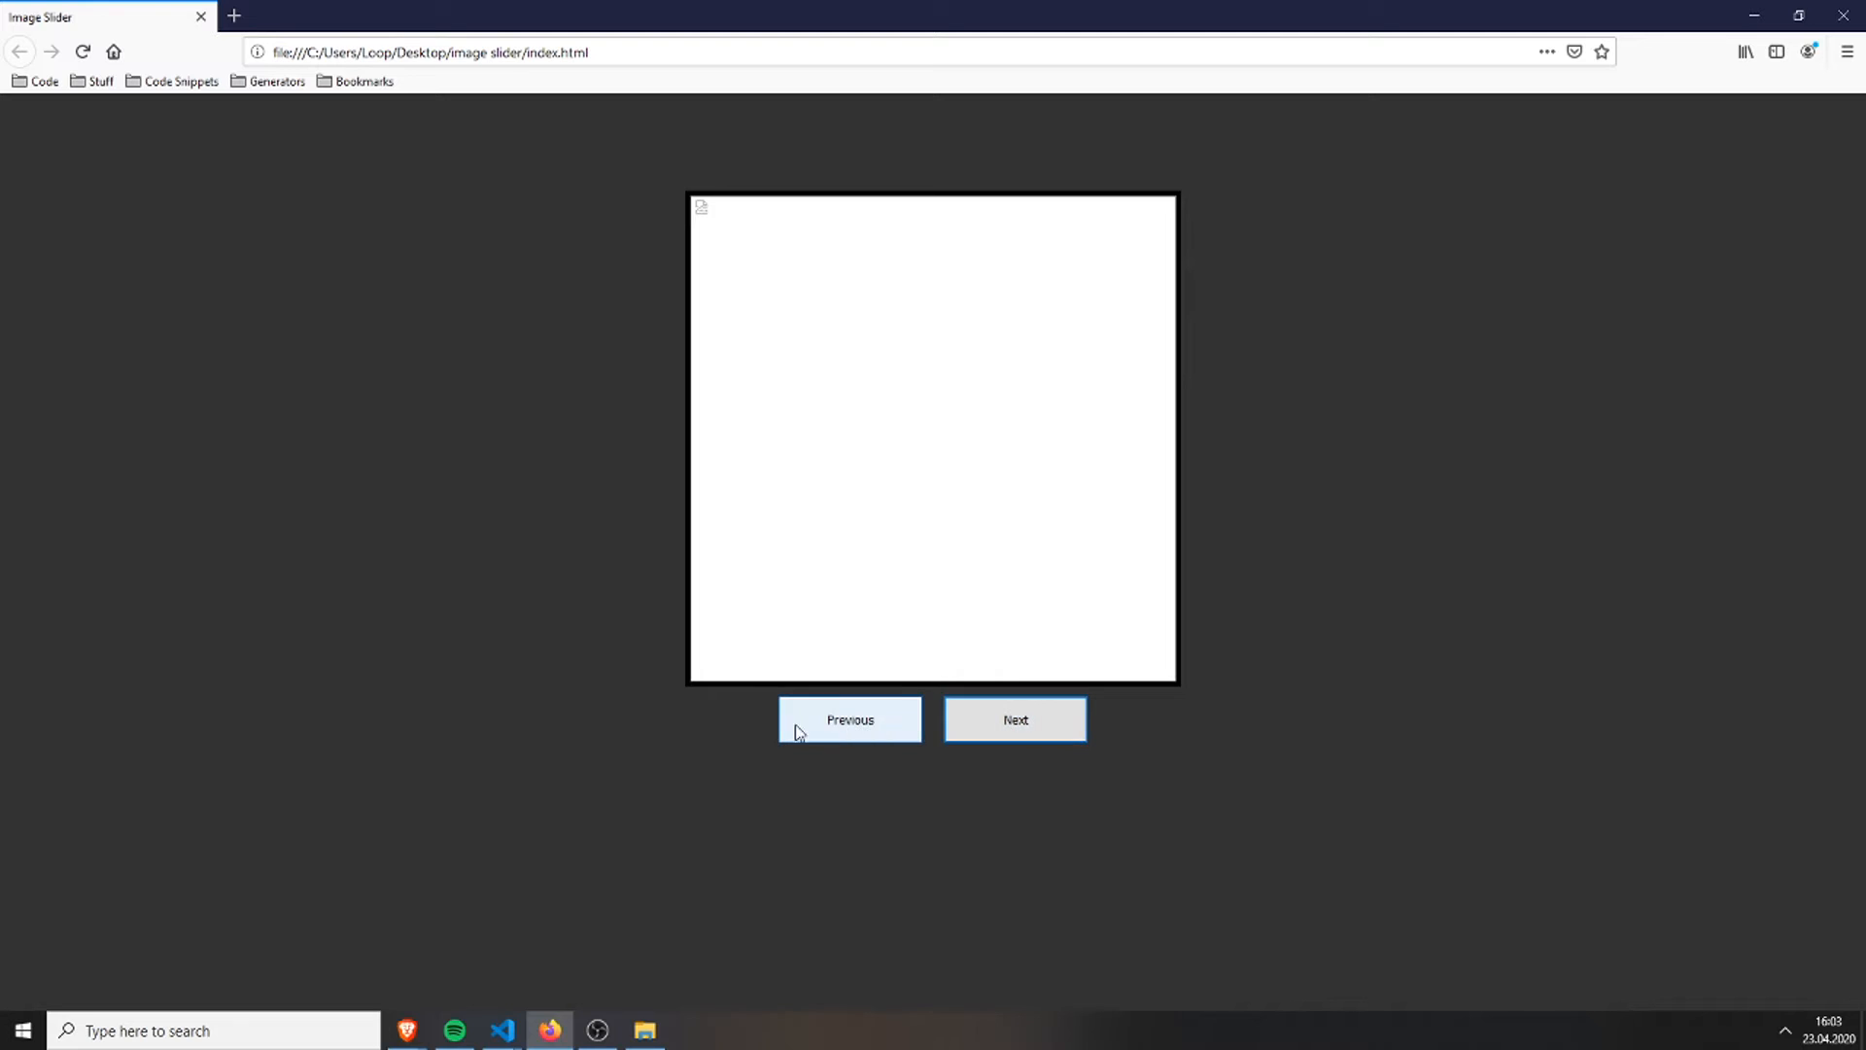
left_click(1014, 719)
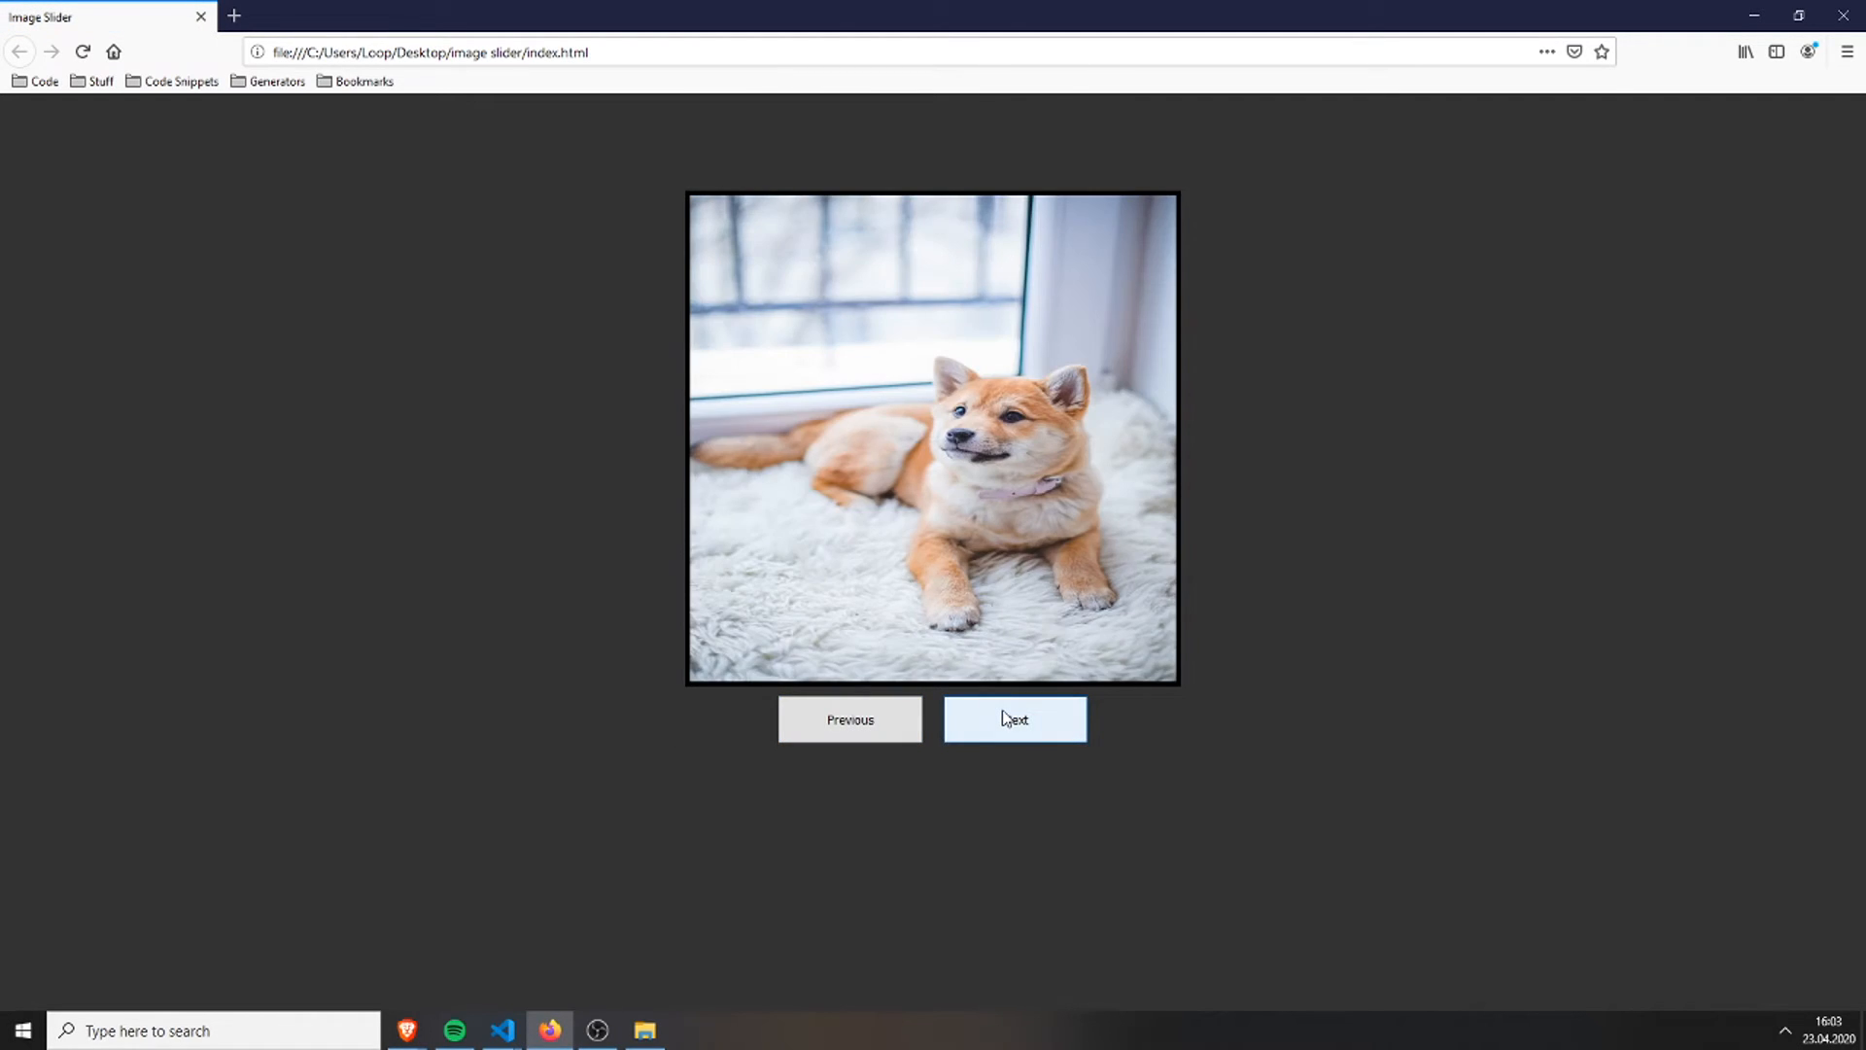
left_click(1014, 719)
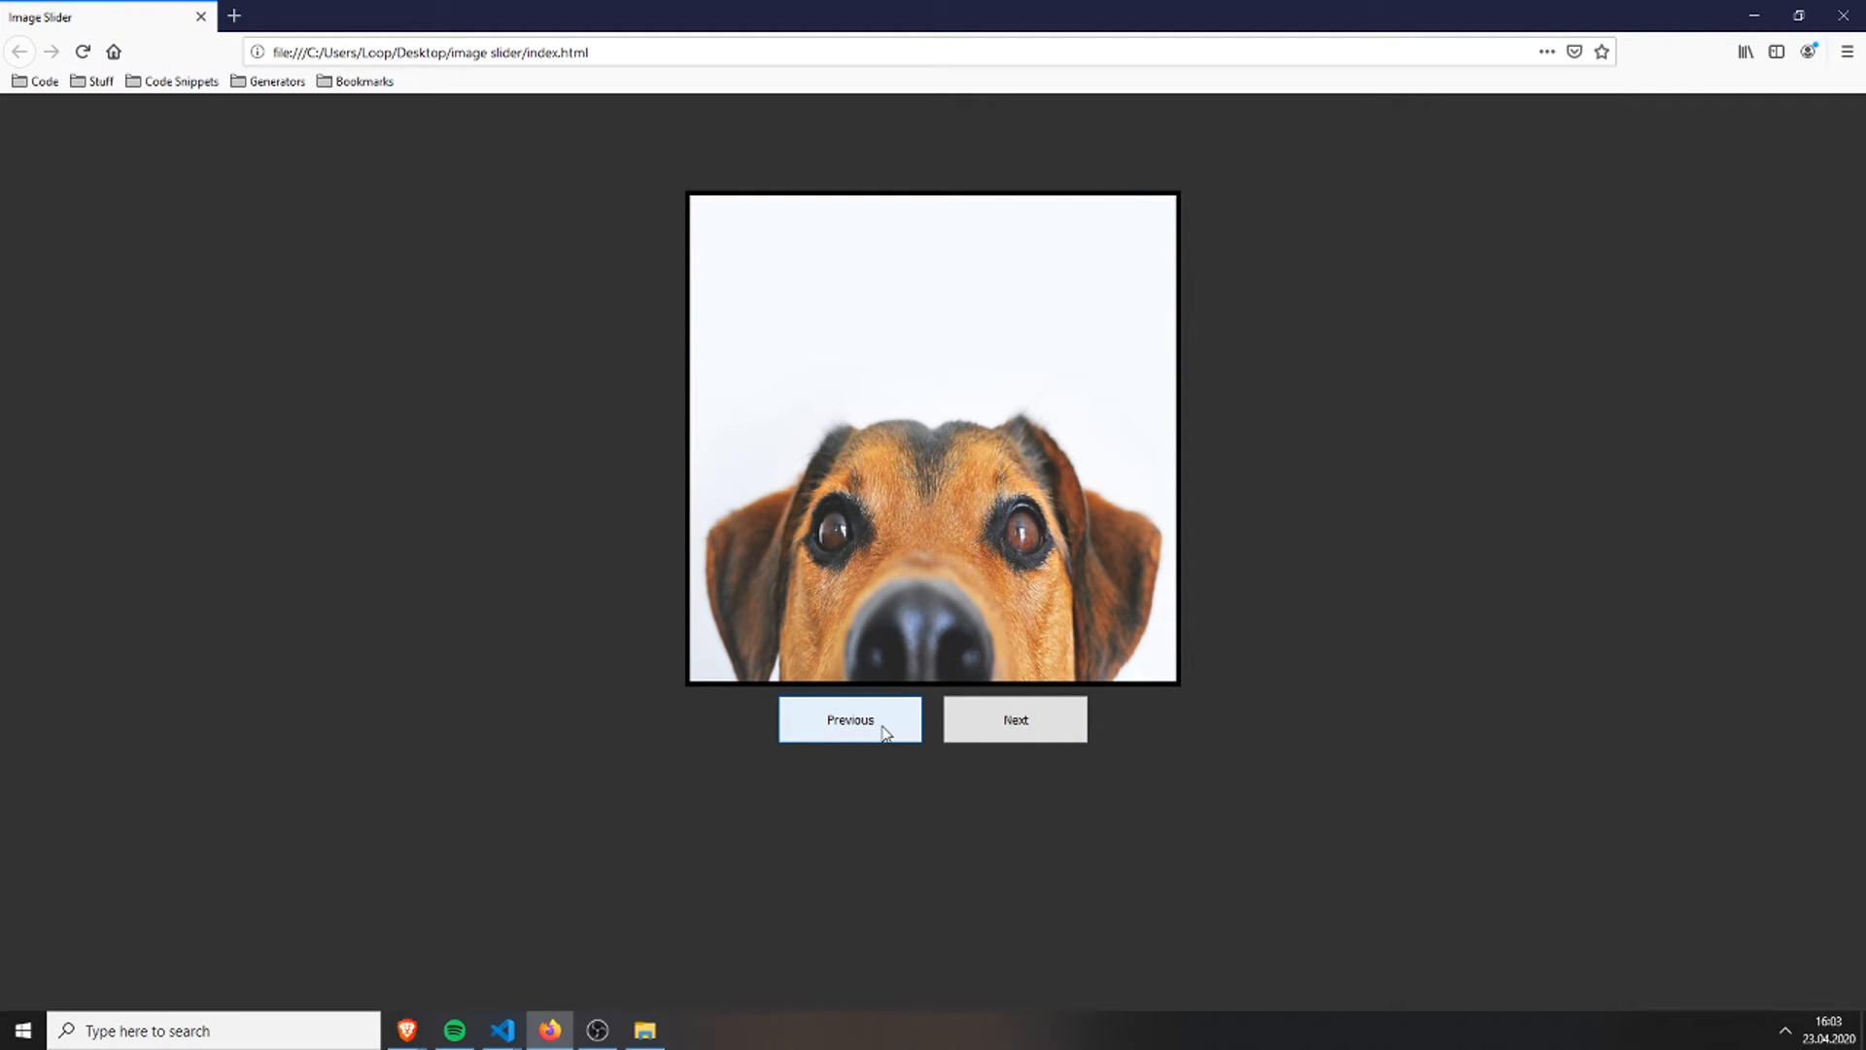
left_click(850, 720)
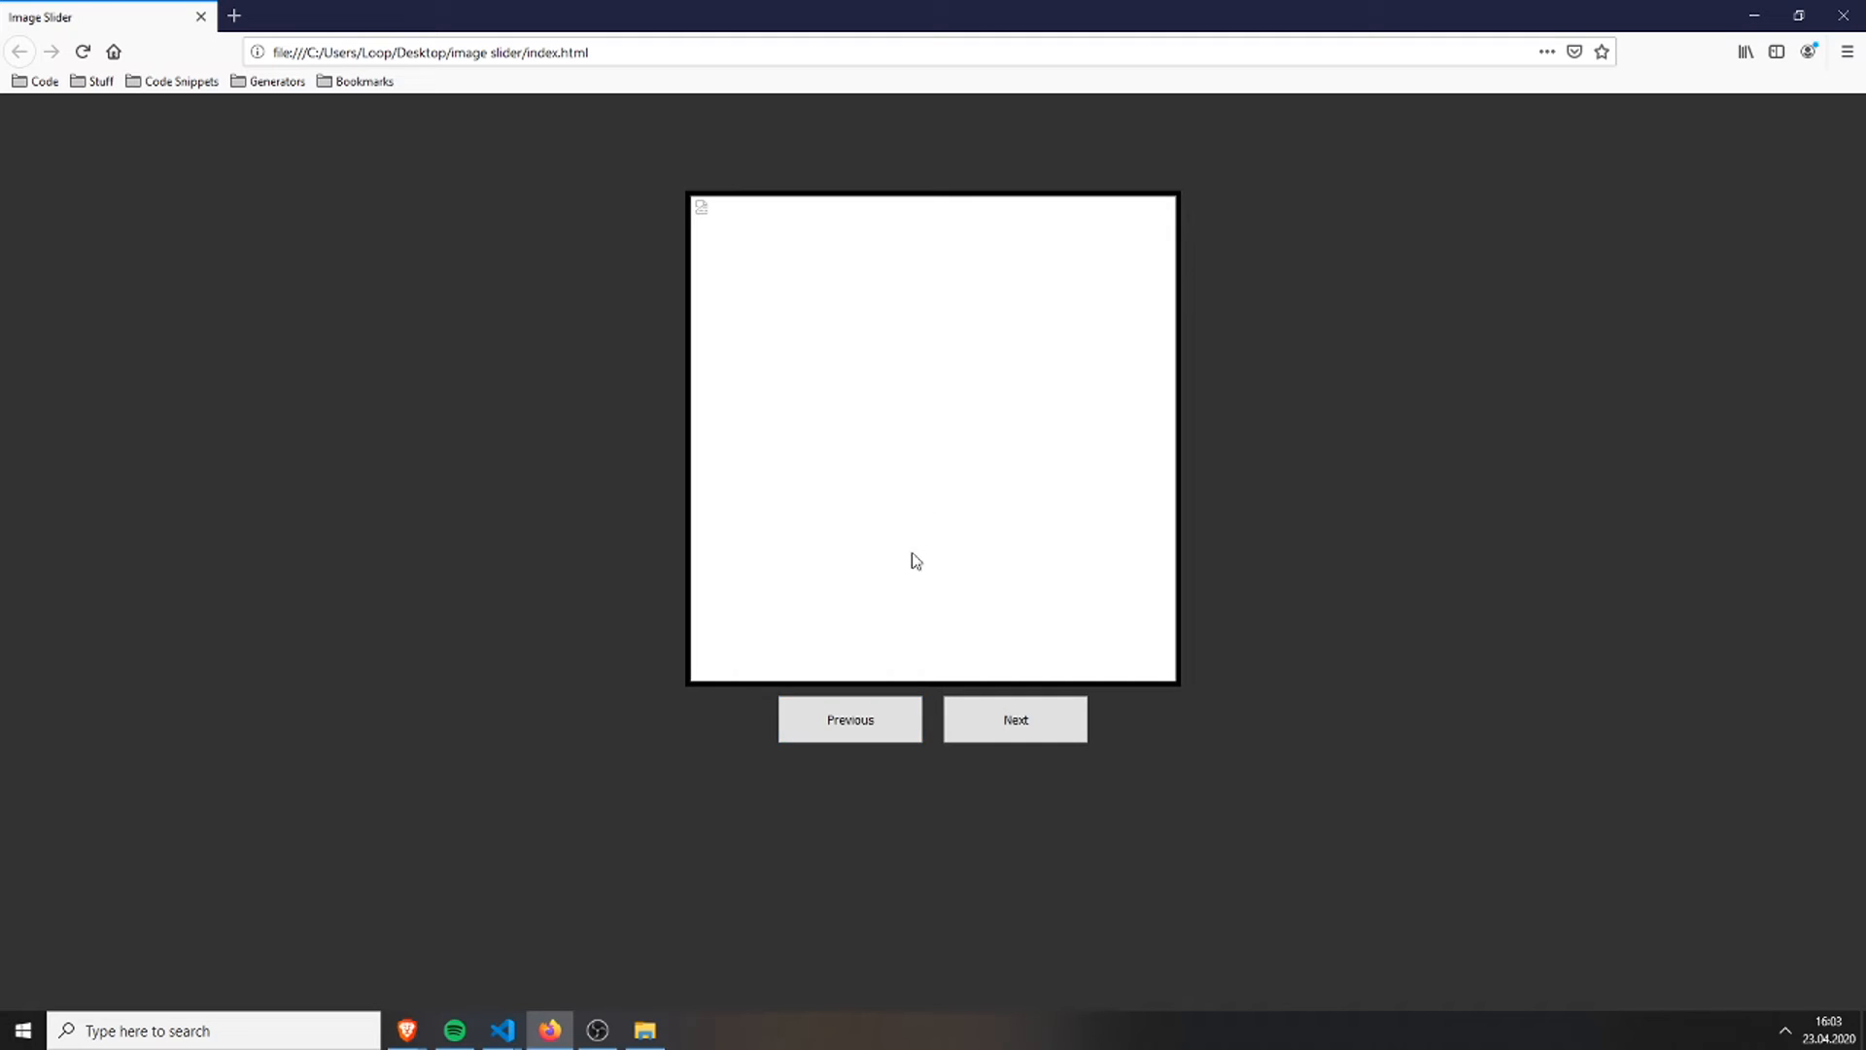
- Add if (i > arr.length) { i = 0; } after i++ in the next handler and save
left_click(501, 1030)
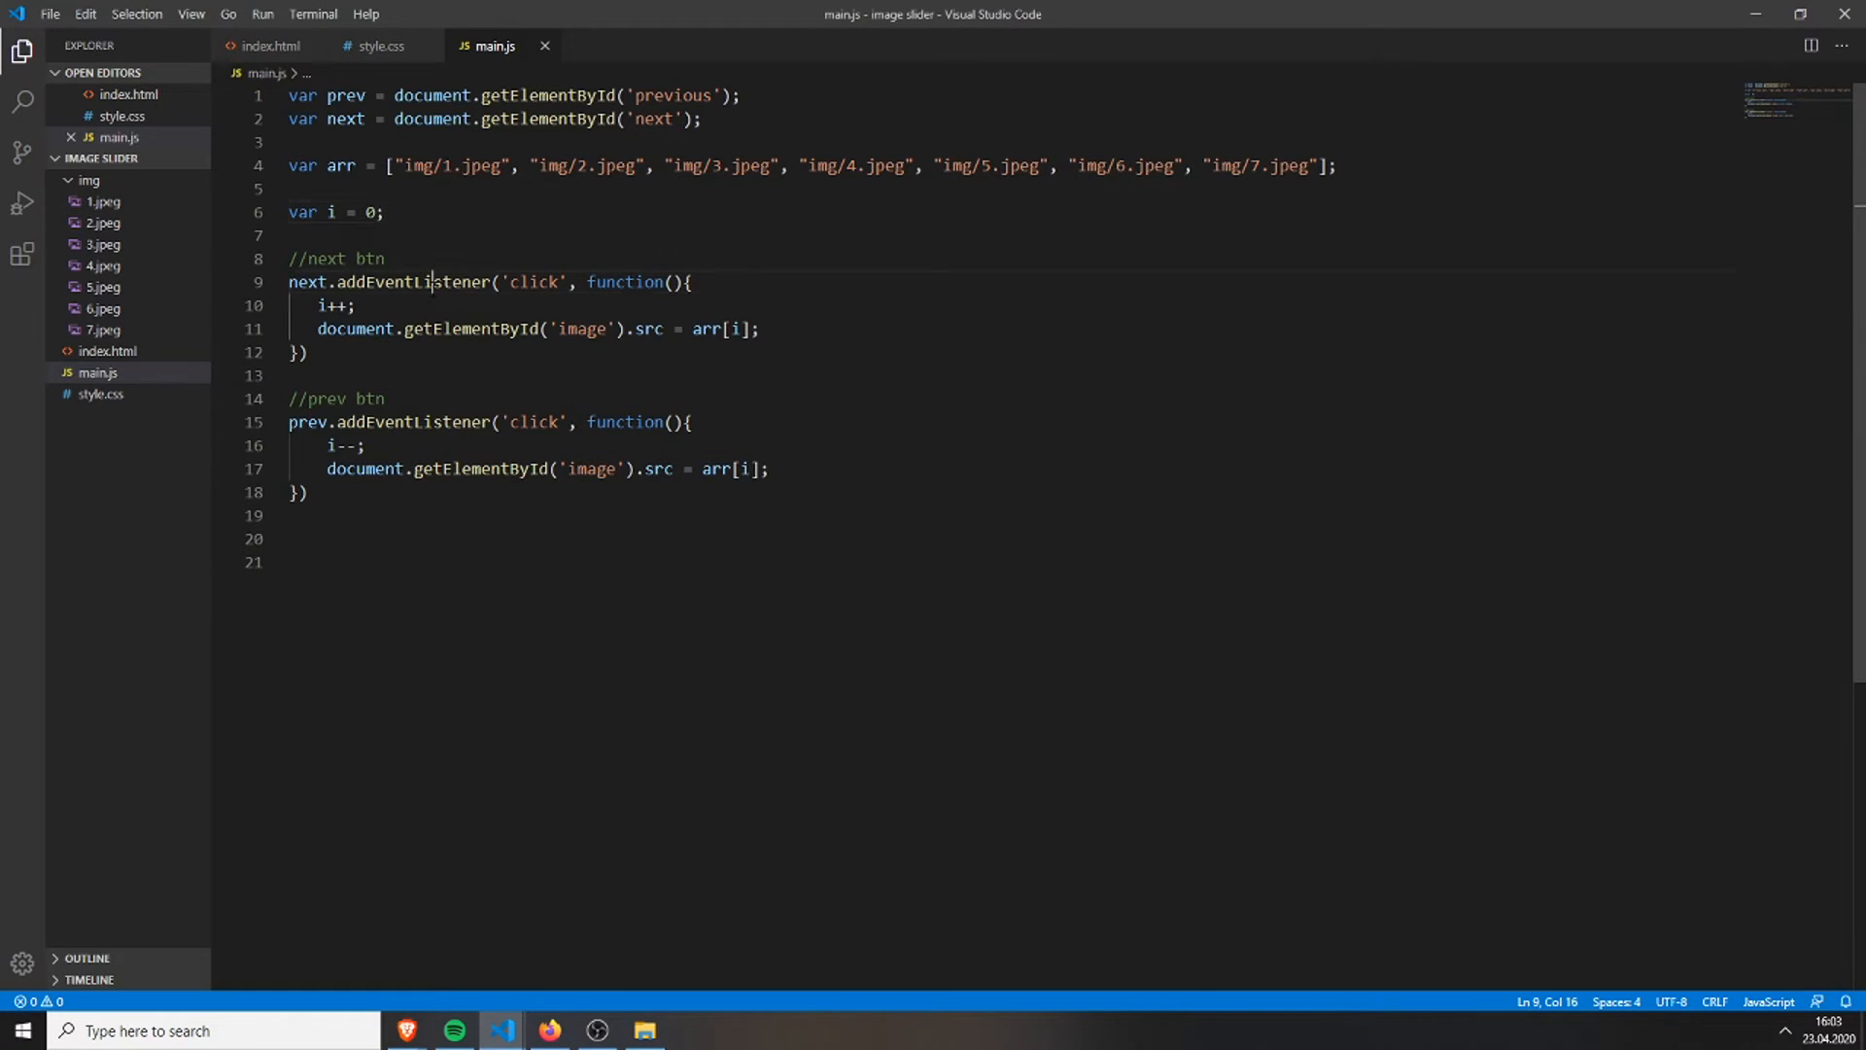
type("if(i")
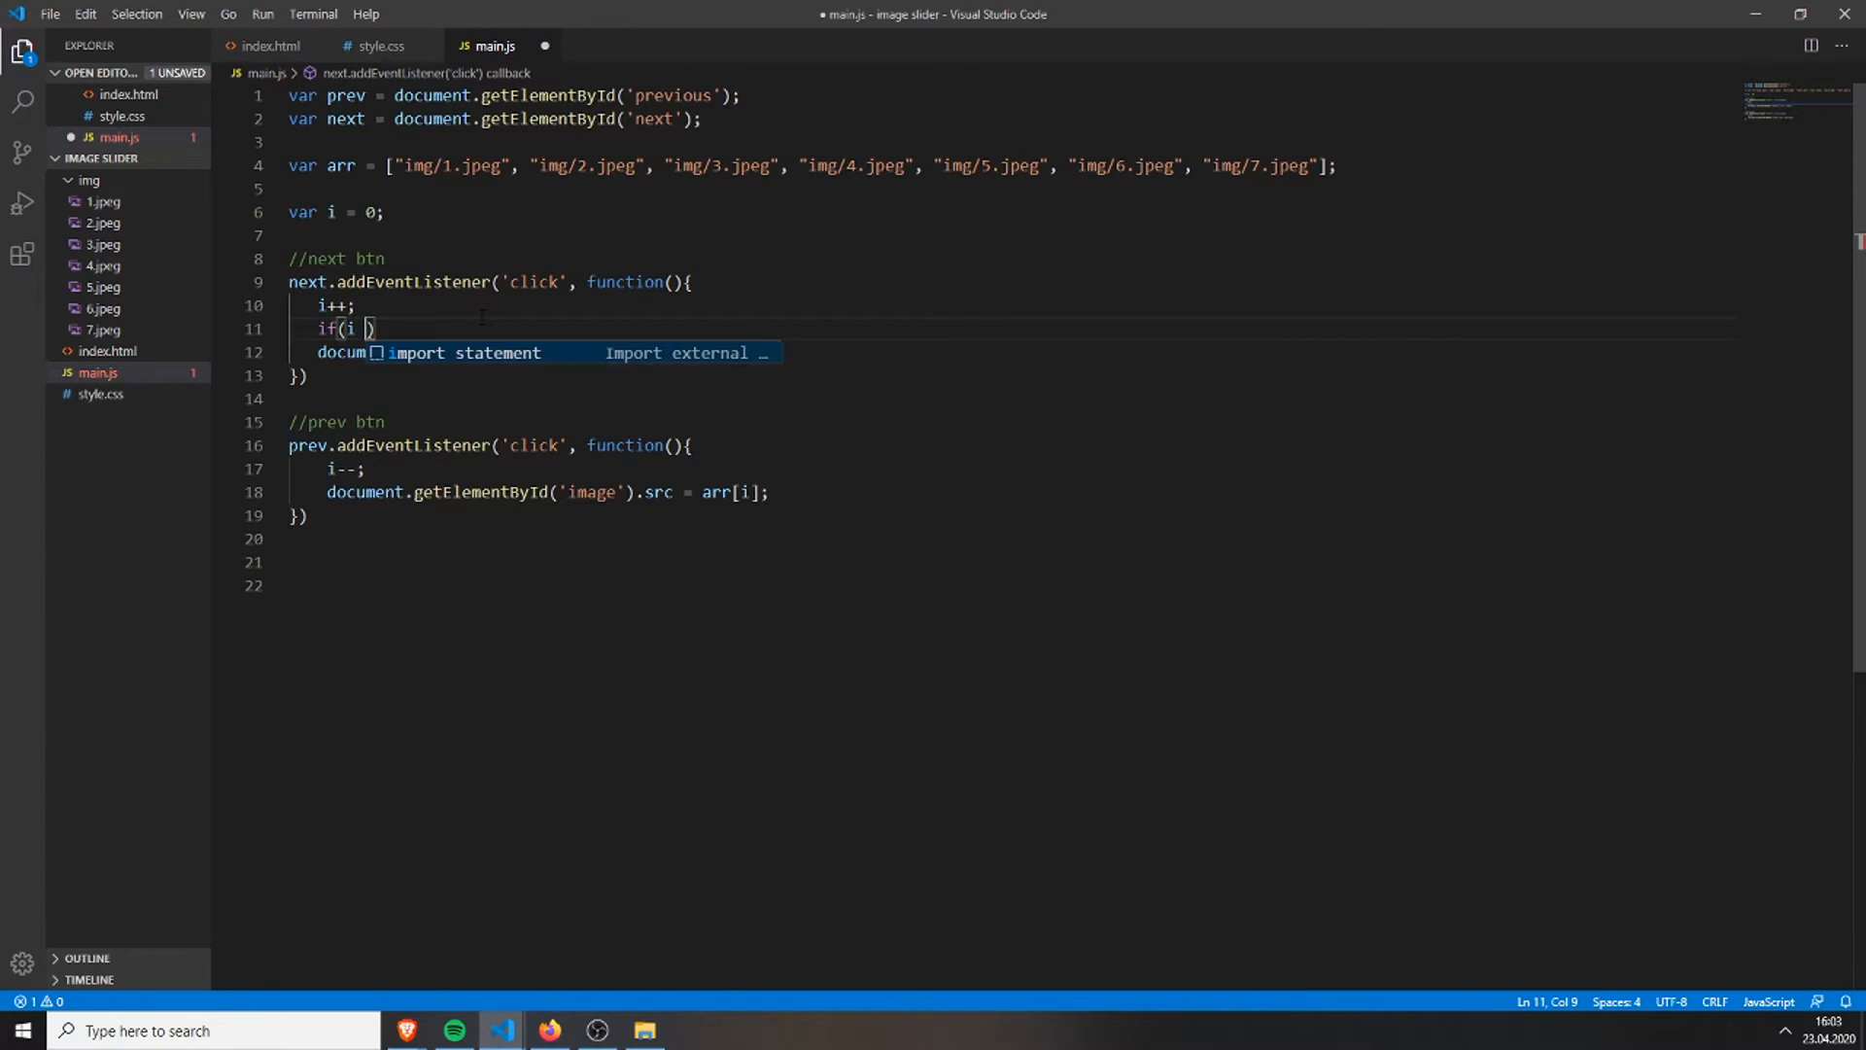
type("> arr.length")
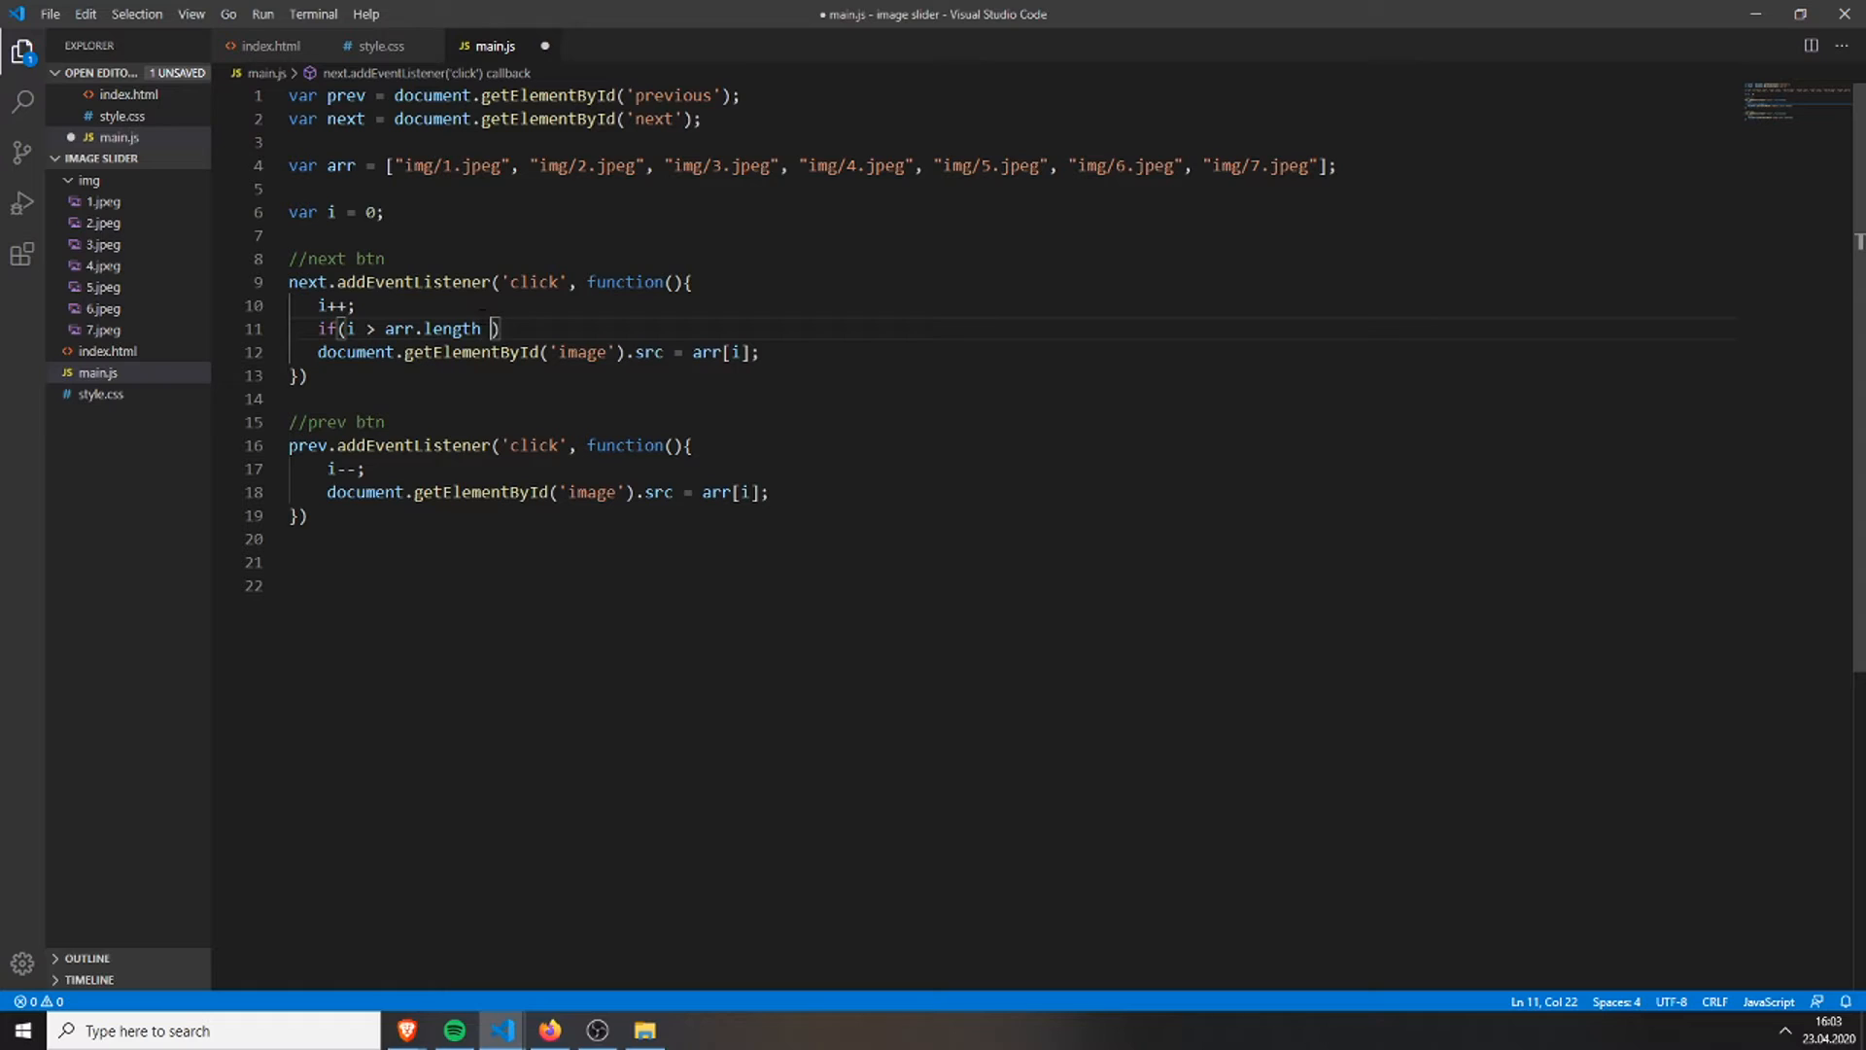
type("- 1")
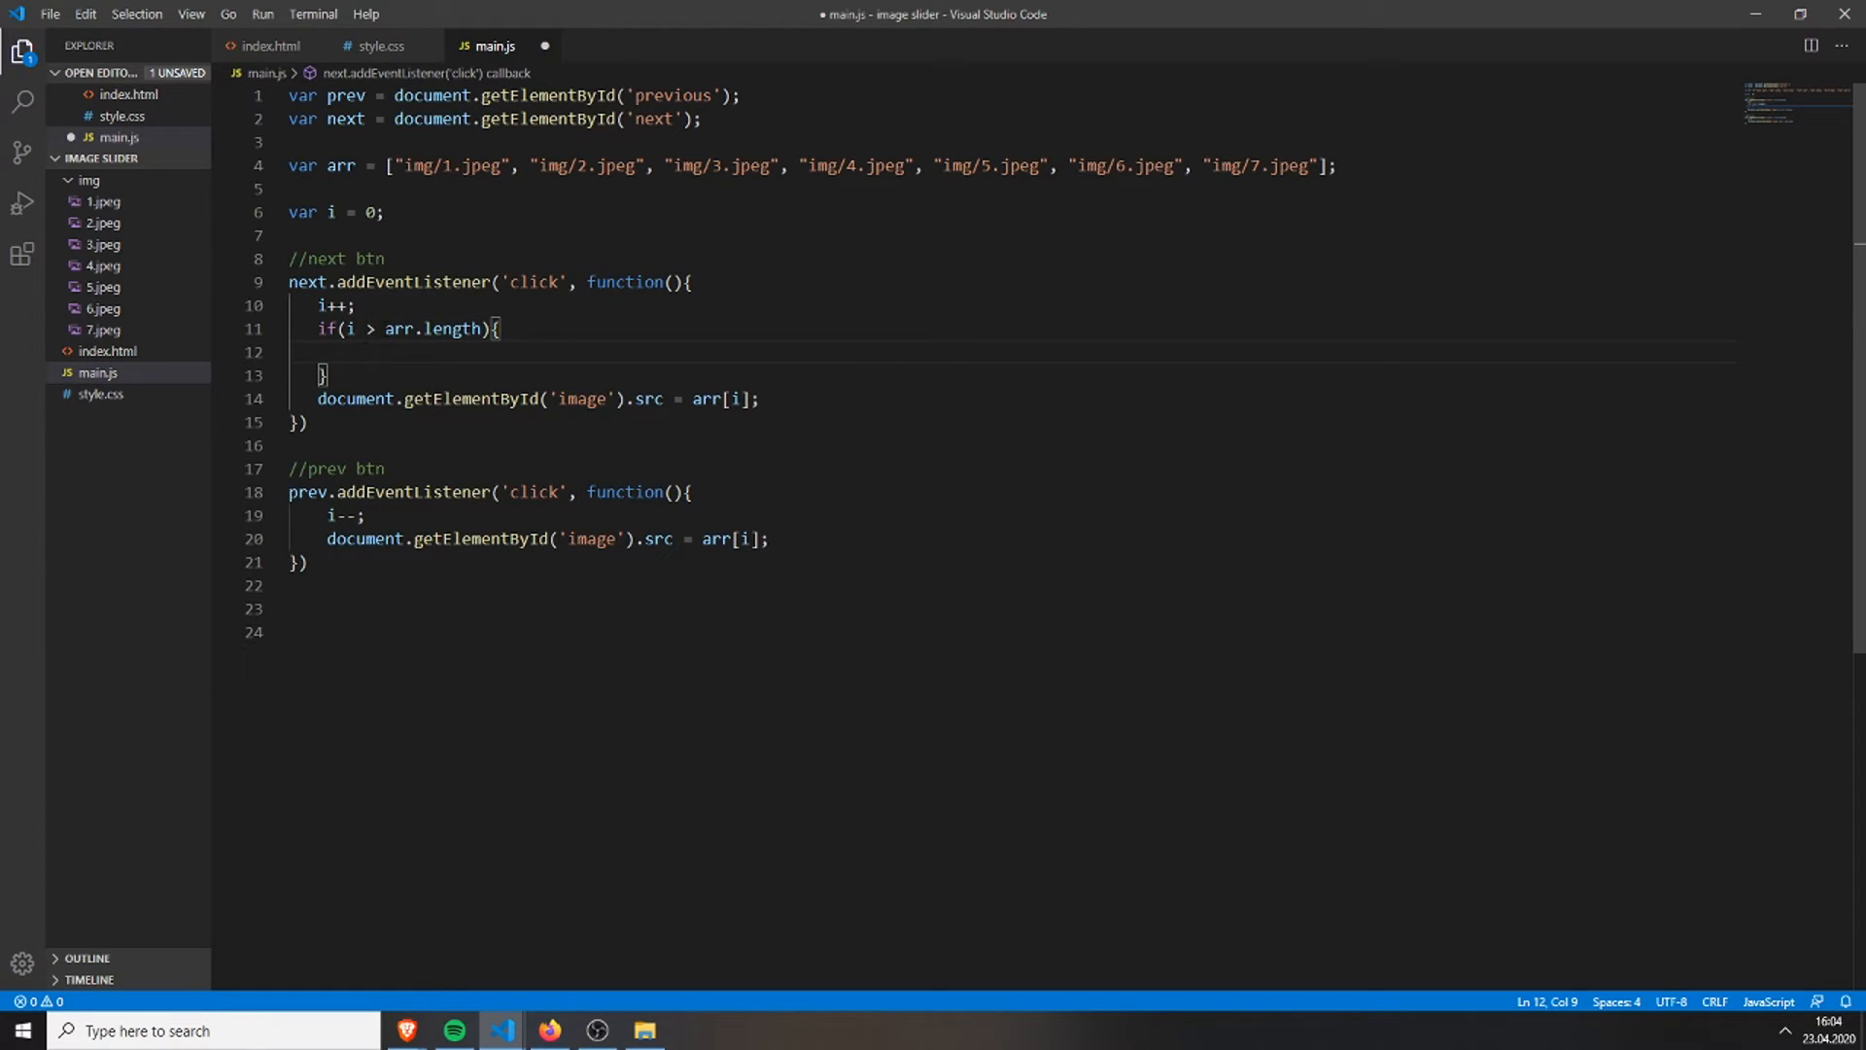
left_click(351, 328)
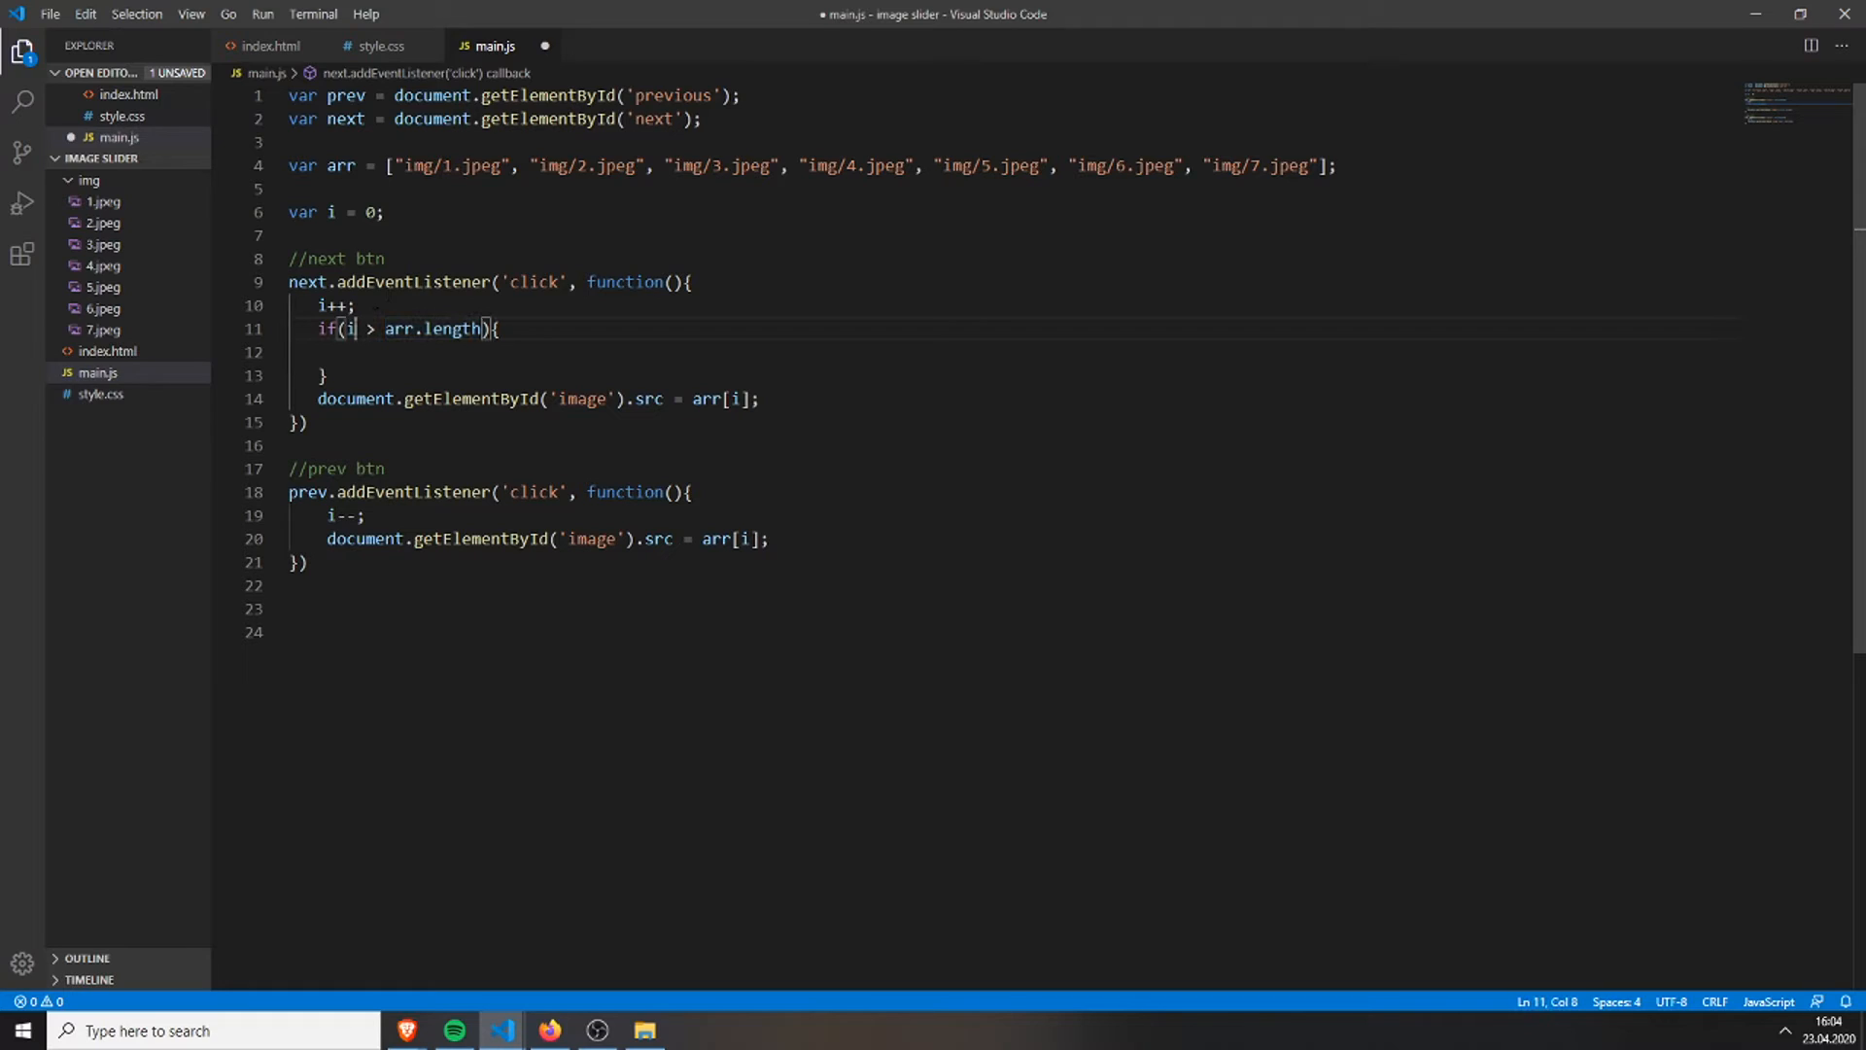
double_click(348, 328)
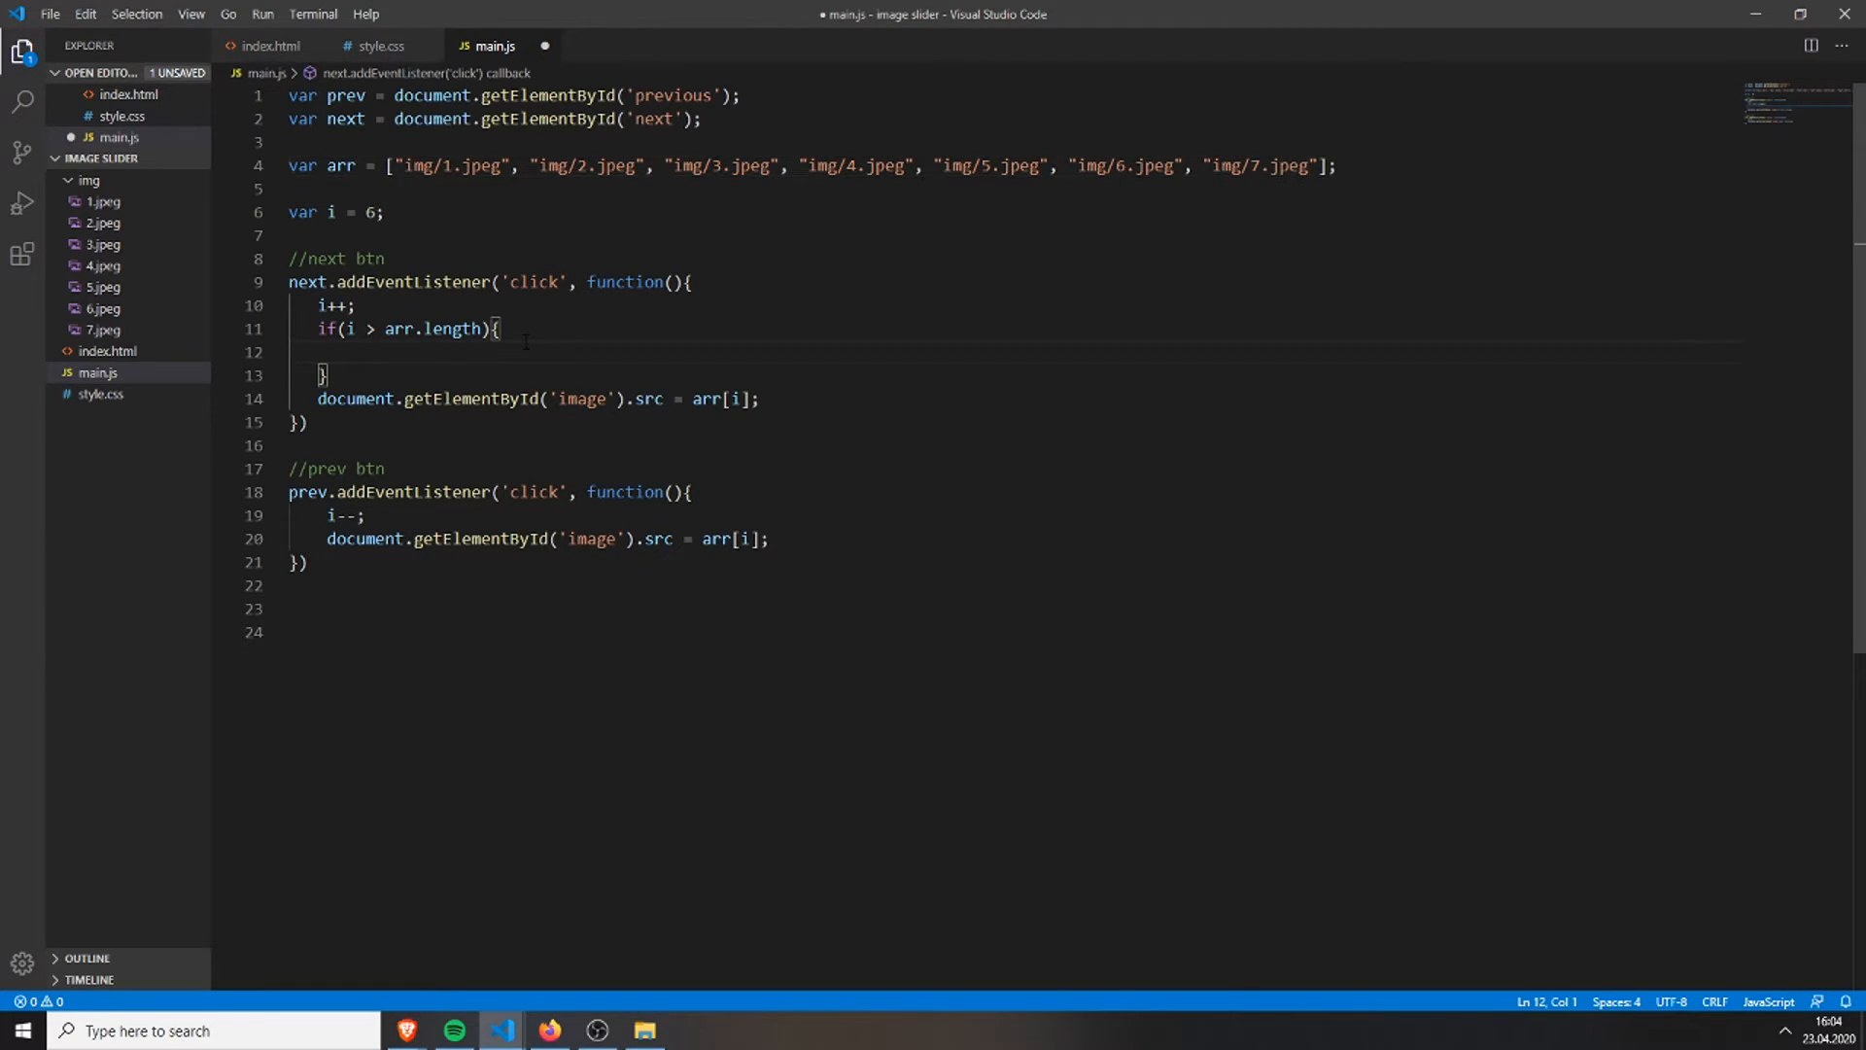
type("i = 0;")
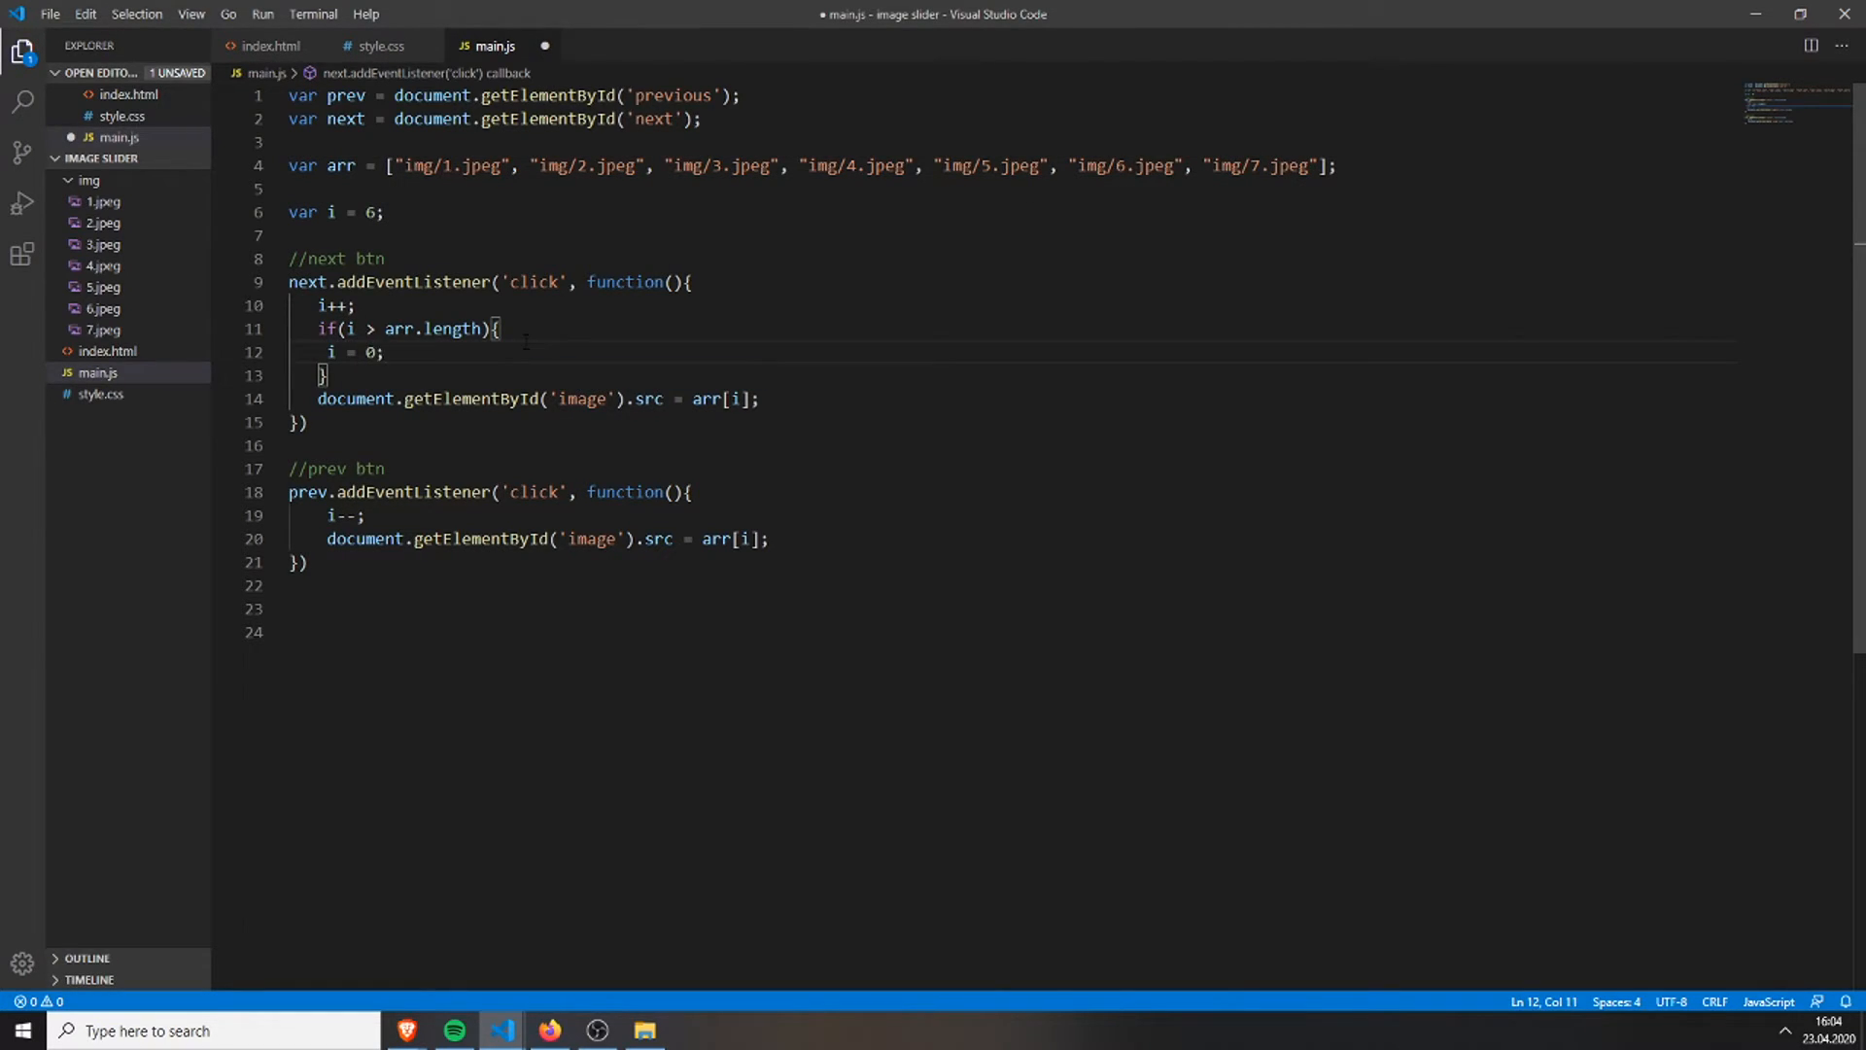
key("ctrl+s")
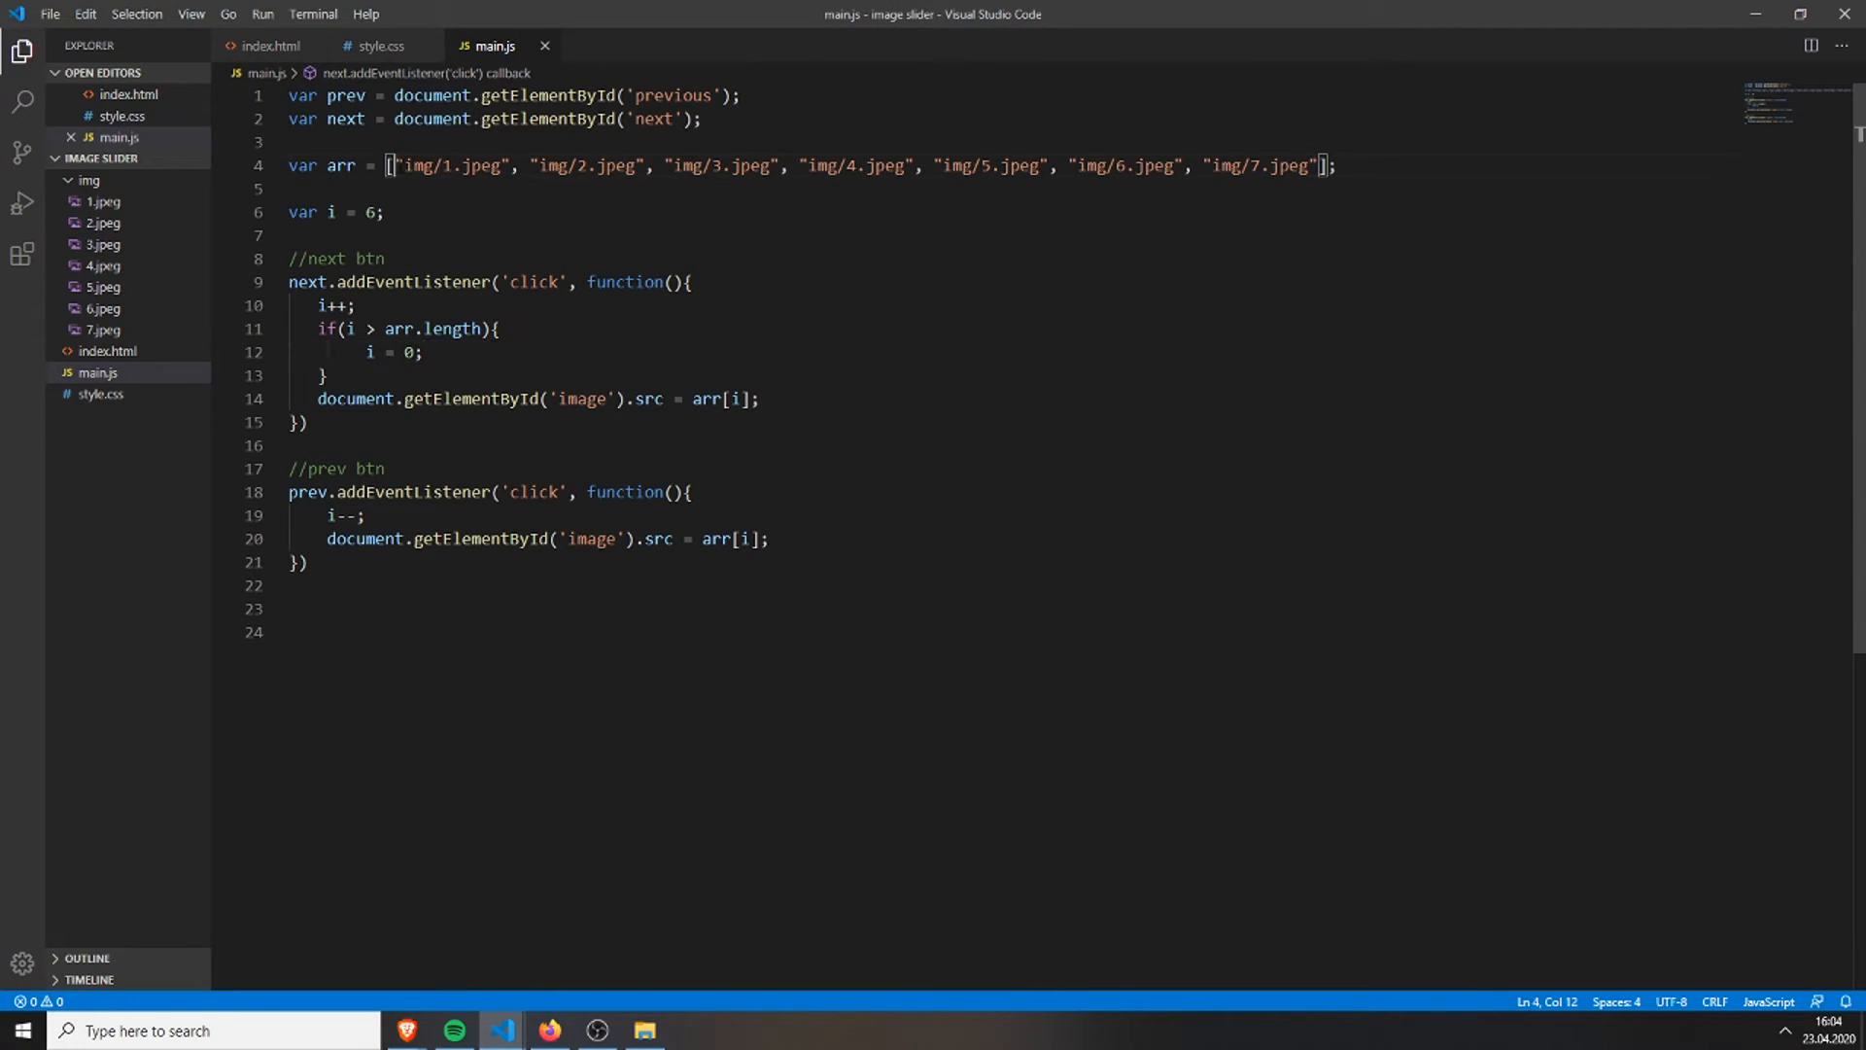
double_click(446, 165)
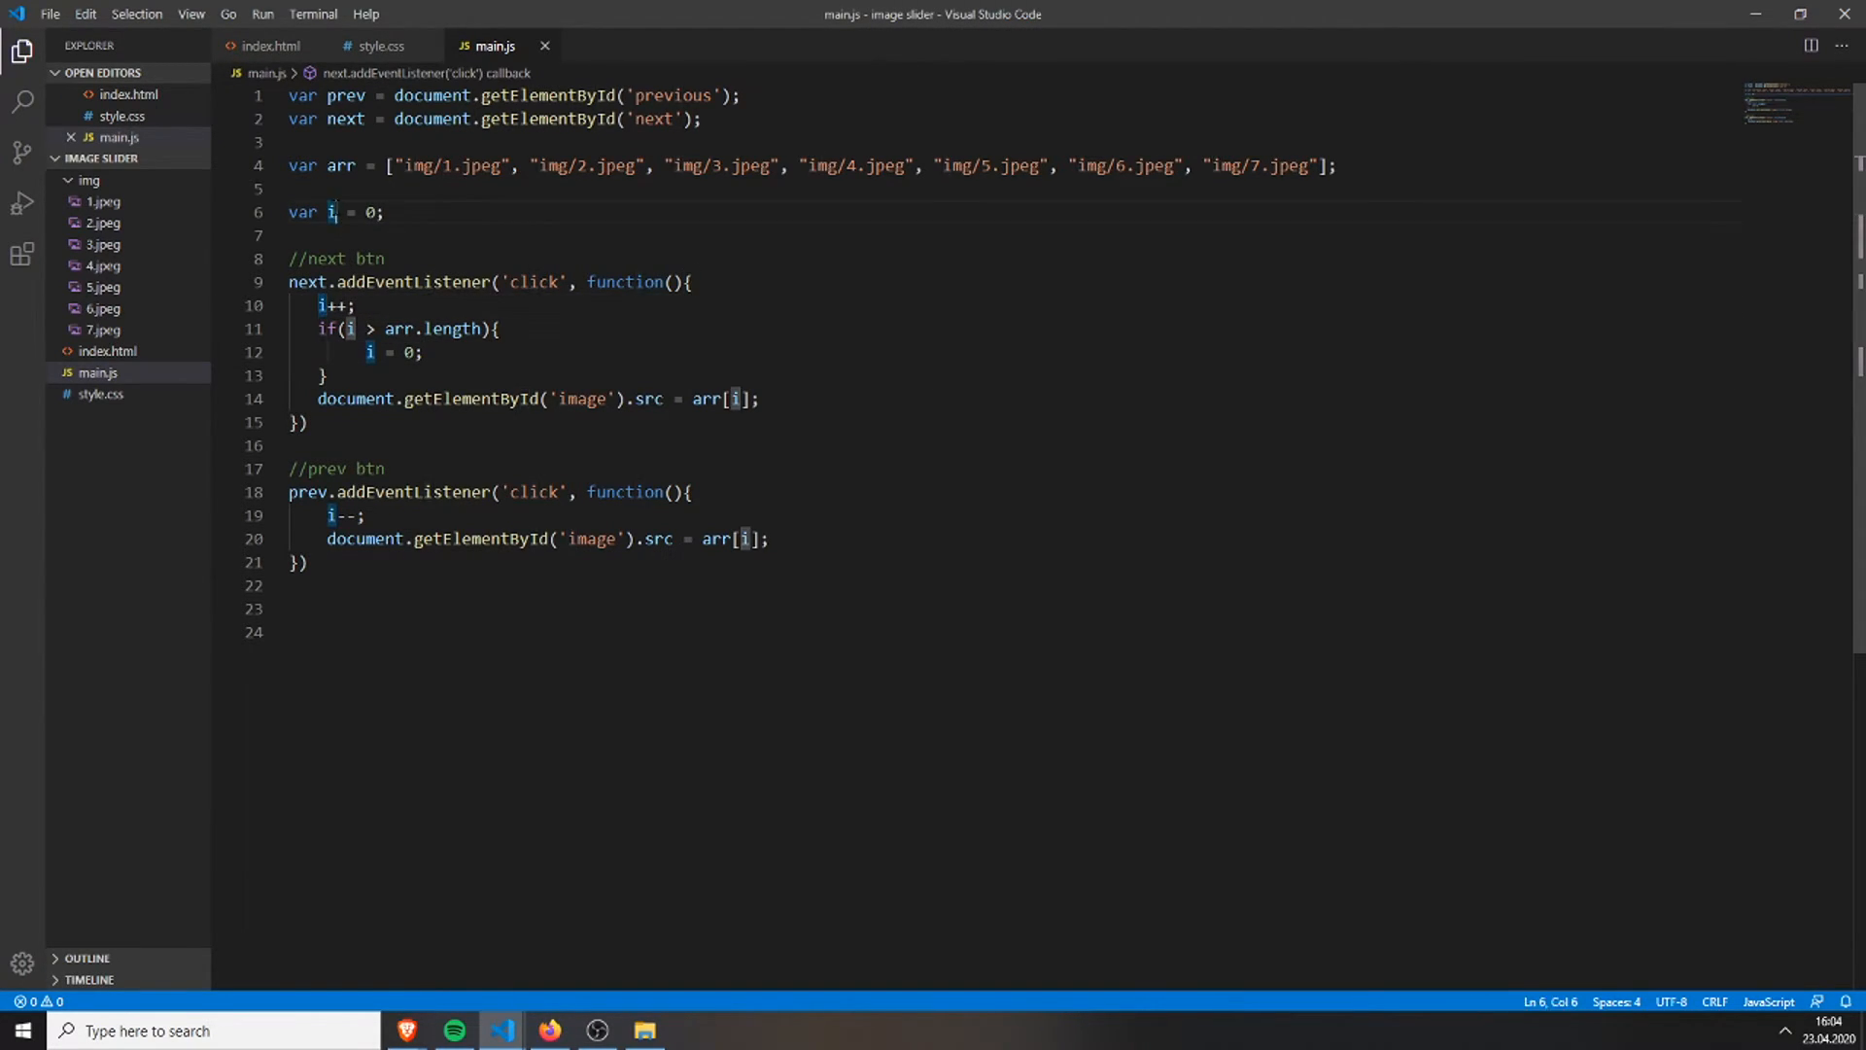
left_click(381, 328)
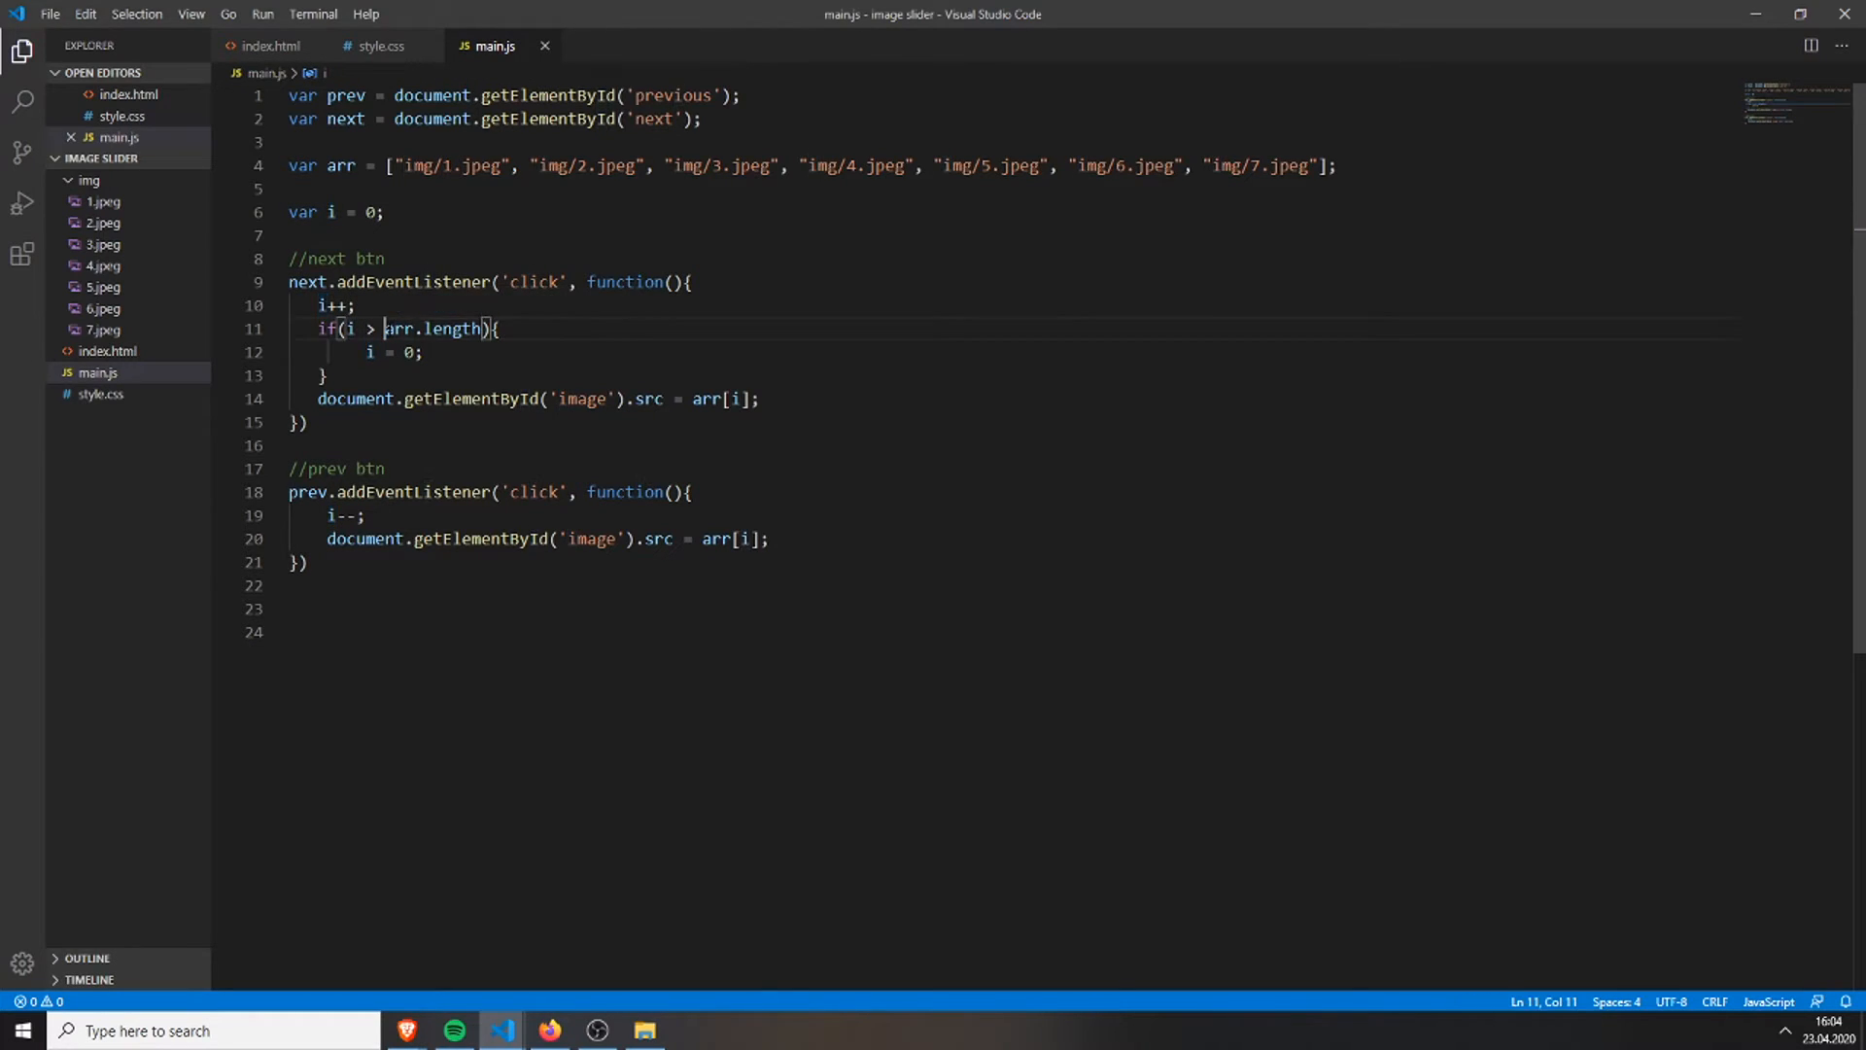
double_click(392, 351)
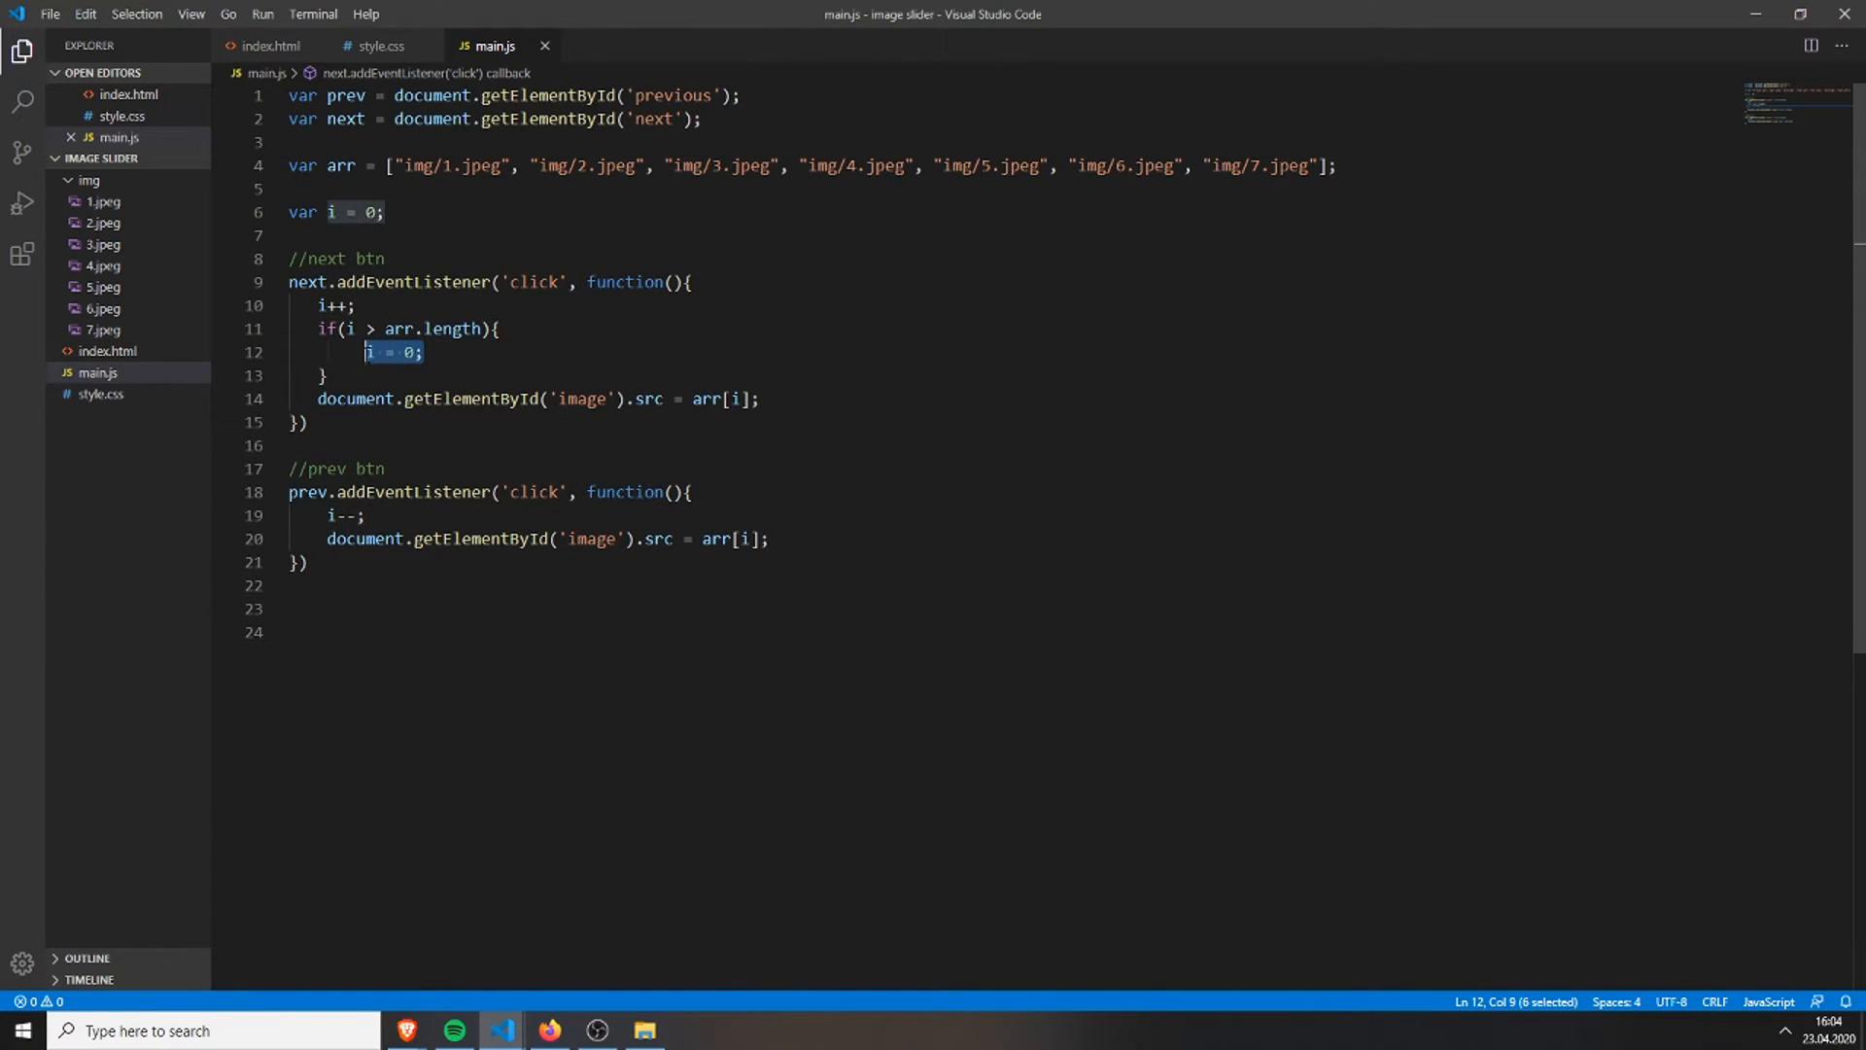
- With the console open, click Next repeatedly in Firefox; a blank image appears past the last photo
left_click(548, 1031)
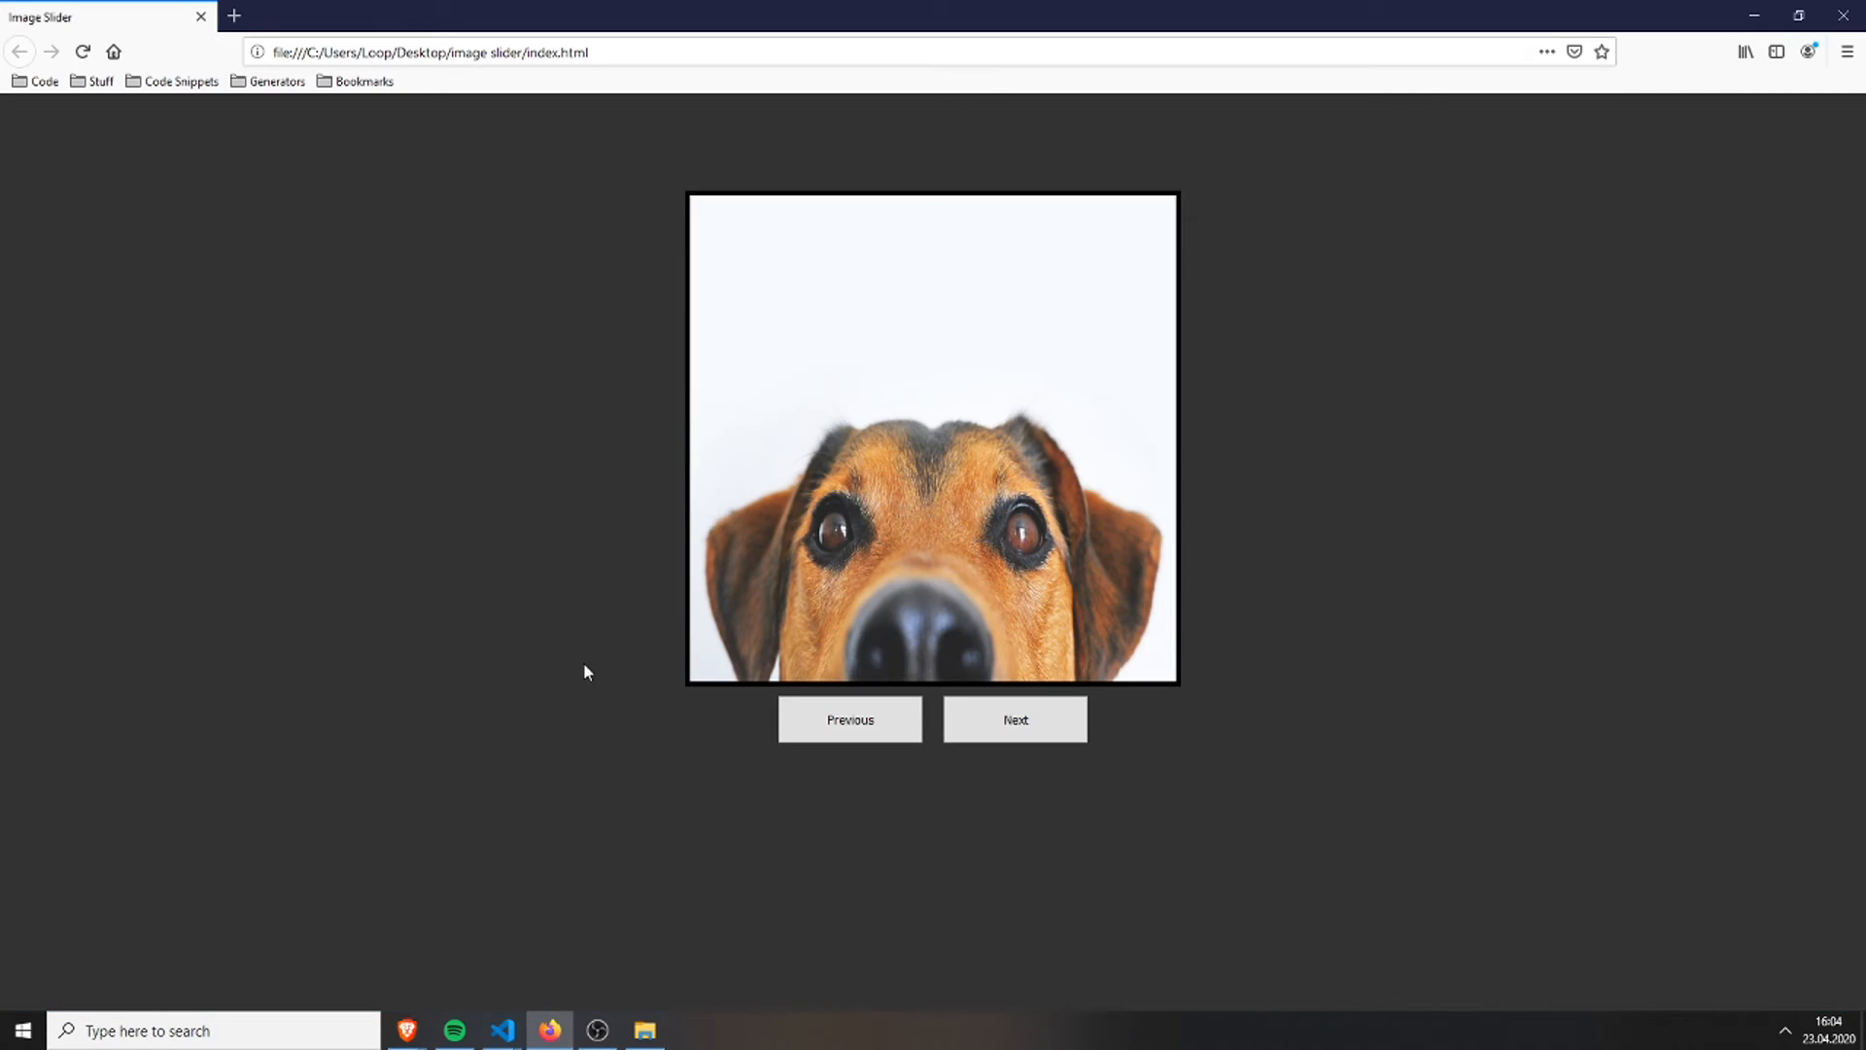
left_click(1014, 719)
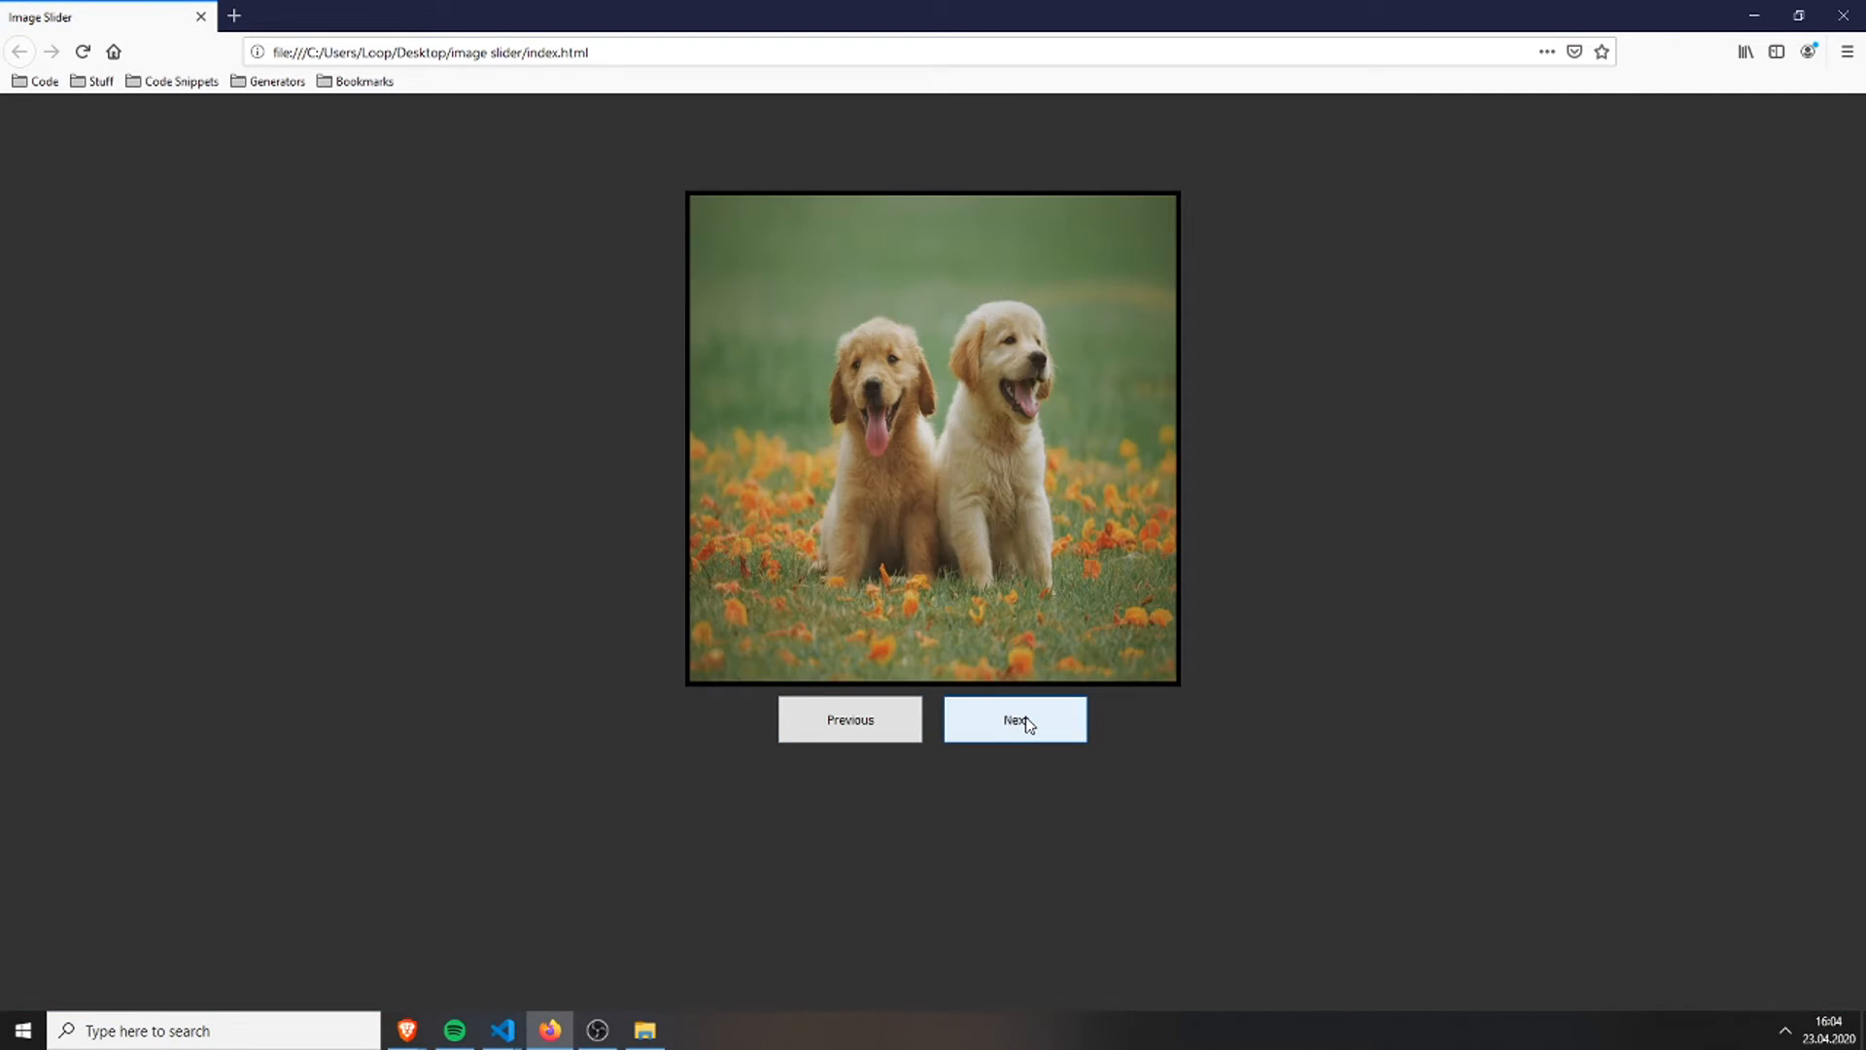
left_click(1014, 720)
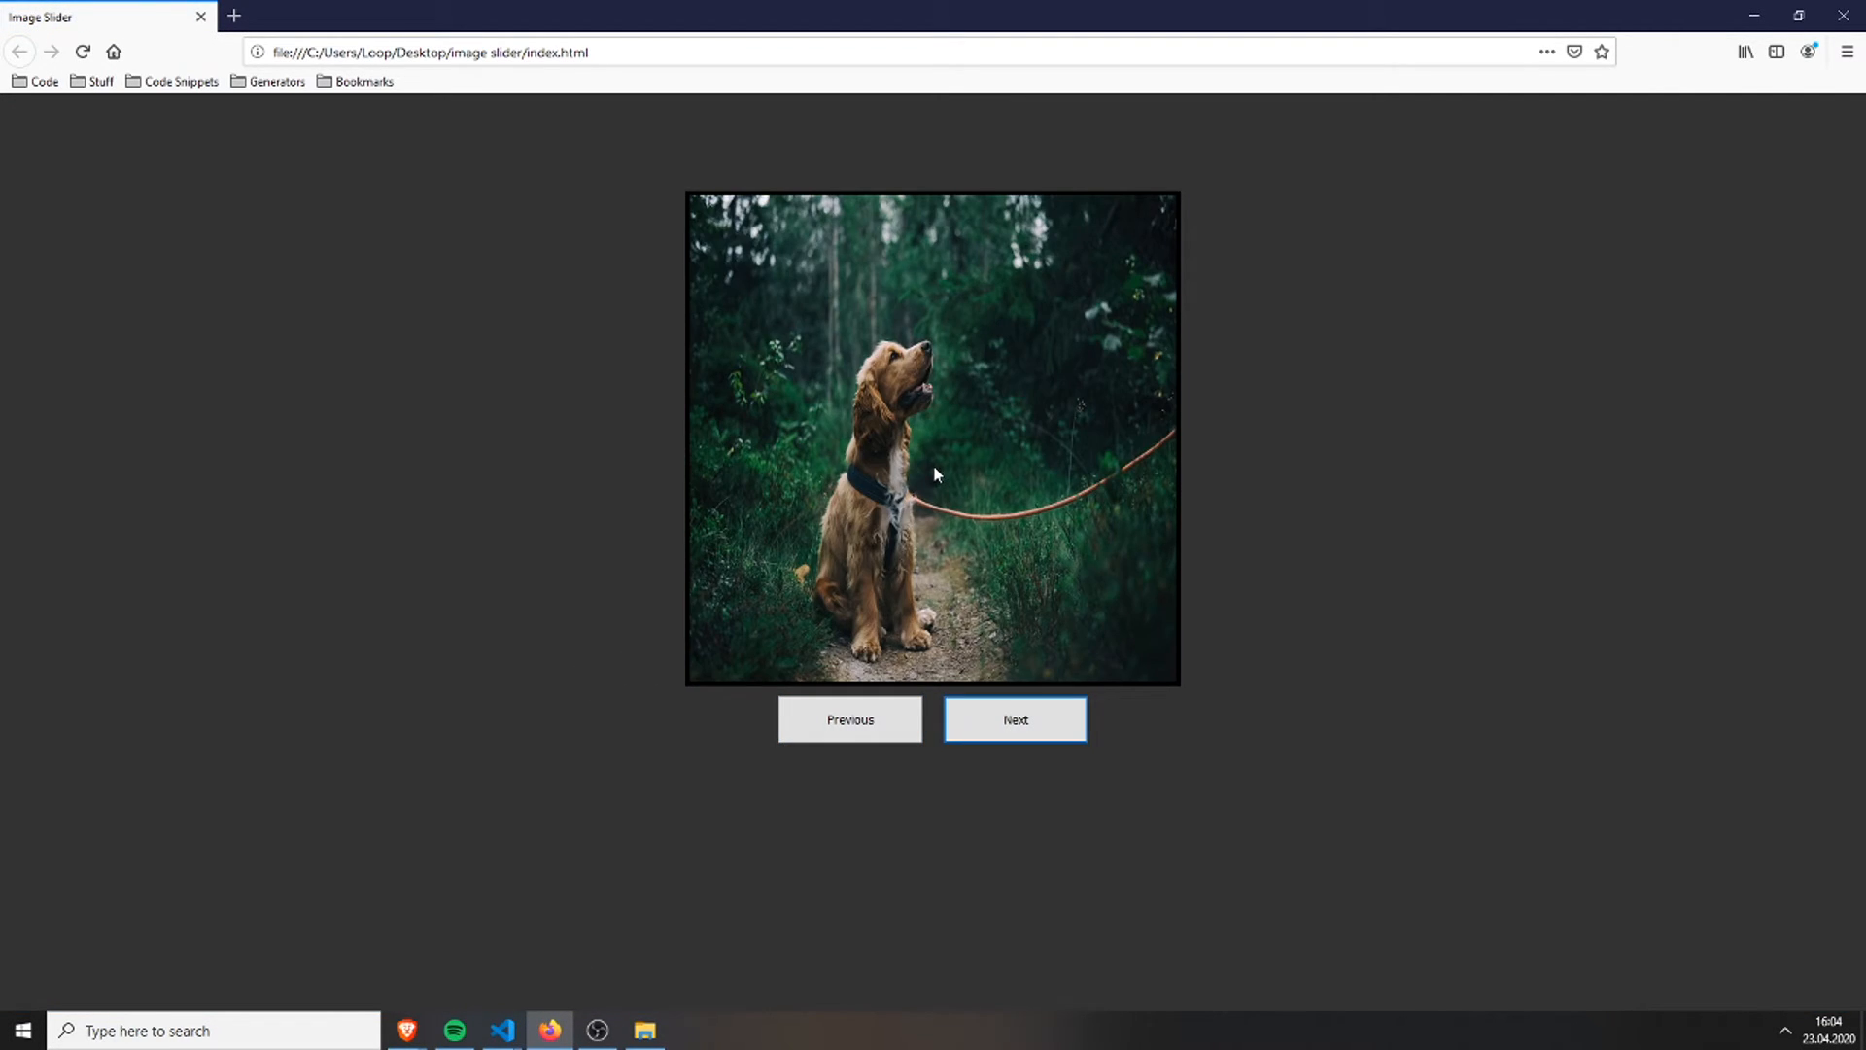
mouse_move(765, 866)
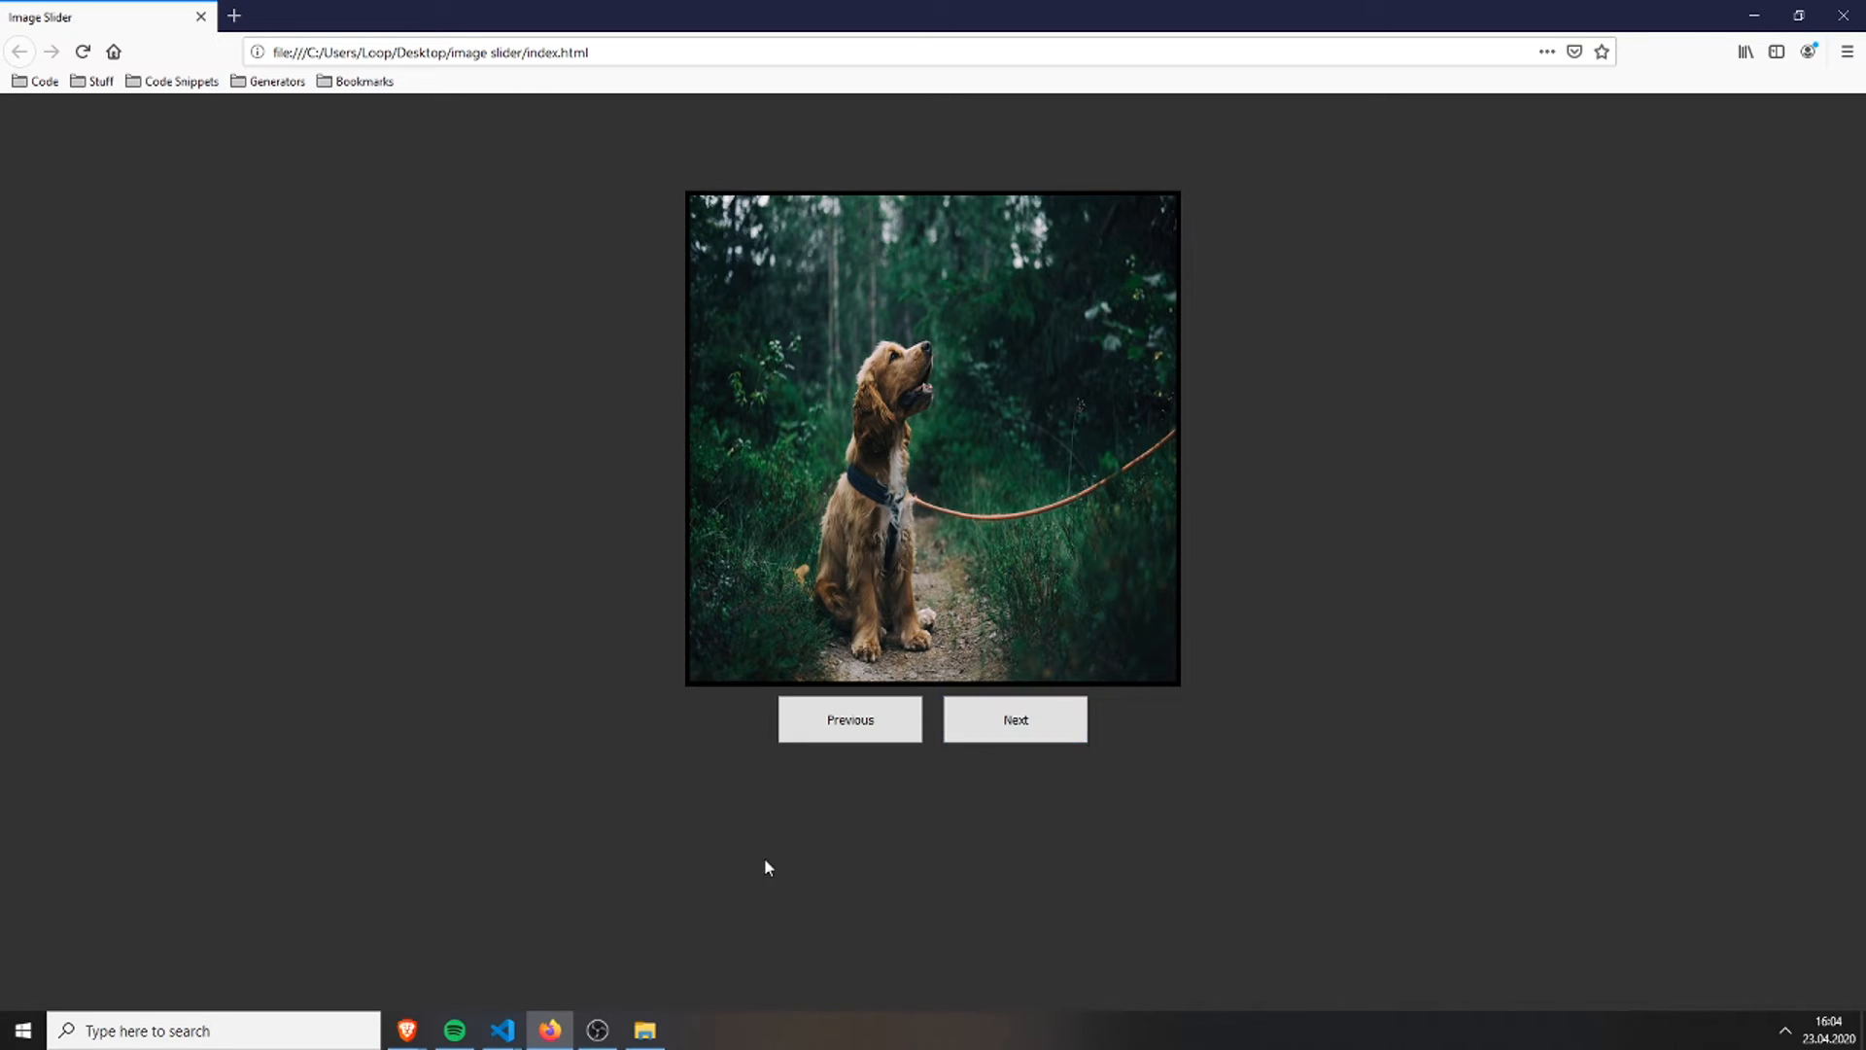
key("F12")
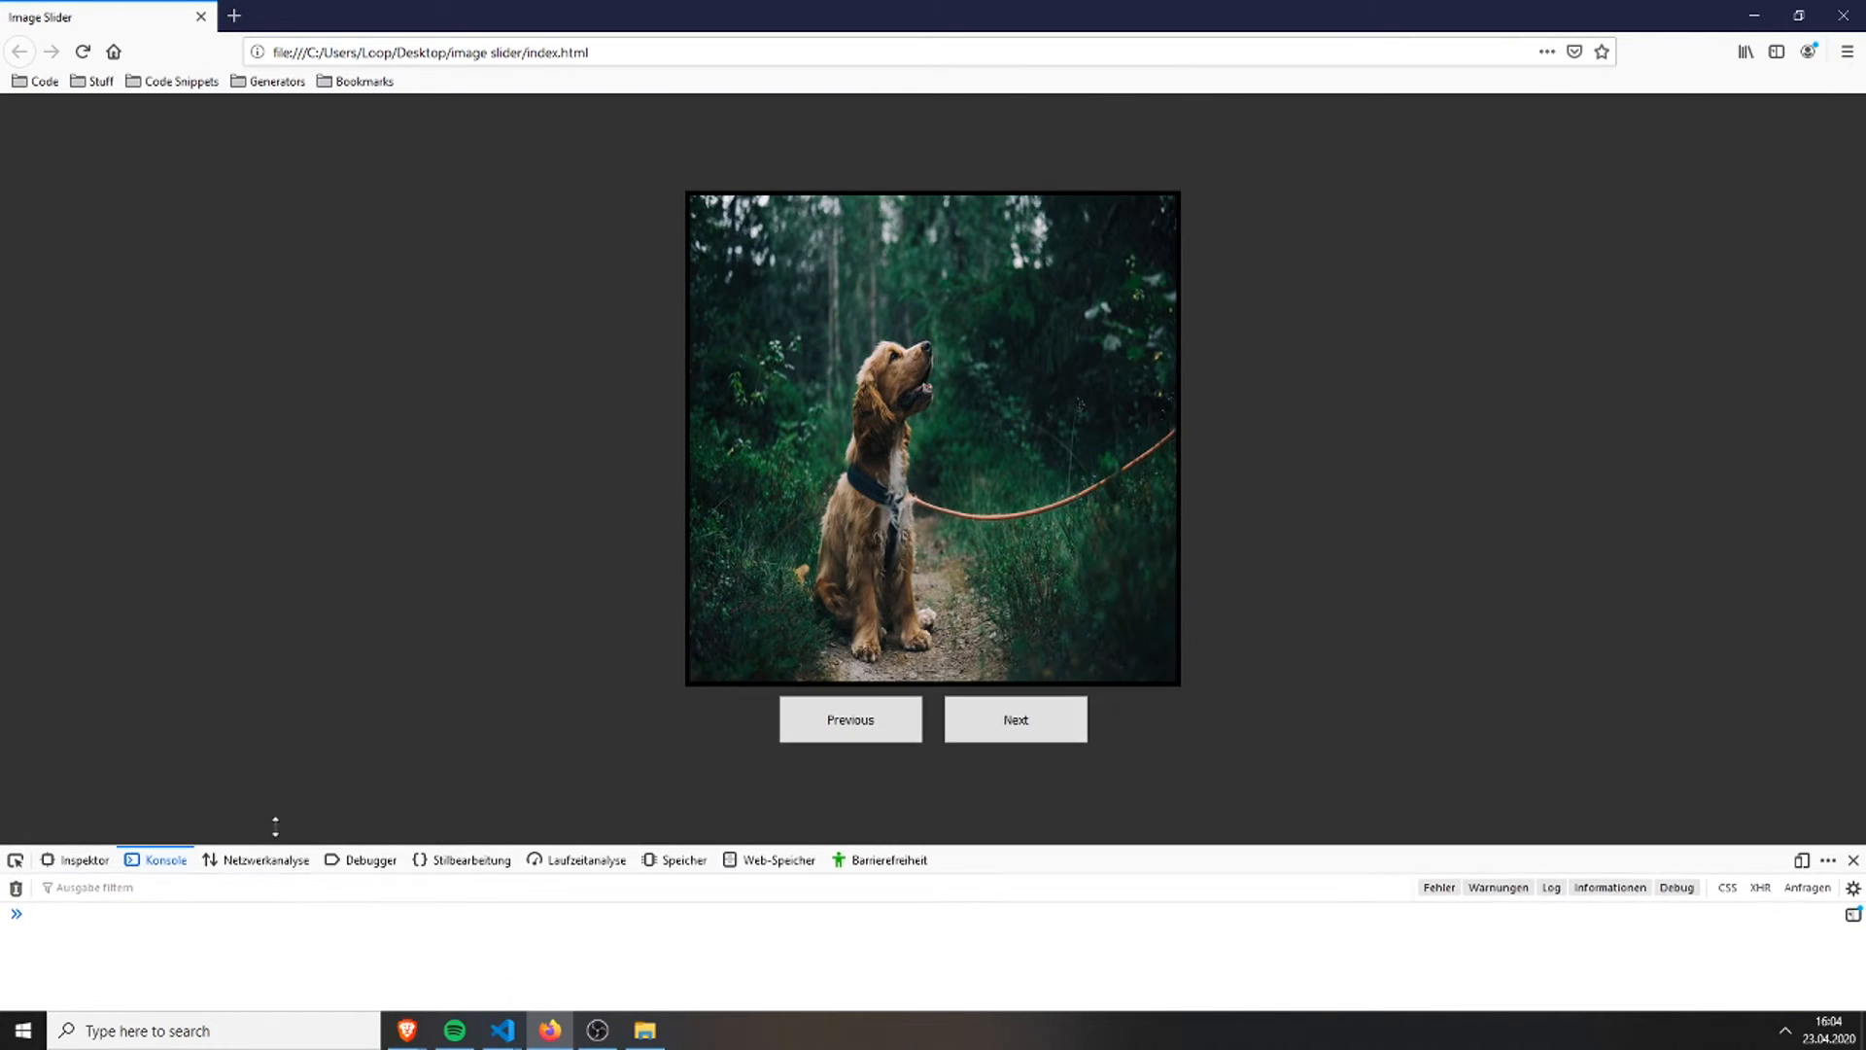
left_click(1015, 719)
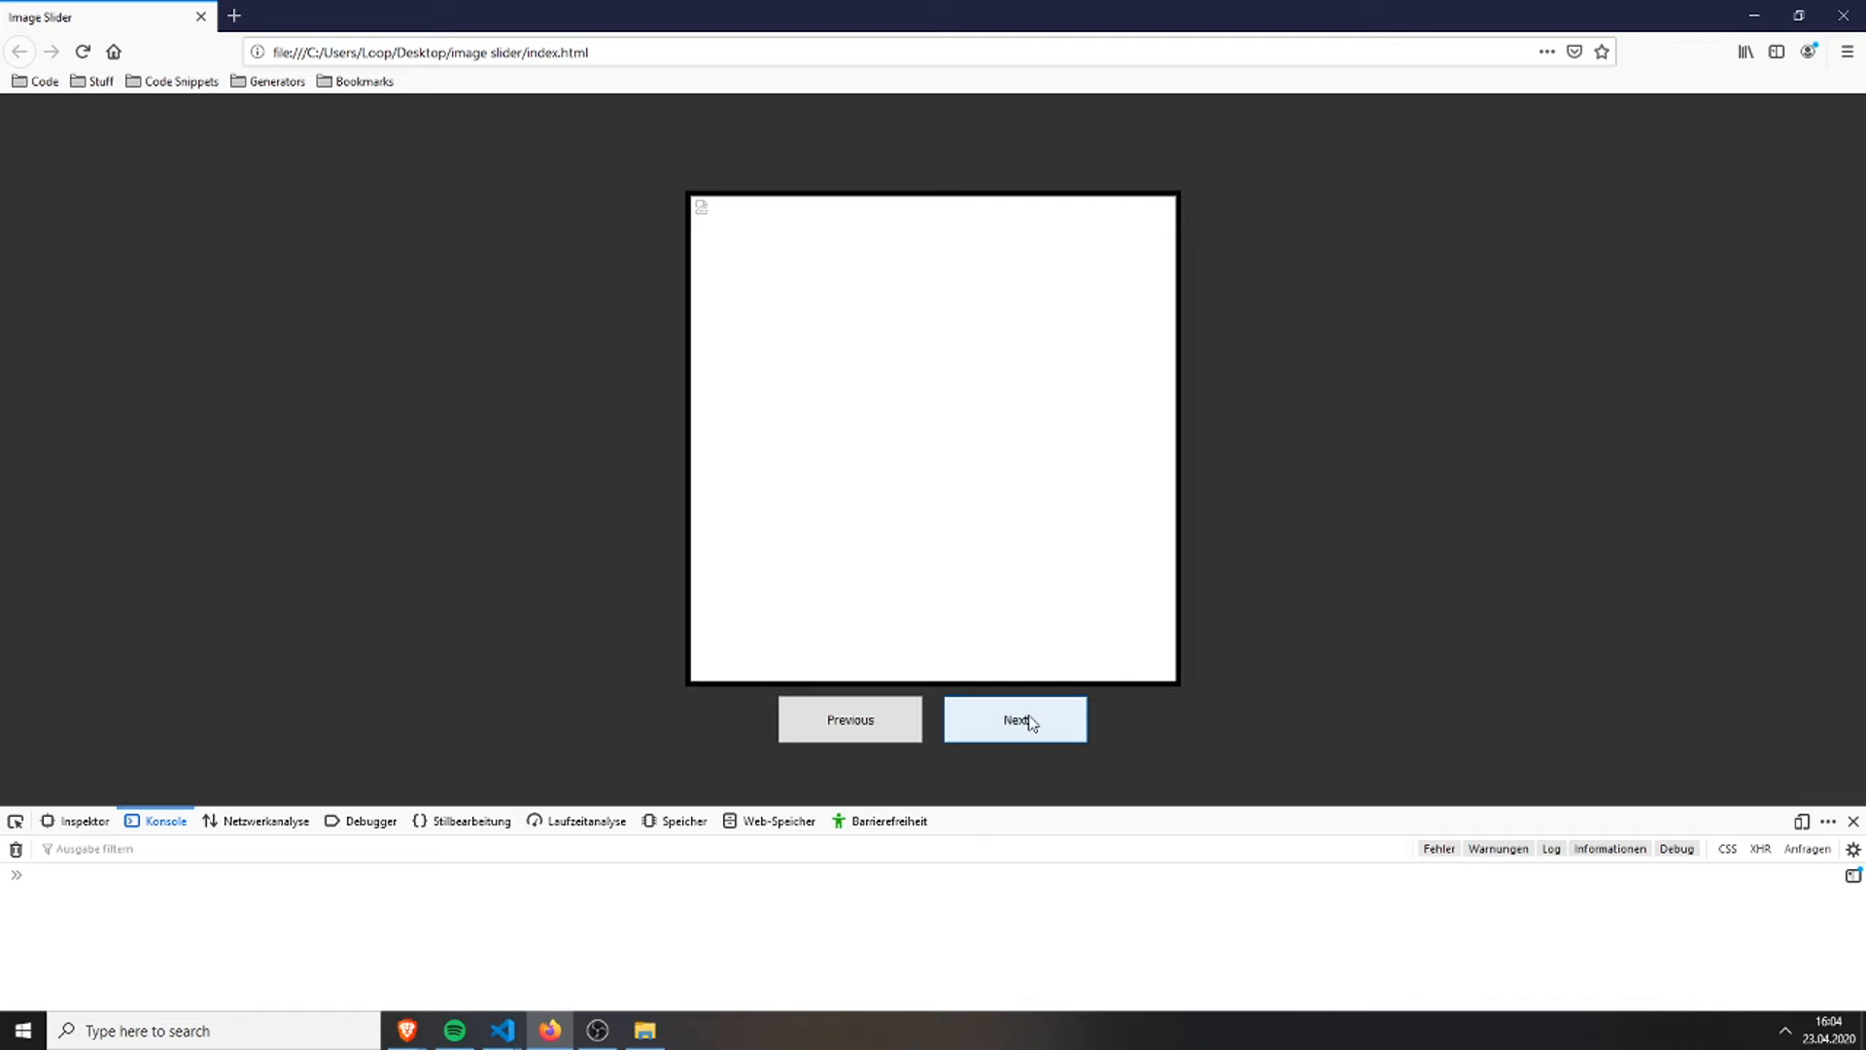
left_click(1014, 719)
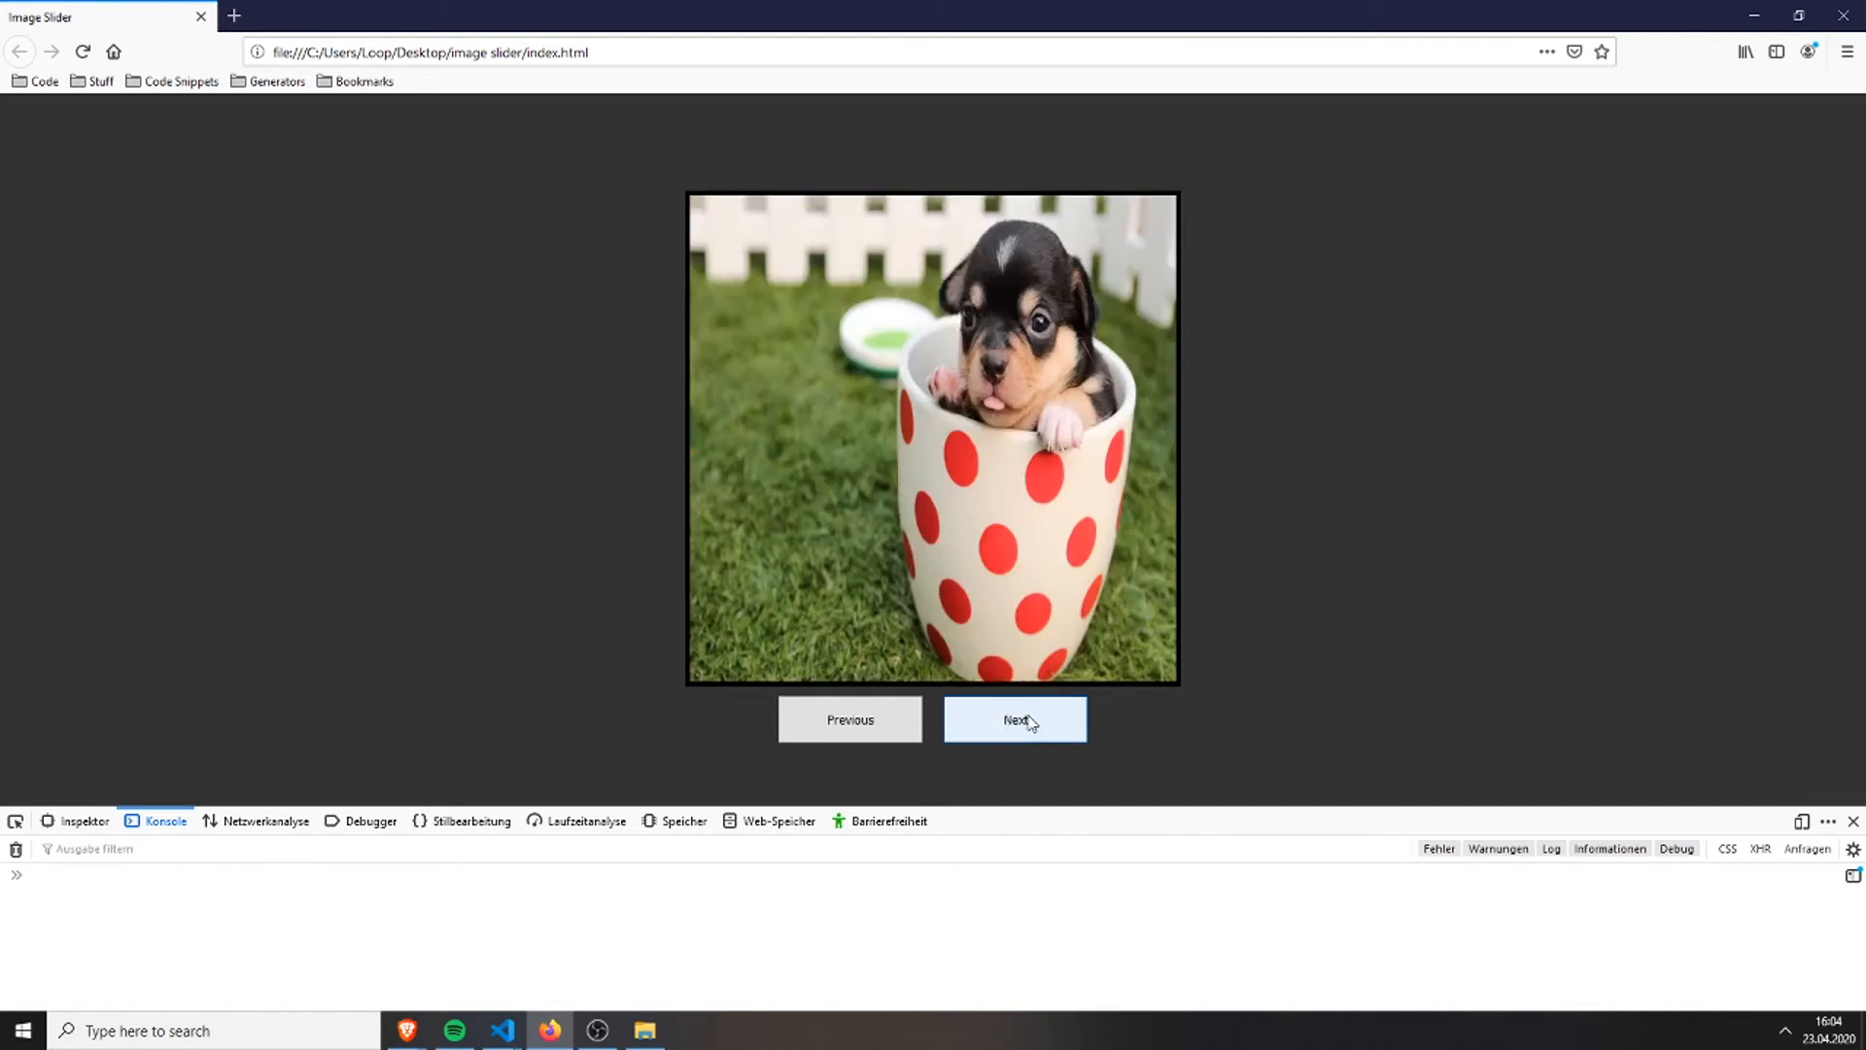
left_click(1014, 719)
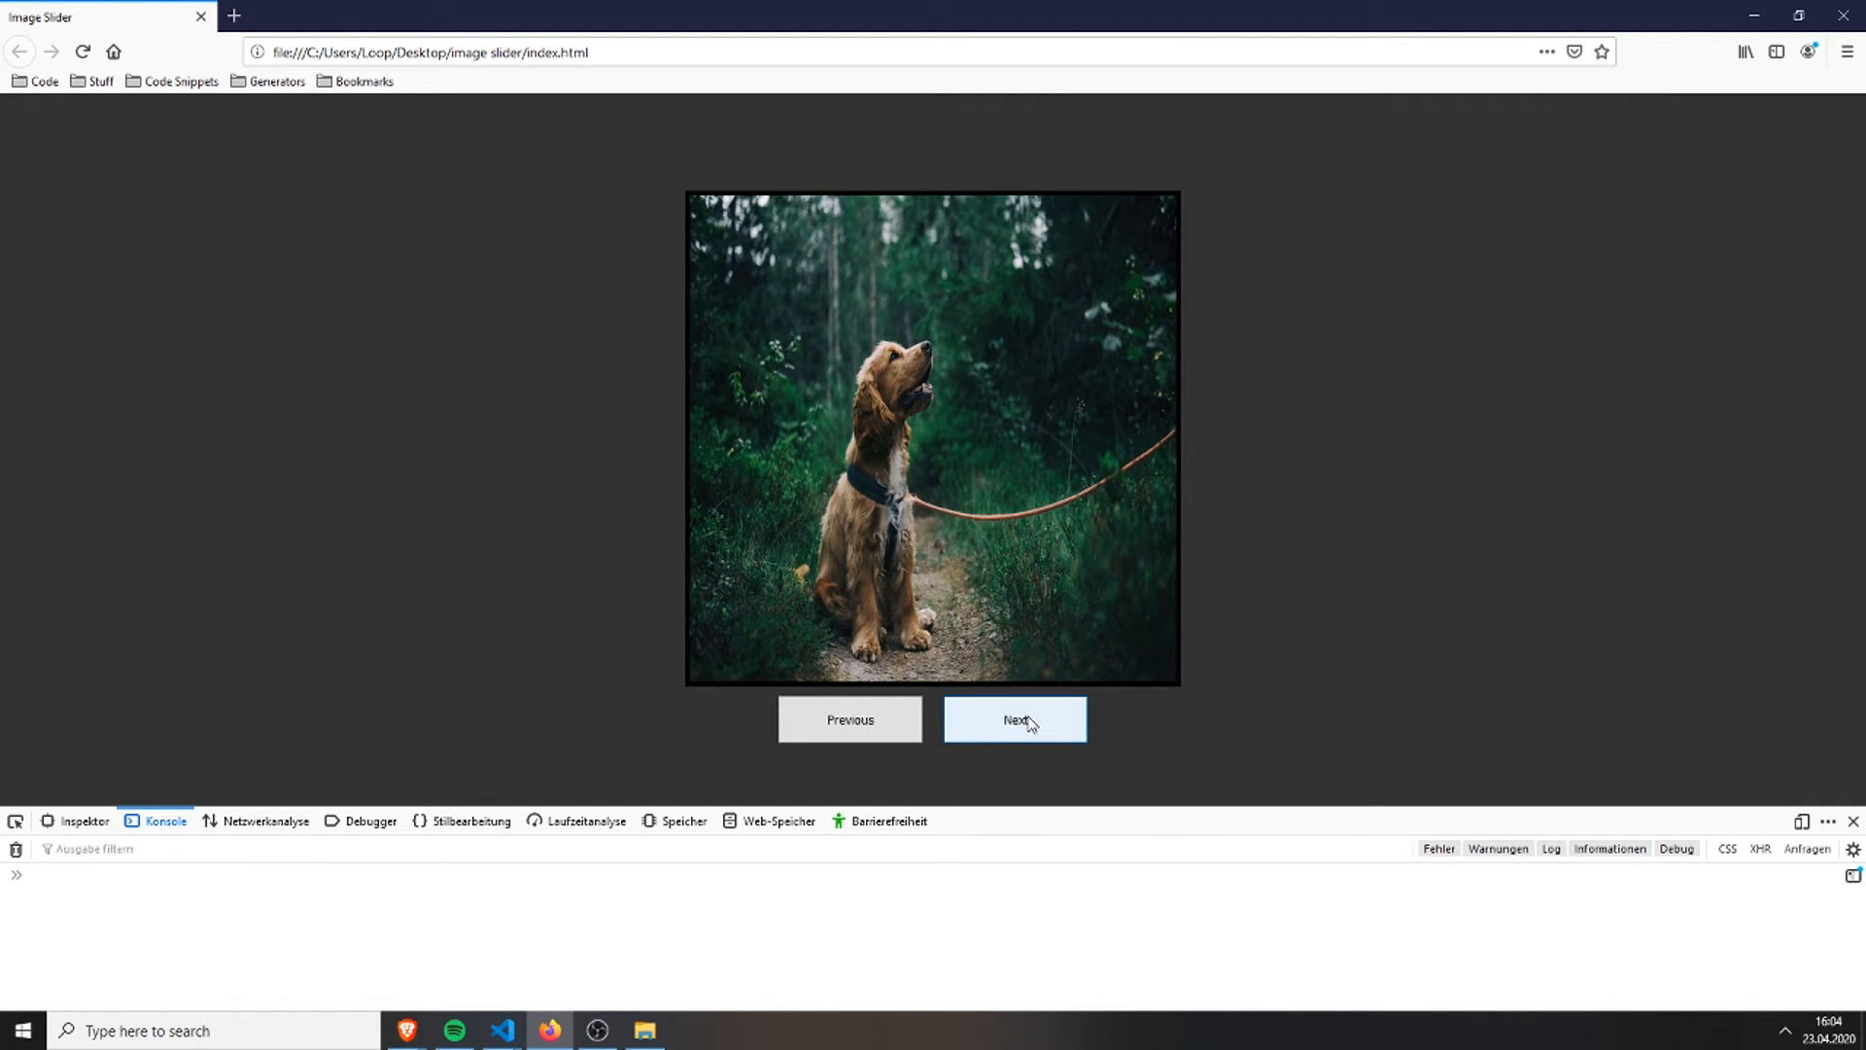
left_click(1014, 719)
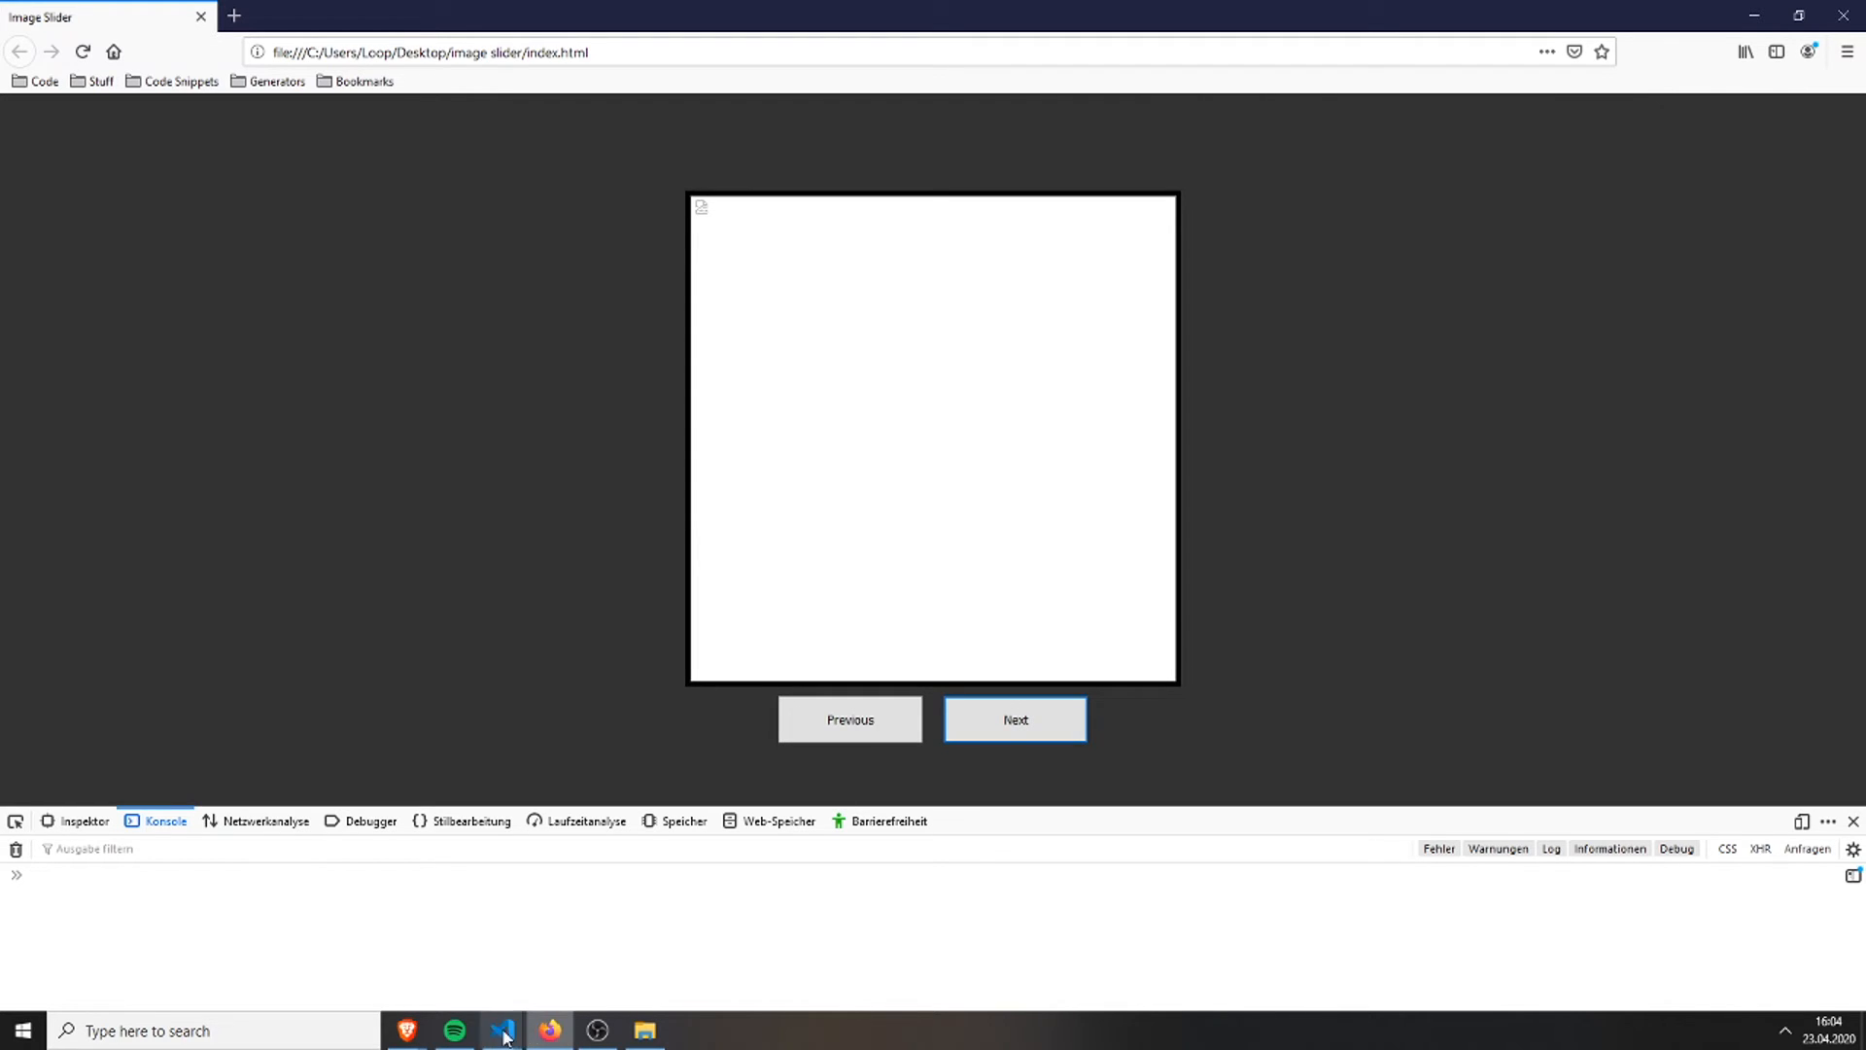
left_click(502, 1029)
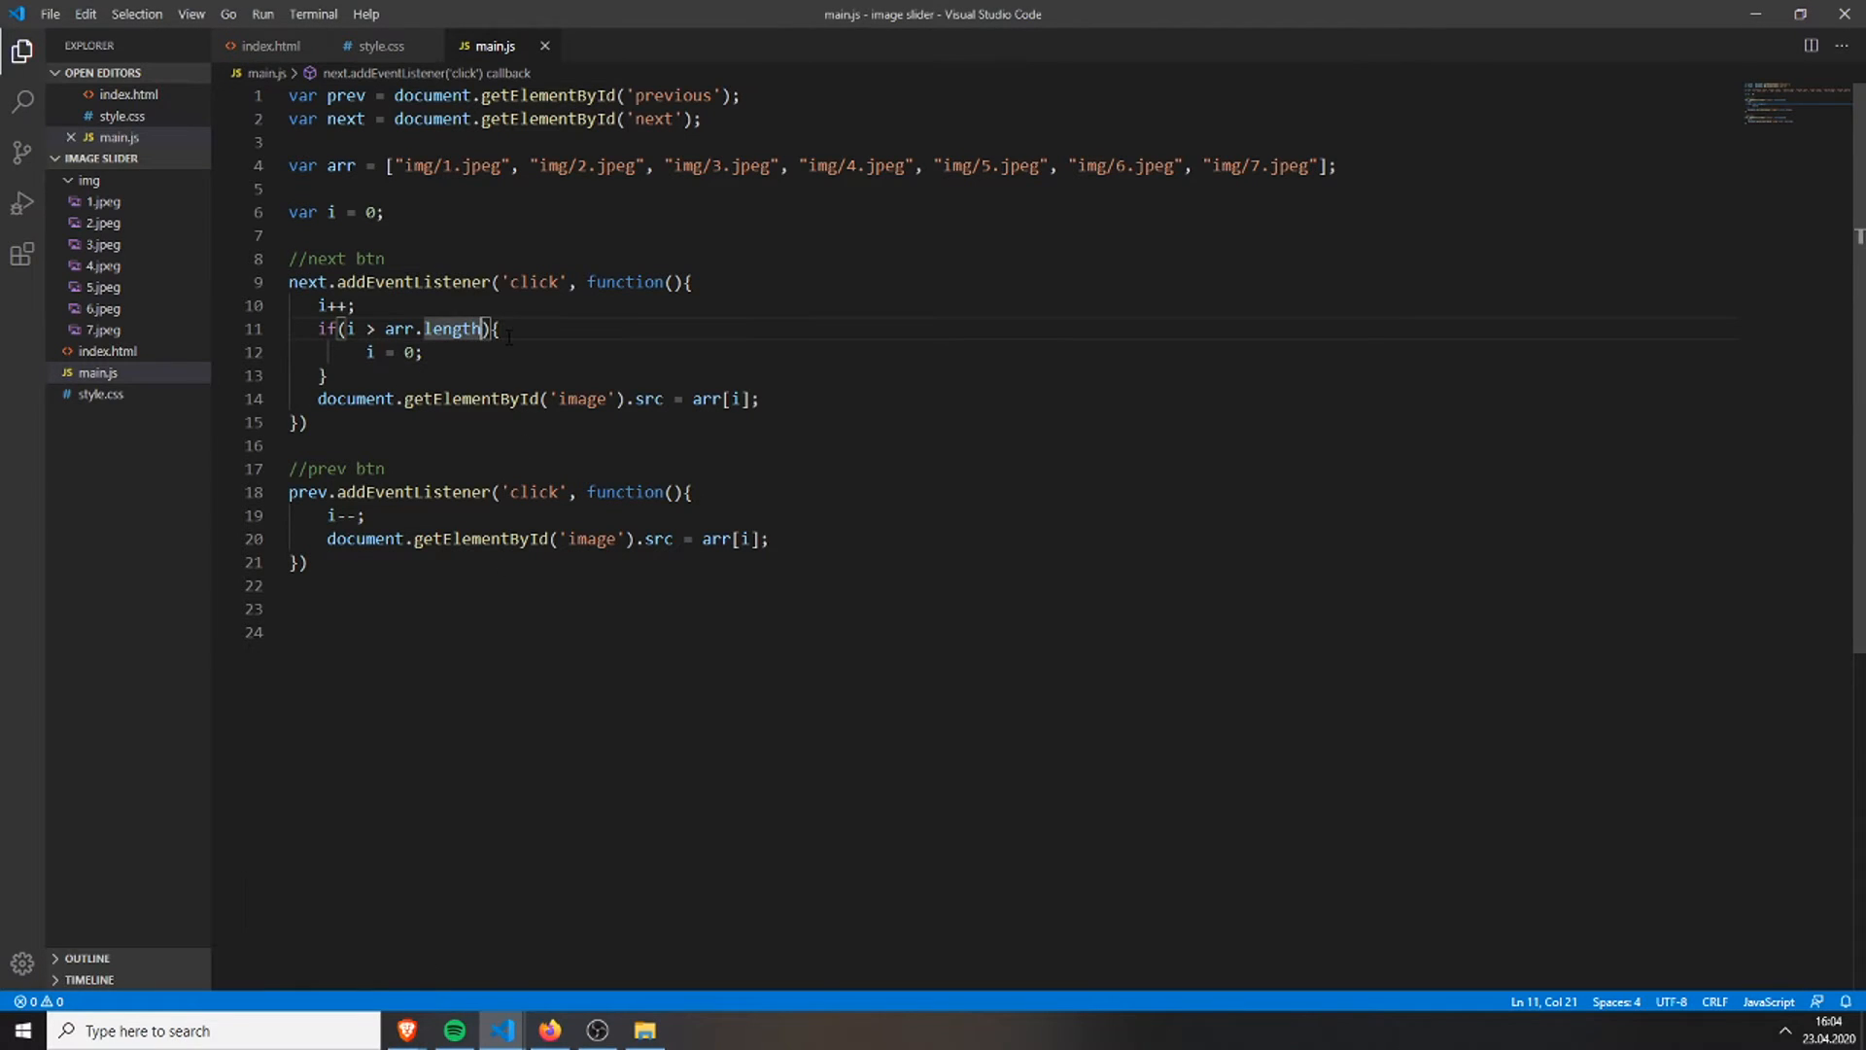
- Append - 1 to make the wrap condition i > arr.length - 1, then inspect the starting index
type("- 1")
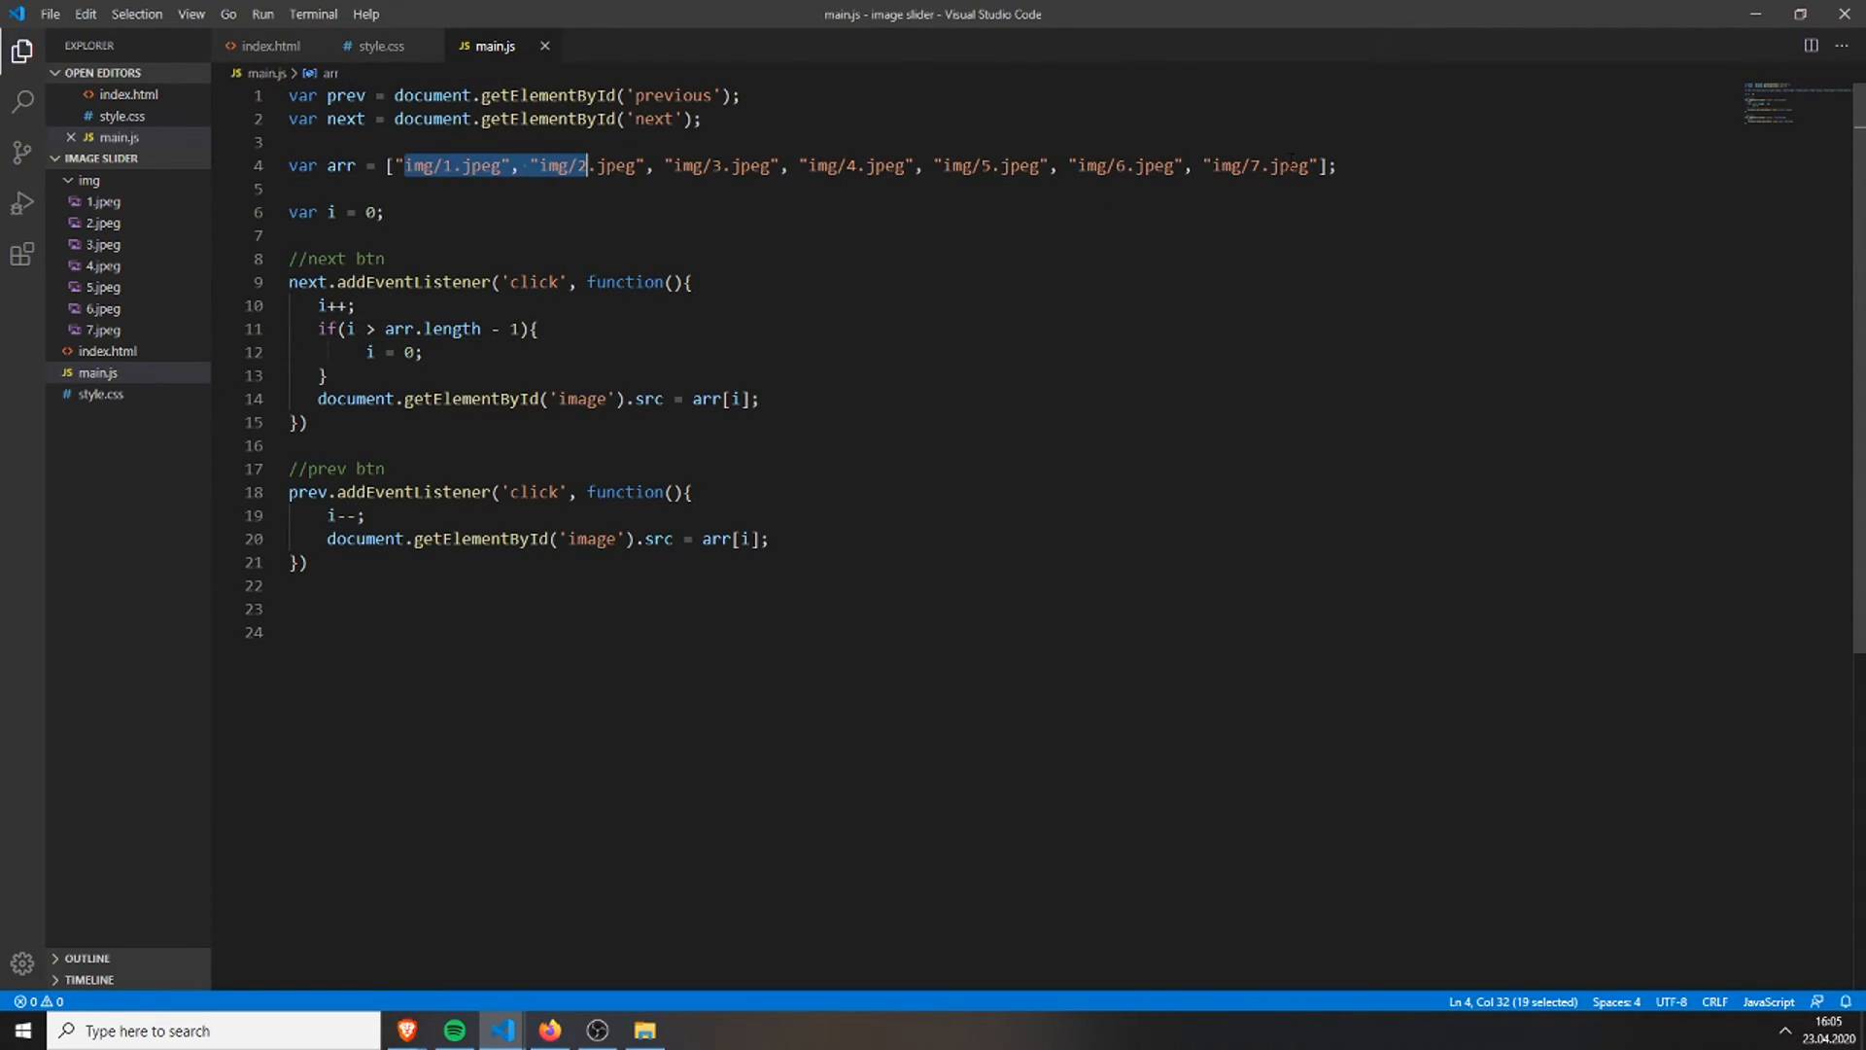
left_click(369, 212)
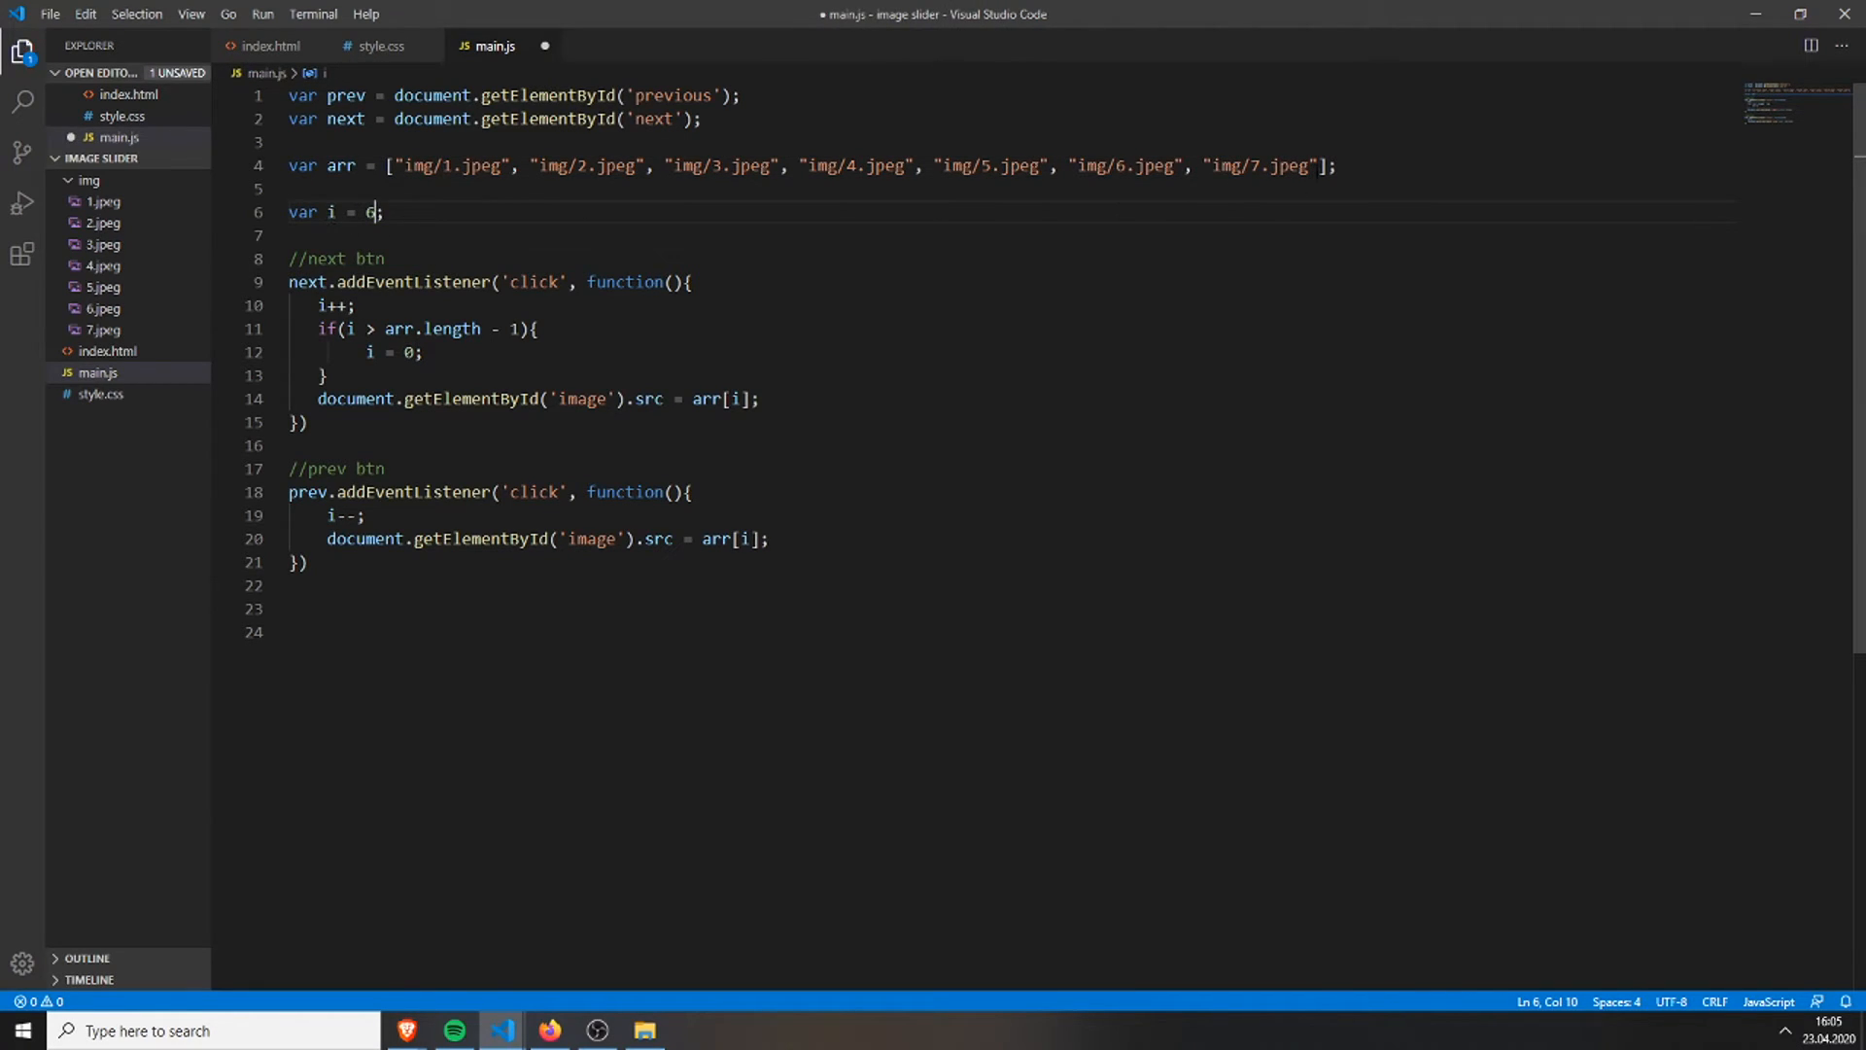
double_click(1261, 165)
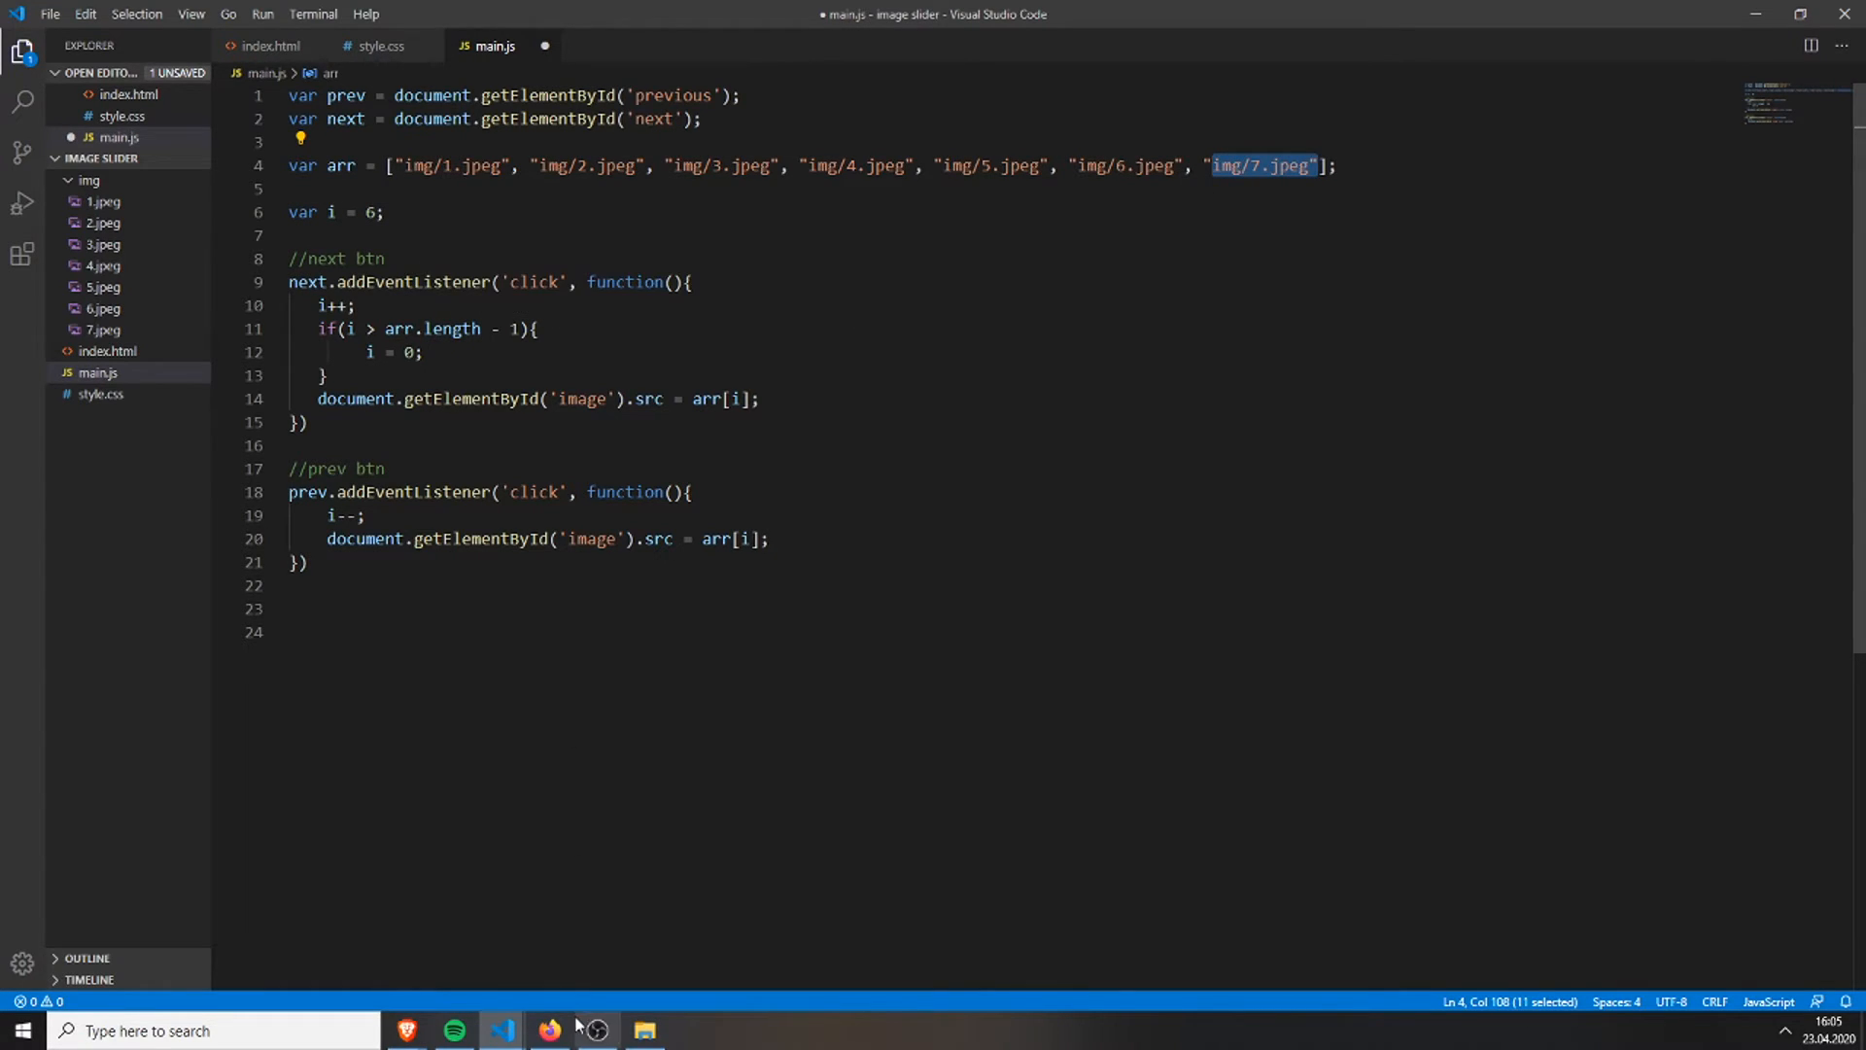
- Log the array in Firefox's console, confirming 7 entries, then reselect length in main.js's wrap check
left_click(548, 1029)
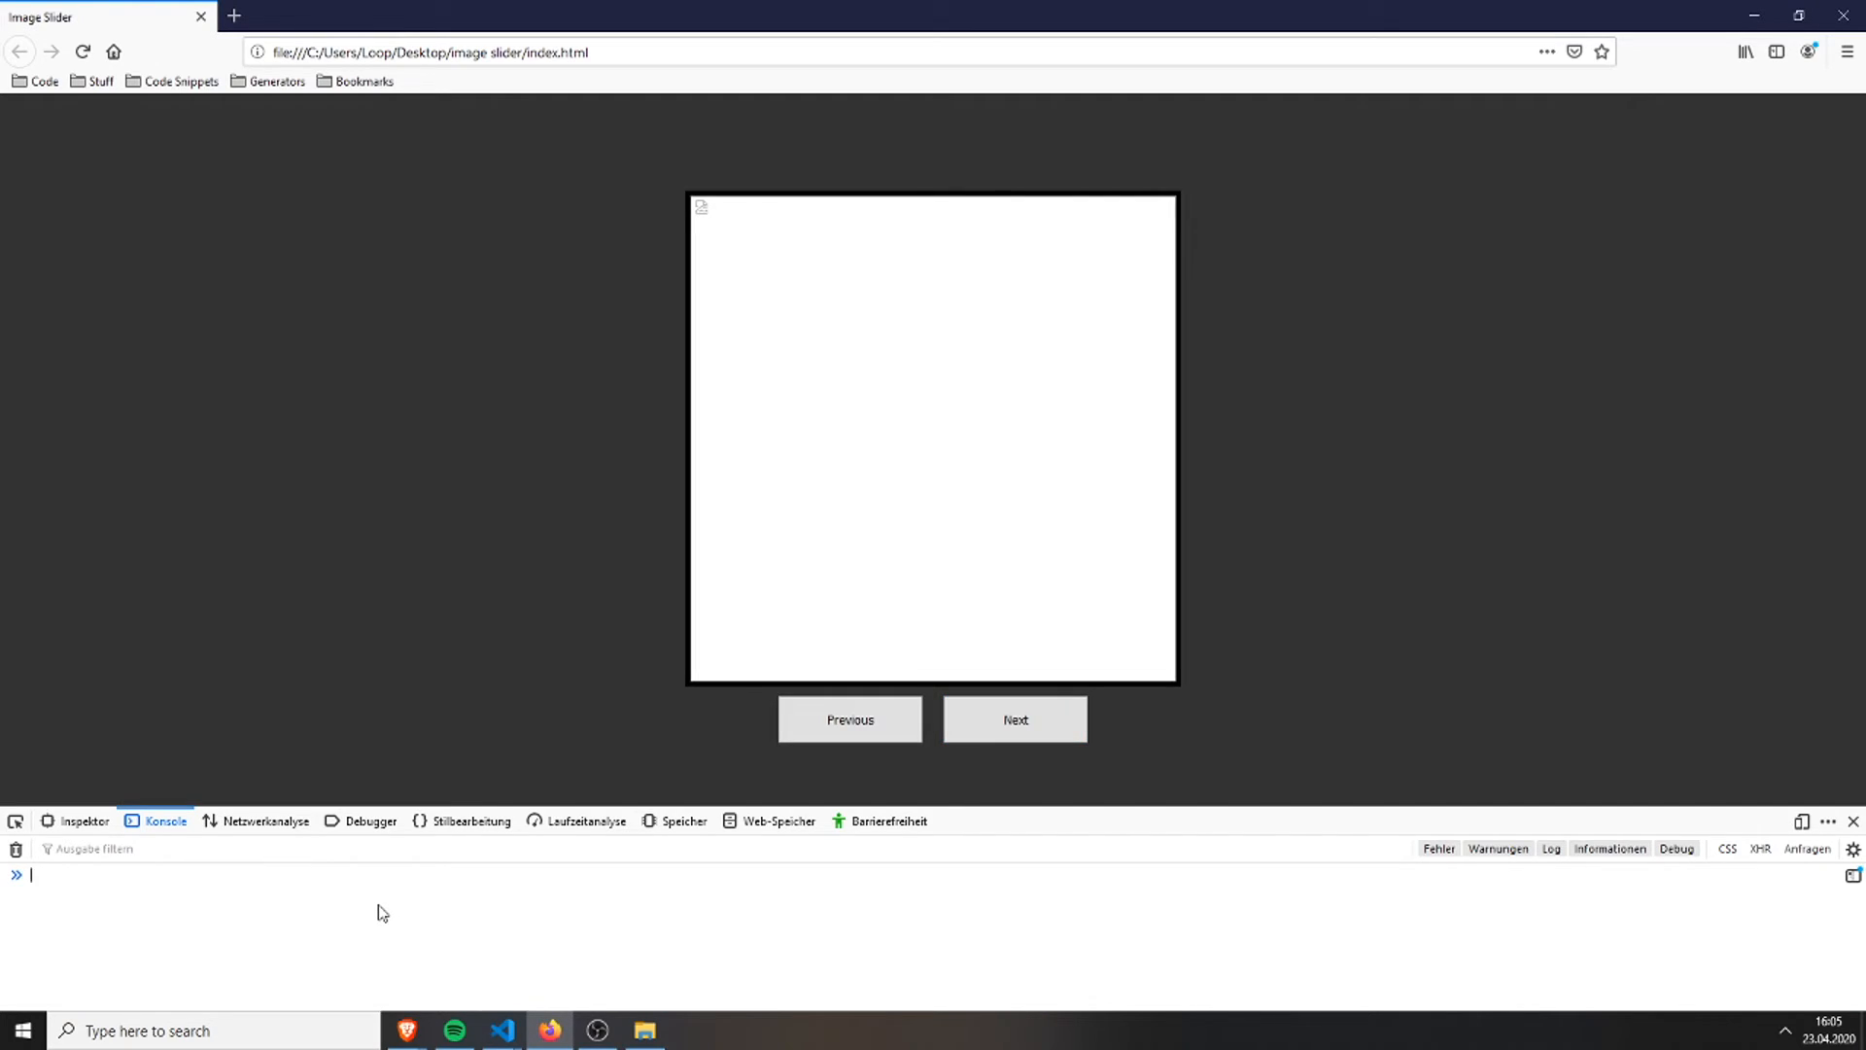
type("console")
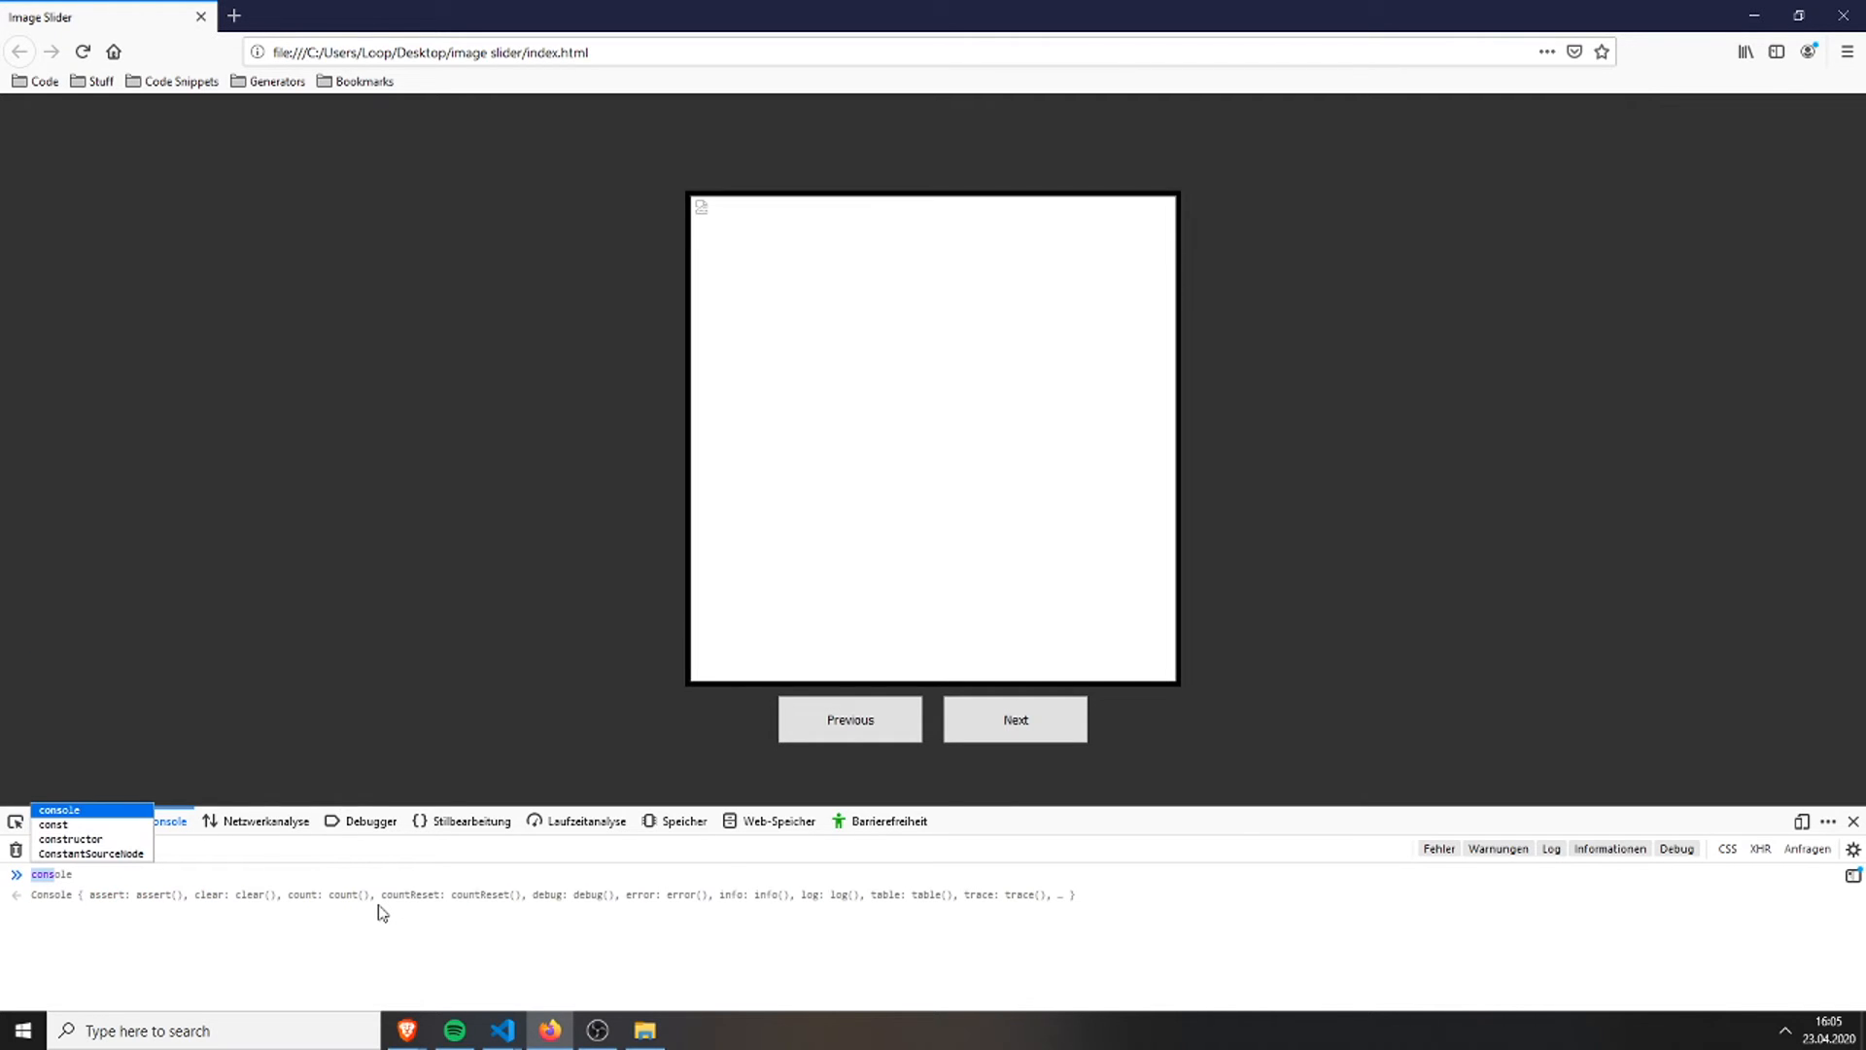
type("console.log(arr[6])")
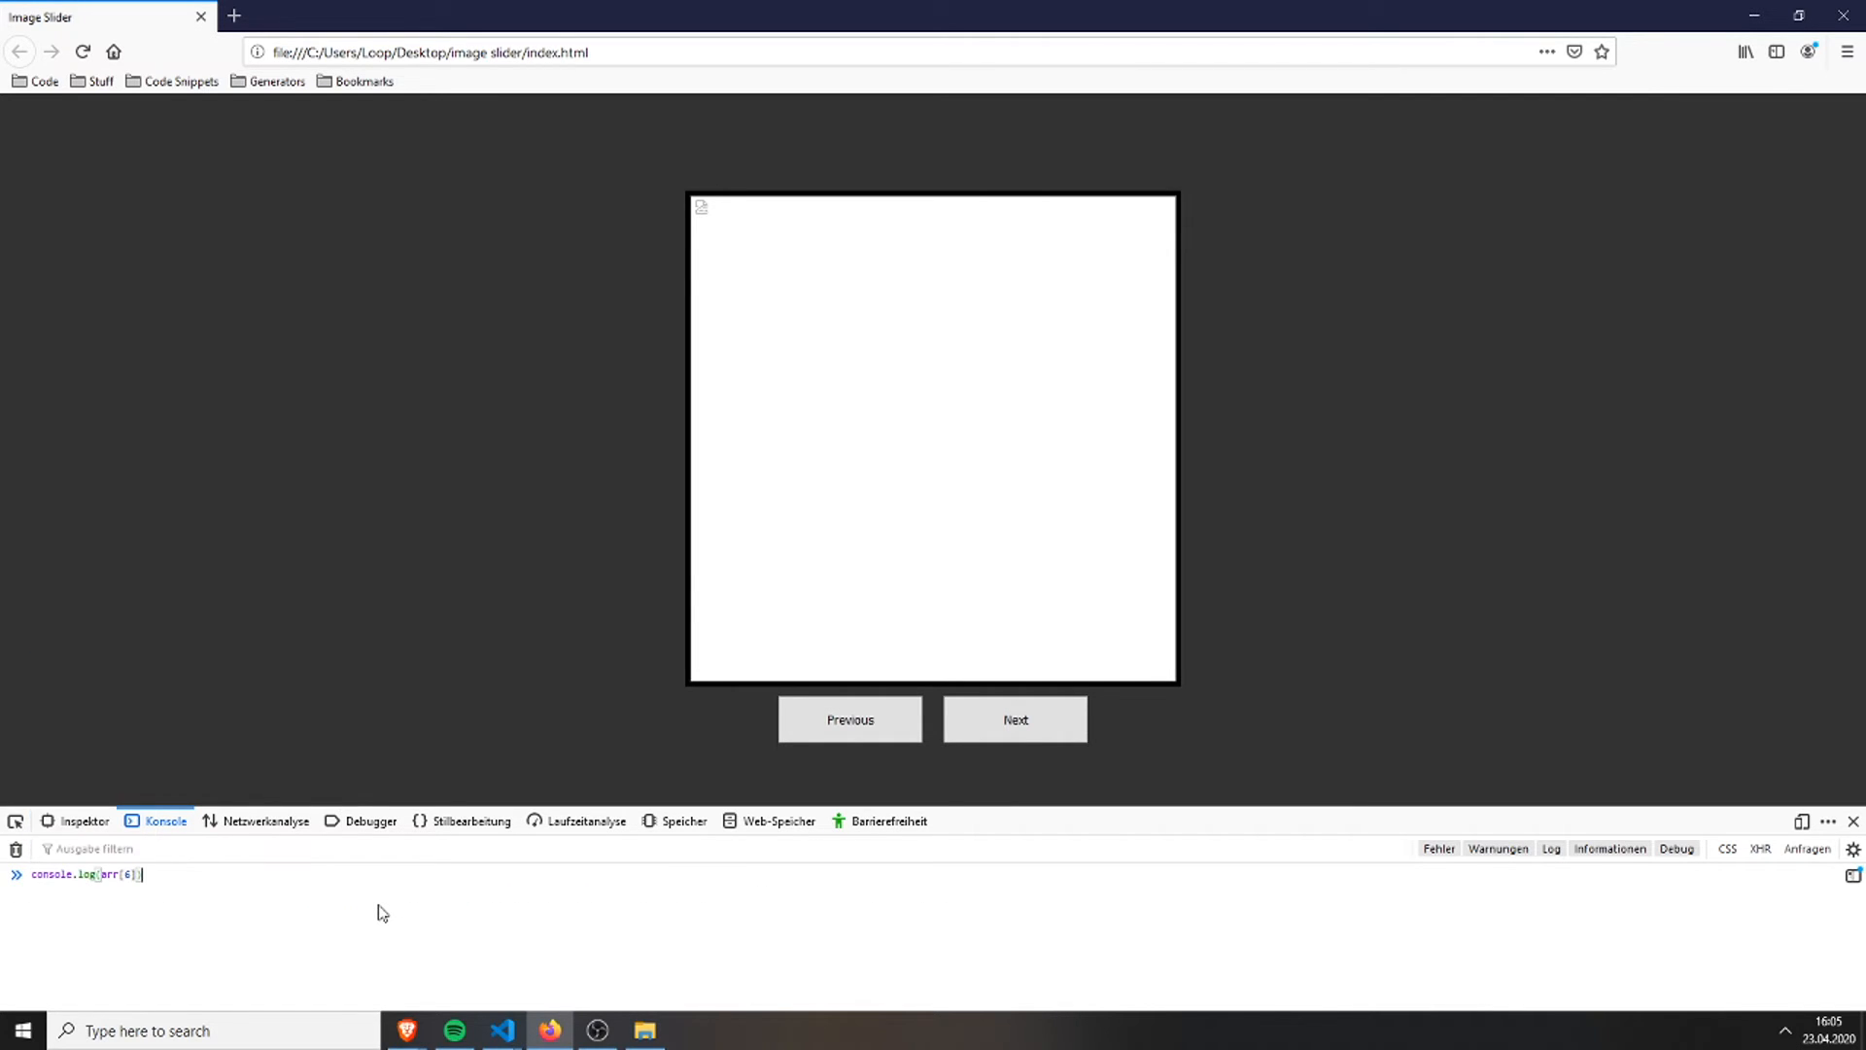
key("Return")
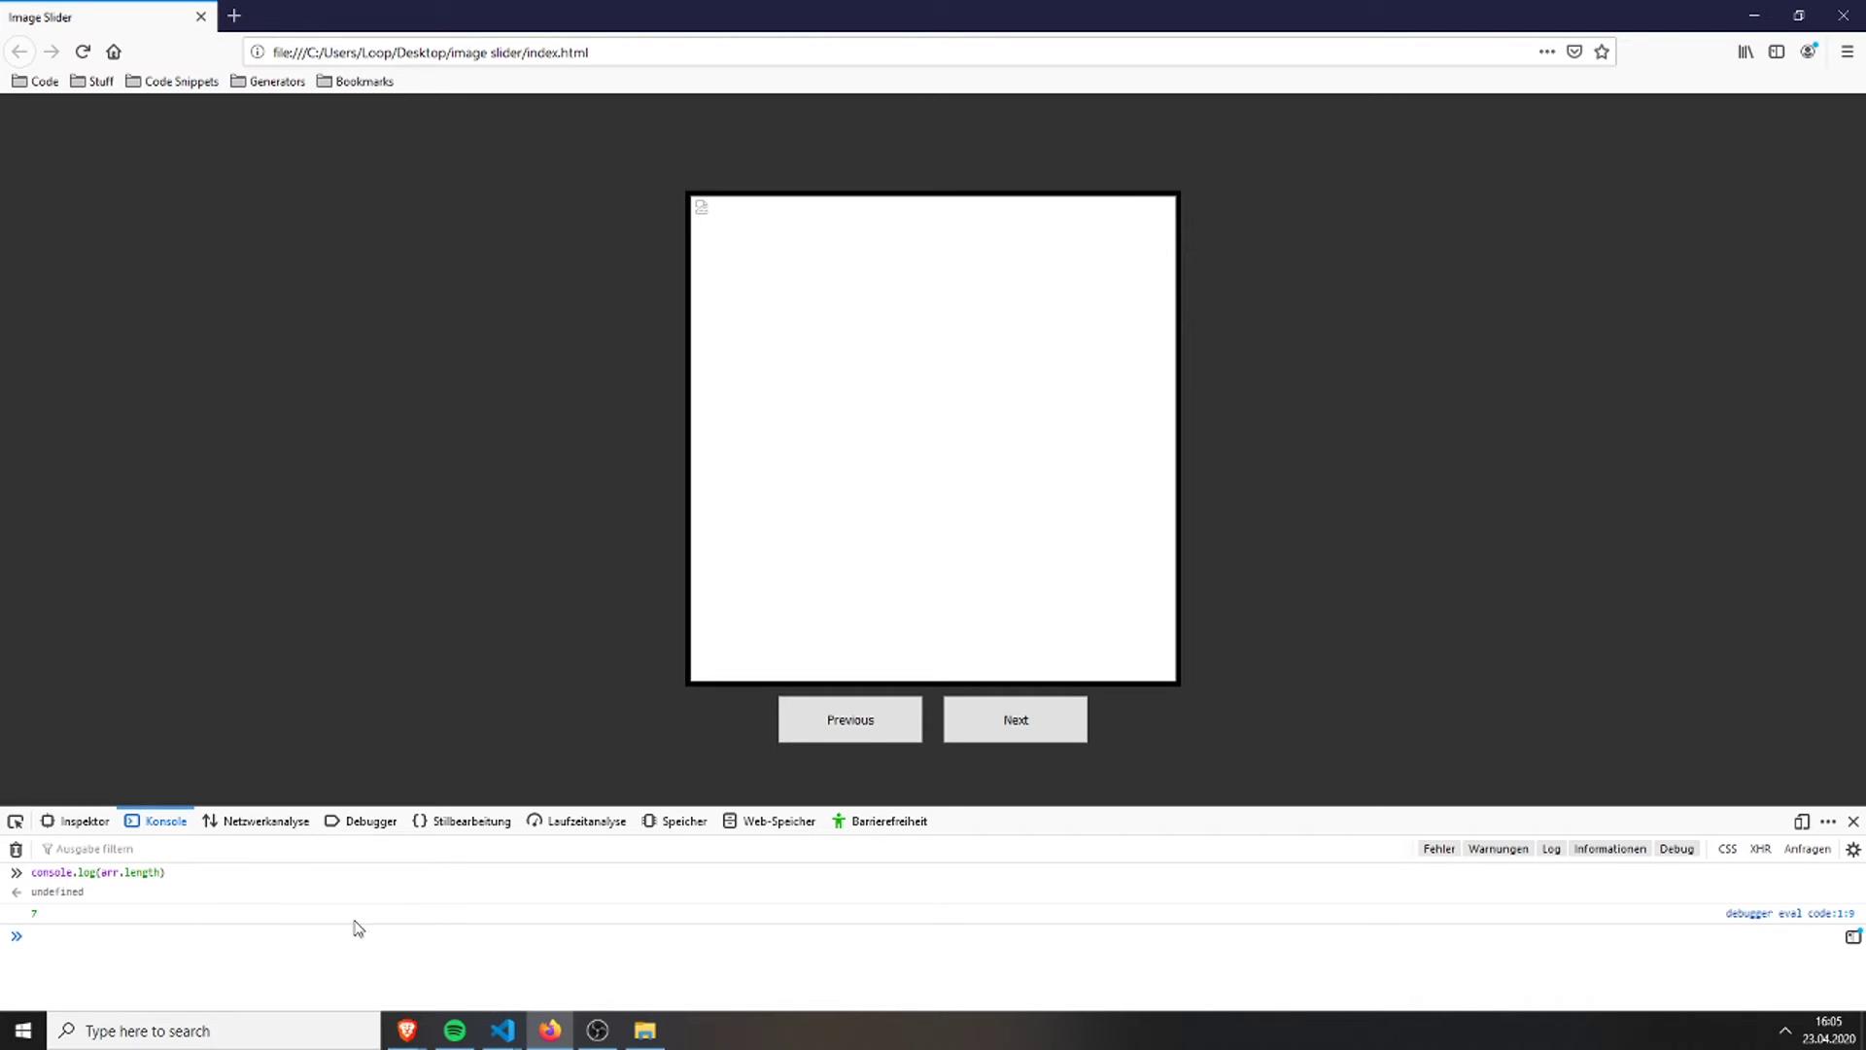
mouse_move(502, 1030)
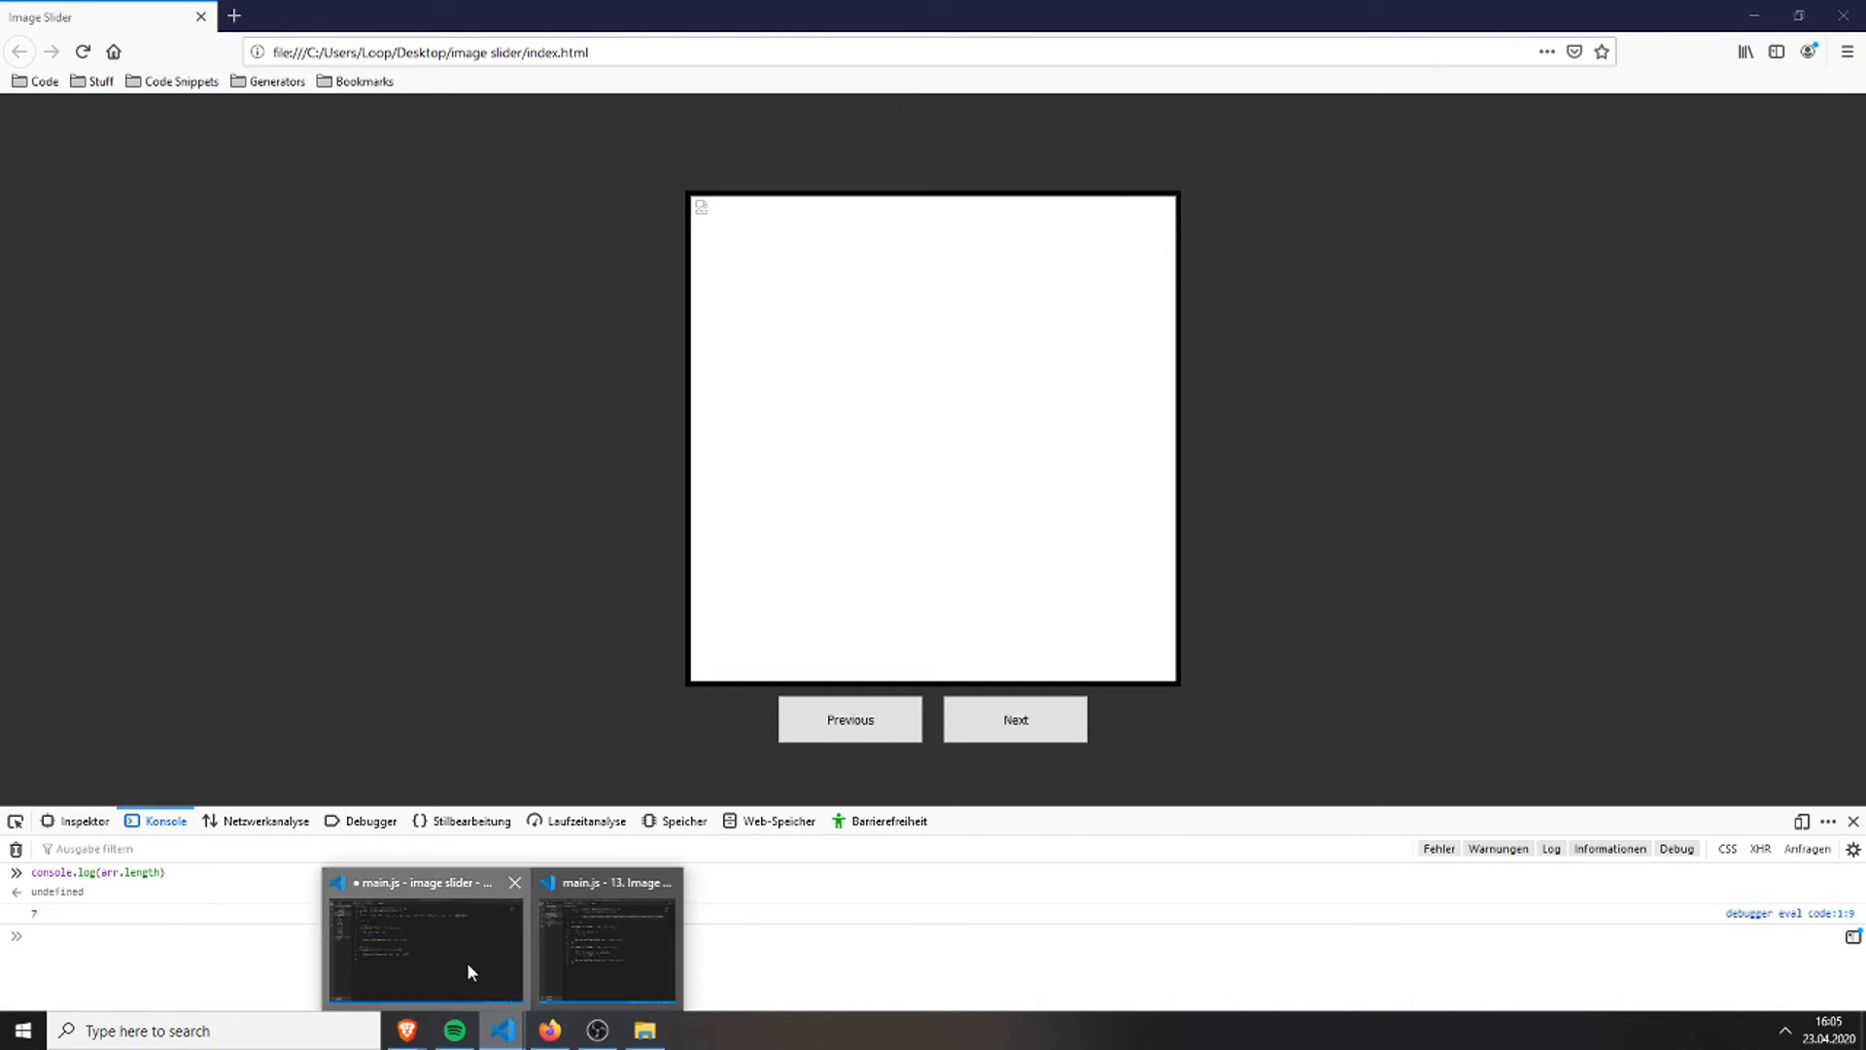
left_click(424, 939)
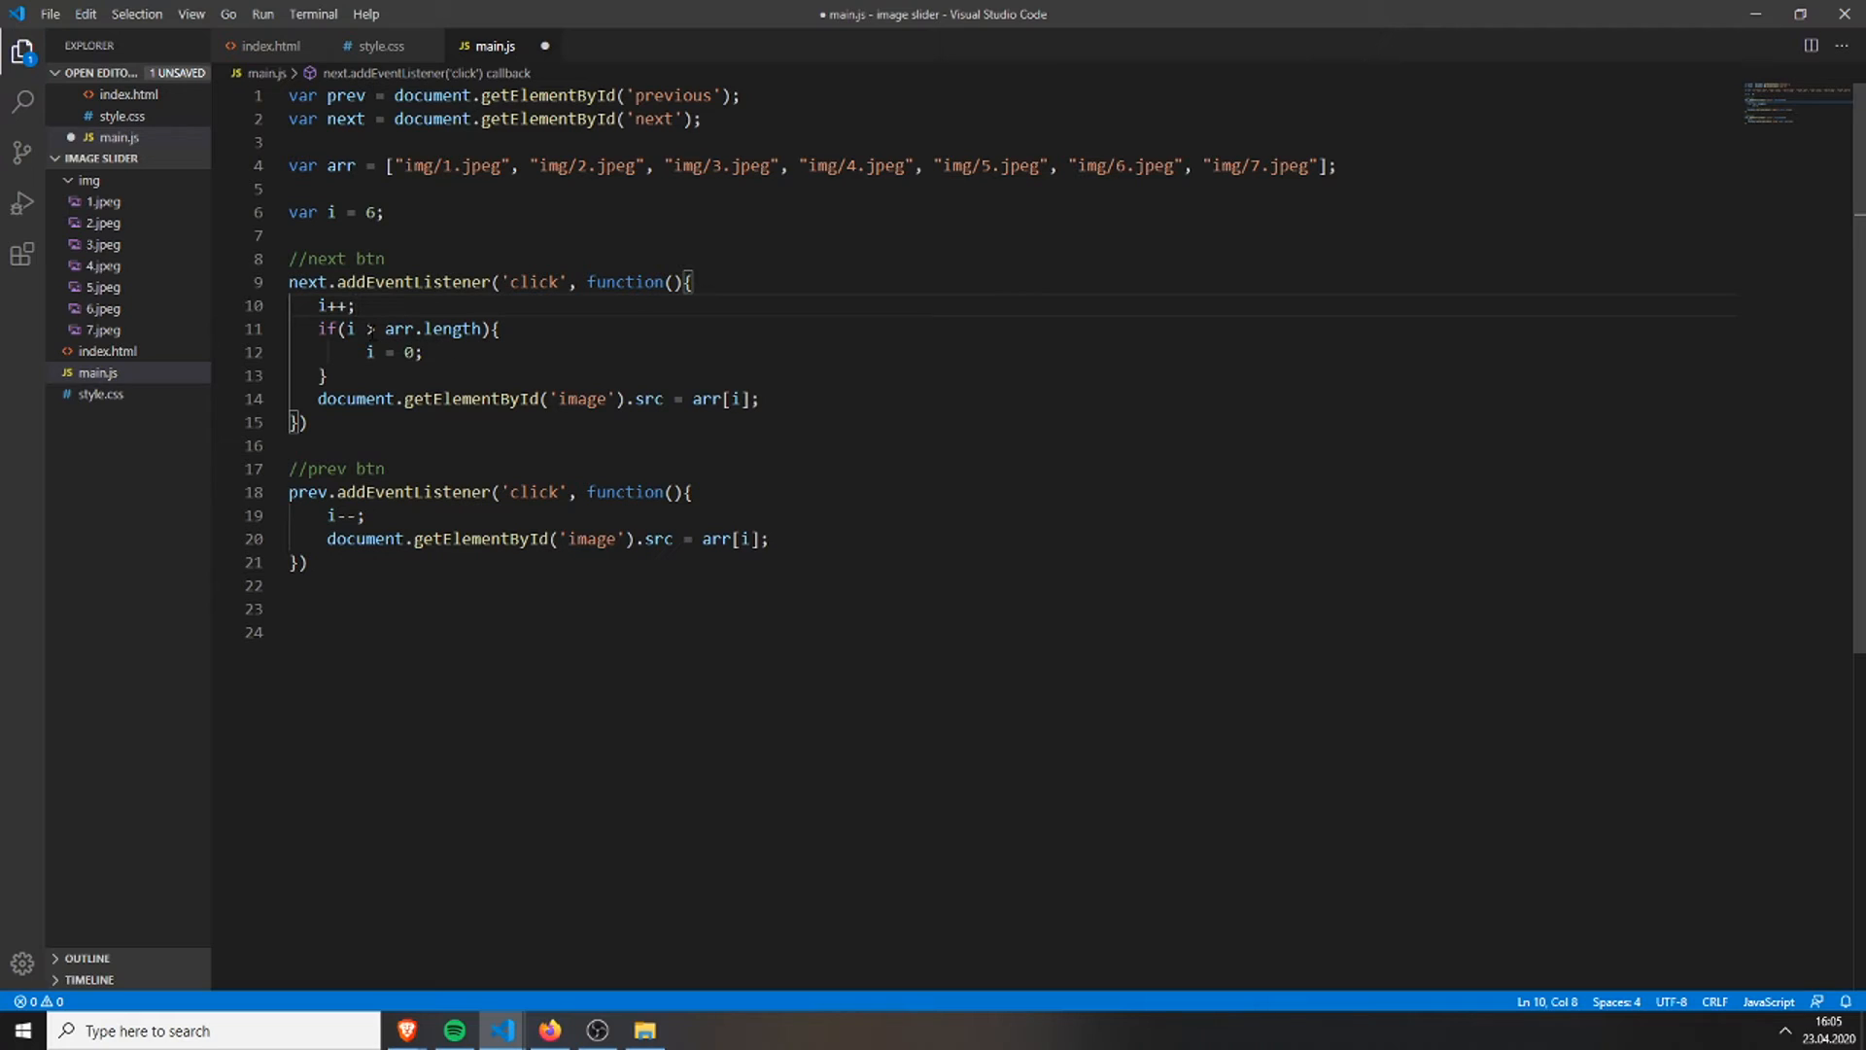
double_click(435, 328)
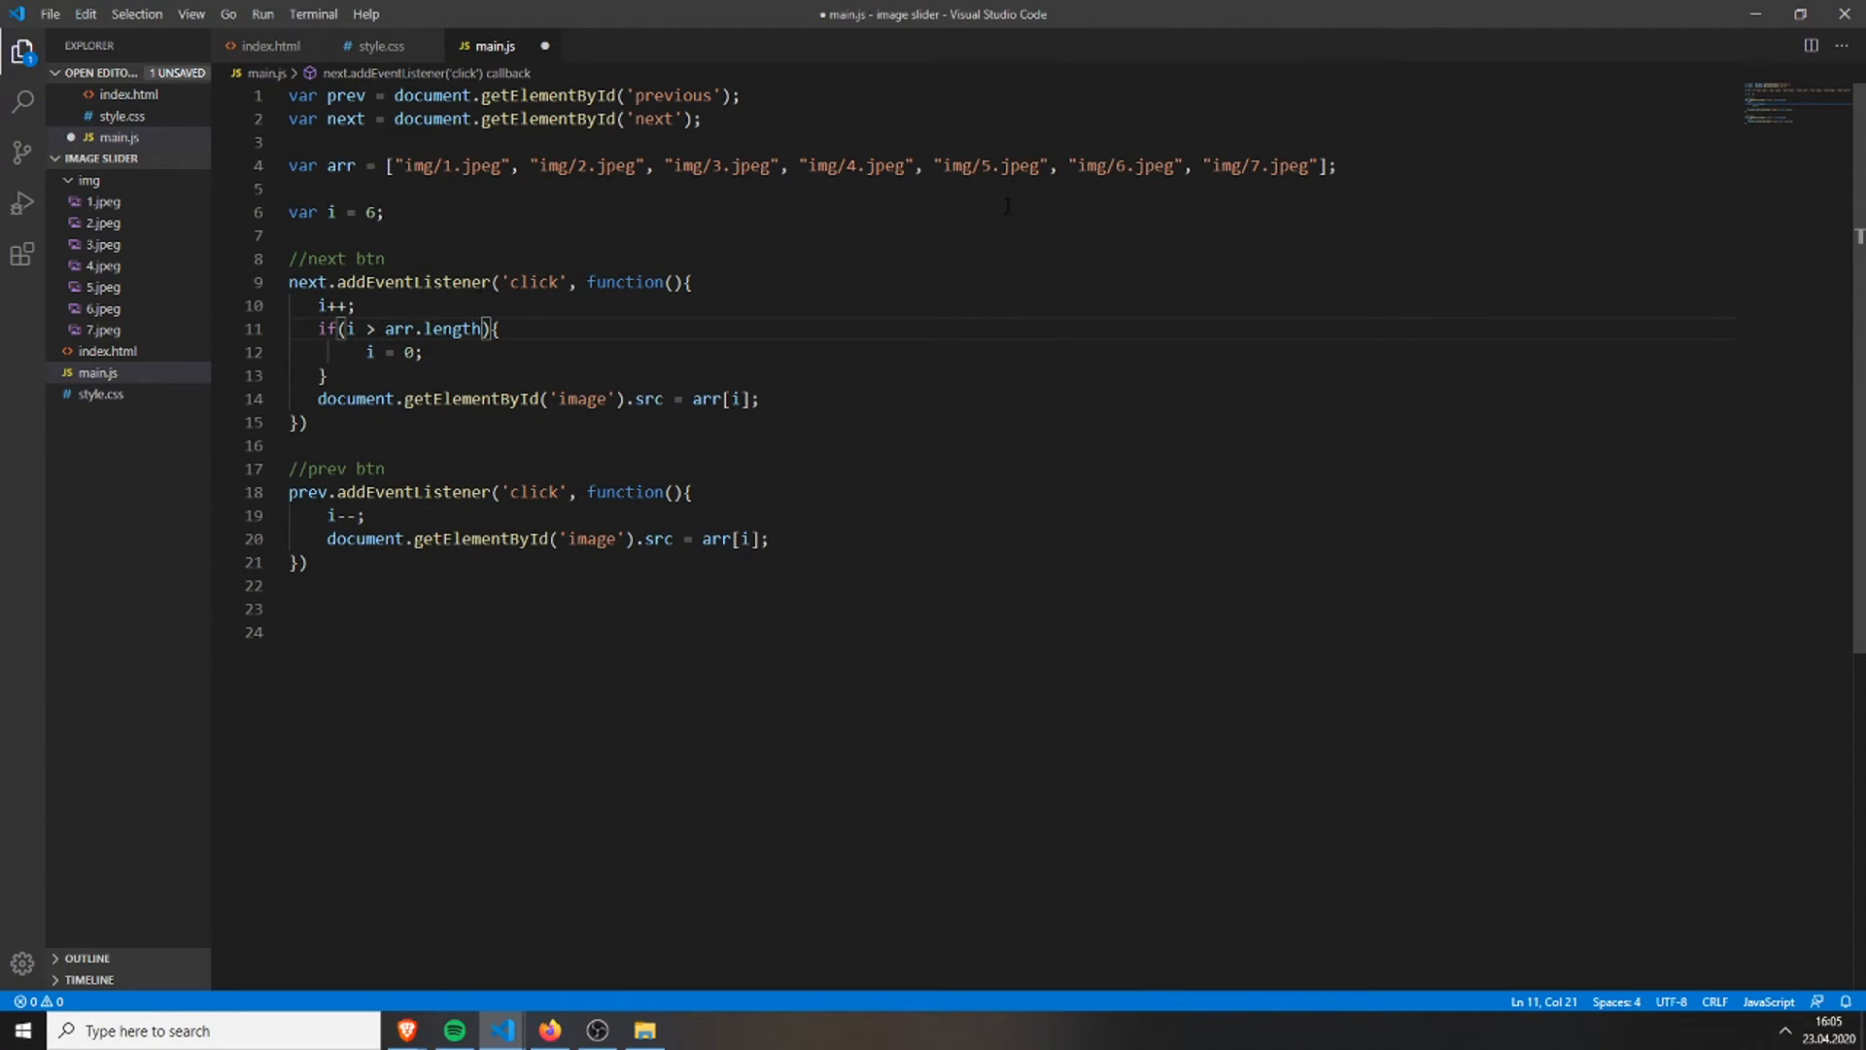
mouse_move(455, 328)
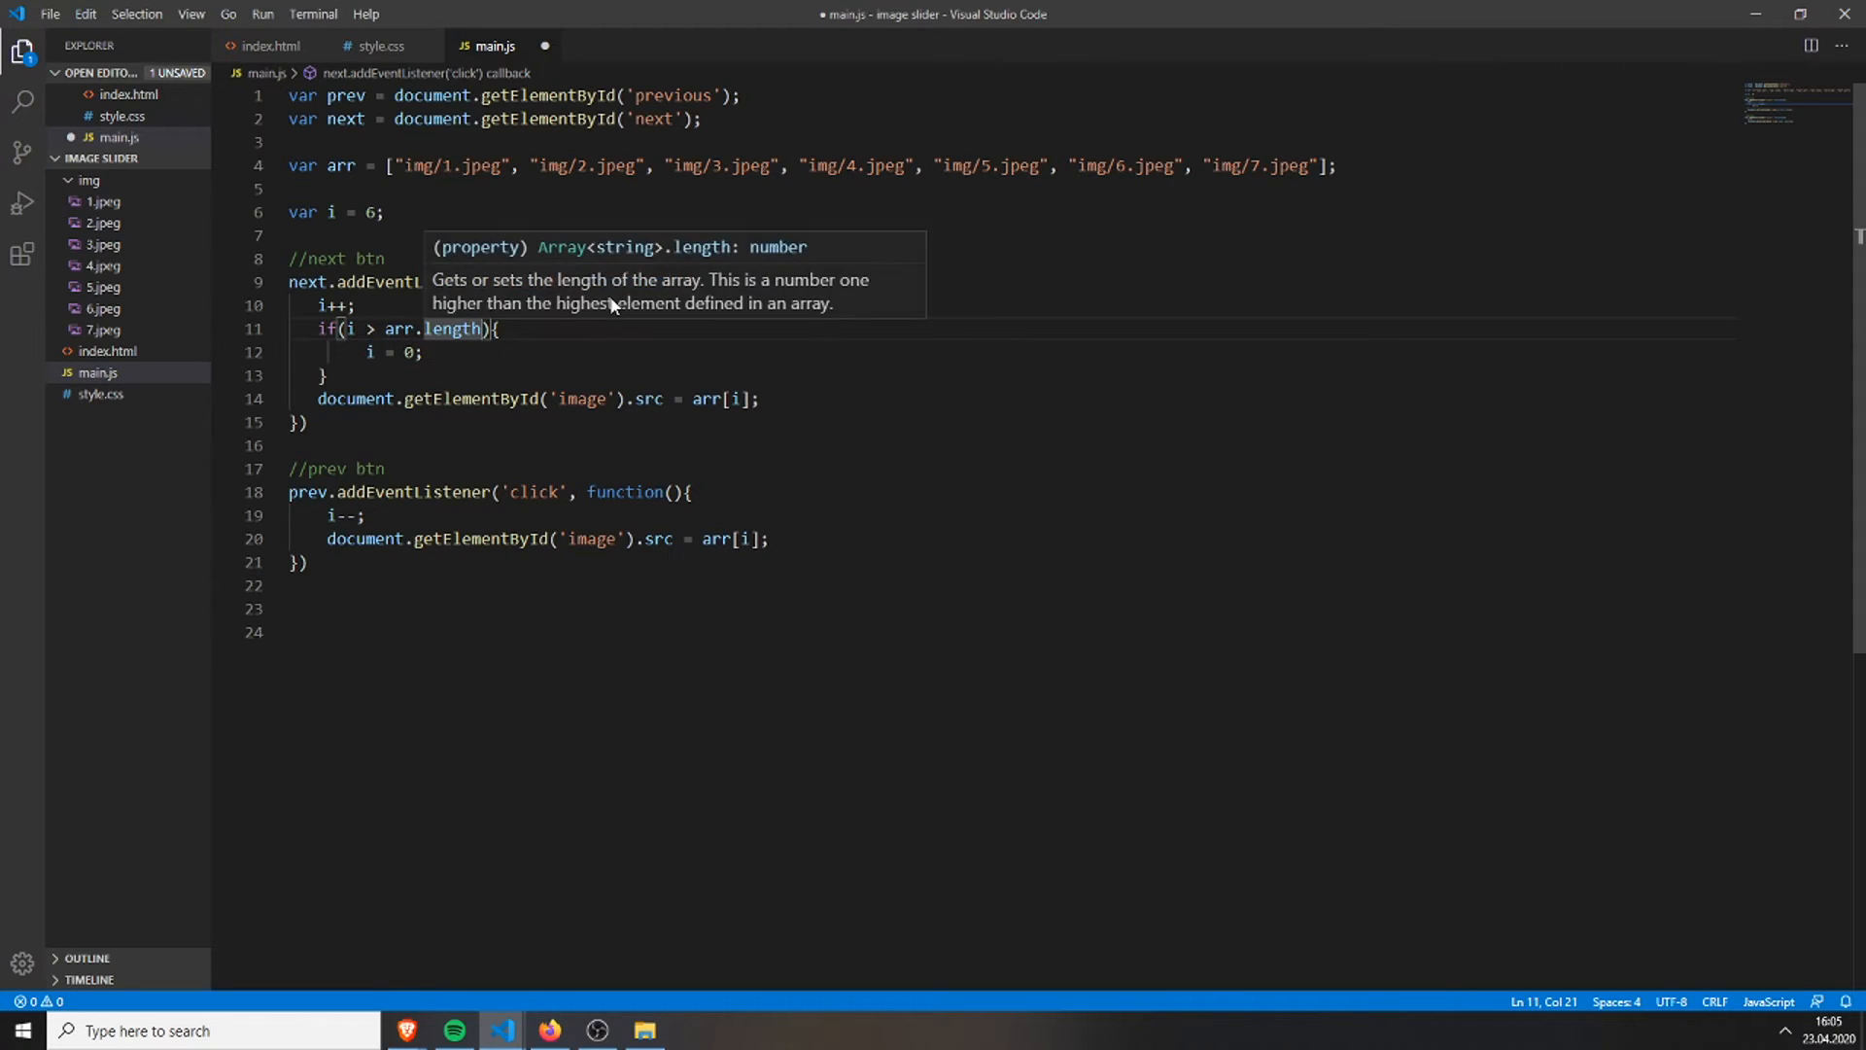
- Page forward through the dog photos in Firefox, then move to the Previous handler in main.js
left_click(549, 1030)
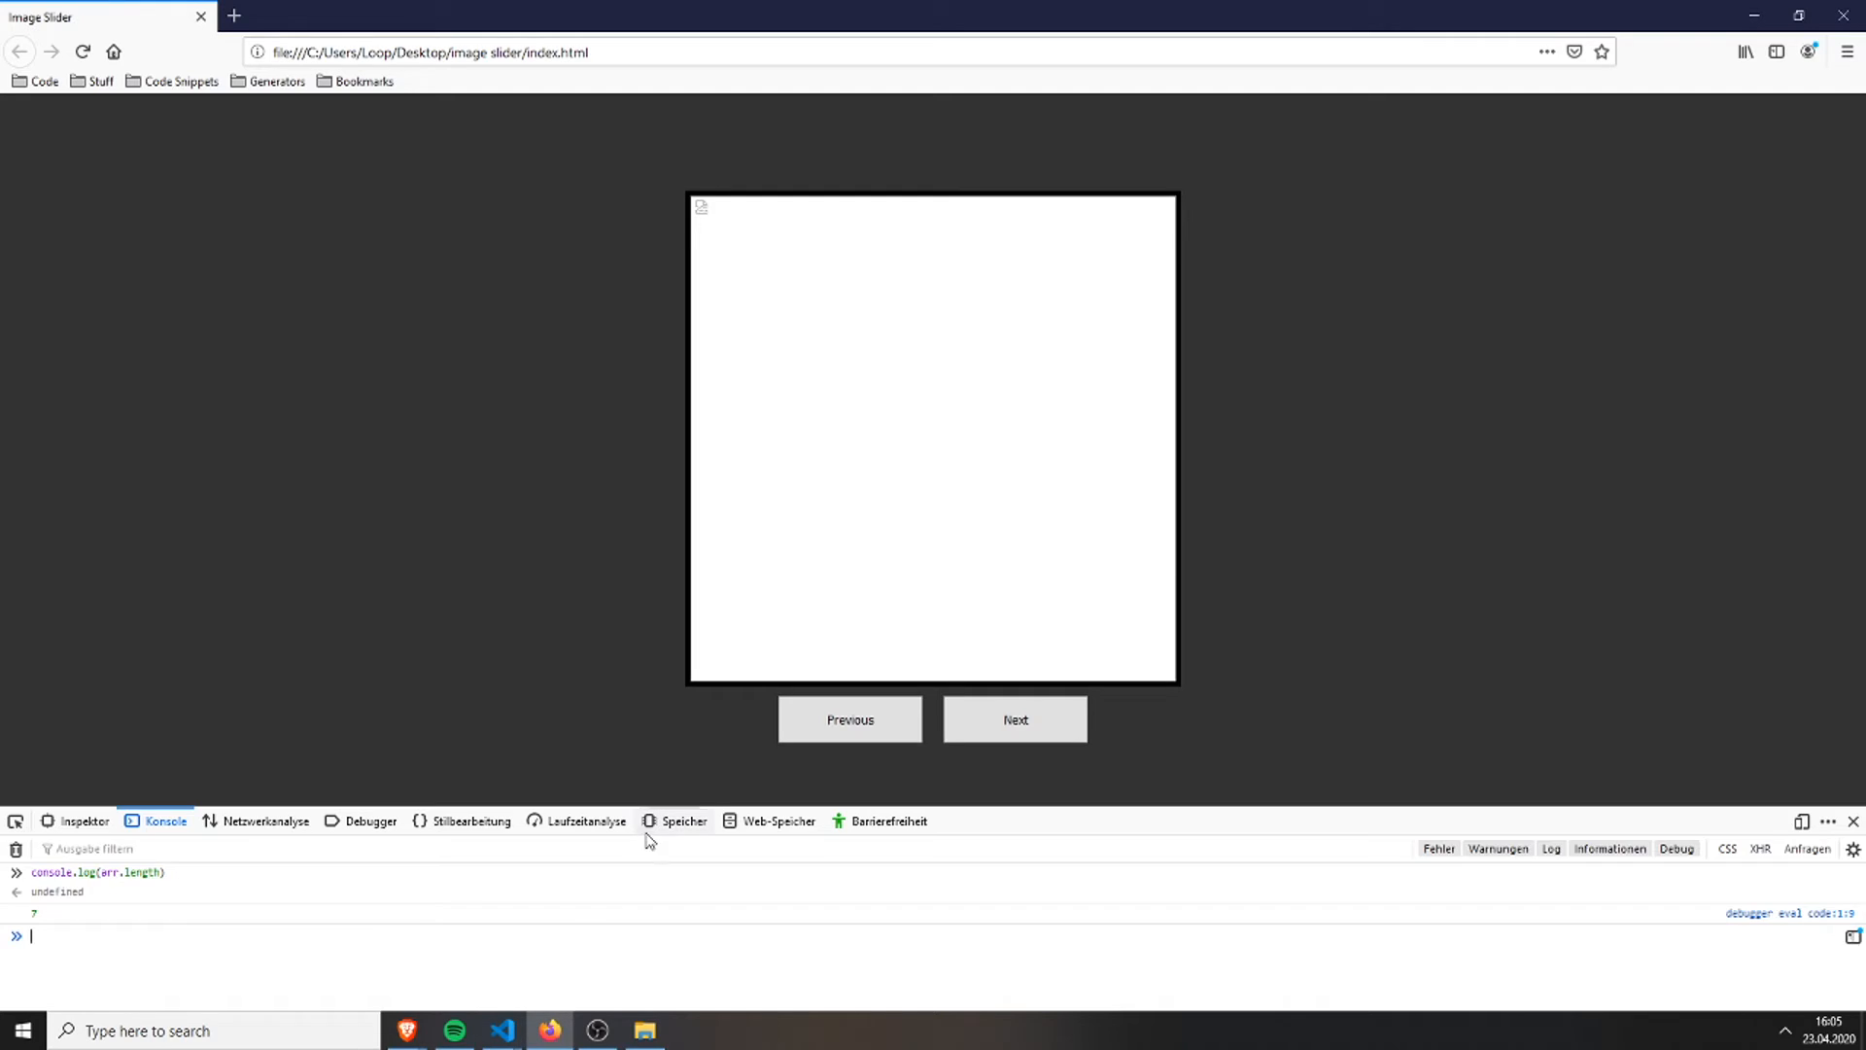
left_click(1014, 719)
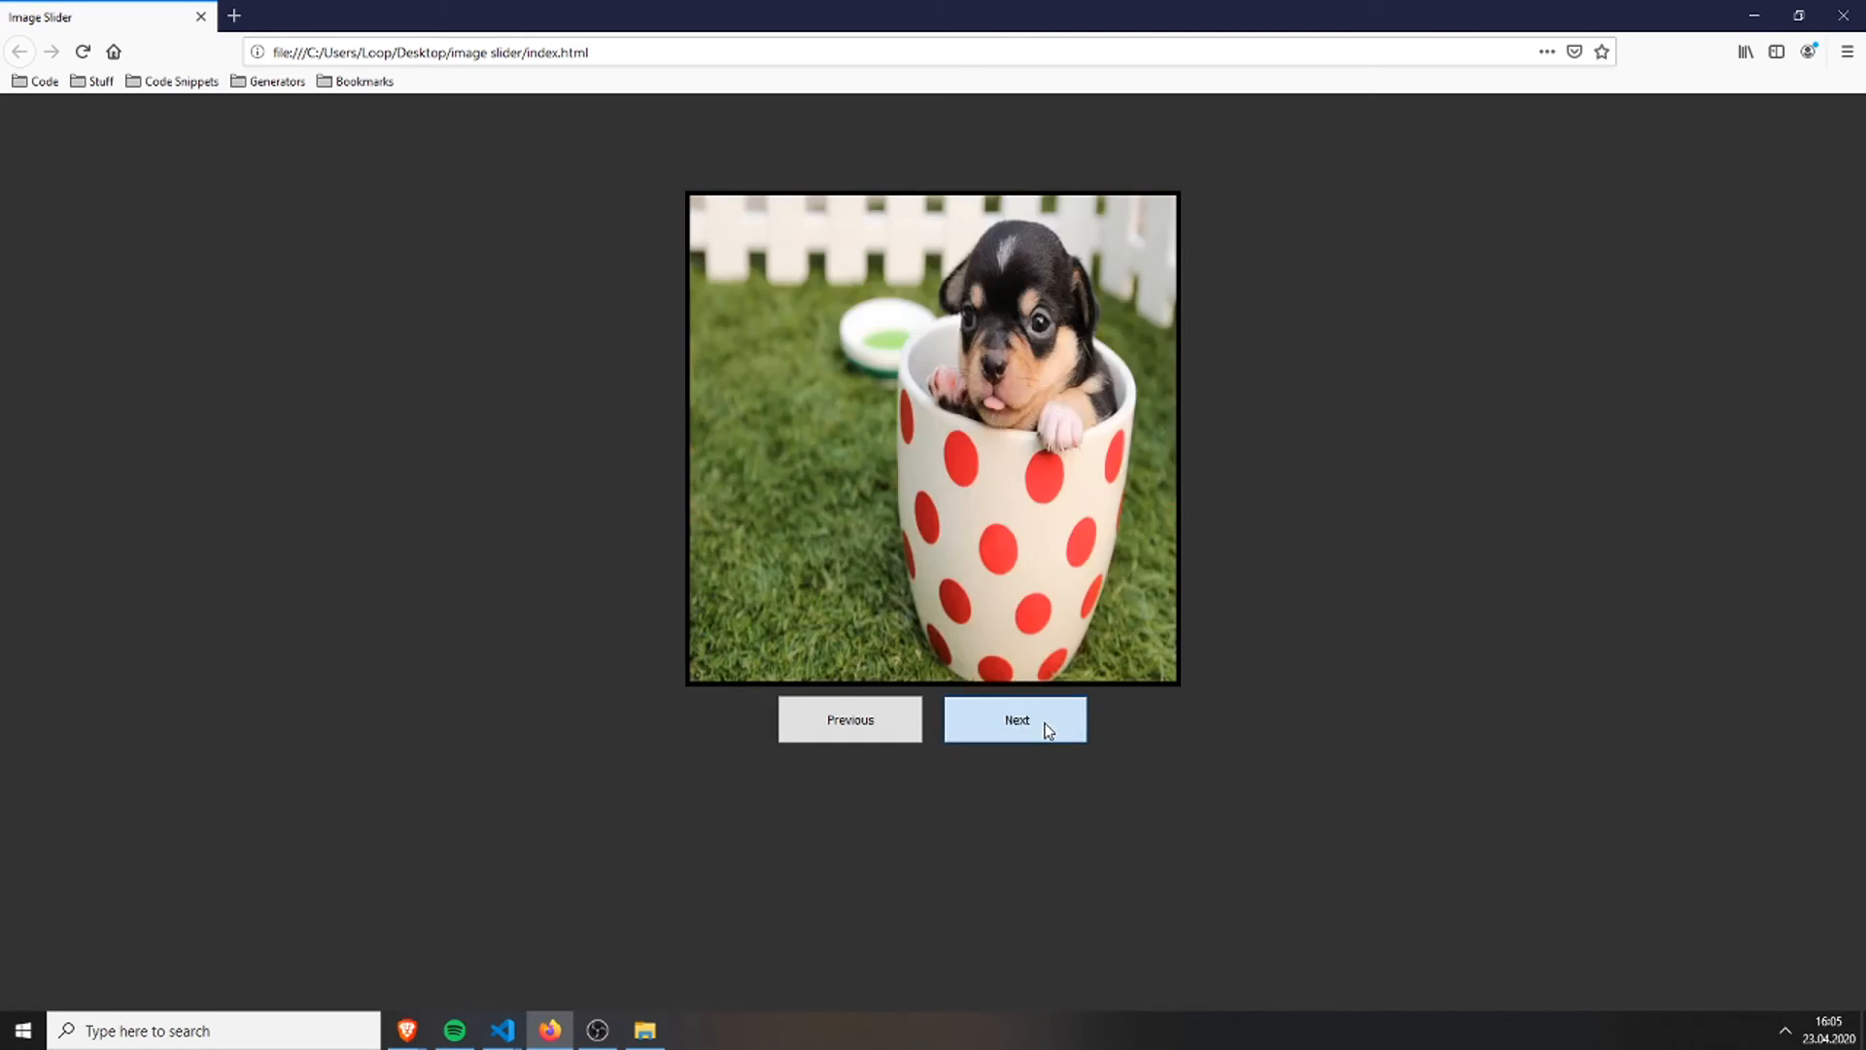
left_click(1014, 720)
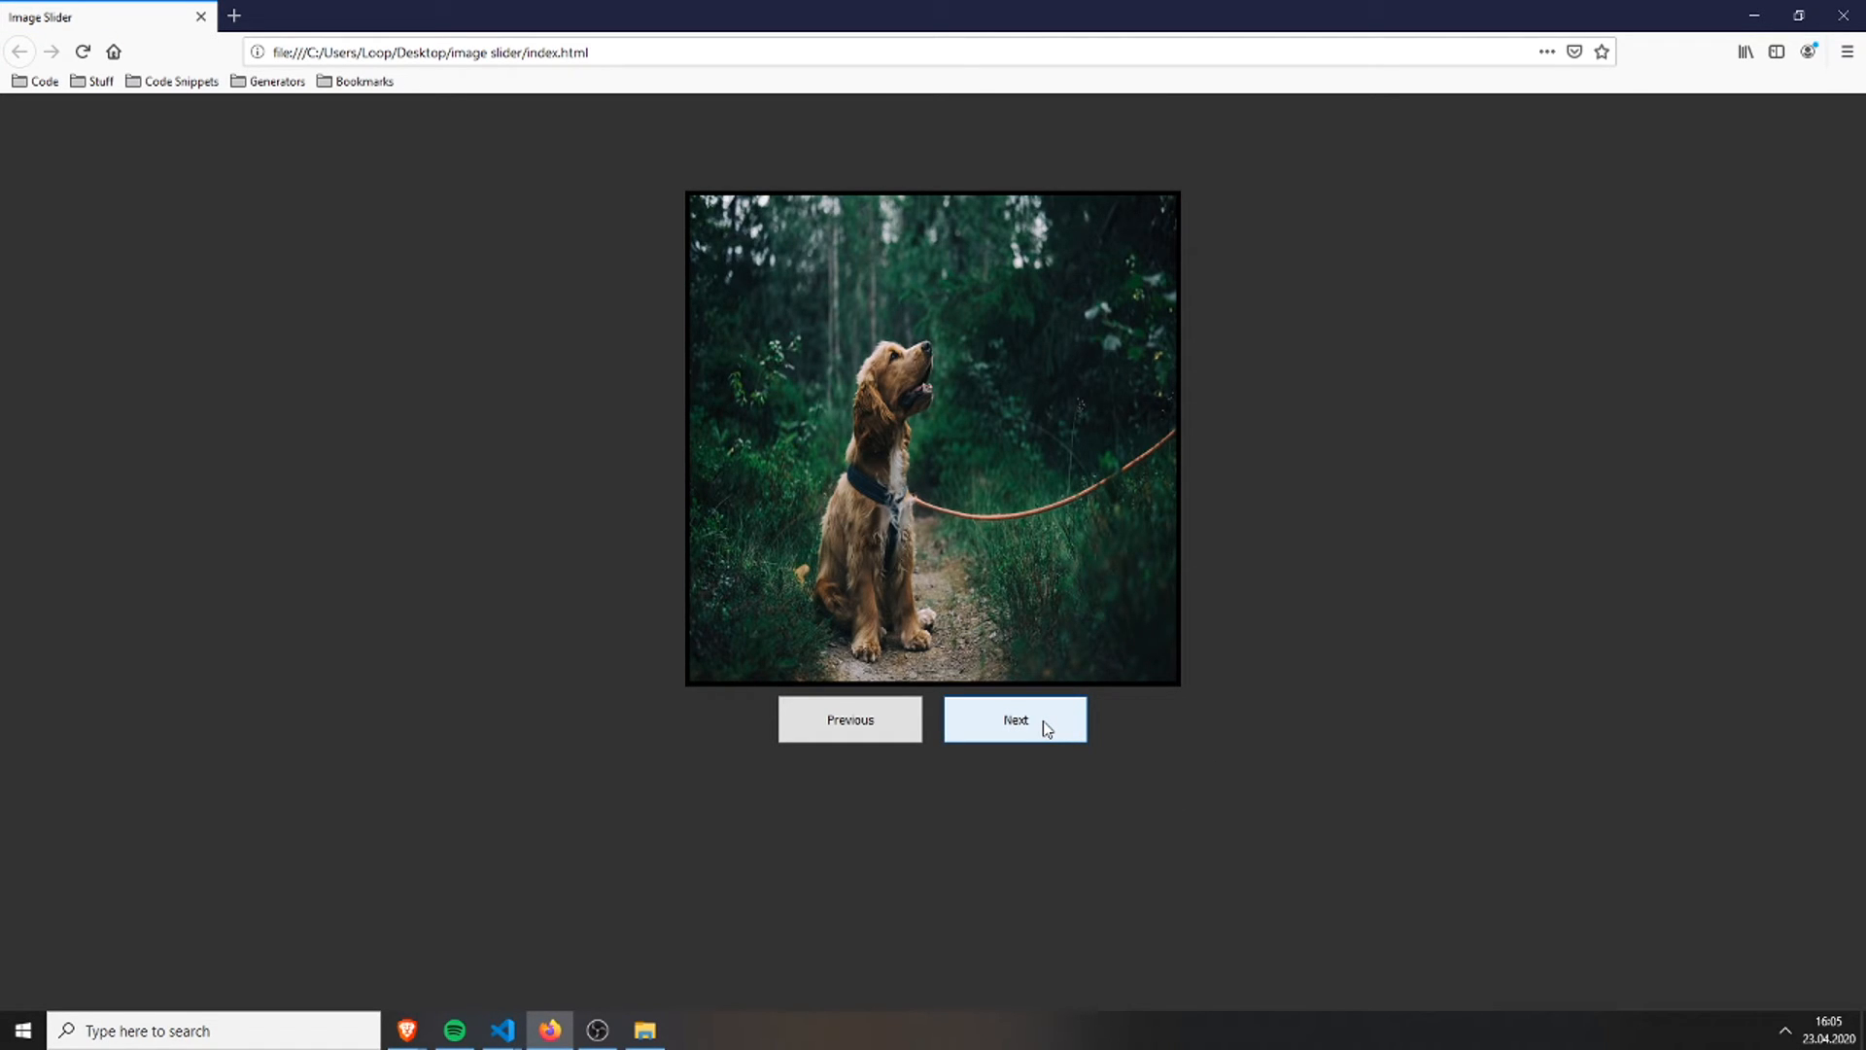
left_click(1014, 719)
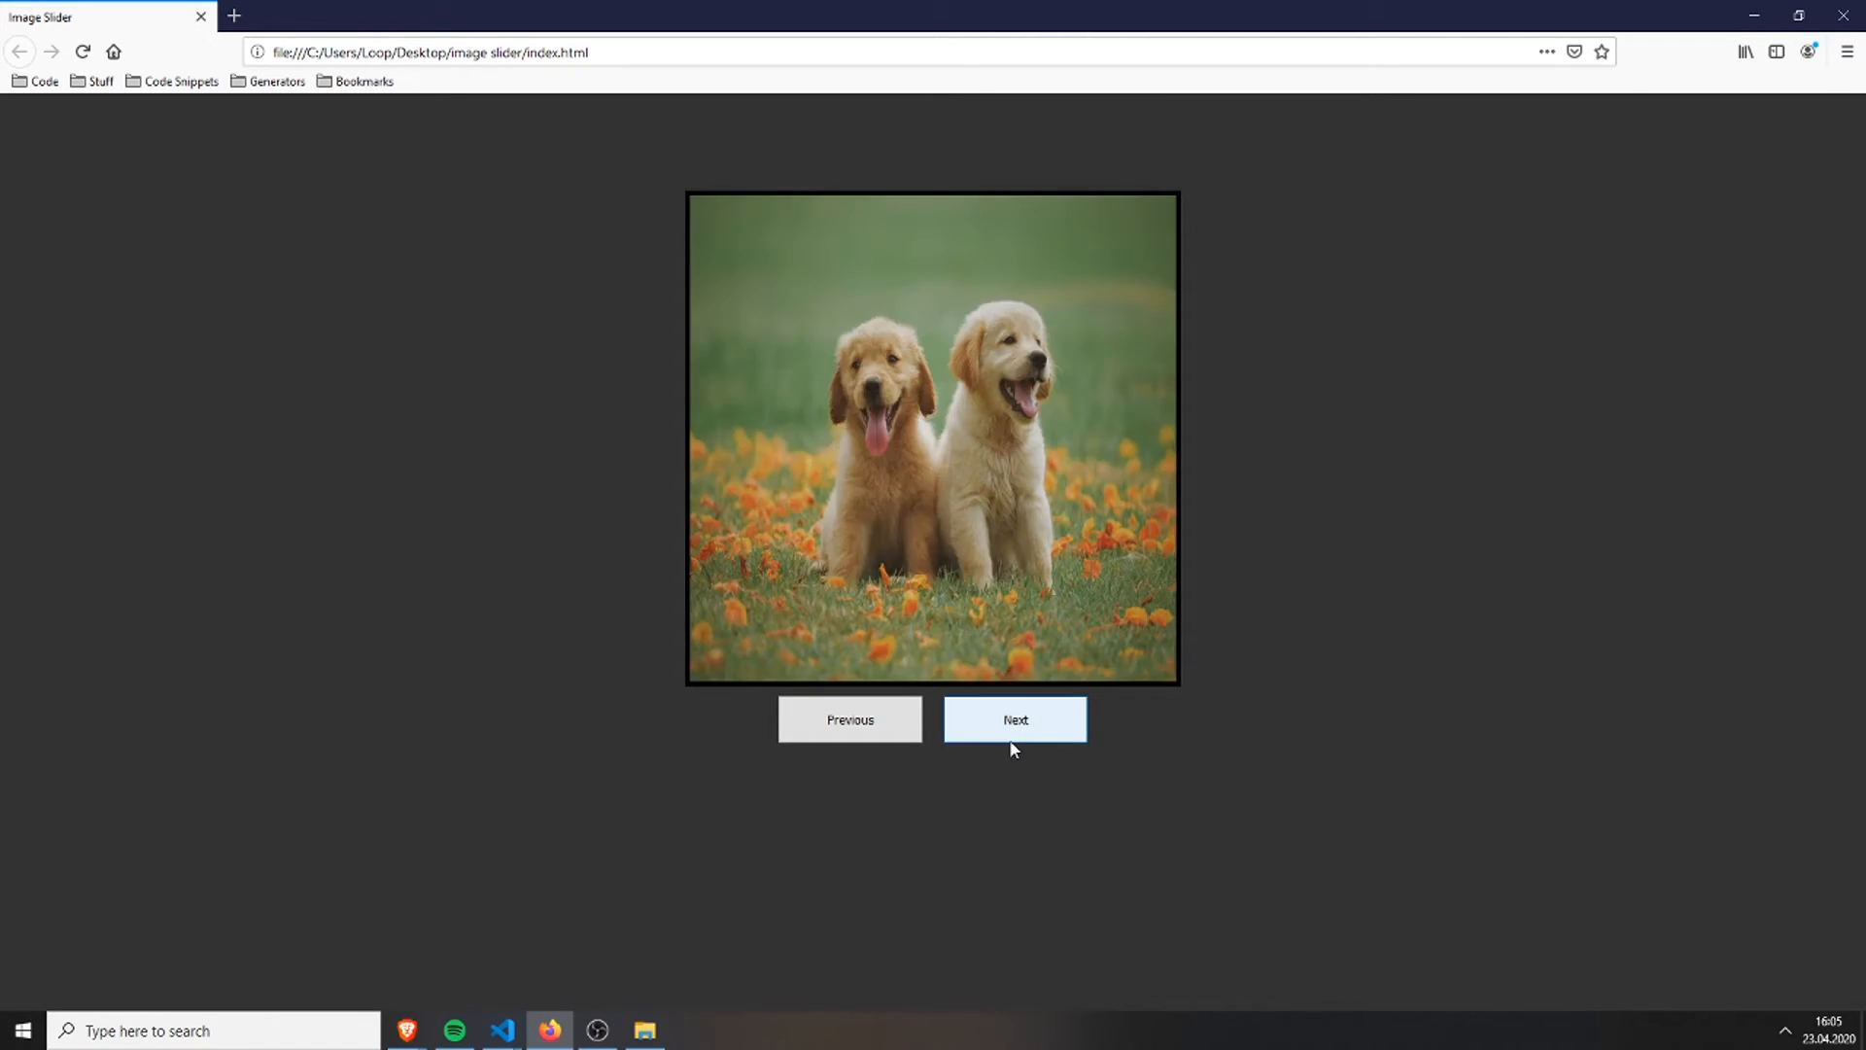
left_click(1014, 719)
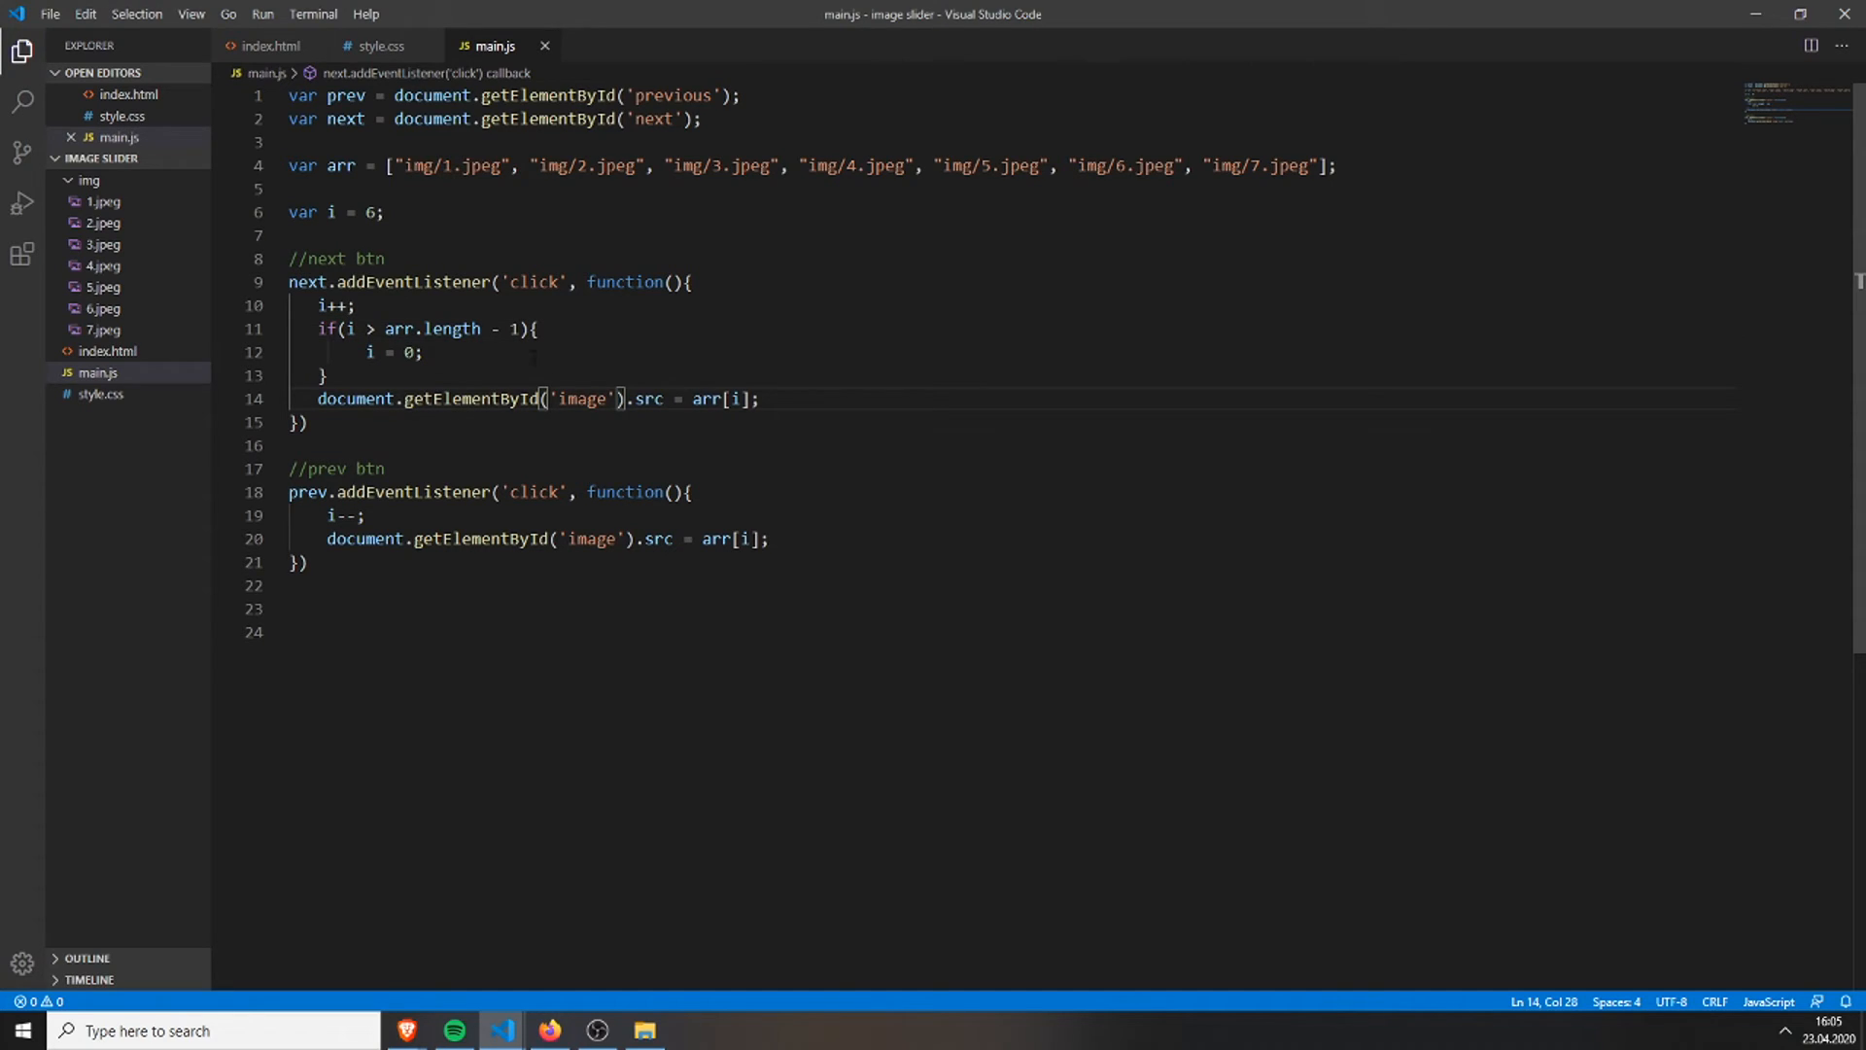
left_click(362, 515)
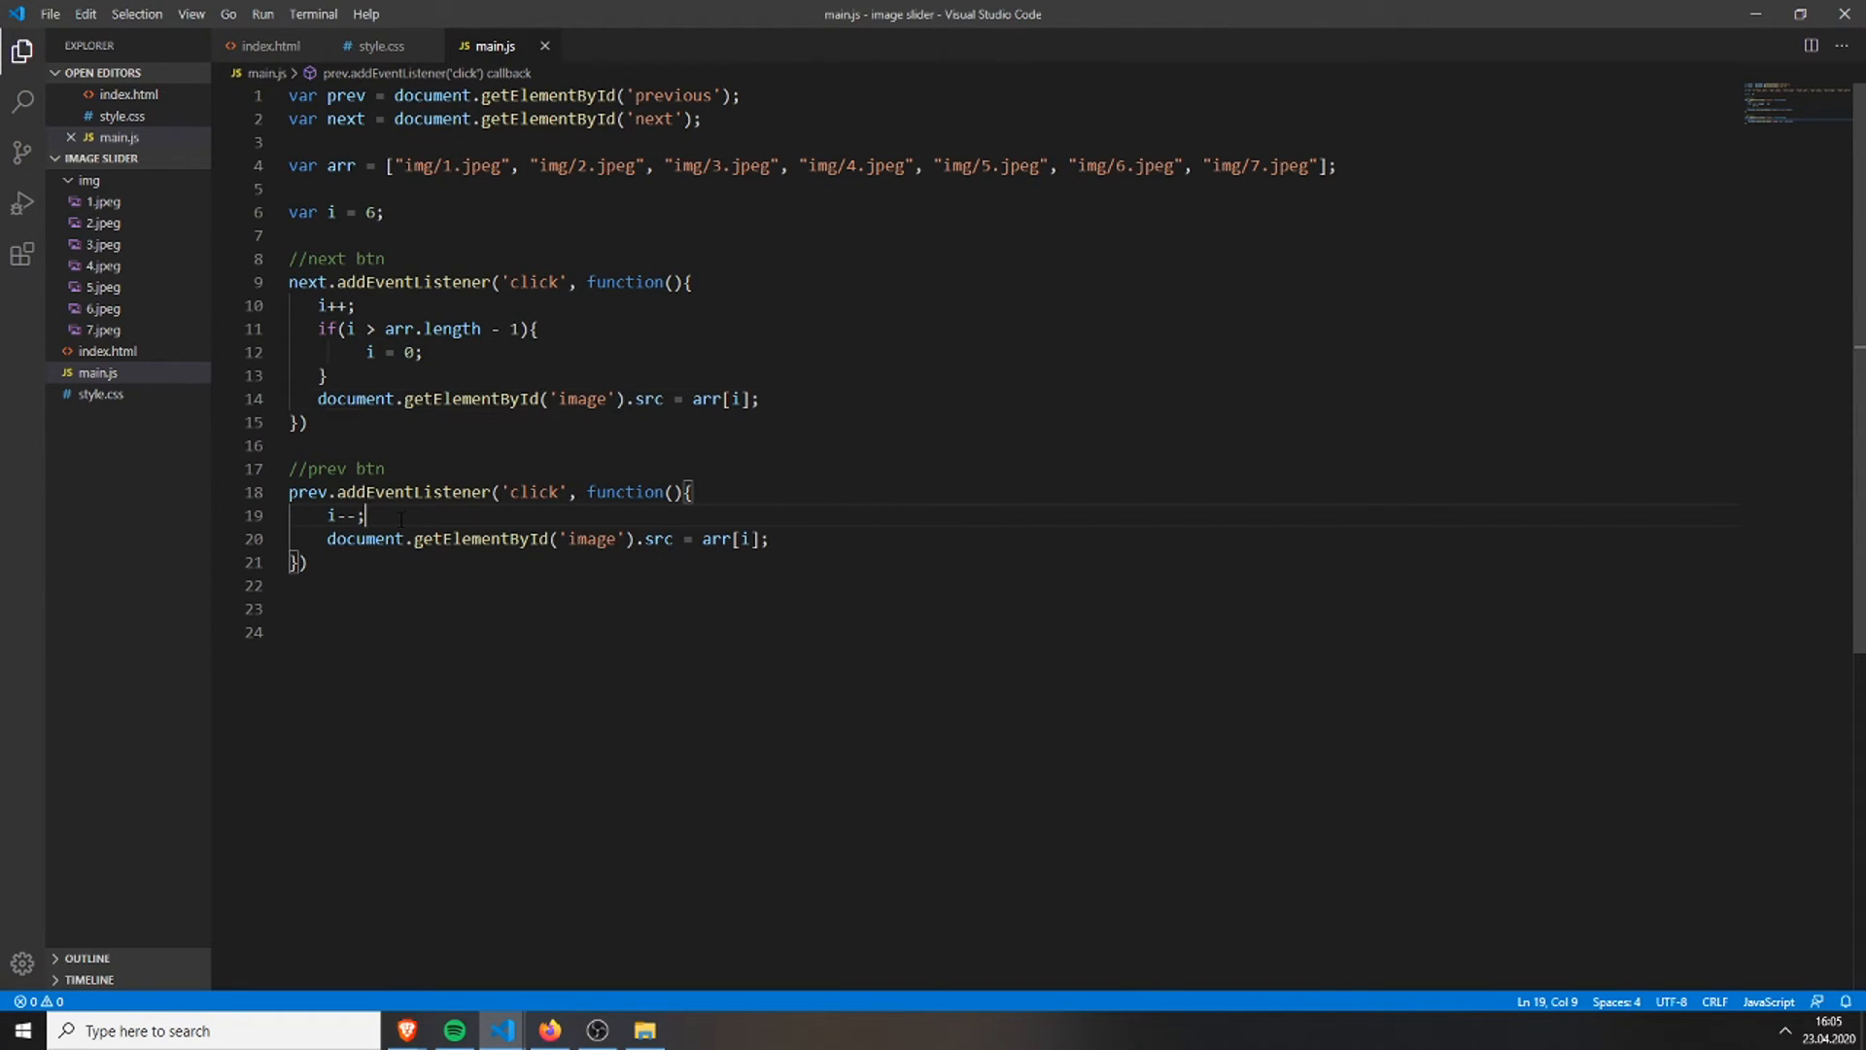
- Step back and forth through the Firefox slider until Previous shows a blank image past the first photo
left_click(548, 1030)
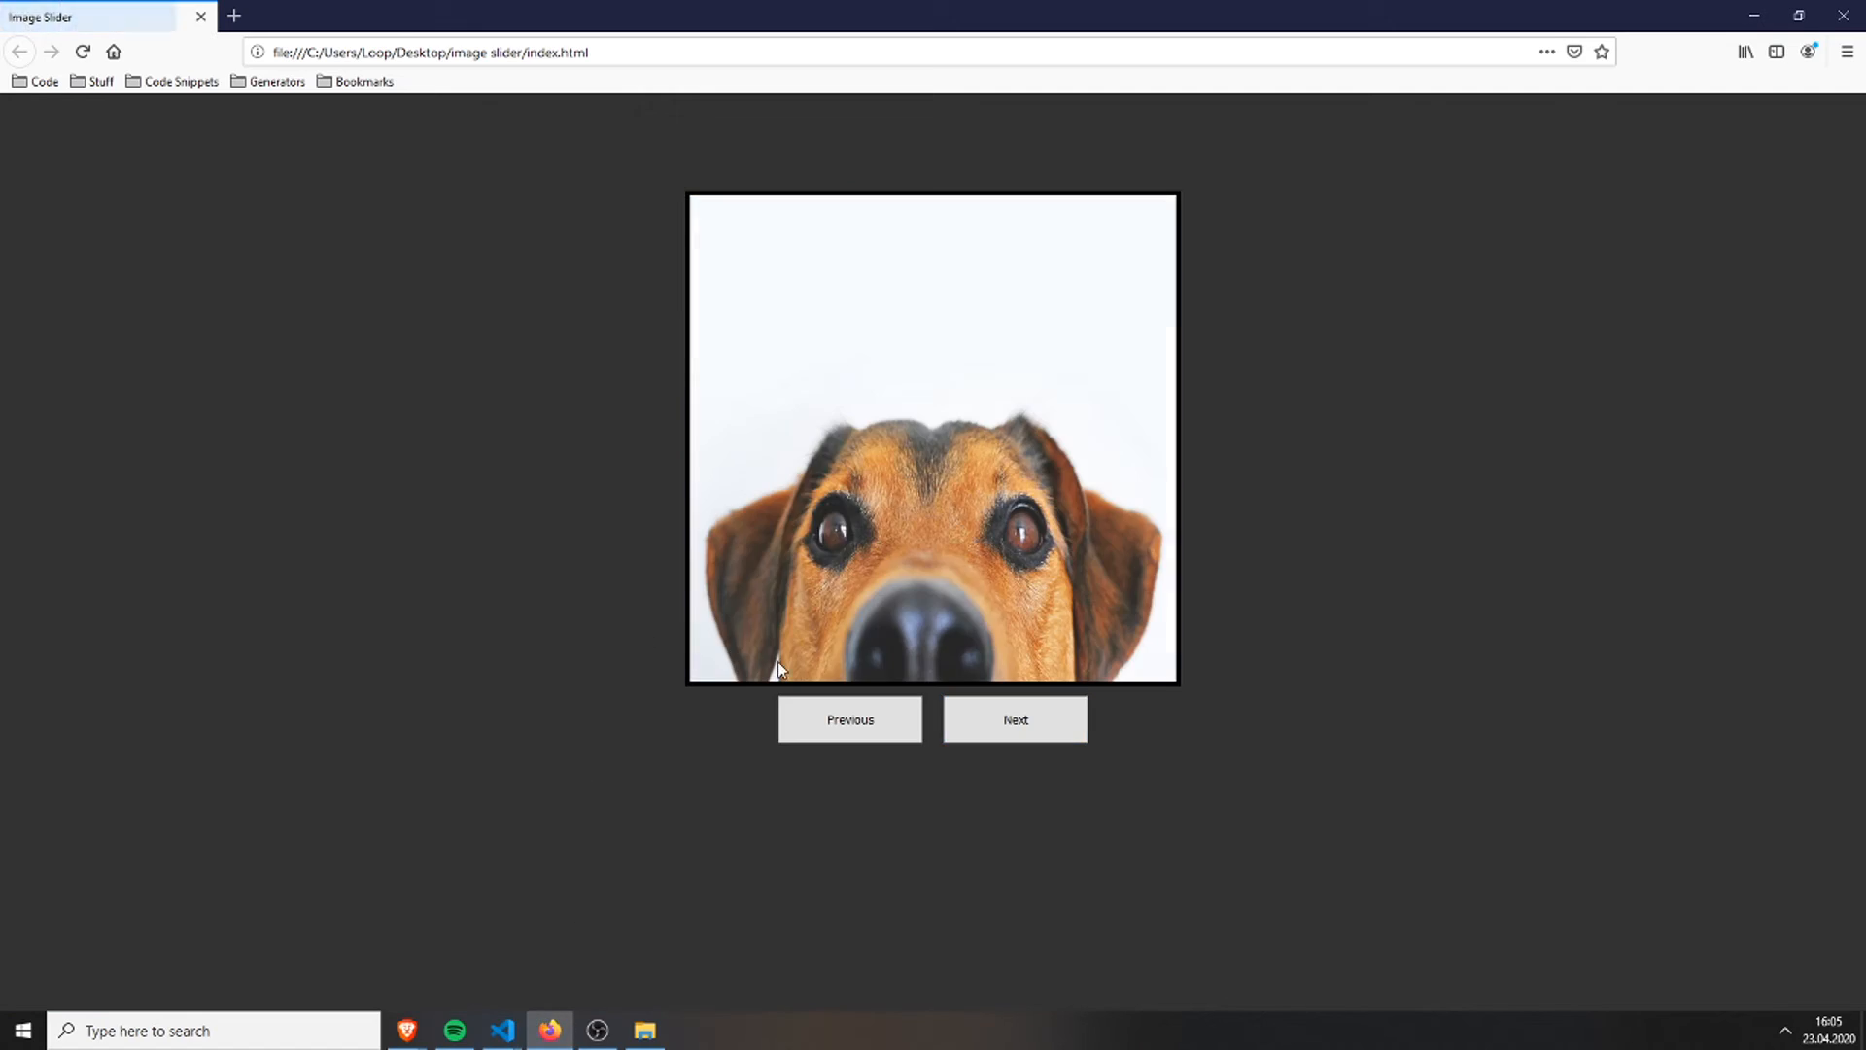
left_click(849, 719)
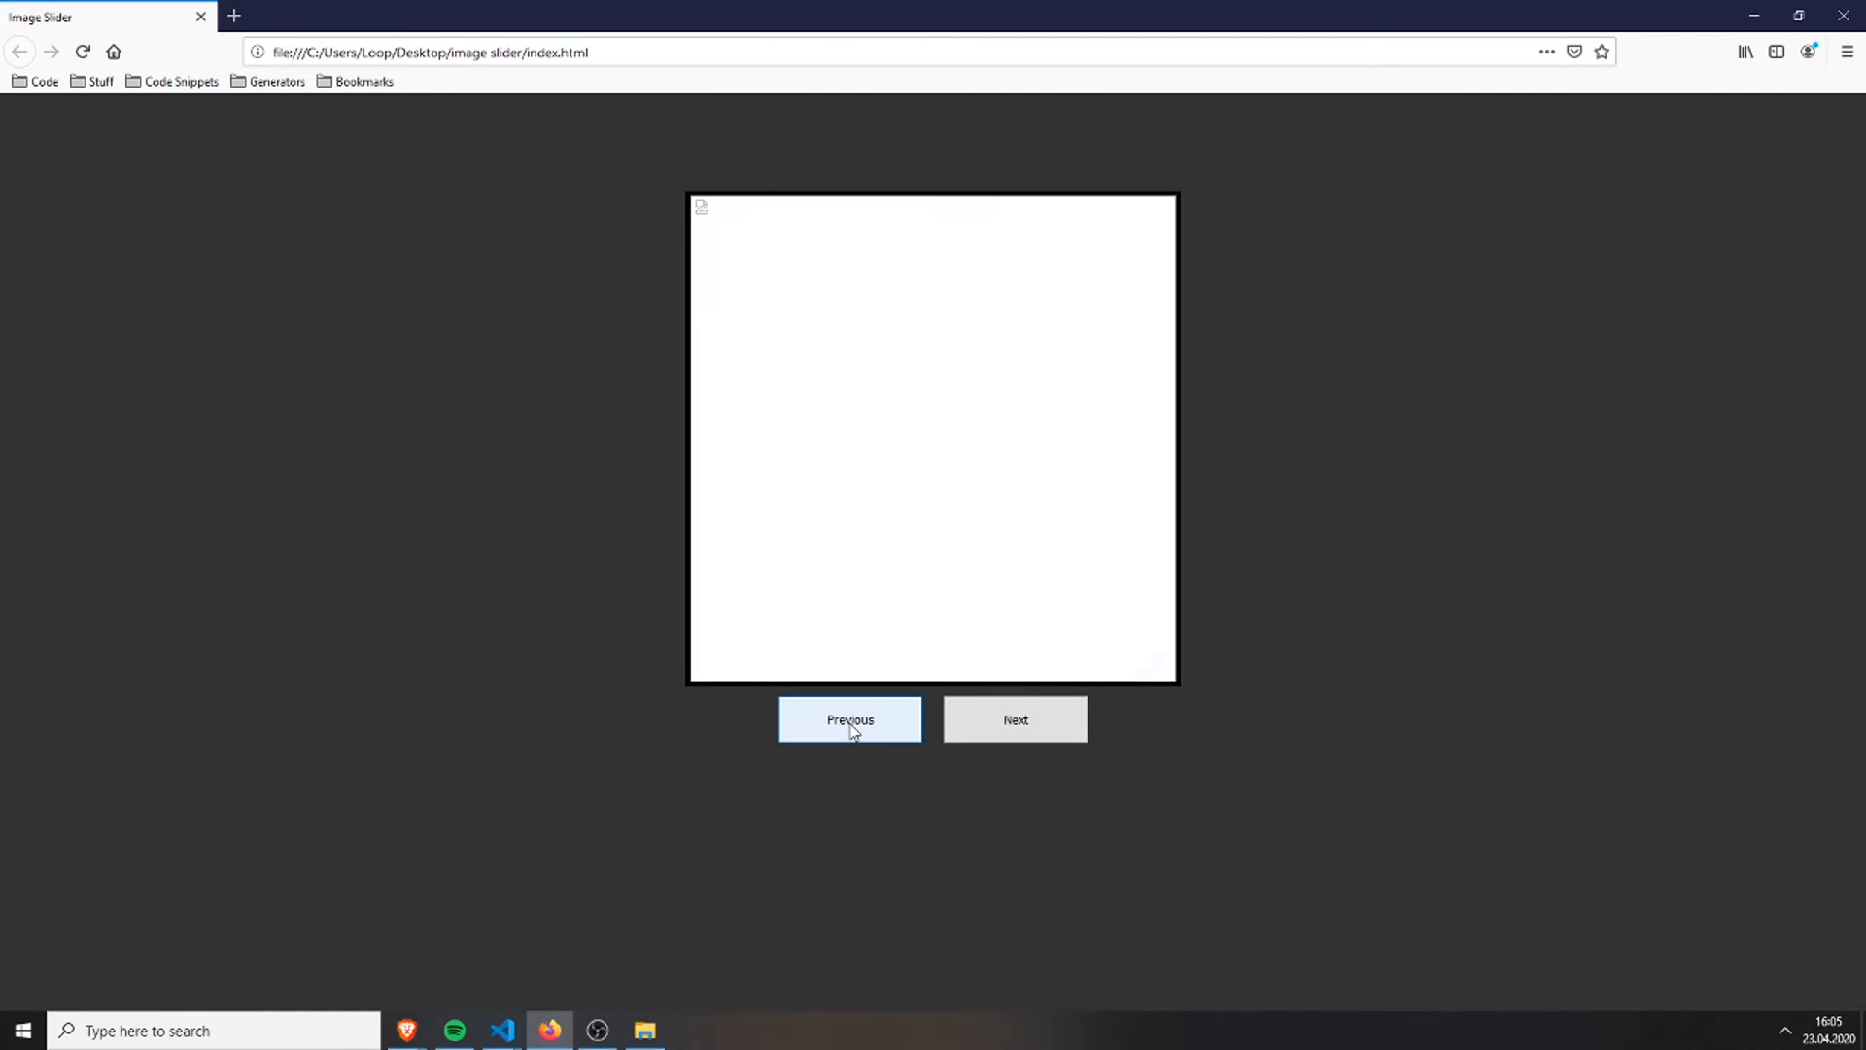
left_click(850, 720)
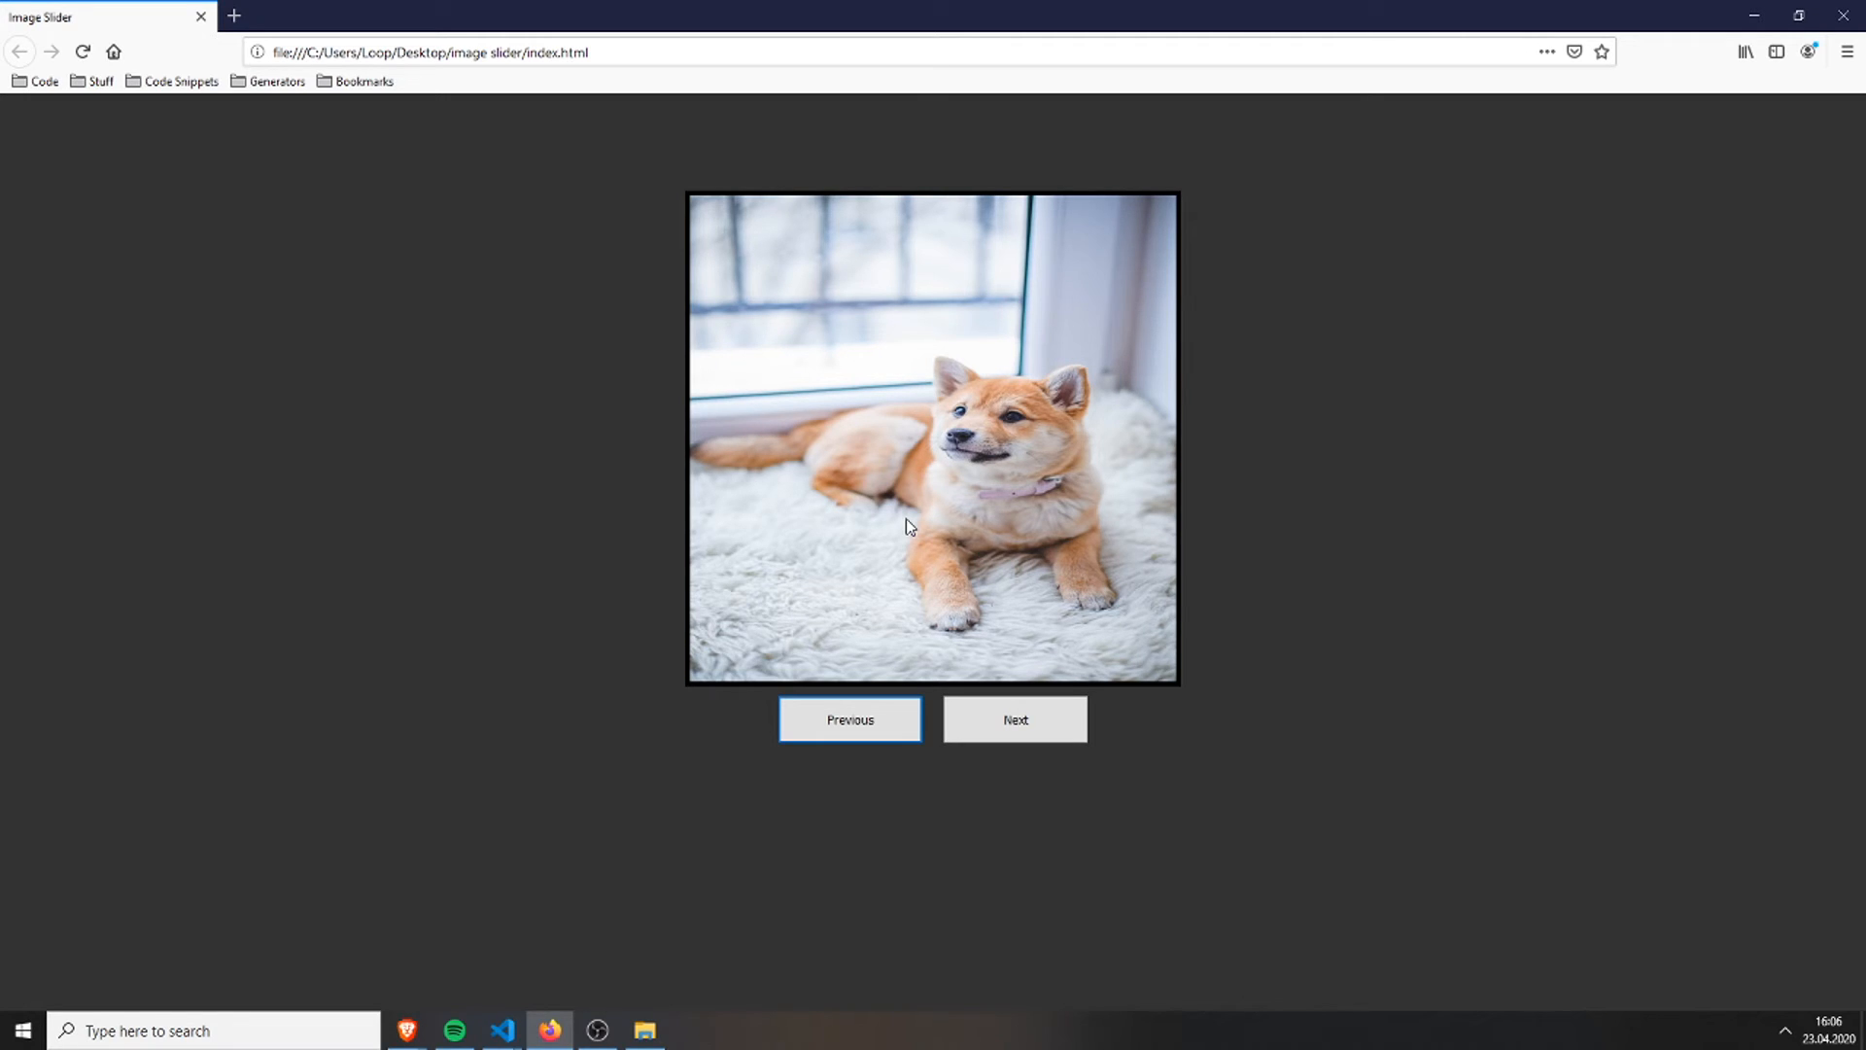
left_click(1014, 719)
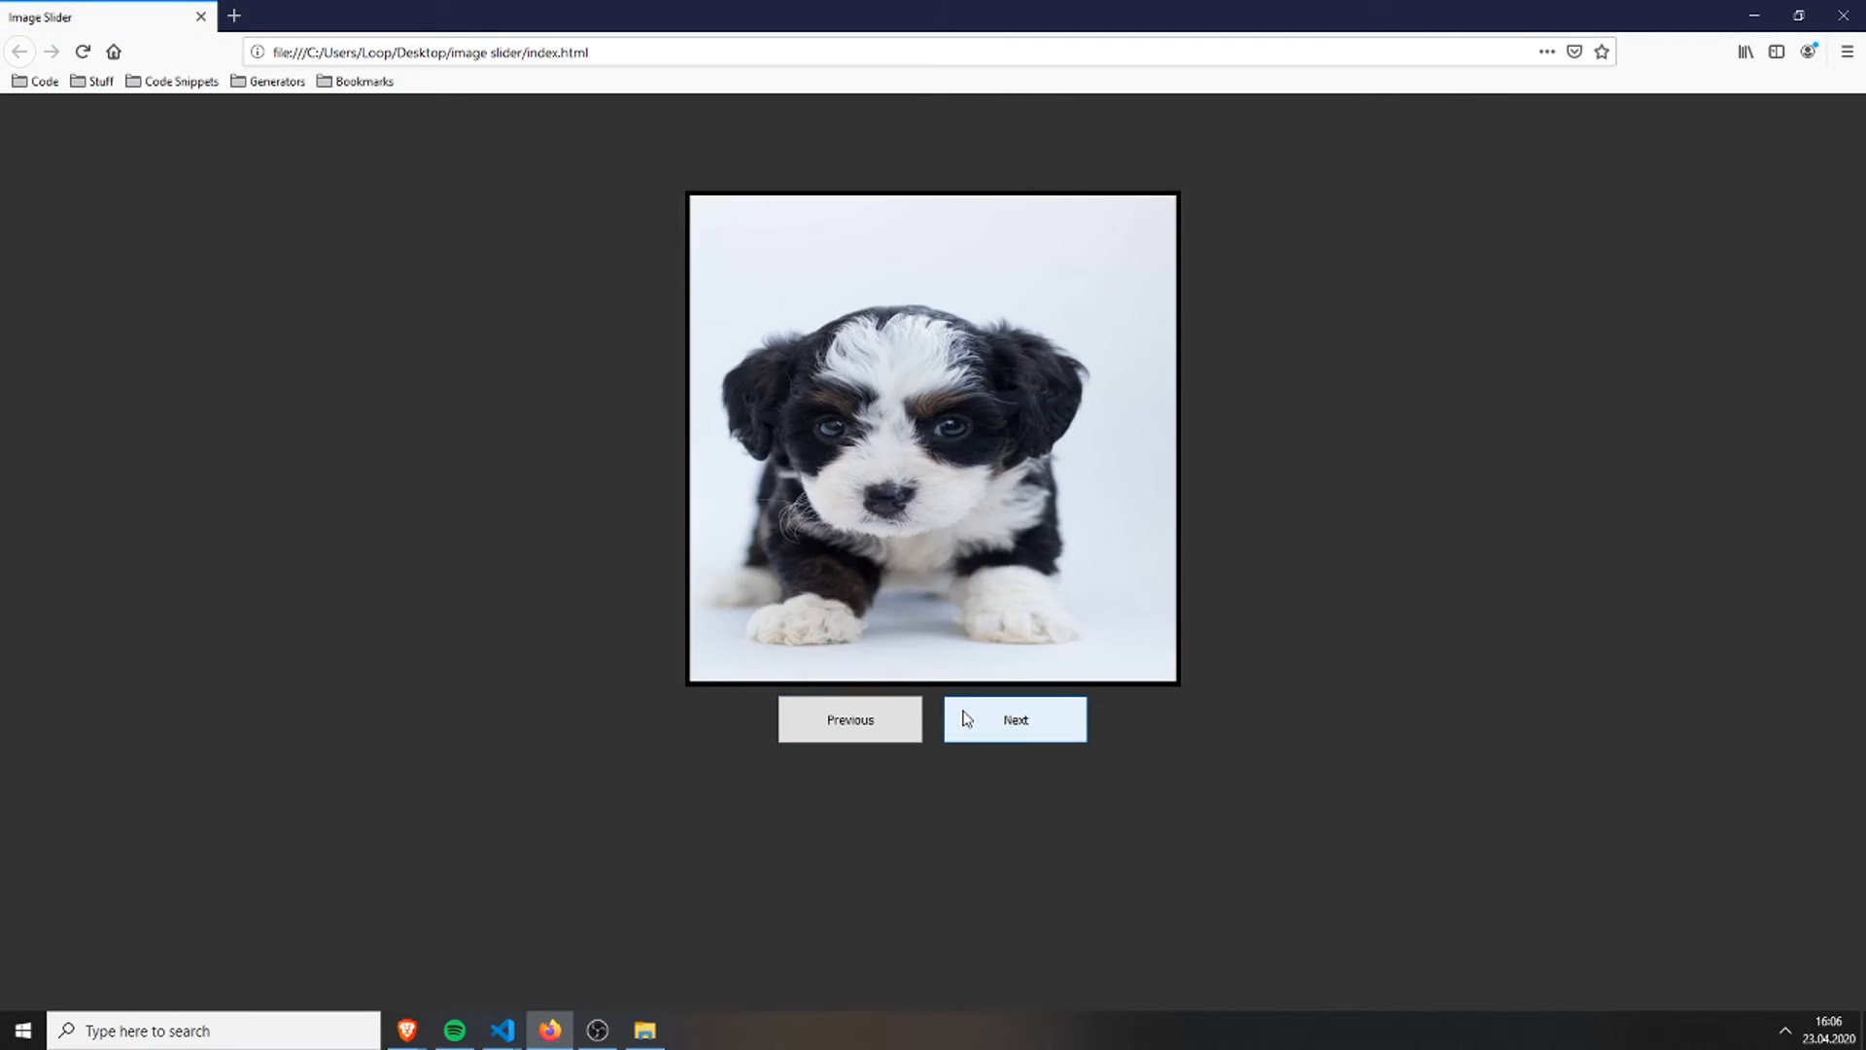
left_click(1013, 720)
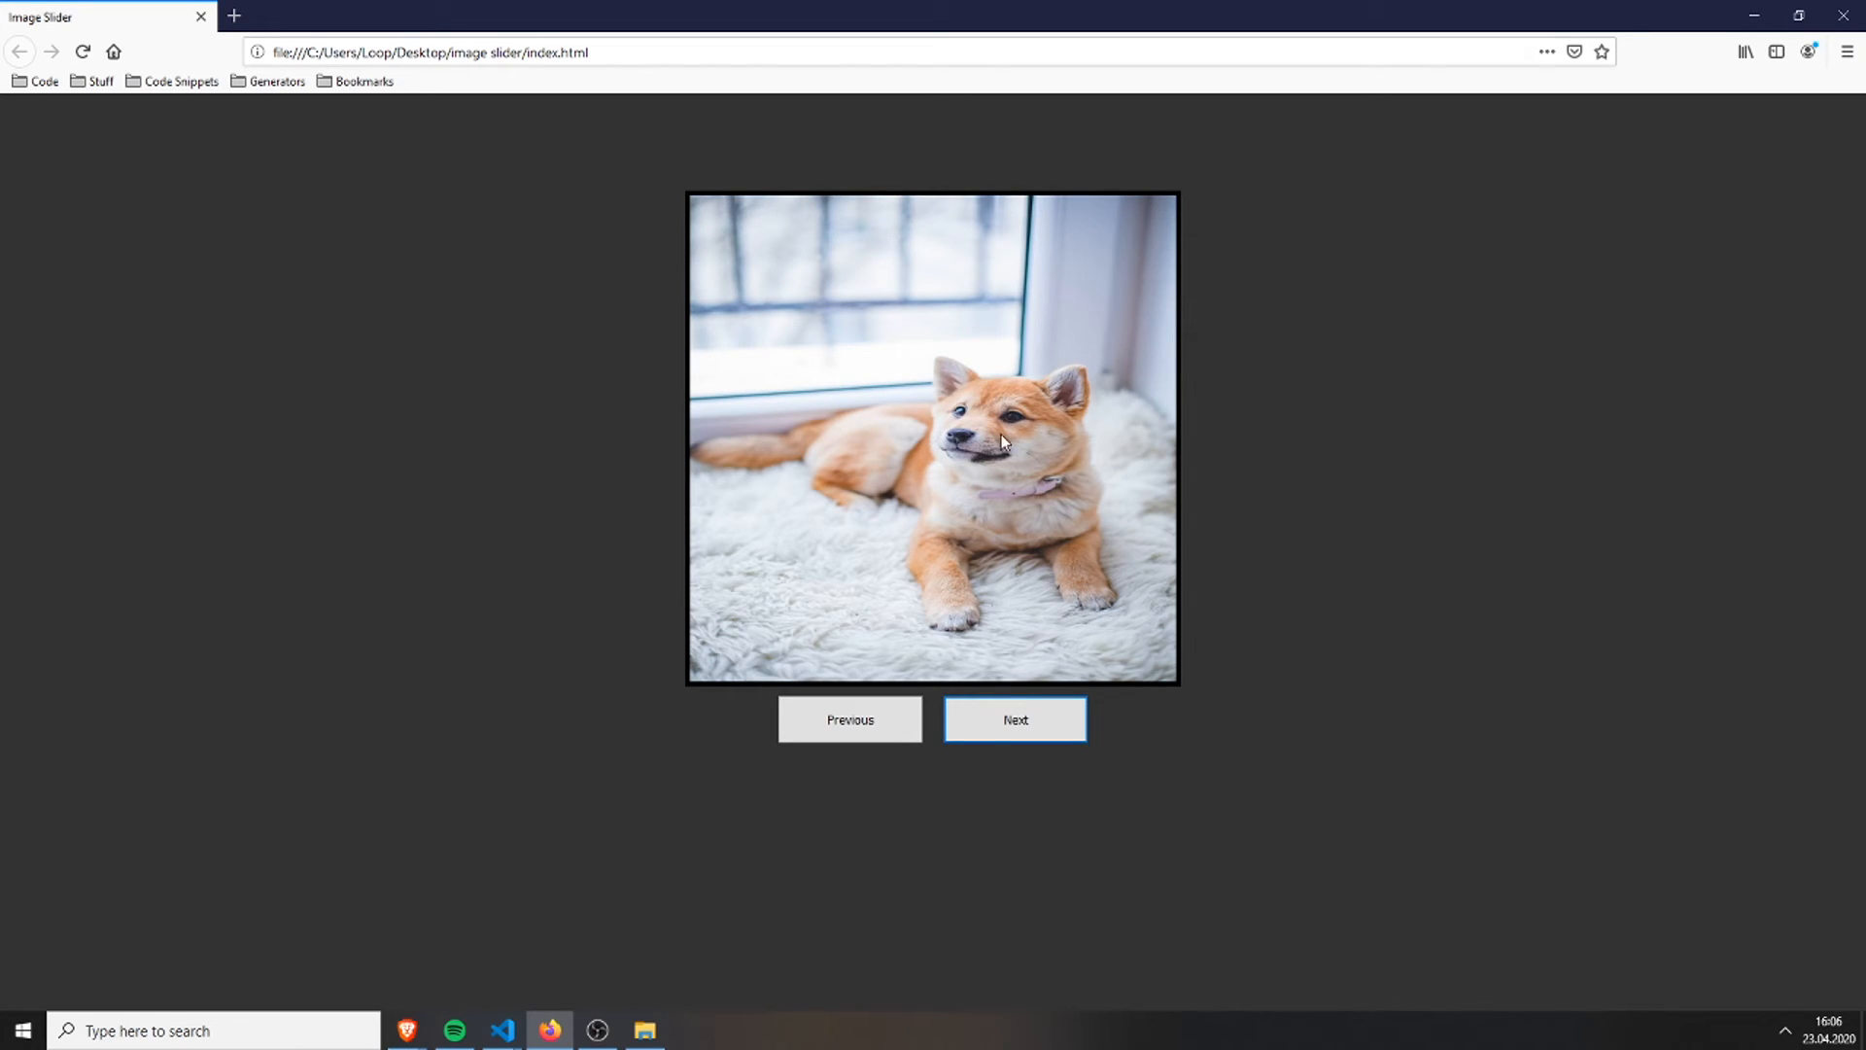
left_click(1014, 720)
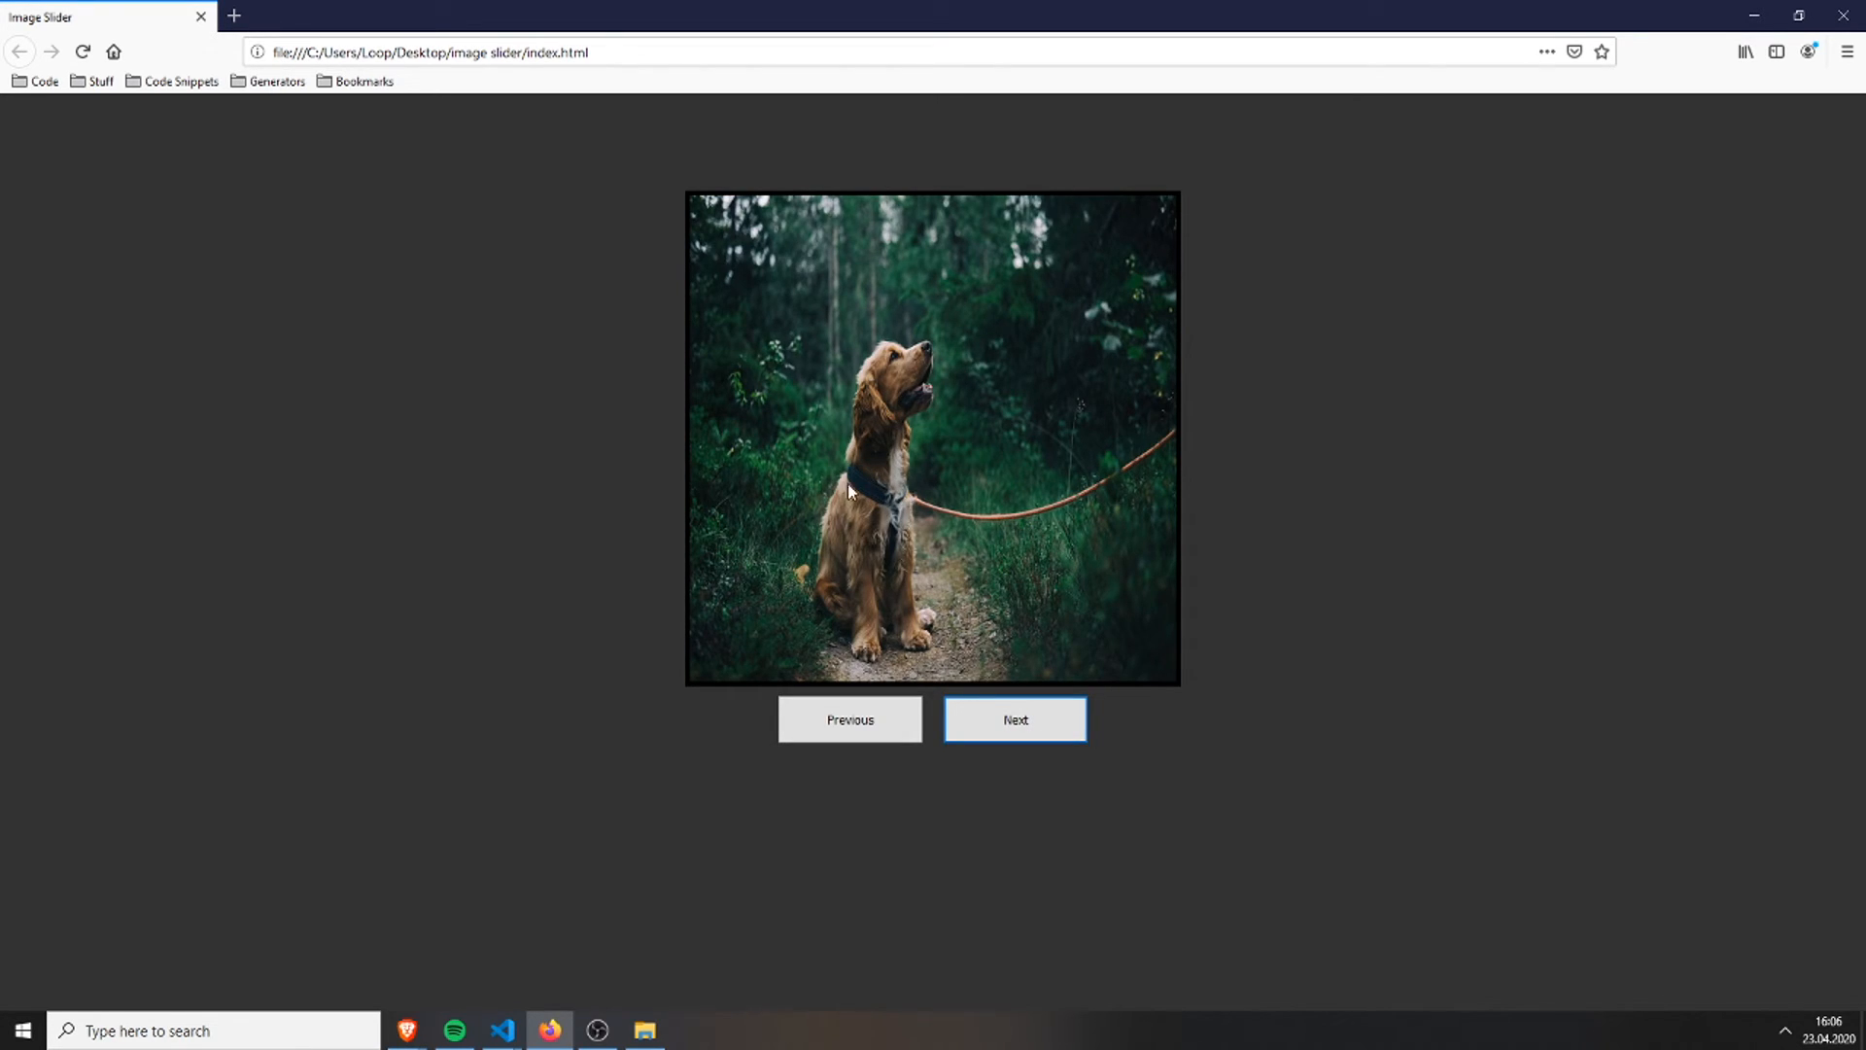
left_click(849, 719)
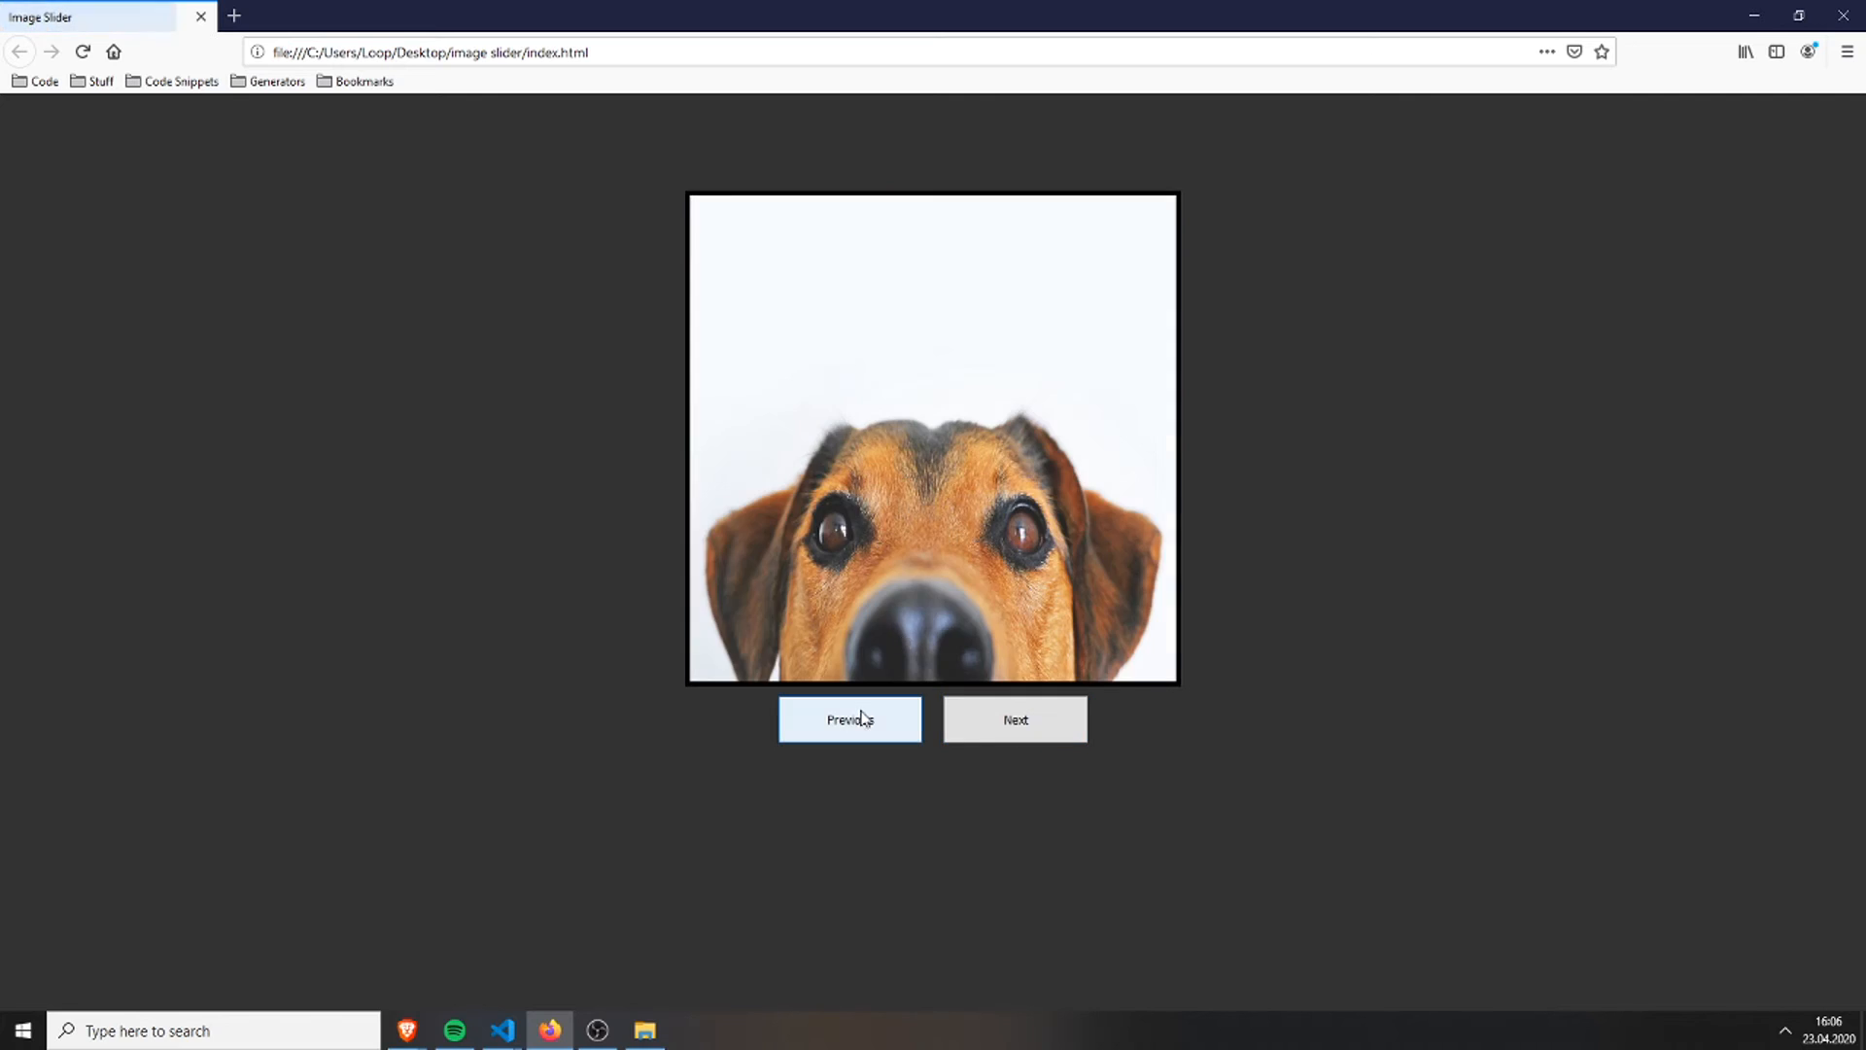
left_click(849, 719)
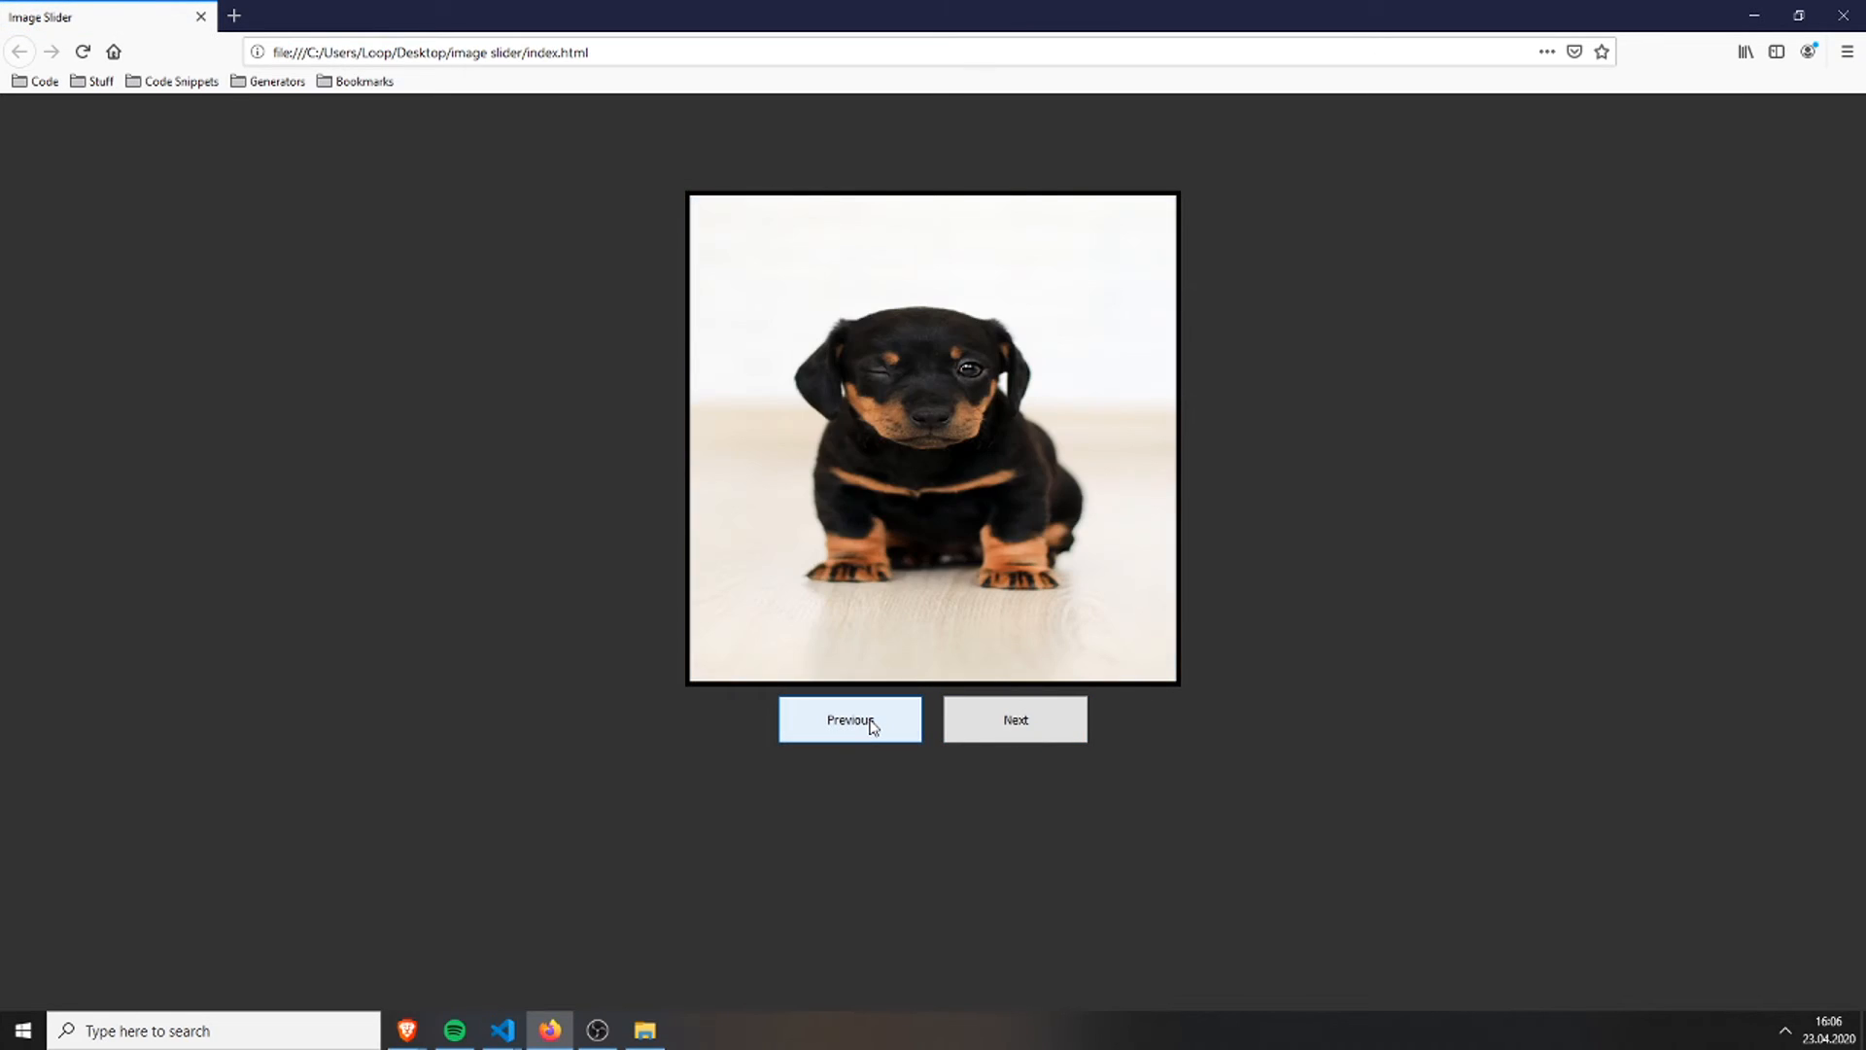
left_click(849, 719)
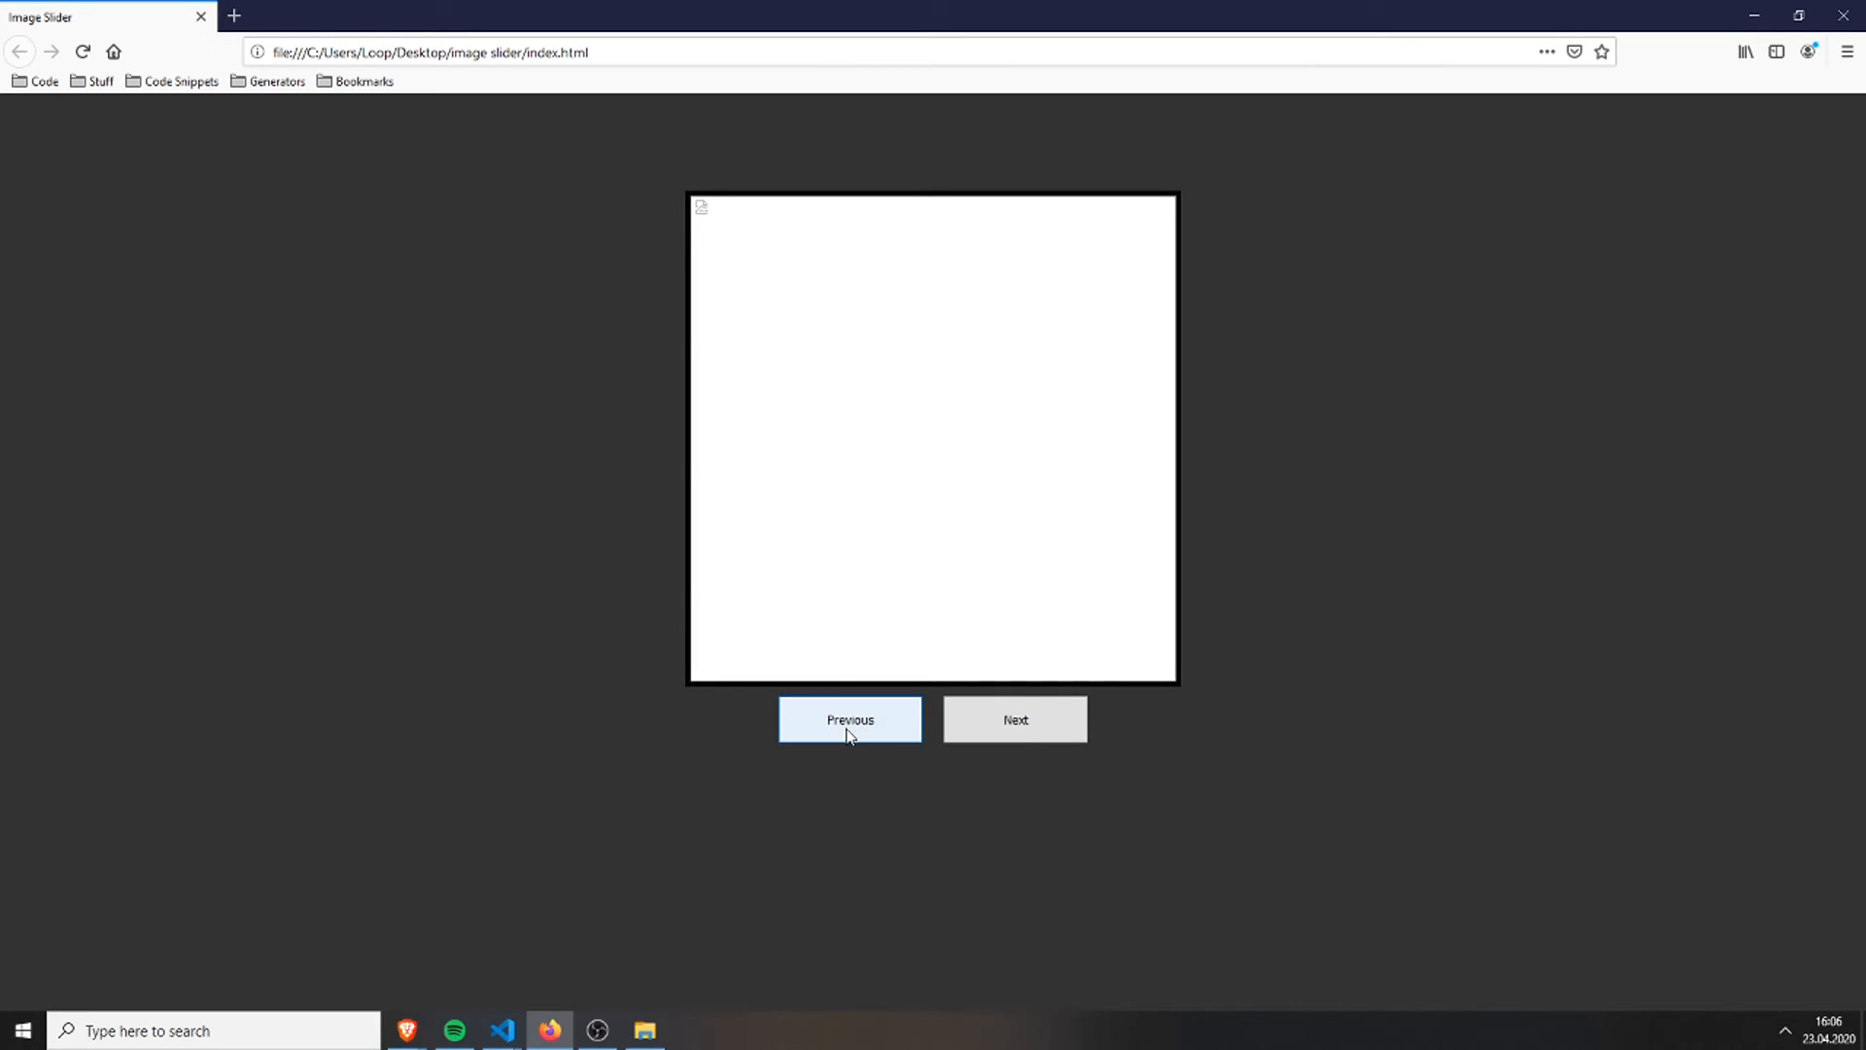
left_click(500, 1030)
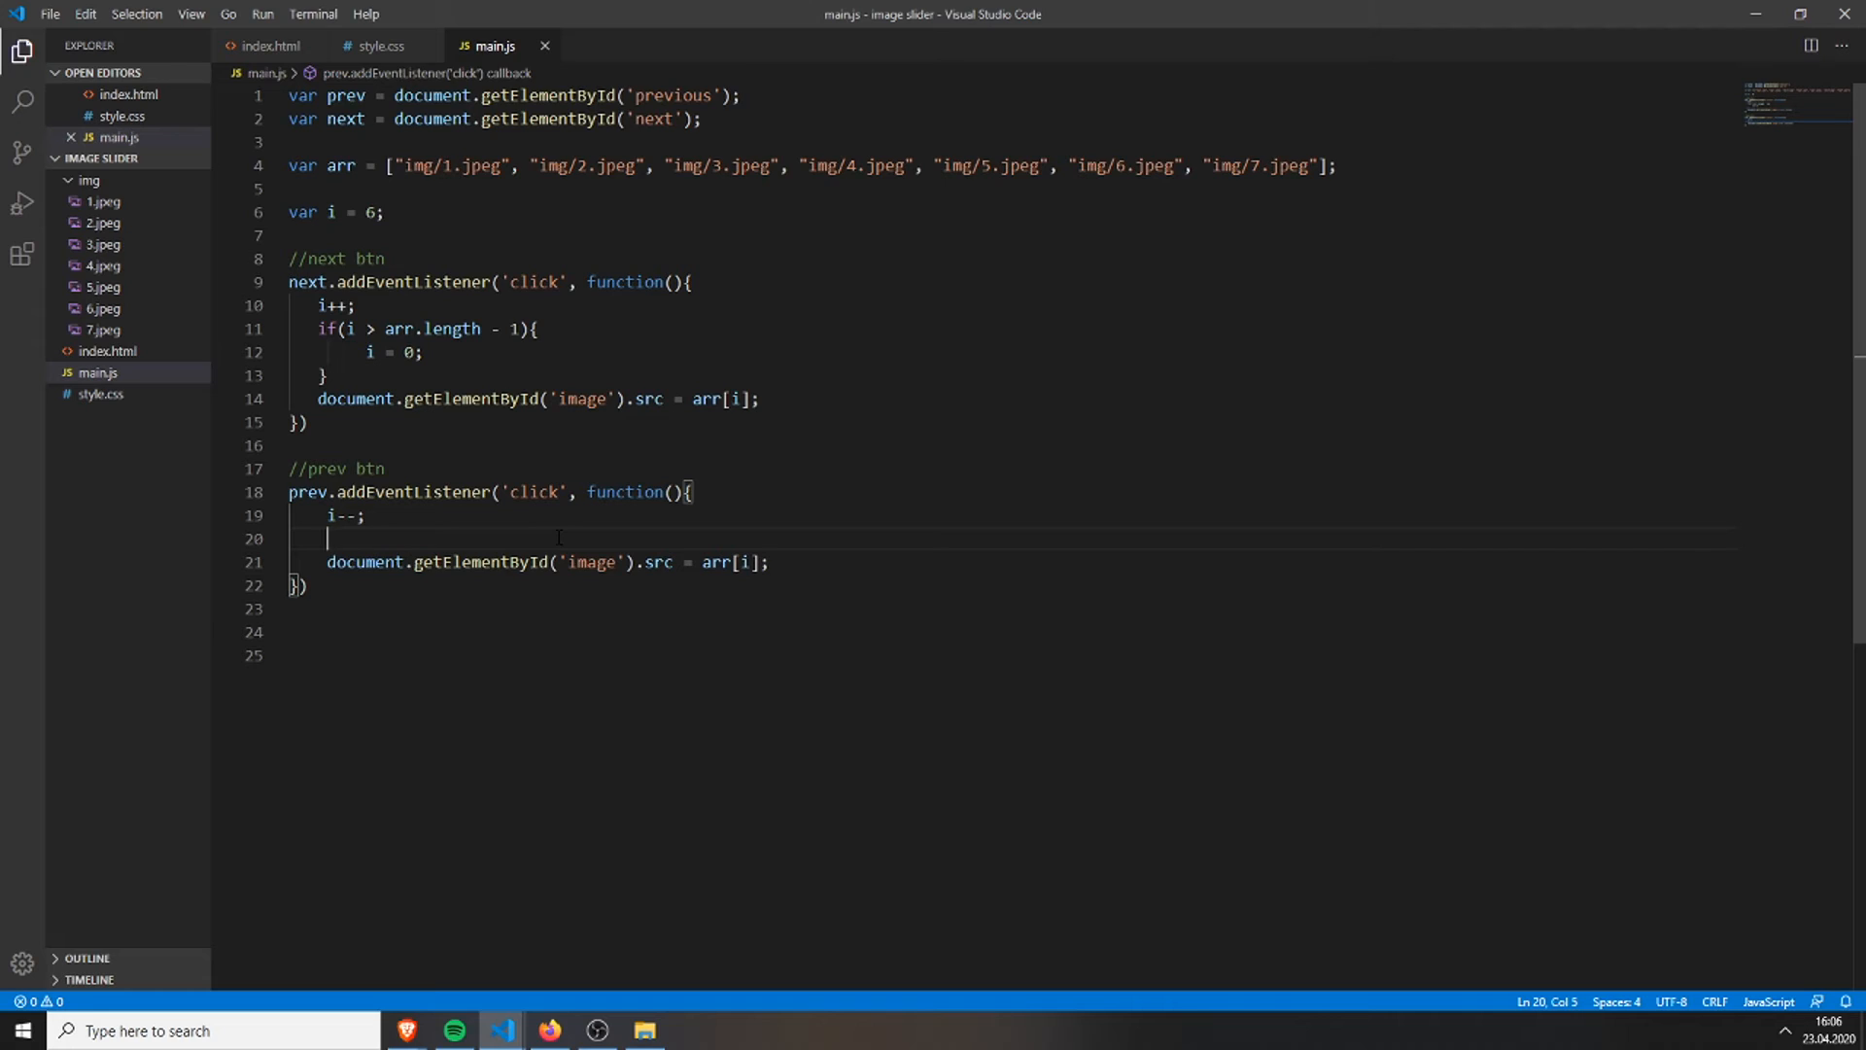
- Add an if (i < 0) check under i-- in the prev handler and start i at 0
type("if(i")
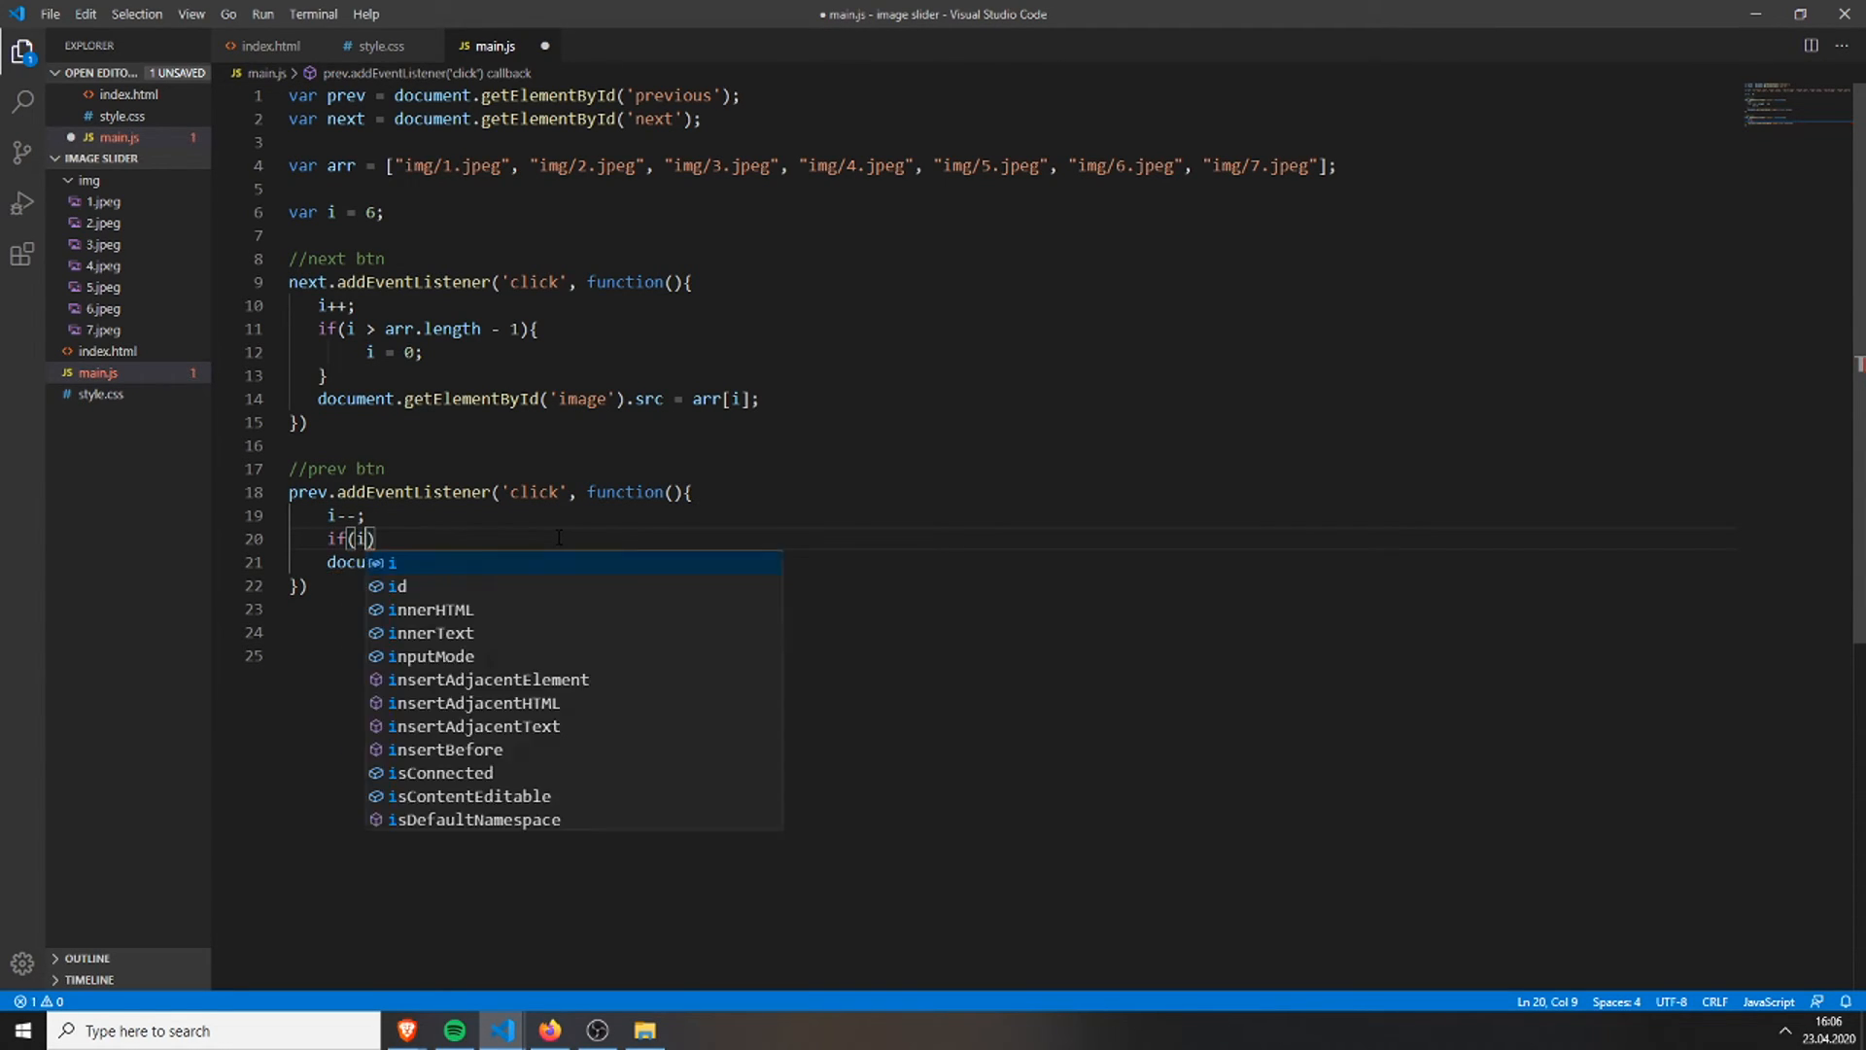
type("< arr)")
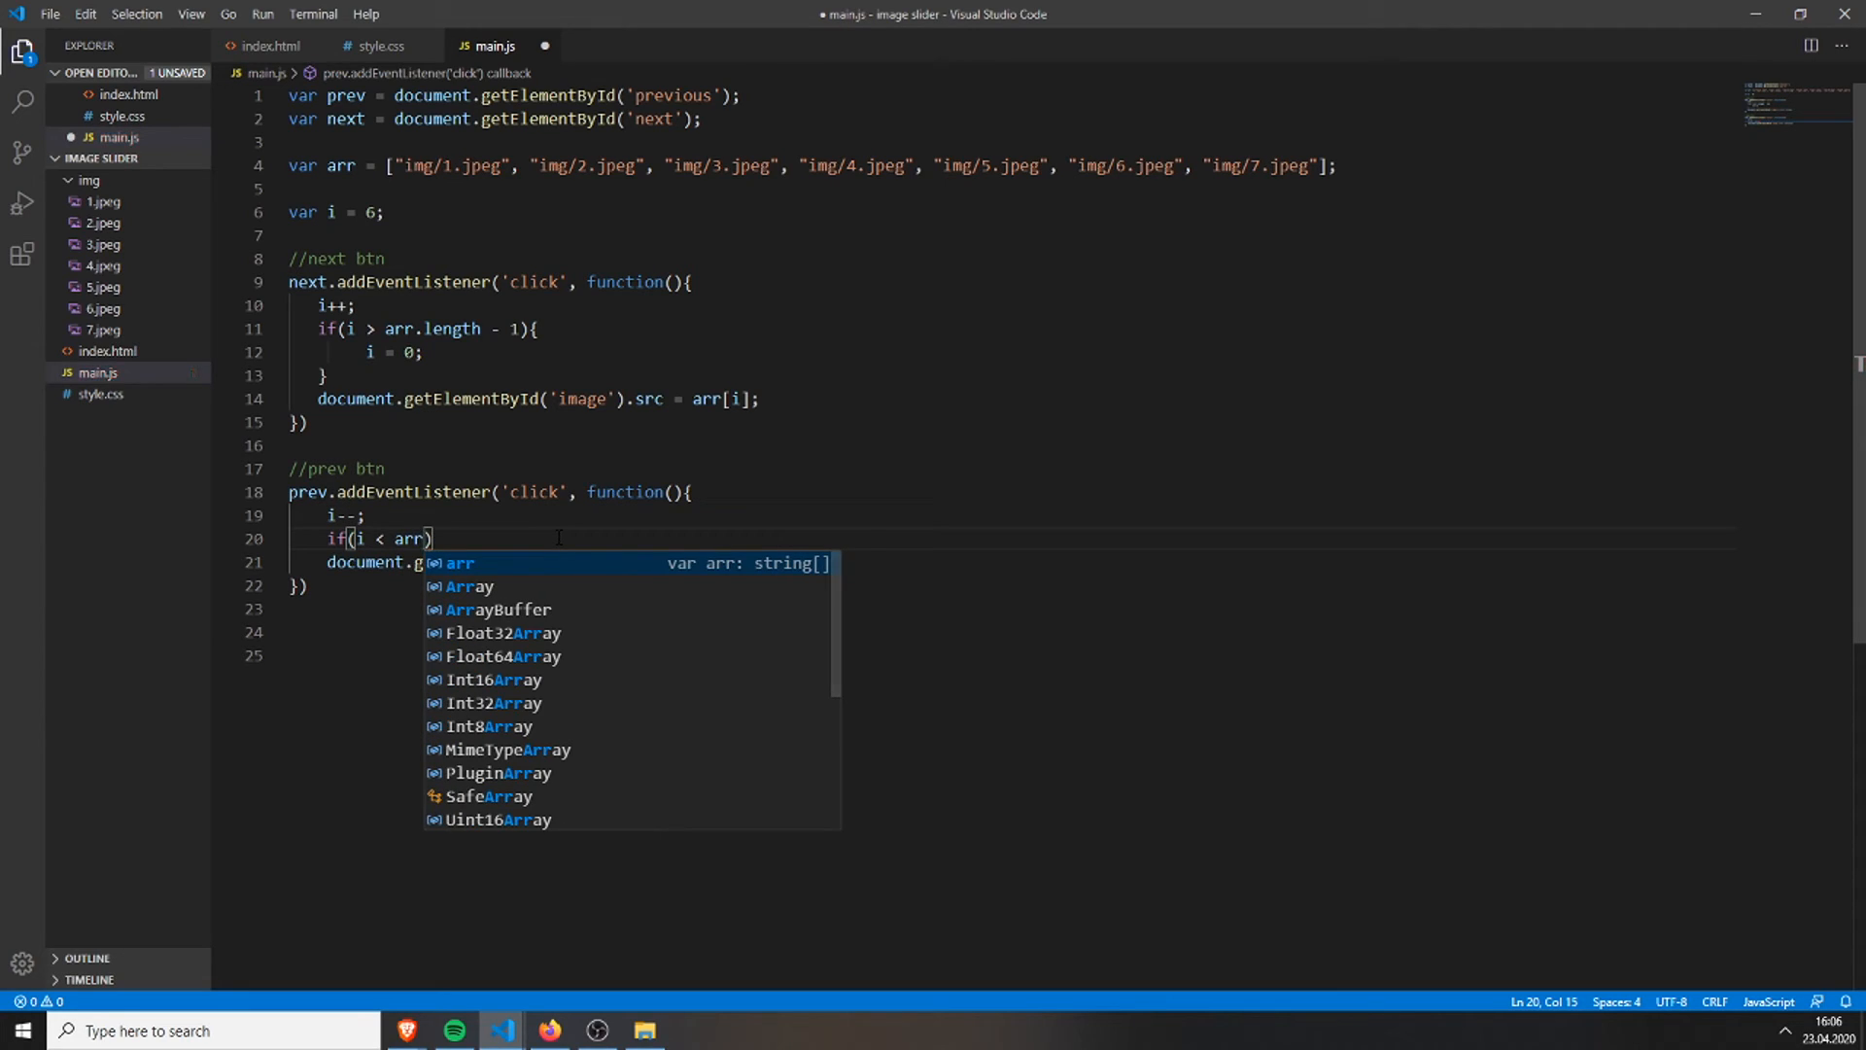
type(".length")
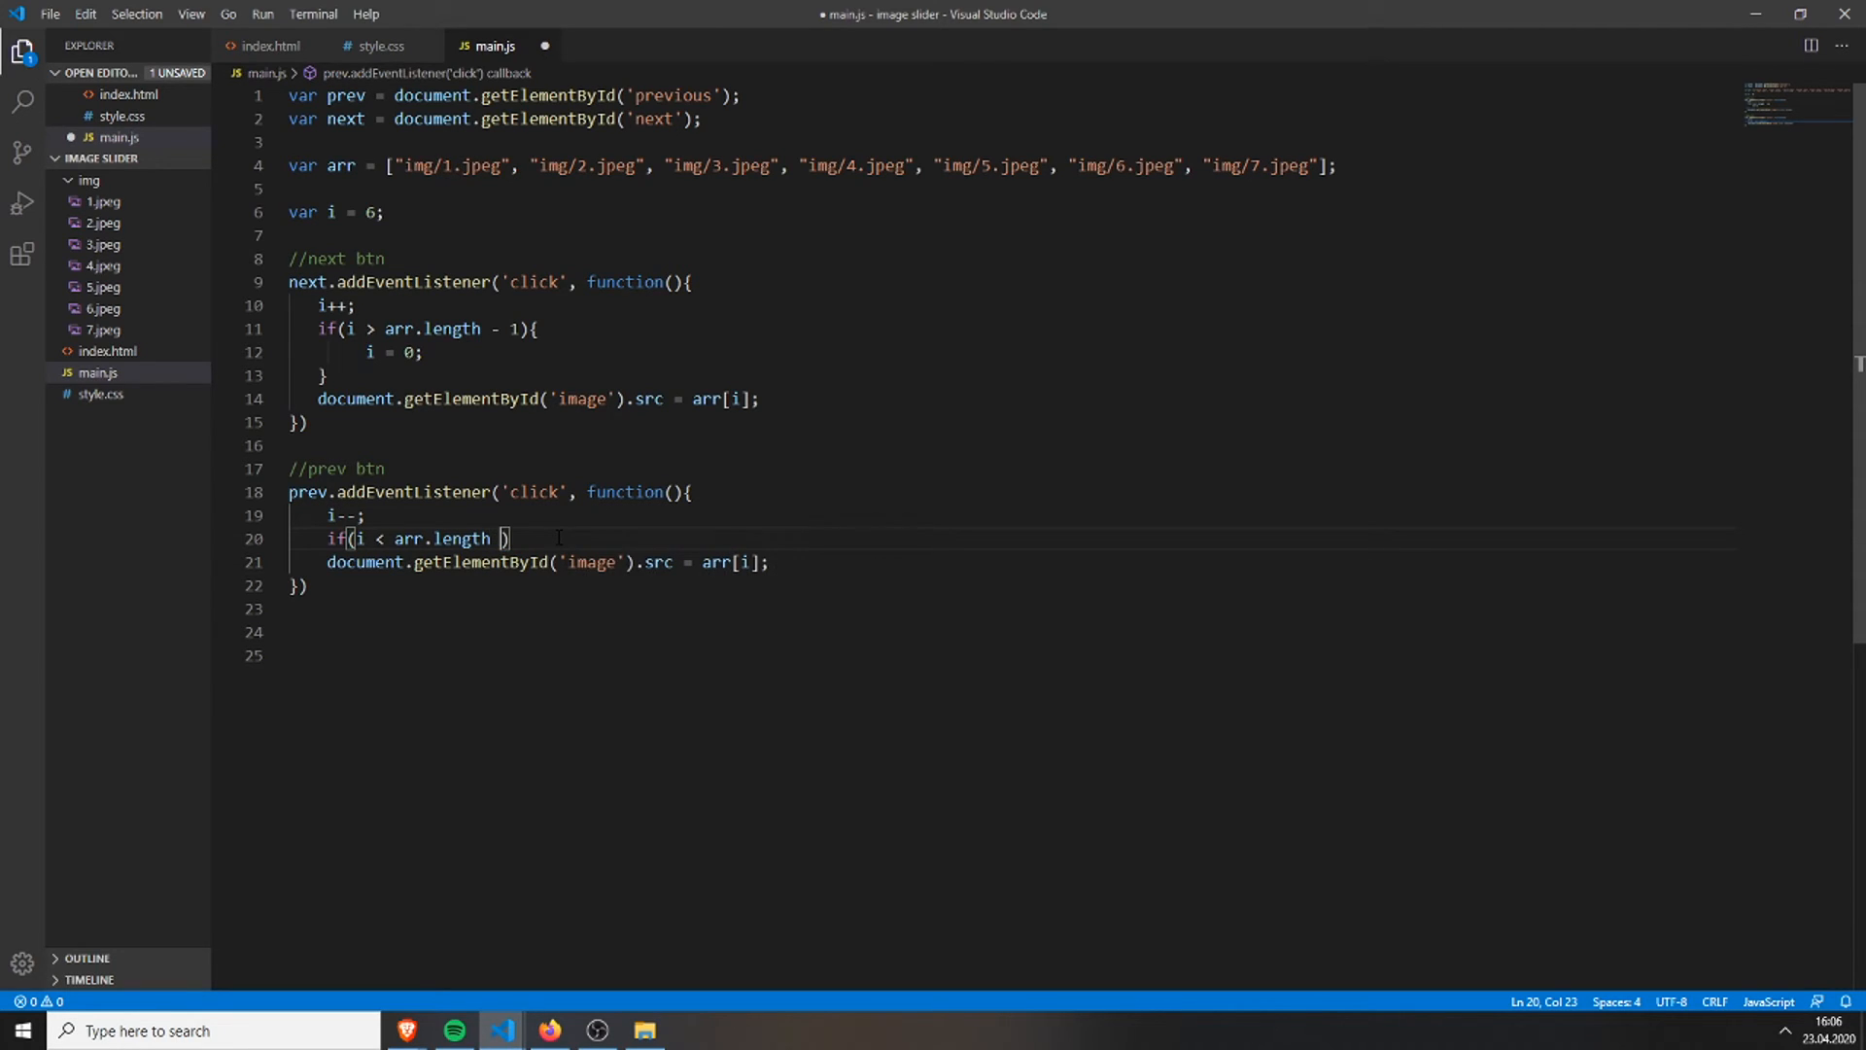
key("Backspace")
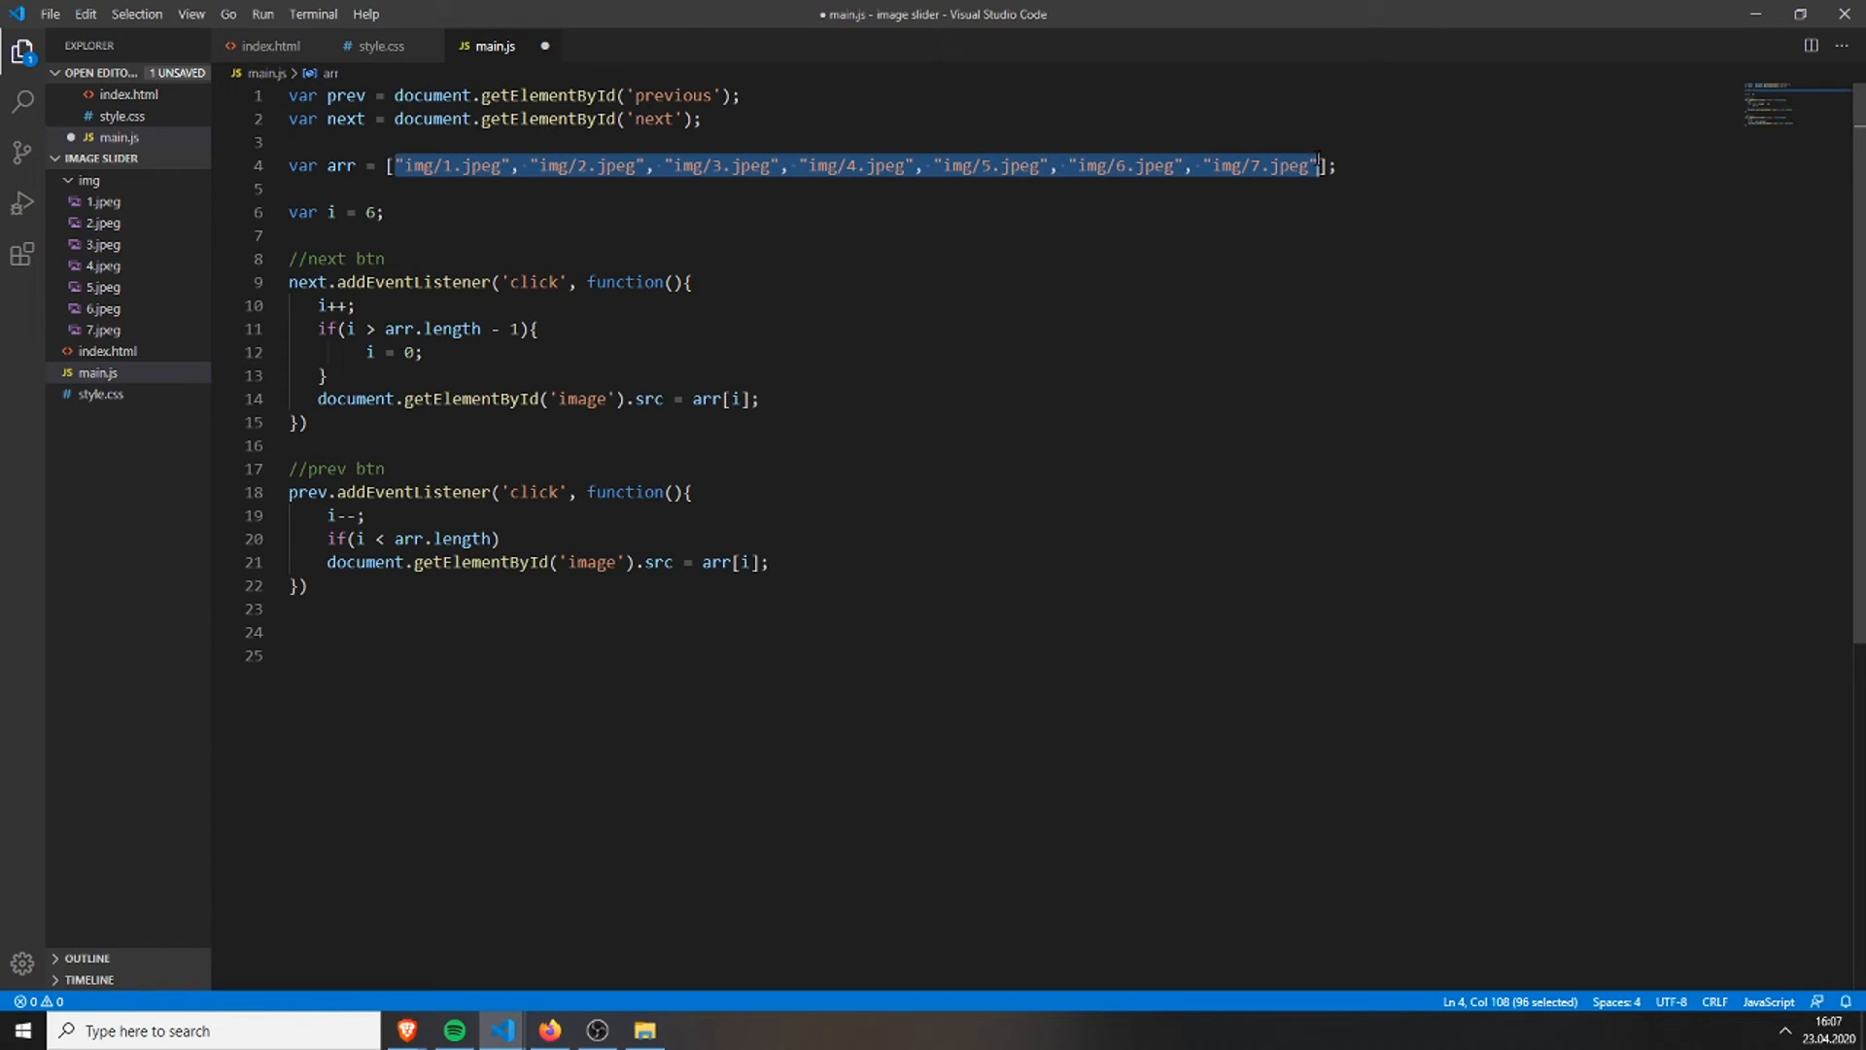
left_click(494, 537)
type(" - arr.length")
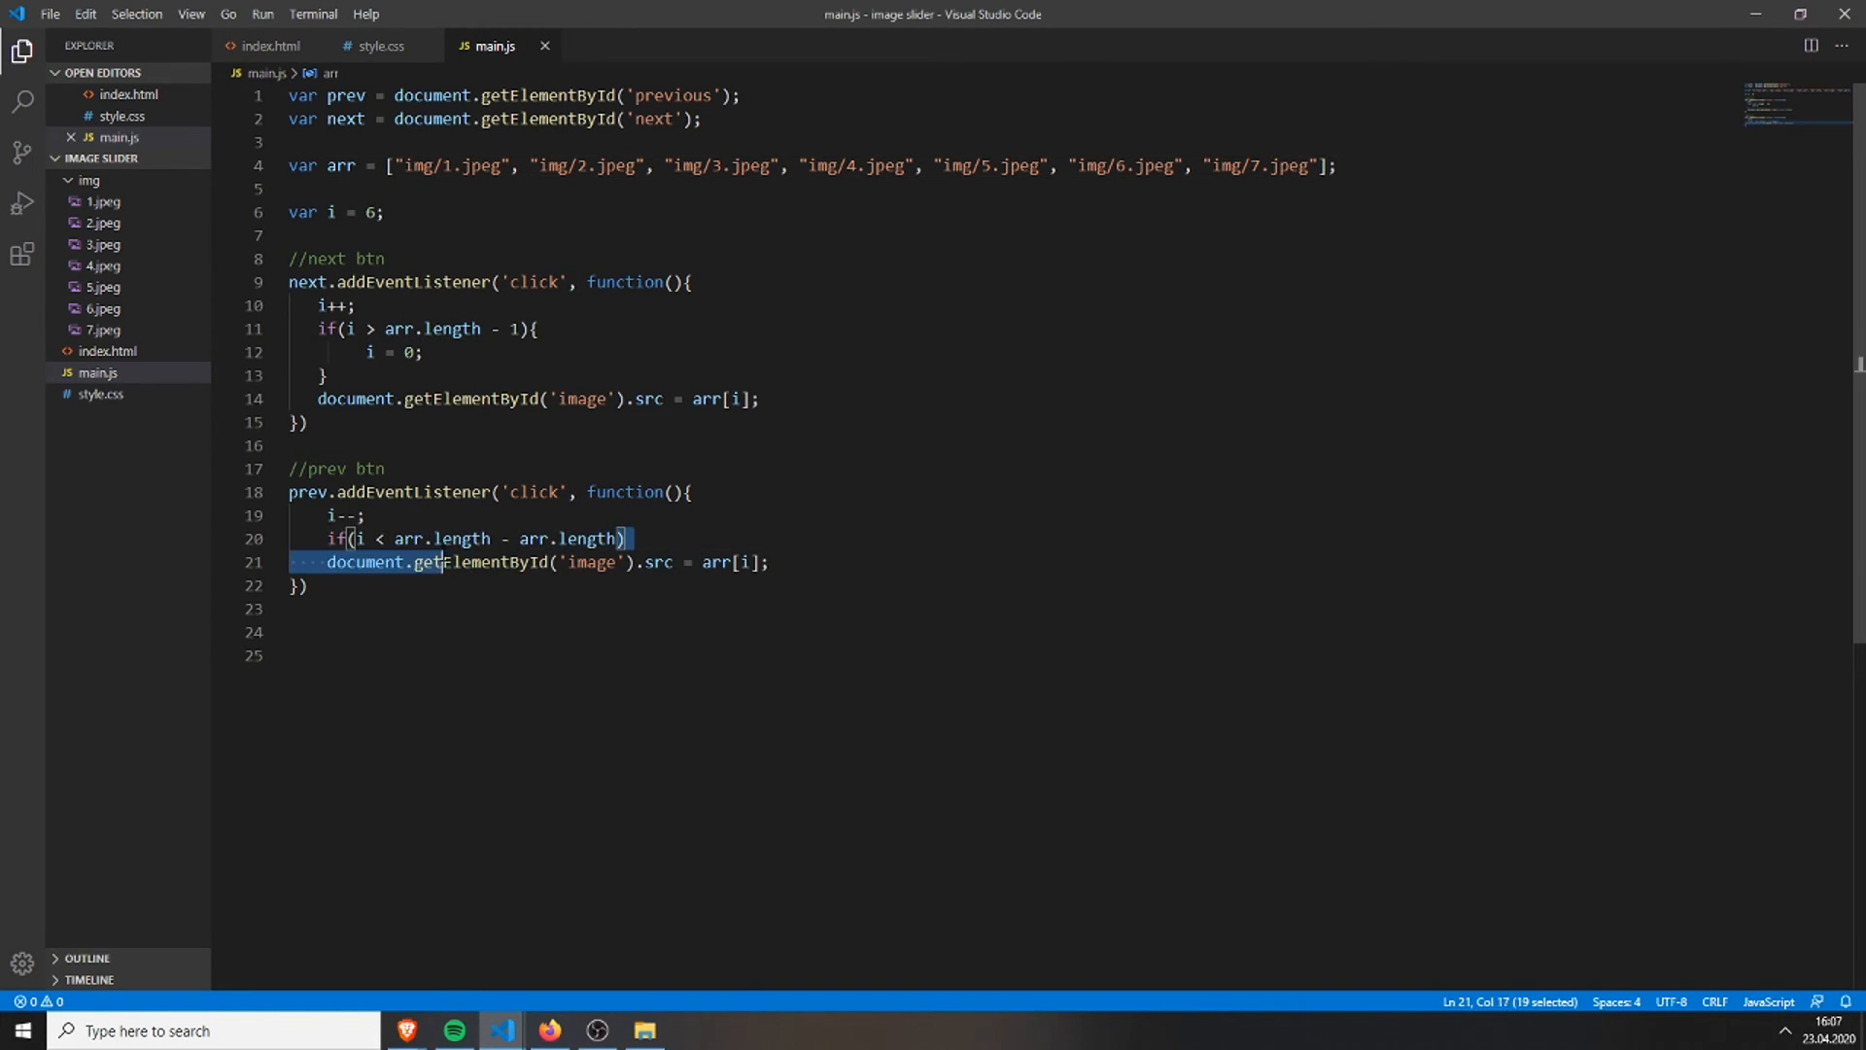
type("0){")
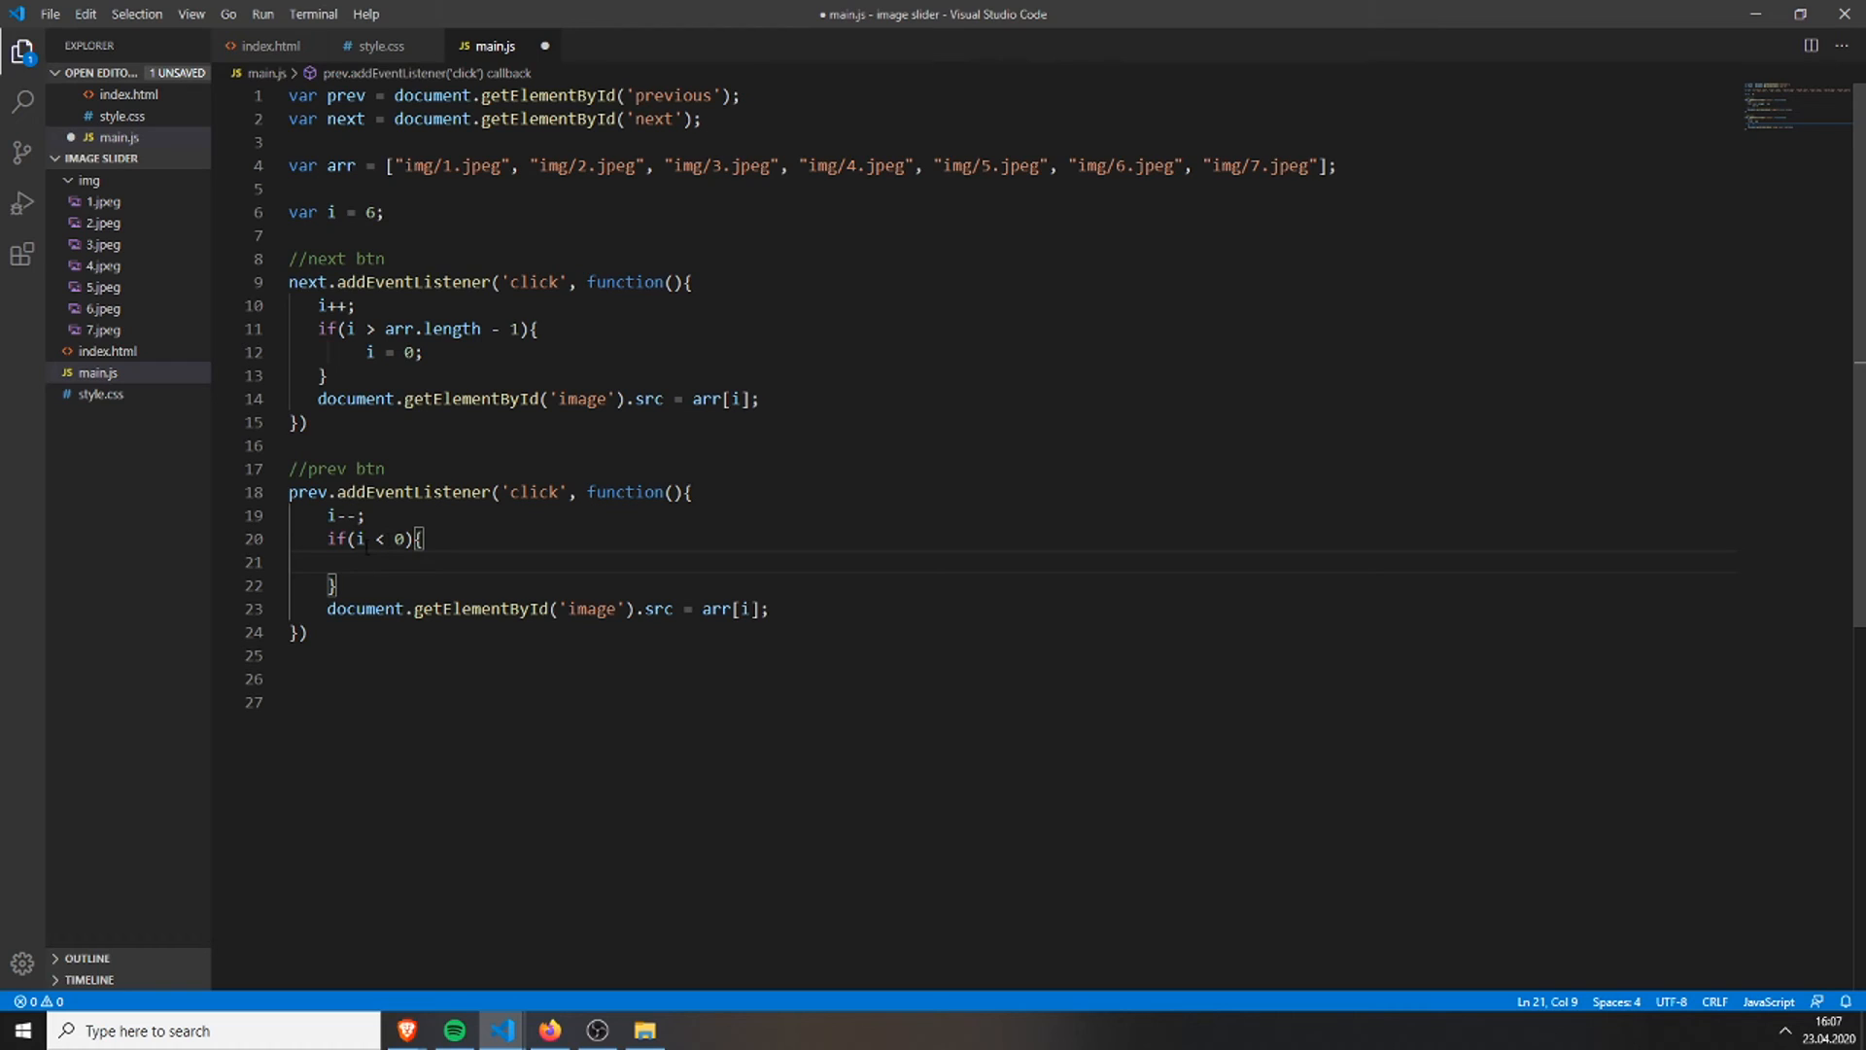
left_click(402, 539)
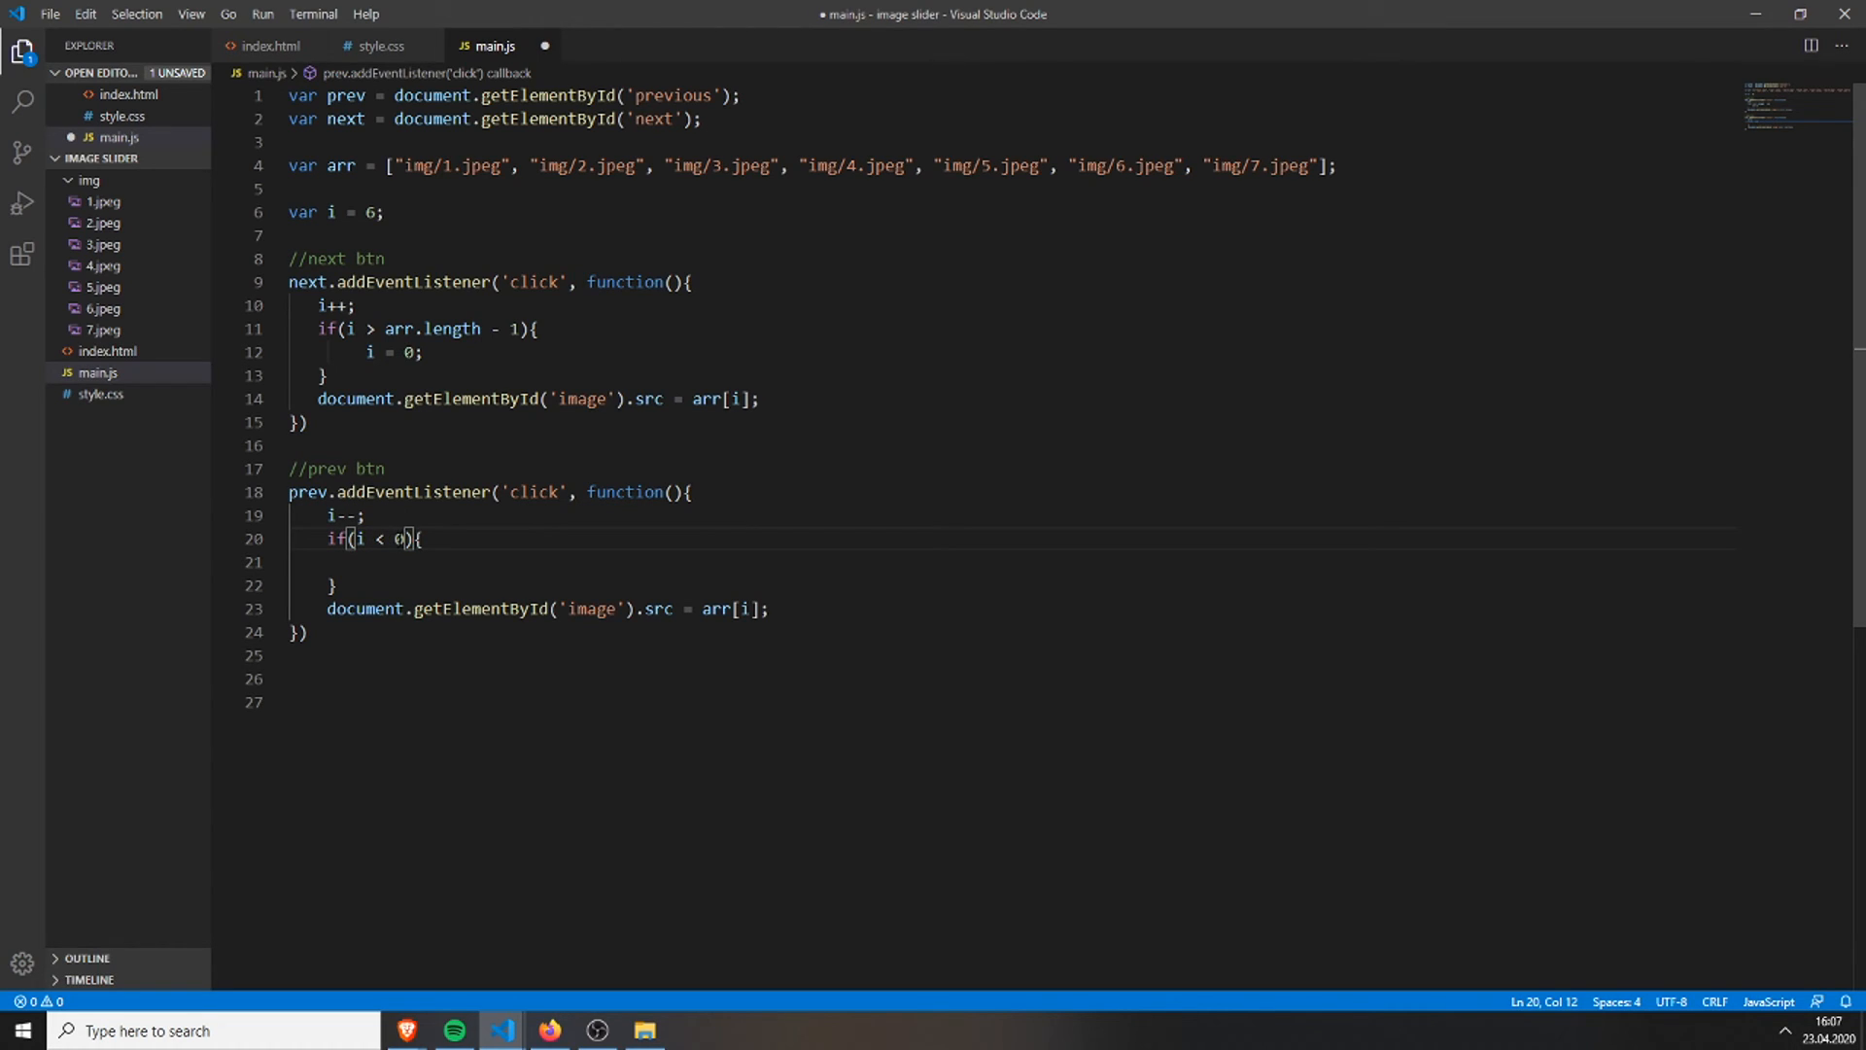
double_click(372, 212)
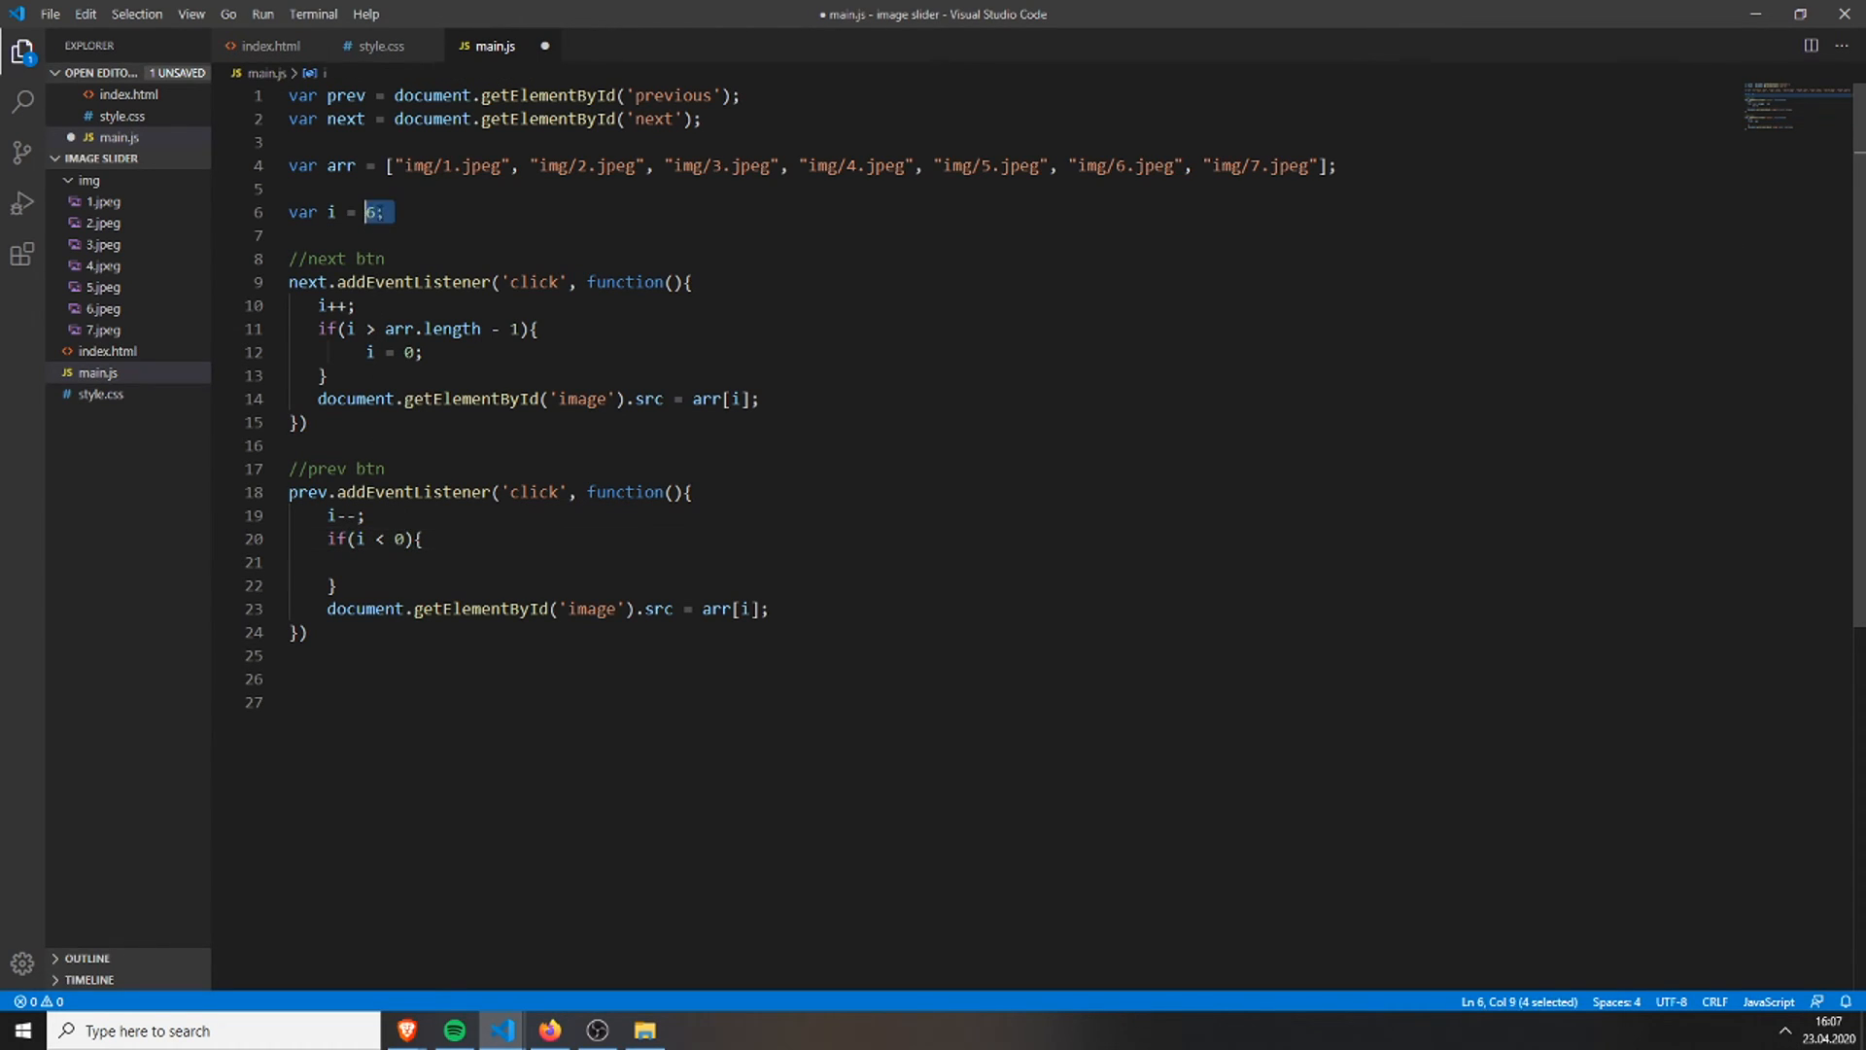
type("0")
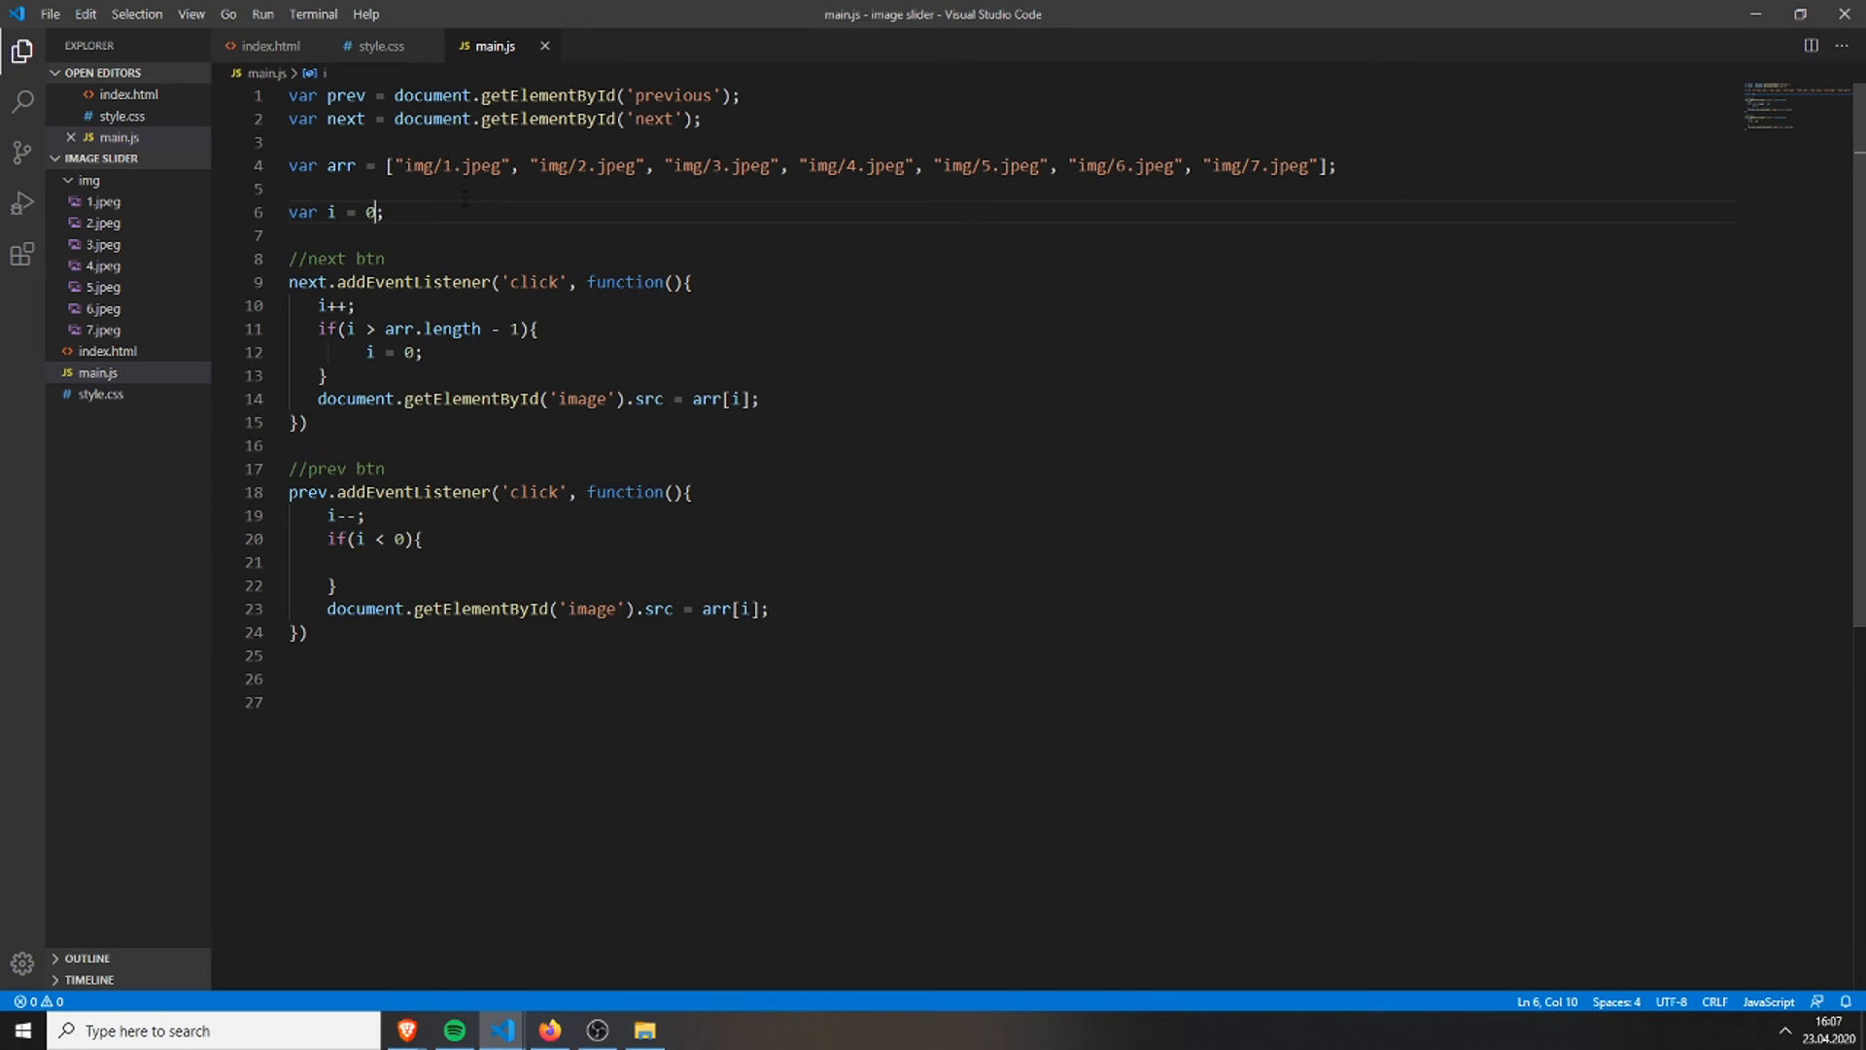
- Go back from the first dog photo in Firefox, exposing a broken image from the empty if(i < 0) block
left_click(548, 1031)
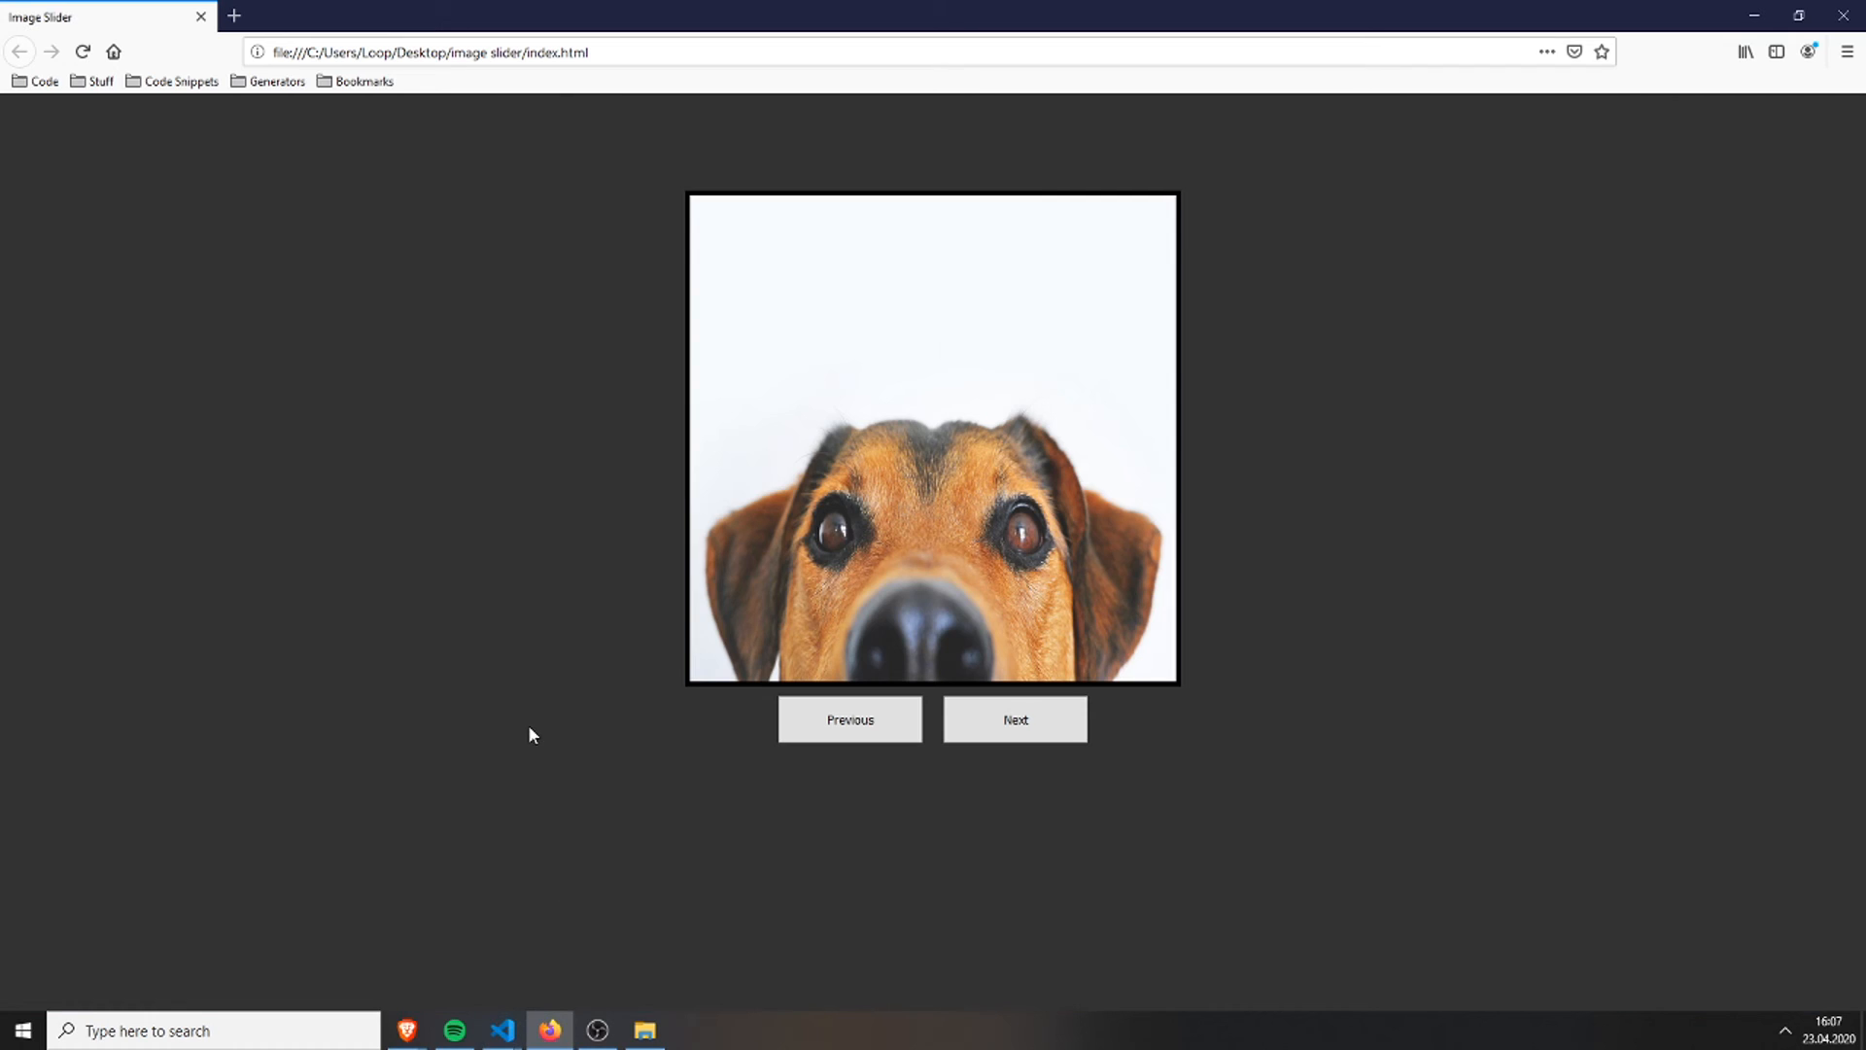
left_click(849, 720)
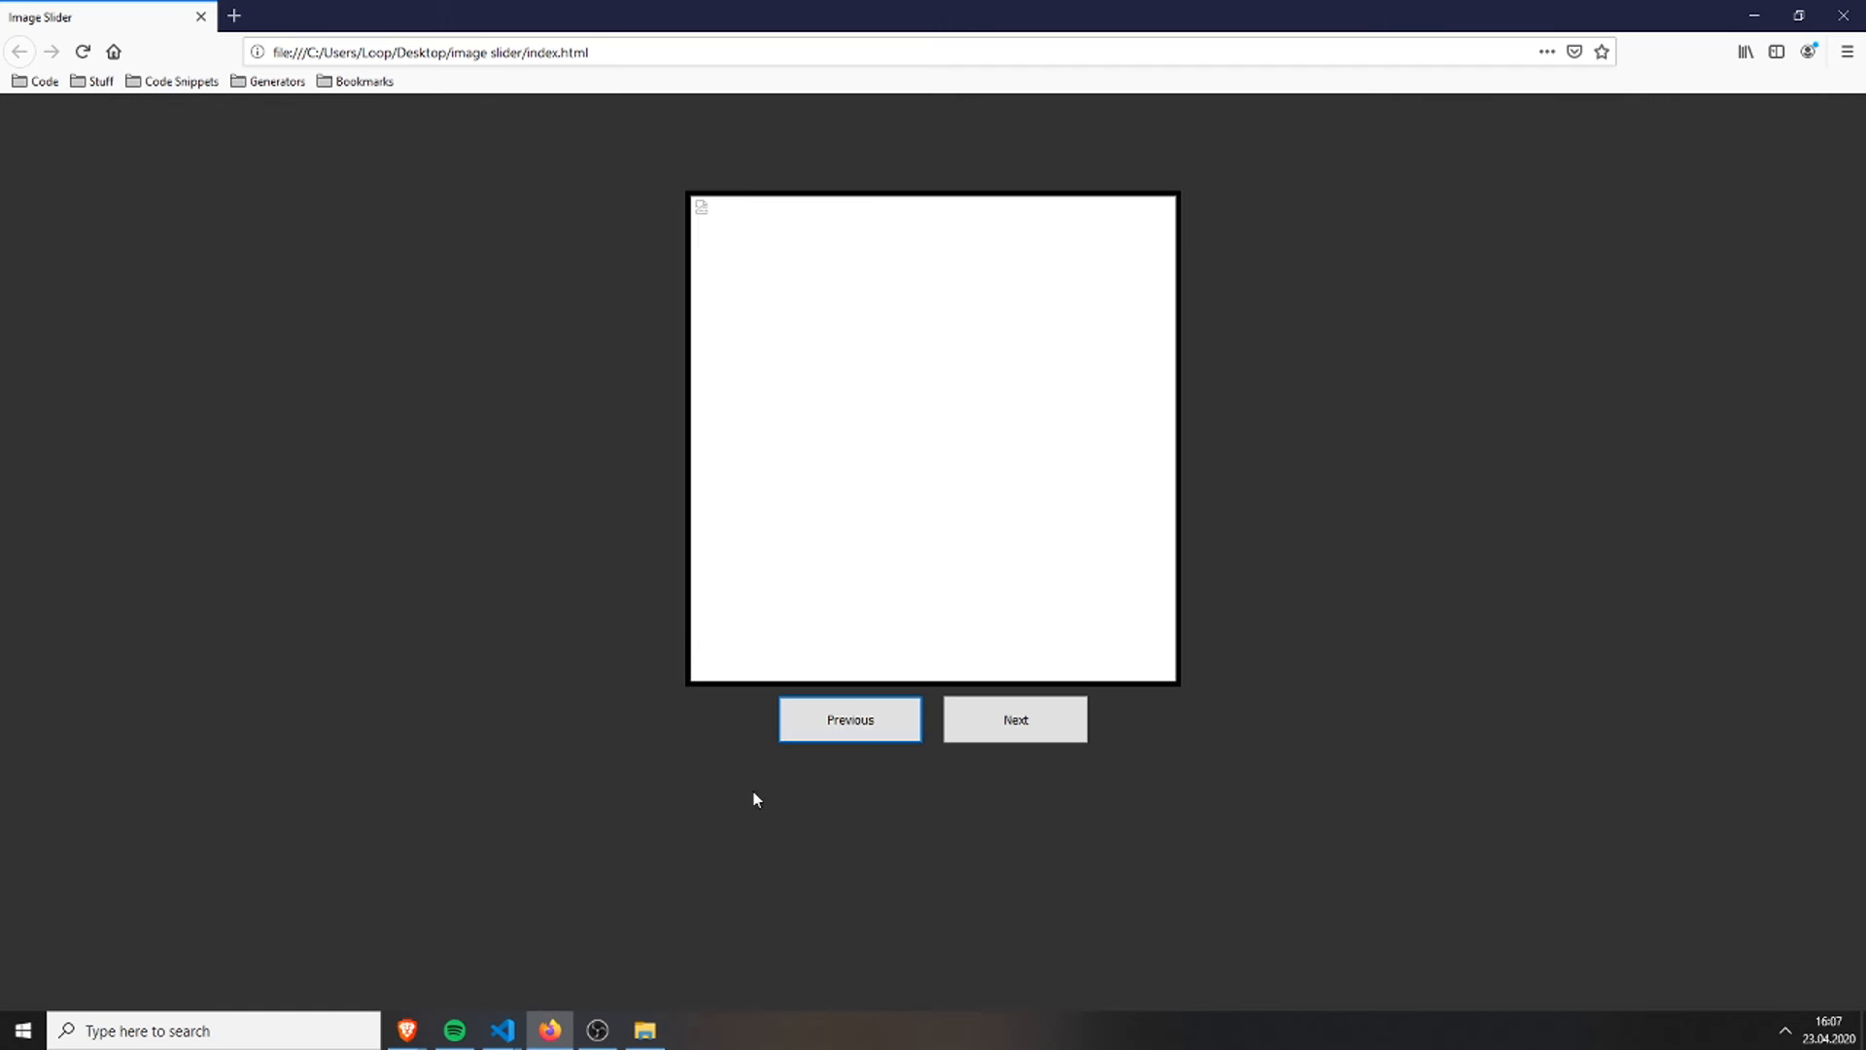
left_click(501, 1030)
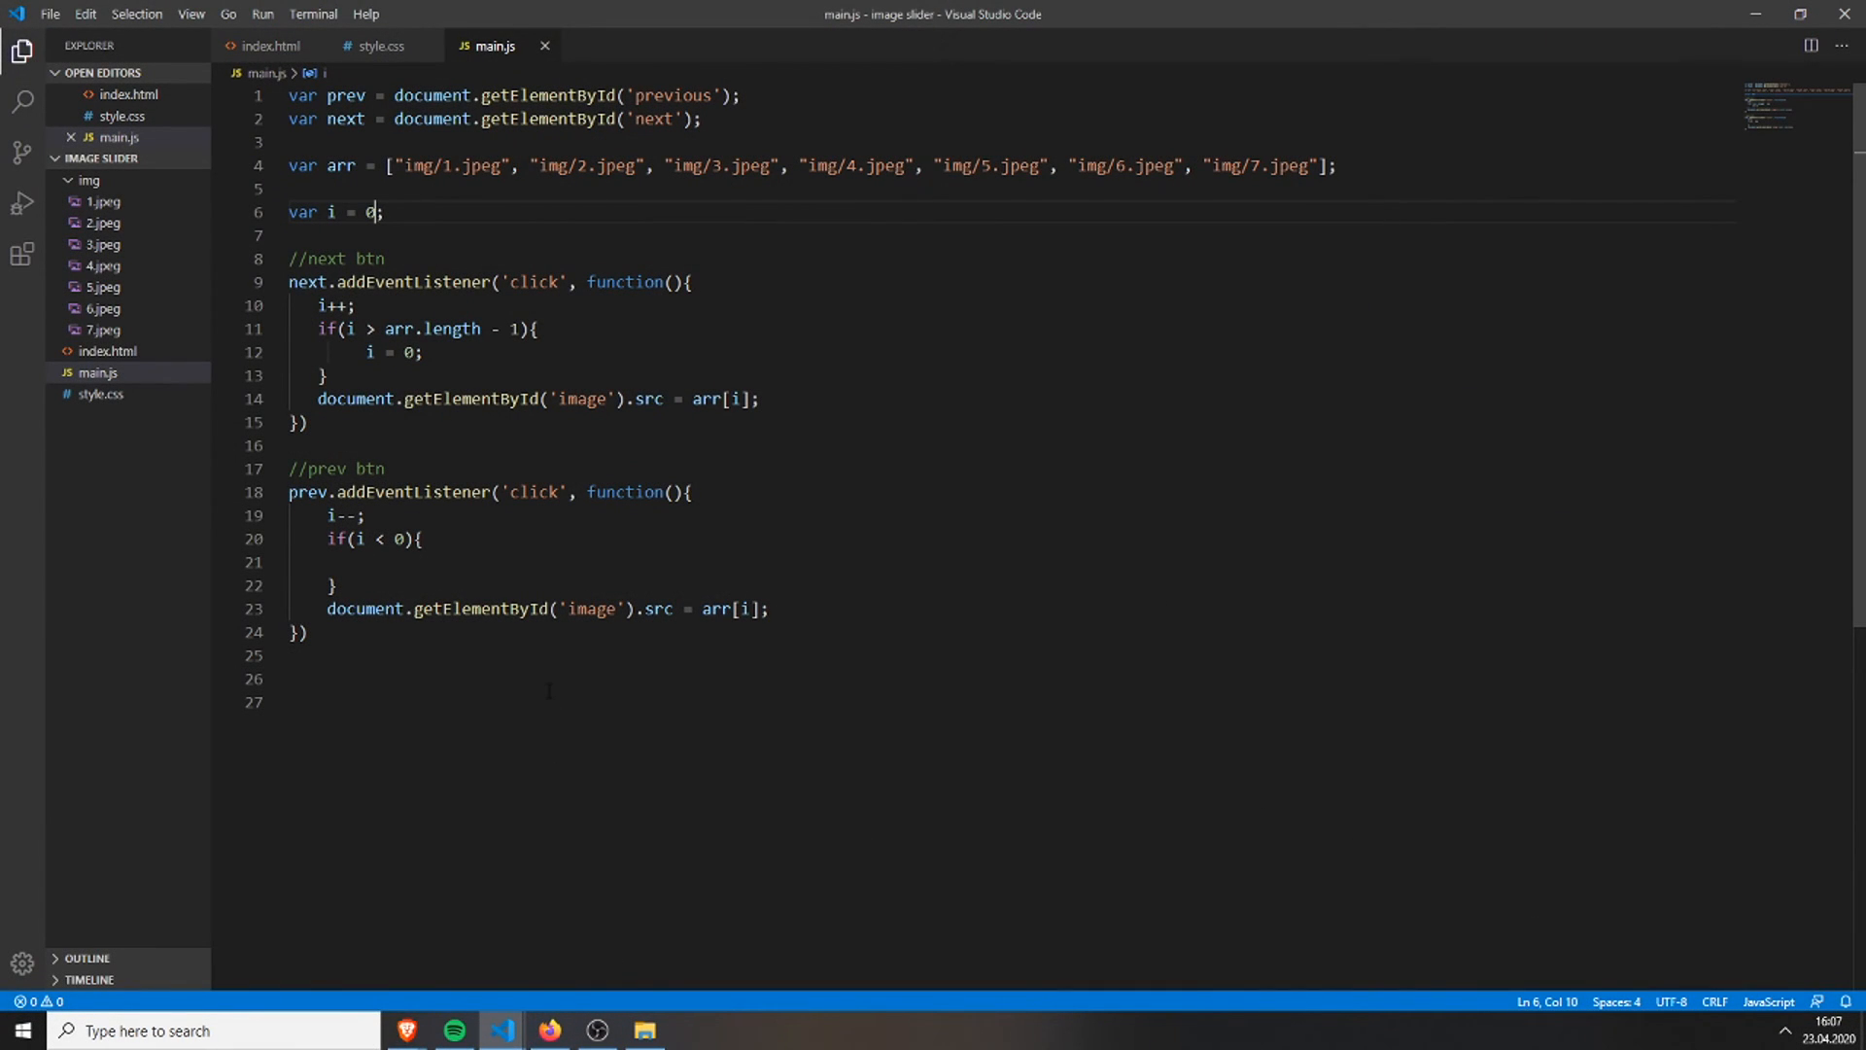
left_click(548, 1031)
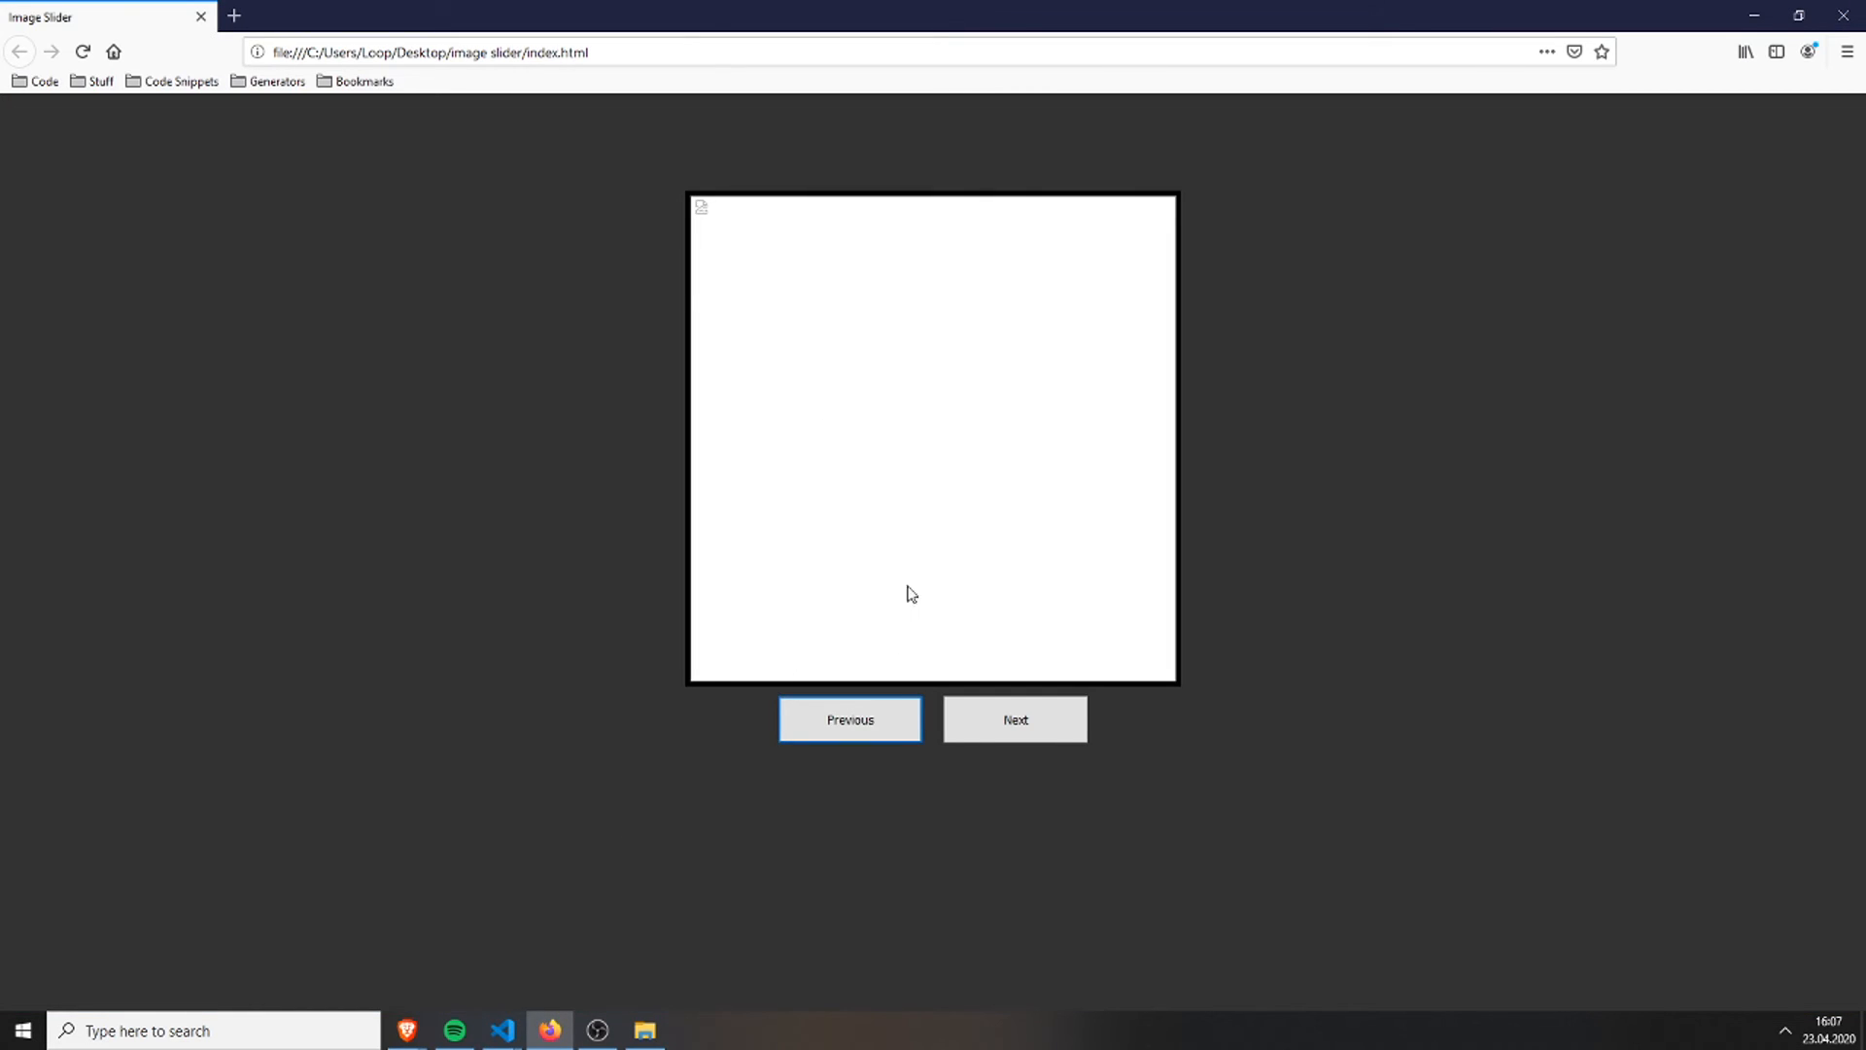
left_click(1014, 720)
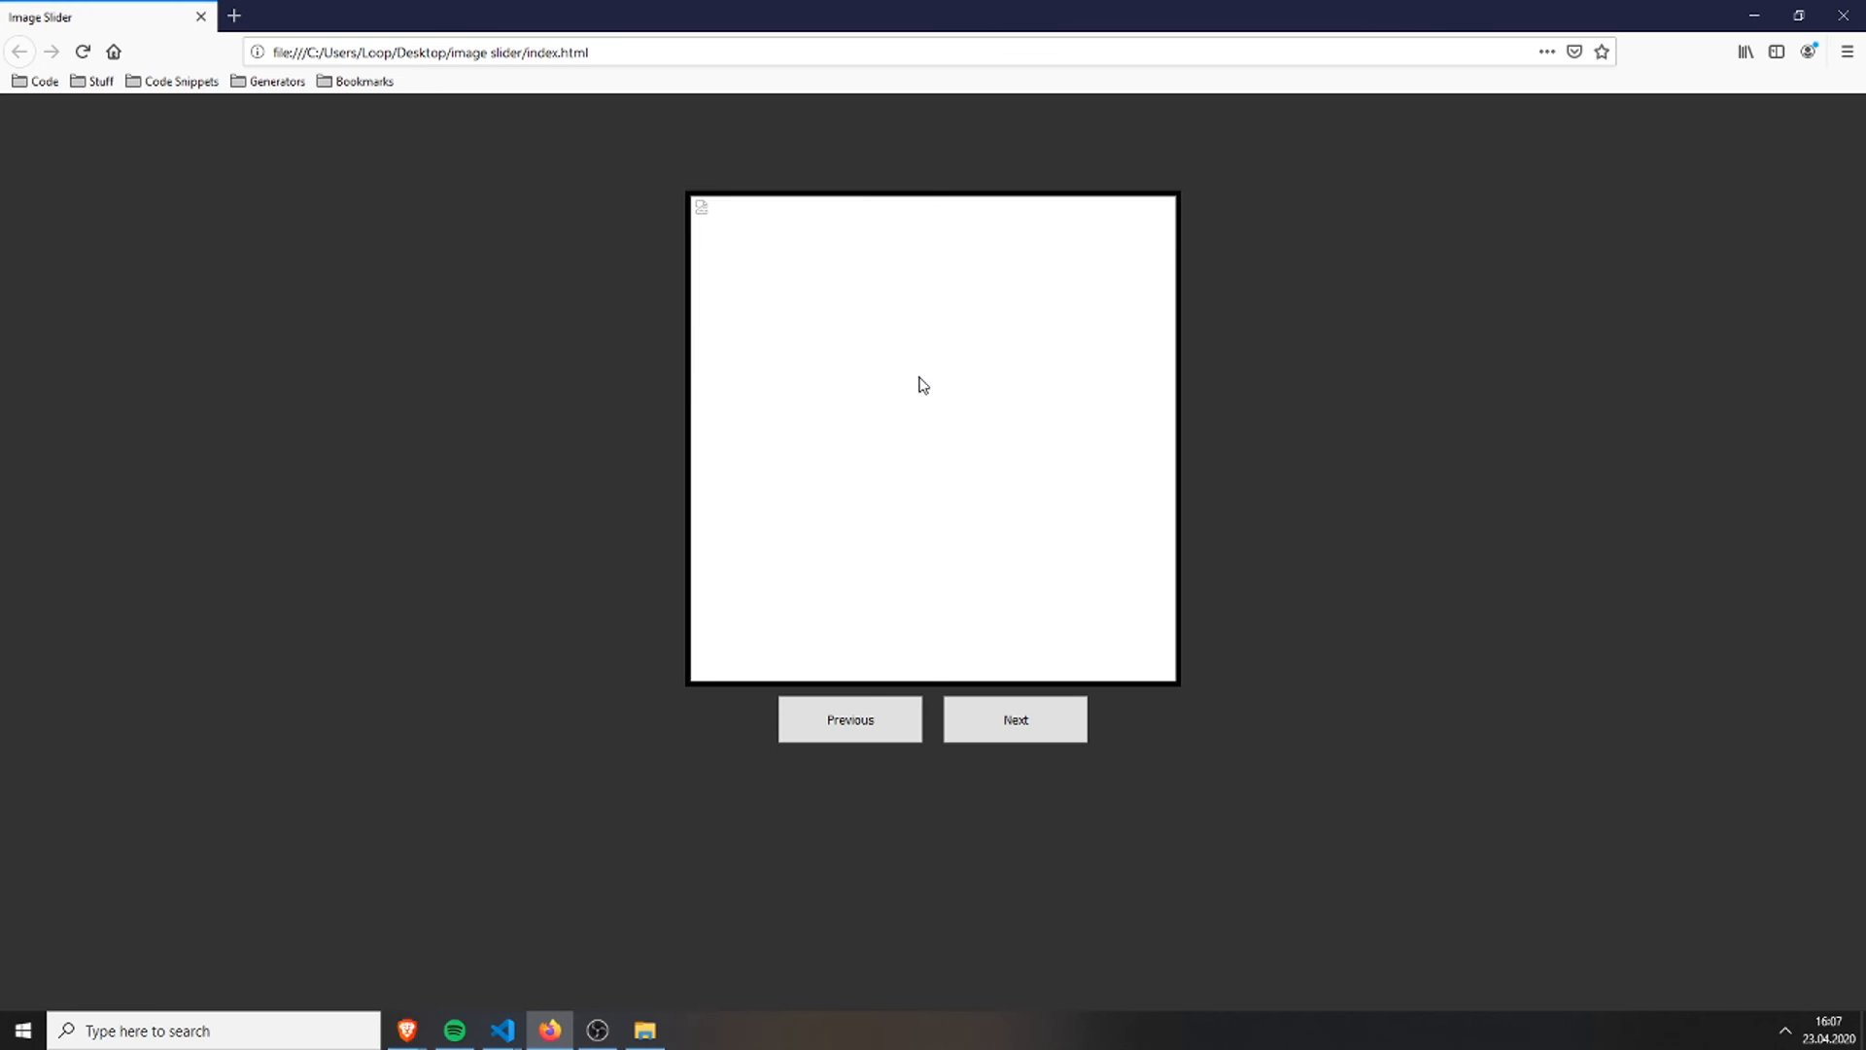
- Inside the empty if(i < 0) block, add i = arr.length - 1;
left_click(498, 1030)
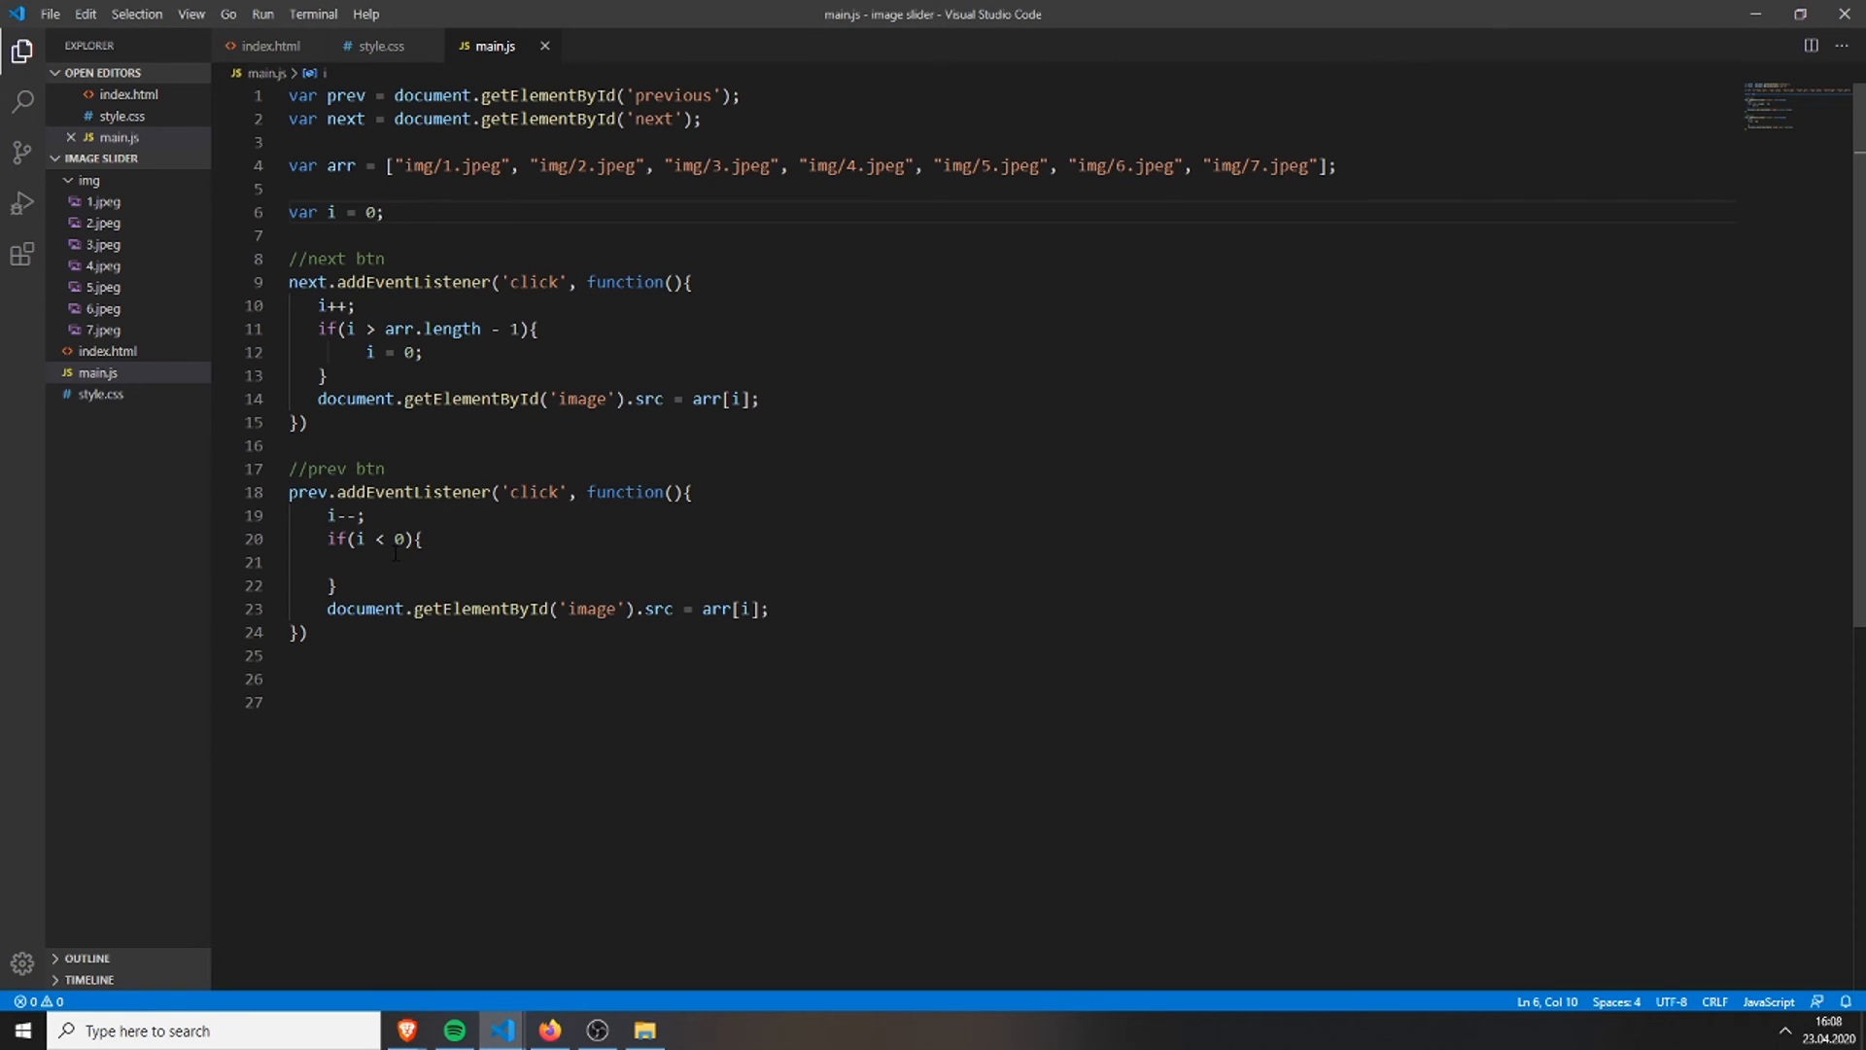
left_click(292, 562)
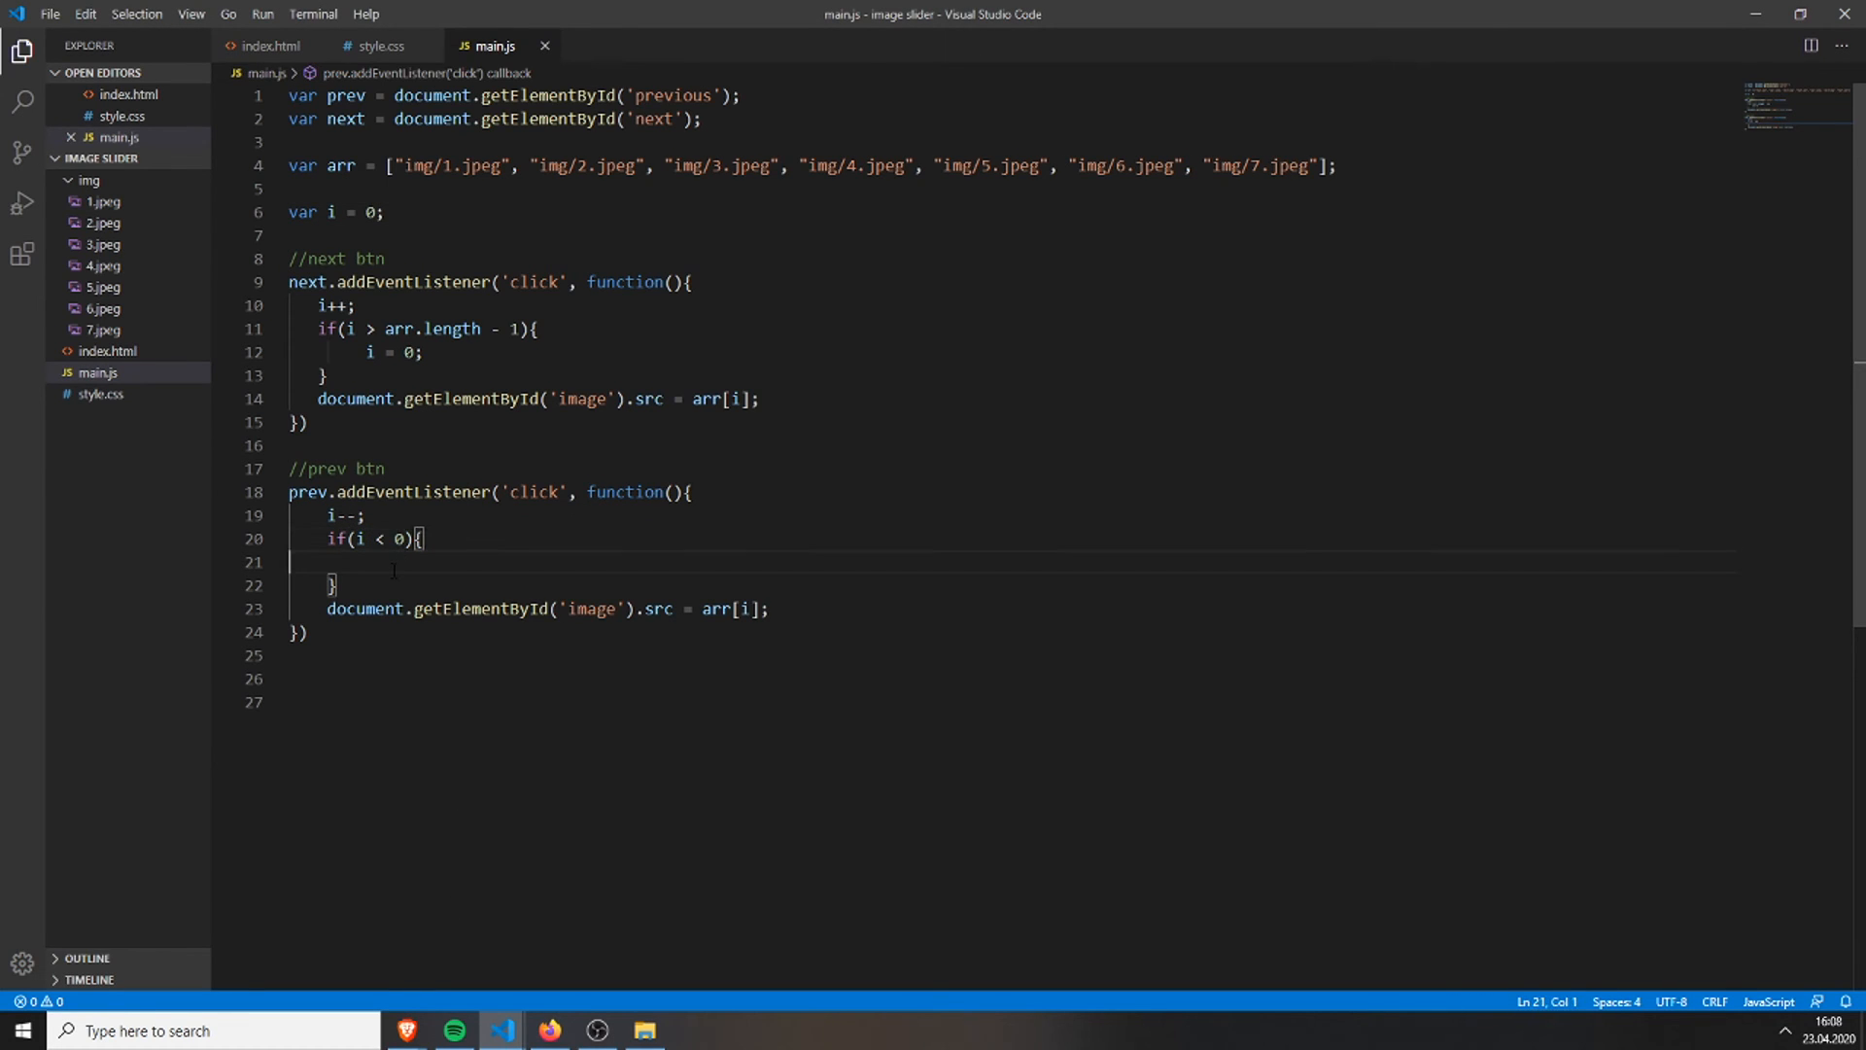
type("i =")
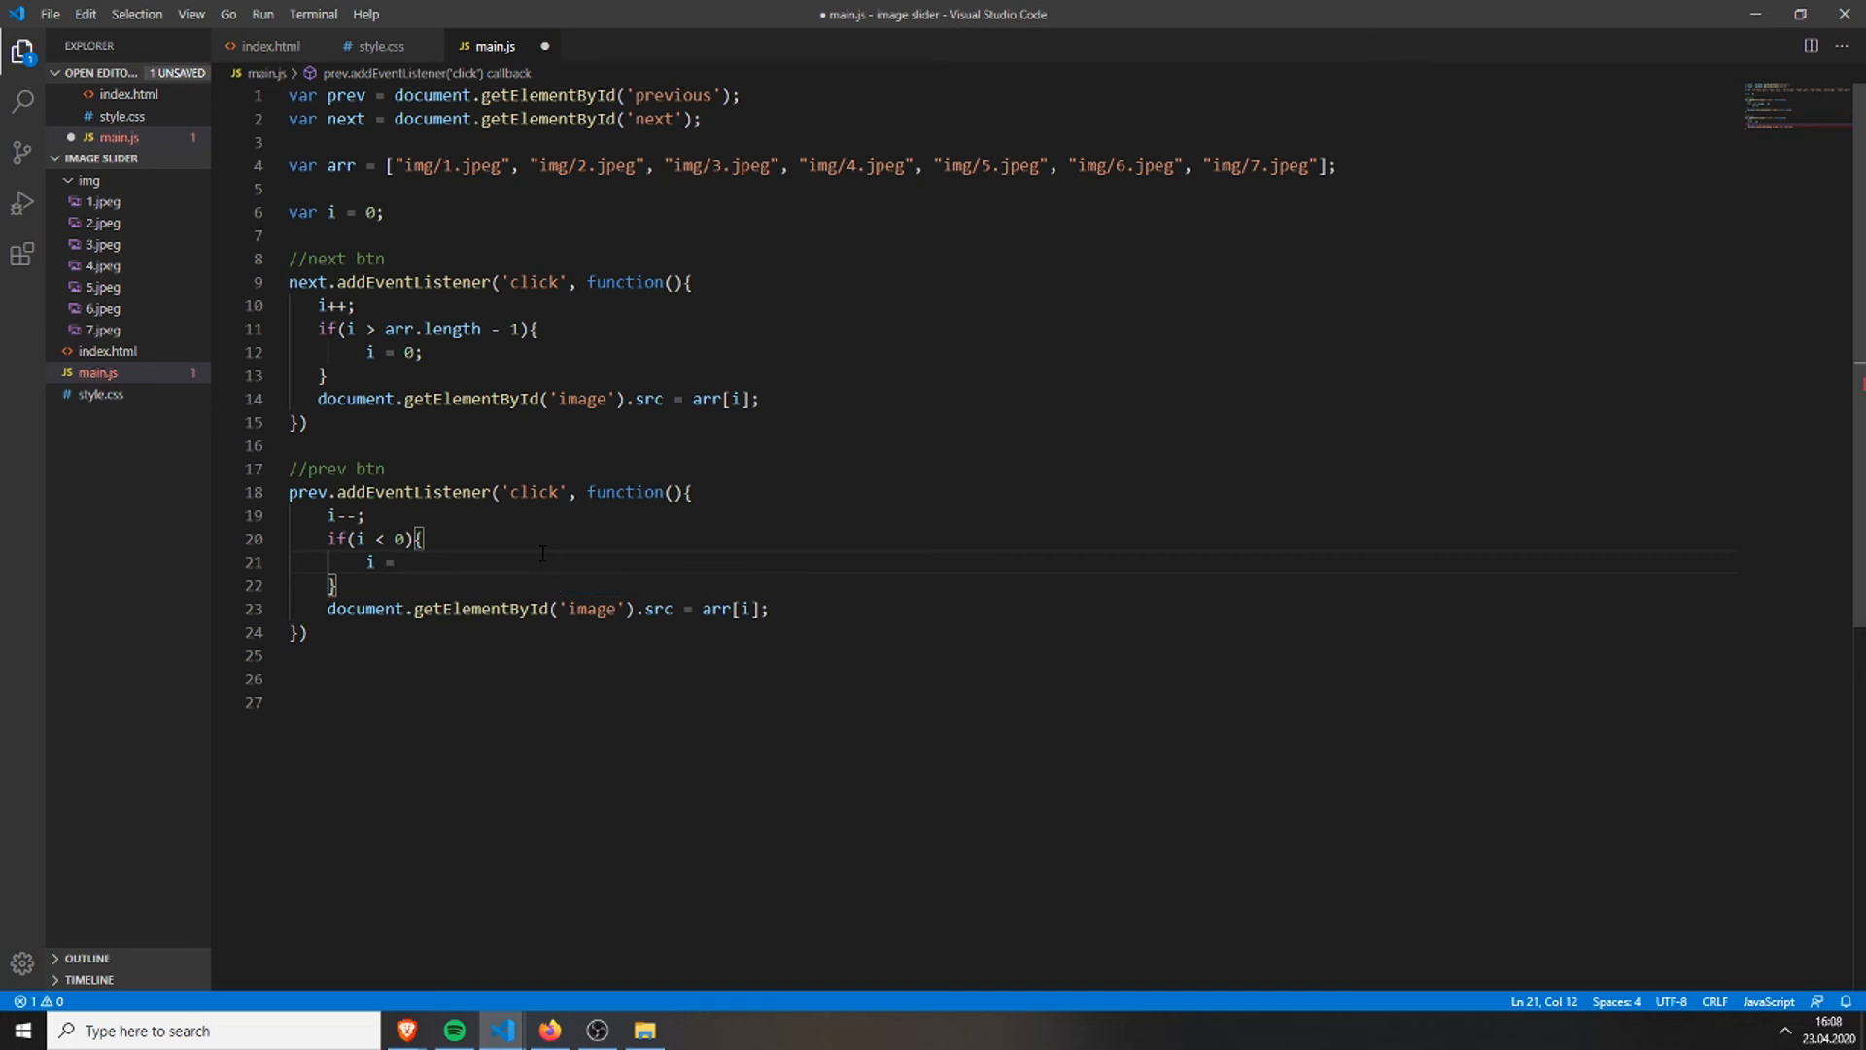
type("arr.")
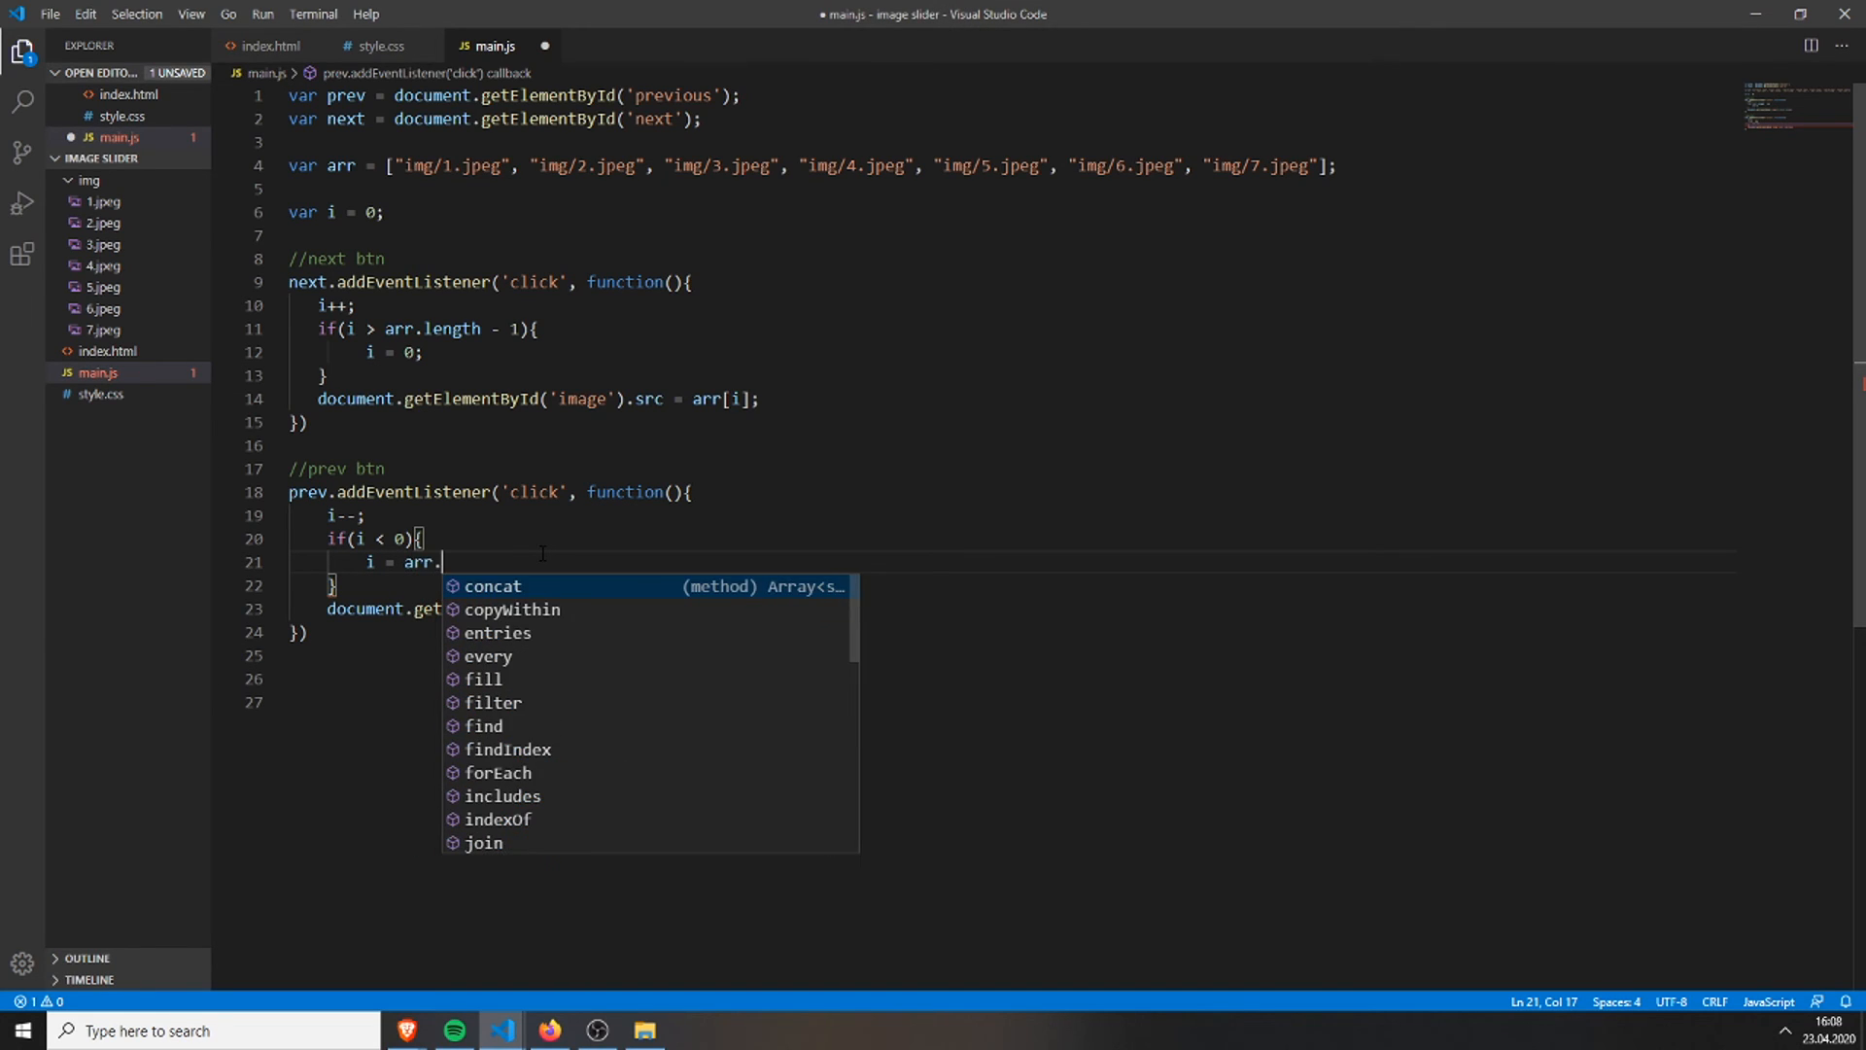
type("length - 1")
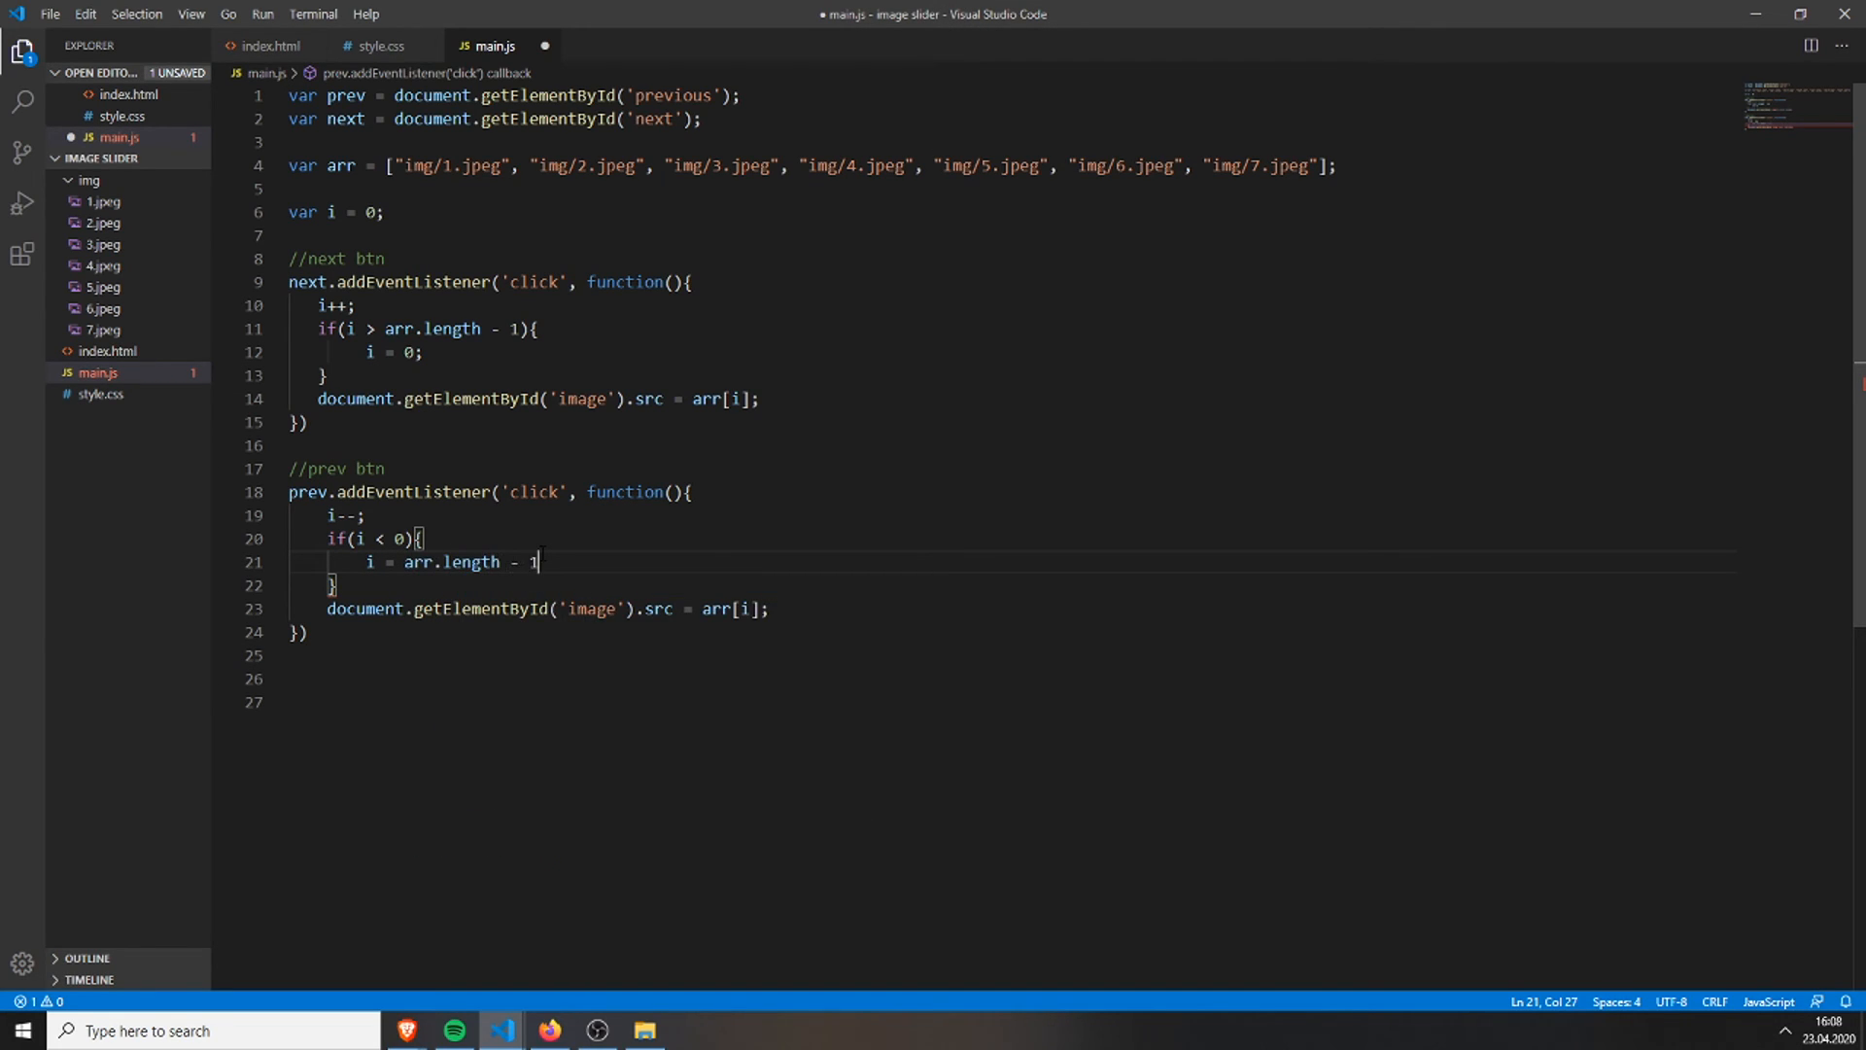
type(";")
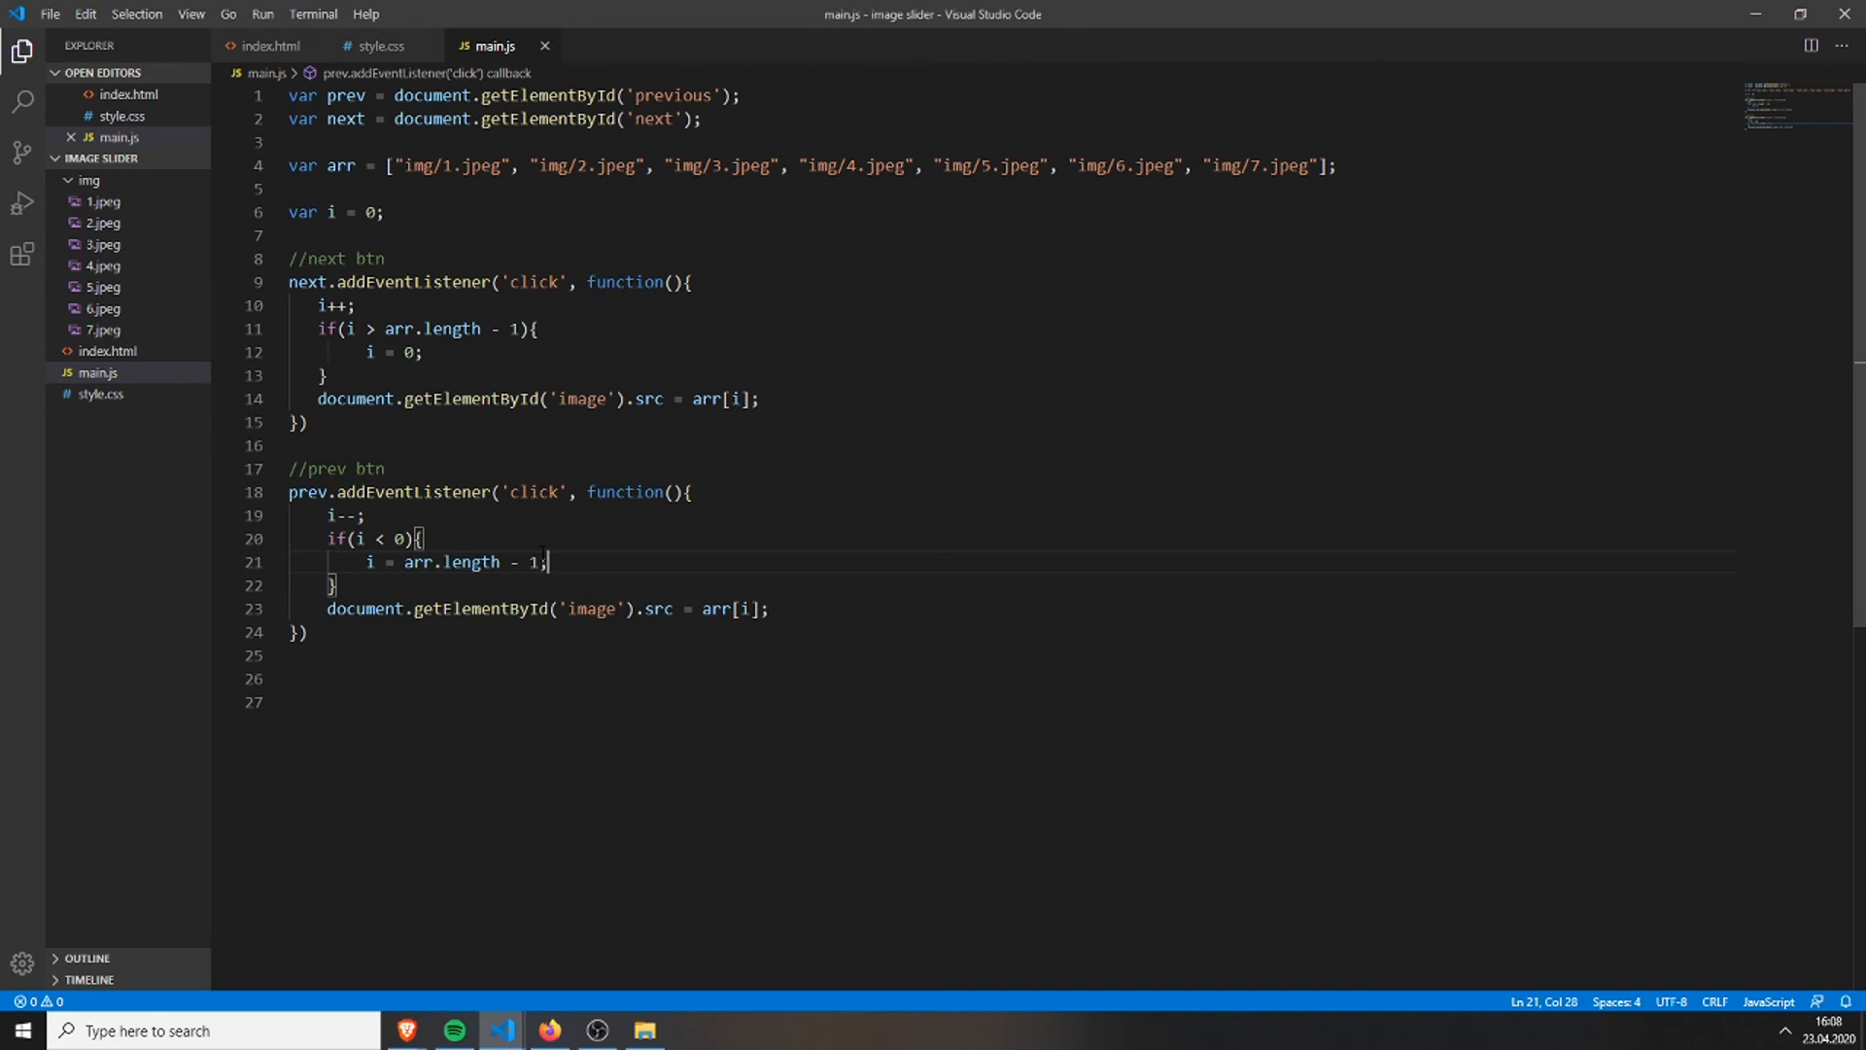
mouse_move(369, 562)
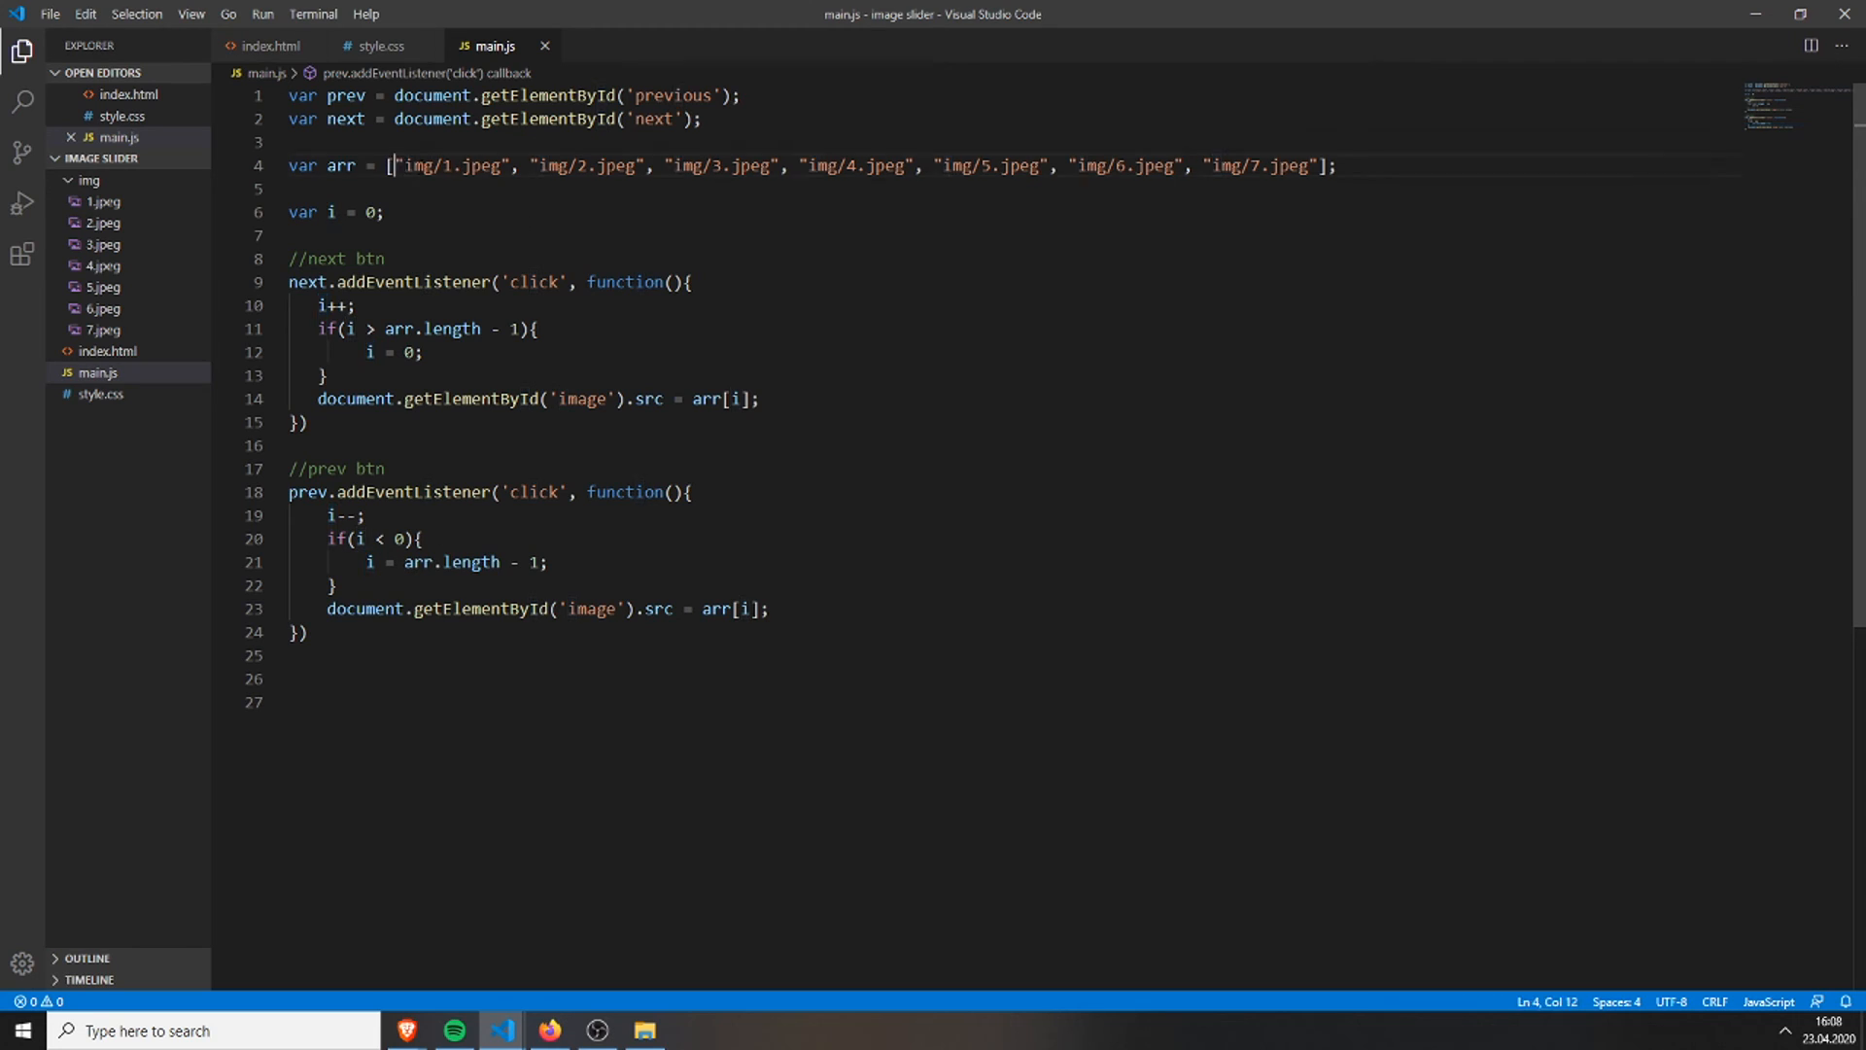
- Check the last image path in the array, then test Previous in Firefox
left_click(1336, 165)
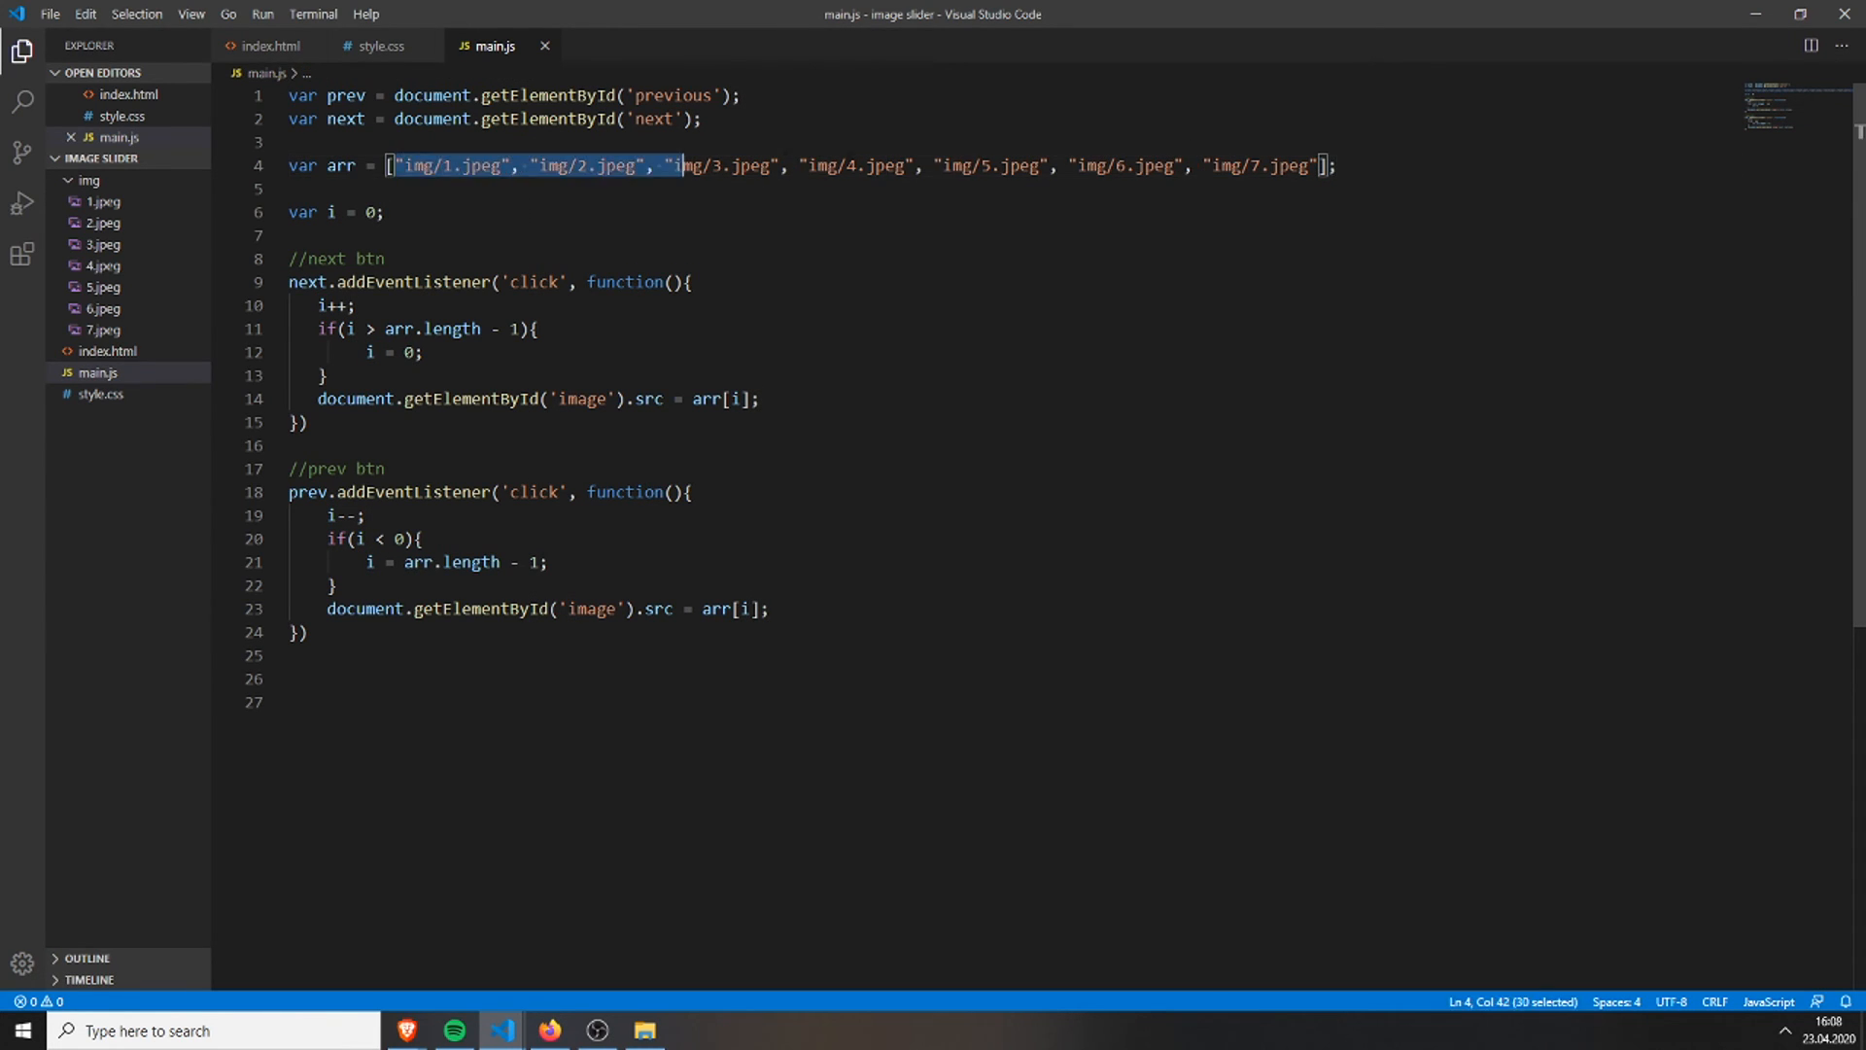
left_click(1325, 165)
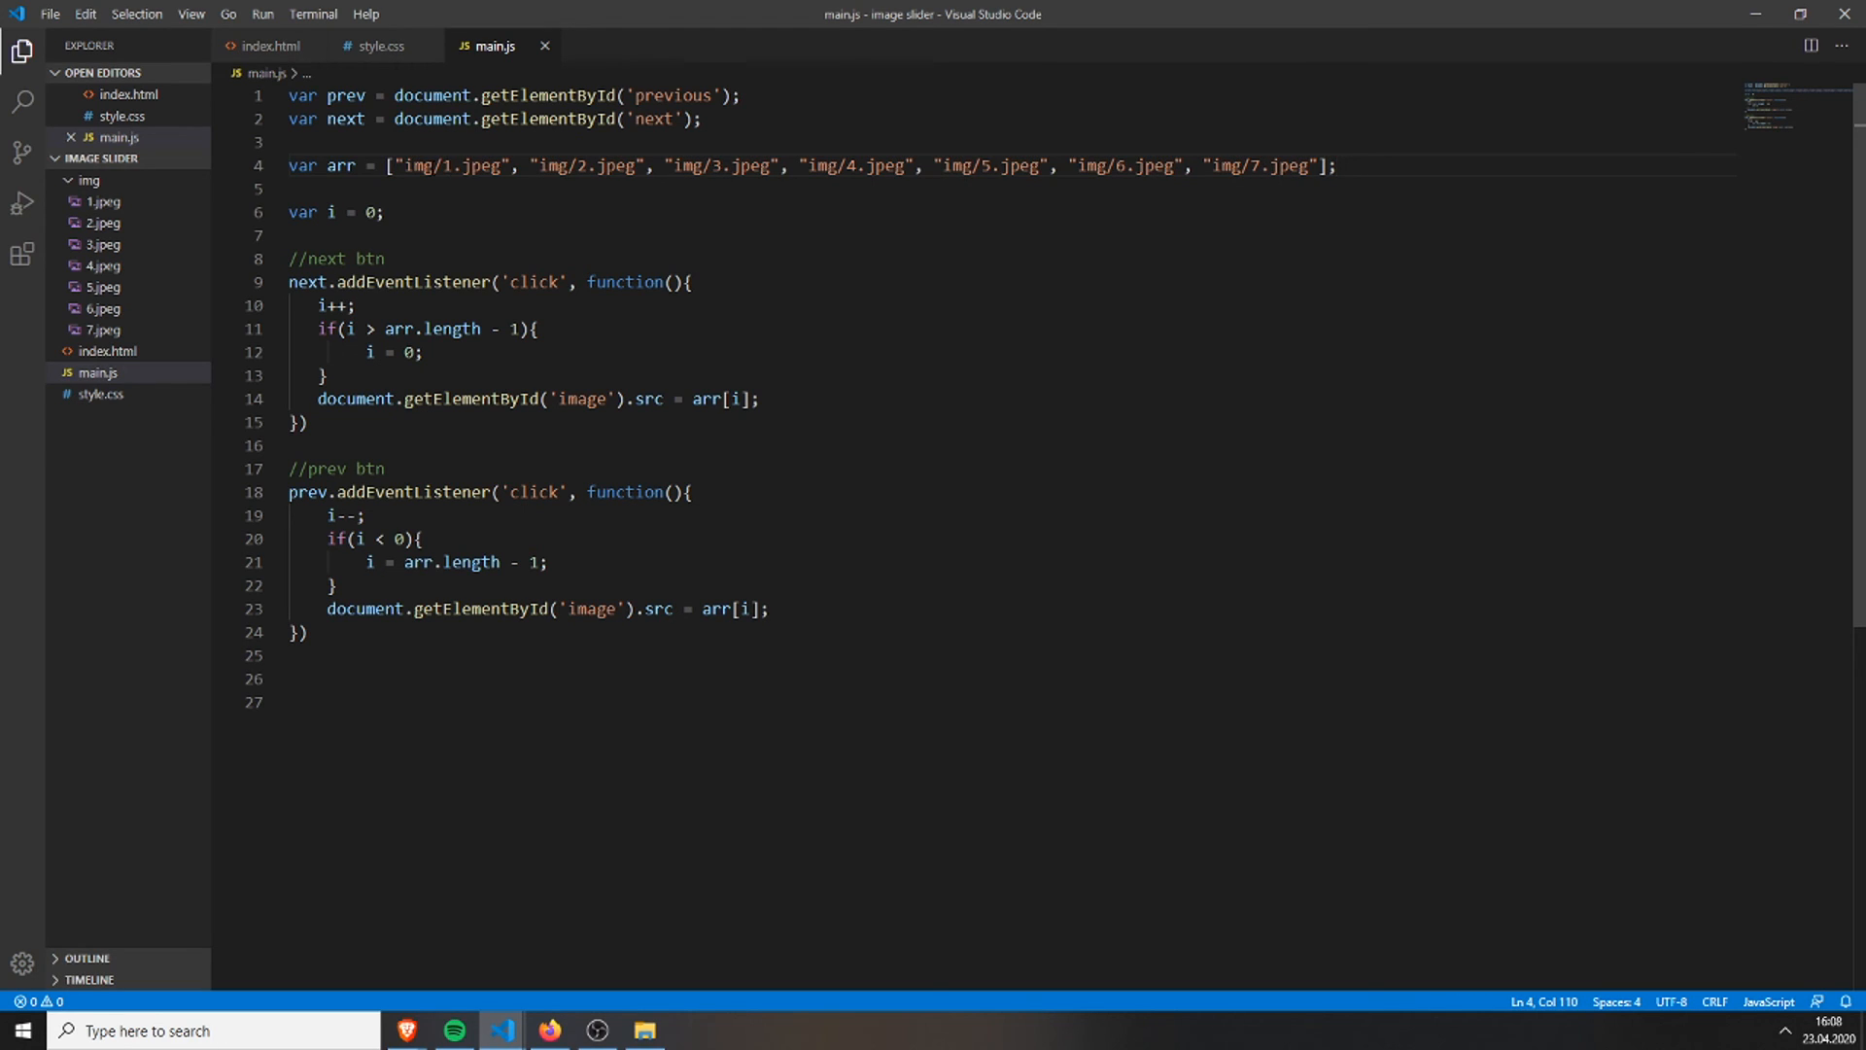
double_click(1258, 165)
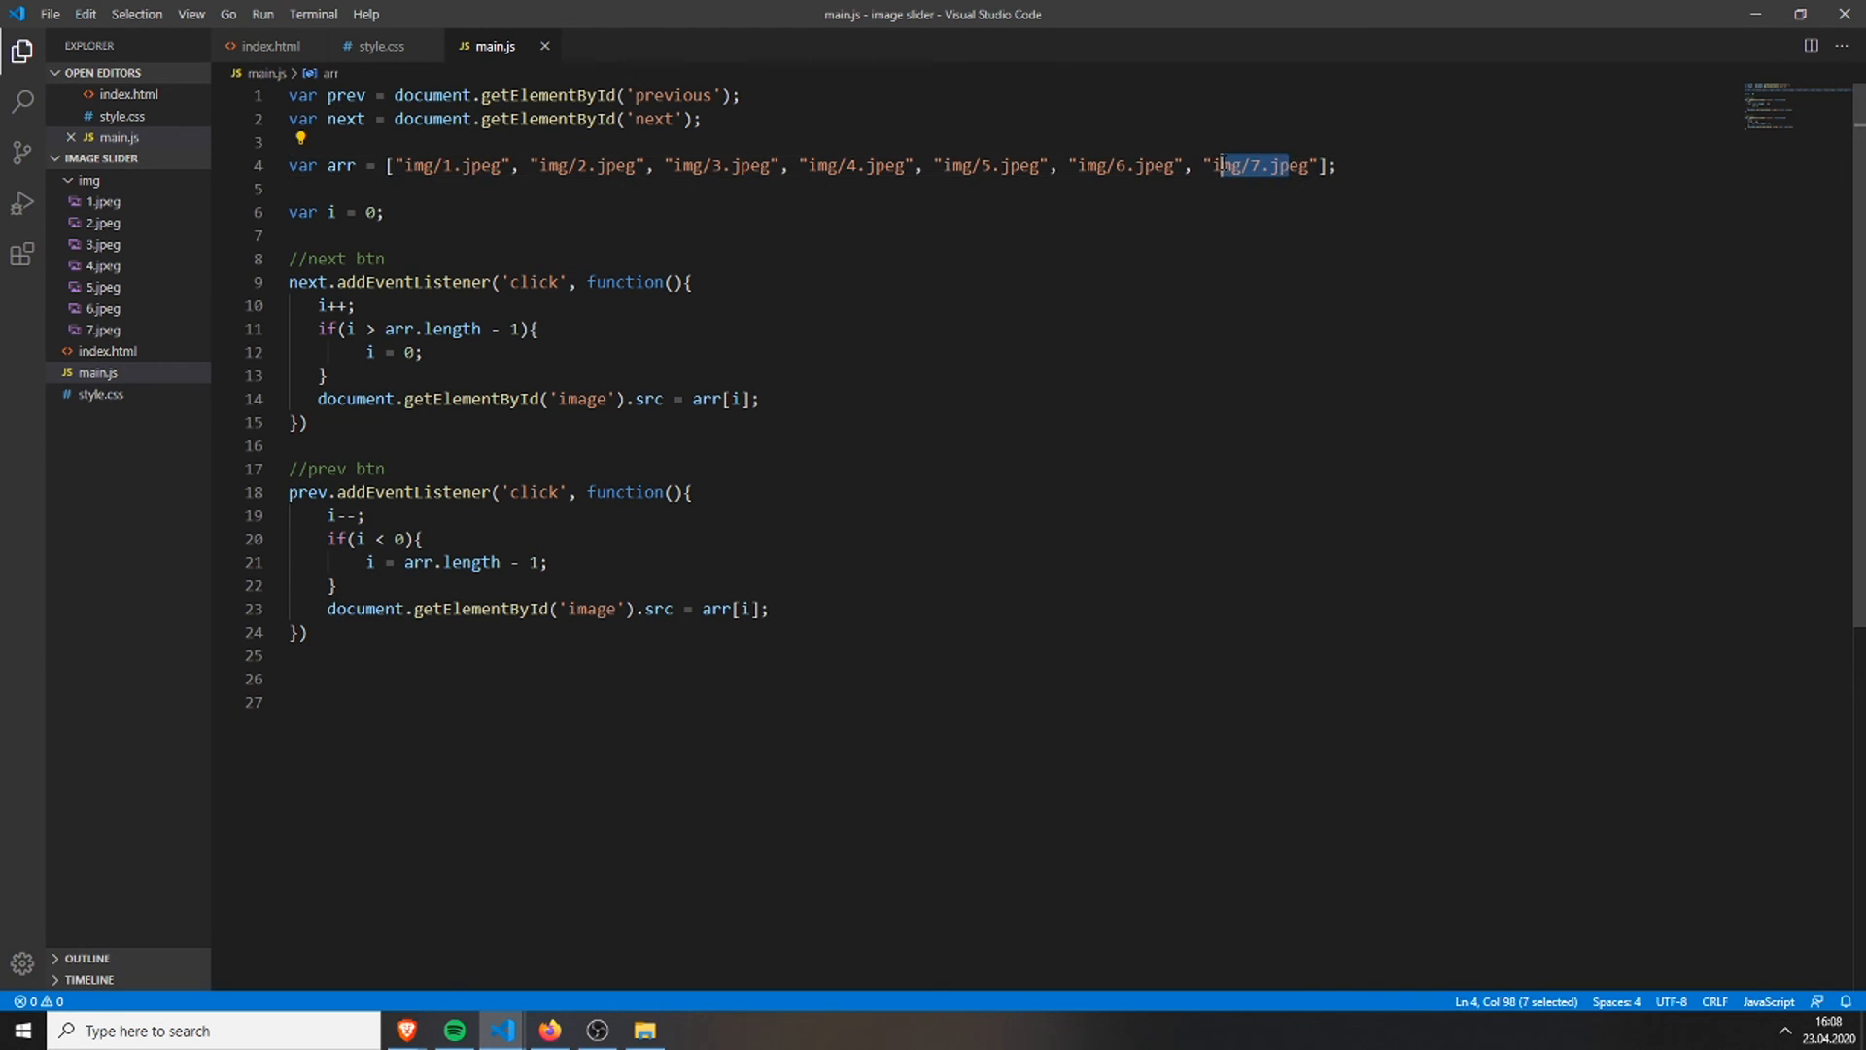
mouse_move(474, 562)
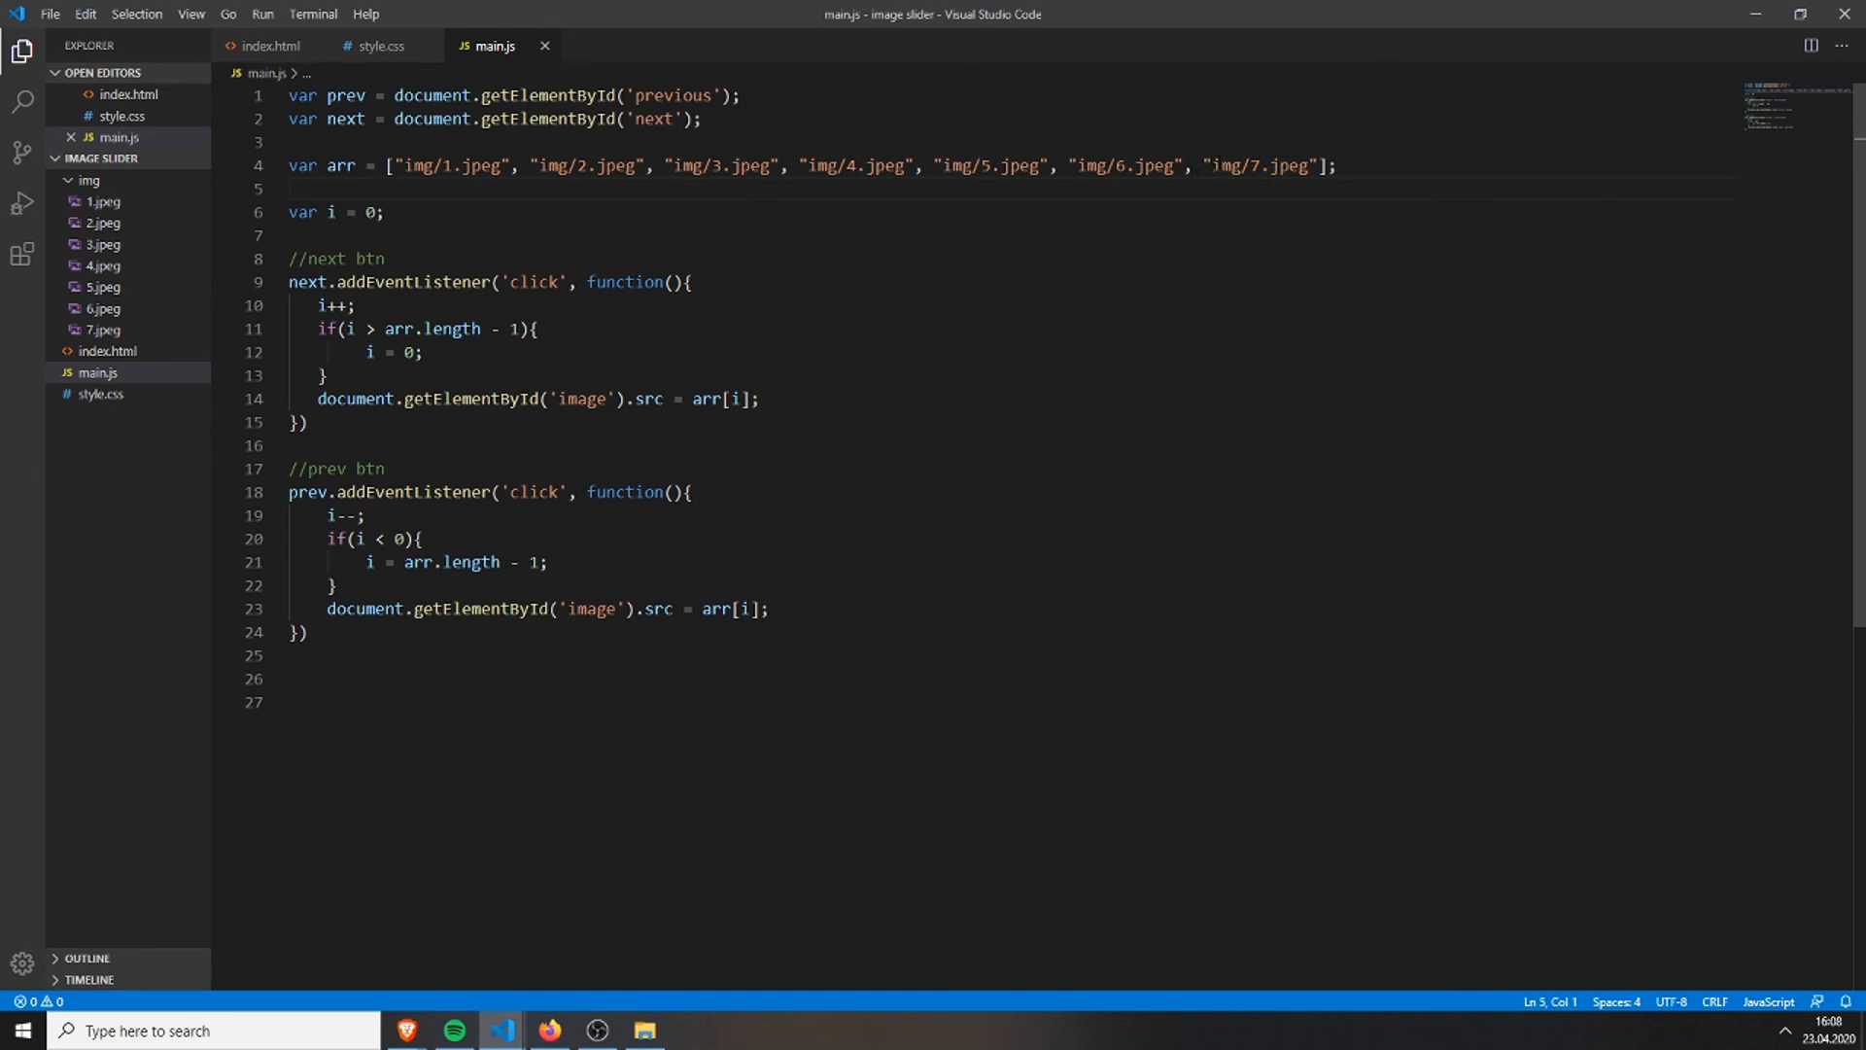
left_click(546, 562)
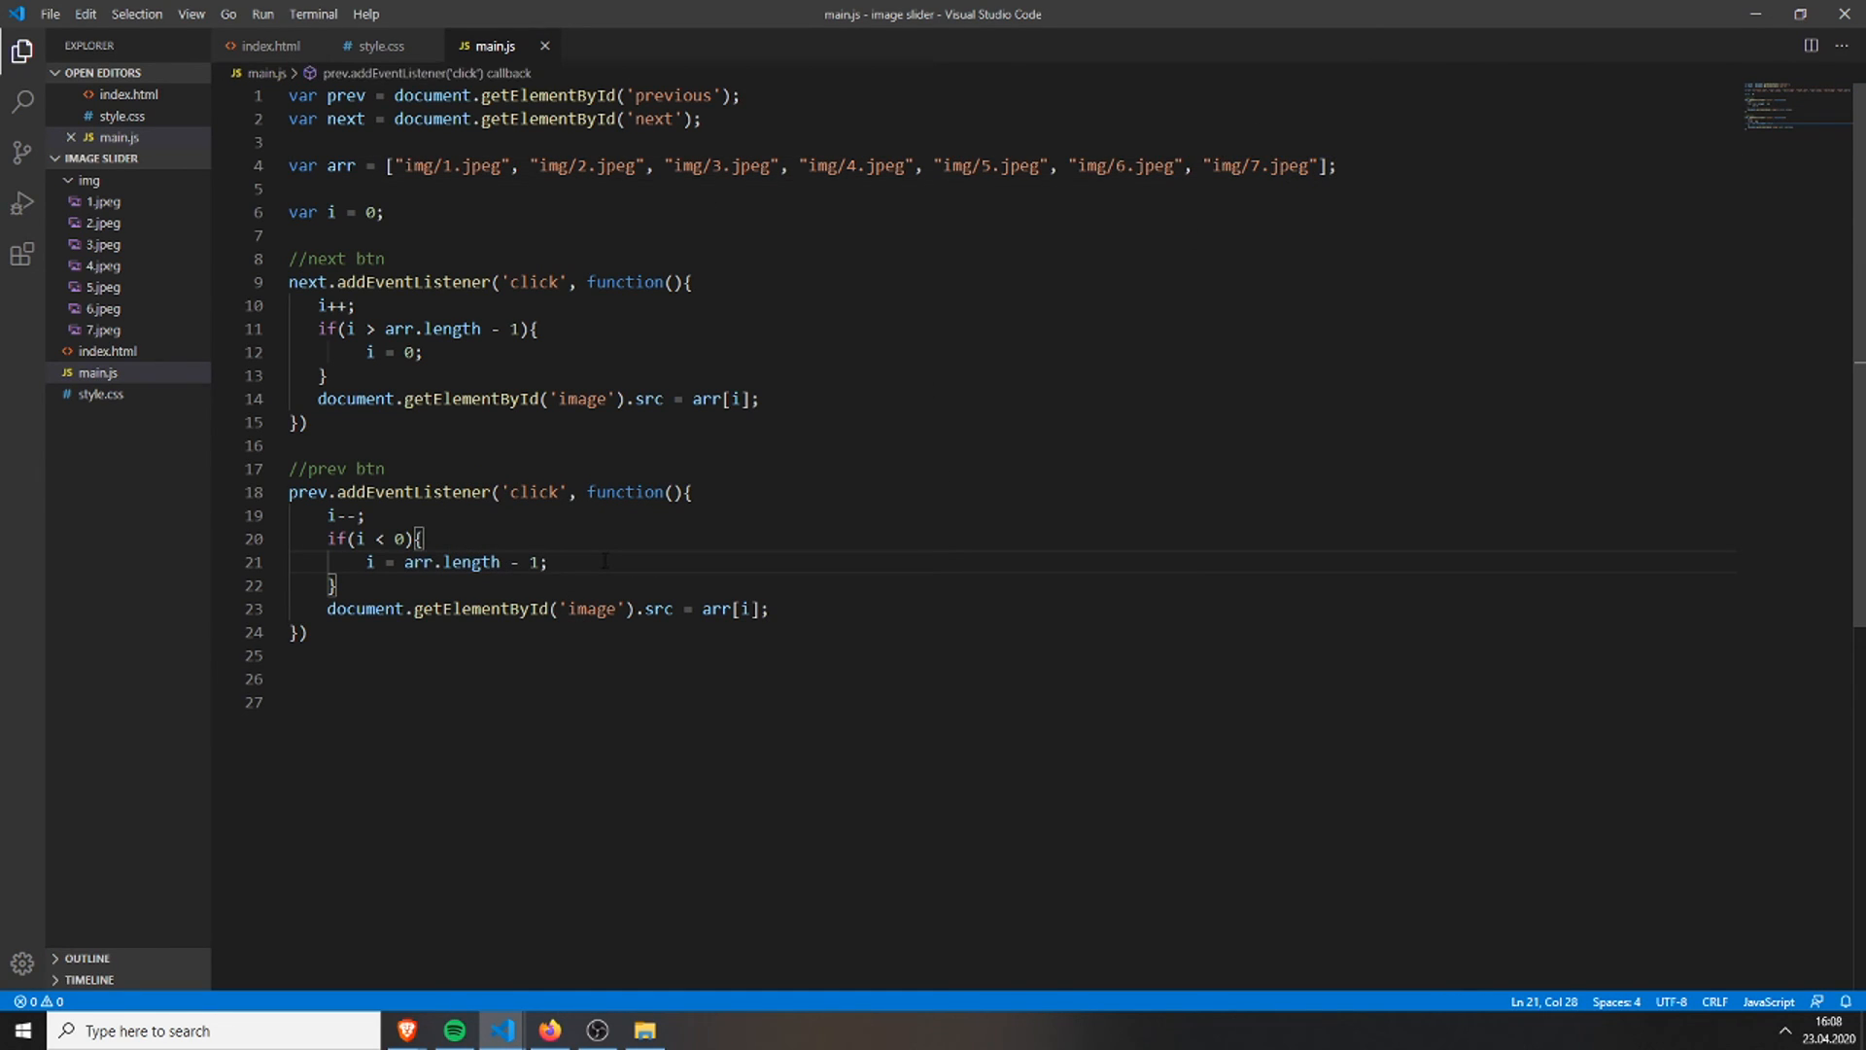
left_click(549, 1030)
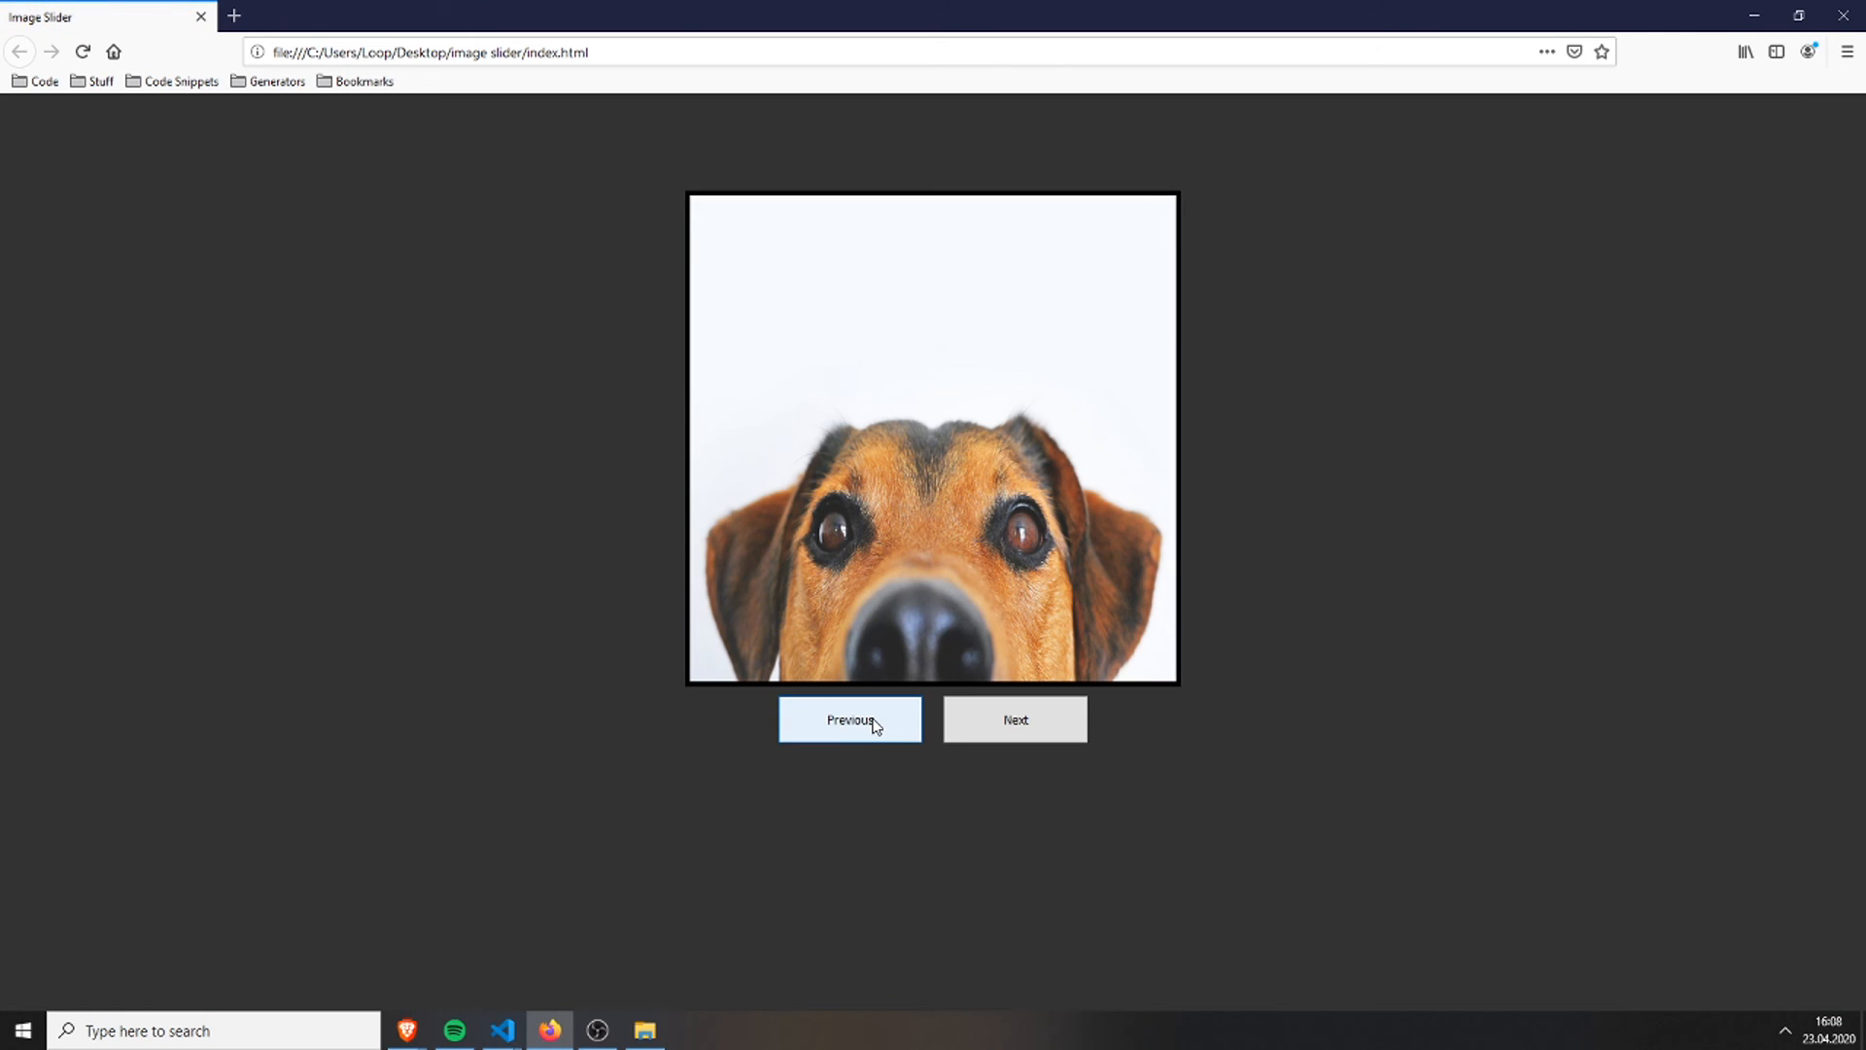
left_click(850, 719)
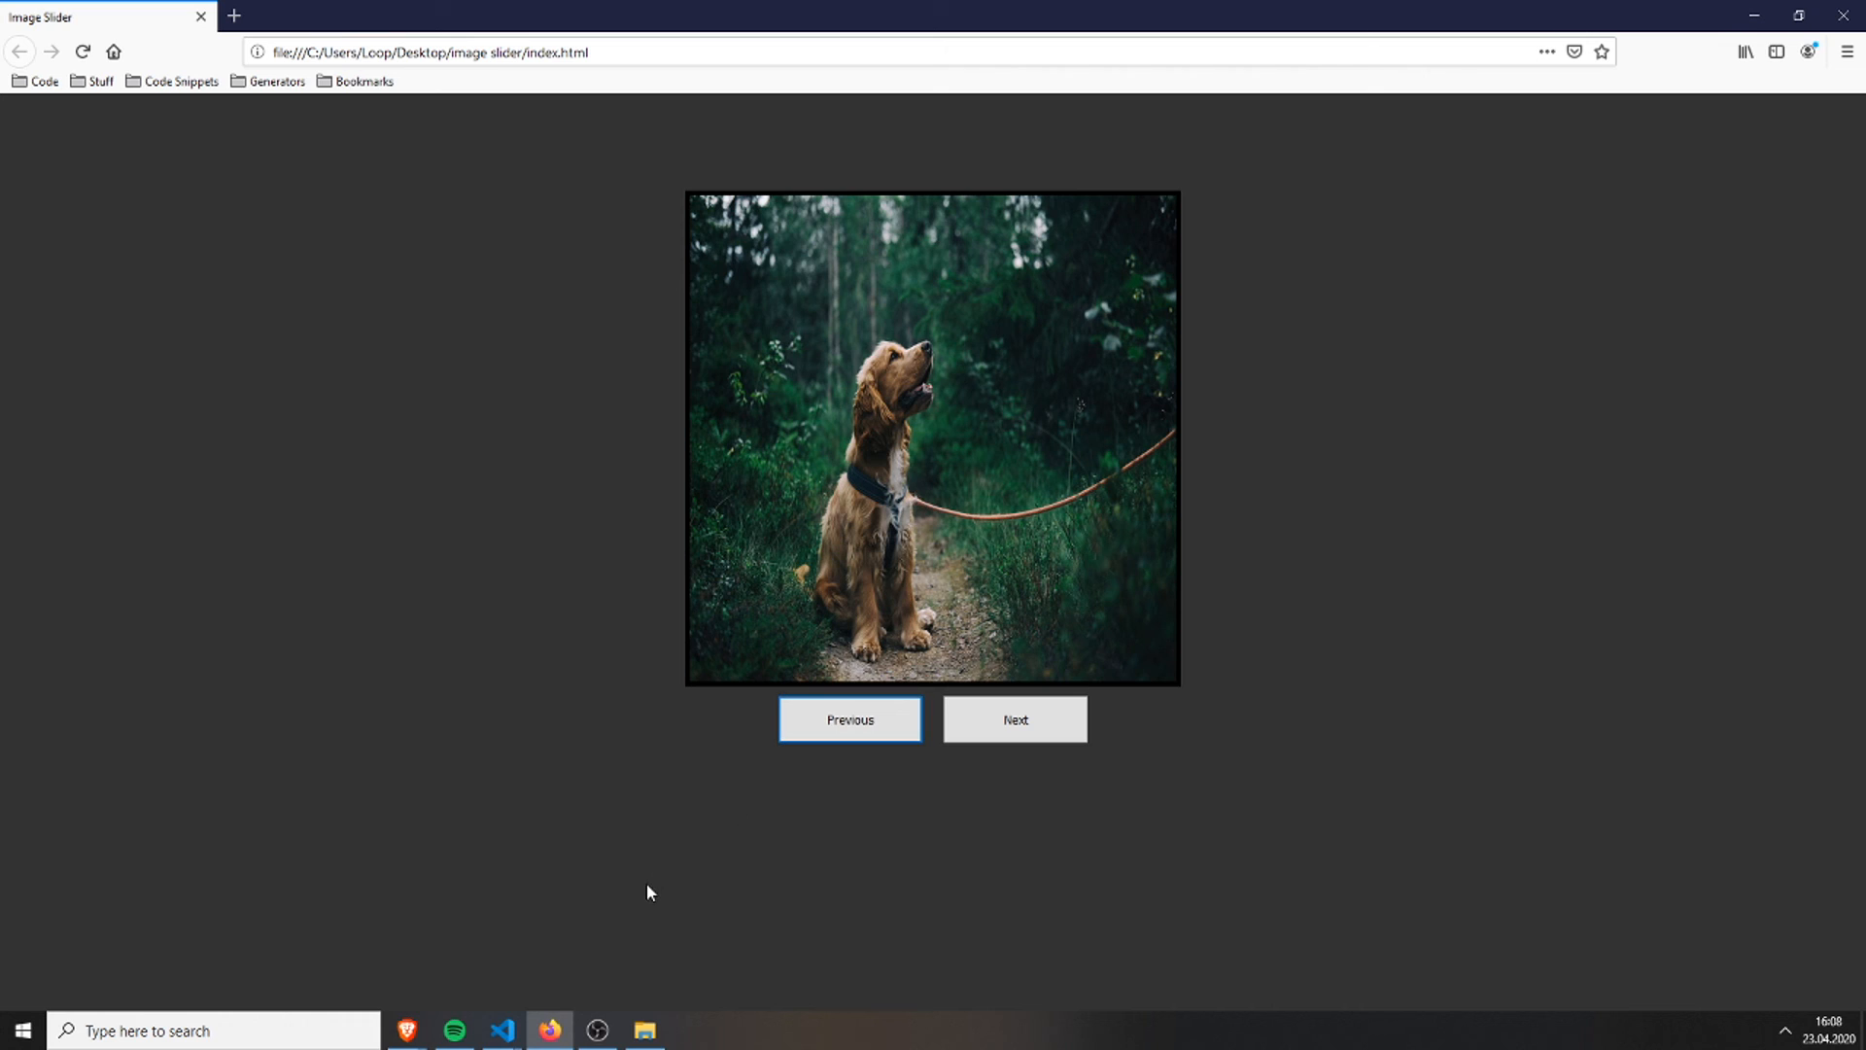
left_click(502, 1030)
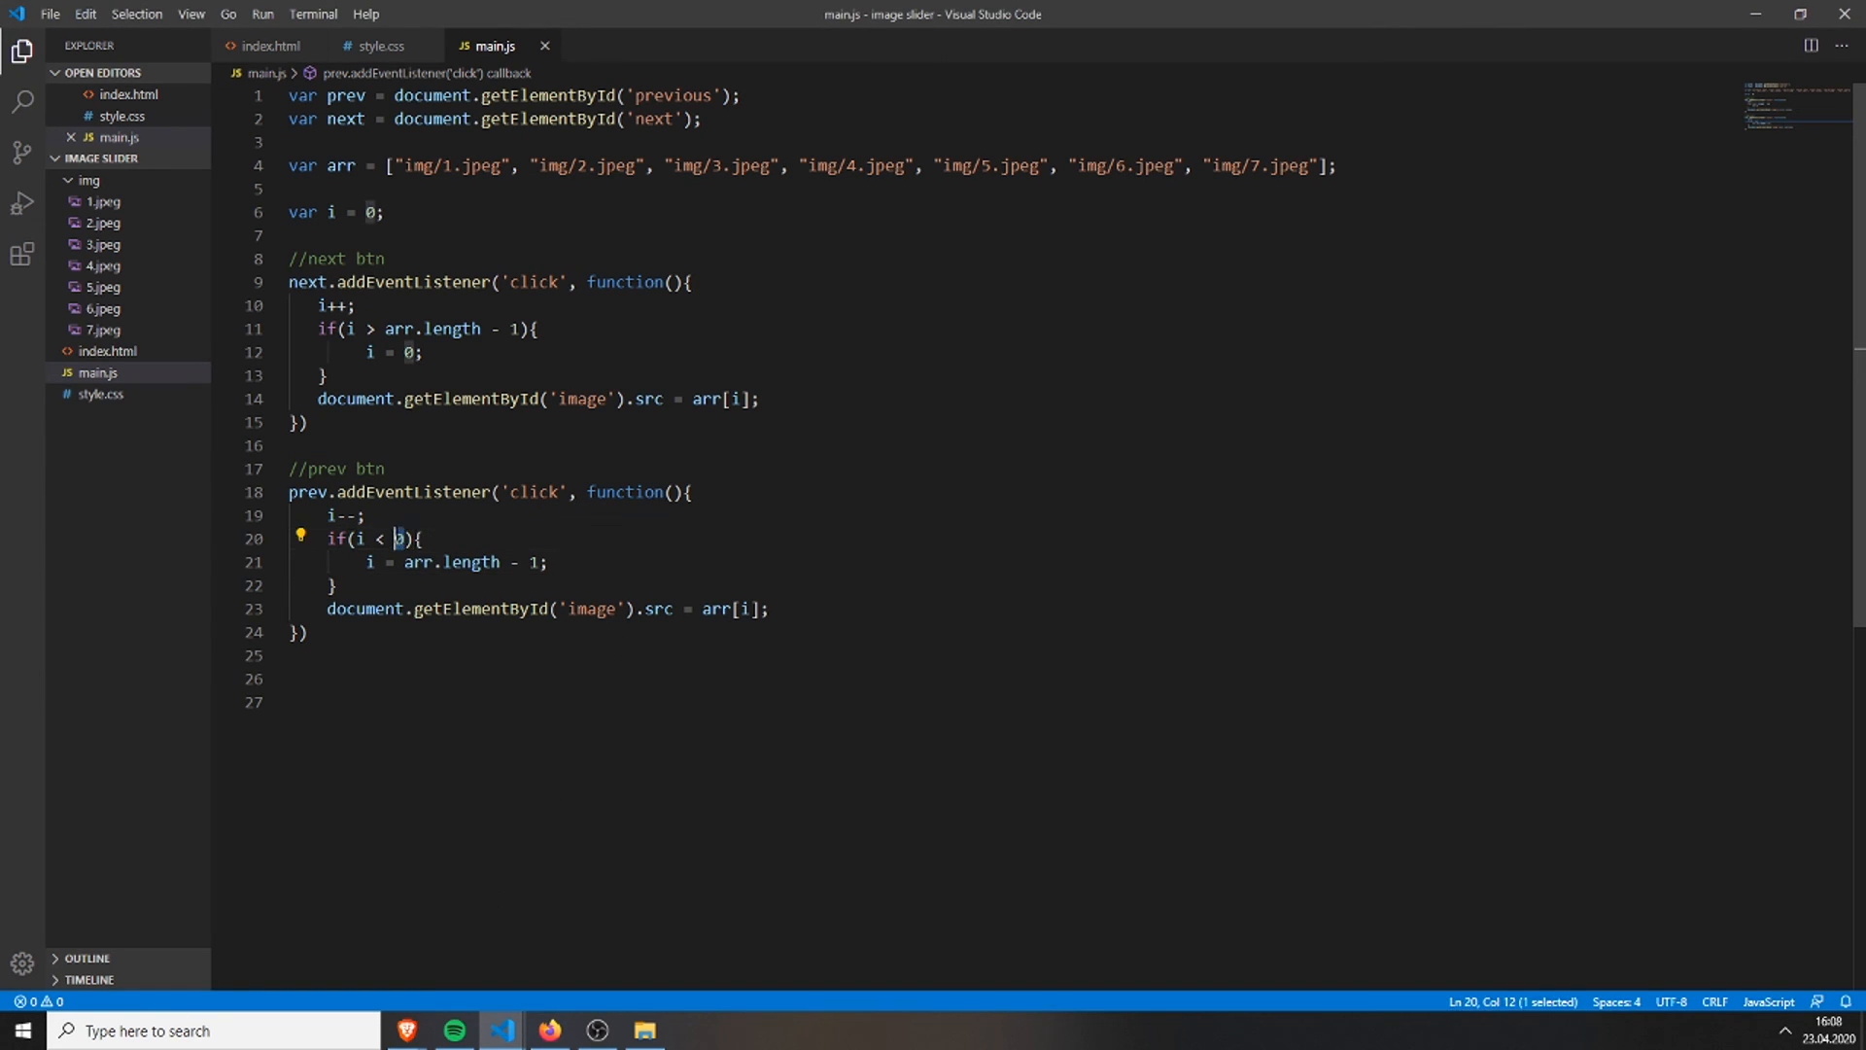
type("arr.length - arr.lenng")
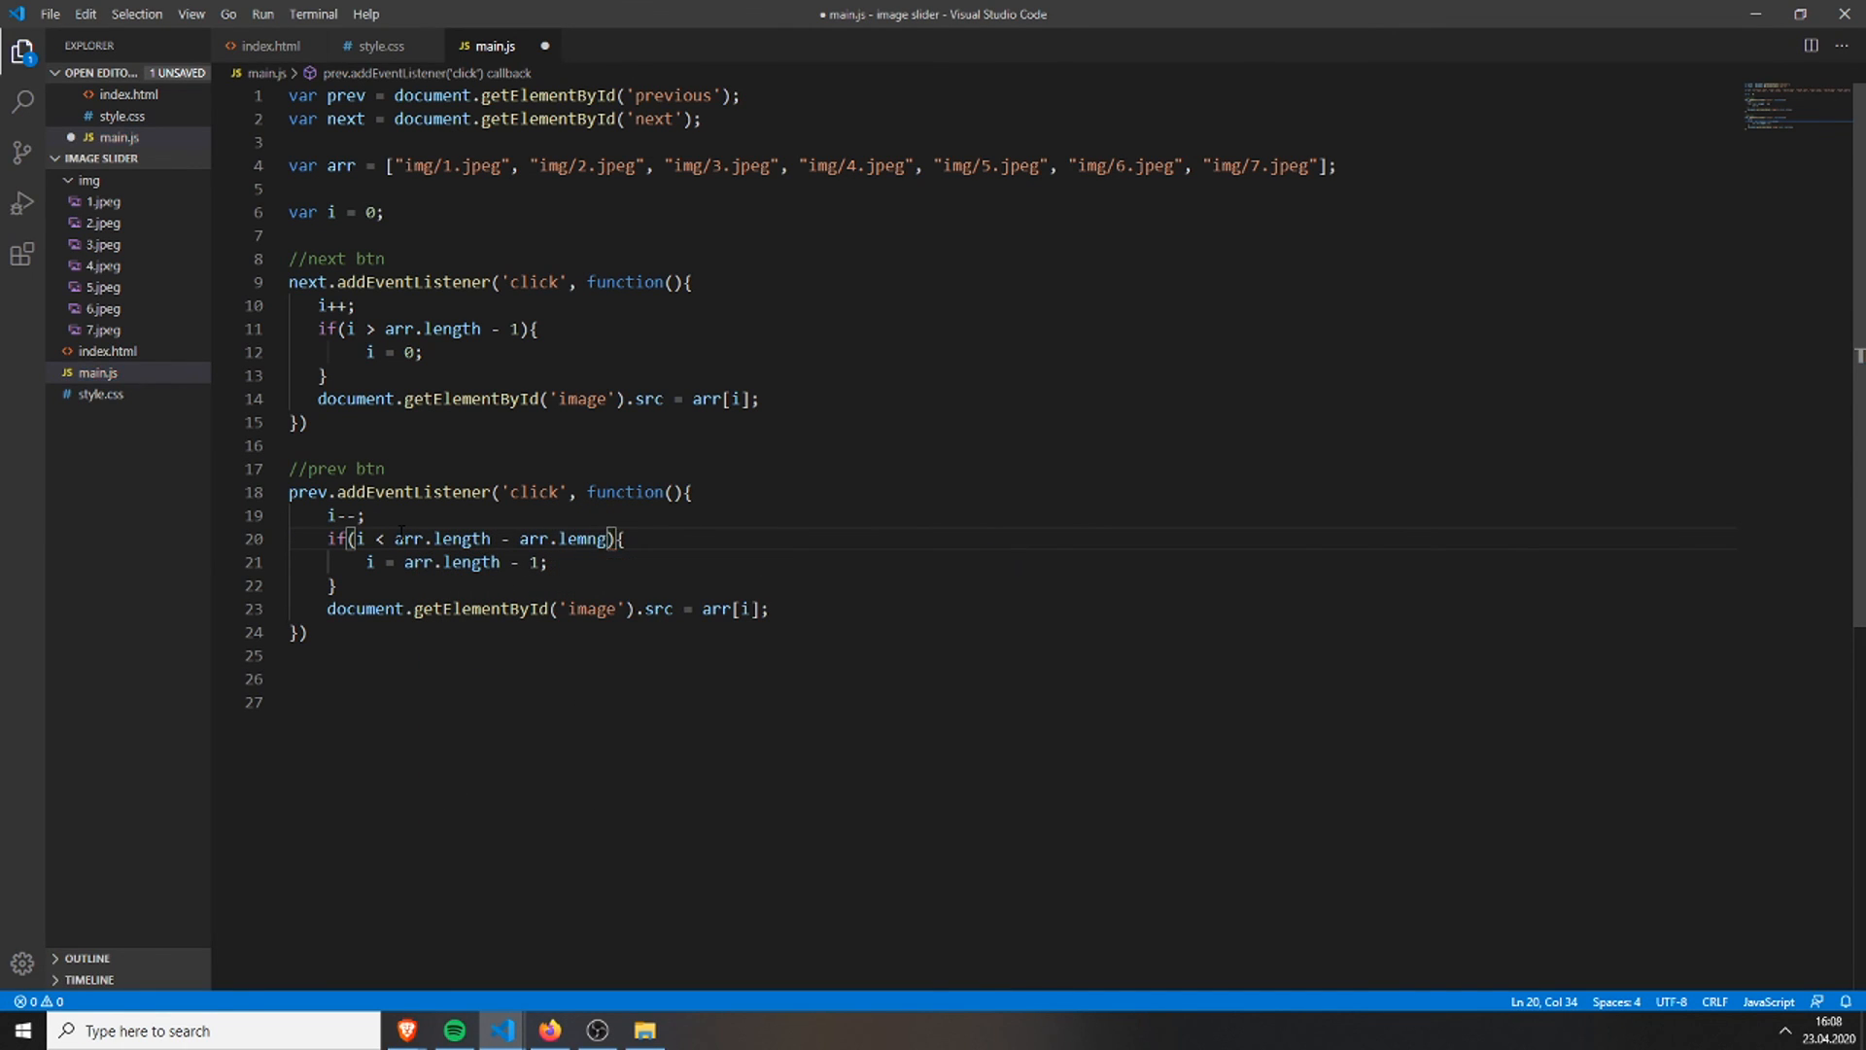
key("Backspace")
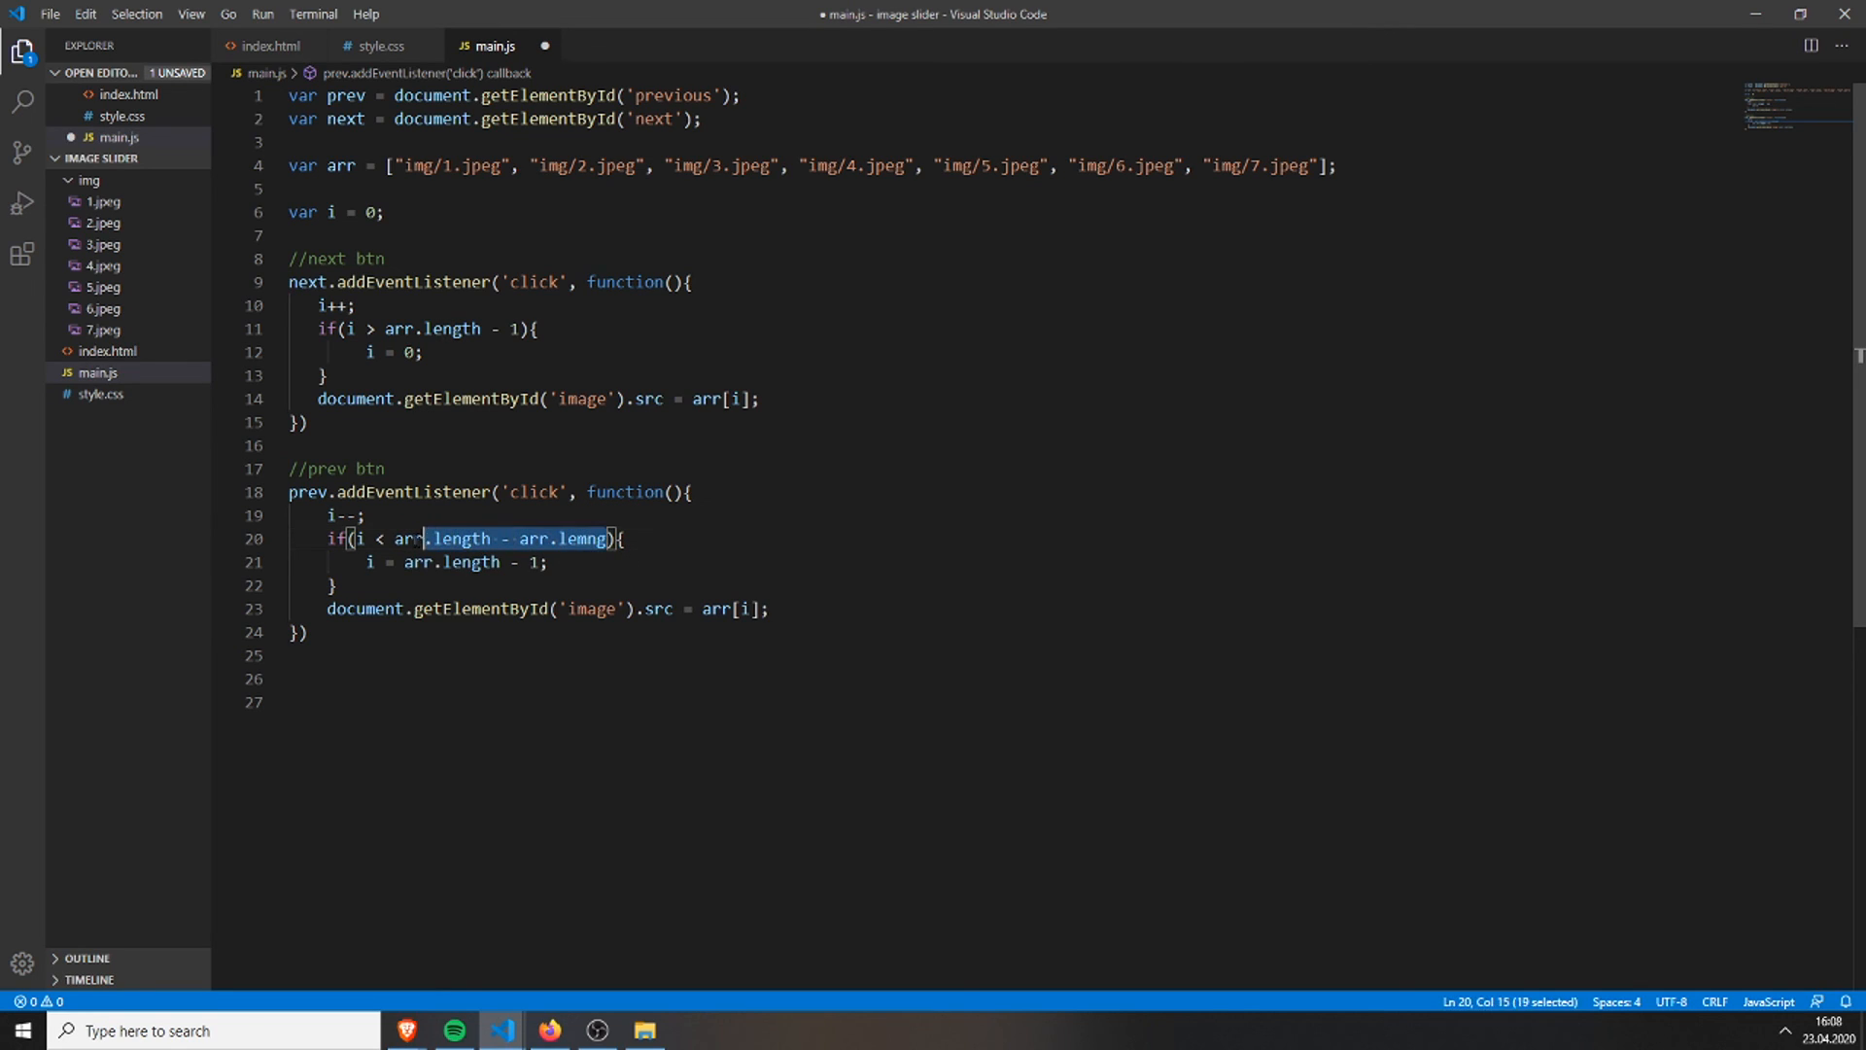
type("0){")
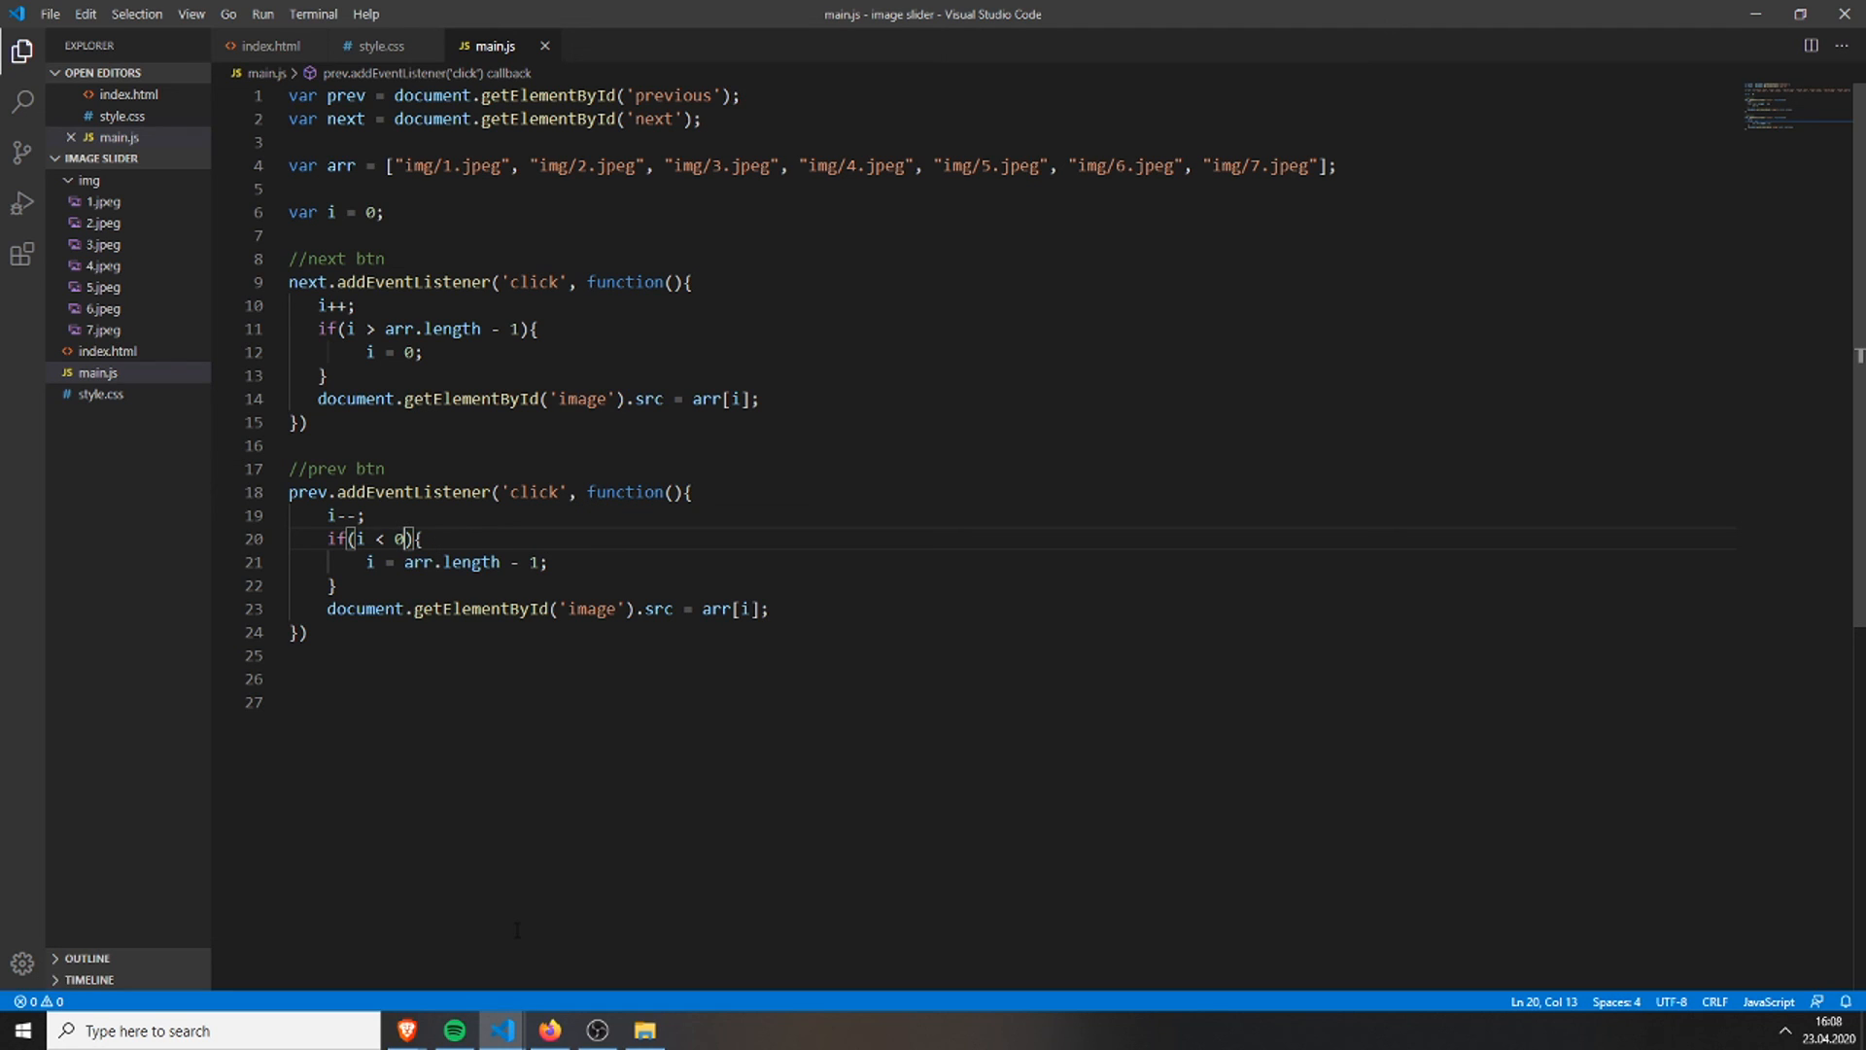
- Cycle through the dog photos with Previous and Next in Firefox, confirming no broken images appear
left_click(548, 1031)
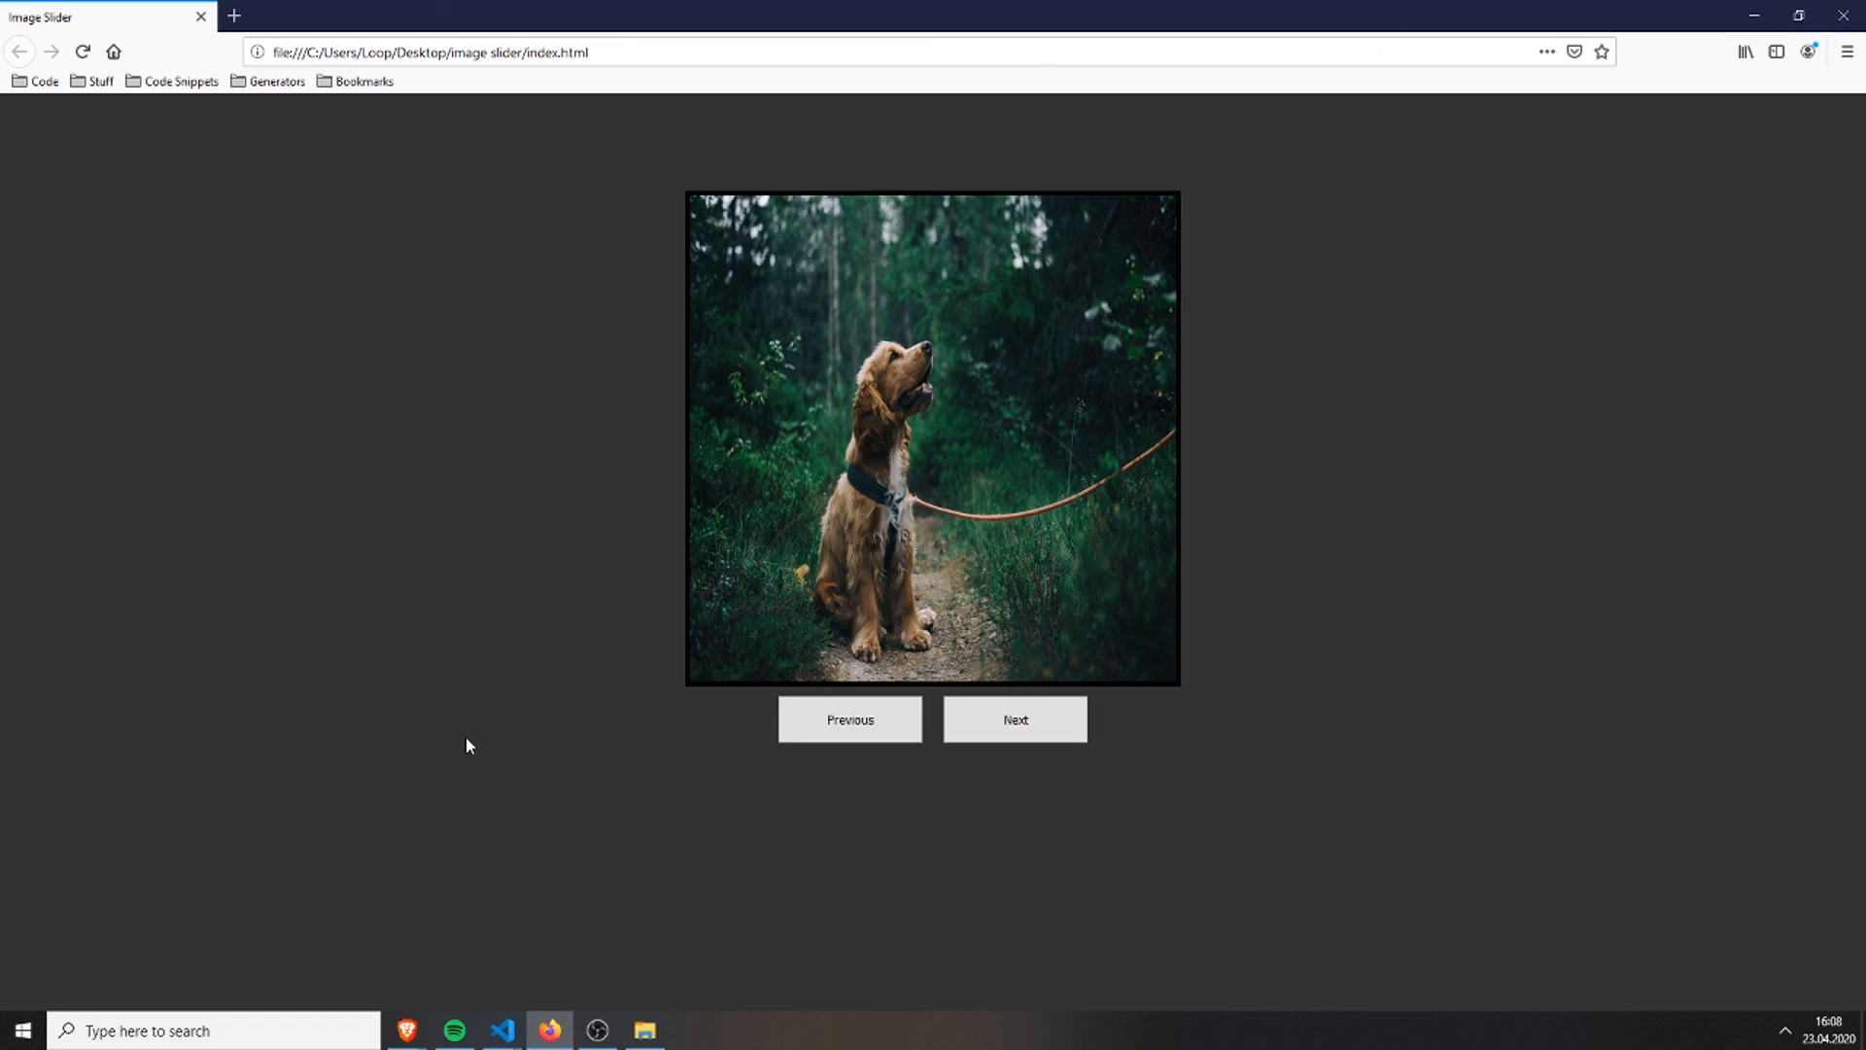
left_click(1013, 720)
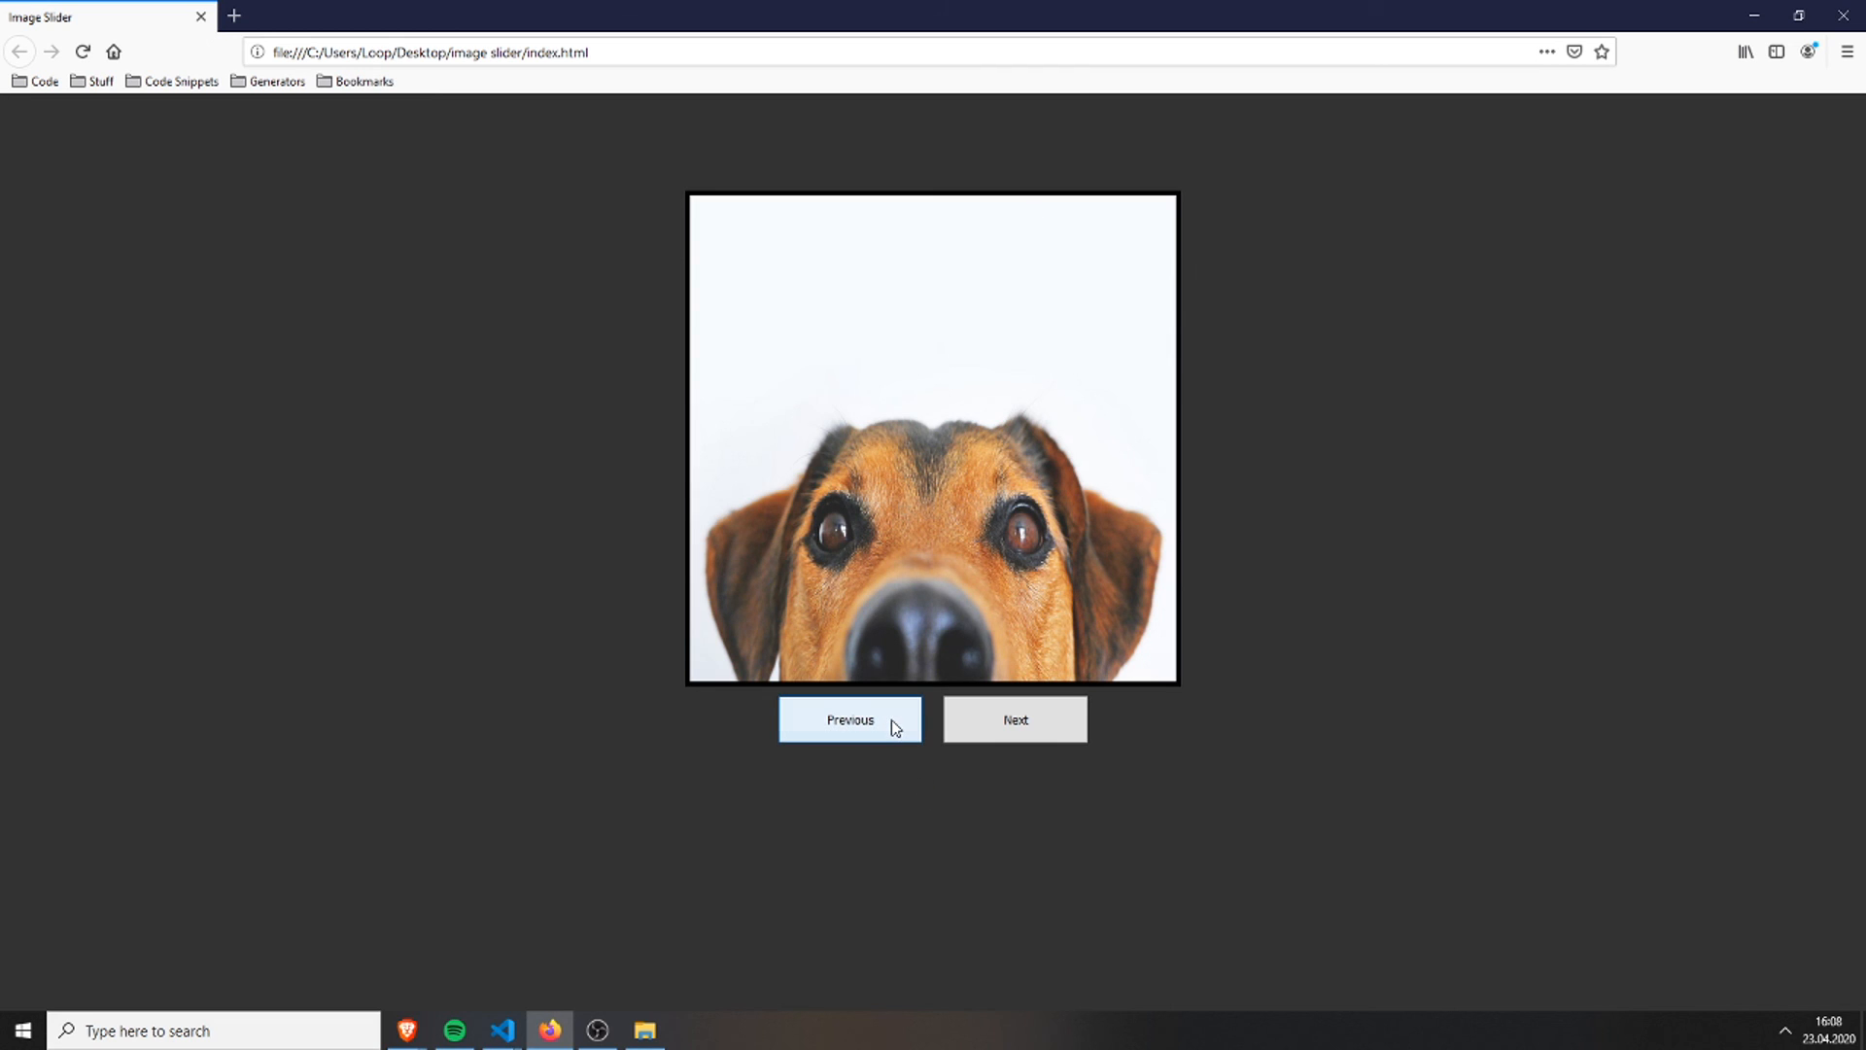
left_click(849, 720)
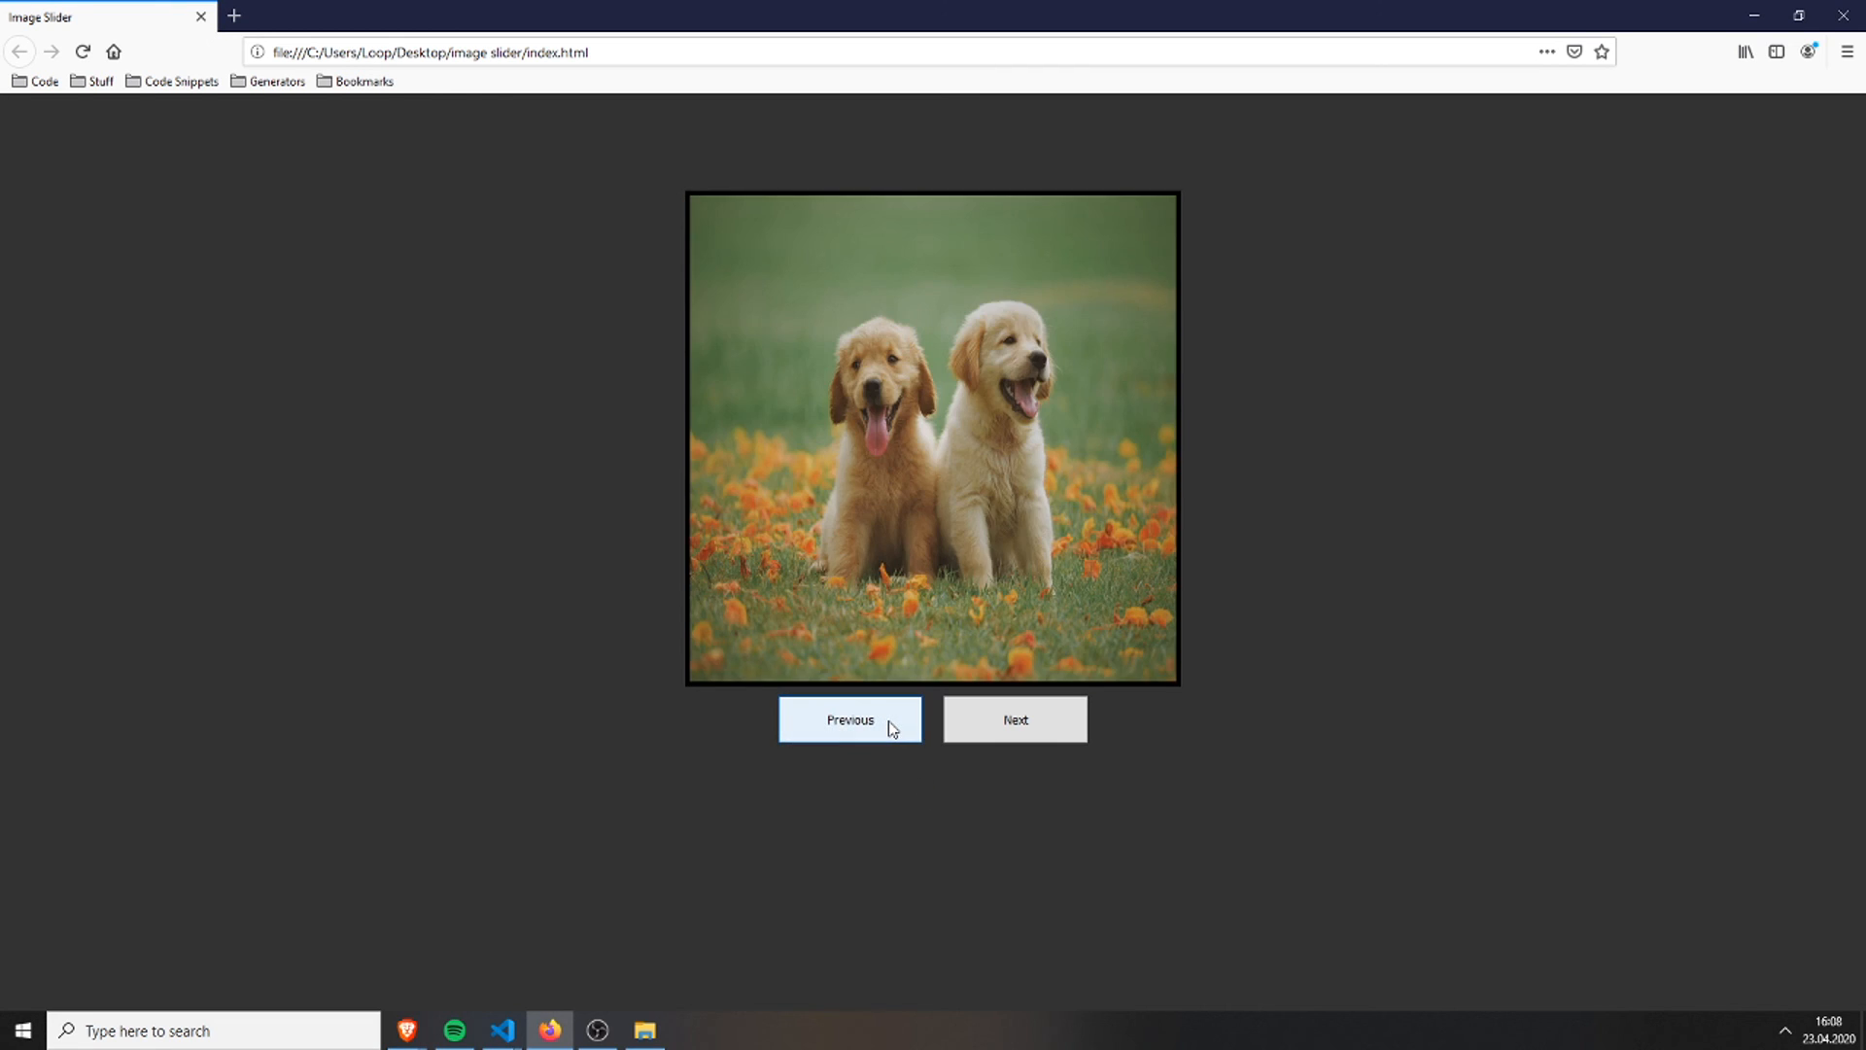
left_click(1015, 719)
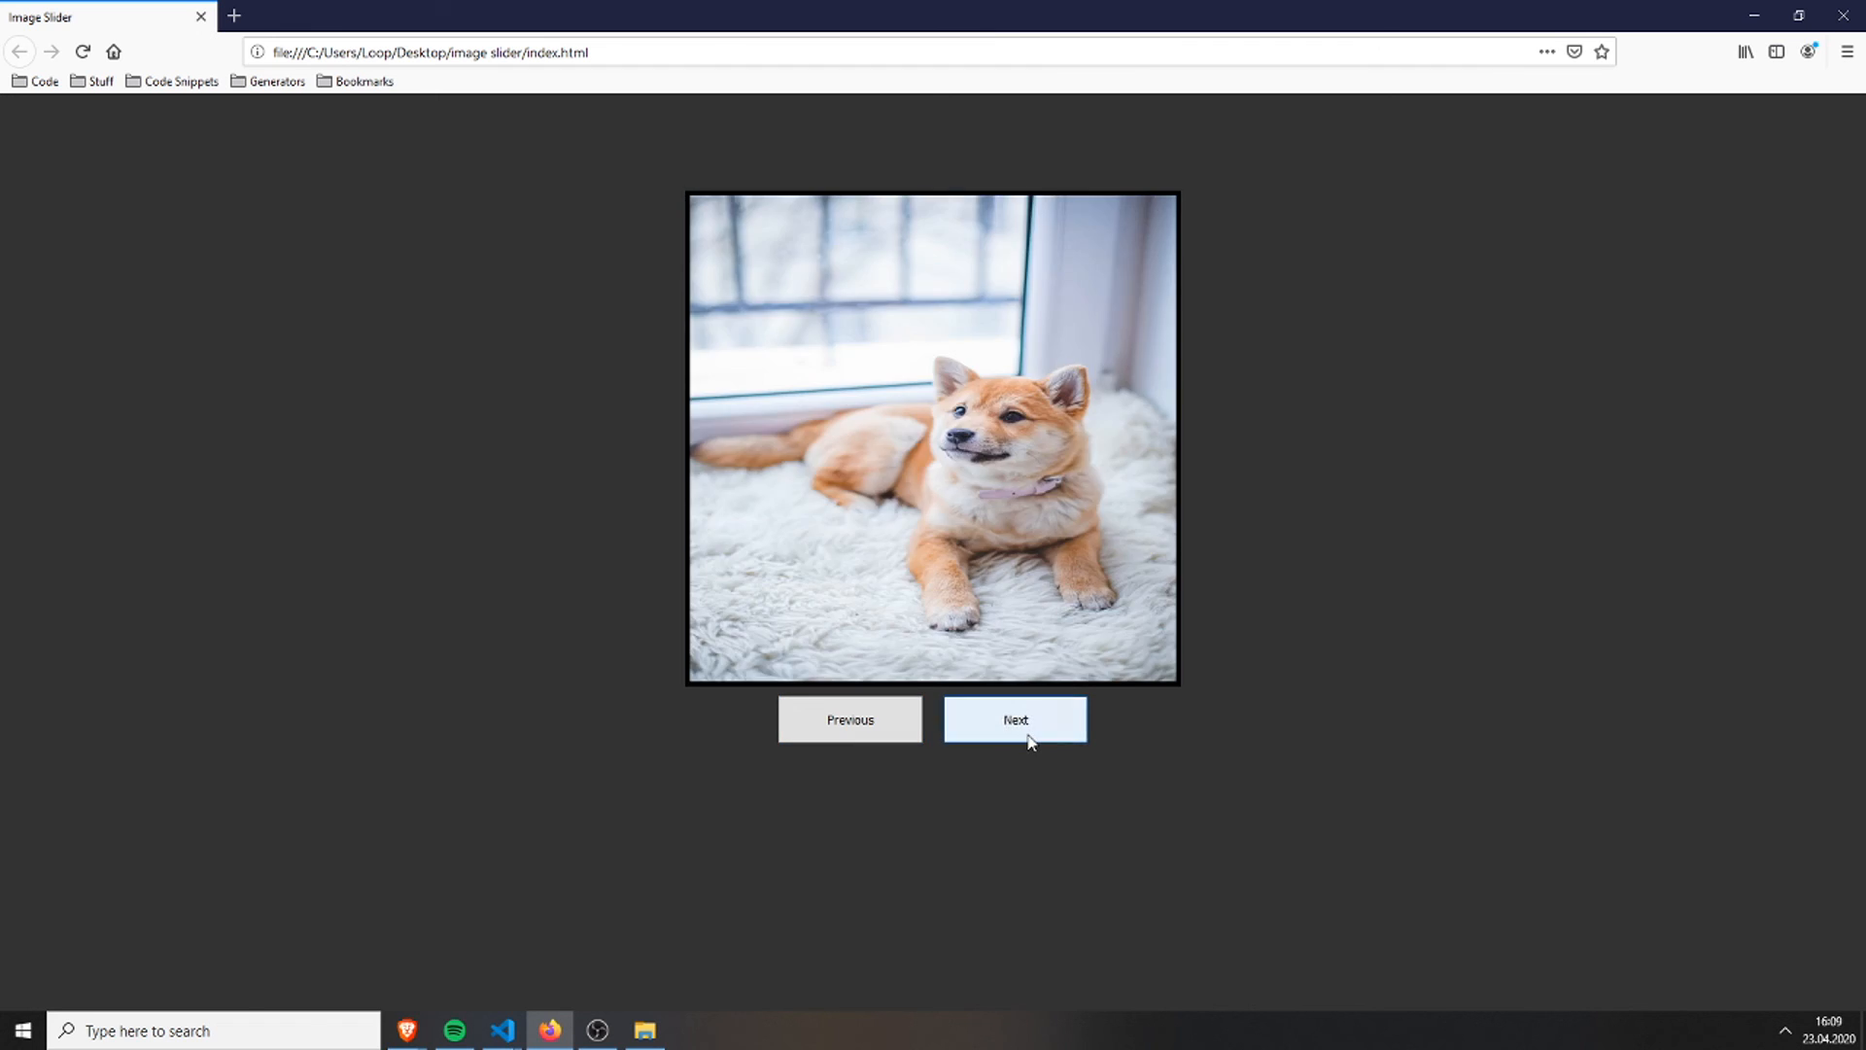
left_click(1015, 720)
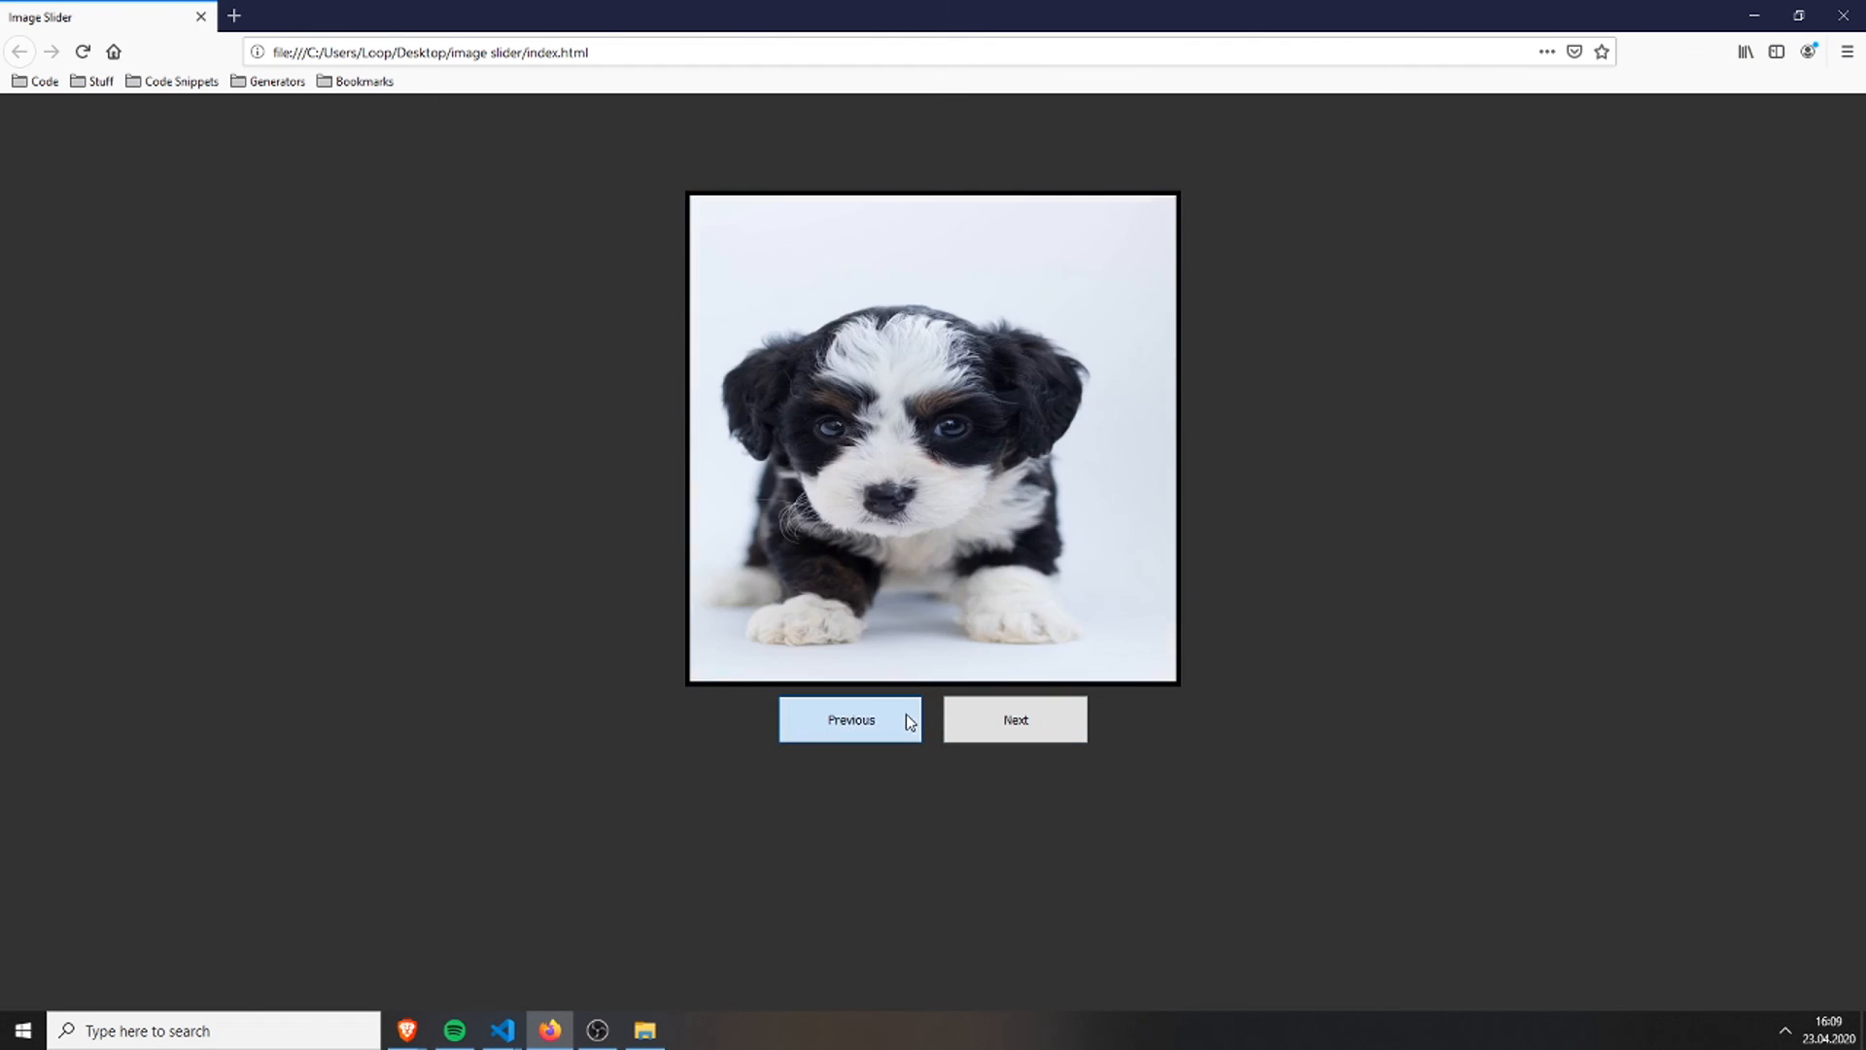
left_click(849, 720)
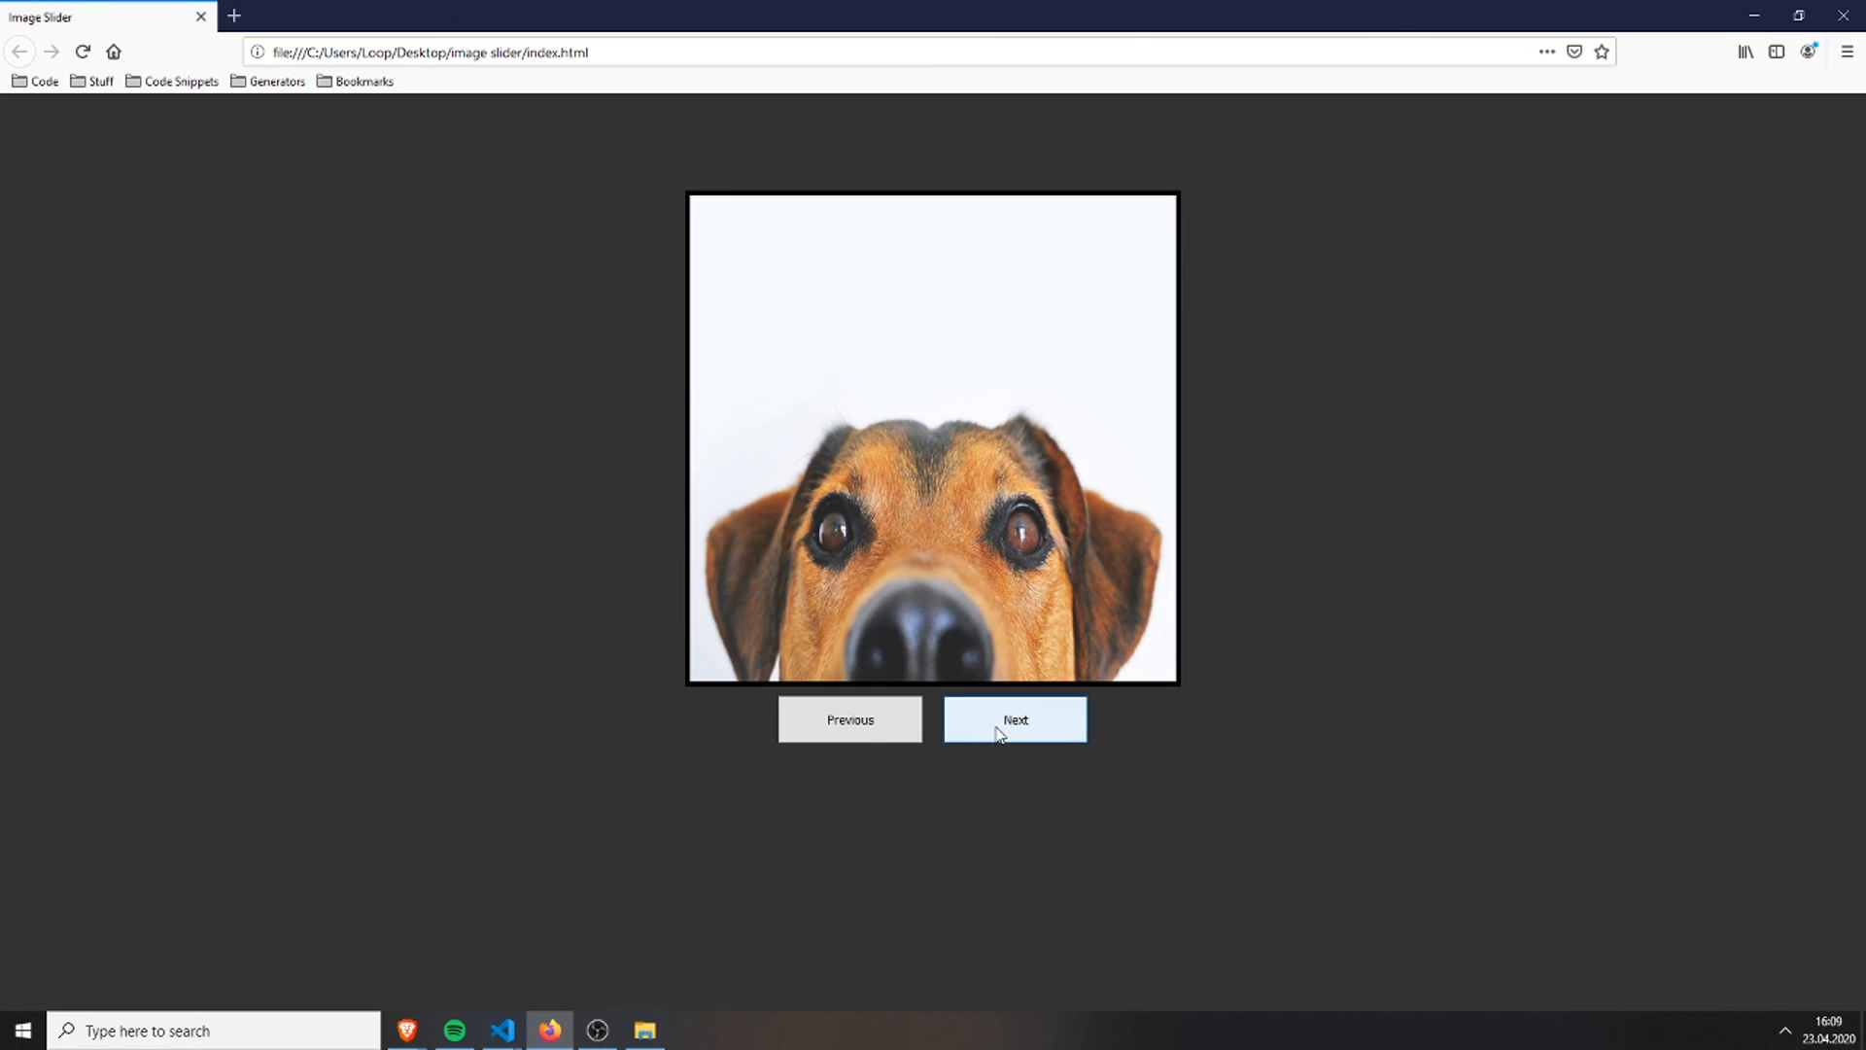
left_click(1014, 719)
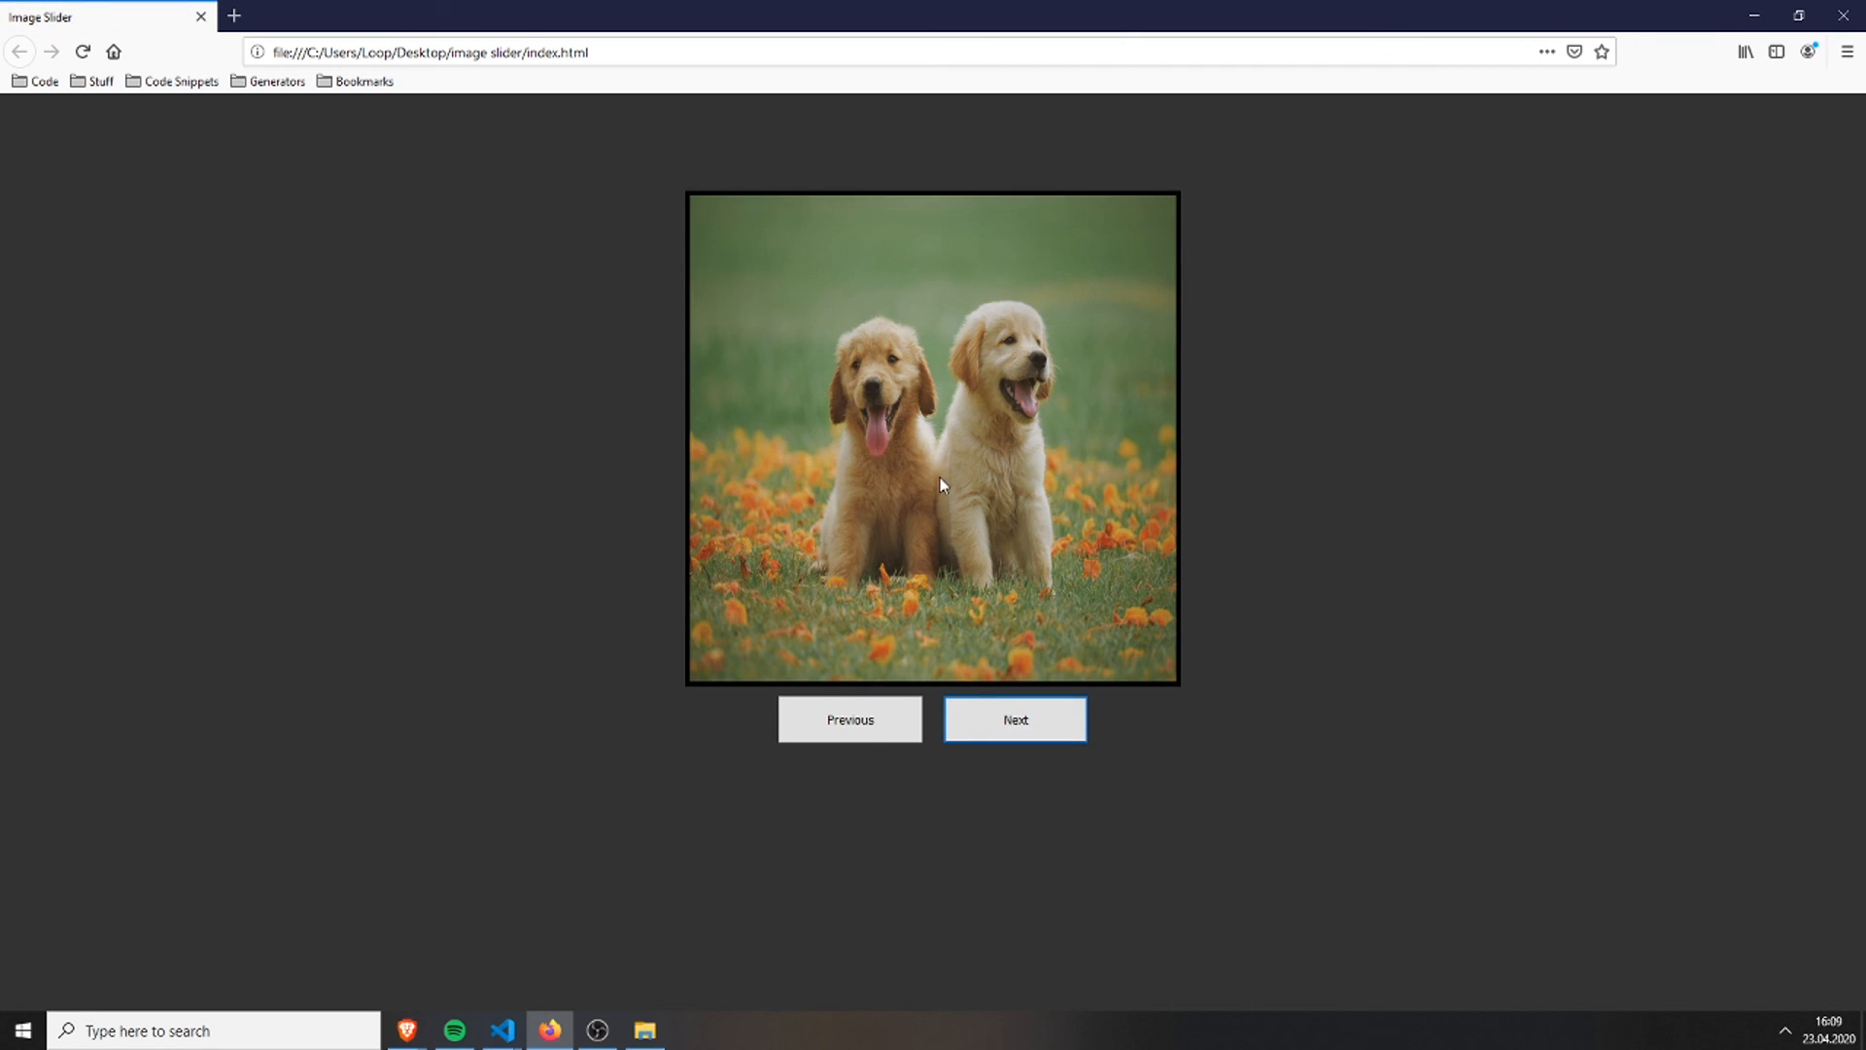
left_click(1014, 719)
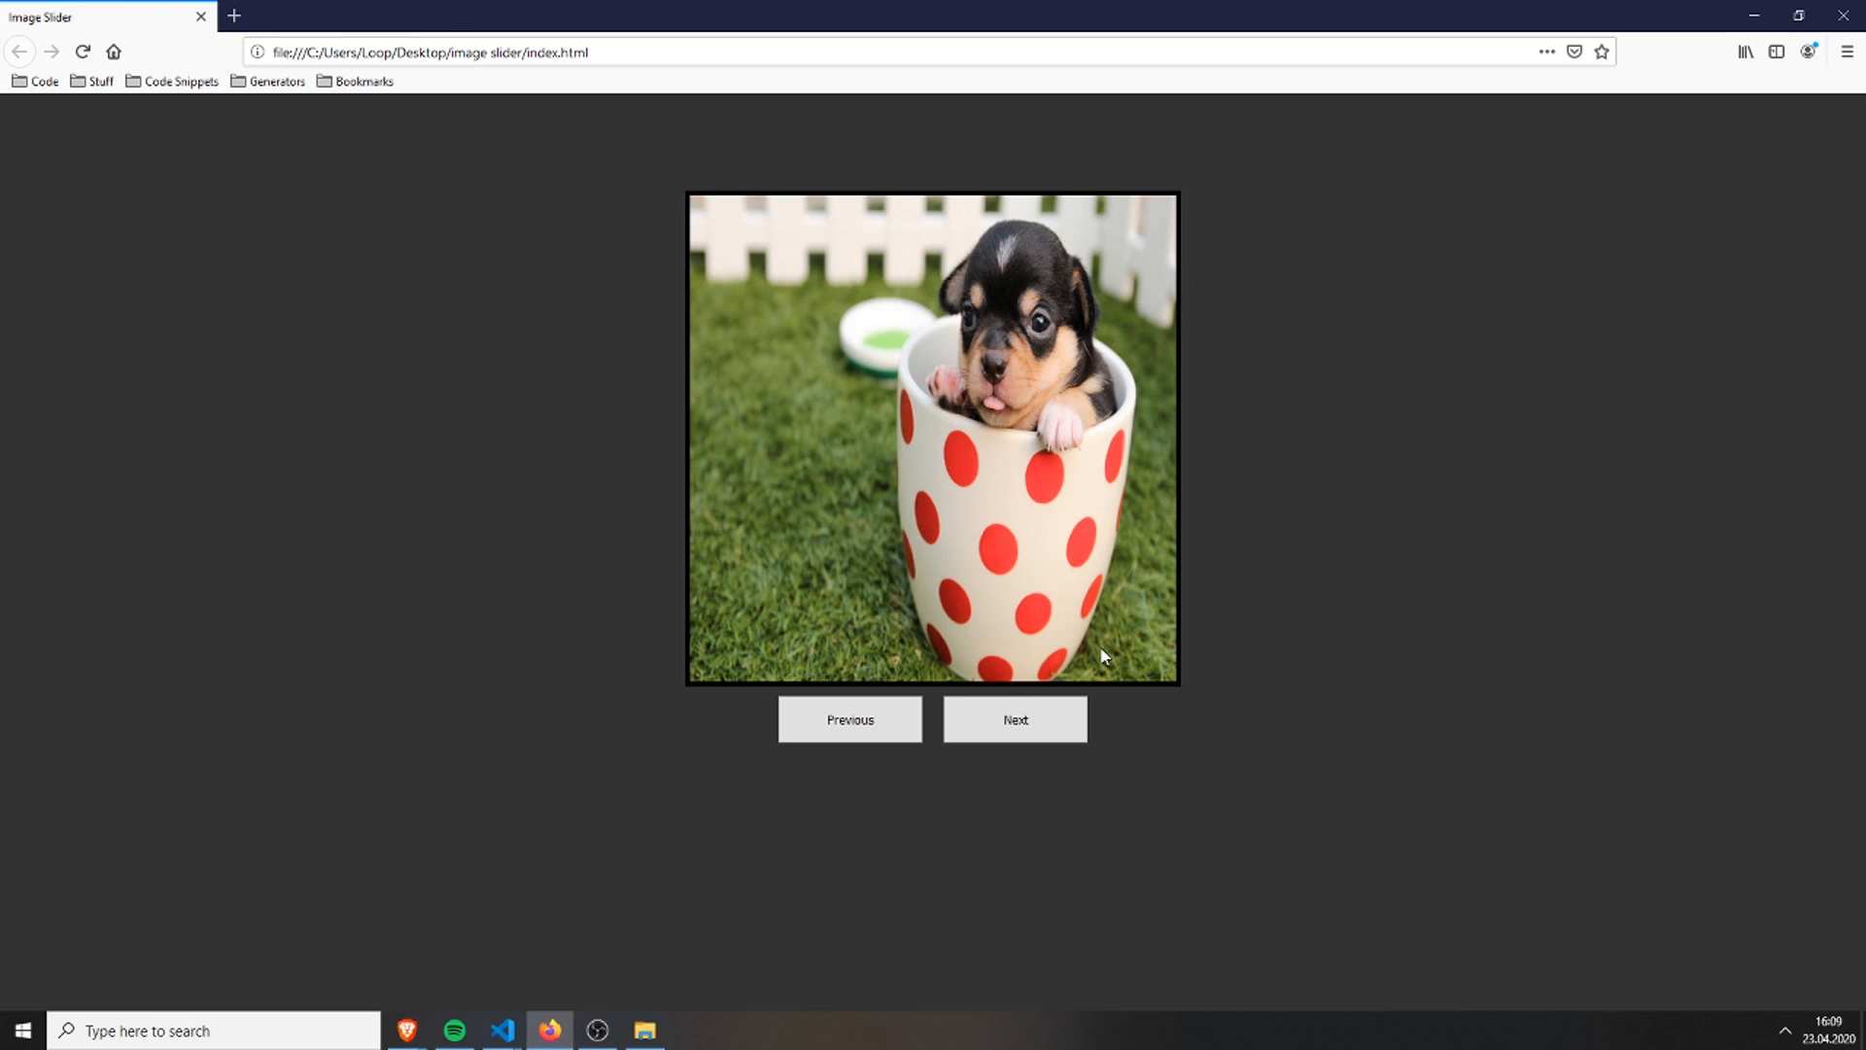
mouse_move(980, 805)
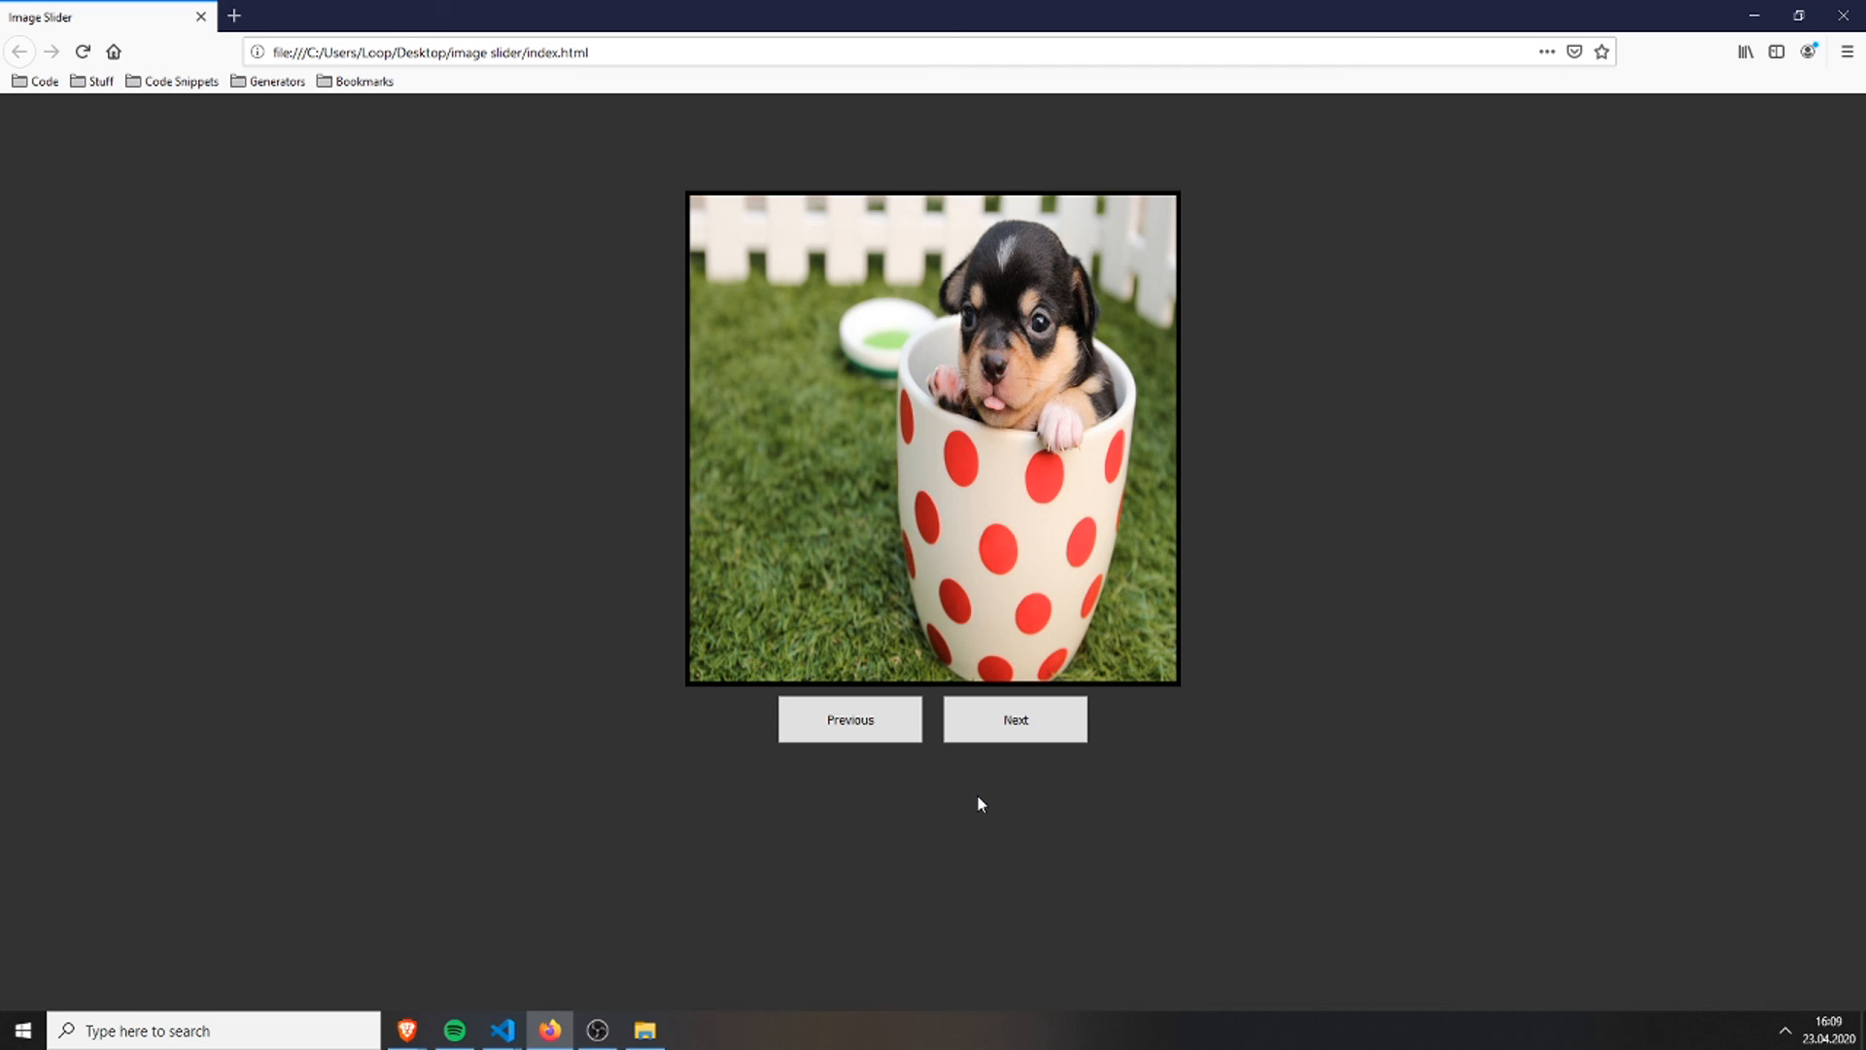
mouse_move(530, 616)
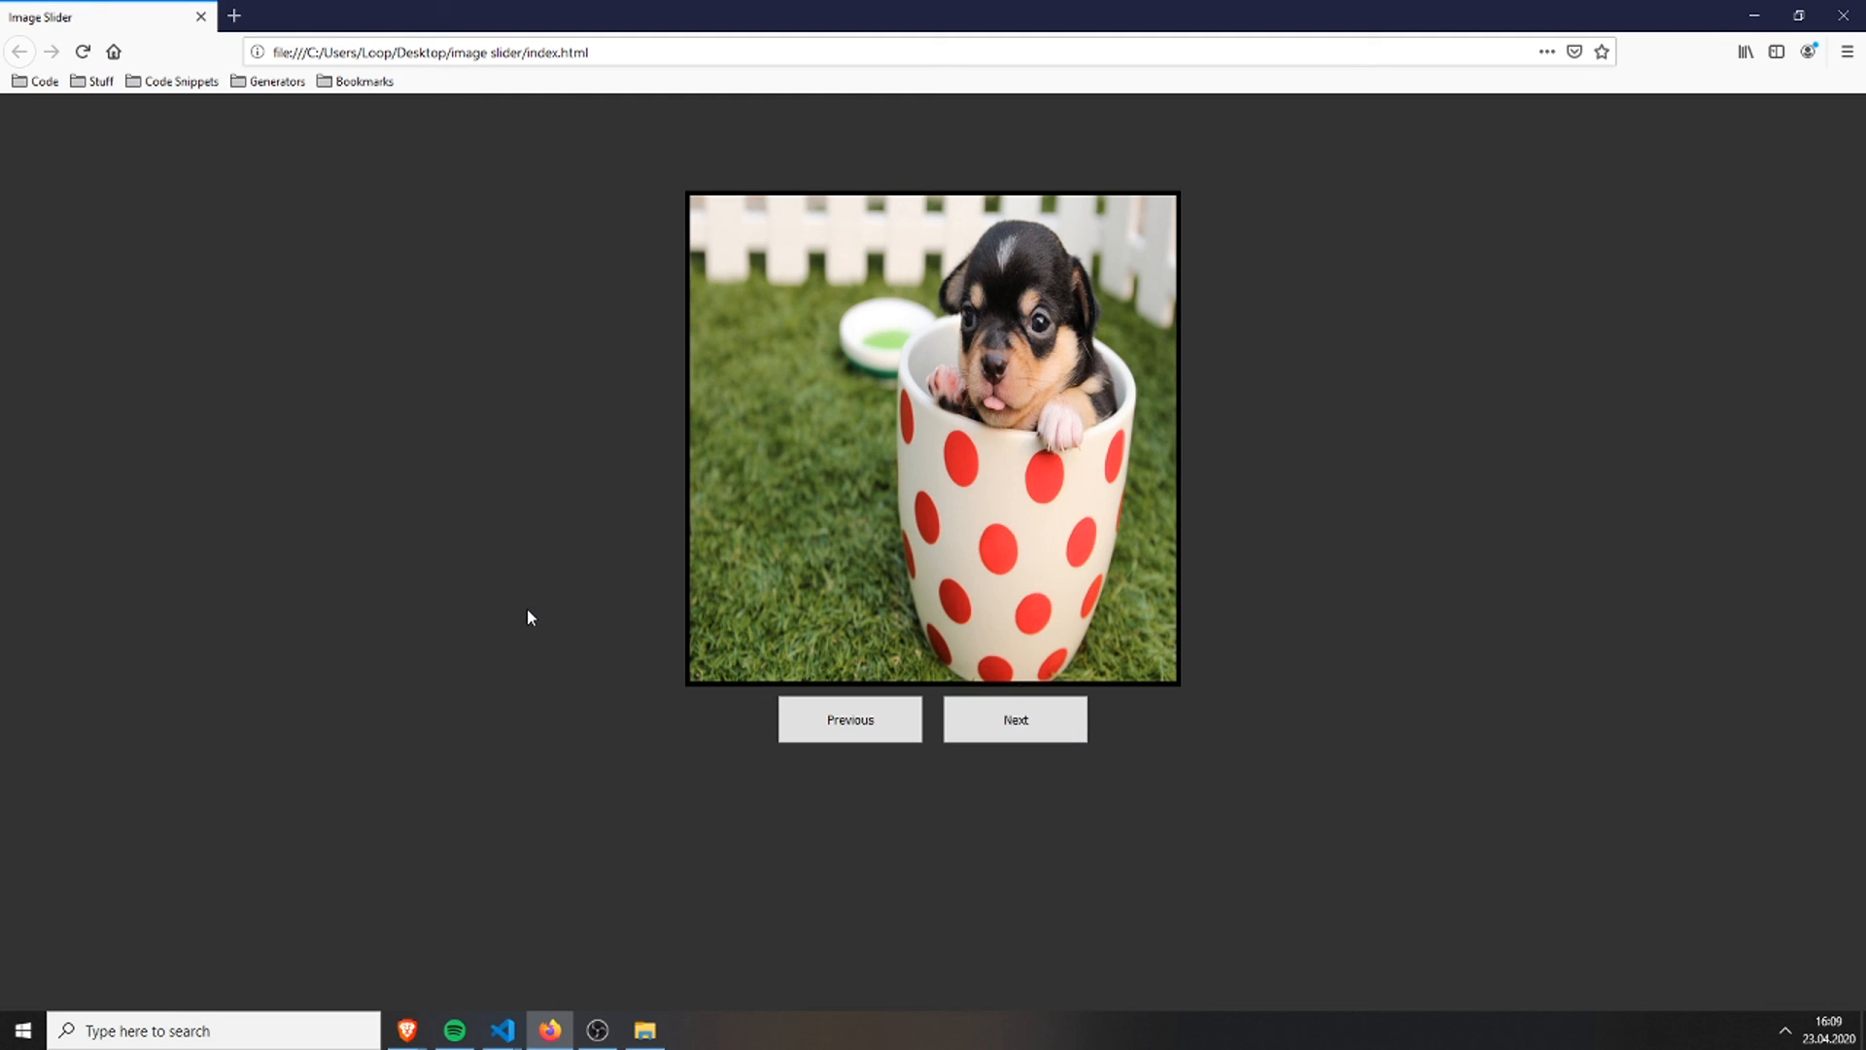
mouse_move(550, 616)
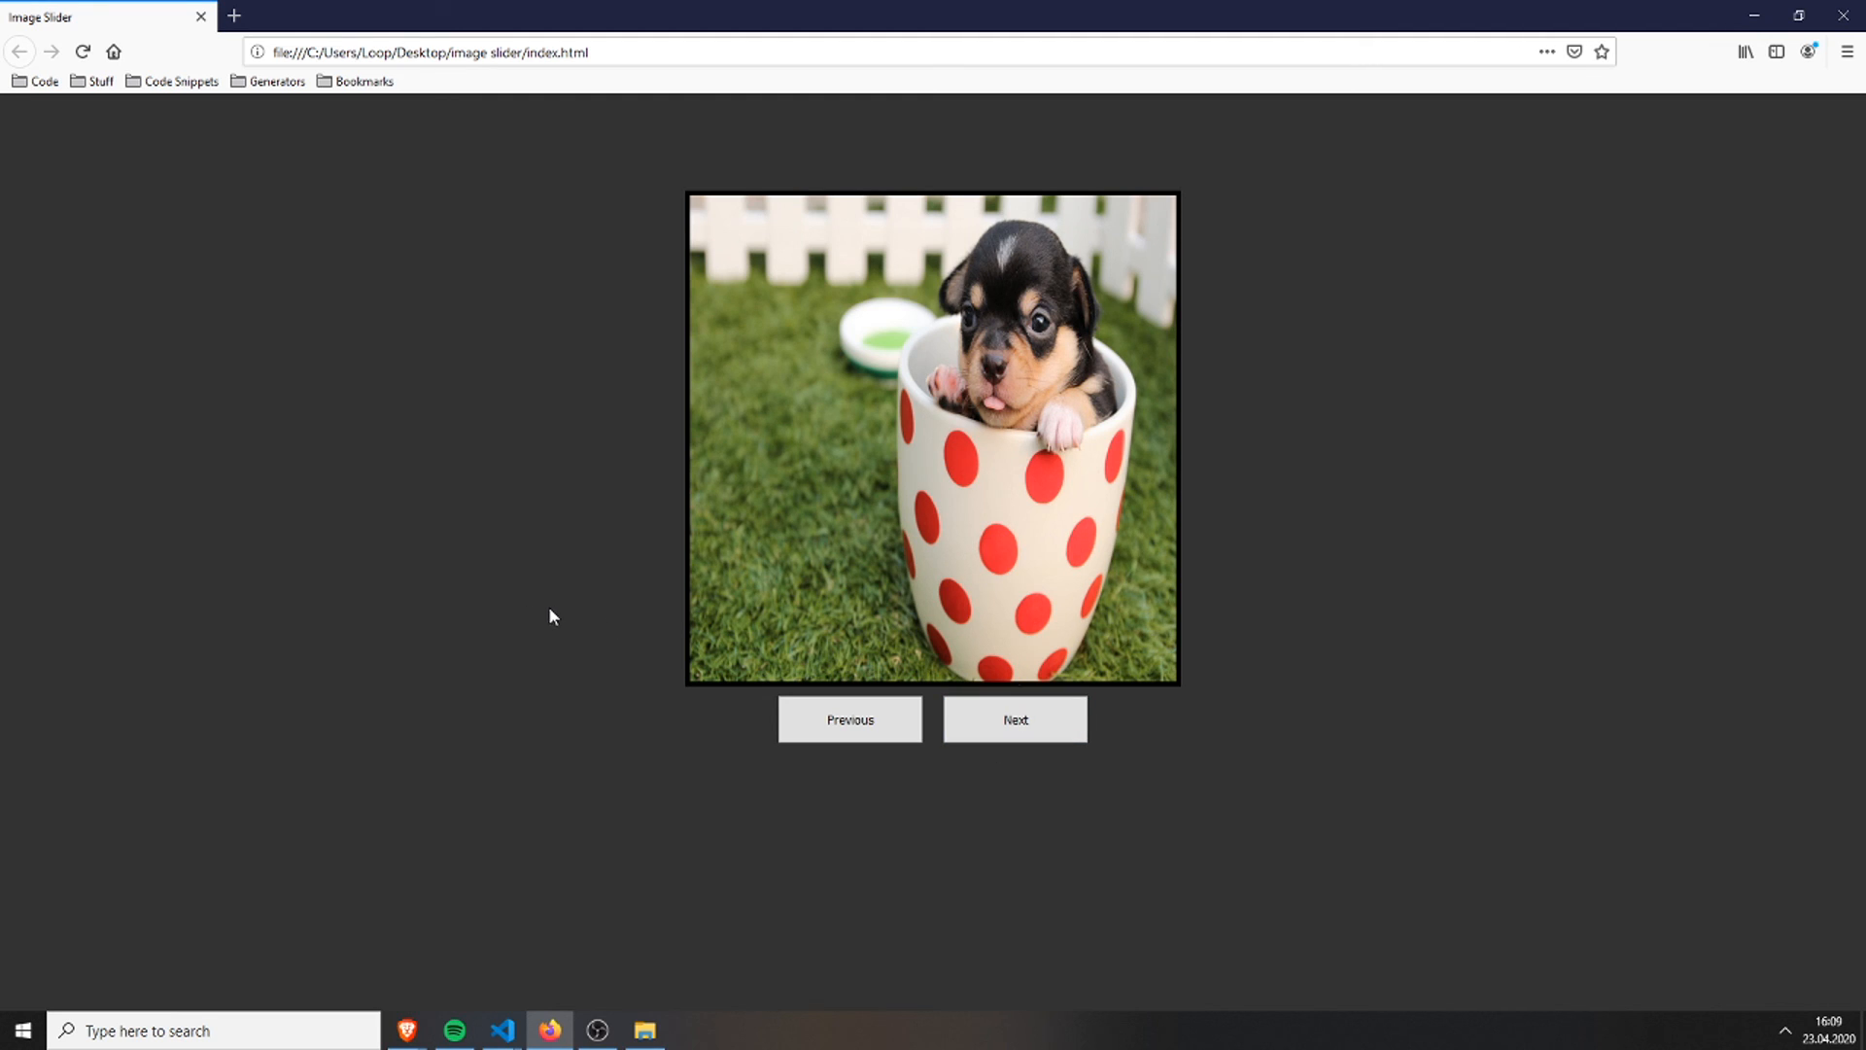